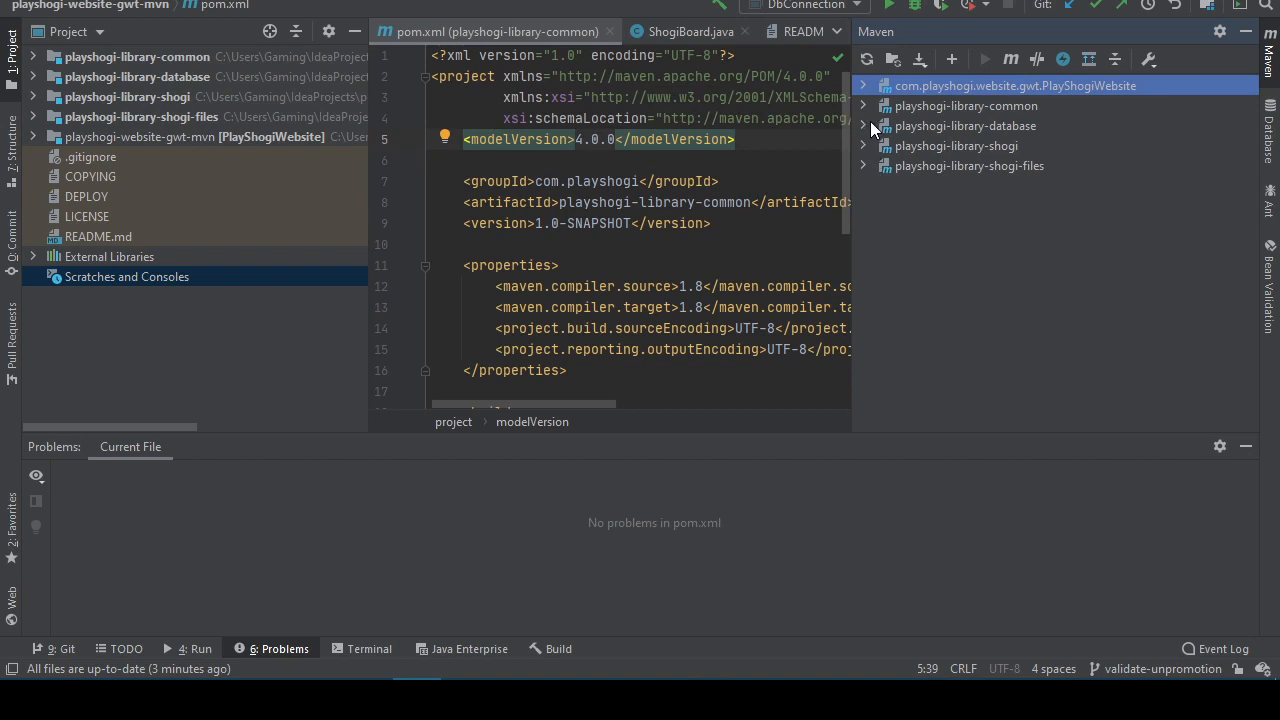
Expand the PlayShogiWebsite Maven project to show its plugins list
left_click(864, 84)
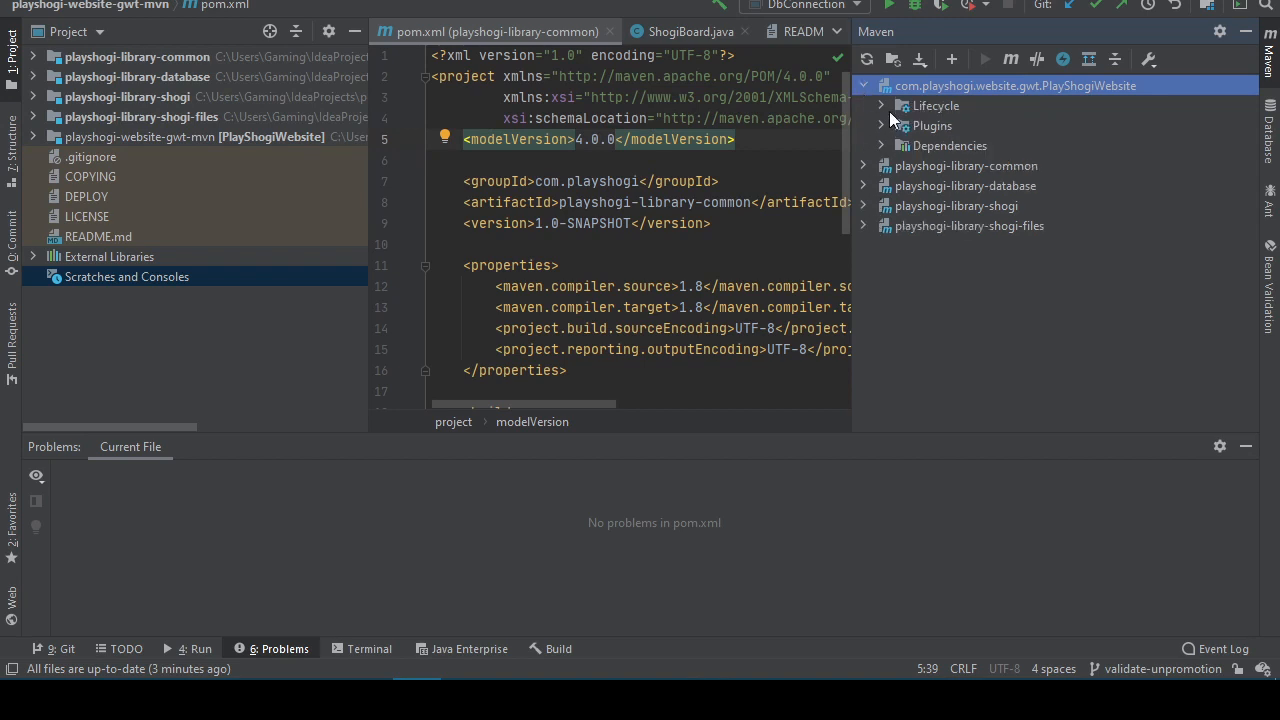
left_click(880, 124)
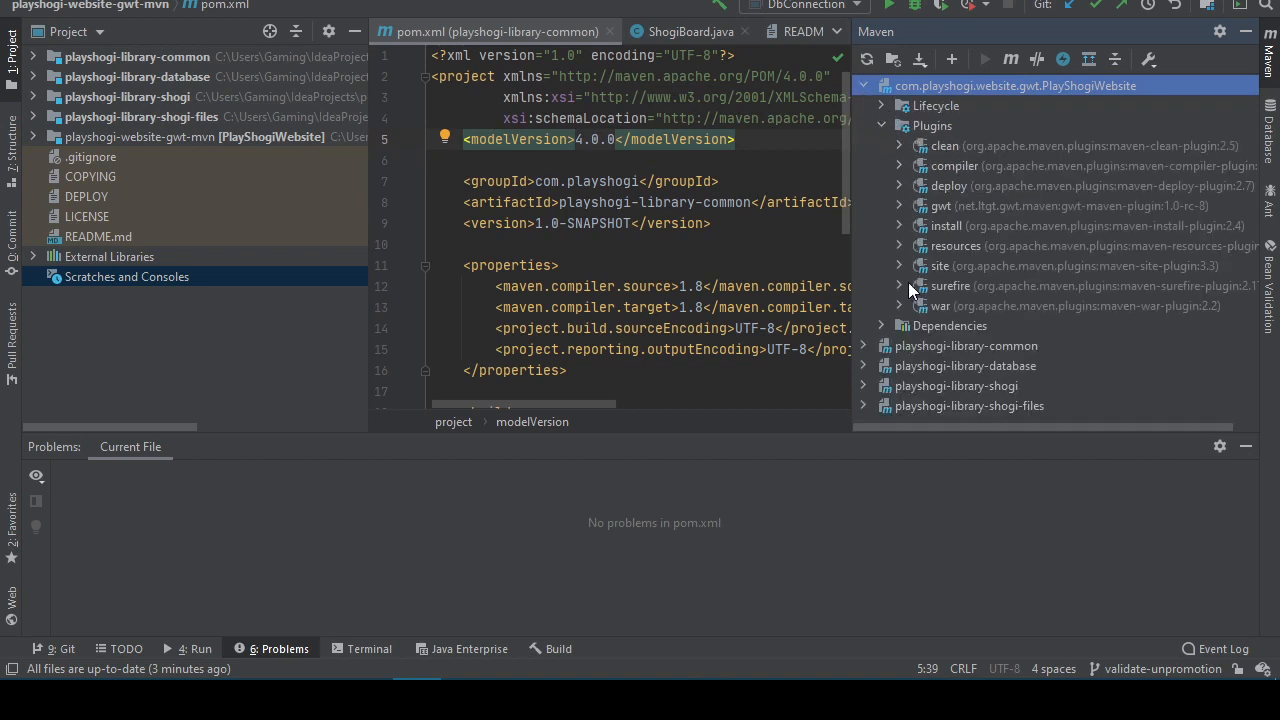
mouse_move(904, 214)
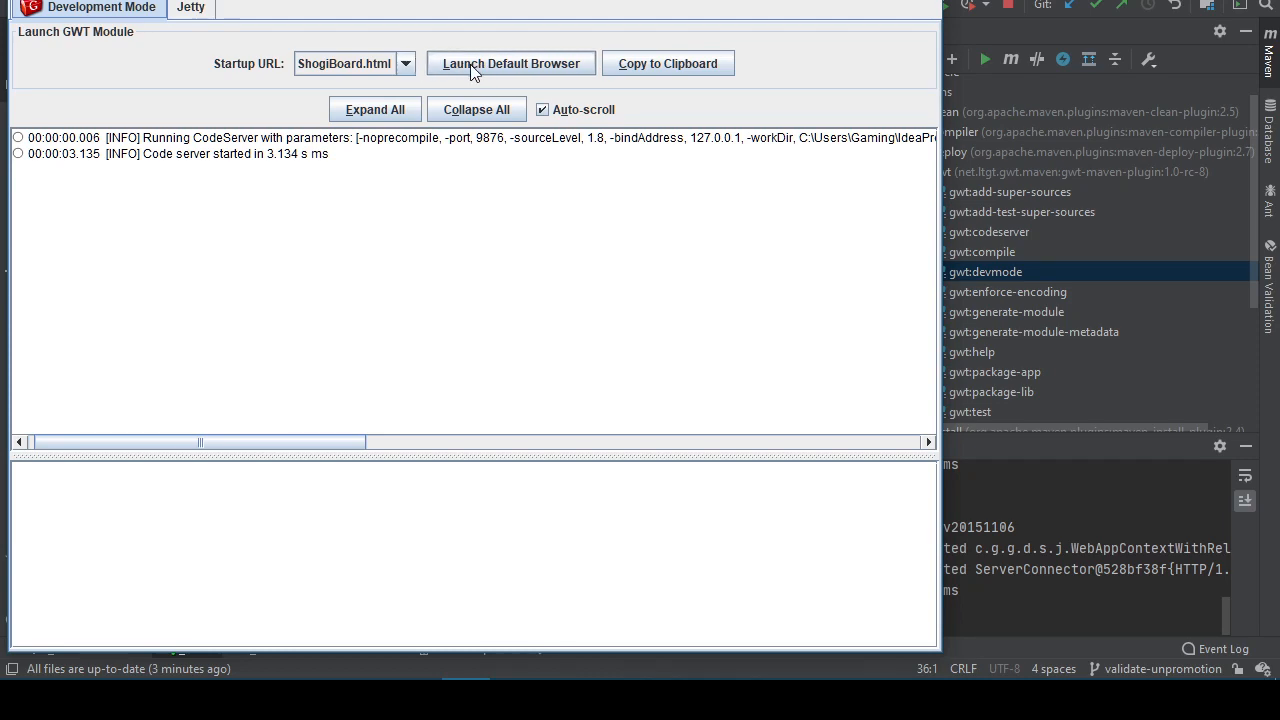
Launch the ShogiBoard.html startup page in the default browser
left_click(510, 62)
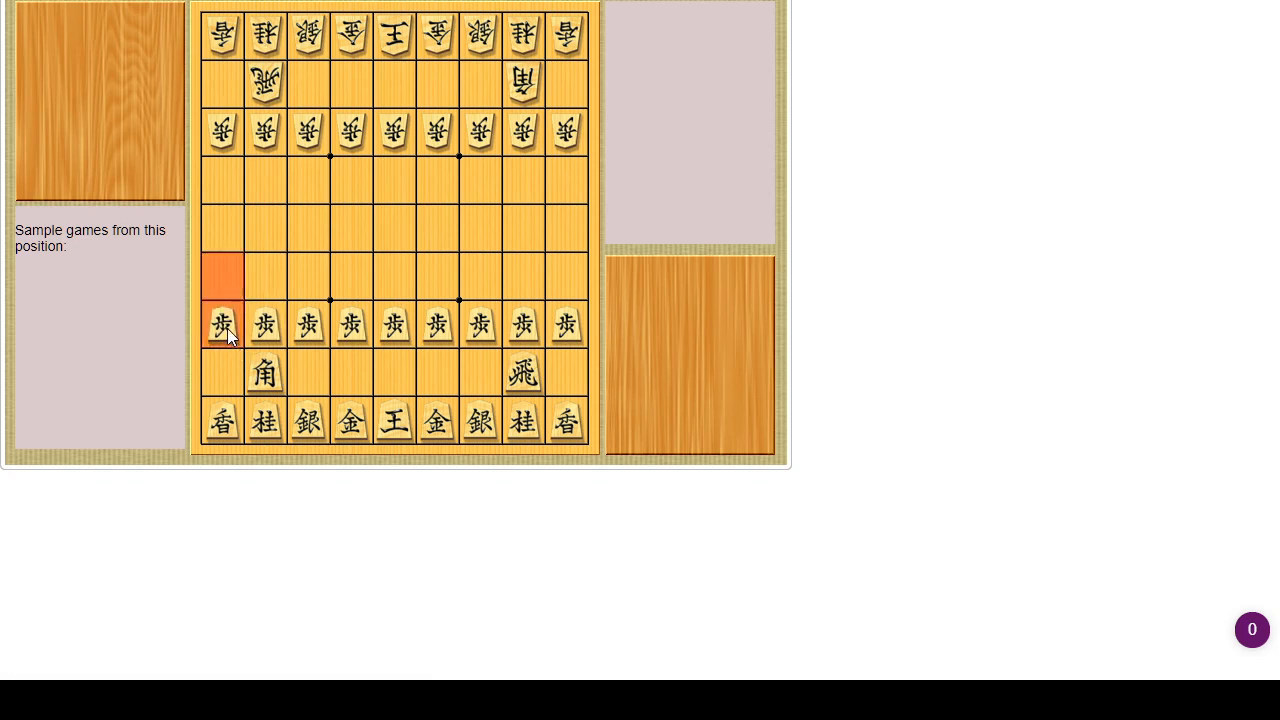
Select the leftmost, central and neighbouring pawns to see which target squares highlight
left_click(222, 324)
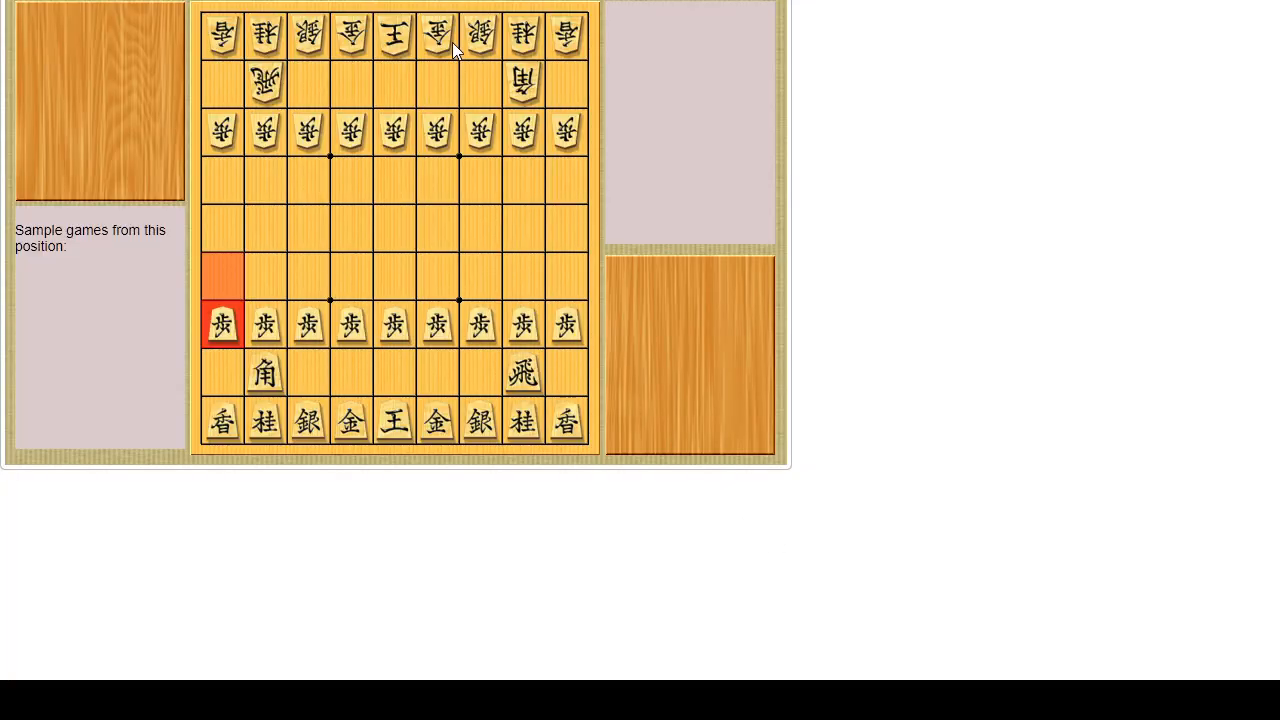
mouse_move(408, 338)
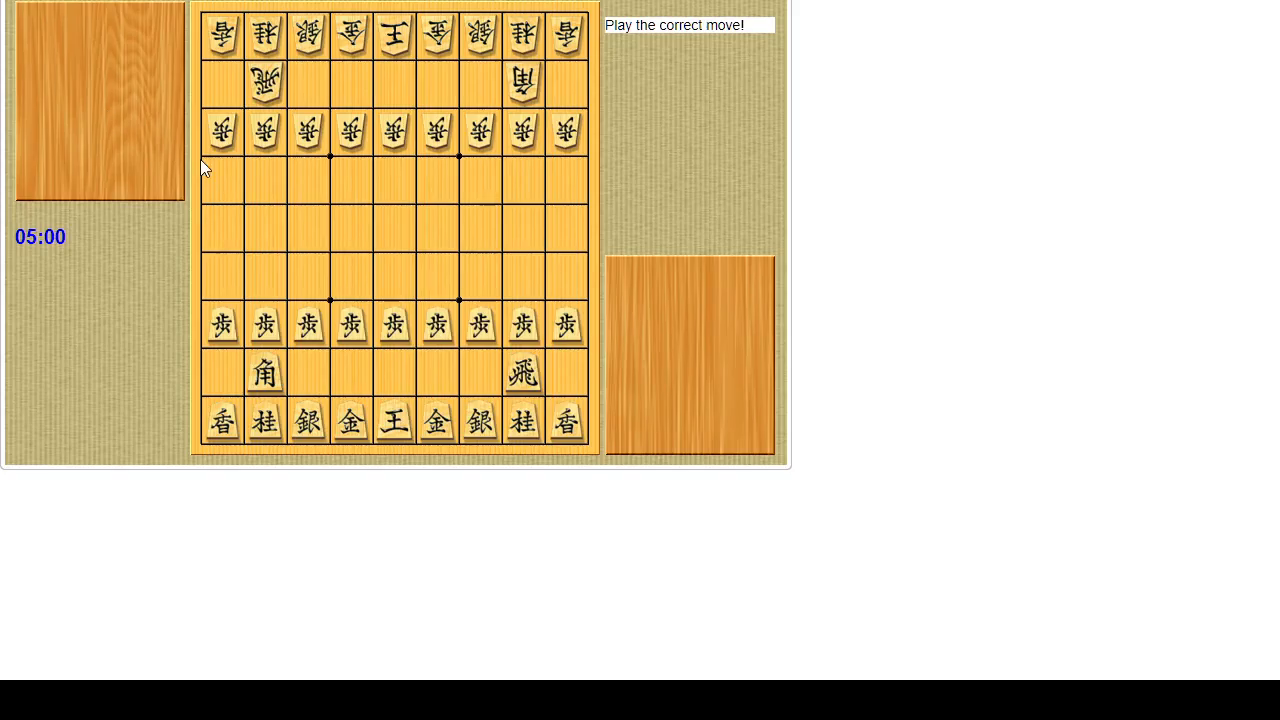
left_click(222, 324)
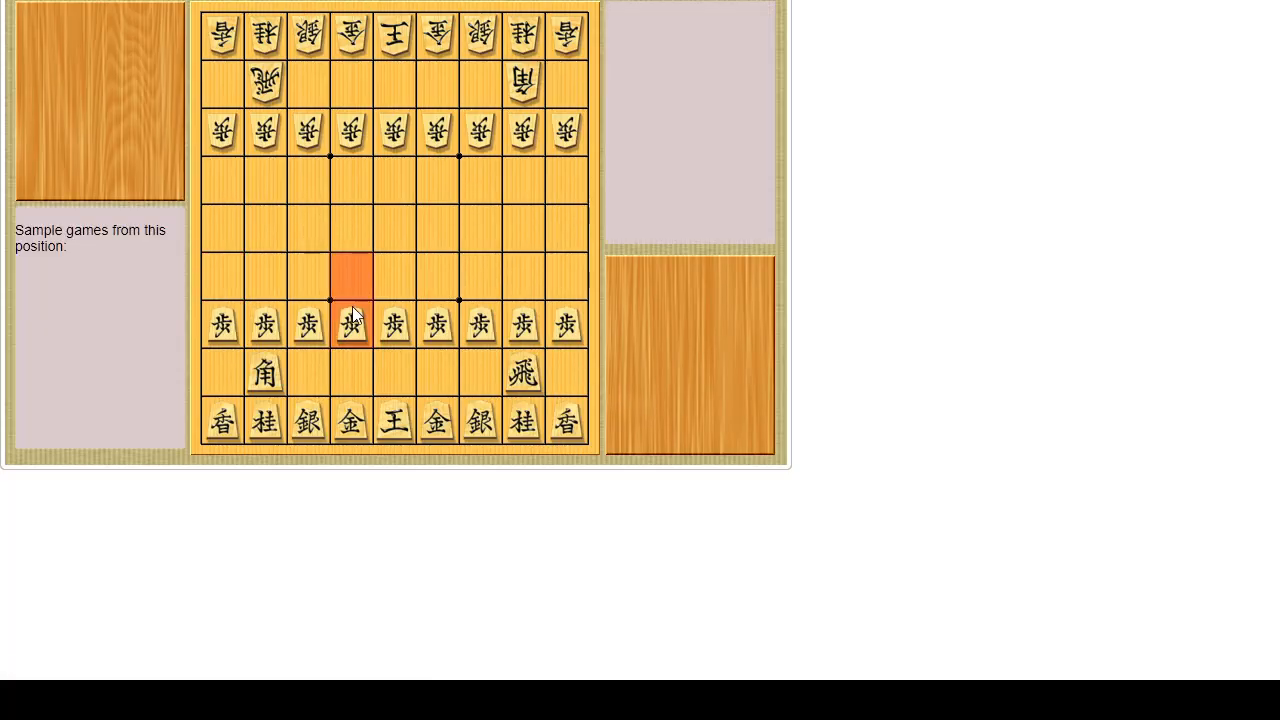
left_click(394, 324)
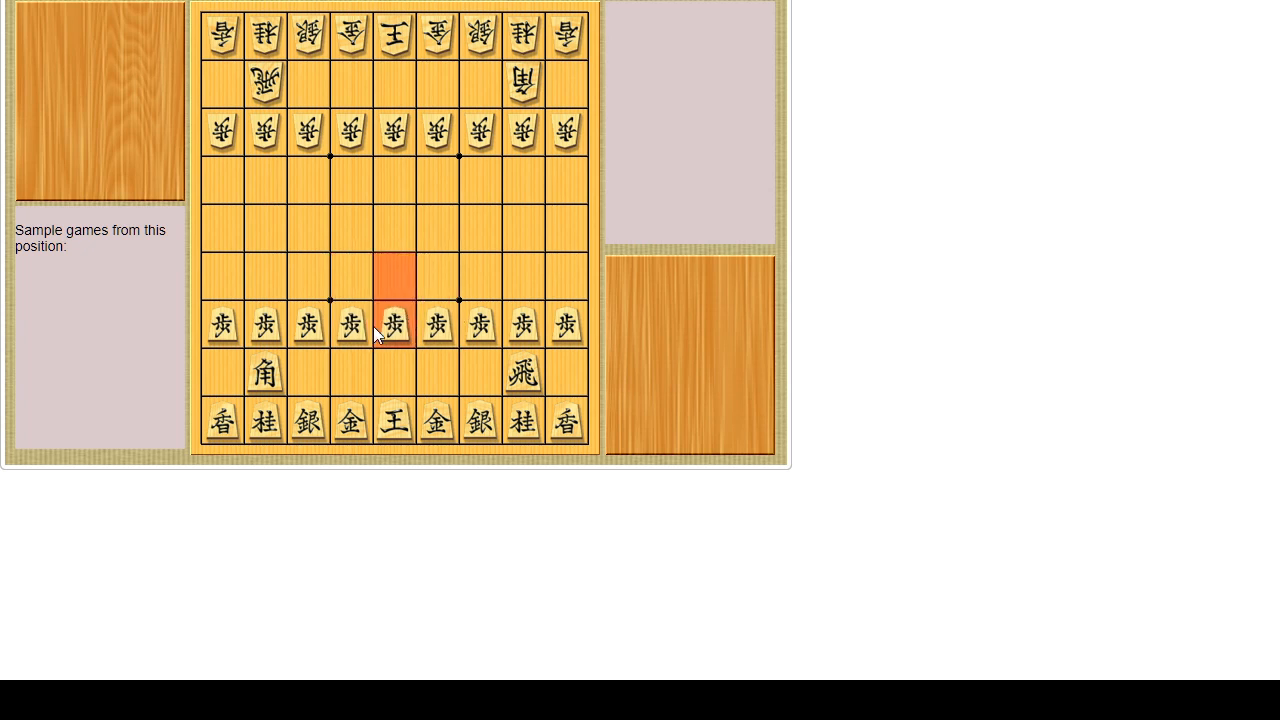
left_click(222, 324)
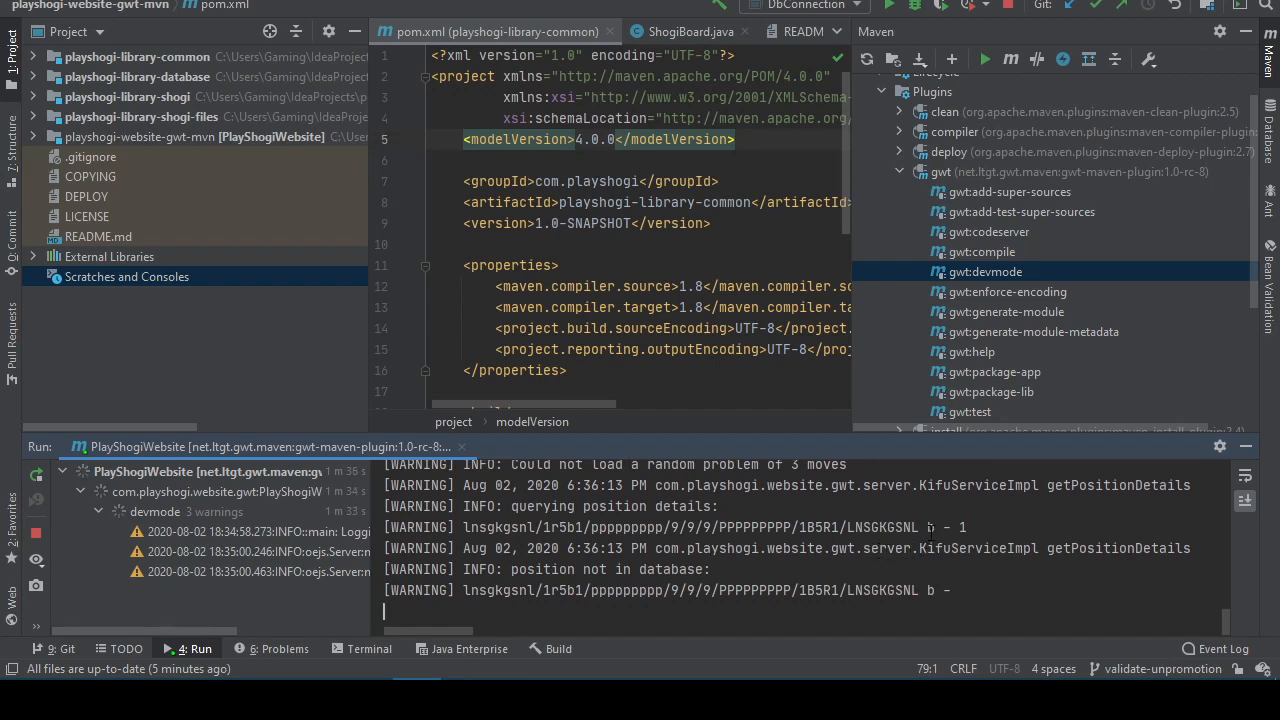
mouse_move(312, 288)
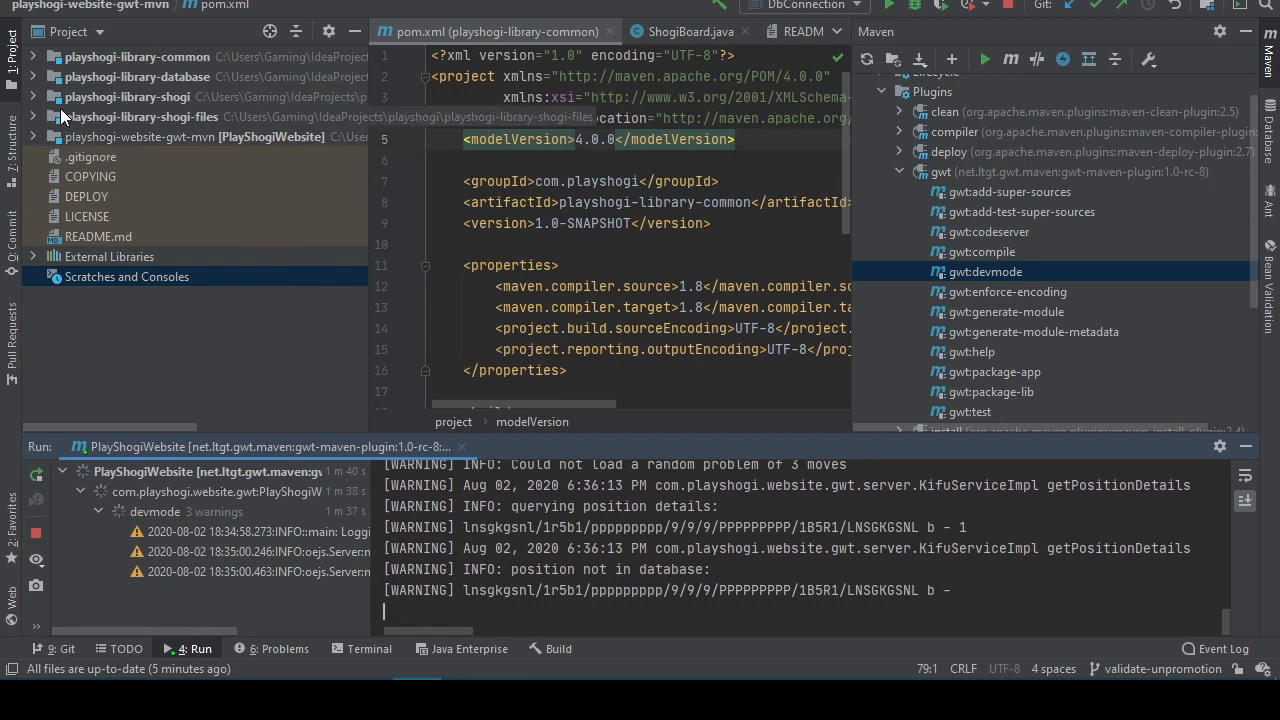
Open ProSetImporter from playshogi-library-database > collections > proset
left_click(32, 76)
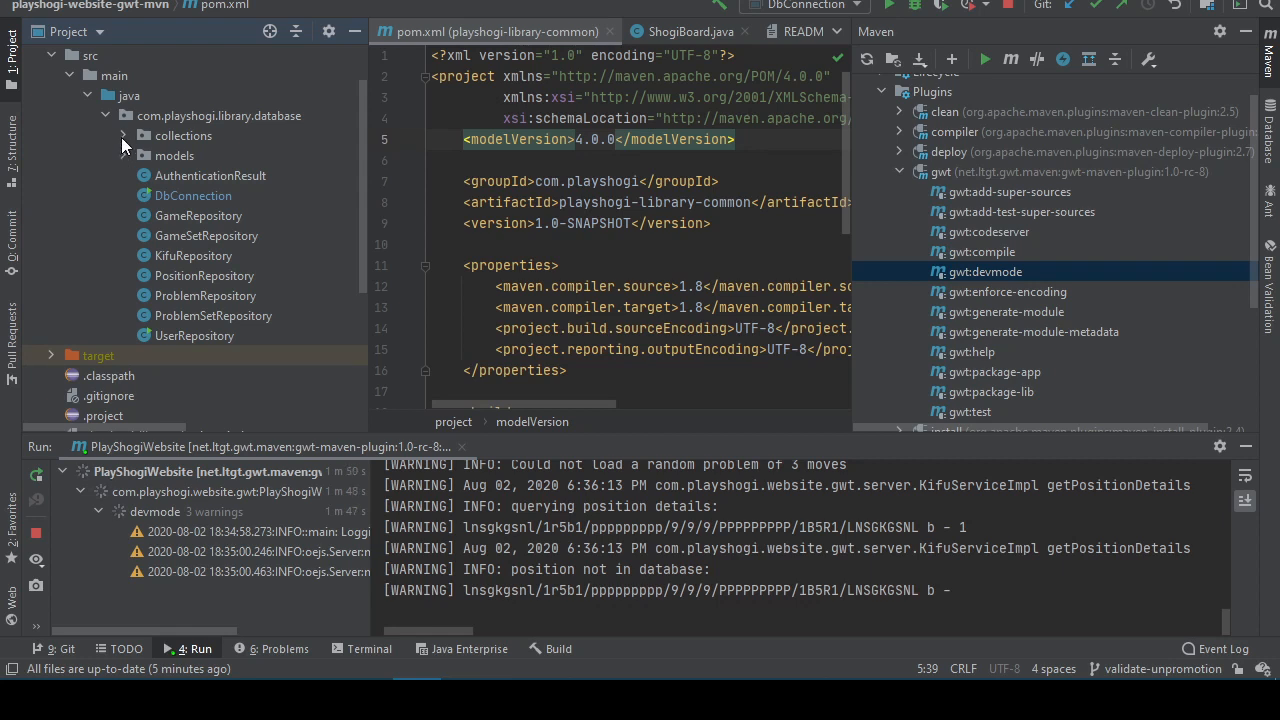
left_click(124, 136)
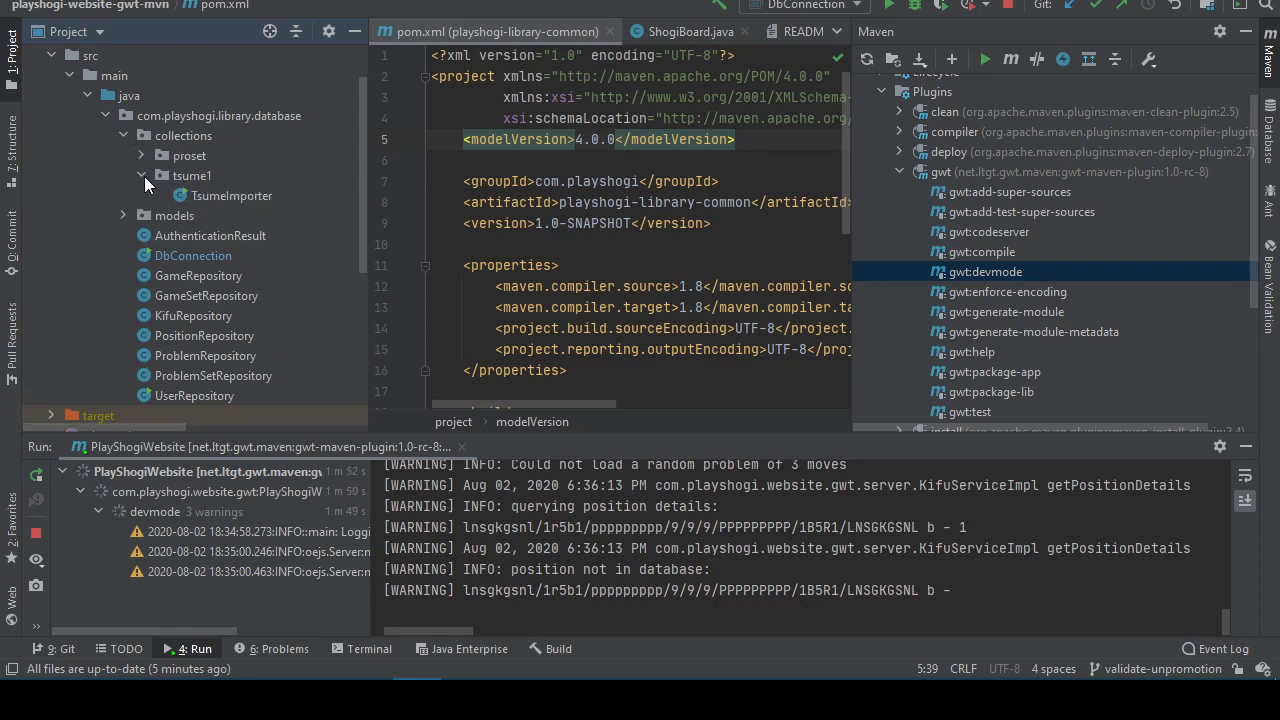
left_click(140, 156)
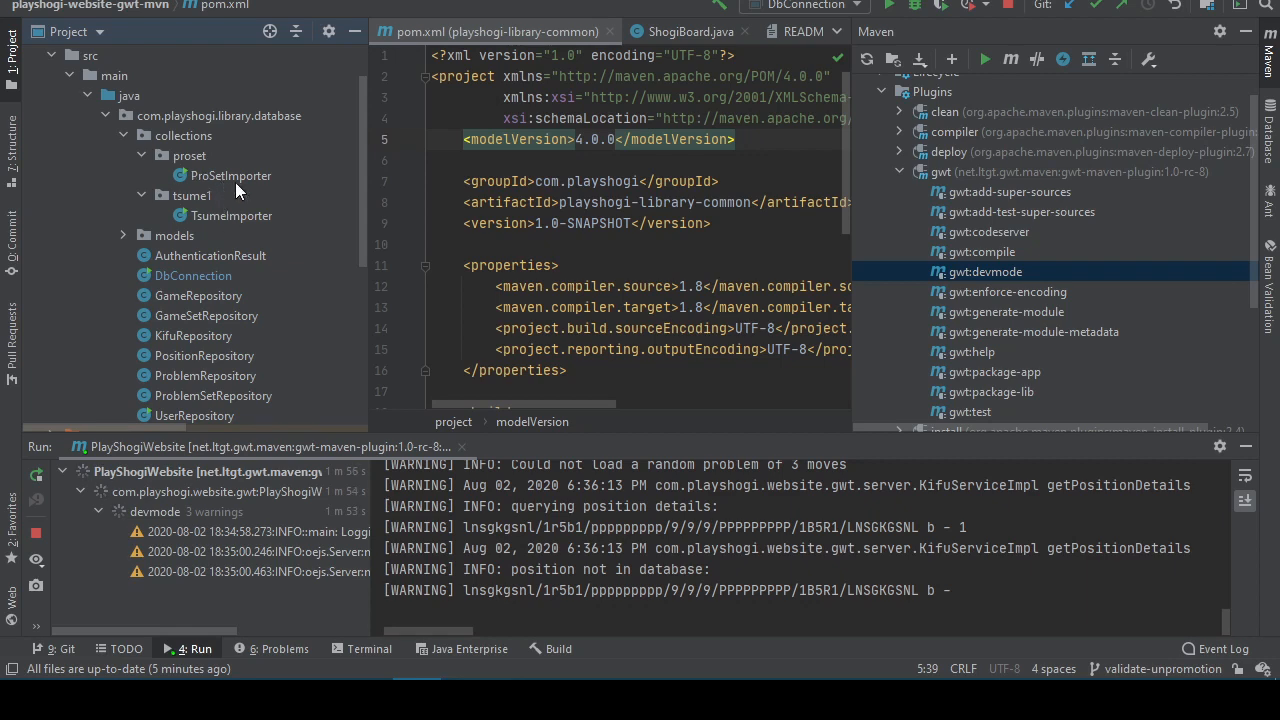
double_click(232, 176)
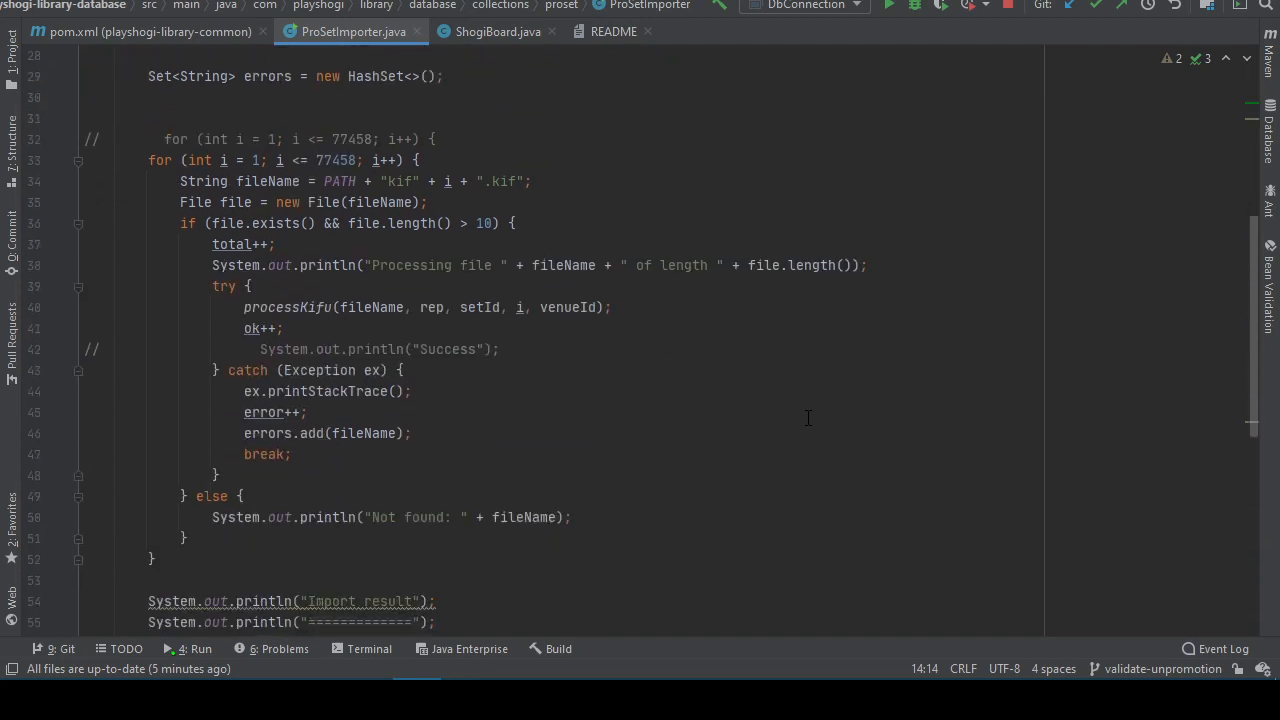
scroll("down", 3)
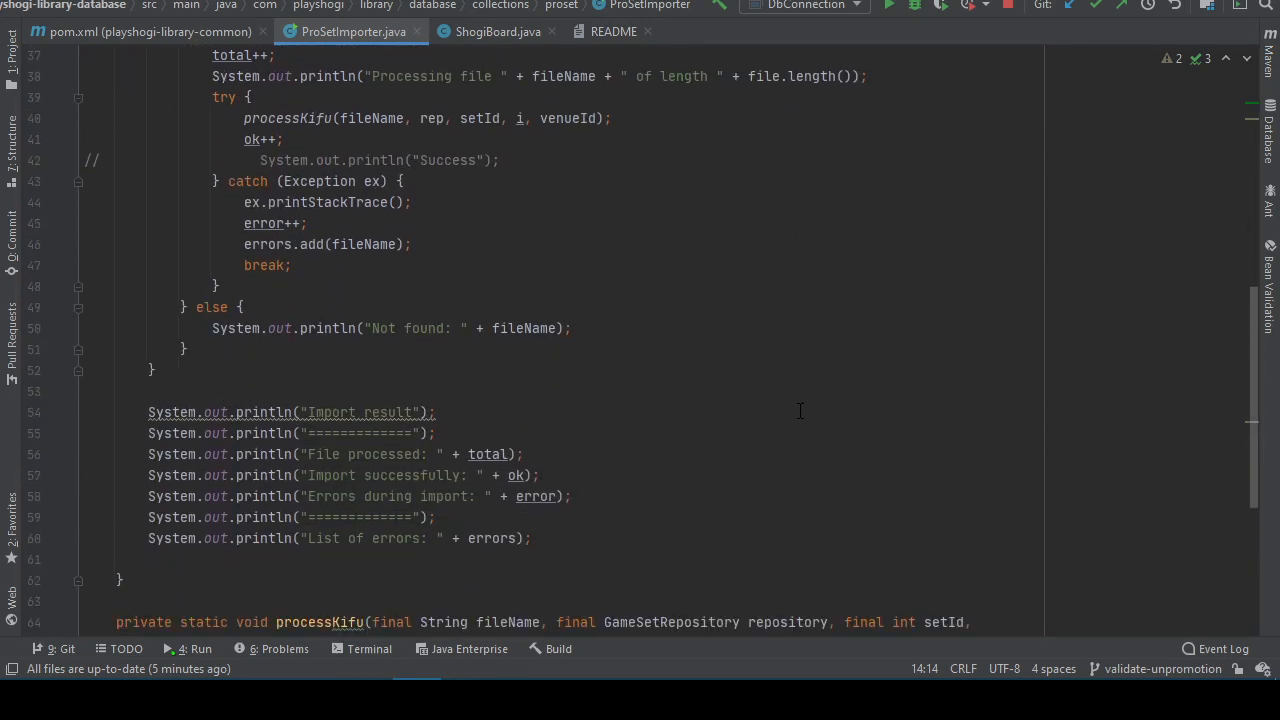
scroll("down", 3)
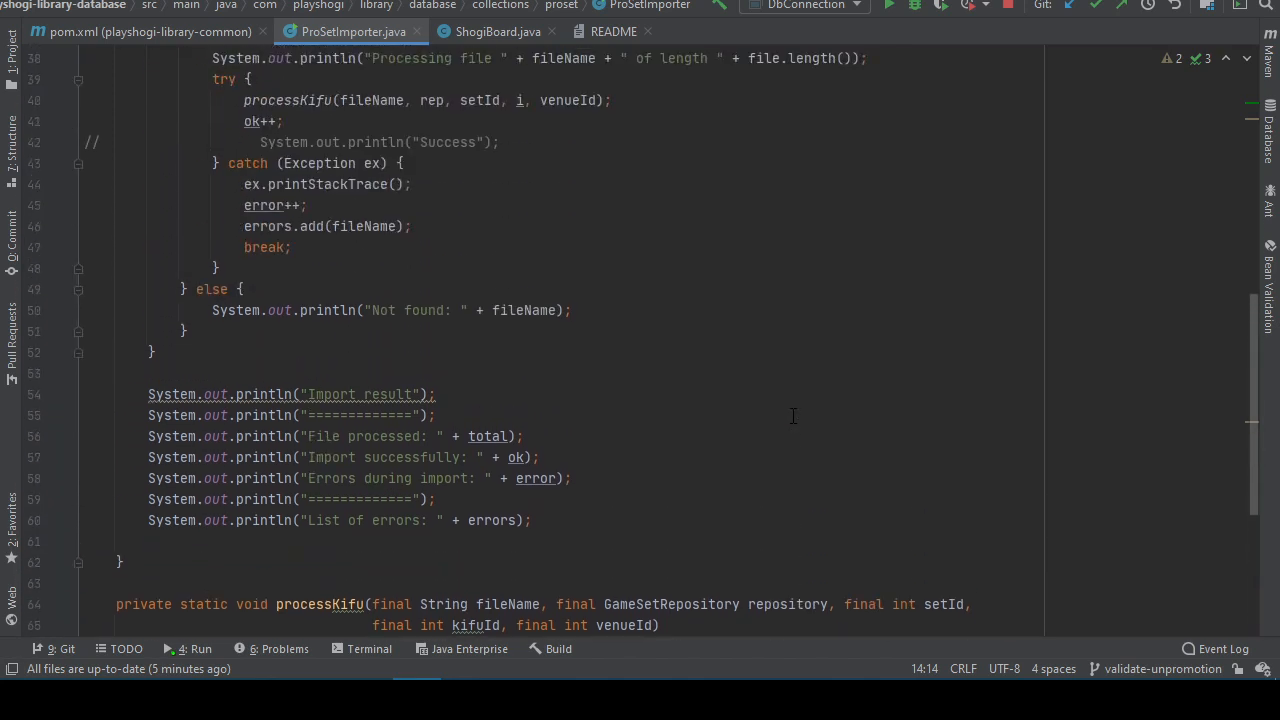
scroll("up", 3)
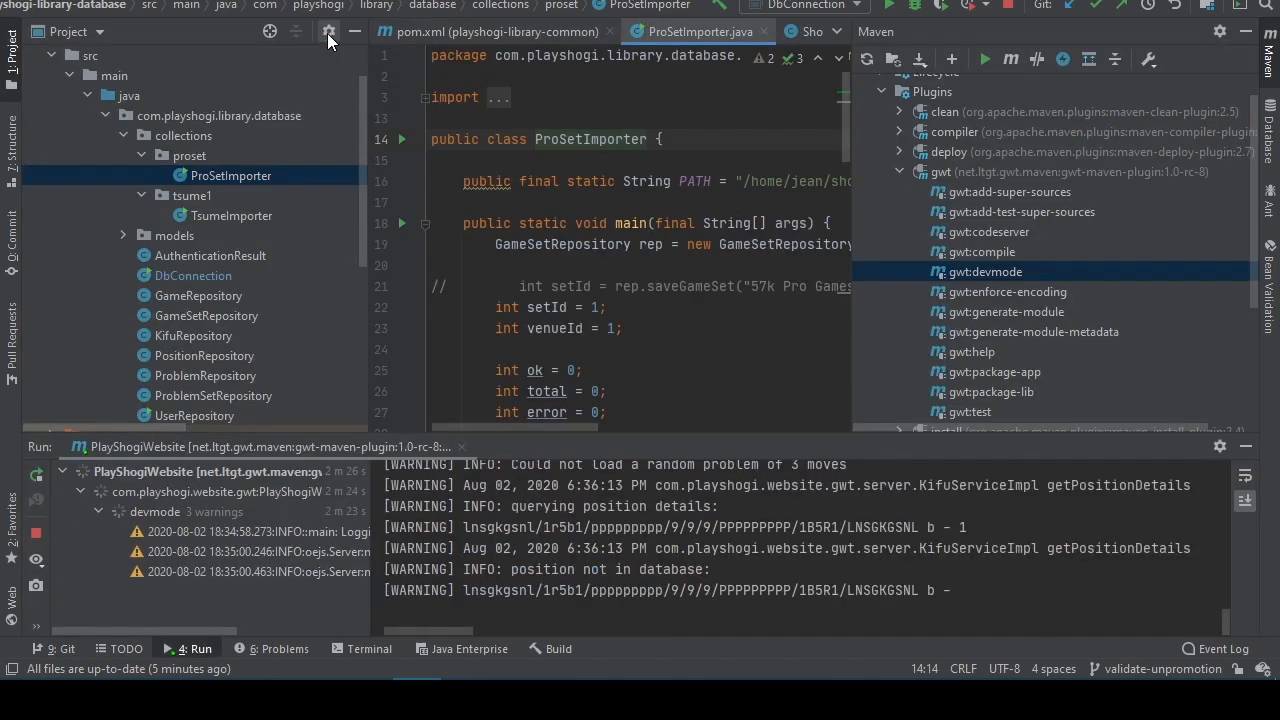
Open TsumeImporter.java from the tsume1 package to view its puzzle file paths
left_click(232, 216)
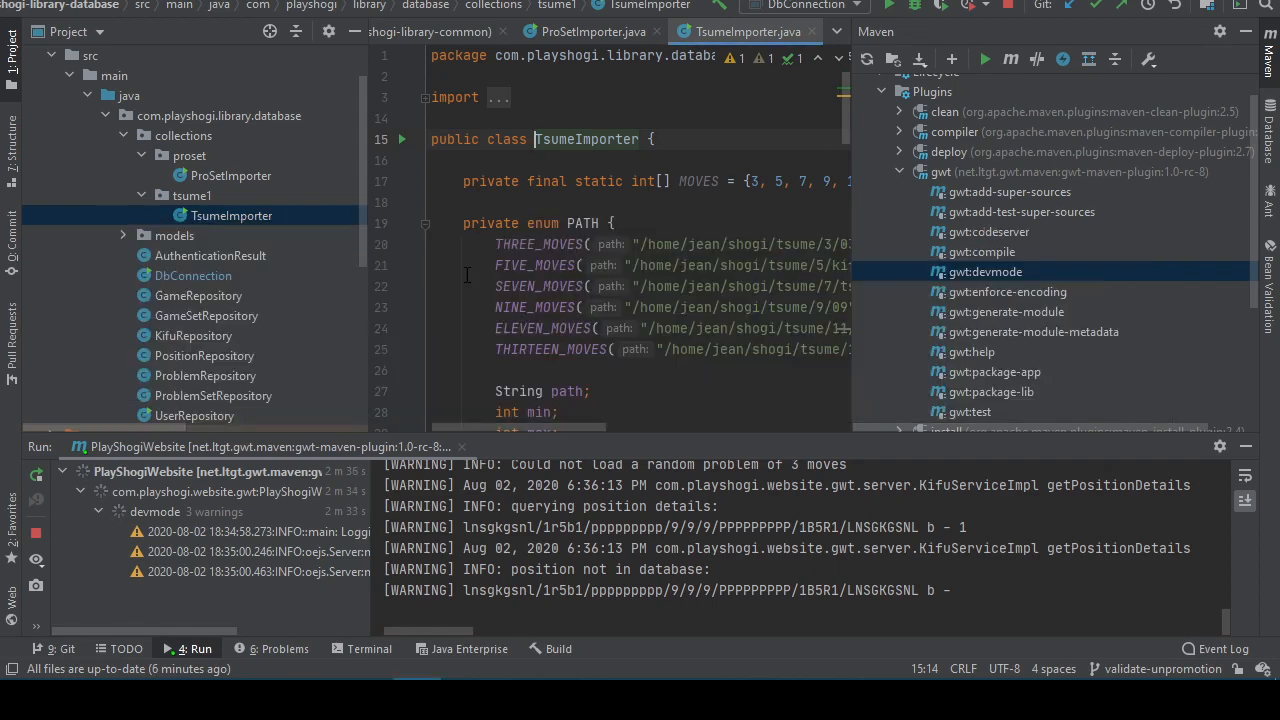
left_click(24, 660)
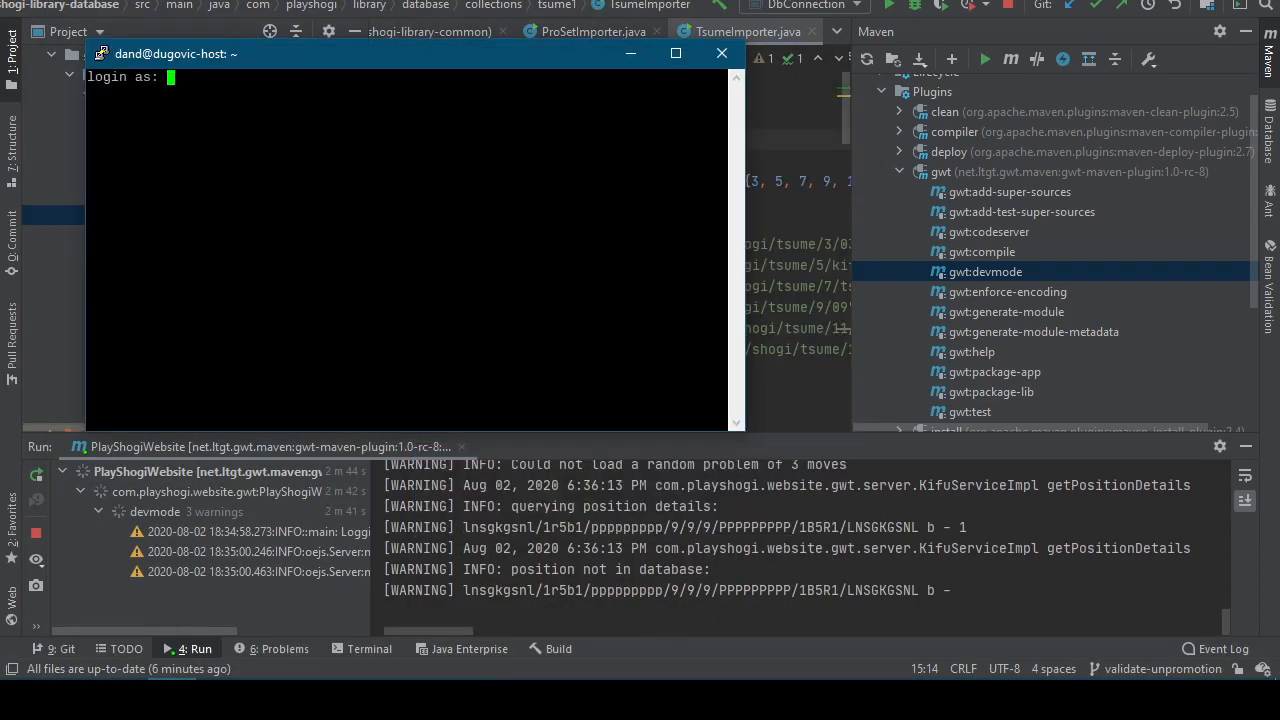
Log into the Ubuntu server as 'dand' and begin a 'locate ki' file search
type("dand")
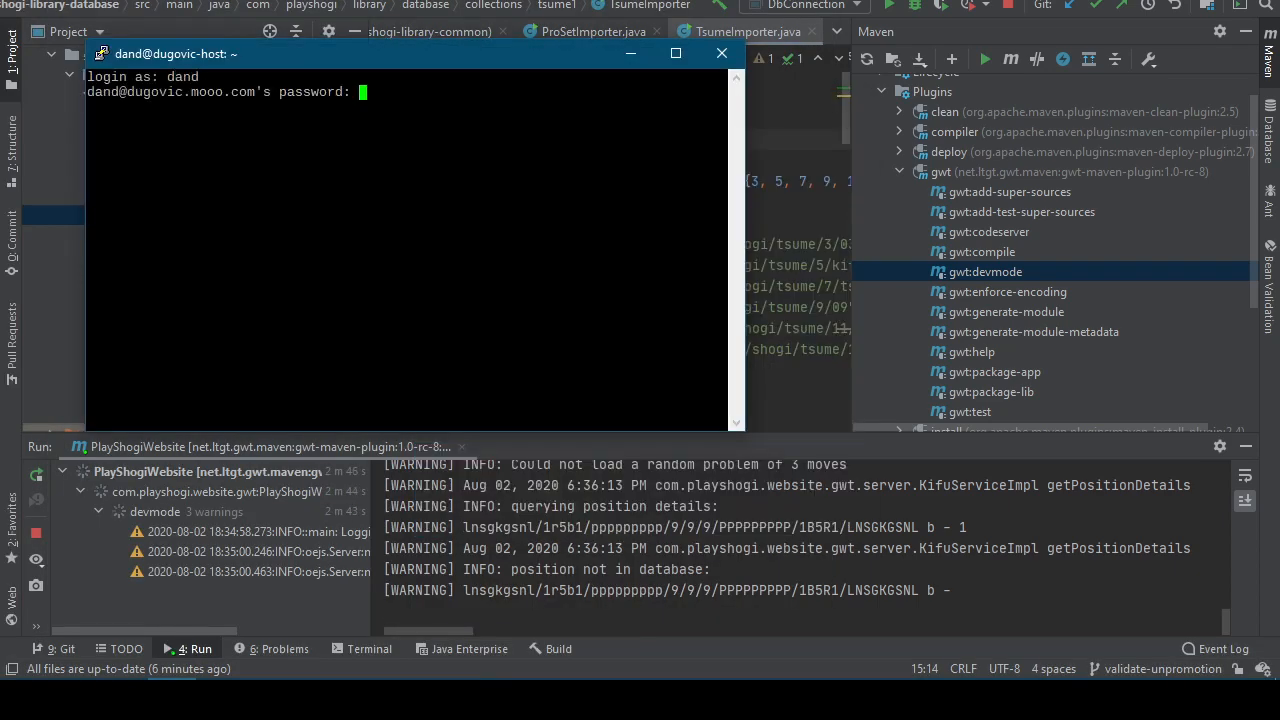
type("locate ki")
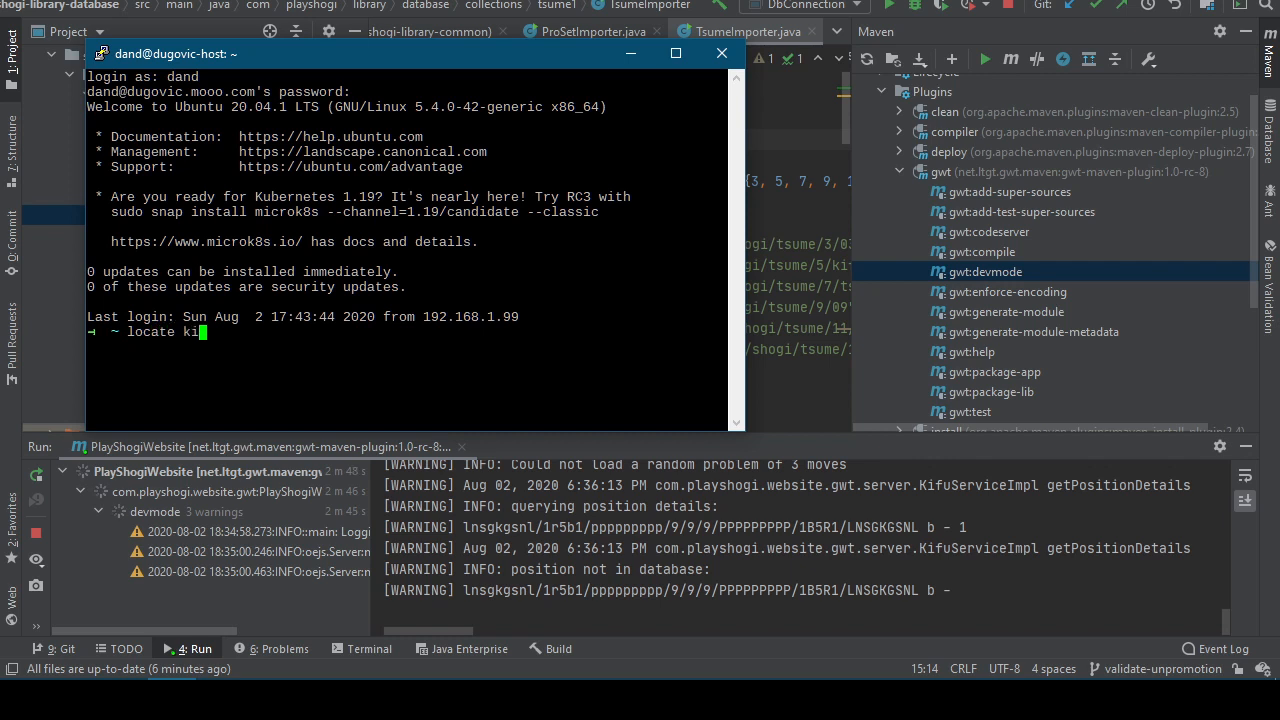
type("fus")
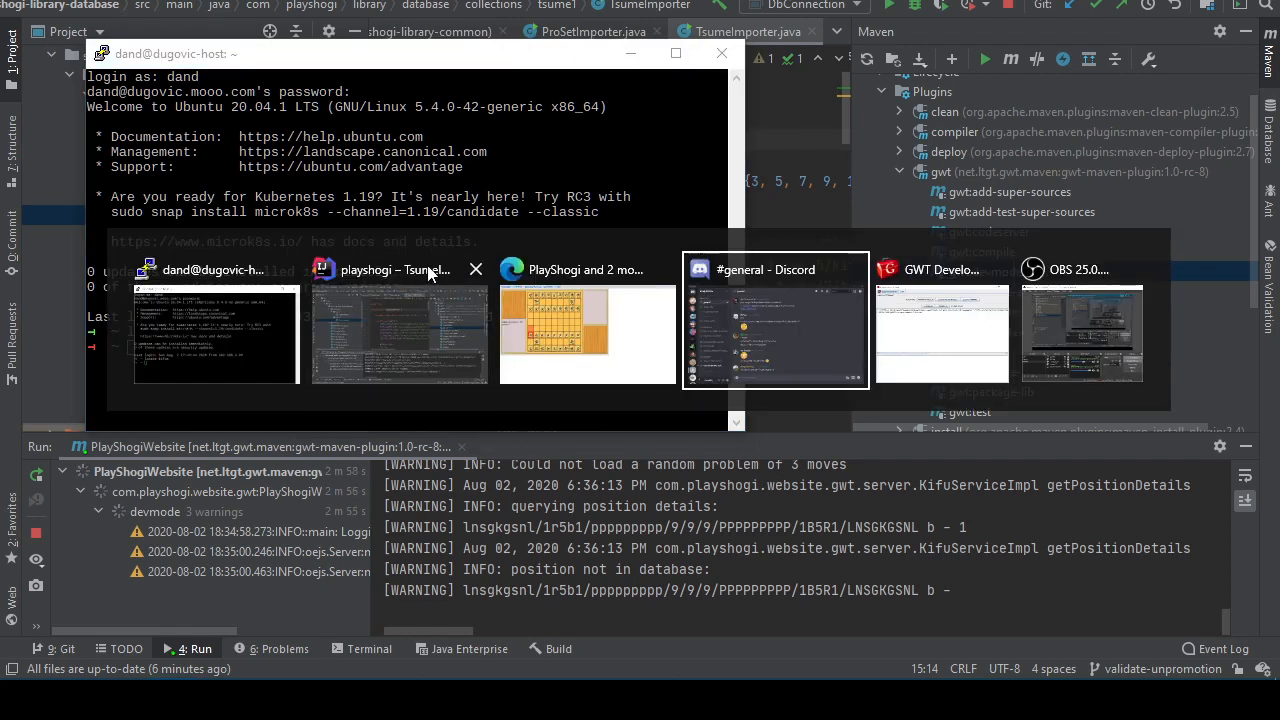
Switch back to the PlayShogi board page in Edge
left_click(588, 332)
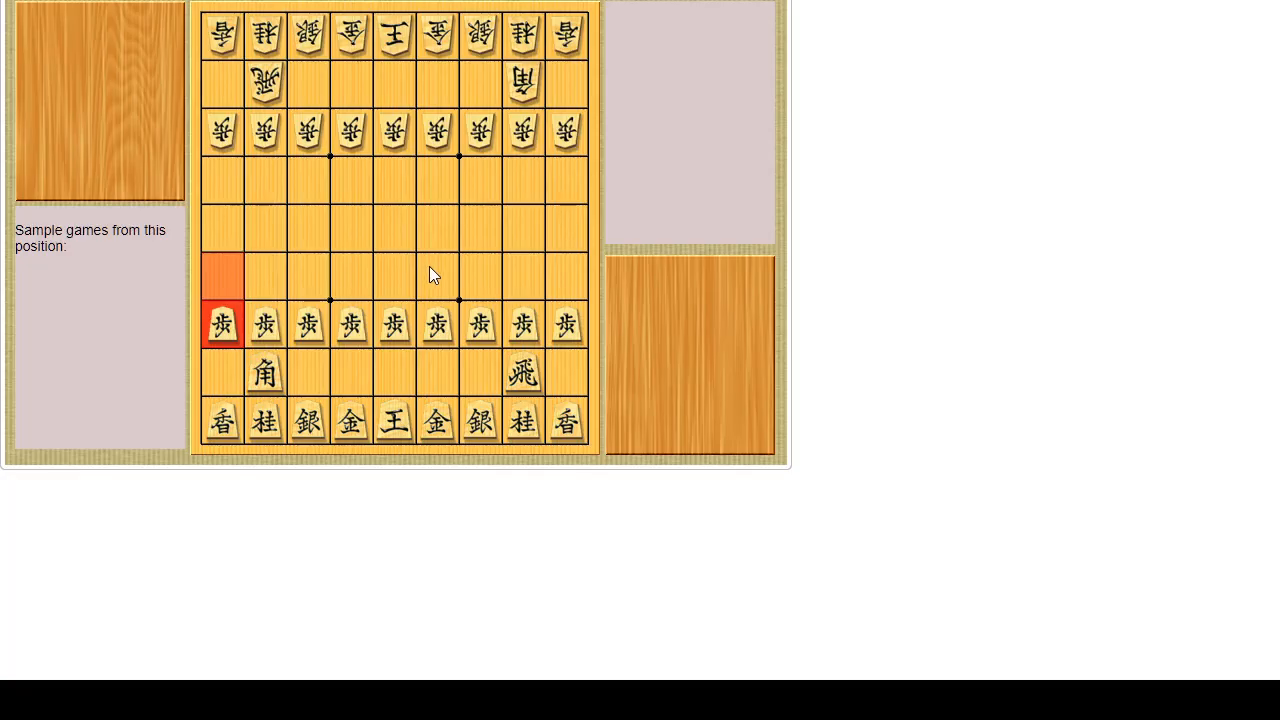
mouse_move(192, 292)
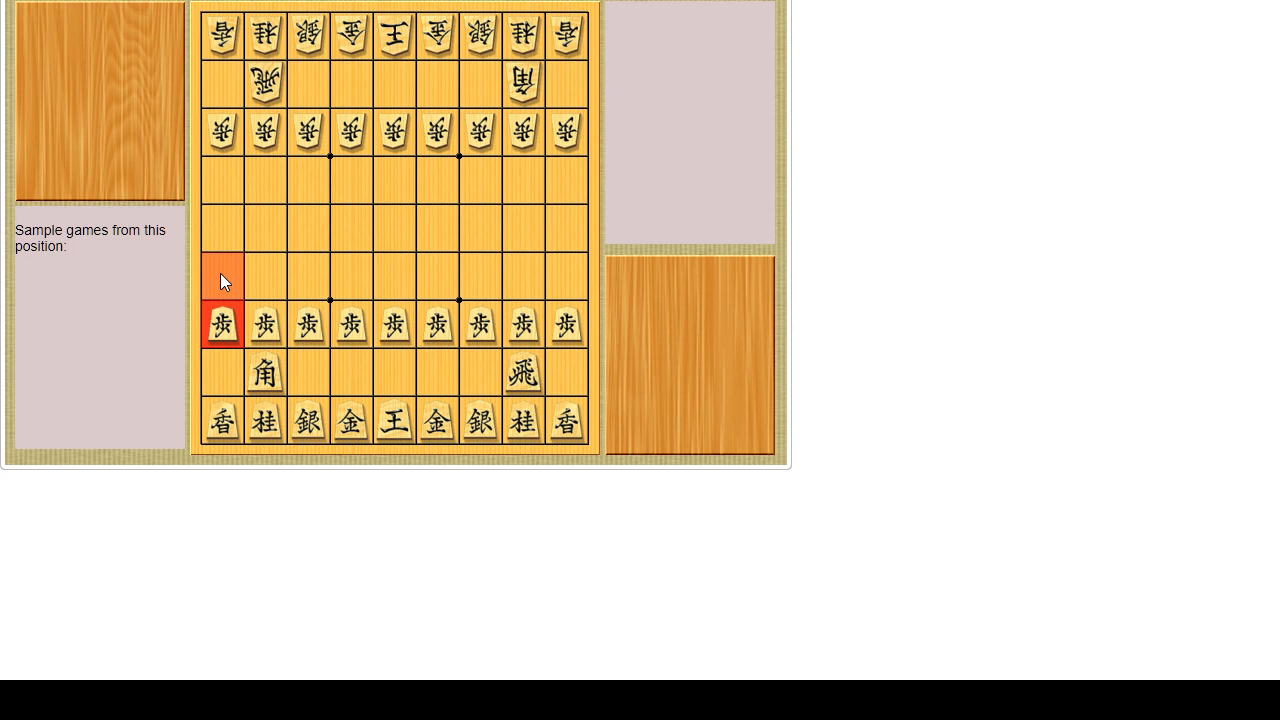
mouse_move(208, 304)
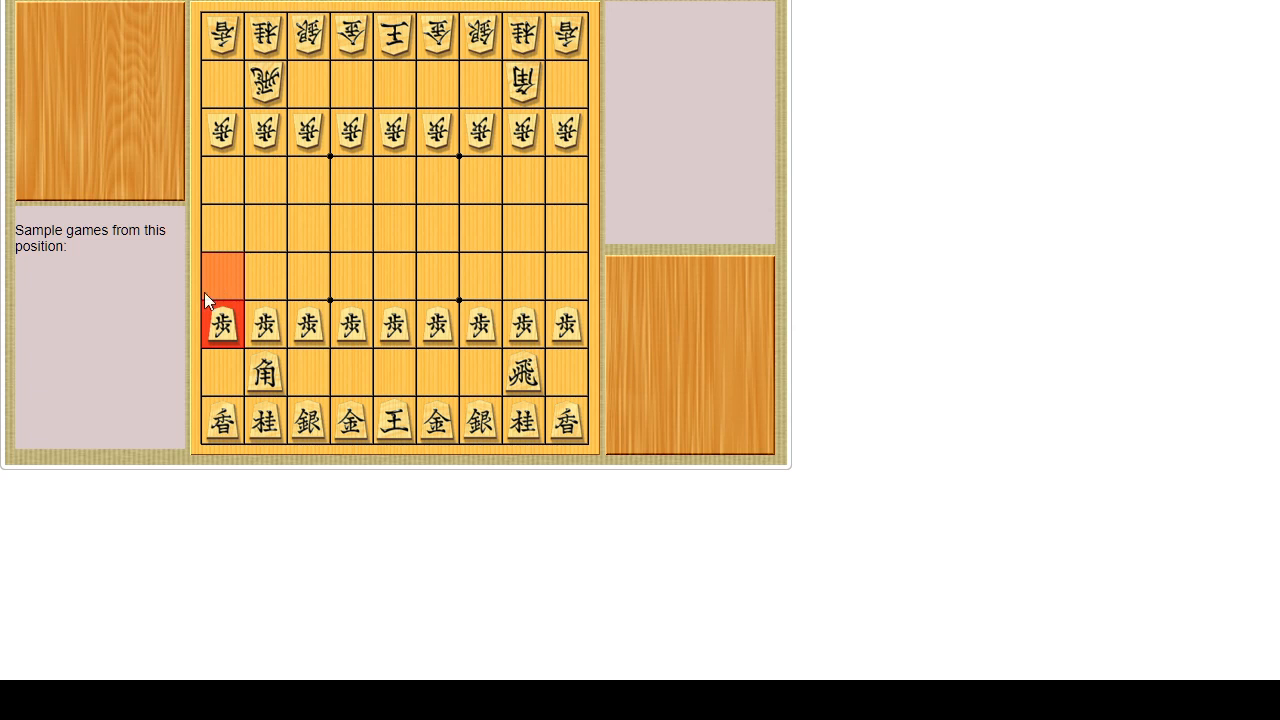
mouse_move(340, 60)
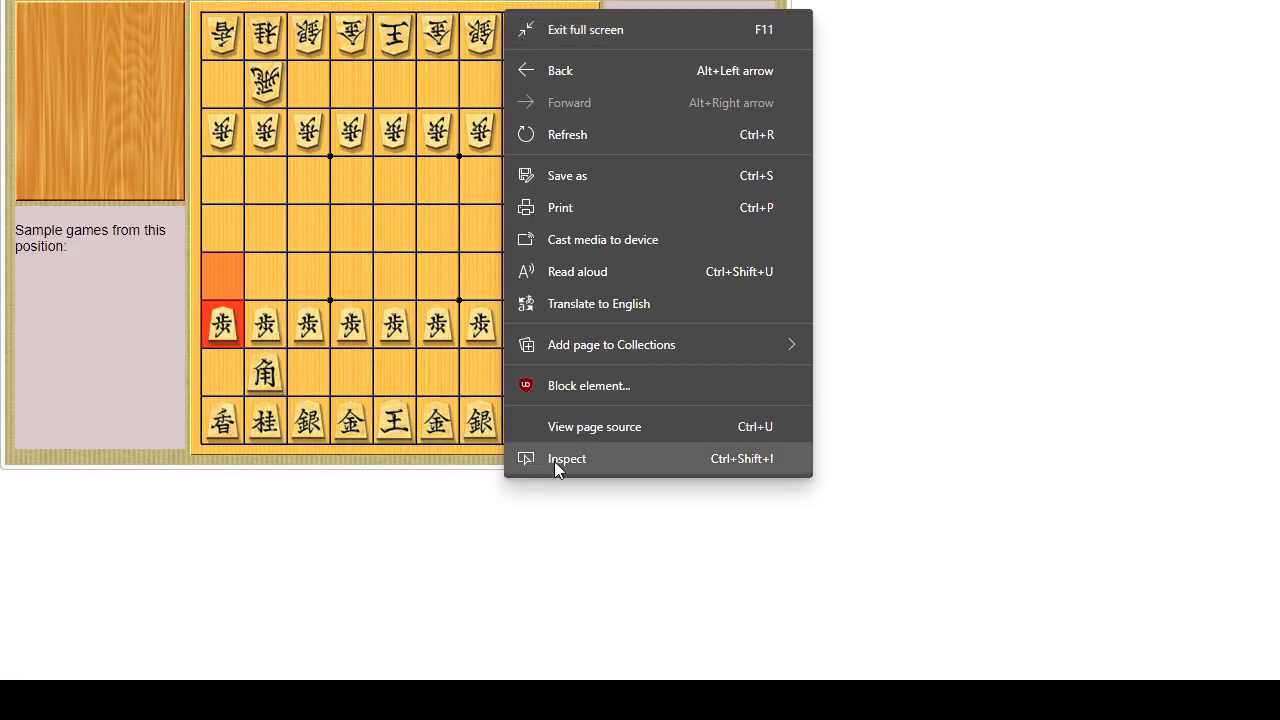
Inspect the board page in Edge DevTools and show the extra side panels list
left_click(566, 458)
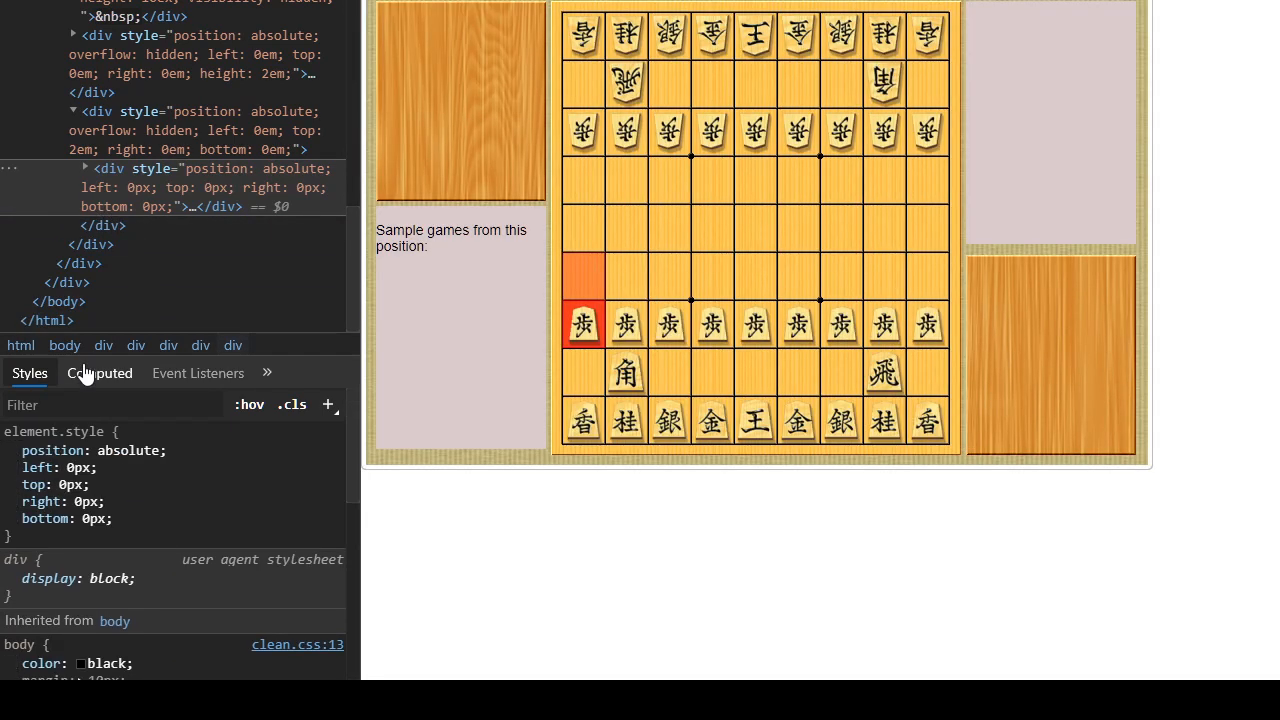
left_click(268, 374)
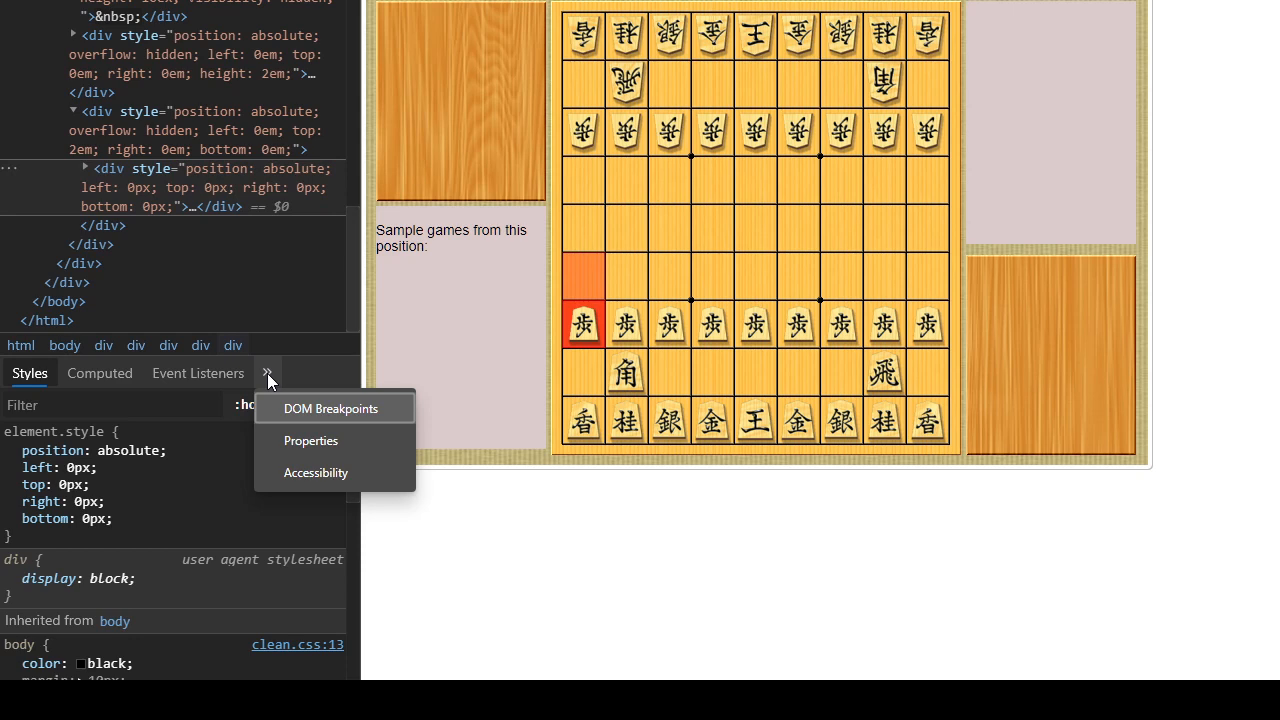
mouse_move(144, 38)
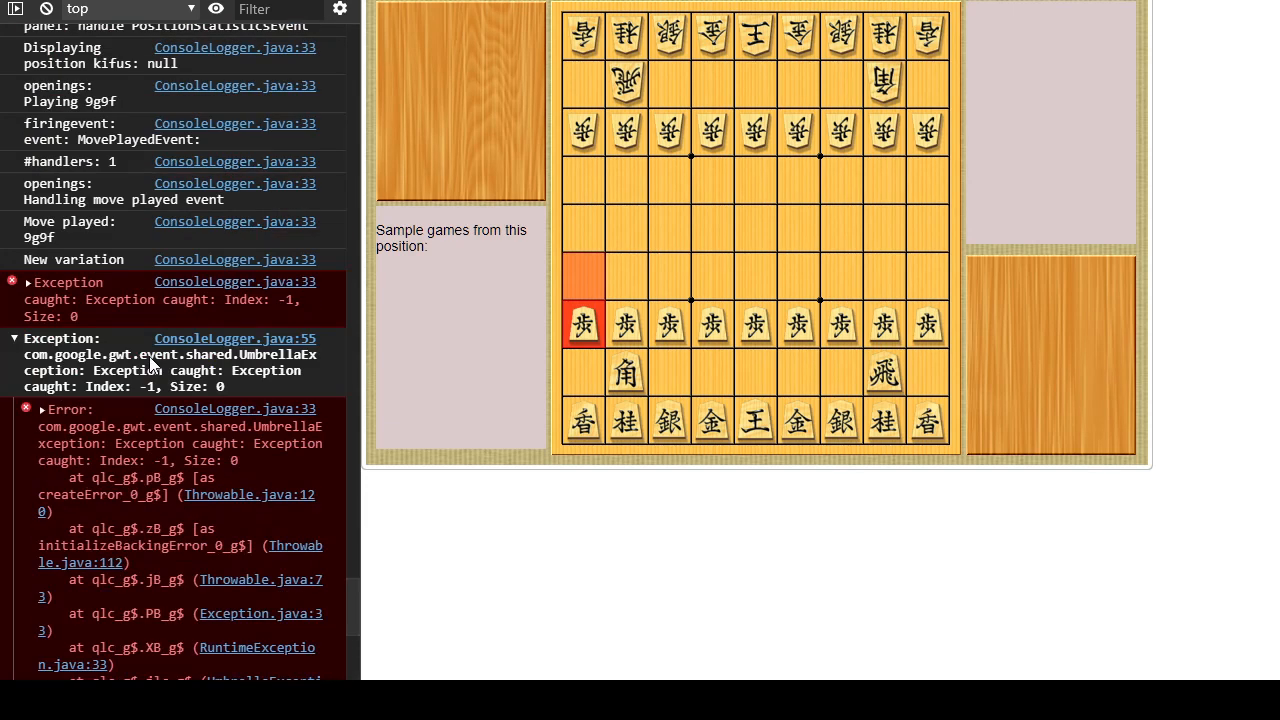
mouse_move(100, 482)
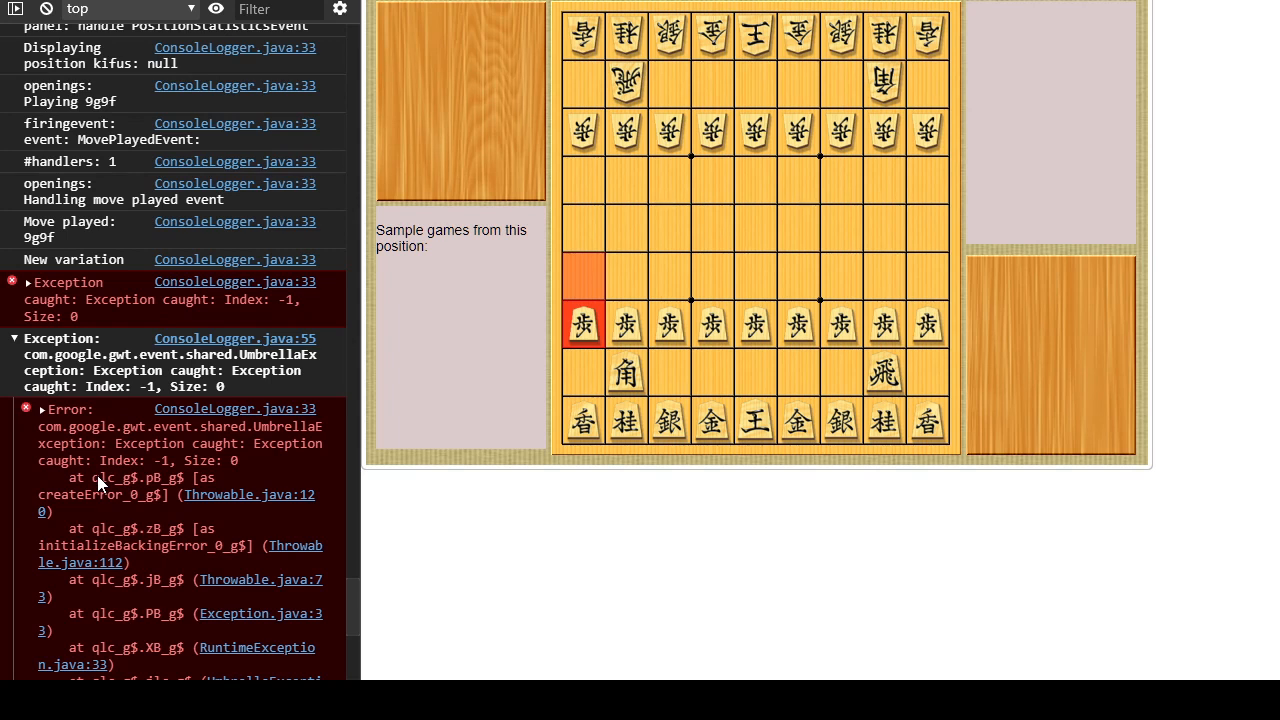
mouse_move(108, 448)
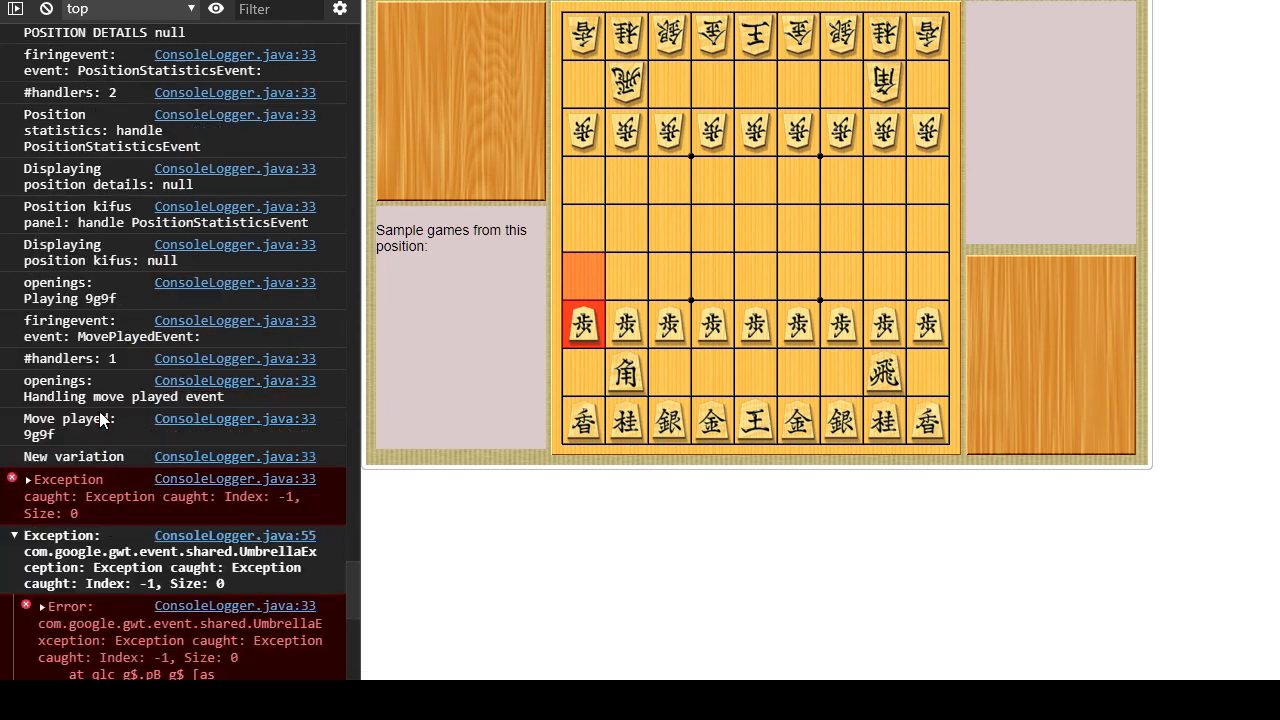
scroll("down", 3)
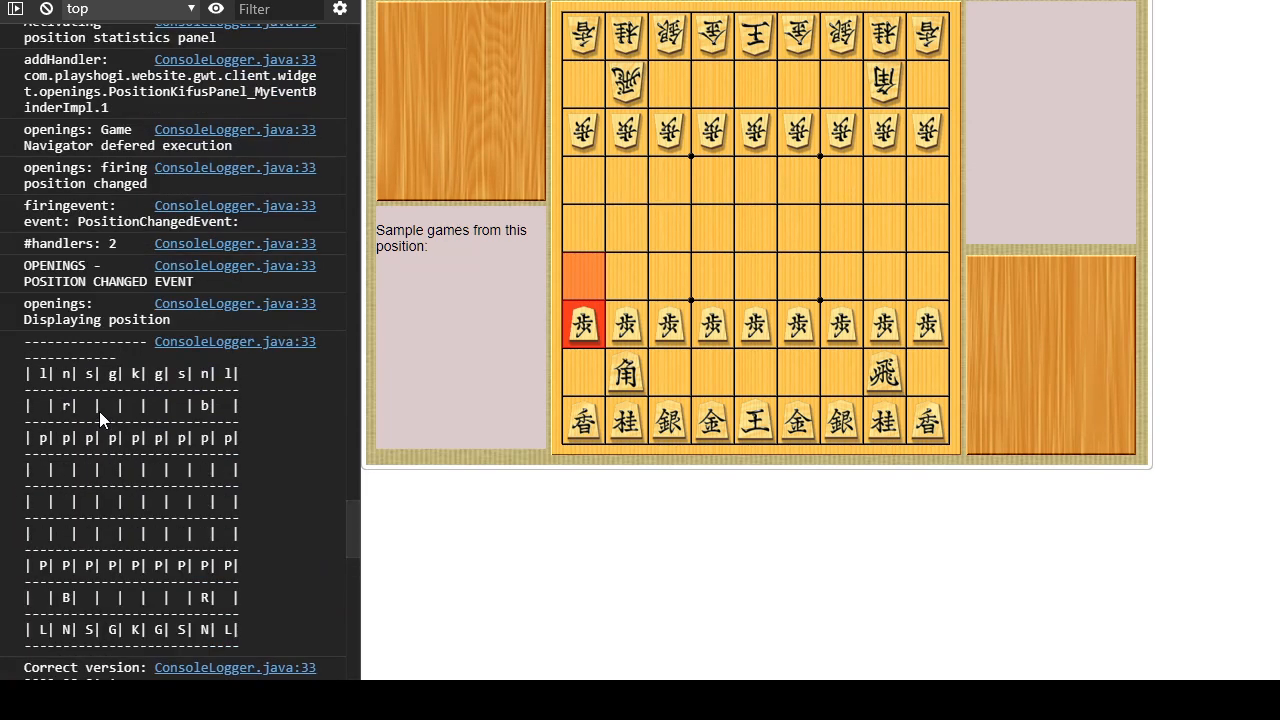
scroll("down", 3)
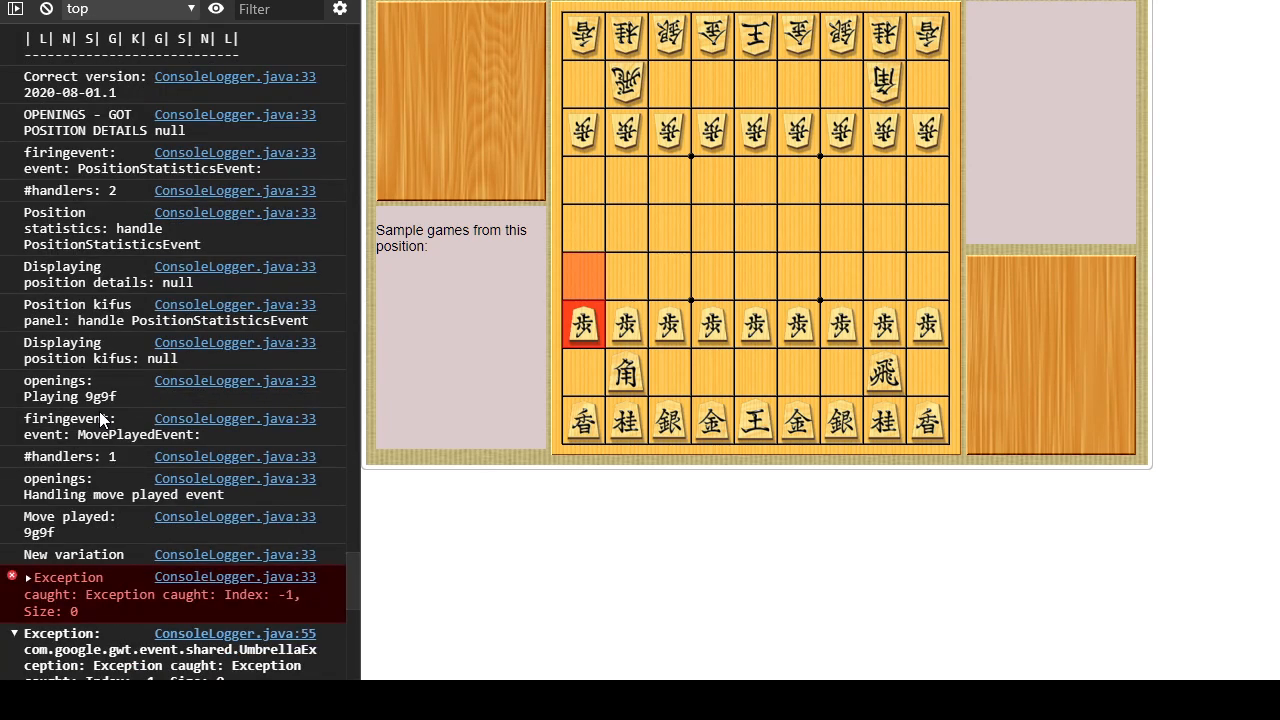
scroll("down", 3)
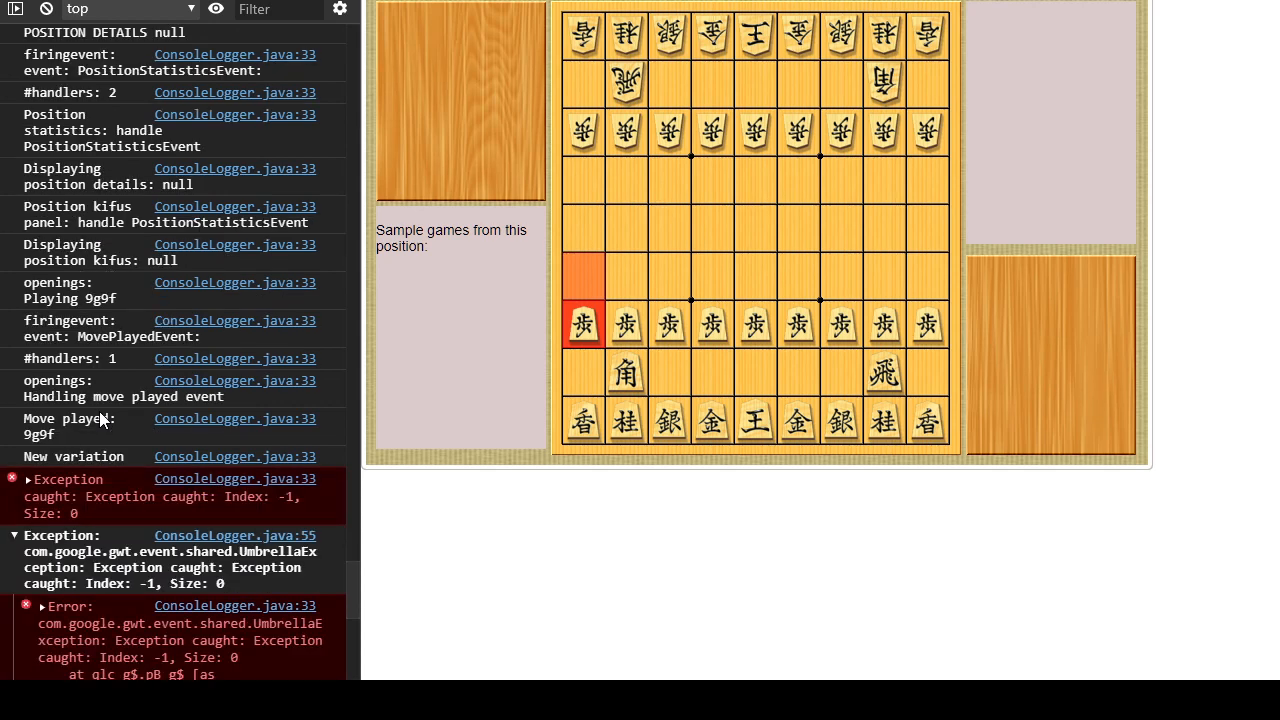
scroll("down", 3)
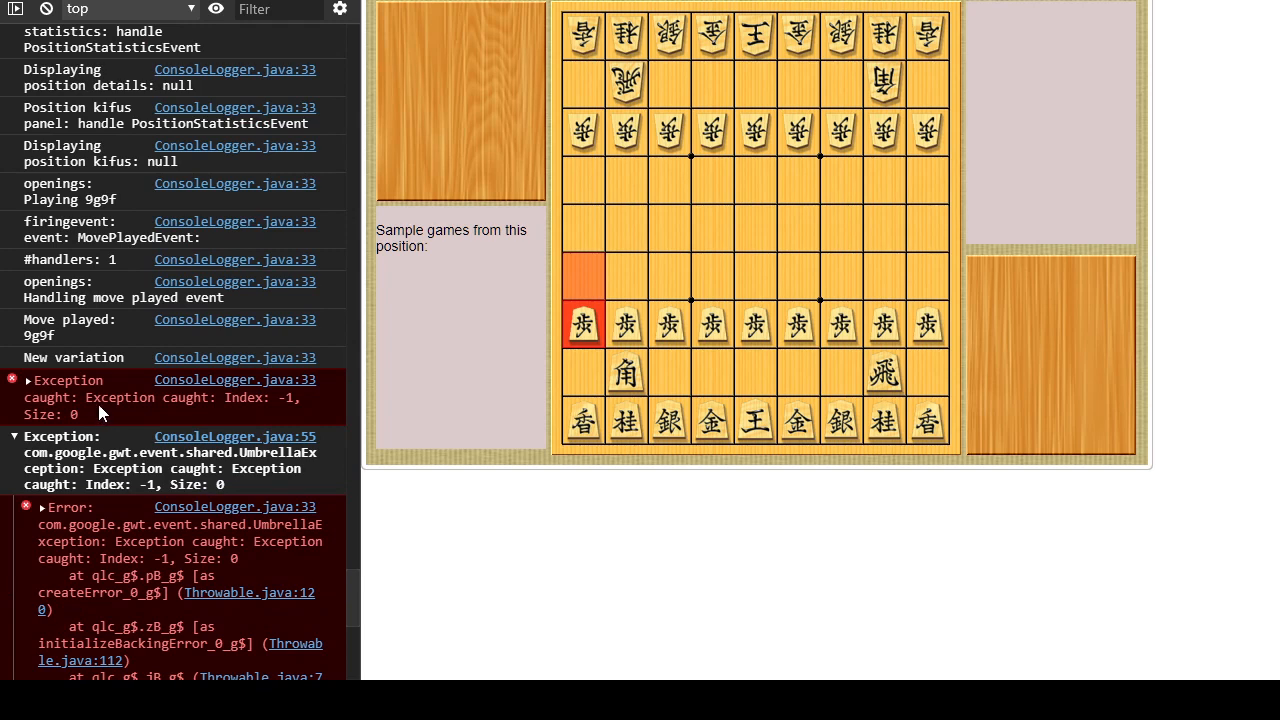
scroll("down", 3)
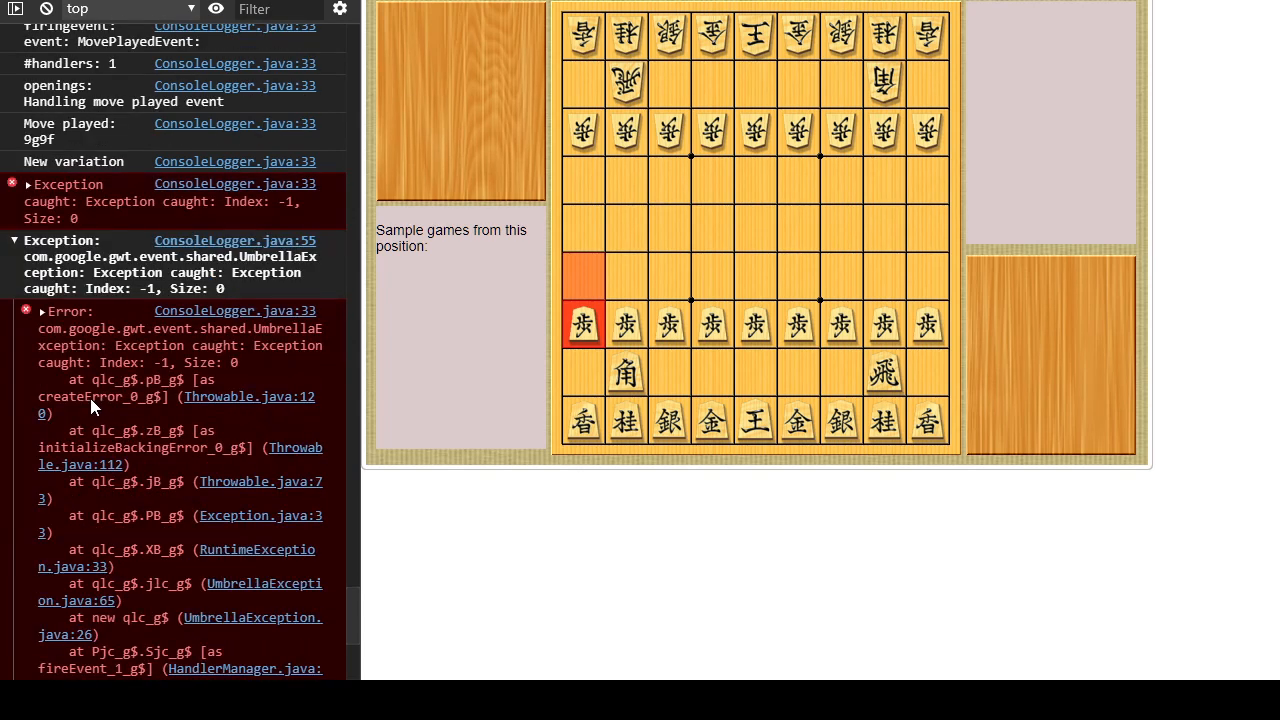
scroll("down", 3)
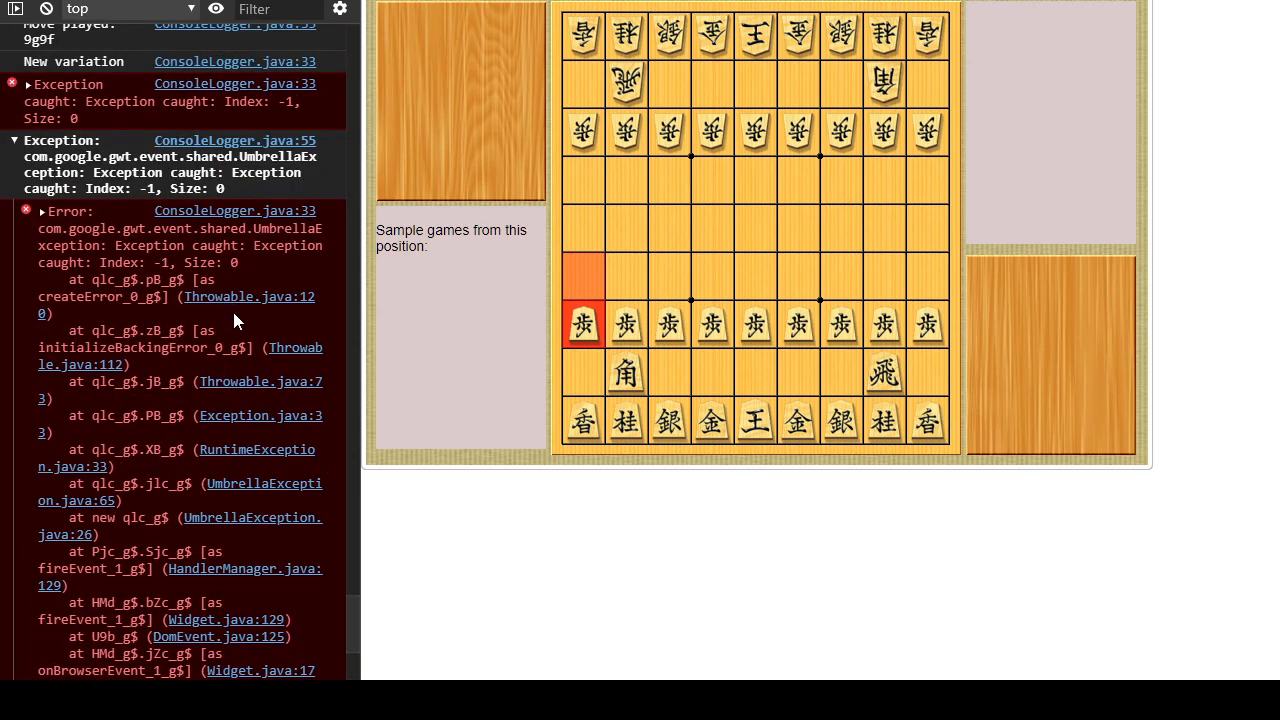
mouse_move(108, 312)
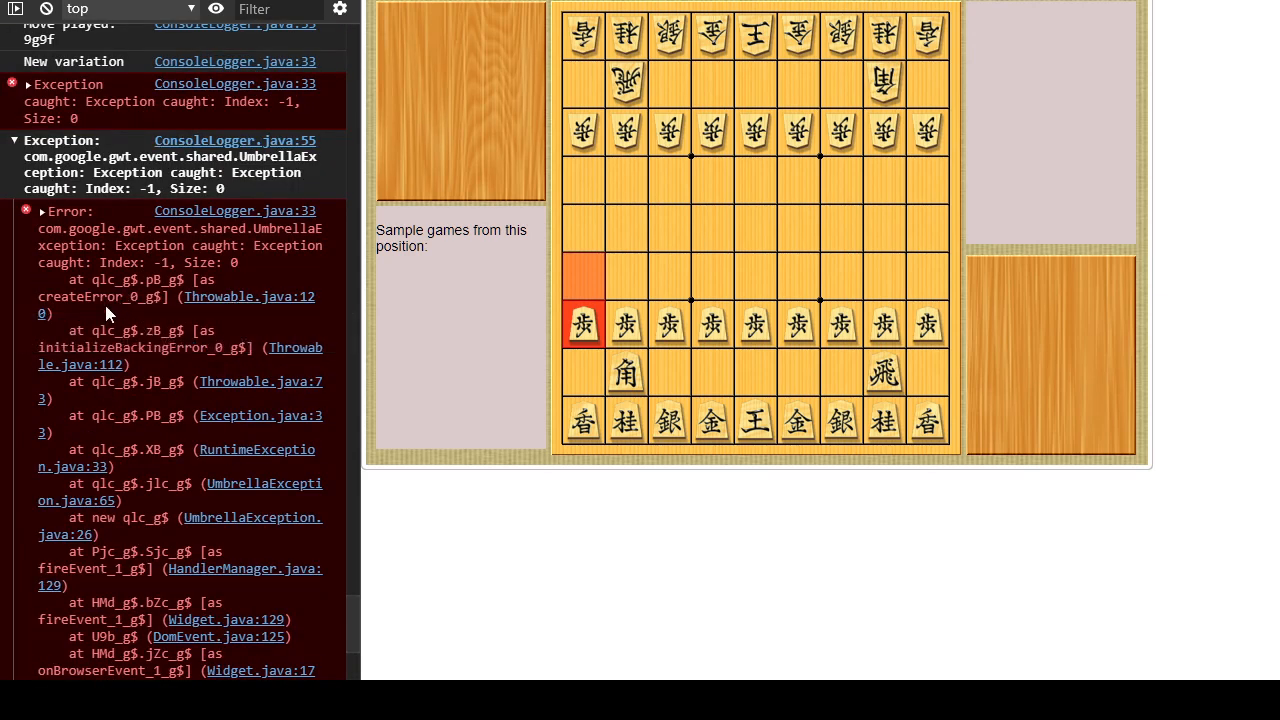
mouse_move(96, 432)
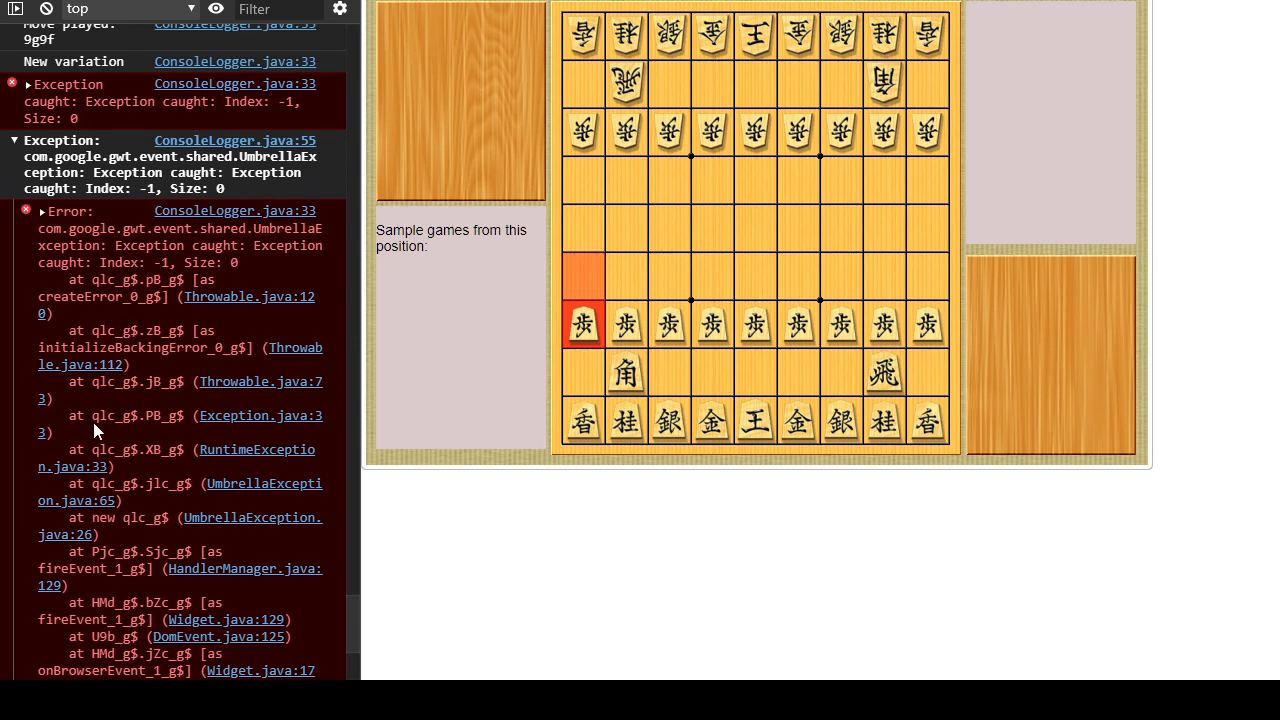
mouse_move(128, 500)
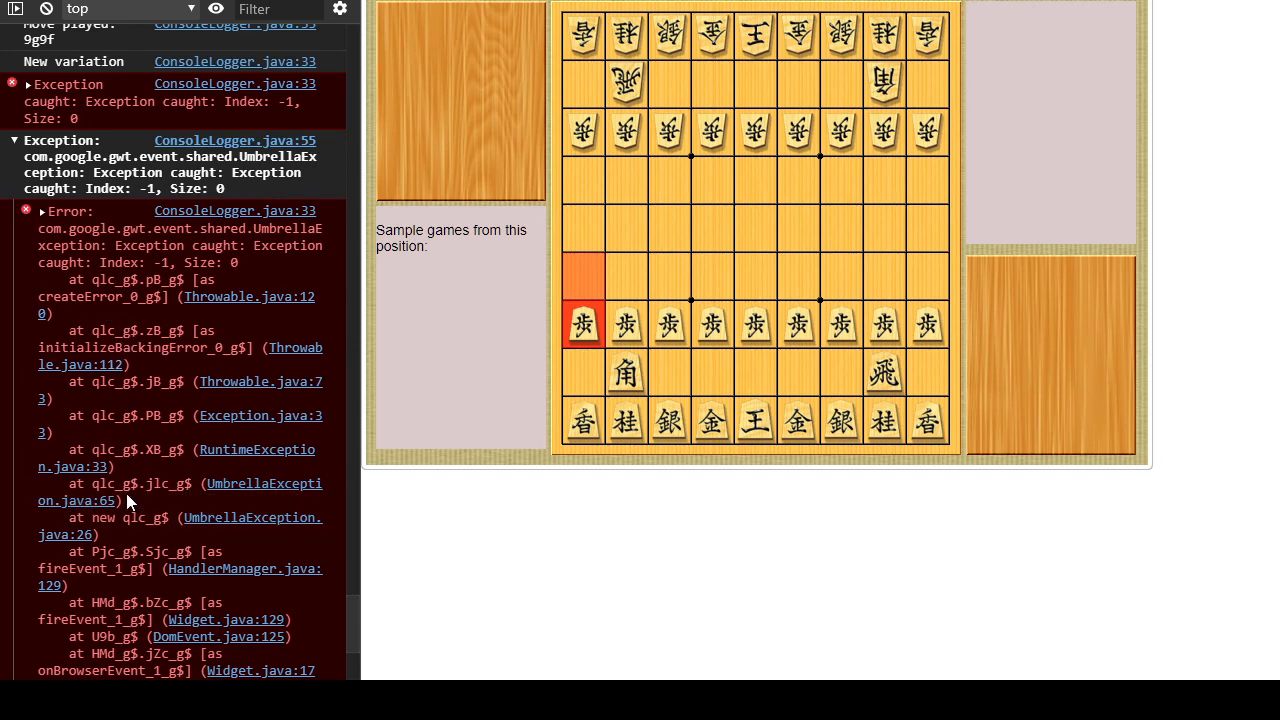
scroll("down", 3)
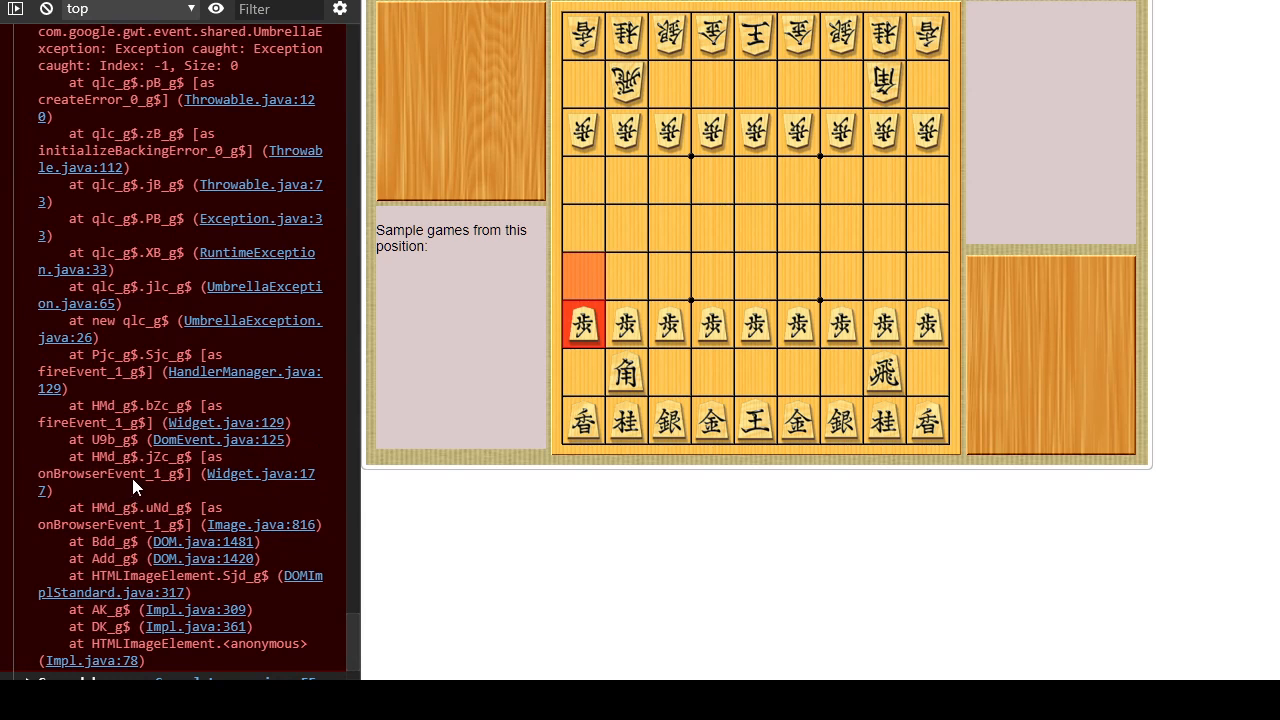
mouse_move(160, 456)
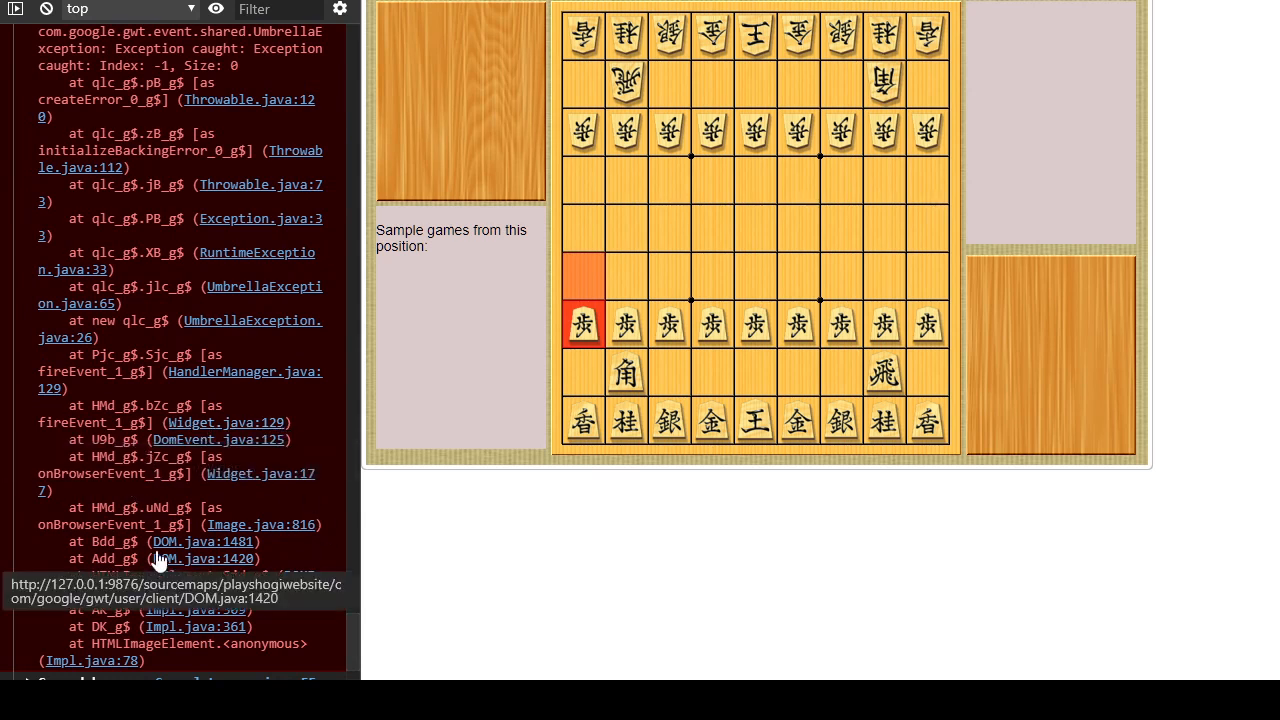
scroll("down", 3)
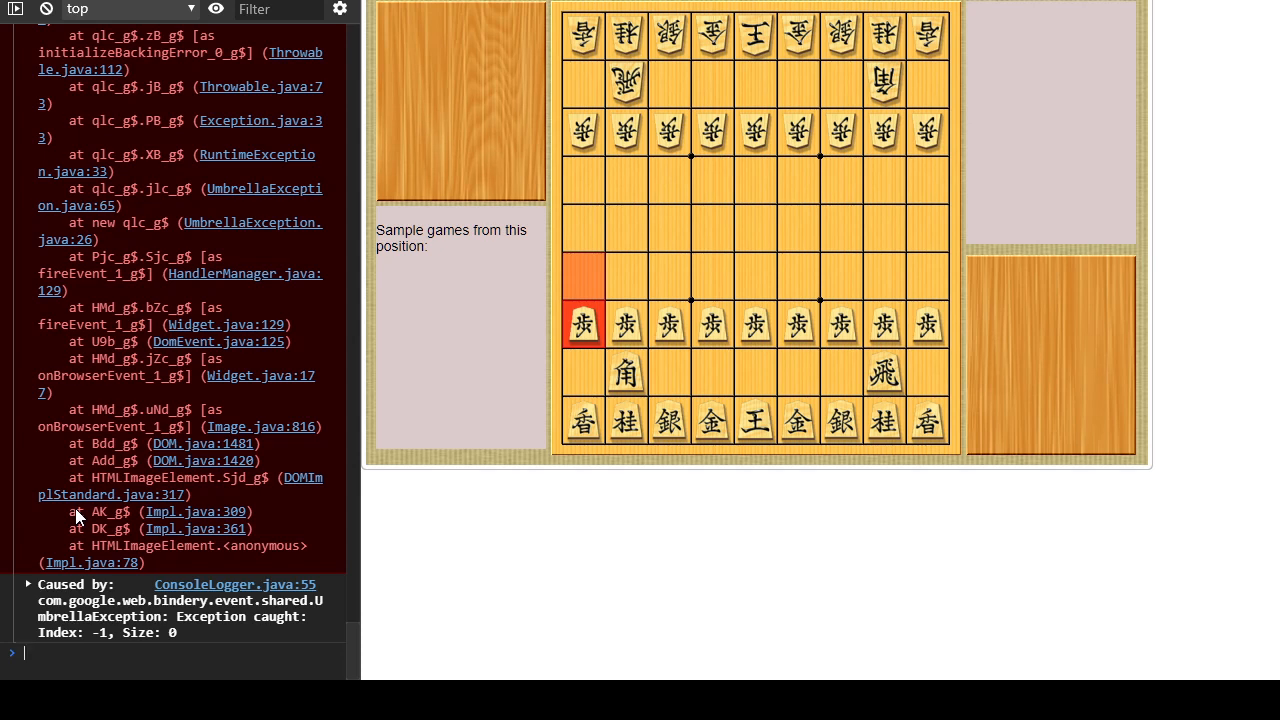
mouse_move(112, 486)
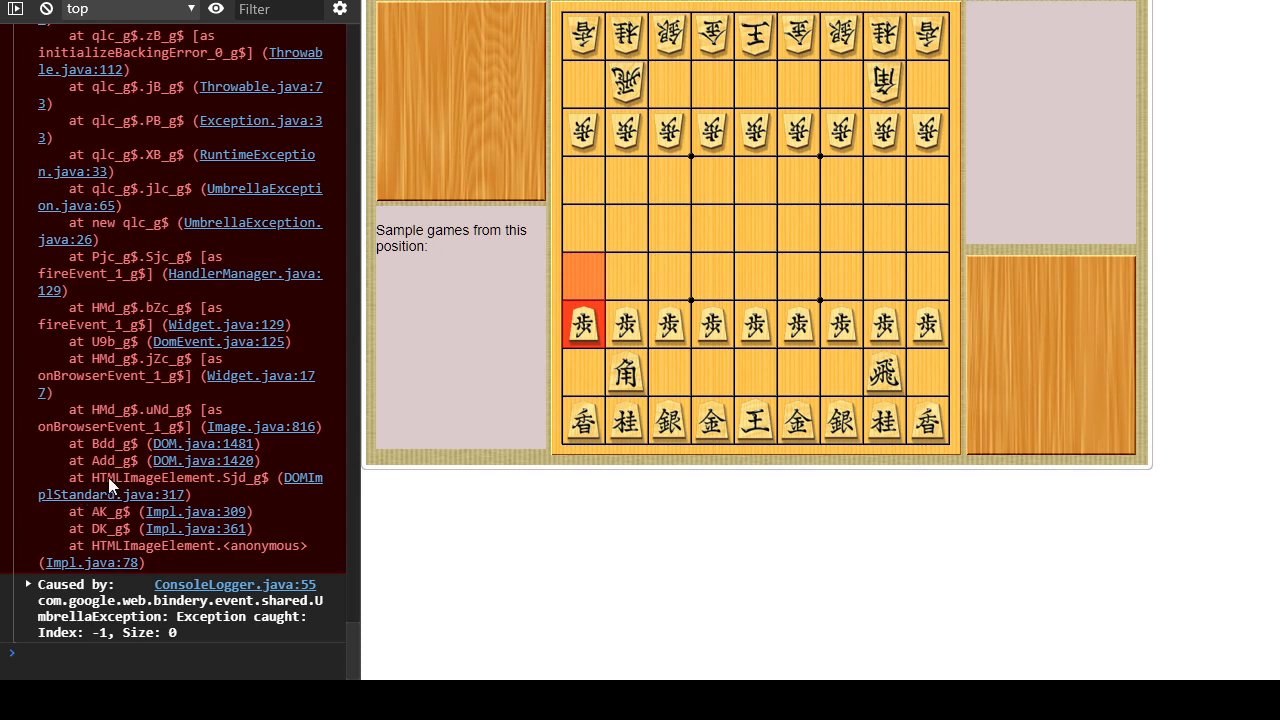
mouse_move(258, 256)
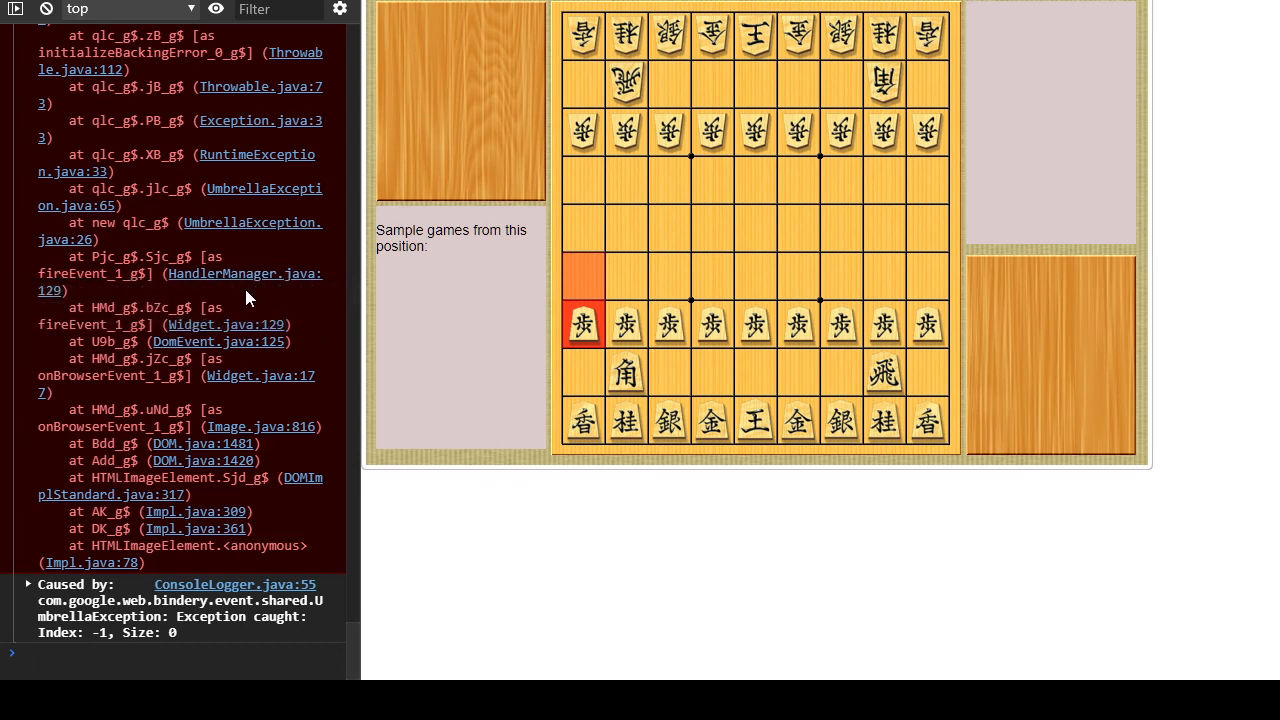
mouse_move(244, 280)
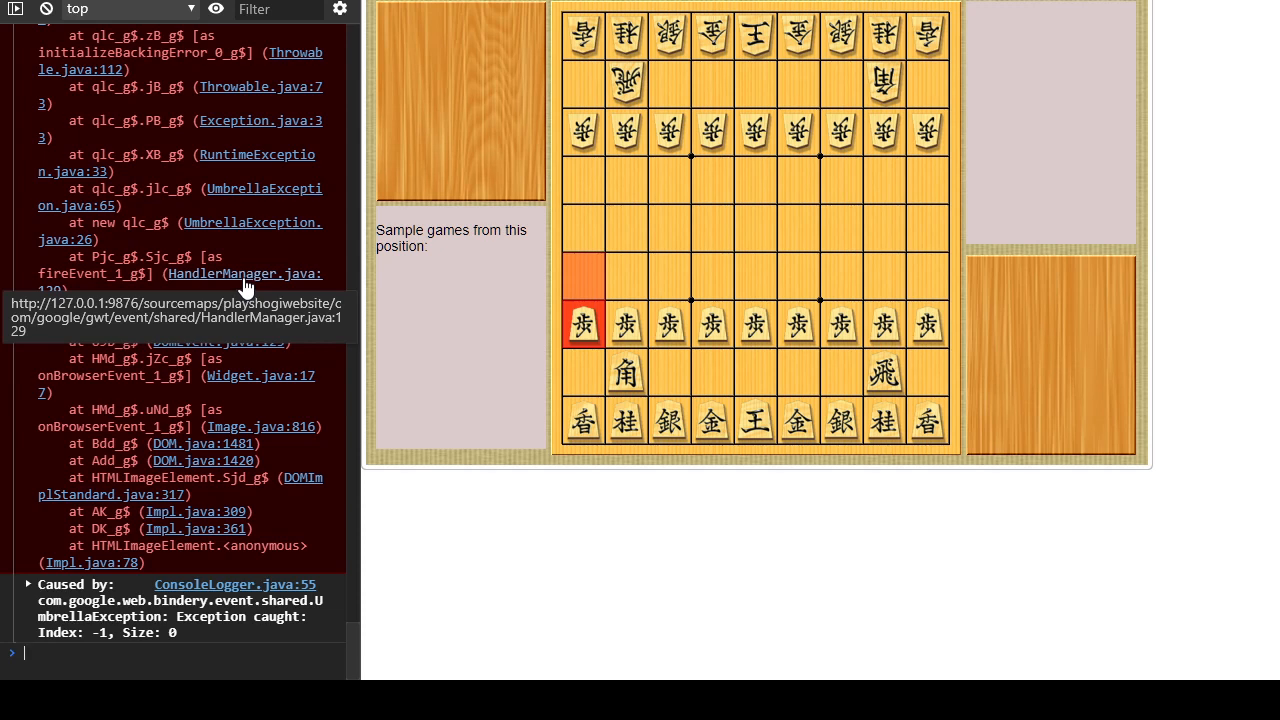
mouse_move(314, 390)
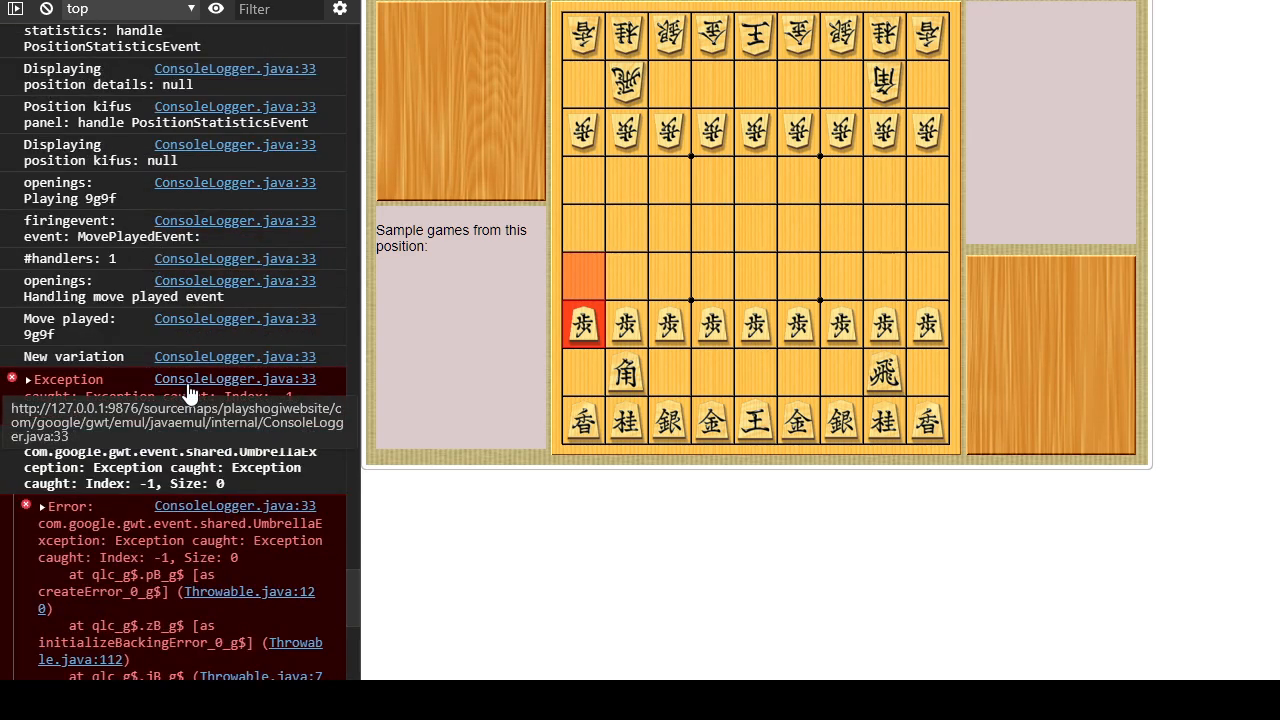
left_click(32, 378)
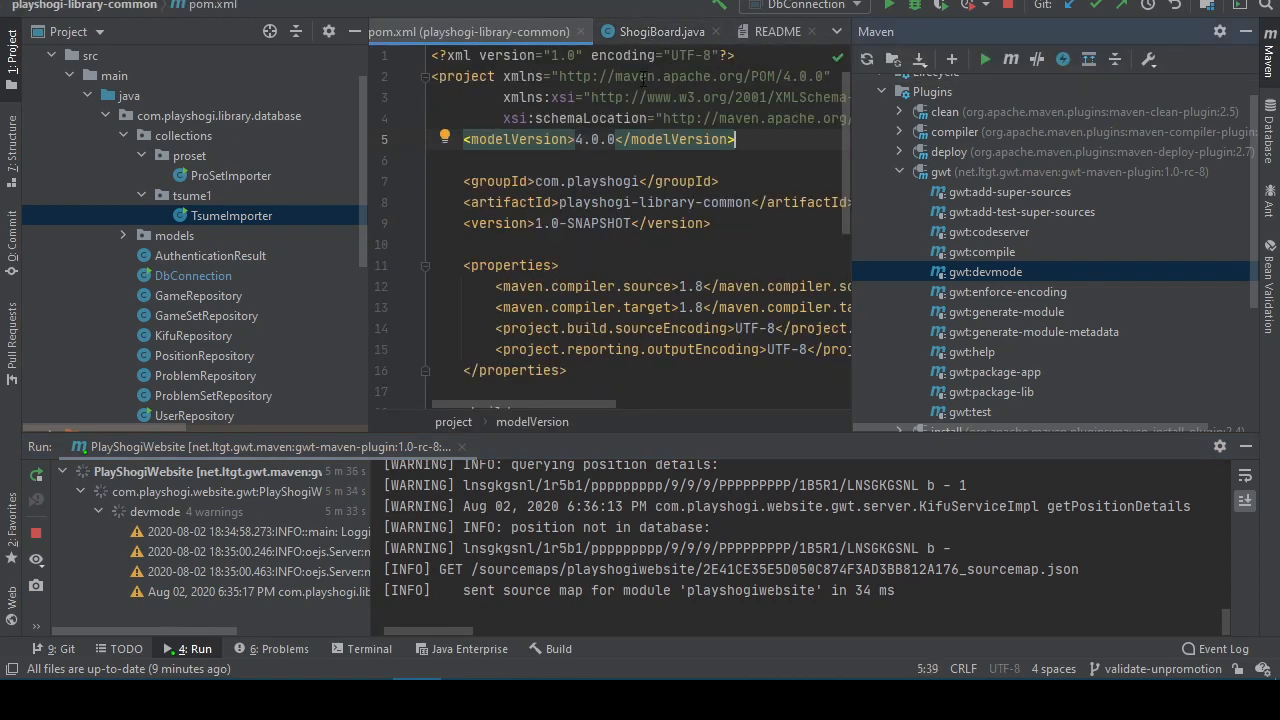
View ShogiBoard.java's showPromotionPopup and setupSquareClickHandler promotion logic
scroll("down", 3)
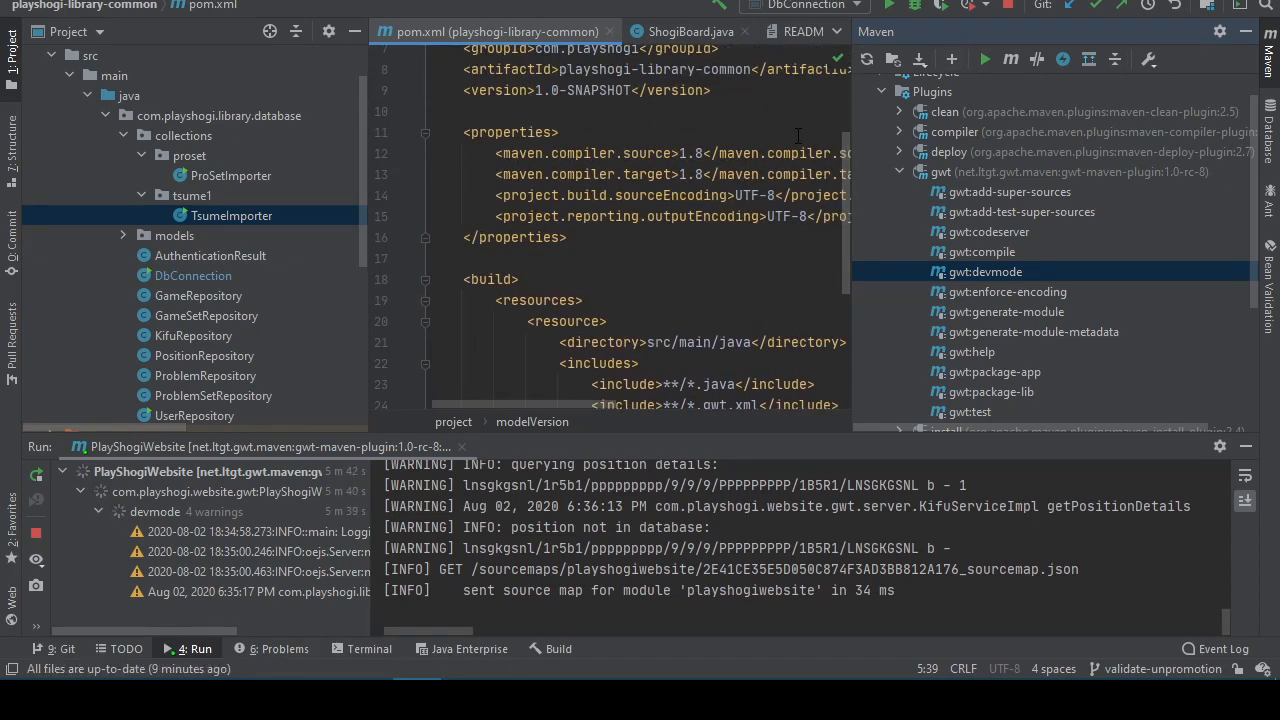
left_click(688, 32)
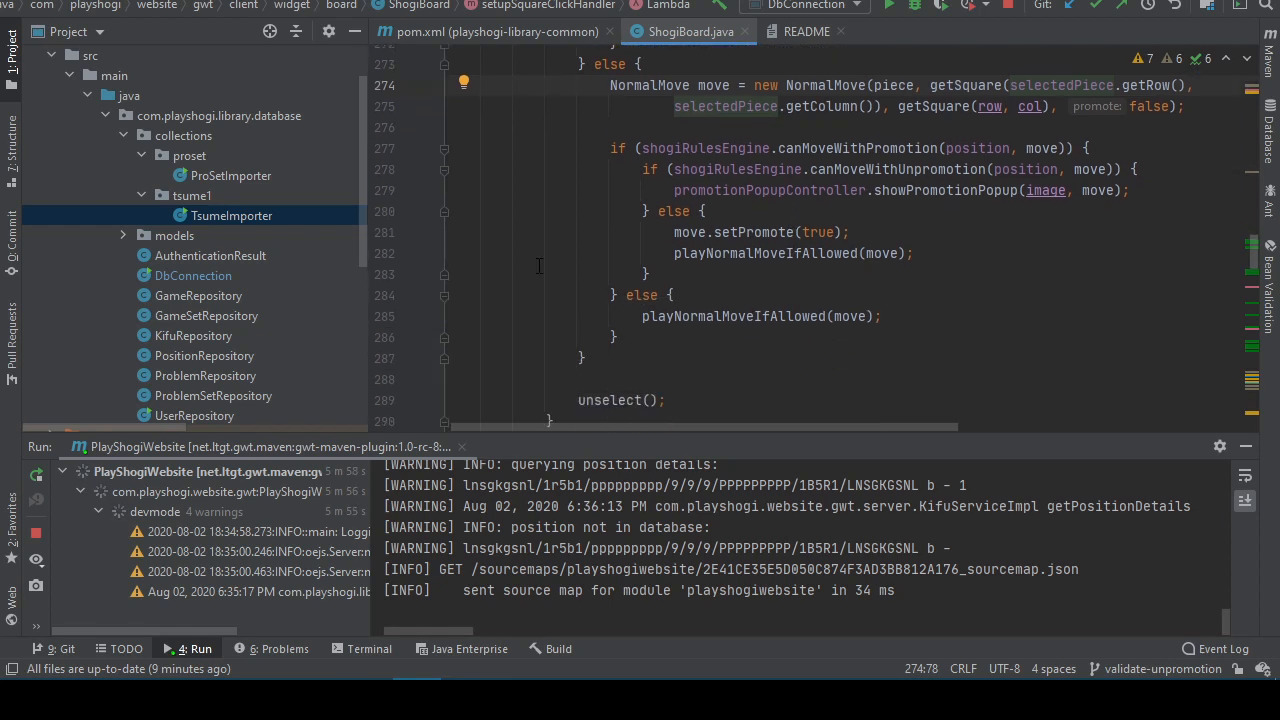
double_click(856, 148)
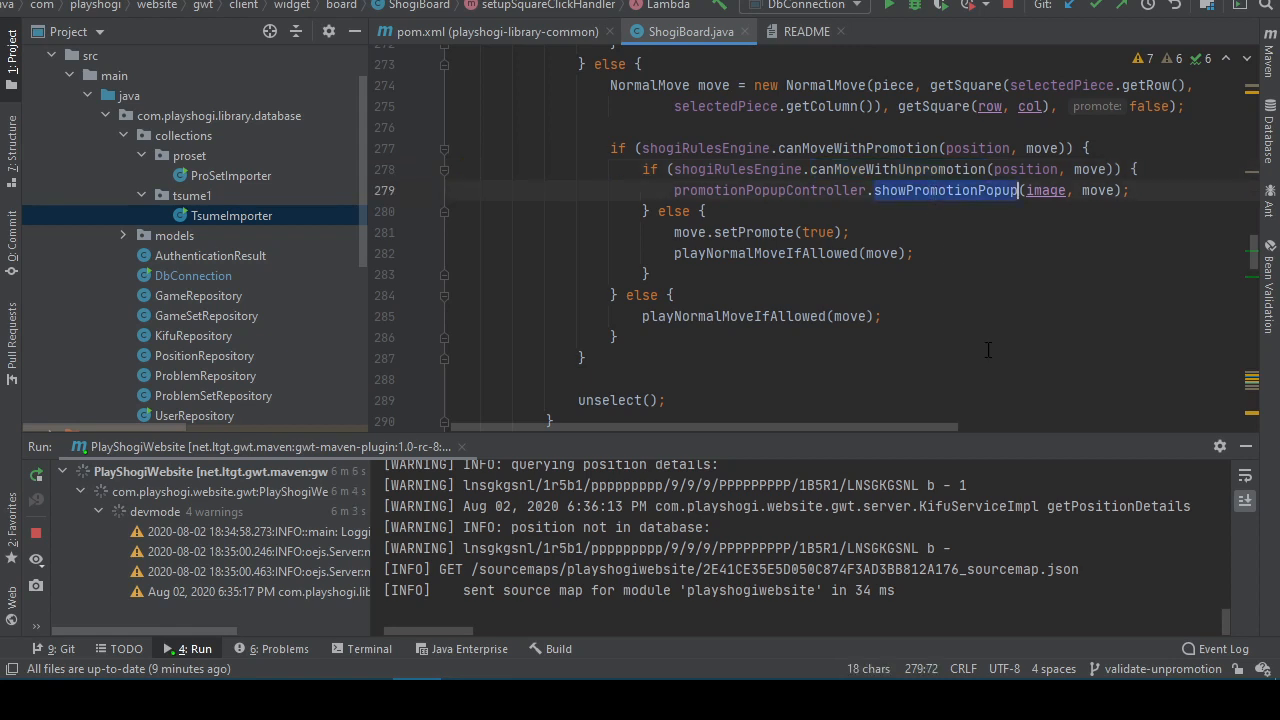
double_click(752, 232)
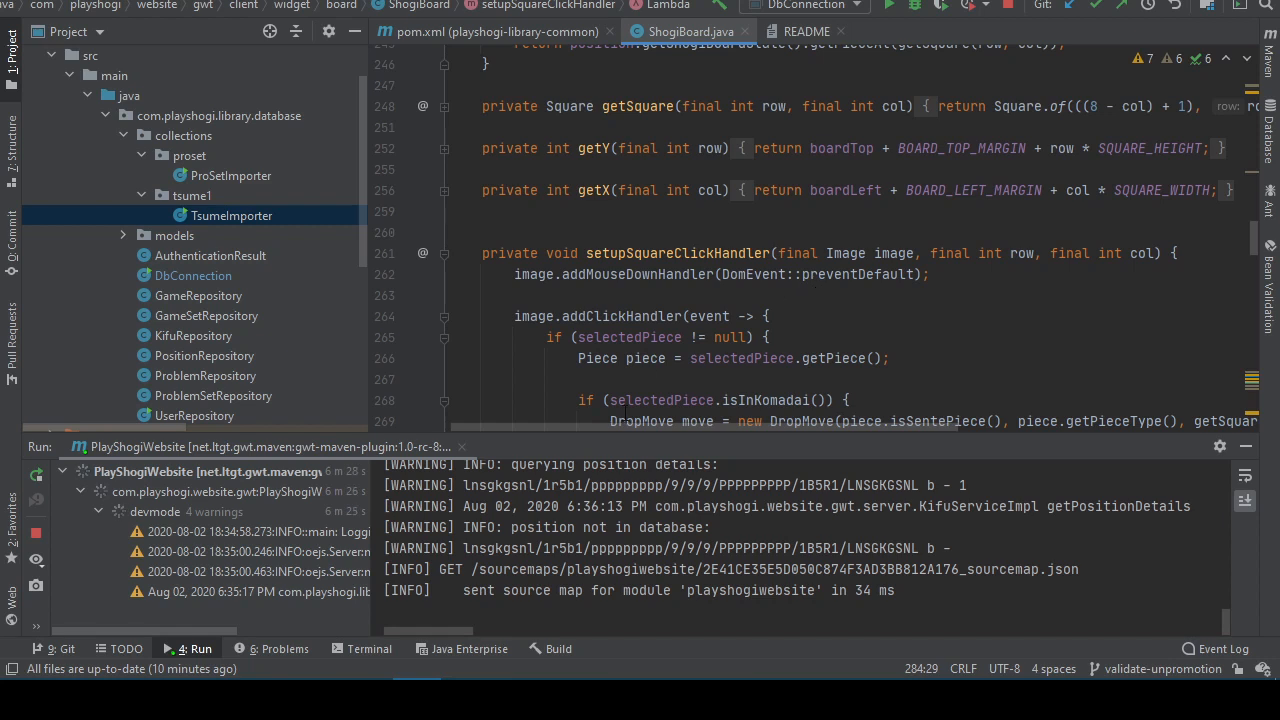
Expand playshogi-library-database's database package and select the GameRepository class
double_click(608, 528)
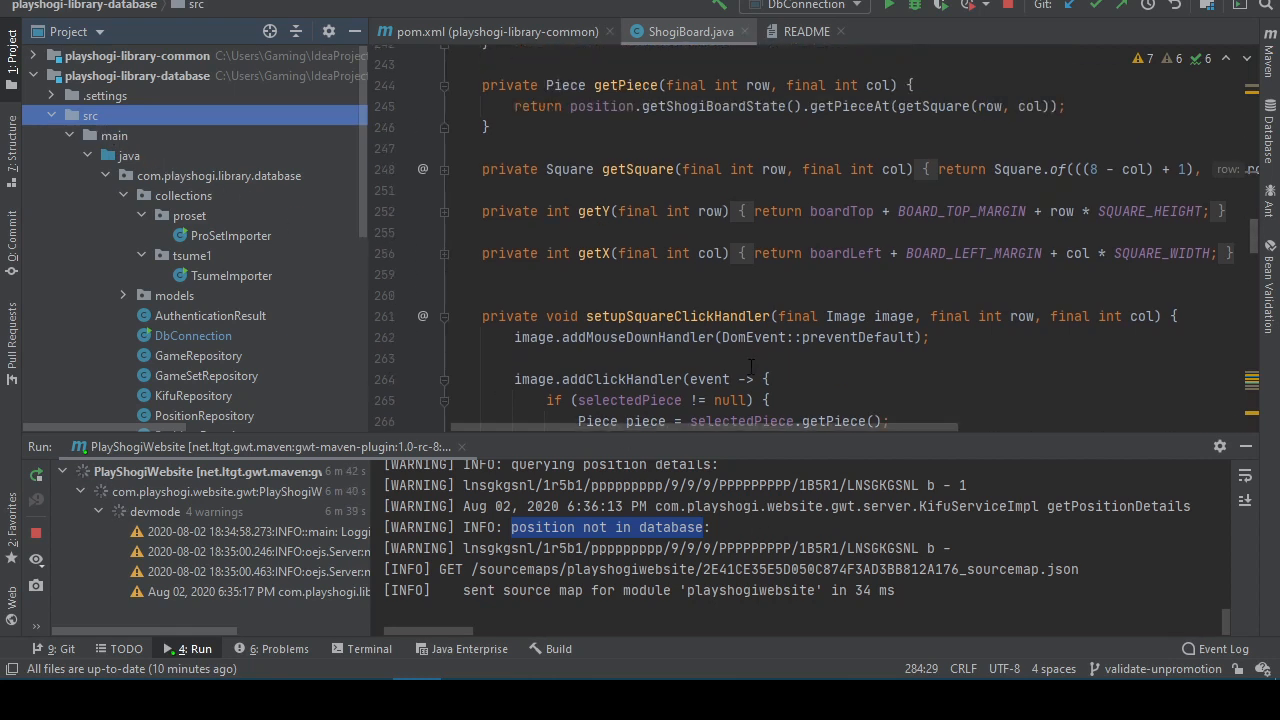
type("cata")
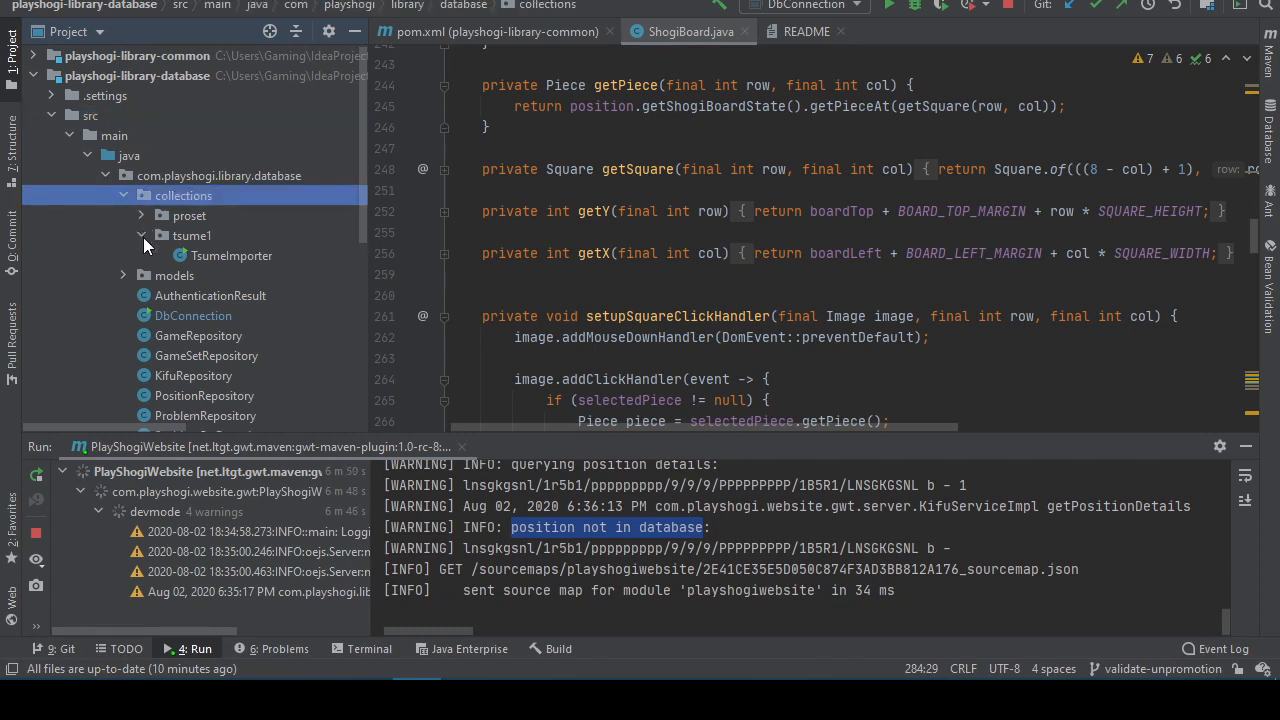
left_click(144, 236)
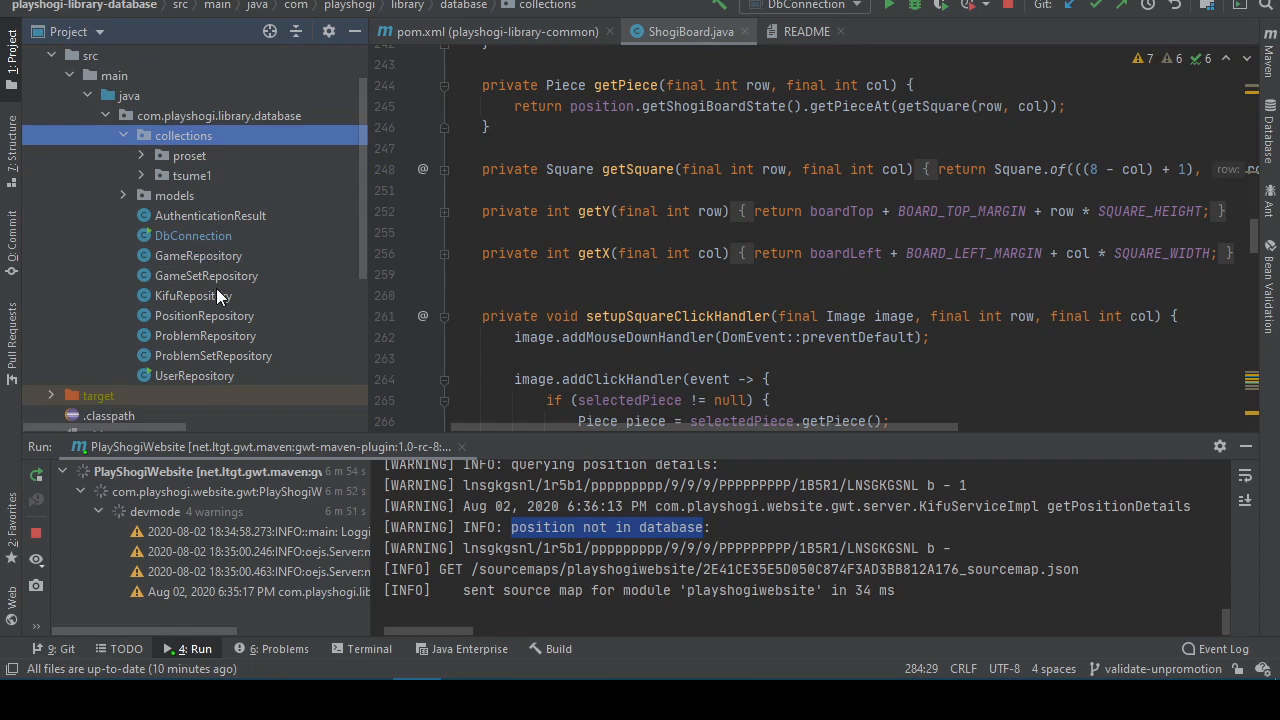
mouse_move(256, 358)
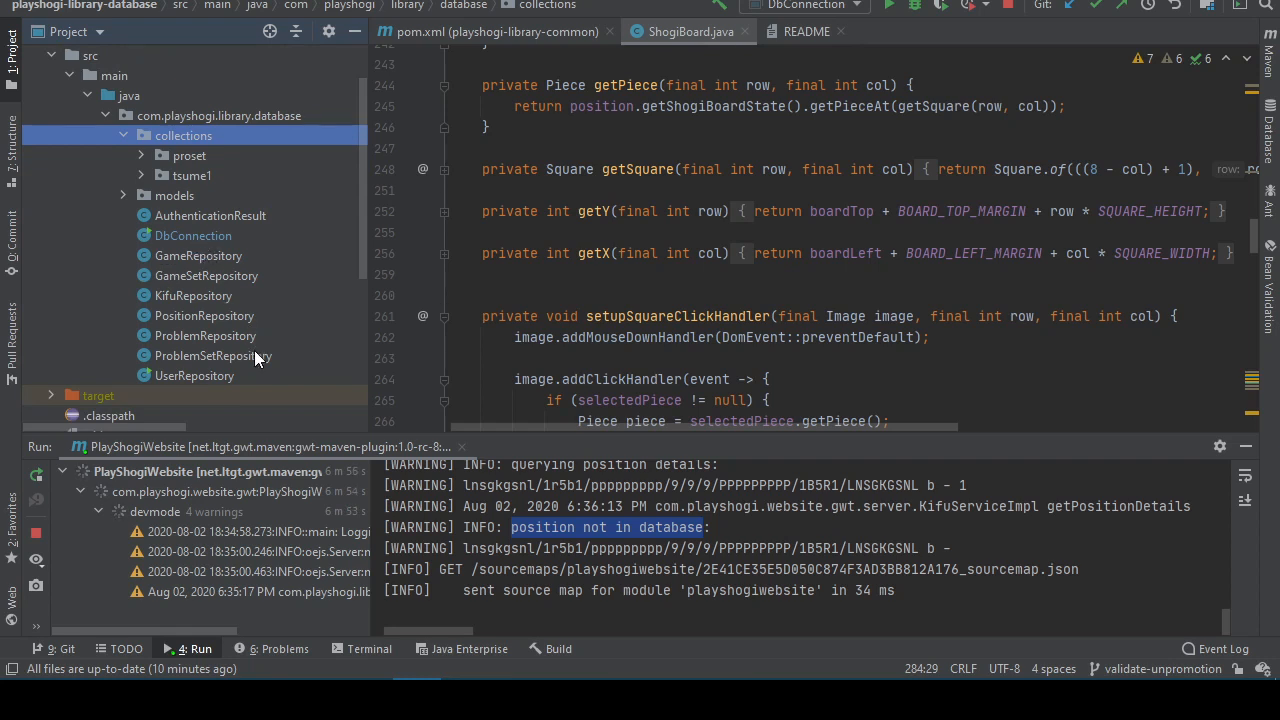
mouse_move(236, 392)
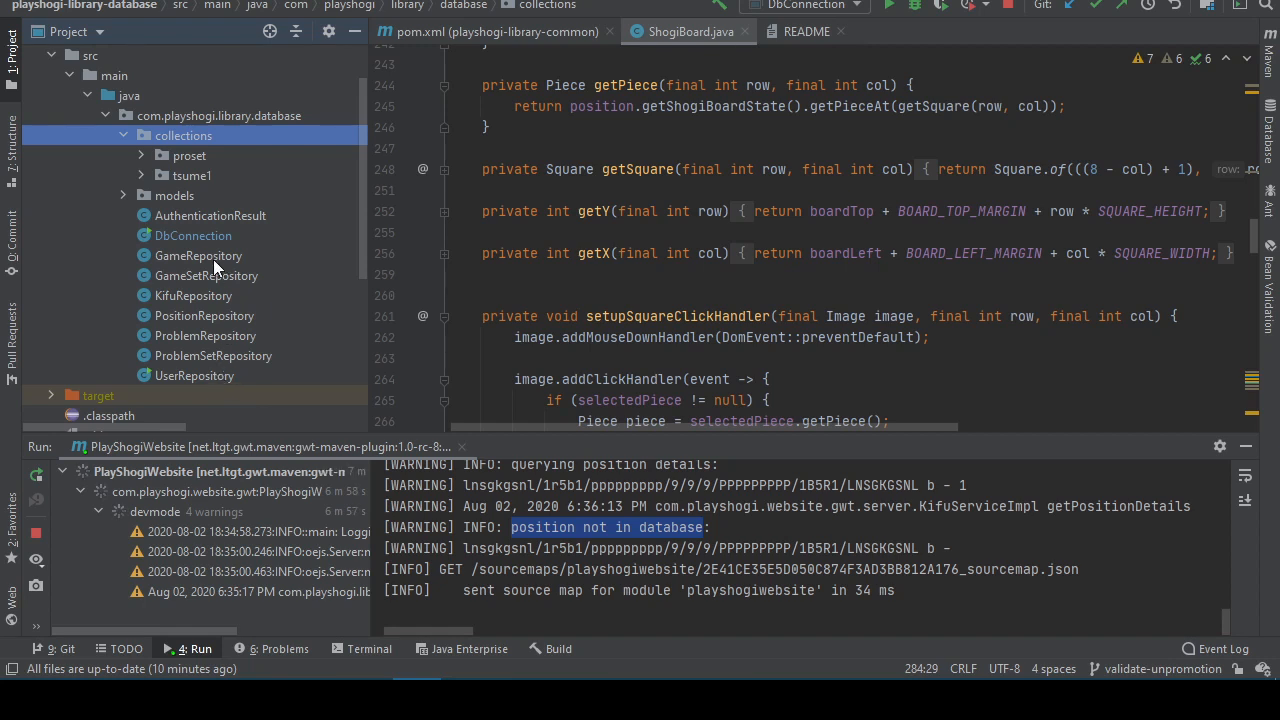
mouse_move(218, 304)
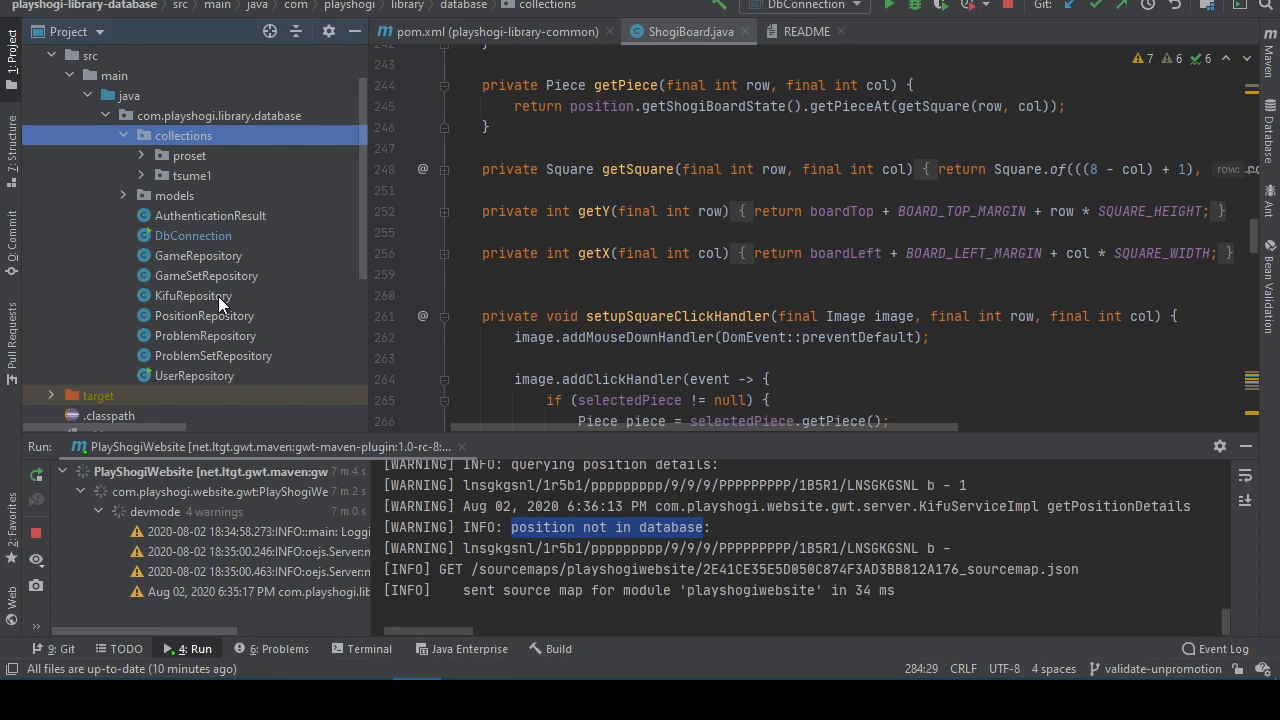
left_click(198, 256)
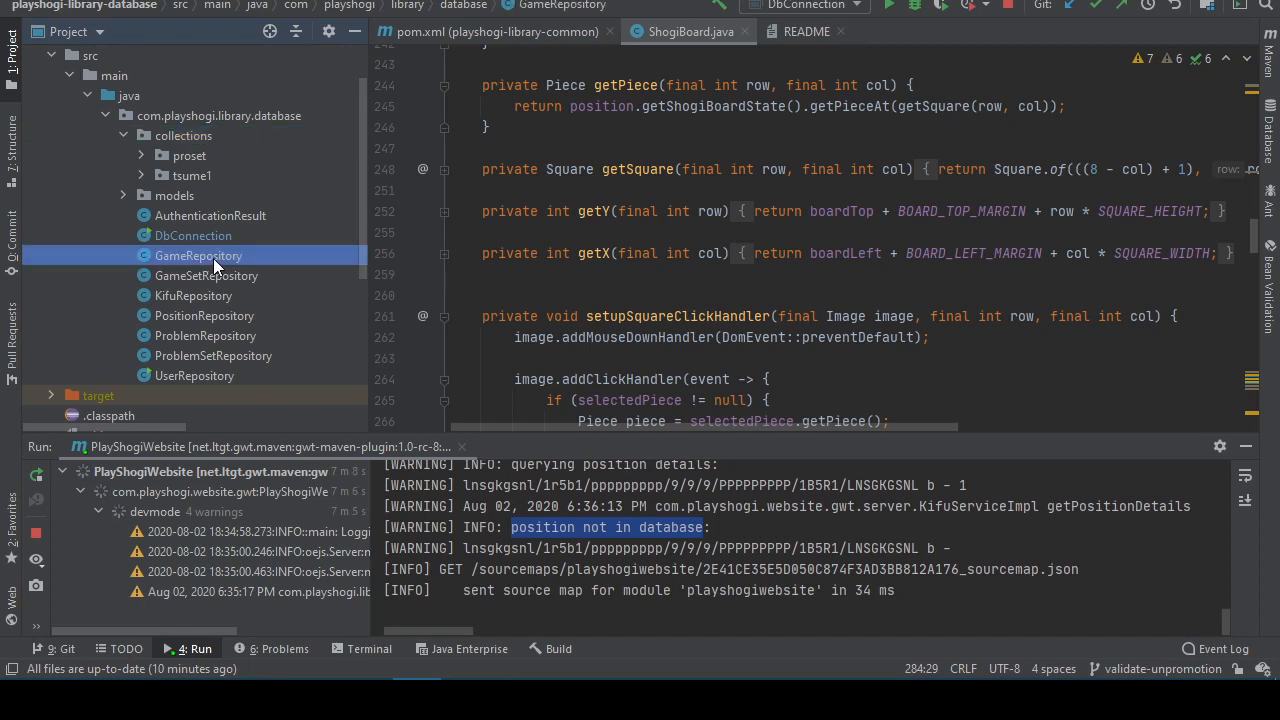
double_click(204, 316)
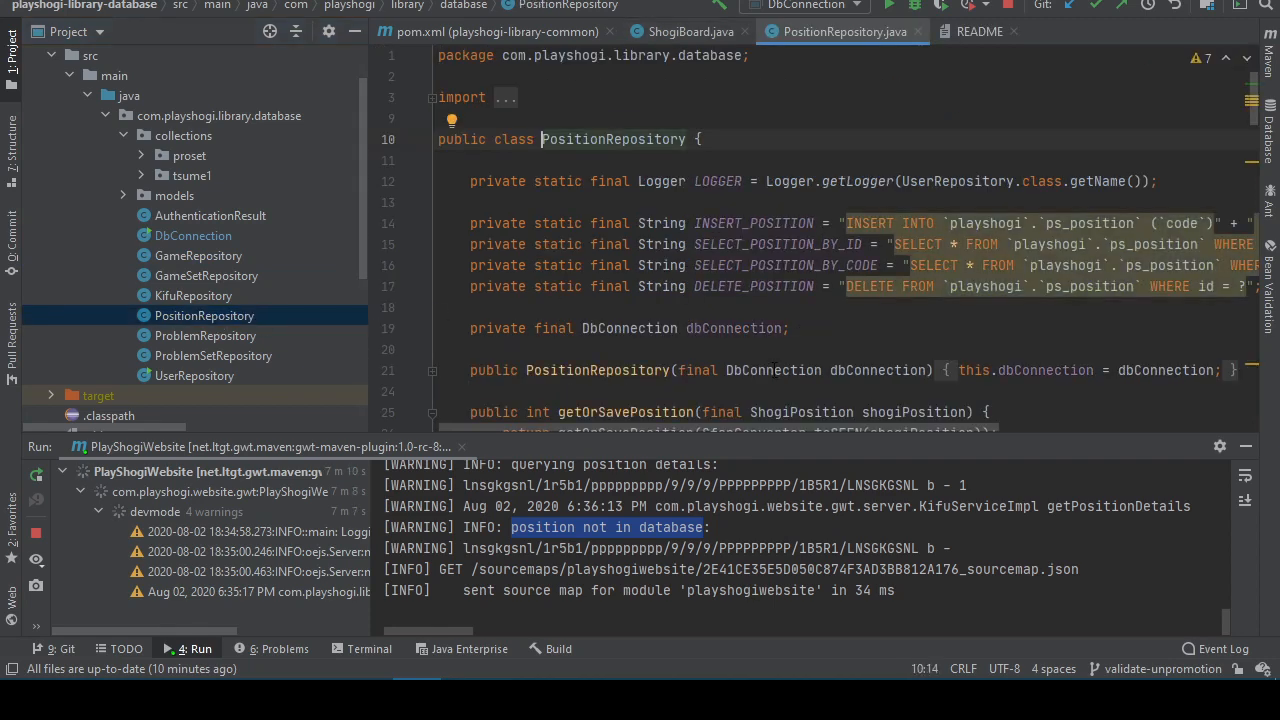
key("ctrl+f")
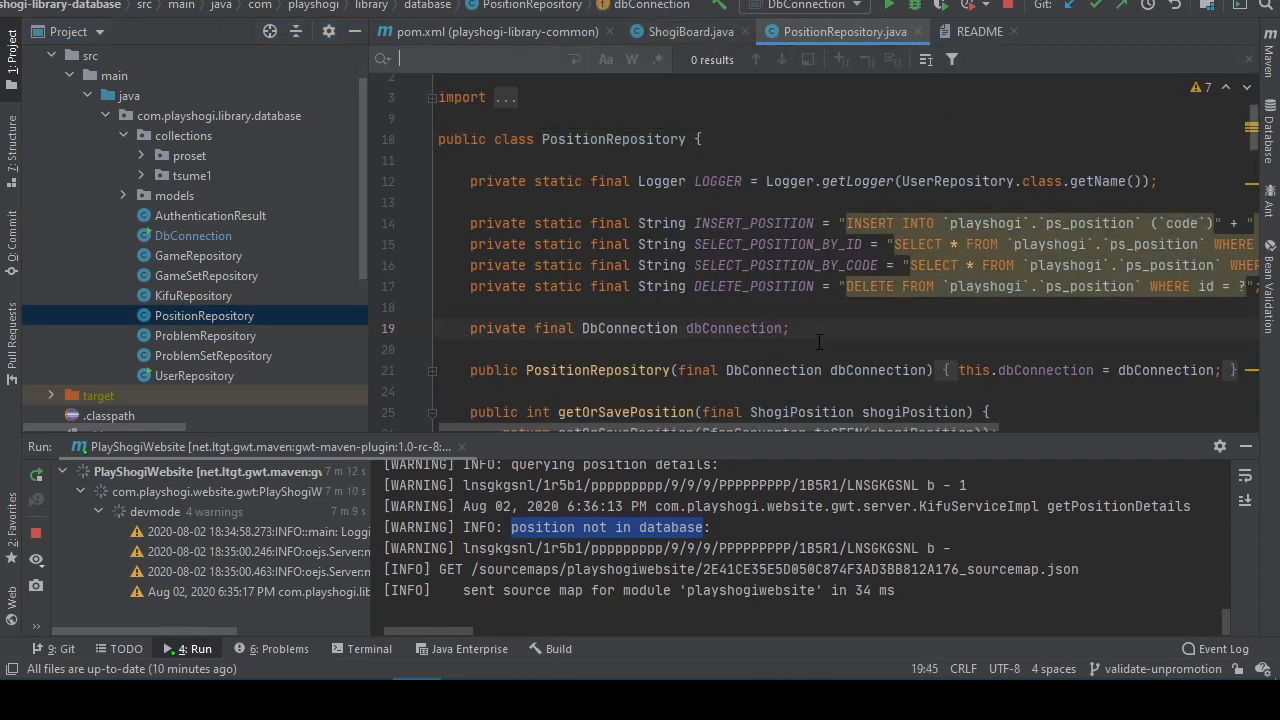
type("position not in database")
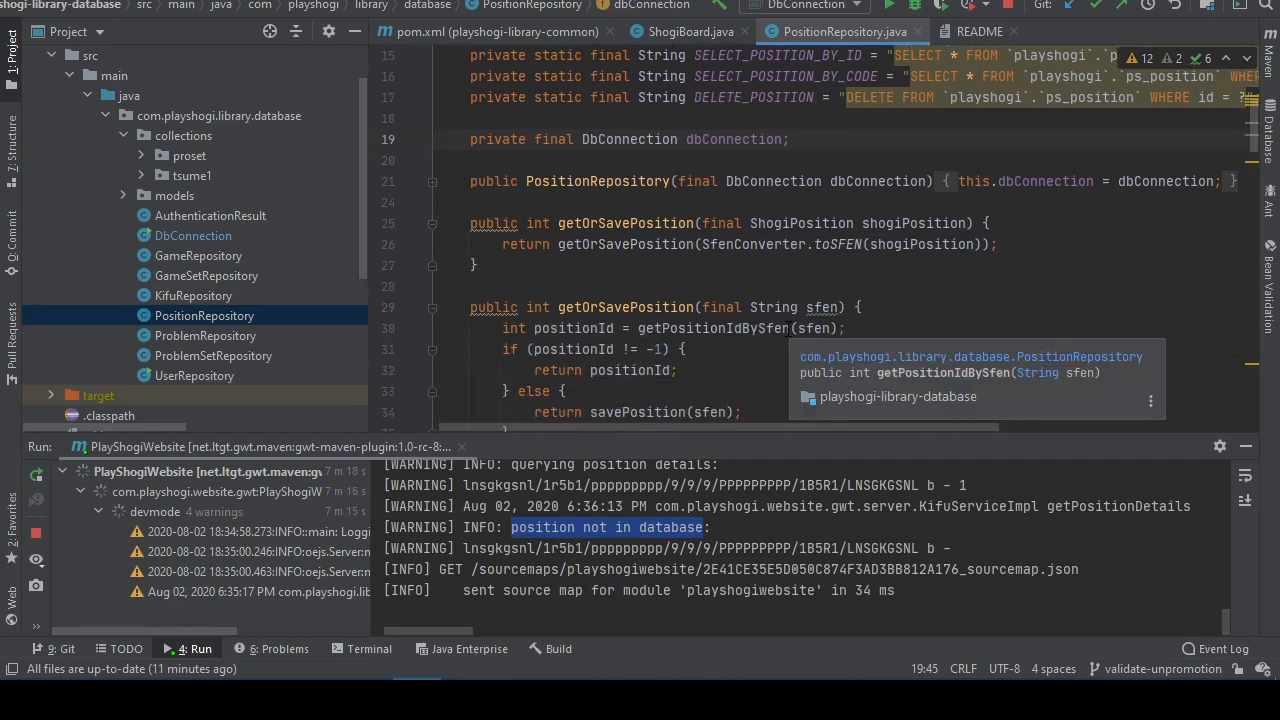
scroll("down", 3)
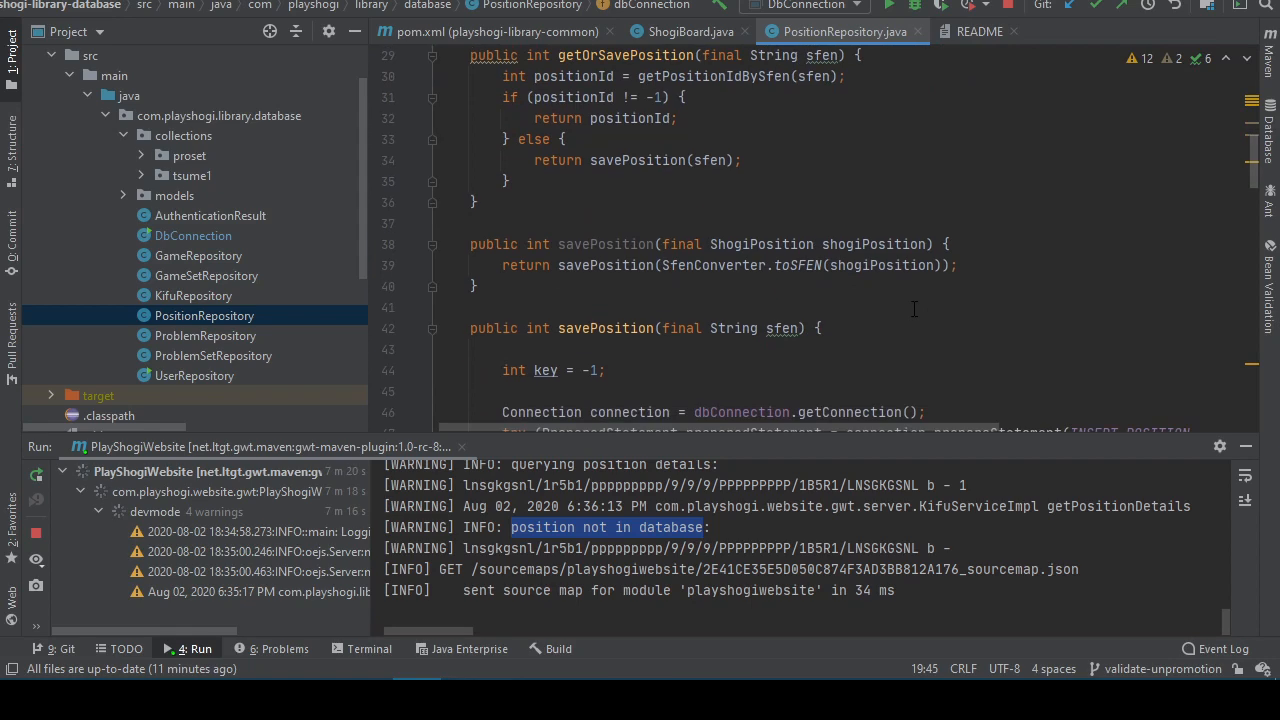
scroll("down", 3)
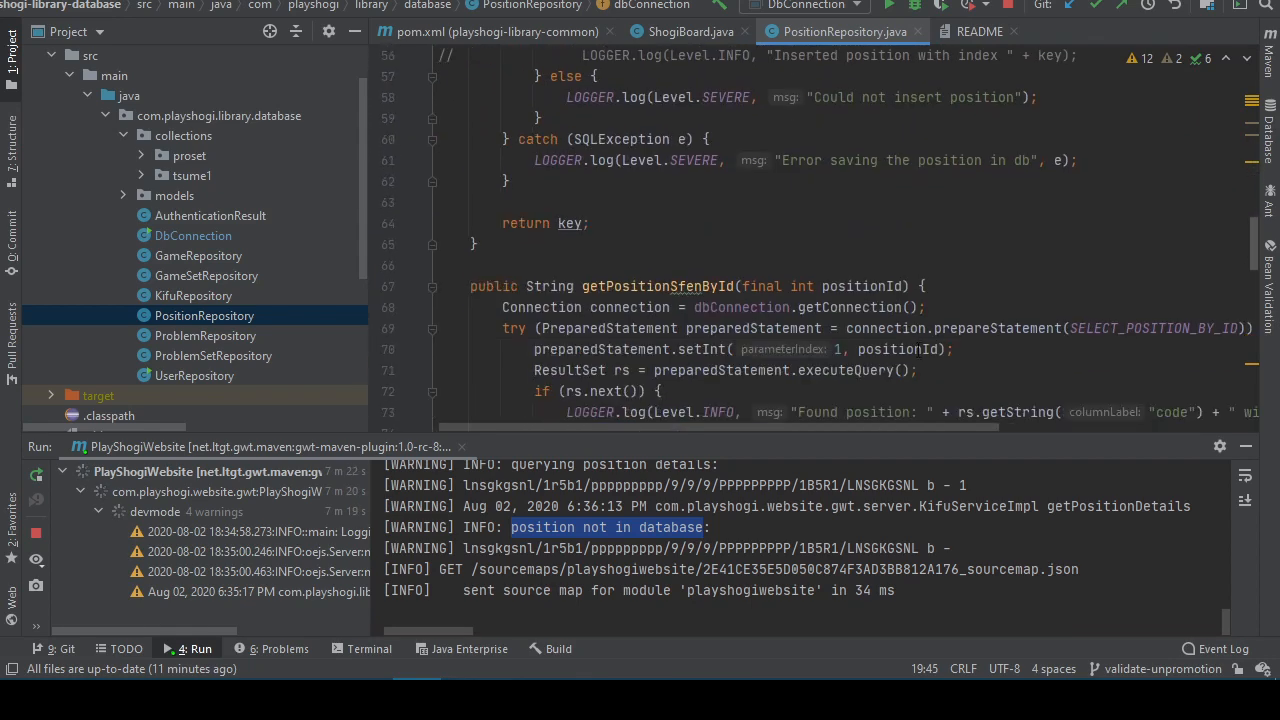
scroll("down", 3)
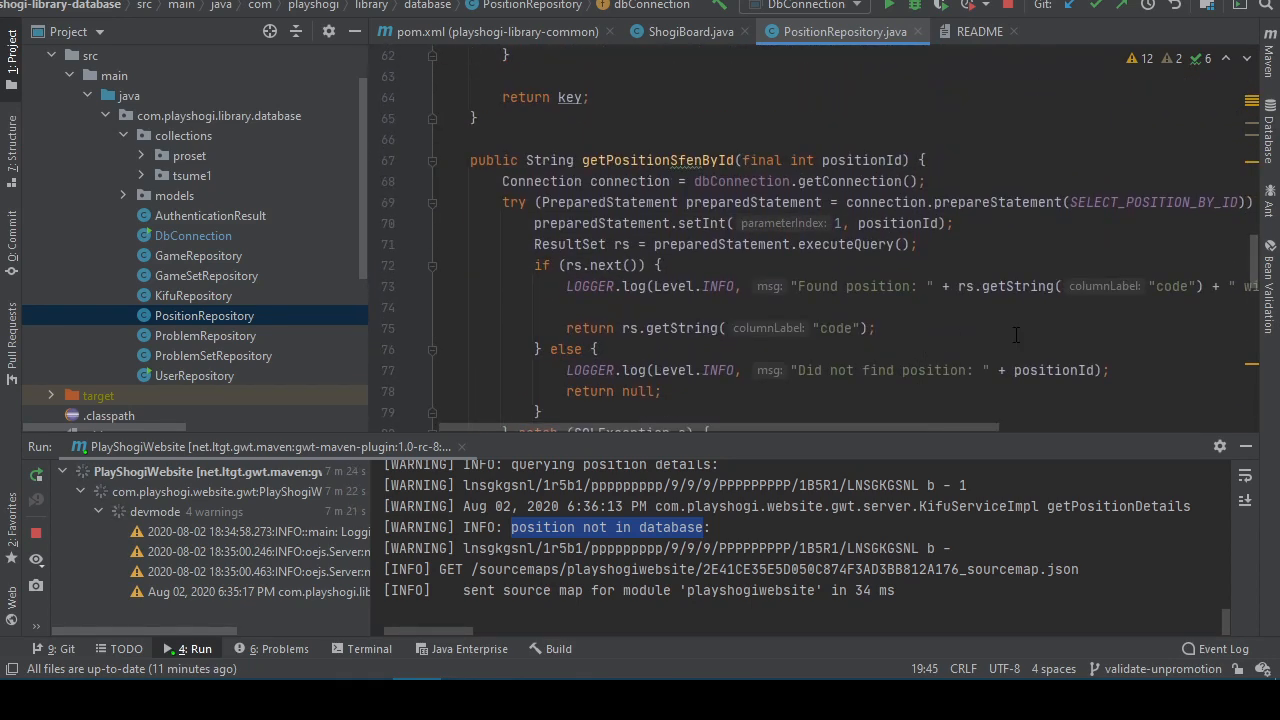
scroll("down", 3)
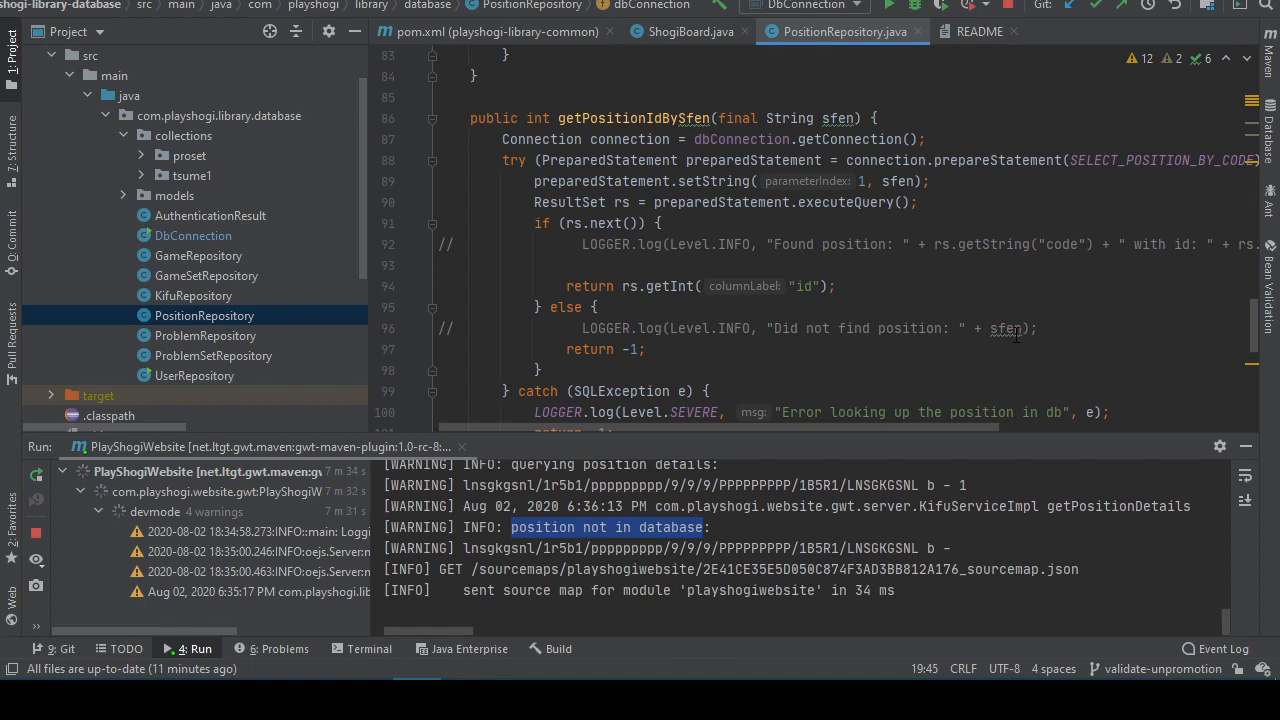
scroll("down", 3)
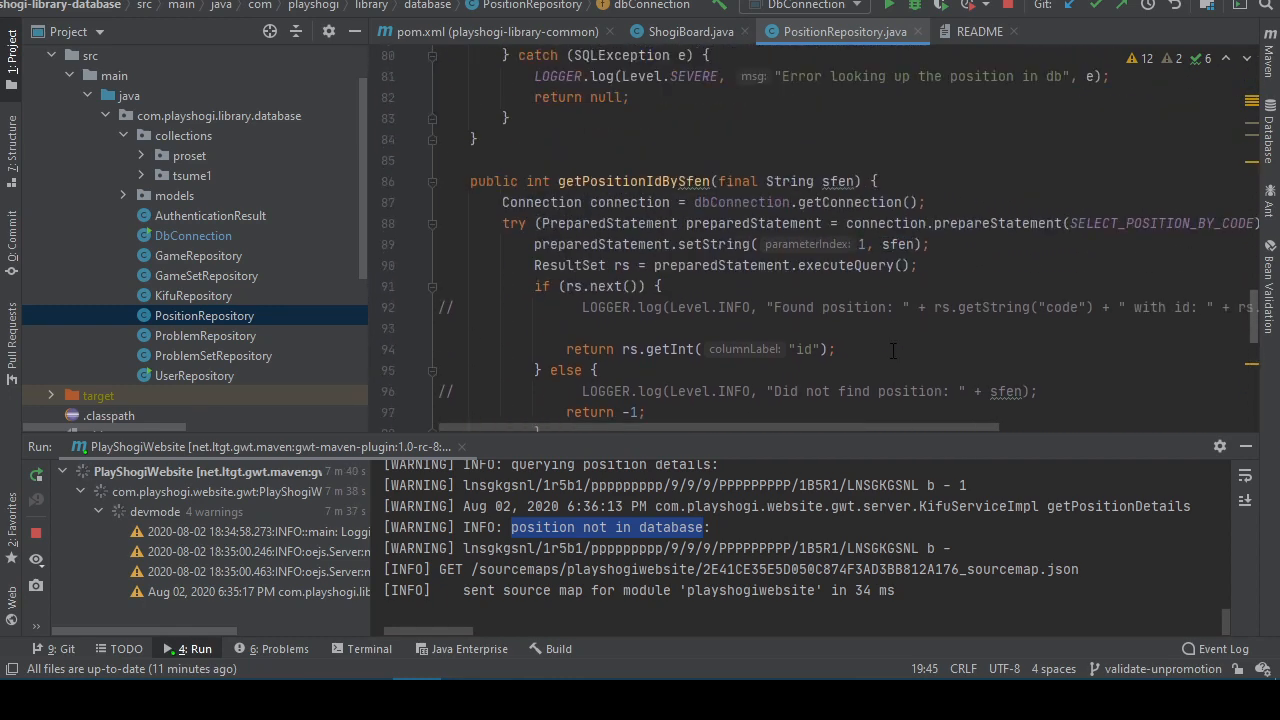
scroll("down", 3)
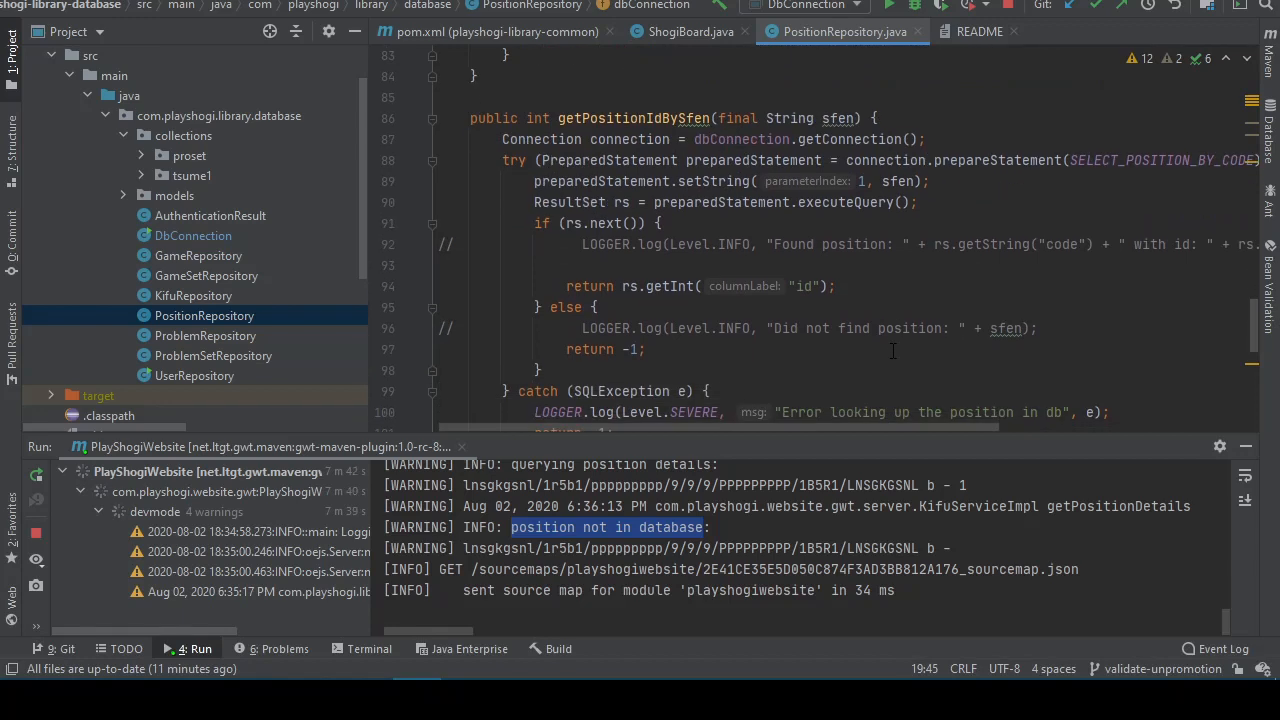
scroll("down", 3)
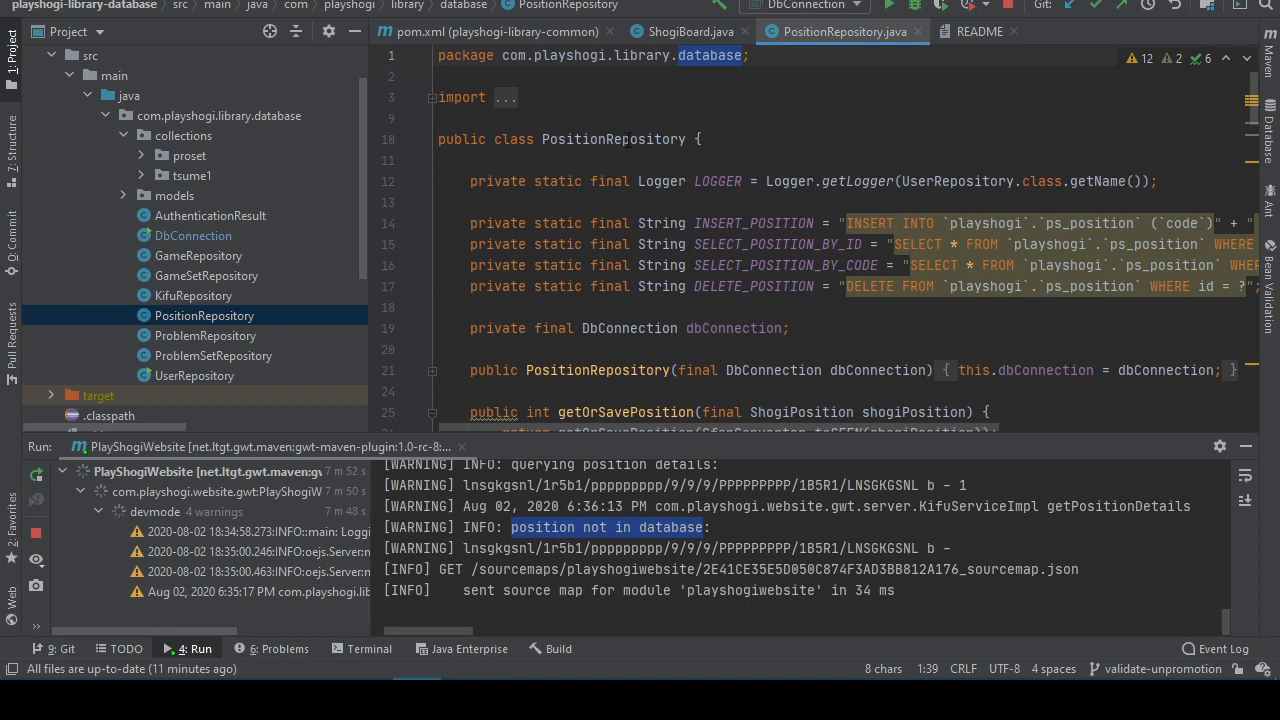
Find usages of PositionRepository and jump to the KifuServiceImpl usage in getPositionDetails
right_click(612, 140)
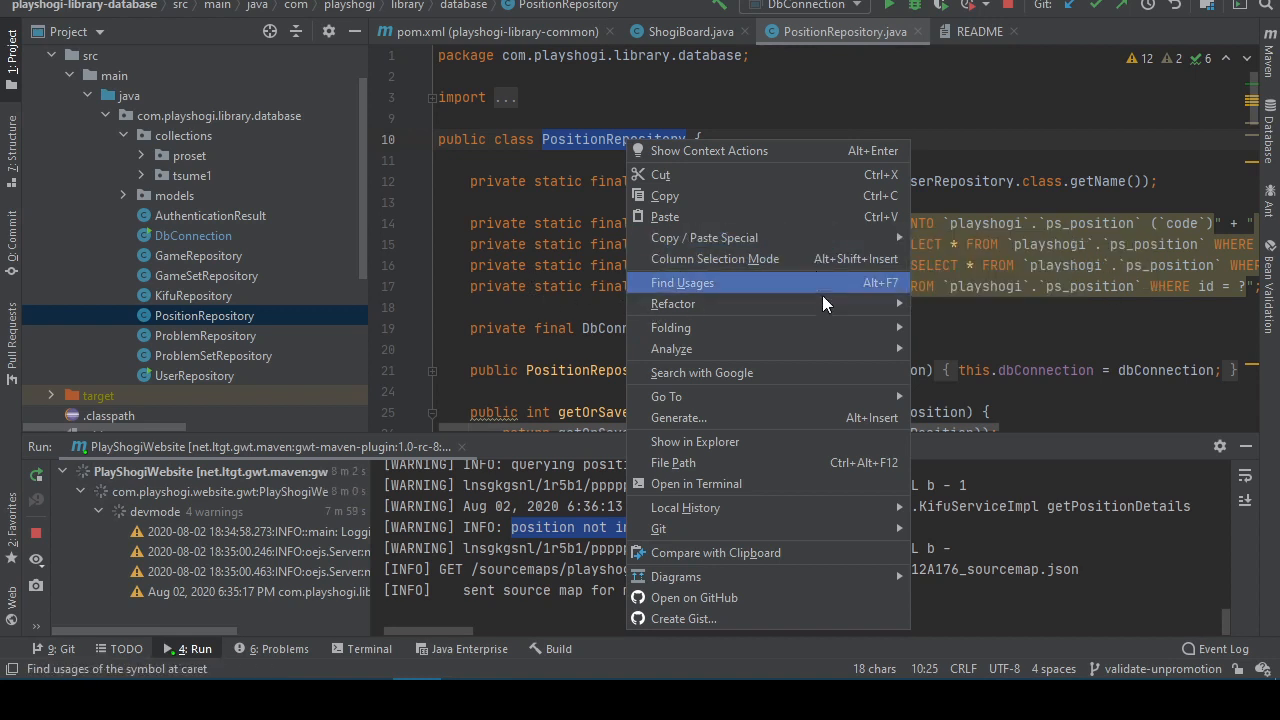
mouse_move(666, 396)
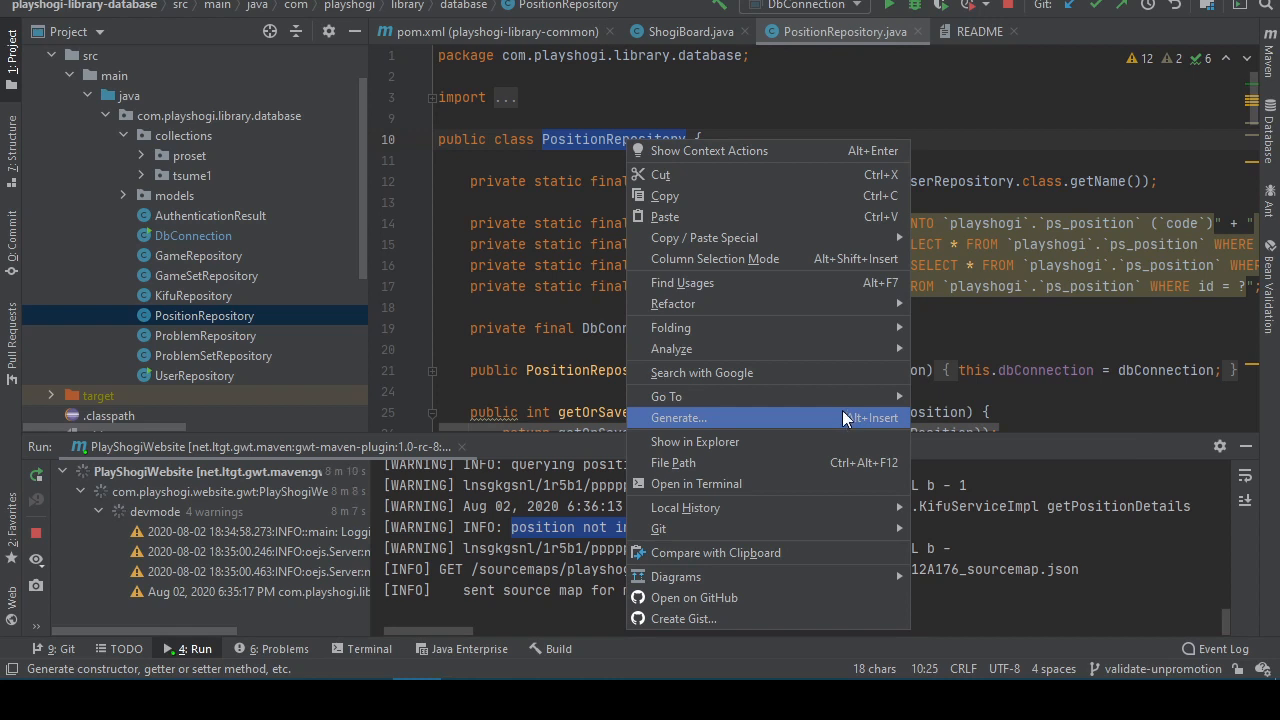
mouse_move(666, 396)
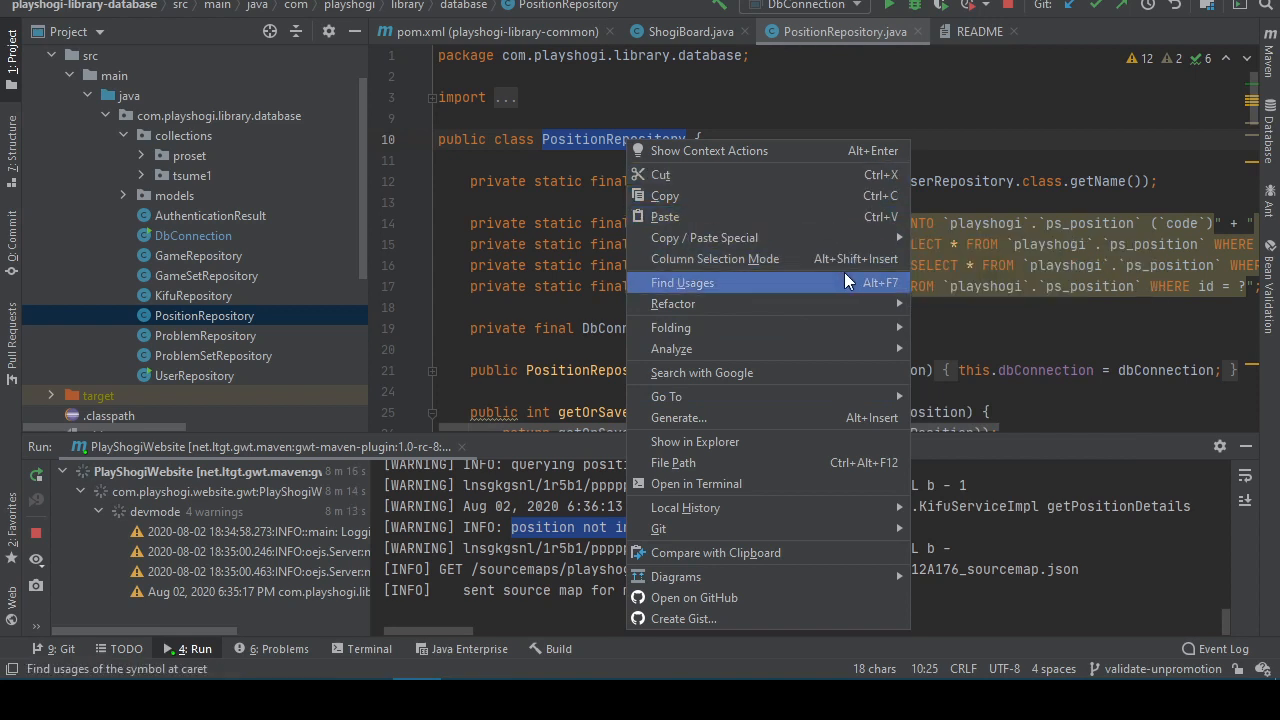
left_click(682, 282)
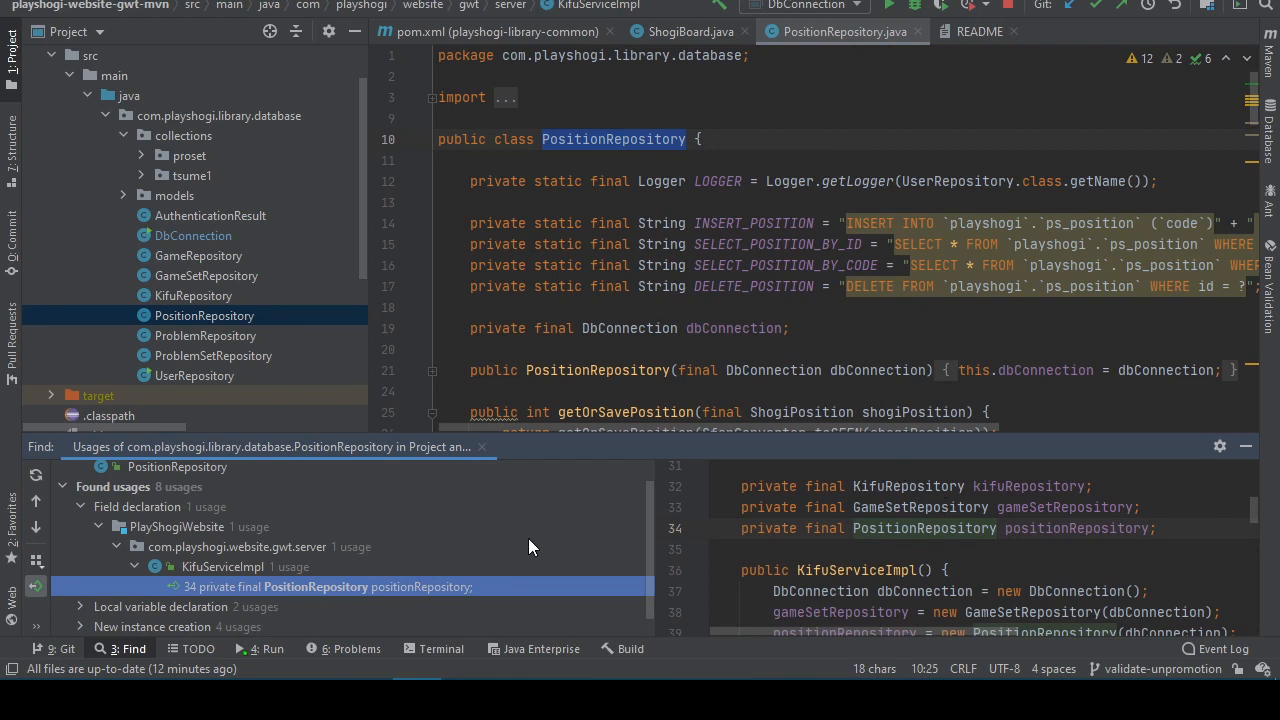
double_click(328, 586)
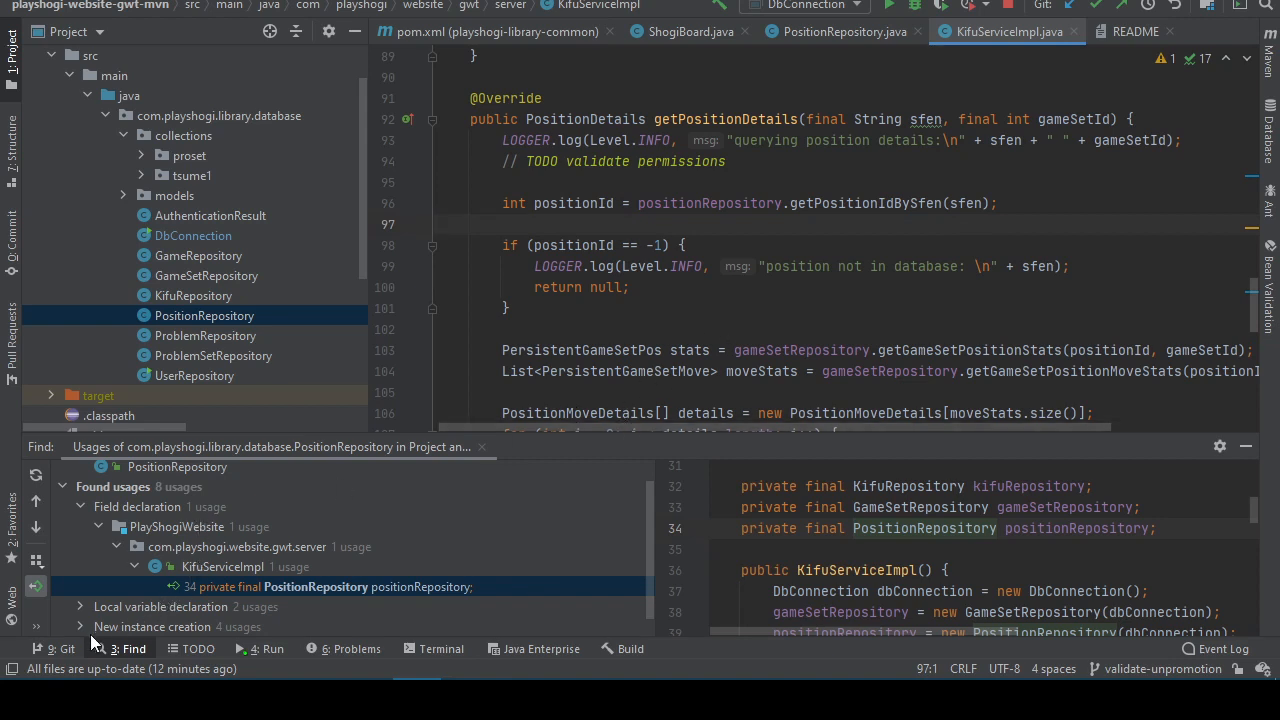
mouse_move(10, 536)
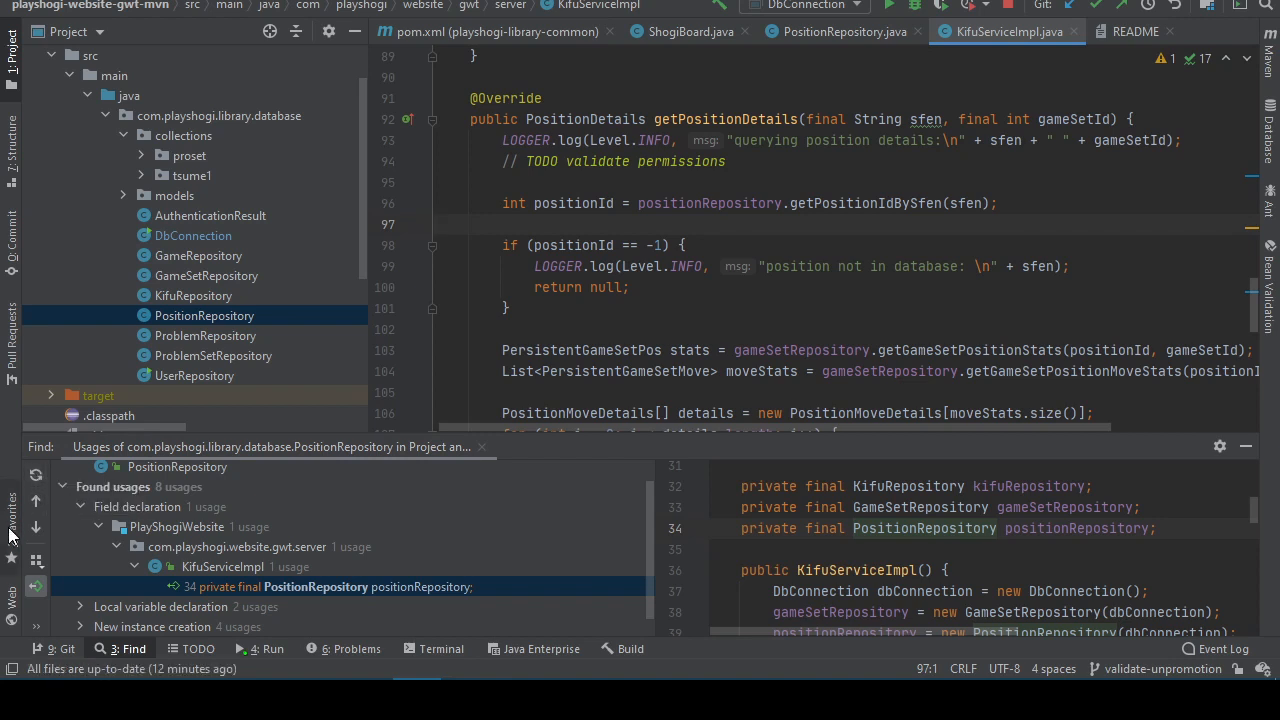
left_click(438, 224)
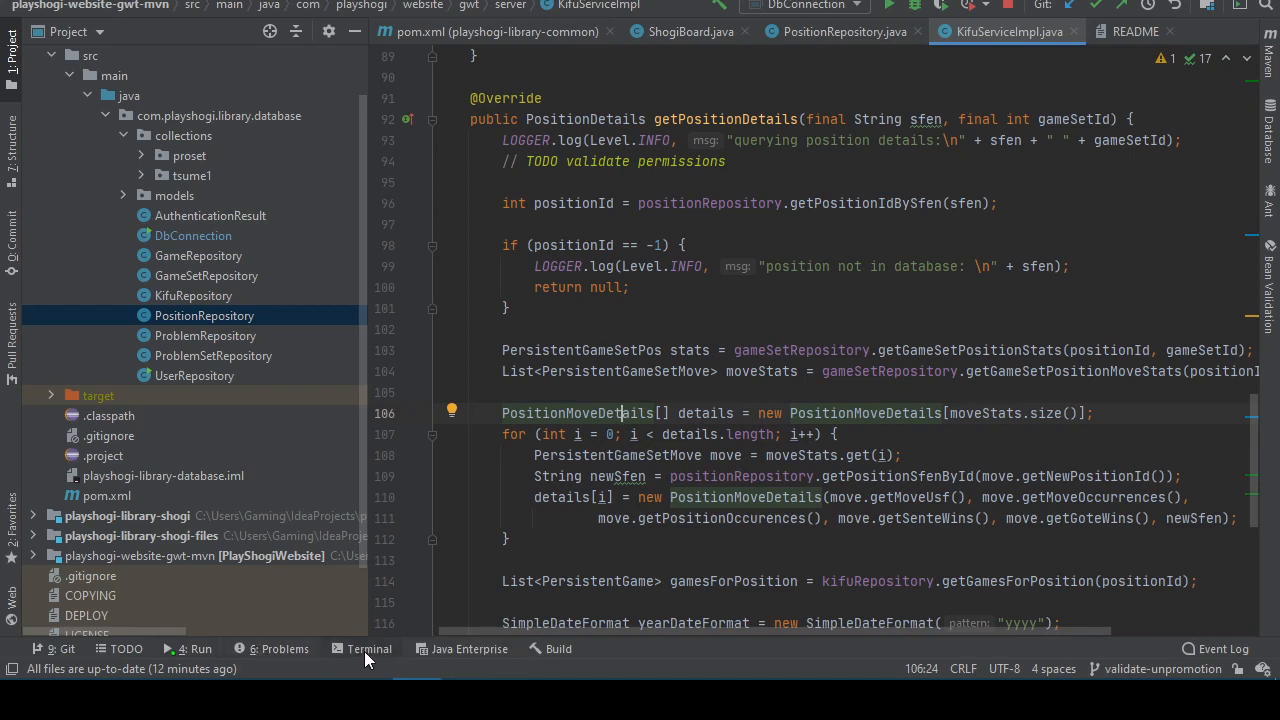
scroll("down", 3)
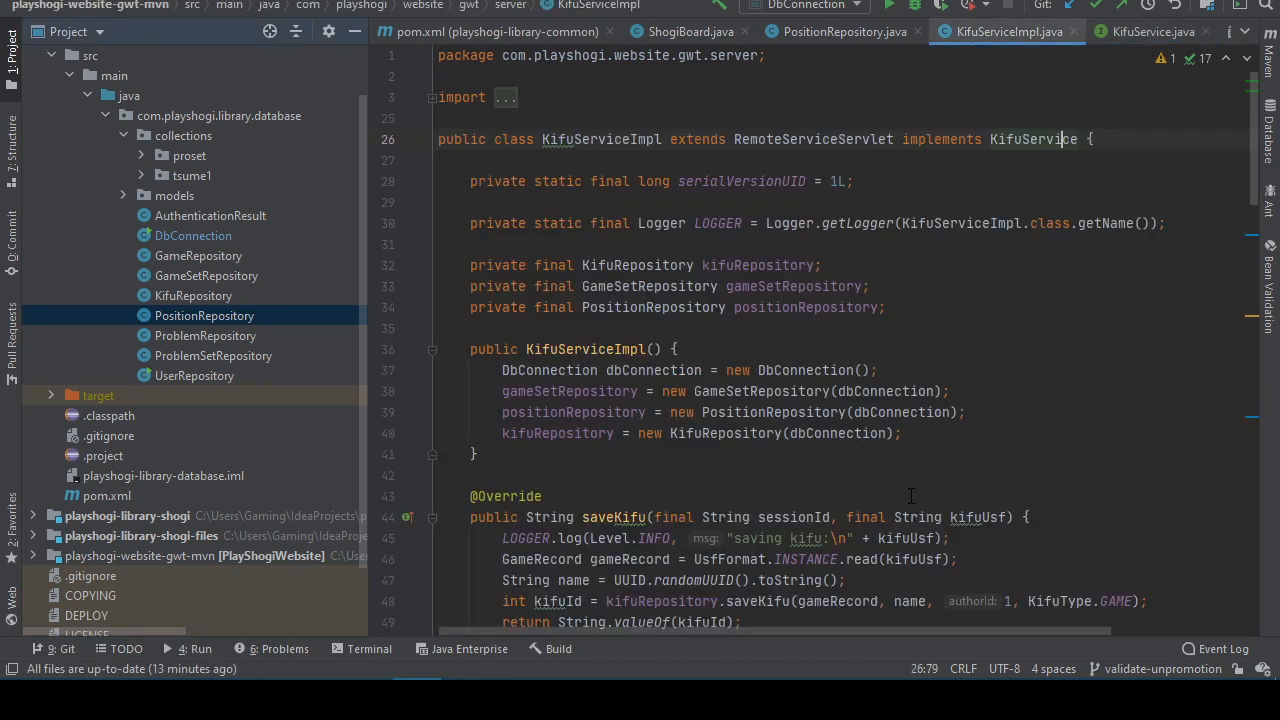
scroll("down", 3)
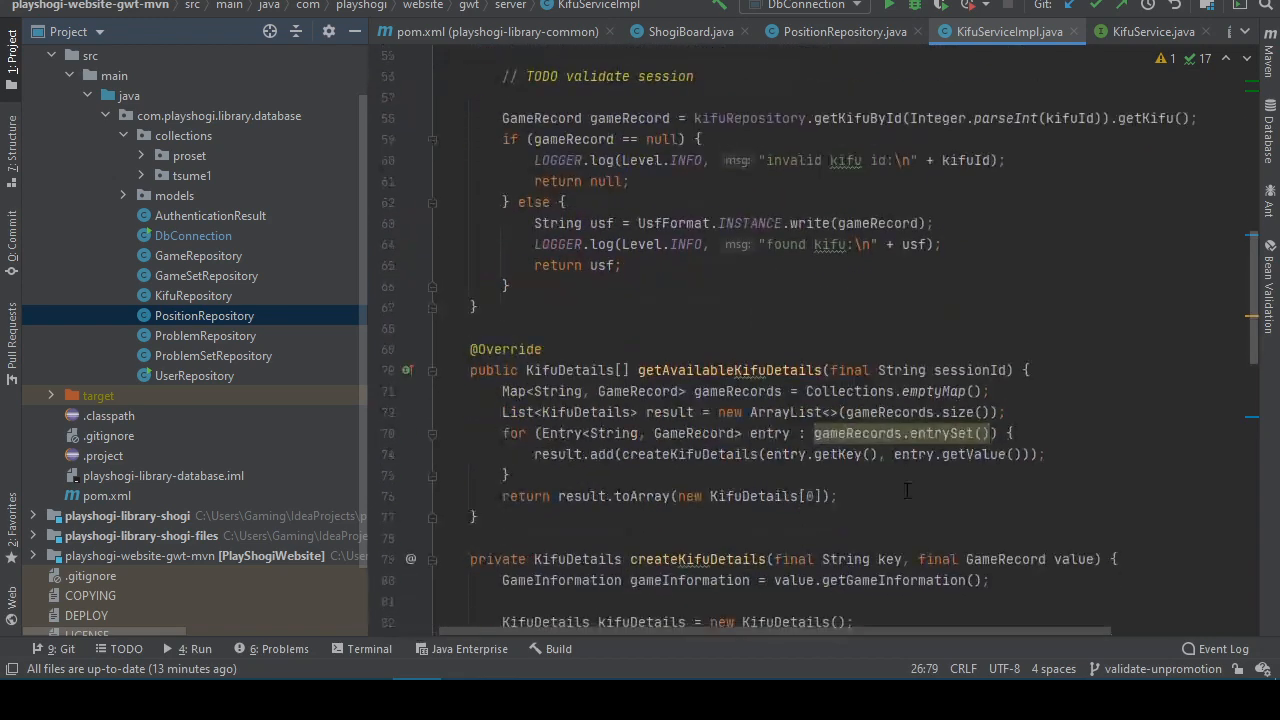
scroll("down", 3)
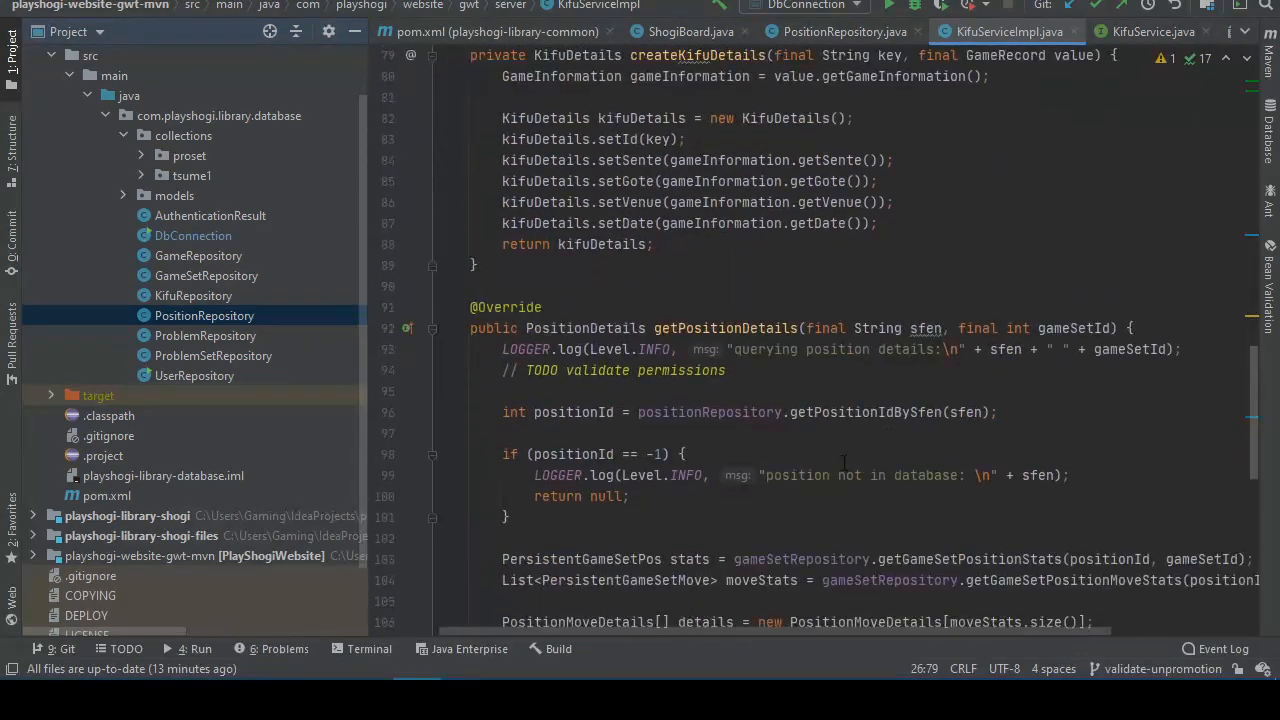
scroll("down", 3)
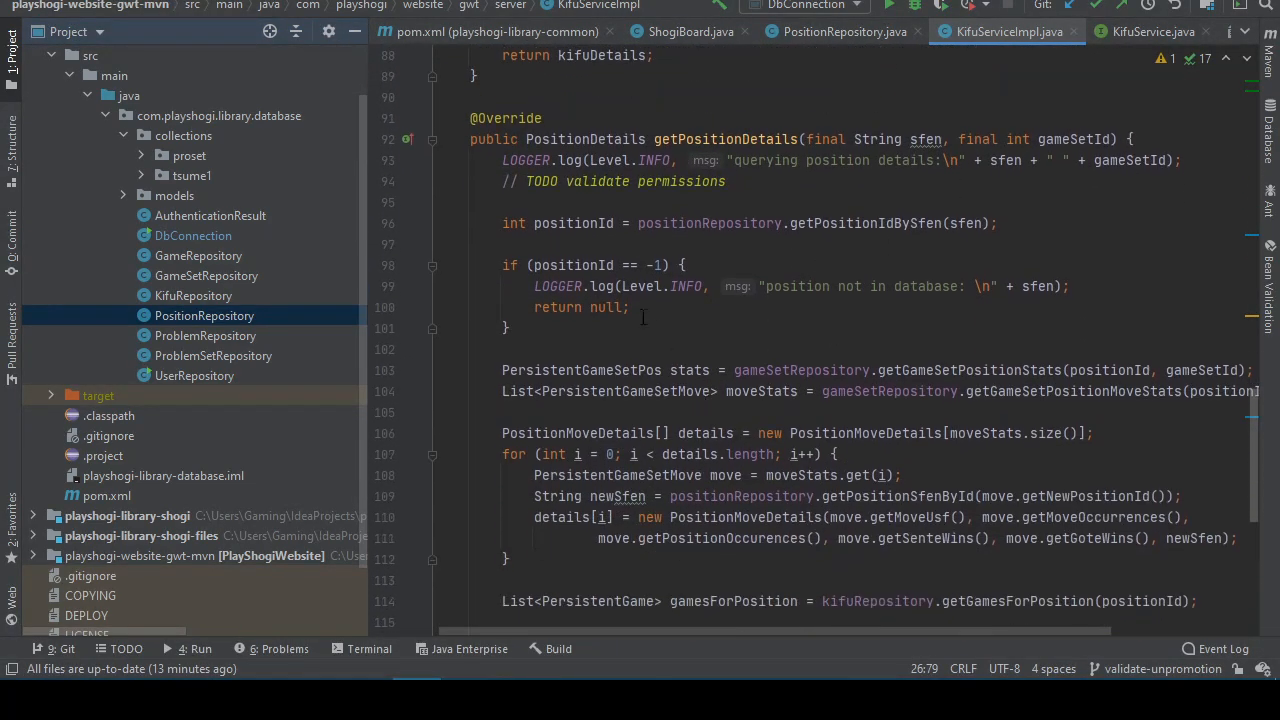
double_click(606, 308)
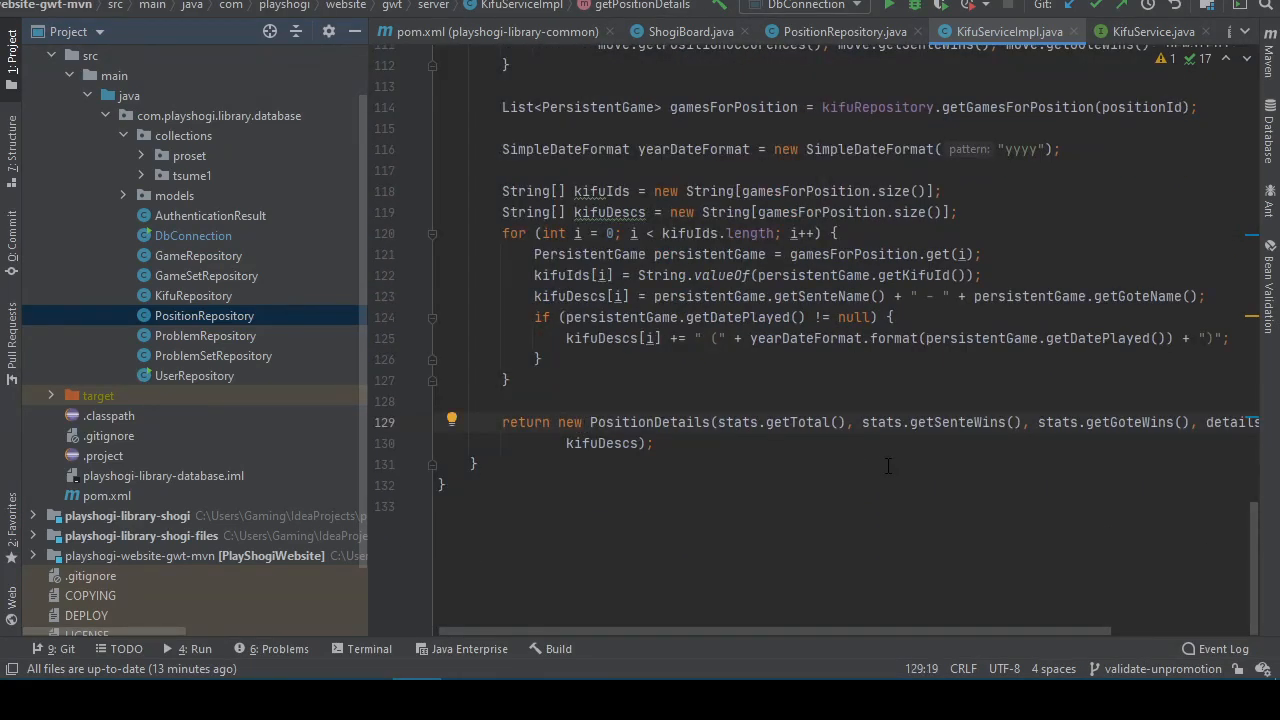
left_click(558, 420)
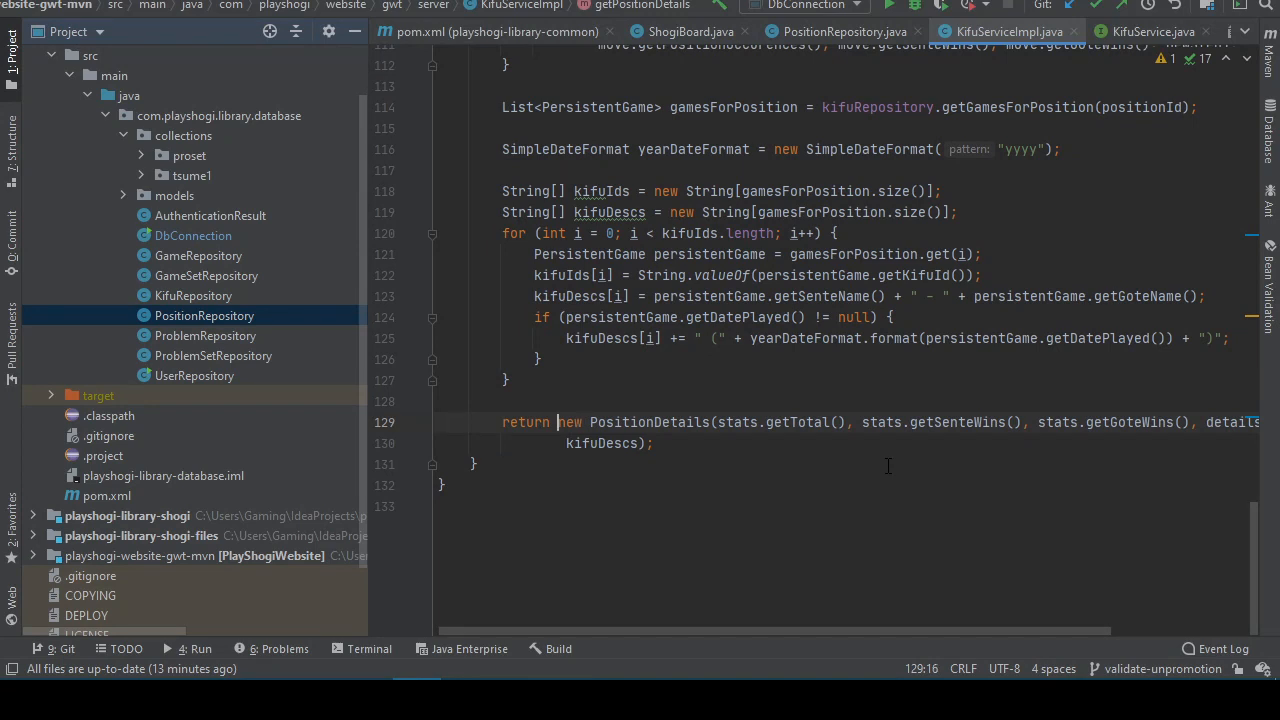
Change getPositionDetails to return Optional<PositionDetails>, with Optional.empty() for a missing position
type("Optional.of(")
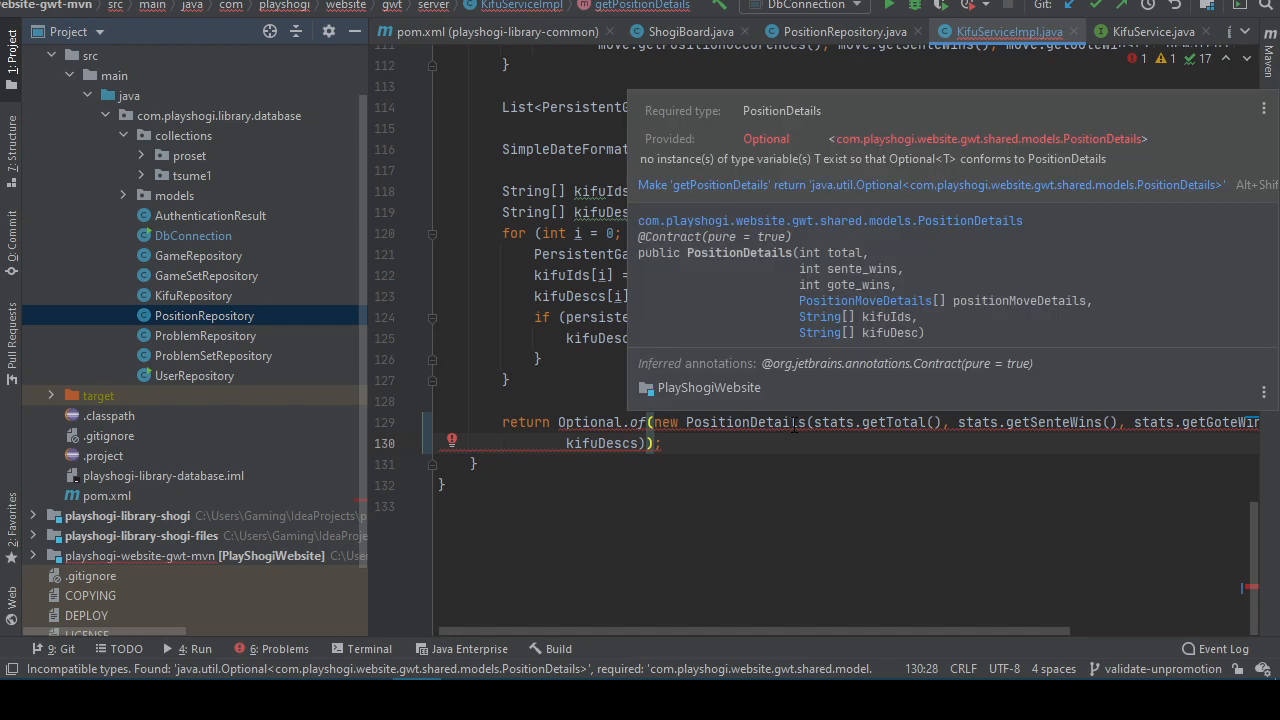
mouse_move(790, 262)
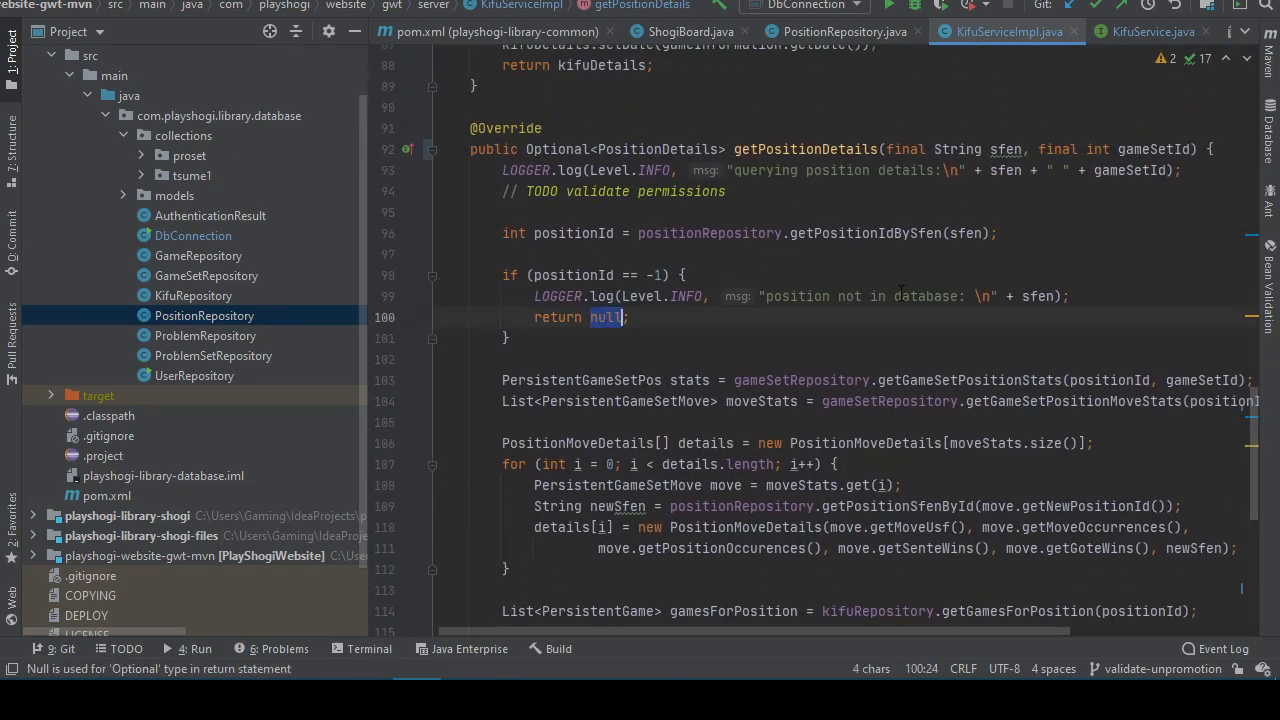
type("Optional.empty()")
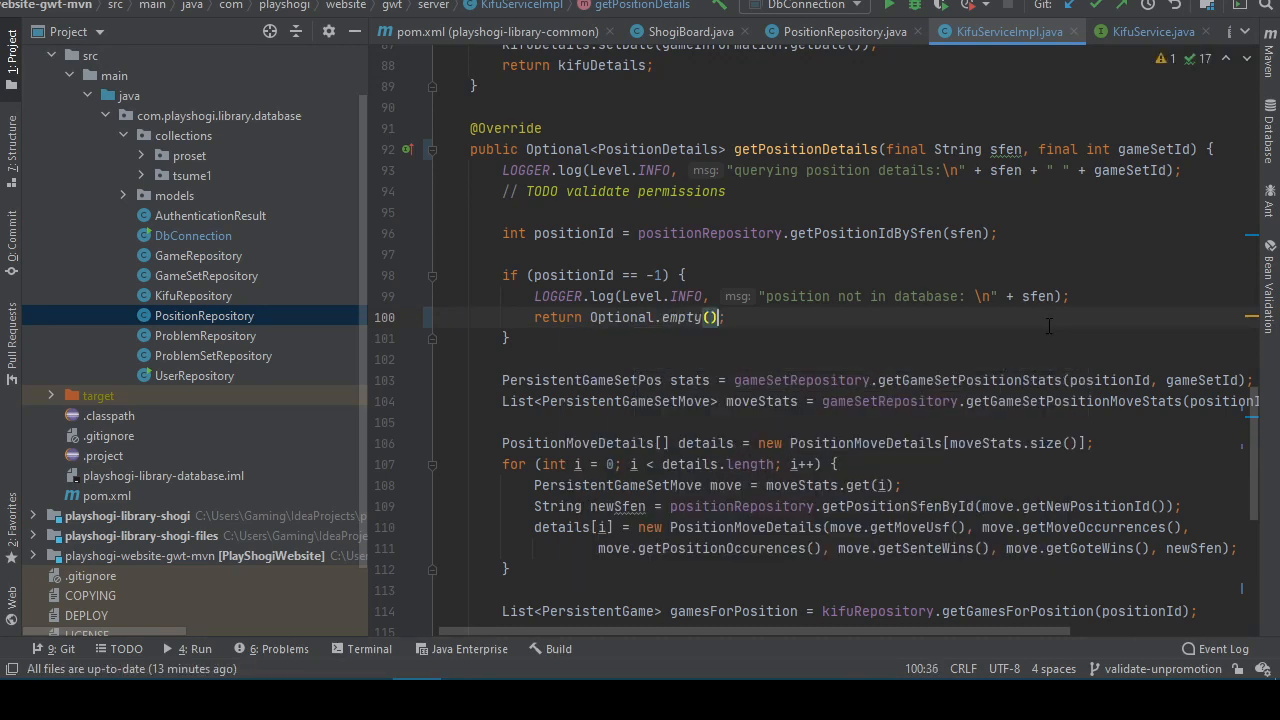
left_click(724, 316)
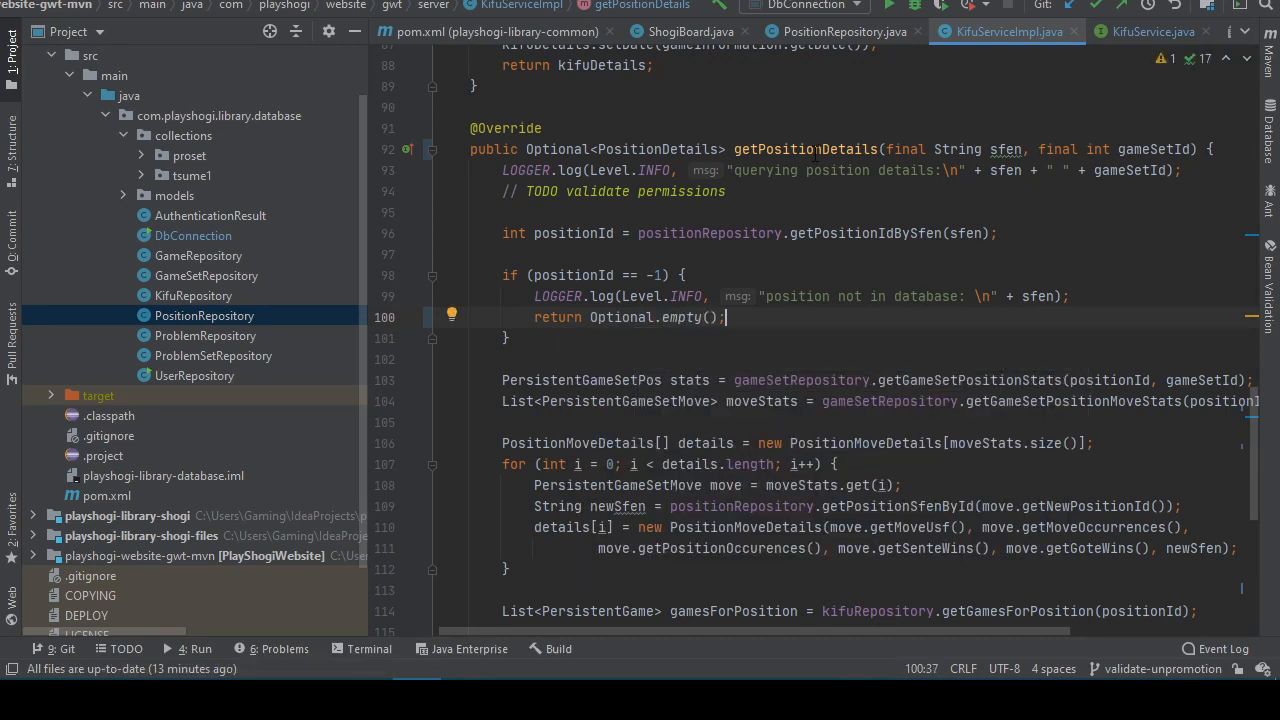
Search for callers of getPositionDetails, finding none in project files
right_click(804, 148)
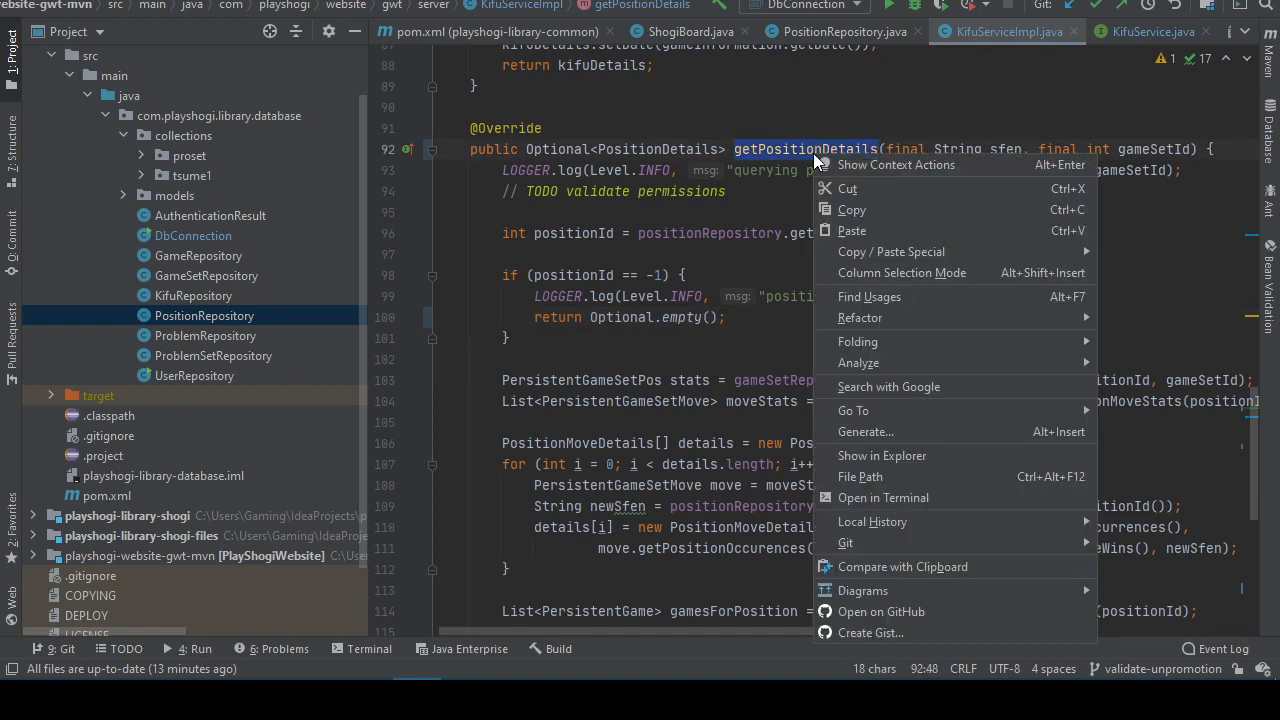
mouse_move(880, 296)
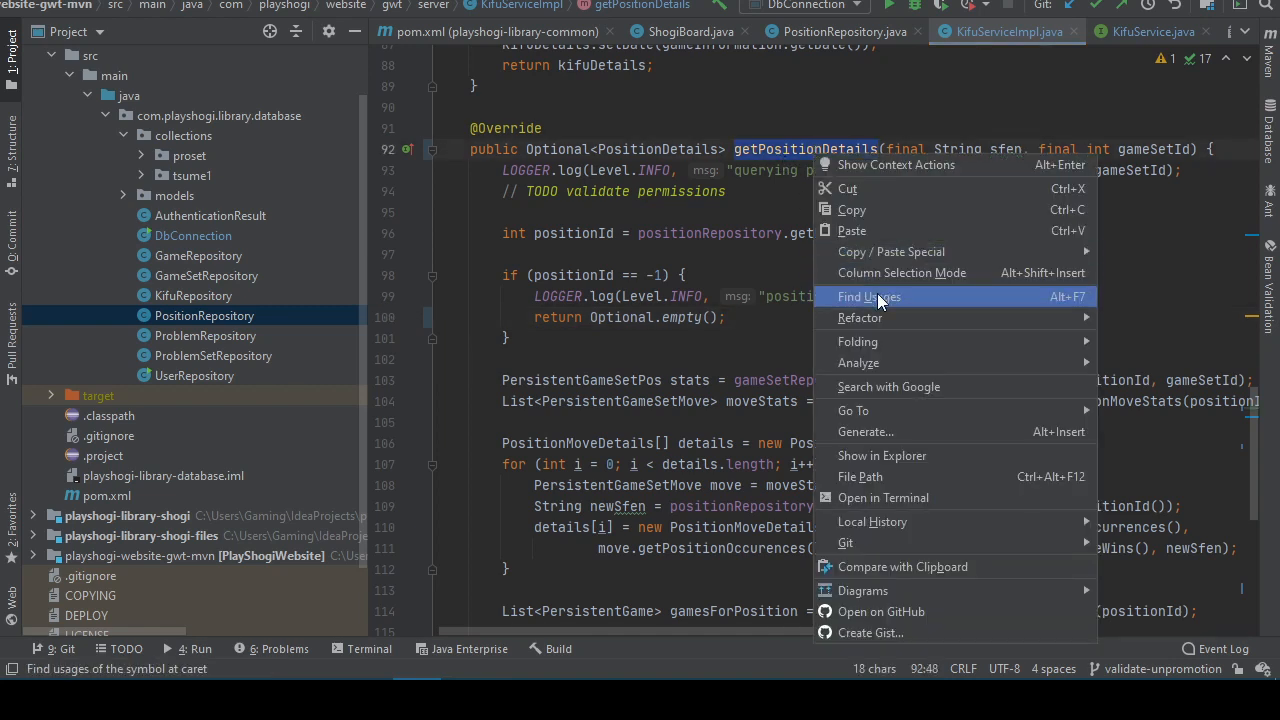
left_click(868, 296)
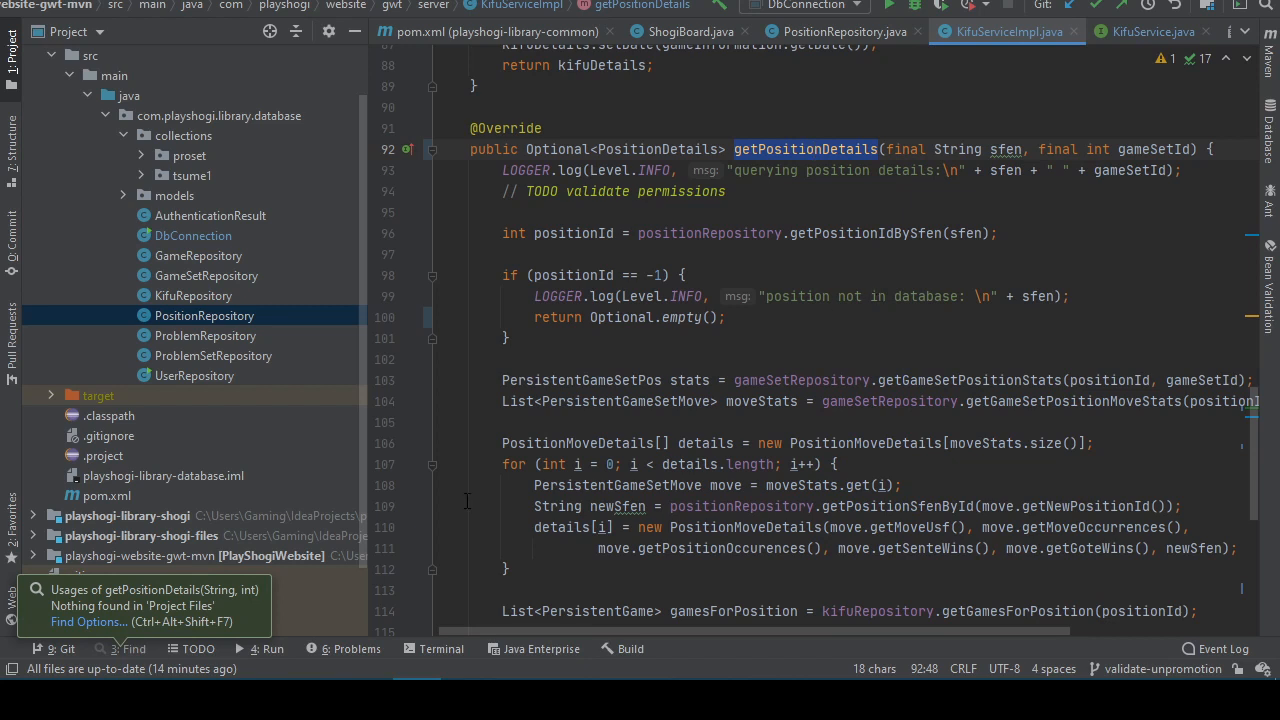
mouse_move(408, 552)
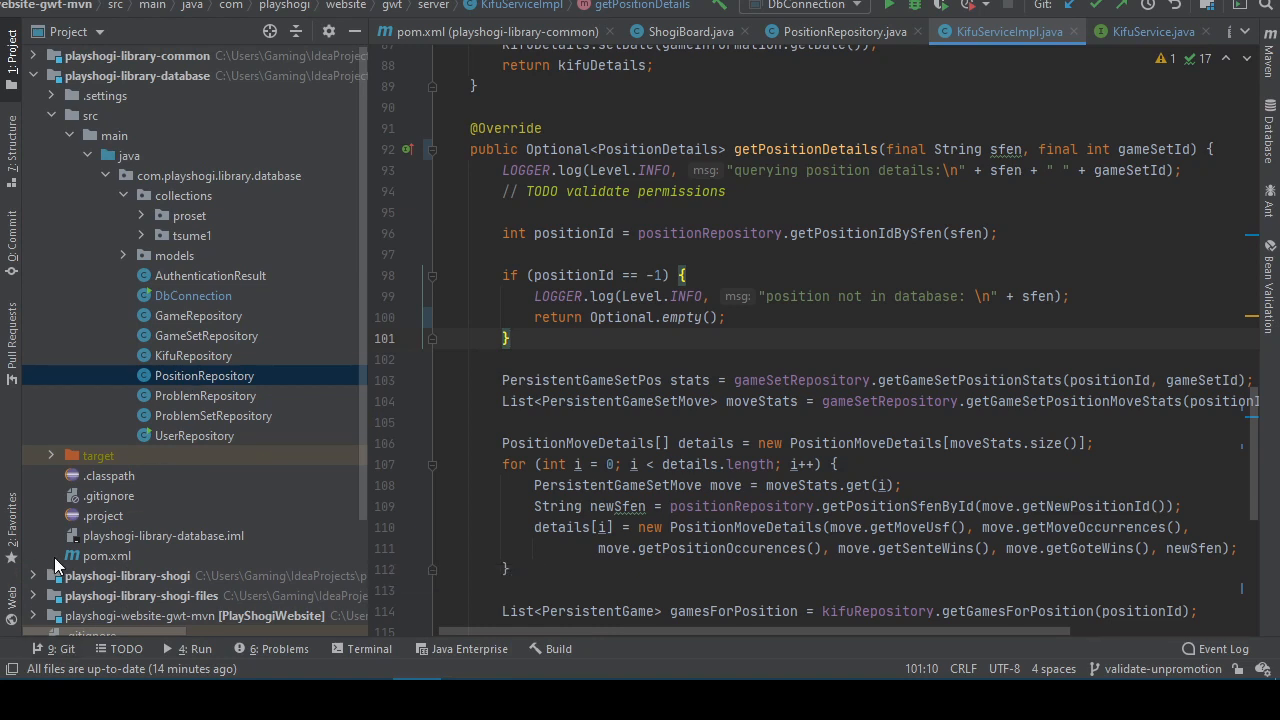
Check the build output and switch to the KifuService interface
left_click(556, 648)
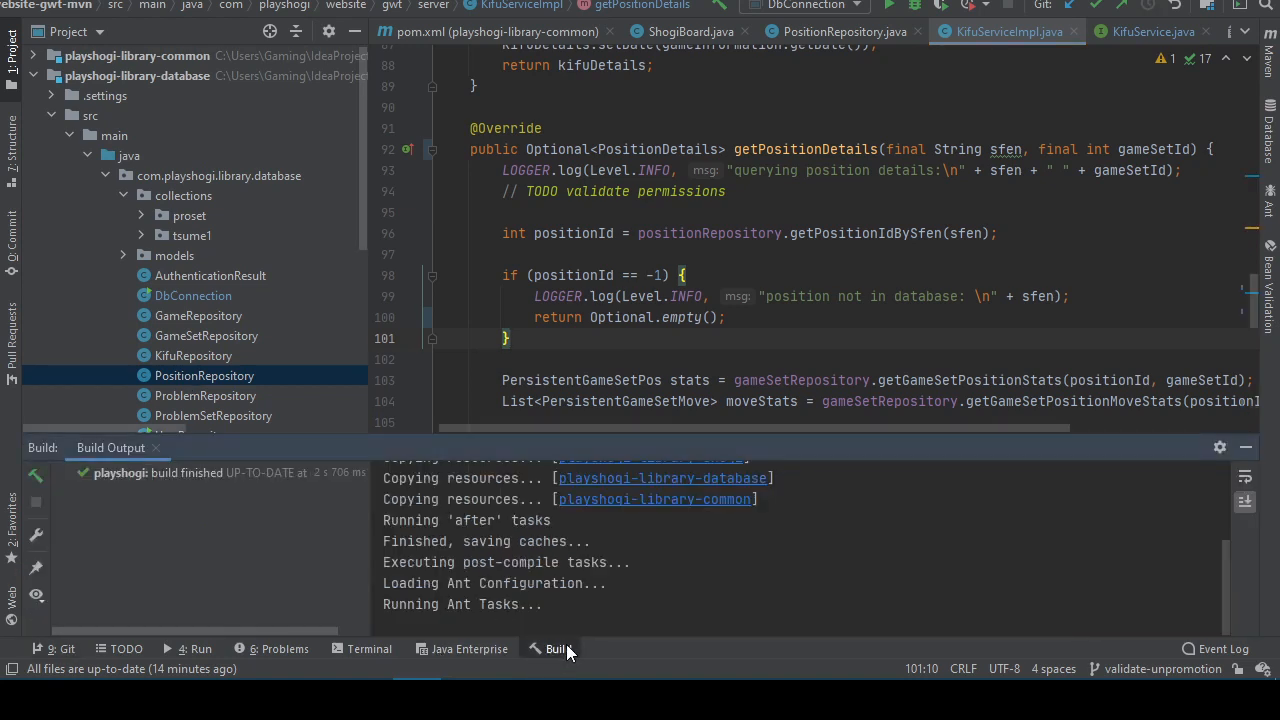
left_click(128, 156)
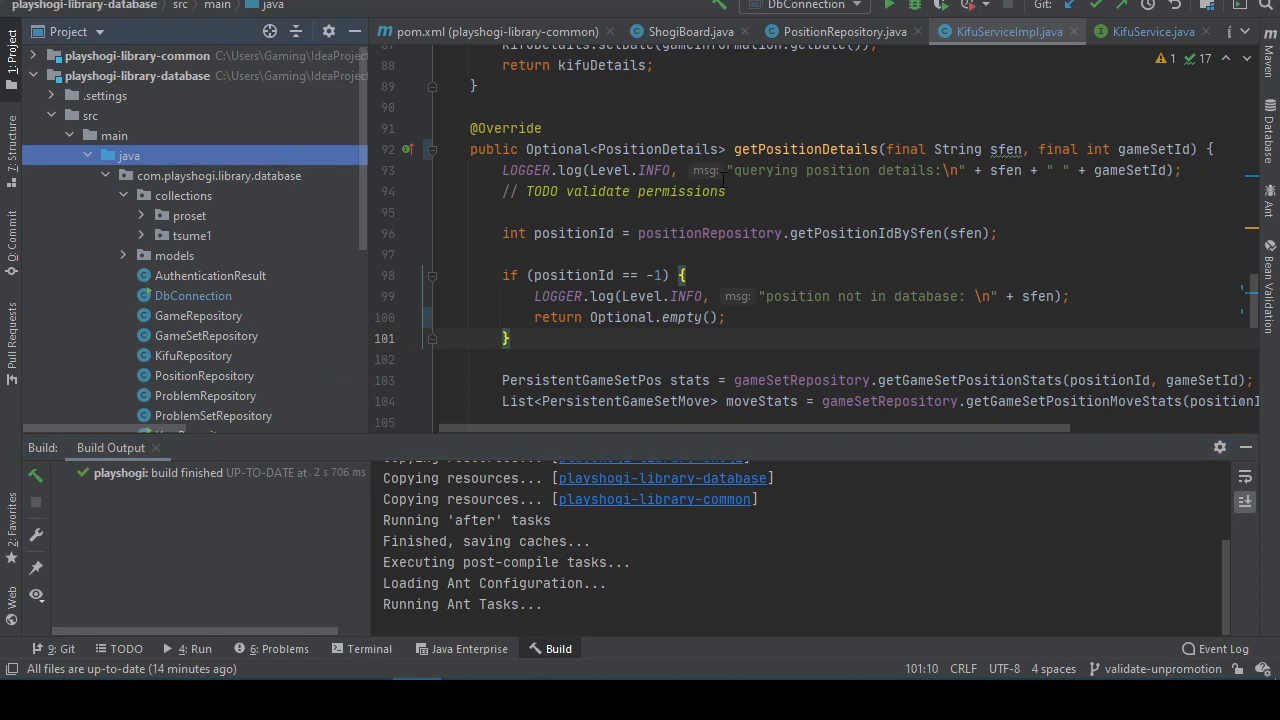
left_click(1150, 32)
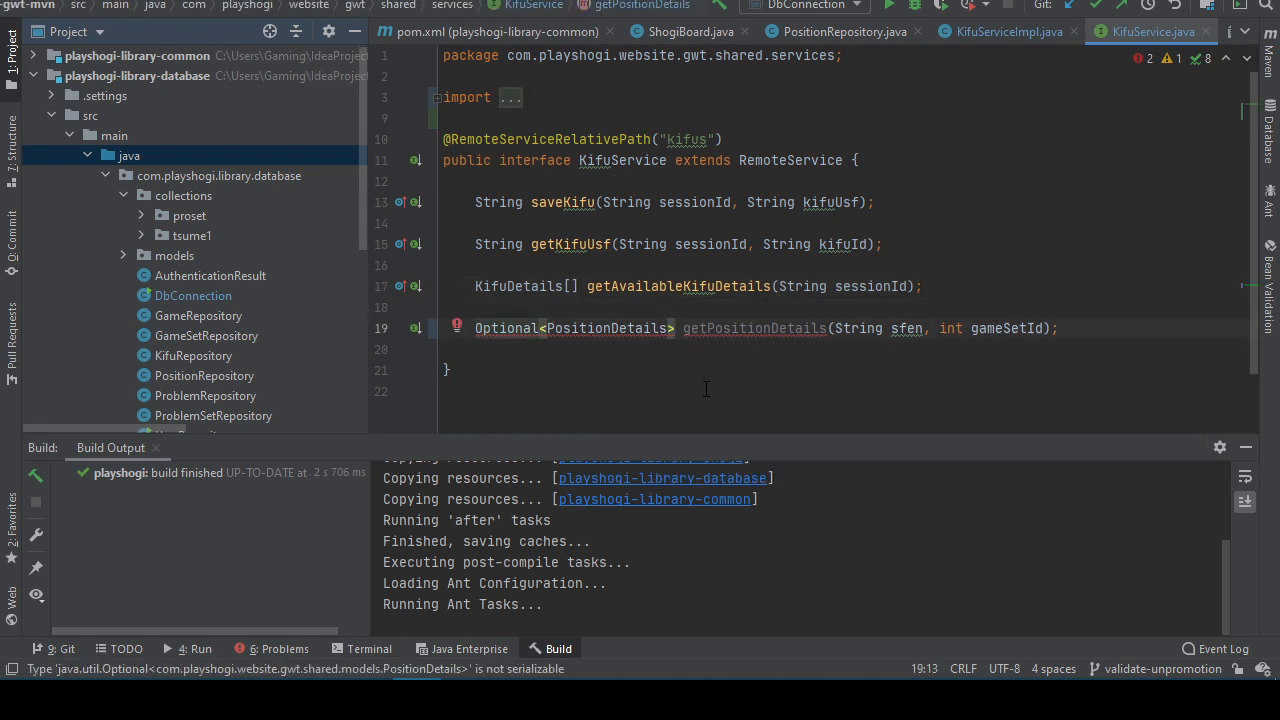
Inspect the 'not serializable' warning on Optional<PositionDetails> and expand the import block
left_click(456, 328)
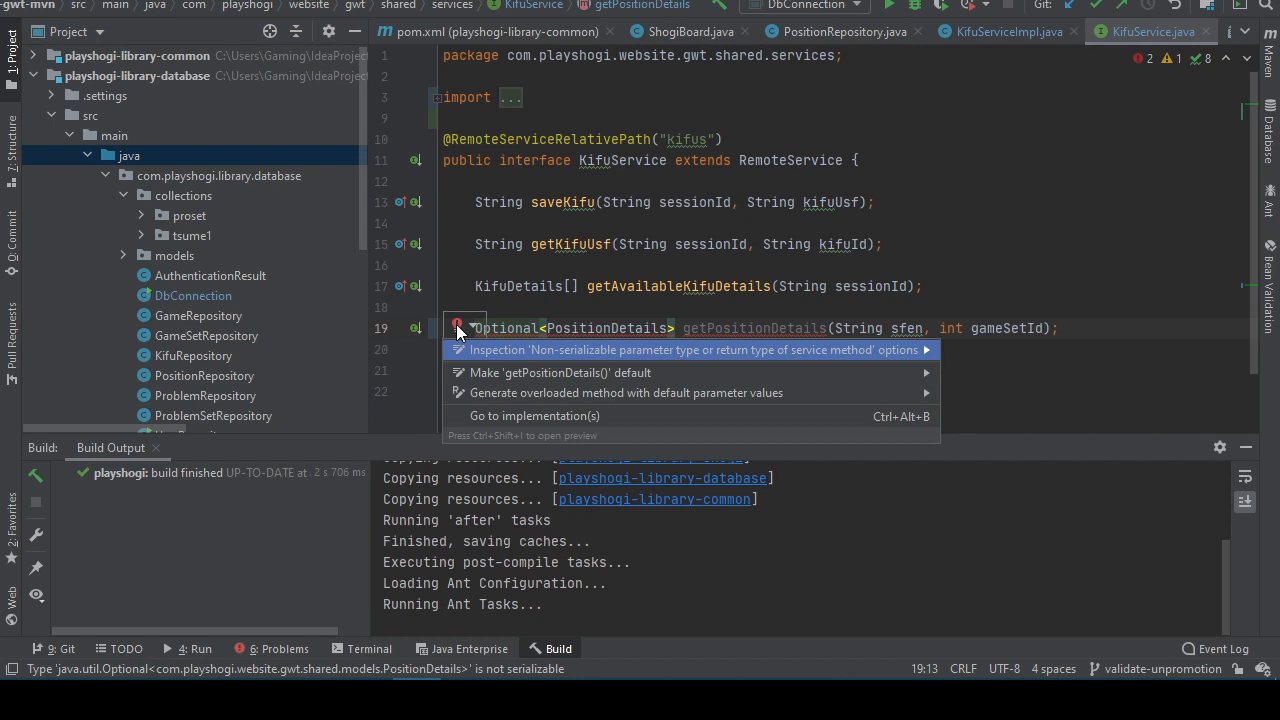
mouse_move(588, 372)
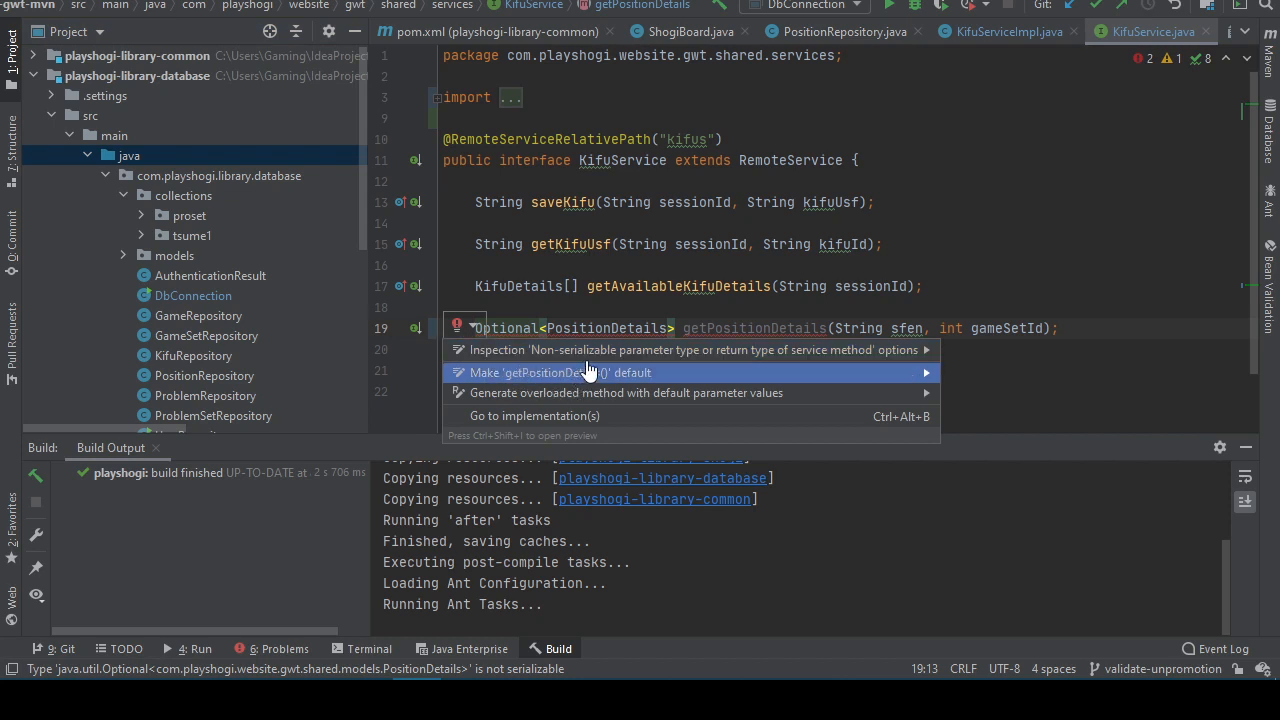
mouse_move(670, 350)
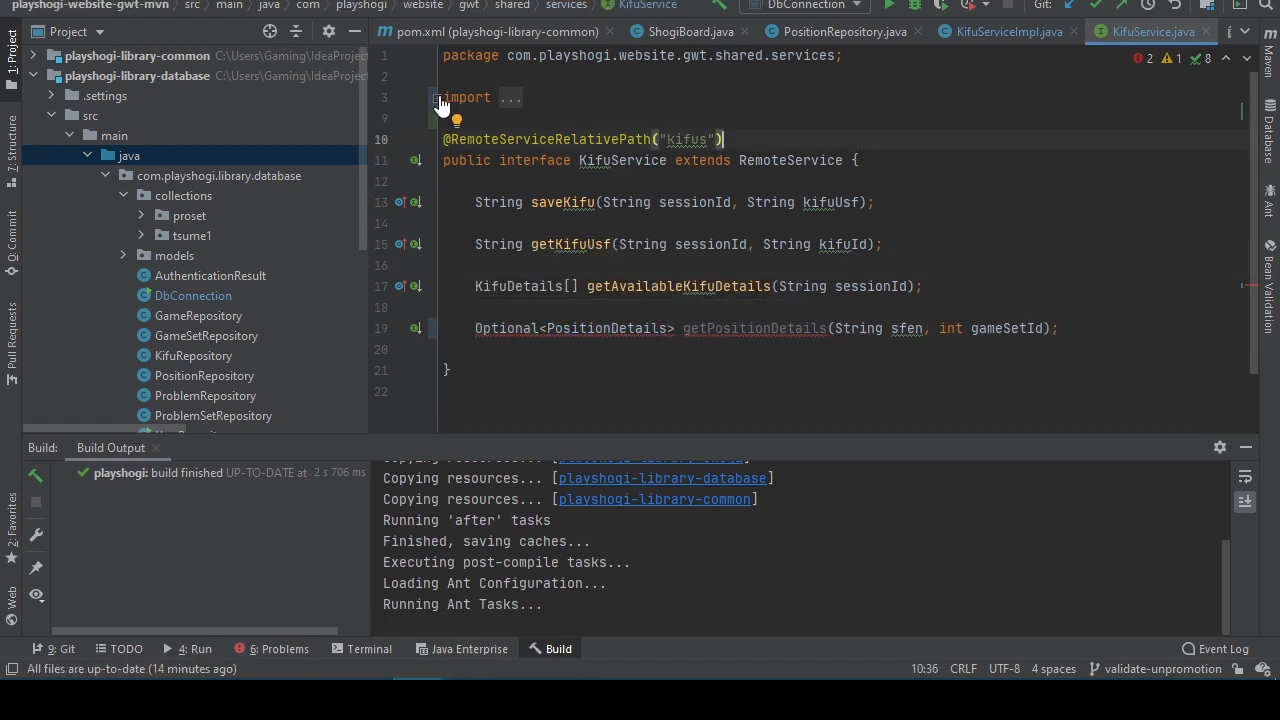
left_click(438, 98)
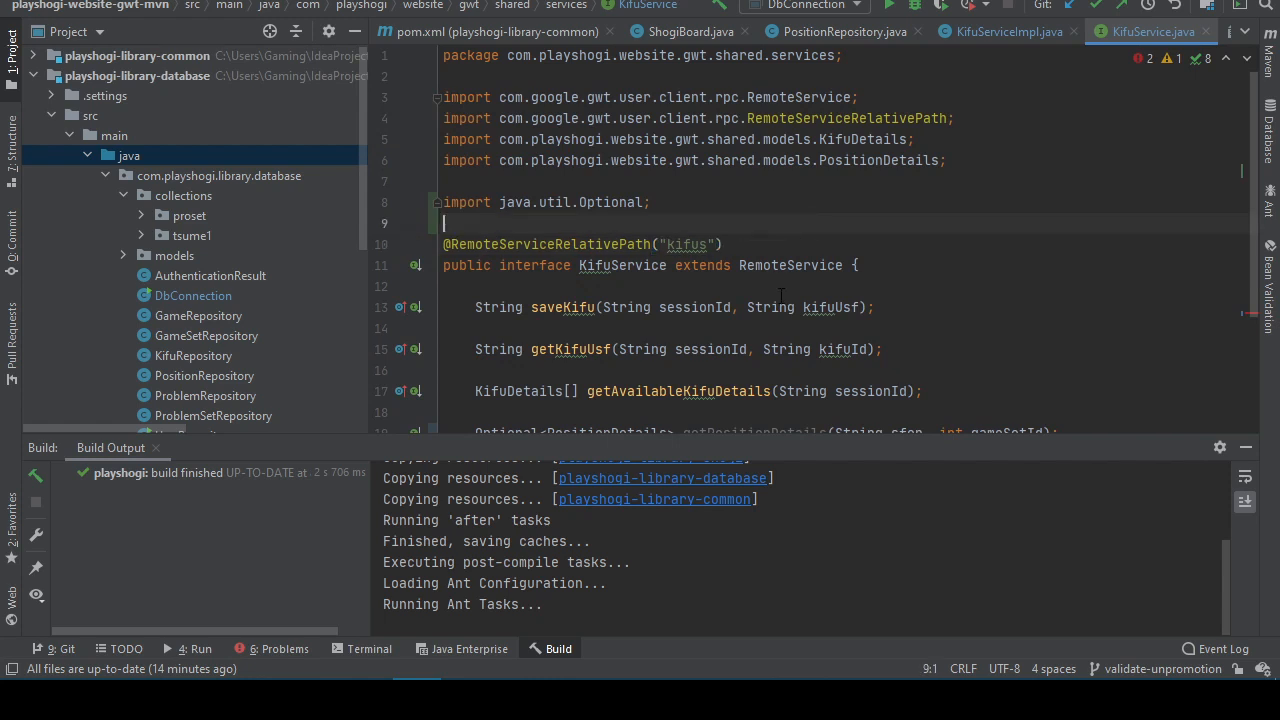
scroll("down", 3)
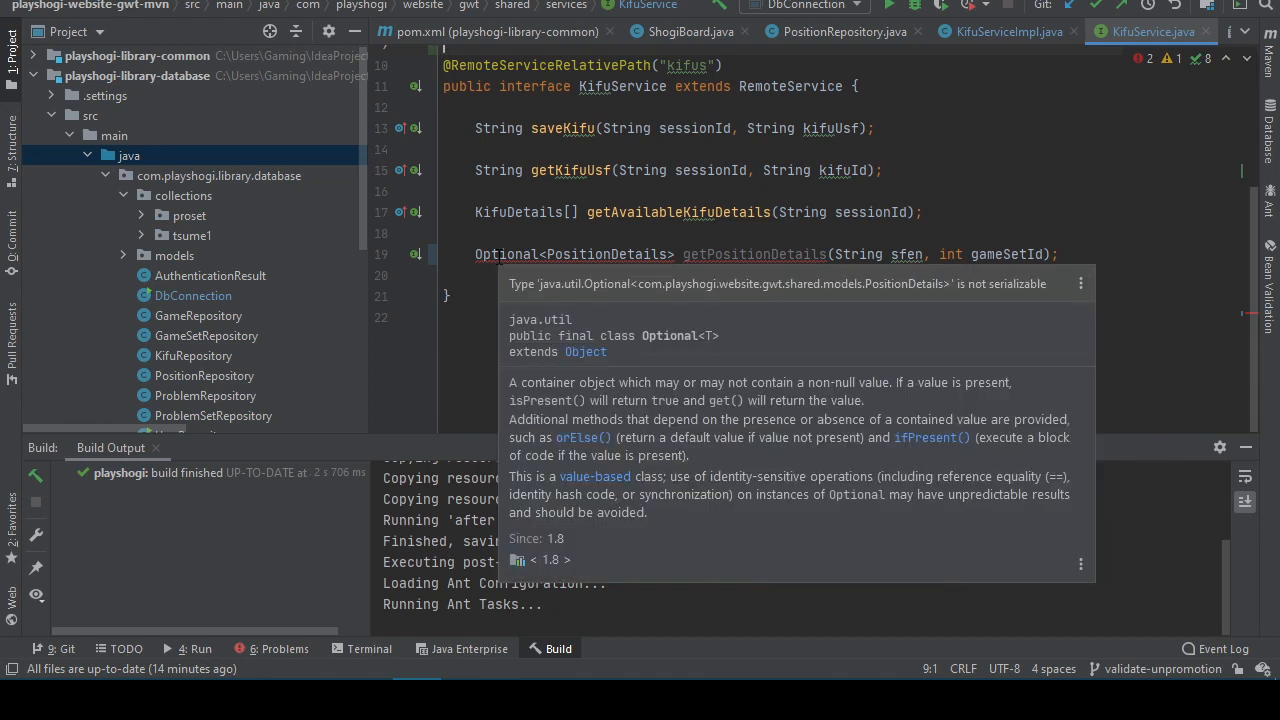
mouse_move(1076, 284)
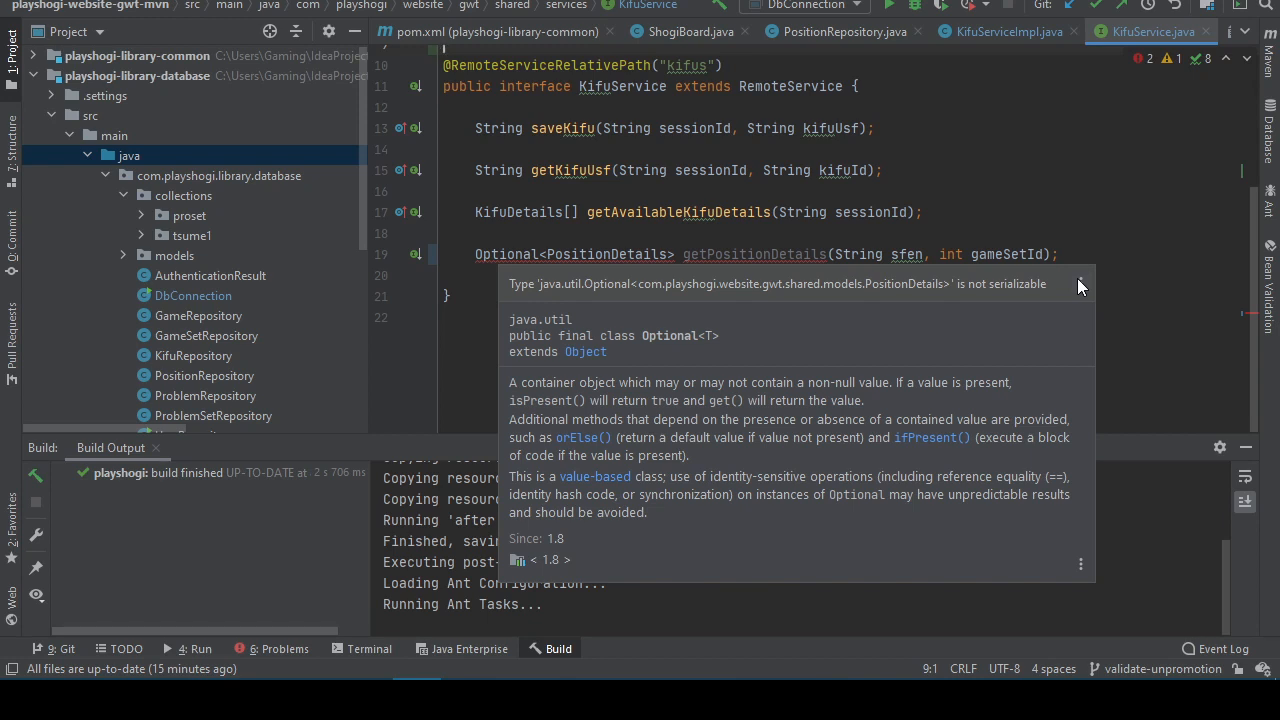
mouse_move(1080, 276)
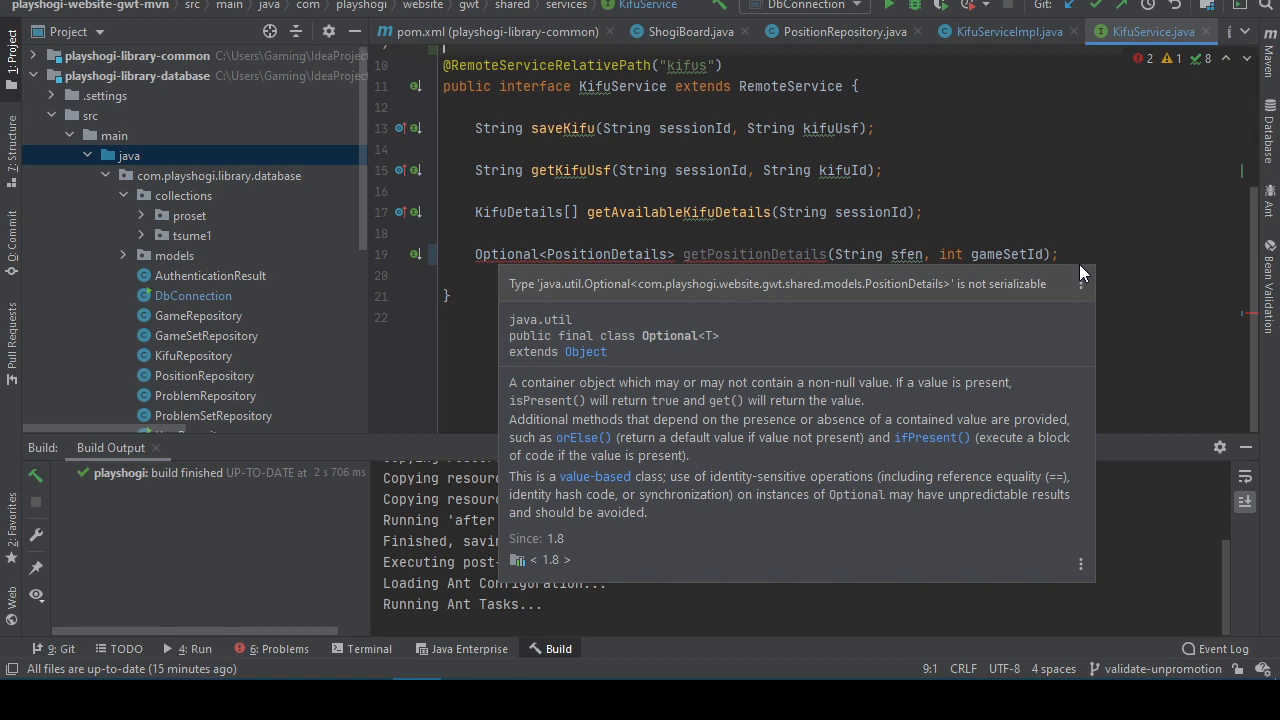
Undo the Optional return type in KifuService, confirming the Cannot Undo warning
key("ctrl+z")
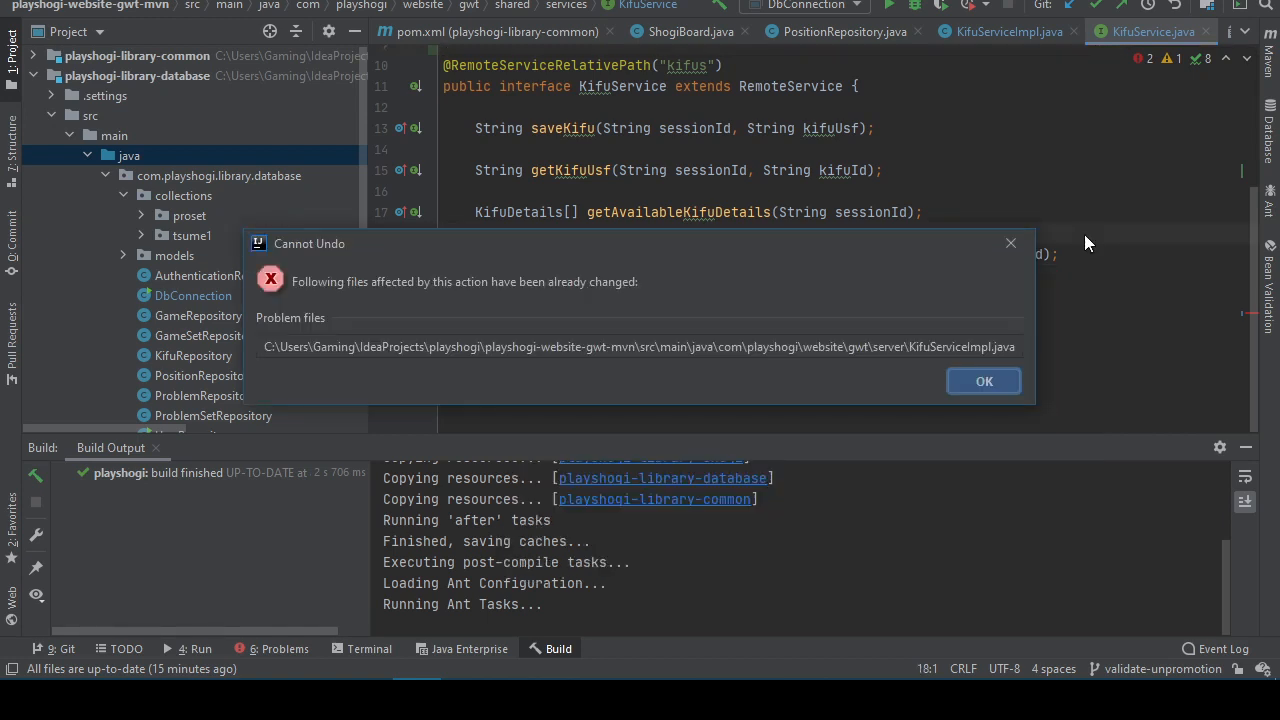
left_click(984, 380)
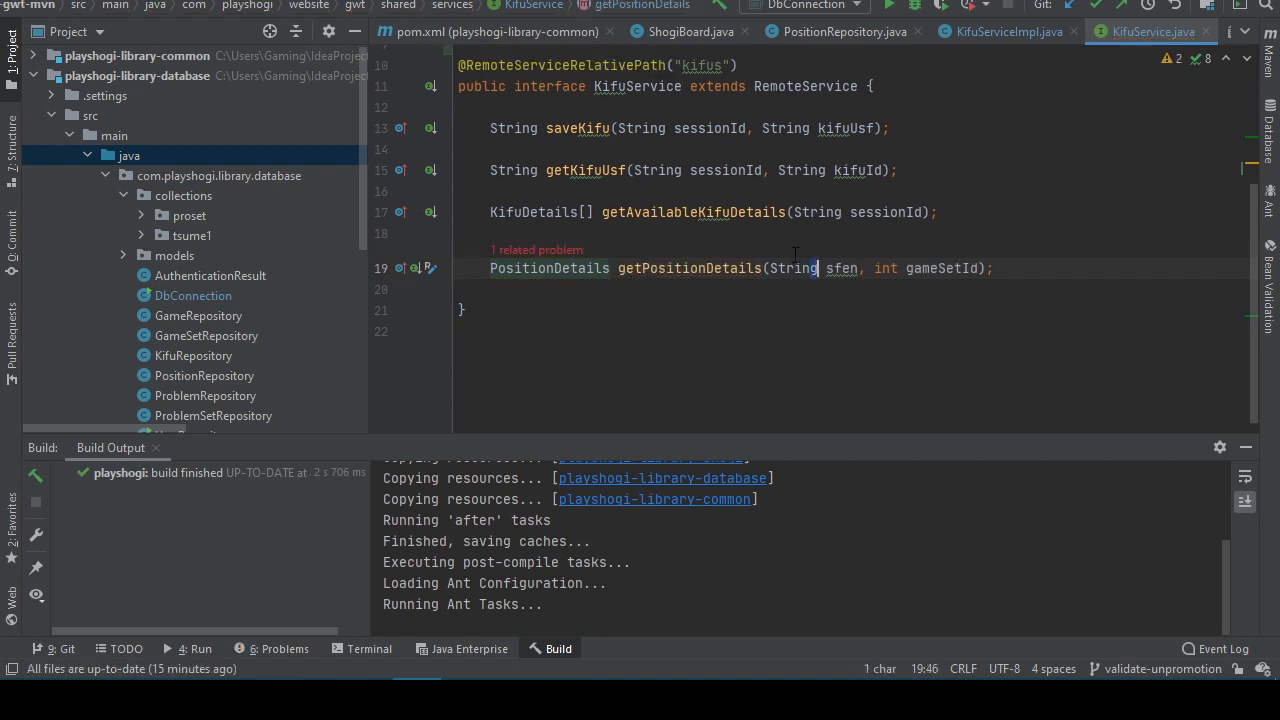
left_click(192, 296)
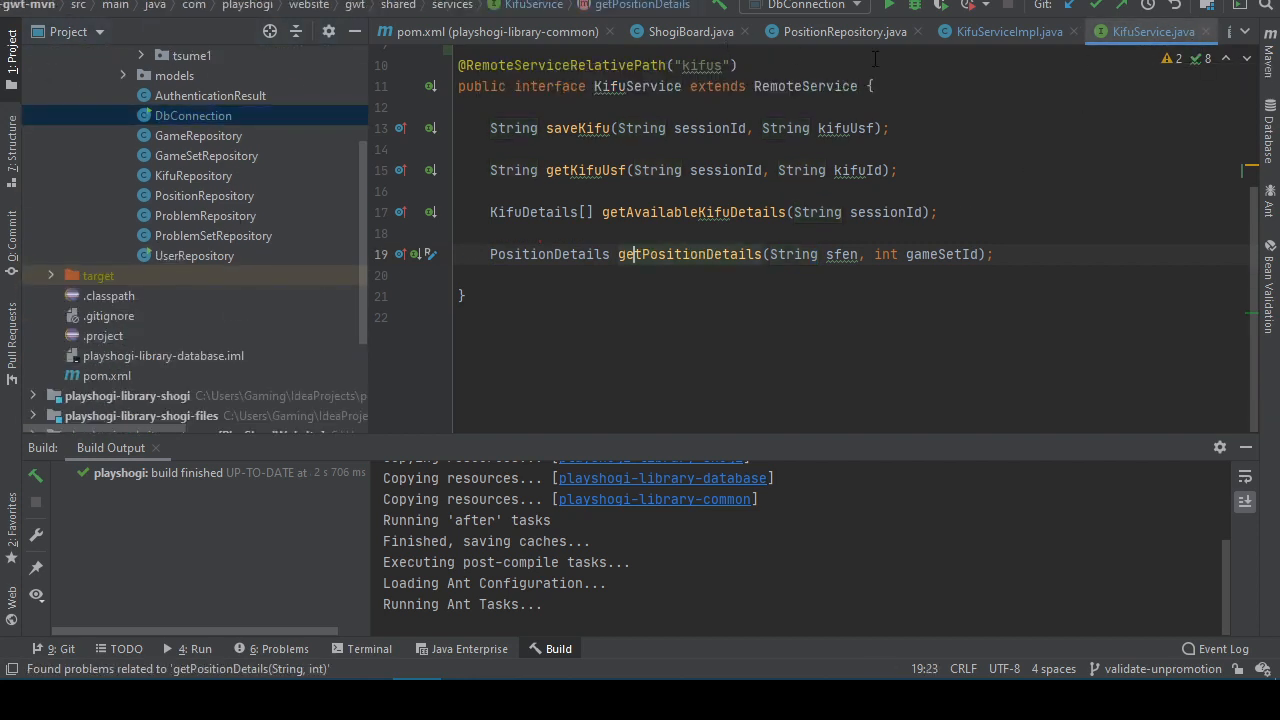
Undo the Optional return type in KifuServiceImpl as well, confirming the warning
left_click(1008, 32)
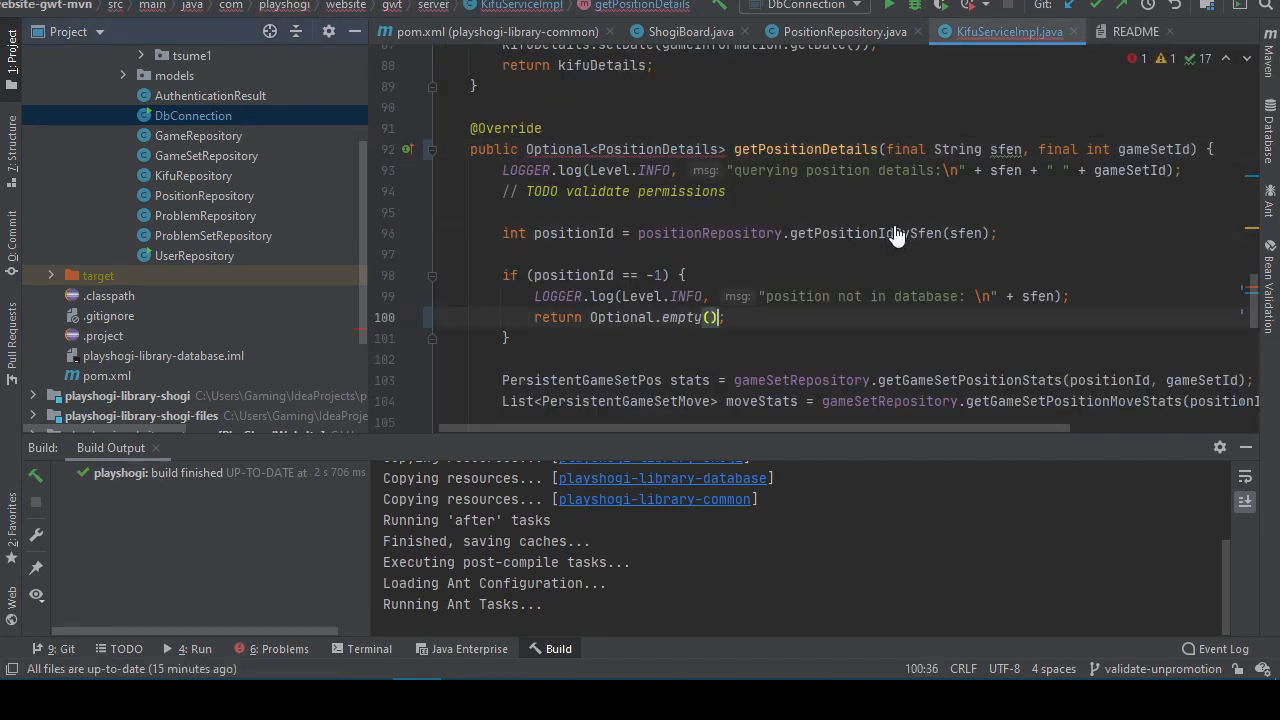
key("ctrl+z")
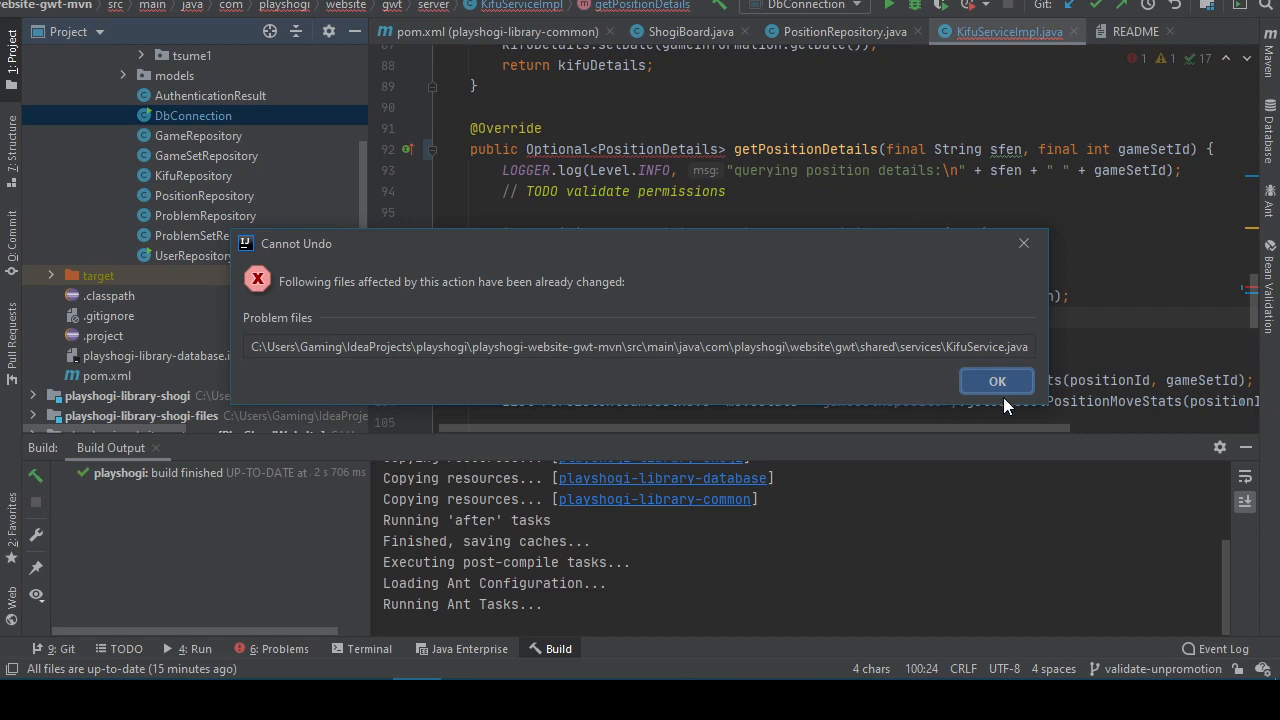
left_click(996, 380)
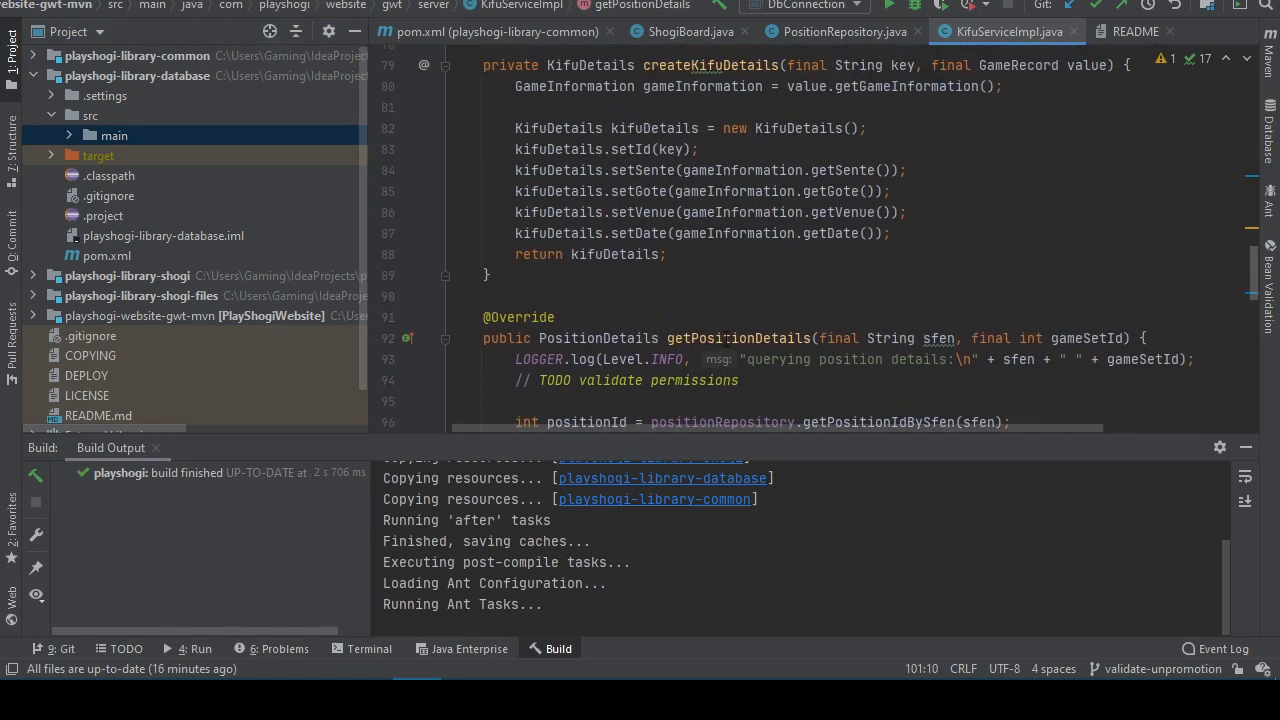
Select getPositionDetails, dismiss the Find Usages options, and show quick fixes for the logging line
double_click(740, 276)
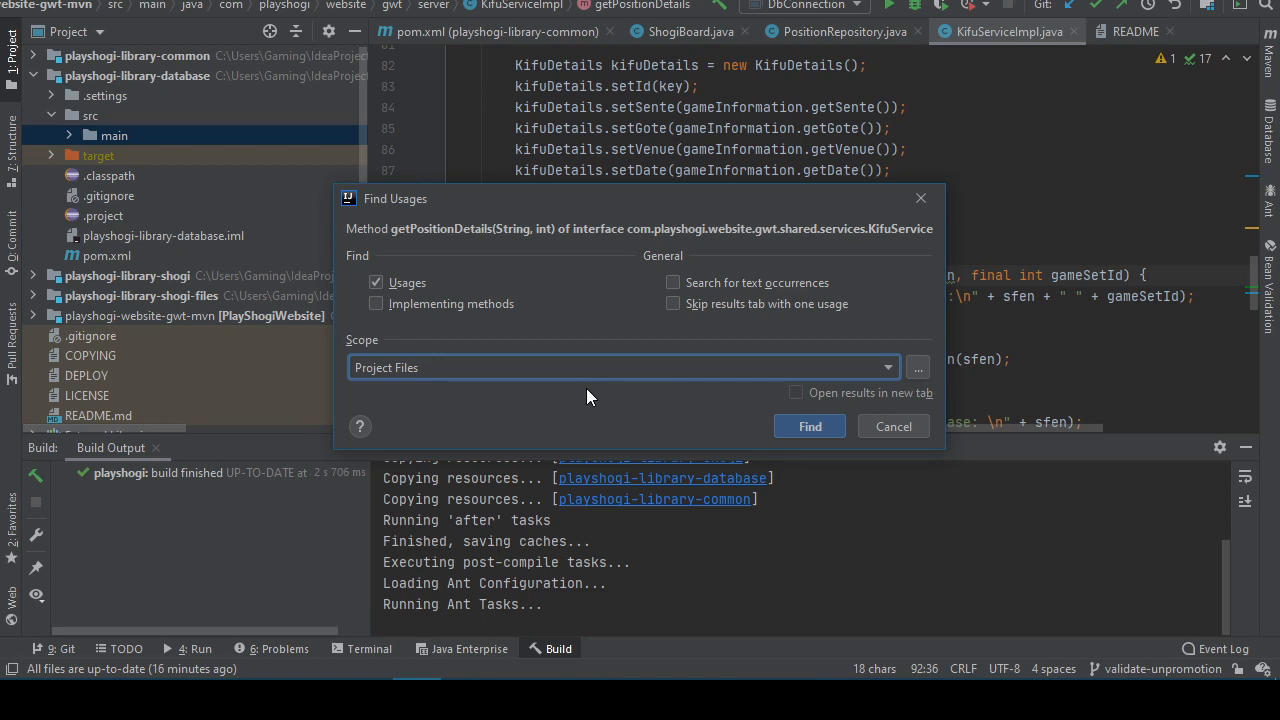
mouse_move(582, 184)
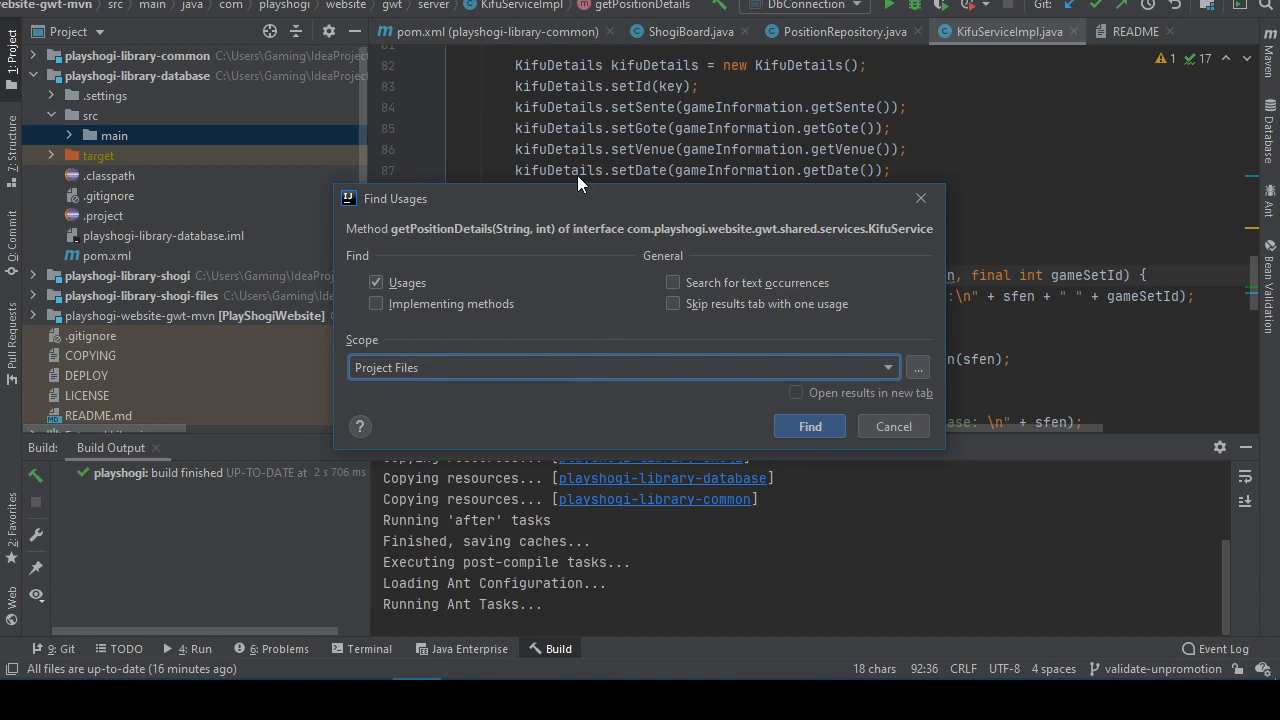
left_click(892, 426)
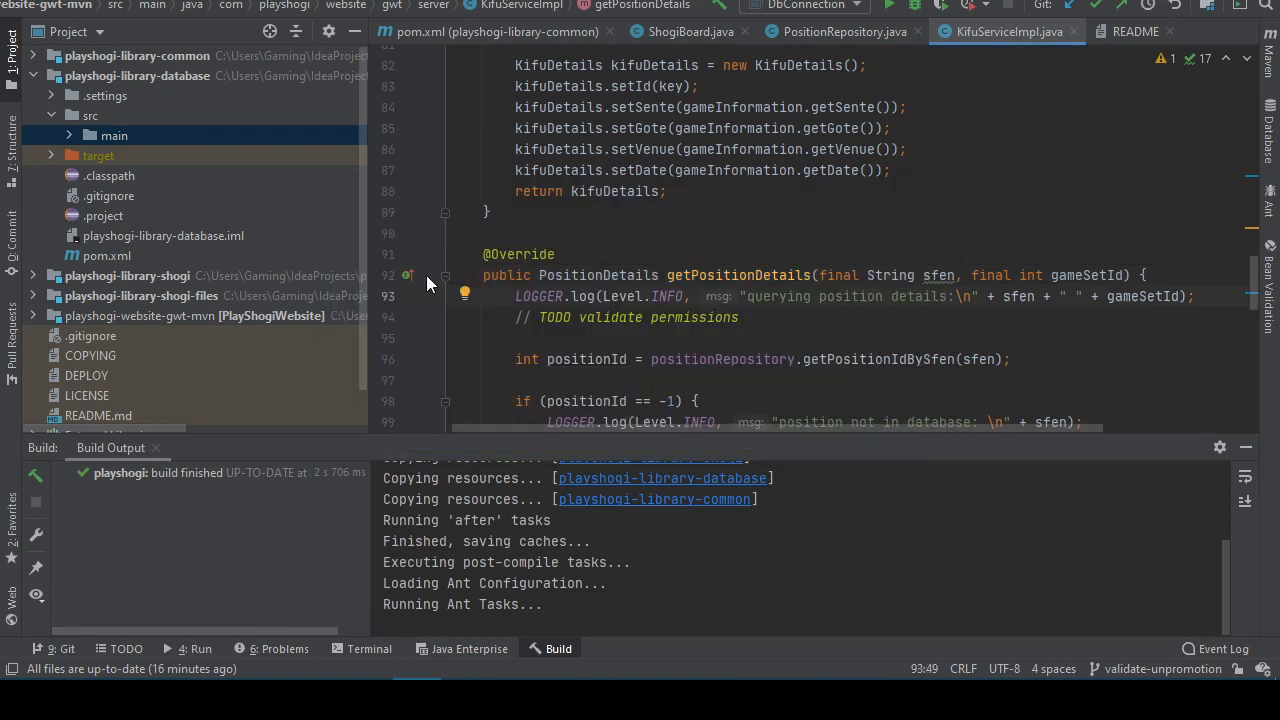
left_click(464, 294)
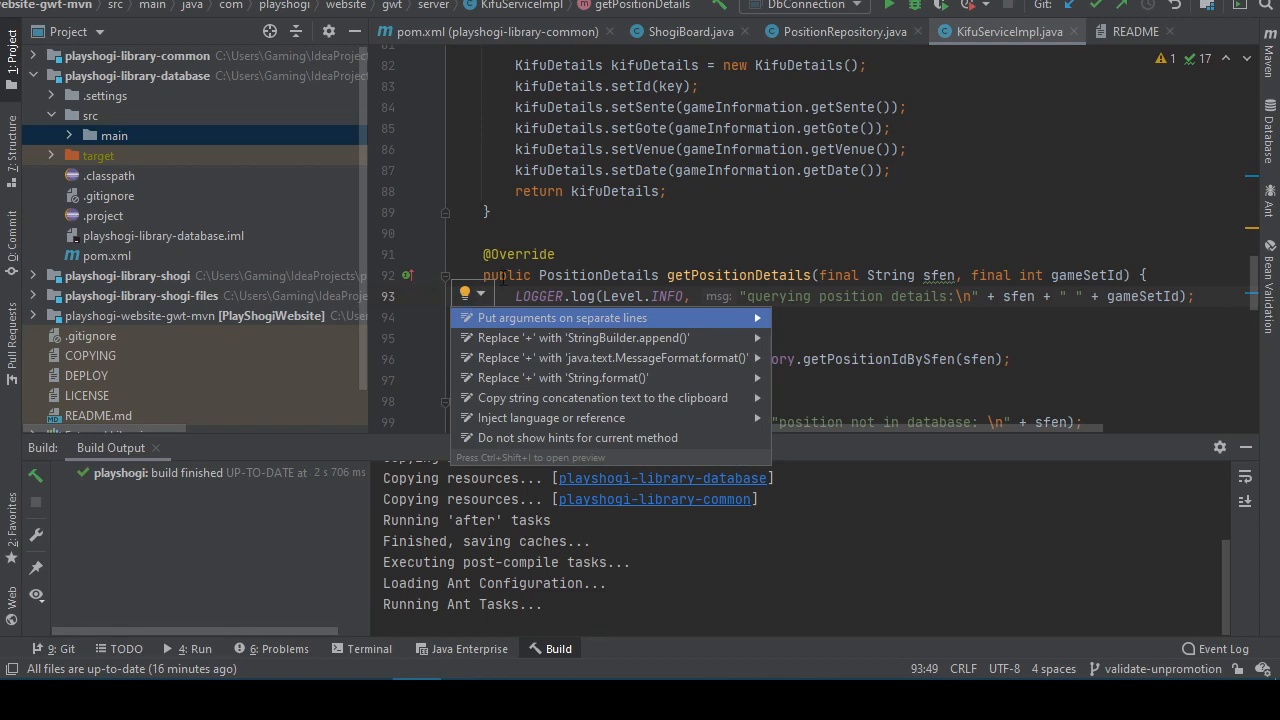
mouse_move(716, 256)
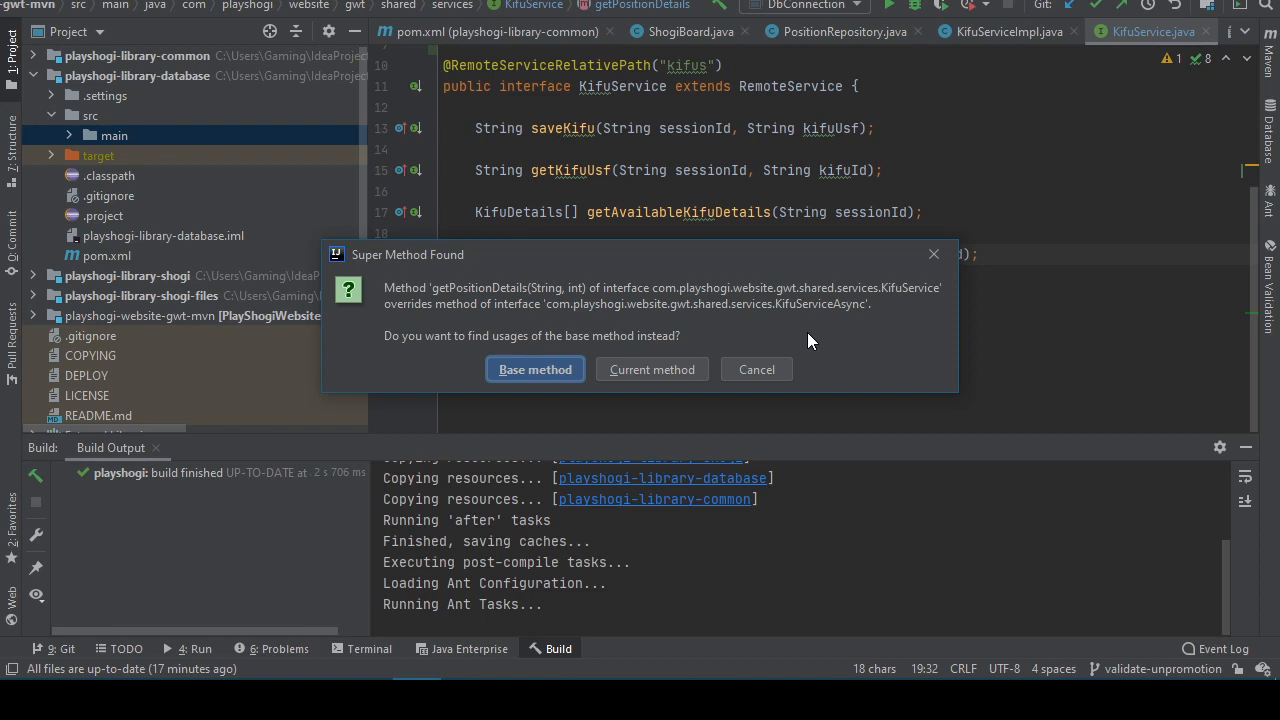
mouse_move(592, 380)
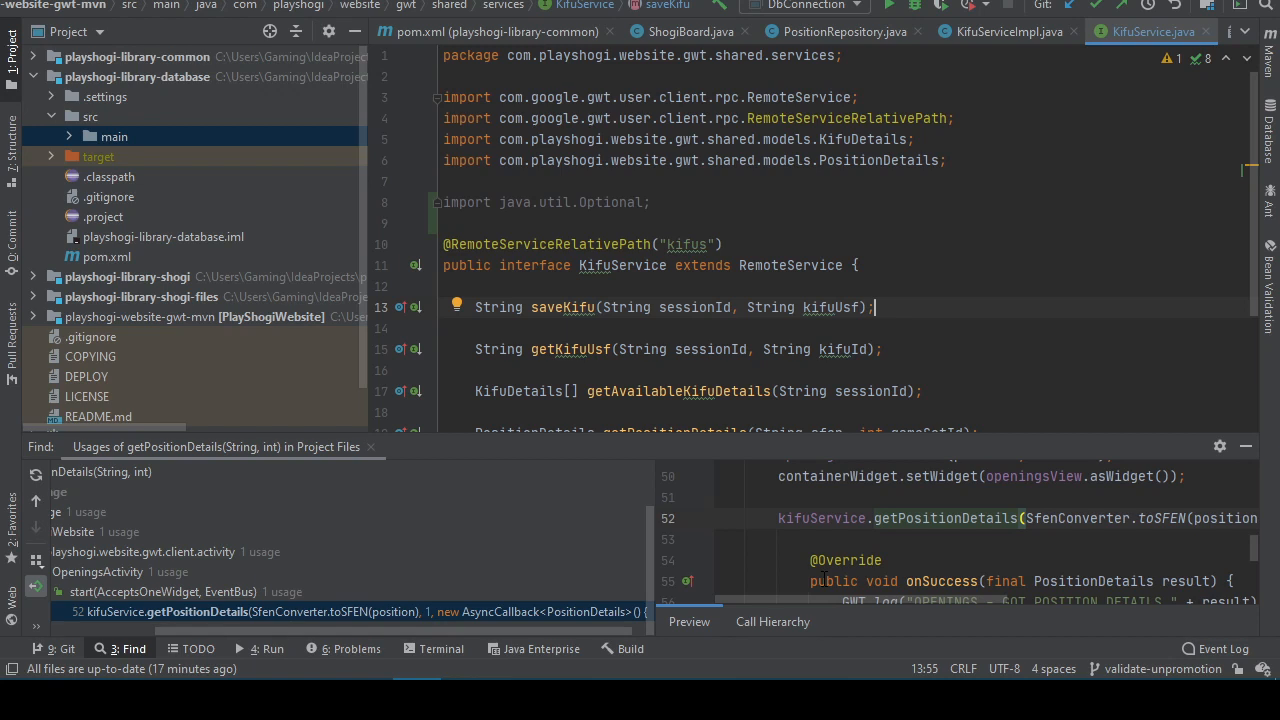
Run Find Usages on getPositionDetails again from its context menu
scroll("down", 3)
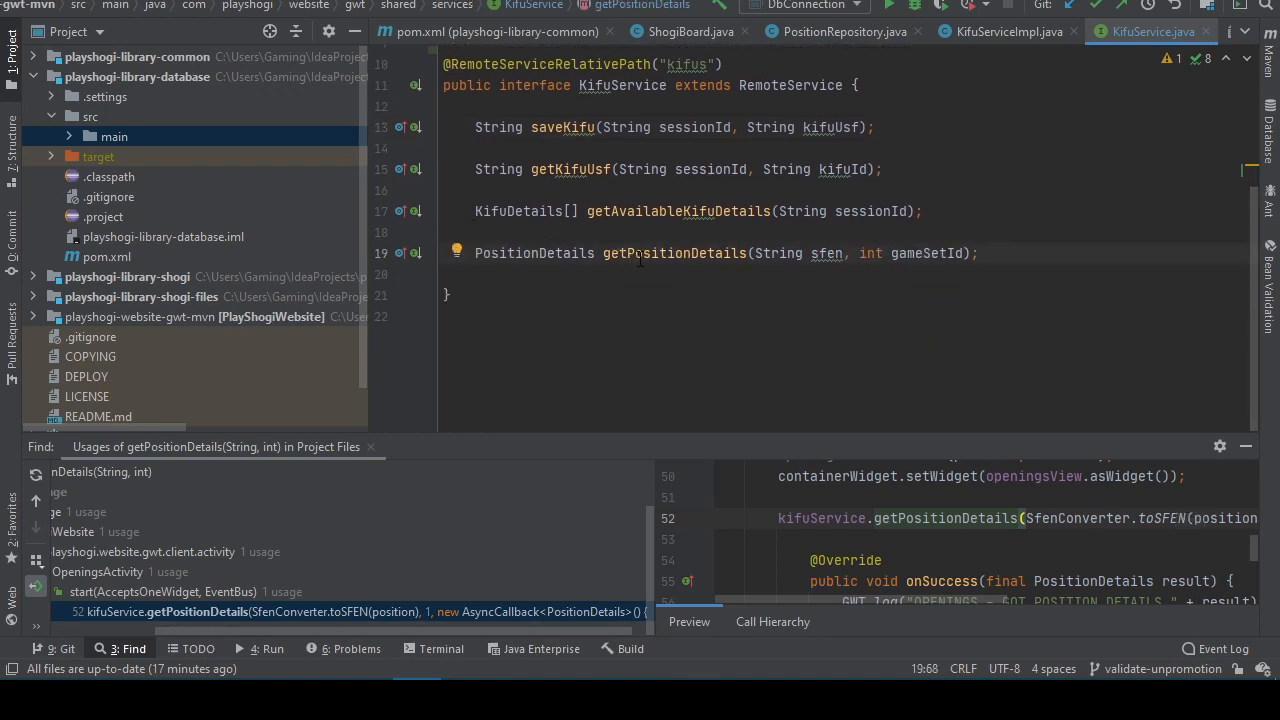
right_click(644, 252)
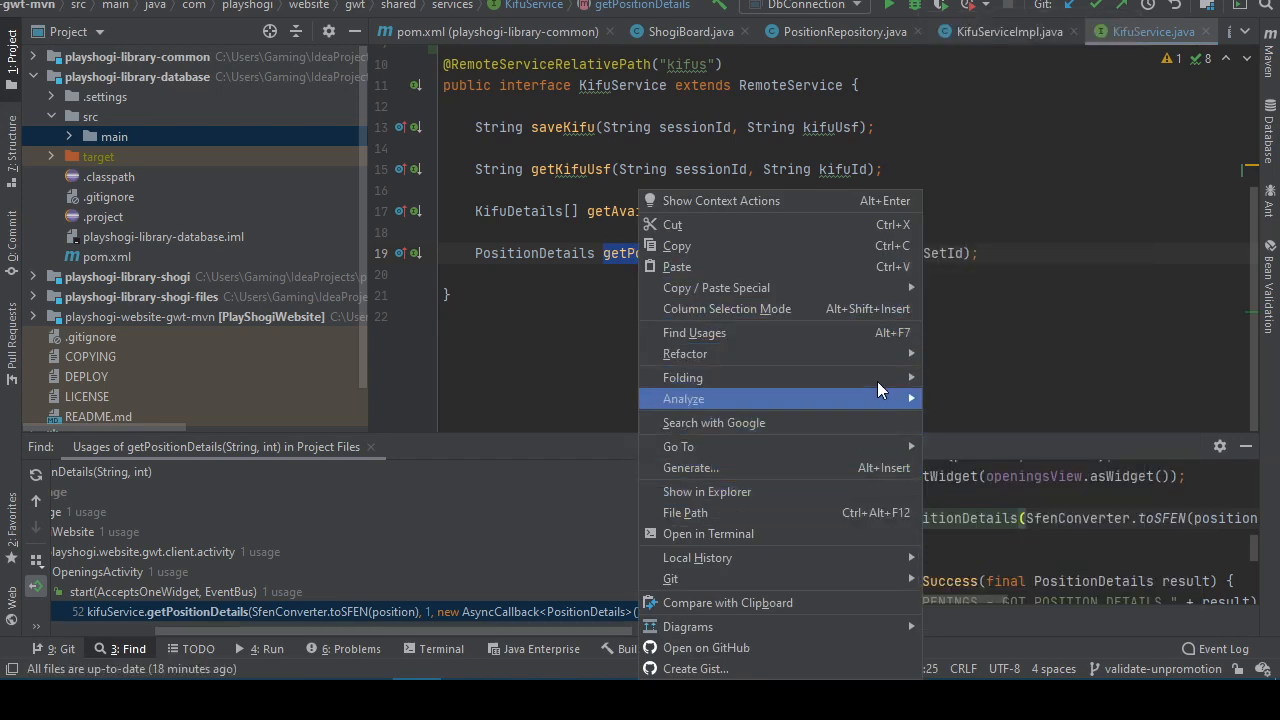
left_click(694, 332)
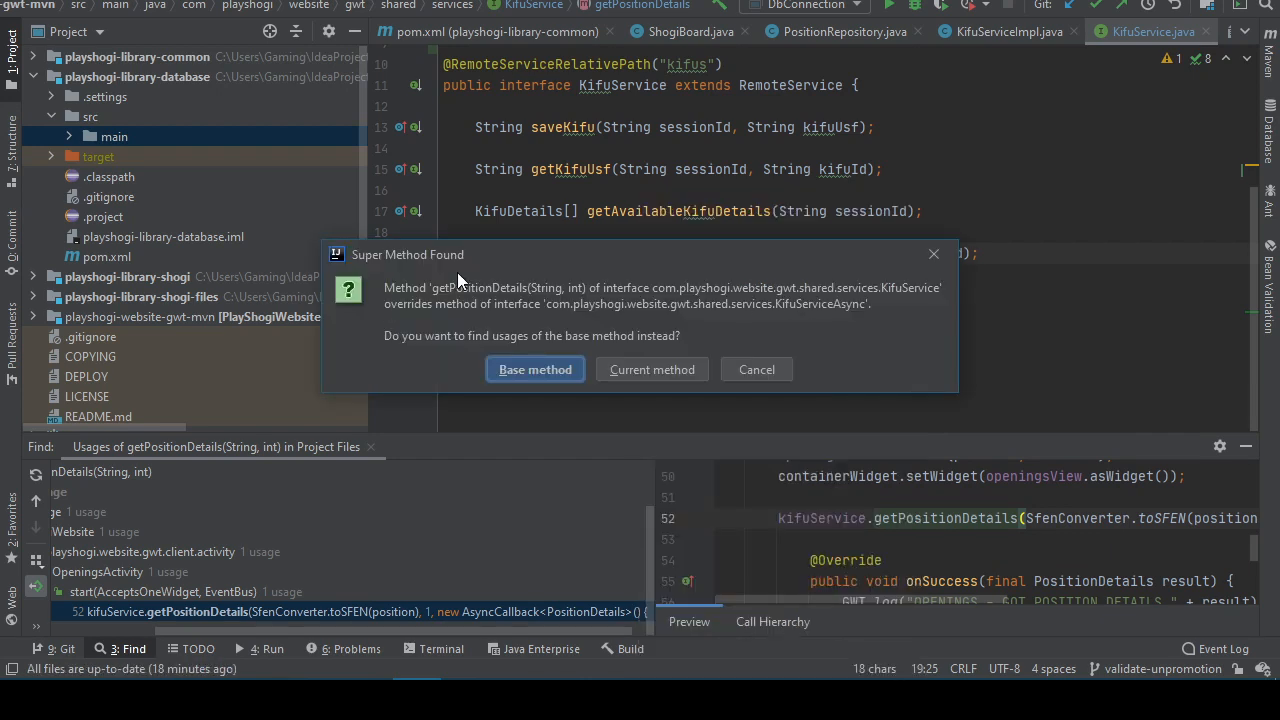
mouse_move(496, 318)
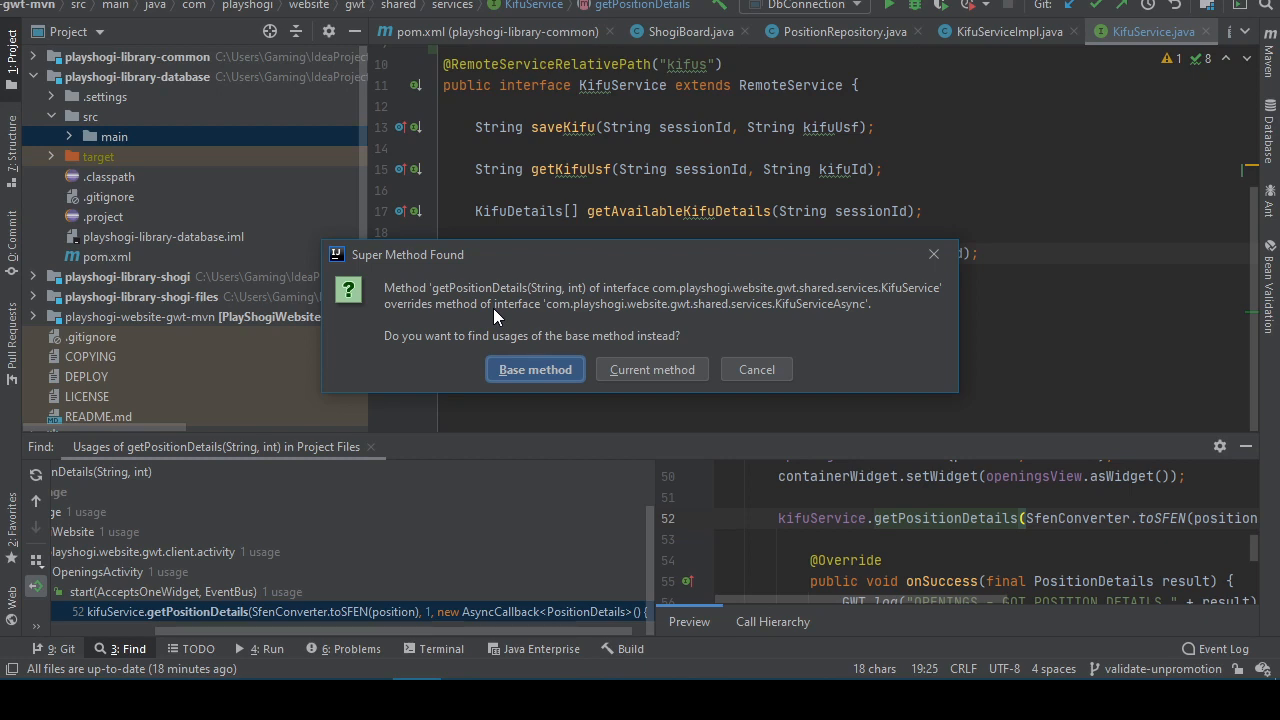
mouse_move(910, 366)
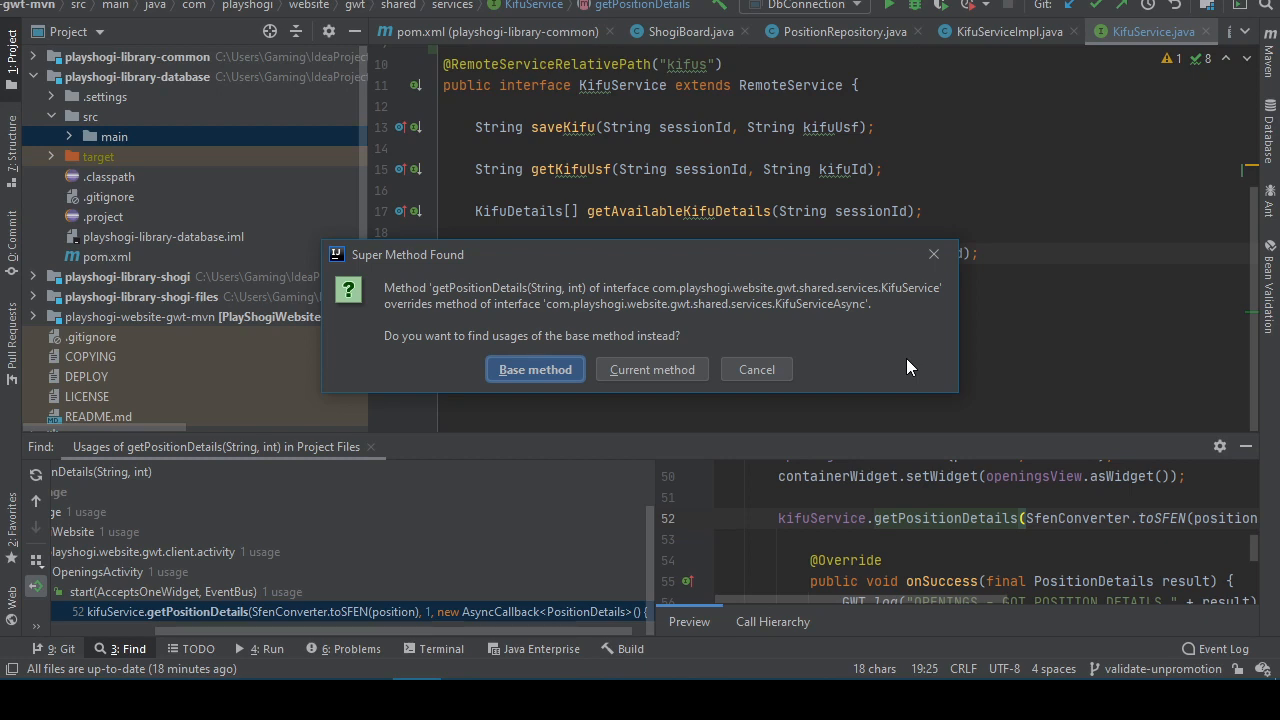
mouse_move(808, 382)
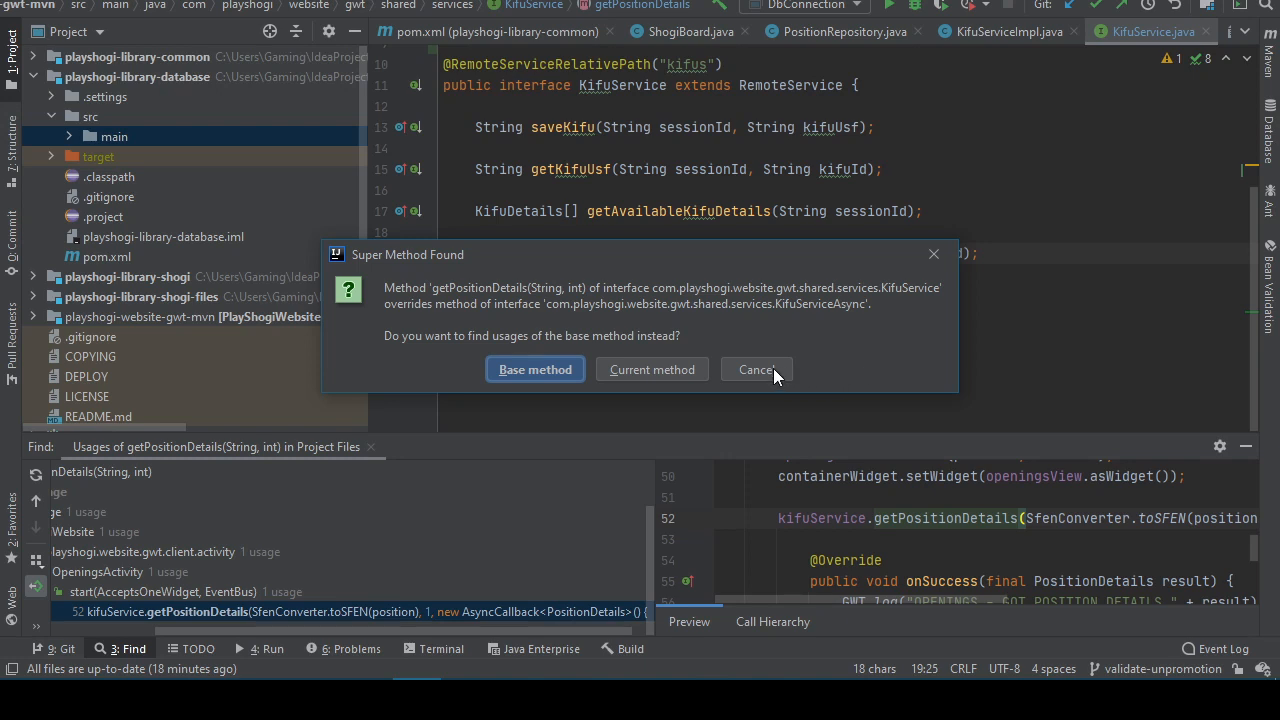
Cancel the base-method prompt, accept the decompiler terms to view RemoteService, and return to KifuService
left_click(536, 368)
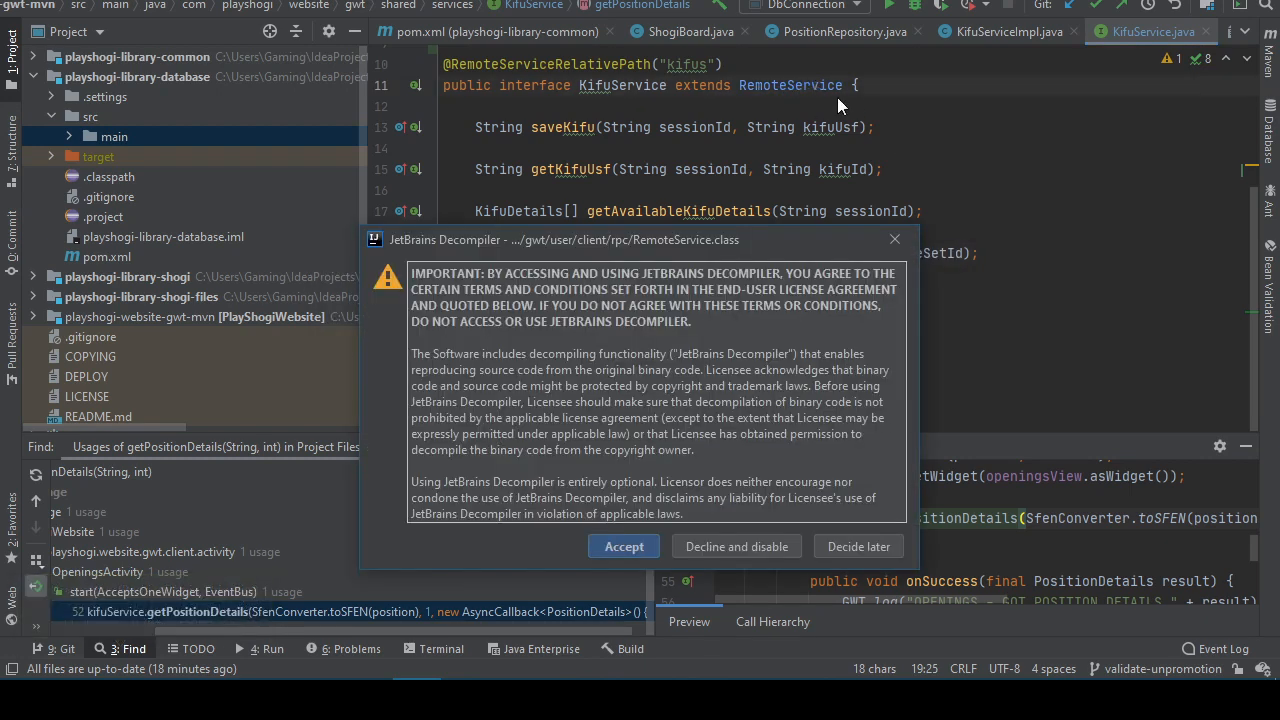
mouse_move(812, 94)
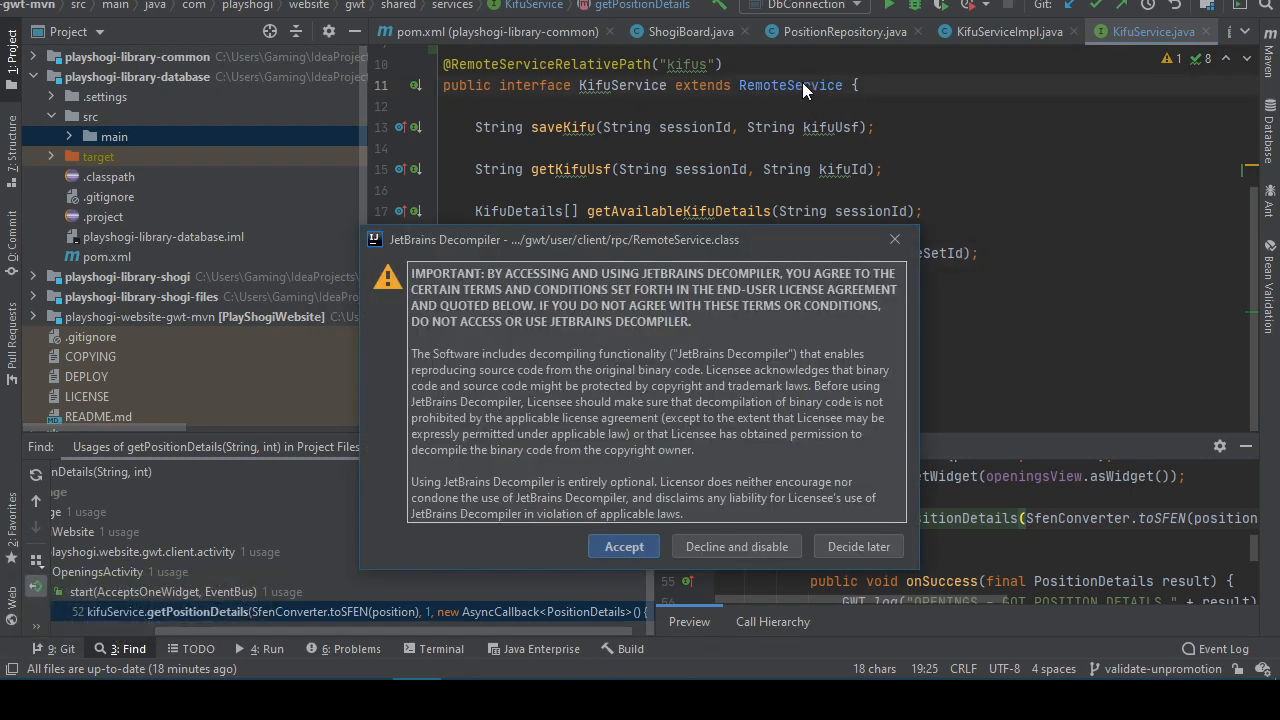
mouse_move(556, 438)
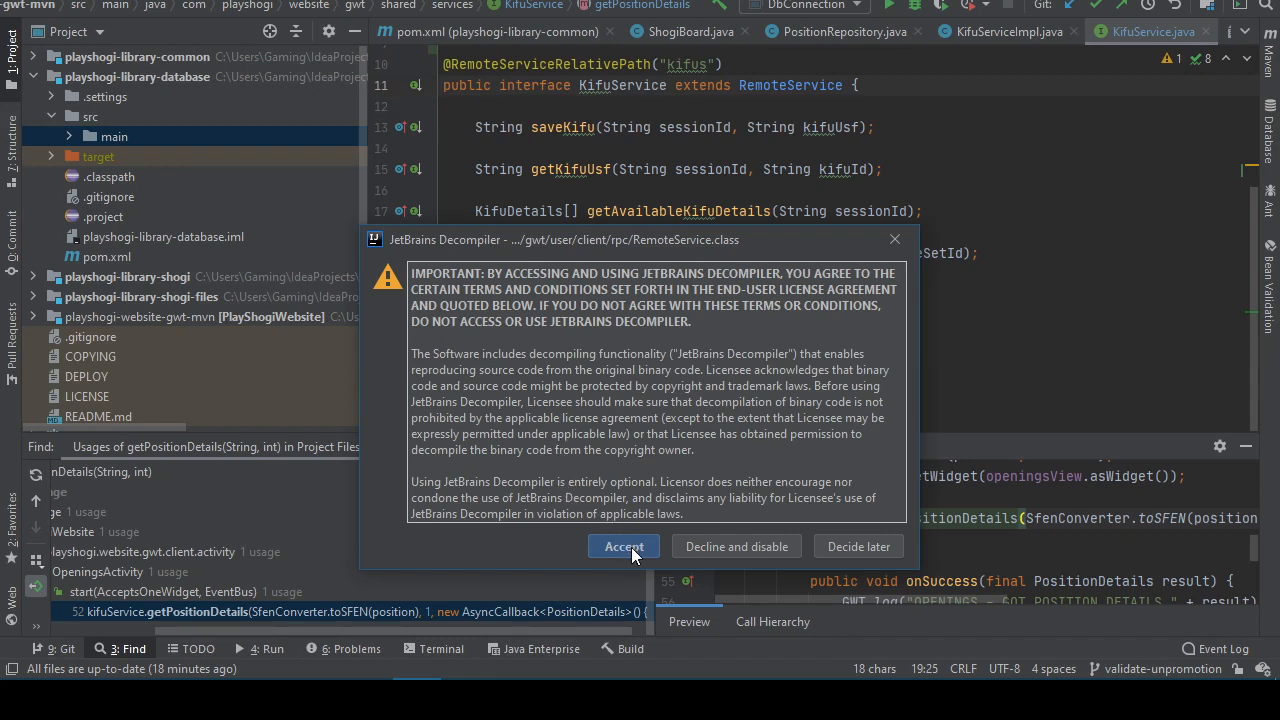
mouse_move(628, 452)
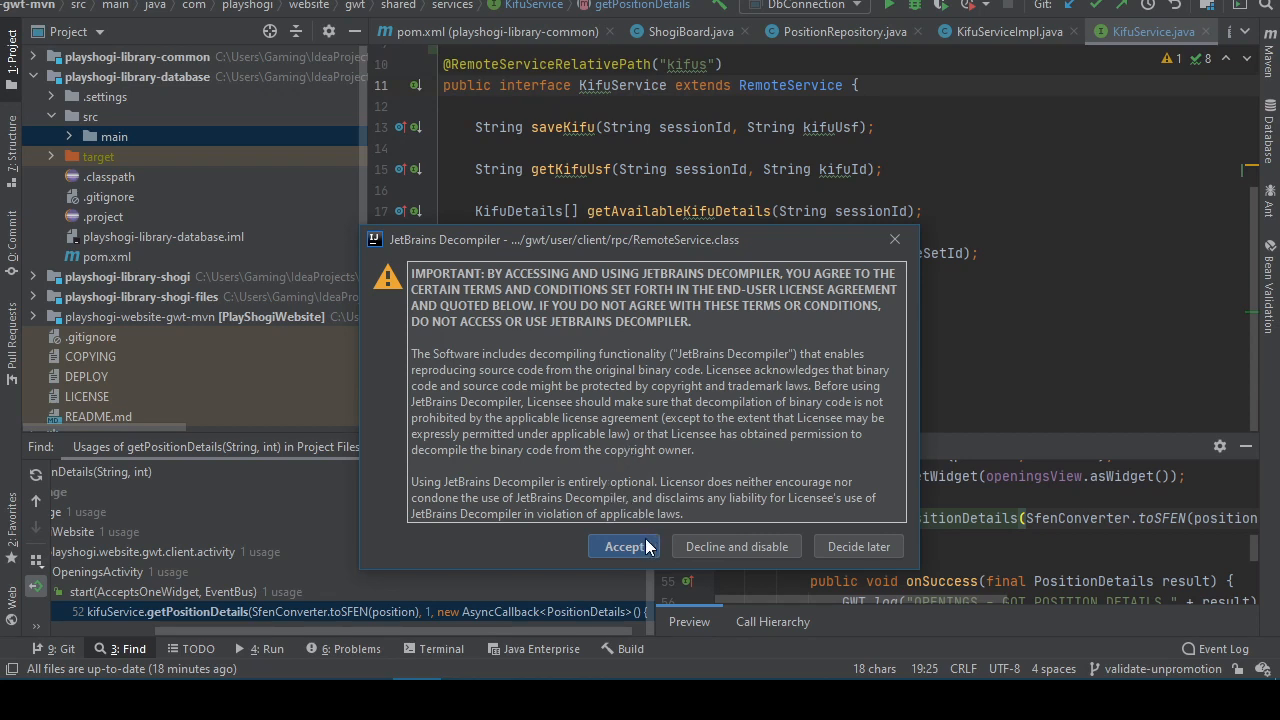
left_click(624, 546)
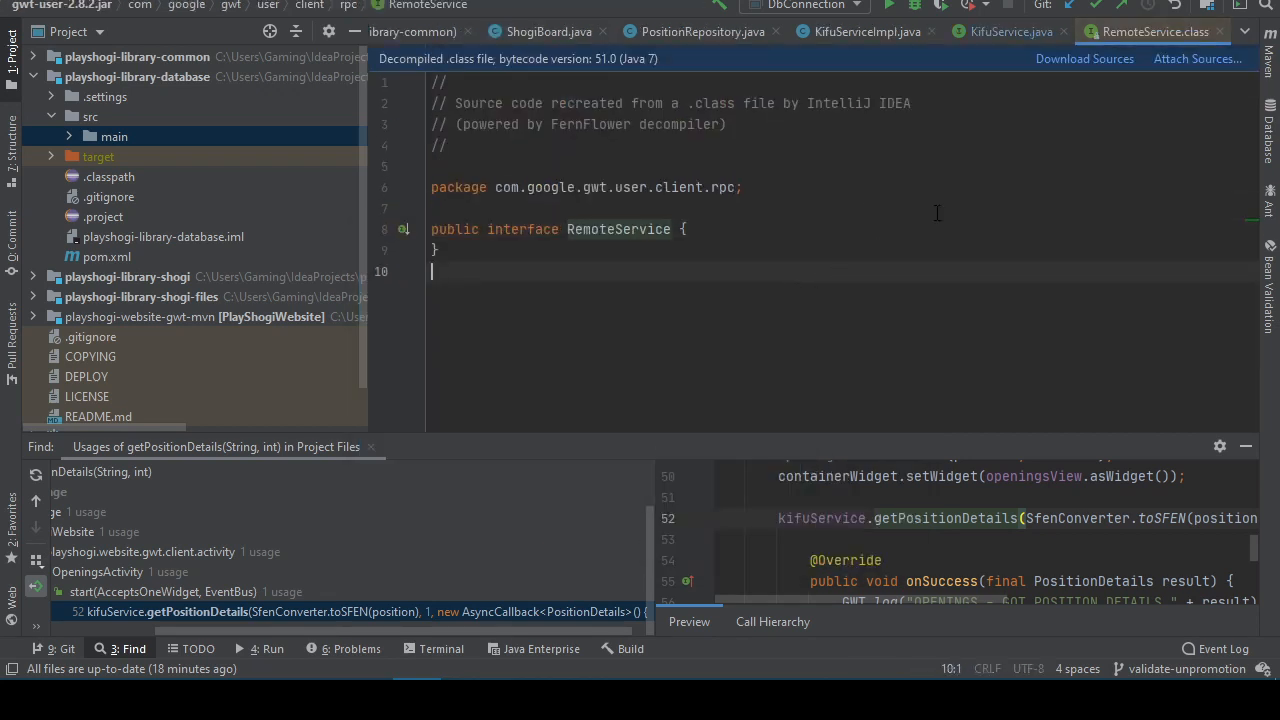
left_click(1010, 32)
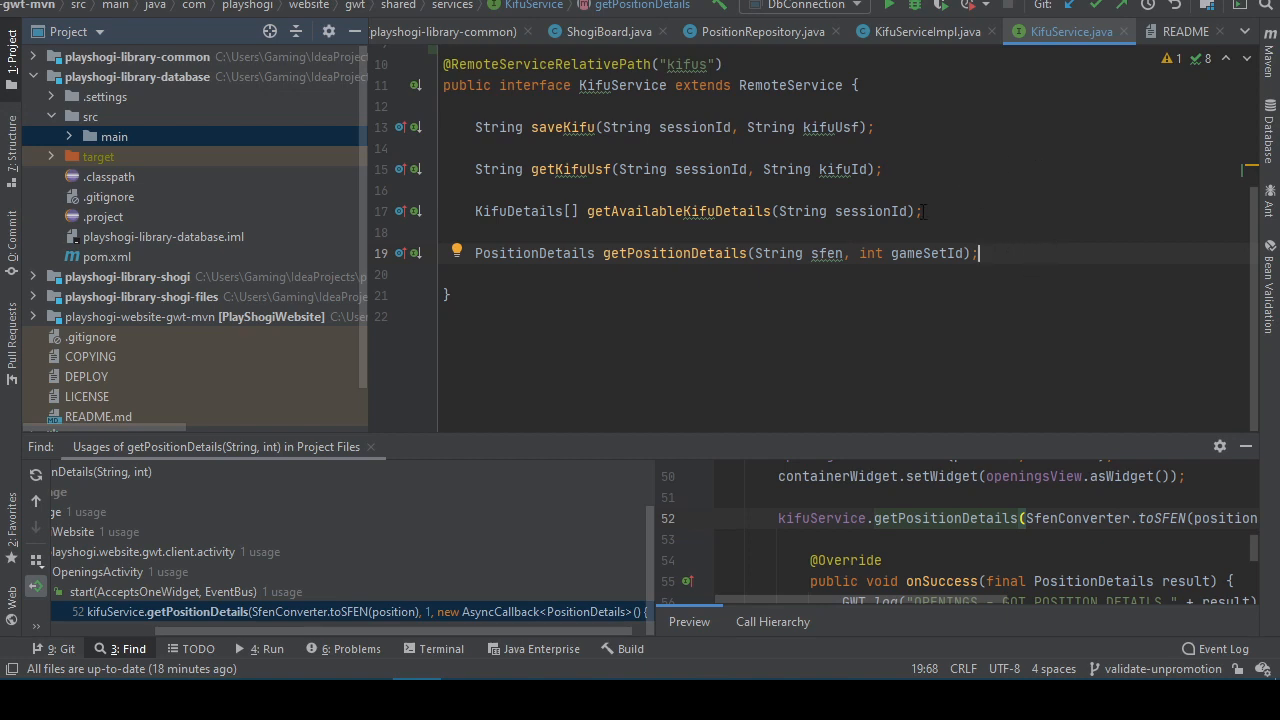
mouse_move(144, 264)
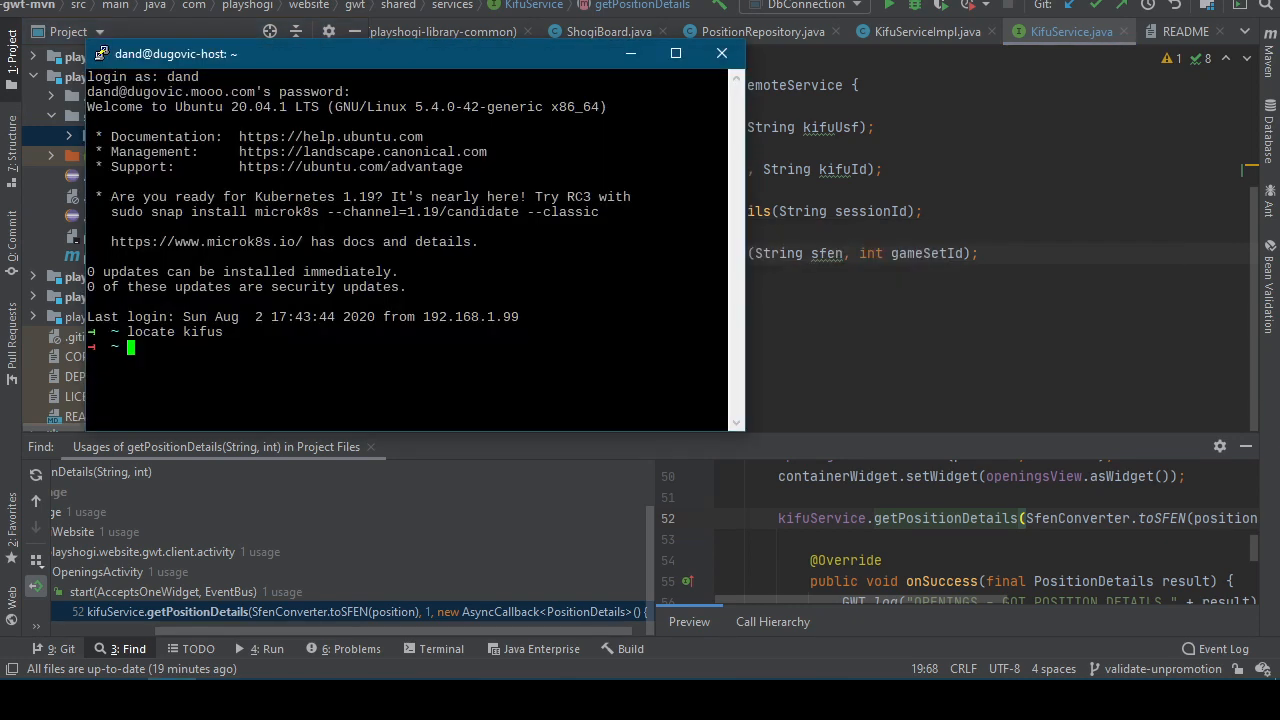
Switch to the shogi user and enter the playshogi directory on the server
type("sudo su - shogi")
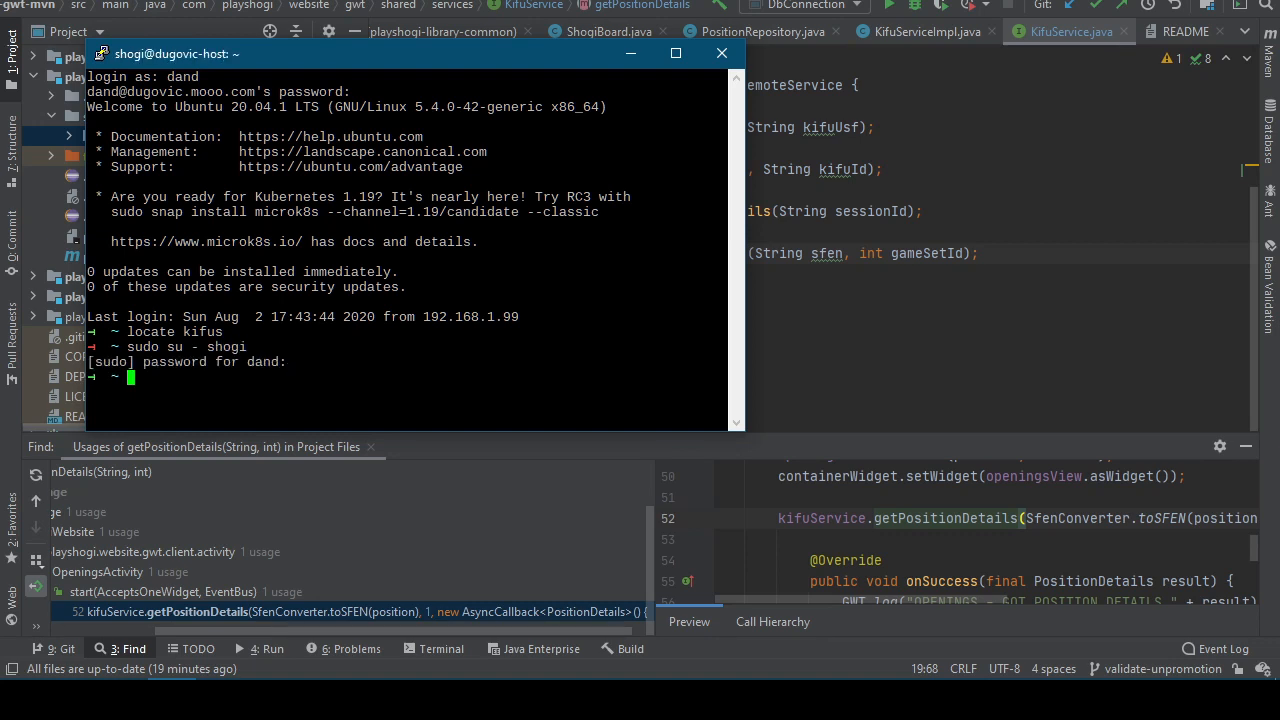
type("cd playshogi")
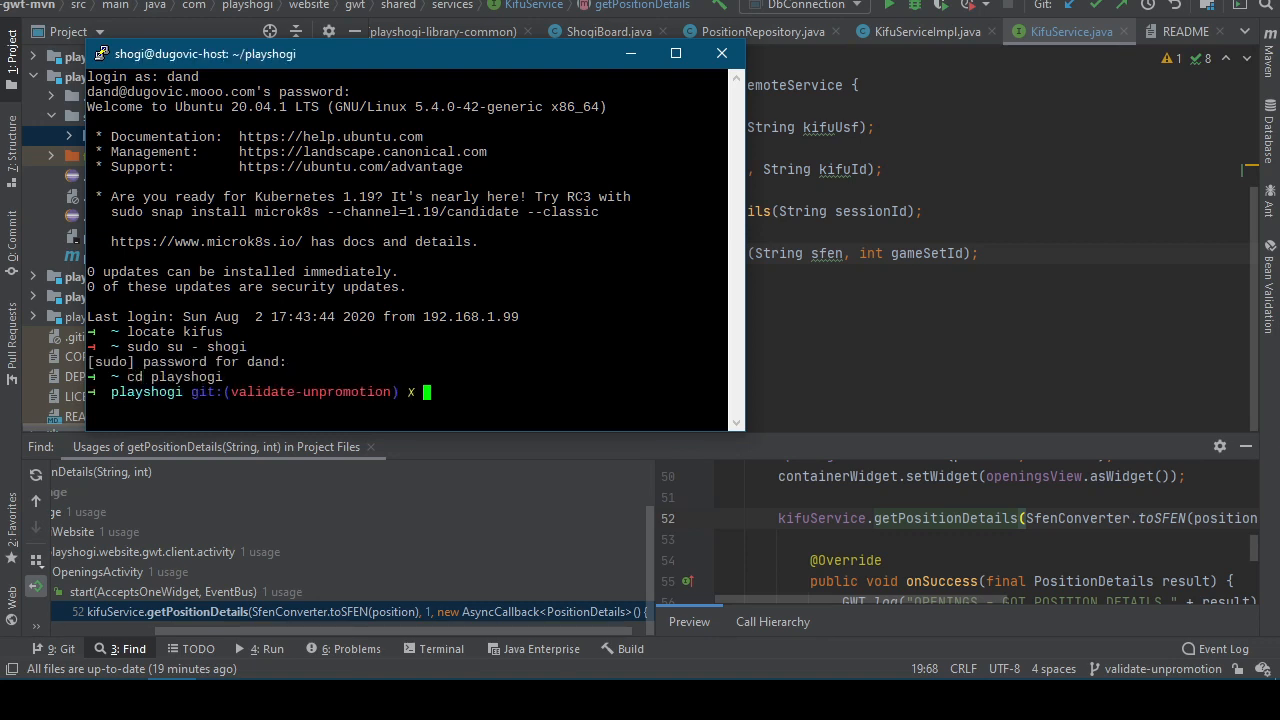
type("fin d")
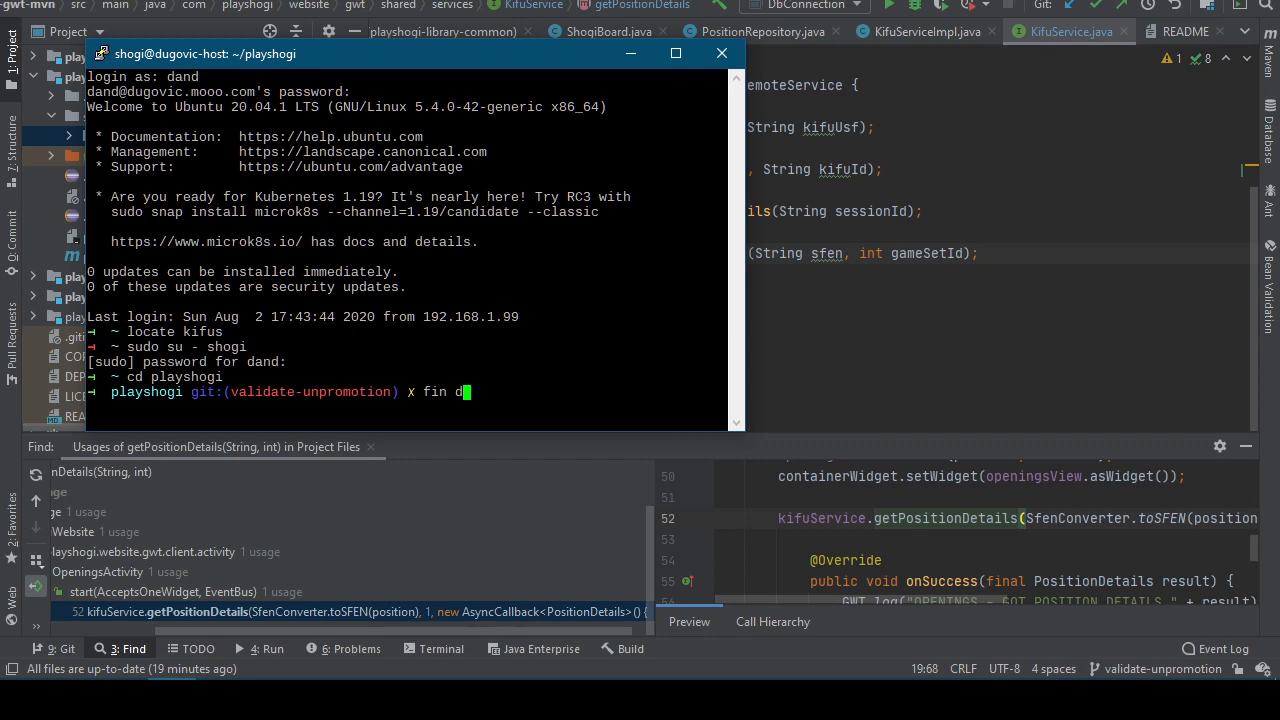
Run locate KifuServiceAsync.java to get its path in the website services package
type("locate Ki")
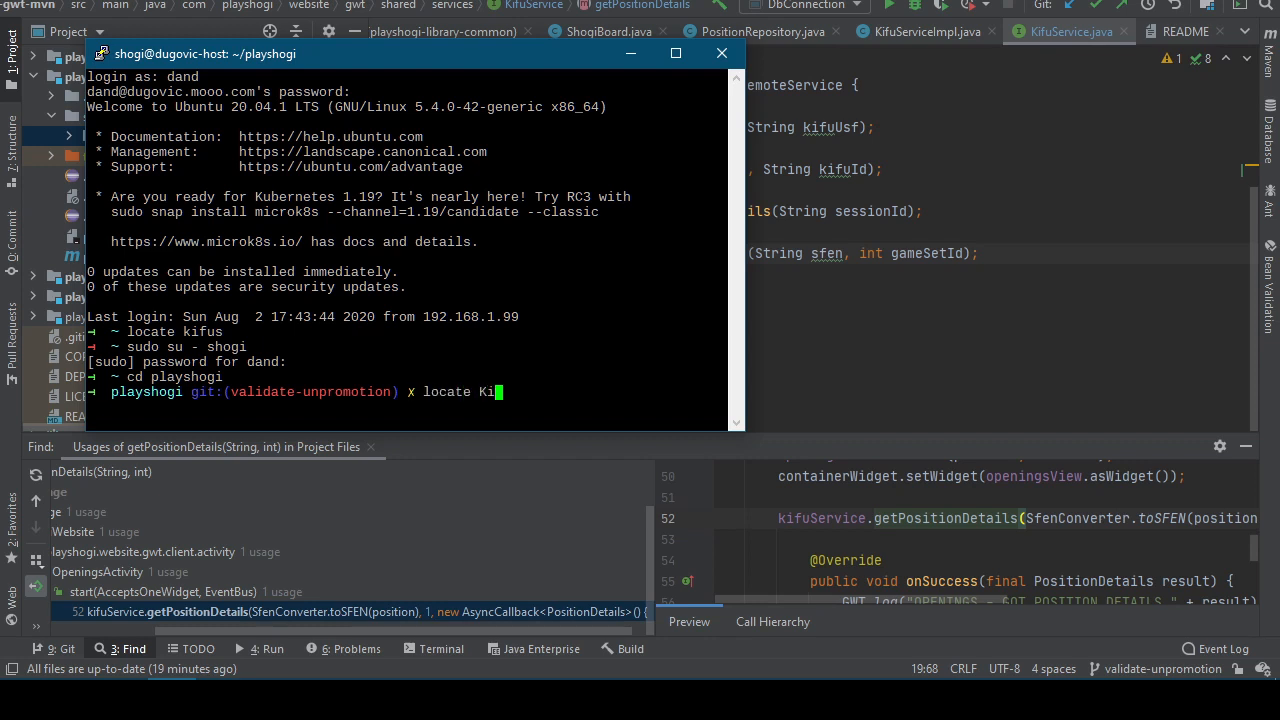
type("fuService")
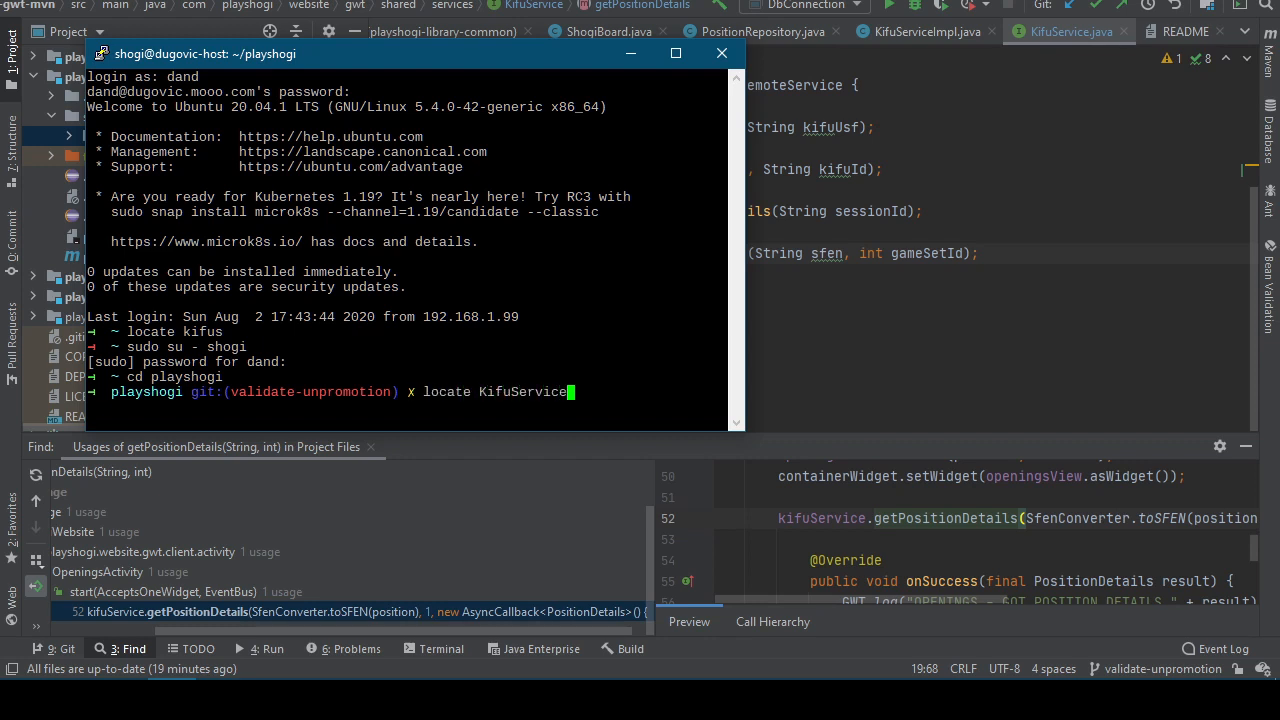
type("Async.java")
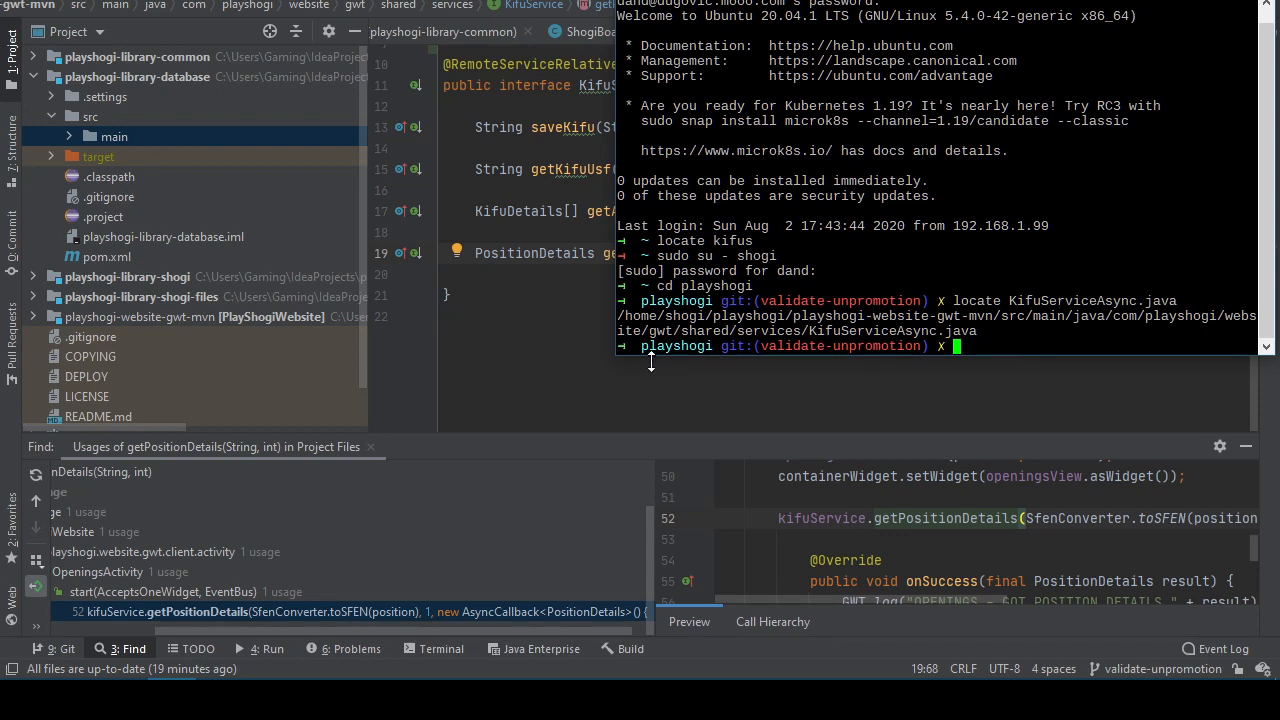
mouse_move(576, 330)
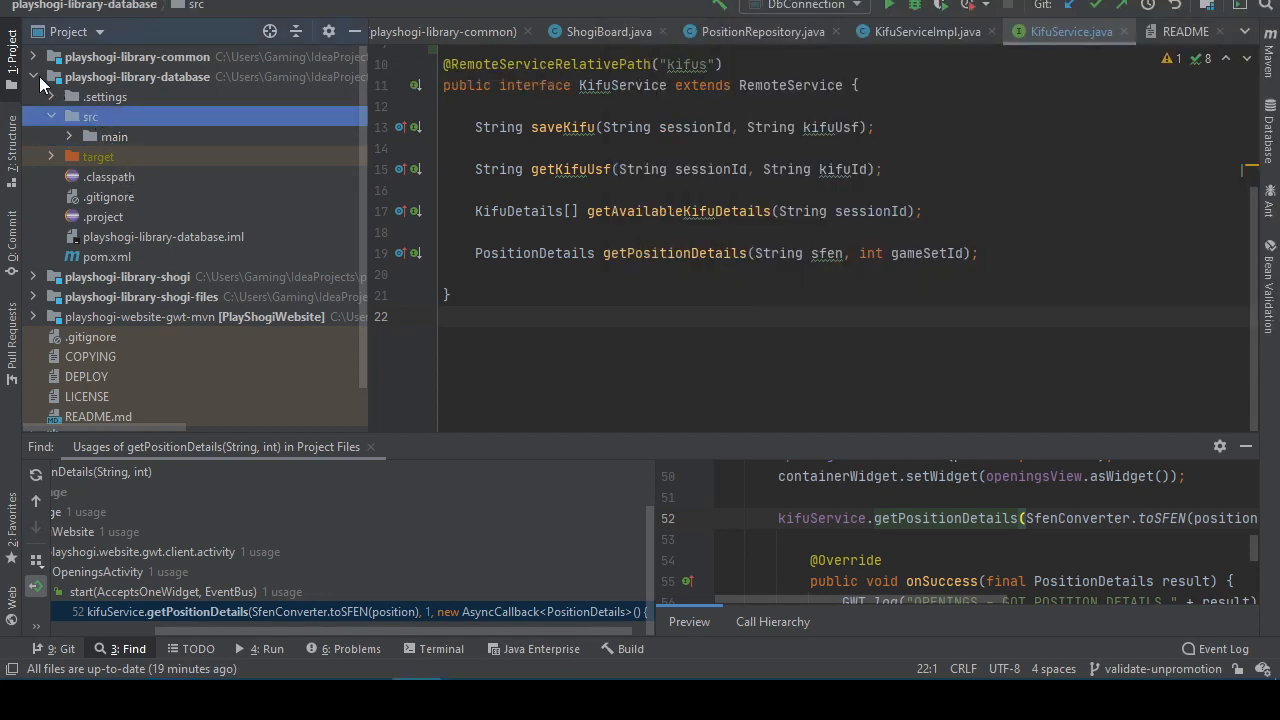
Expand the website module to shared/services and open the KifuService interface
left_click(32, 76)
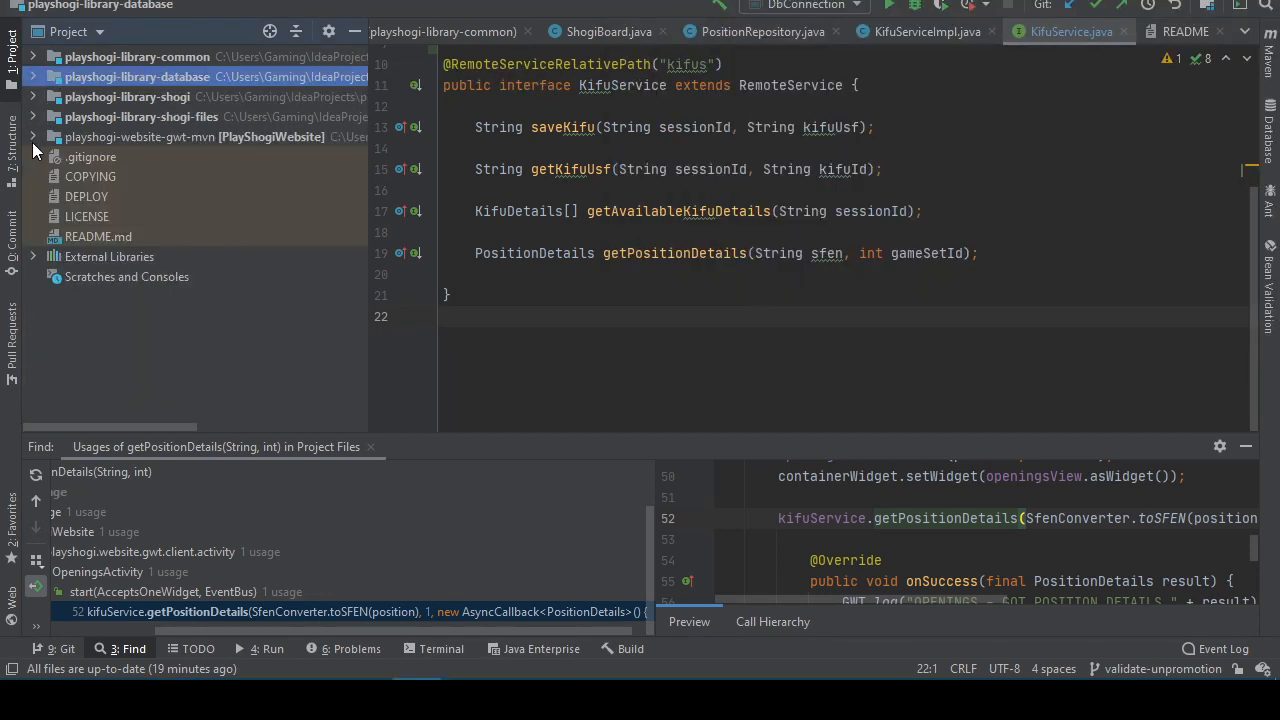
left_click(32, 136)
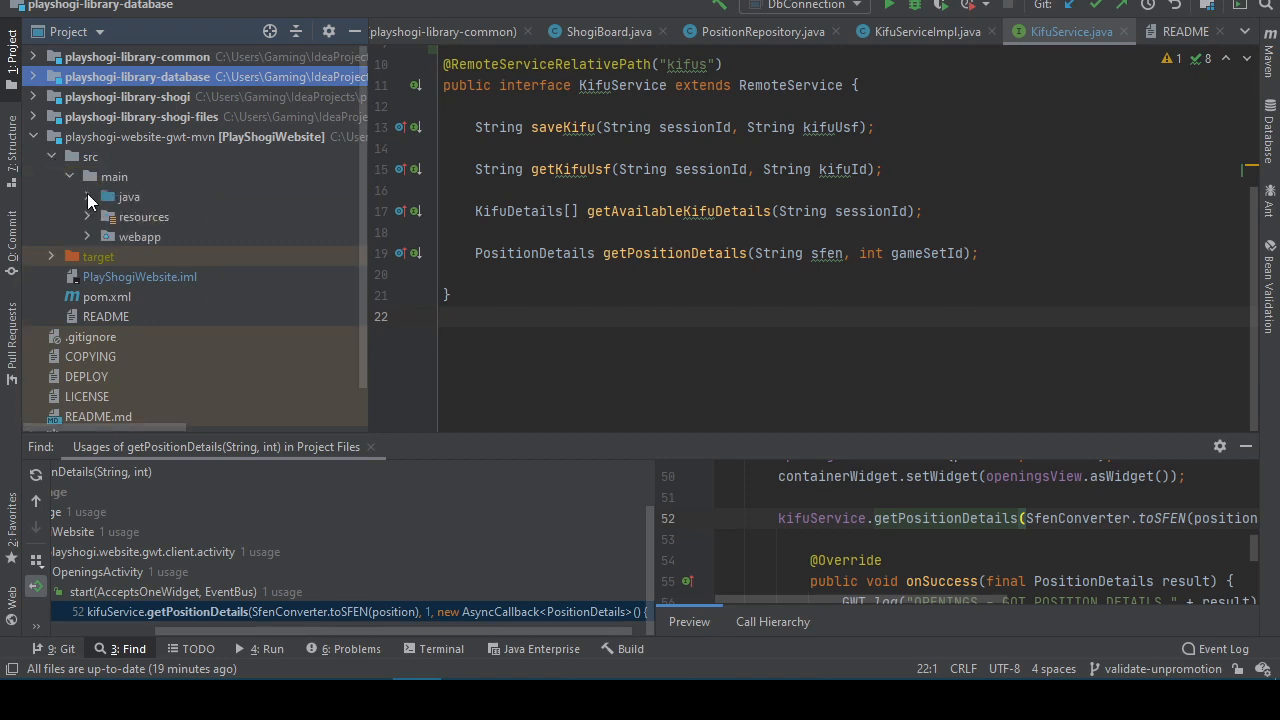
left_click(88, 198)
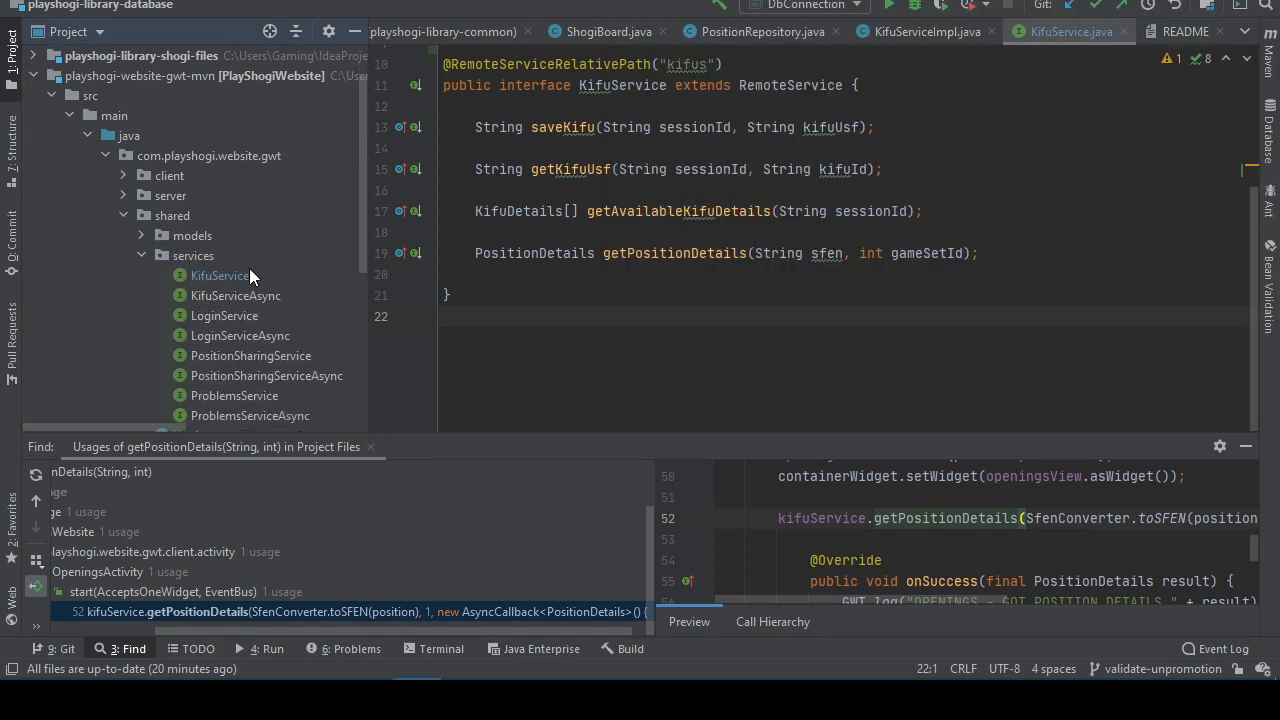
left_click(220, 276)
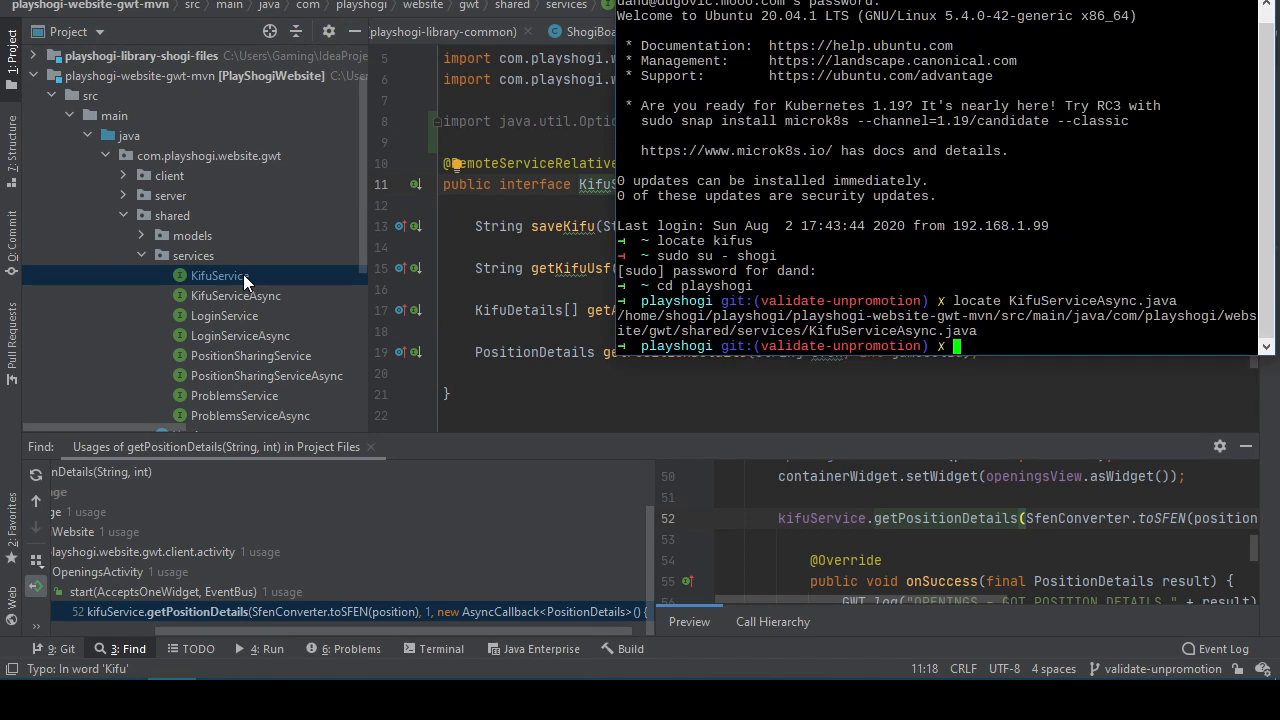
mouse_move(292, 278)
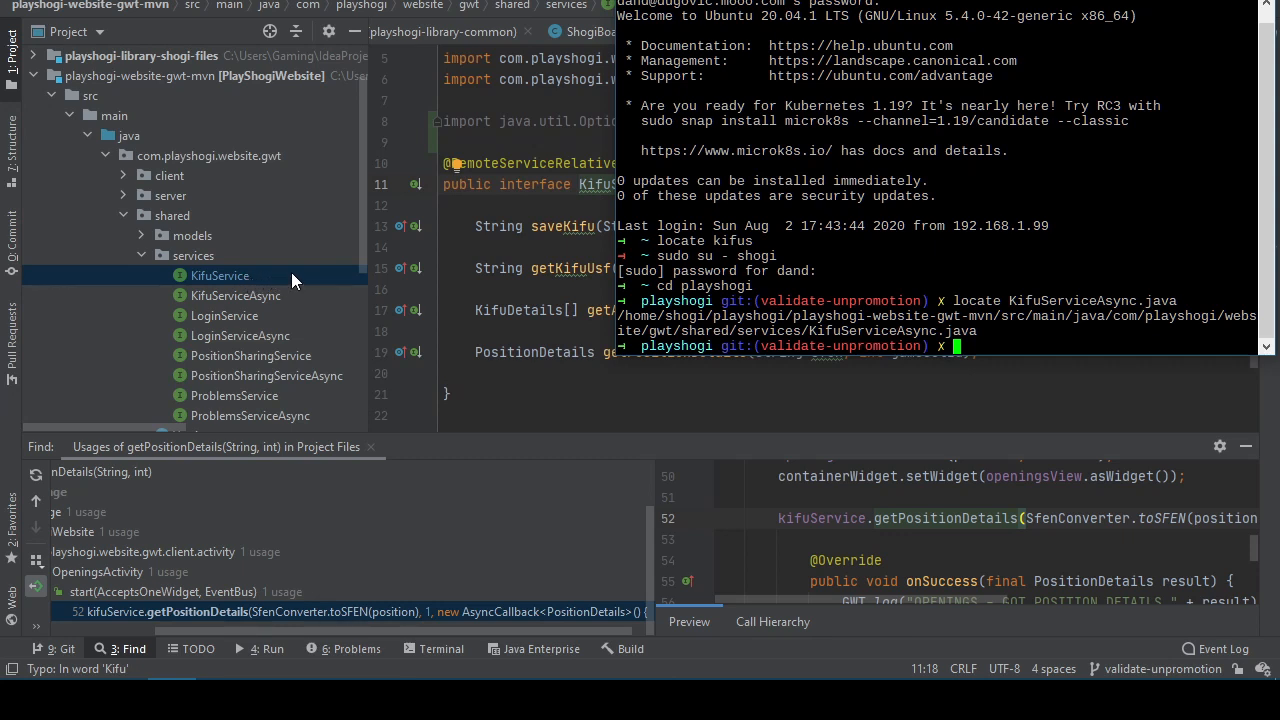
mouse_move(312, 260)
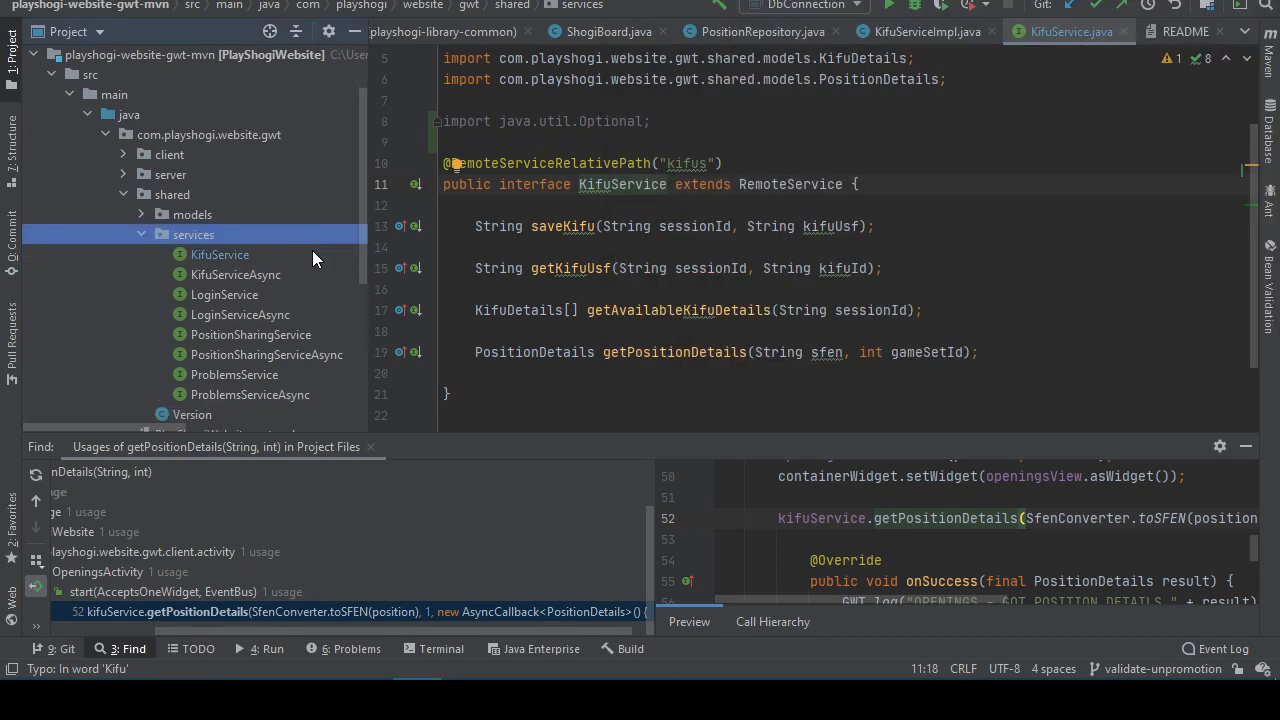
scroll("down", 3)
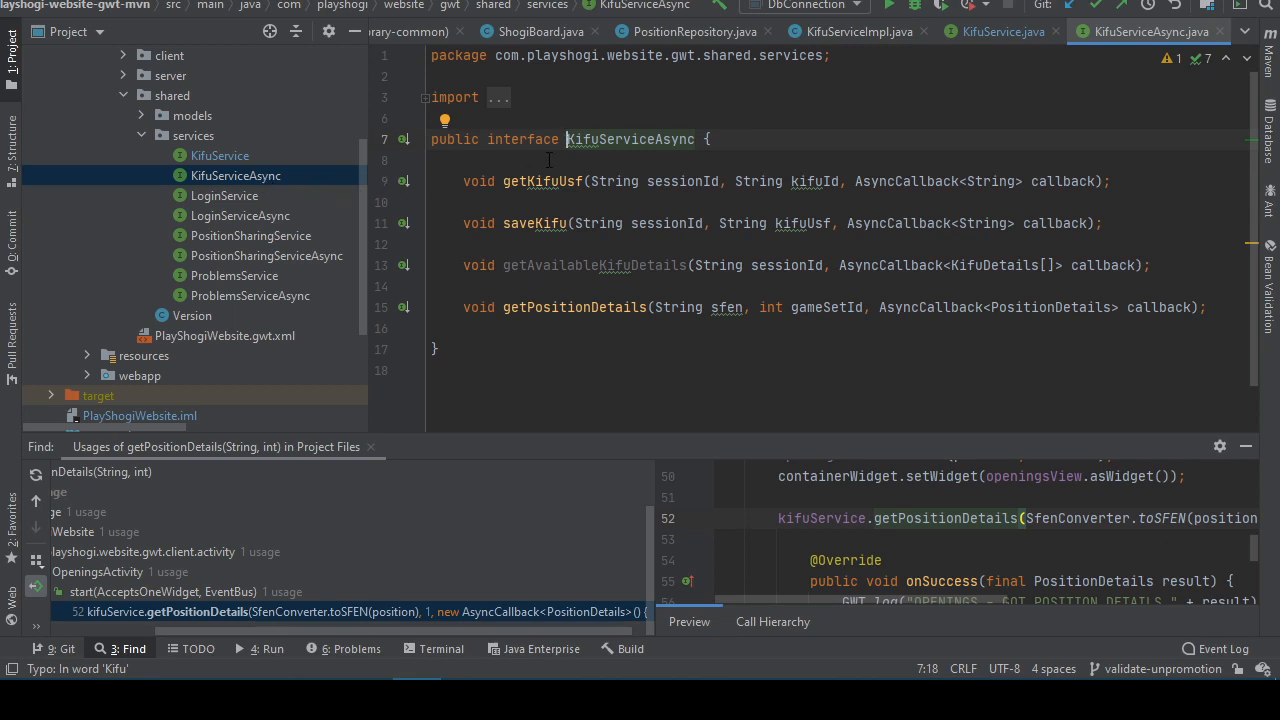
mouse_move(854, 108)
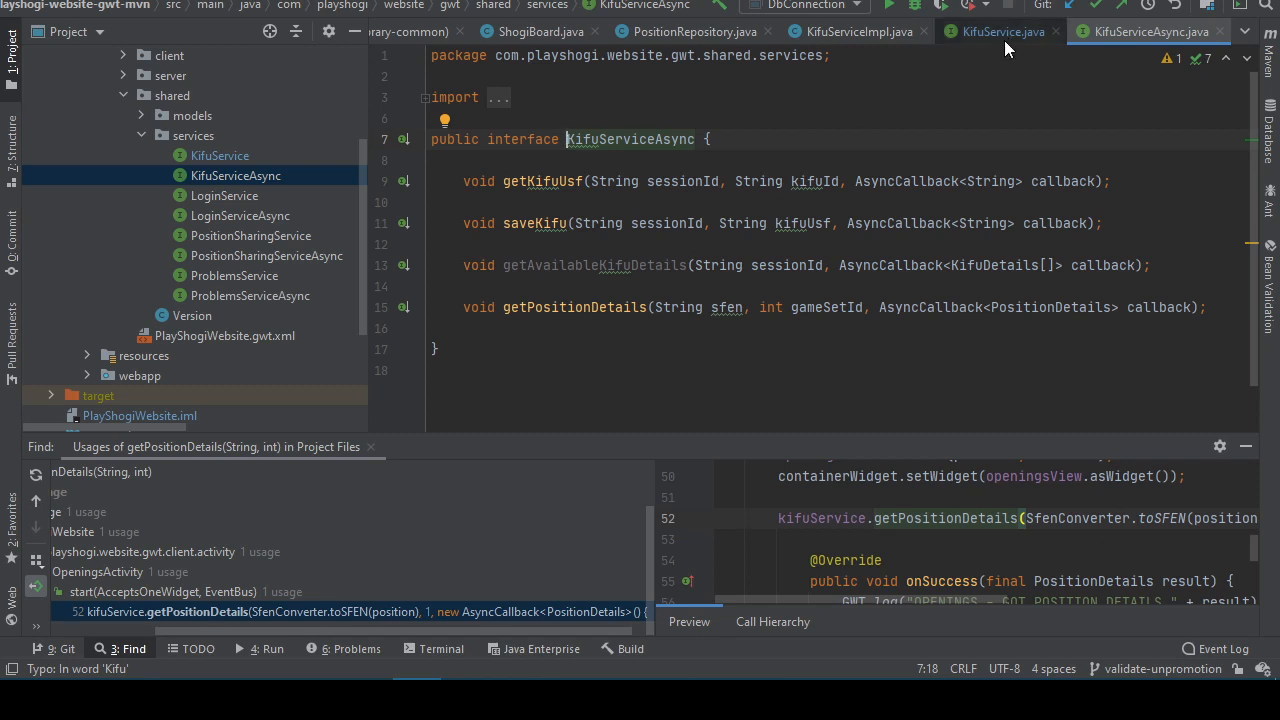
Compare KifuService with KifuServiceAsync, then return to getPositionDetails in KifuServiceImpl
left_click(1000, 32)
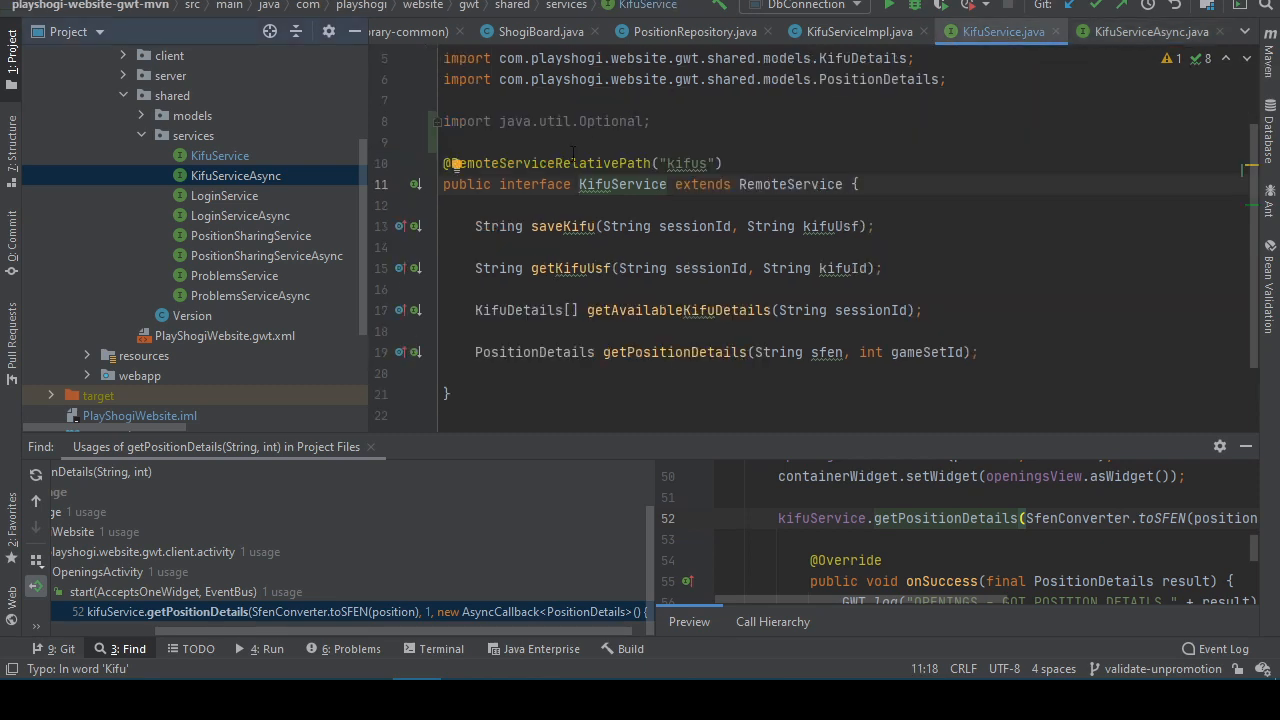
mouse_move(572, 164)
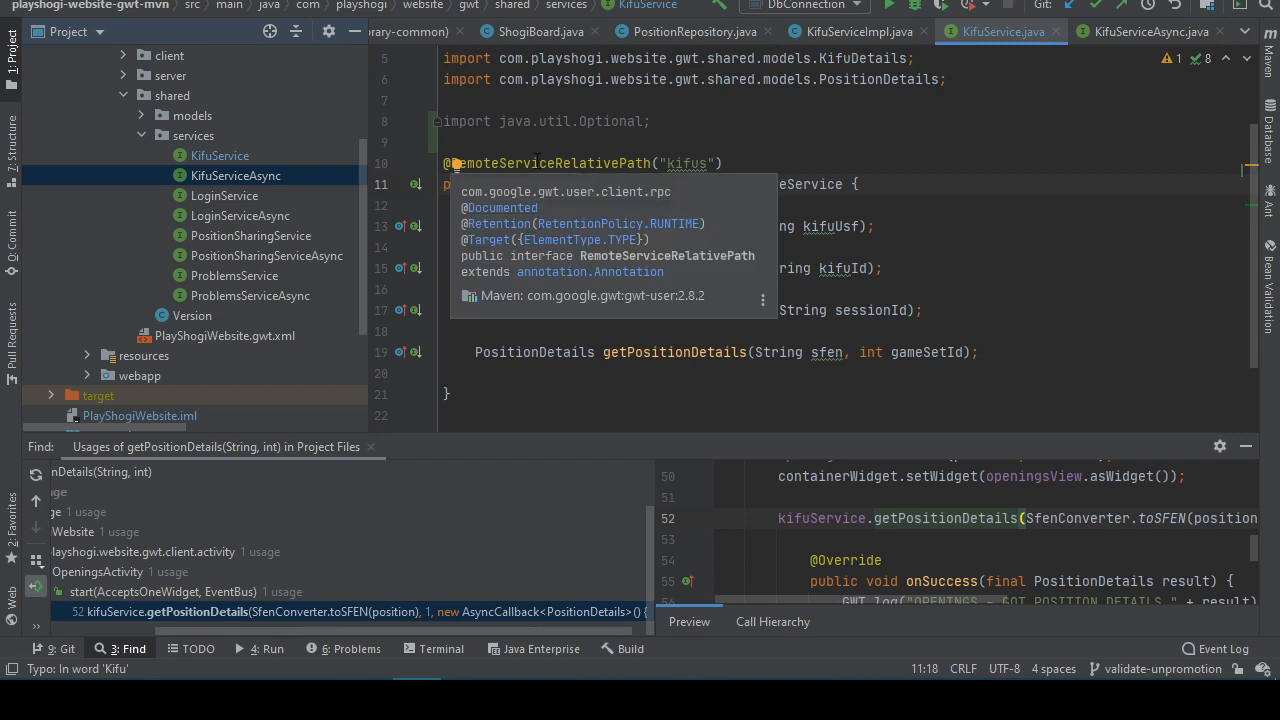
left_click(848, 142)
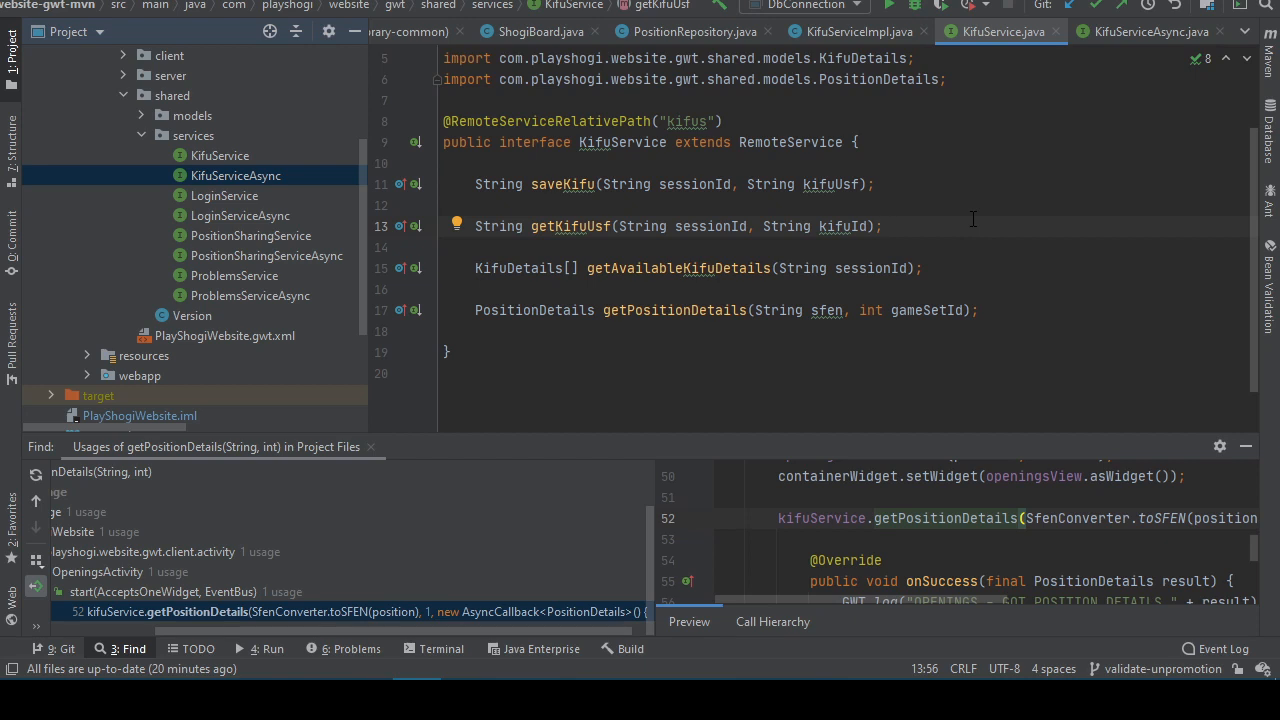
mouse_move(984, 192)
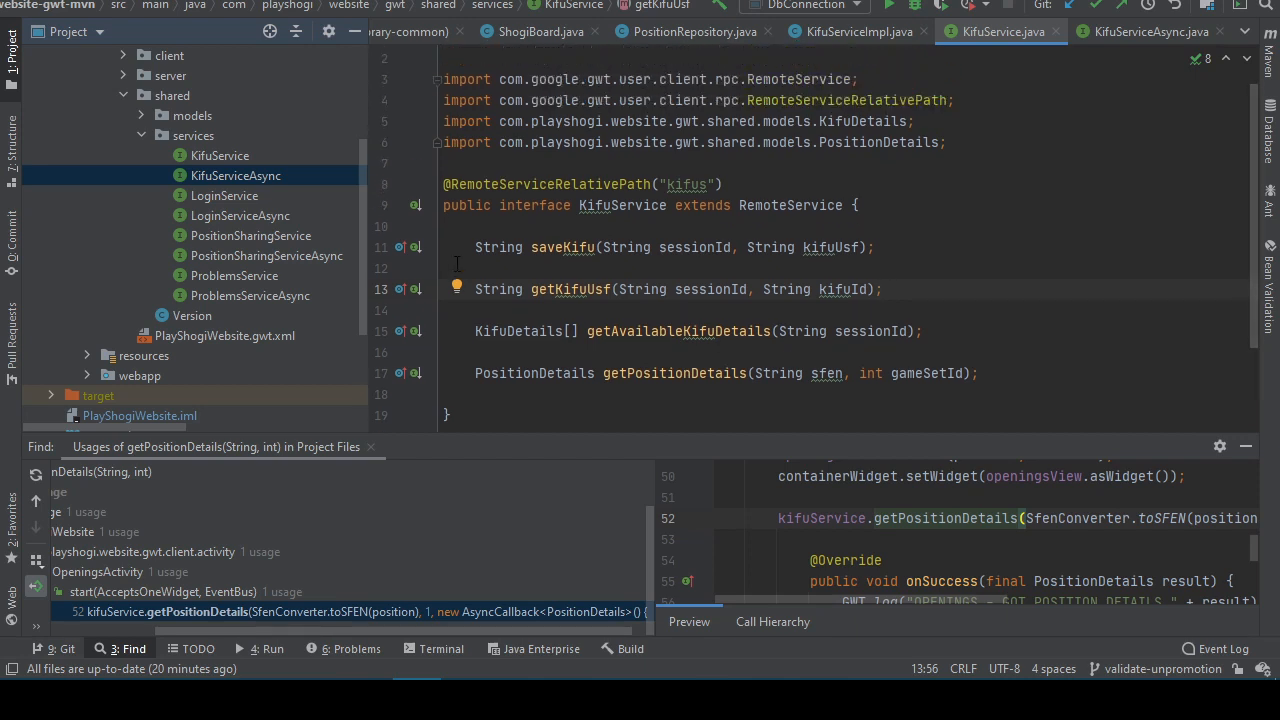
mouse_move(1136, 52)
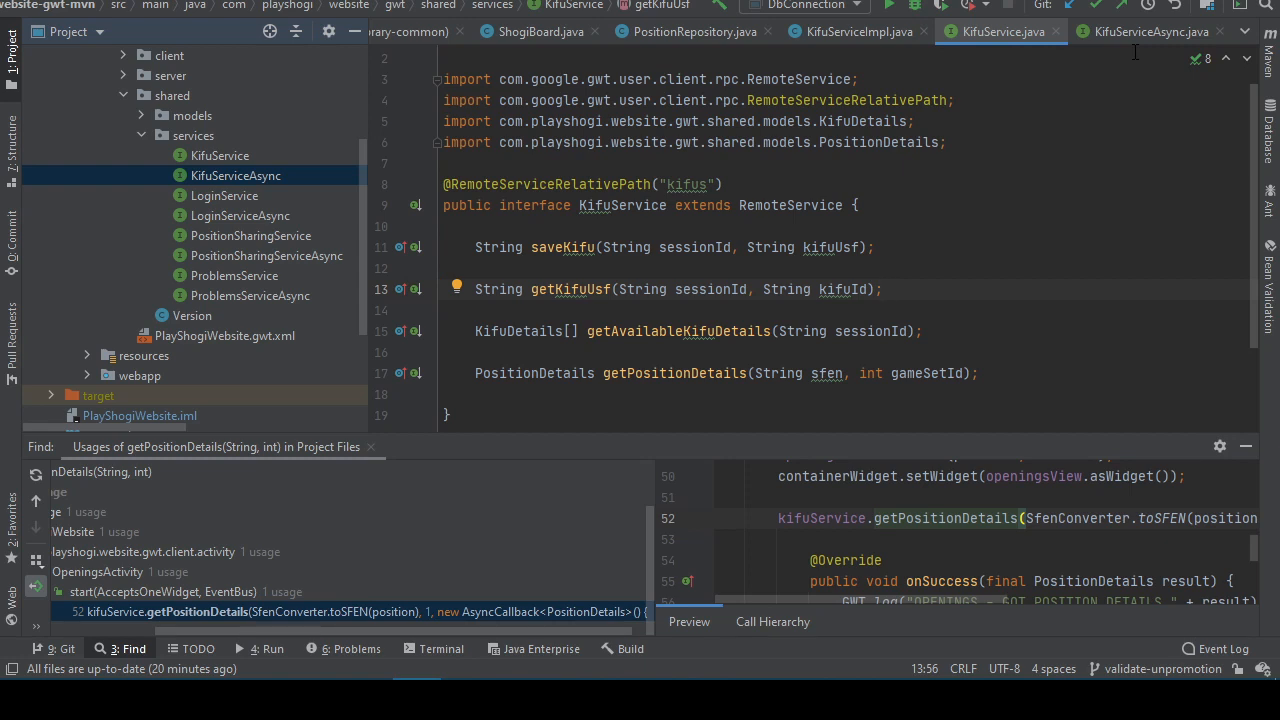
left_click(1150, 32)
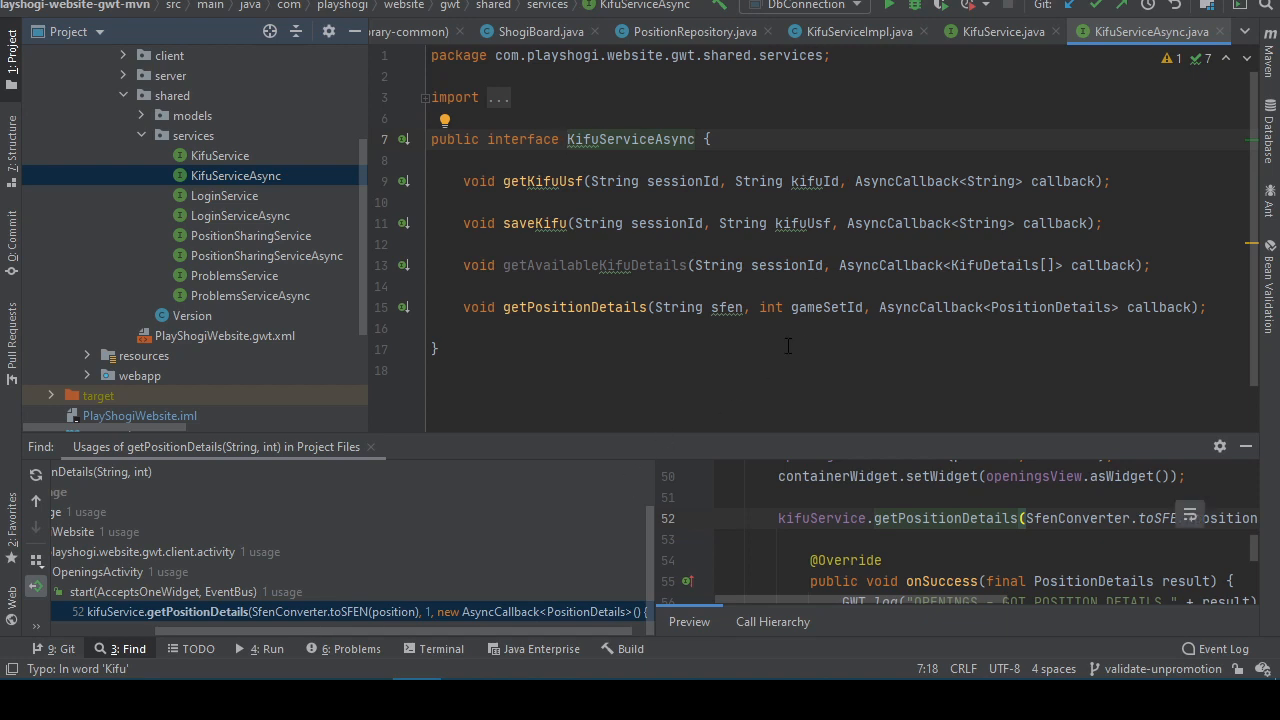
left_click(856, 32)
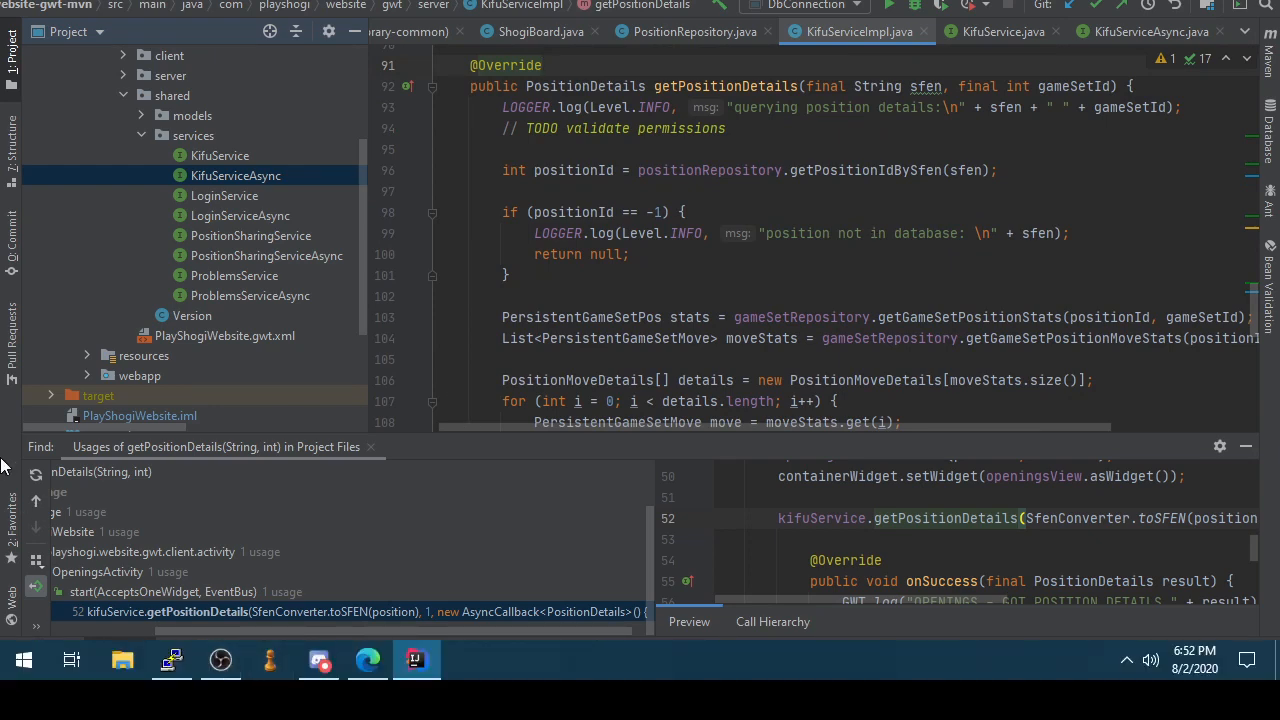
mouse_move(504, 670)
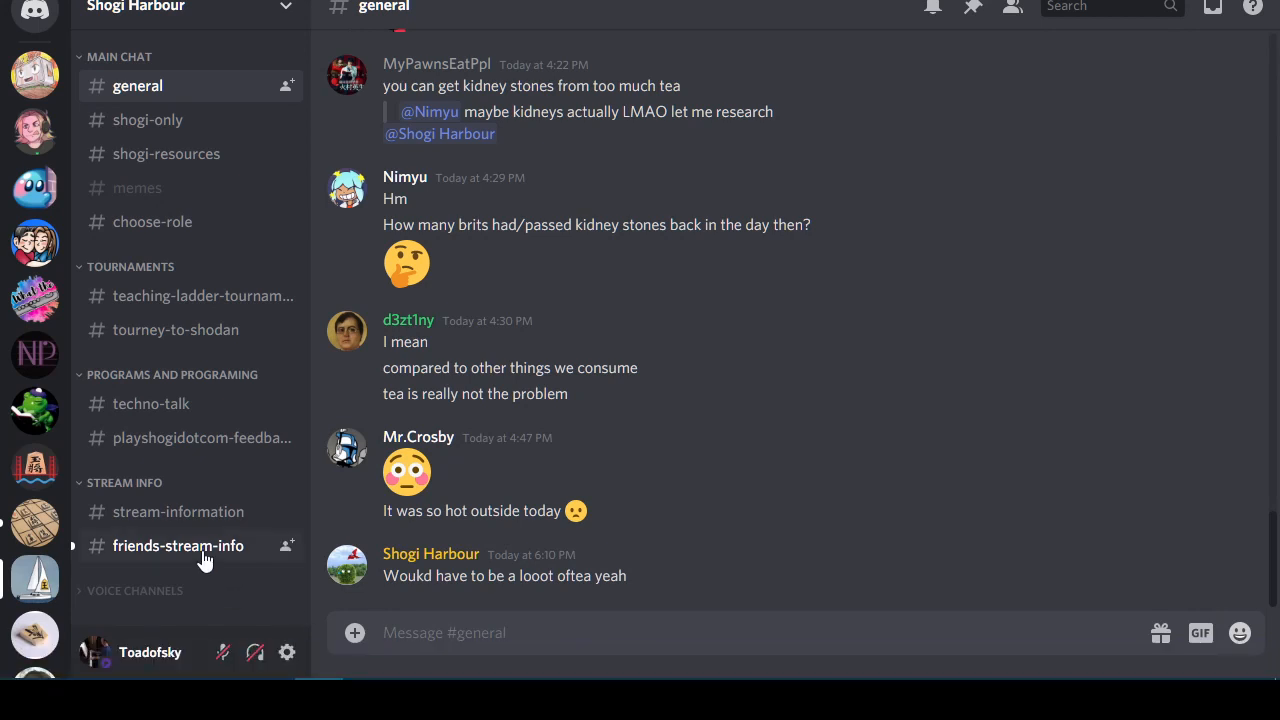
Glance at the Shogi Harbour #general channel in Discord
left_click(178, 544)
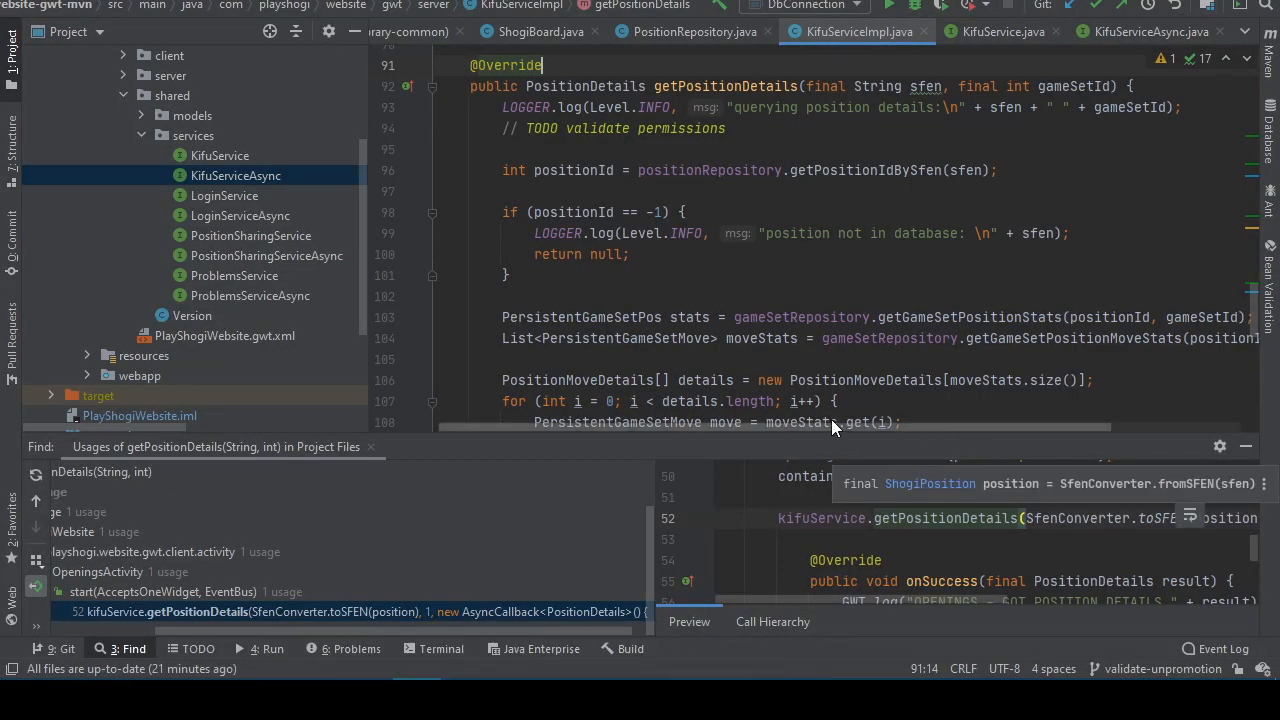
Scroll through getPositionDetails in KifuServiceImpl, then switch to the browser on playshogi.com
scroll("down", 3)
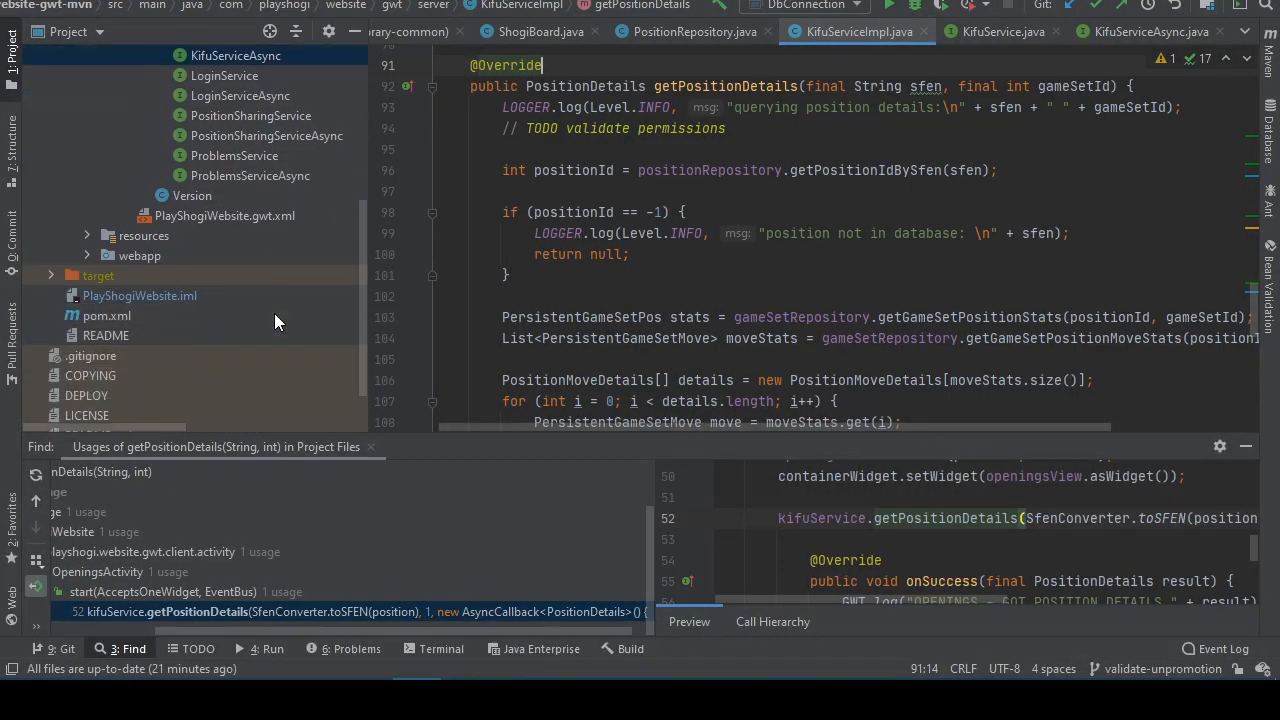
scroll("down", 3)
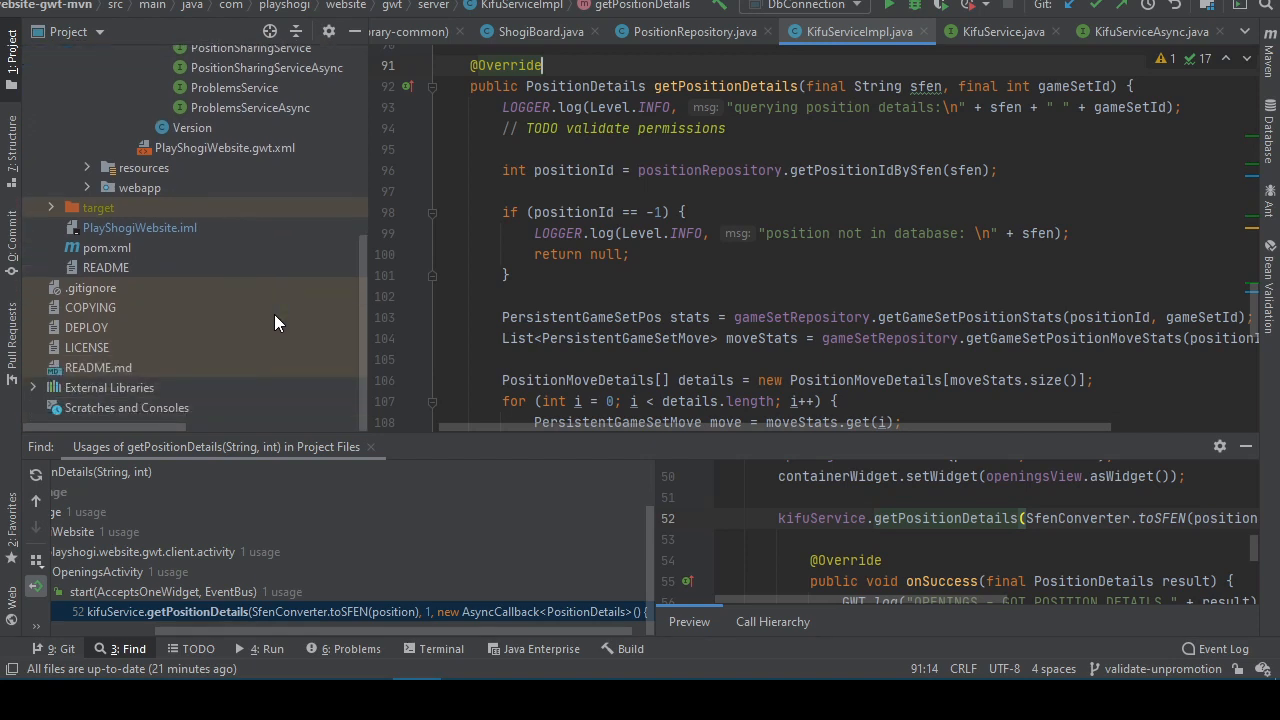
mouse_move(282, 312)
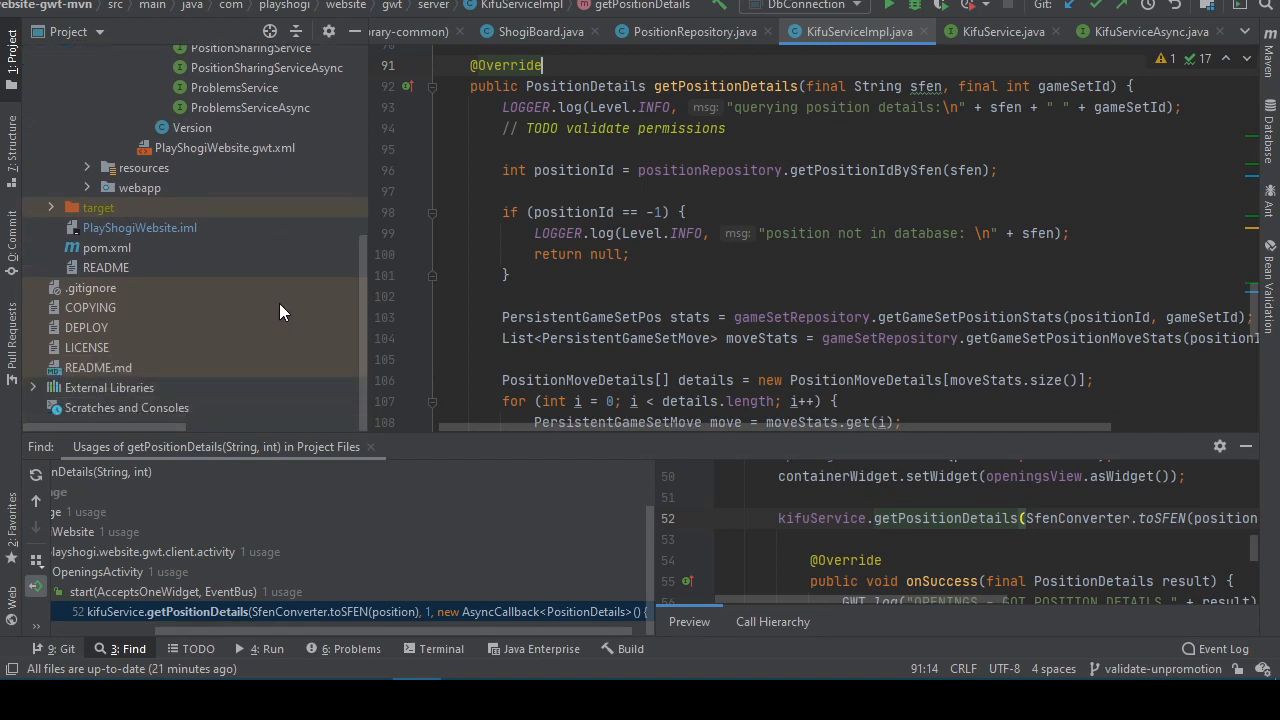
mouse_move(280, 328)
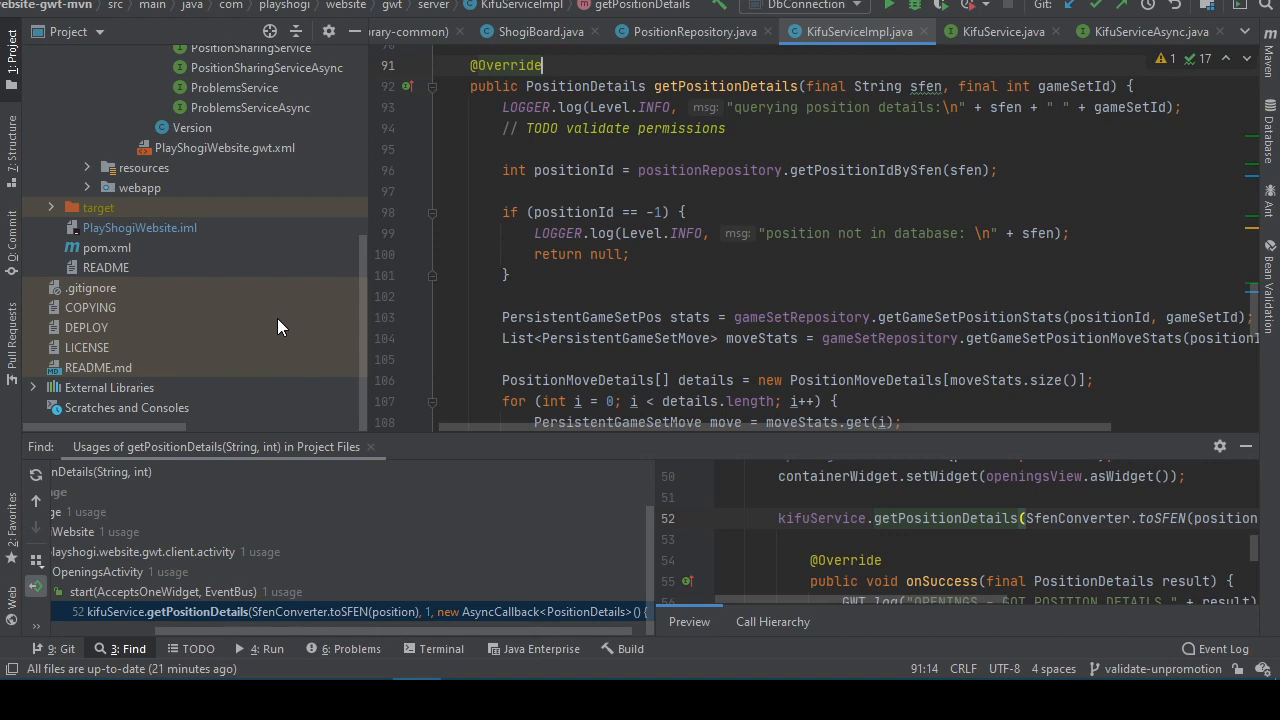
mouse_move(452, 210)
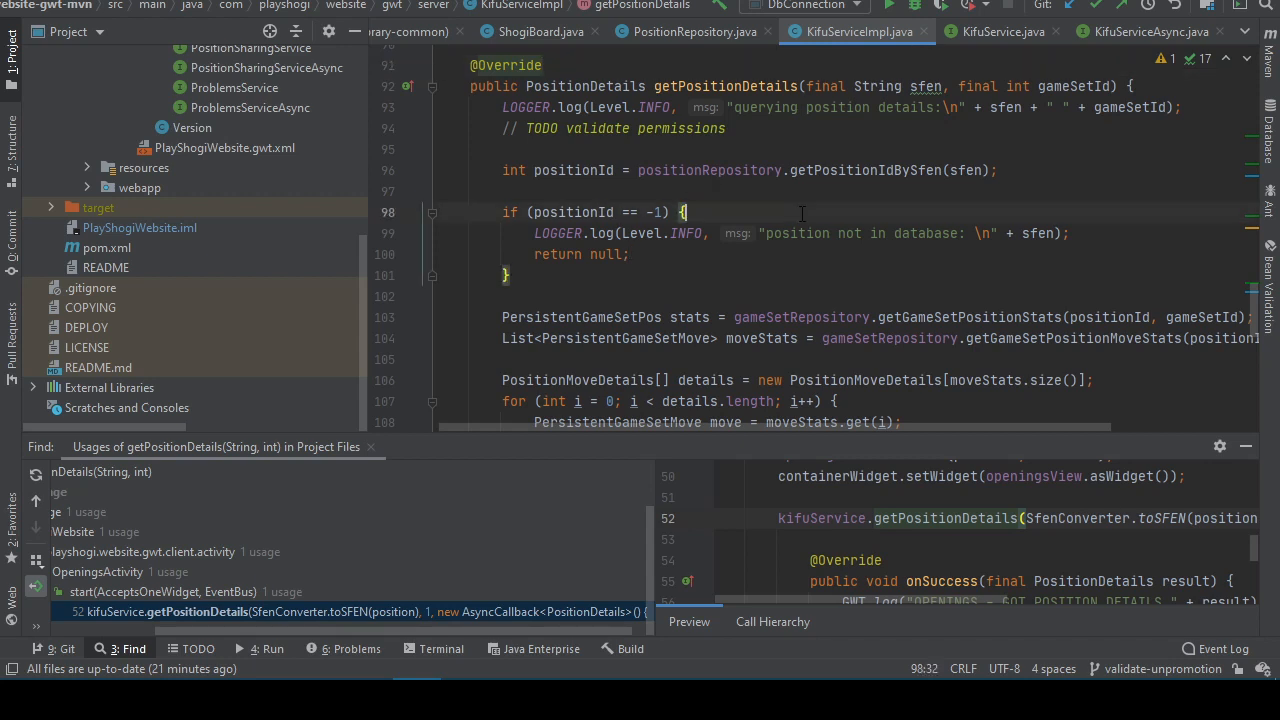
scroll("down", 3)
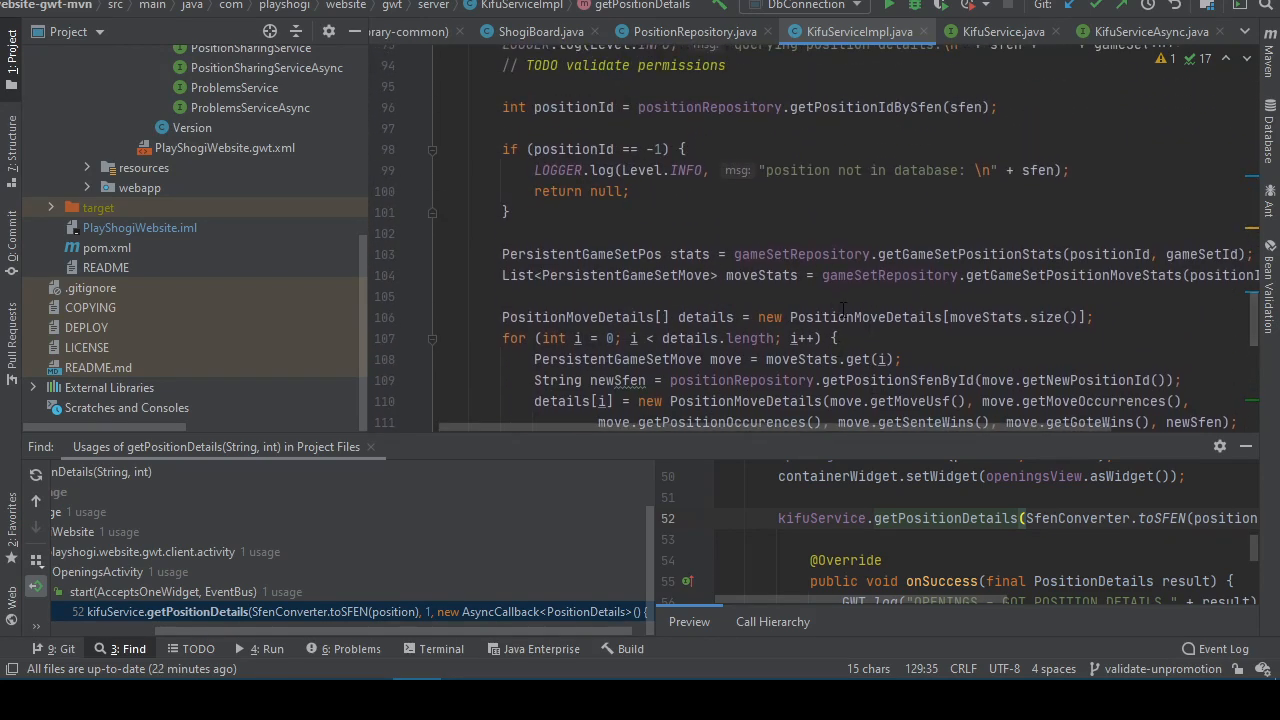
scroll("down", 3)
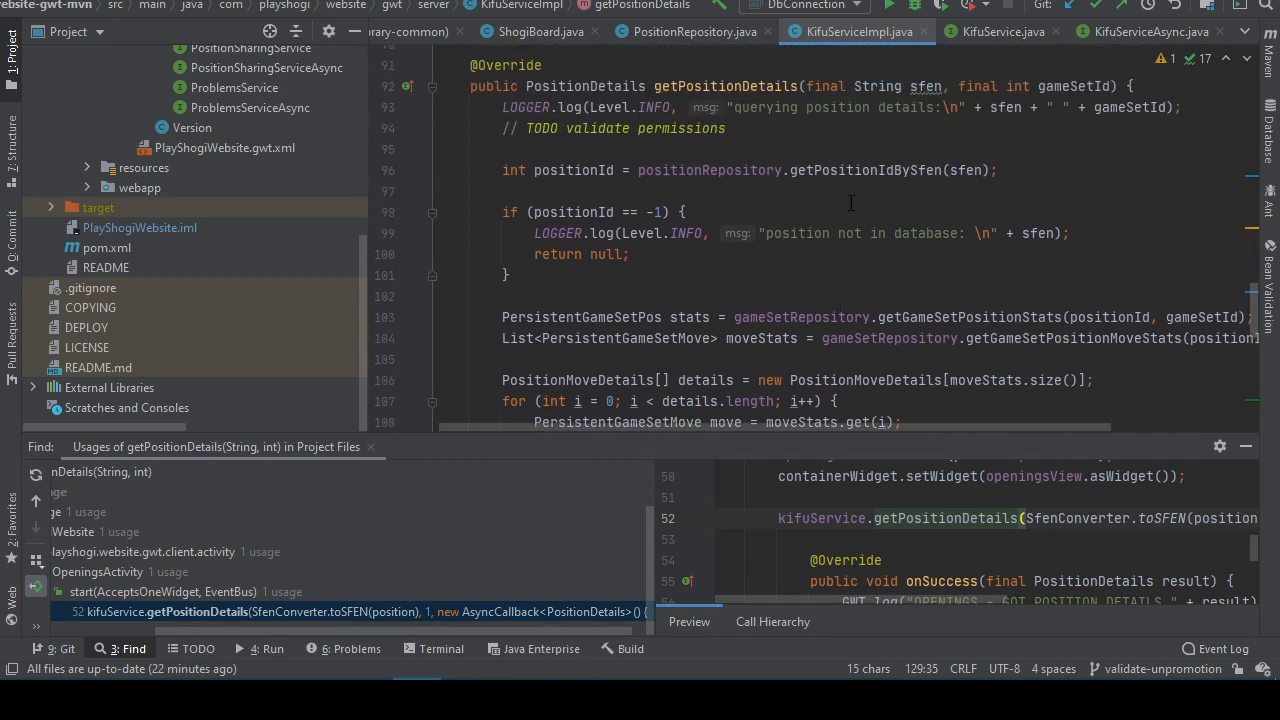
mouse_move(856, 170)
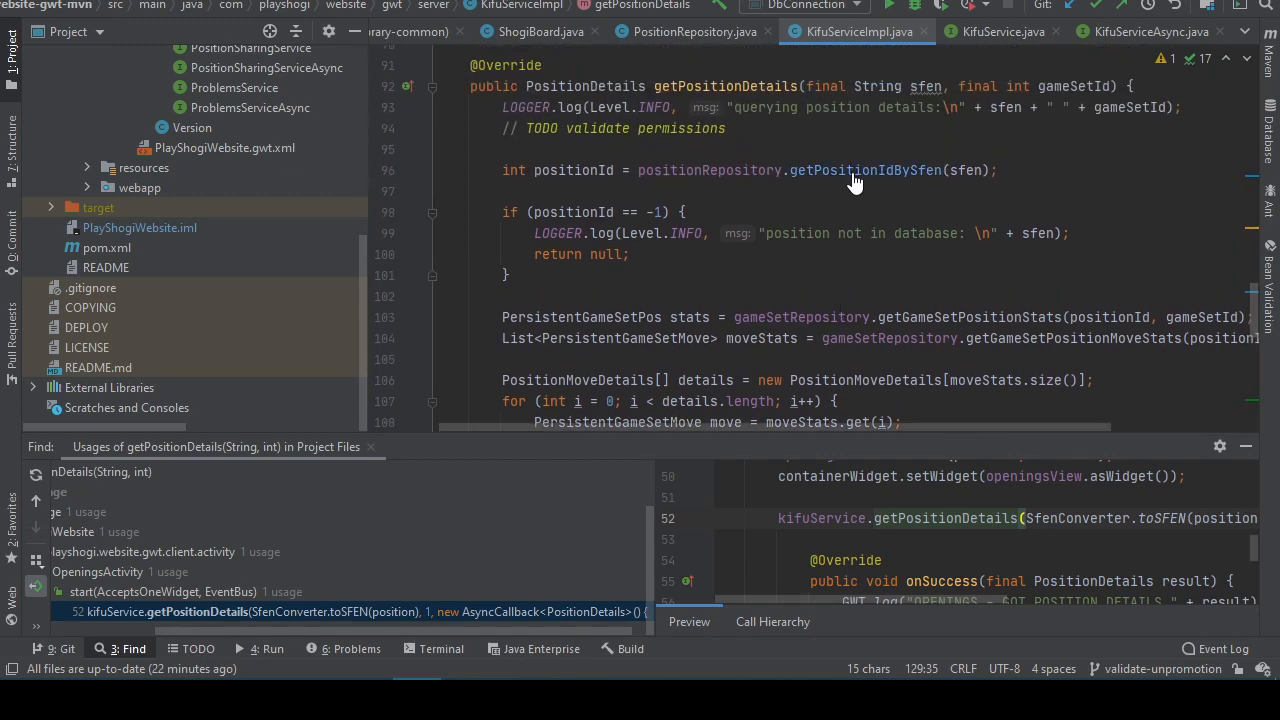
scroll("down", 3)
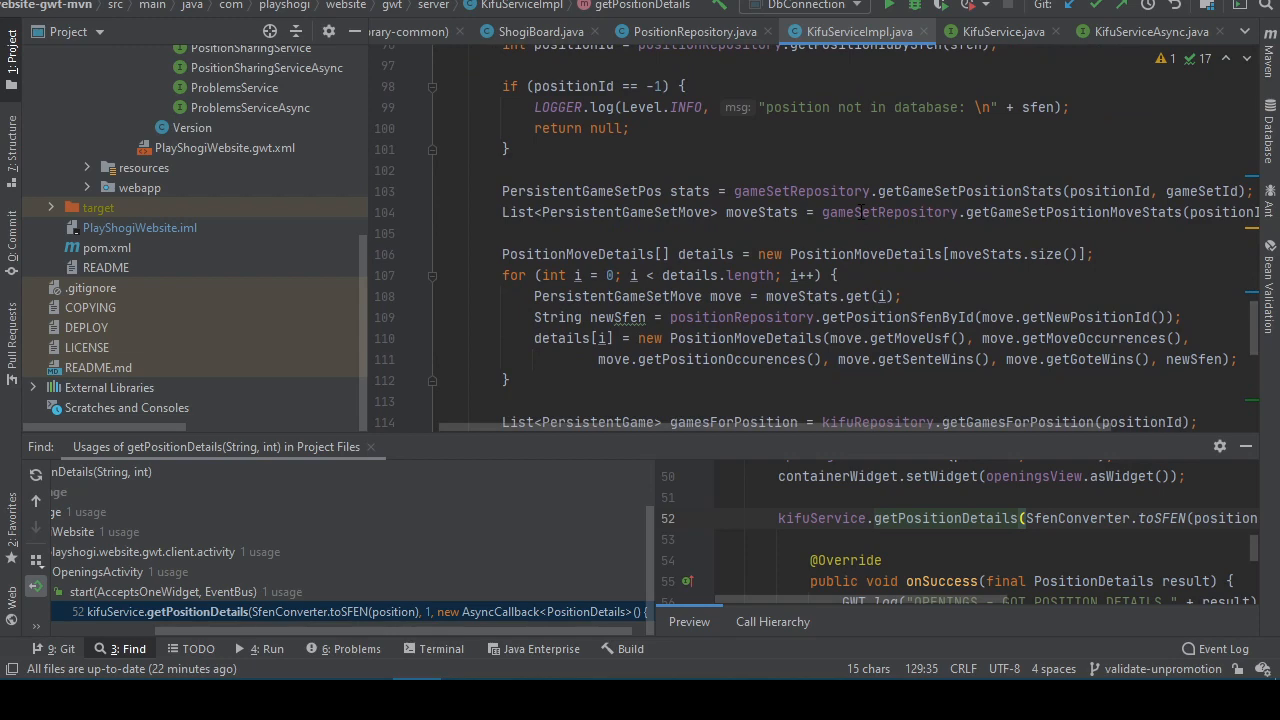
key("alt+tab")
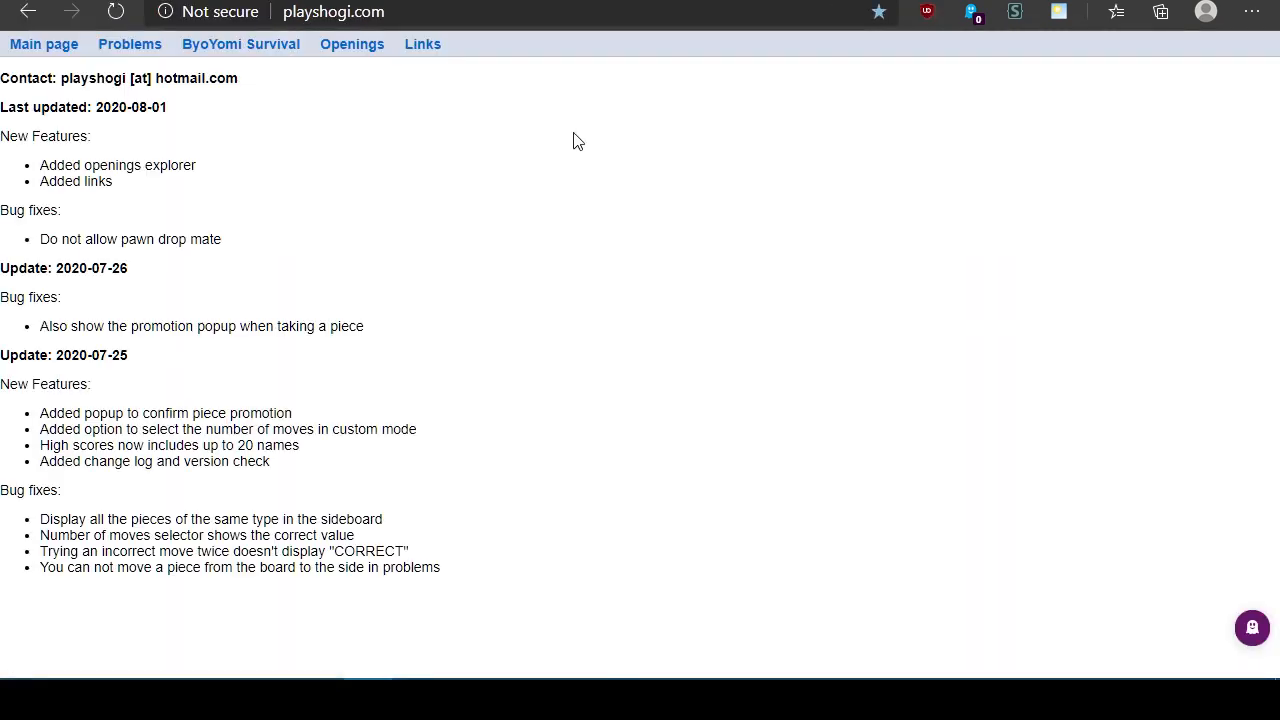
Step the openings explorer to the next position via the move 5四歩
left_click(352, 44)
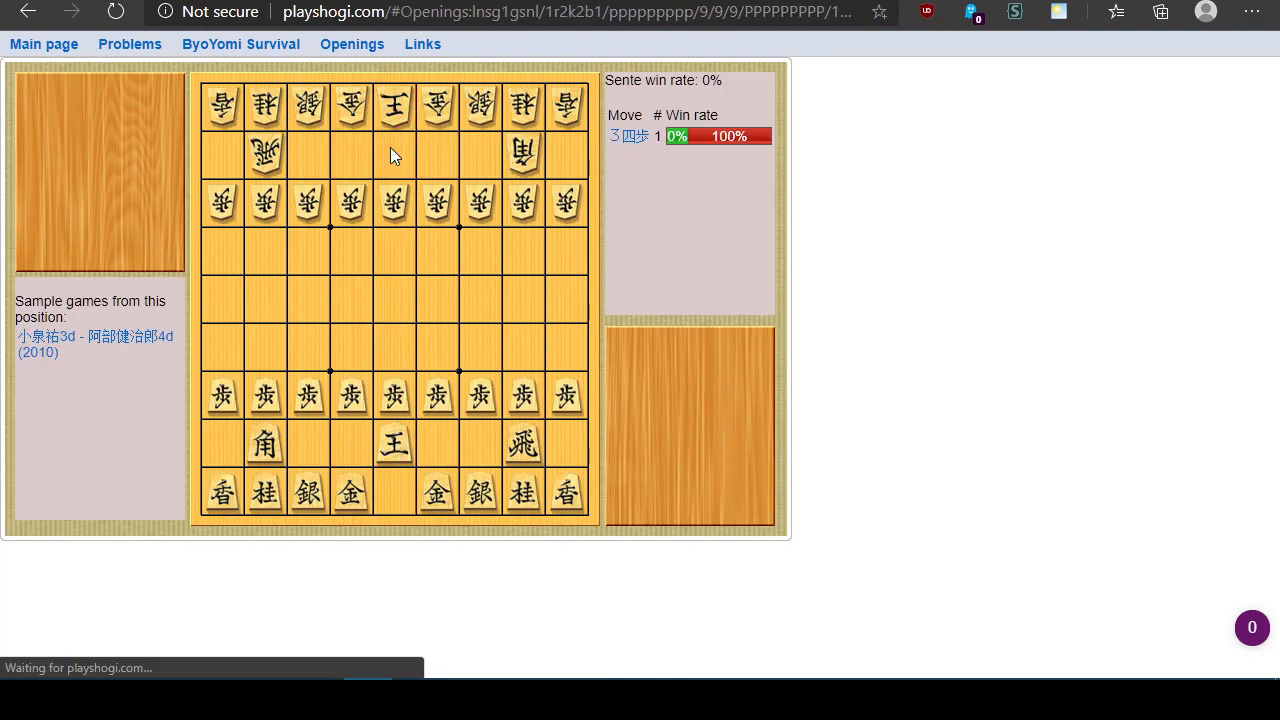
left_click(392, 444)
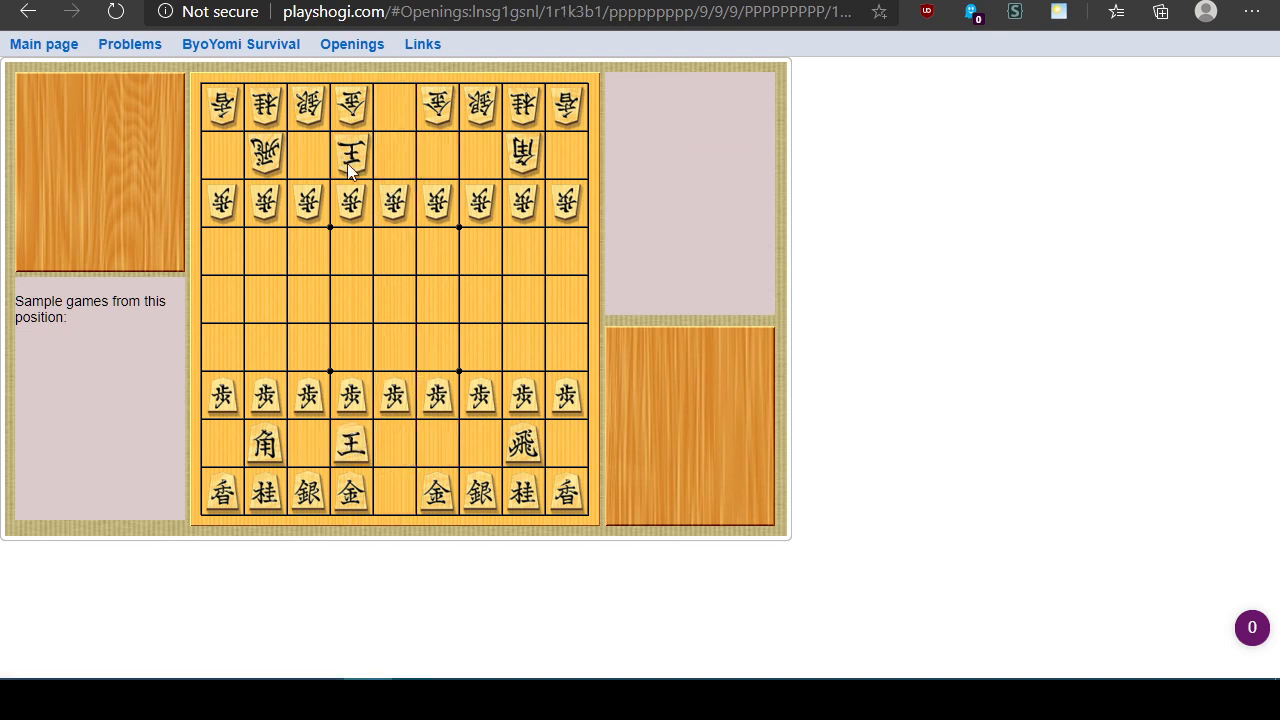
mouse_move(390, 288)
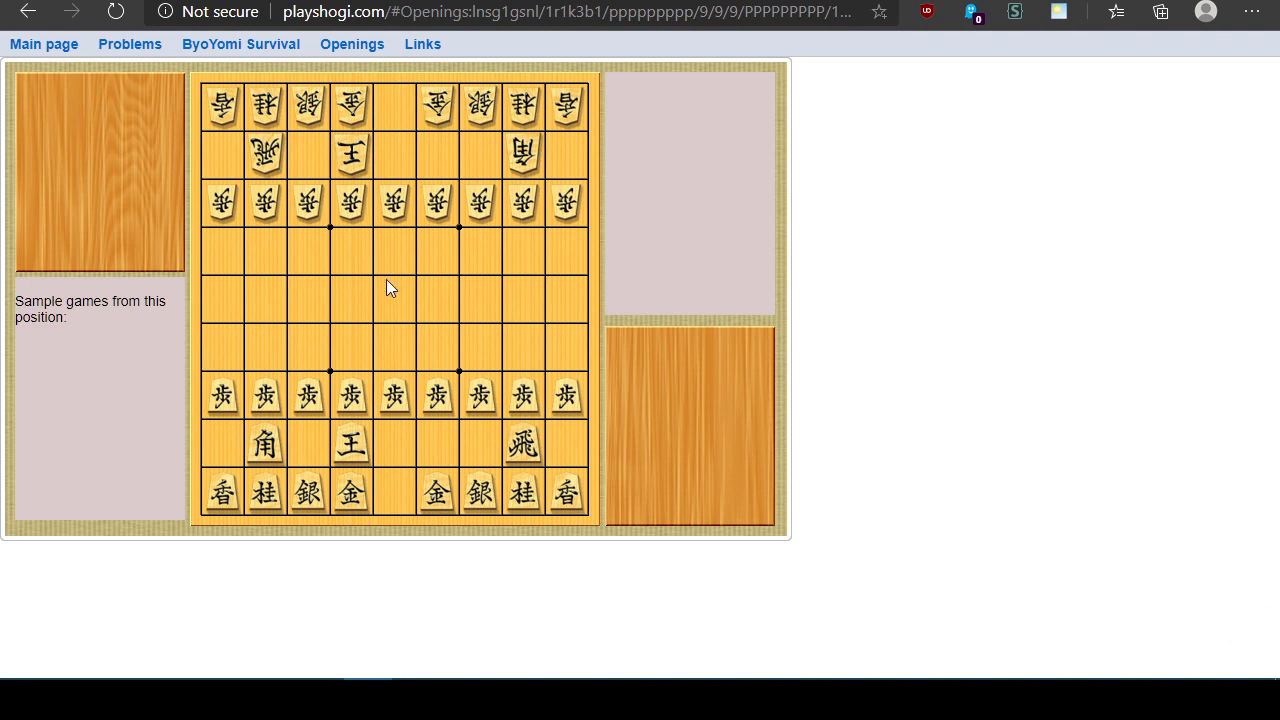
mouse_move(910, 38)
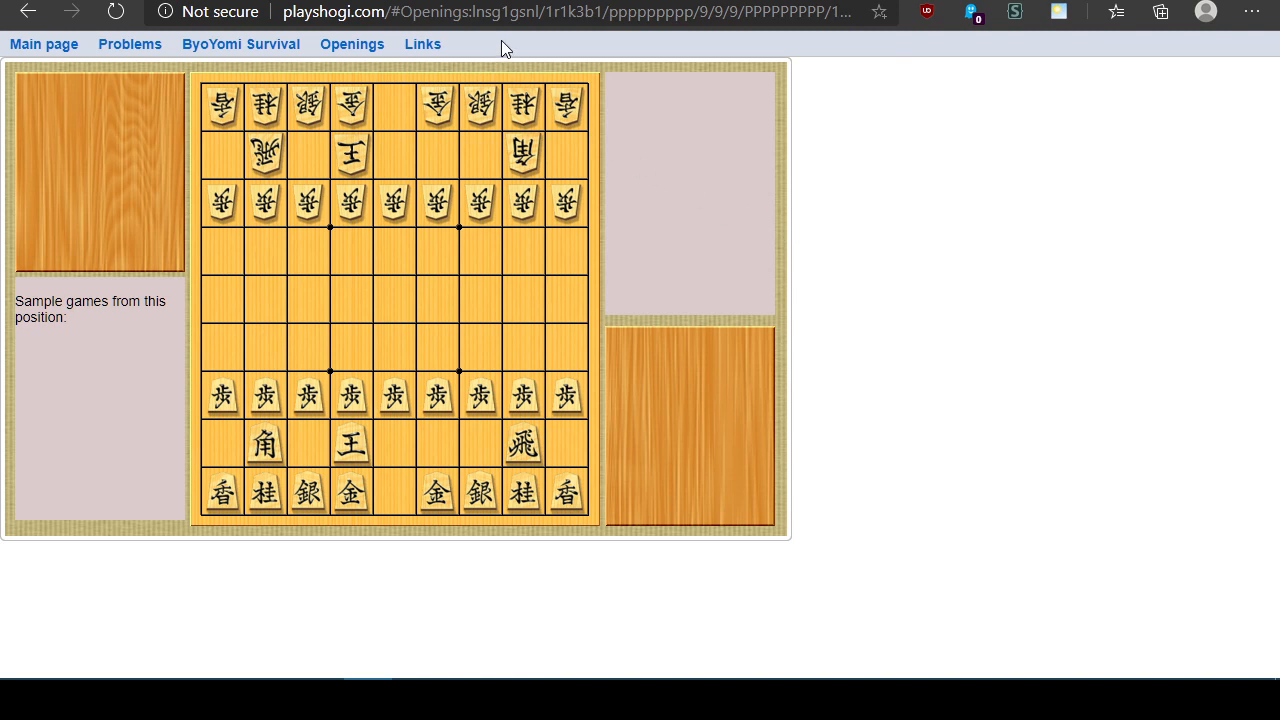
mouse_move(478, 364)
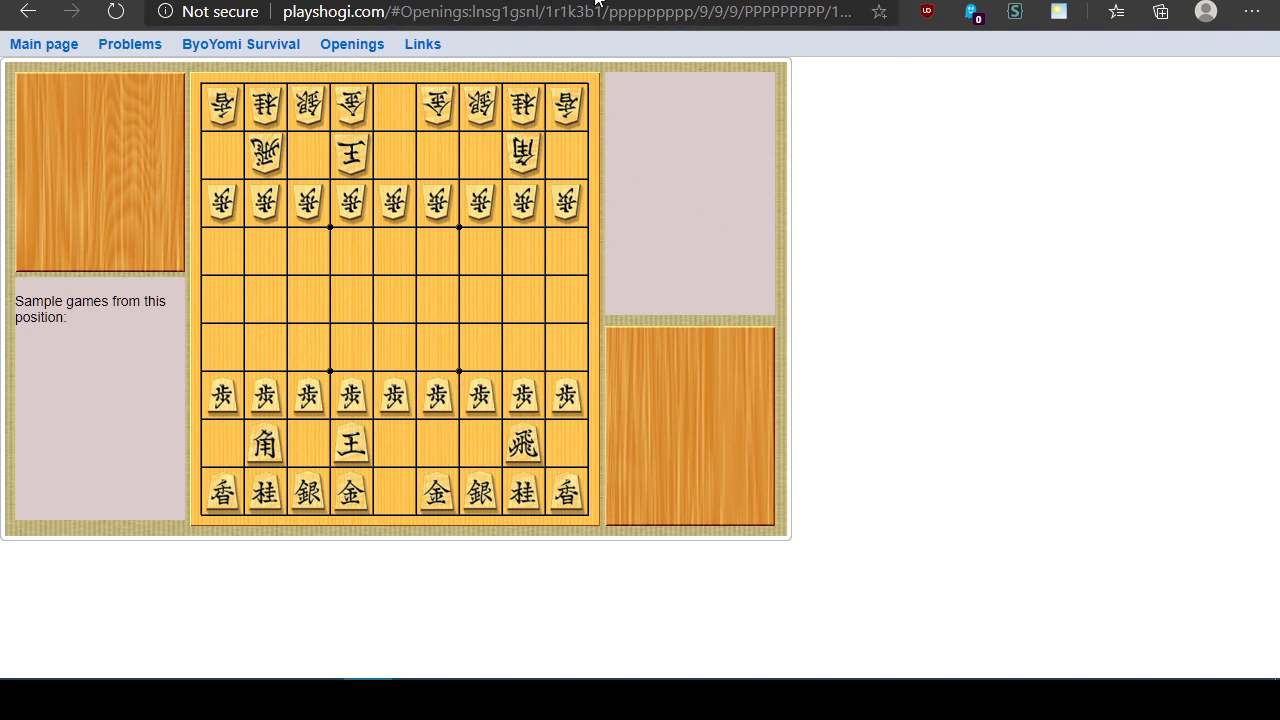
left_click(394, 154)
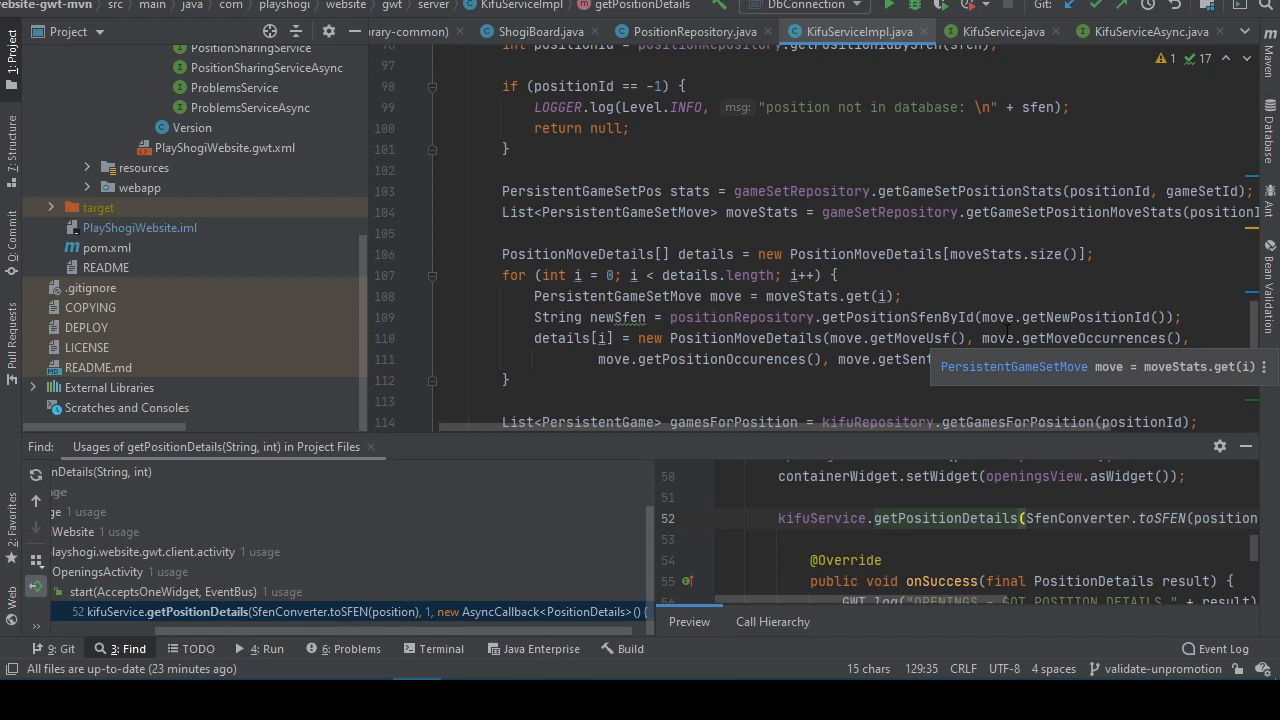
mouse_move(1008, 366)
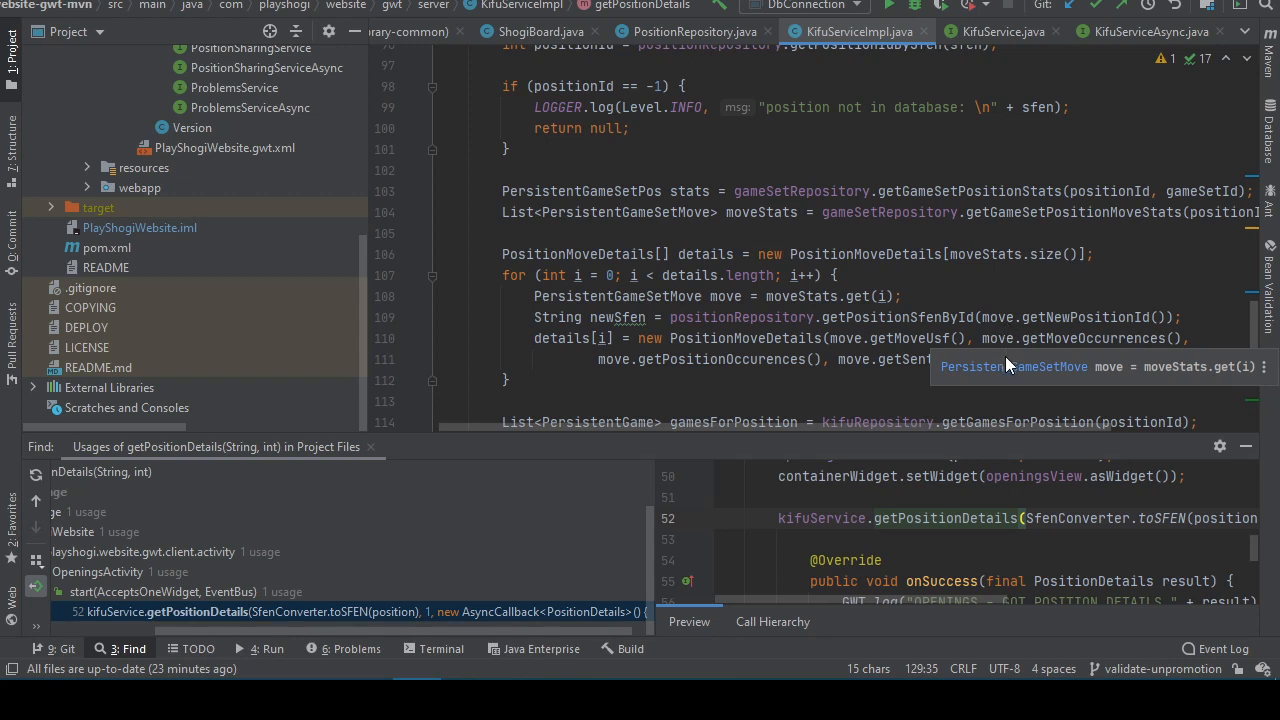
mouse_move(1016, 364)
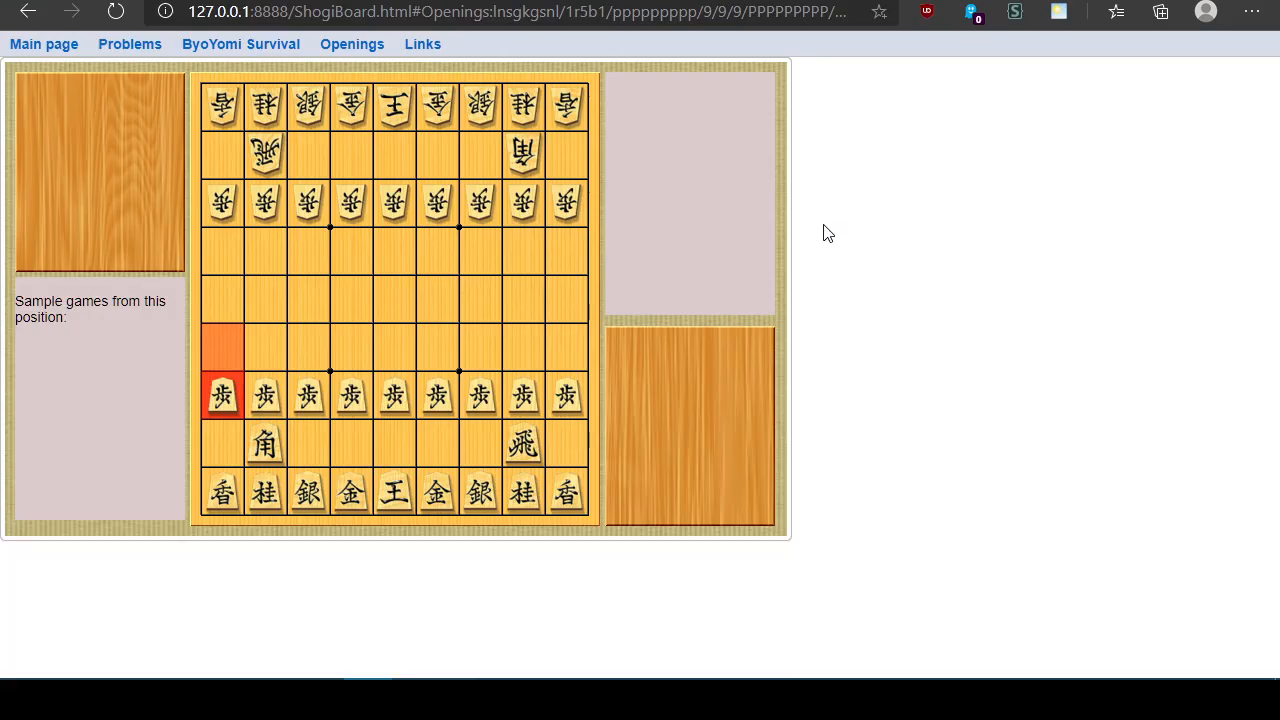
mouse_move(284, 118)
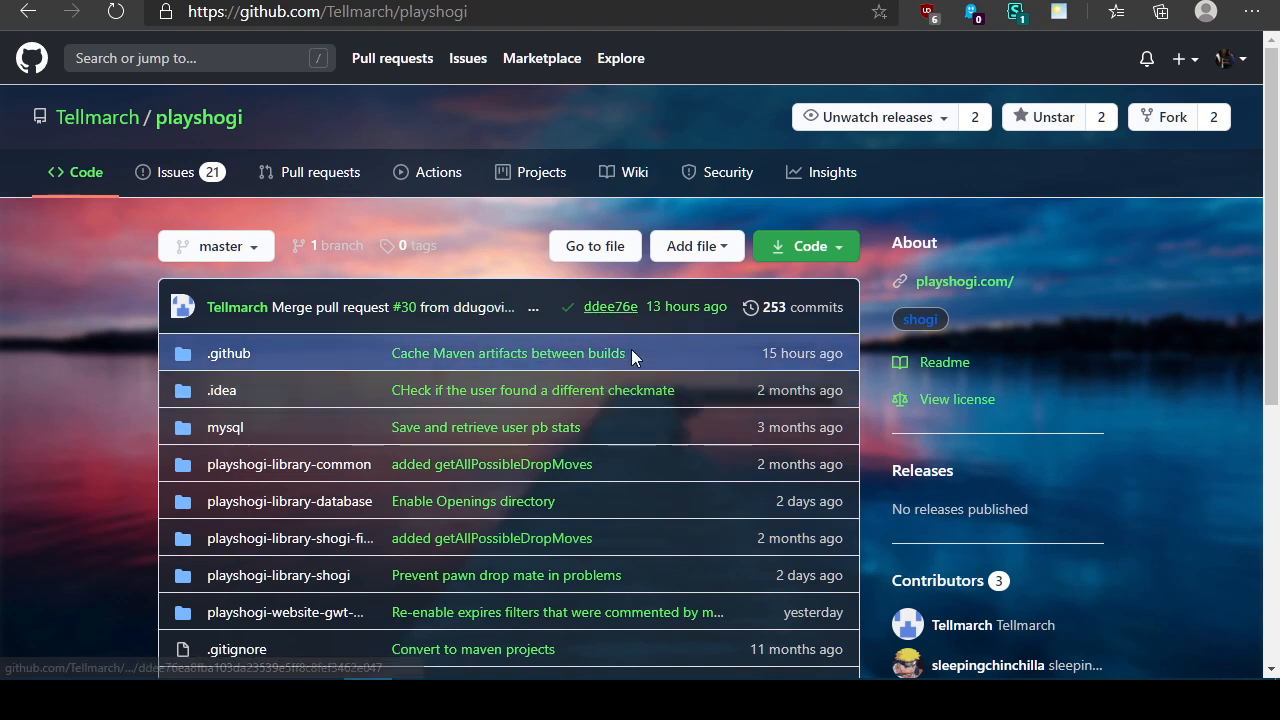
mouse_move(52, 424)
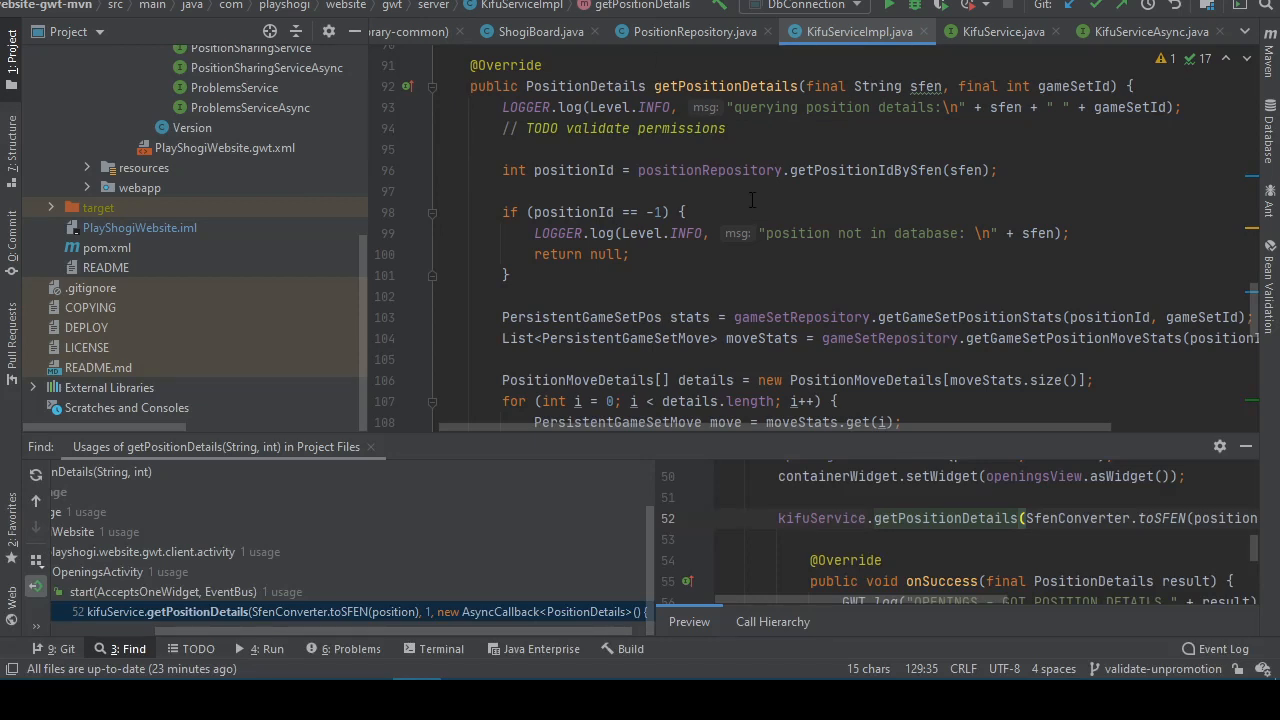
left_click(684, 212)
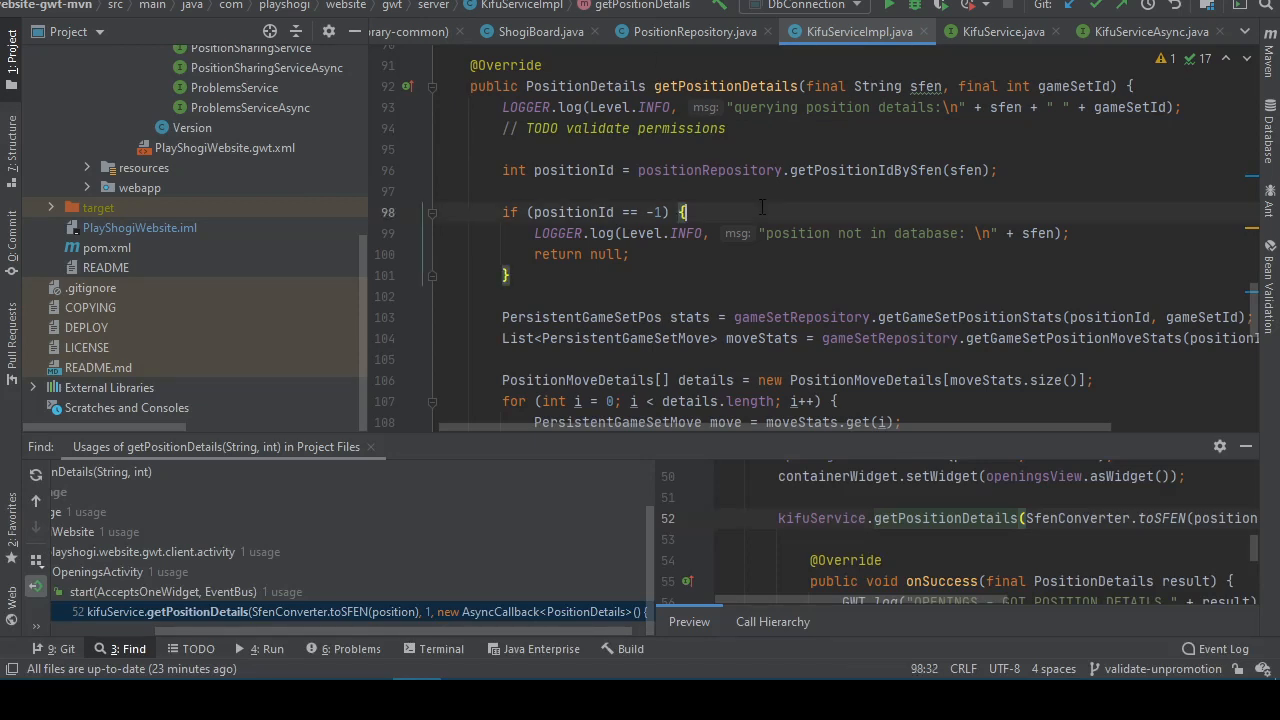
scroll("down", 3)
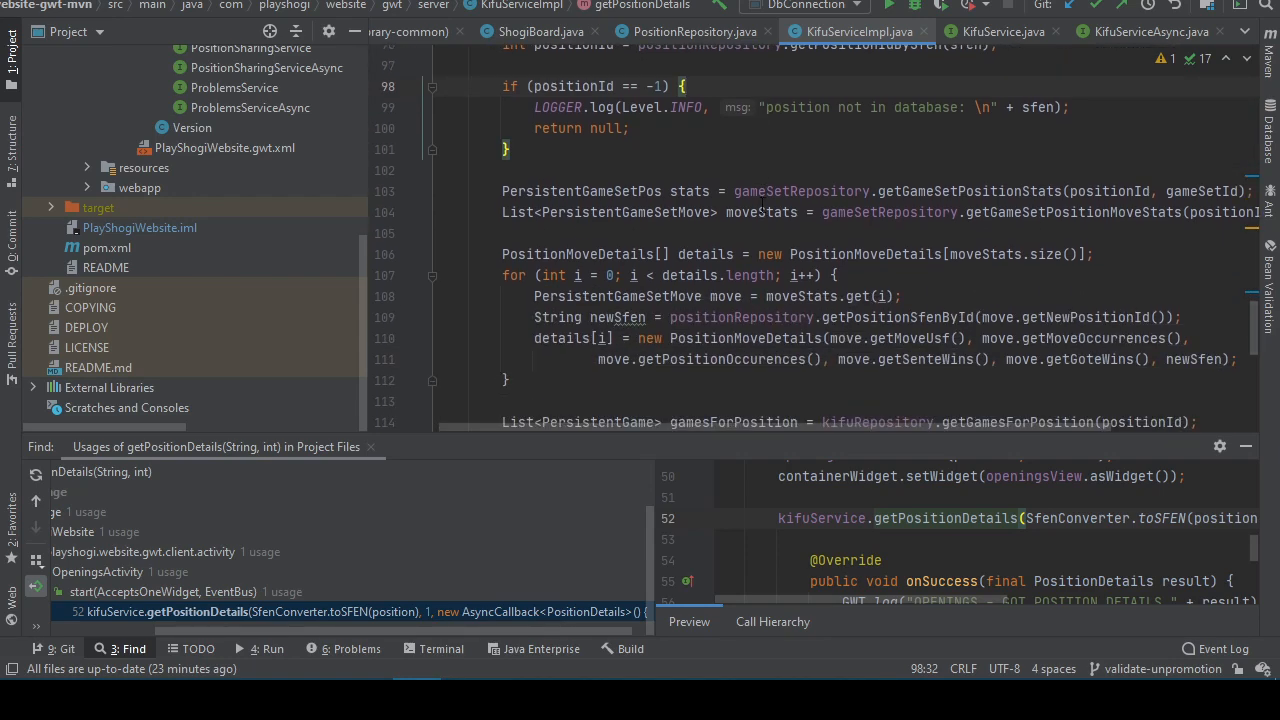
scroll("down", 3)
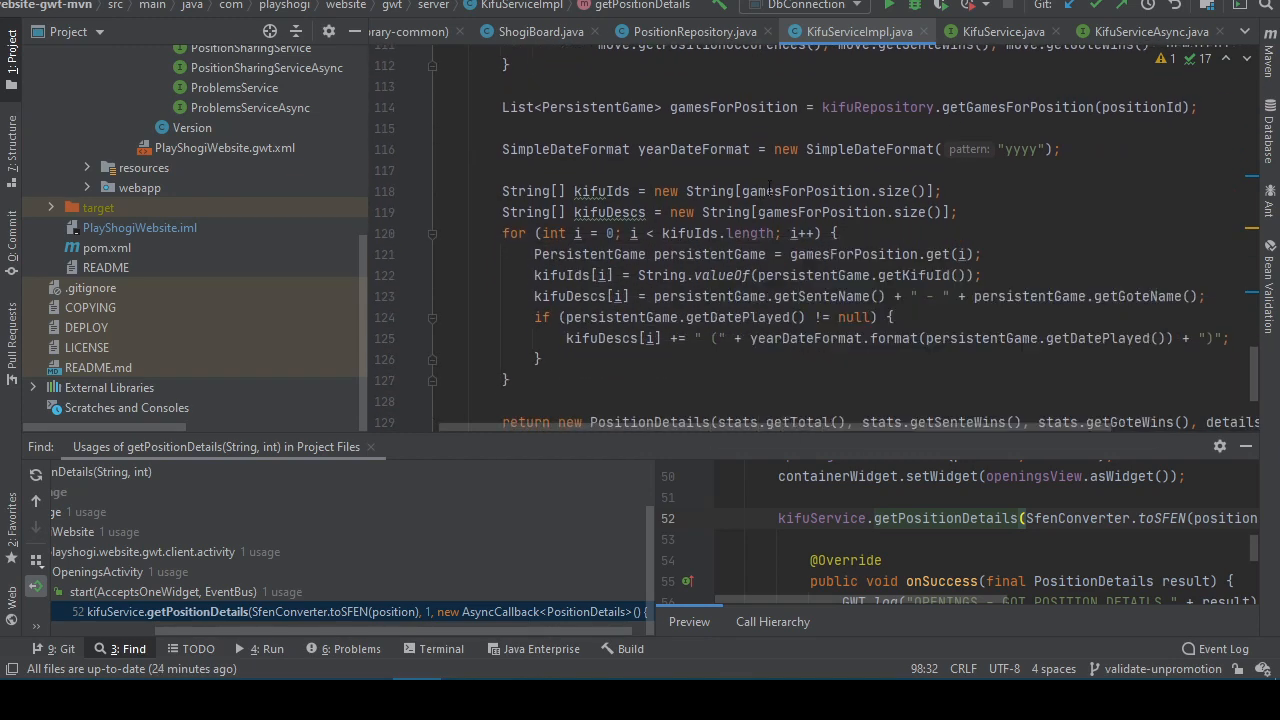
scroll("down", 3)
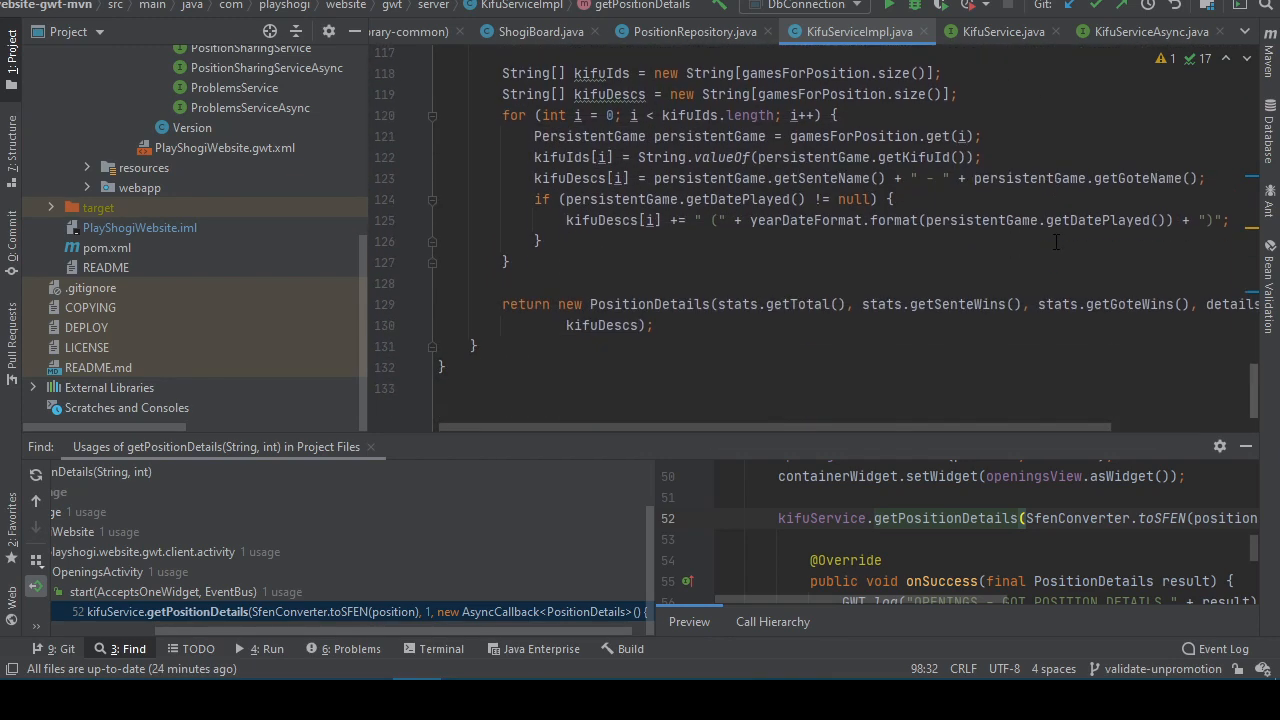
scroll("up", 3)
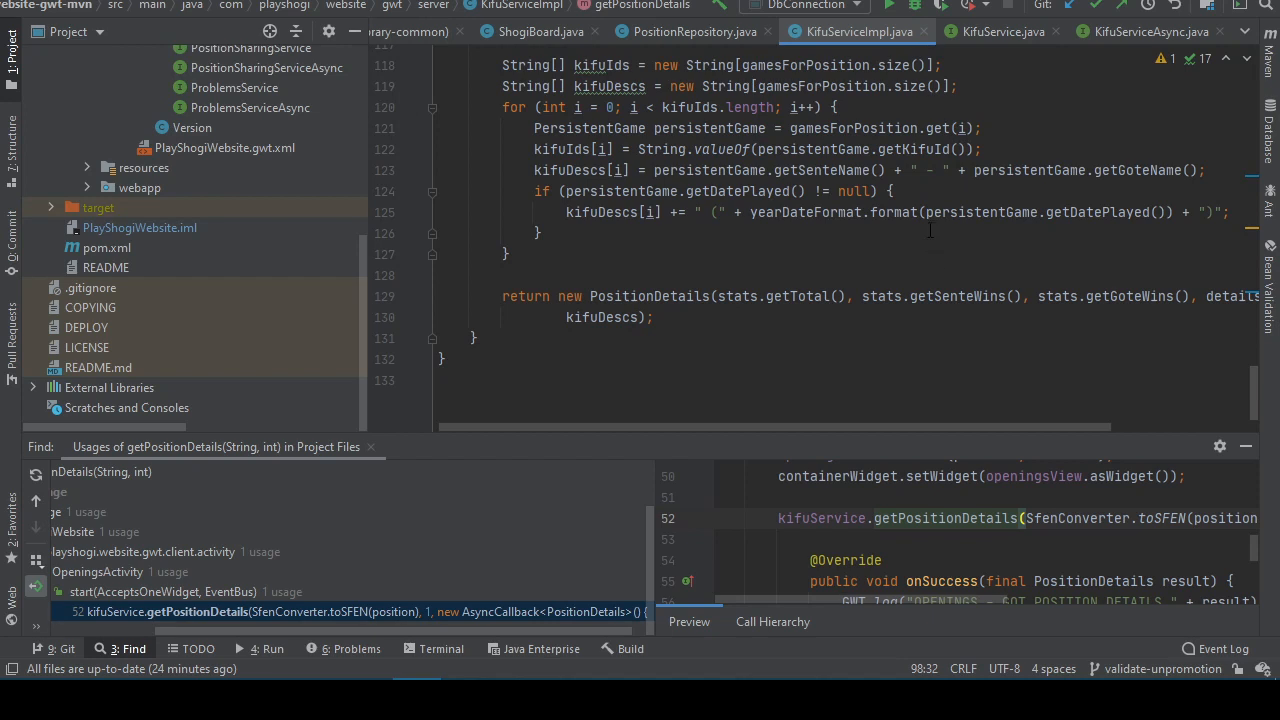
mouse_move(918, 278)
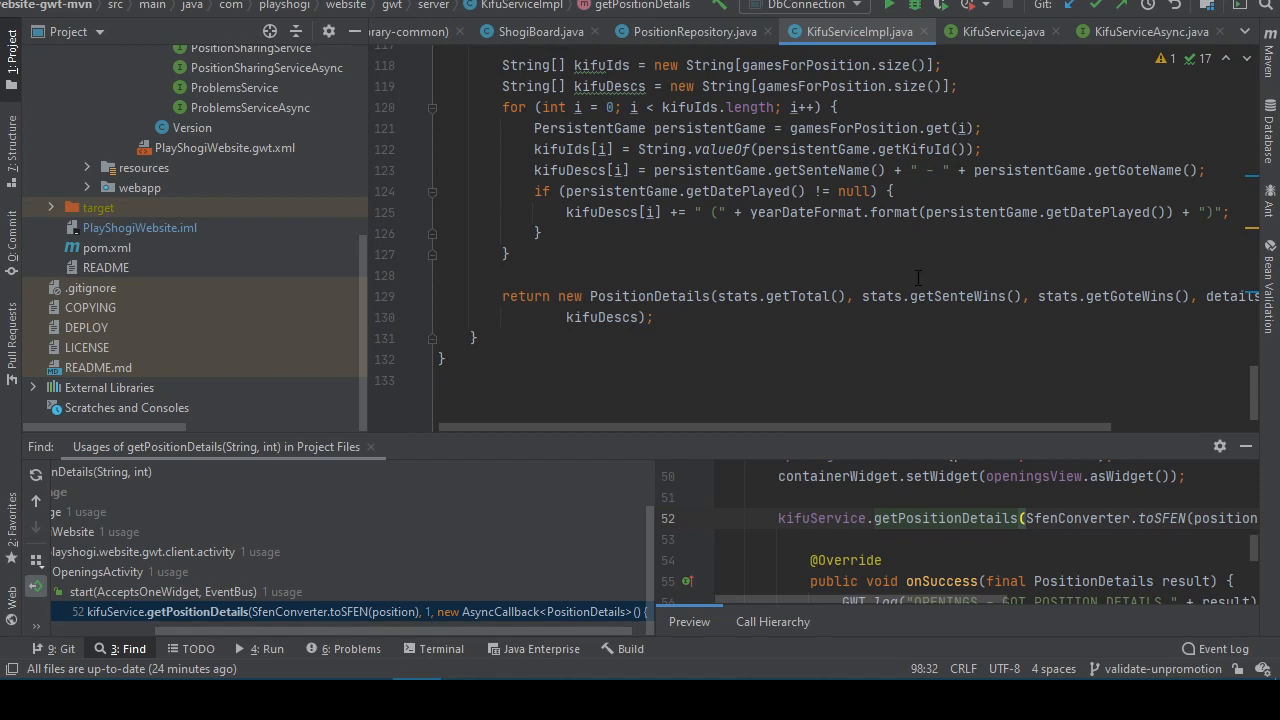
mouse_move(900, 248)
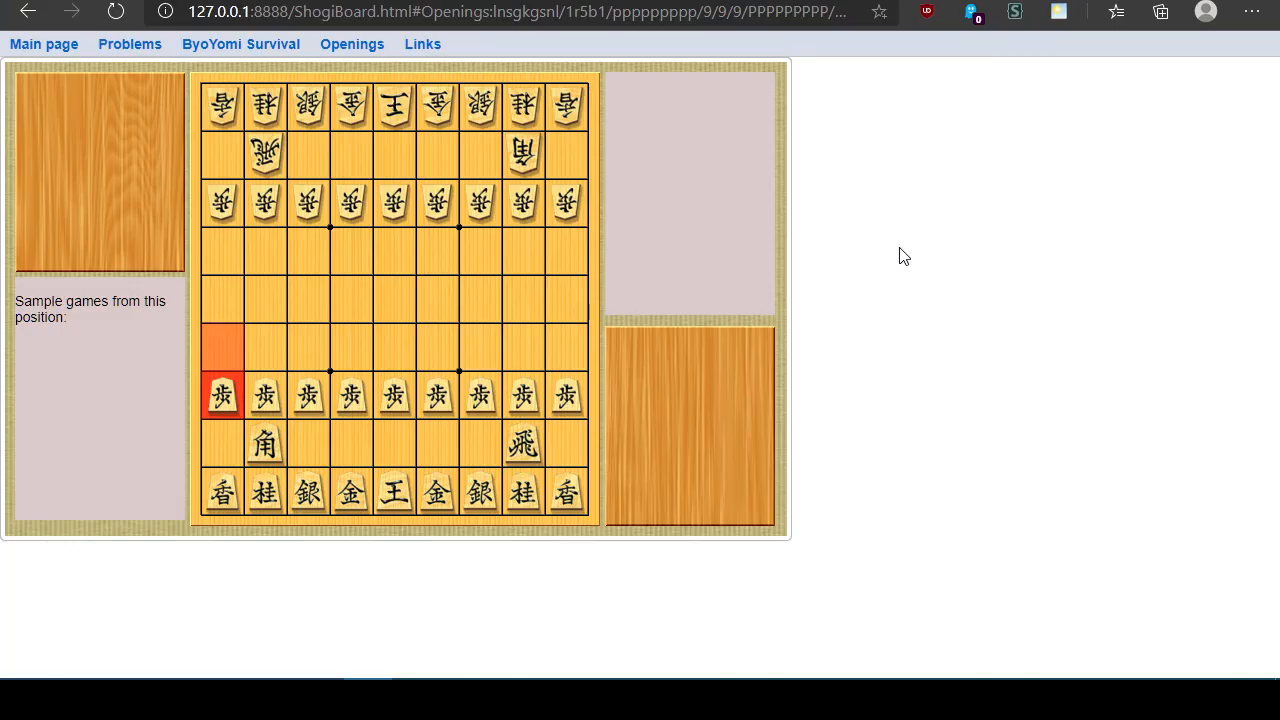
Search Google for 'tell' then return to the live playshogi Openings page with move statistics
type("tellmarch kifus")
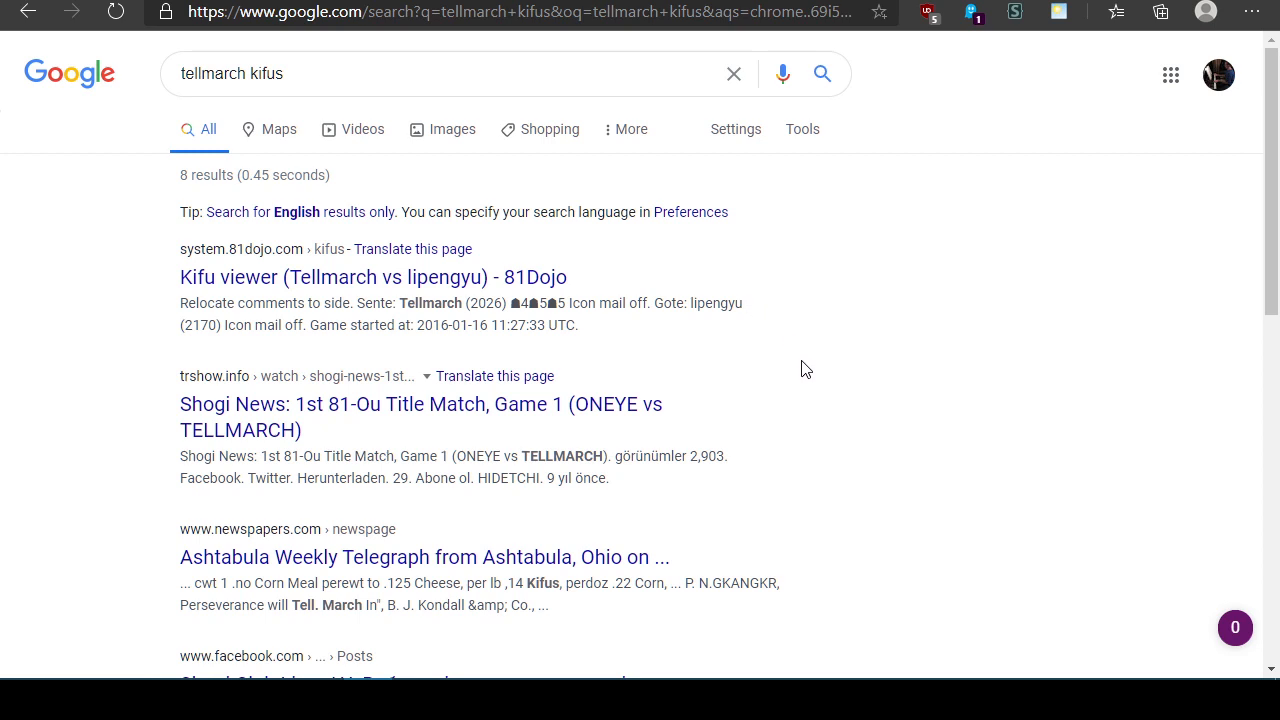
left_click(372, 276)
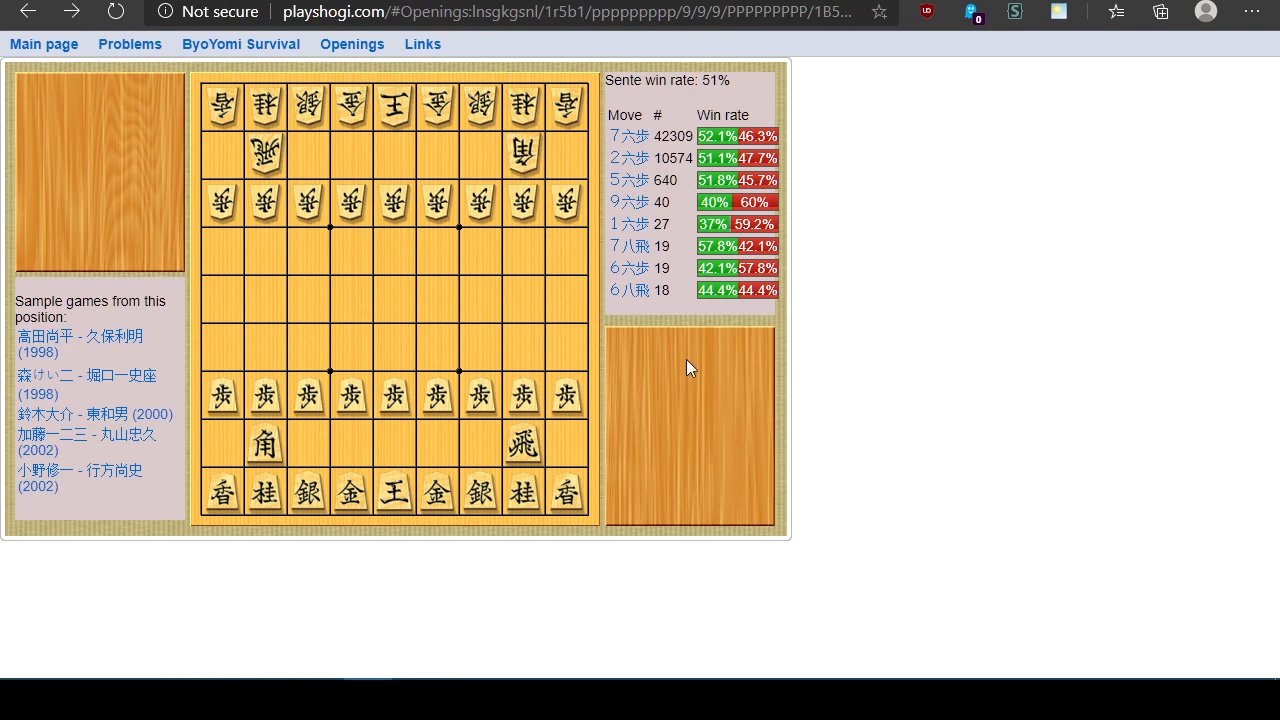
mouse_move(930, 382)
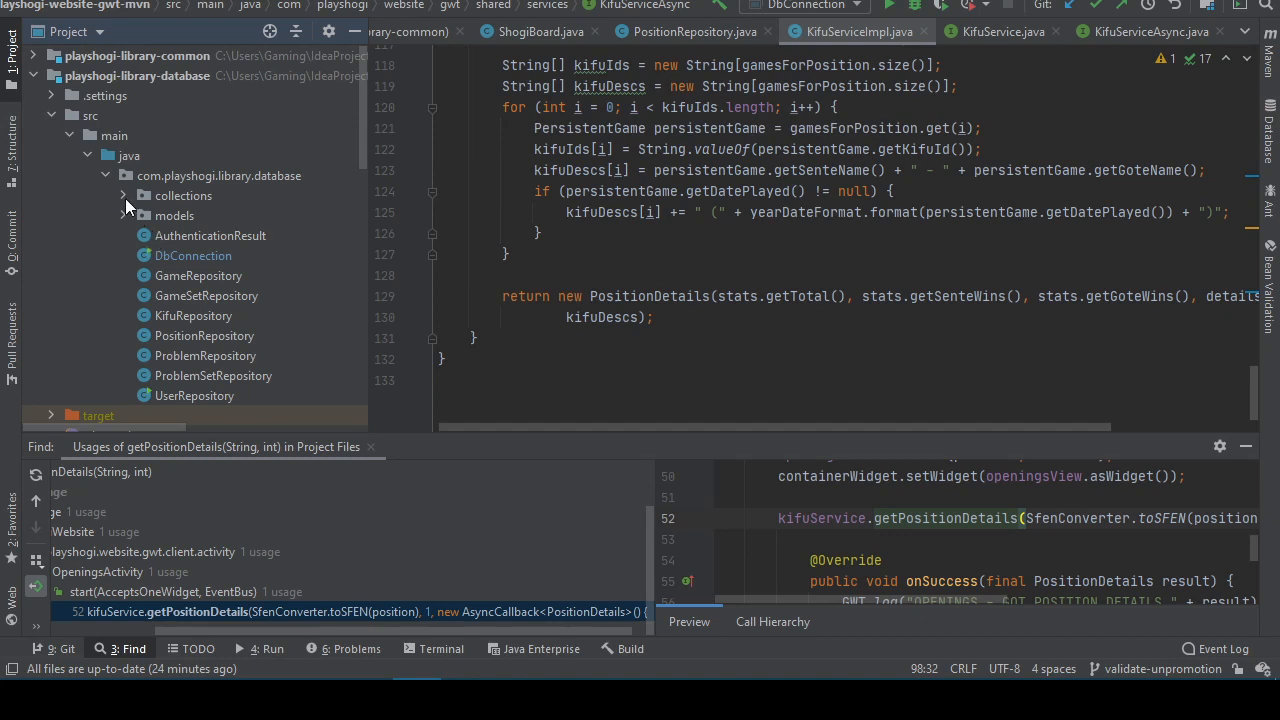
Expand collections > proset and open the ProSetImporter class
left_click(124, 196)
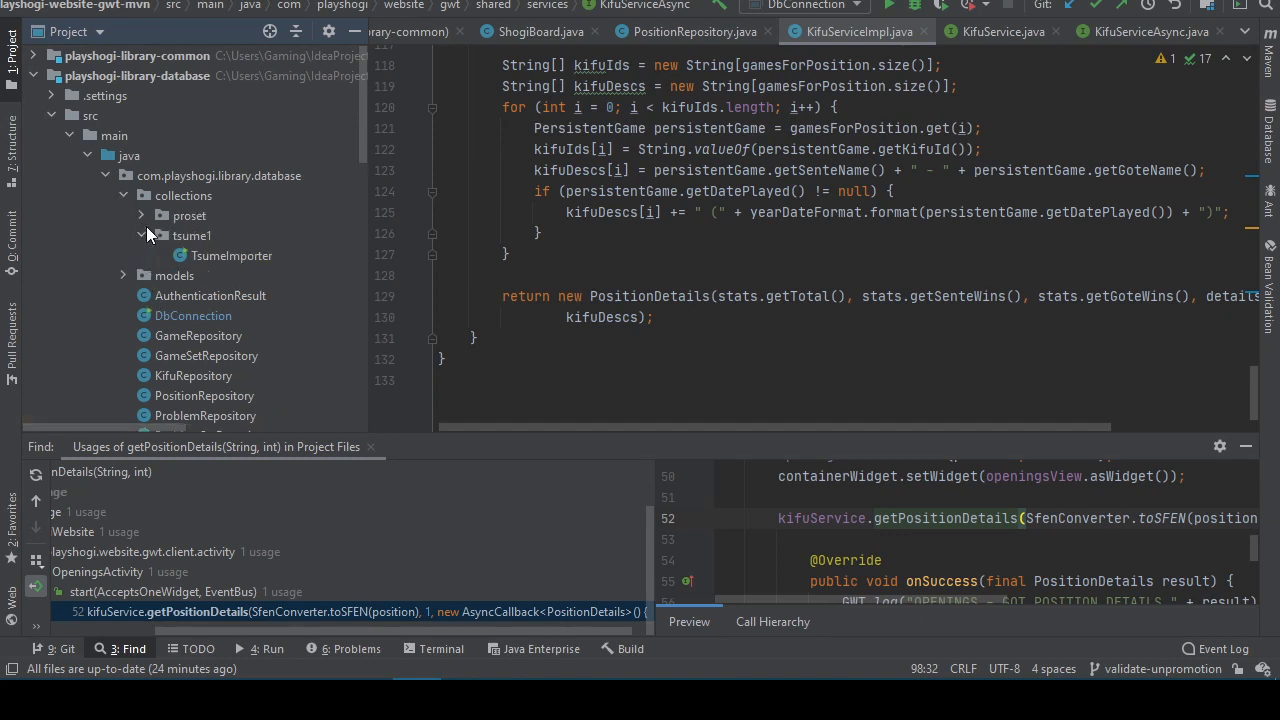
left_click(188, 216)
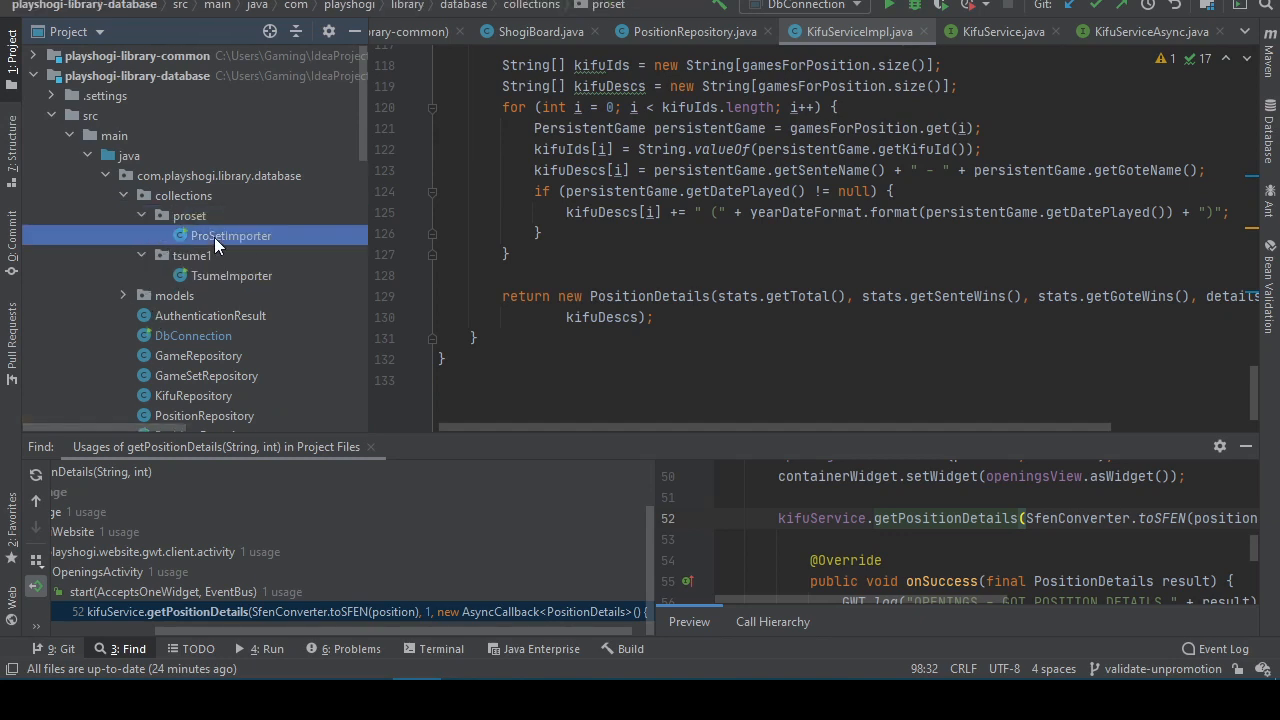
double_click(232, 236)
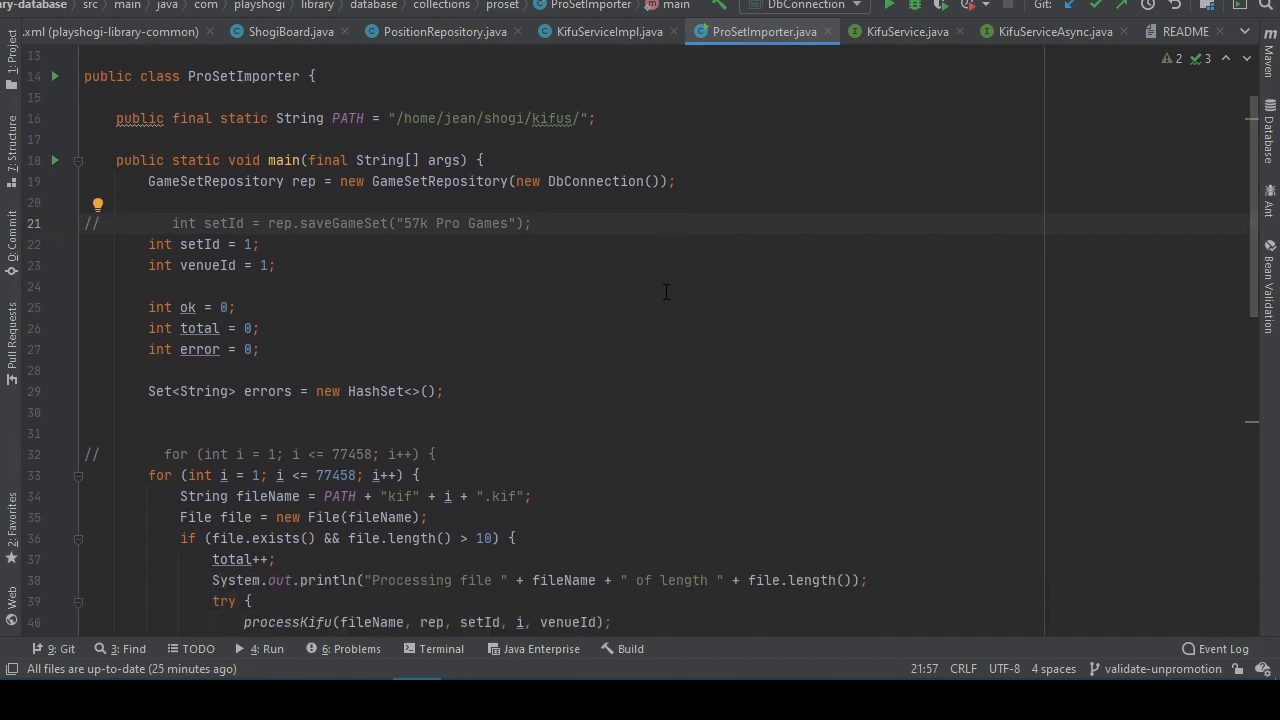
Scroll ProSetImporter and GameRecordFileReader's read overloads, then return to ProSetImporter.java
scroll("down", 3)
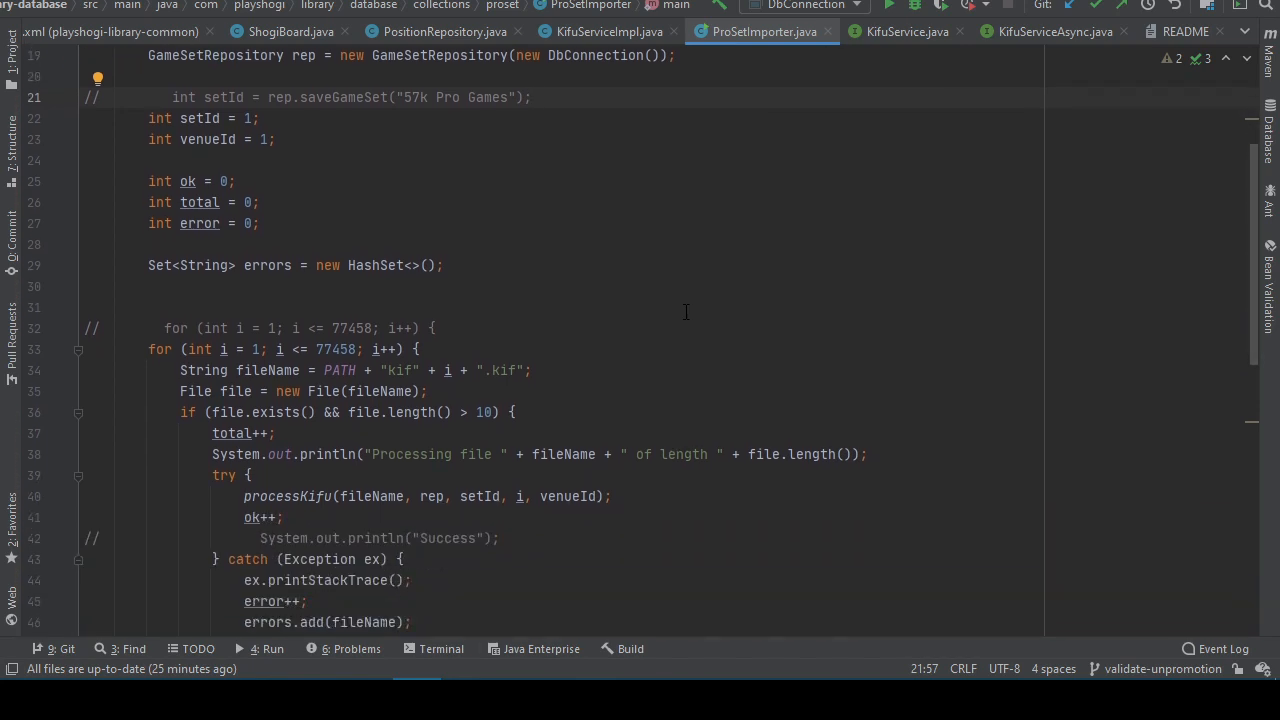
scroll("down", 3)
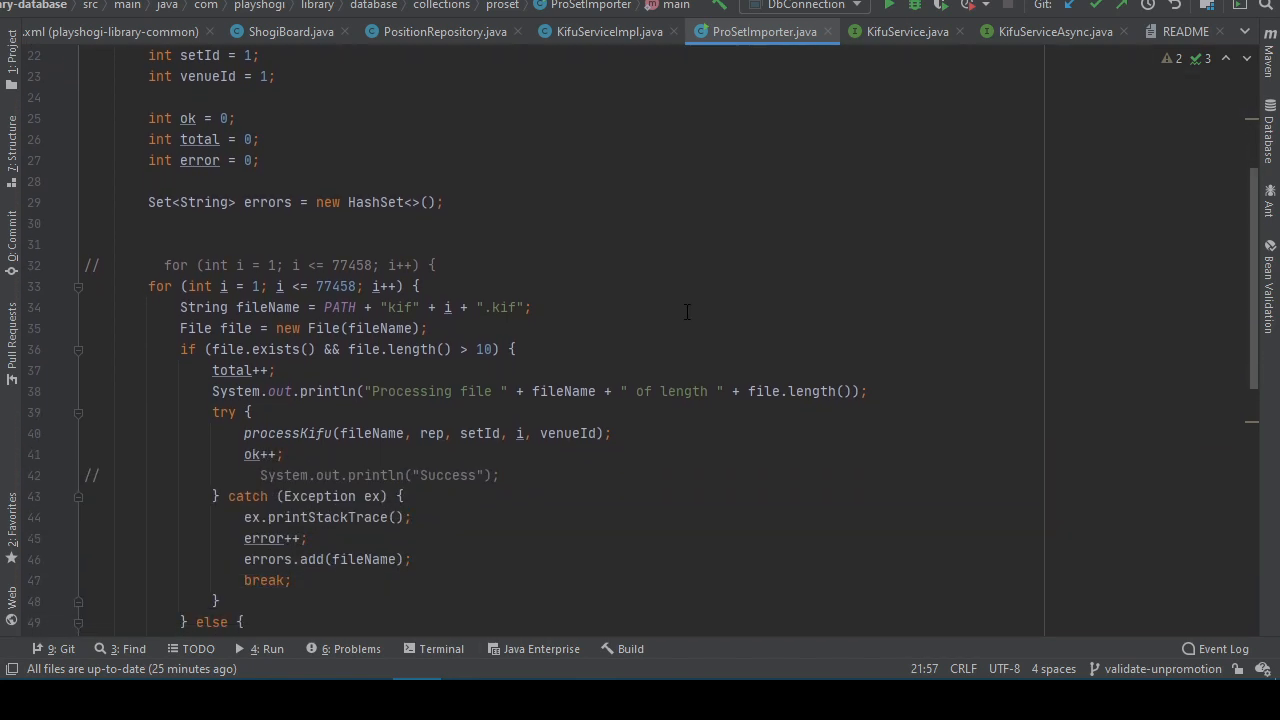
scroll("down", 3)
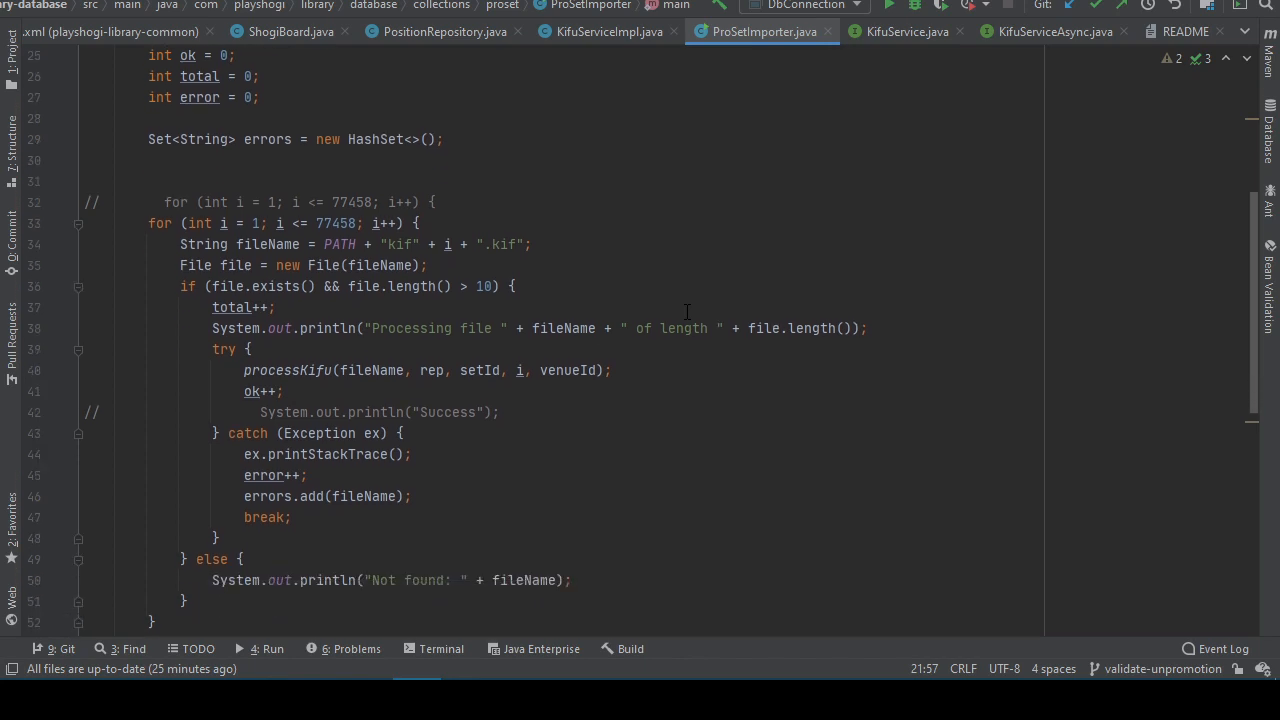
scroll("down", 3)
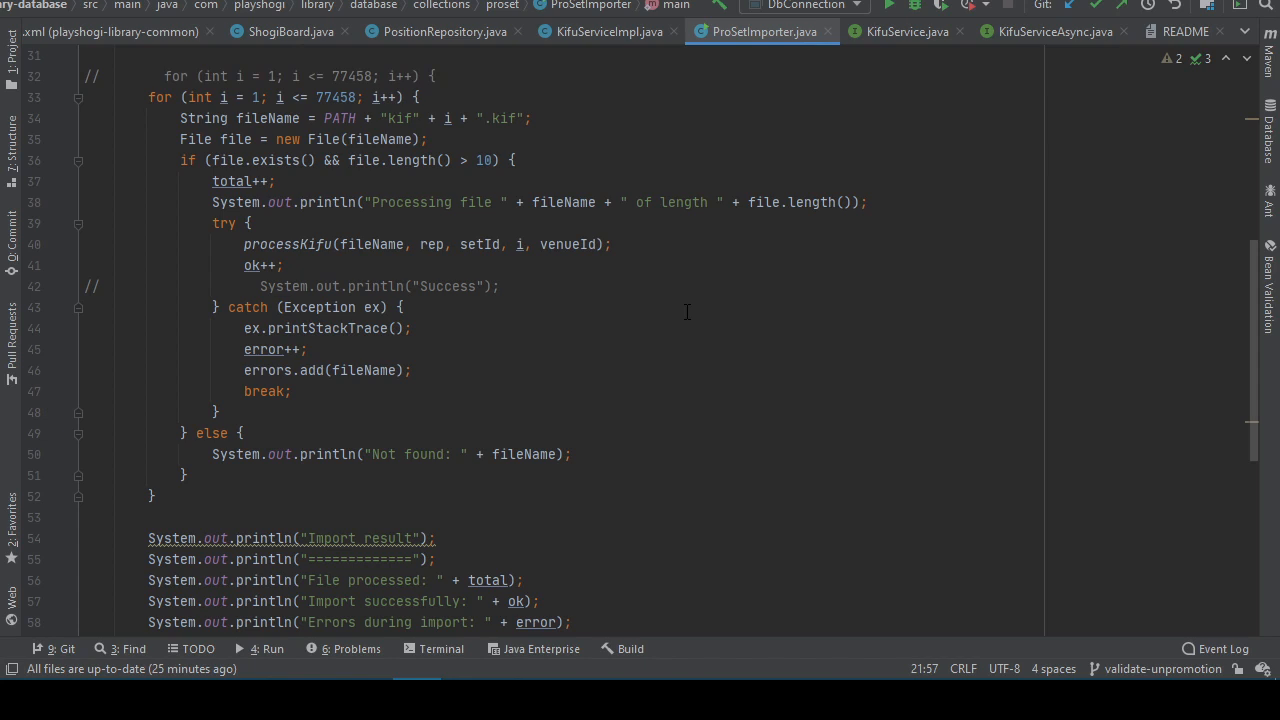
mouse_move(700, 318)
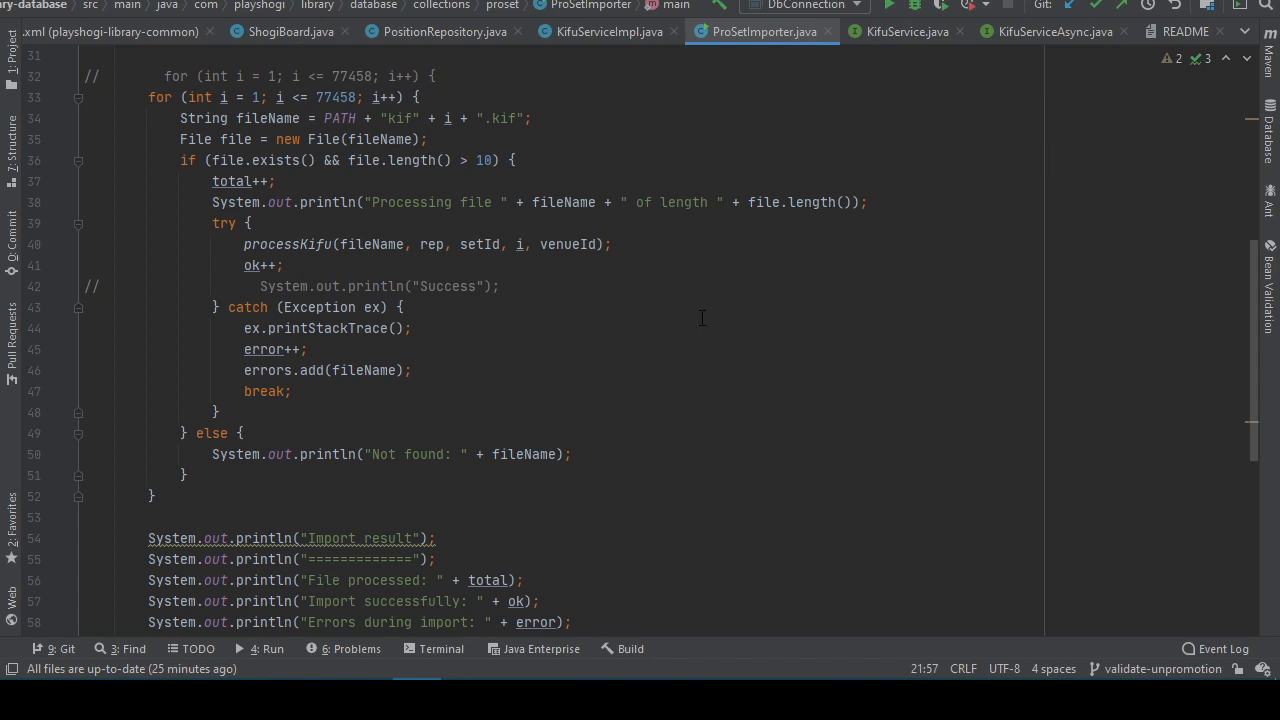
scroll("down", 3)
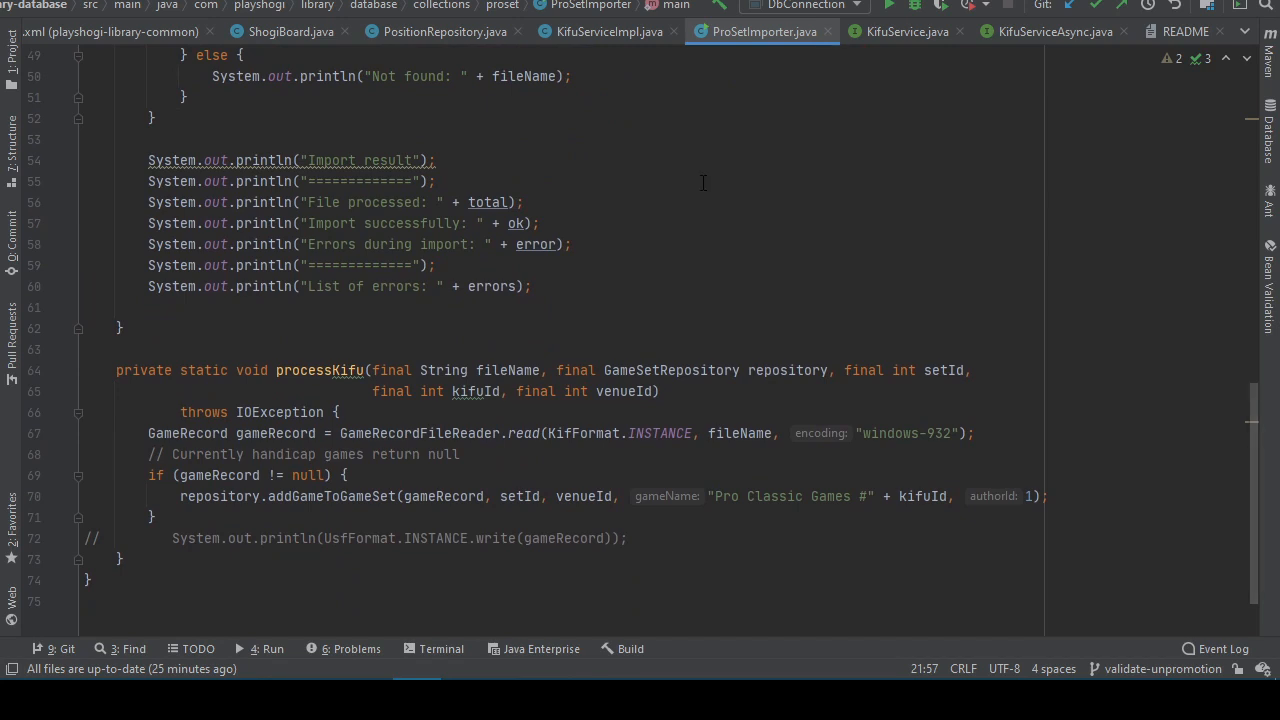
mouse_move(696, 182)
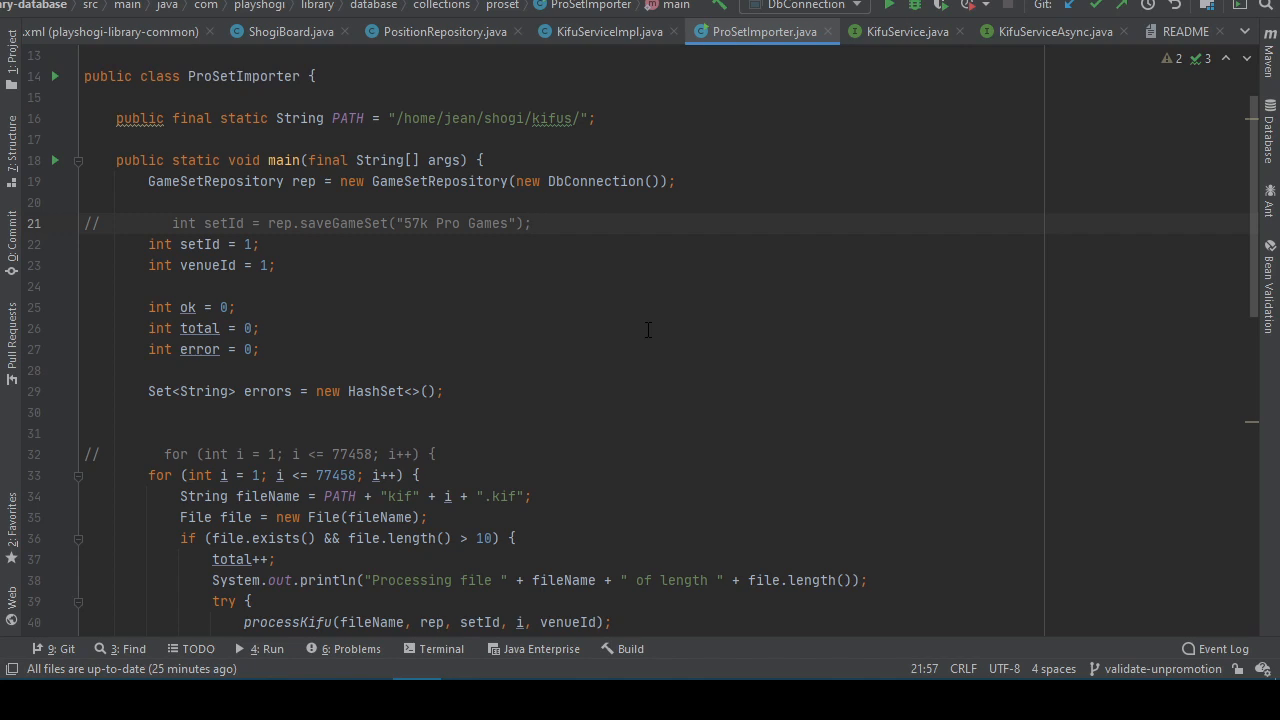
scroll("down", 3)
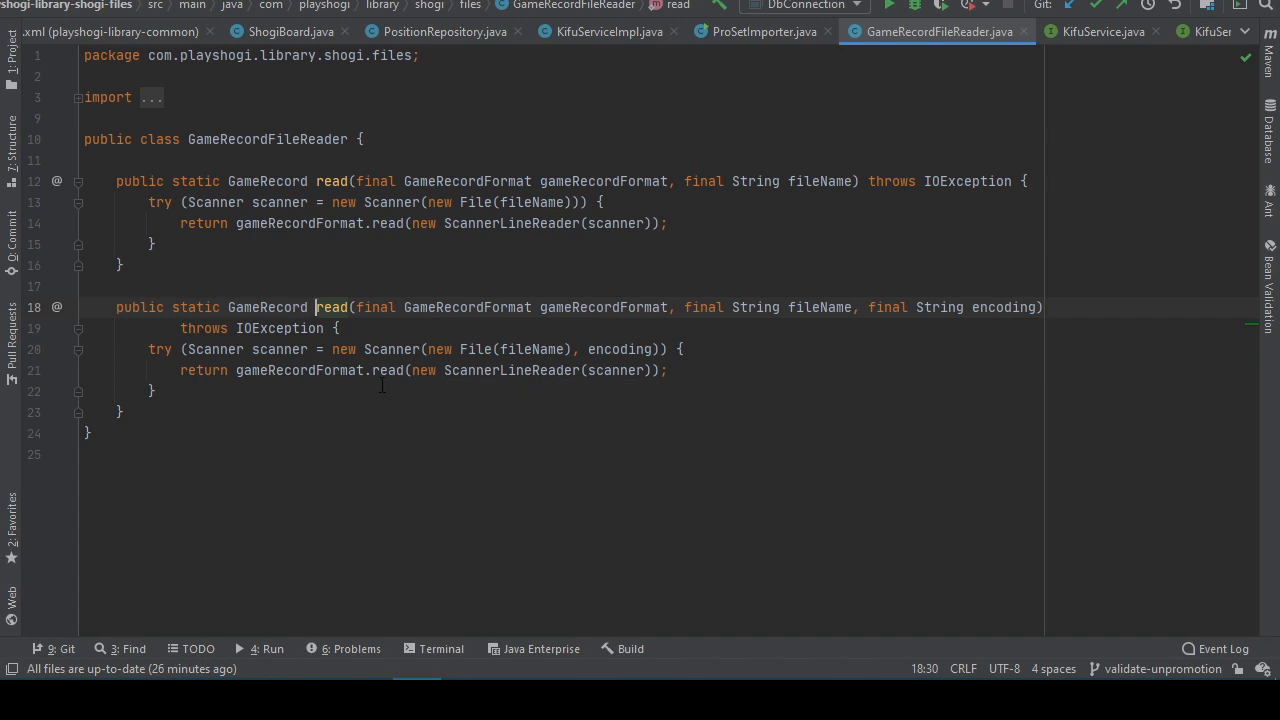
left_click(762, 32)
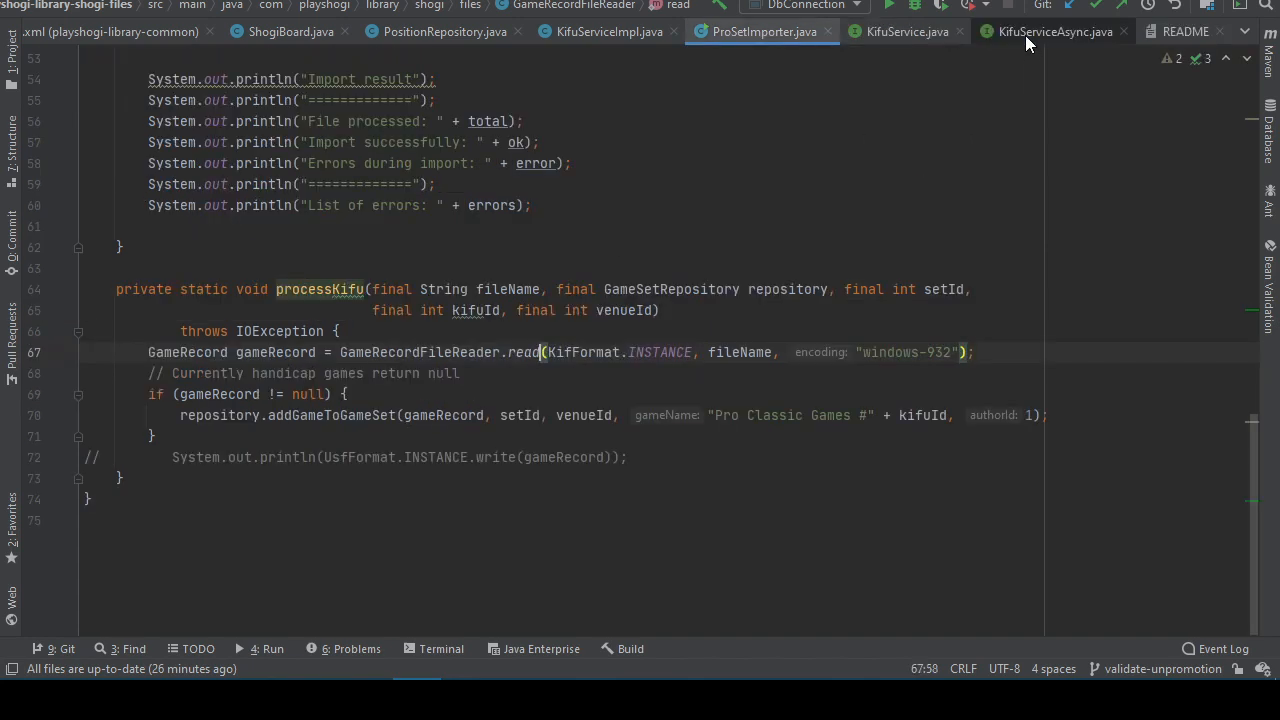
Close the extra files including KifuService.java and KifuServiceAsync.java, landing on KifuServiceImpl.java
left_click(804, 32)
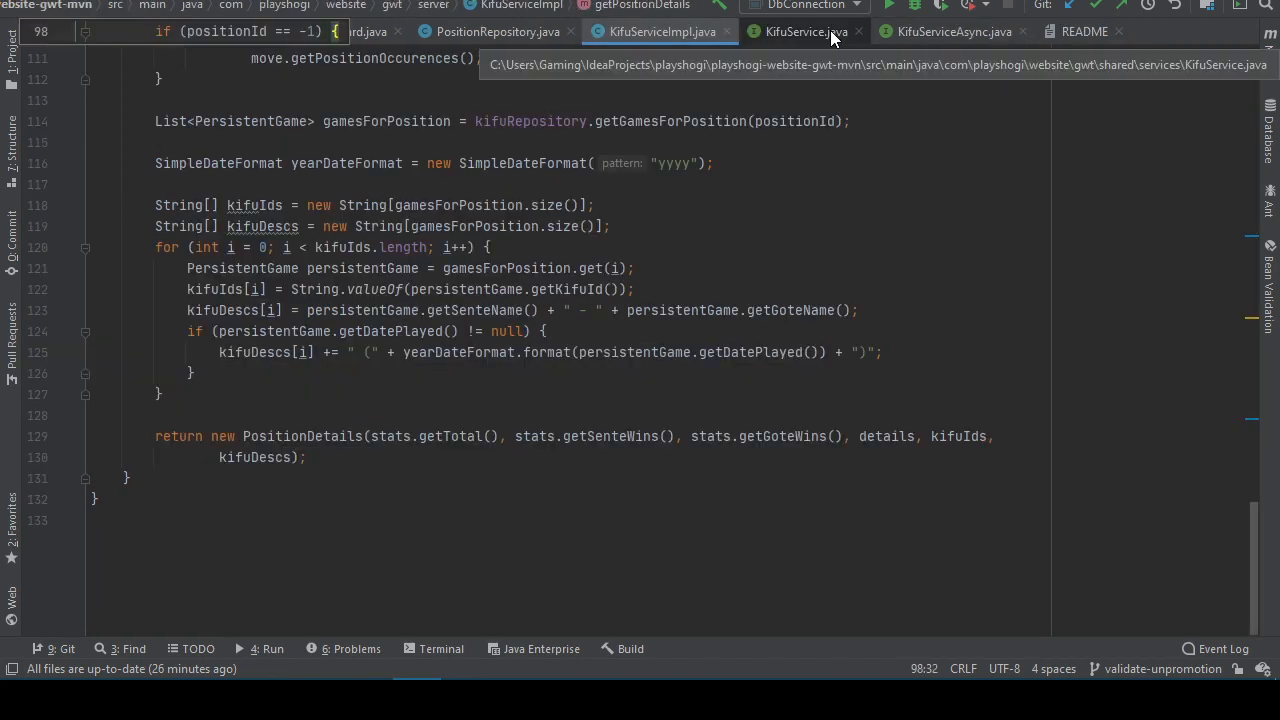
left_click(858, 32)
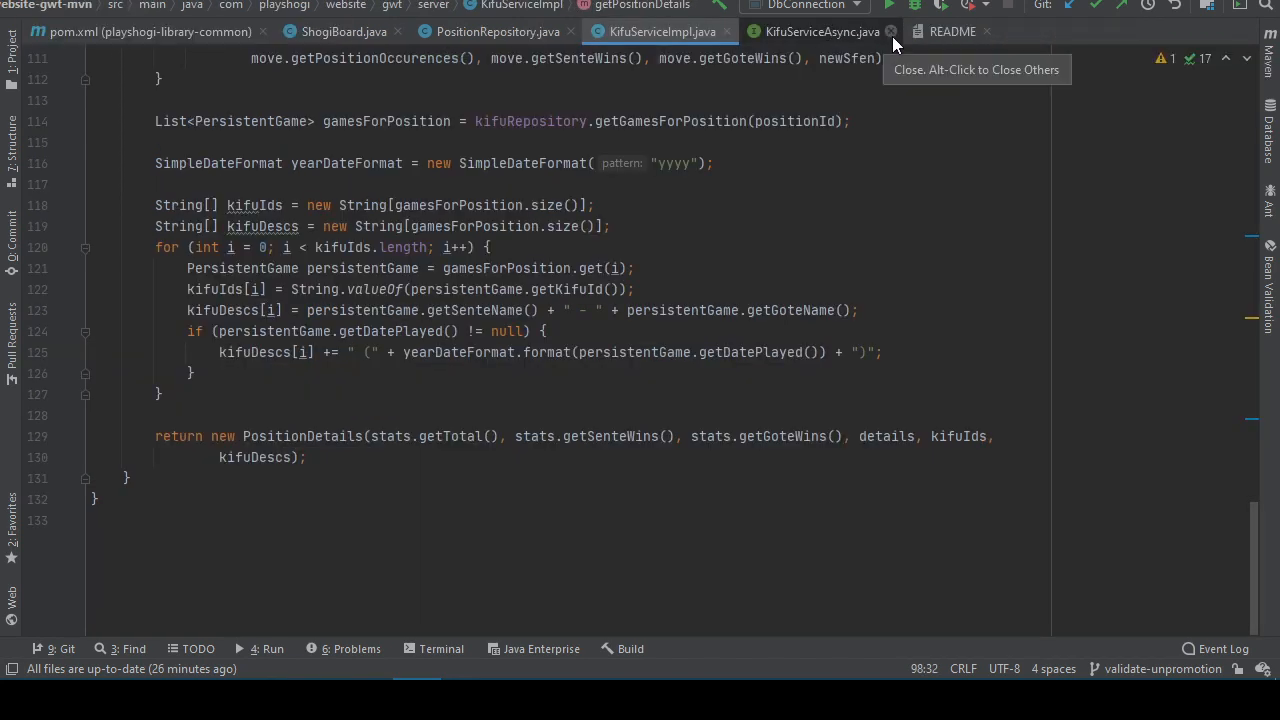
left_click(890, 32)
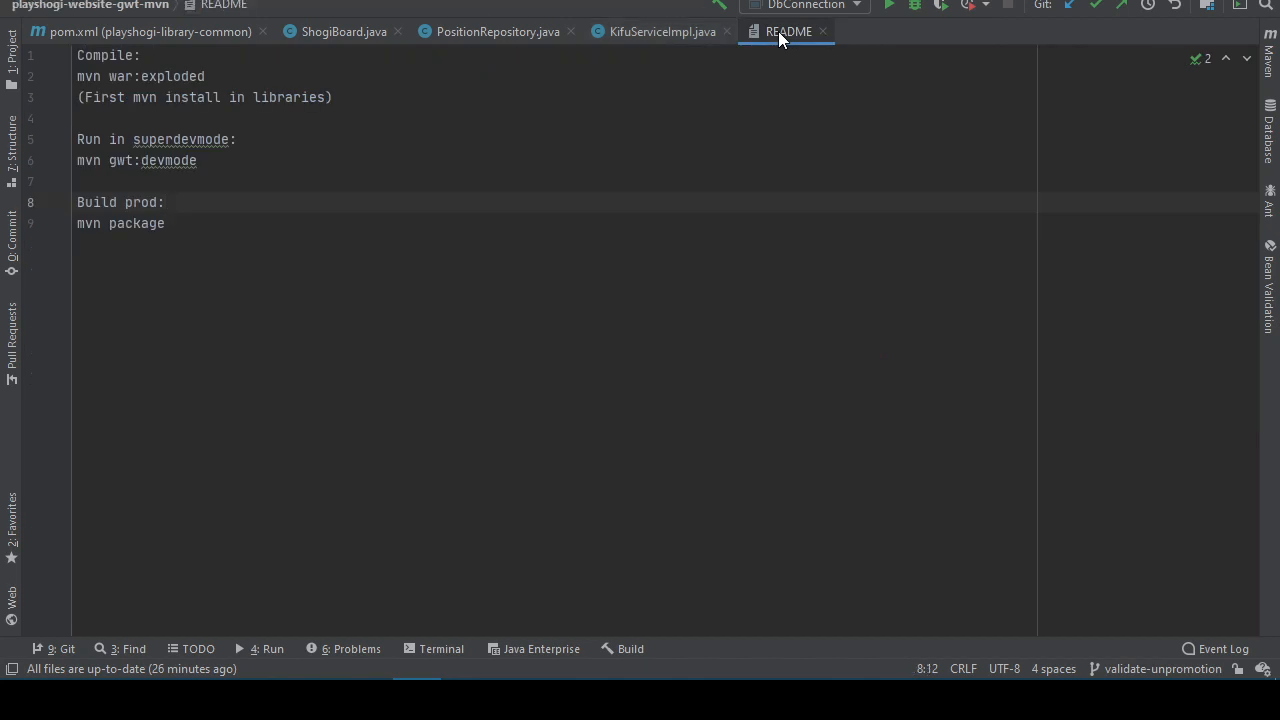
left_click(656, 32)
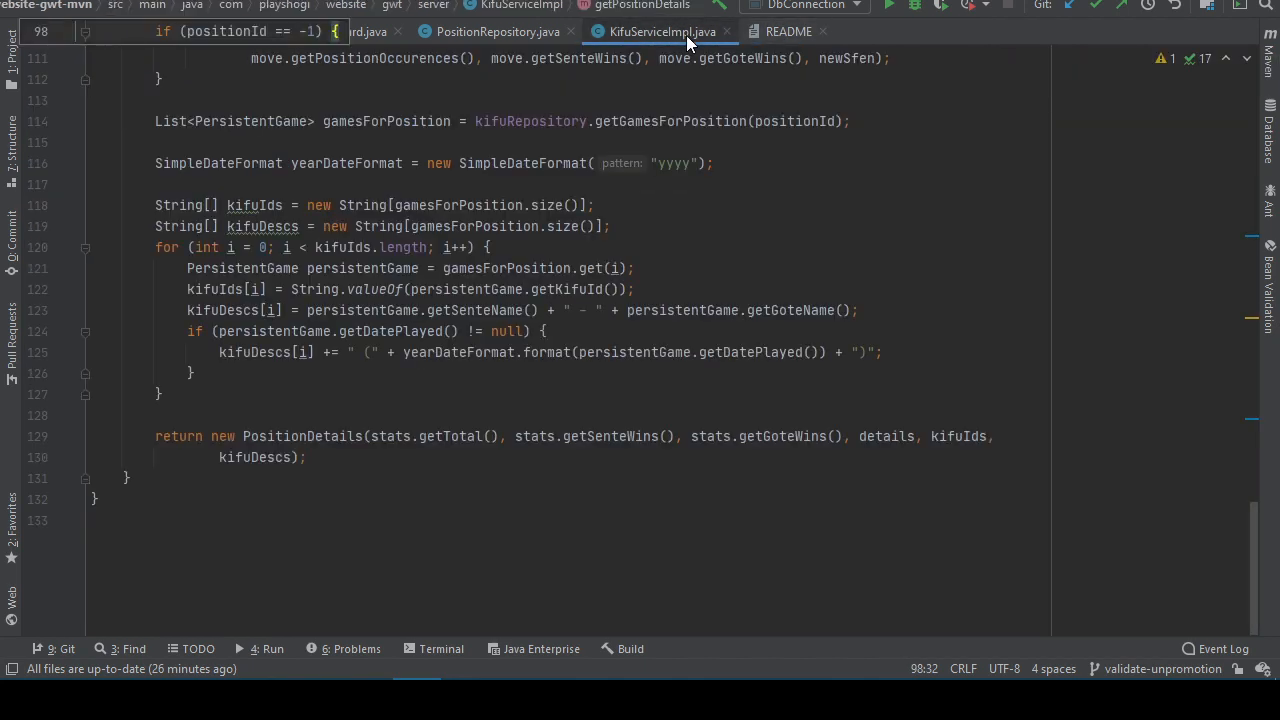
mouse_move(728, 32)
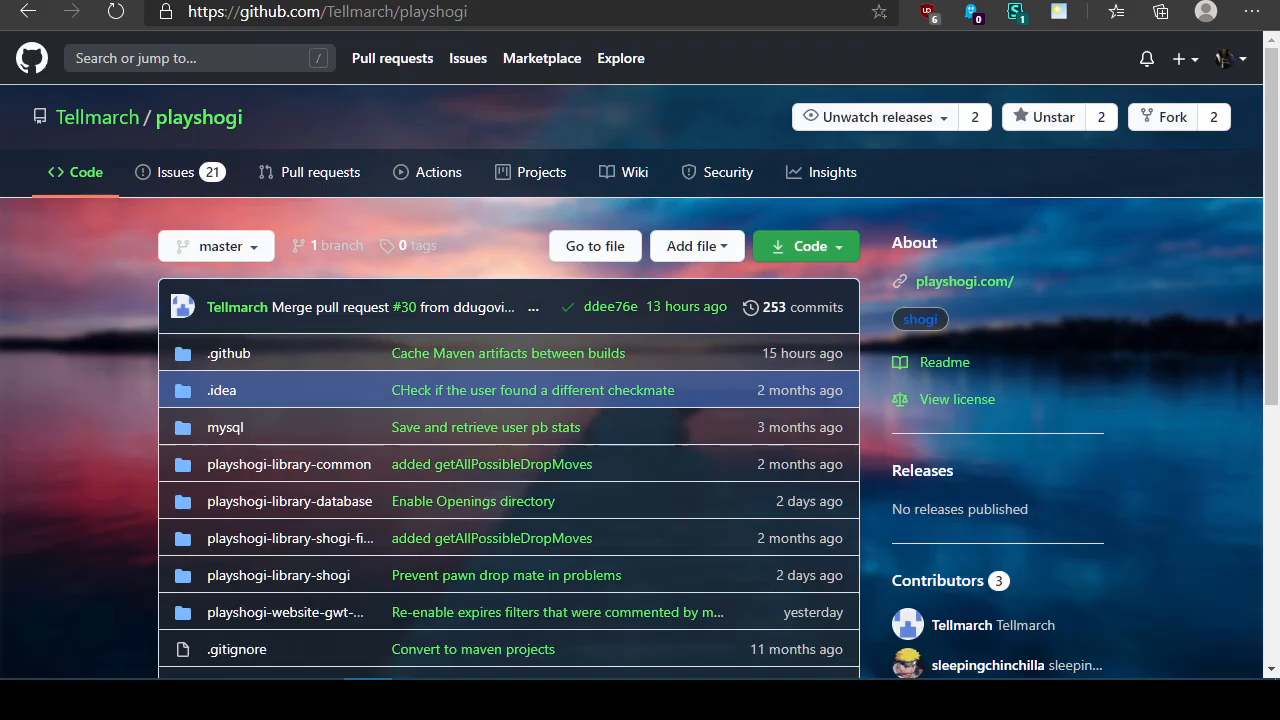
mouse_move(174, 172)
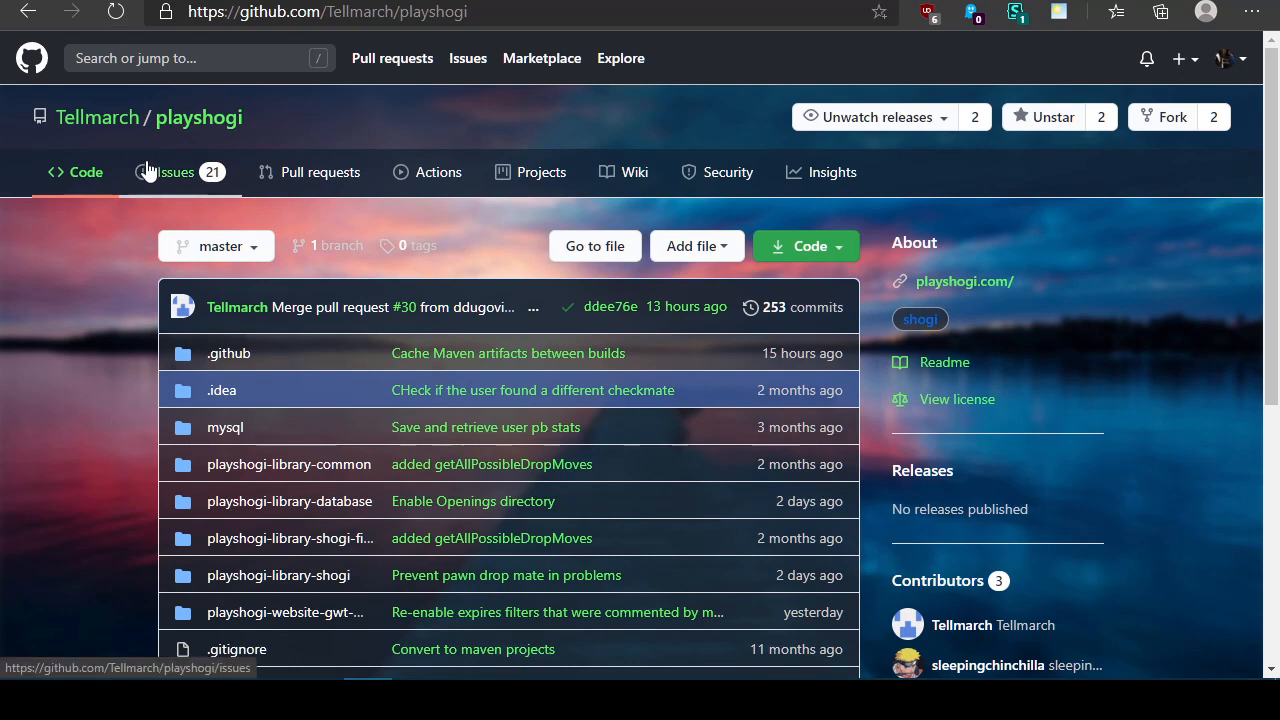
From the Issues list, open issue #27 about the mandatory promotion popup and read it
left_click(176, 172)
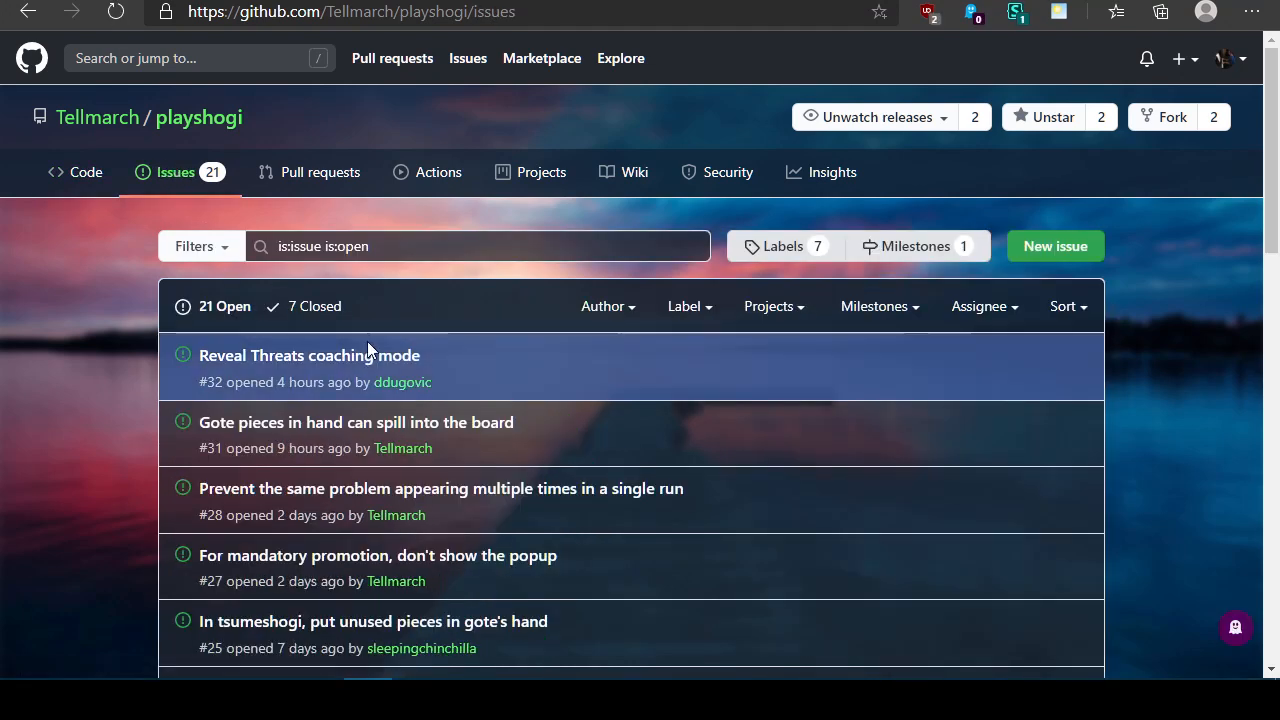
scroll("down", 3)
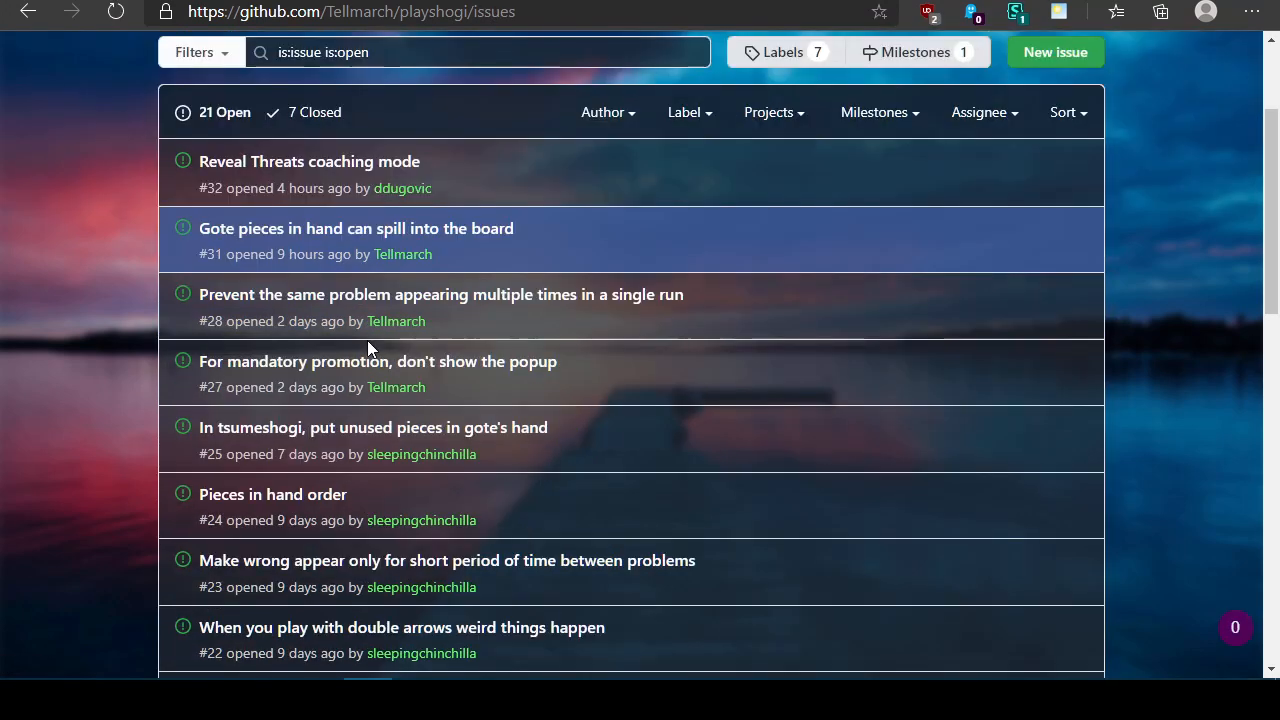
mouse_move(240, 388)
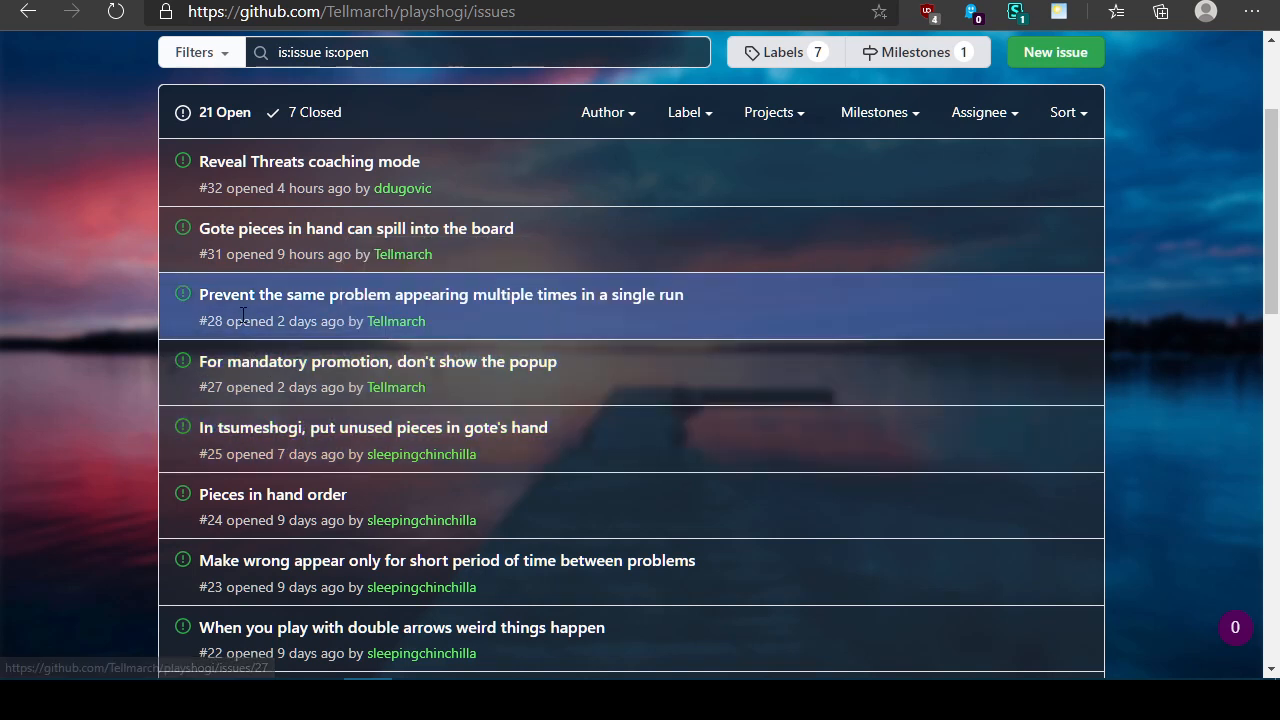
mouse_move(540, 372)
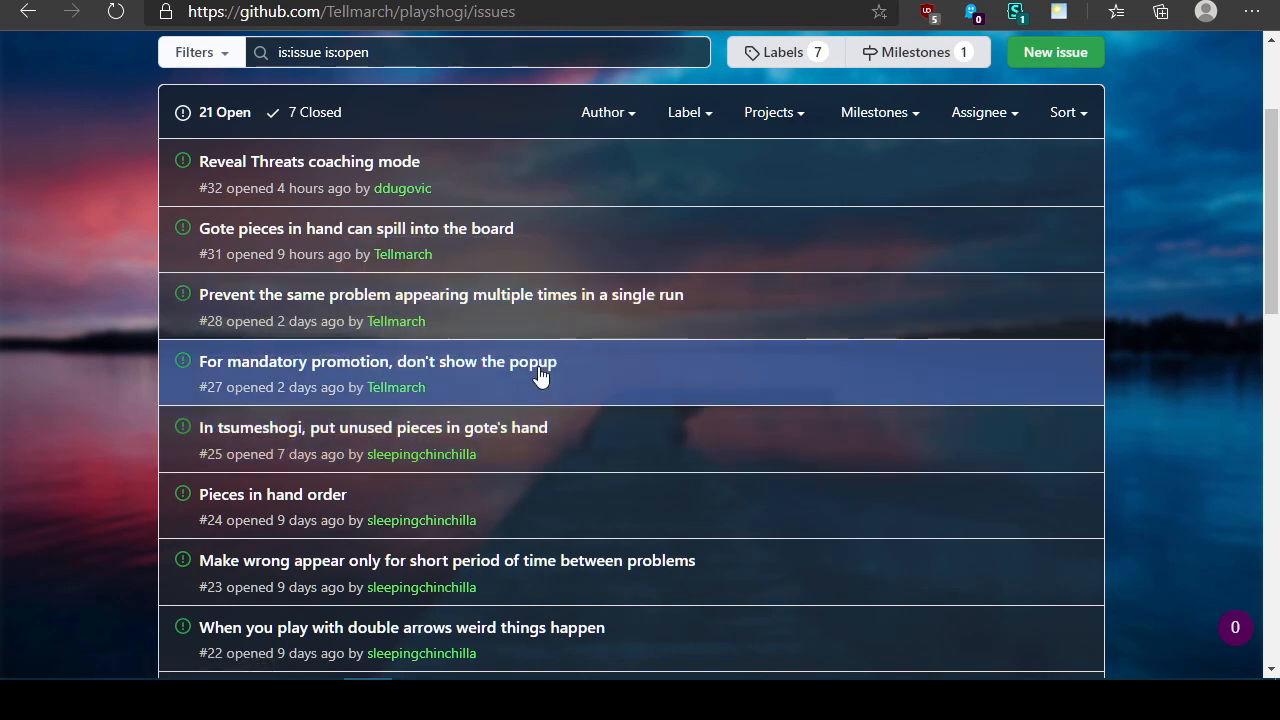
left_click(376, 360)
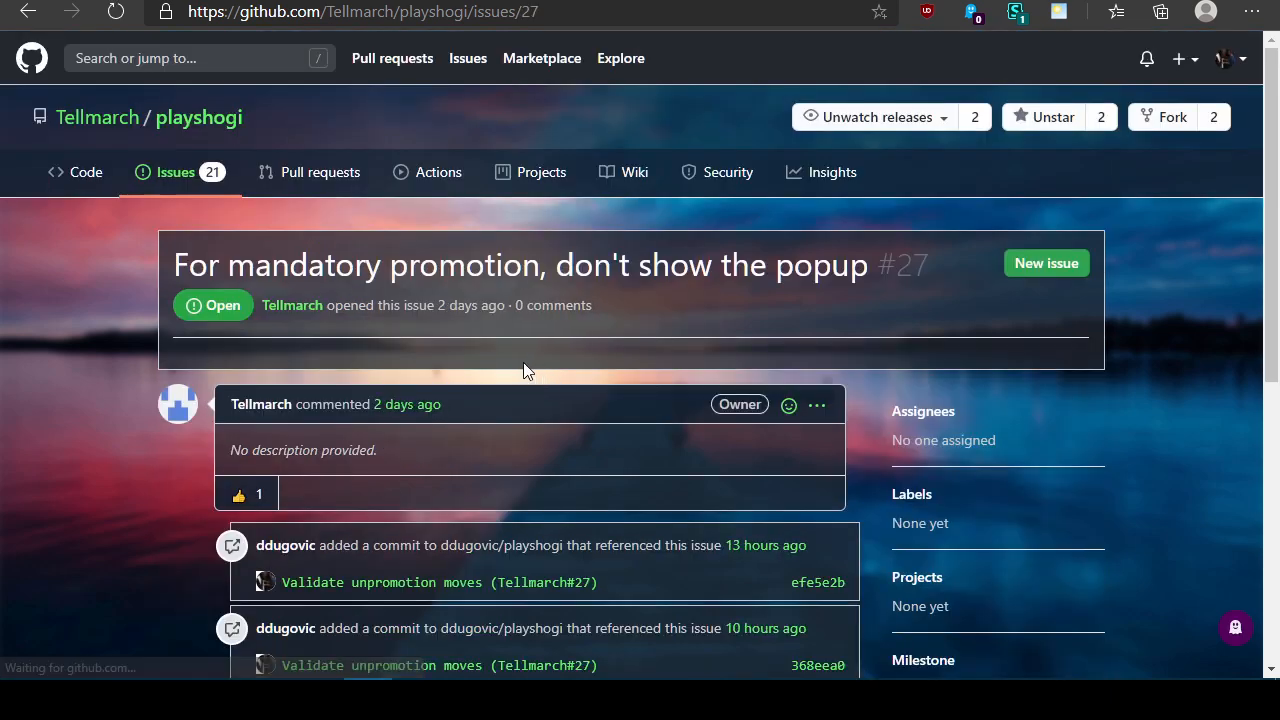
scroll("down", 3)
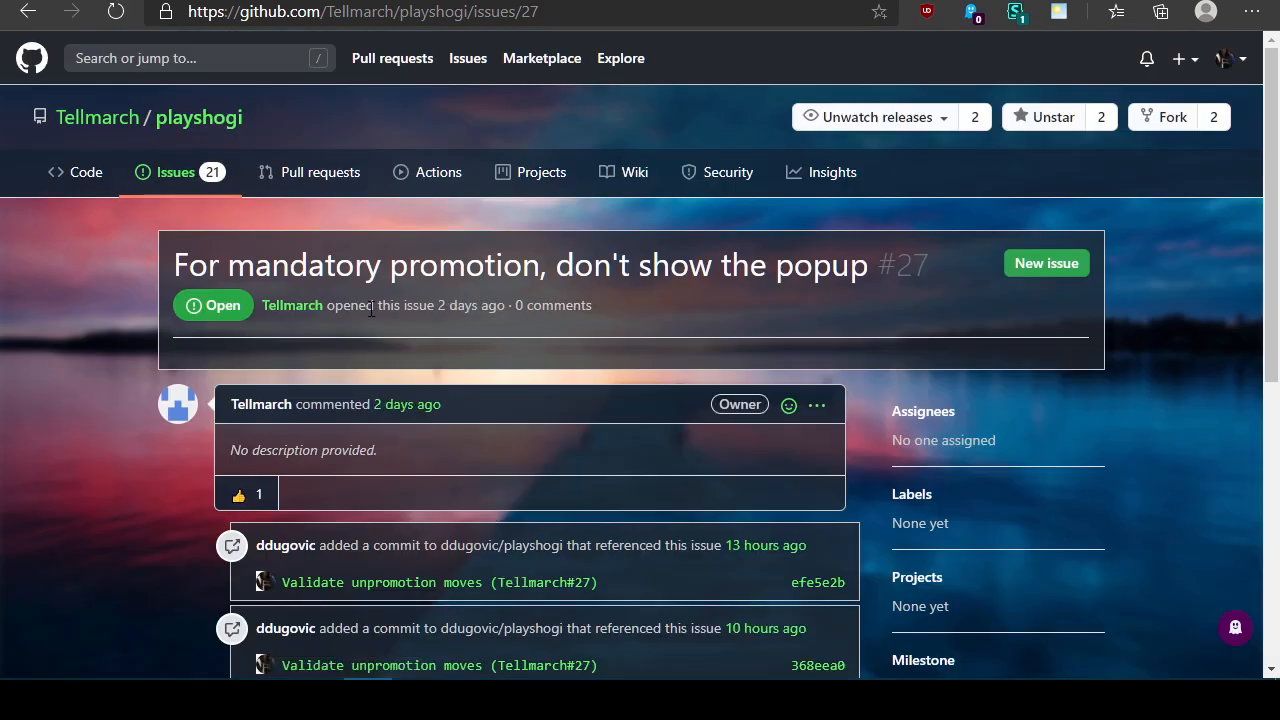
scroll("down", 3)
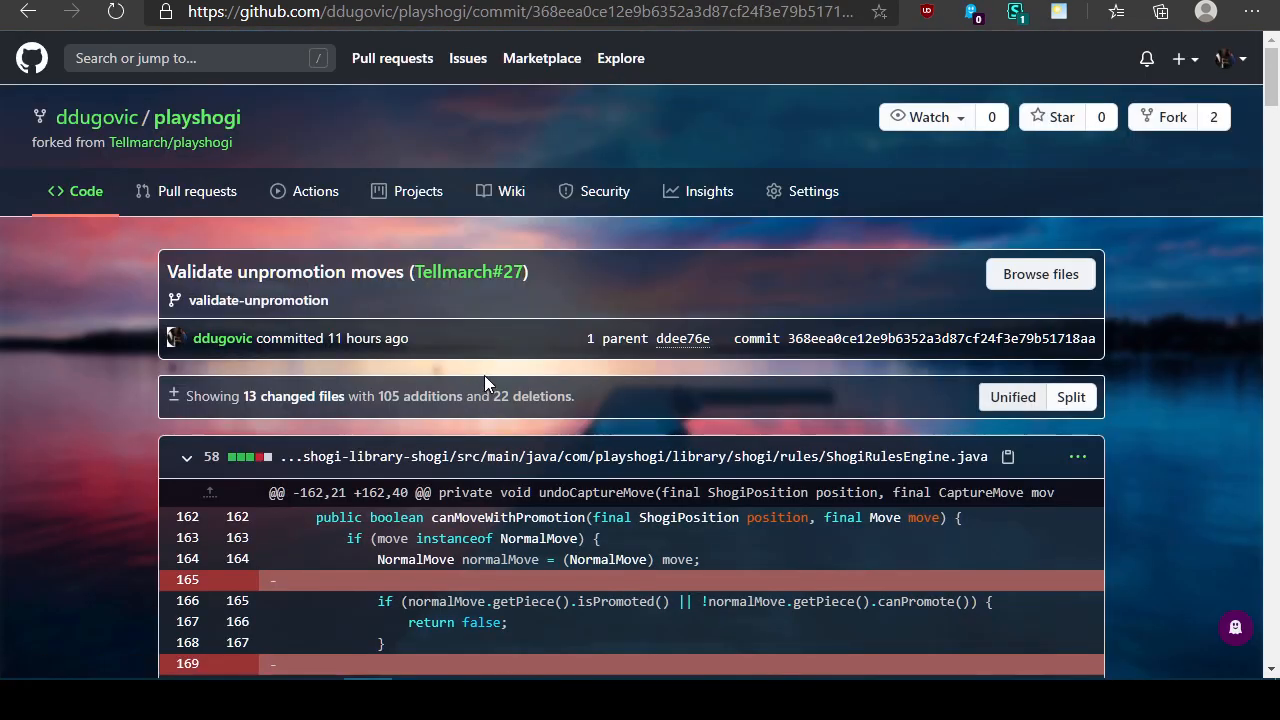
scroll("down", 3)
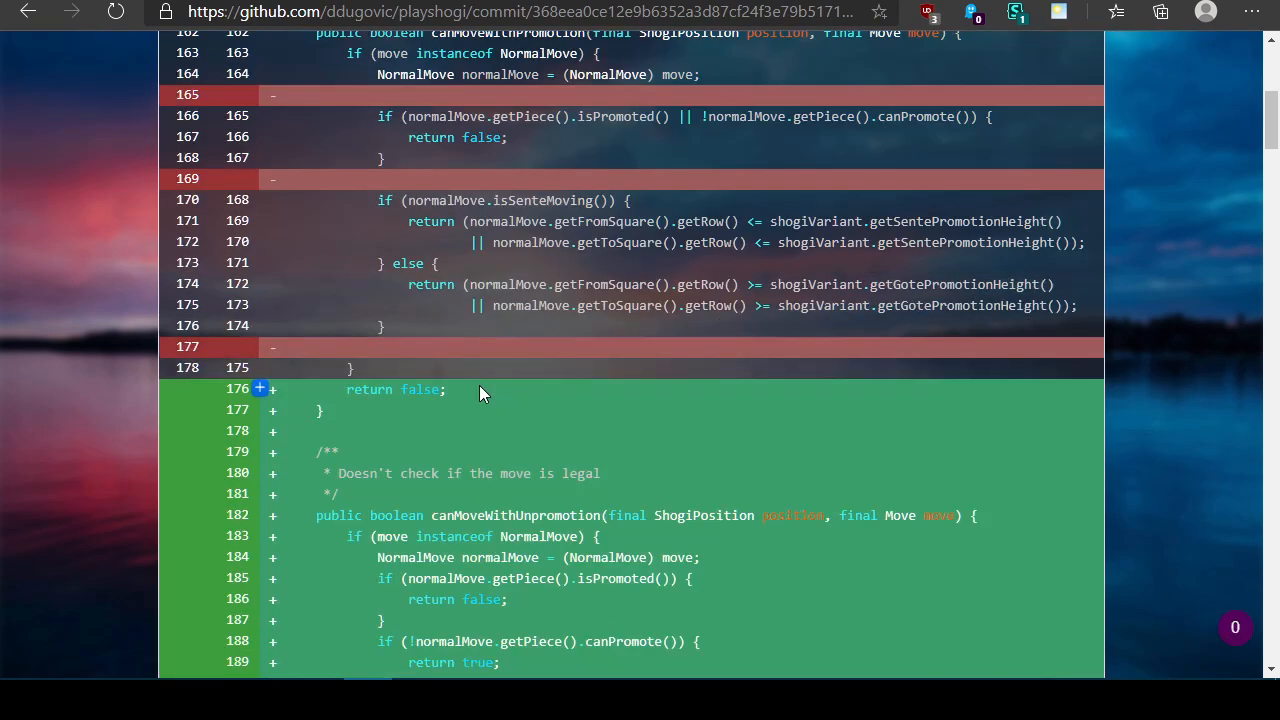
scroll("down", 3)
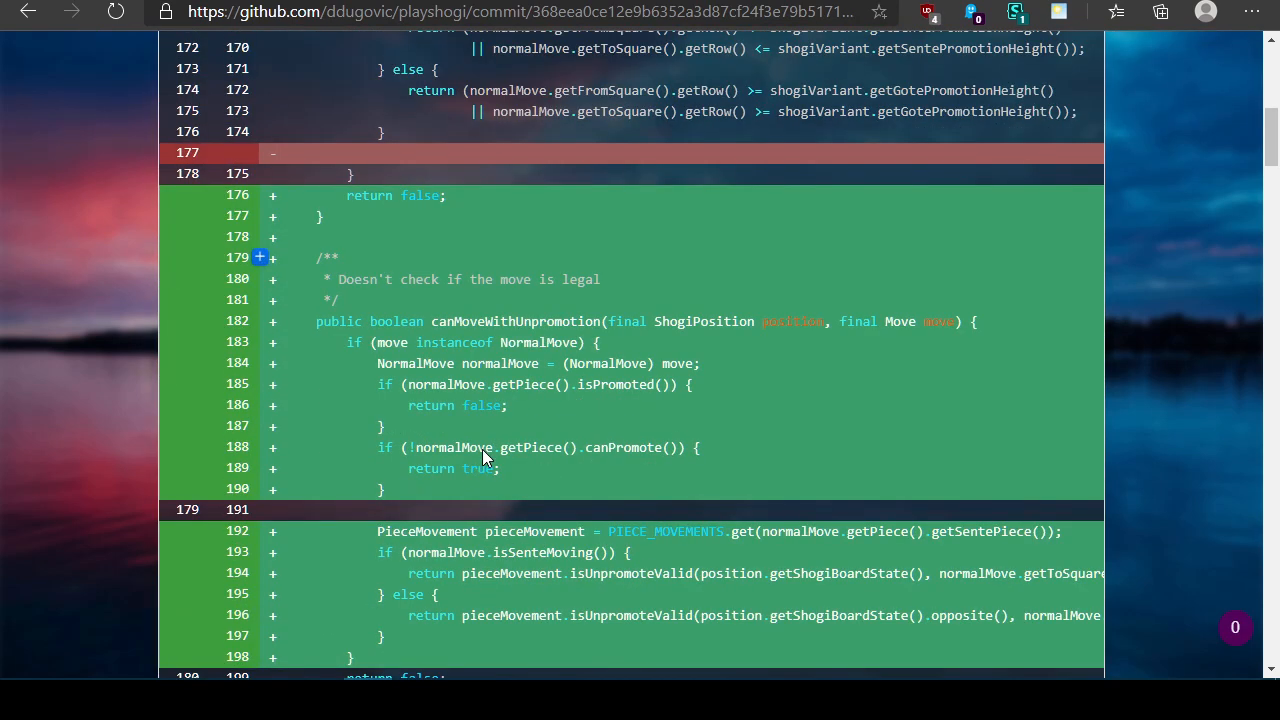
scroll("down", 3)
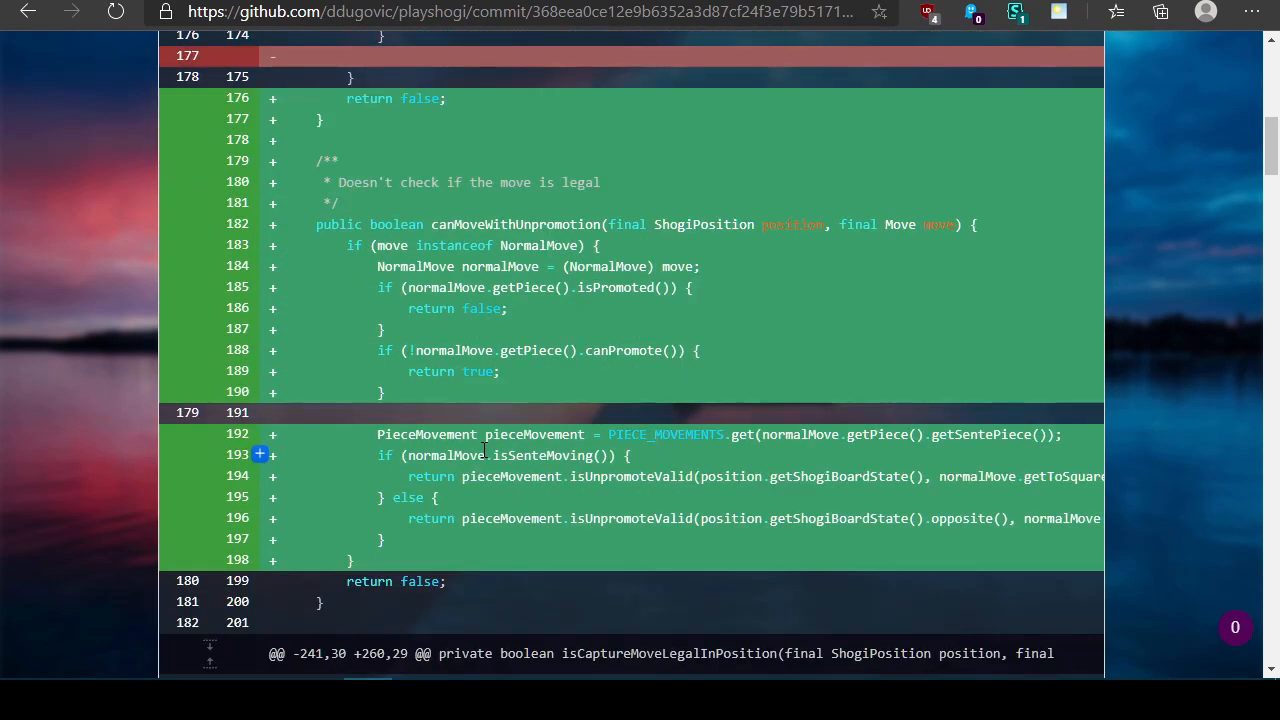
scroll("down", 3)
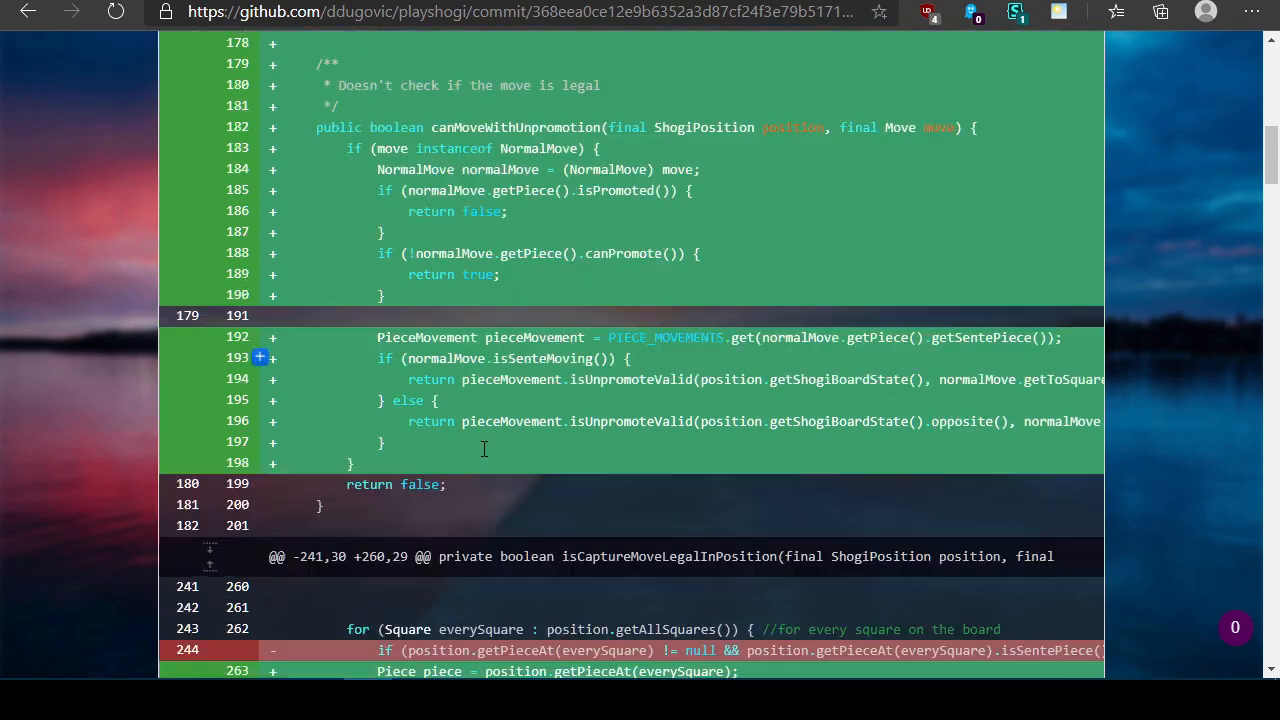
scroll("down", 3)
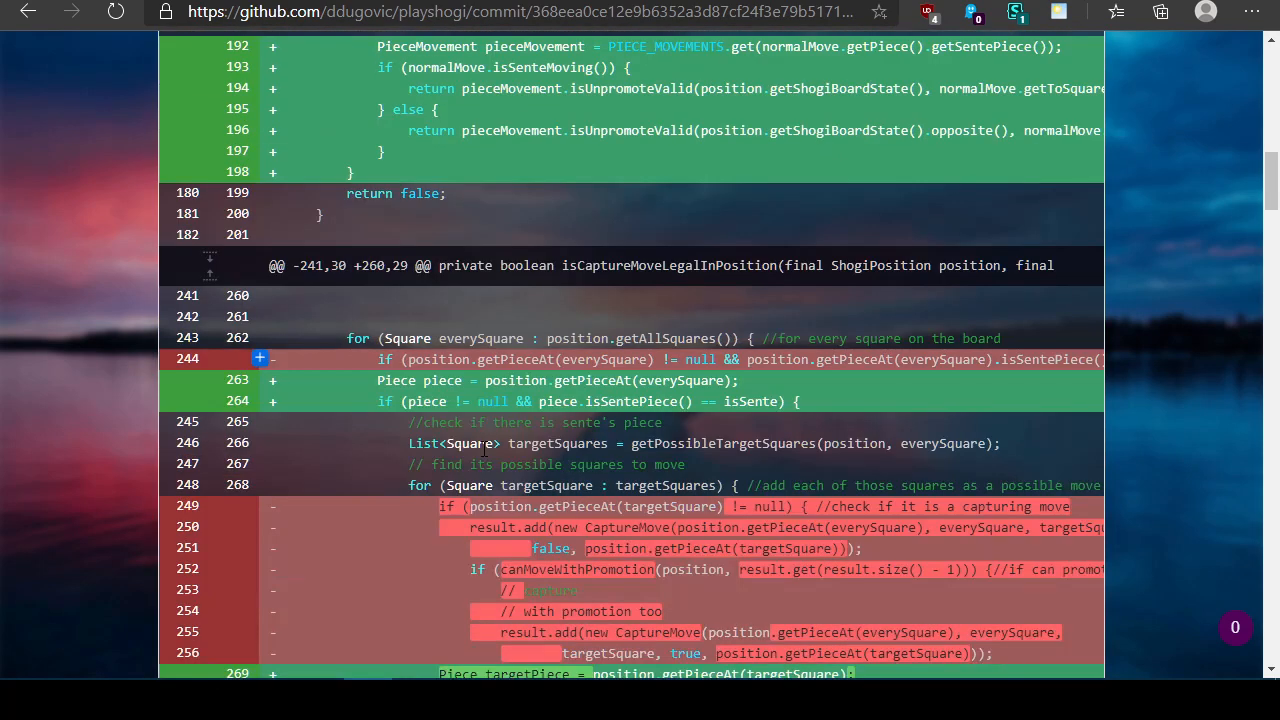
scroll("down", 3)
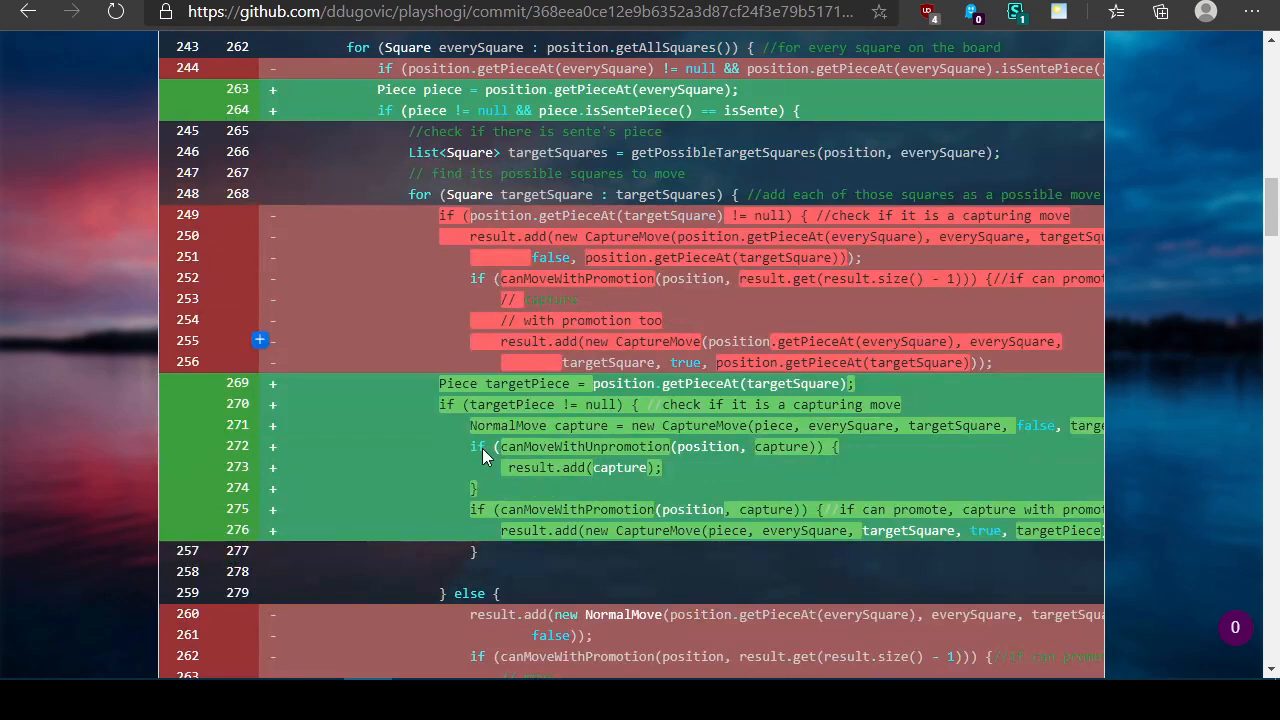
scroll("down", 3)
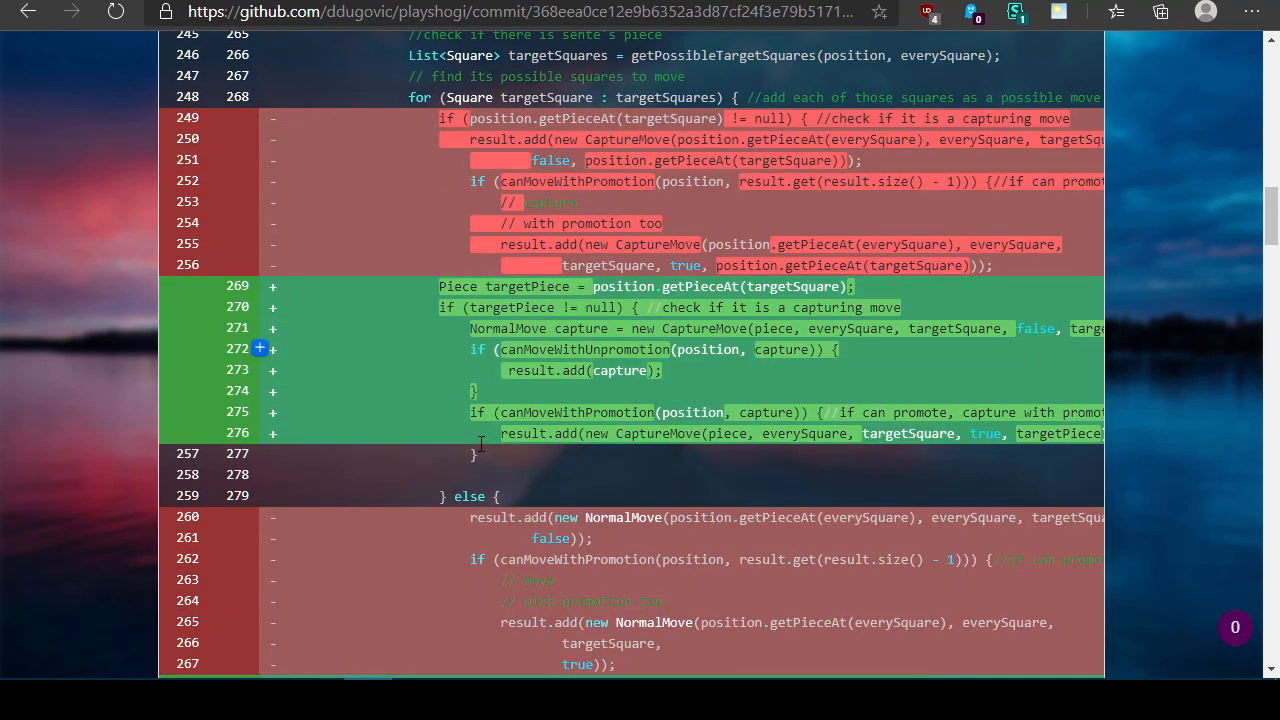
scroll("down", 3)
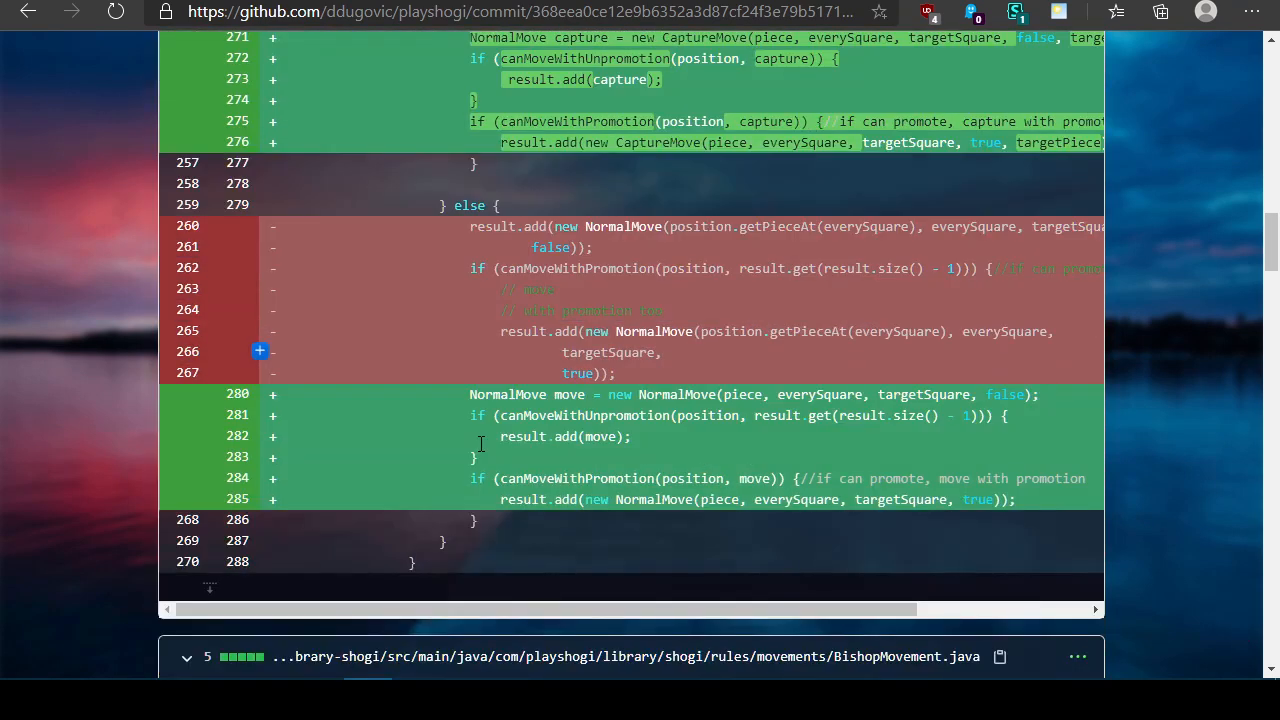
scroll("down", 3)
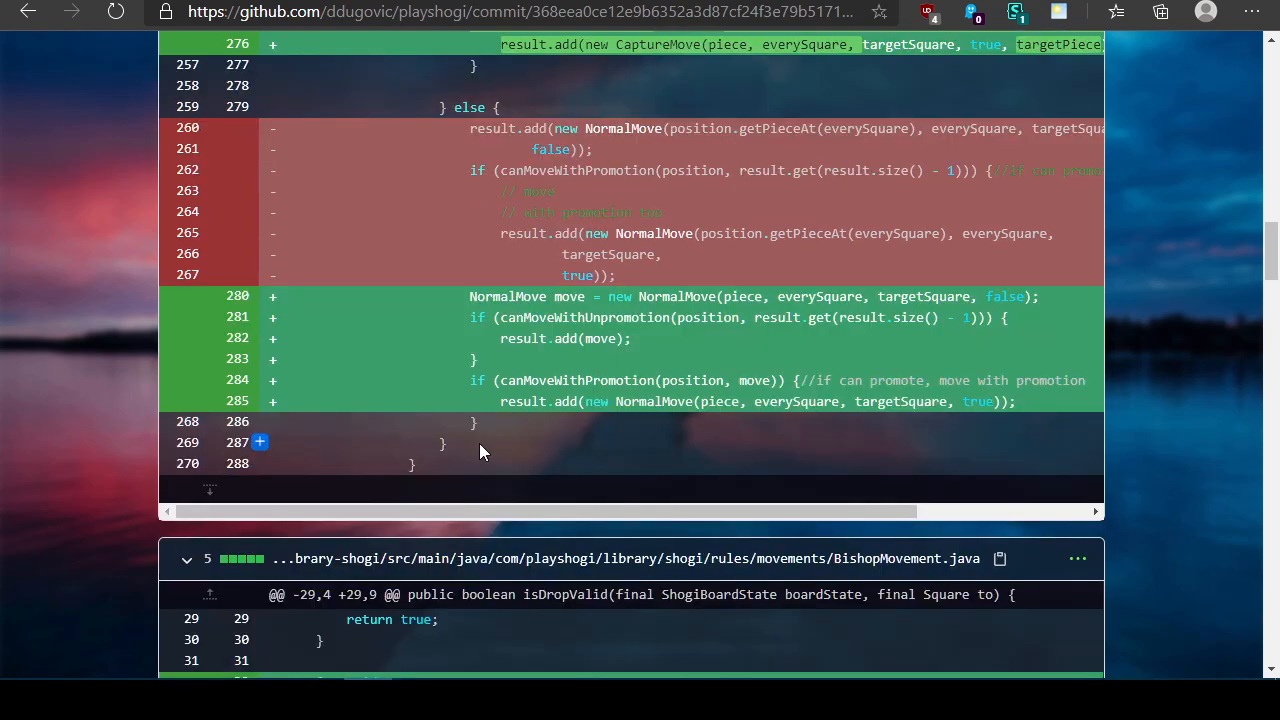
scroll("down", 3)
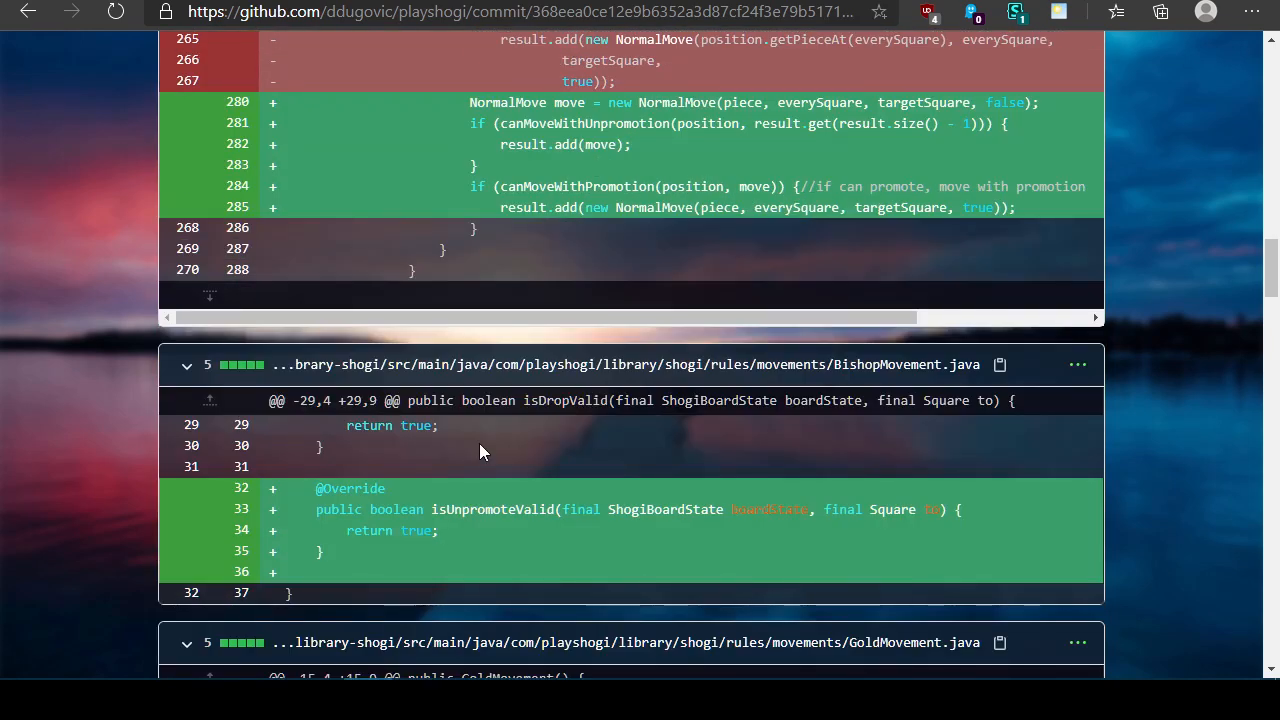
scroll("down", 3)
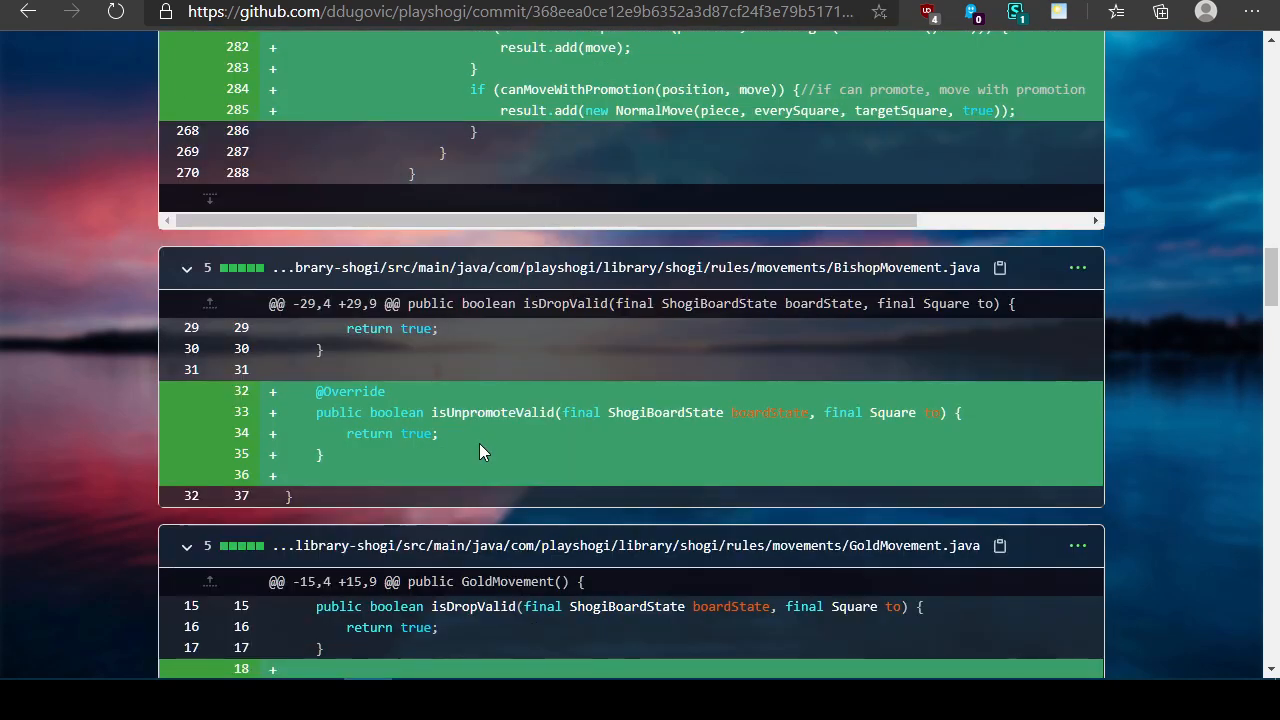
scroll("down", 3)
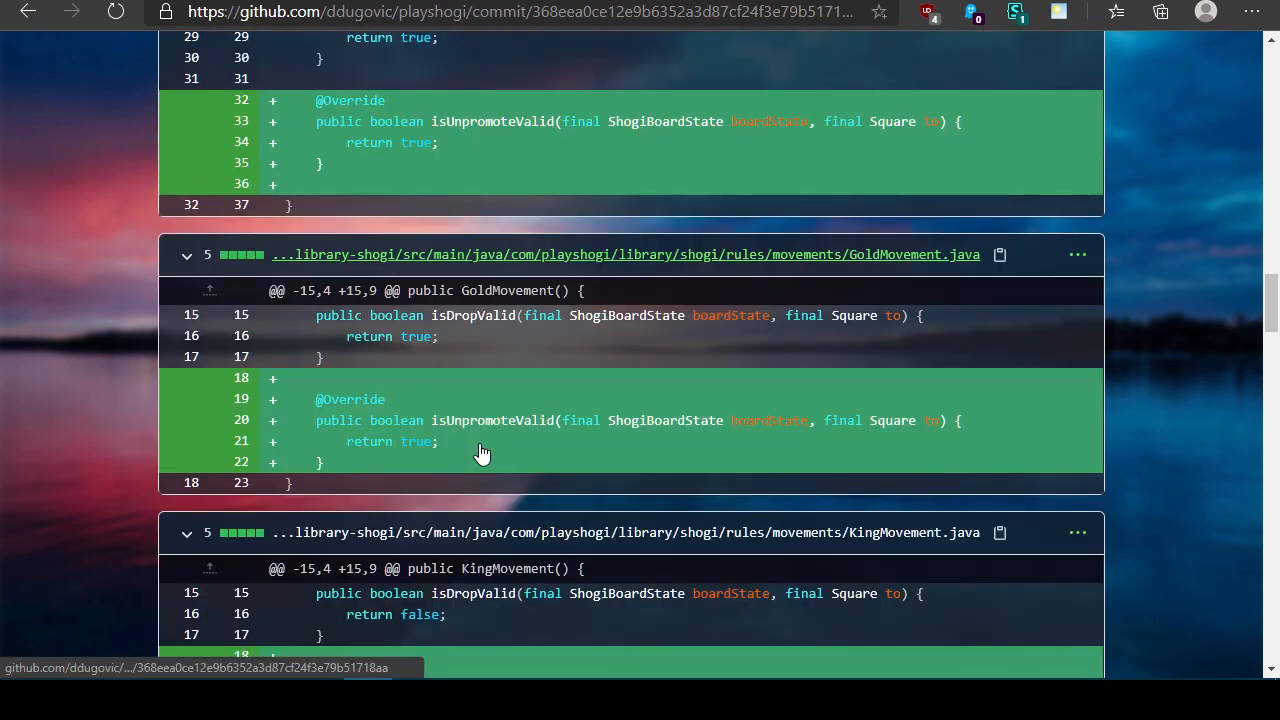
scroll("down", 3)
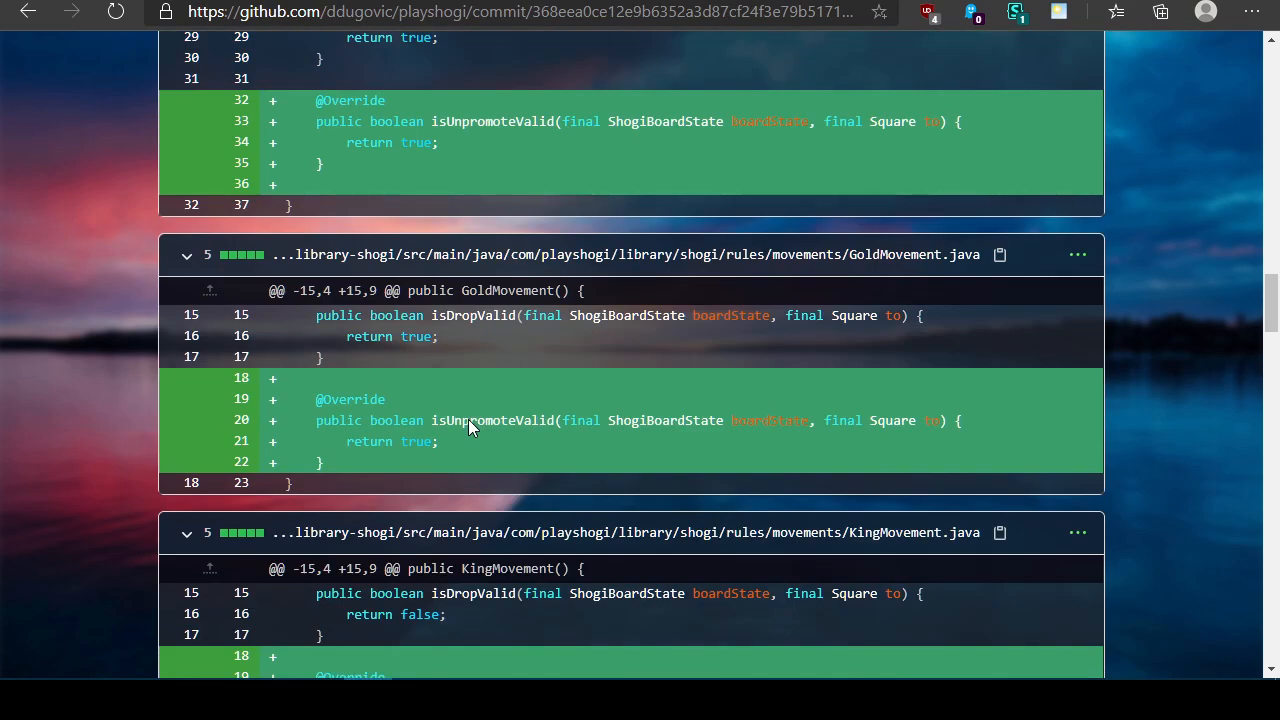
scroll("down", 3)
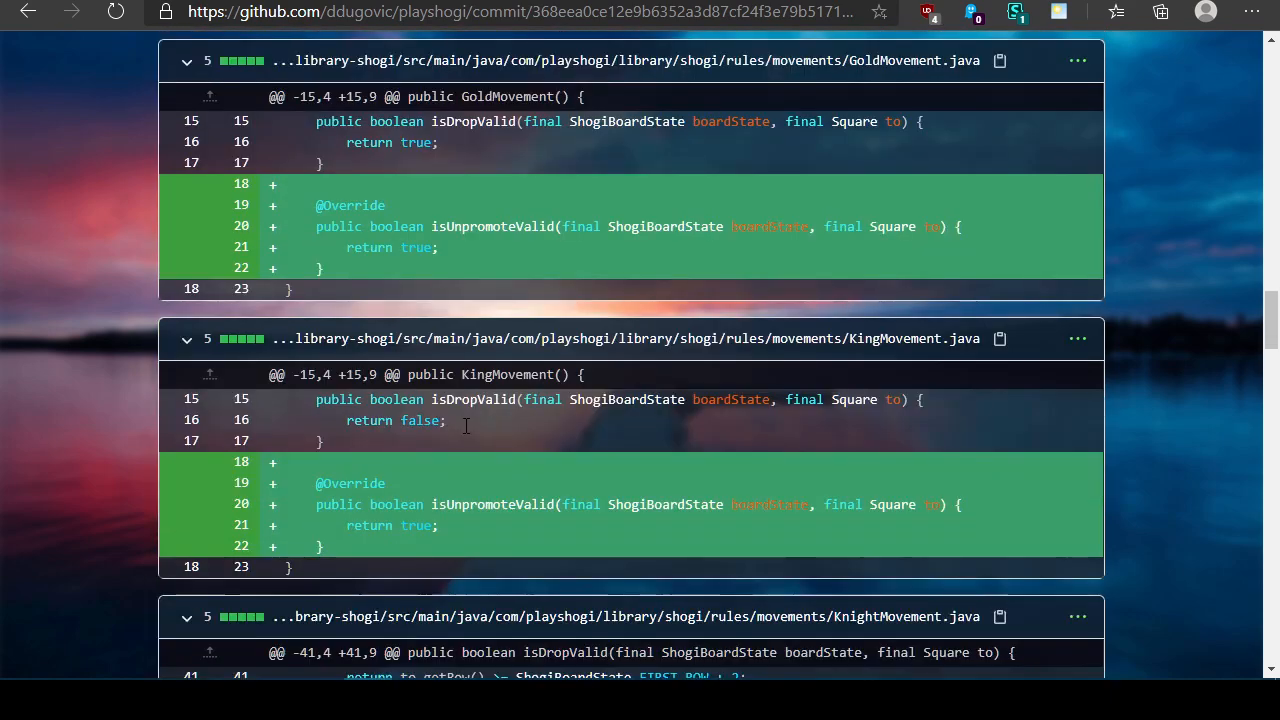
scroll("down", 3)
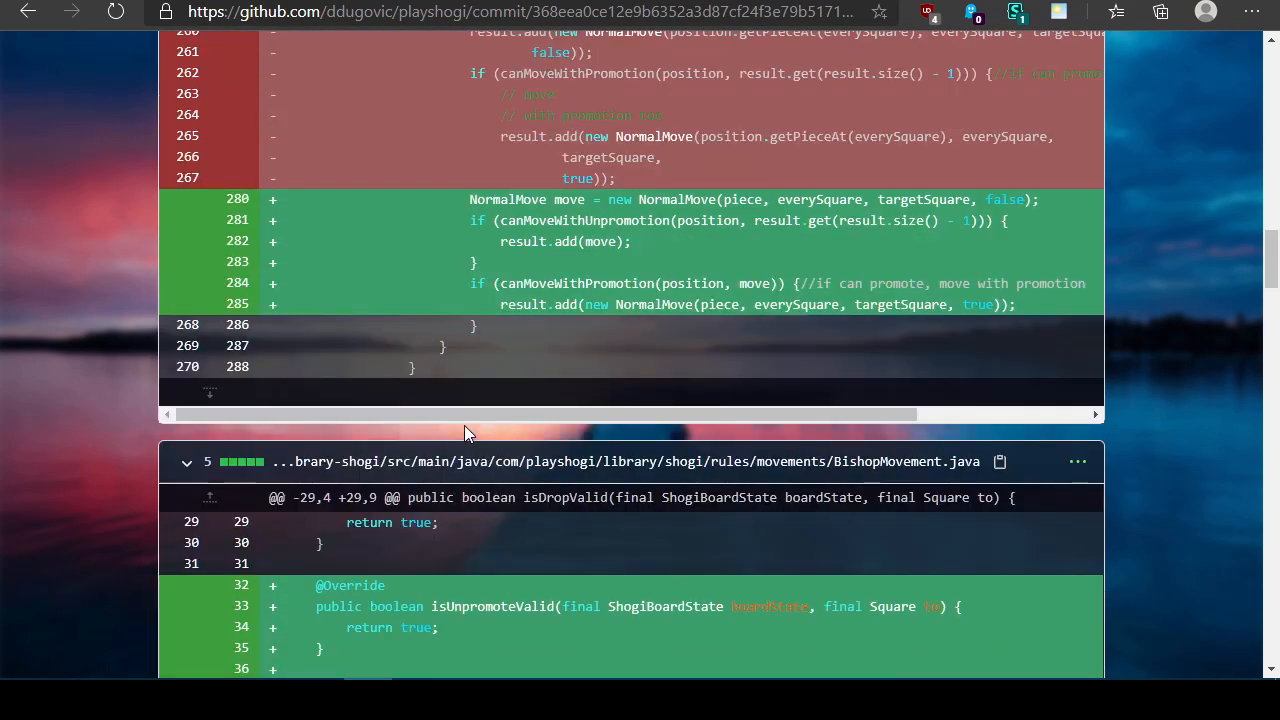
scroll("down", 3)
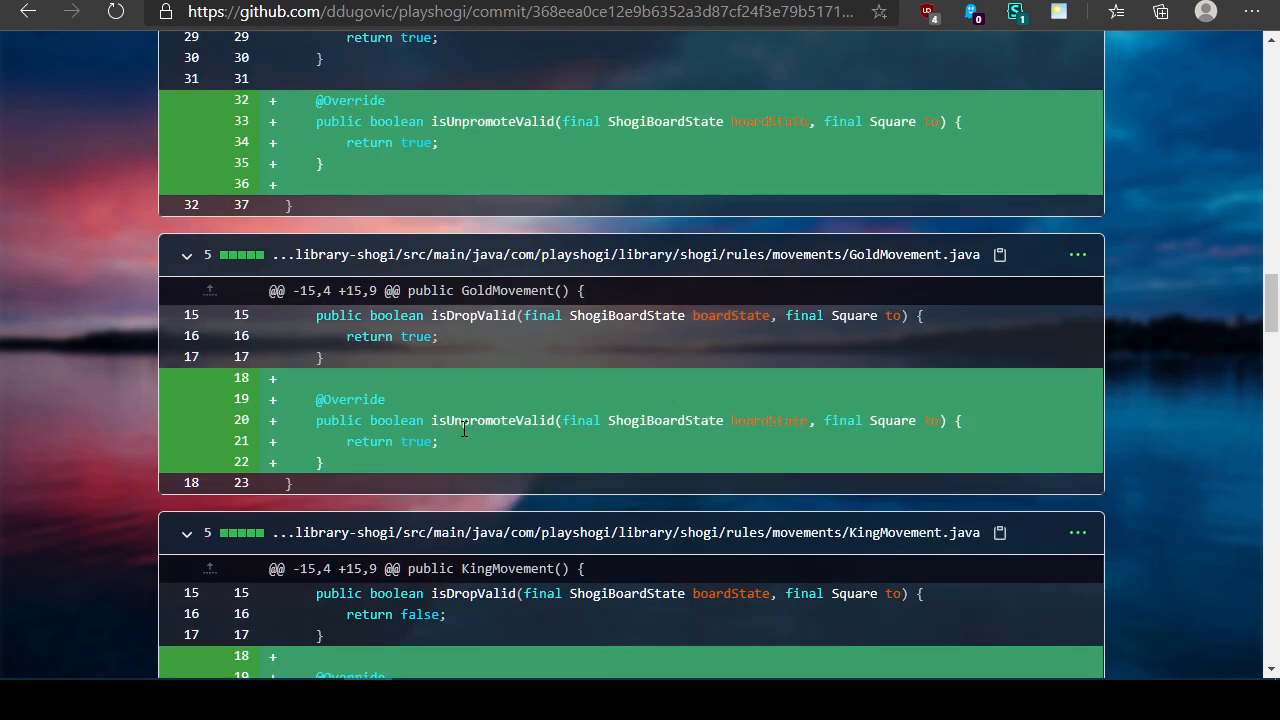
scroll("down", 3)
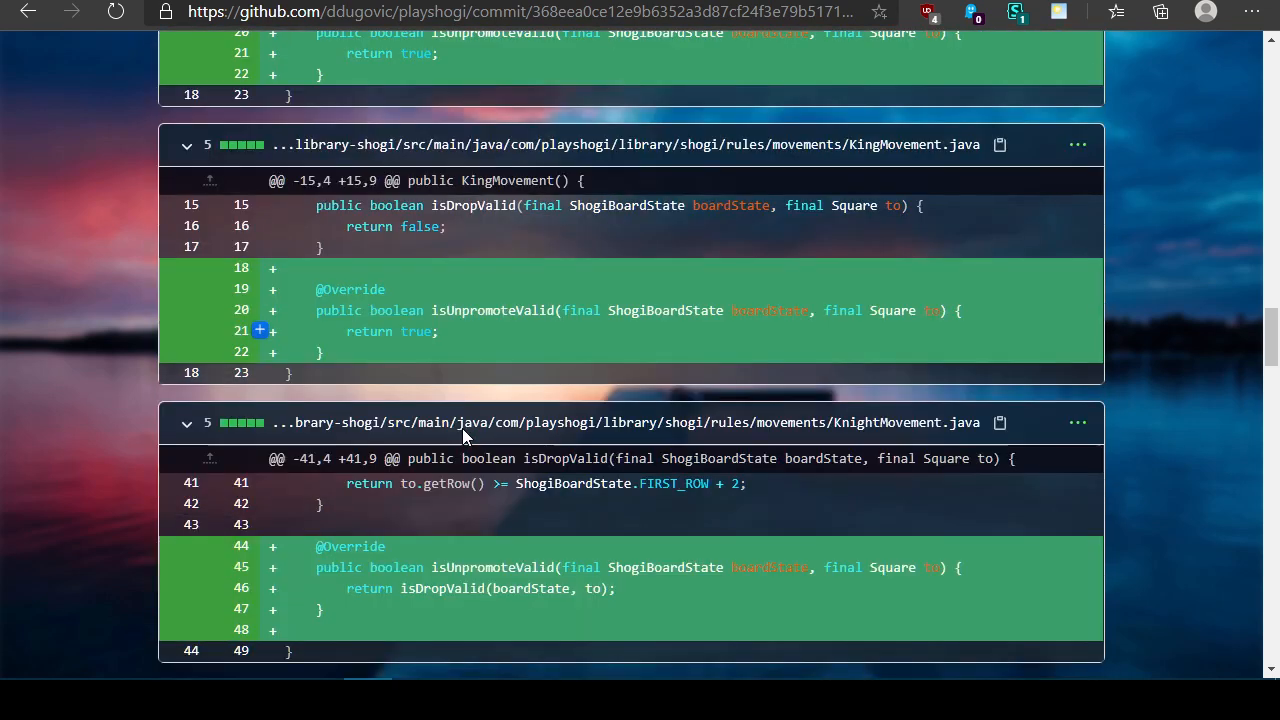
scroll("down", 3)
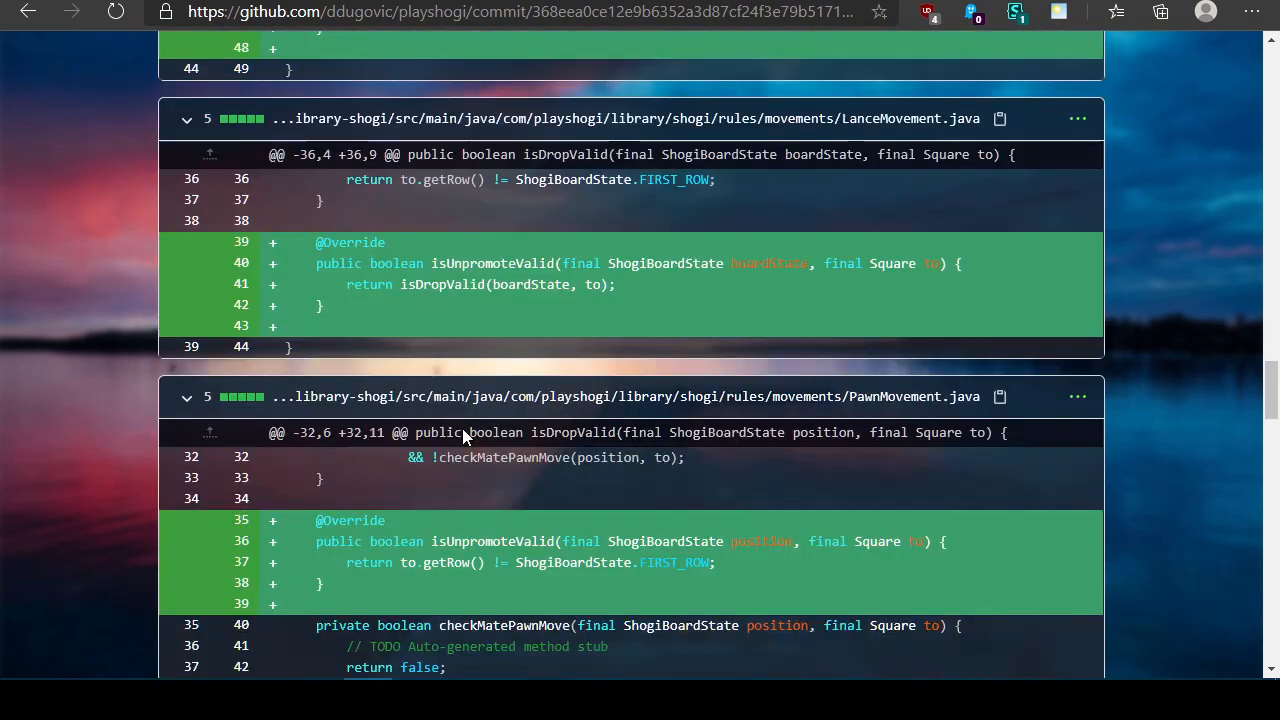
scroll("down", 3)
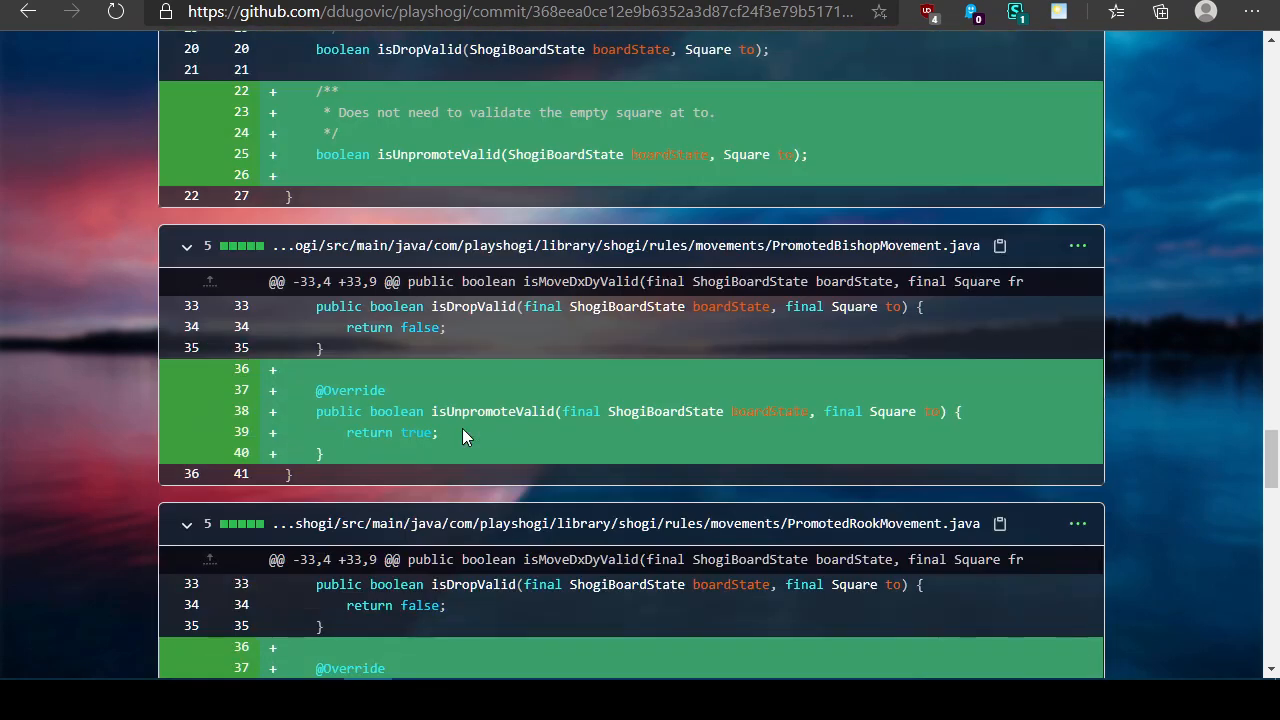
scroll("down", 3)
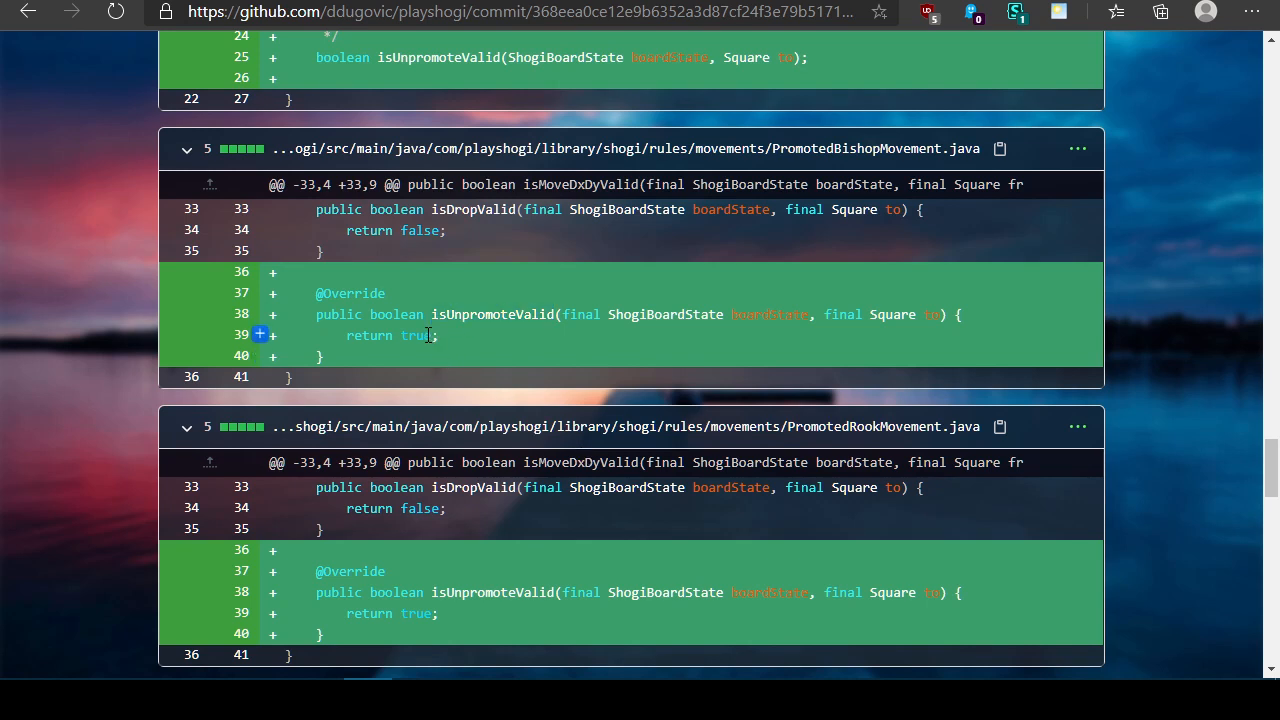
double_click(416, 336)
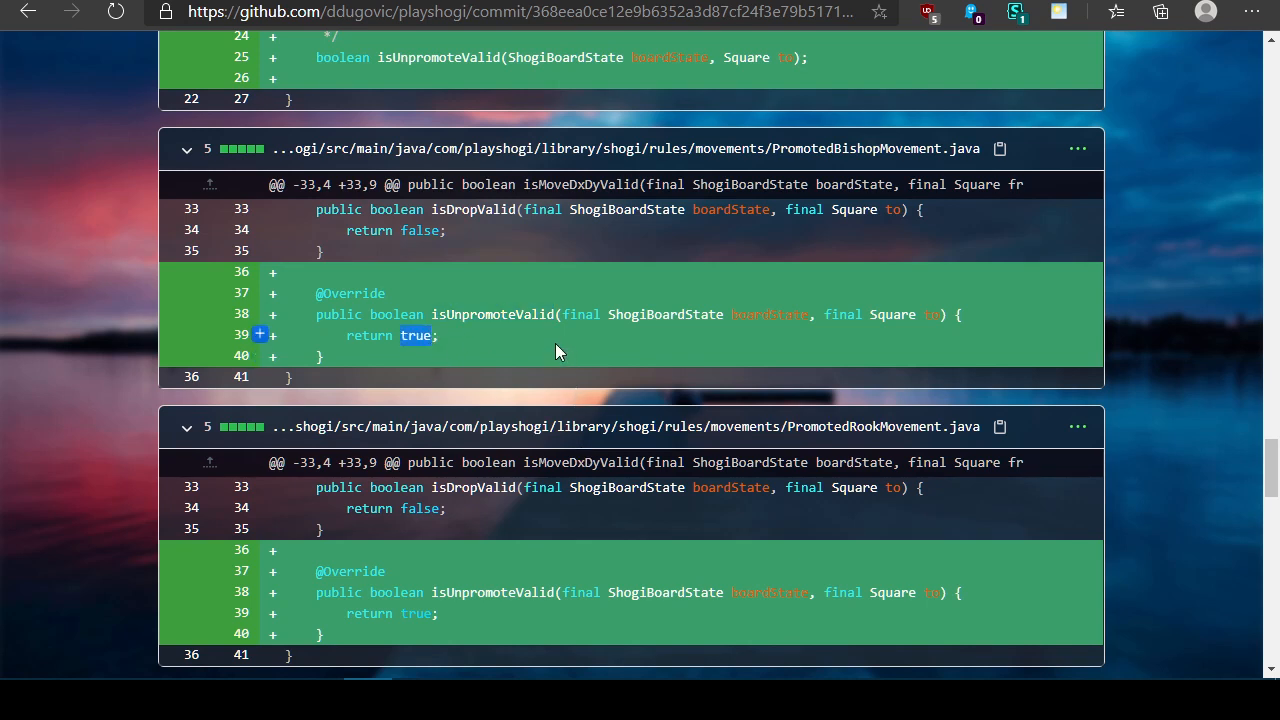
mouse_move(862, 176)
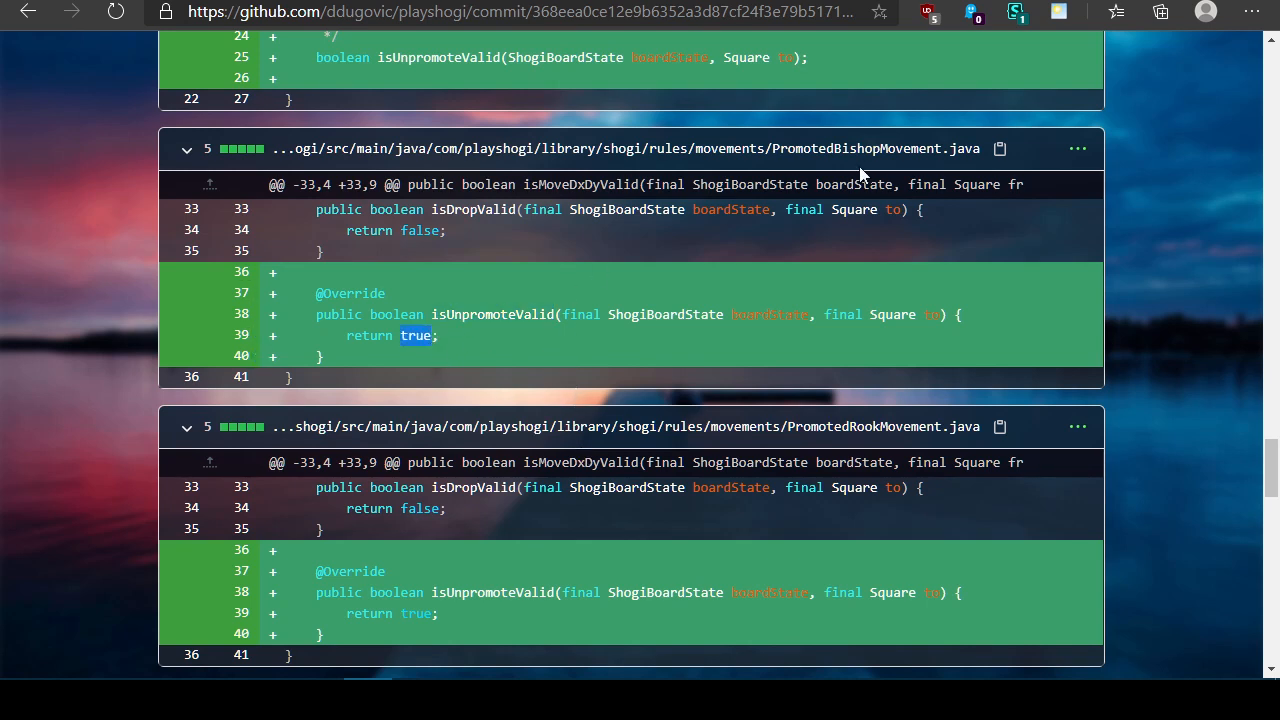
scroll("down", 3)
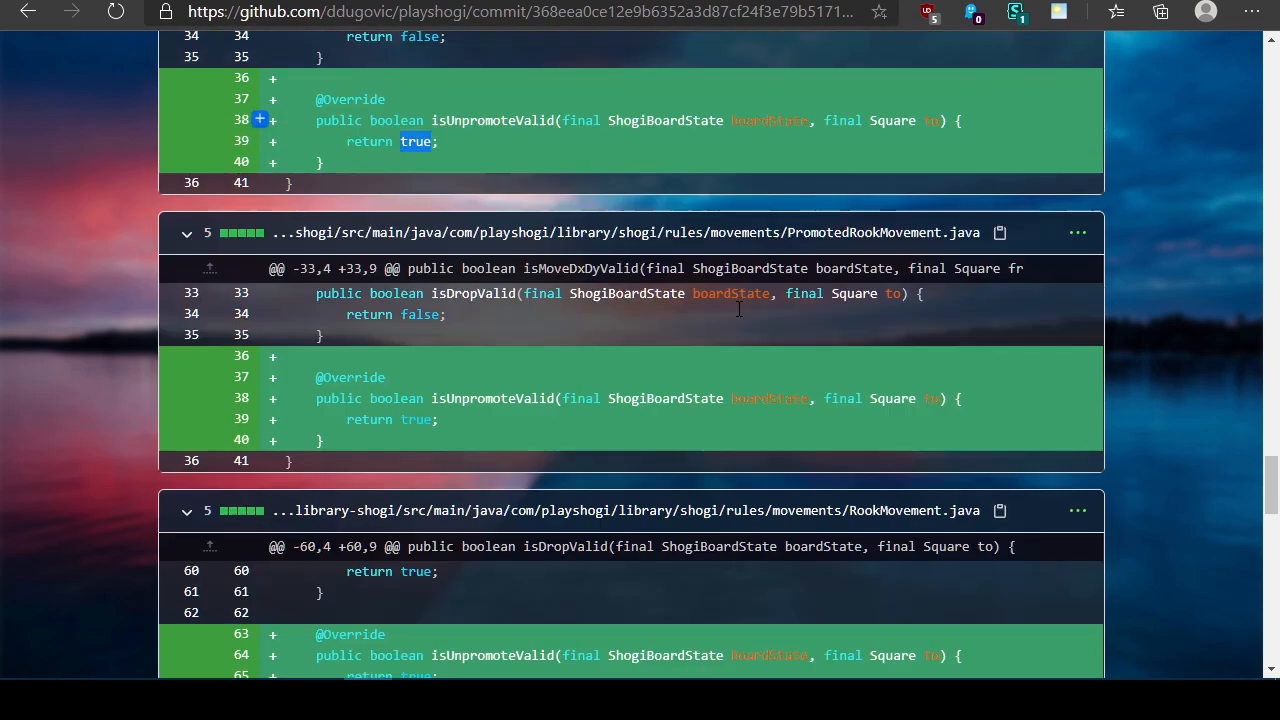
scroll("down", 3)
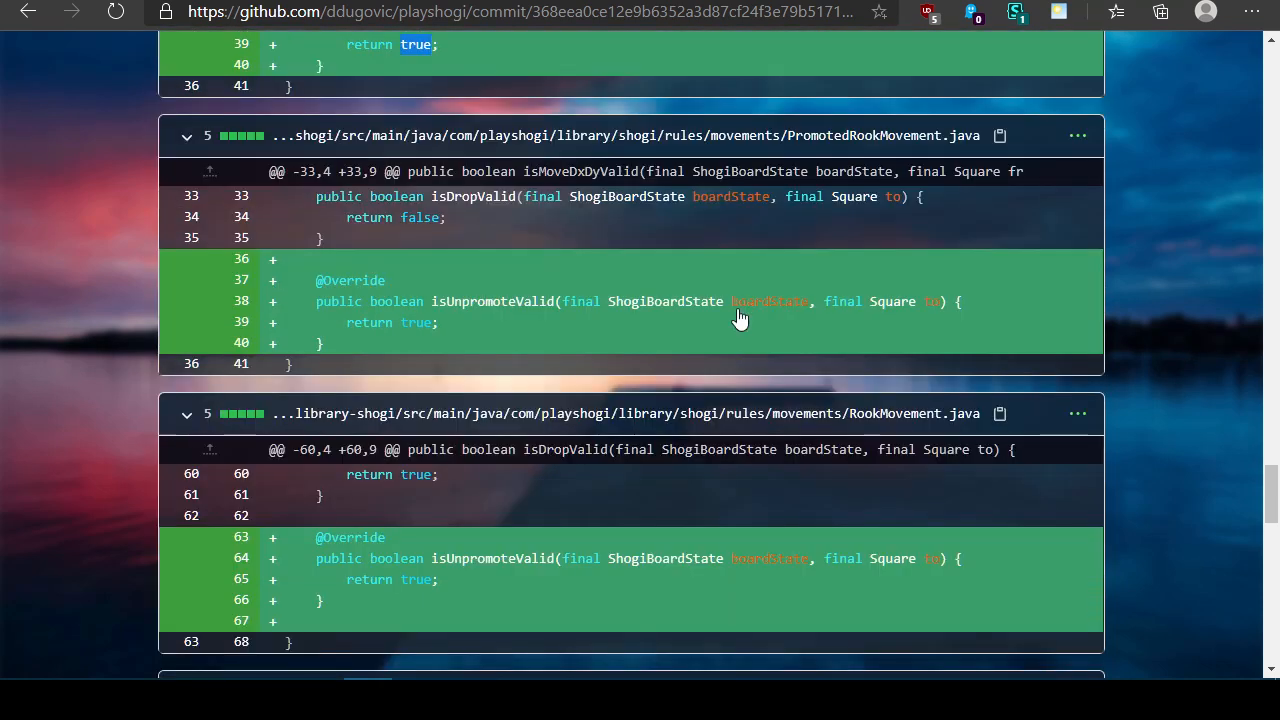
scroll("down", 3)
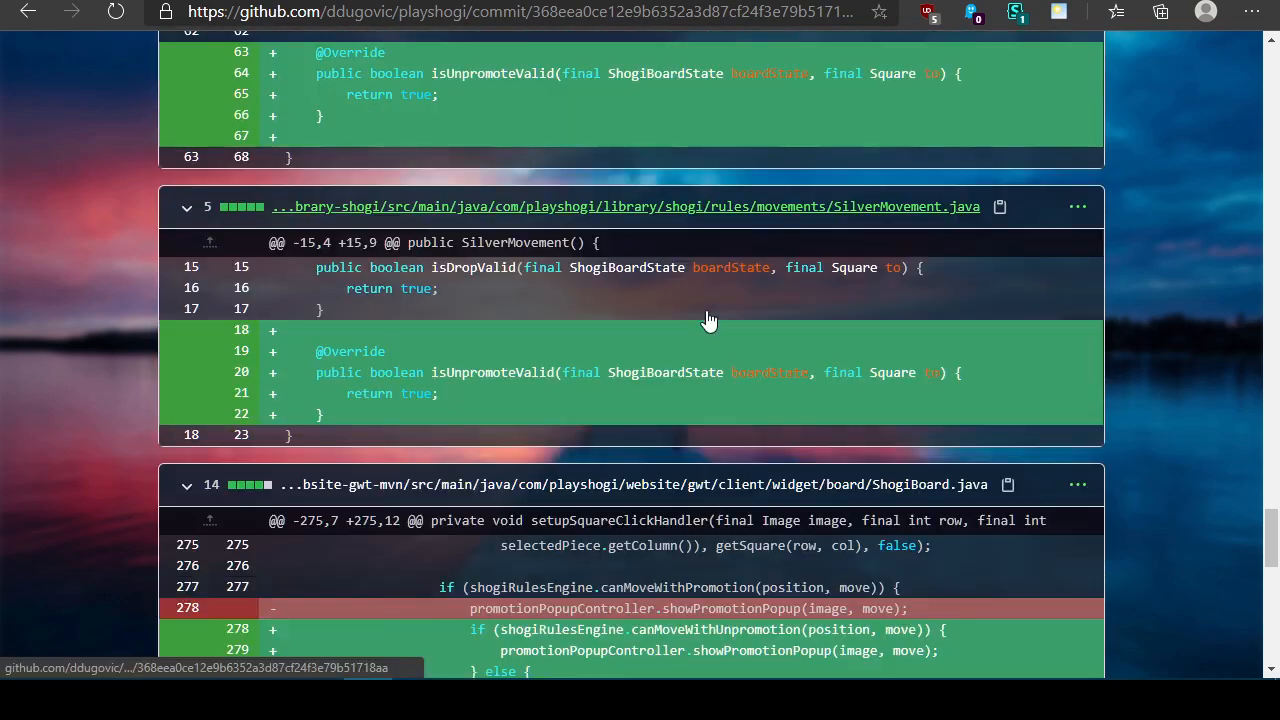
scroll("down", 3)
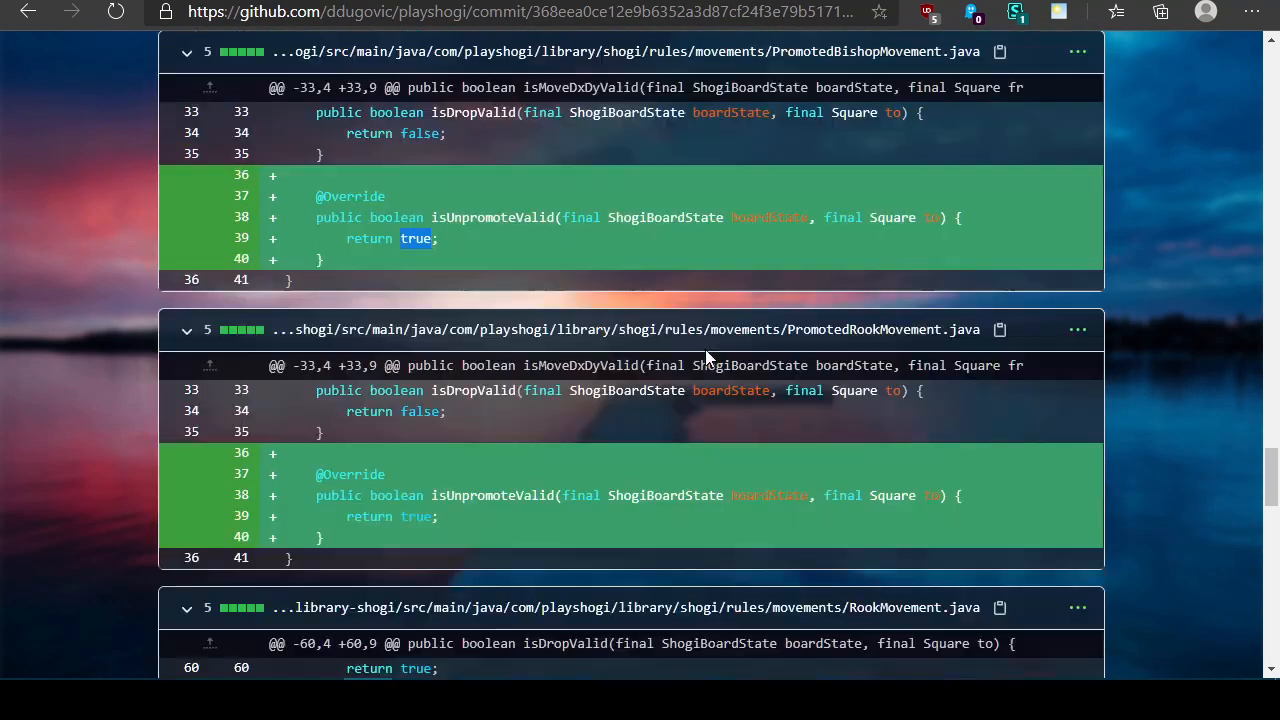
scroll("down", 3)
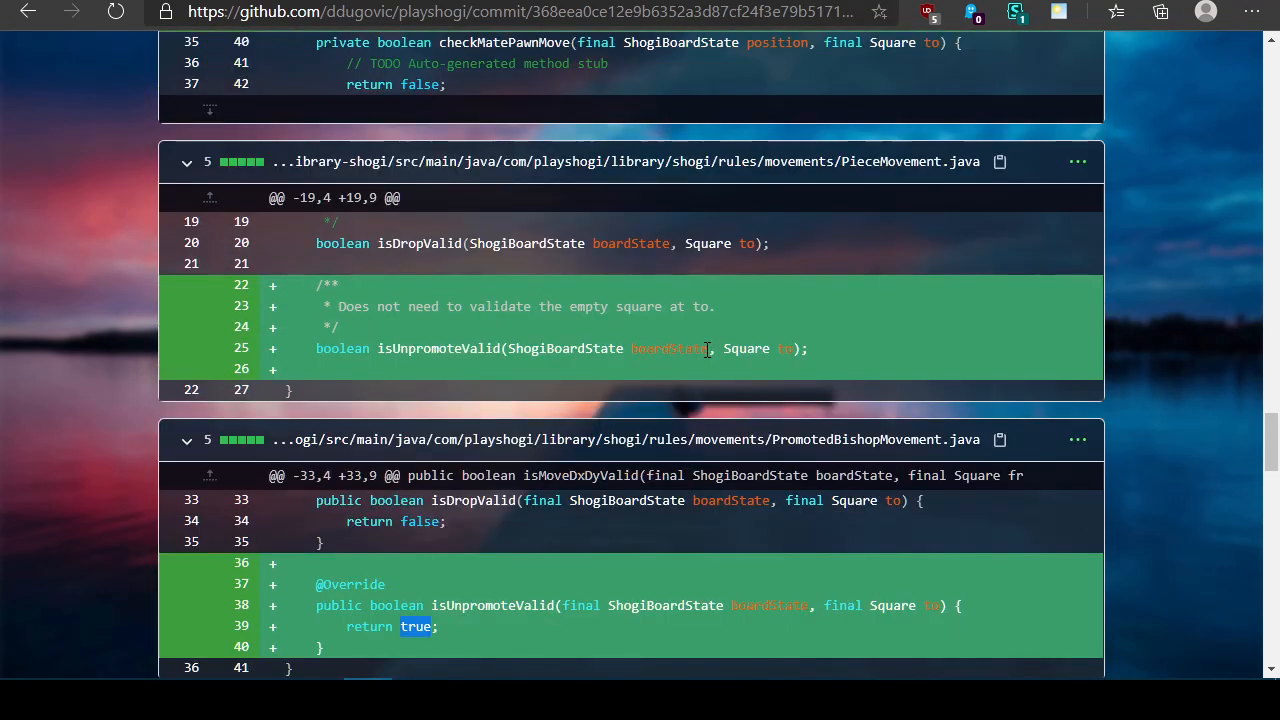
triple_click(560, 348)
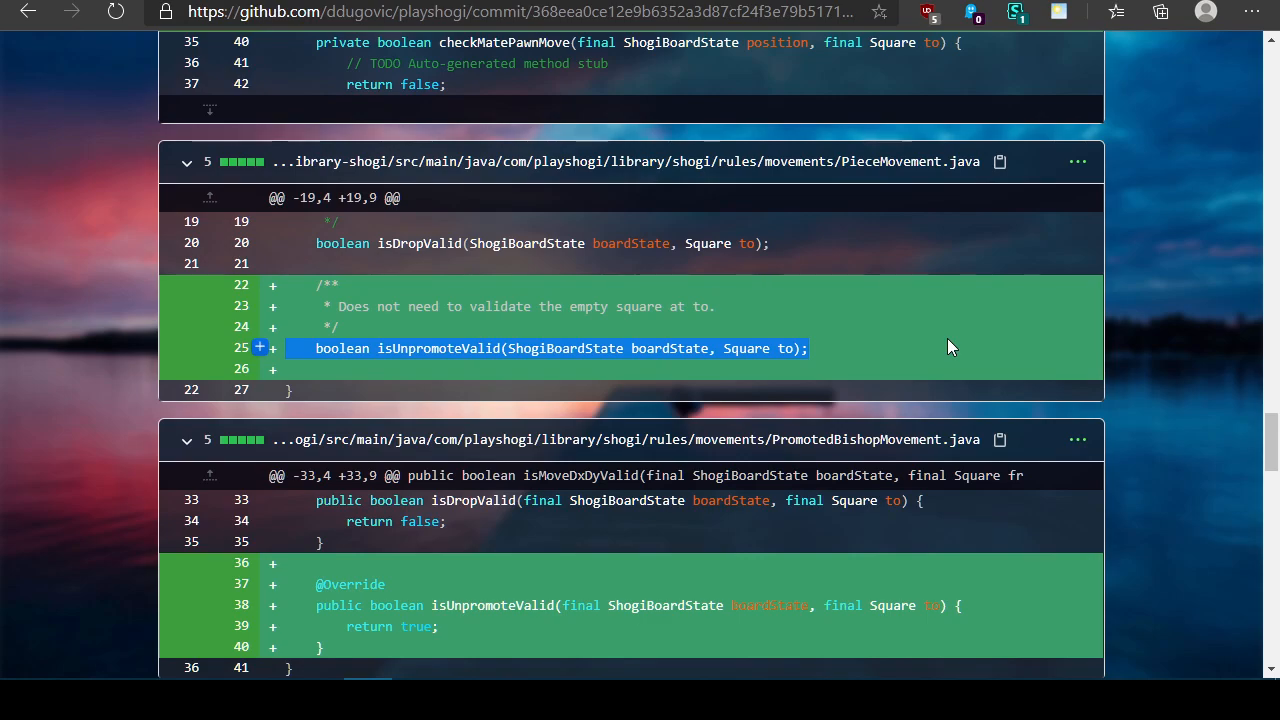
scroll("down", 3)
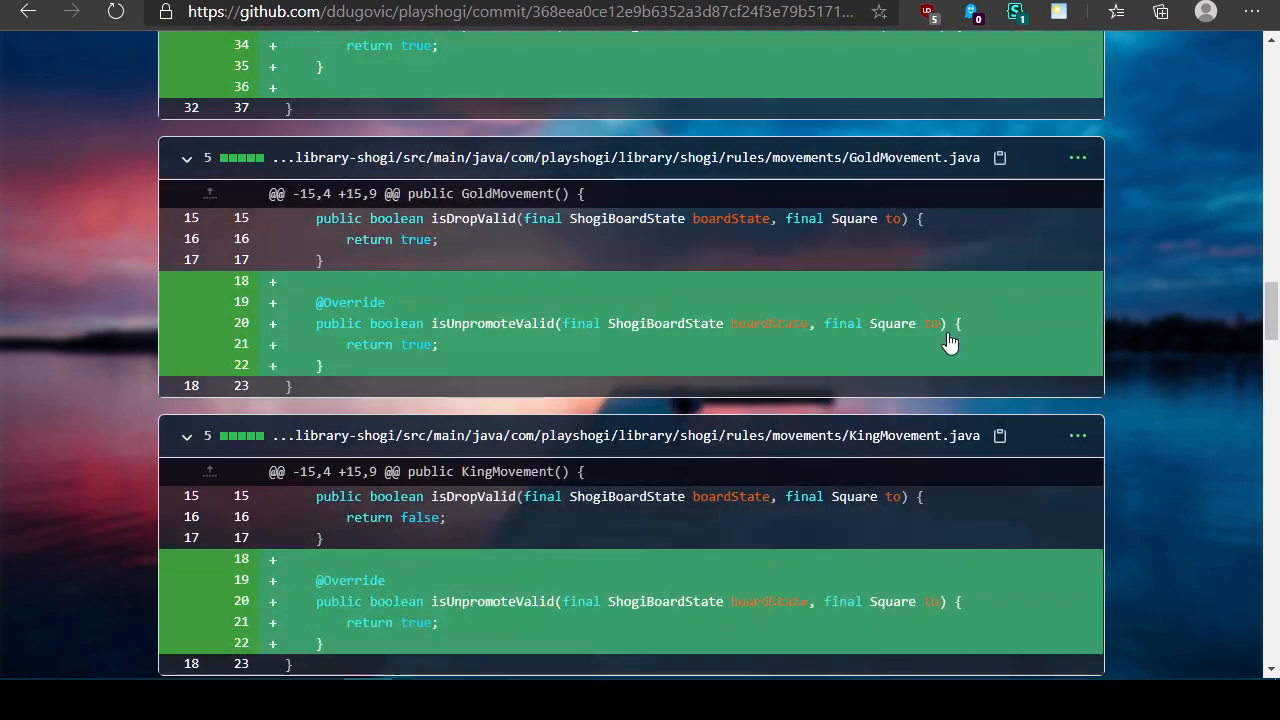
scroll("down", 3)
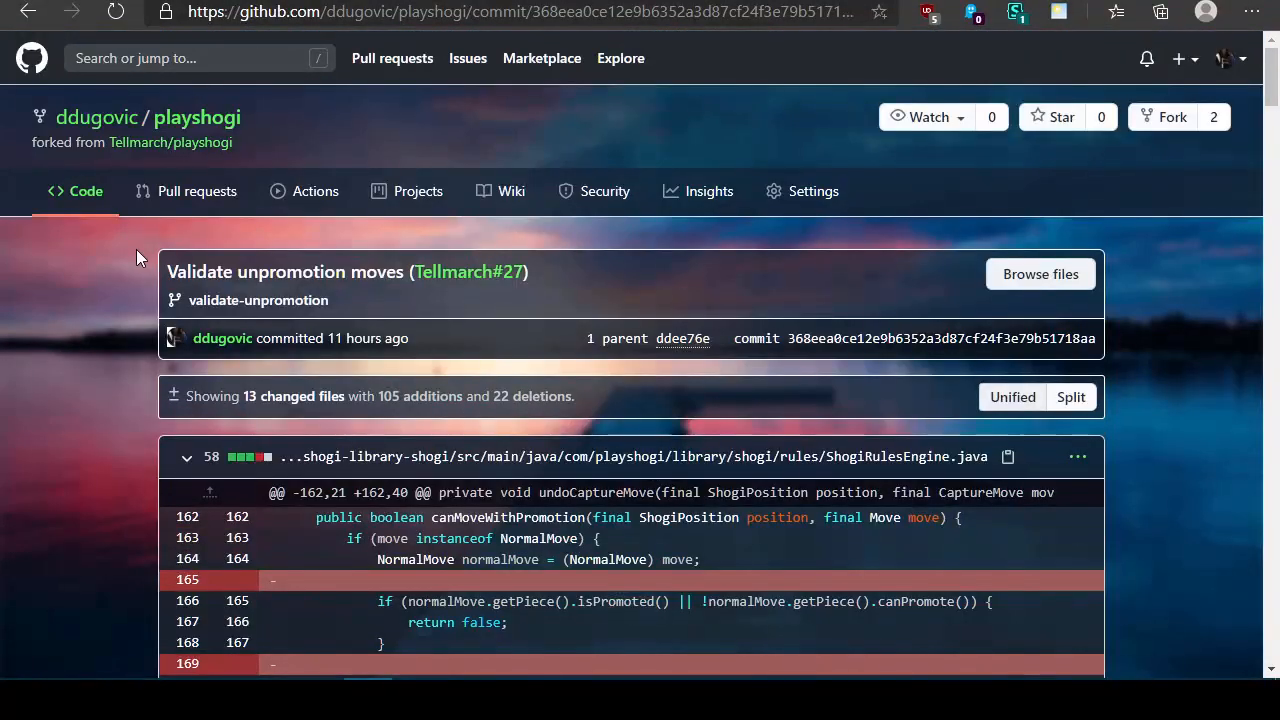
mouse_move(332, 152)
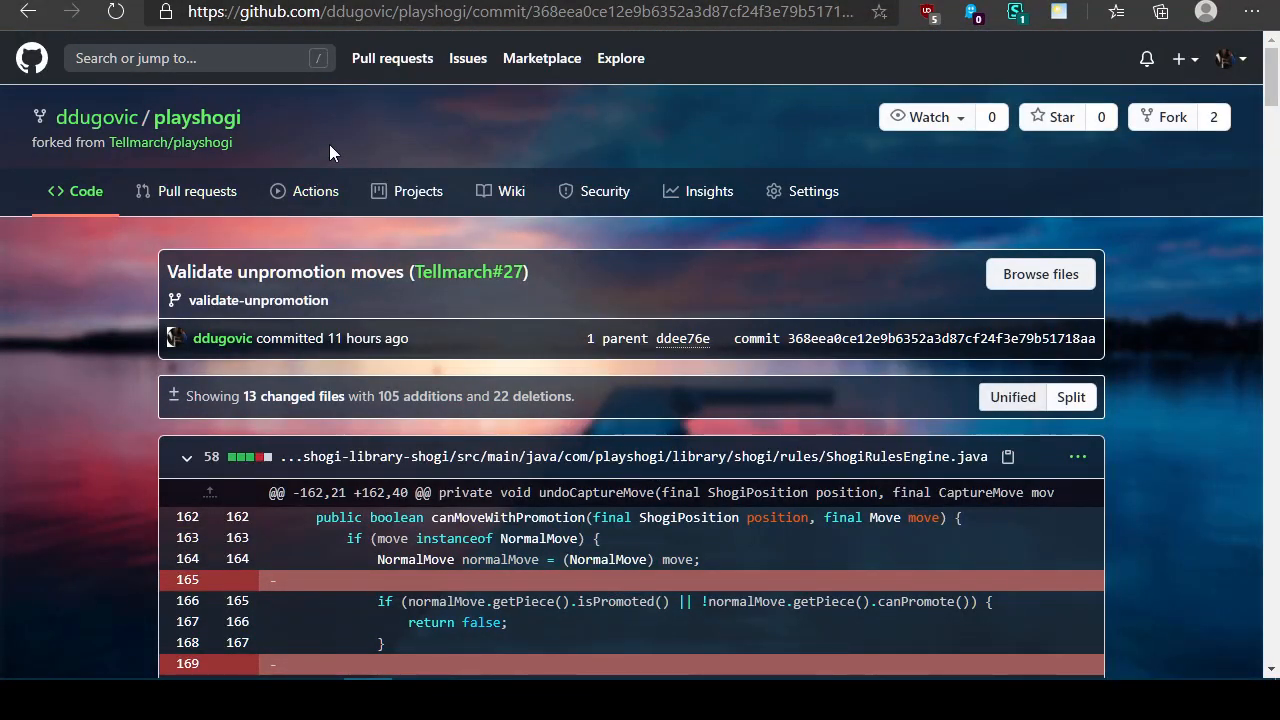
mouse_move(196, 116)
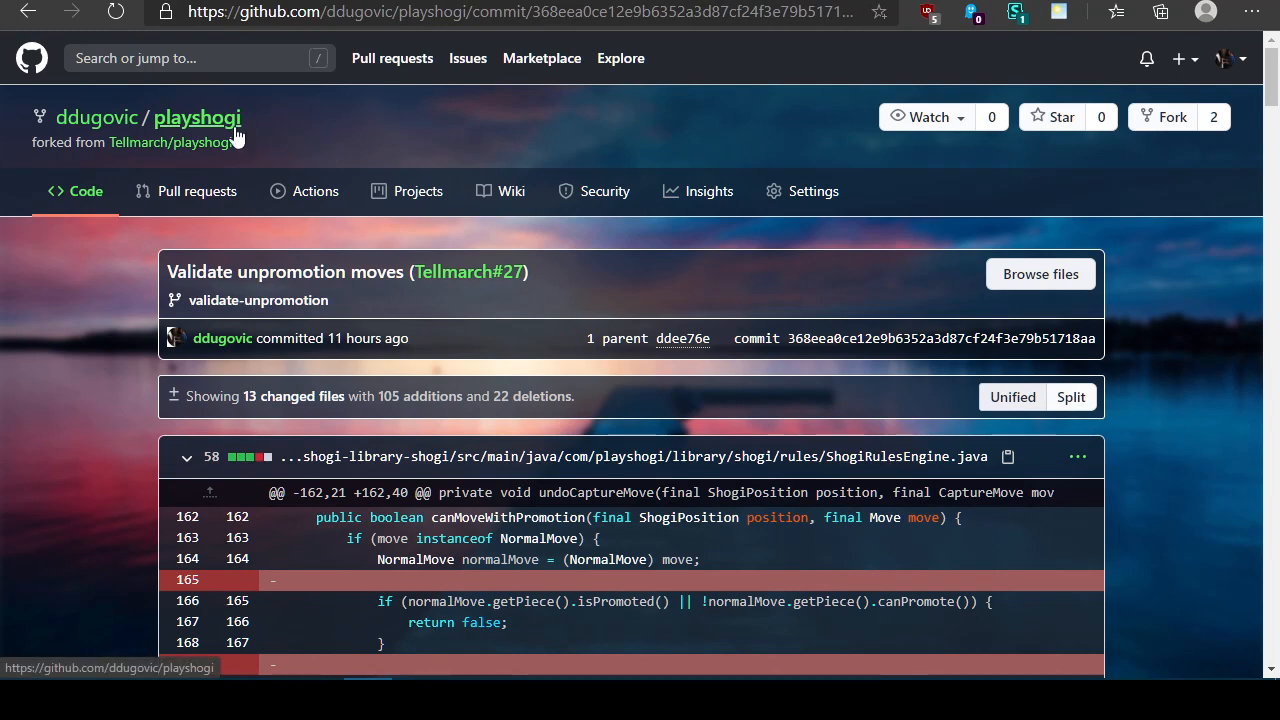
Go to the playshogi fork's home and switch the branch to validate-unpromotion
left_click(196, 116)
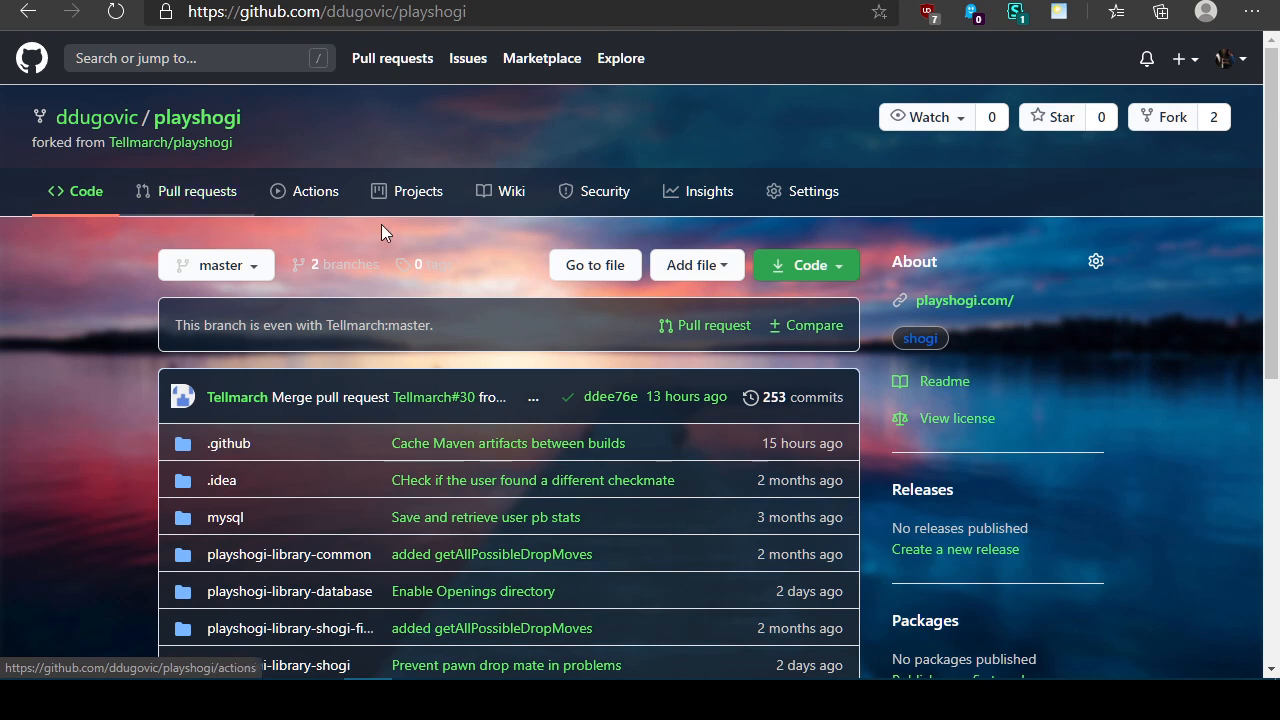
left_click(216, 264)
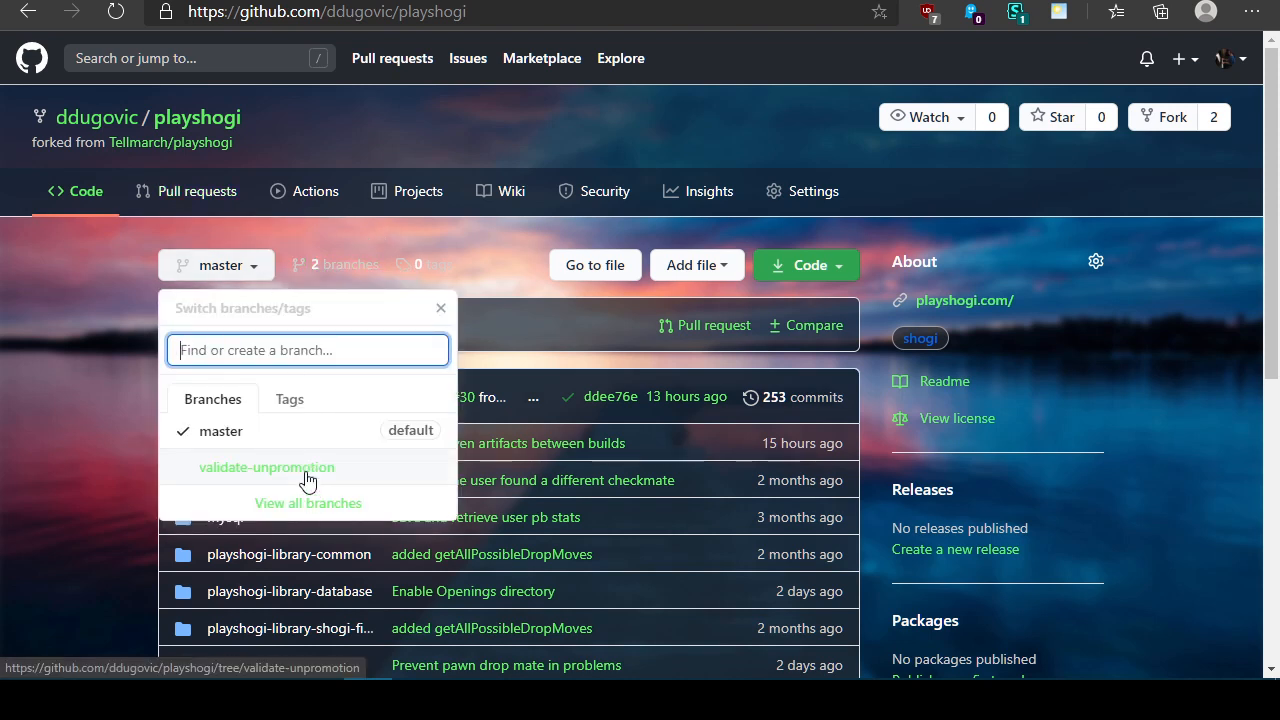
left_click(266, 468)
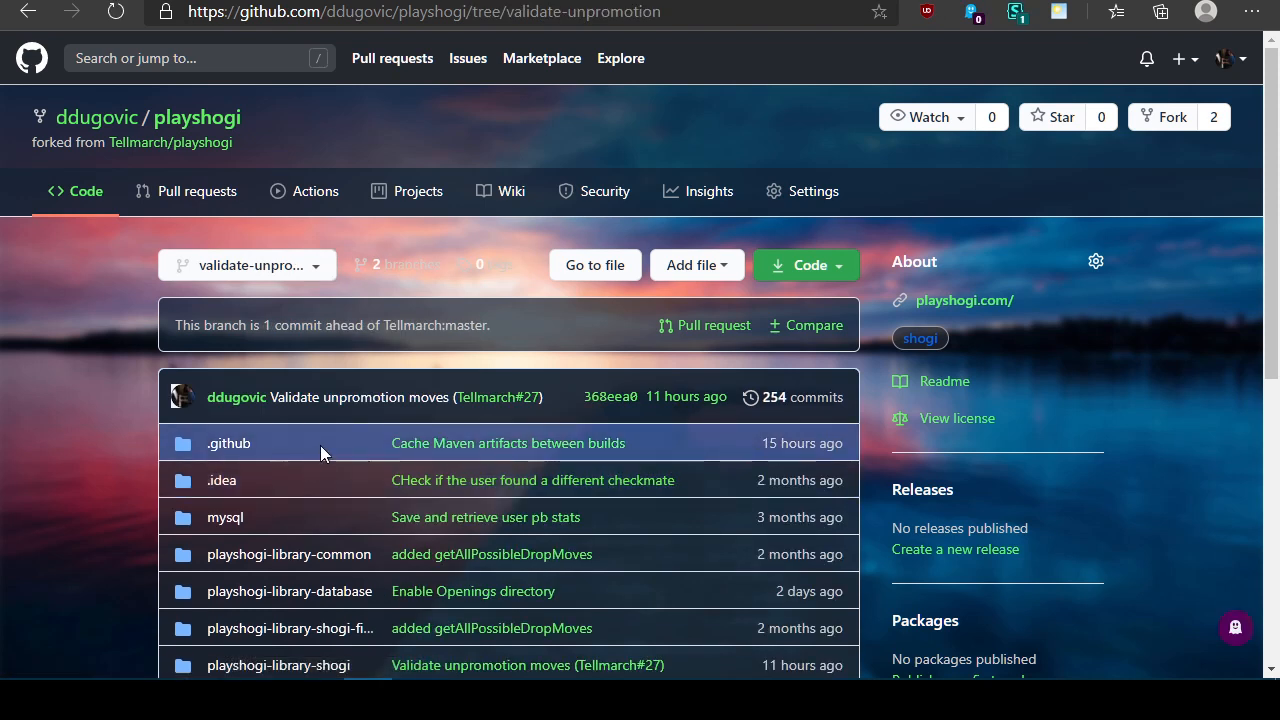
mouse_move(710, 324)
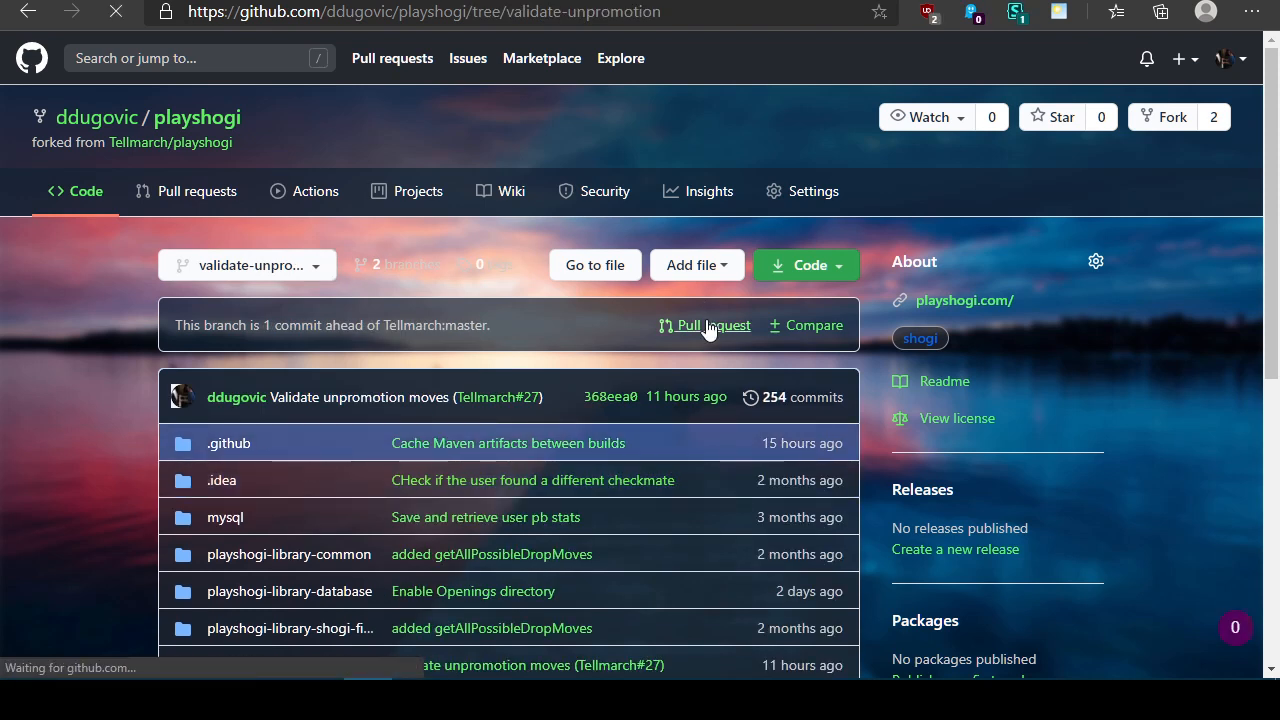
Start a pull request from validate-unpromotion and add 'fix' before the issue reference in the title
left_click(714, 324)
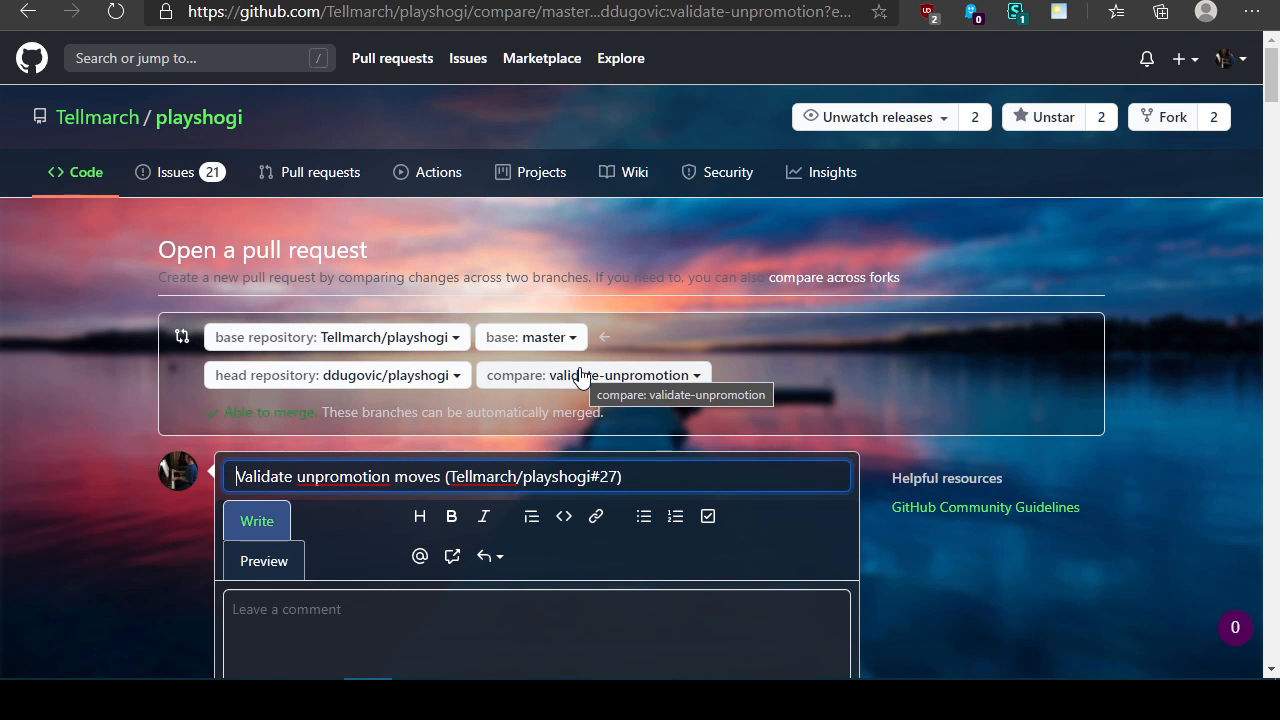
mouse_move(312, 430)
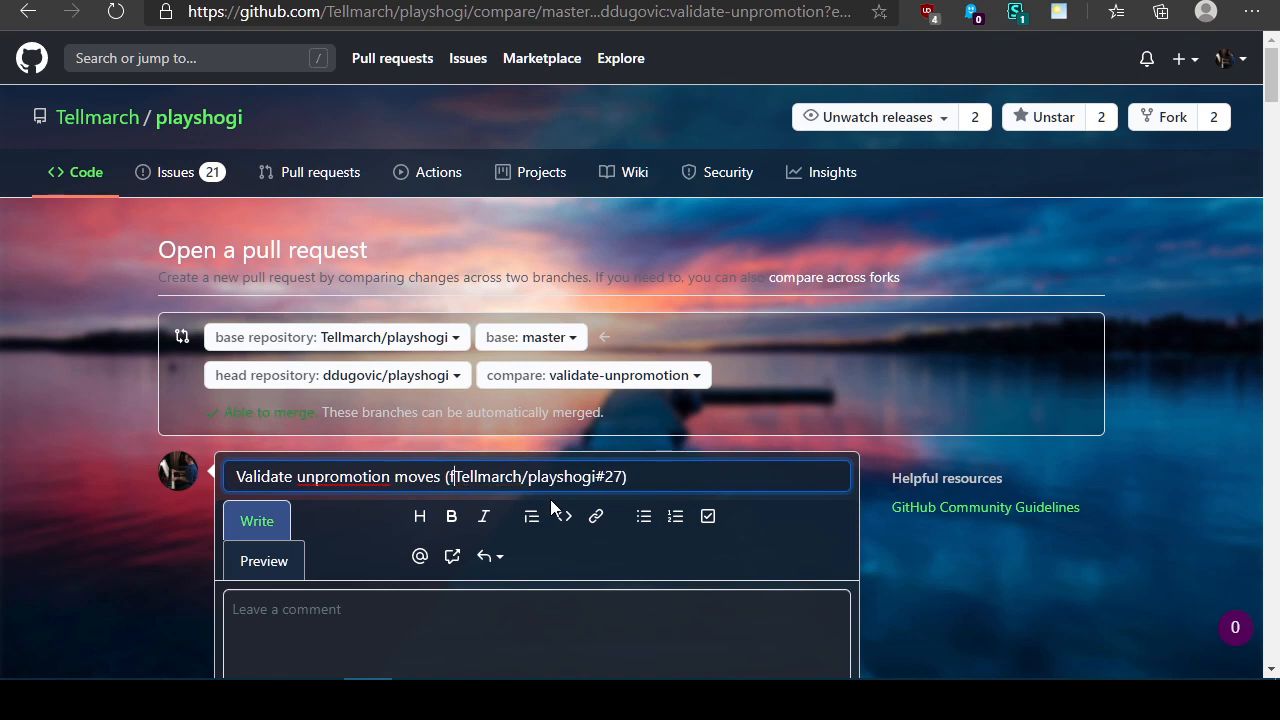
type("fix")
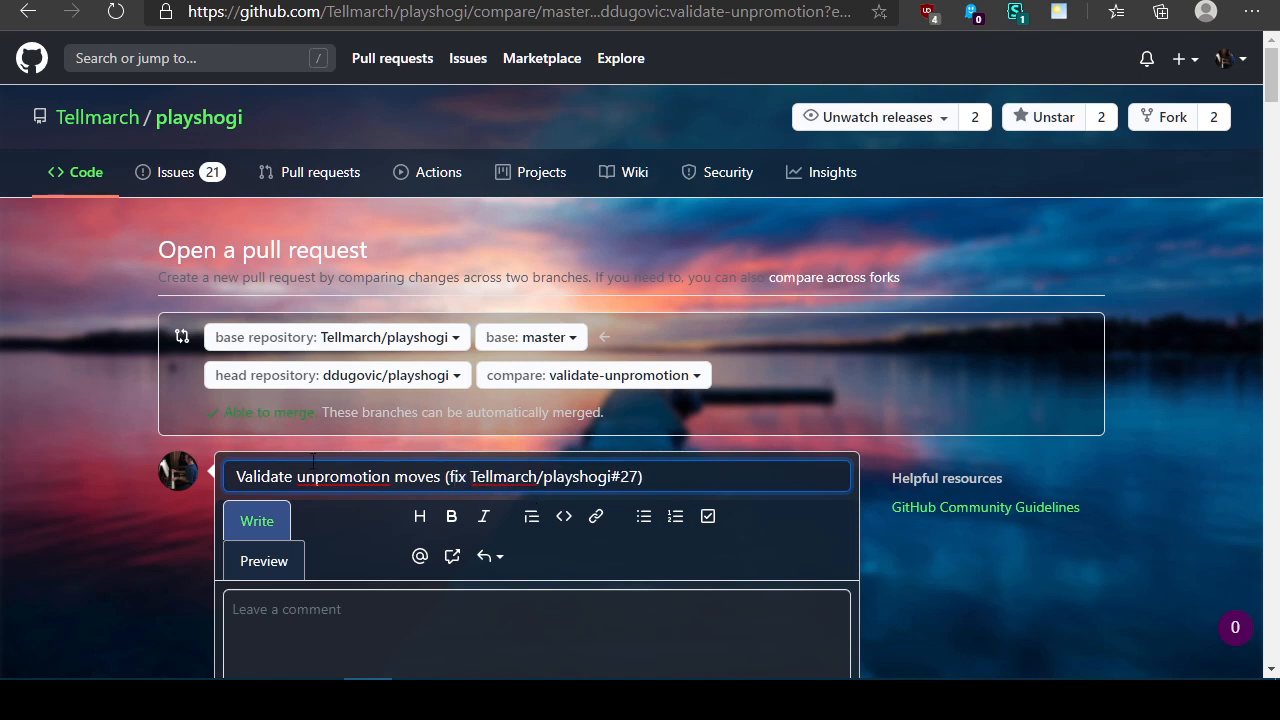
scroll("down", 3)
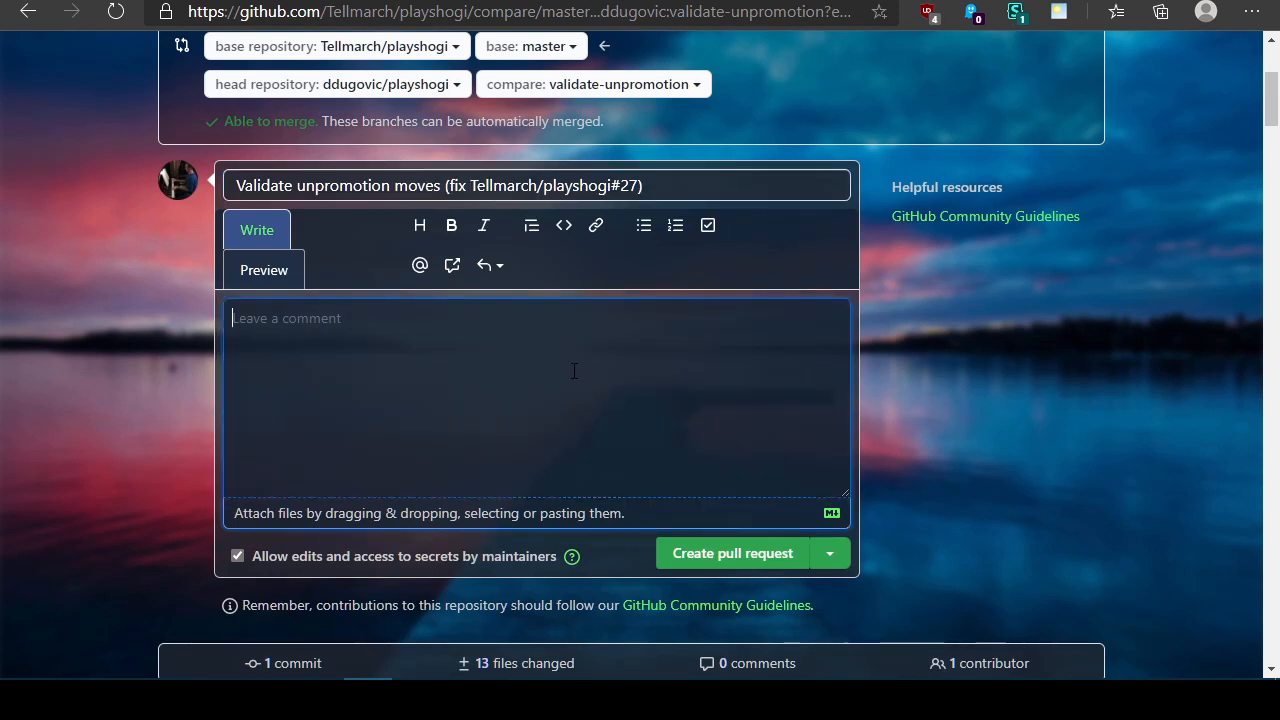
Describe that move generation now validates unpromote moves and the client only shows the popup if there is a choice
left_click(540, 318)
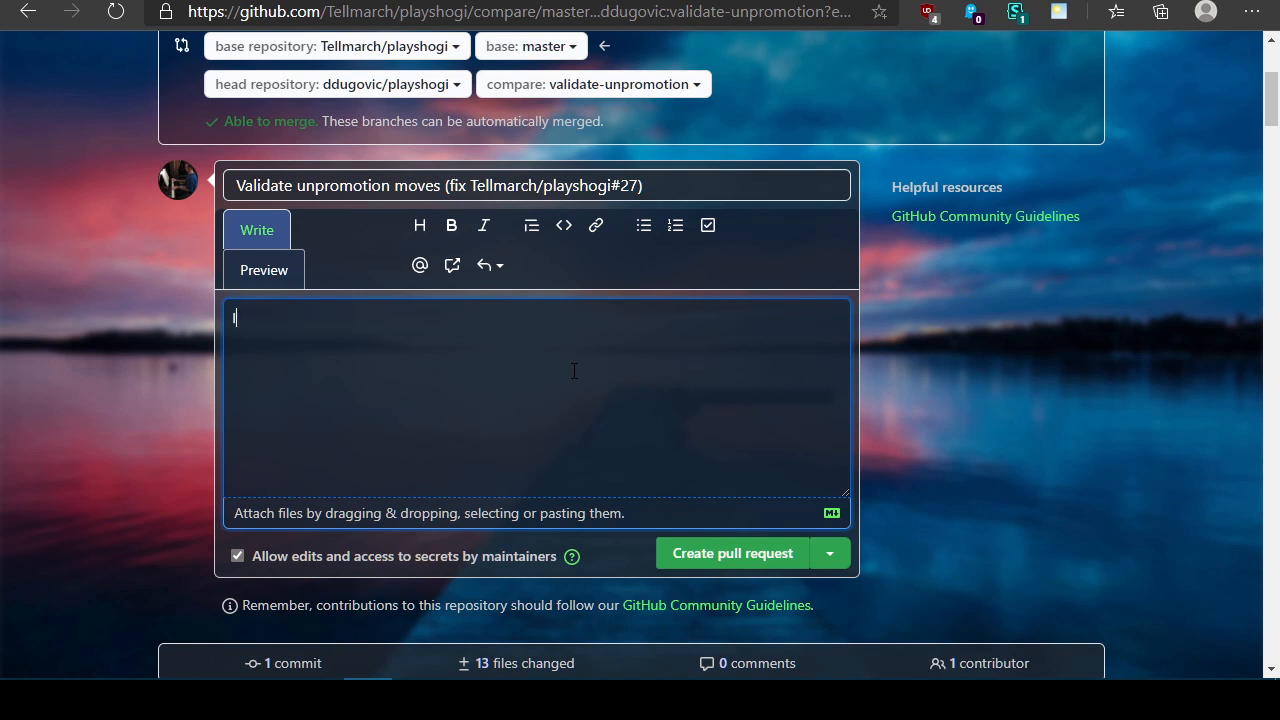
type("f")
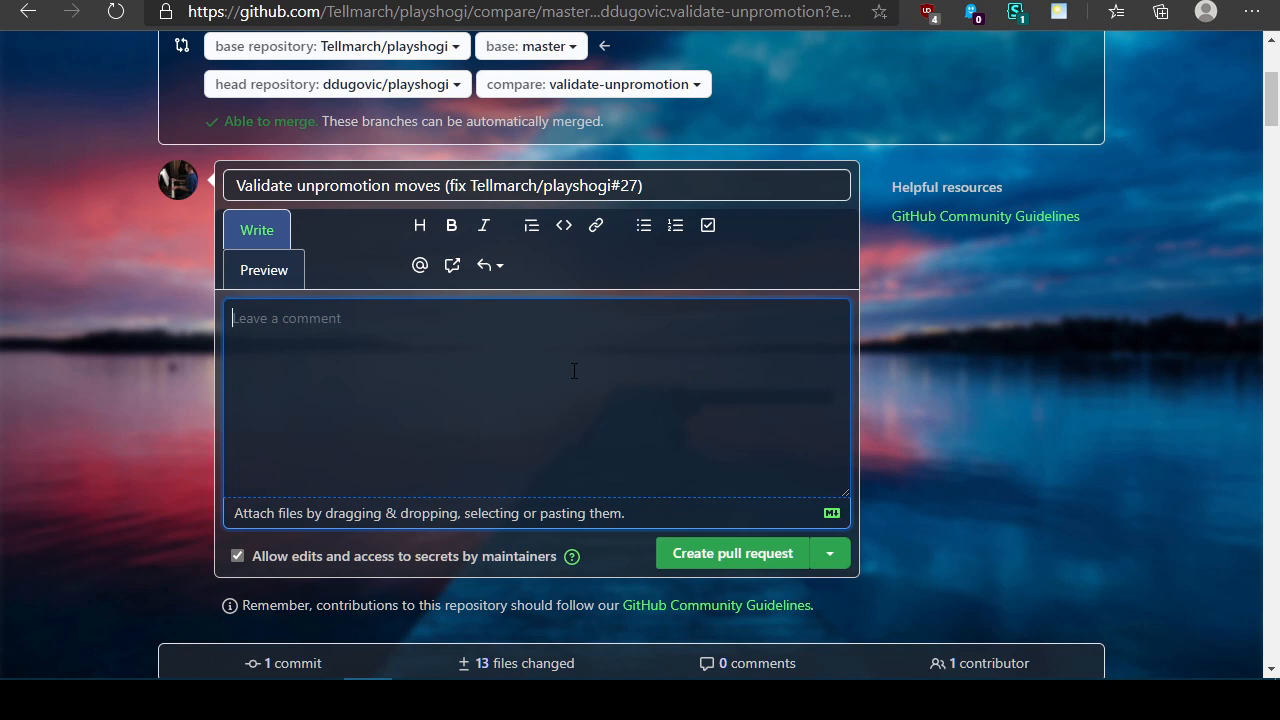
type("Gener")
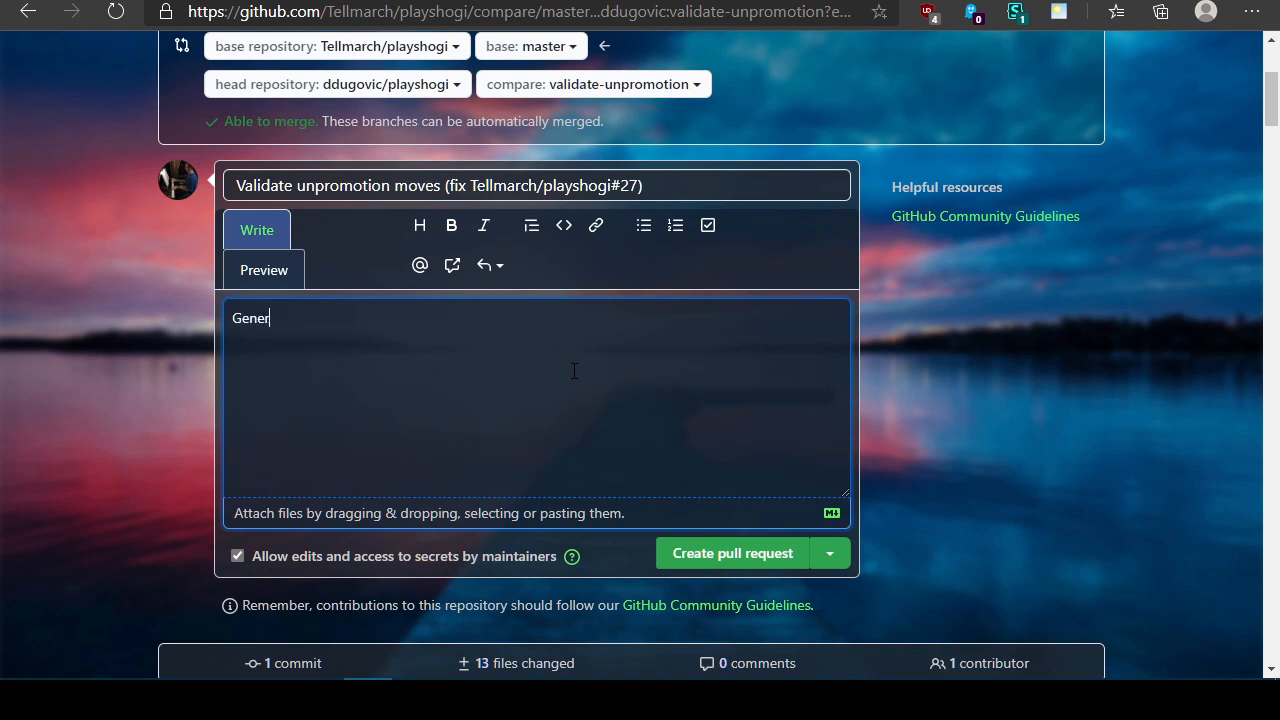
type("Move")
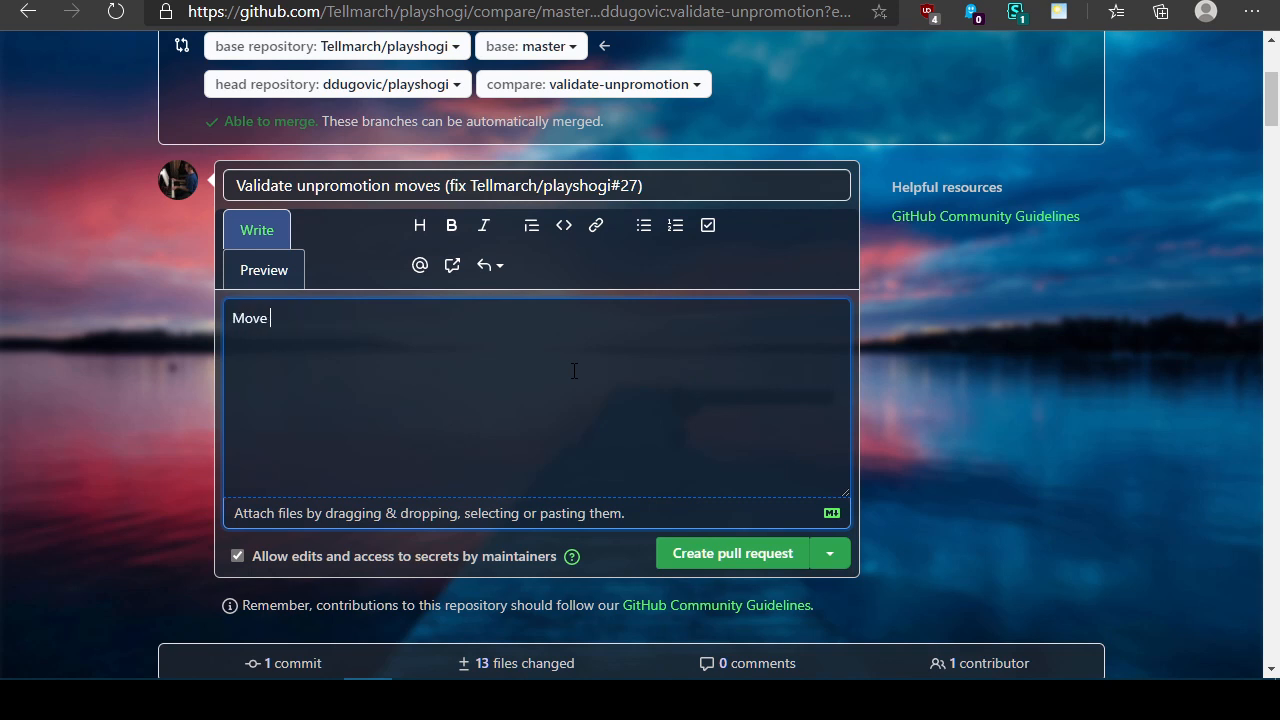
type("generation now only generates validate unp")
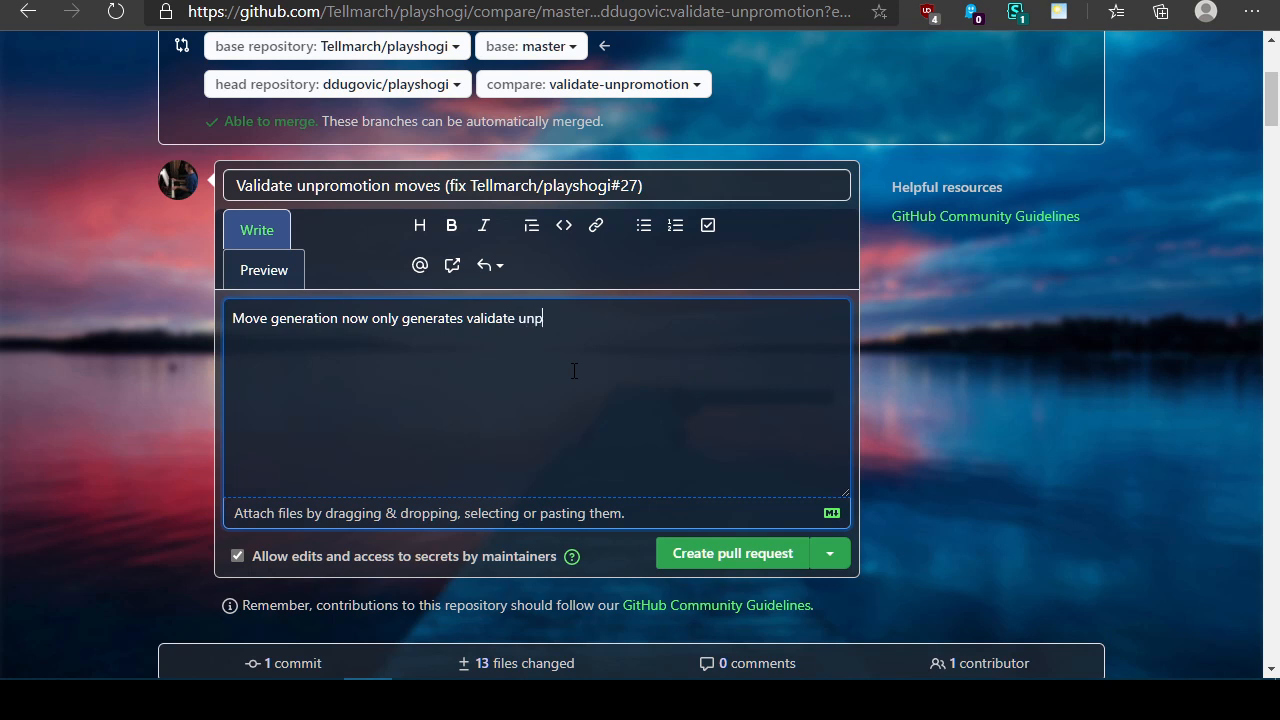
type("romote")
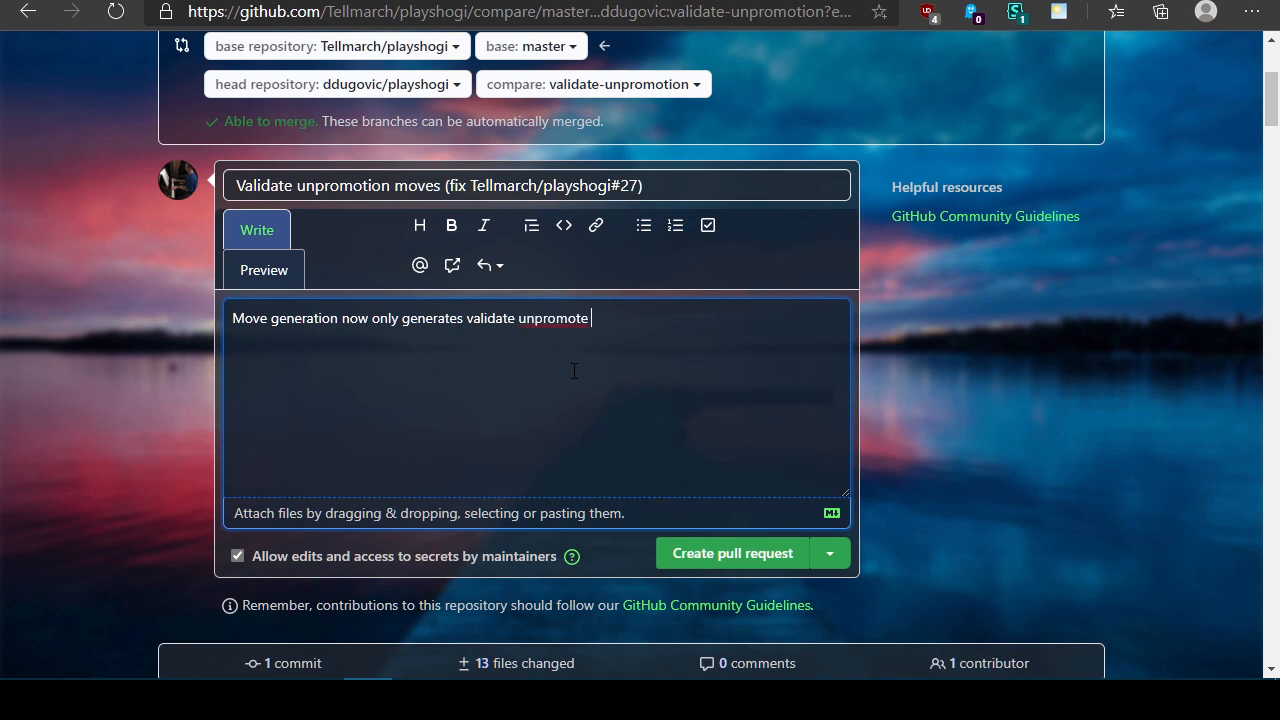
type("moves (")
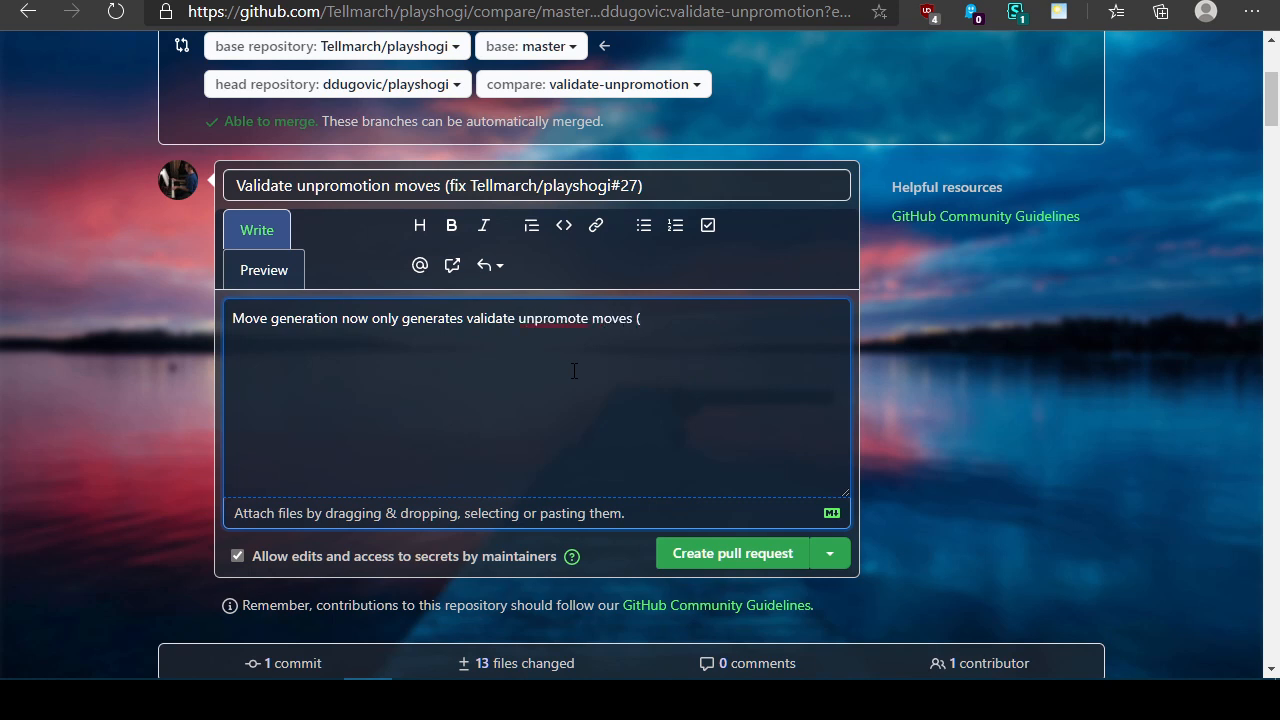
key("Backspace")
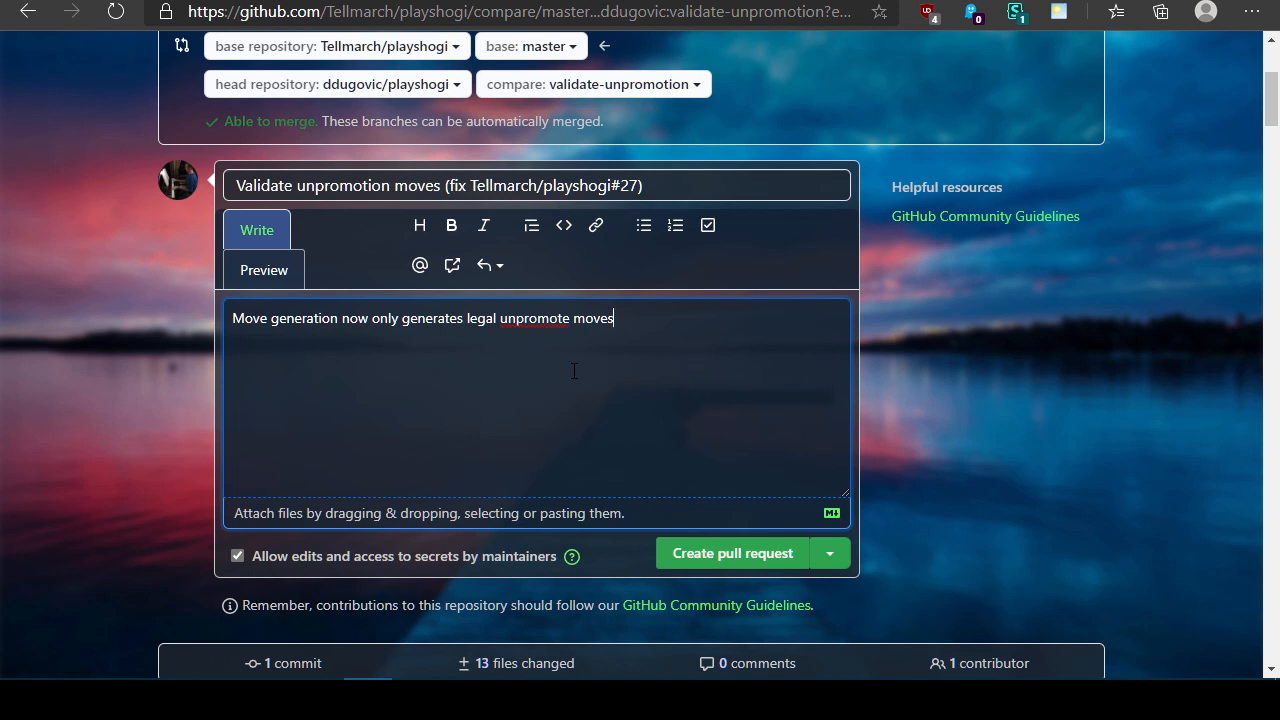
type(",")
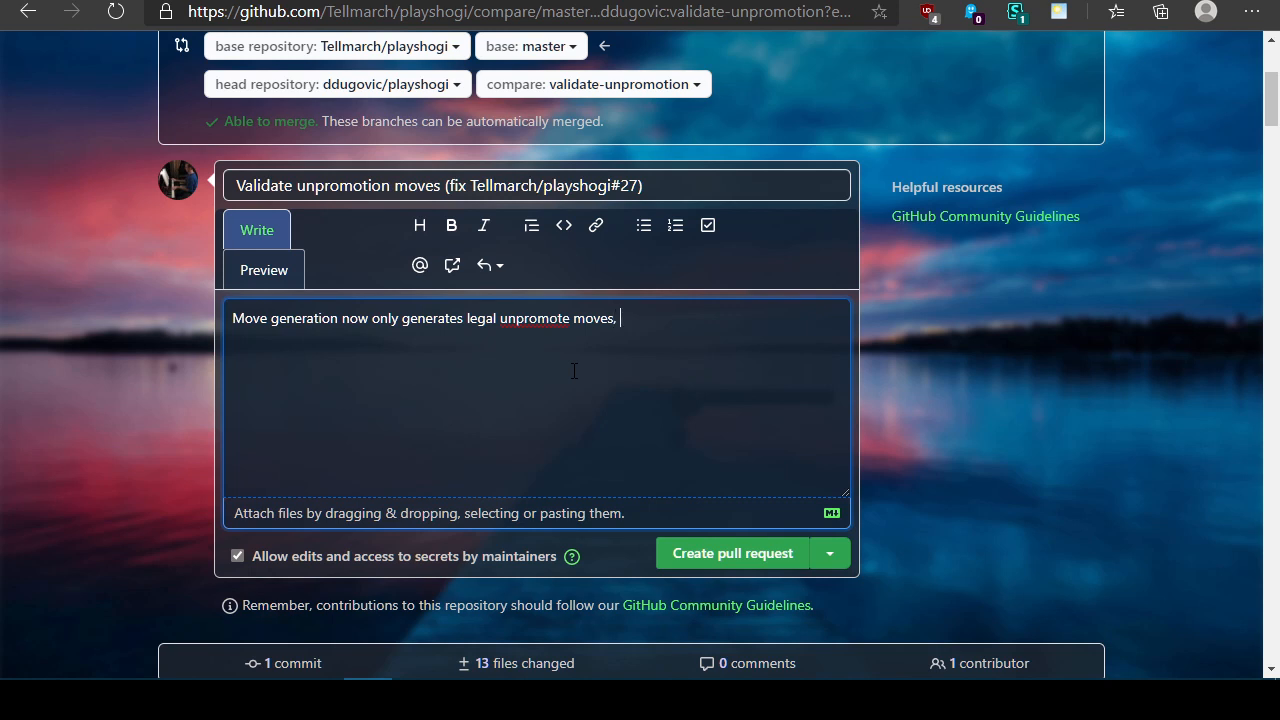
type("and")
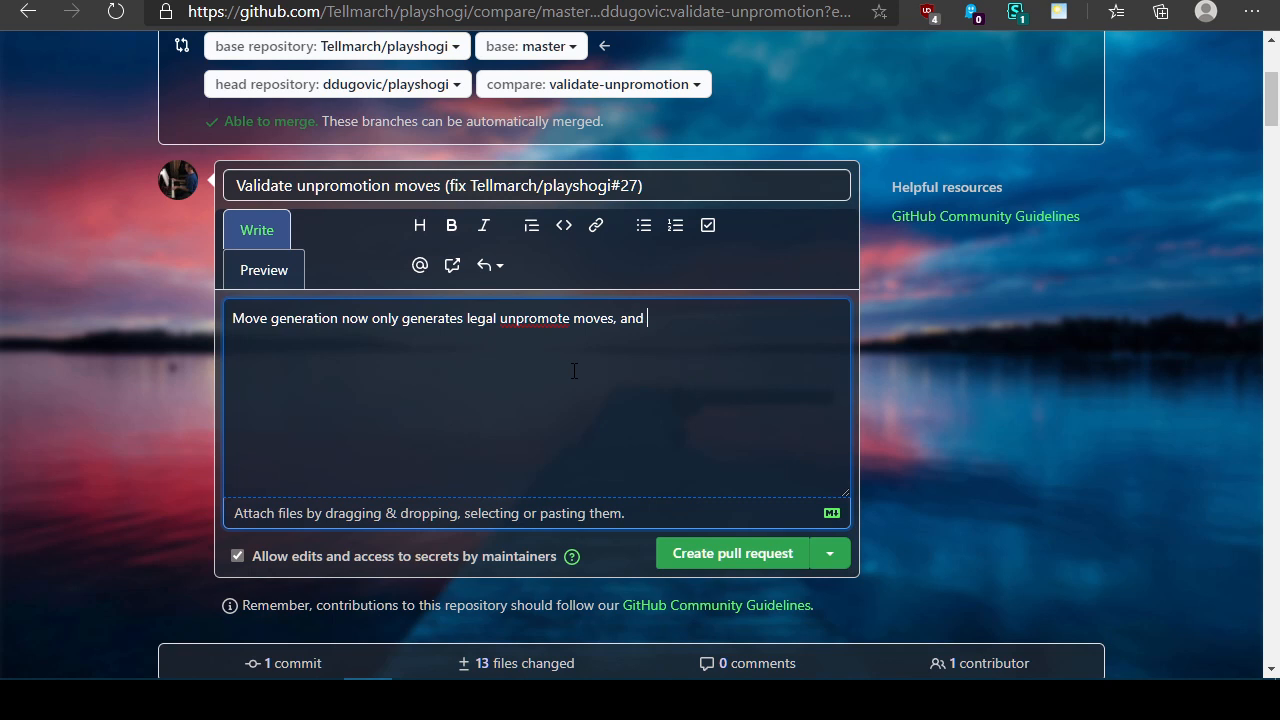
type("the client")
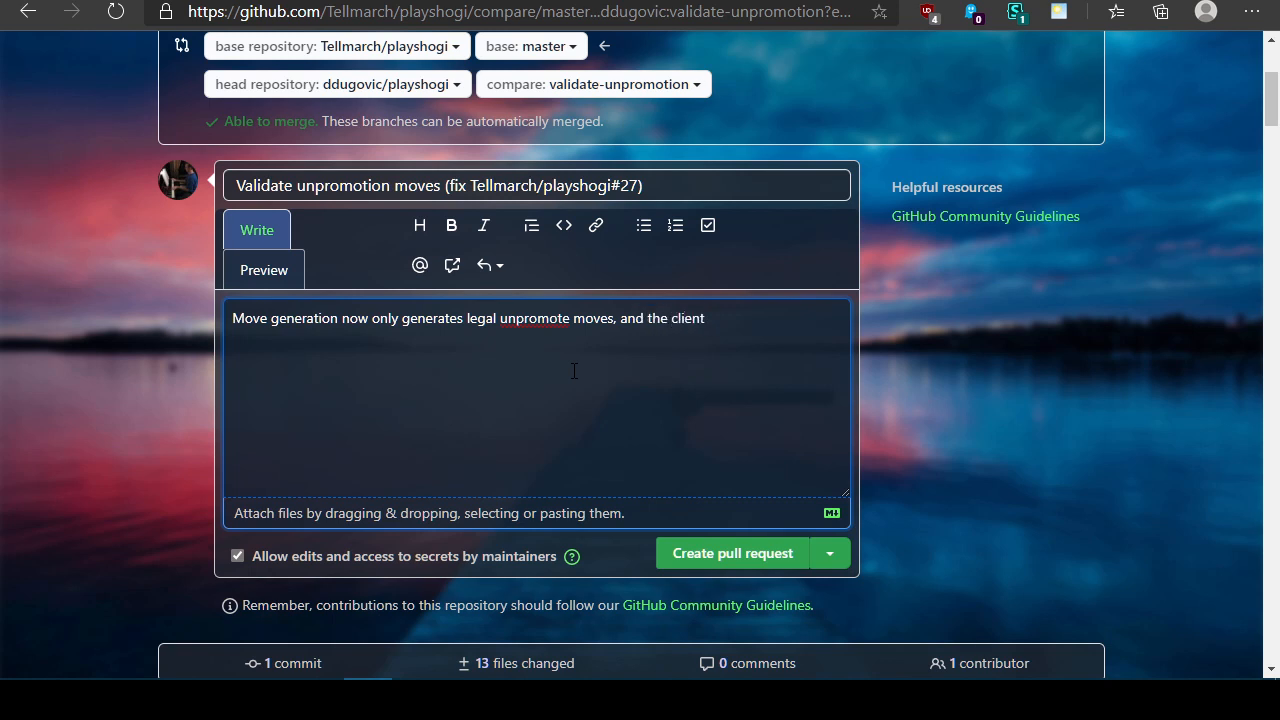
type("only presents a po")
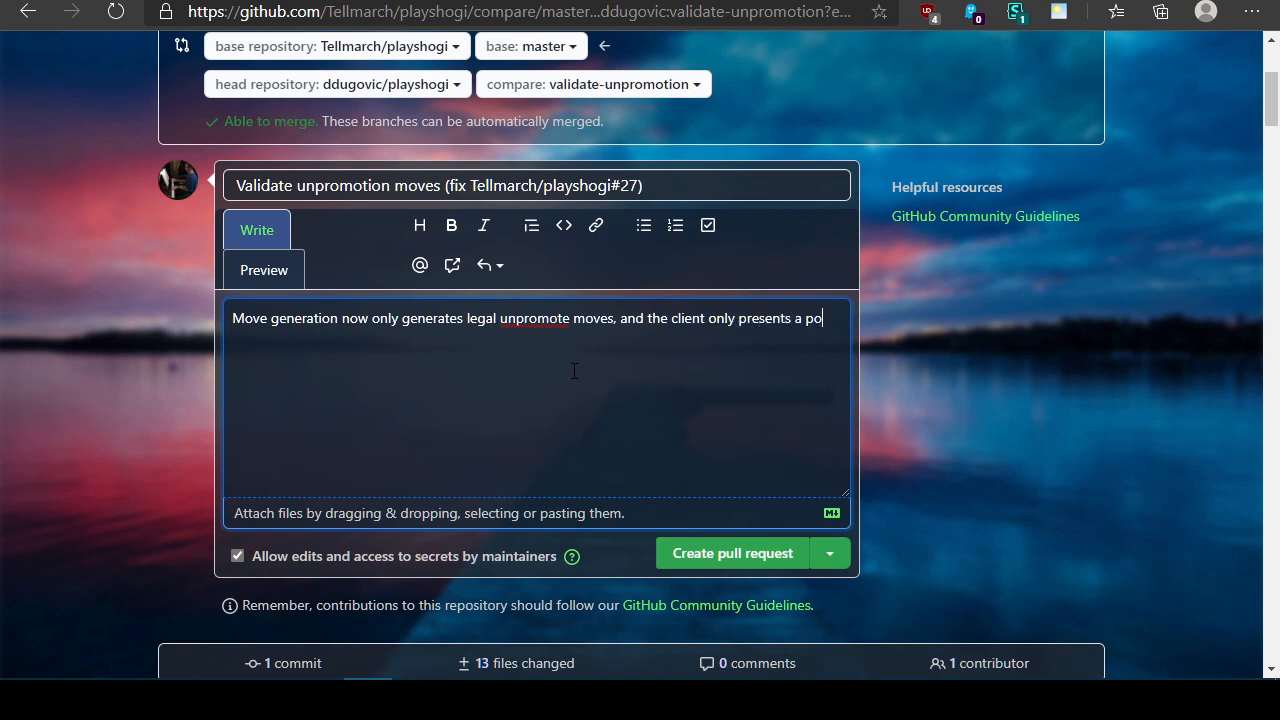
type("pup")
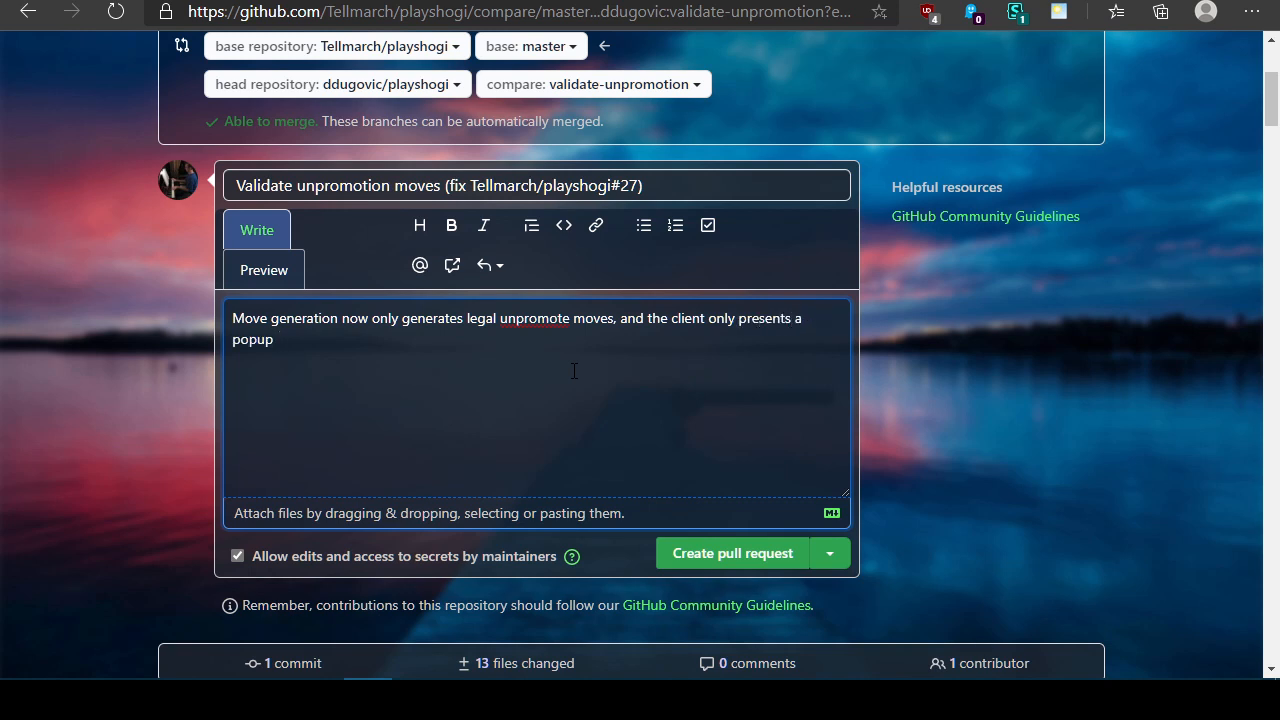
type("if both")
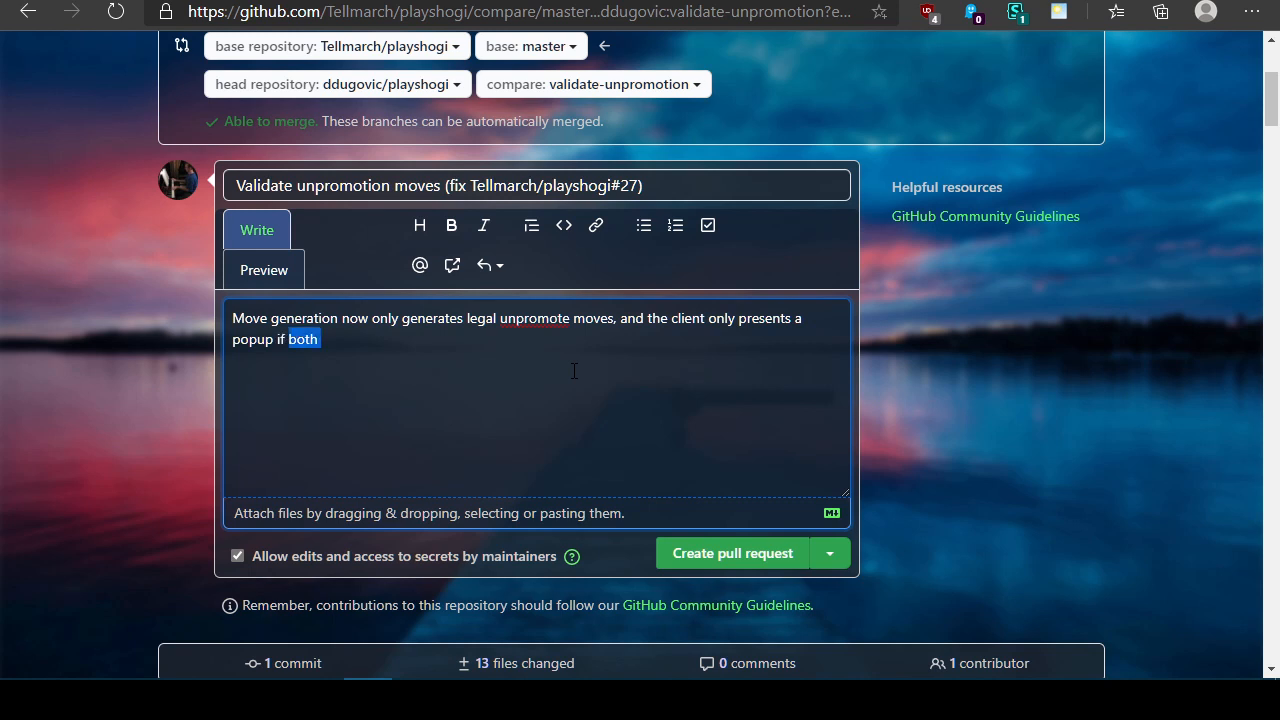
type("there is a")
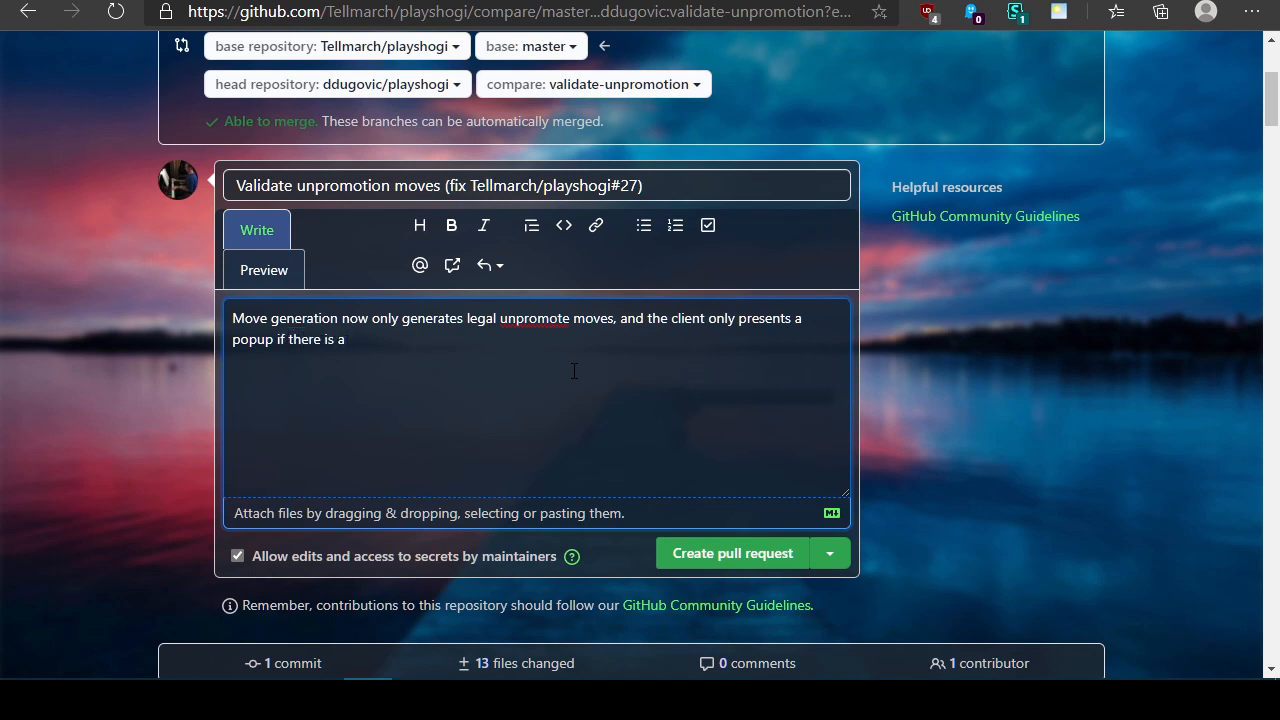
Add the paragraph 'Note: Currently I am unable to test this patch.'
key("alt+tab")
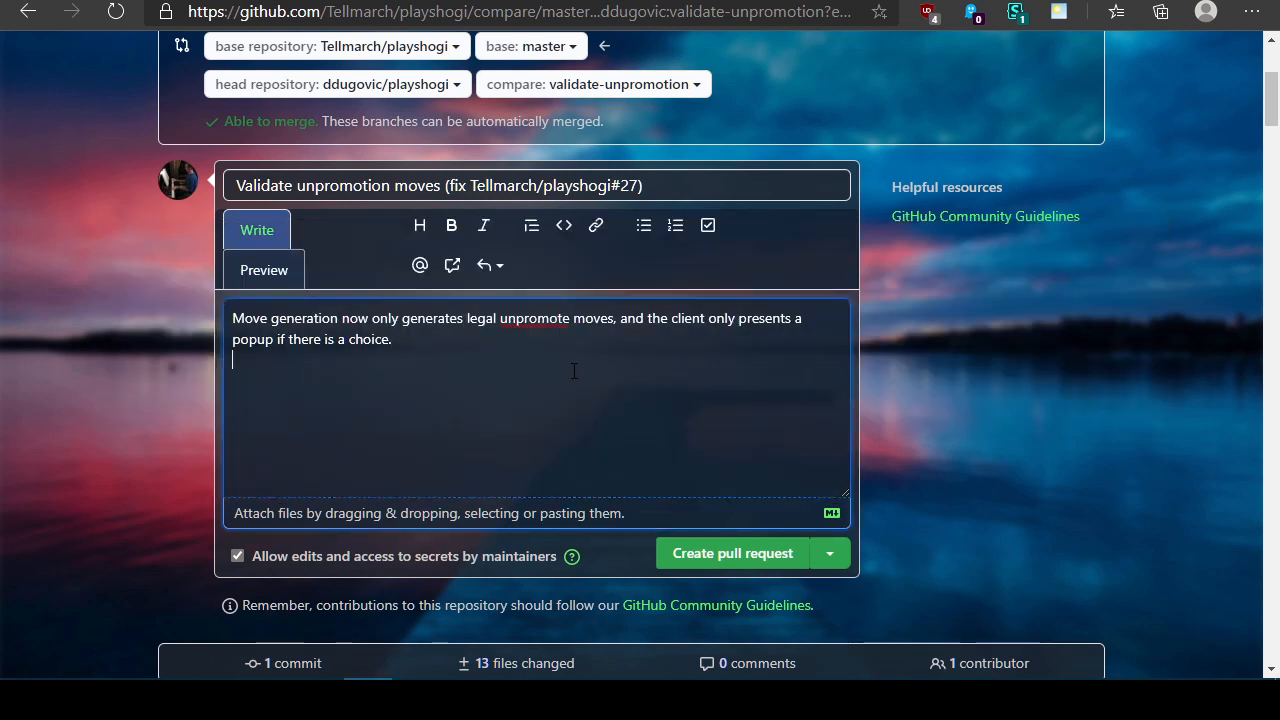
type("Note:")
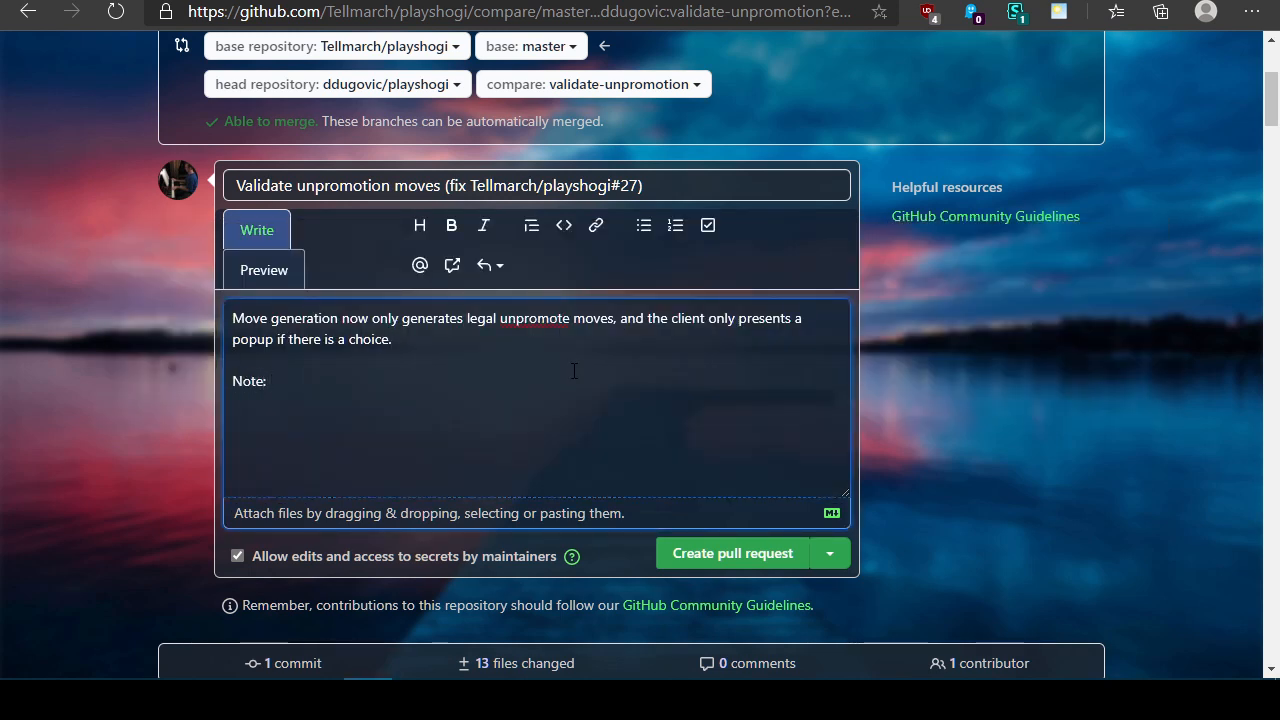
type("Currently I am")
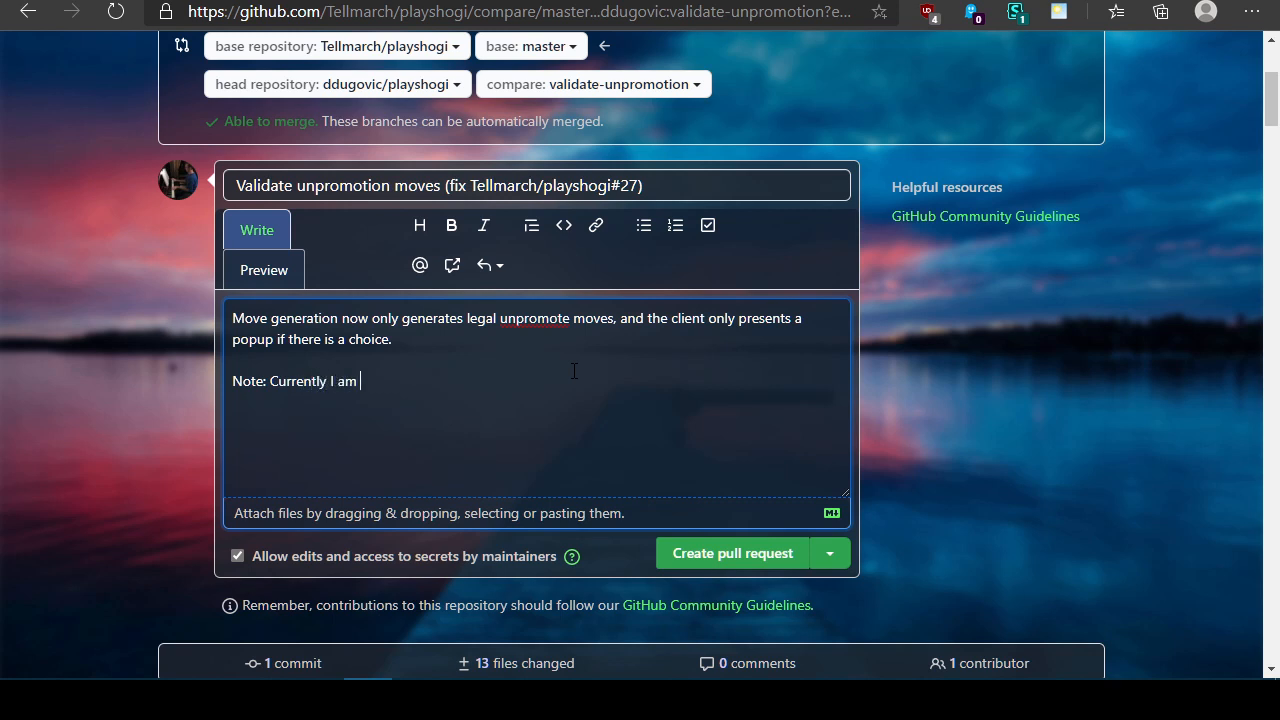
type("unable to test")
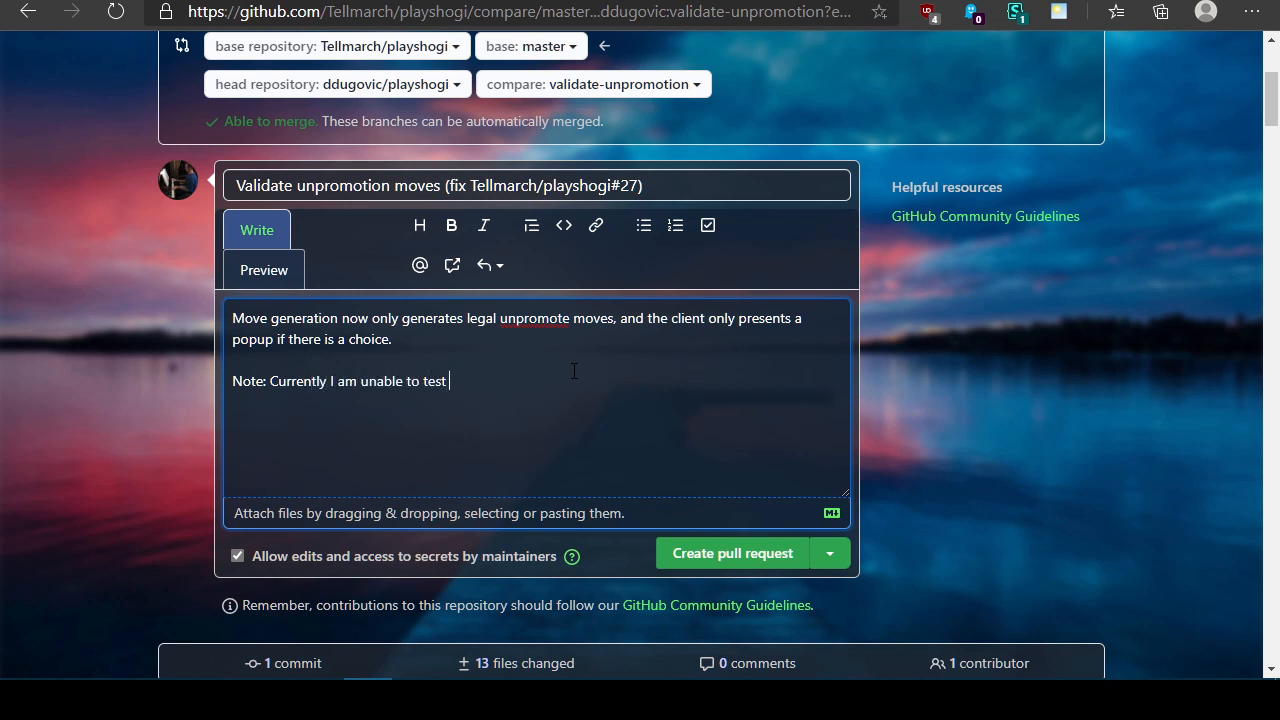
type("this patch.")
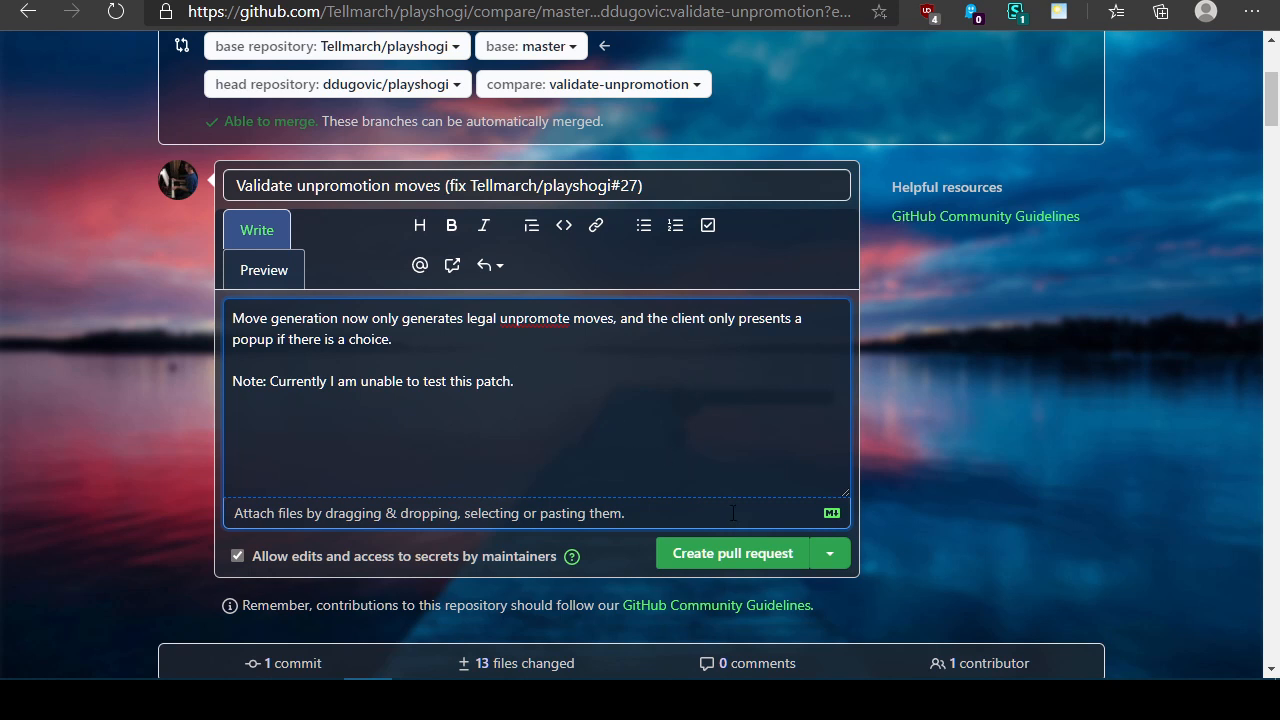
mouse_move(744, 552)
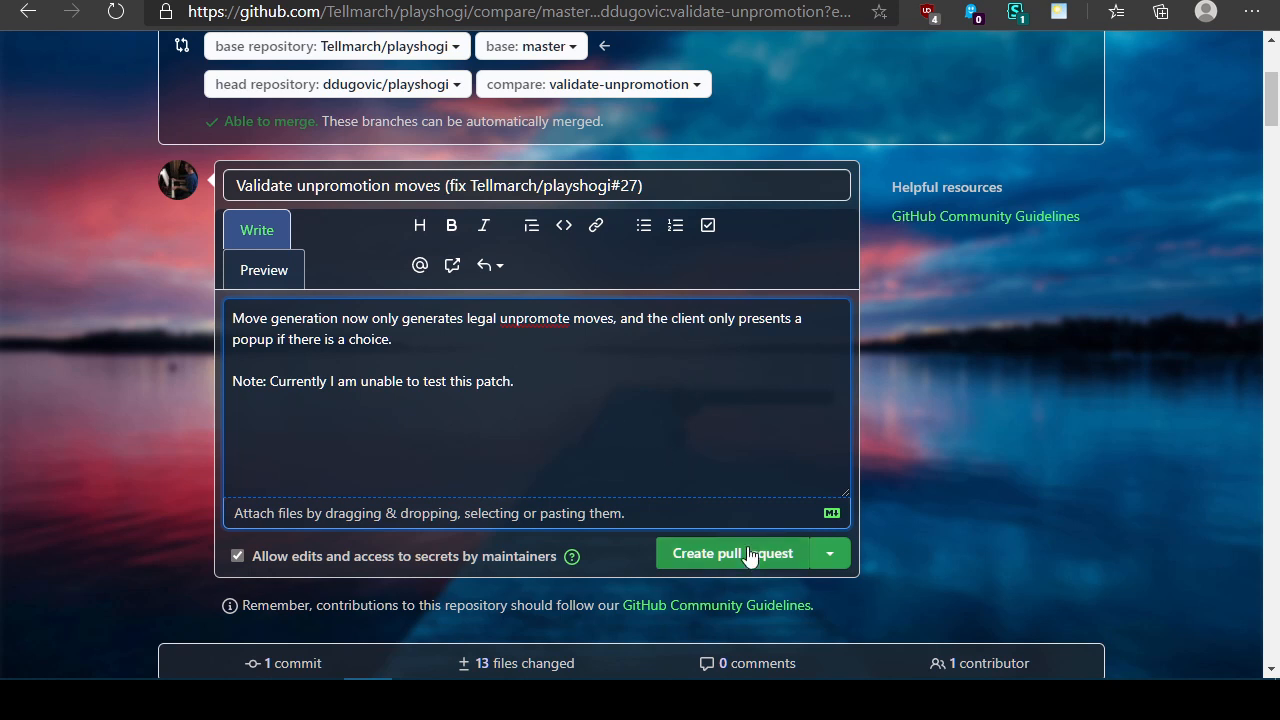
Submit the new pull request #33 'Validate unpromotion moves' against Tellmarch/playshogi
left_click(732, 552)
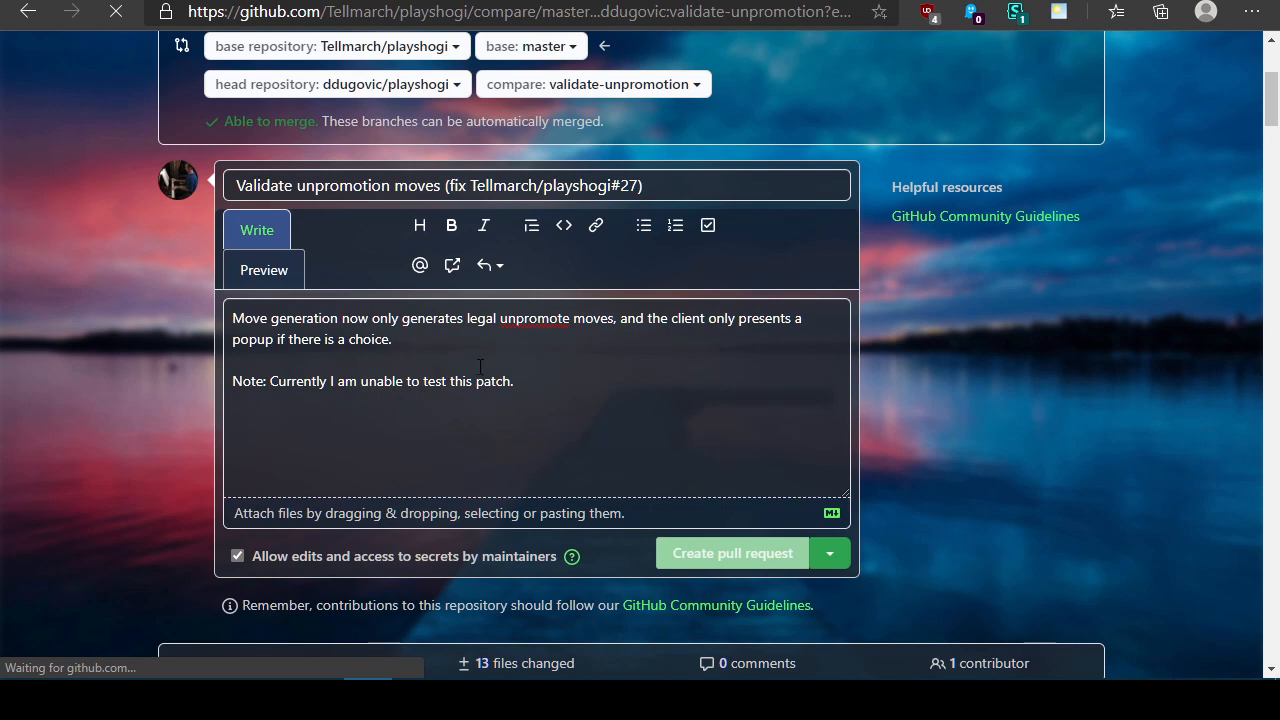
left_click(732, 552)
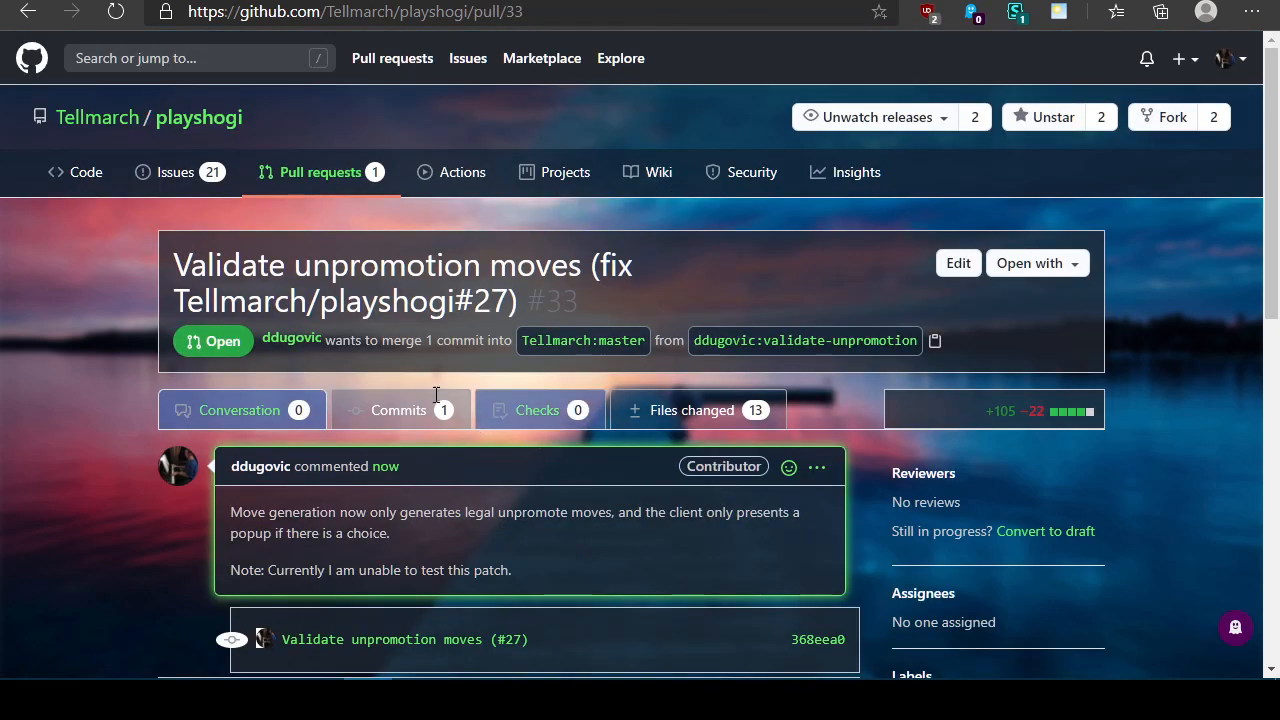
mouse_move(40, 322)
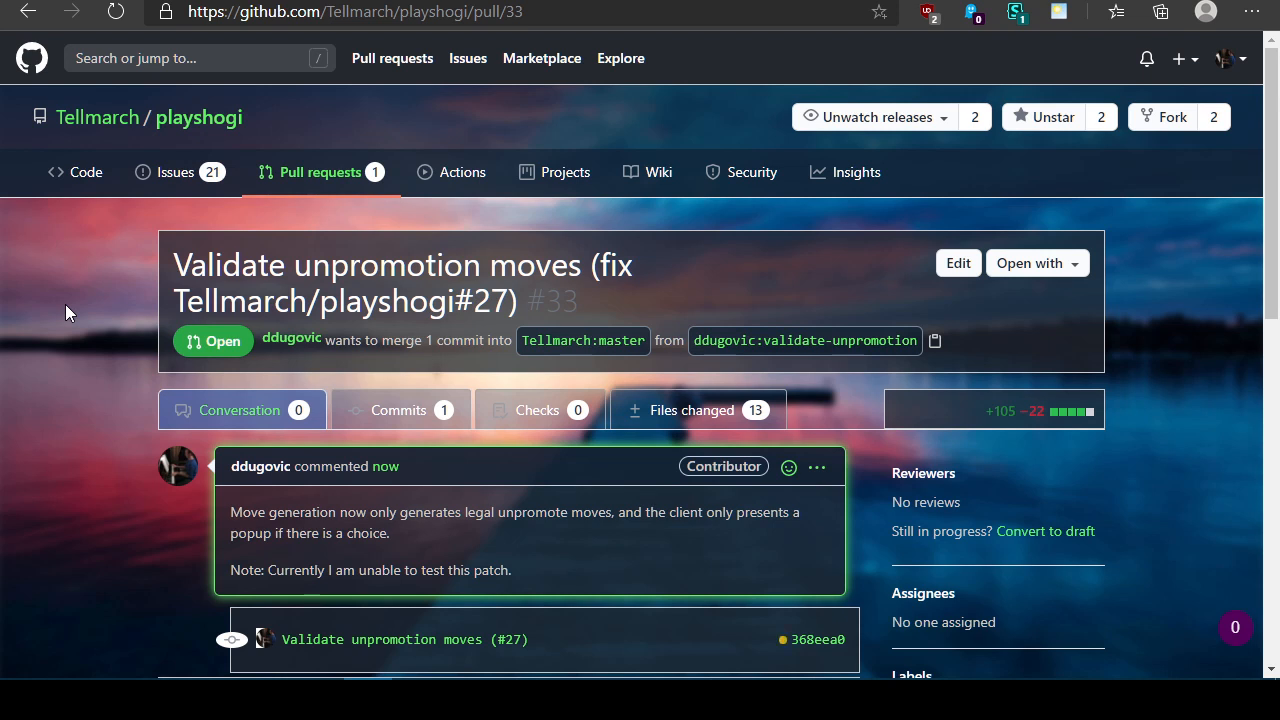
mouse_move(620, 58)
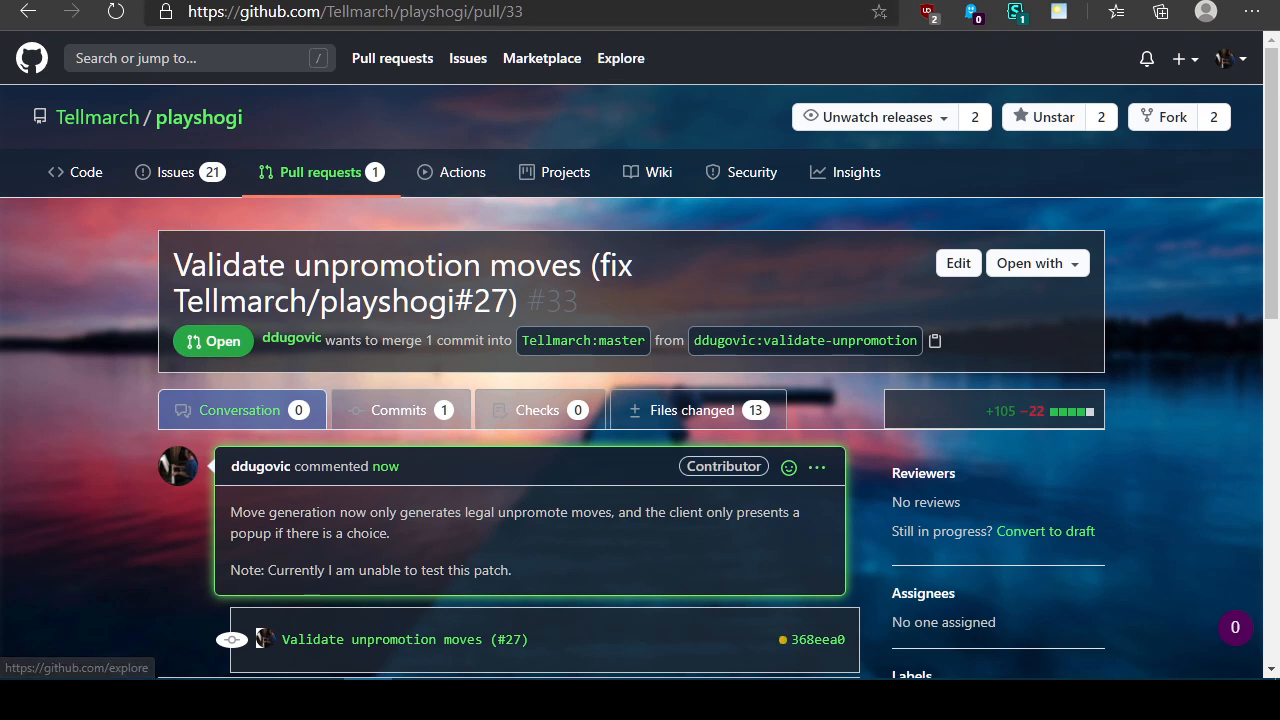
mouse_move(730, 150)
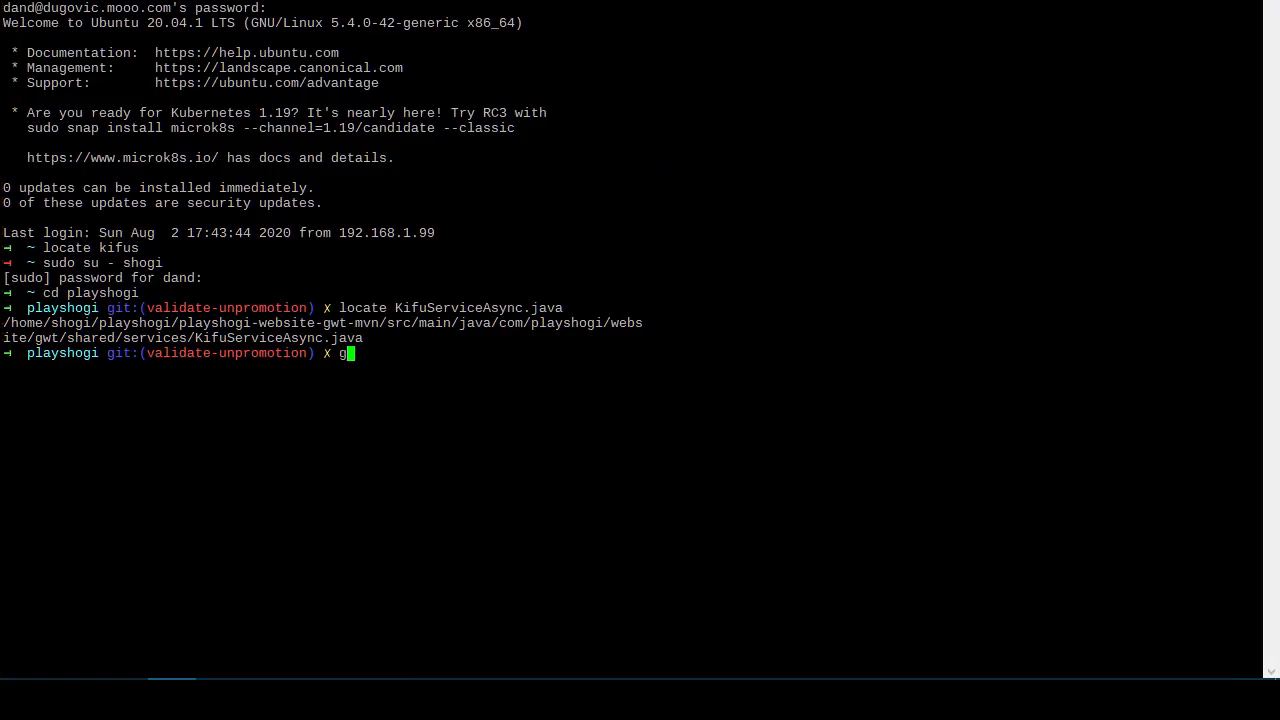
Run git checkout master in the SSH terminal and clear the screen
type("it checkout master")
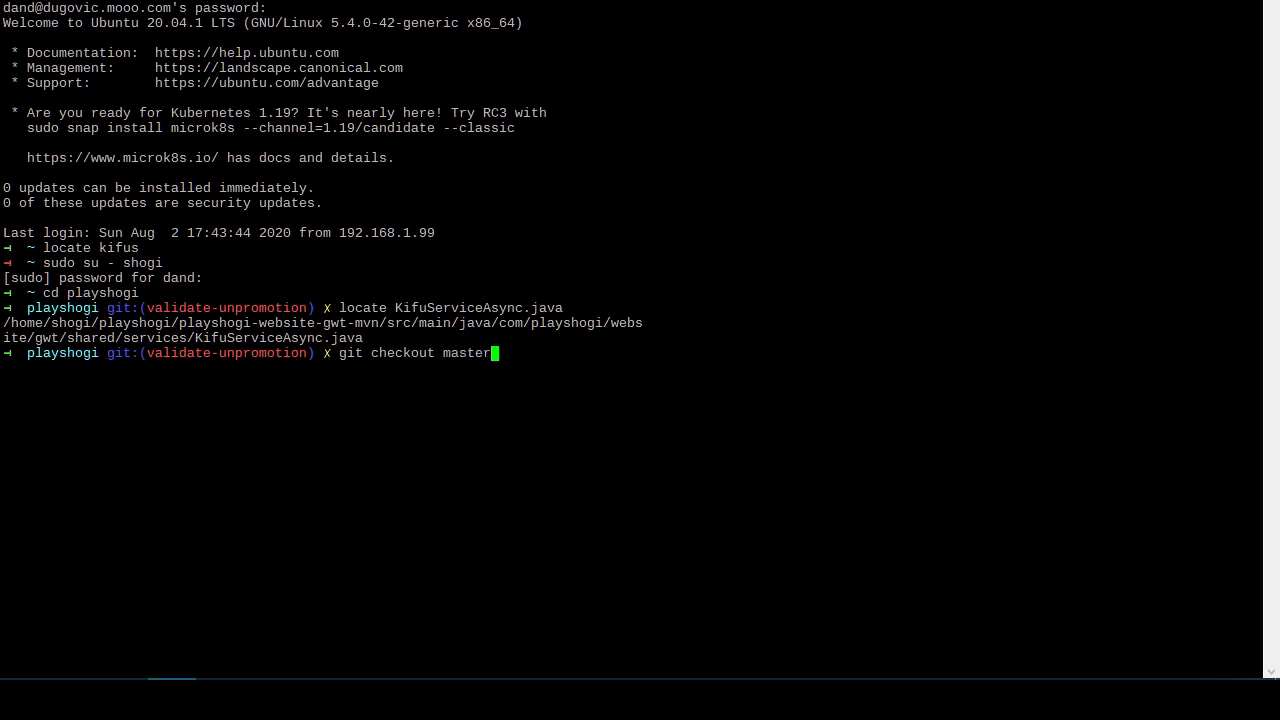
type("cle")
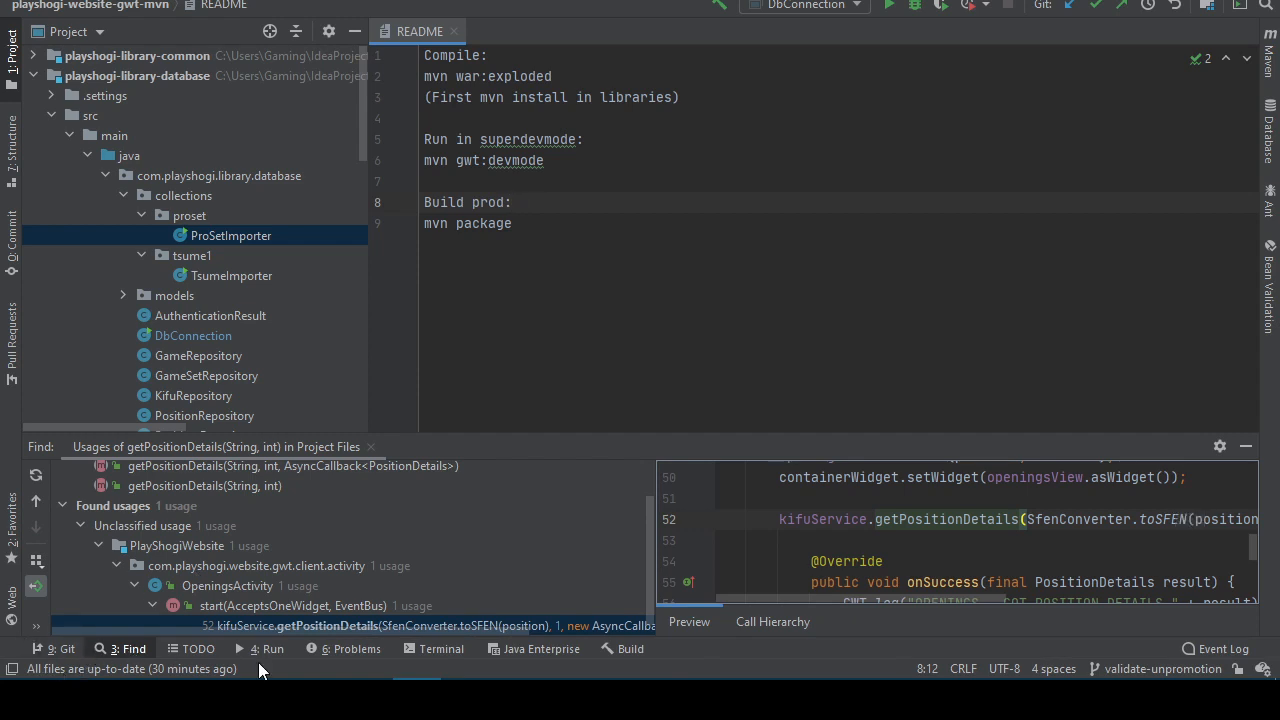
Show the terminated PlayShogiWebsite devmode run output in the bottom panel
left_click(268, 648)
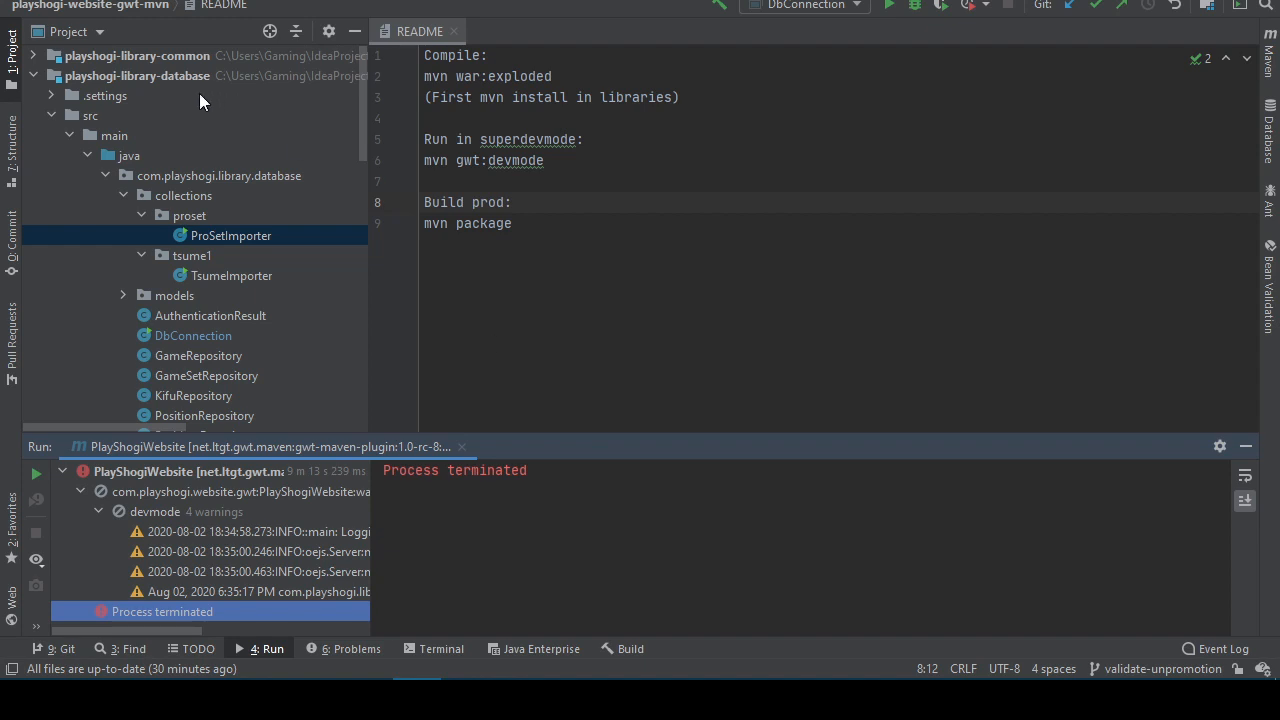
mouse_move(238, 100)
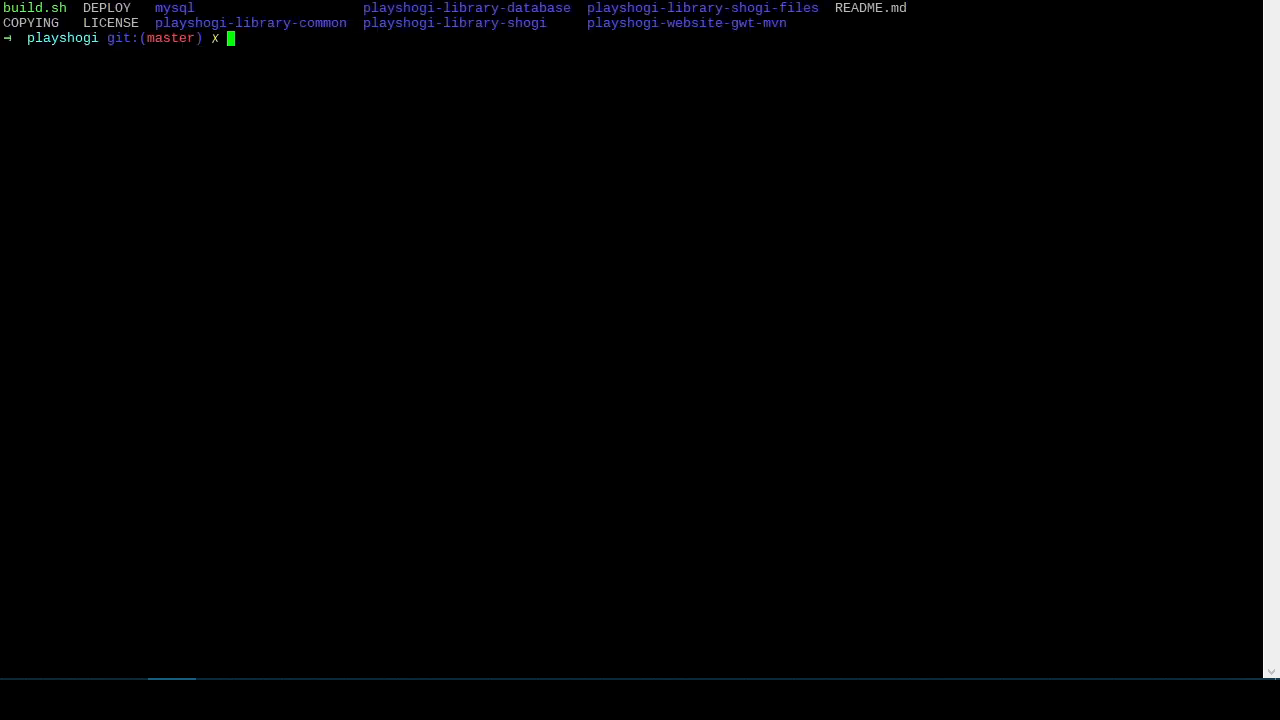
Run grep -wr test */src/ from the playshogi directory to find the word test
type("cd")
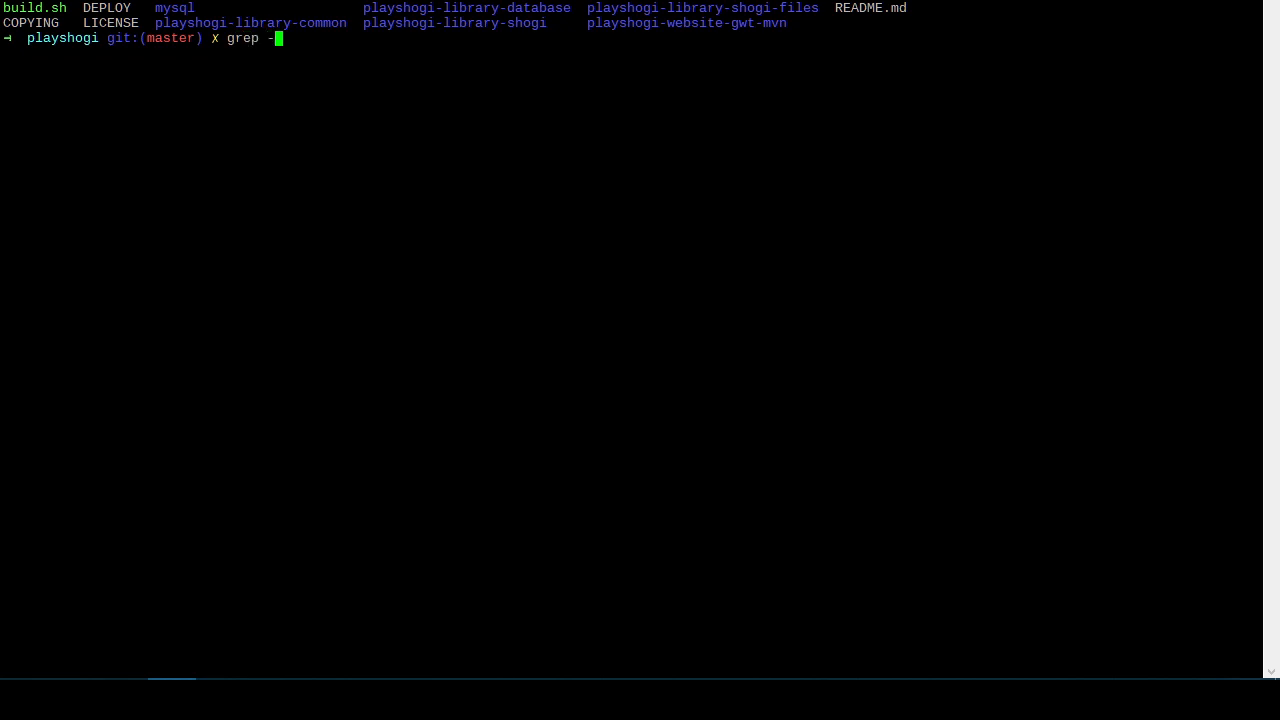
type("wr test")
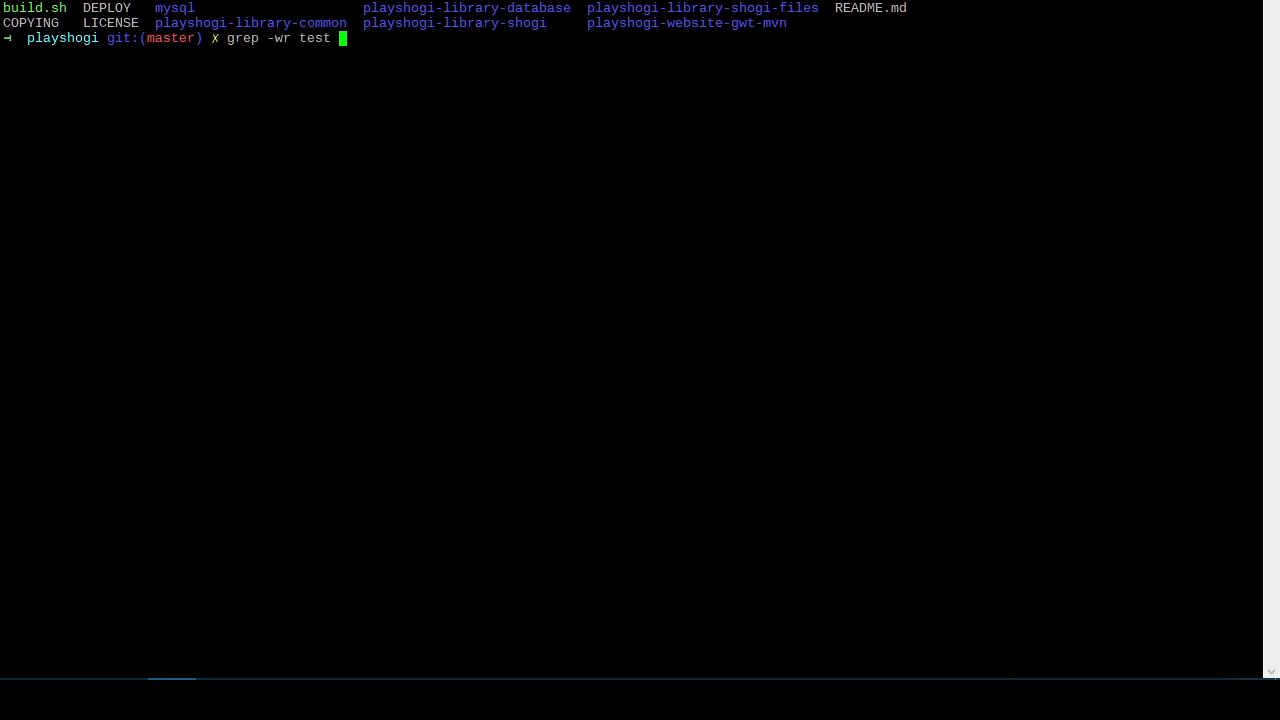
type("*/src/")
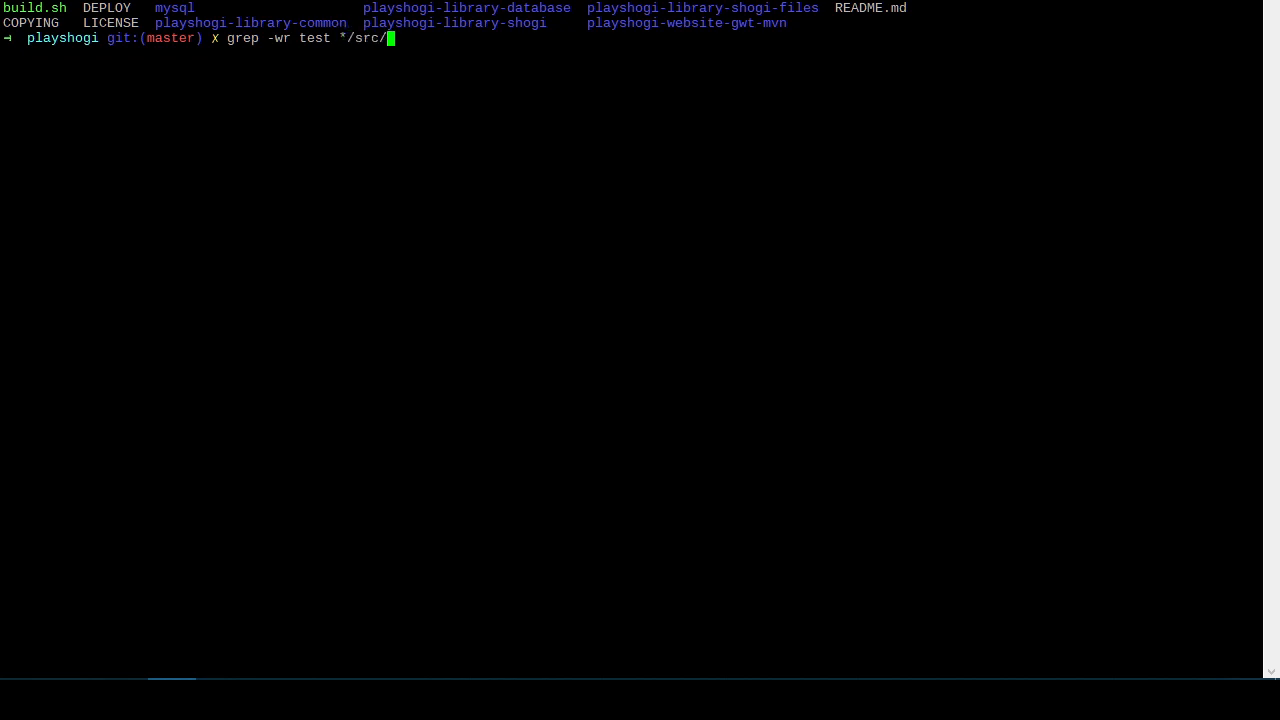
key("Return")
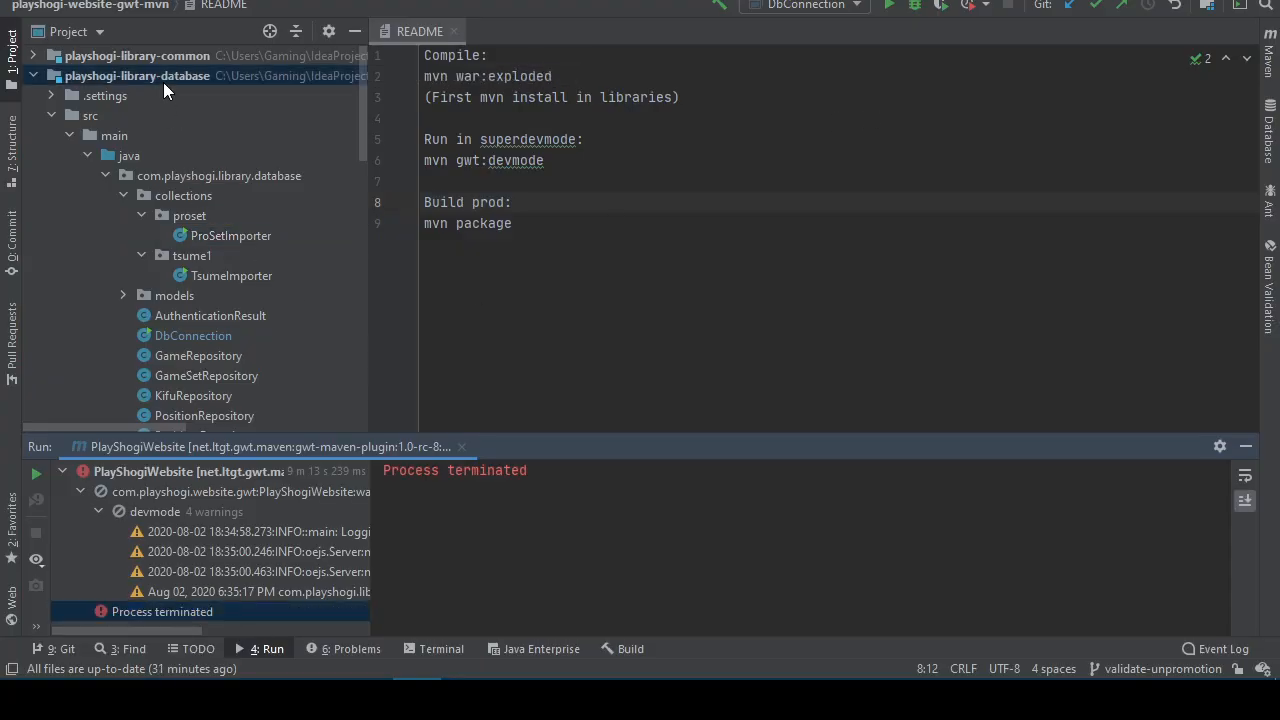
Check out the local master branch via the database module's Git branches list
right_click(136, 76)
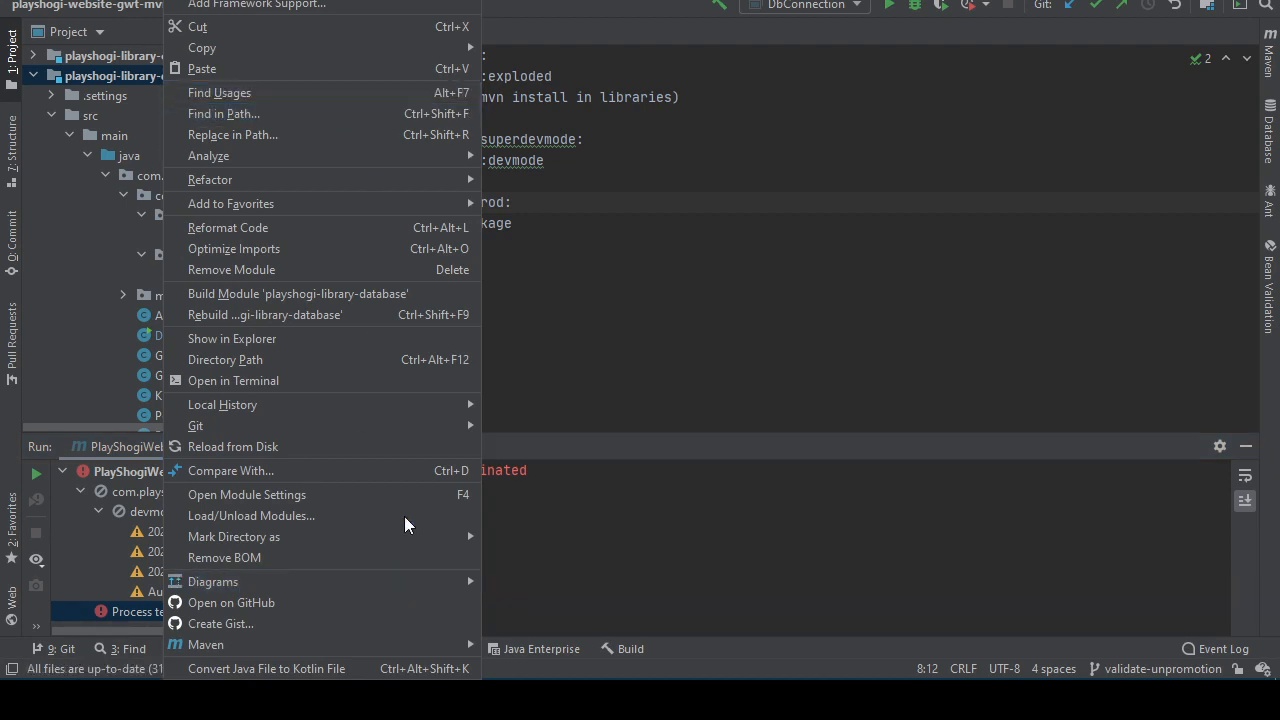
mouse_move(312, 156)
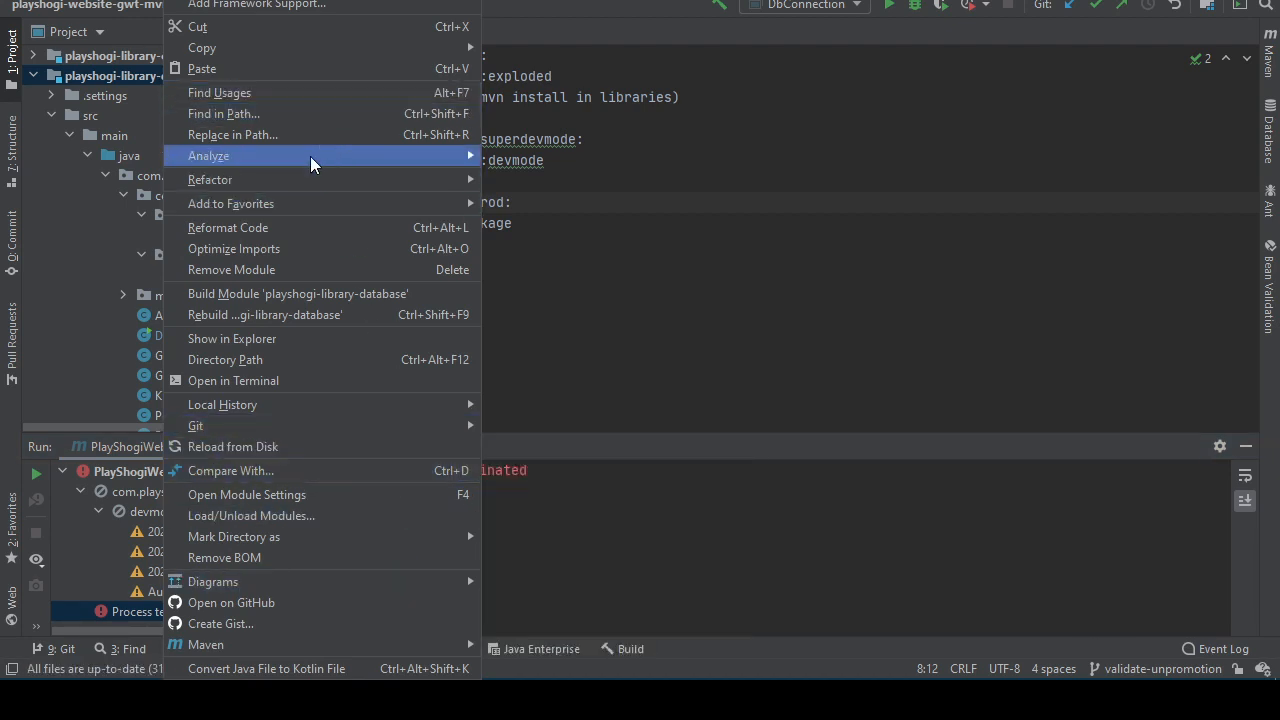
mouse_move(200, 270)
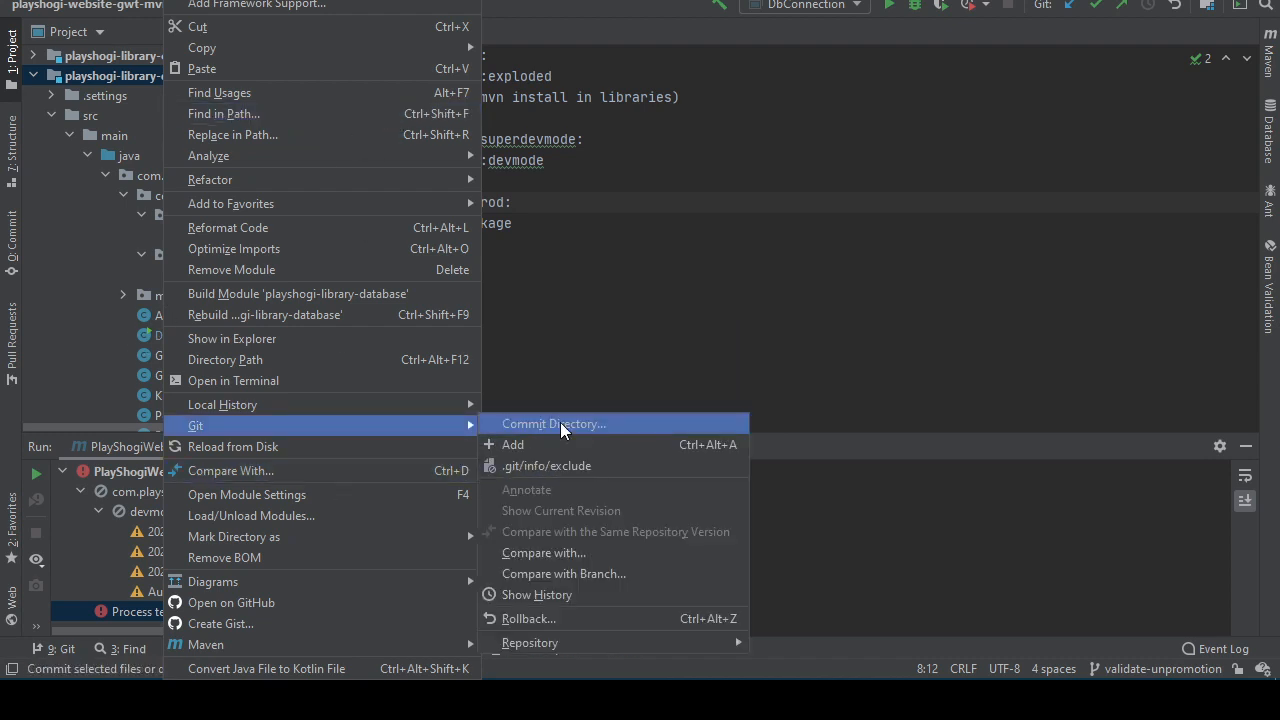
mouse_move(644, 572)
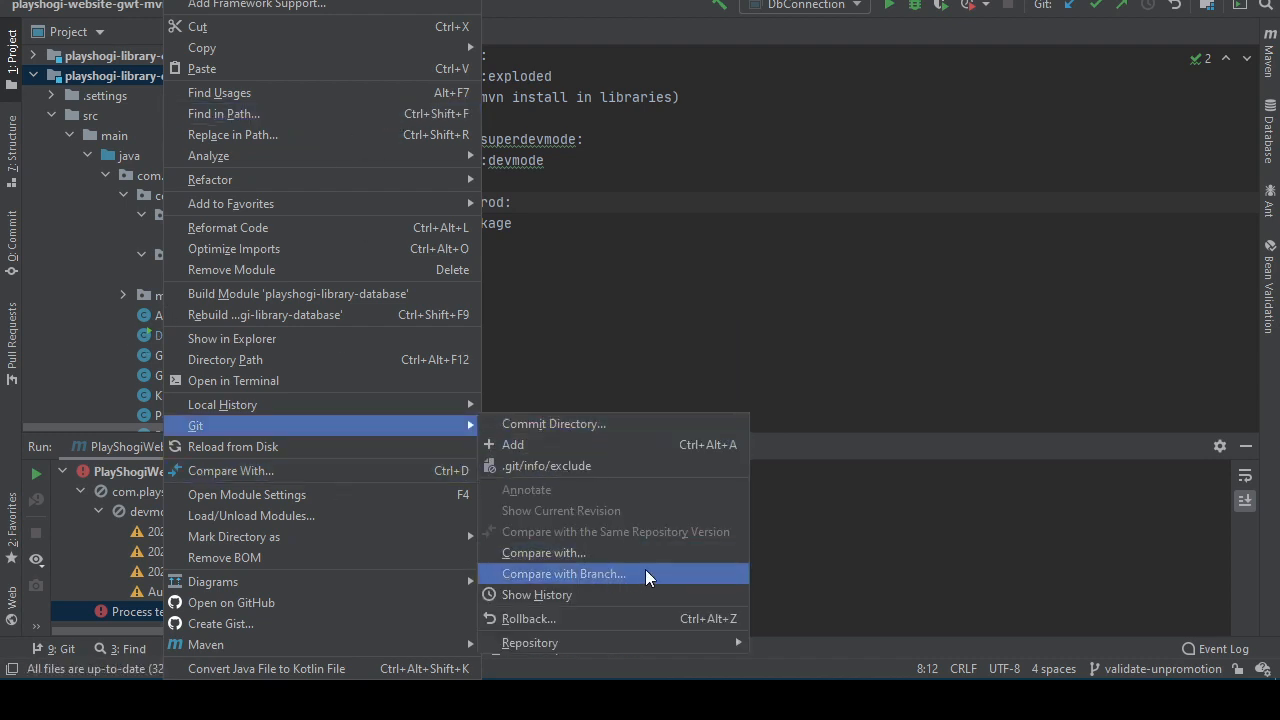
mouse_move(530, 642)
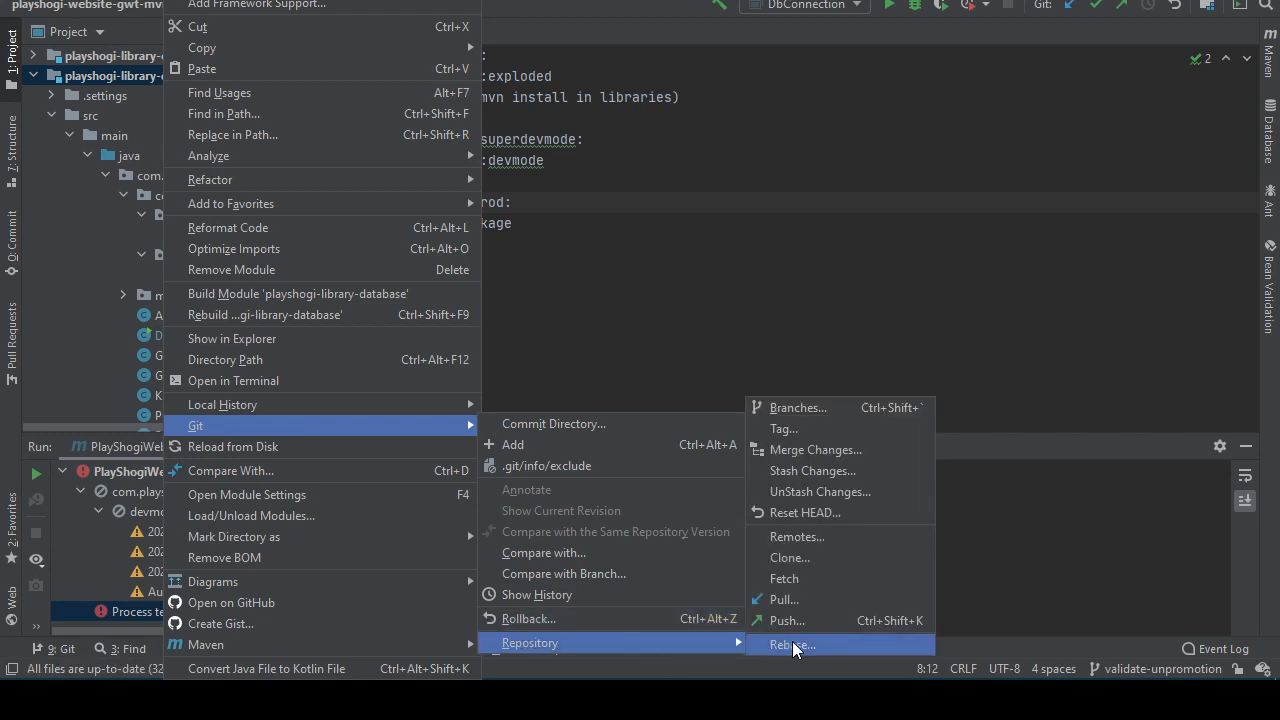
mouse_move(796, 408)
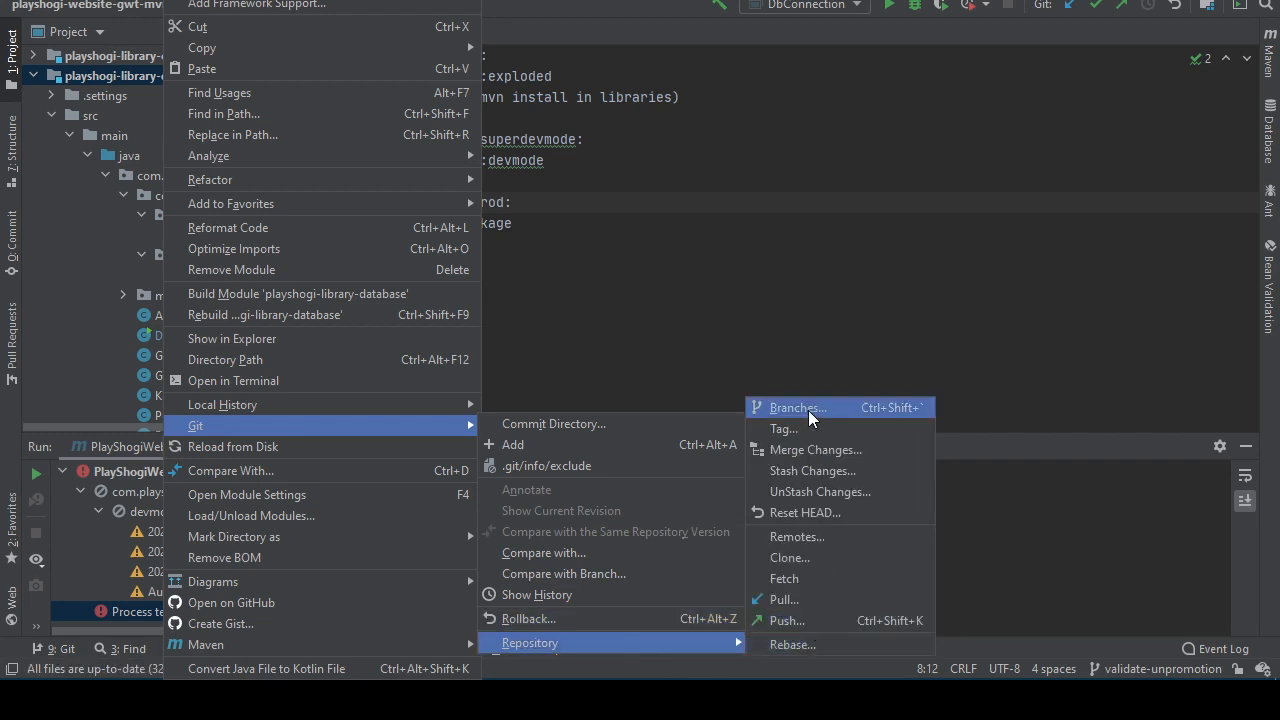
left_click(796, 408)
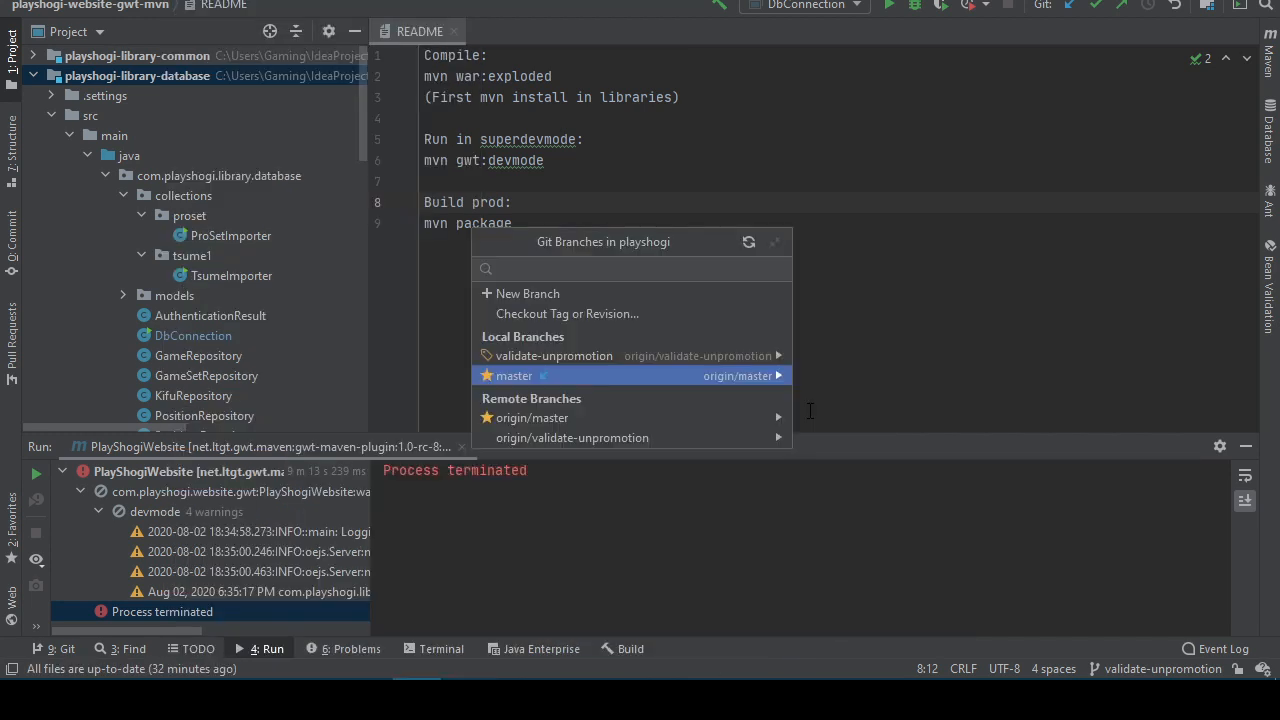
mouse_move(572, 384)
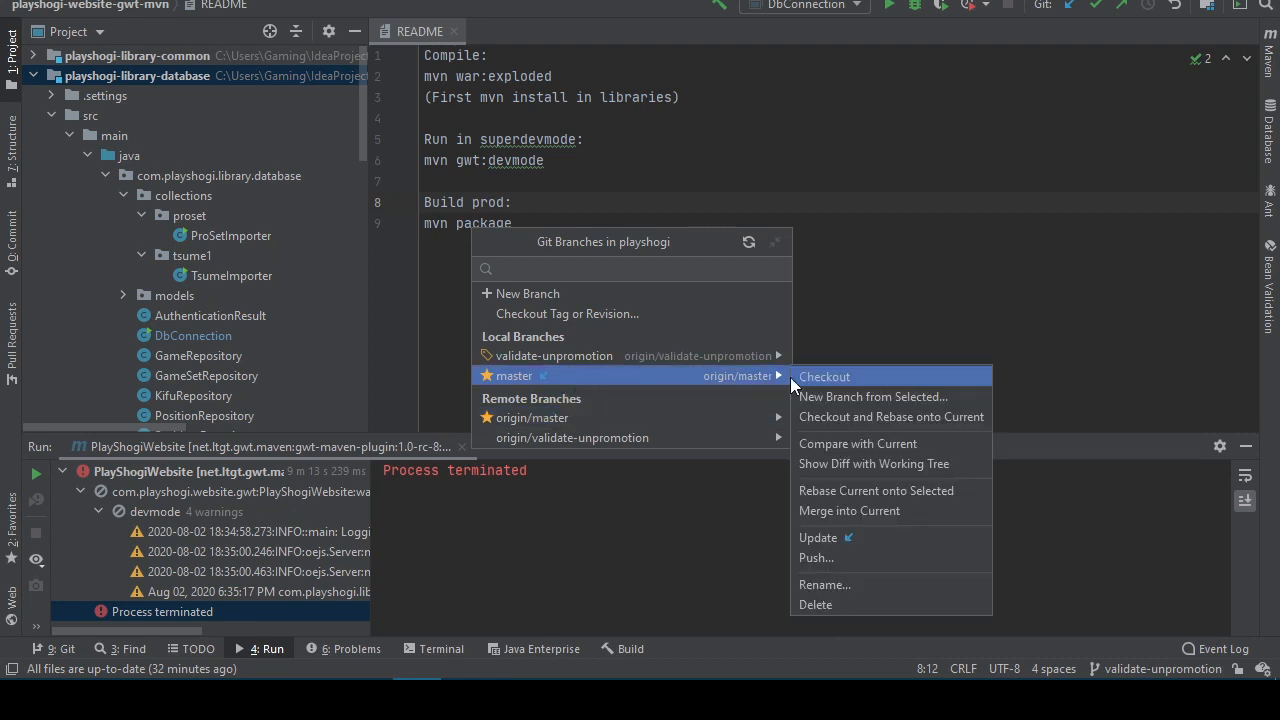
left_click(824, 376)
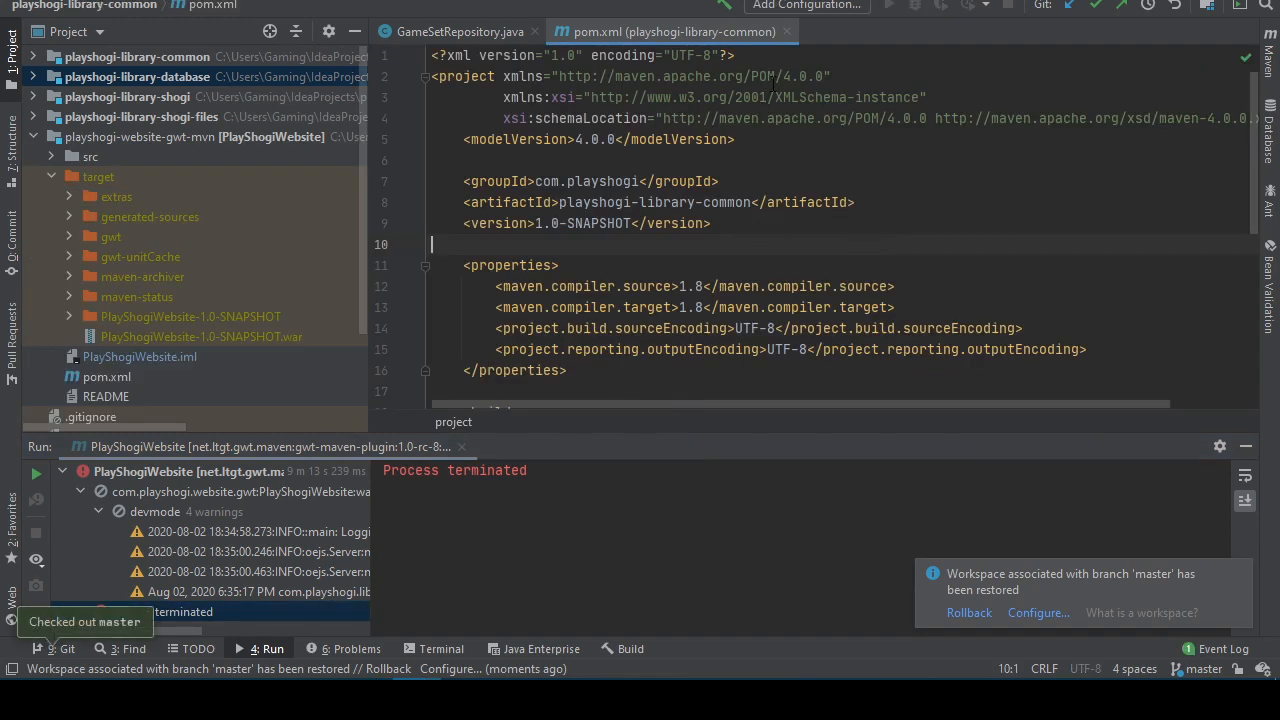
mouse_move(932, 524)
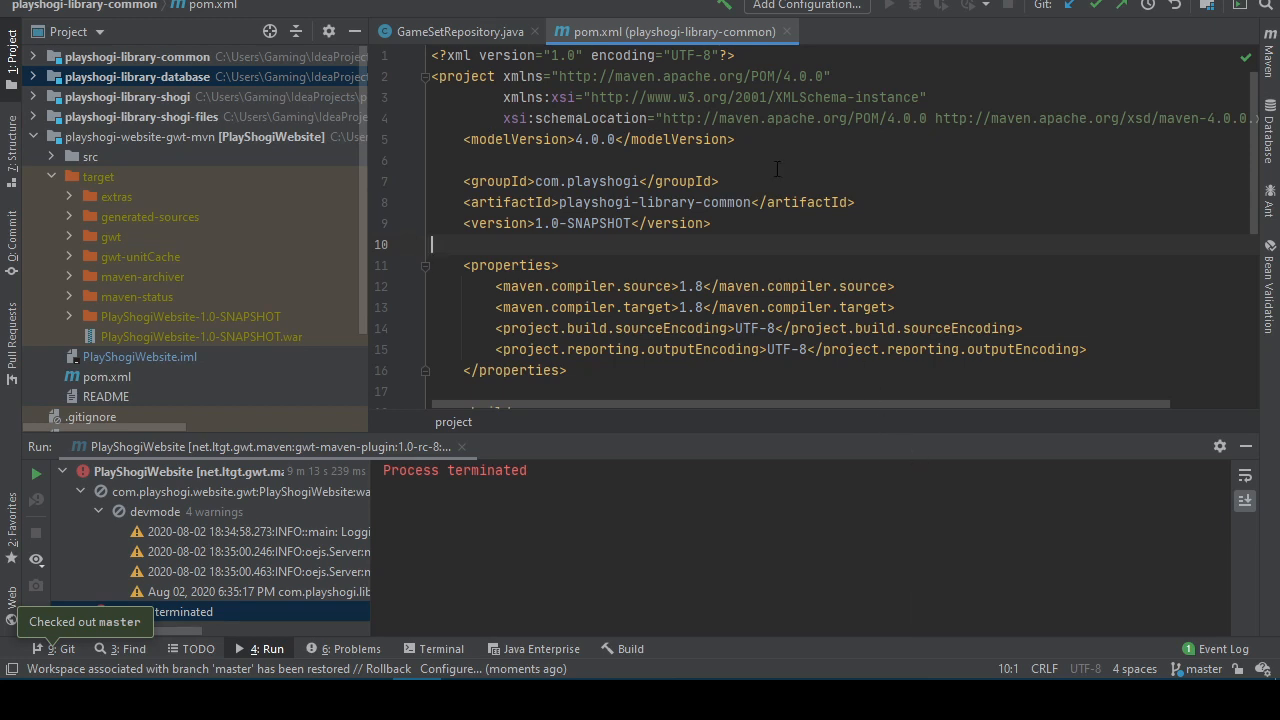
Close the pom.xml and DbConnection tabs and open UserRepository from the database module
left_click(460, 32)
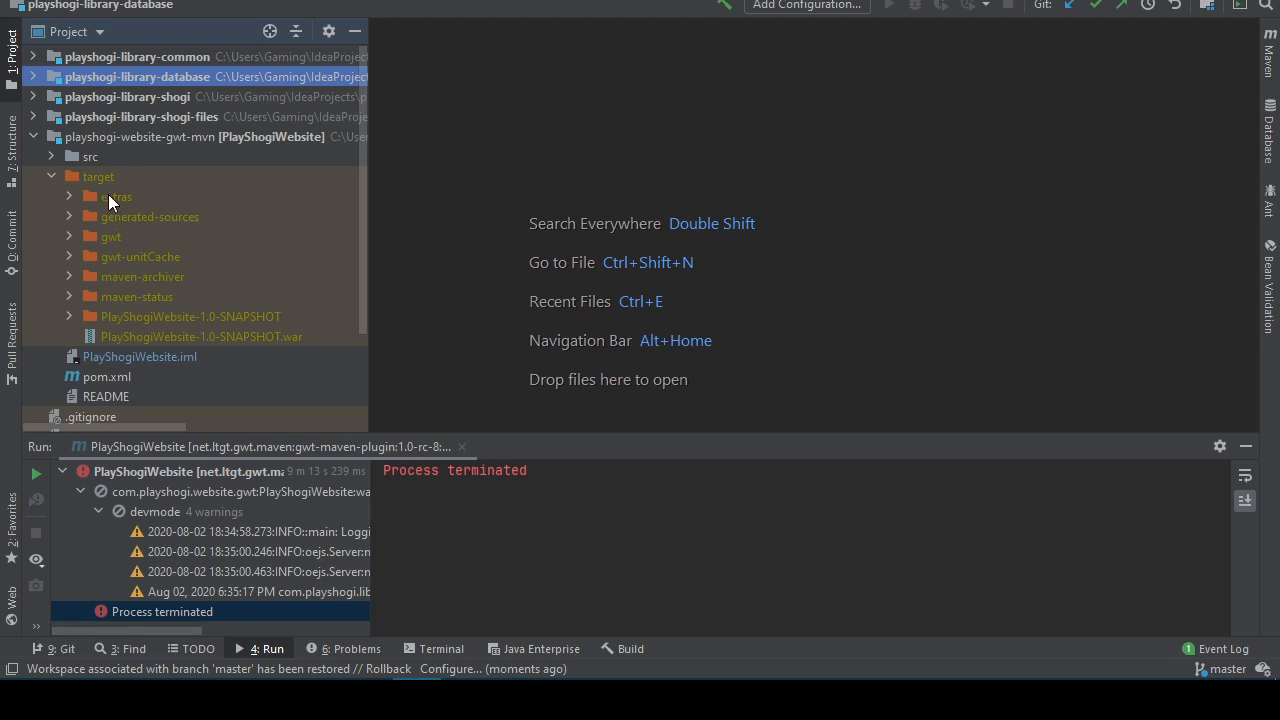
mouse_move(50, 150)
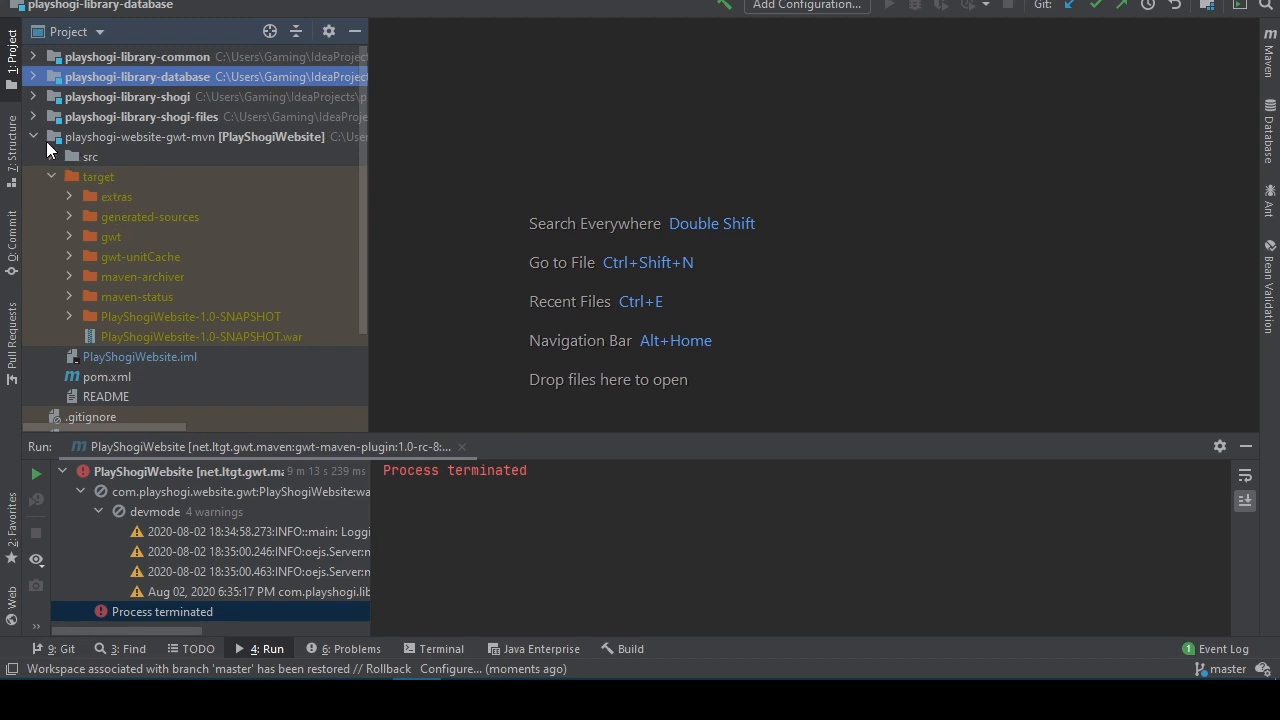
scroll("down", 3)
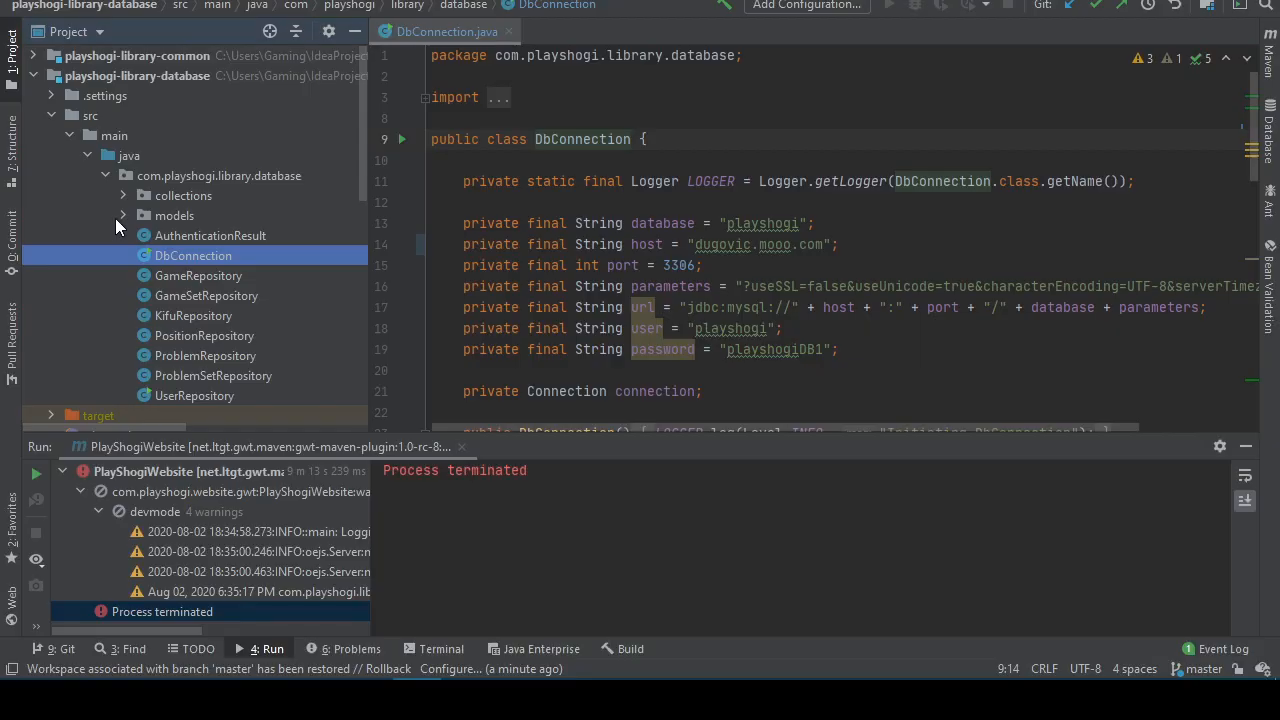
left_click(510, 32)
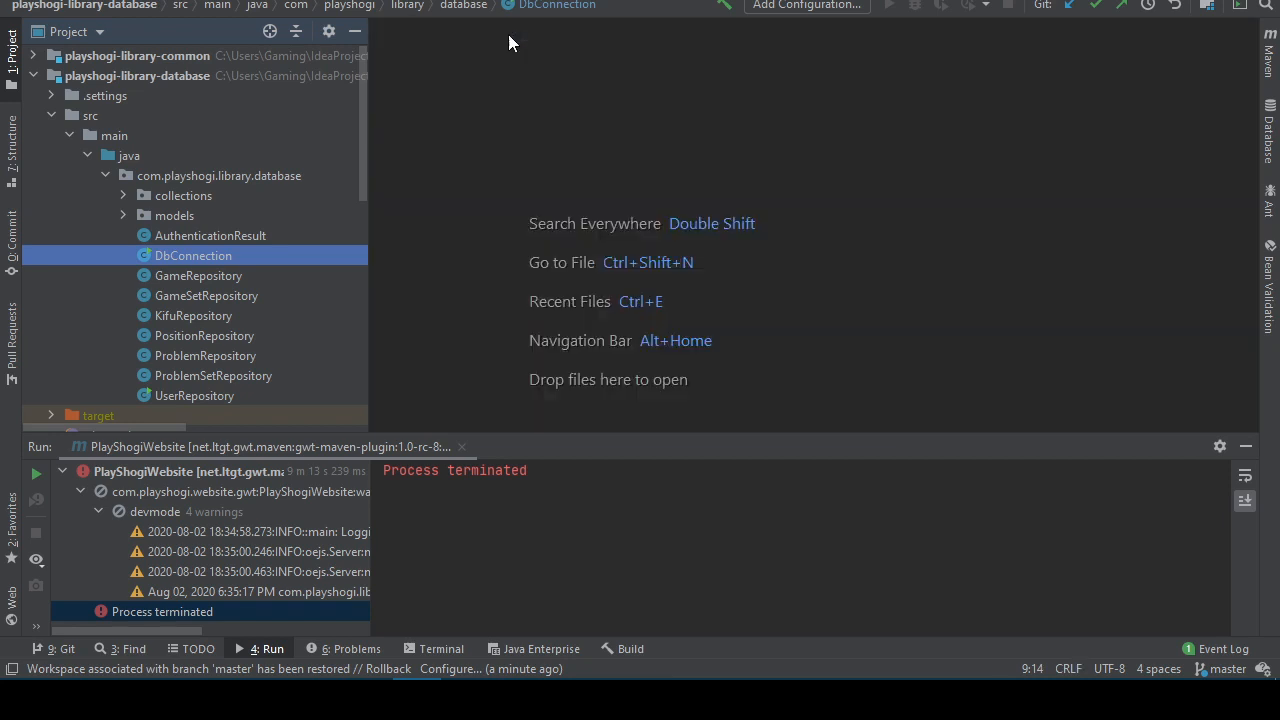
scroll("down", 3)
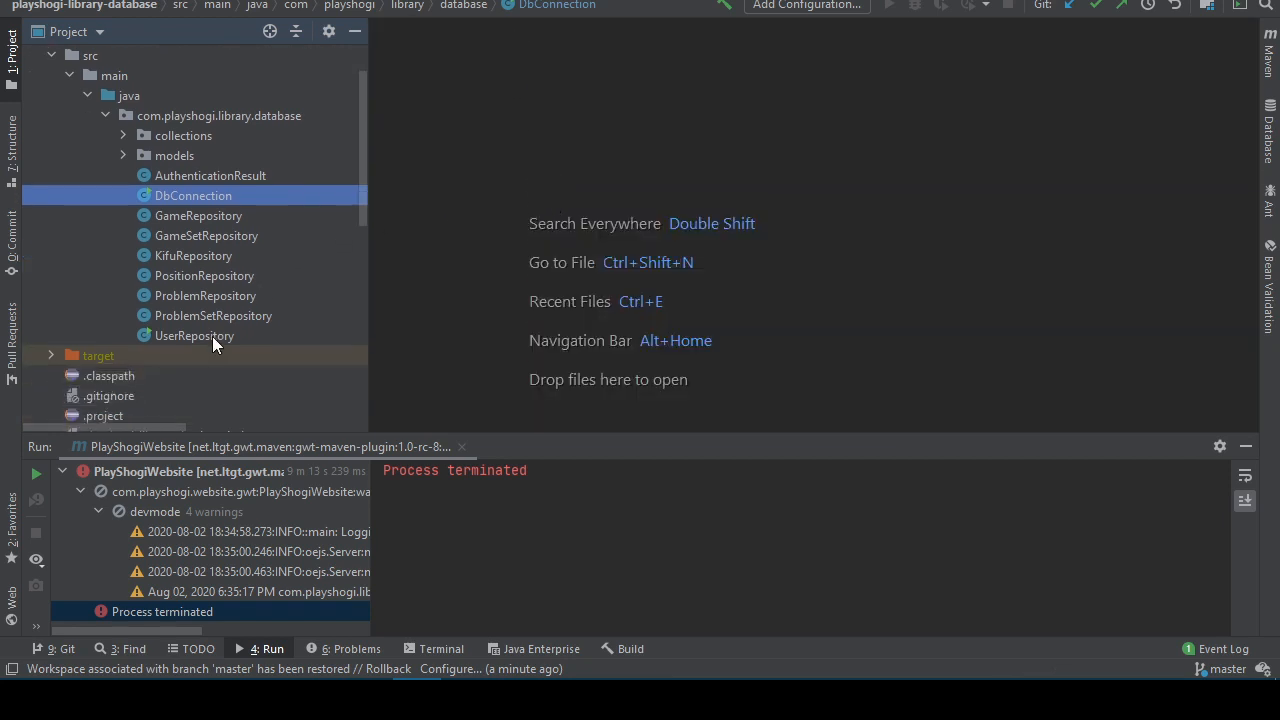
double_click(196, 336)
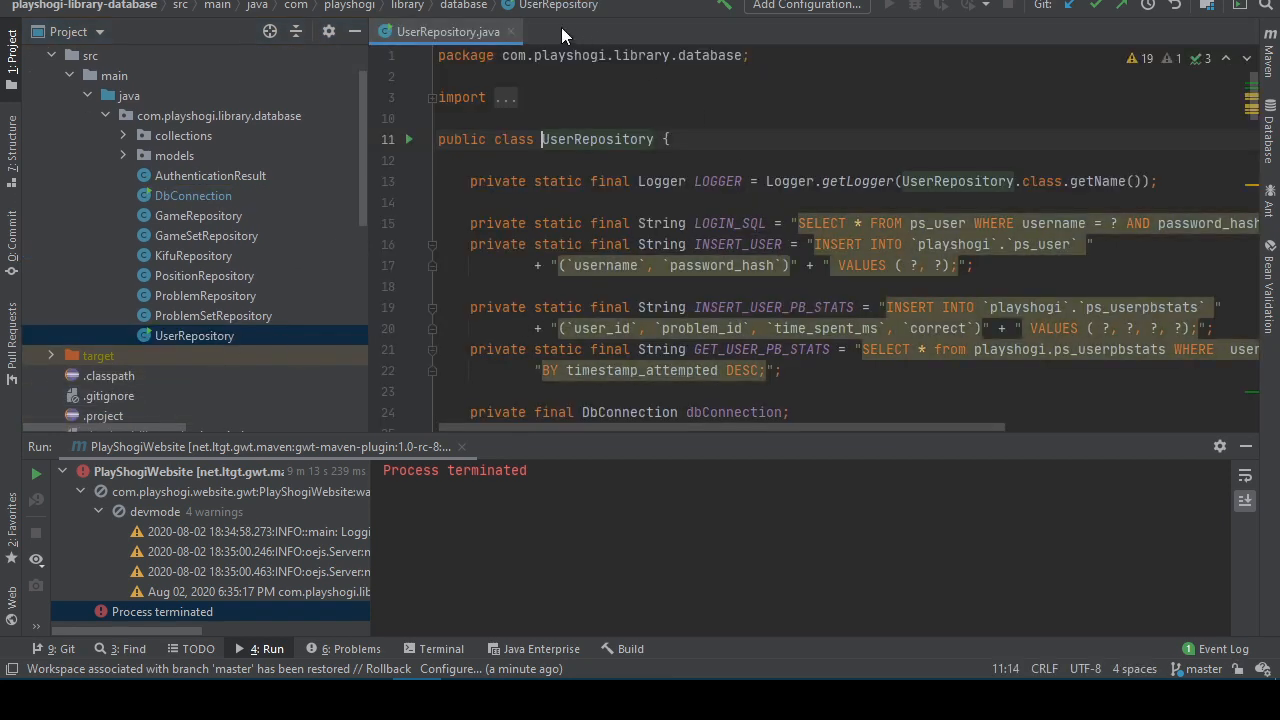
Expand the playshogi-library-shogi module and its src folder to list main and test
right_click(194, 336)
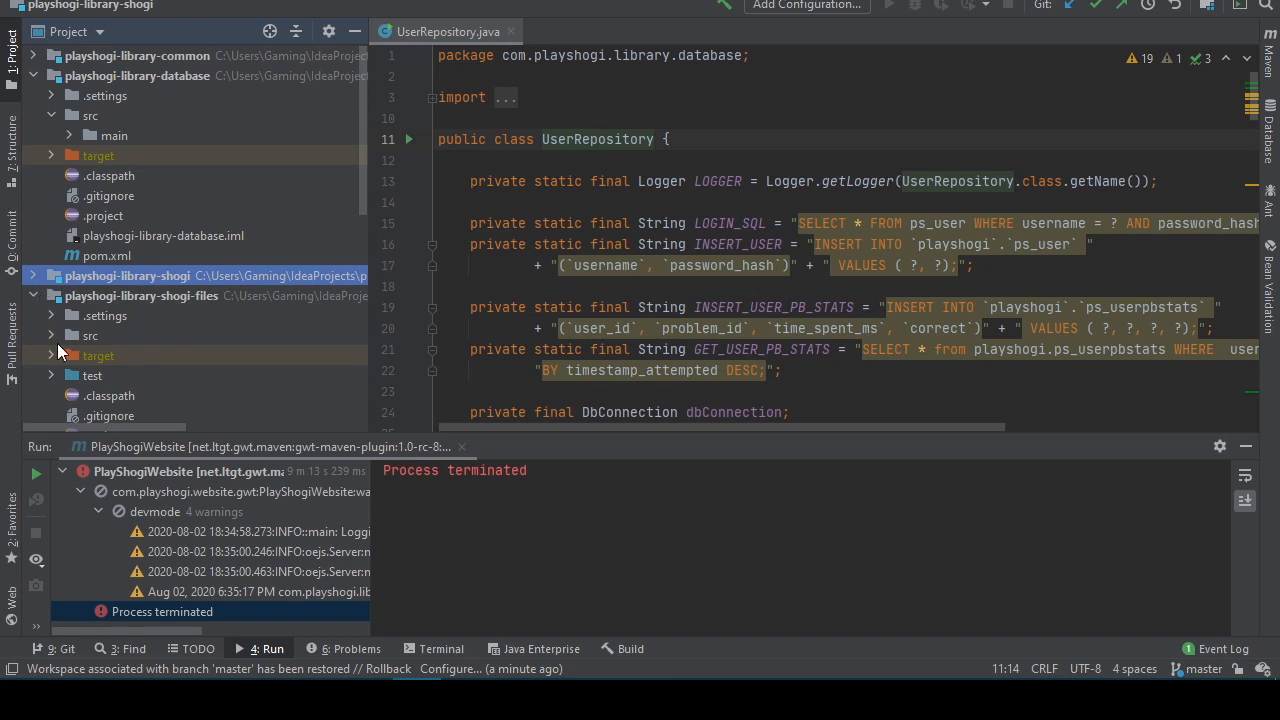
left_click(72, 356)
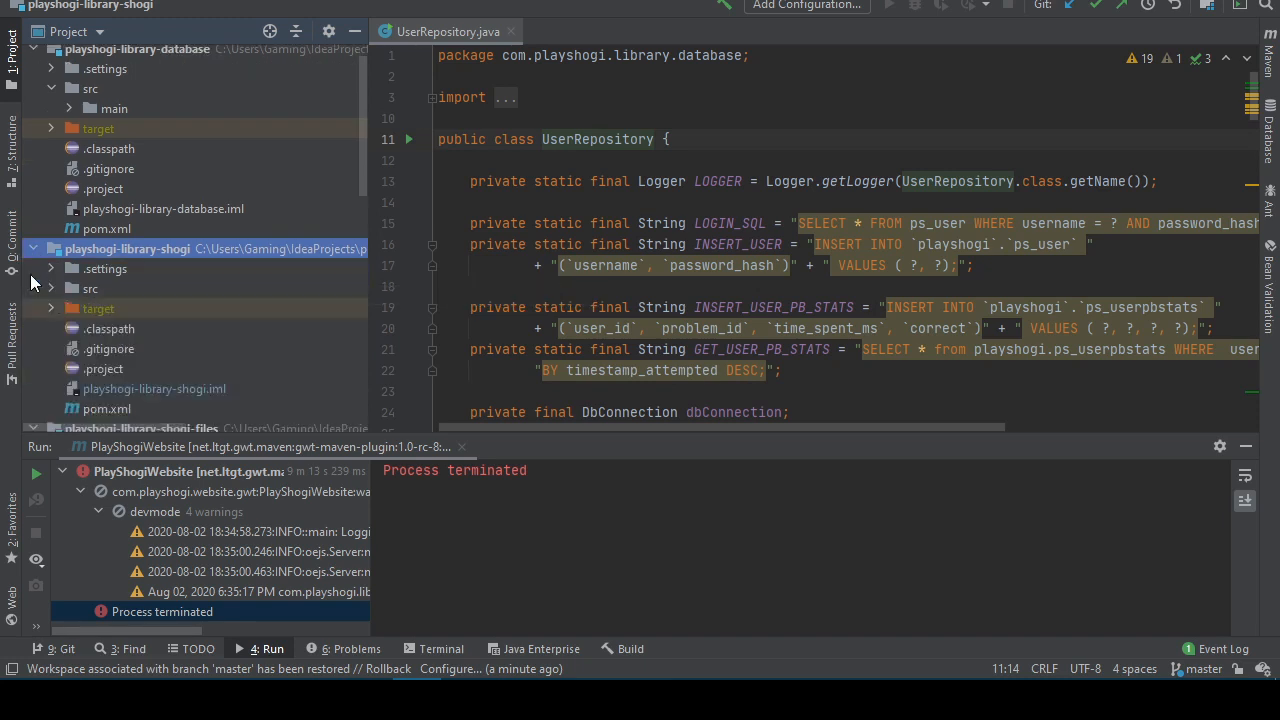
left_click(50, 288)
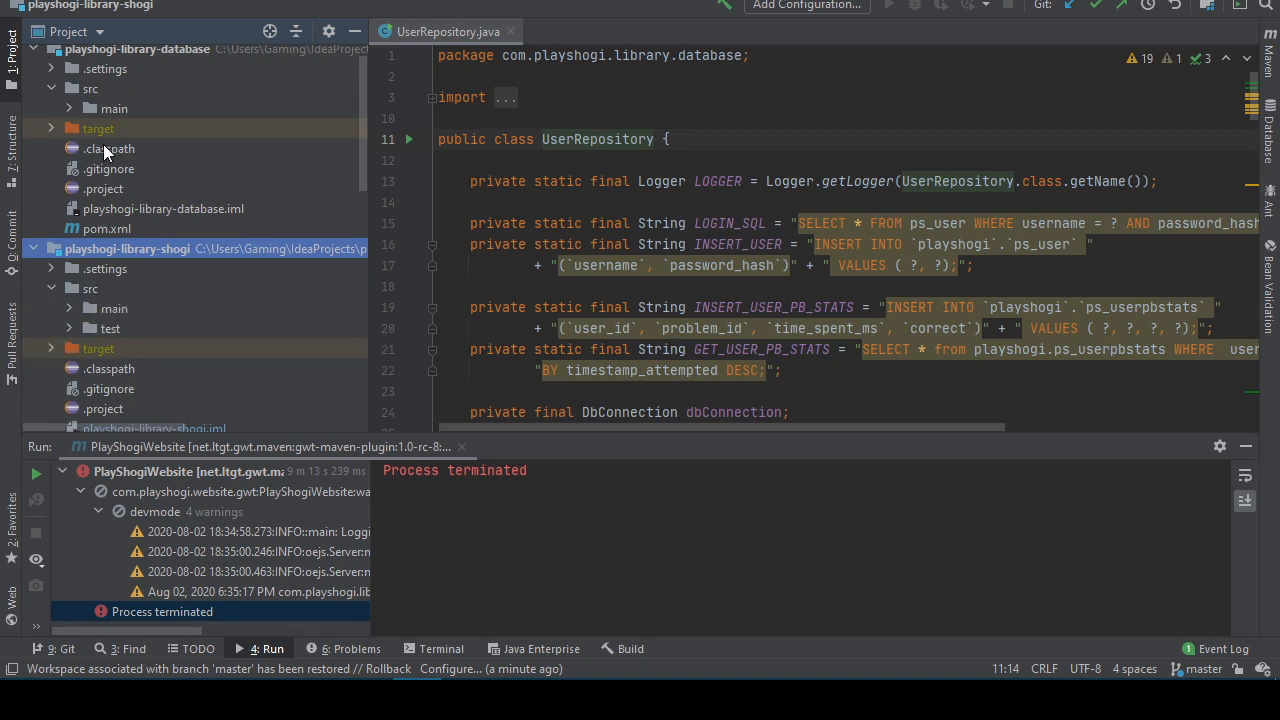
mouse_move(118, 148)
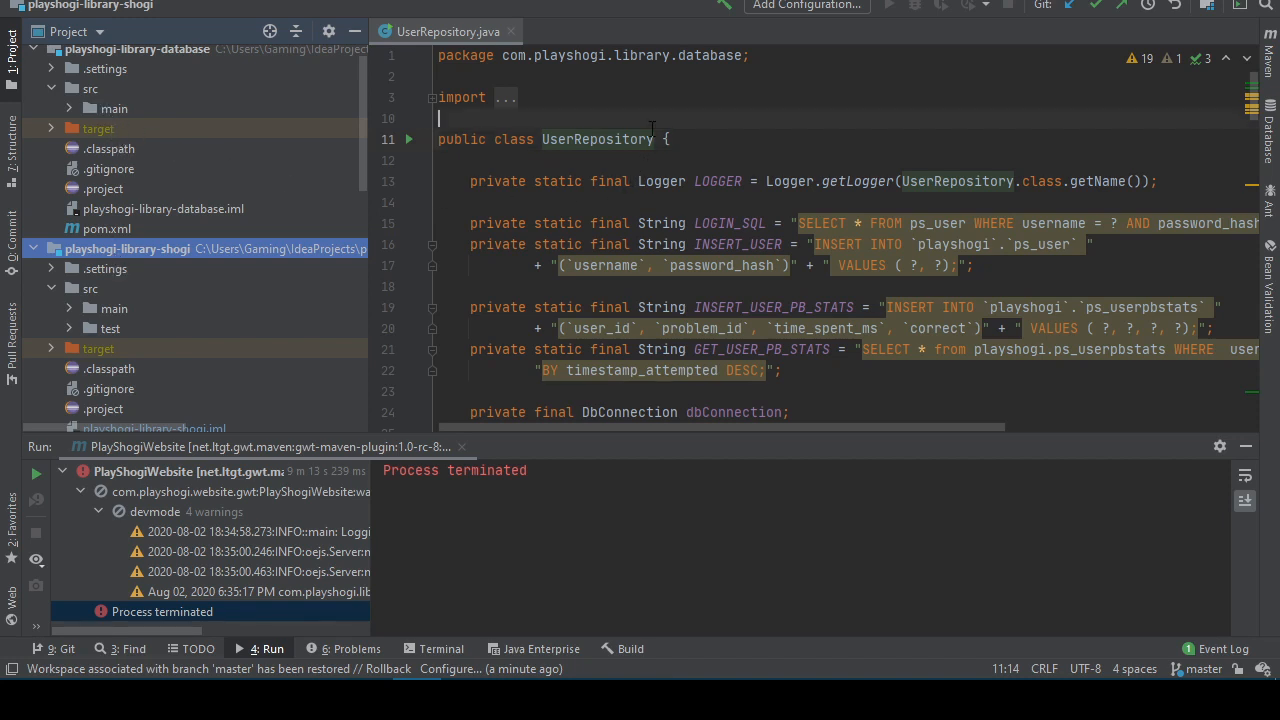
right_click(650, 140)
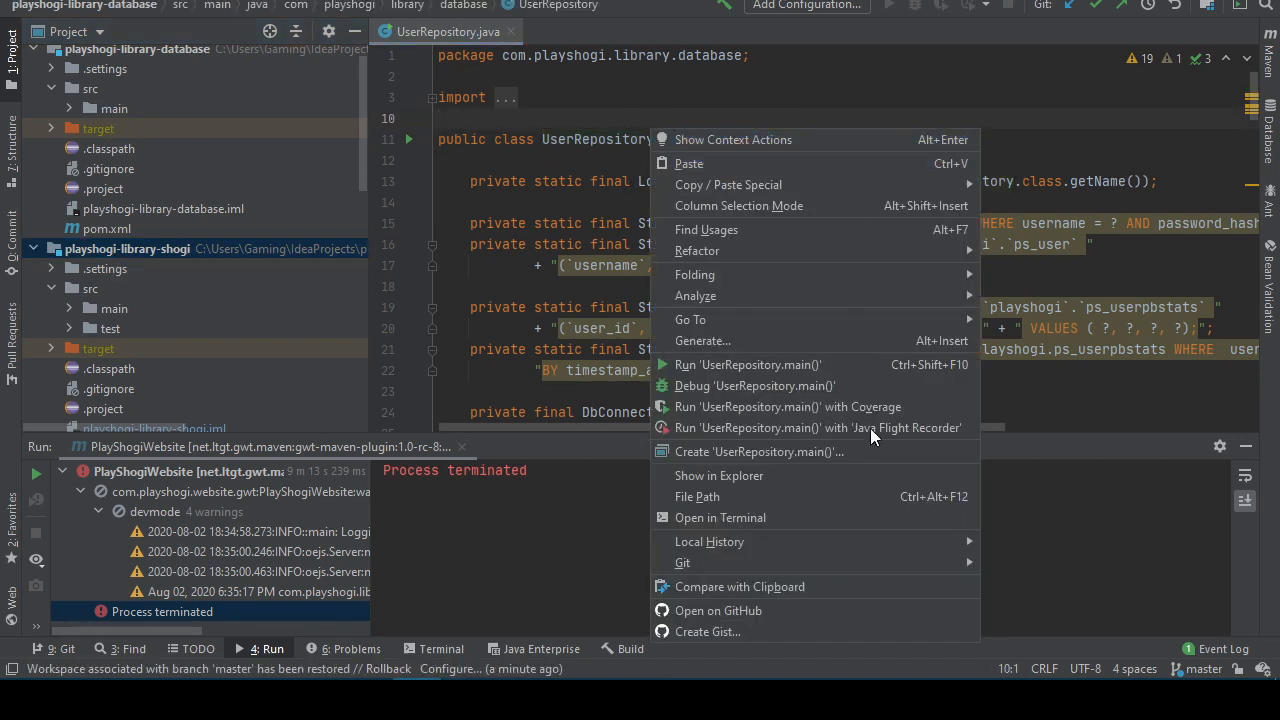
mouse_move(694, 274)
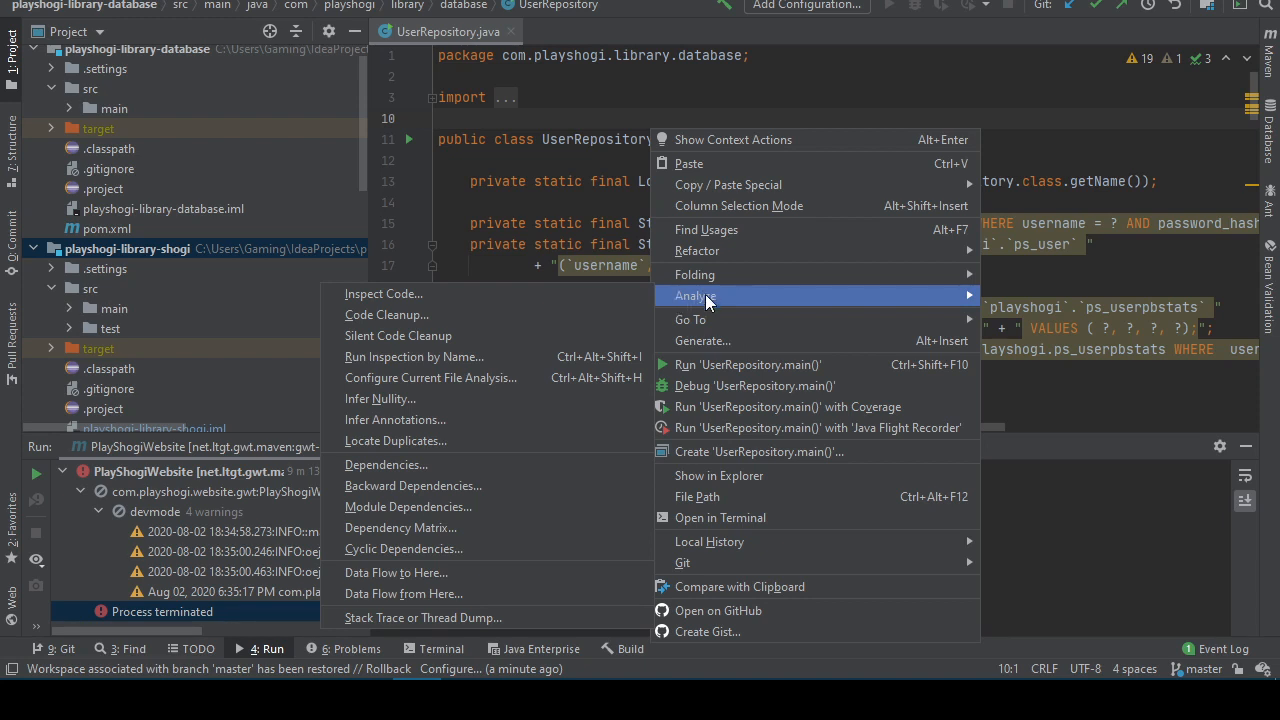
mouse_move(738, 310)
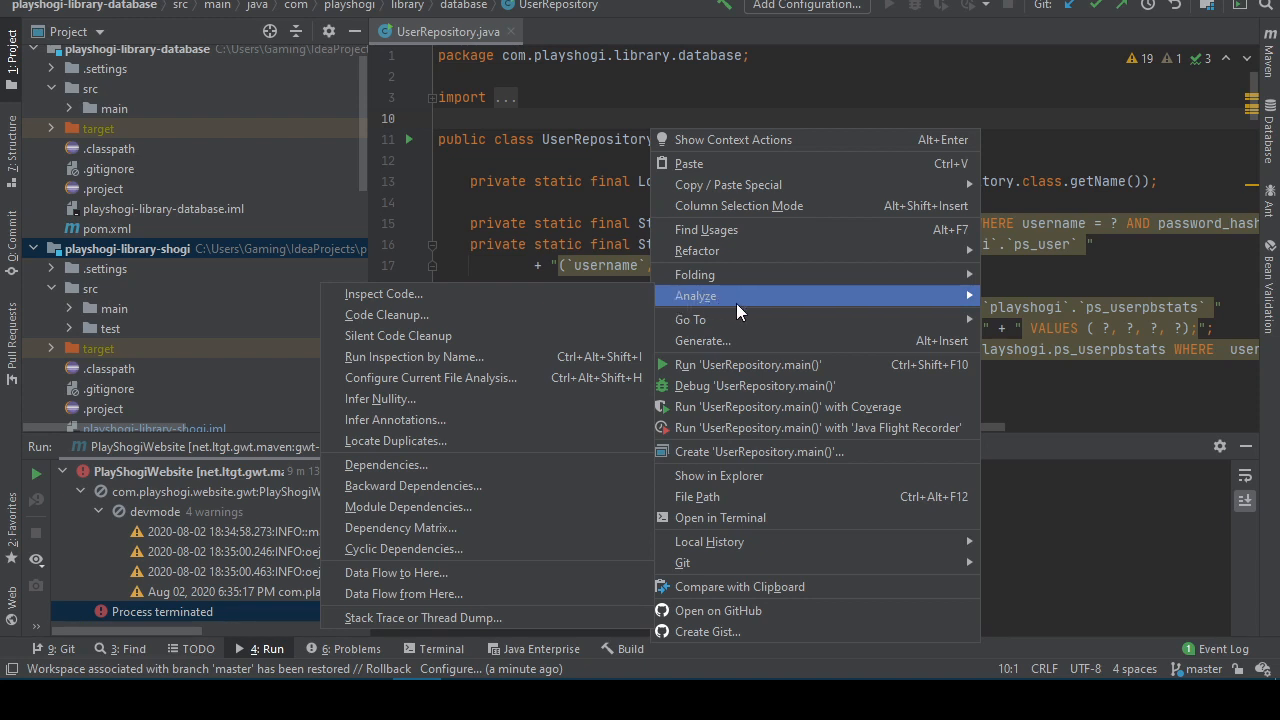
mouse_move(684, 562)
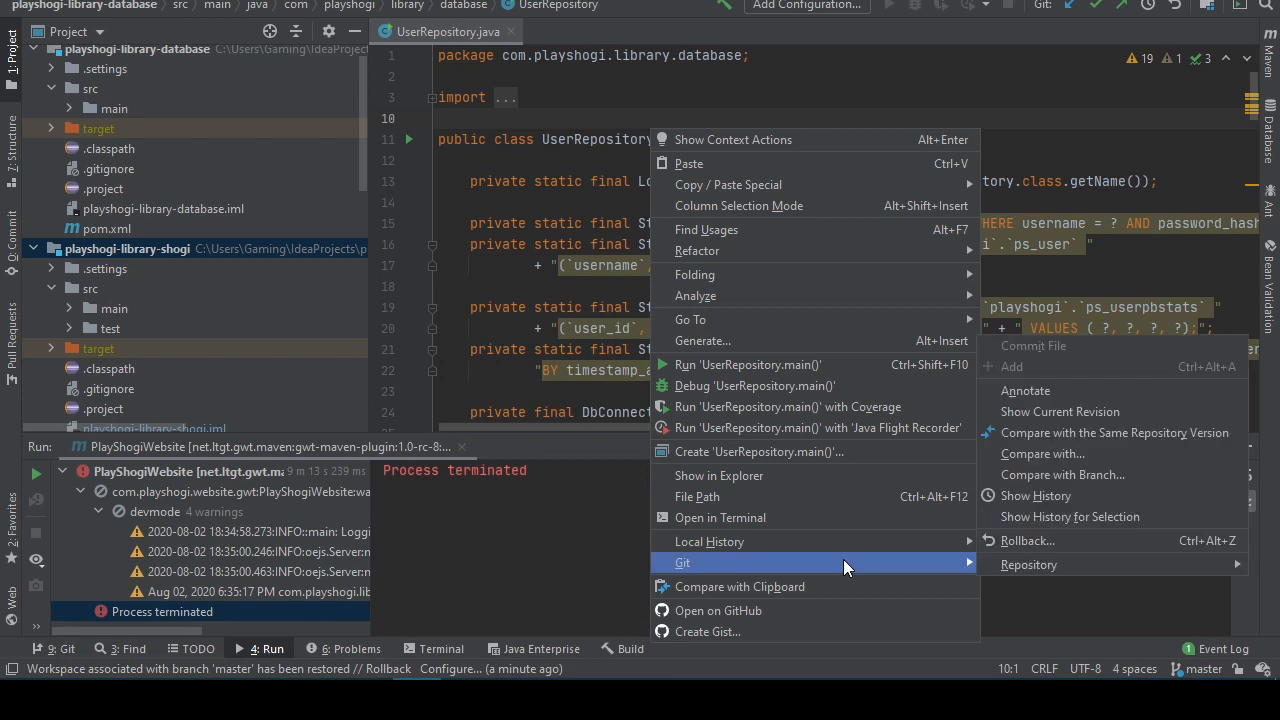
mouse_move(856, 496)
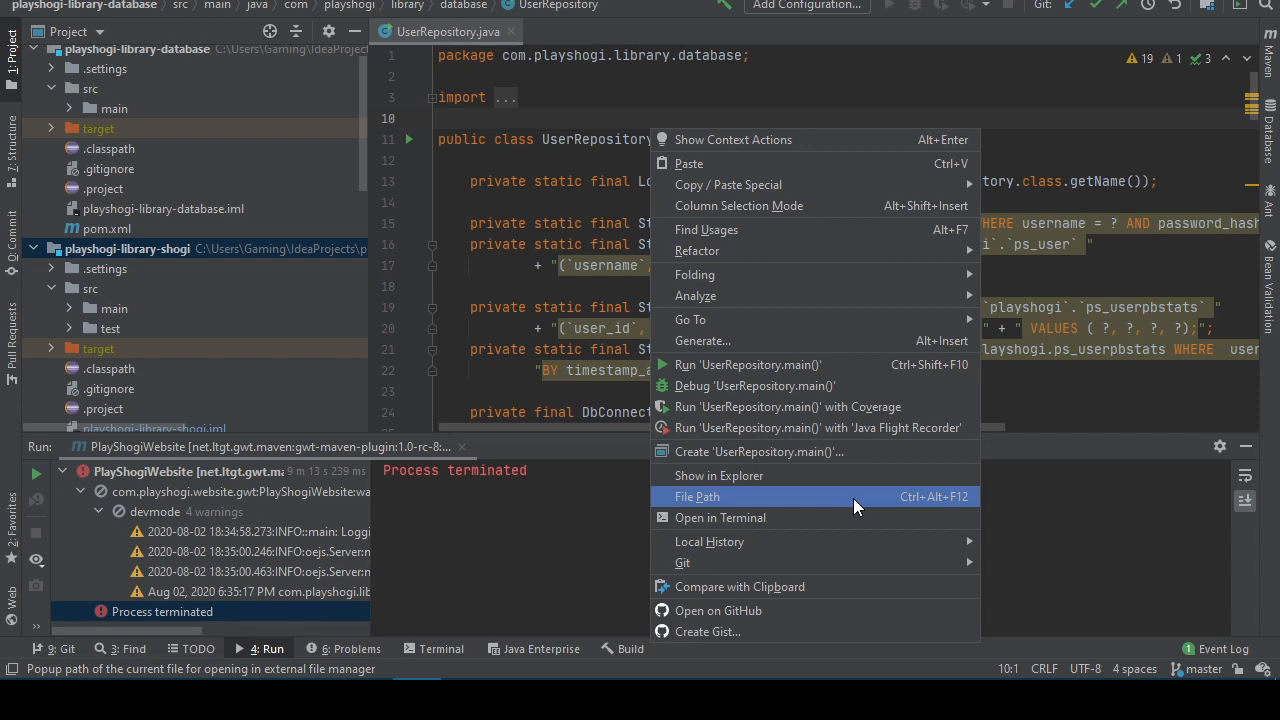
mouse_move(830, 340)
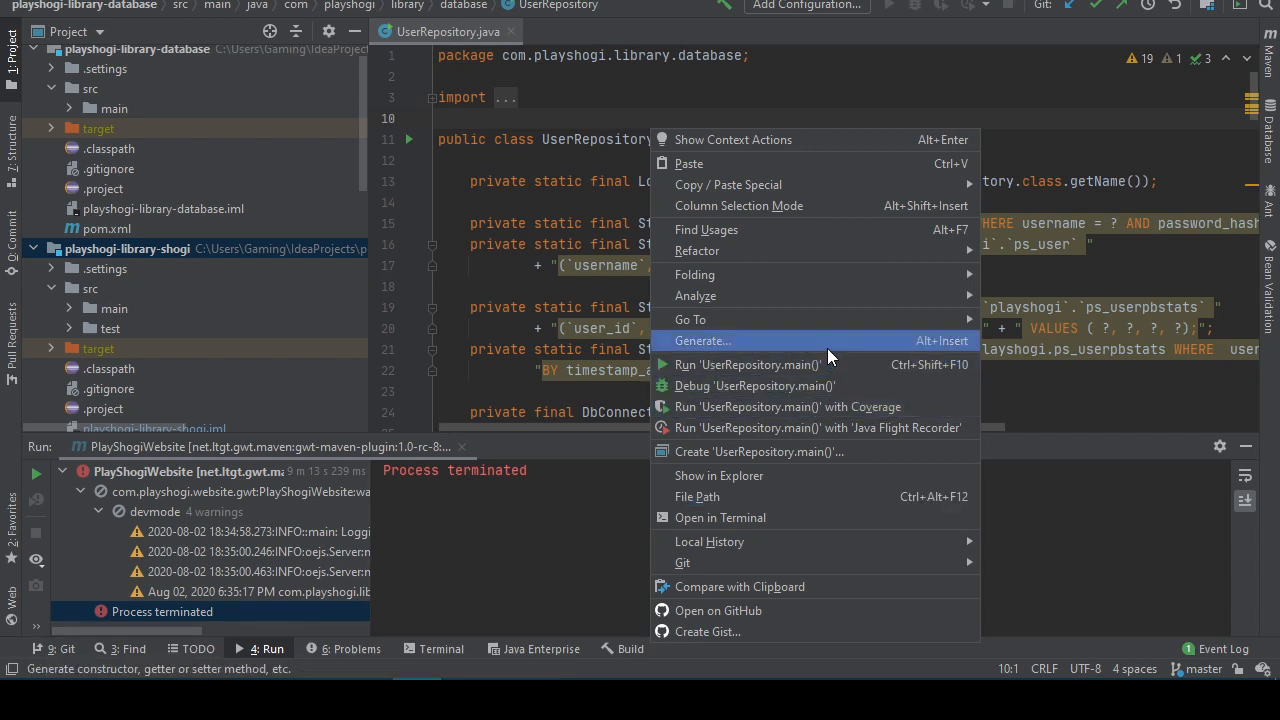
left_click(702, 340)
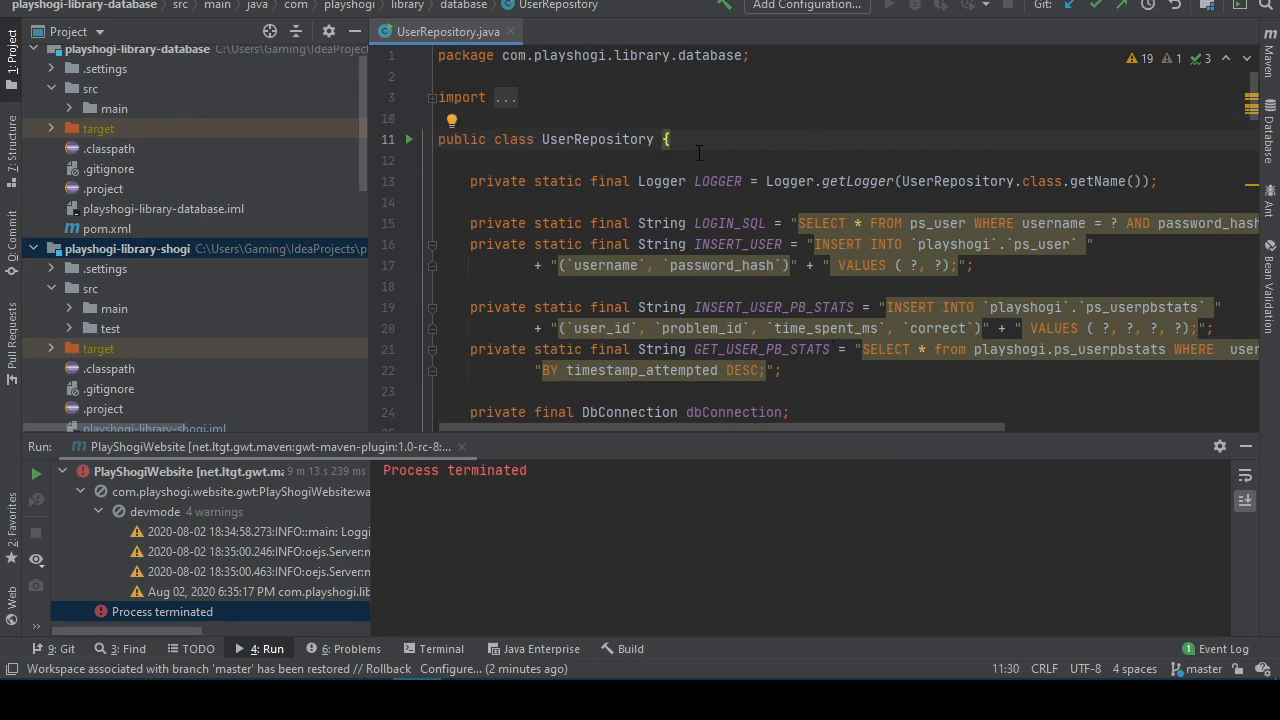
Switch to Chrome and open JetBrains' 'Create tests - Help | IntelliJ IDEA' result
key("alt+tab")
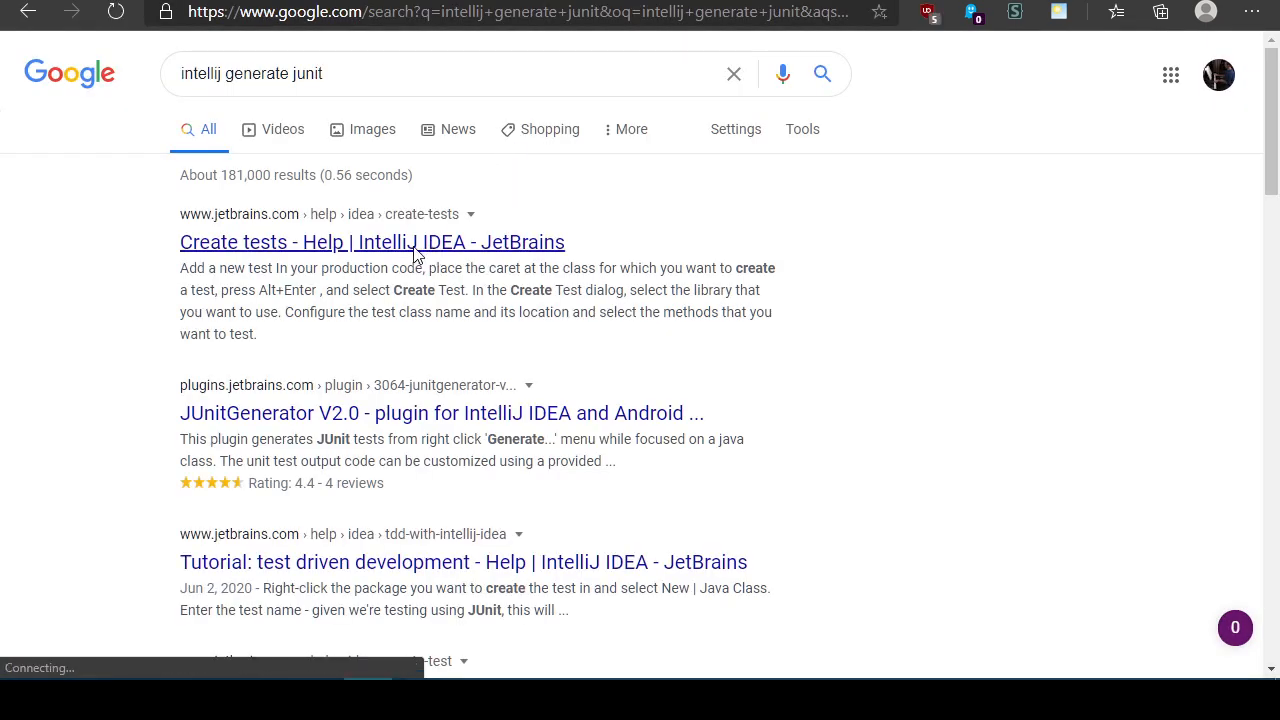
left_click(372, 240)
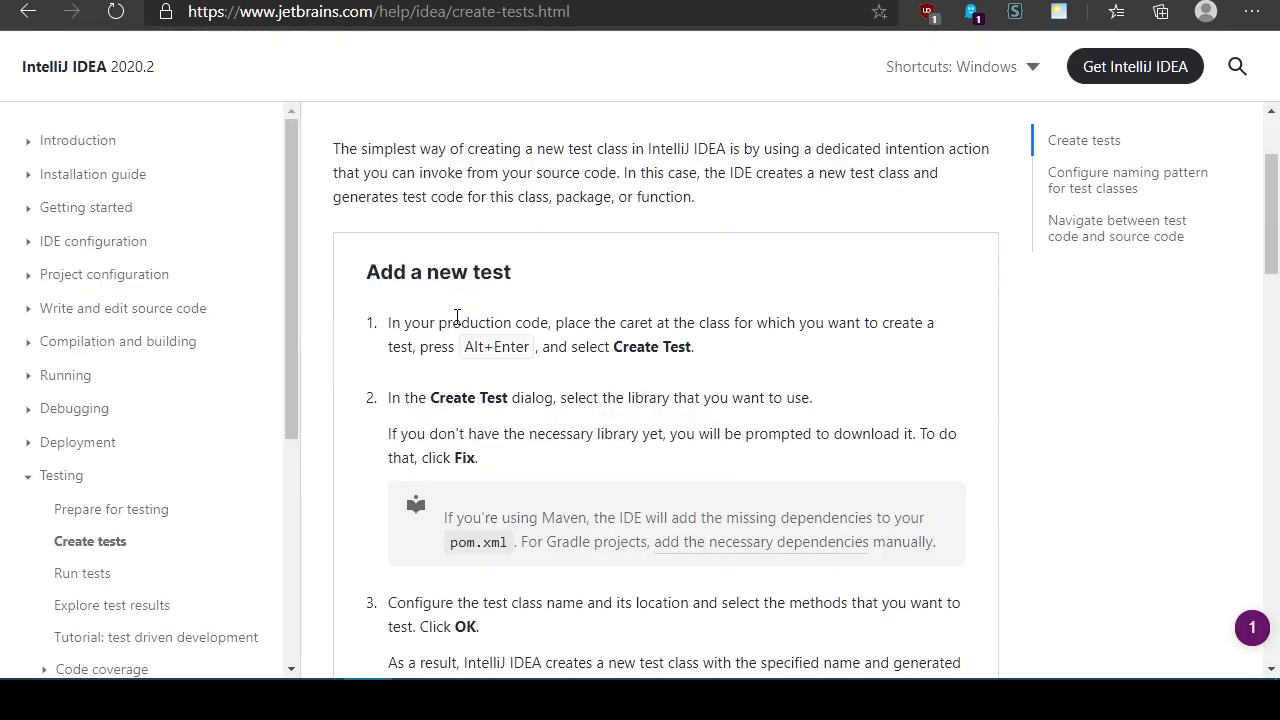
mouse_move(380, 318)
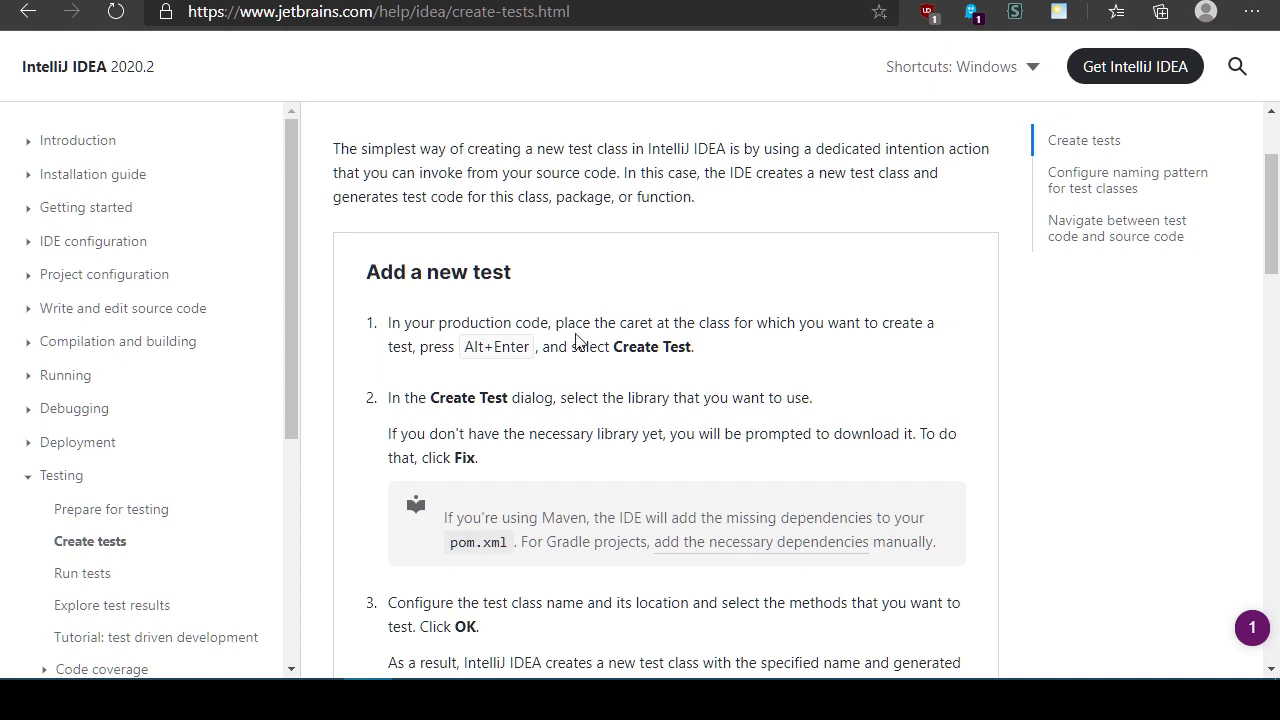
mouse_move(752, 344)
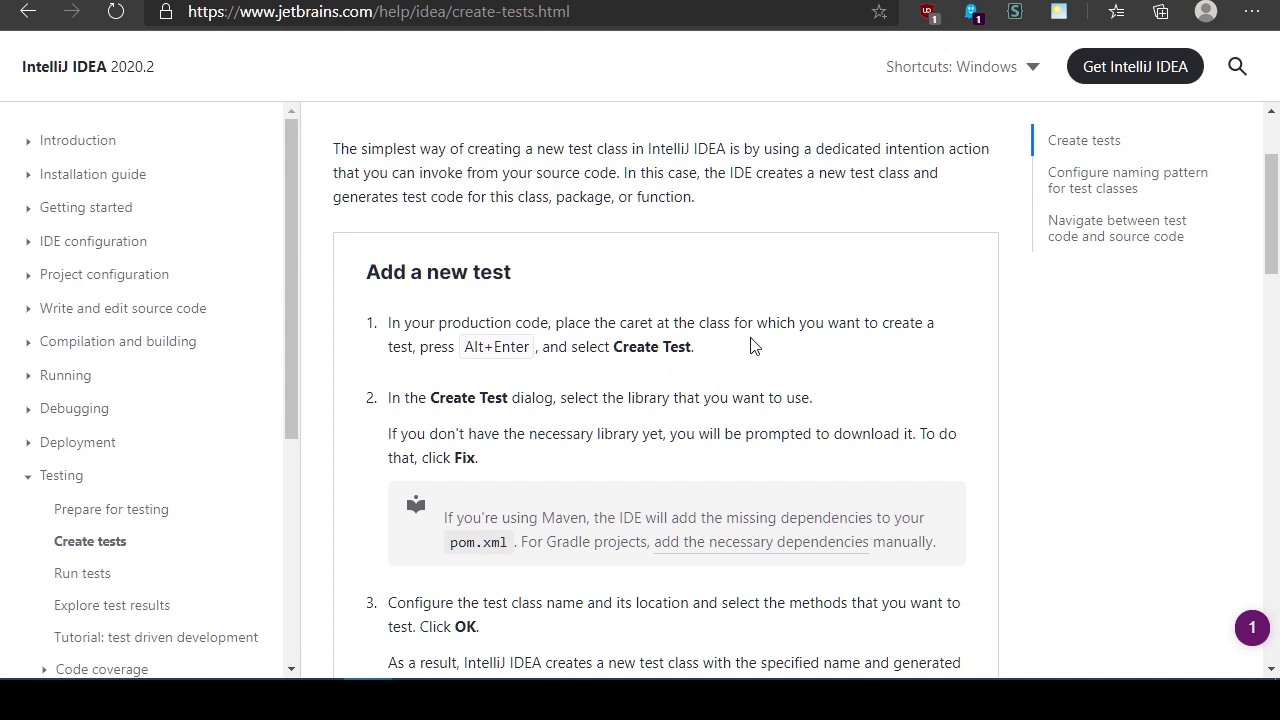
mouse_move(744, 348)
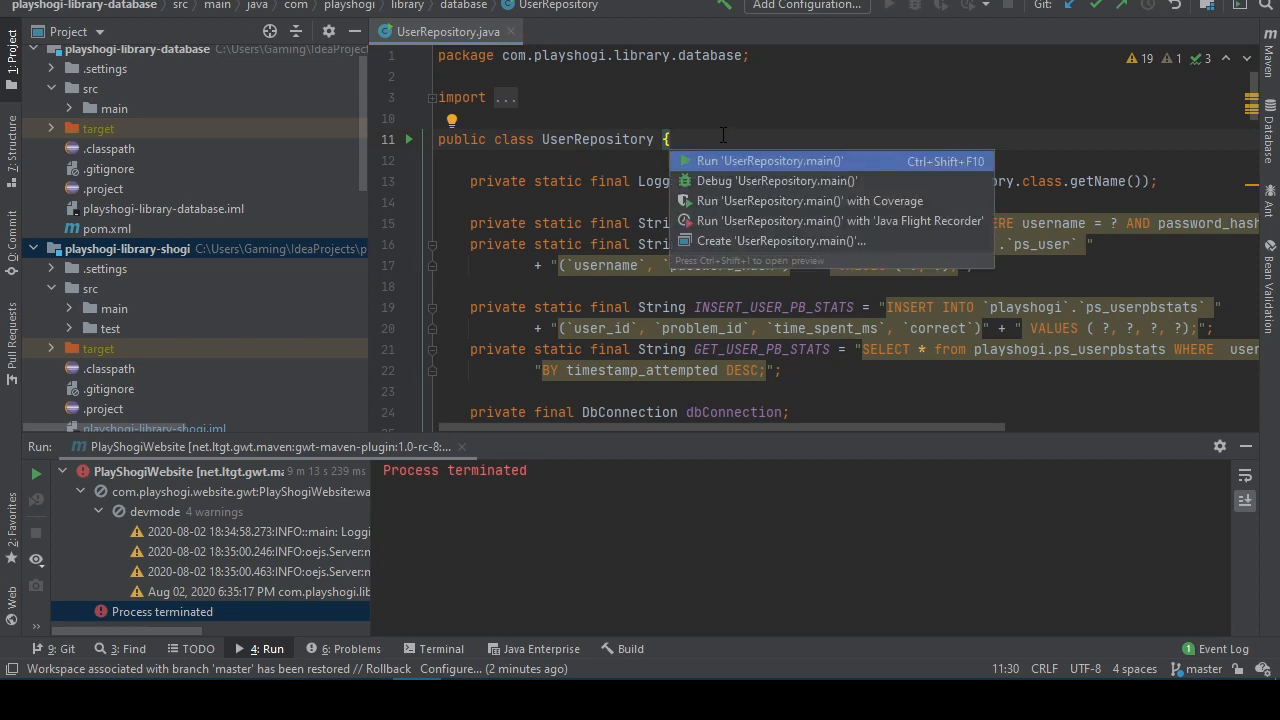
mouse_move(818, 240)
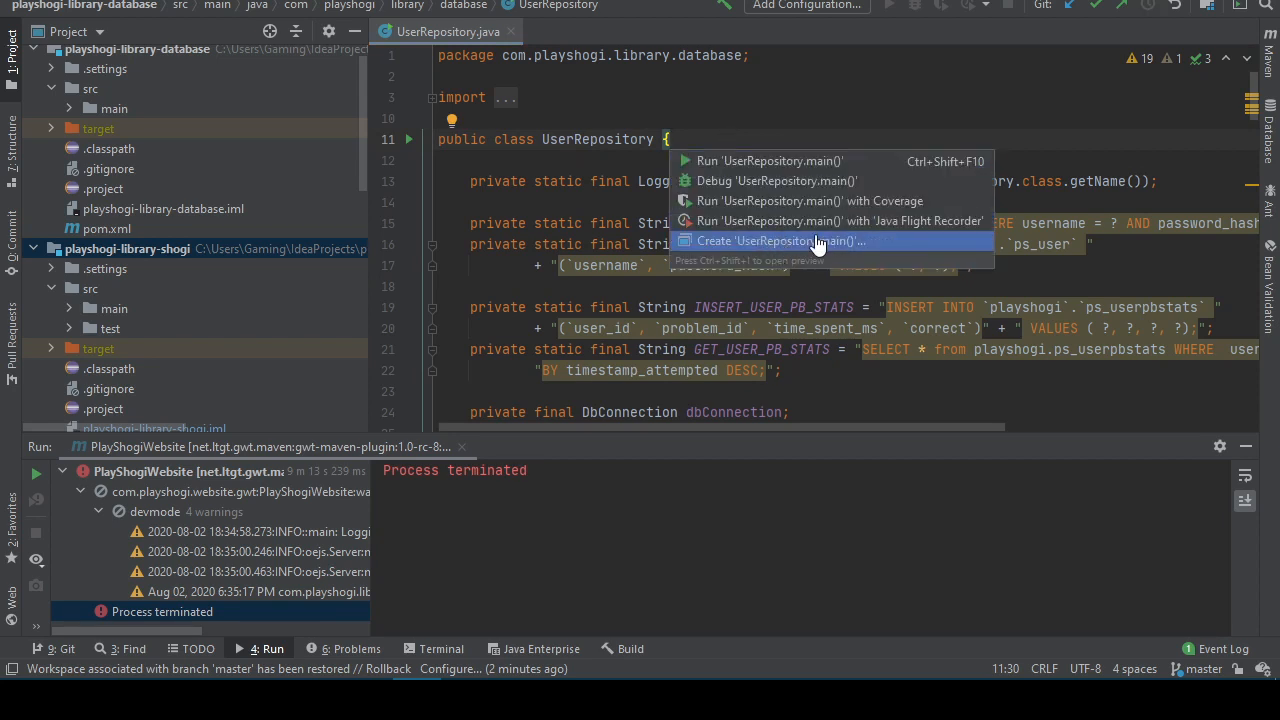
mouse_move(824, 264)
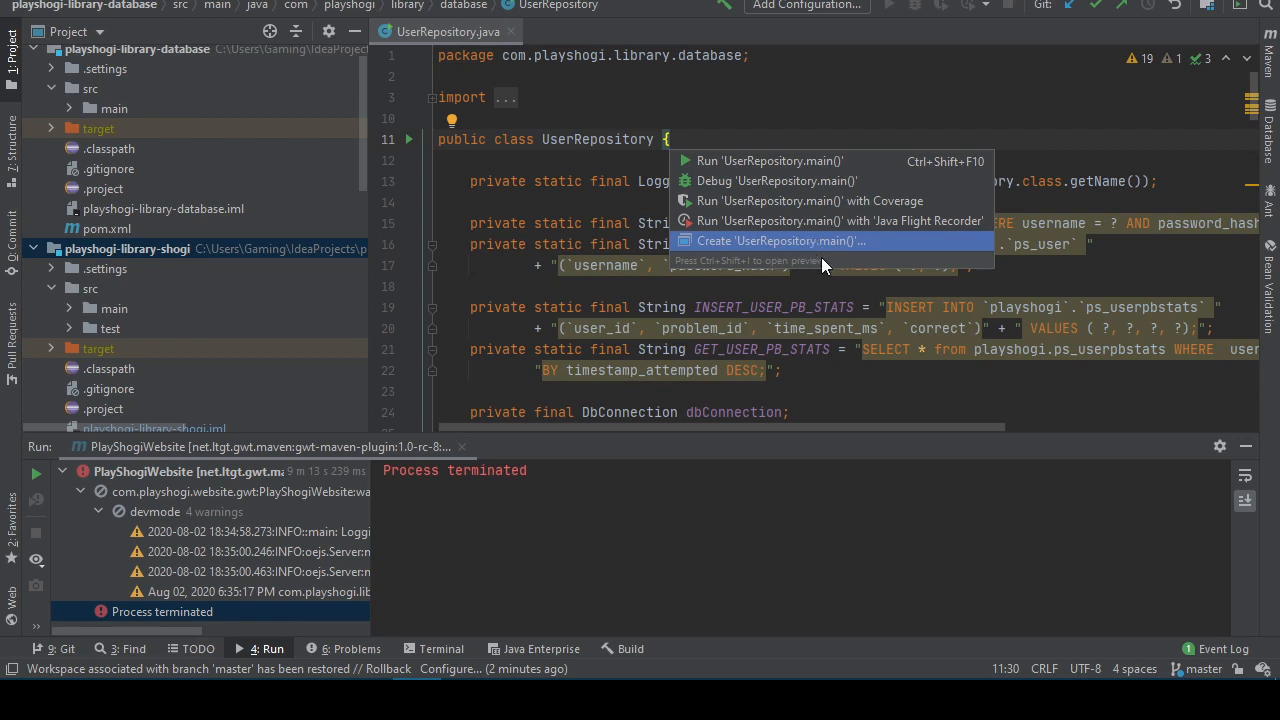
mouse_move(828, 270)
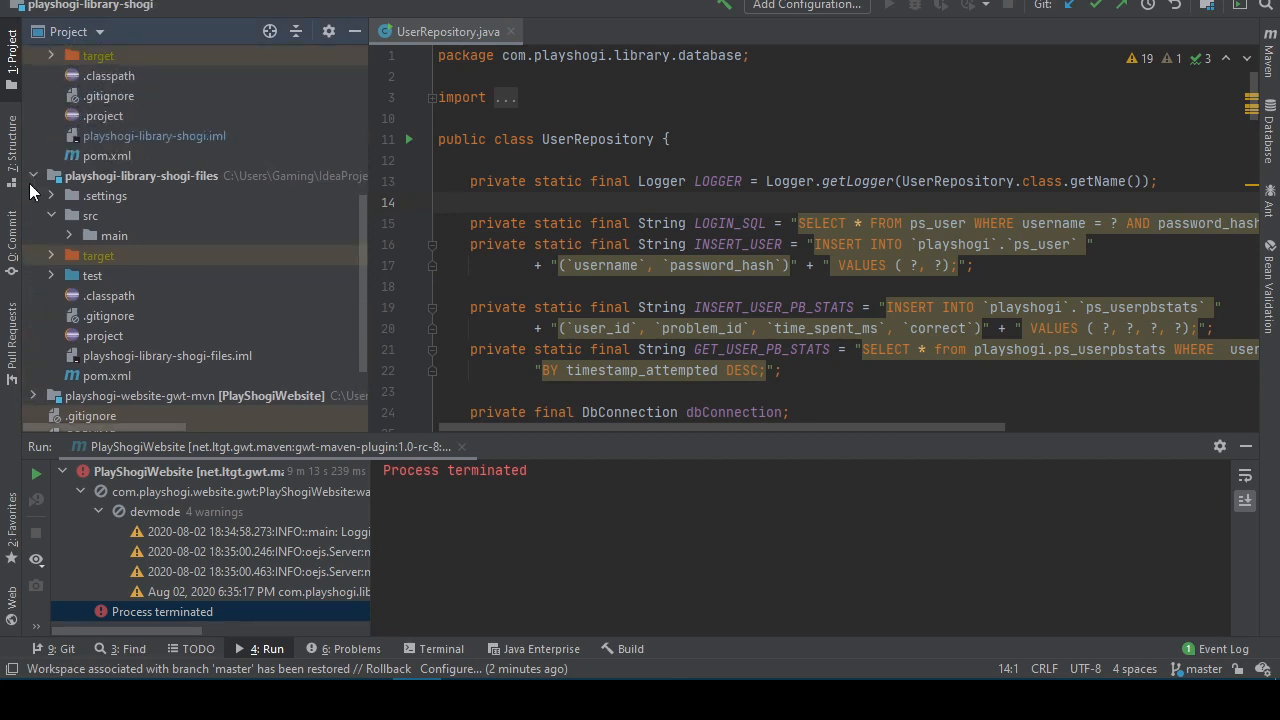
left_click(32, 176)
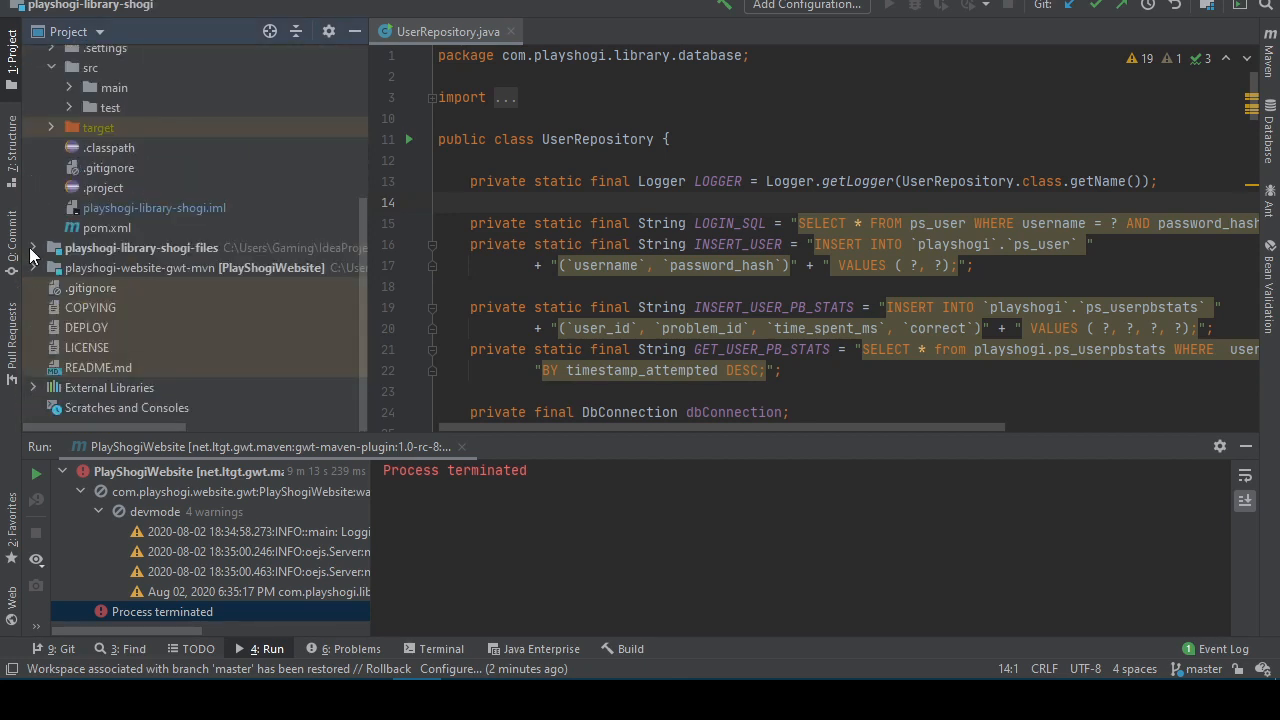
left_click(32, 248)
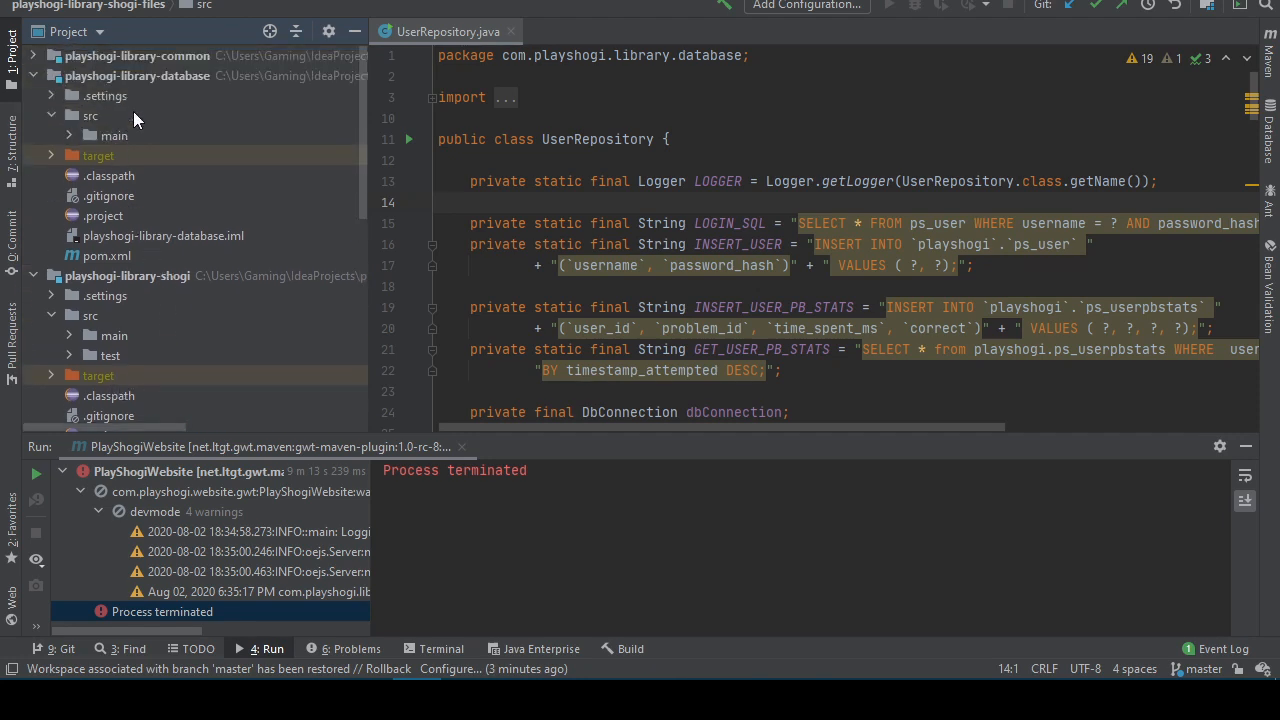
left_click(70, 136)
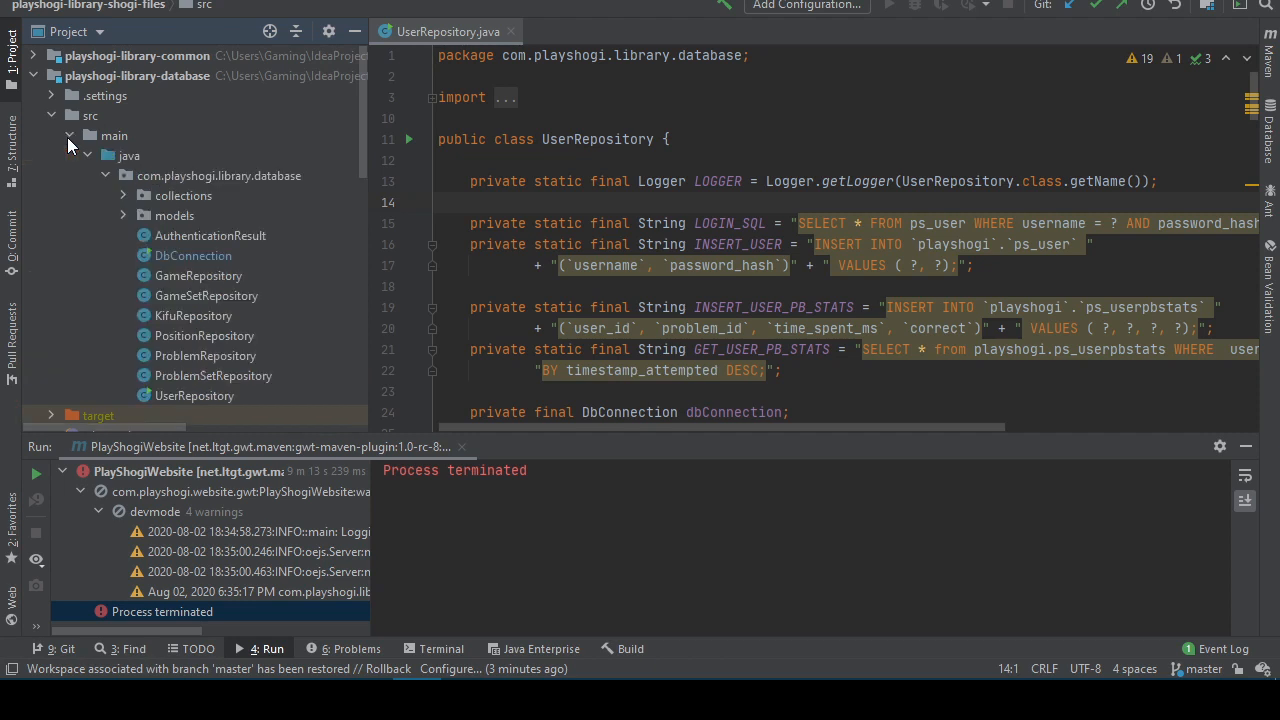
scroll("down", 3)
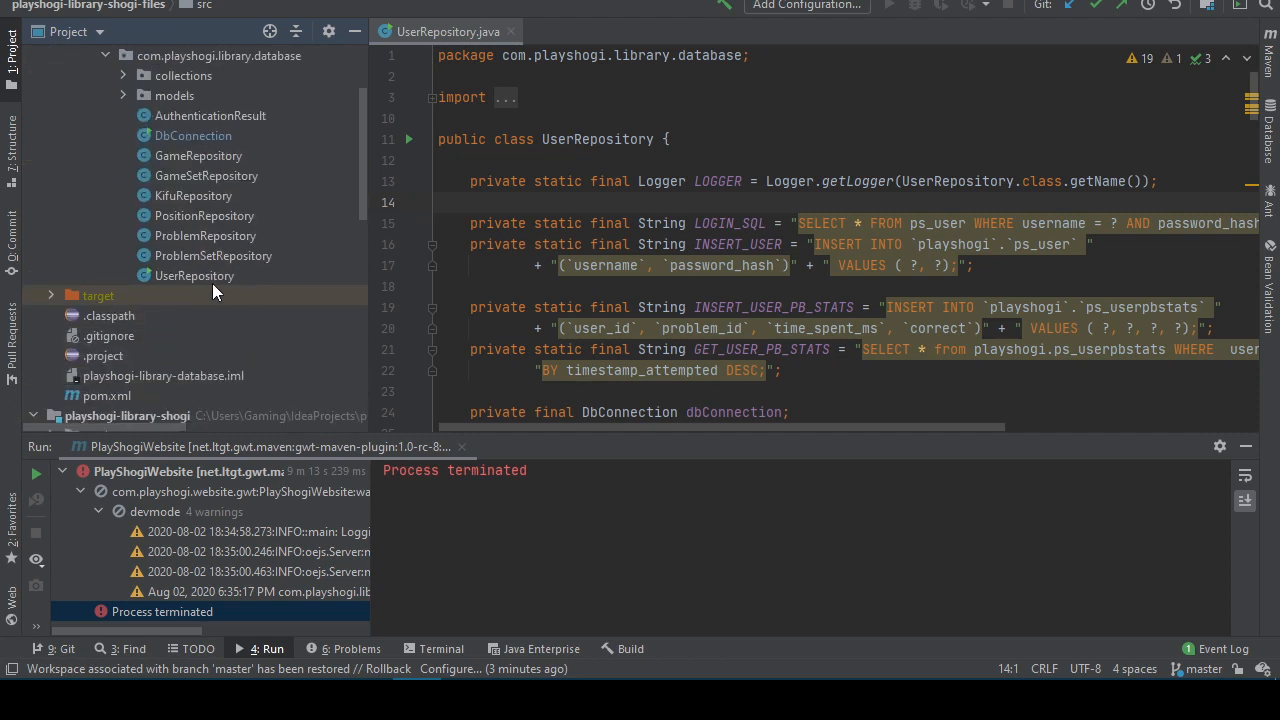
left_click(194, 276)
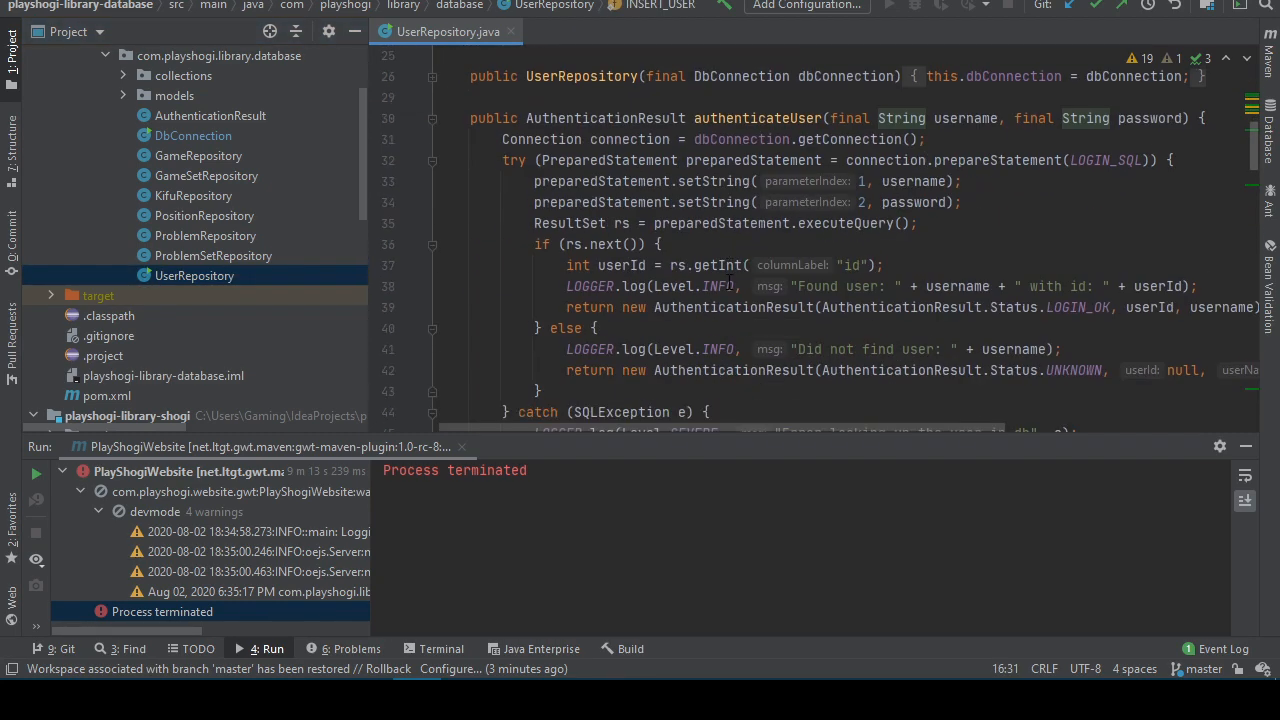
scroll("down", 3)
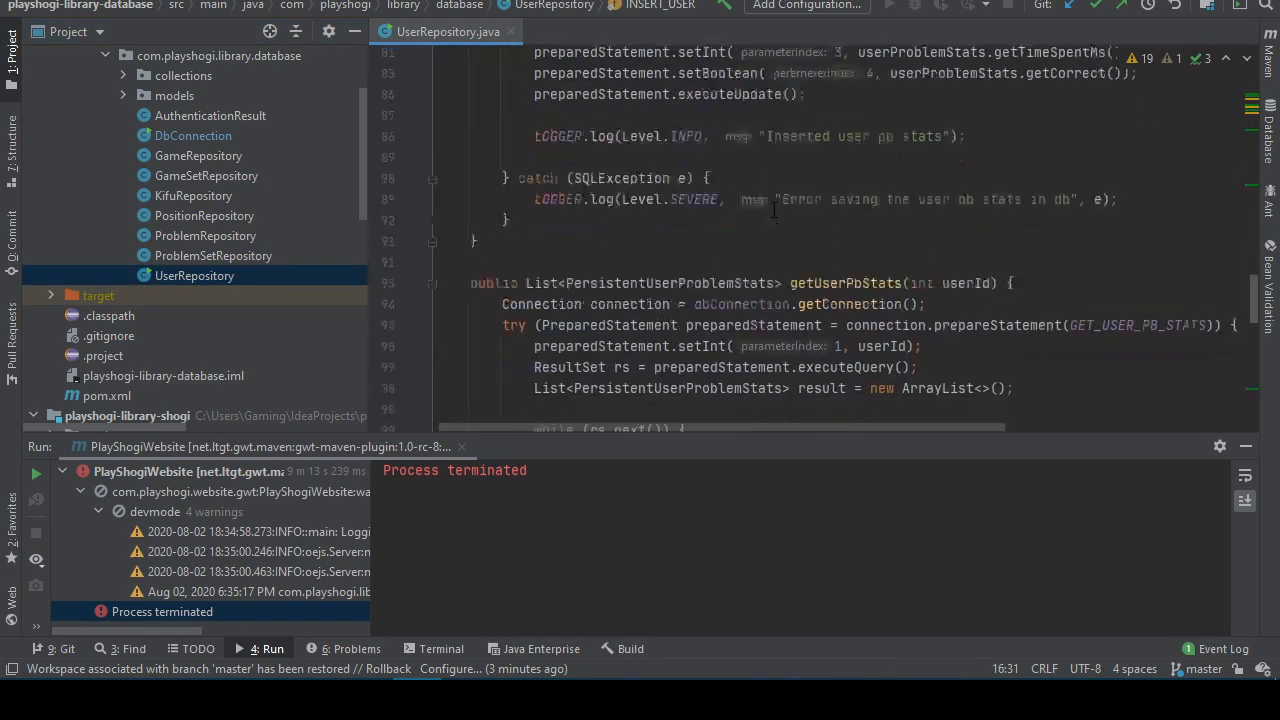
scroll("down", 3)
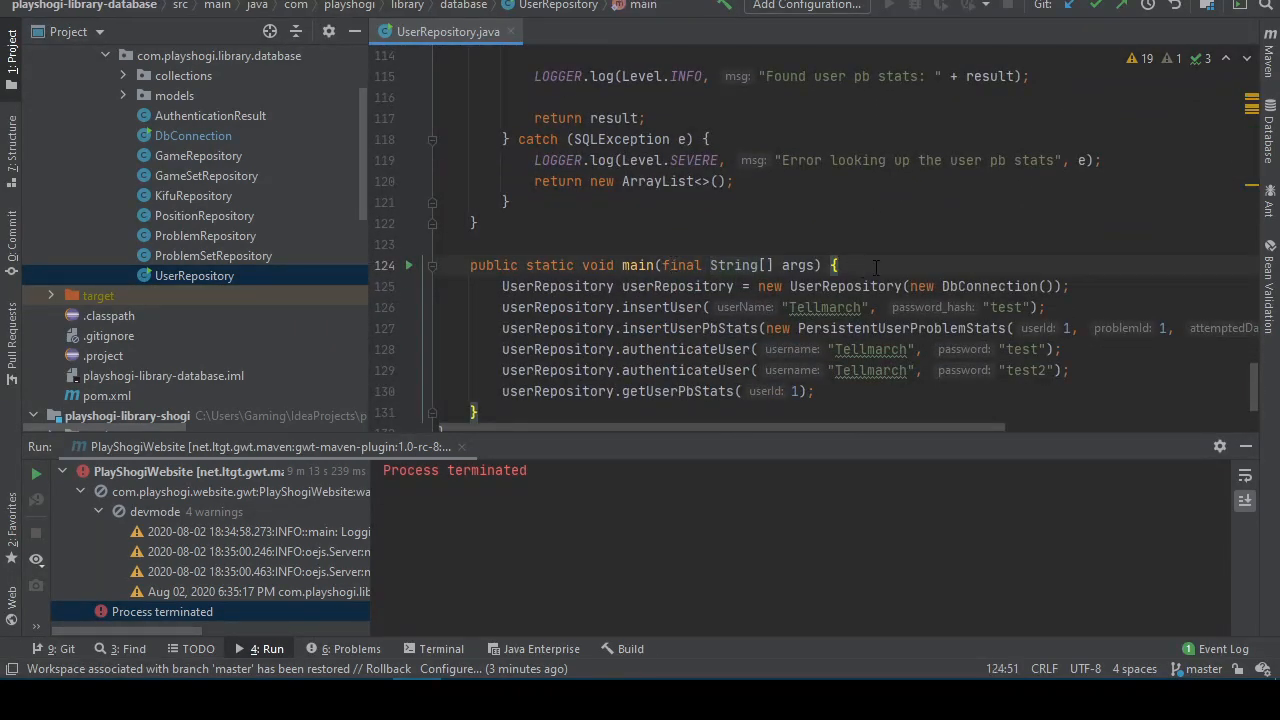
left_click(408, 264)
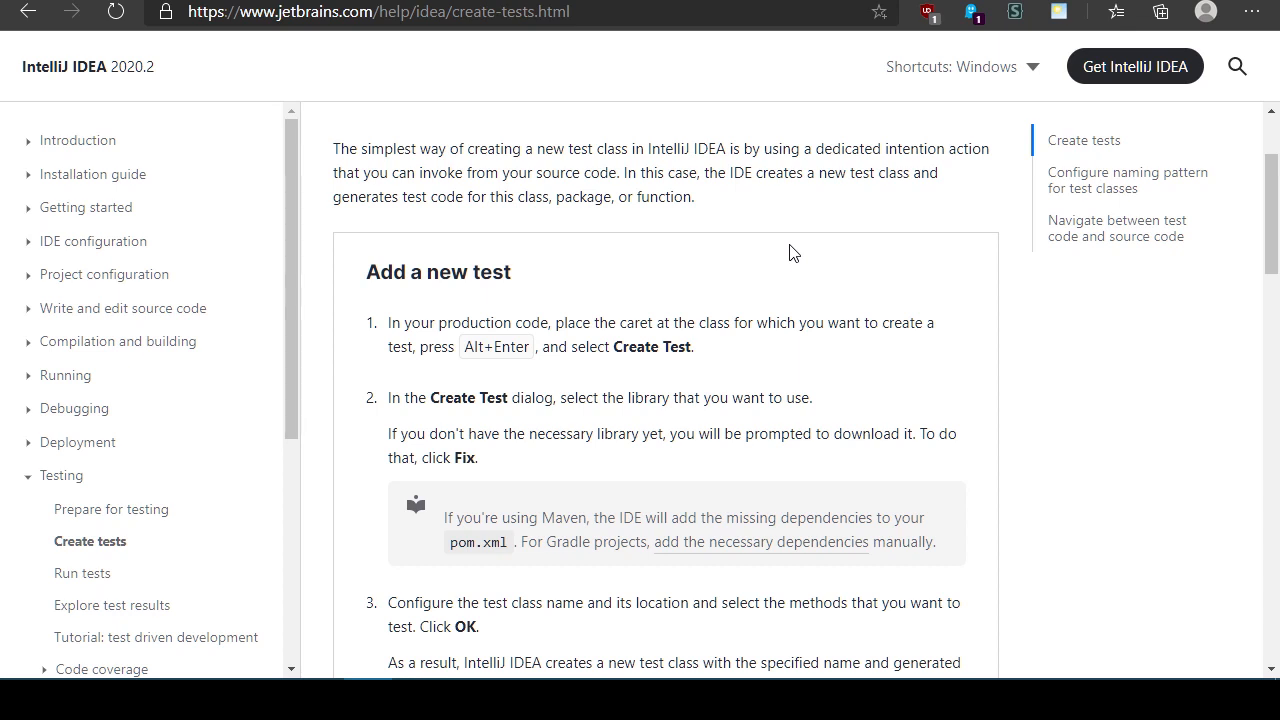
mouse_move(780, 250)
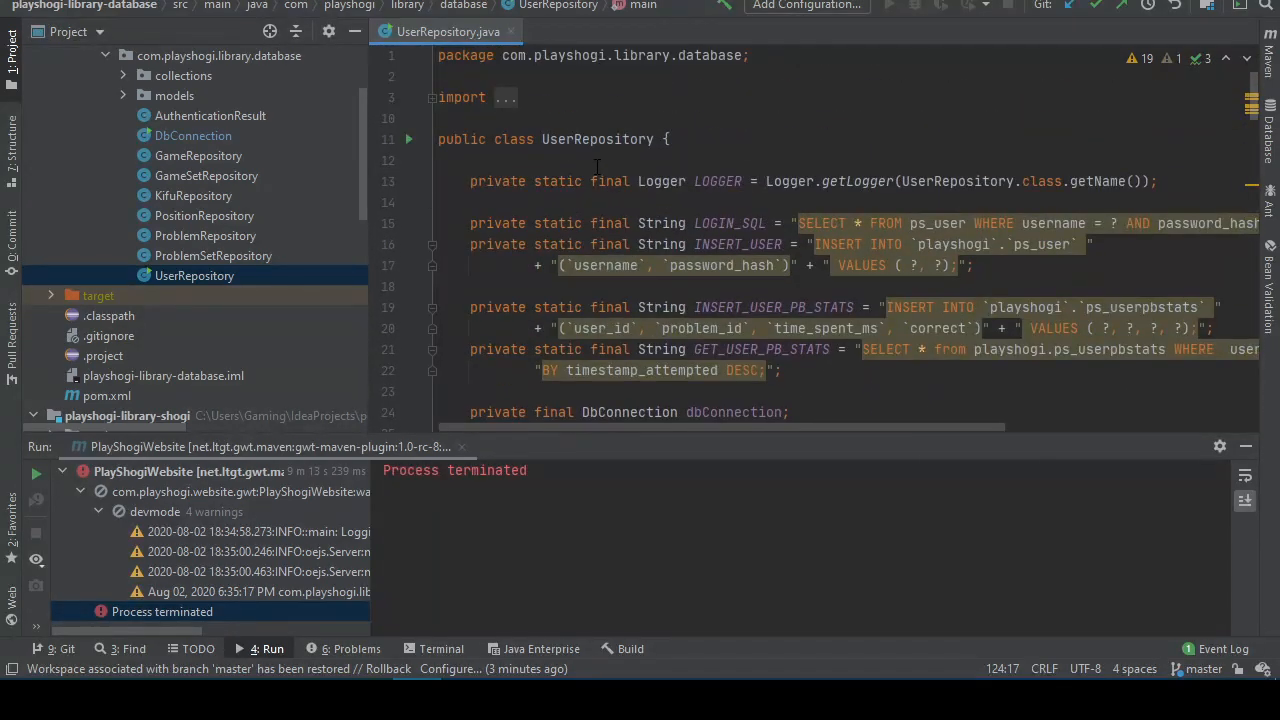
Show the context actions for the UserRepository class name, including Generate
right_click(576, 140)
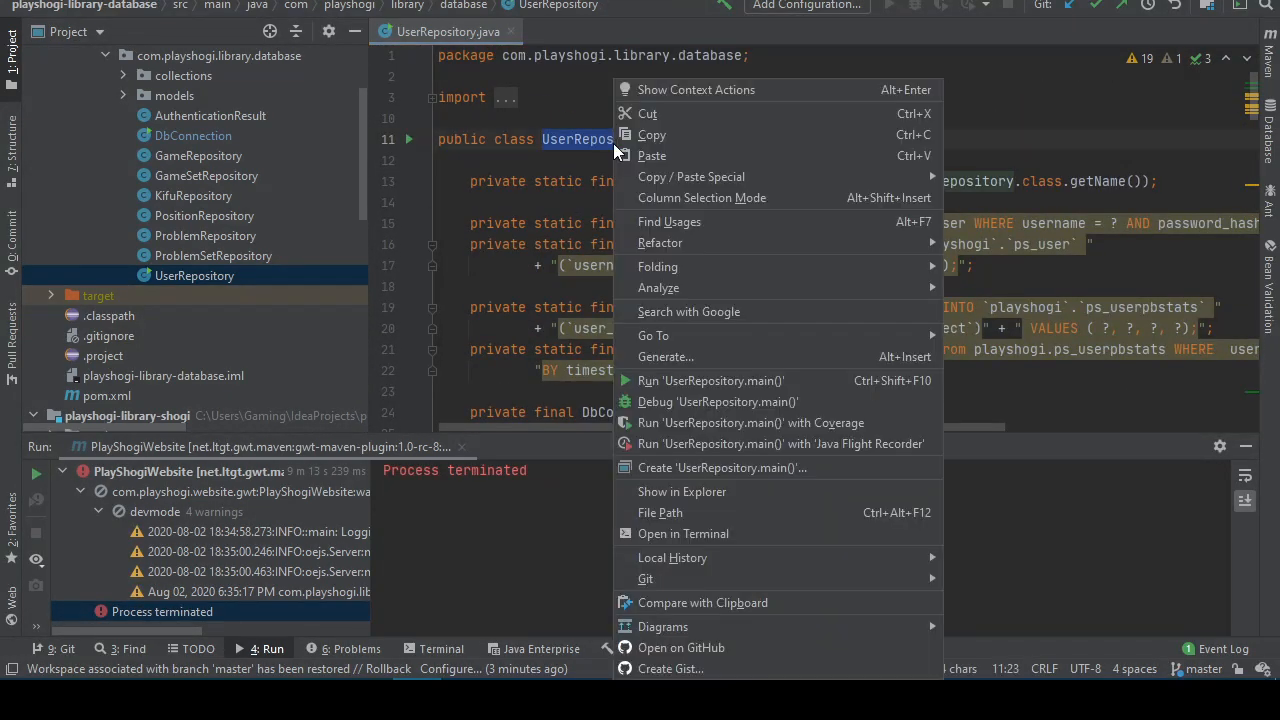
mouse_move(652, 156)
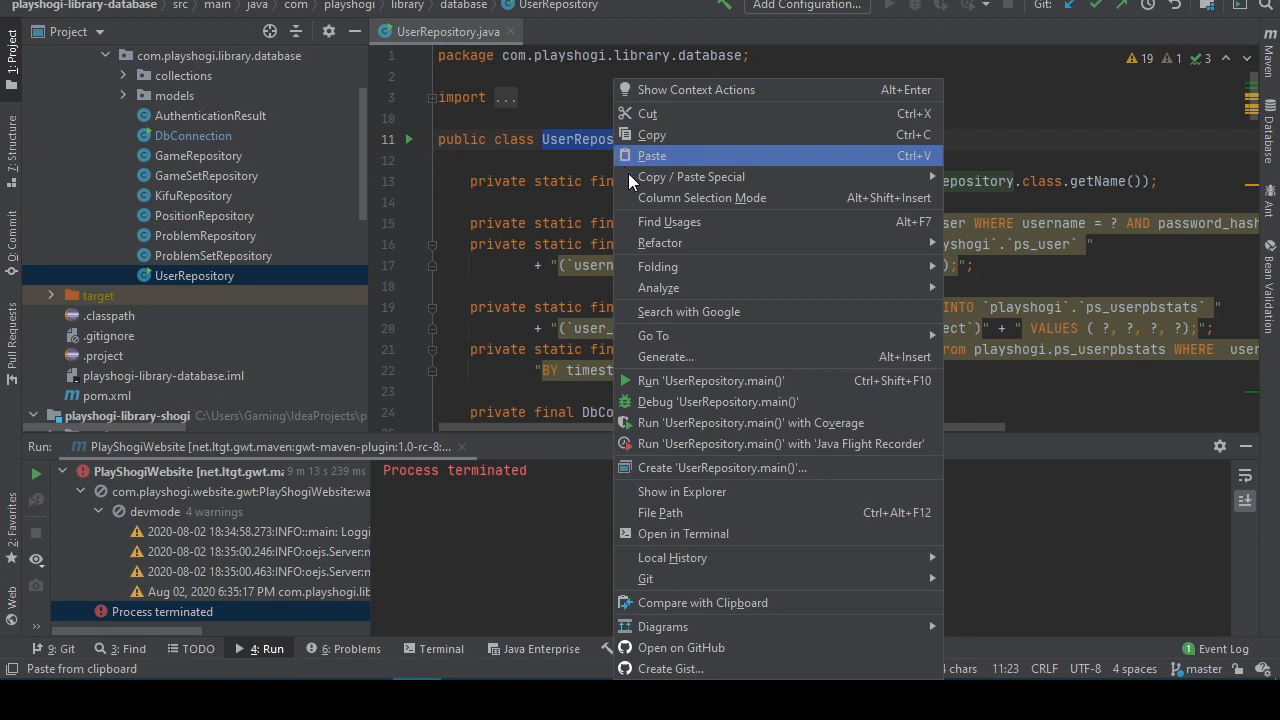
mouse_move(658, 266)
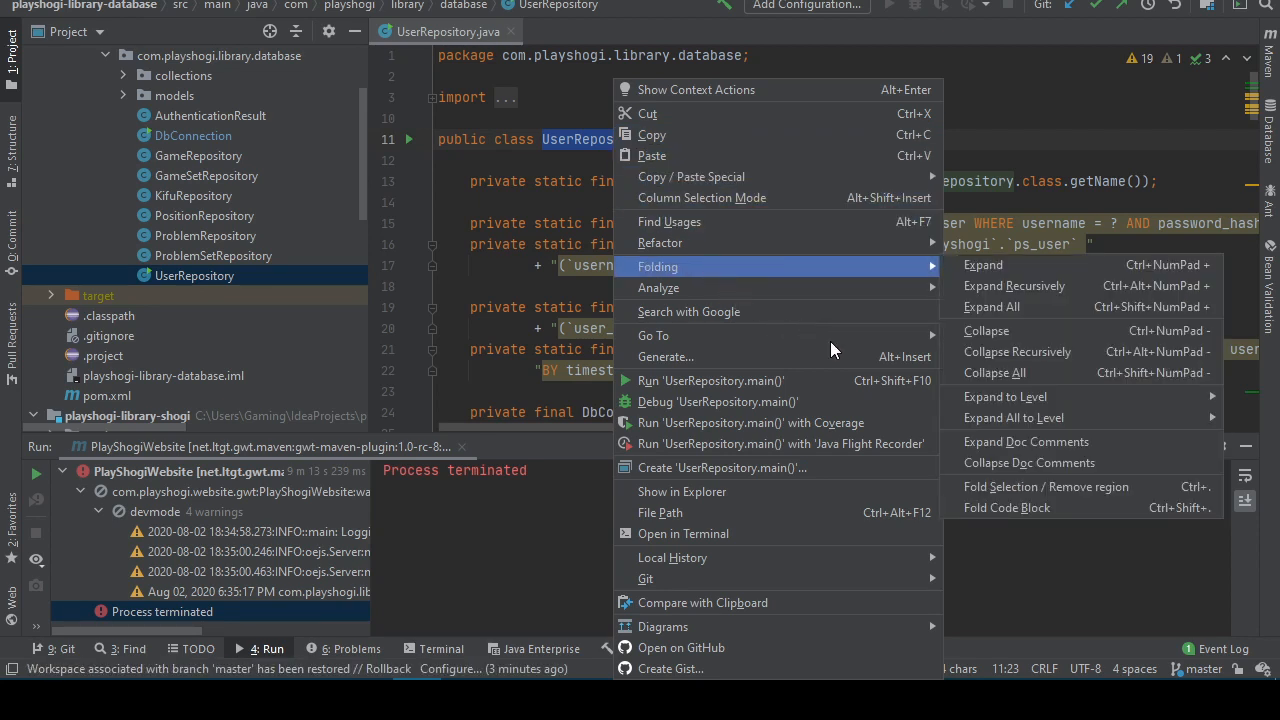
mouse_move(856, 532)
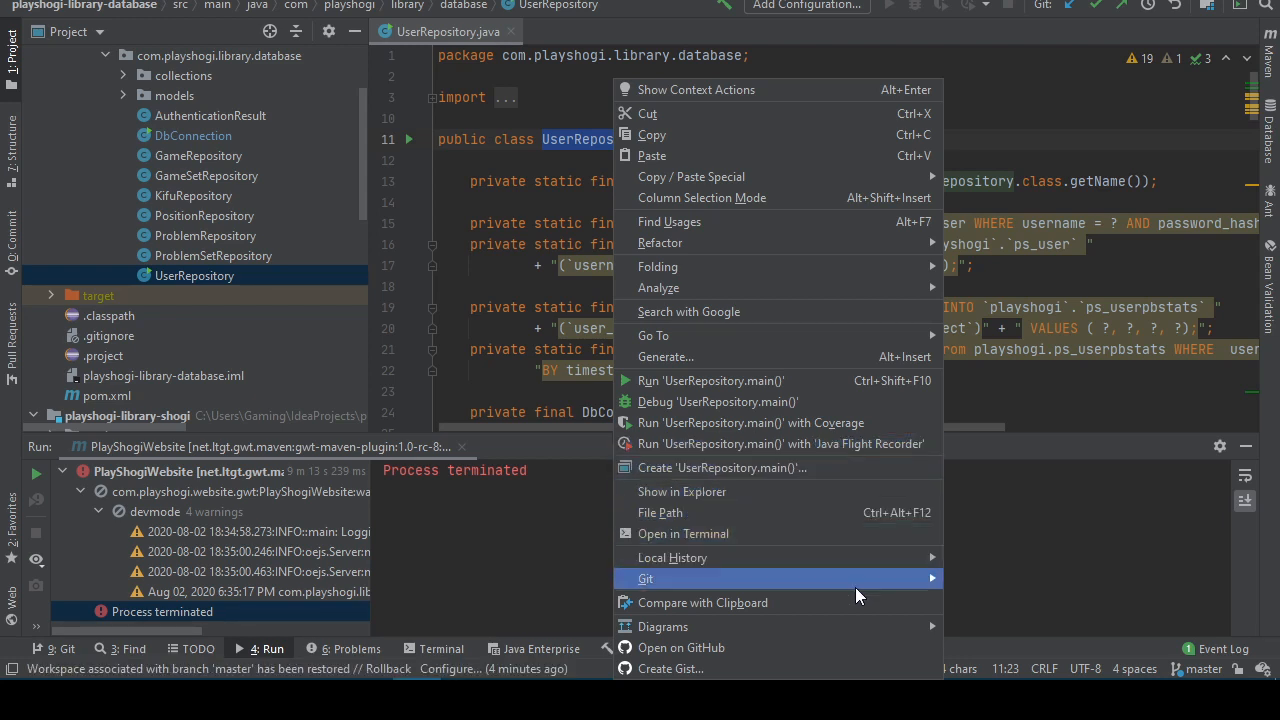
mouse_move(852, 618)
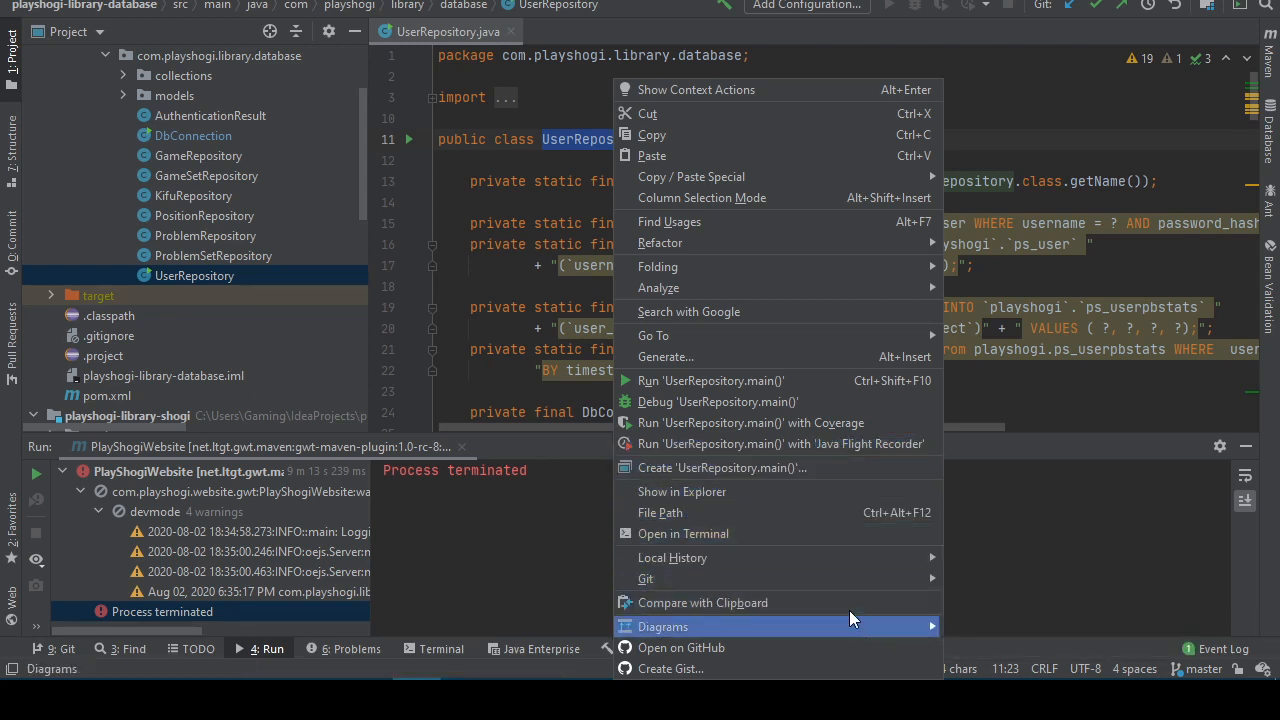
mouse_move(660, 512)
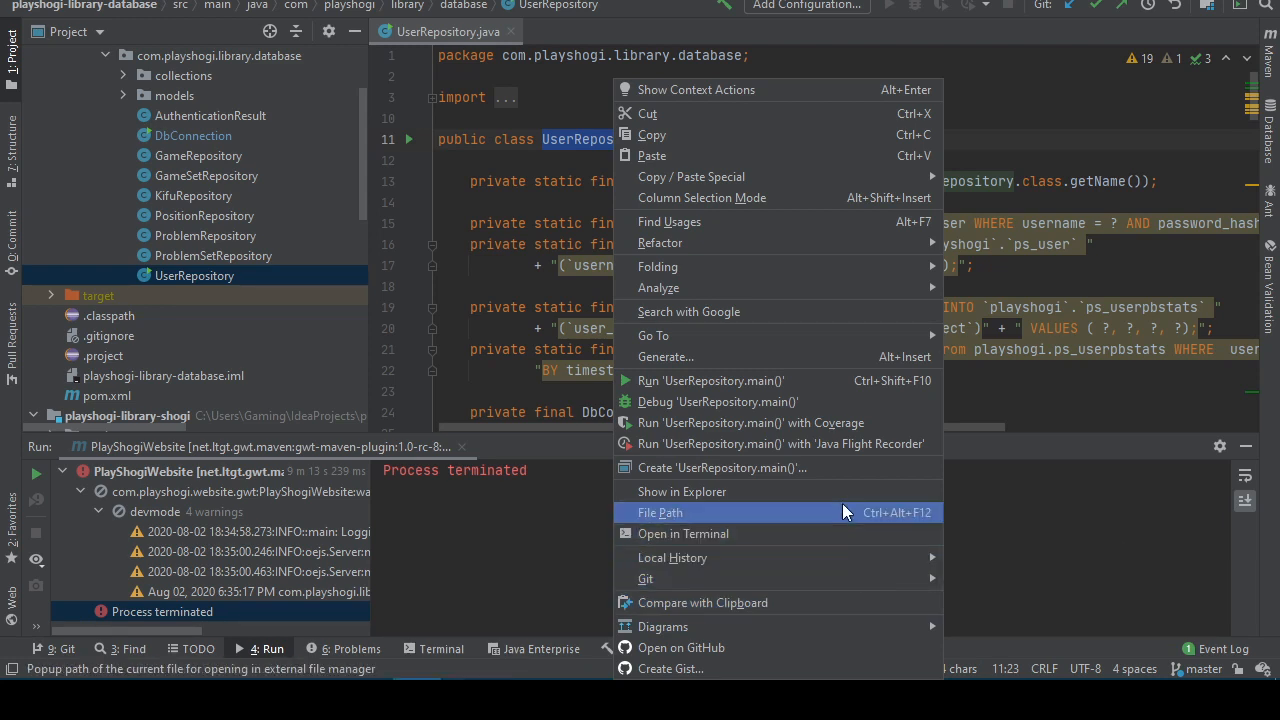
mouse_move(740, 356)
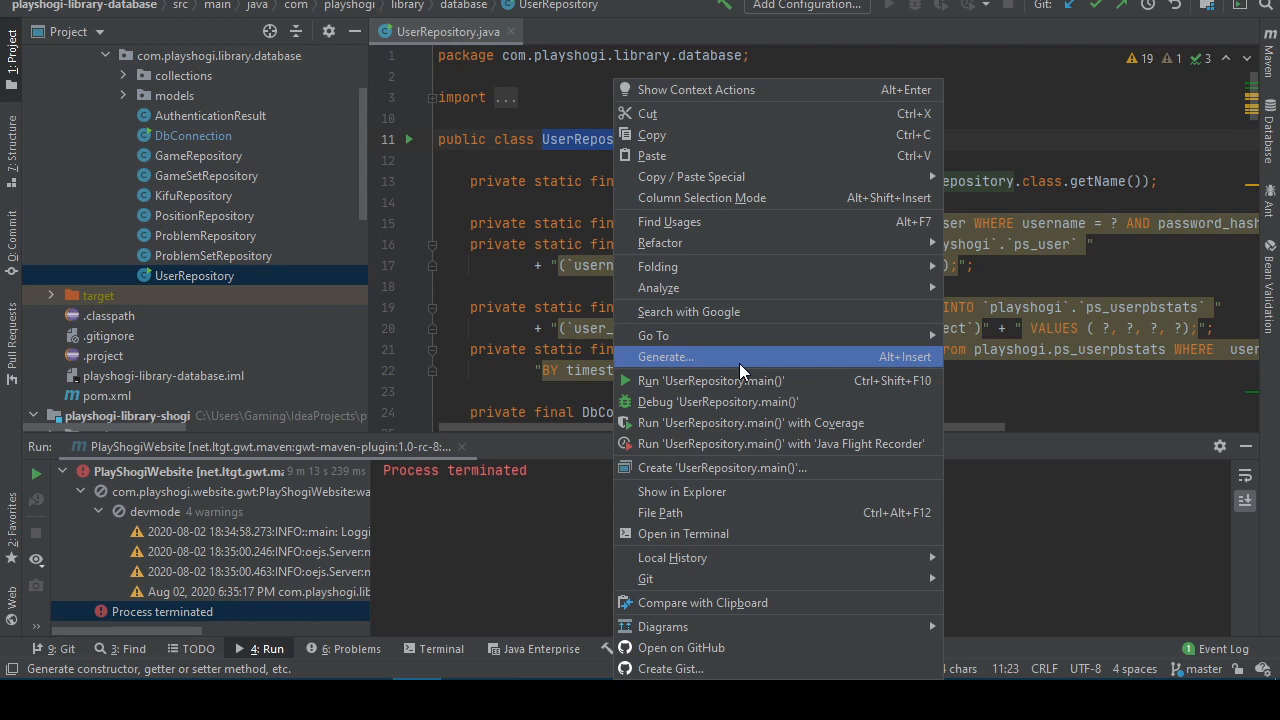
mouse_move(844, 266)
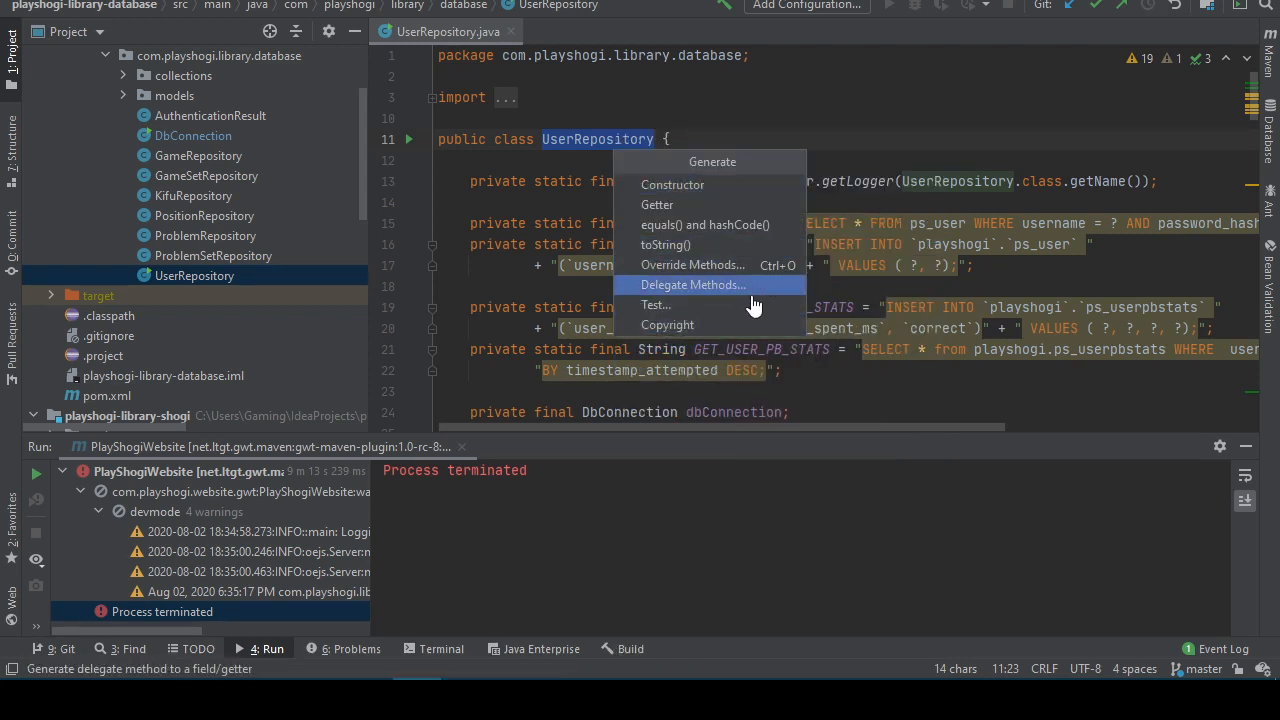
Create a UserRepositoryTest class with a test for main and add it to Git
left_click(656, 304)
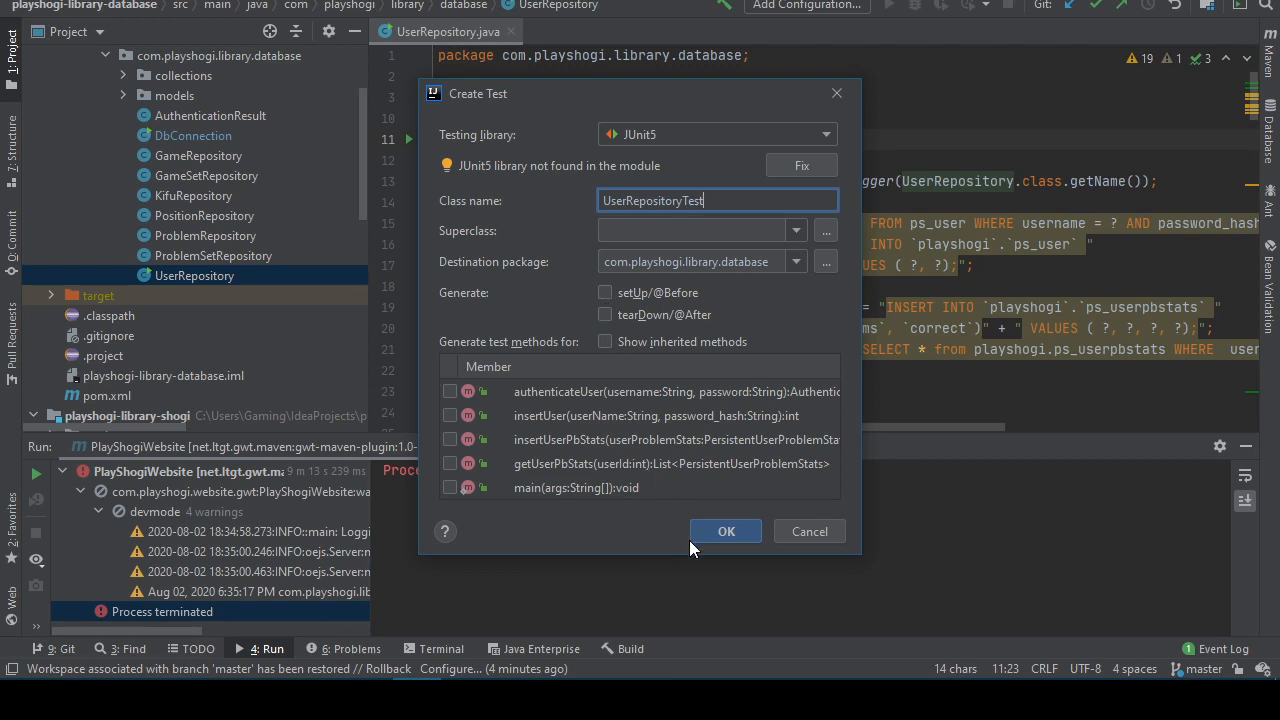
mouse_move(444, 504)
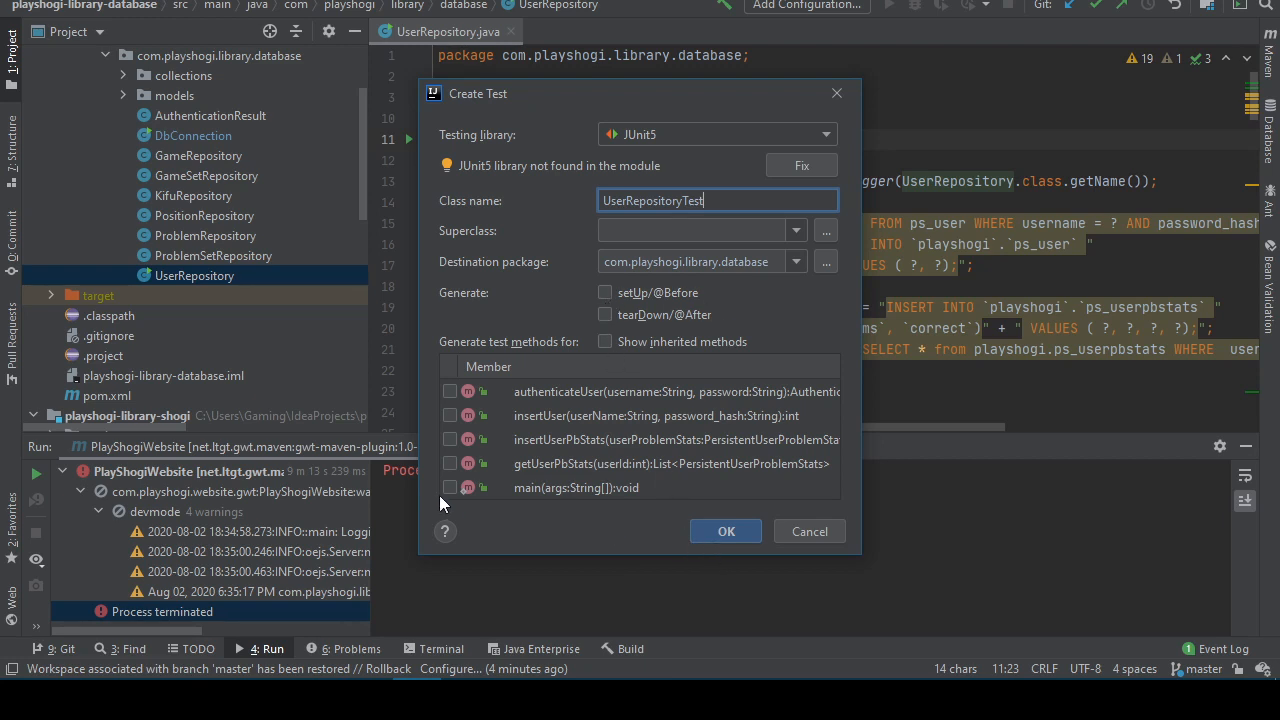
left_click(450, 488)
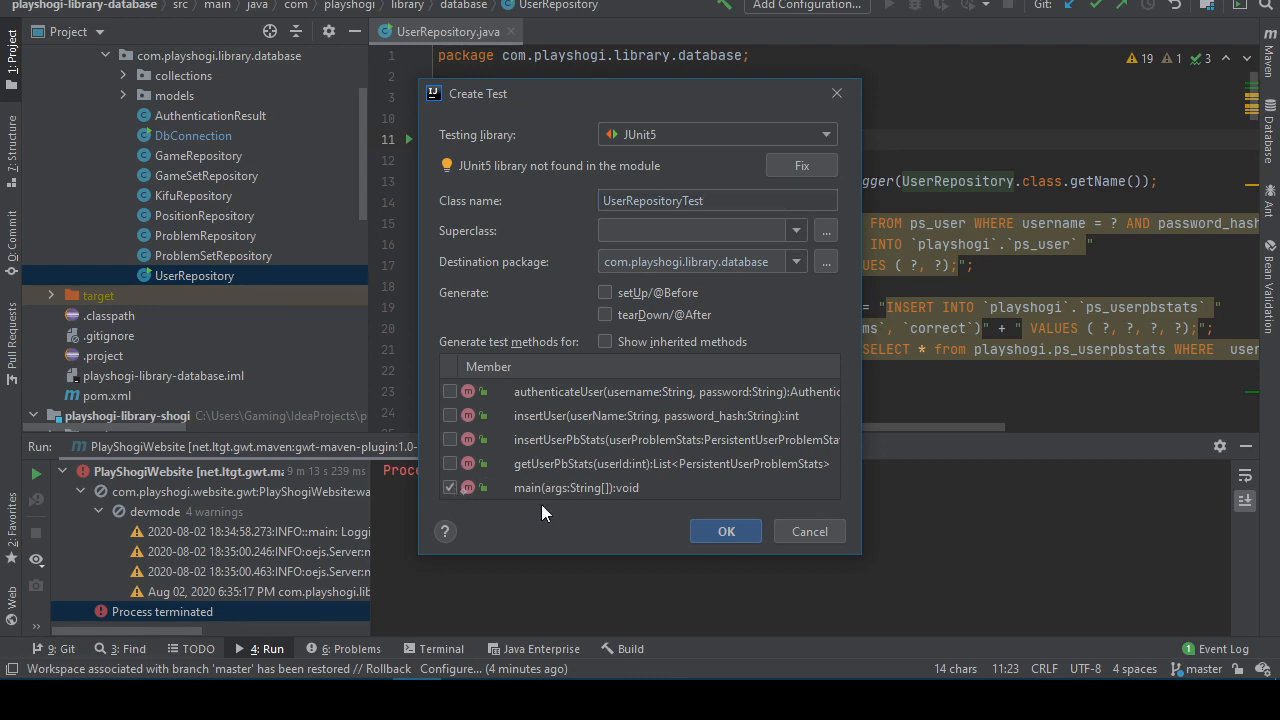
left_click(726, 532)
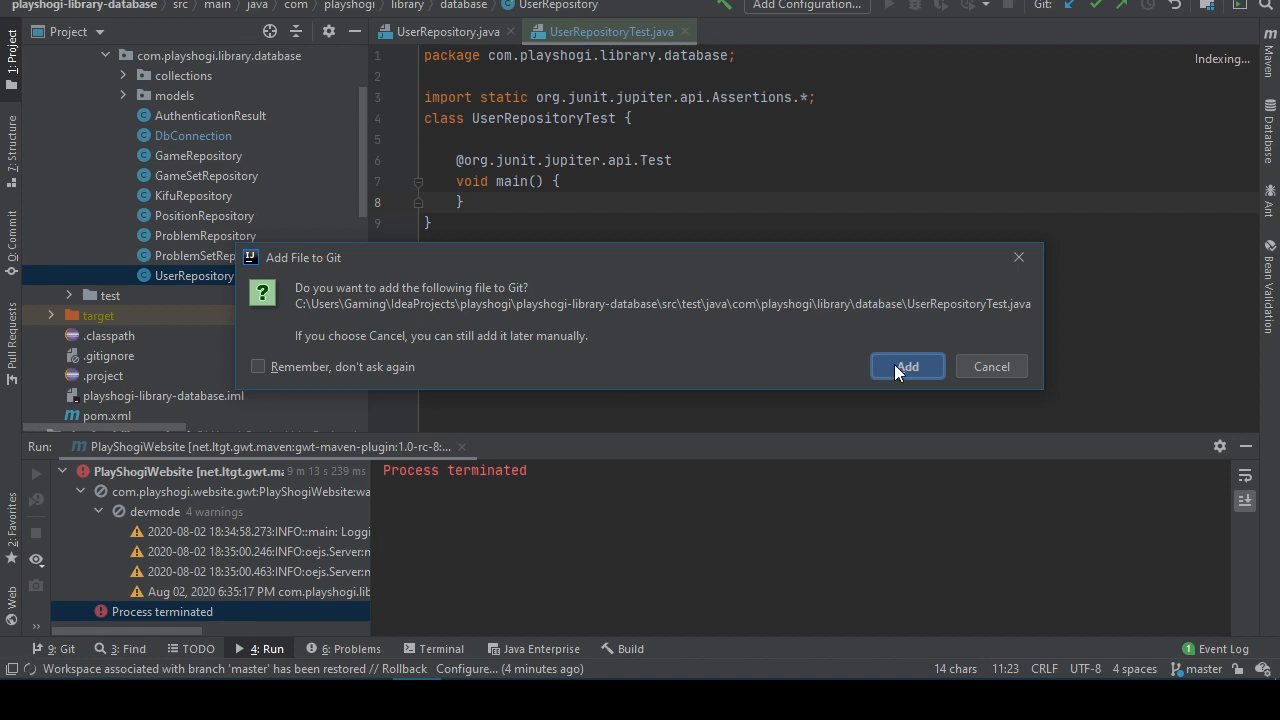
left_click(906, 366)
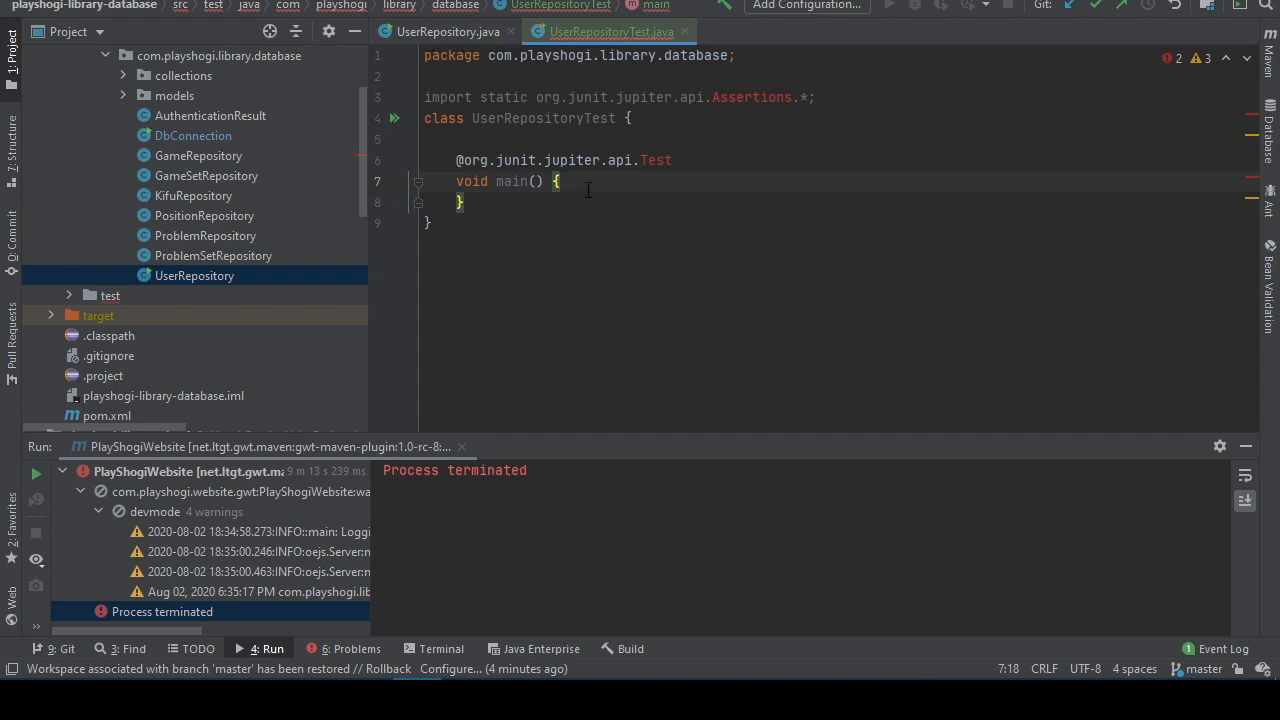
mouse_move(200, 324)
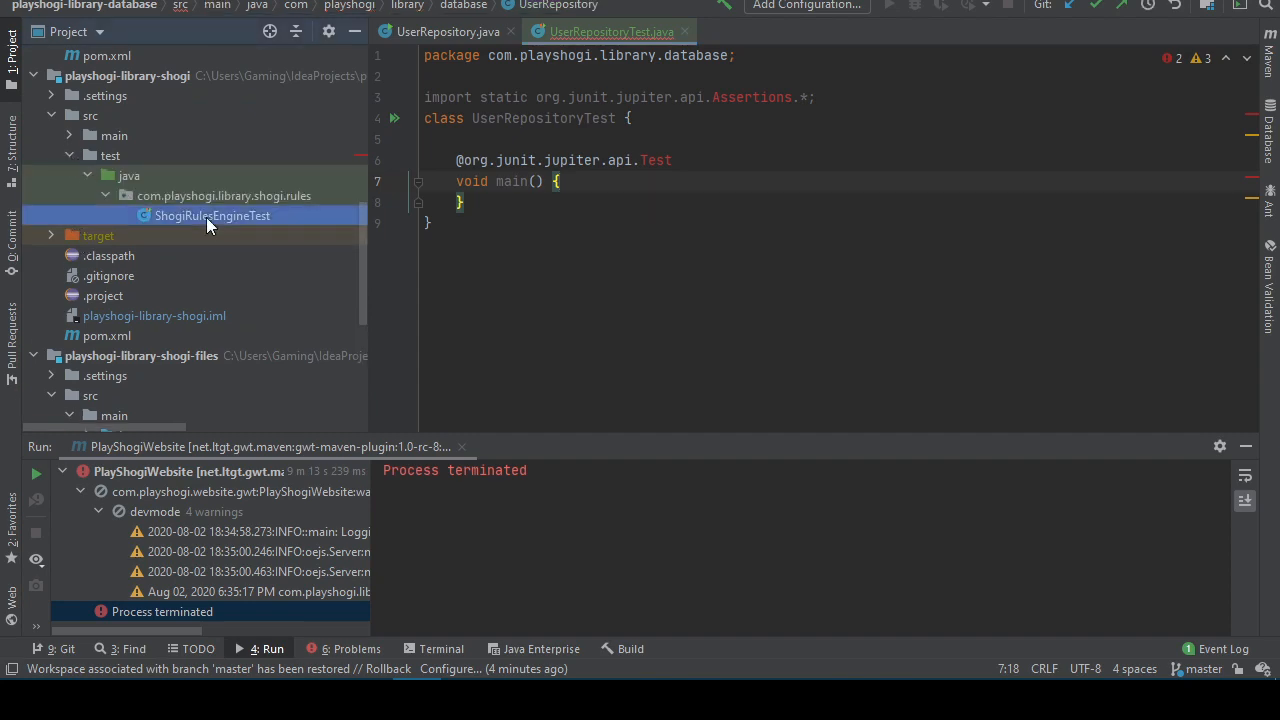
Compare with ShogiRulesEngineTest and add import org.junit.jupiter.api.Test; to UserRepositoryTest
double_click(212, 216)
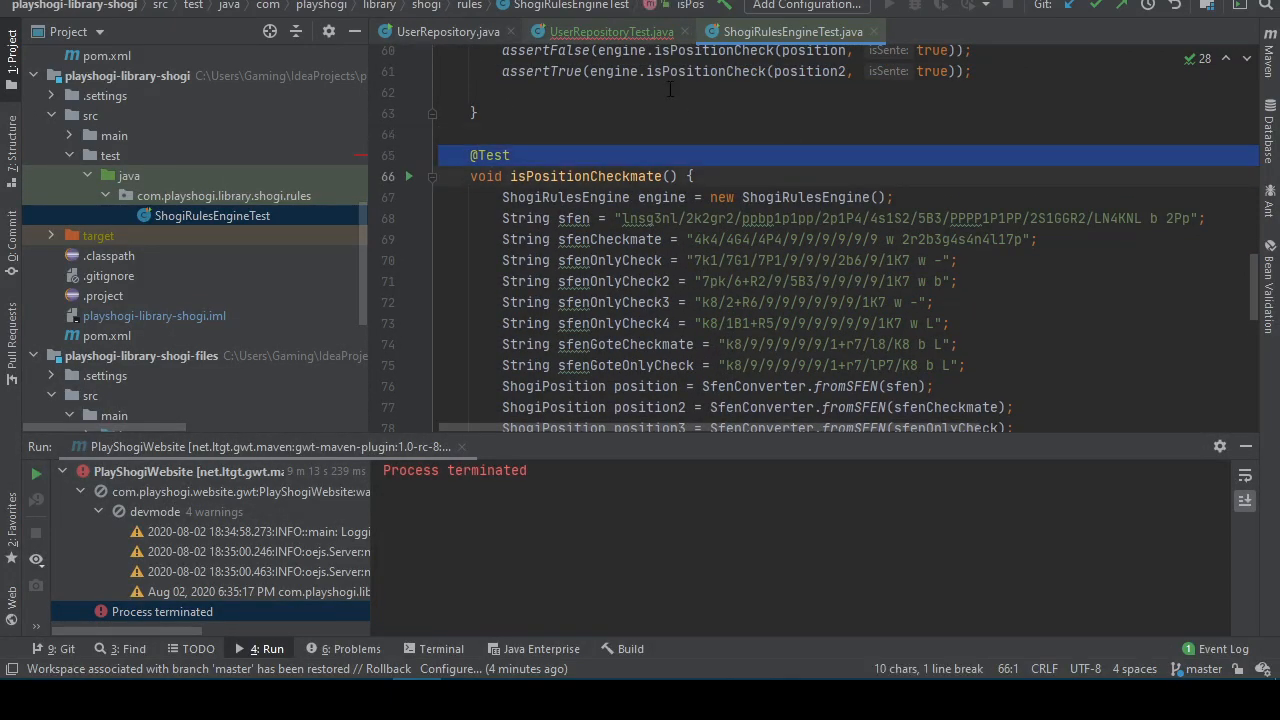
left_click(610, 32)
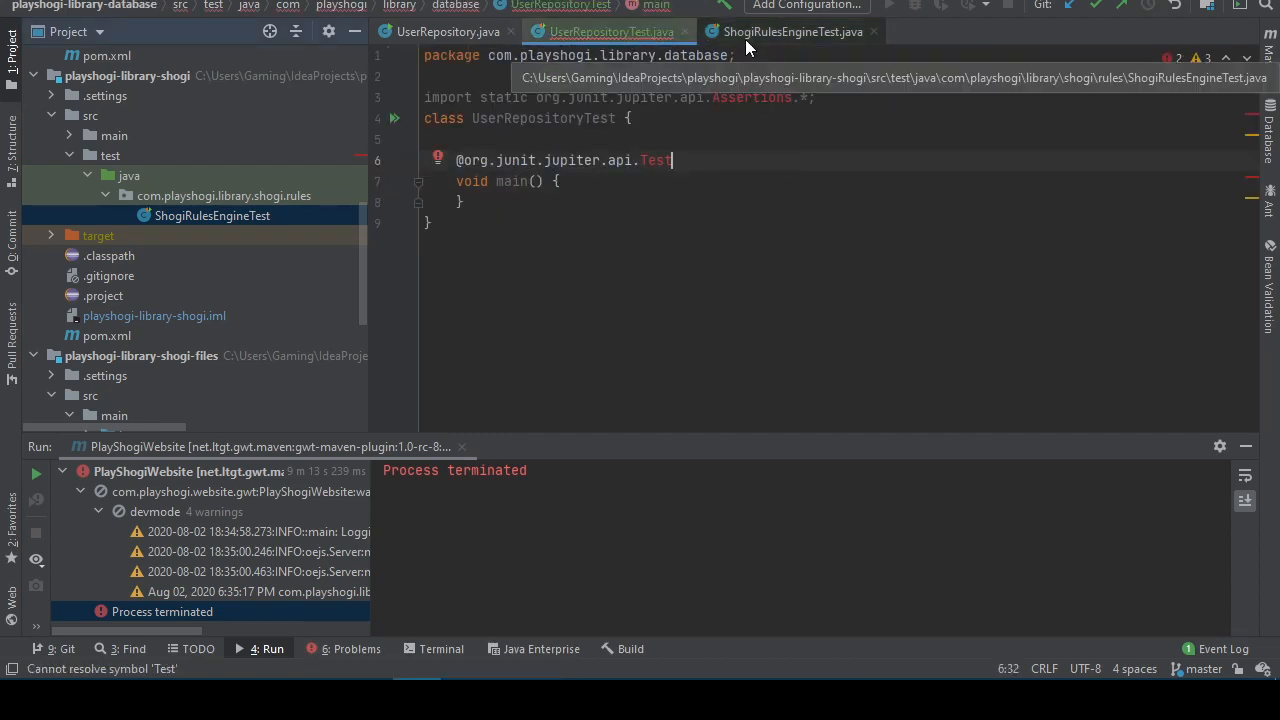
left_click(792, 32)
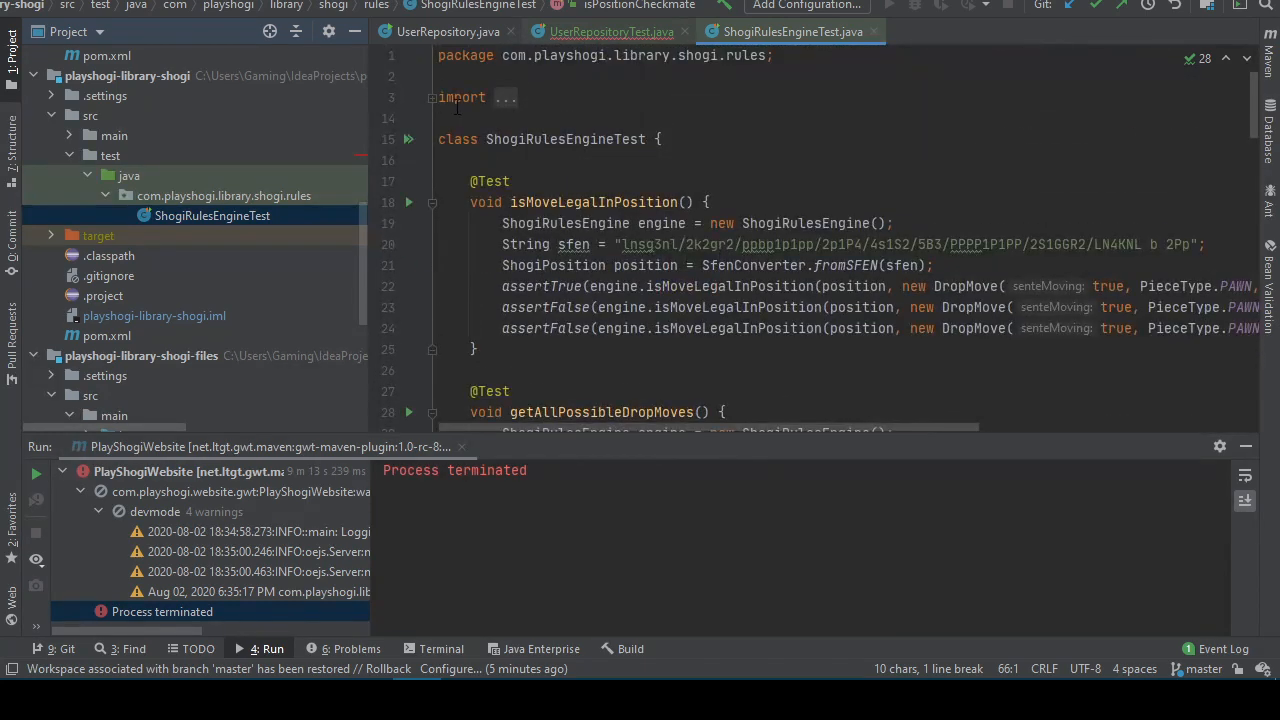
left_click(432, 96)
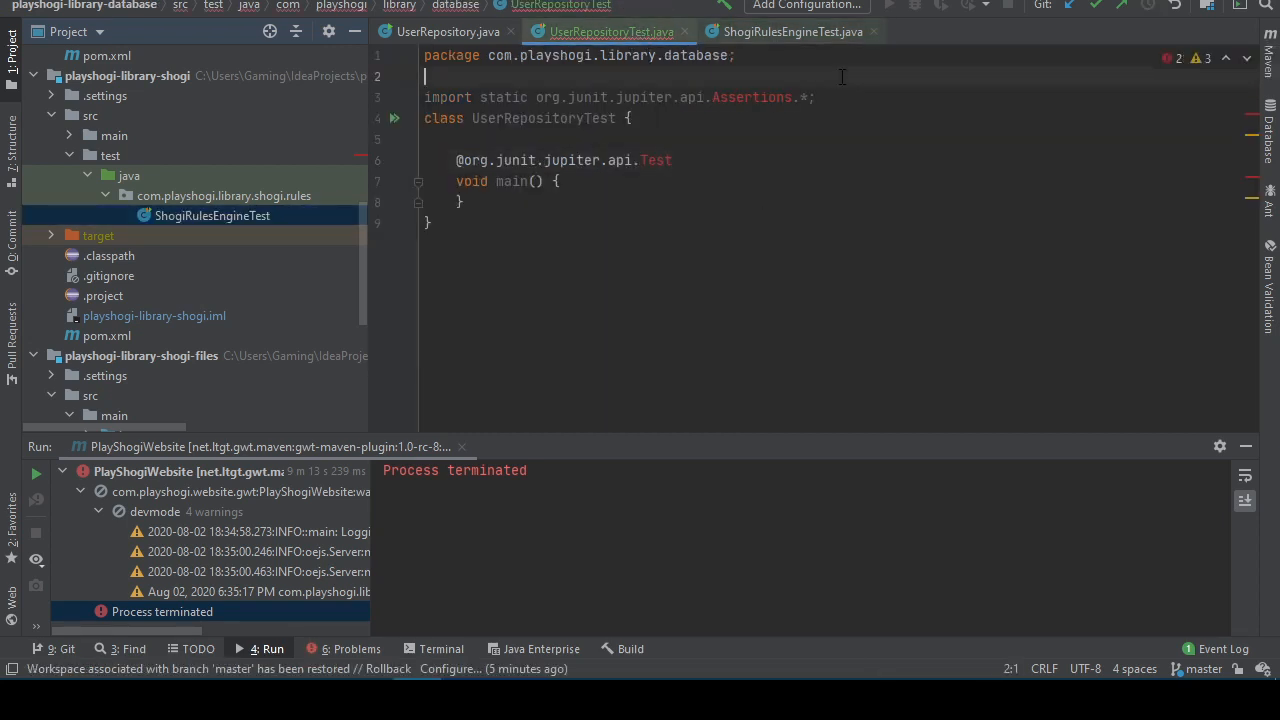
type("import org.junit.jupiter.api.Test;")
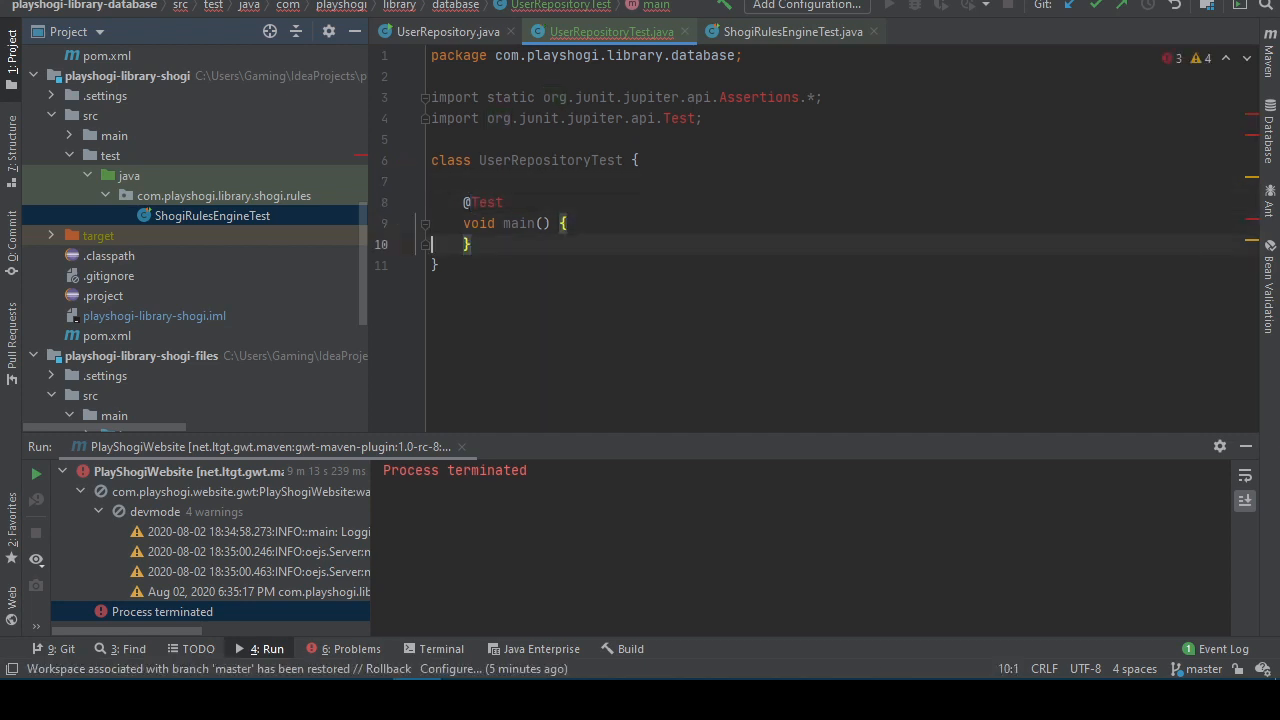
Copy UserRepository's main method body (insert and authenticate calls) into UserRepositoryTest's main test
left_click(448, 32)
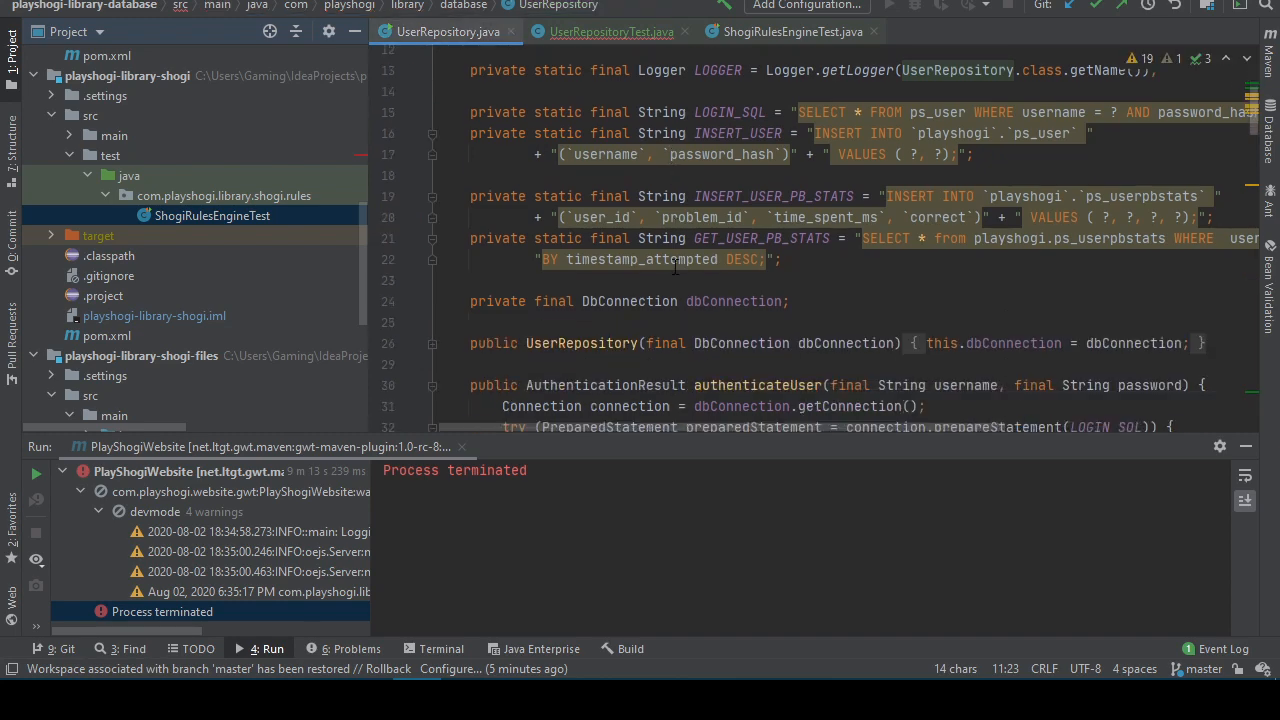
scroll("down", 3)
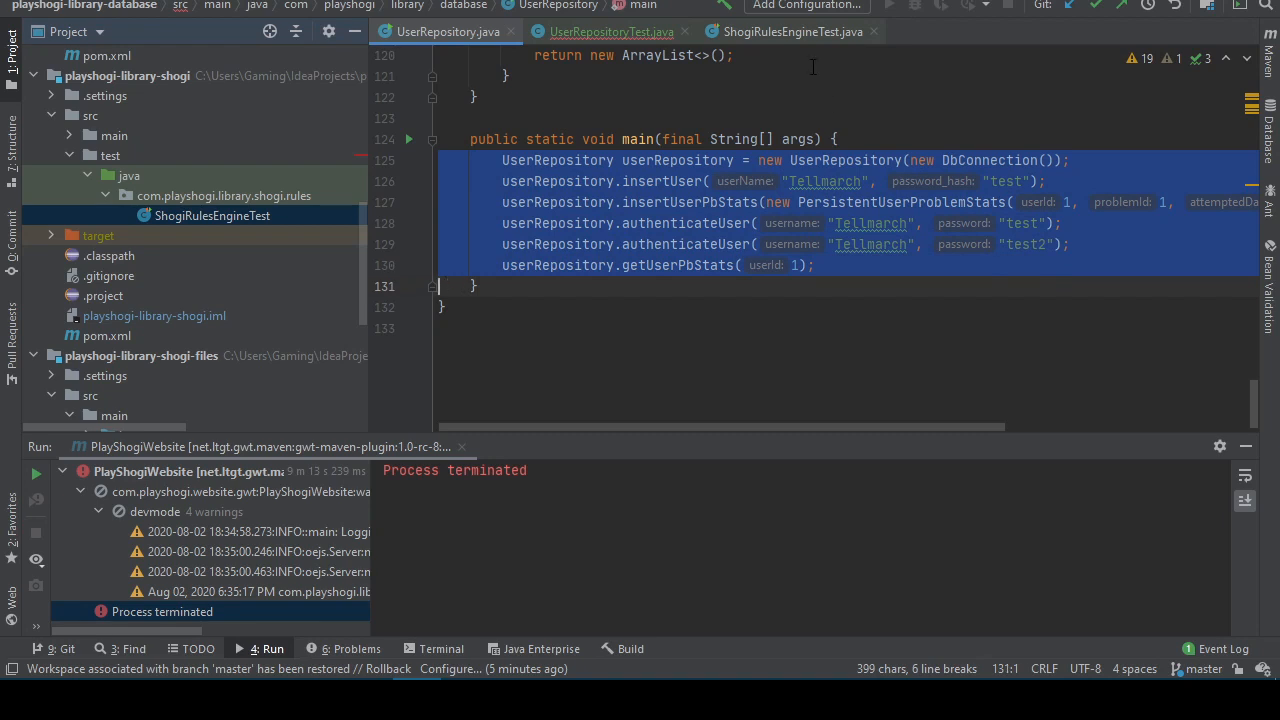
left_click(792, 32)
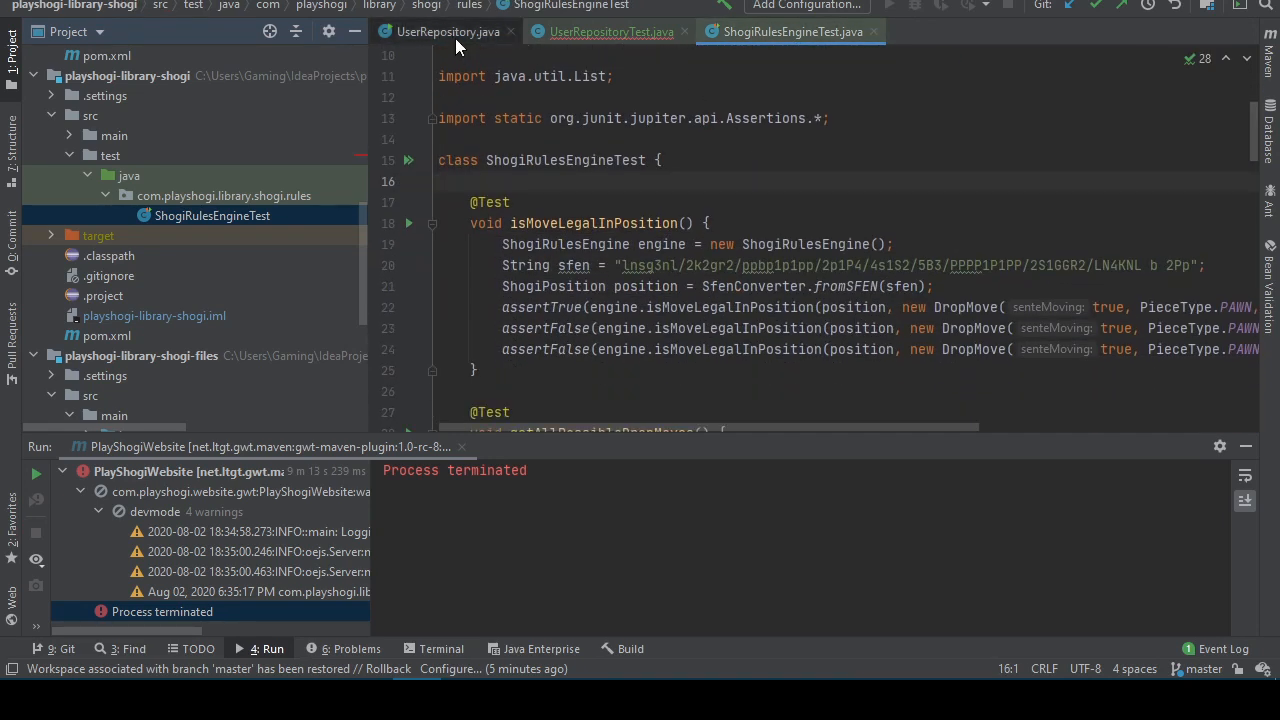
left_click(612, 32)
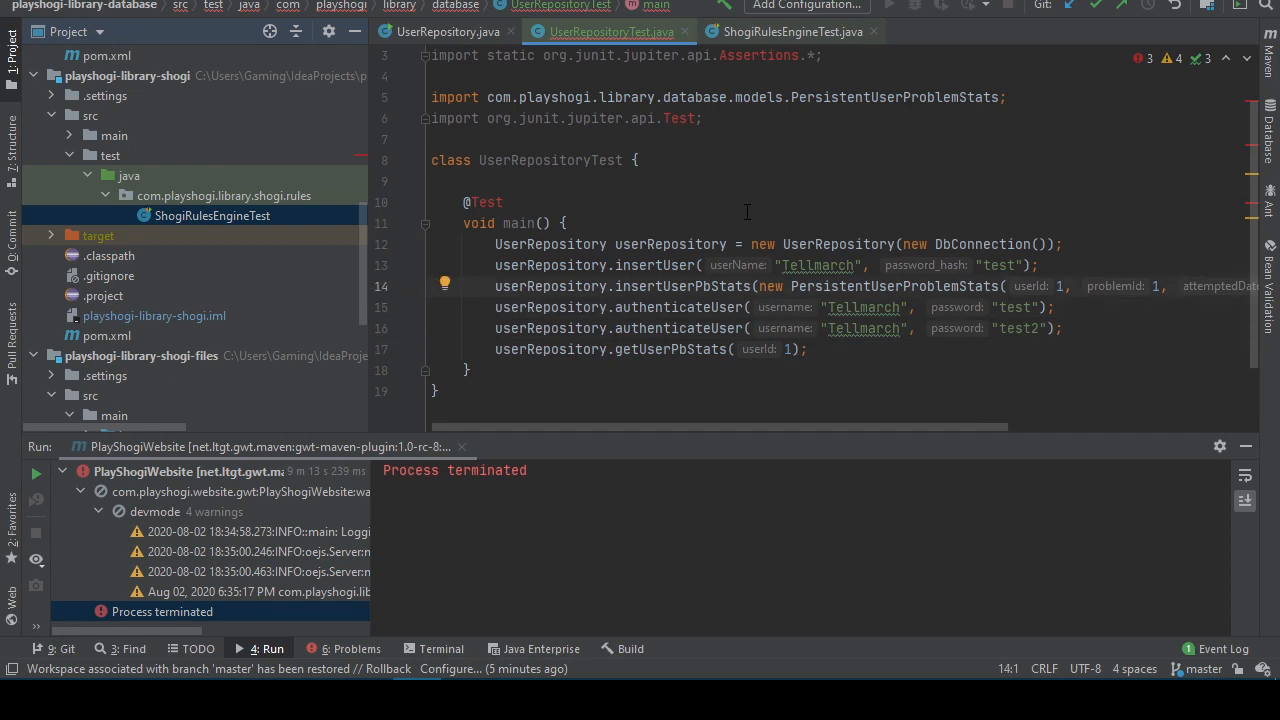
mouse_move(816, 188)
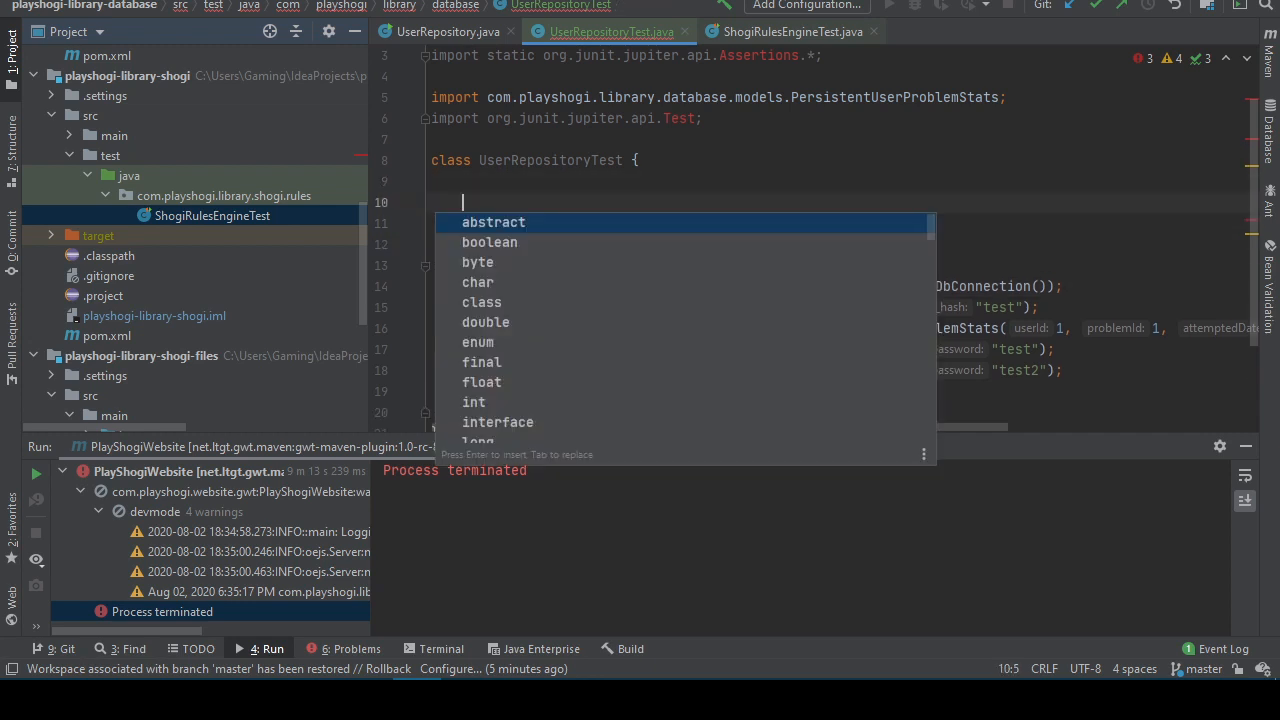
Start a setup() method in UserRepositoryTest and clean up the unfinished import line
type("set")
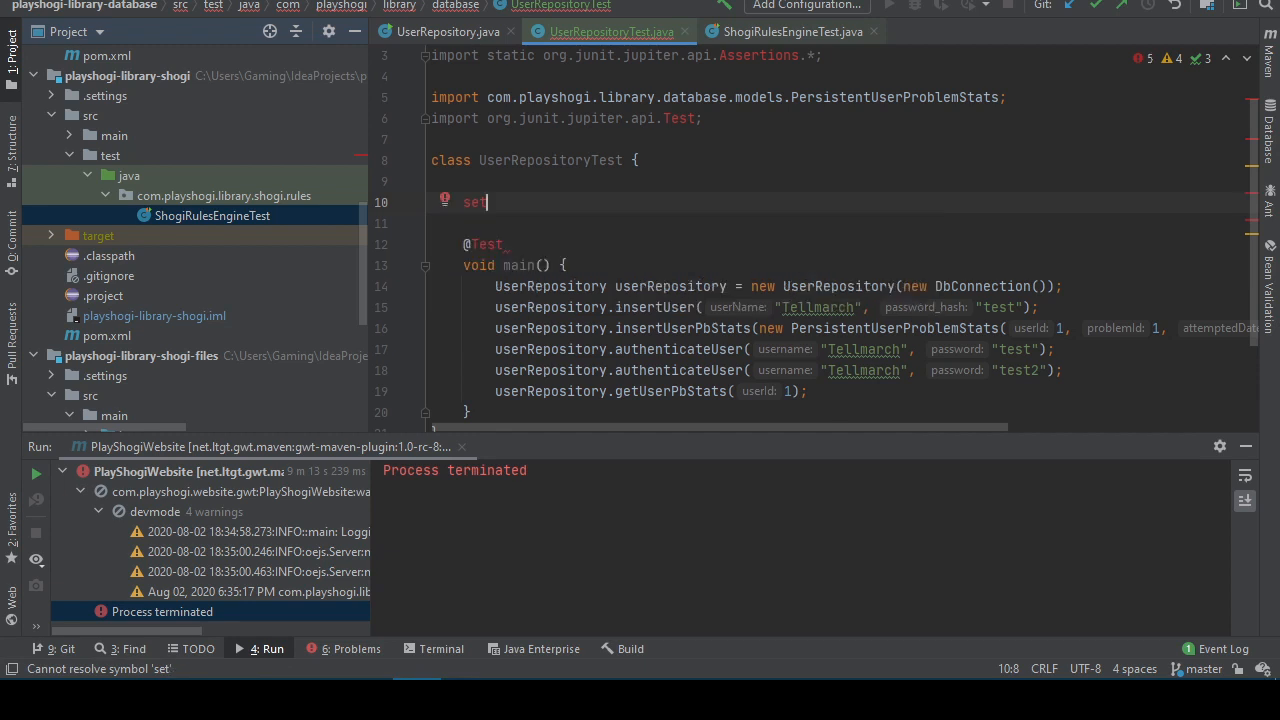
type("@B")
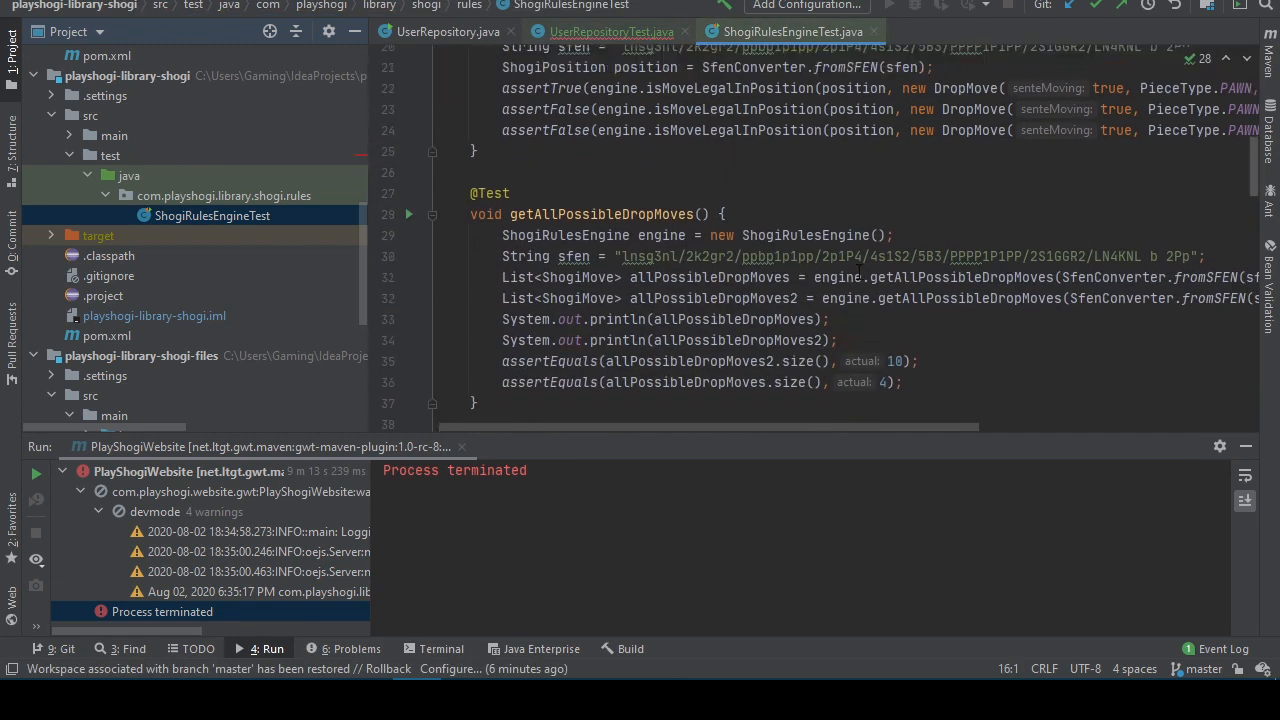
left_click(604, 32)
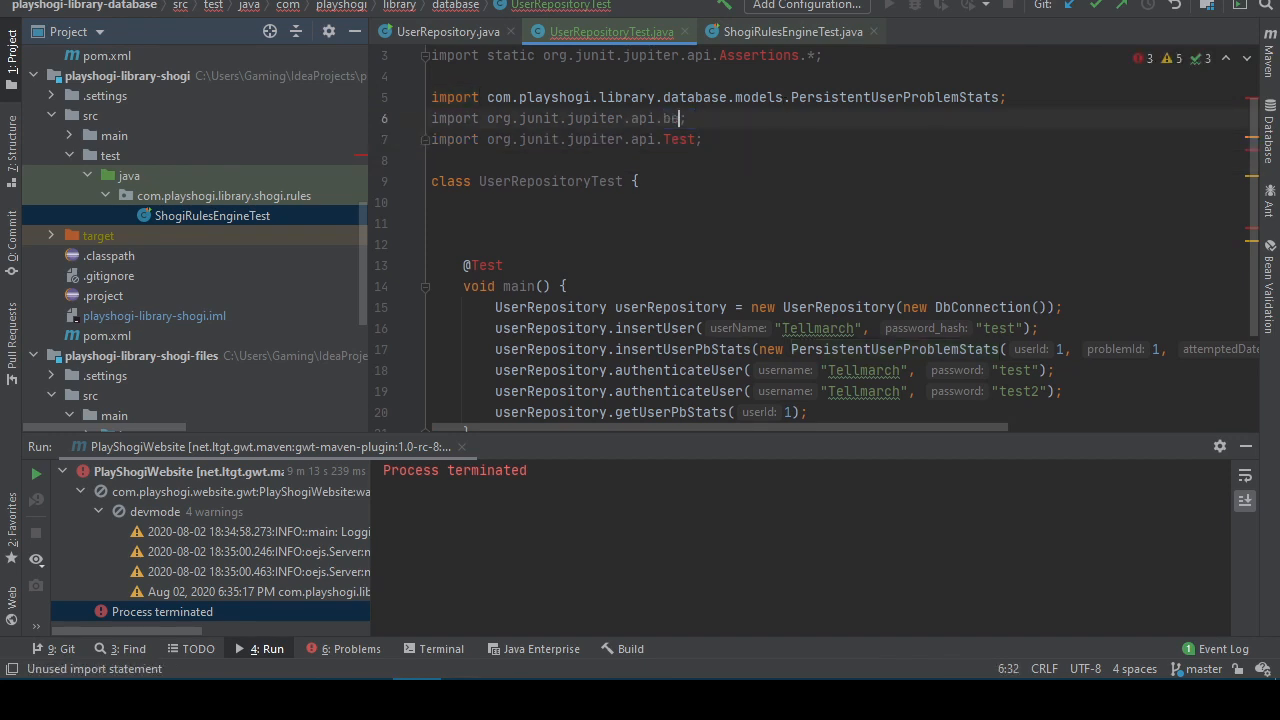
key("BackSpace")
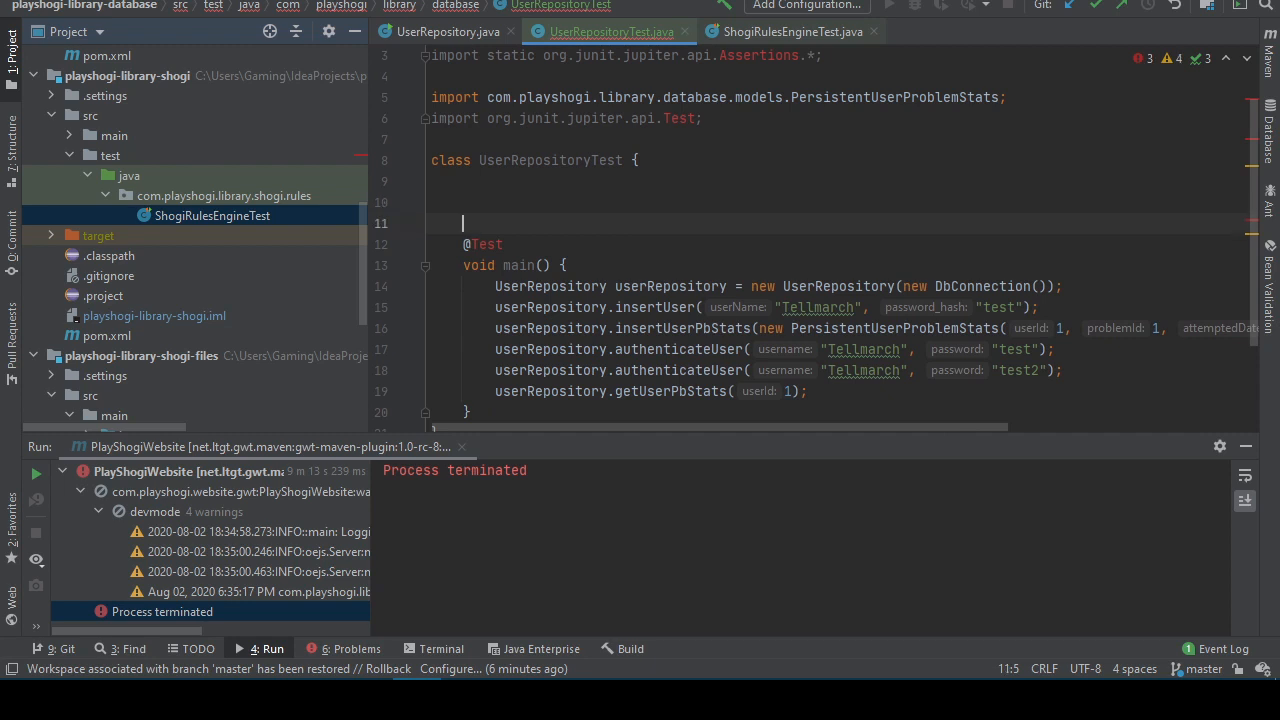
type("void setup() {")
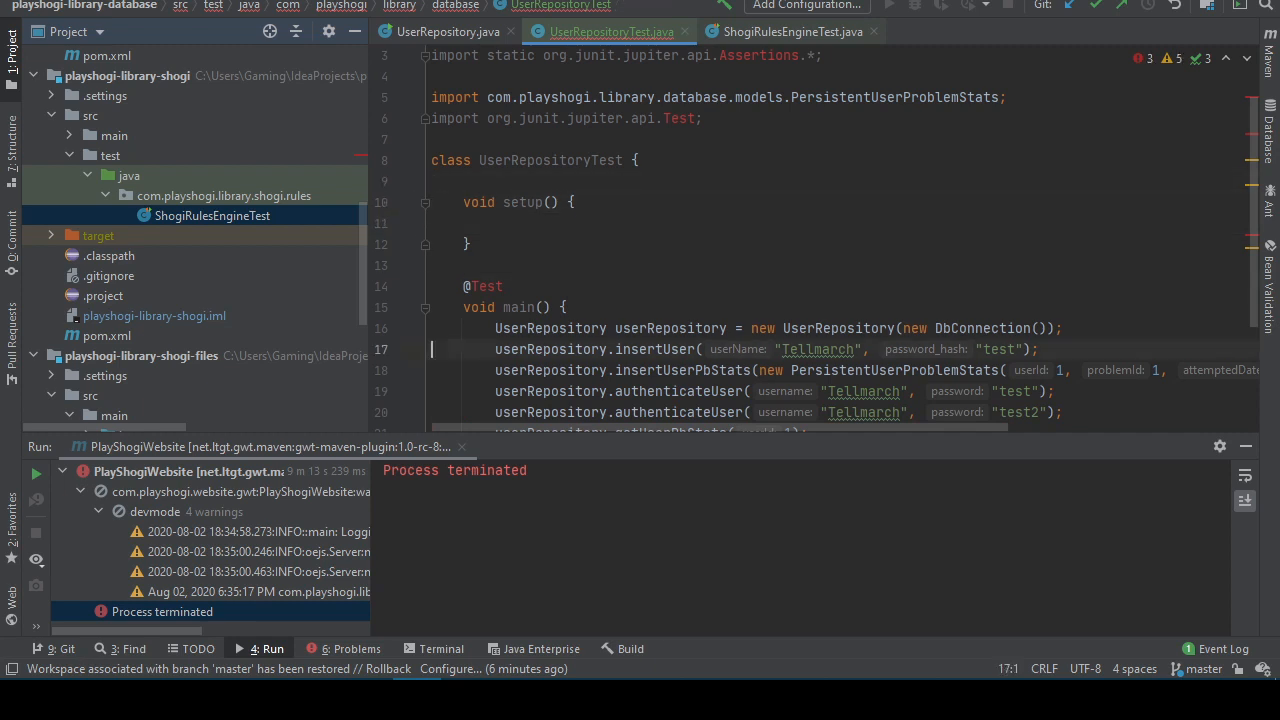
left_click(728, 328)
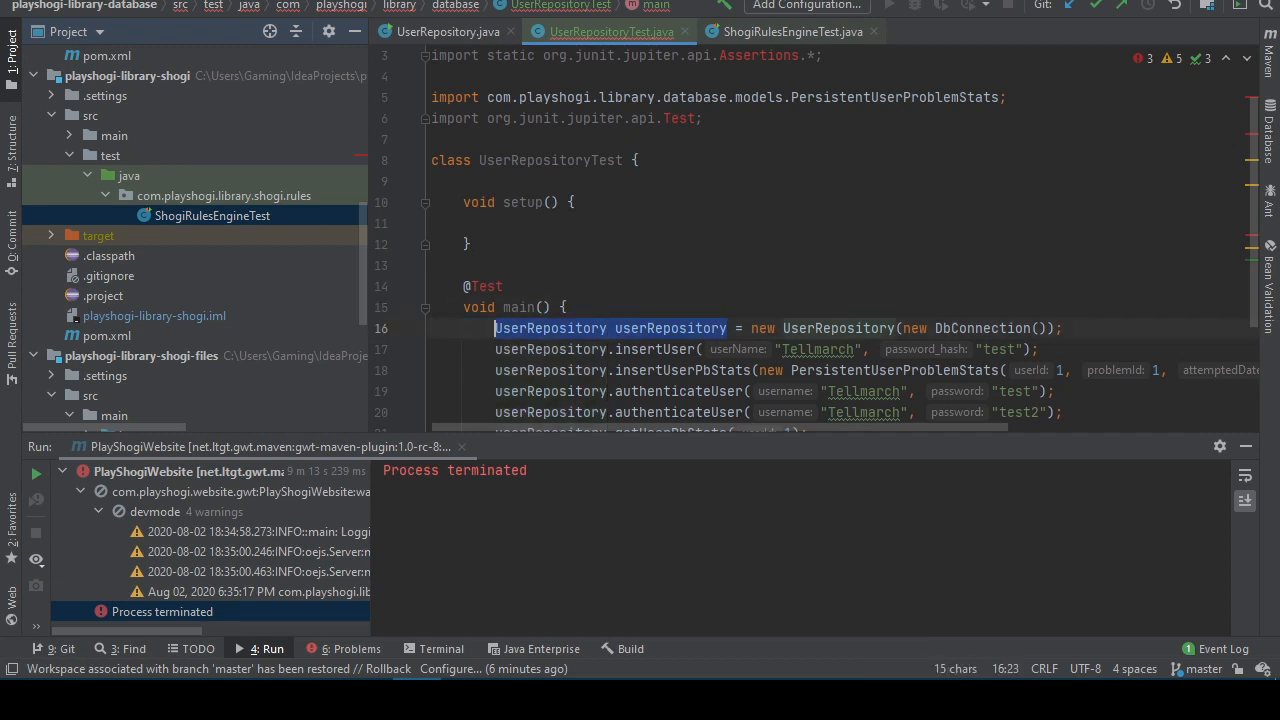
Declare a userRepository field and create it in setup() with new UserRepository(new DbConnection())
left_click(494, 160)
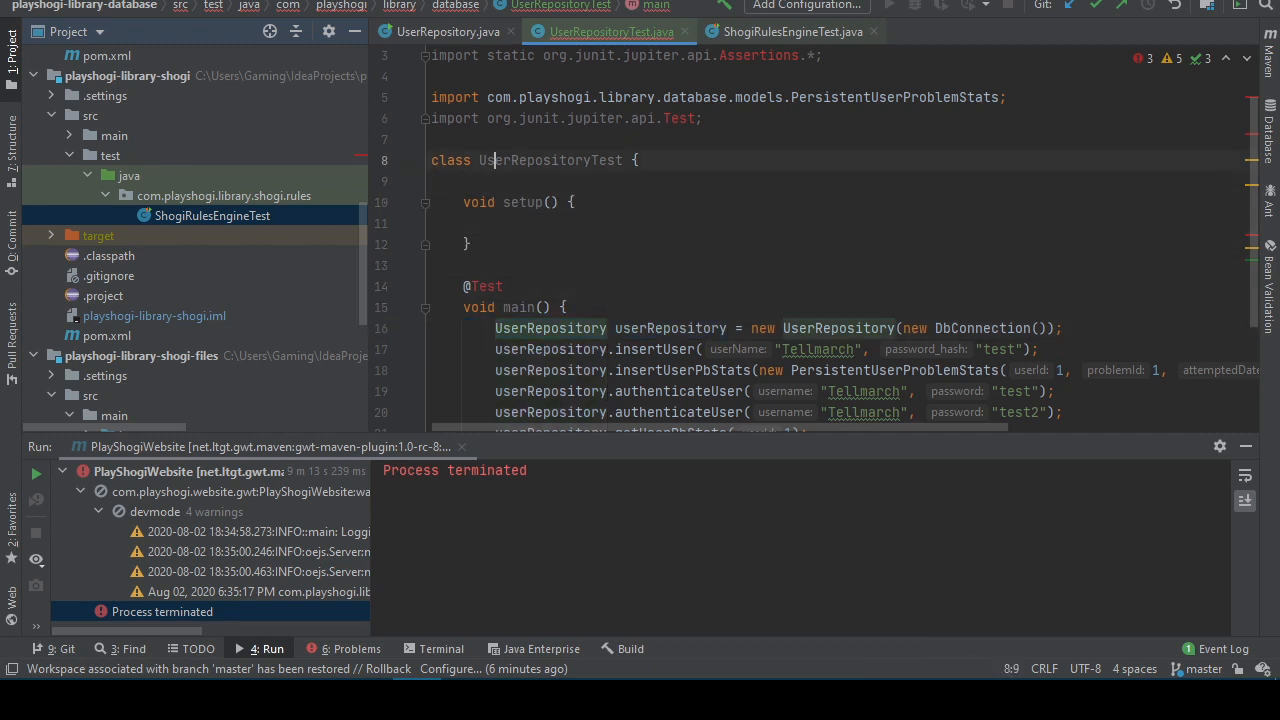
type("UserRepository userRepository;")
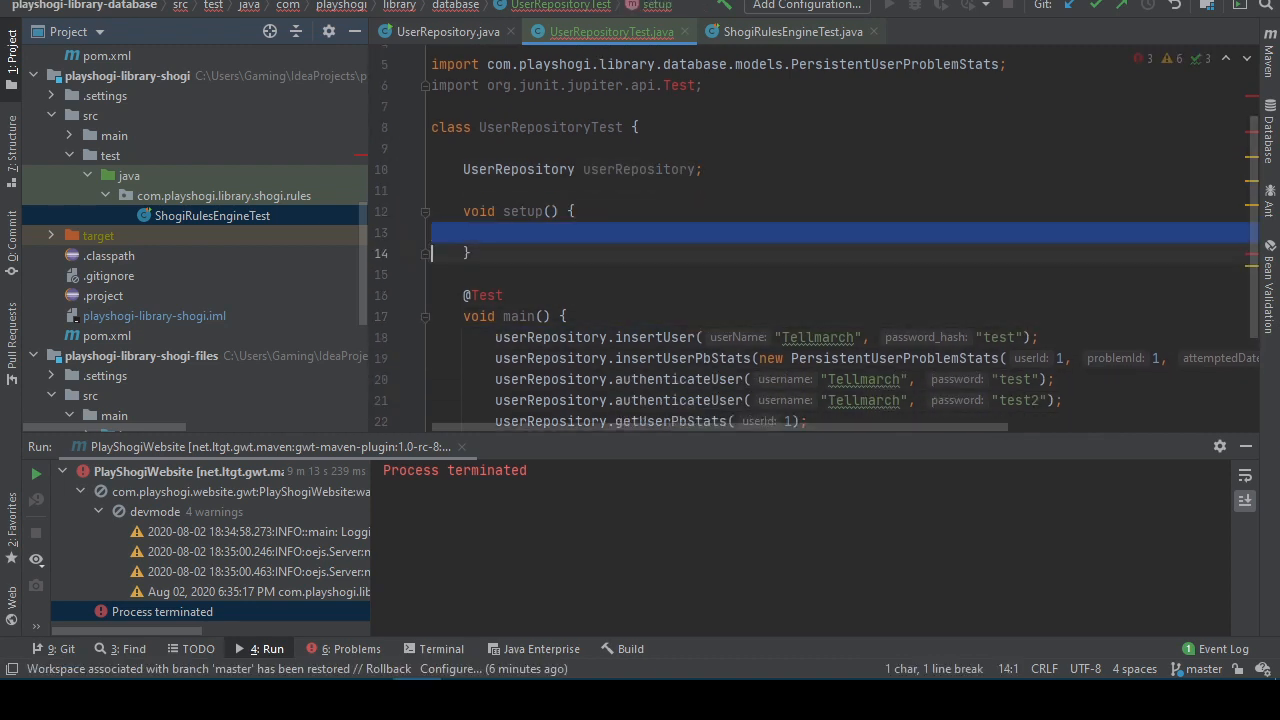
type("UserRepository userRepository = new UserRepository(new DbConnection());")
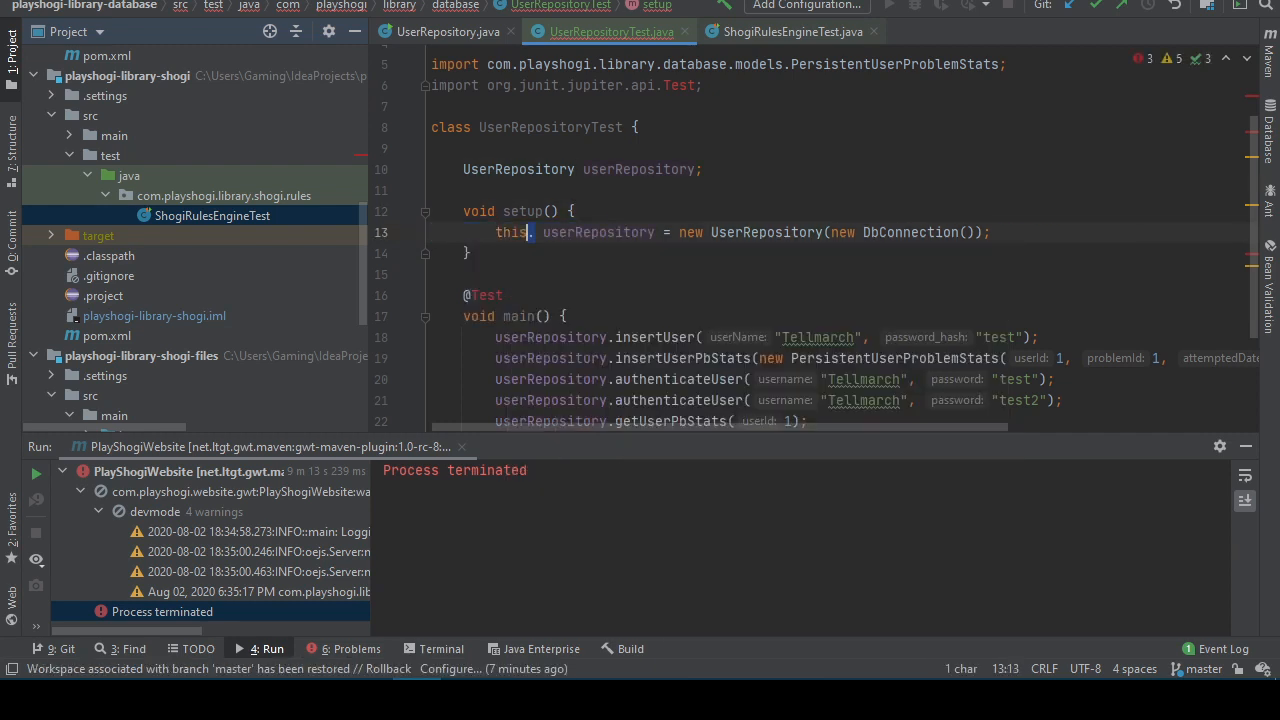
key("BackSpace")
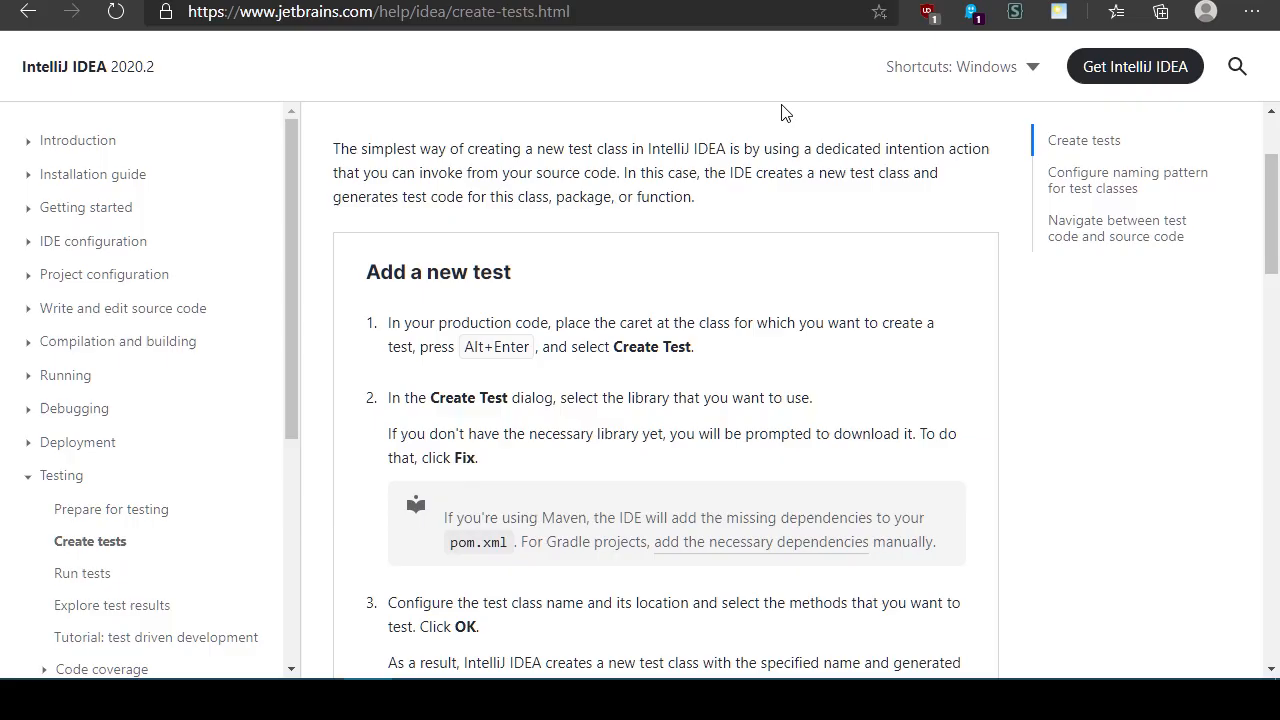
Leave the Create tests help page and run a web search for 'junit'
scroll("down", 3)
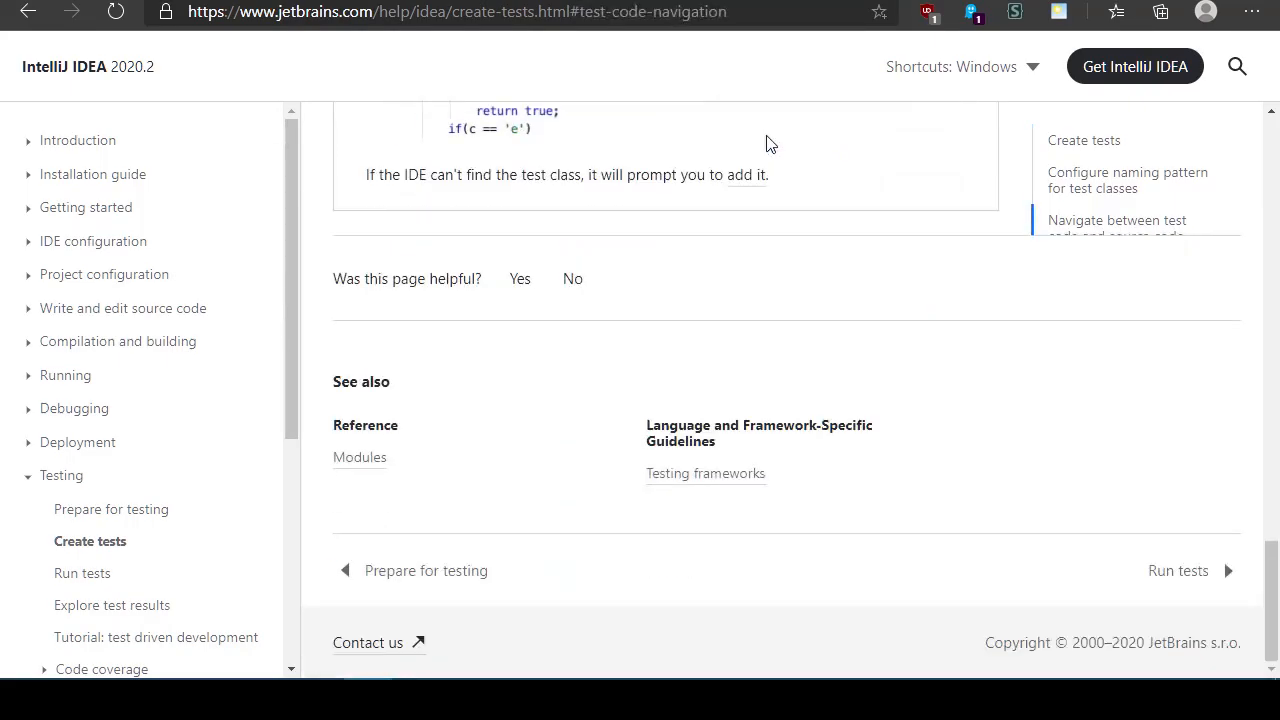
scroll("up", 3)
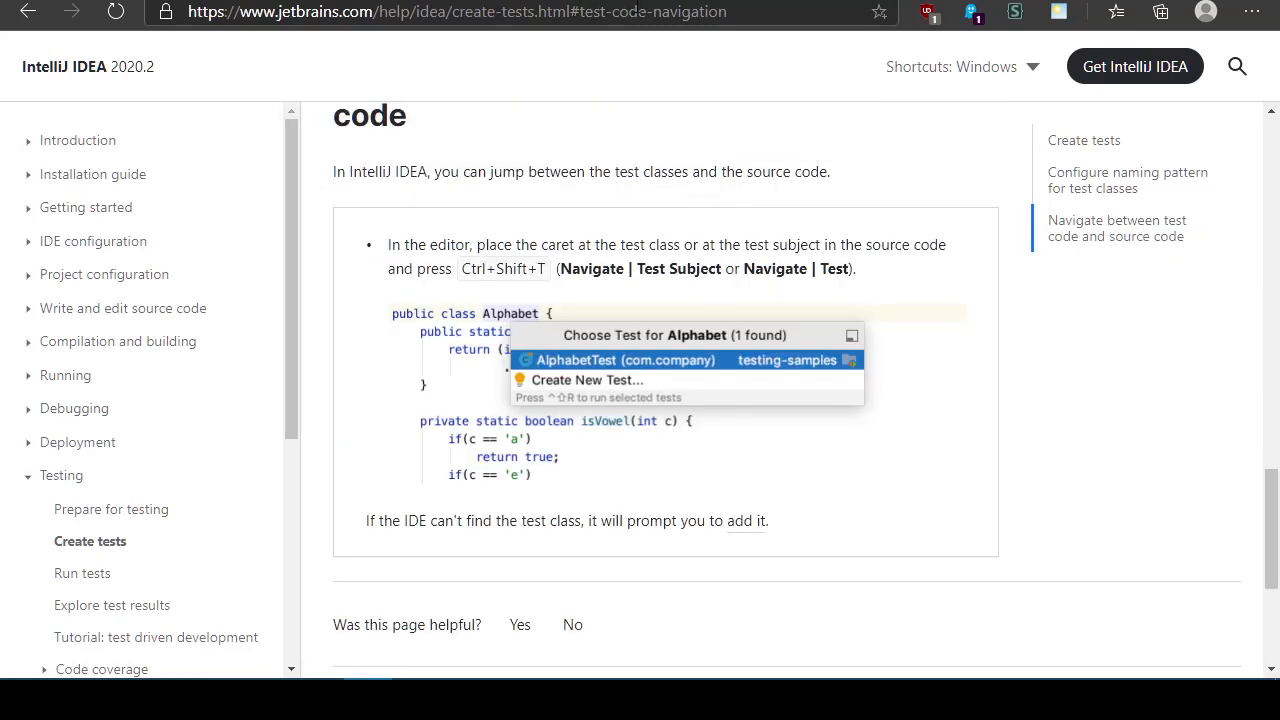
type("junit")
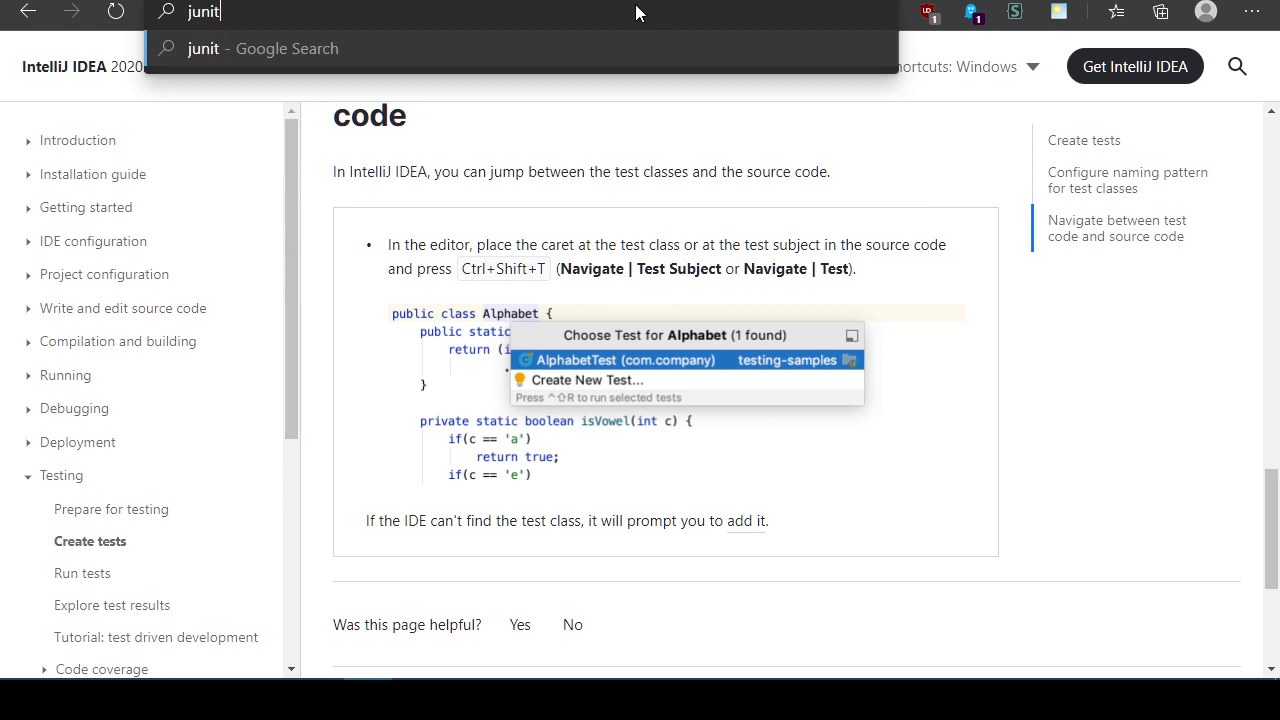
key("enter")
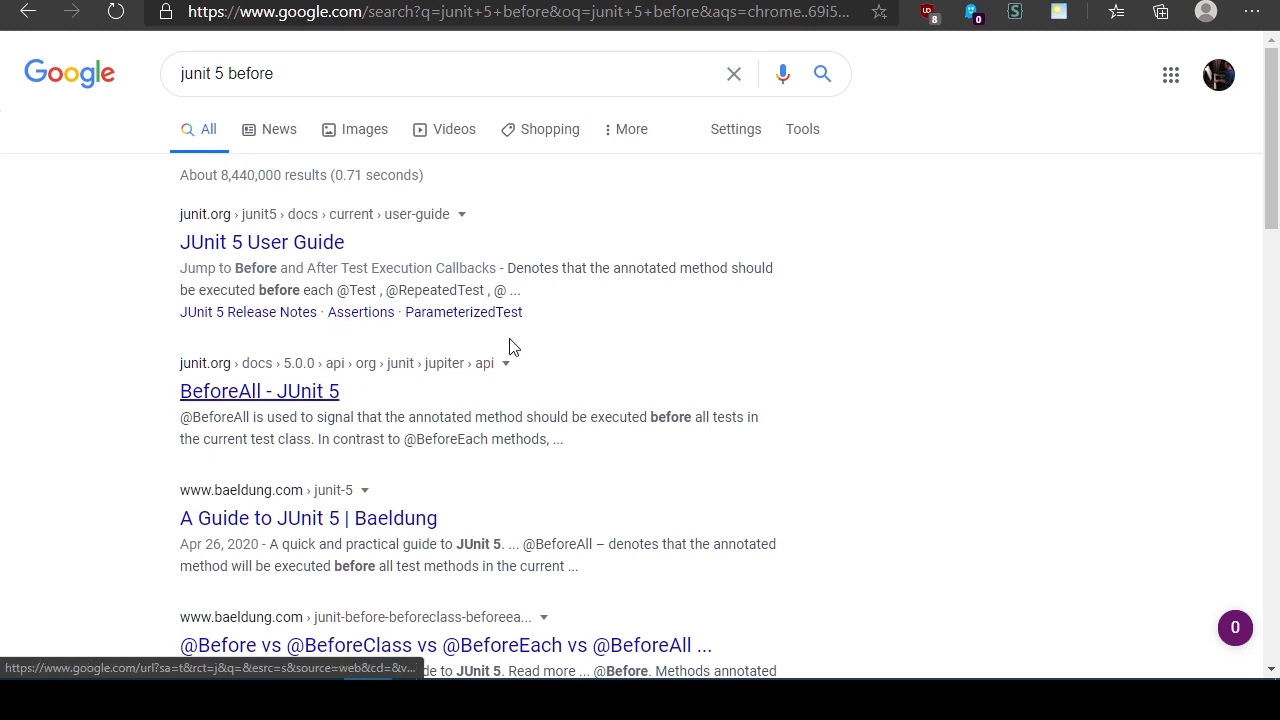
mouse_move(260, 390)
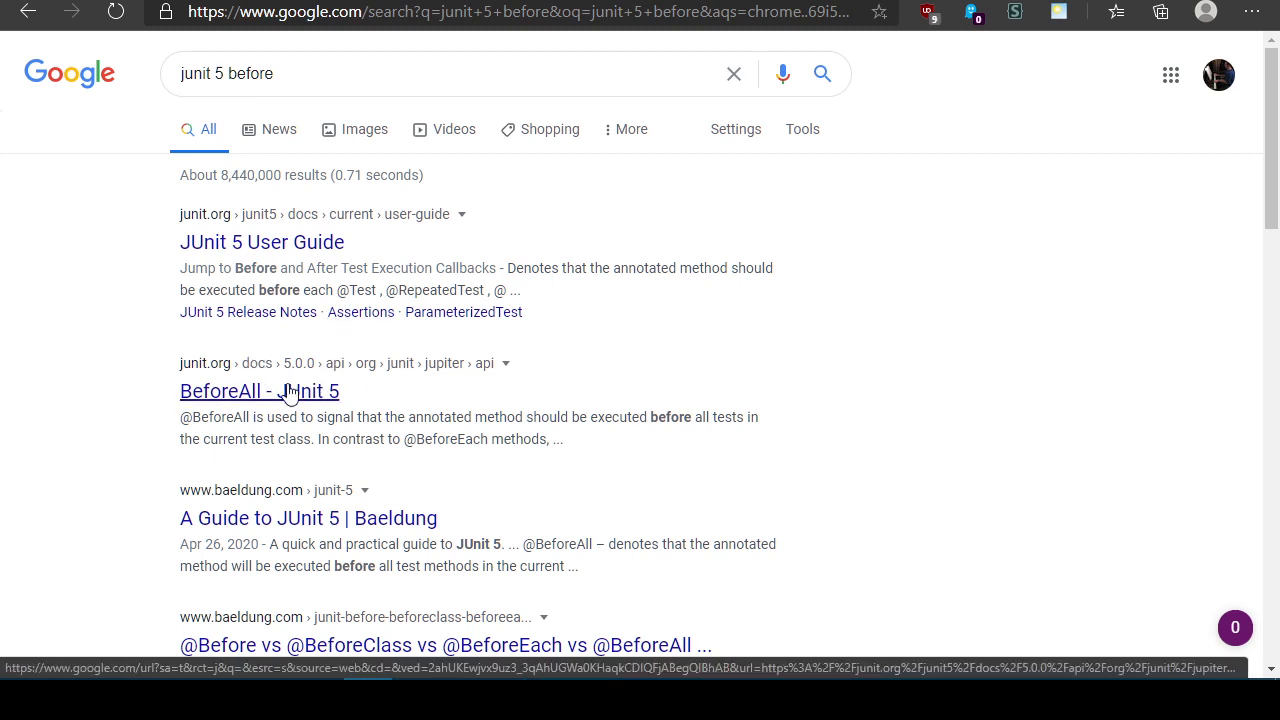
scroll("down", 3)
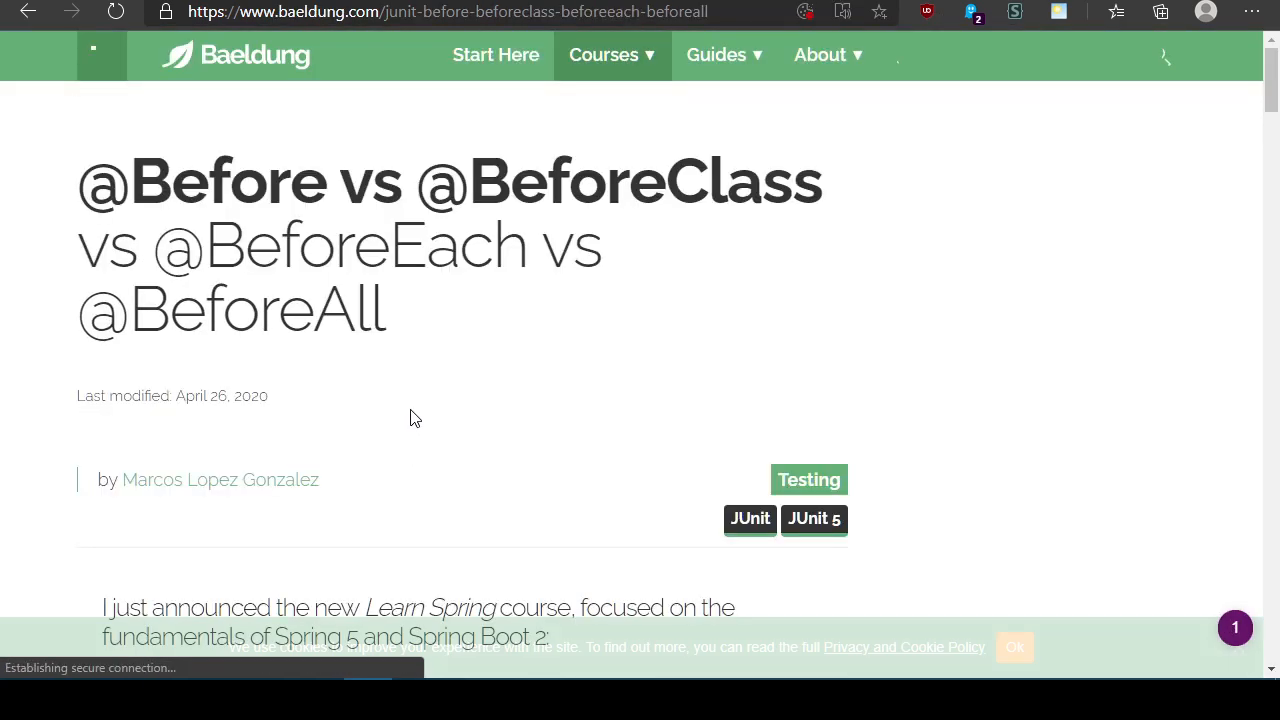
scroll("down", 3)
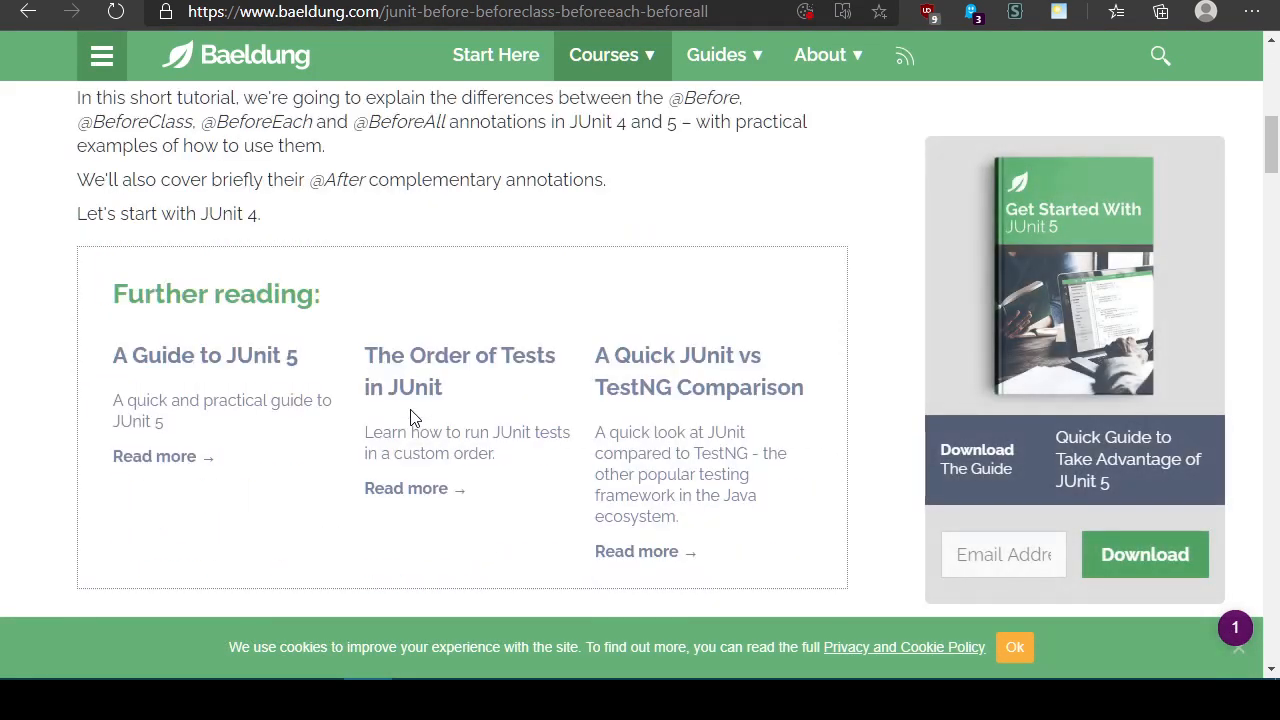
scroll("down", 3)
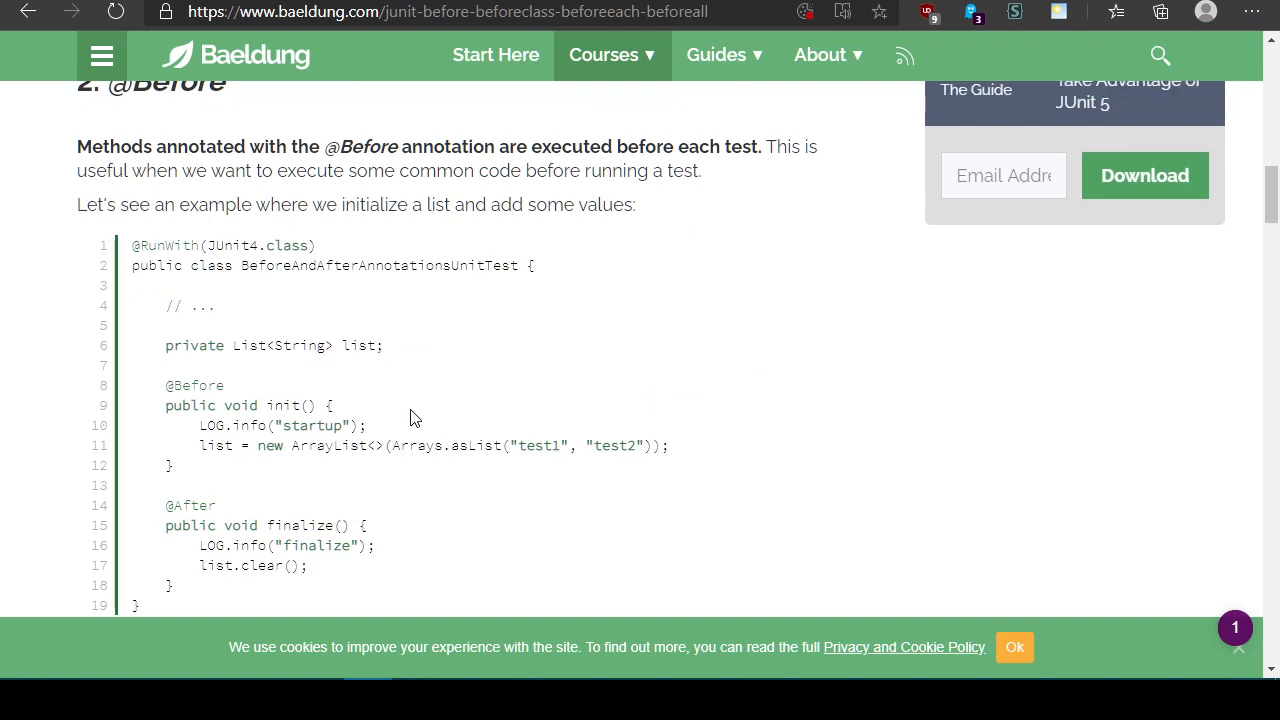
mouse_move(400, 428)
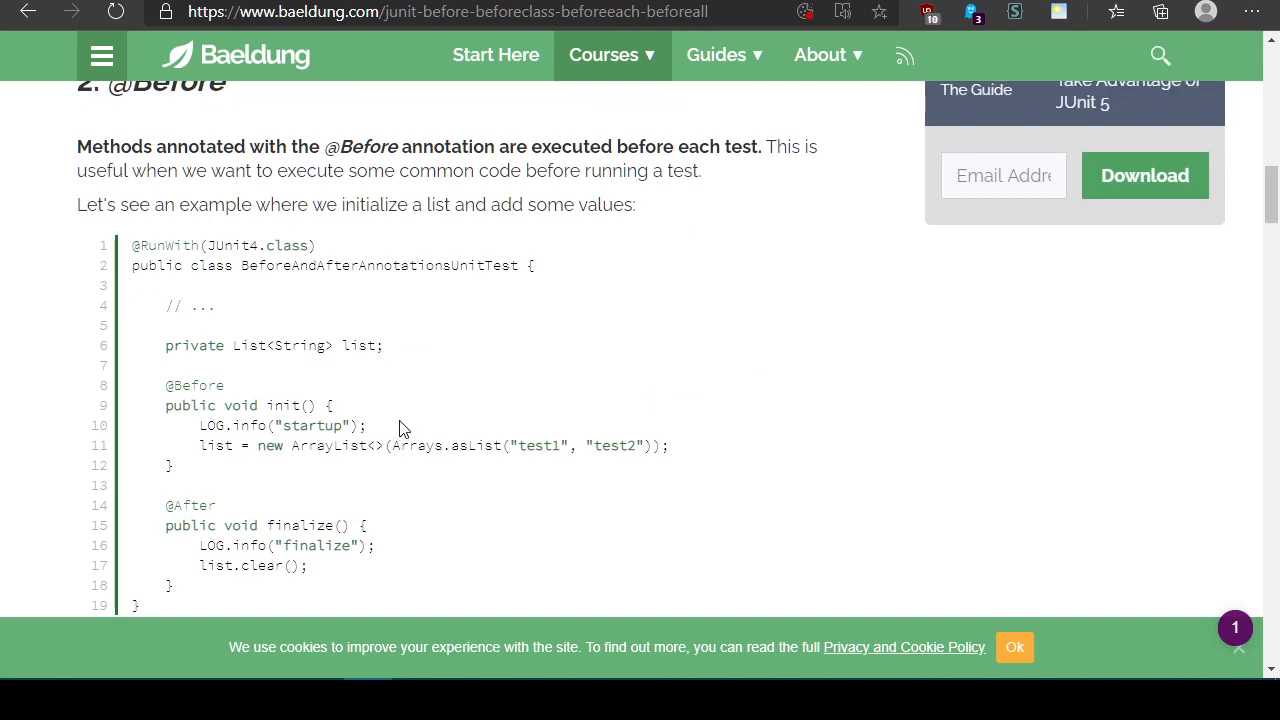
scroll("down", 3)
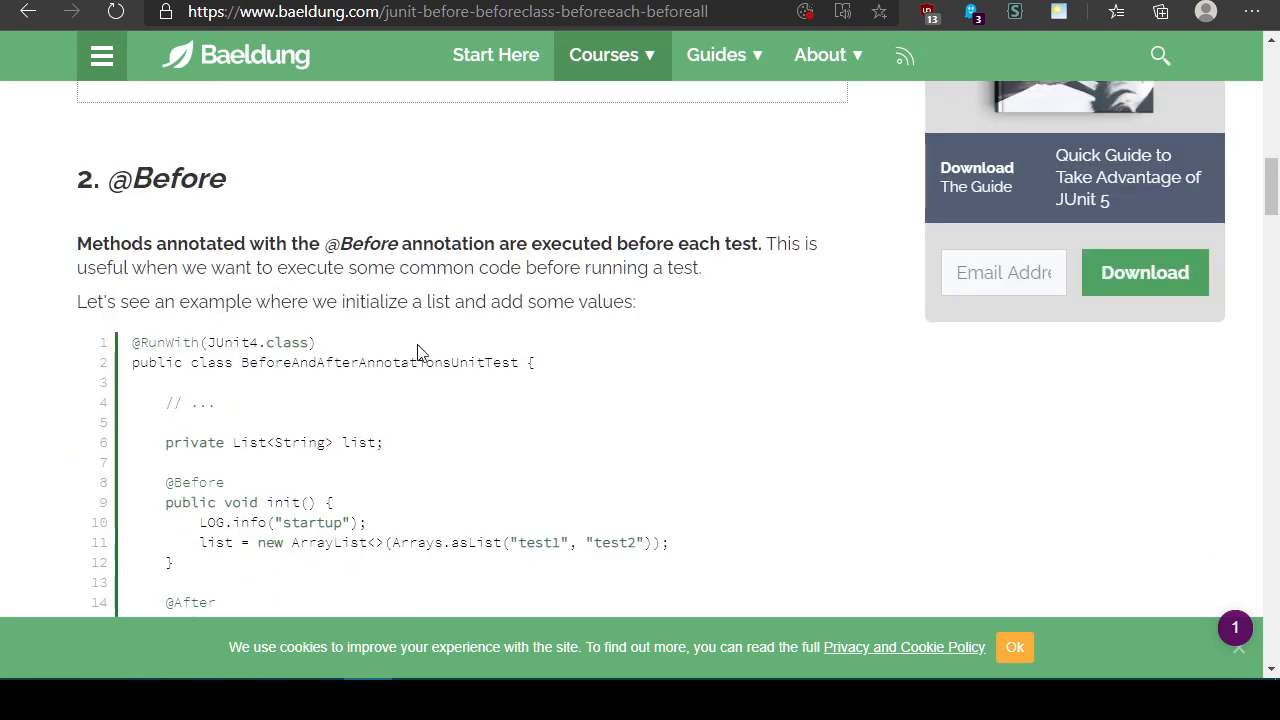
scroll("down", 3)
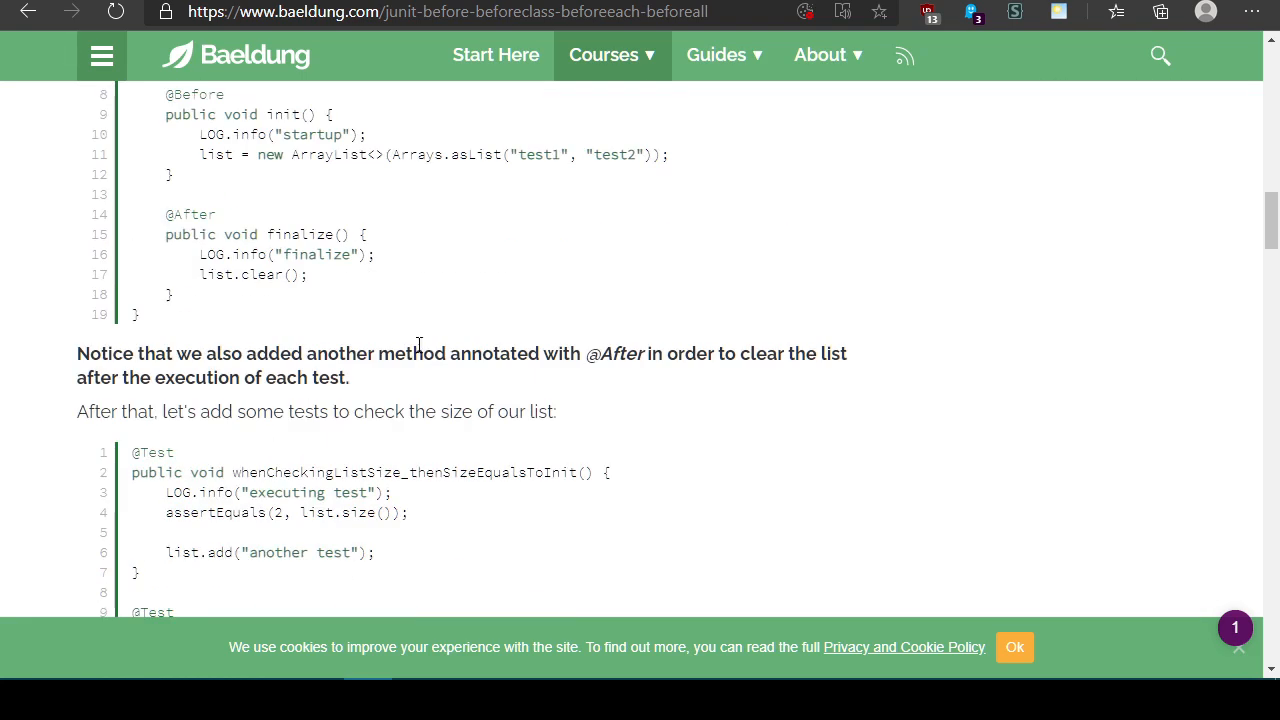
scroll("down", 3)
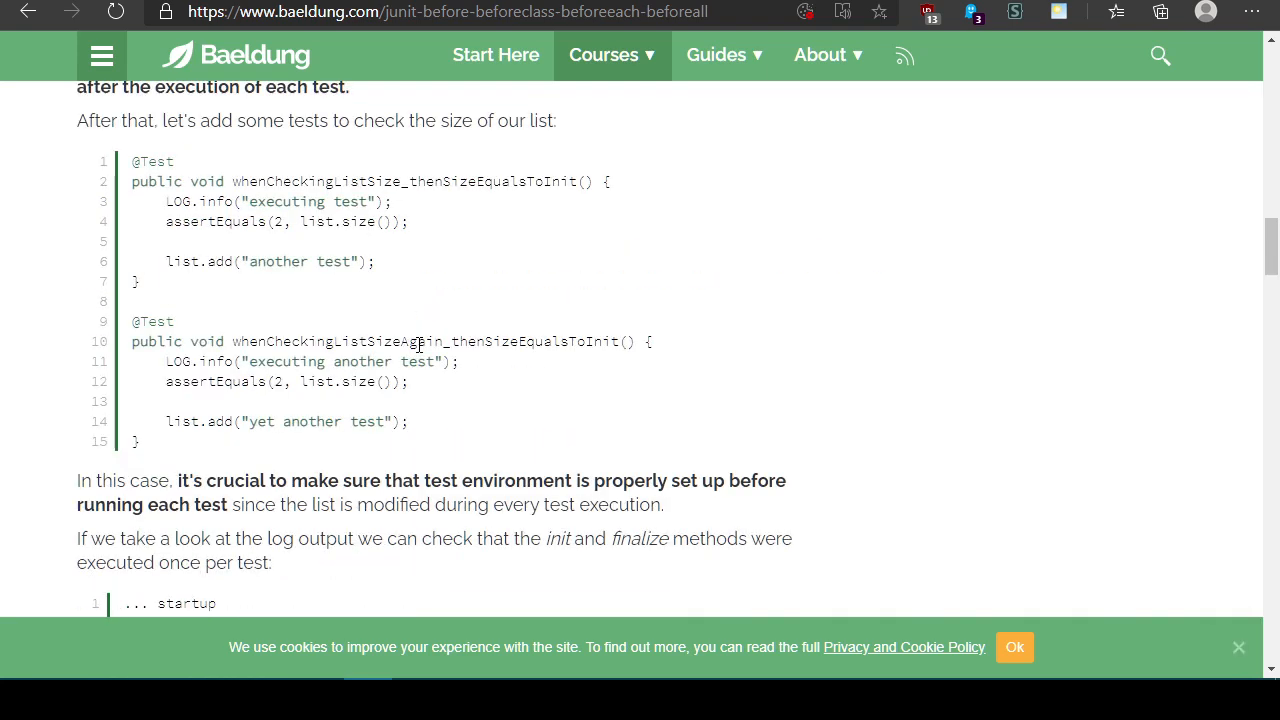
scroll("down", 3)
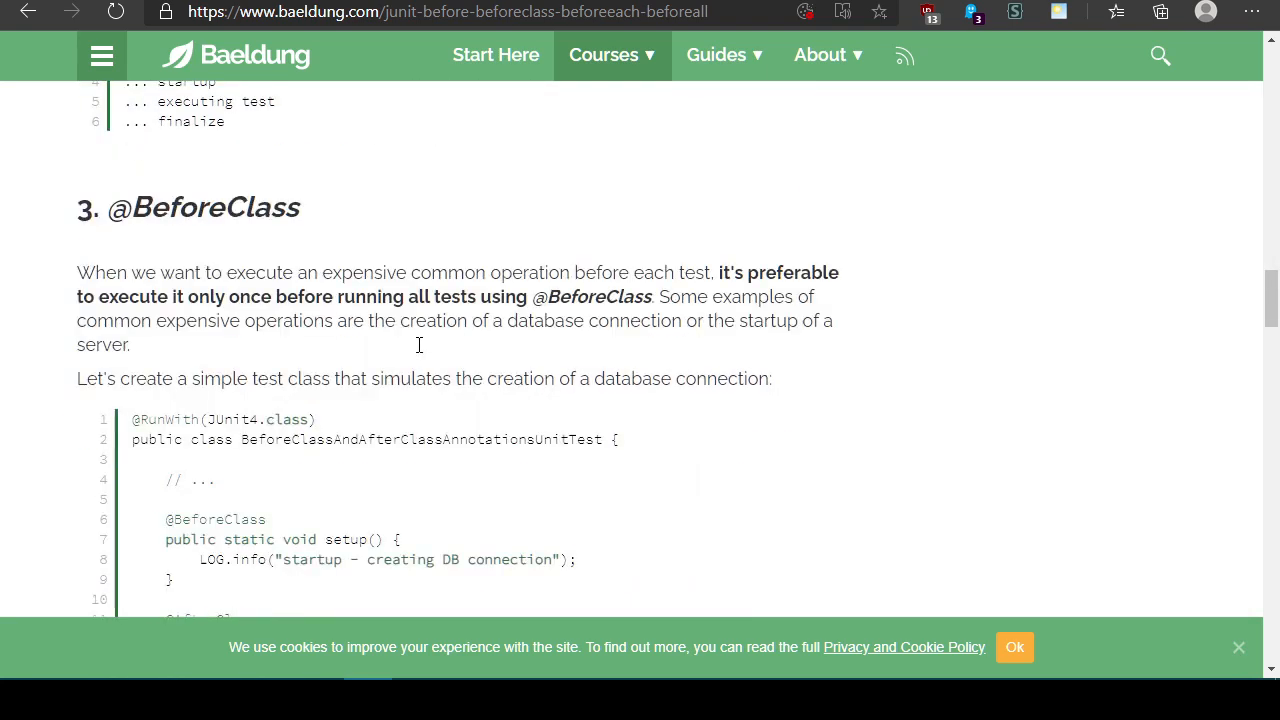
mouse_move(420, 352)
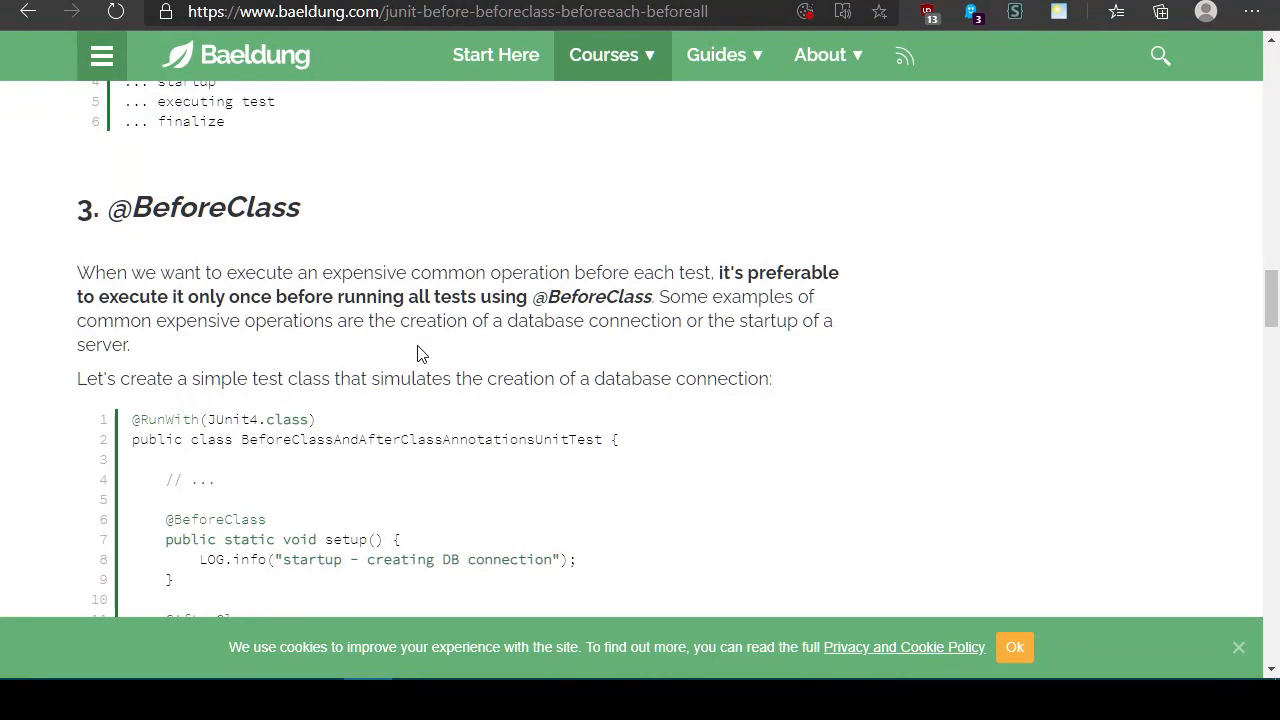
mouse_move(418, 360)
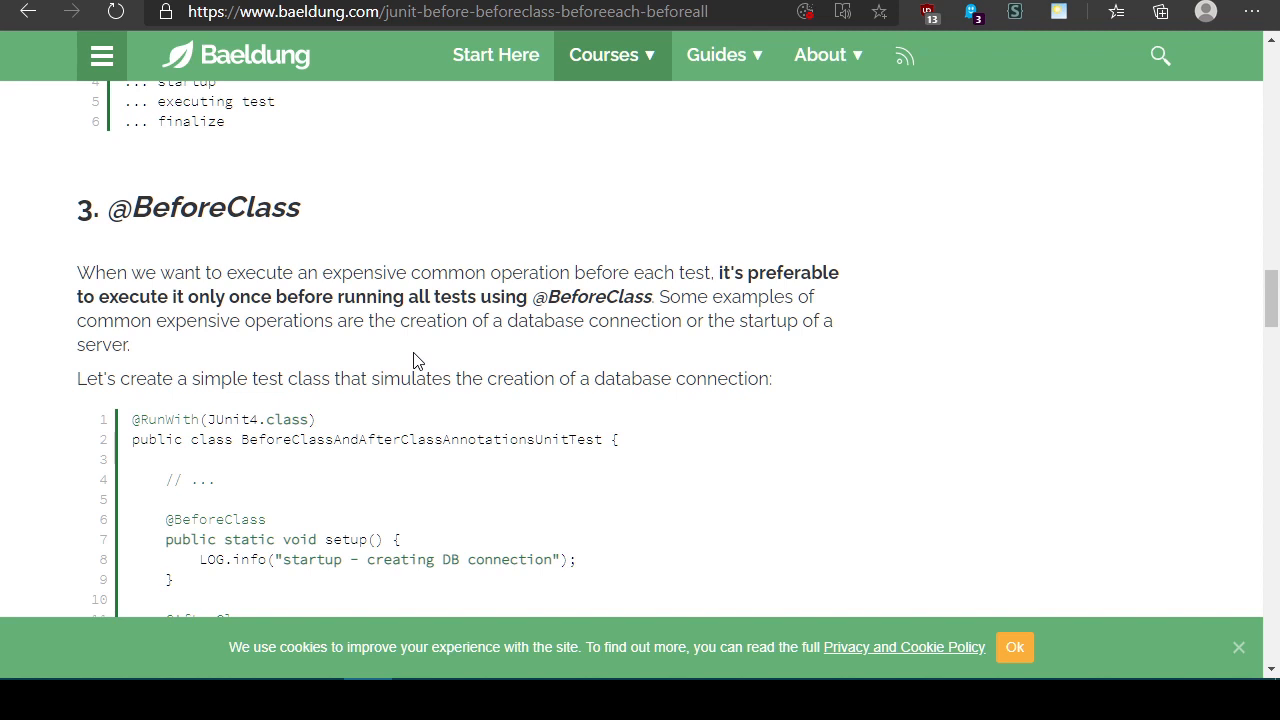
scroll("down", 3)
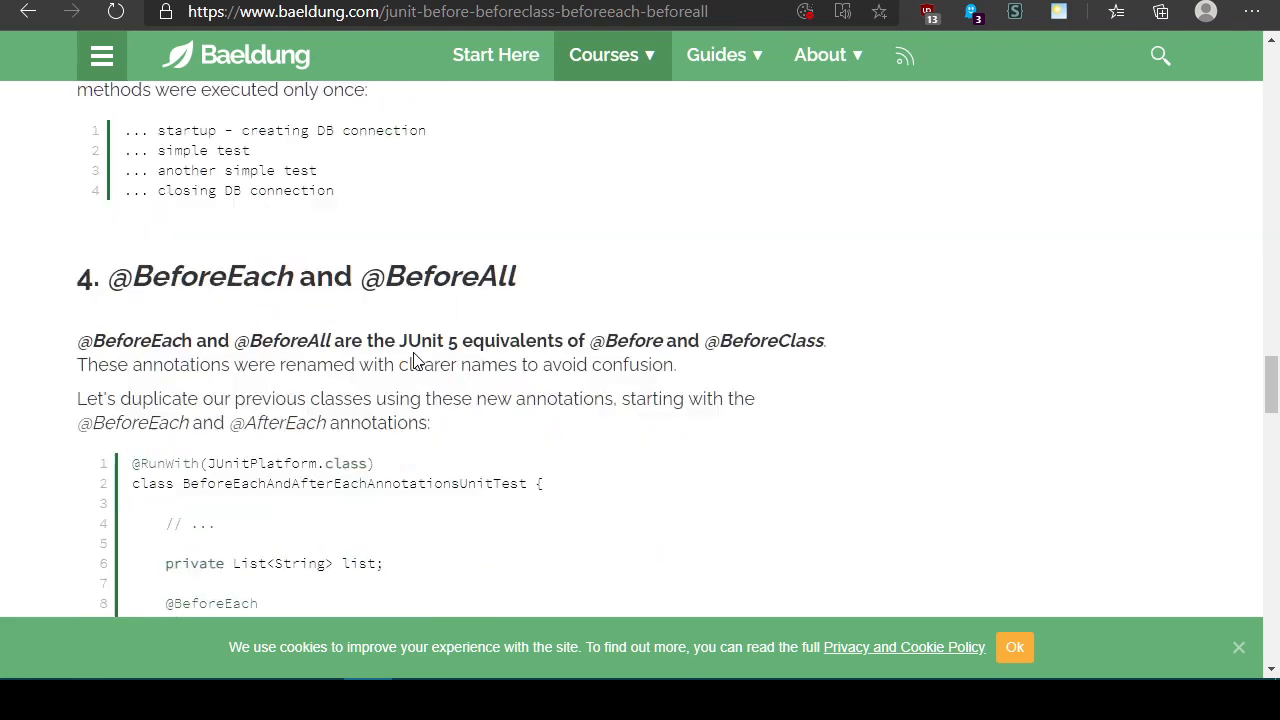
scroll("down", 3)
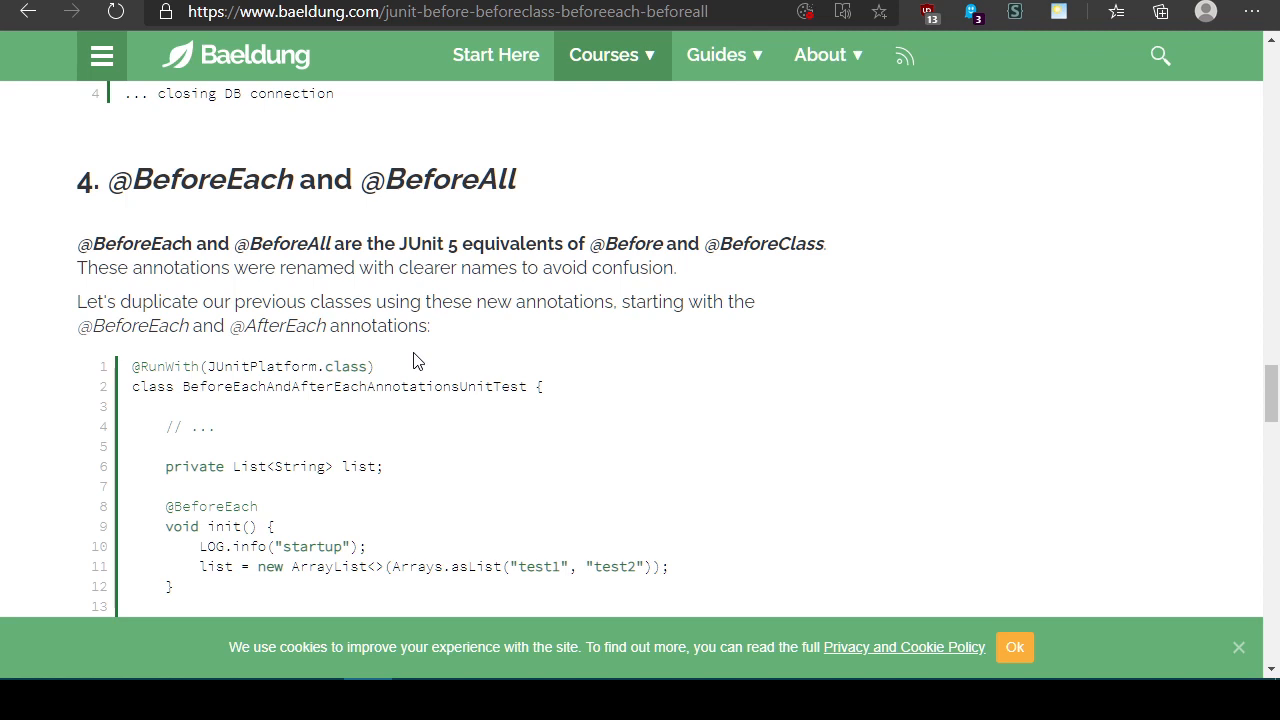
double_click(210, 180)
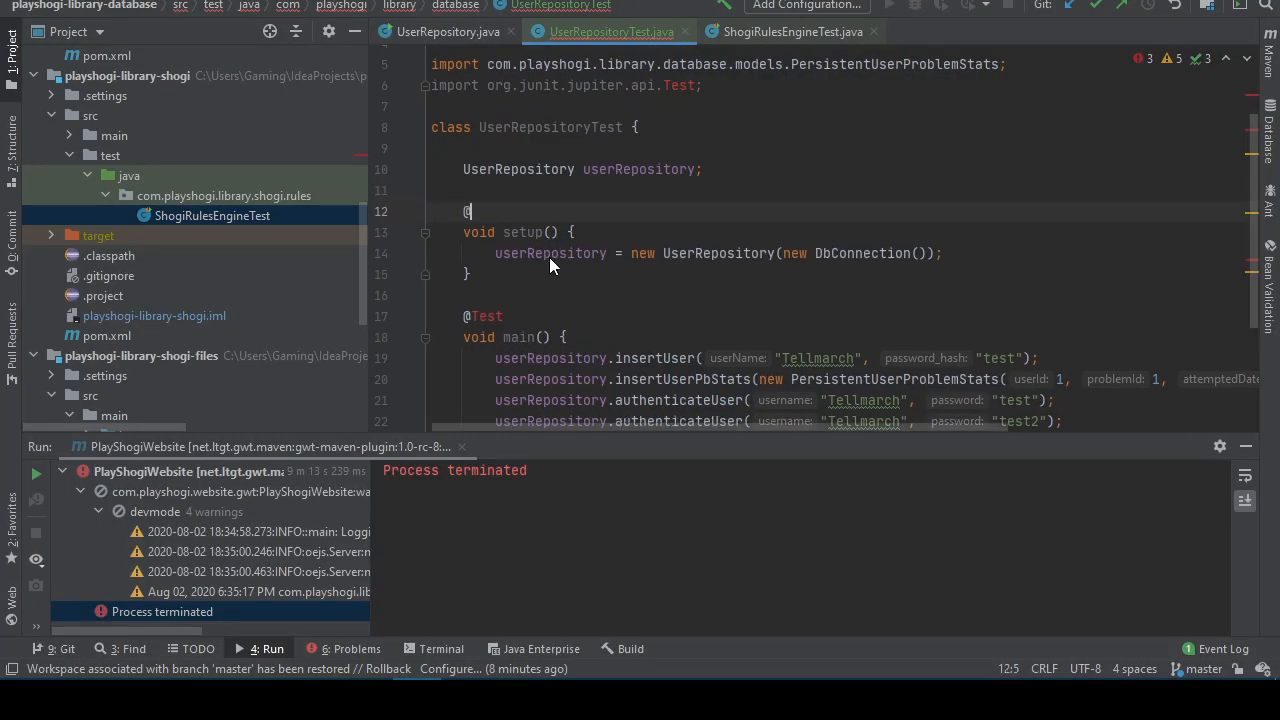
type("@BeforeEach")
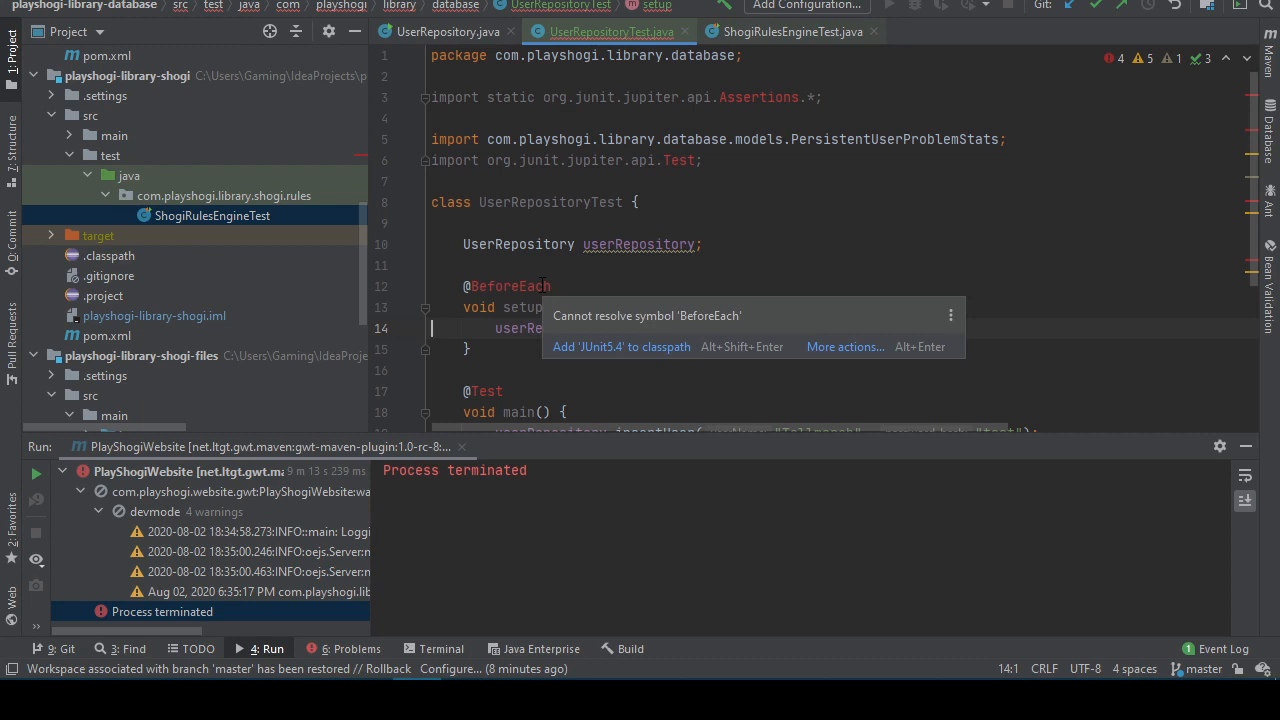
mouse_move(640, 336)
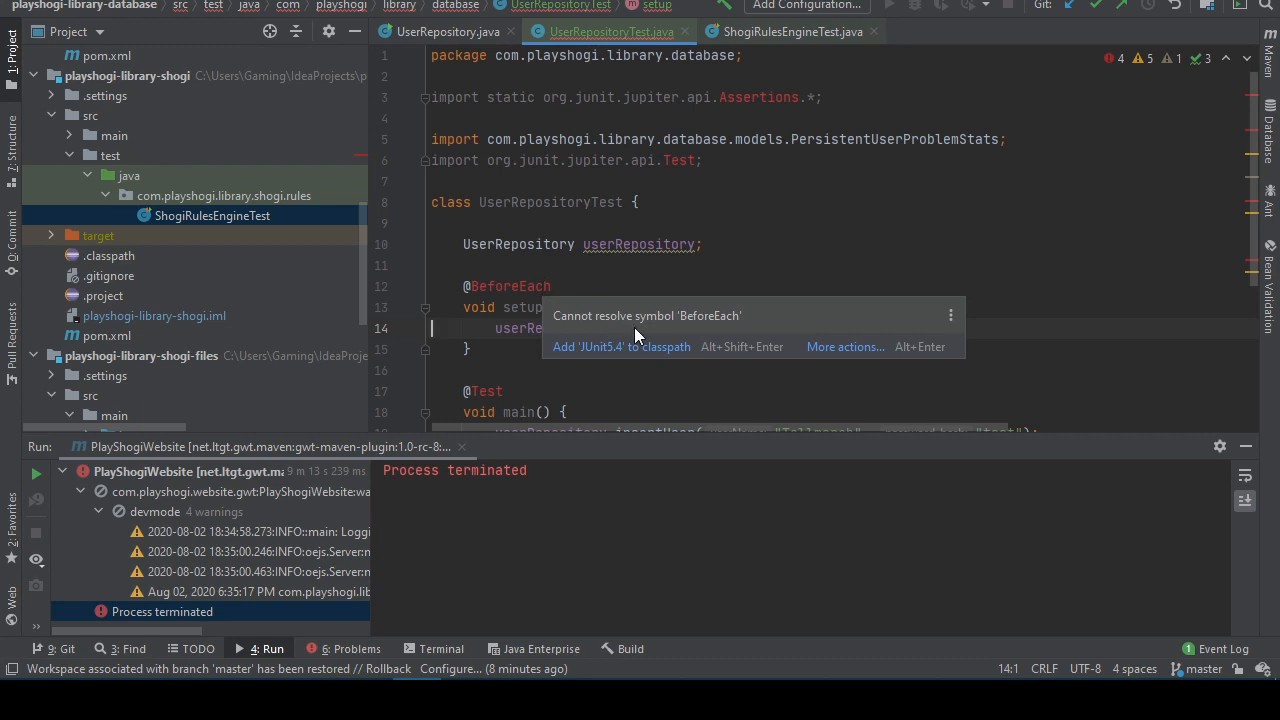
mouse_move(620, 348)
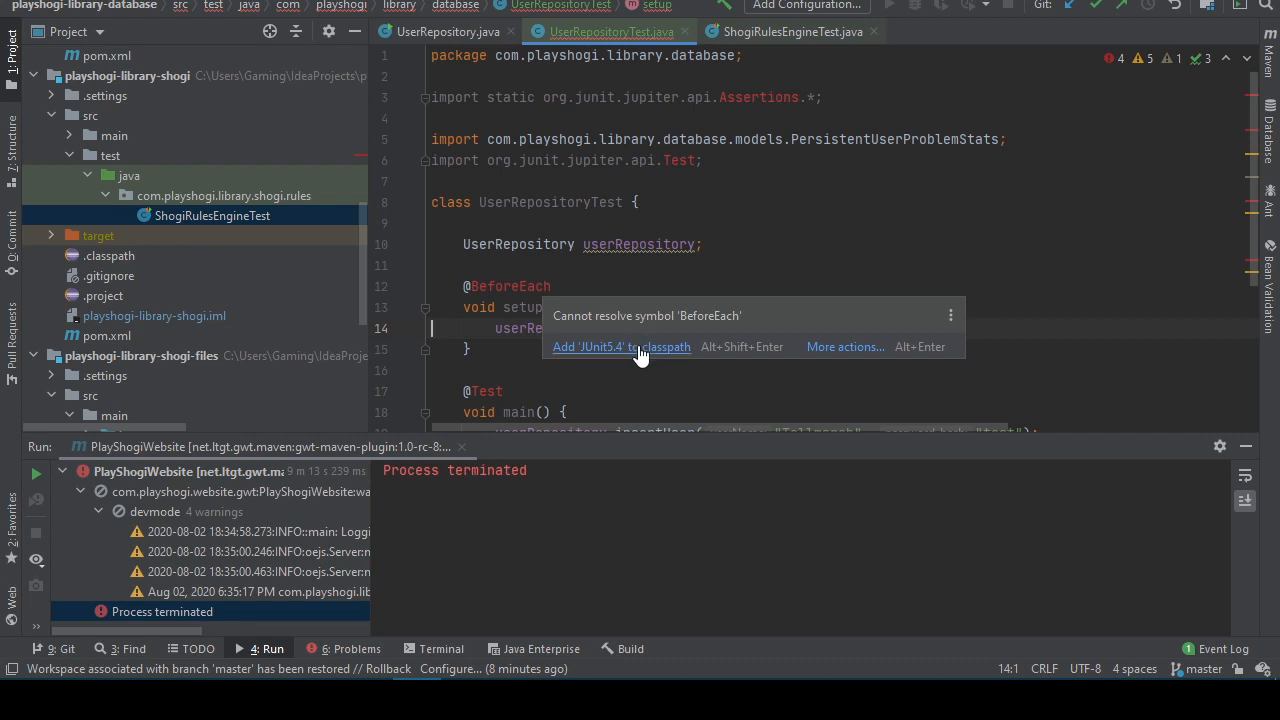
left_click(620, 346)
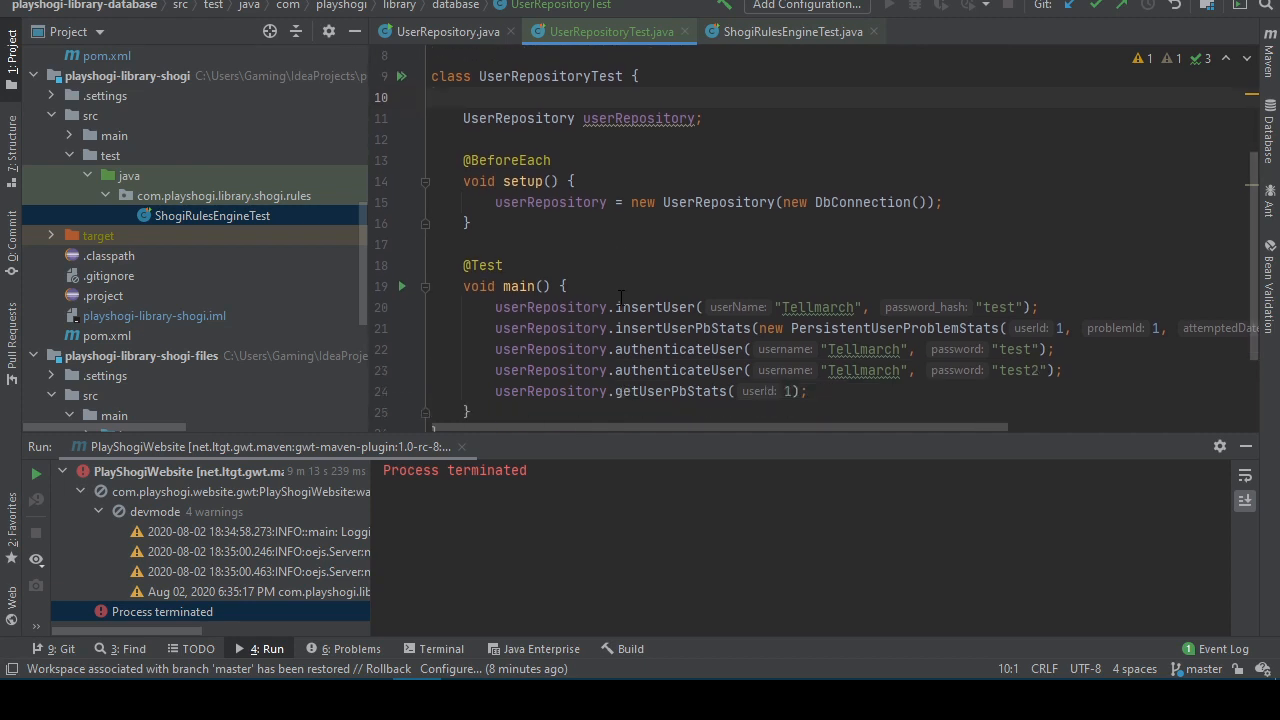
scroll("down", 3)
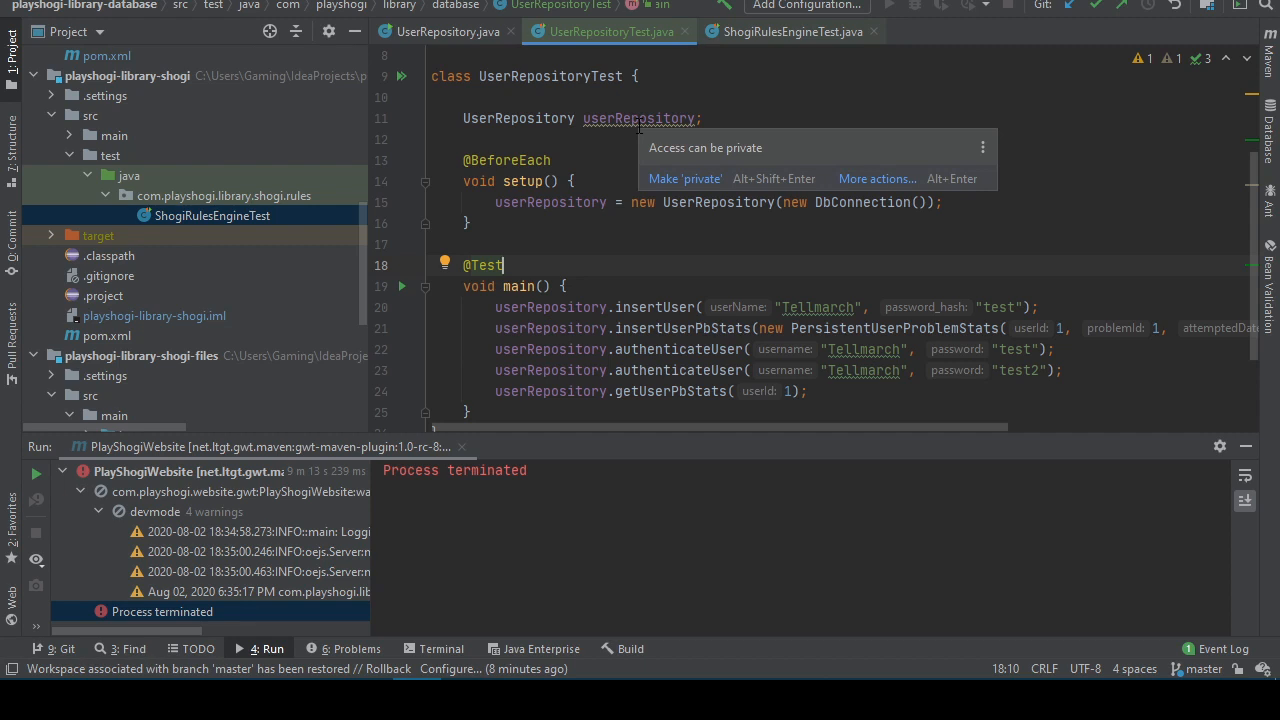
left_click(684, 178)
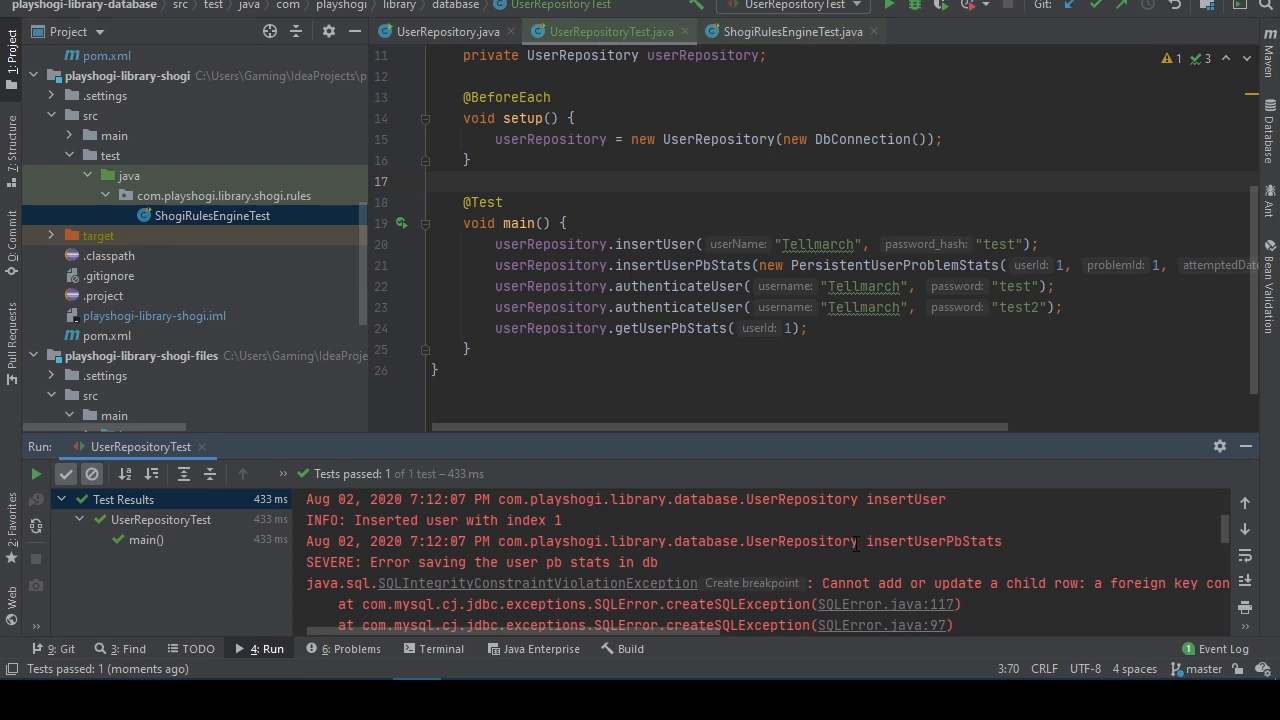
Rerun the main() test after commenting out getUserPbStats, then begin a tearDown method
scroll("down", 3)
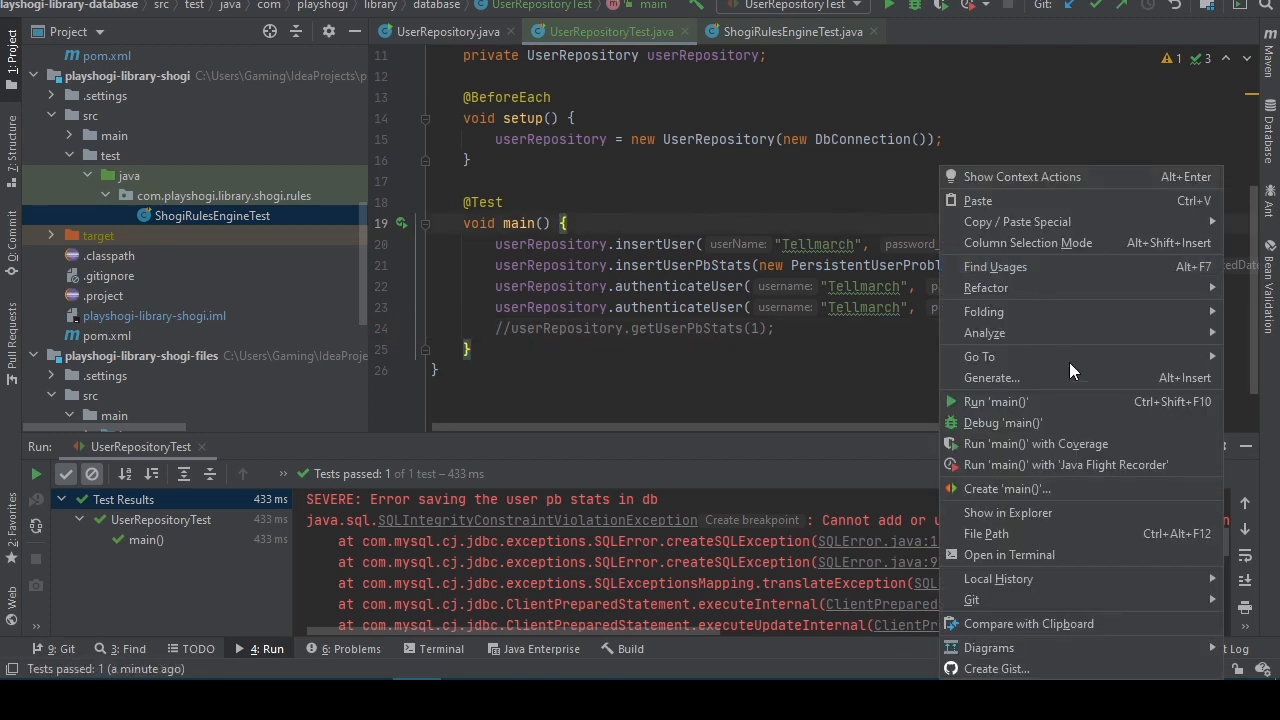
mouse_move(1020, 400)
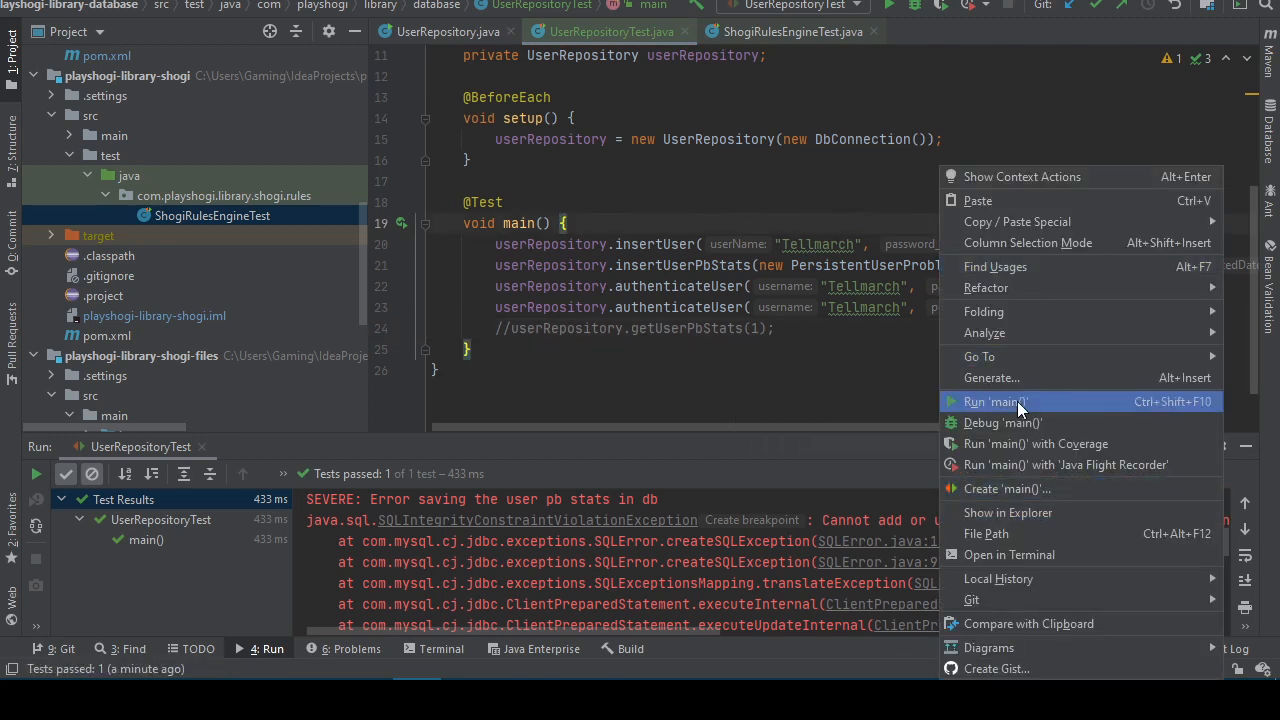
left_click(996, 400)
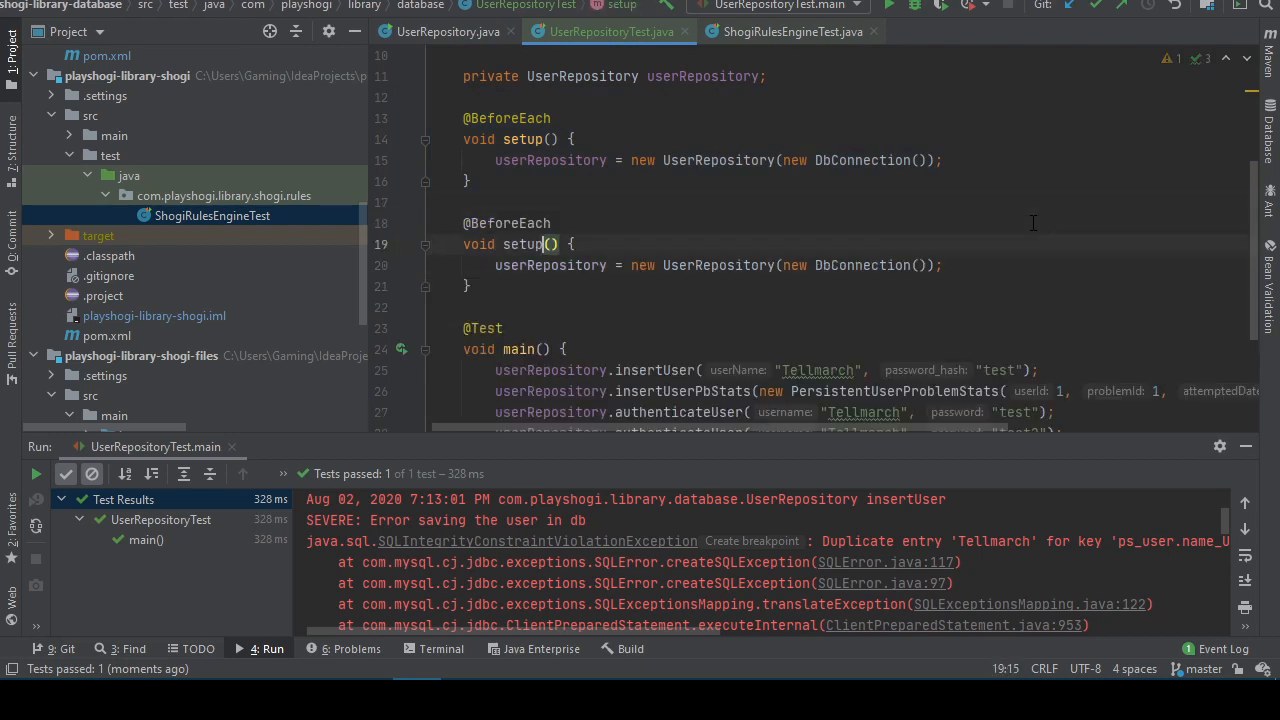
type("tear")
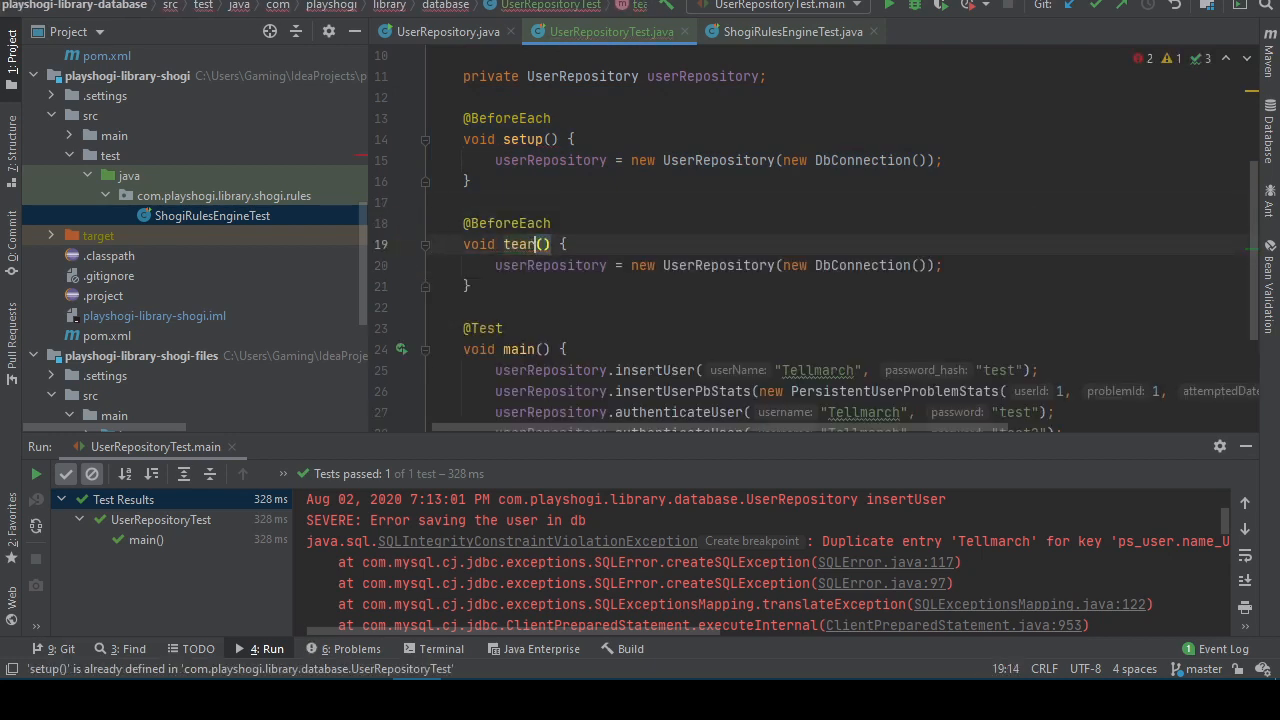
type("Down")
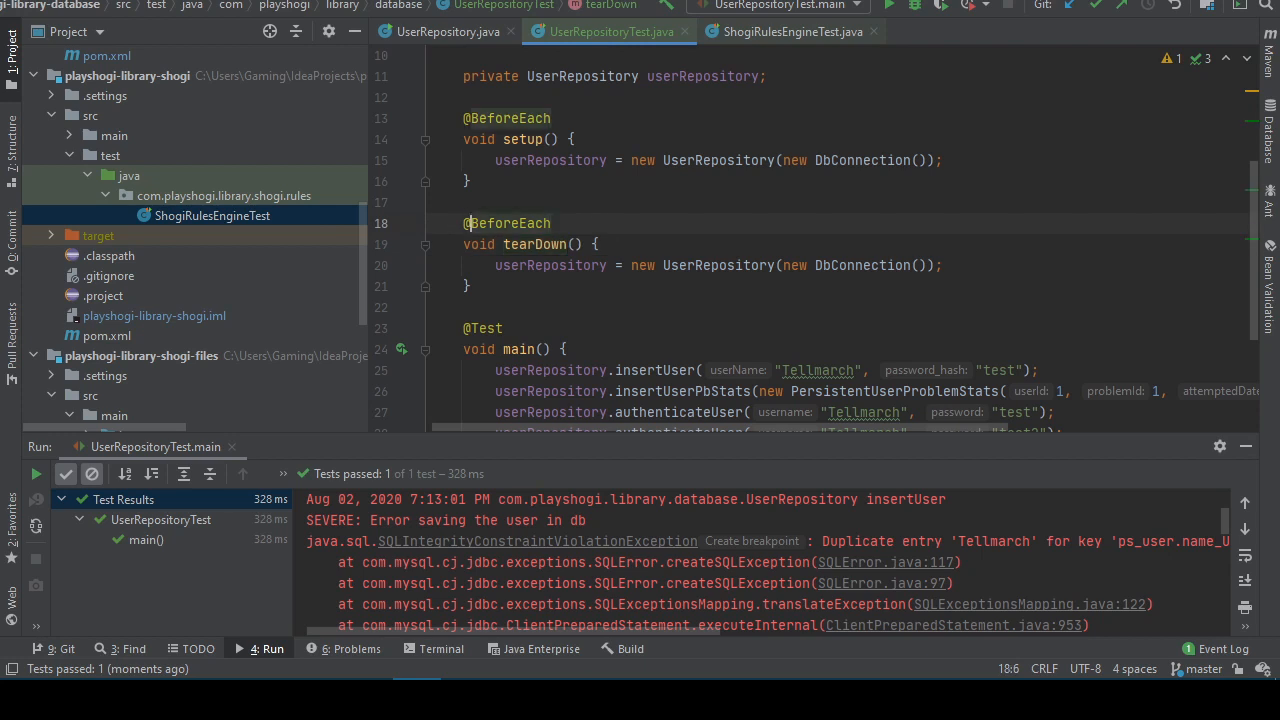
double_click(508, 224)
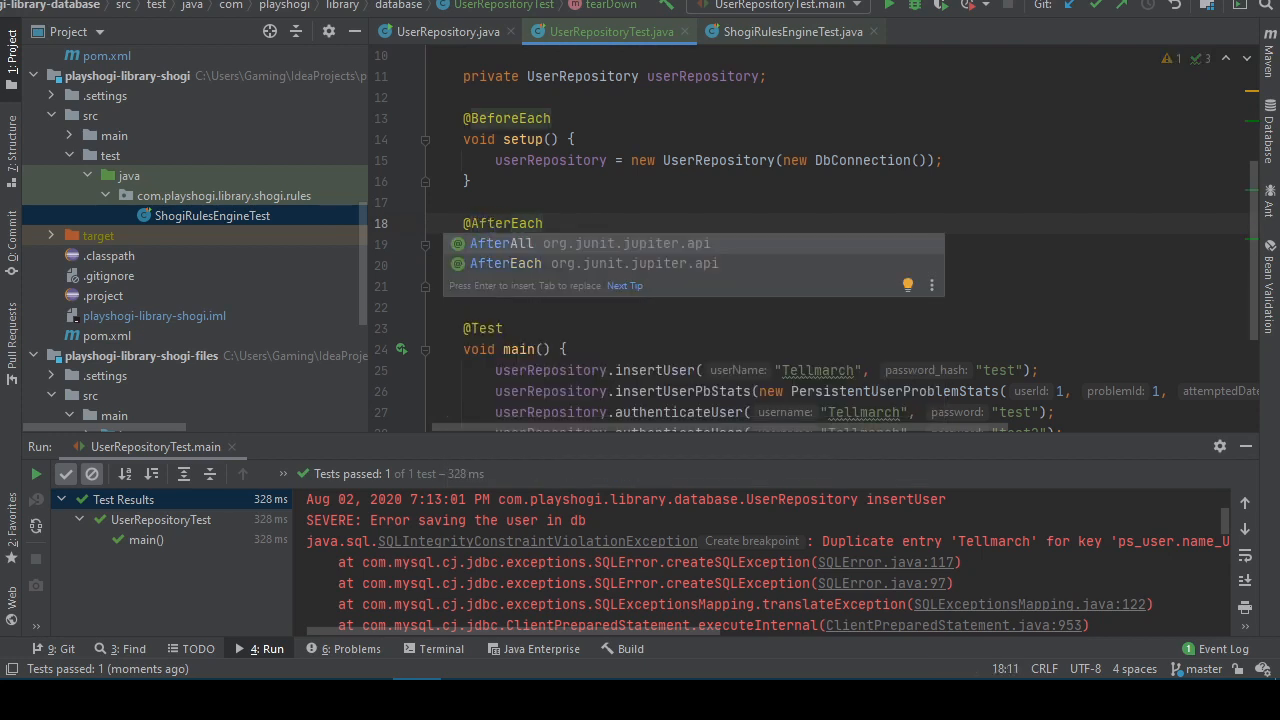
type("Each")
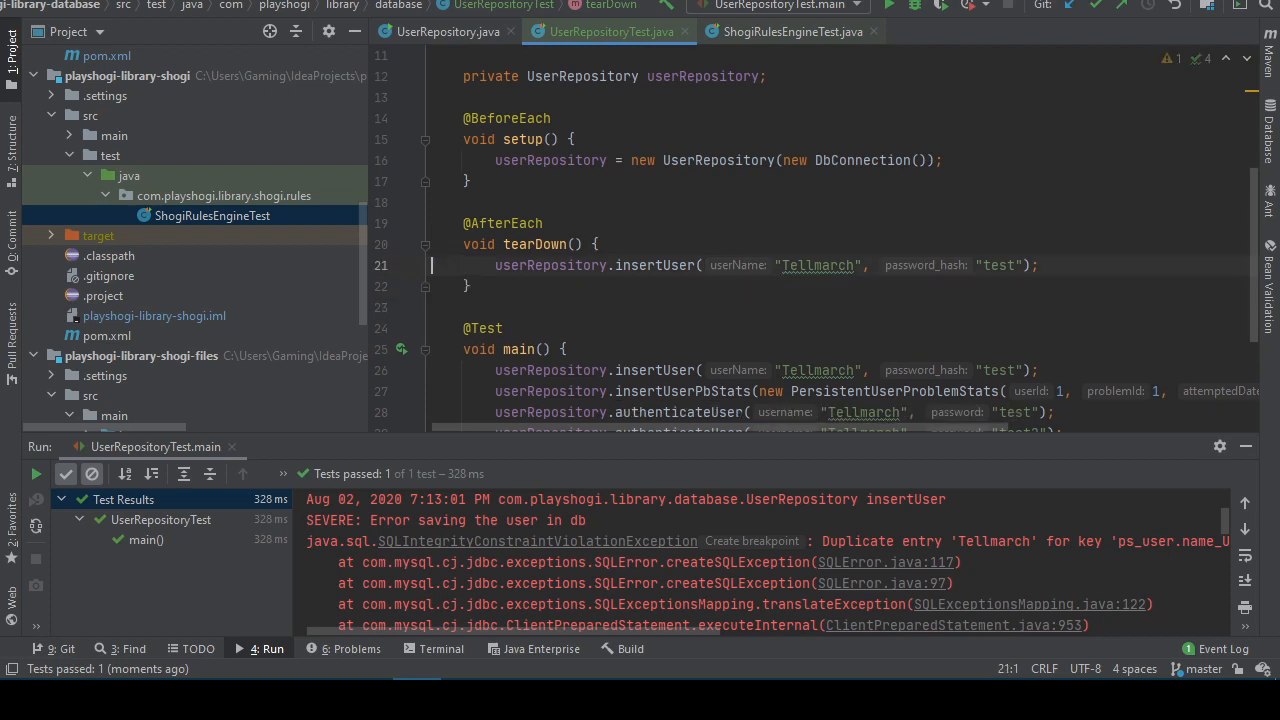
double_click(636, 264)
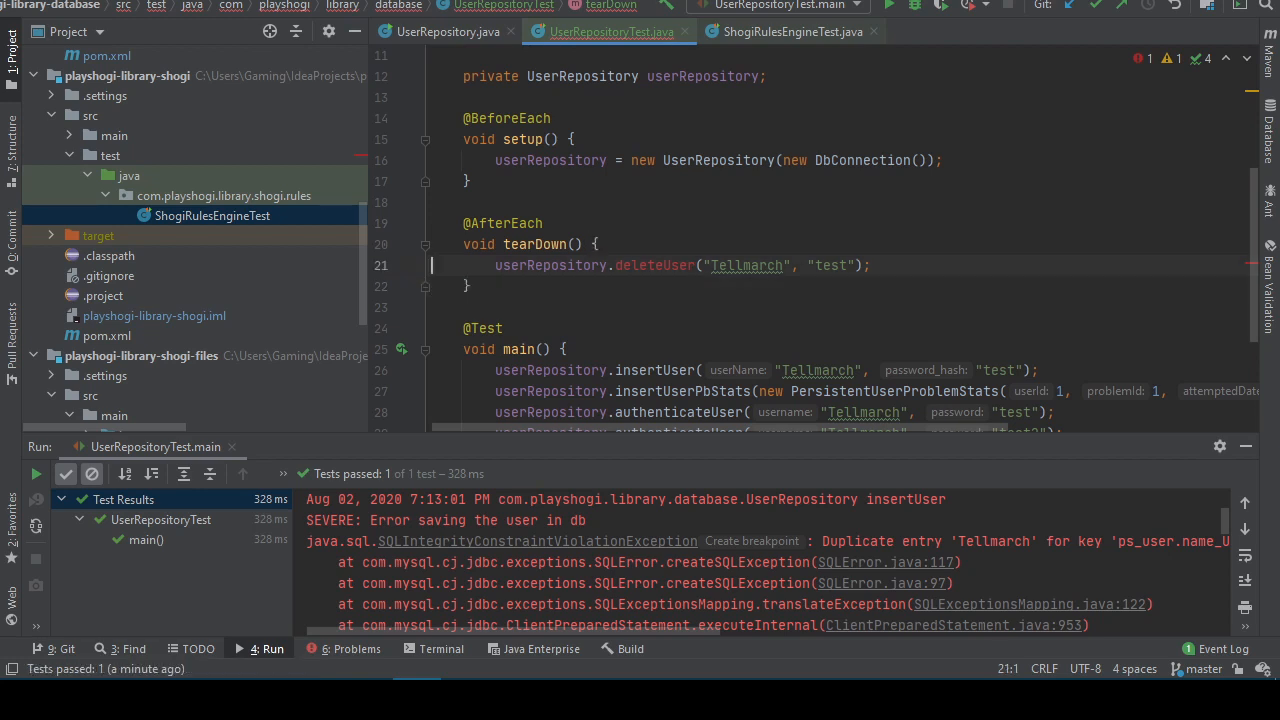
Browse UserRepository's insertUser implementation, then remove the tearDown method from UserRepositoryTest
left_click(448, 32)
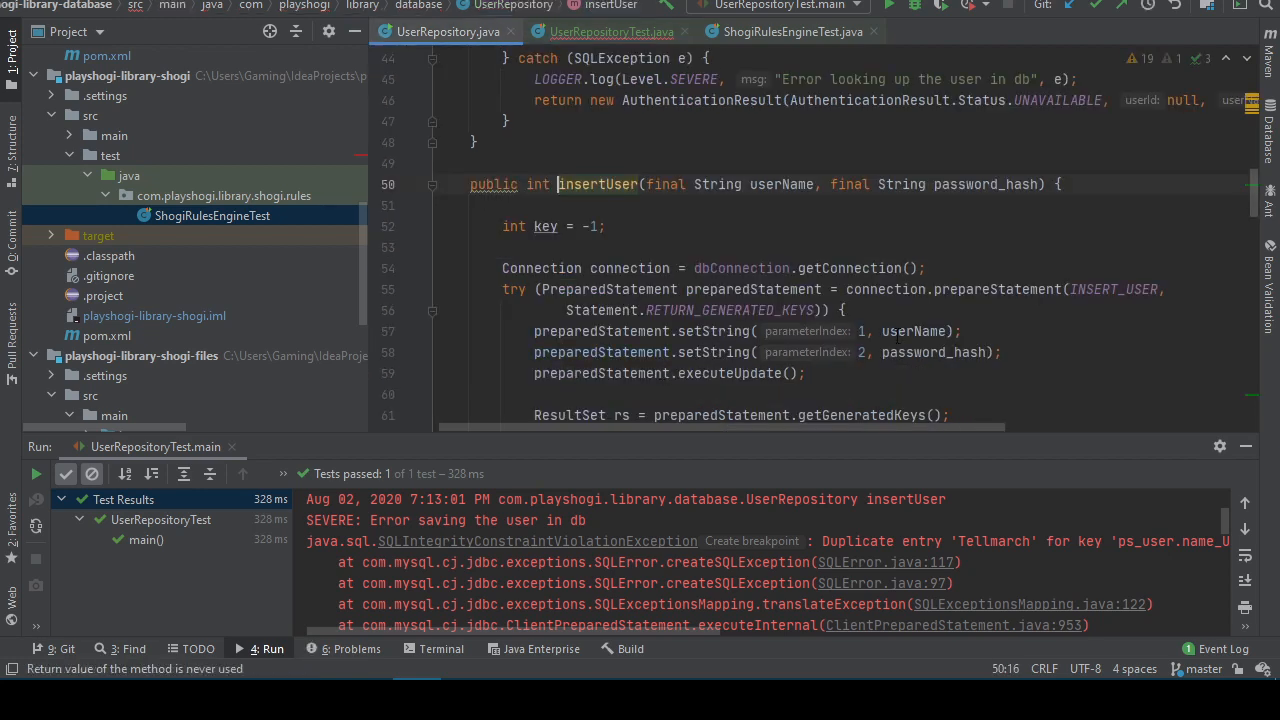
scroll("down", 3)
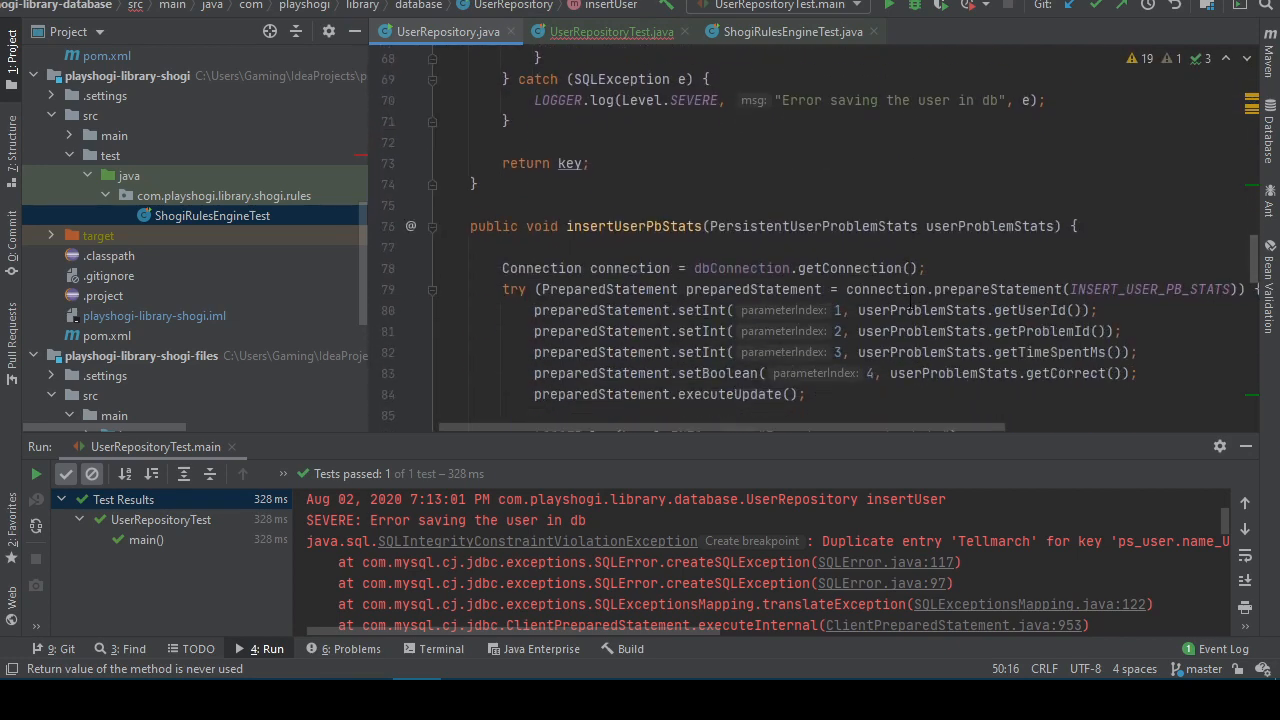
scroll("down", 3)
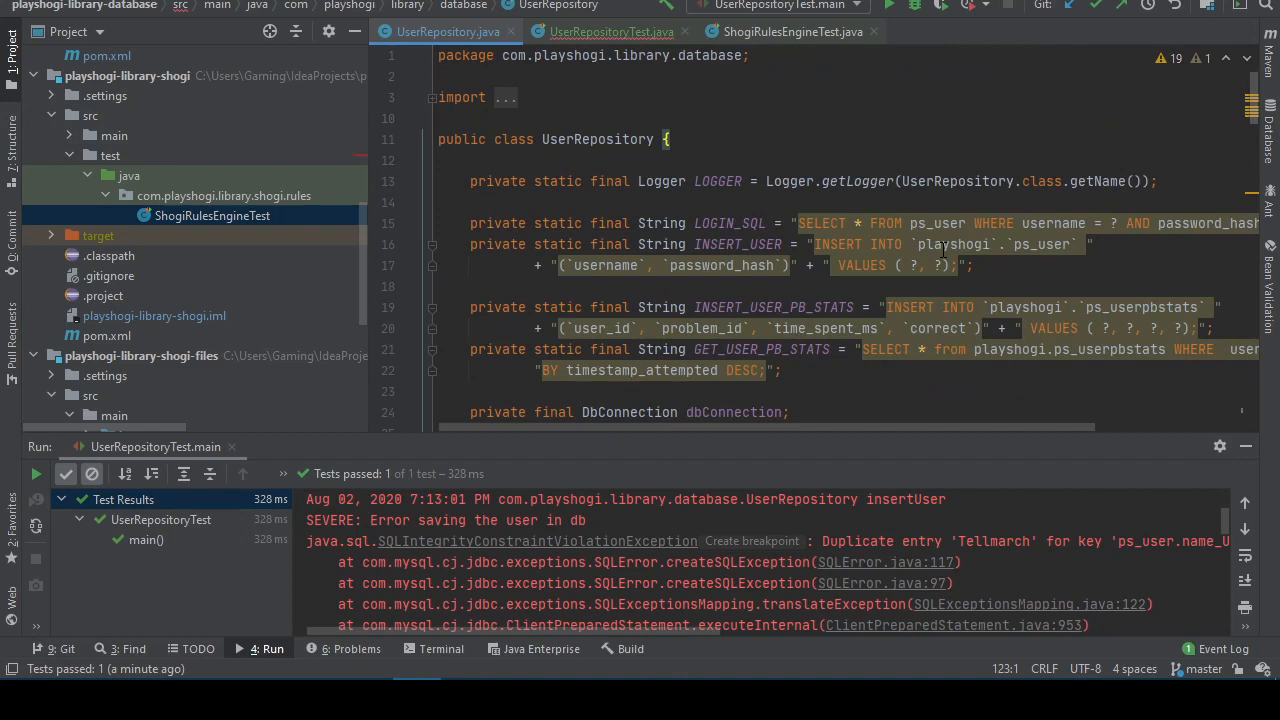
scroll("down", 3)
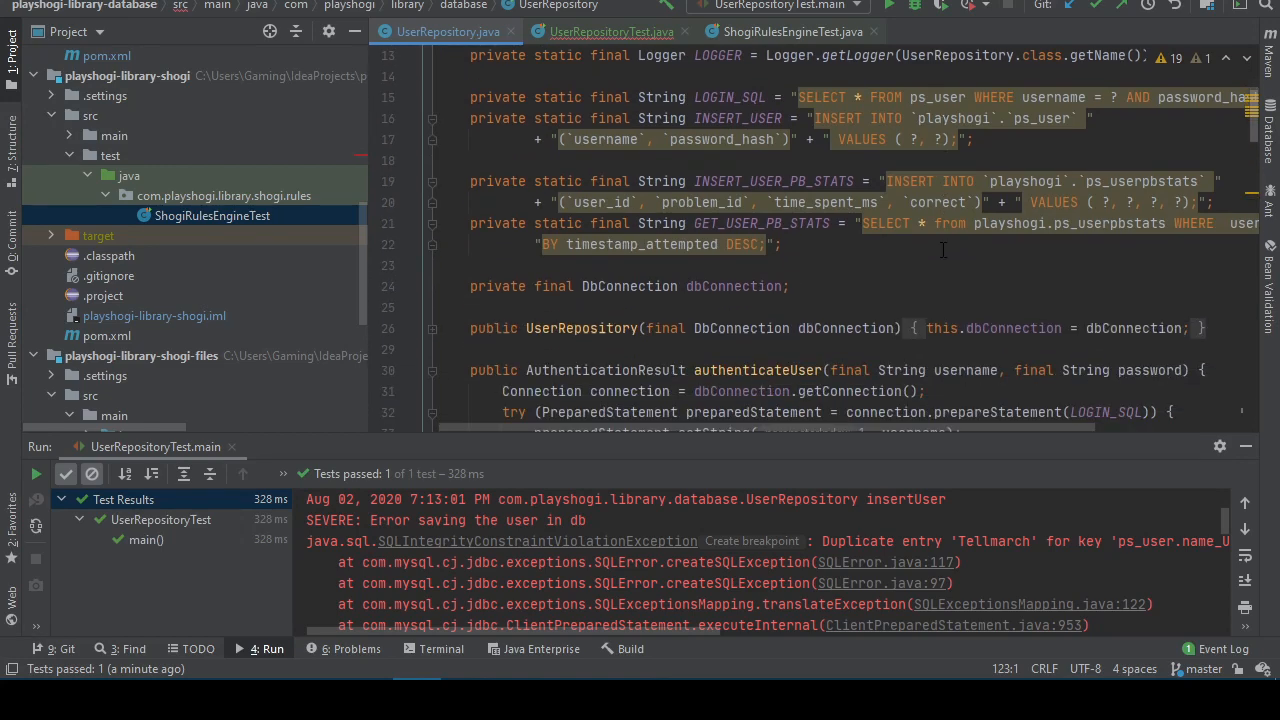
scroll("down", 3)
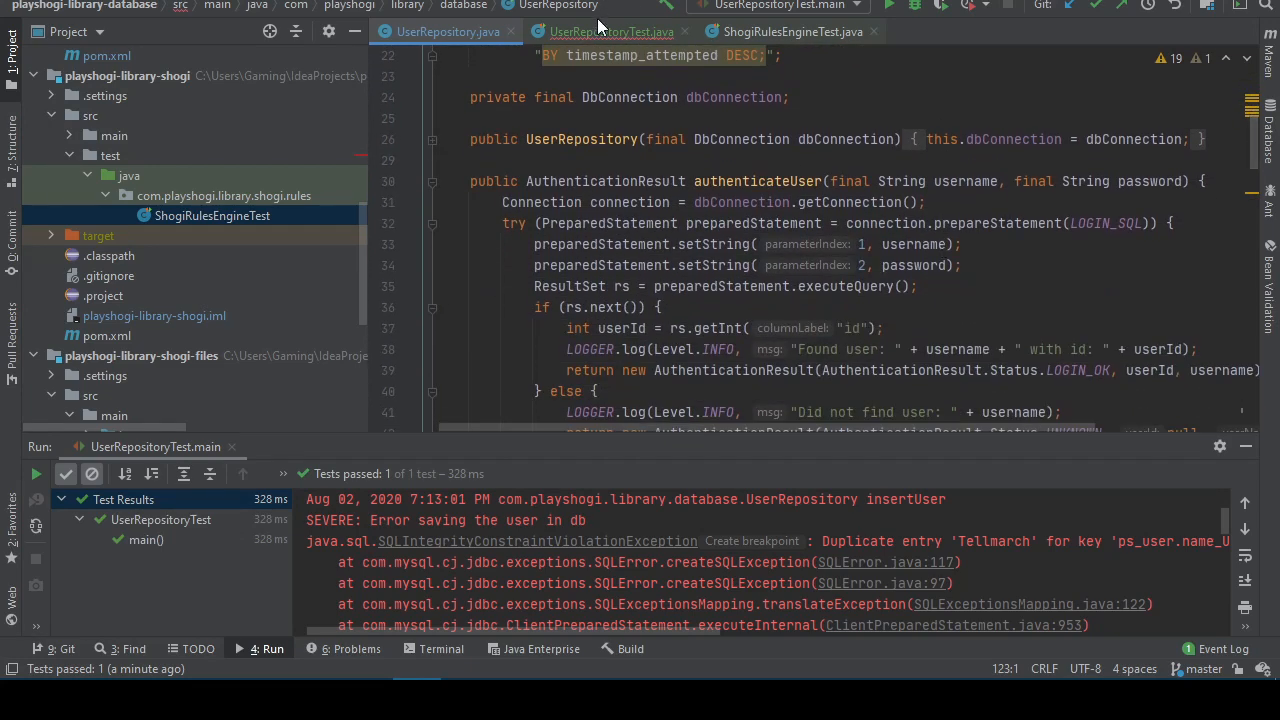
left_click(612, 32)
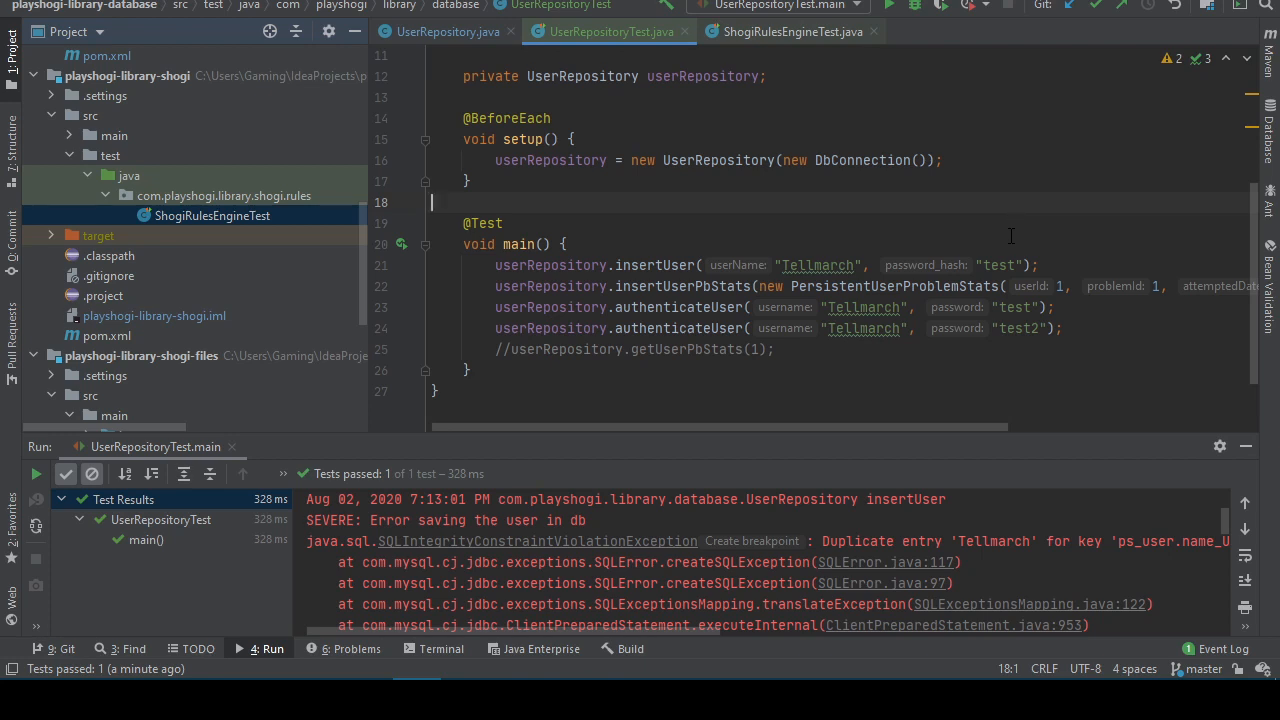
mouse_move(1000, 240)
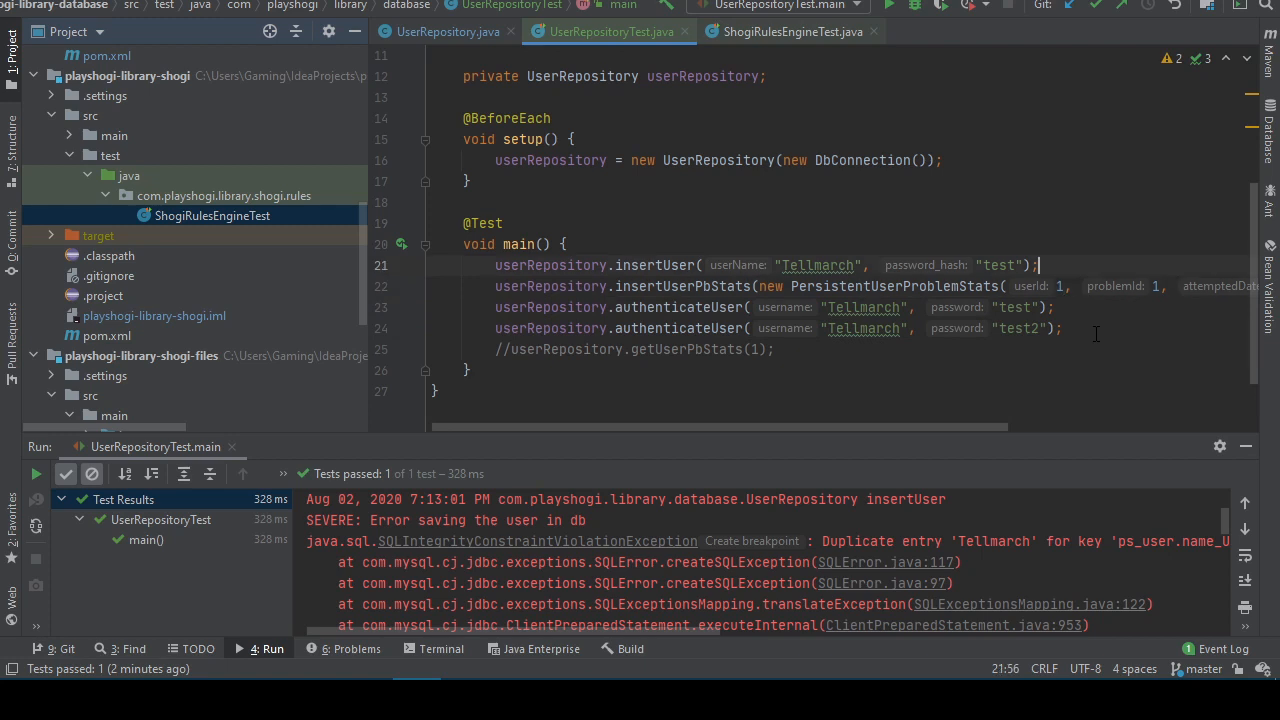
Replace the username 'Tellmarch' with 'admin' in the test's insert and authenticate calls
double_click(818, 264)
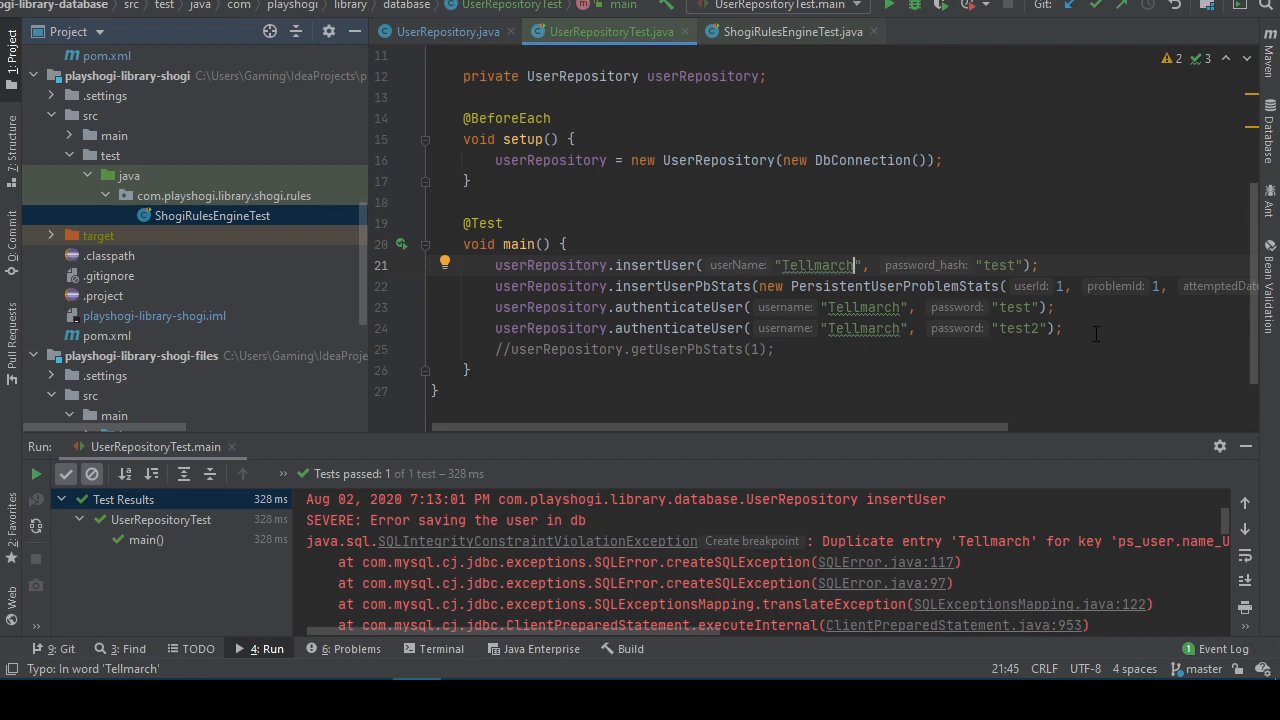
double_click(818, 264)
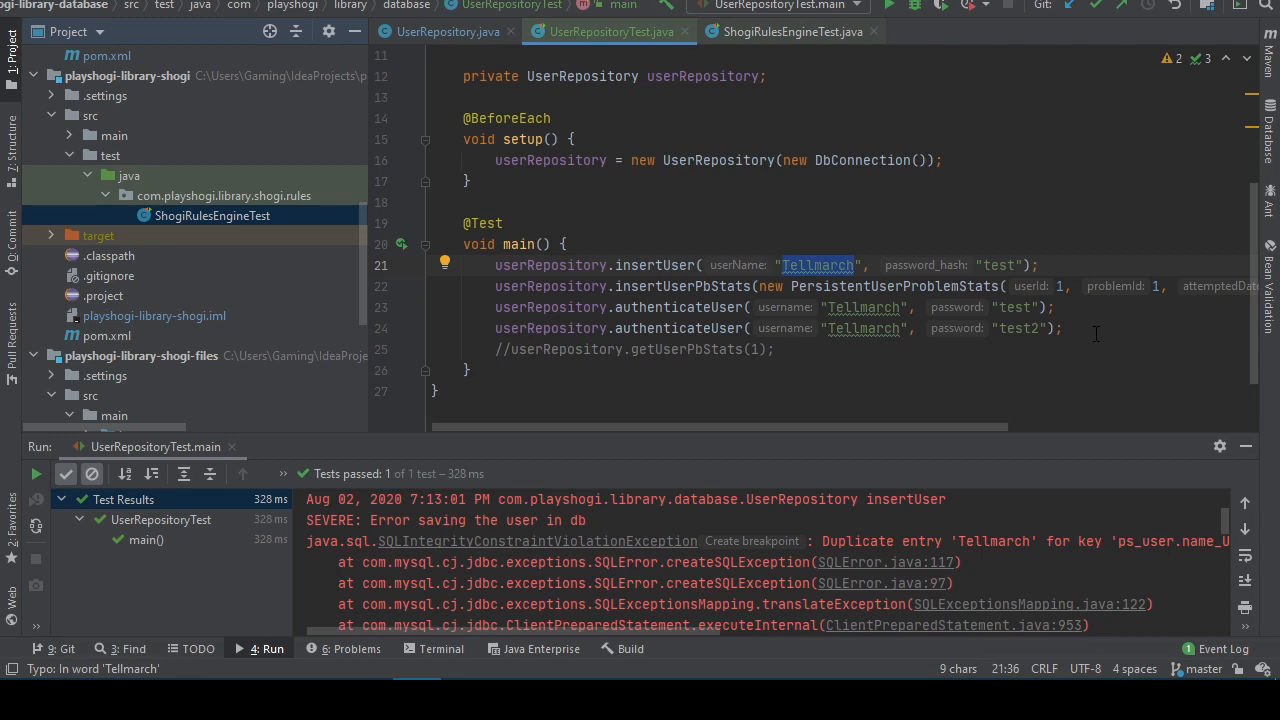
type("admin")
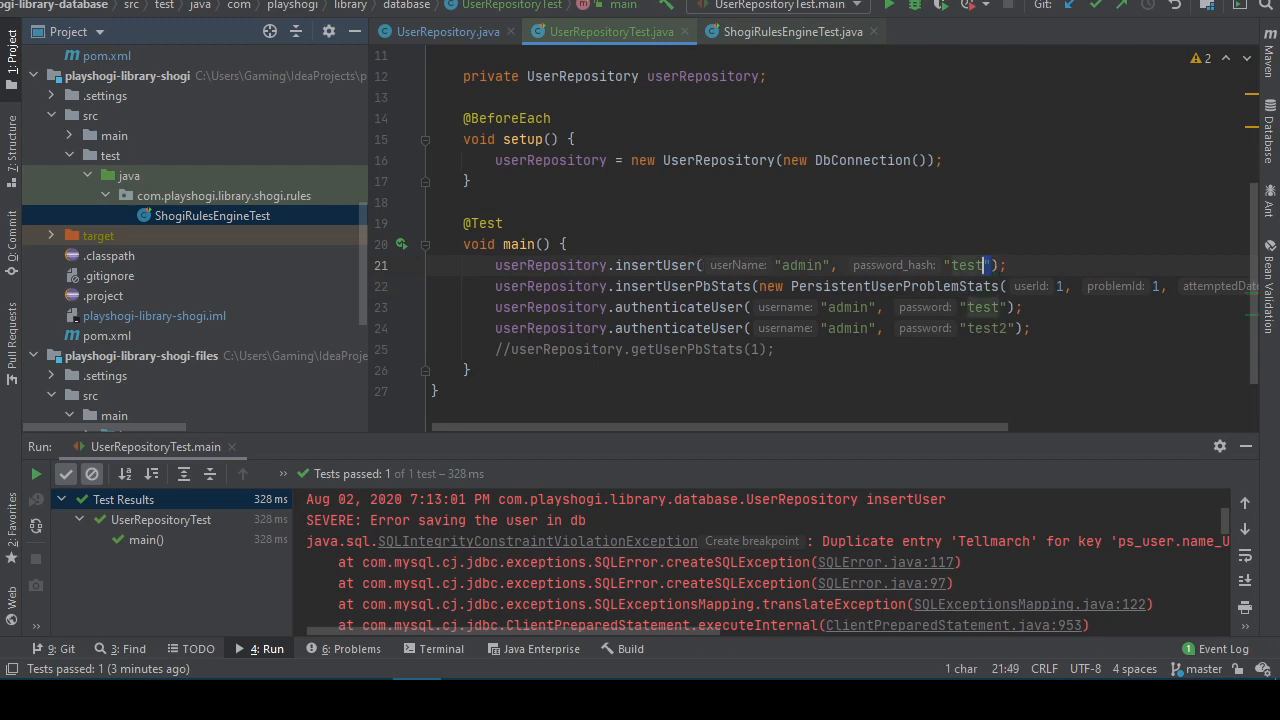
double_click(962, 264)
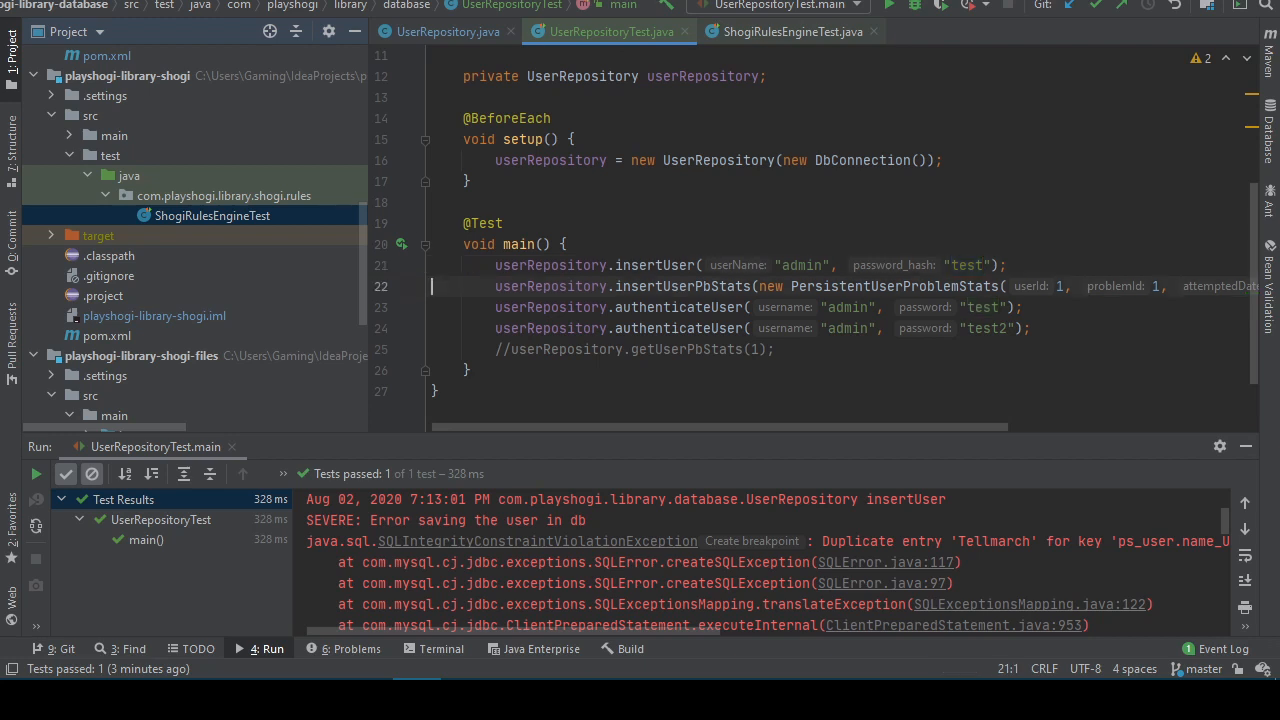
Dismiss the Ctrl+Y keymap prompt, move the admin insert into setup(), and rename main() to testAuthenticateUser
key("ctrl+y")
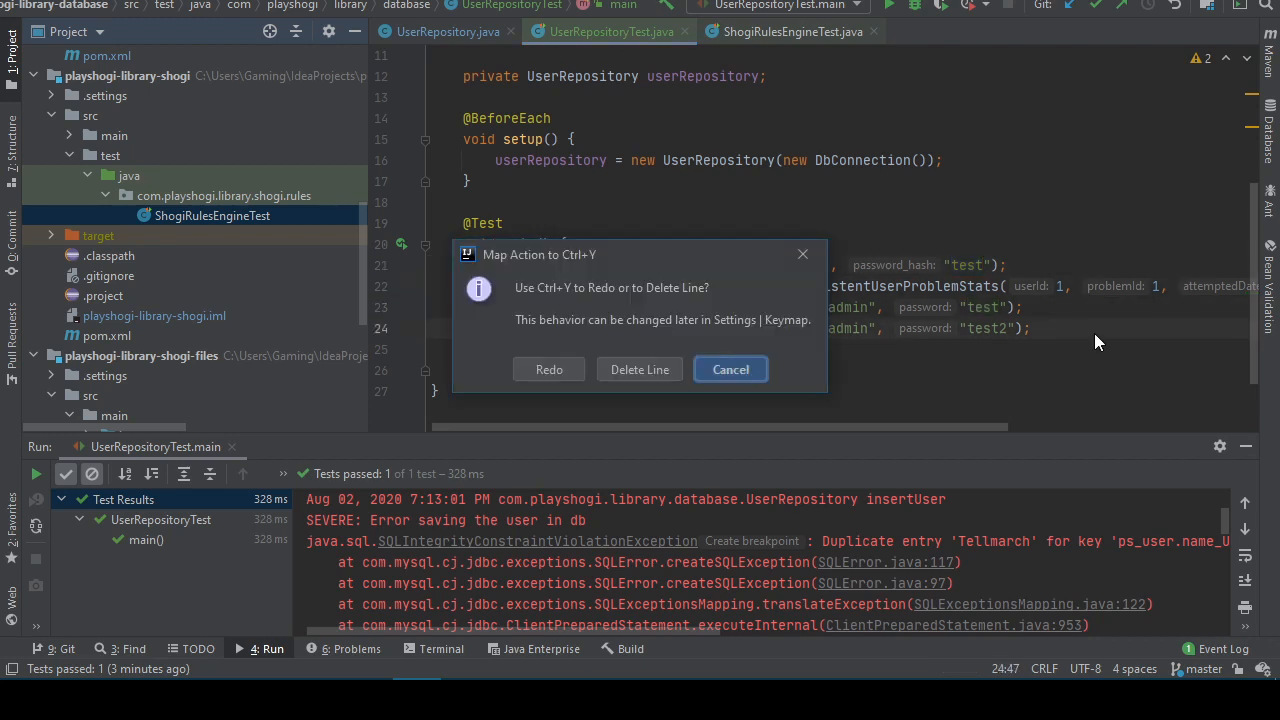
left_click(730, 368)
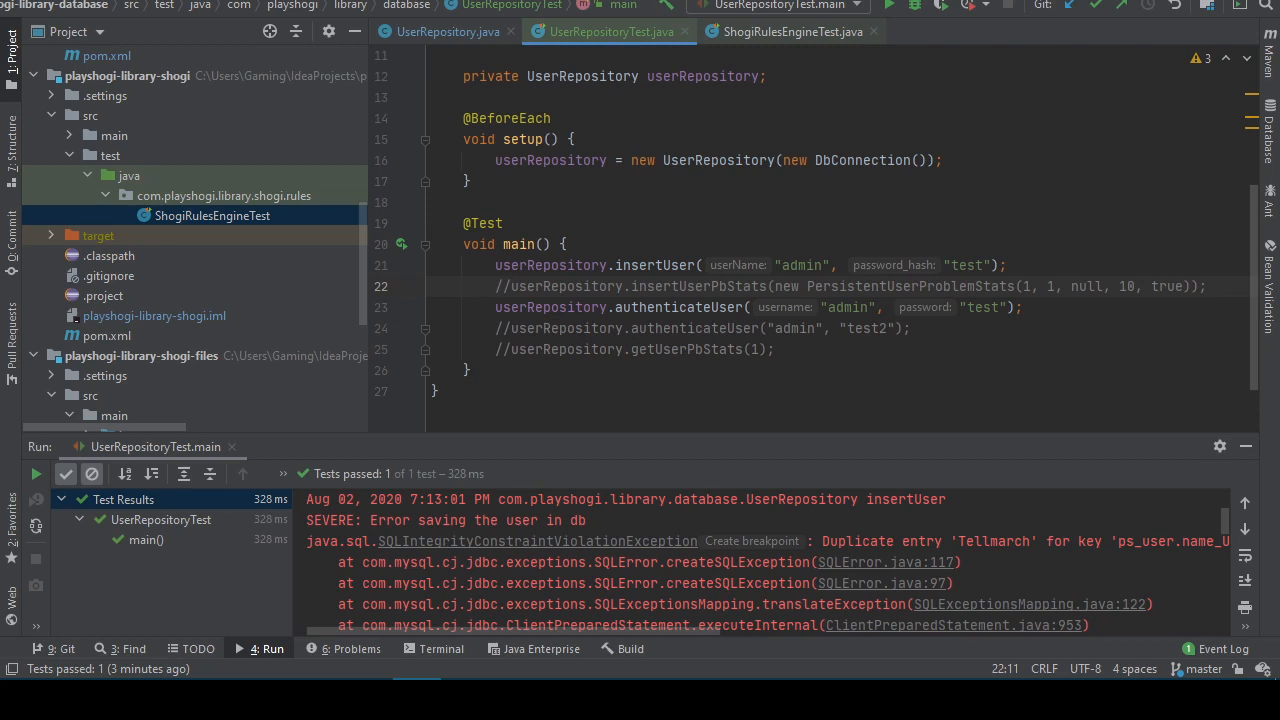
double_click(518, 244)
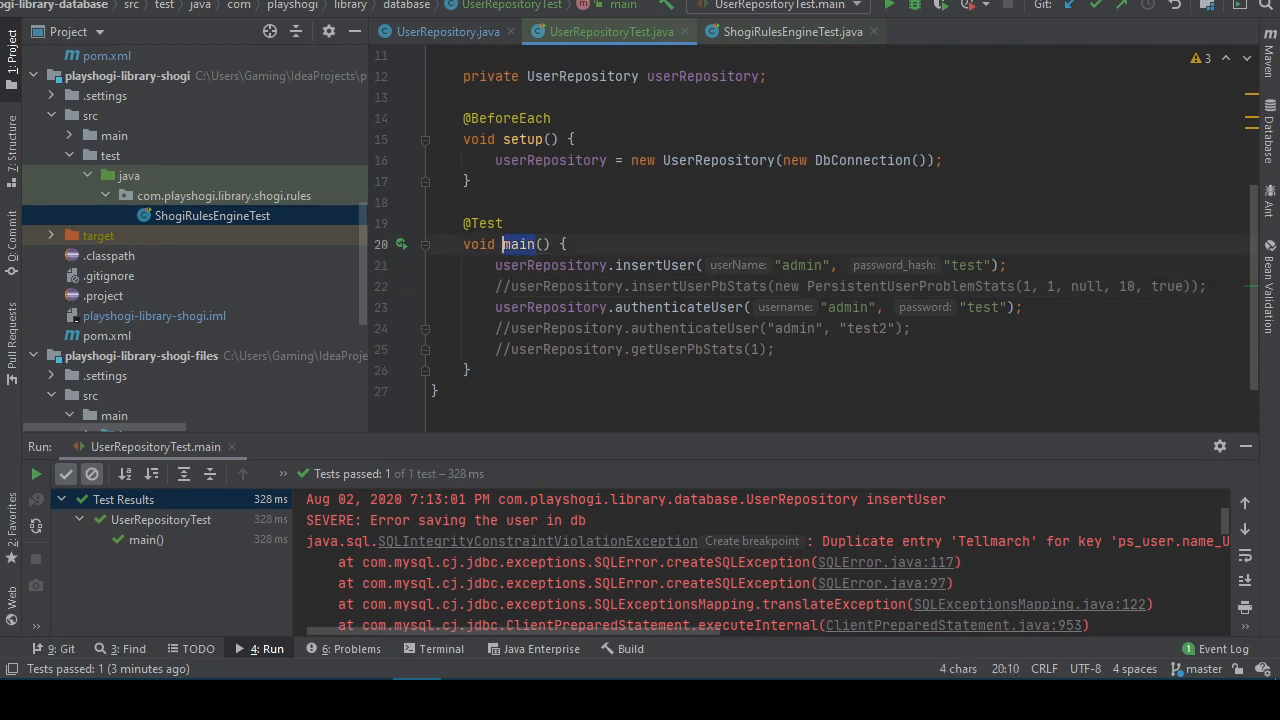
type("testAuthenticateUser")
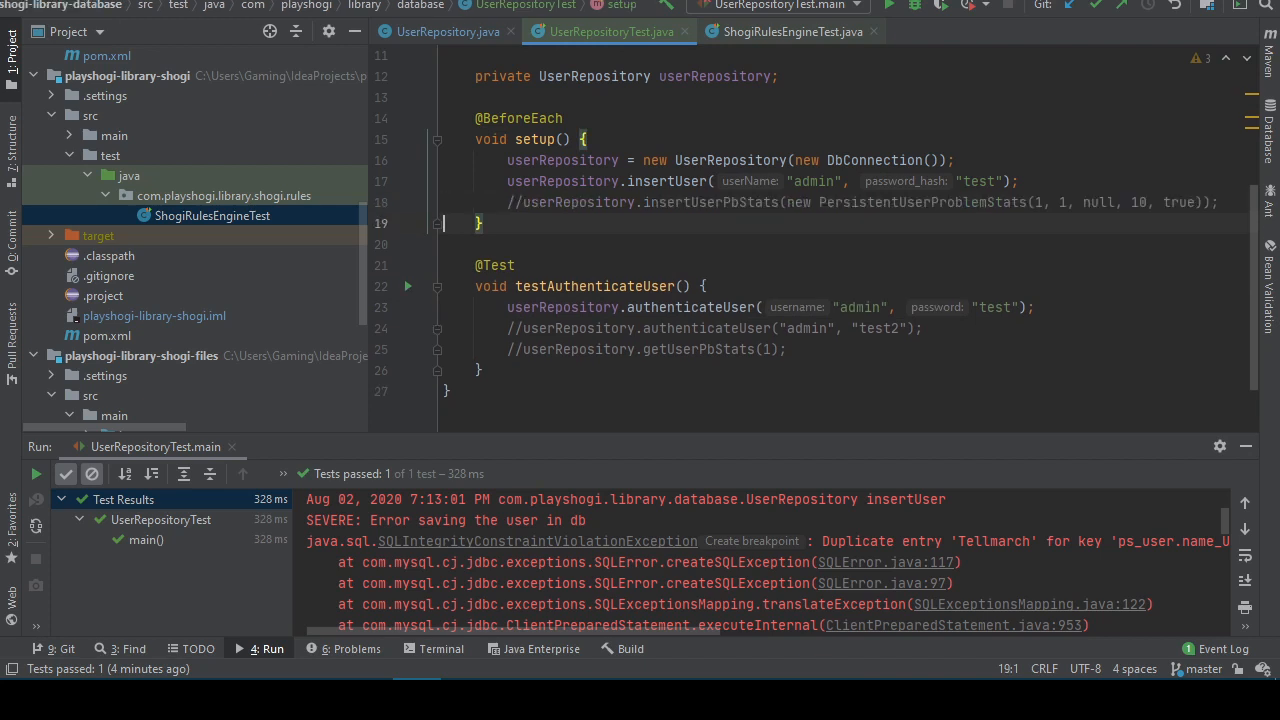
left_click(788, 348)
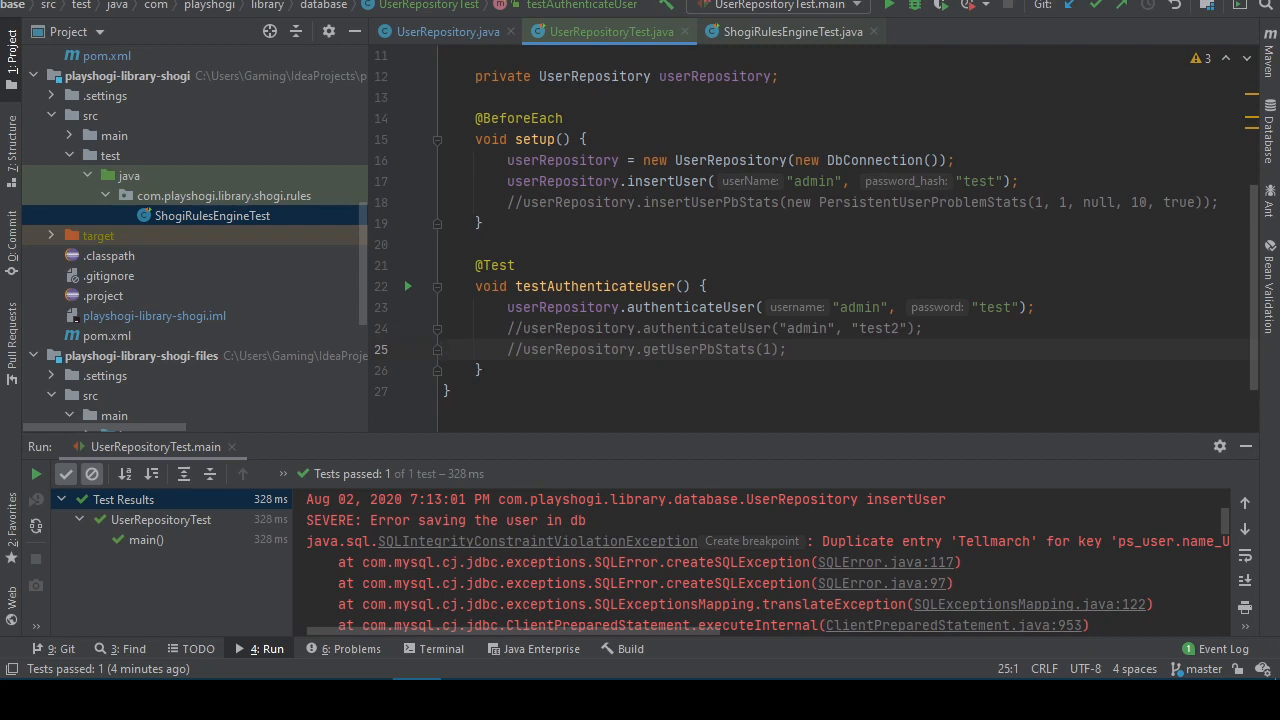
Run testAuthenticateUser to passing, then optimize imports so only BeforeEach and Test remain
right_click(720, 264)
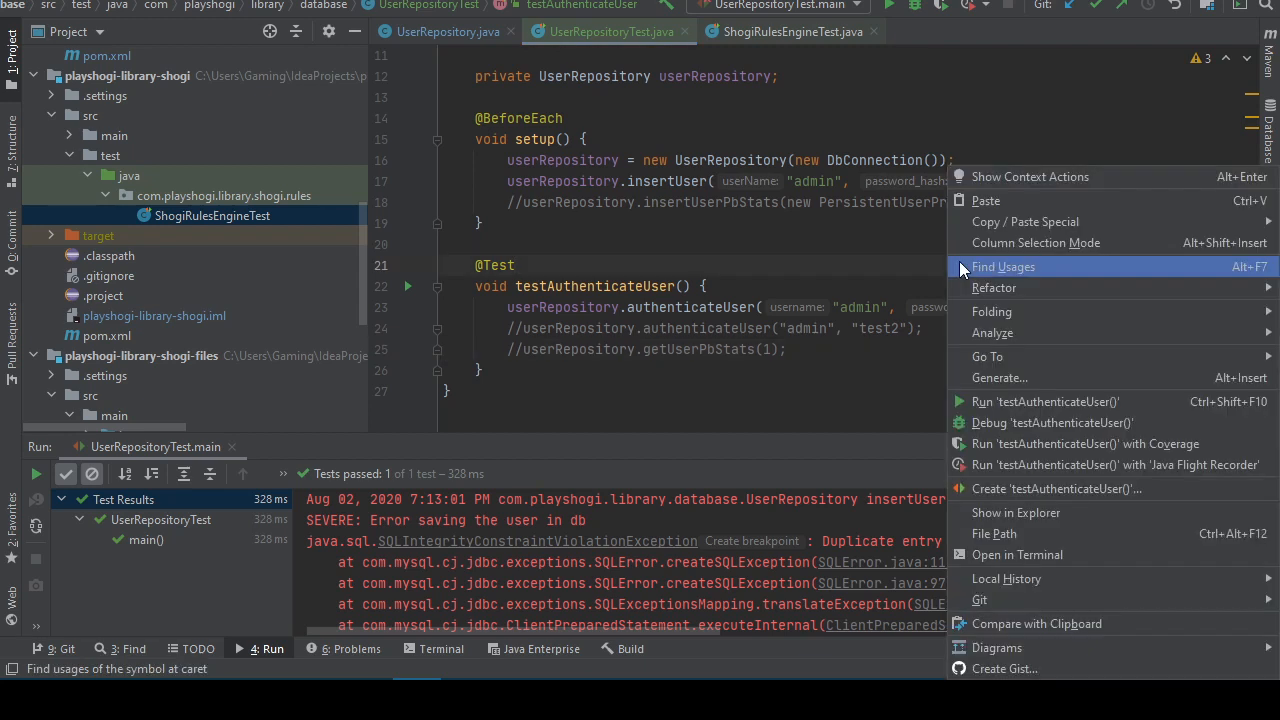
mouse_move(1044, 400)
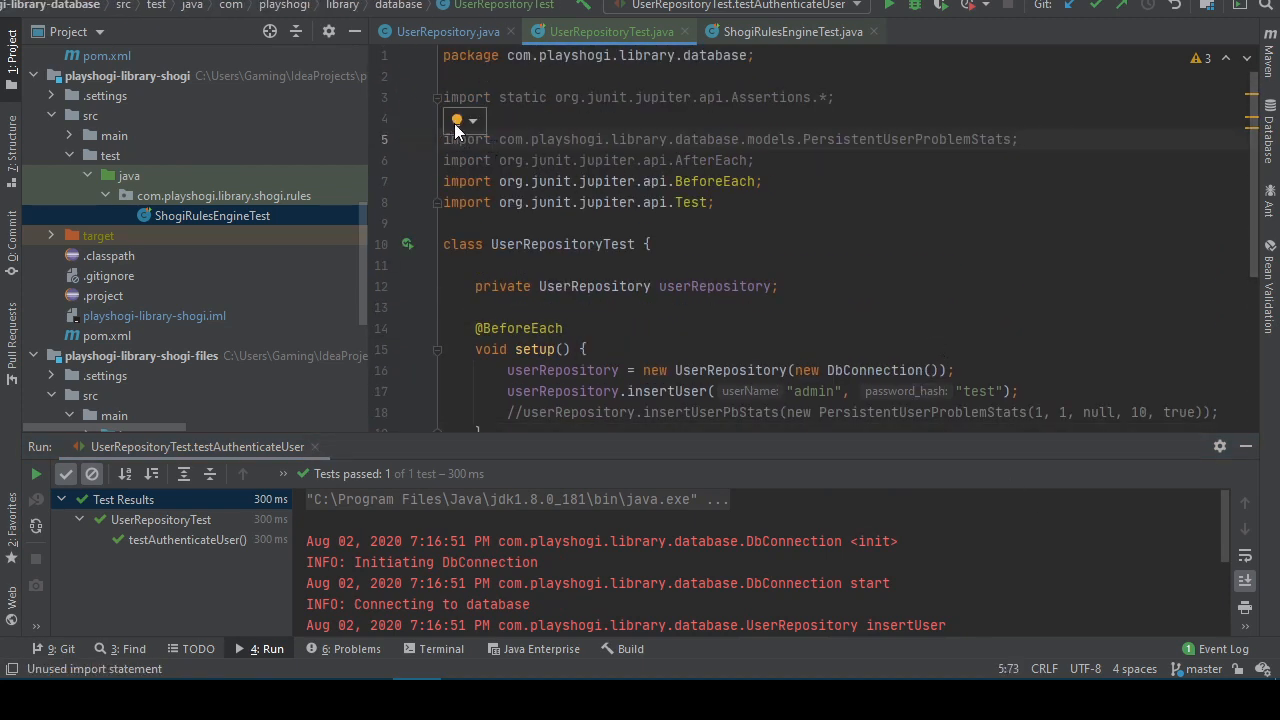
left_click(456, 120)
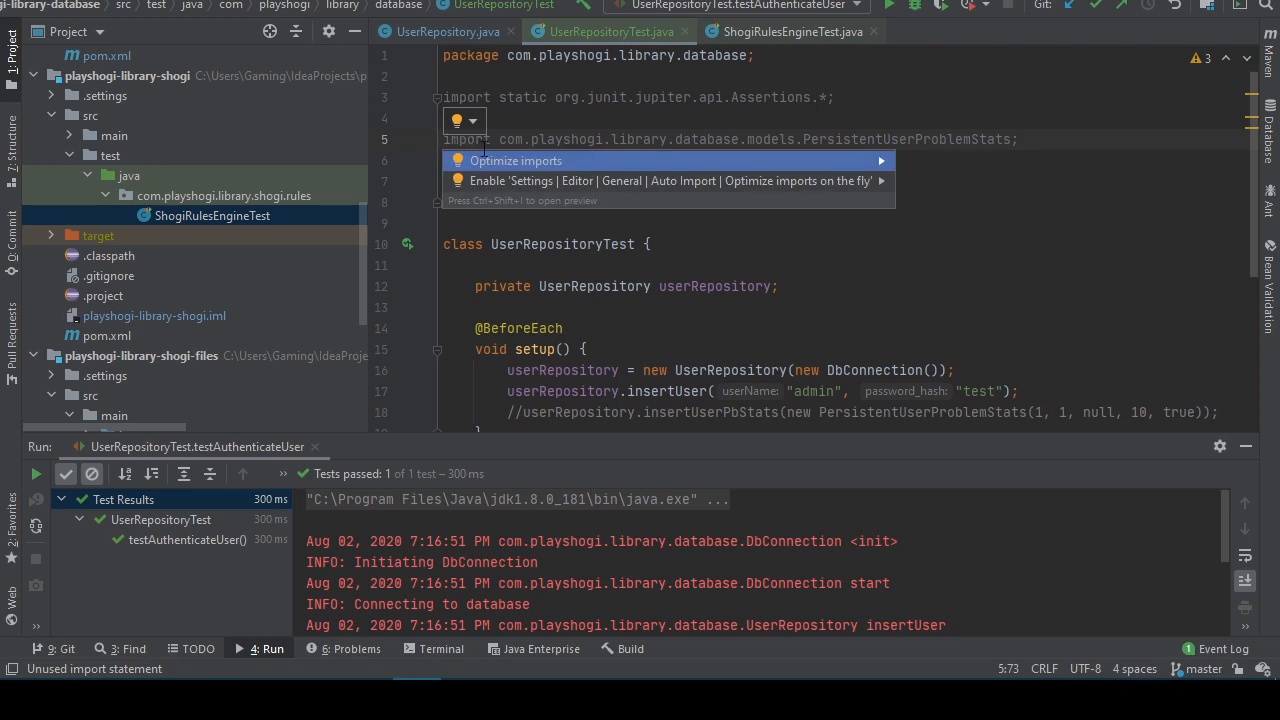
left_click(516, 160)
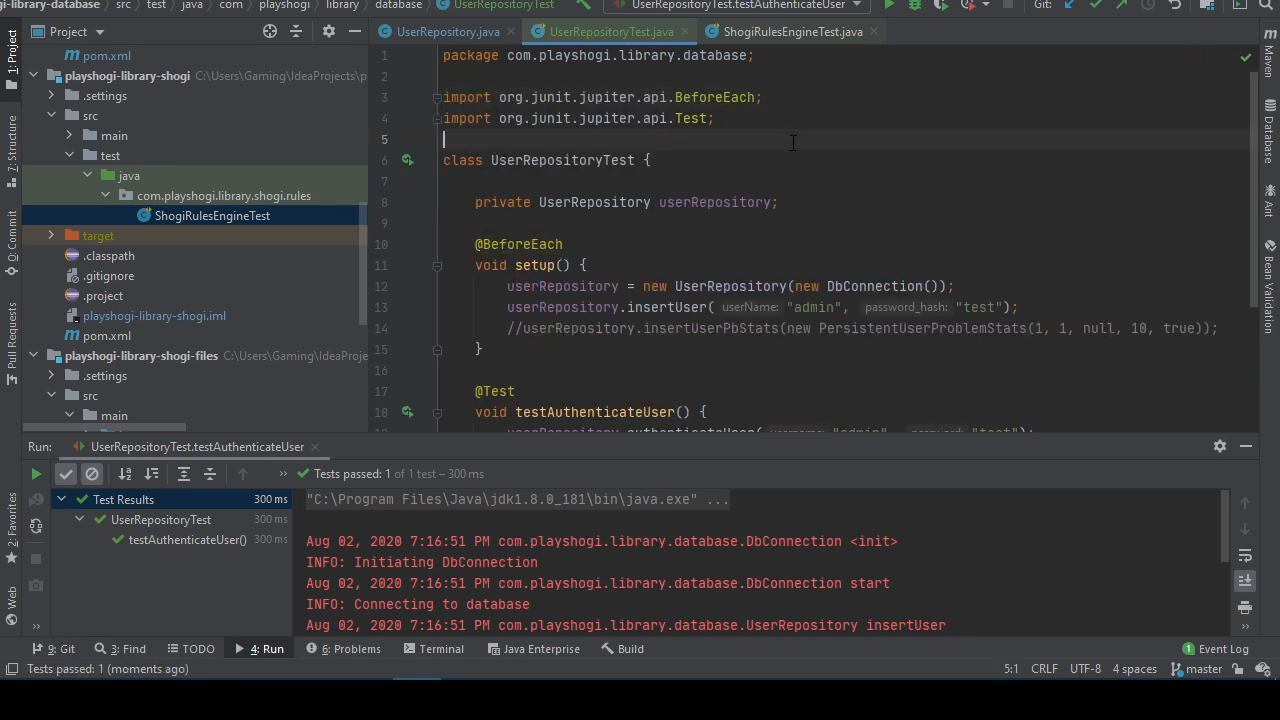
scroll("down", 3)
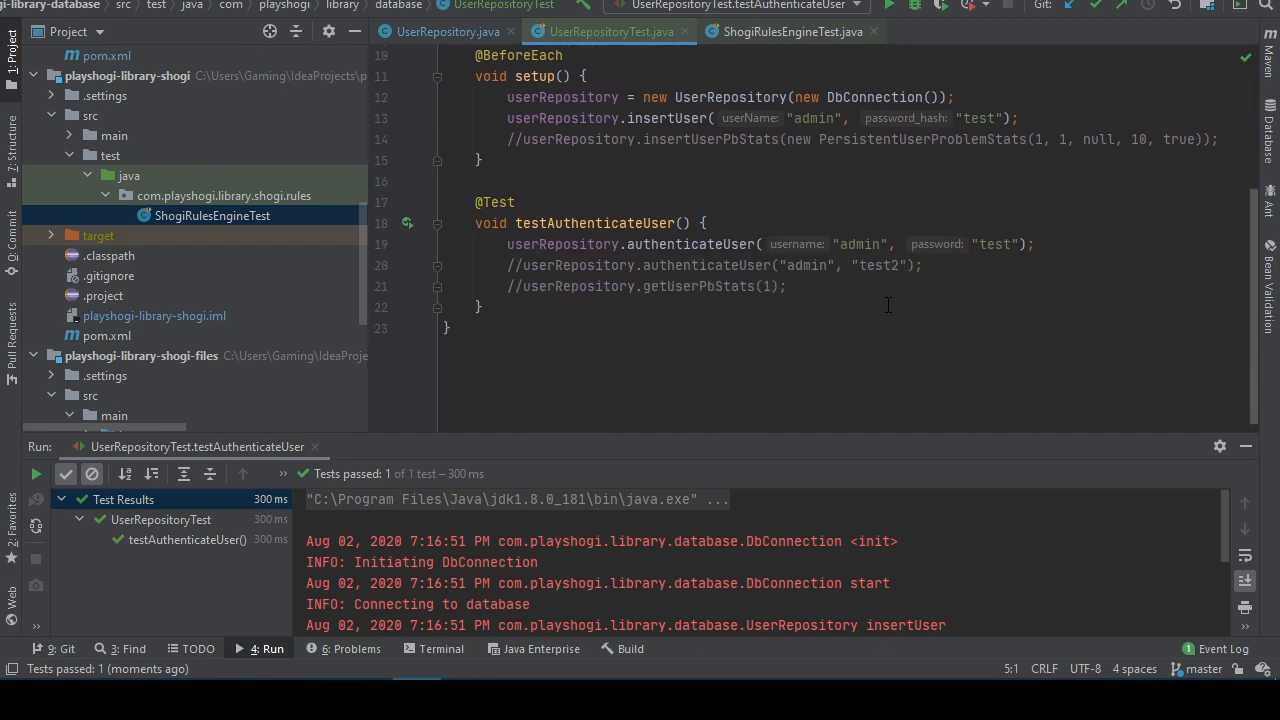
left_click(560, 56)
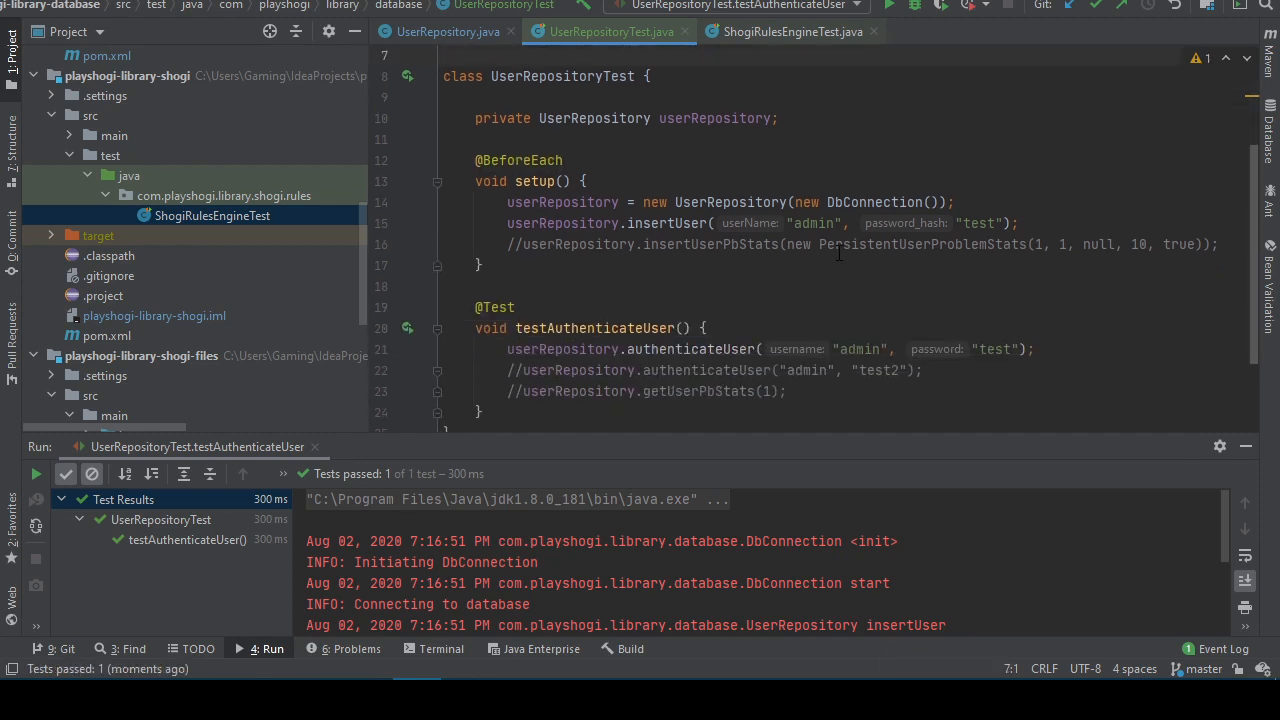
Inspect authenticateUser's implementation and wrap the admin authentication in assertNotNull in UserRepositoryTest
double_click(692, 348)
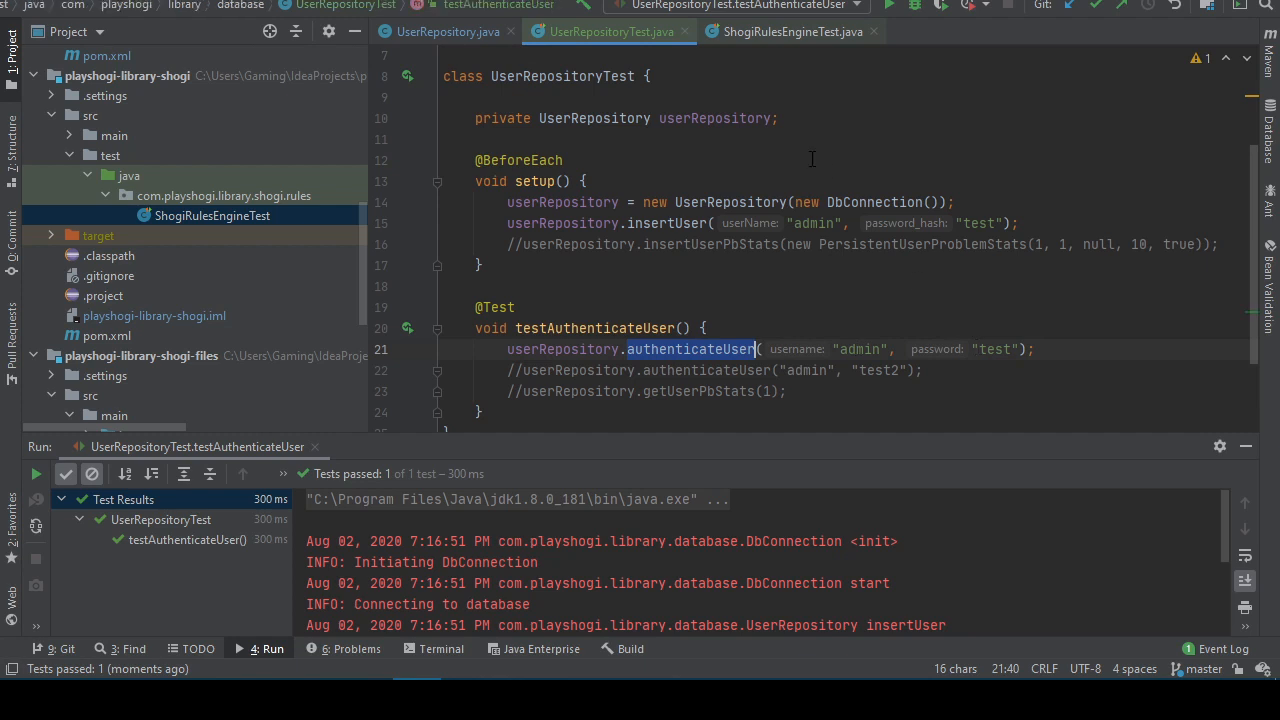
left_click(446, 32)
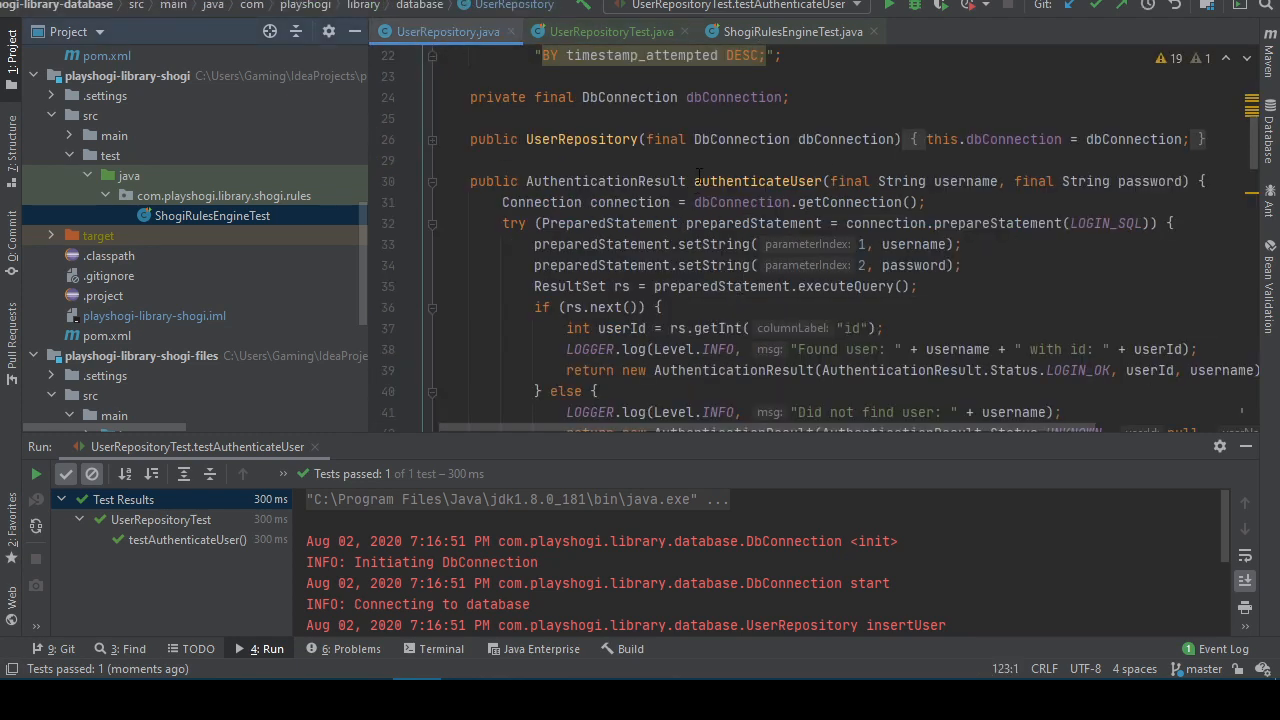
left_click(610, 32)
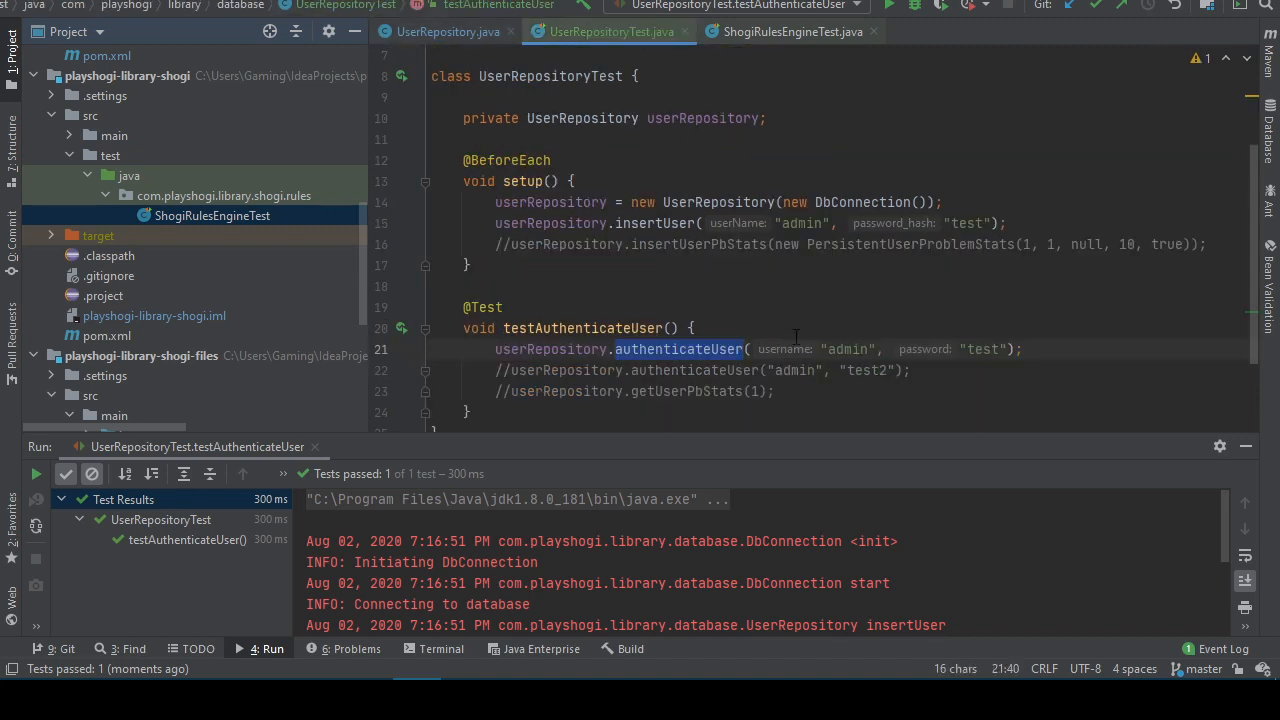
type("asser")
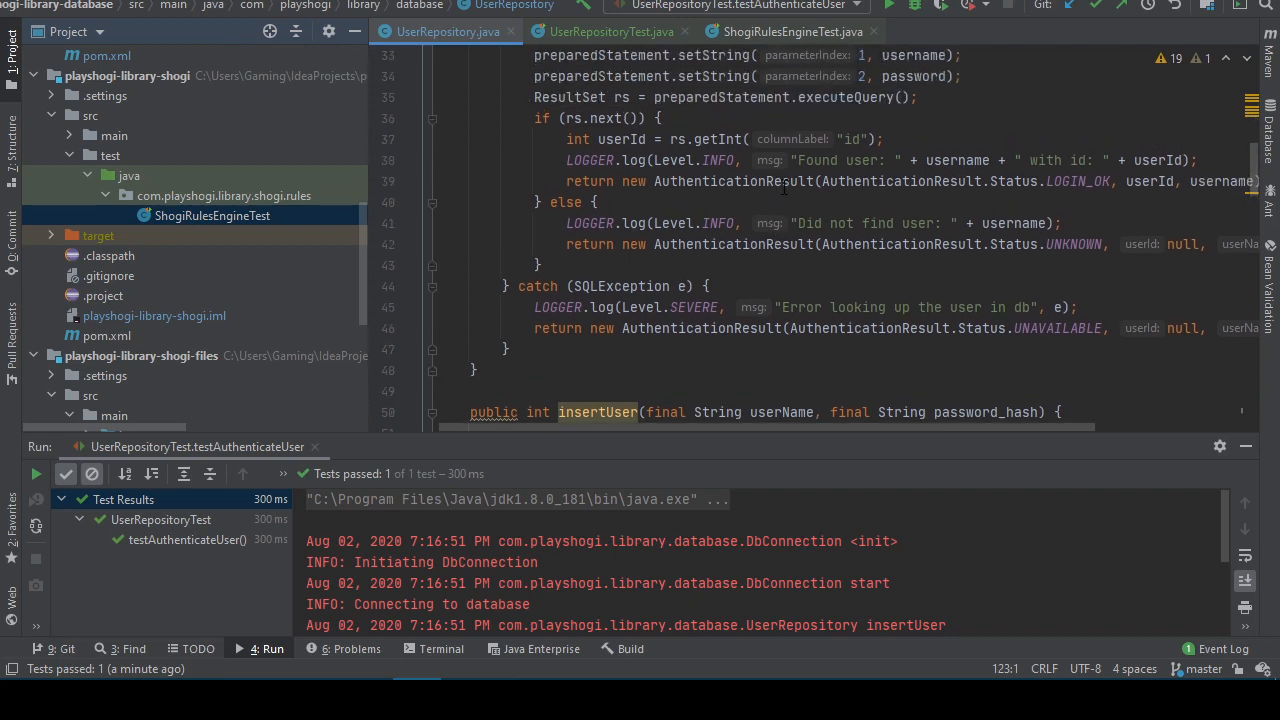
double_click(732, 180)
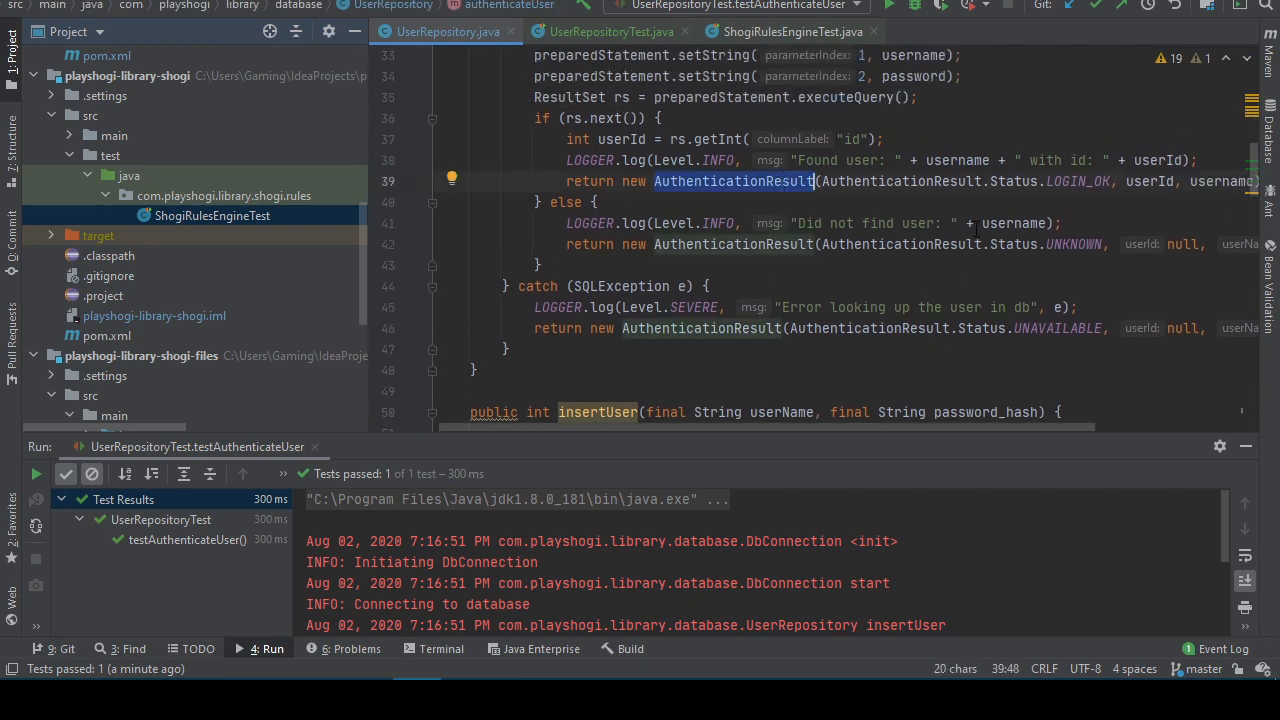
mouse_move(446, 32)
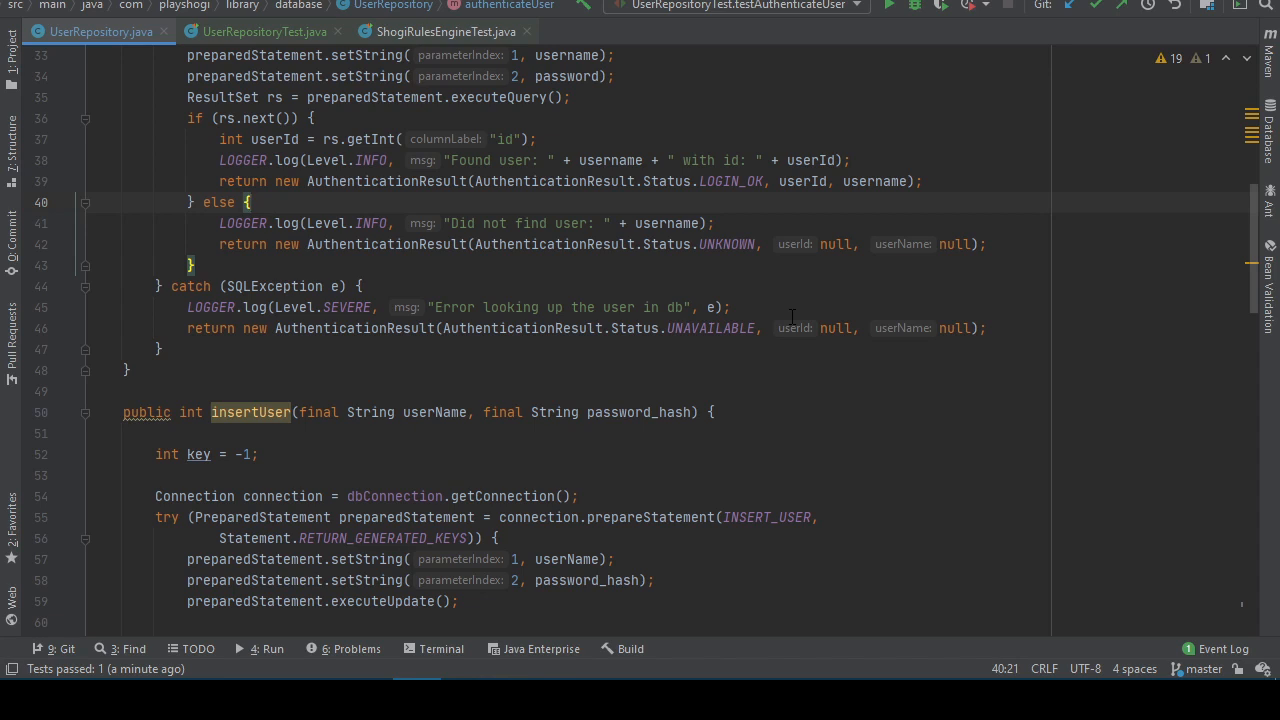
mouse_move(436, 190)
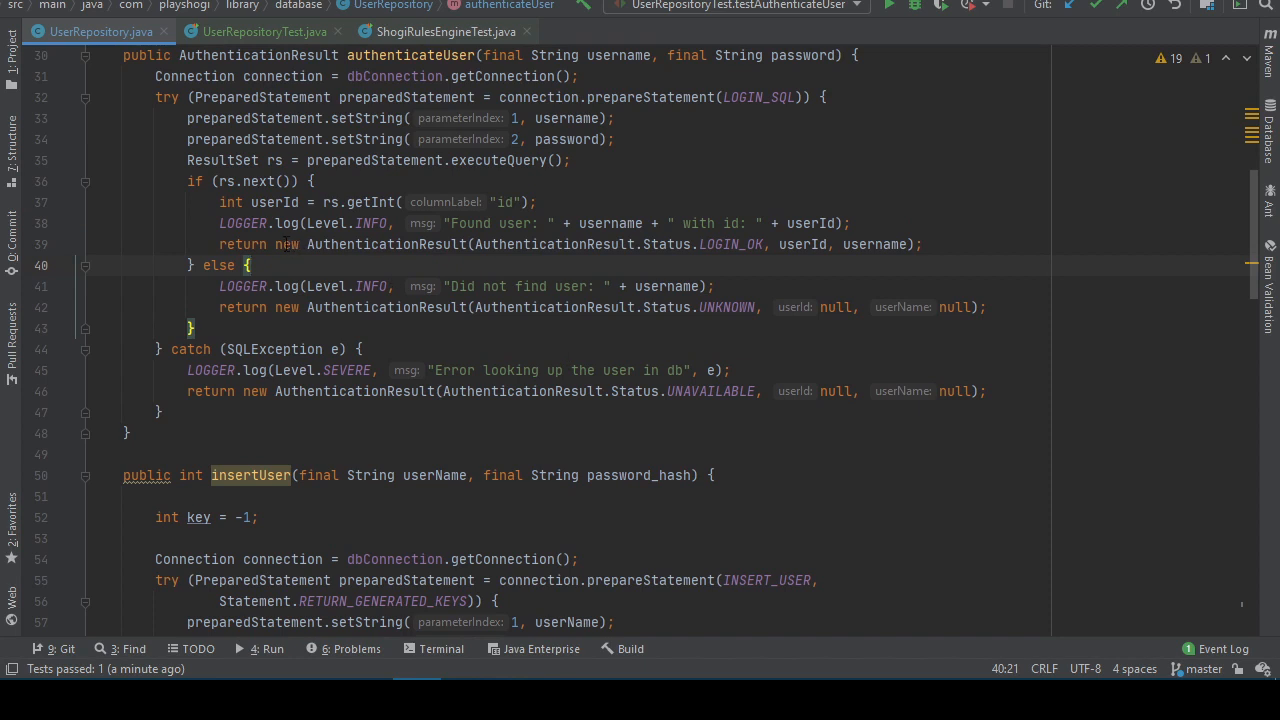
mouse_move(828, 276)
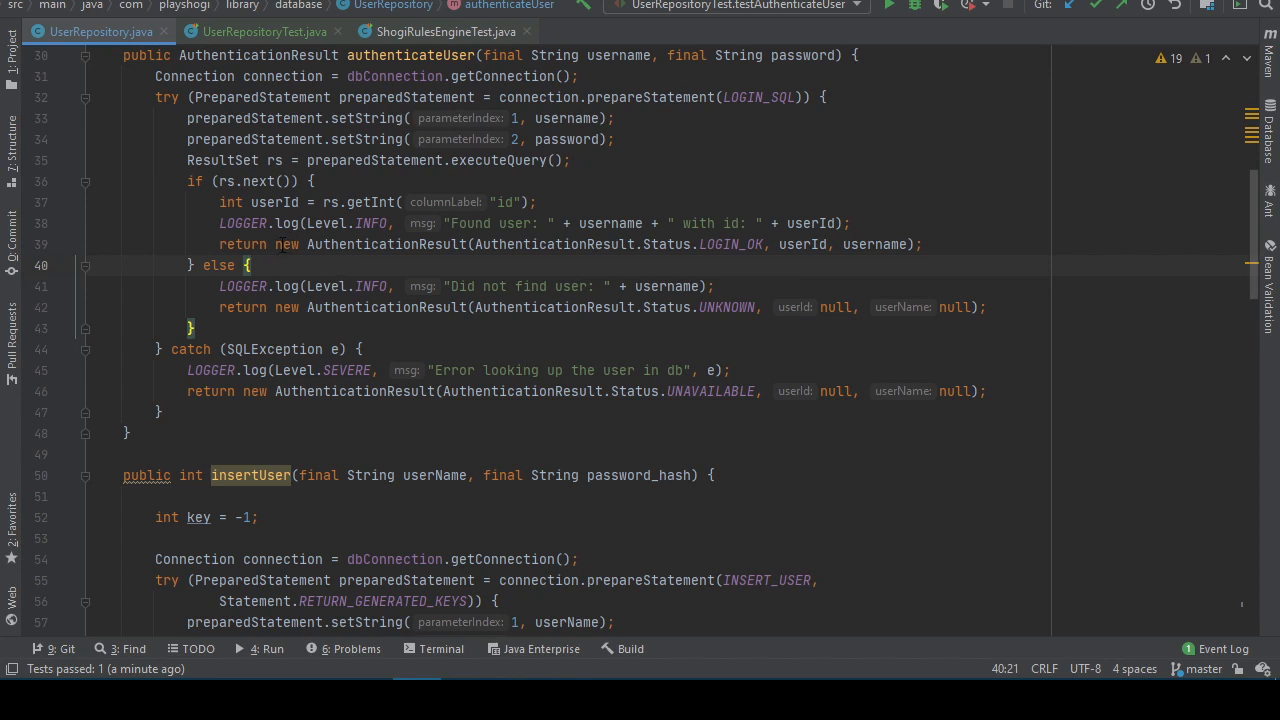
left_click(264, 32)
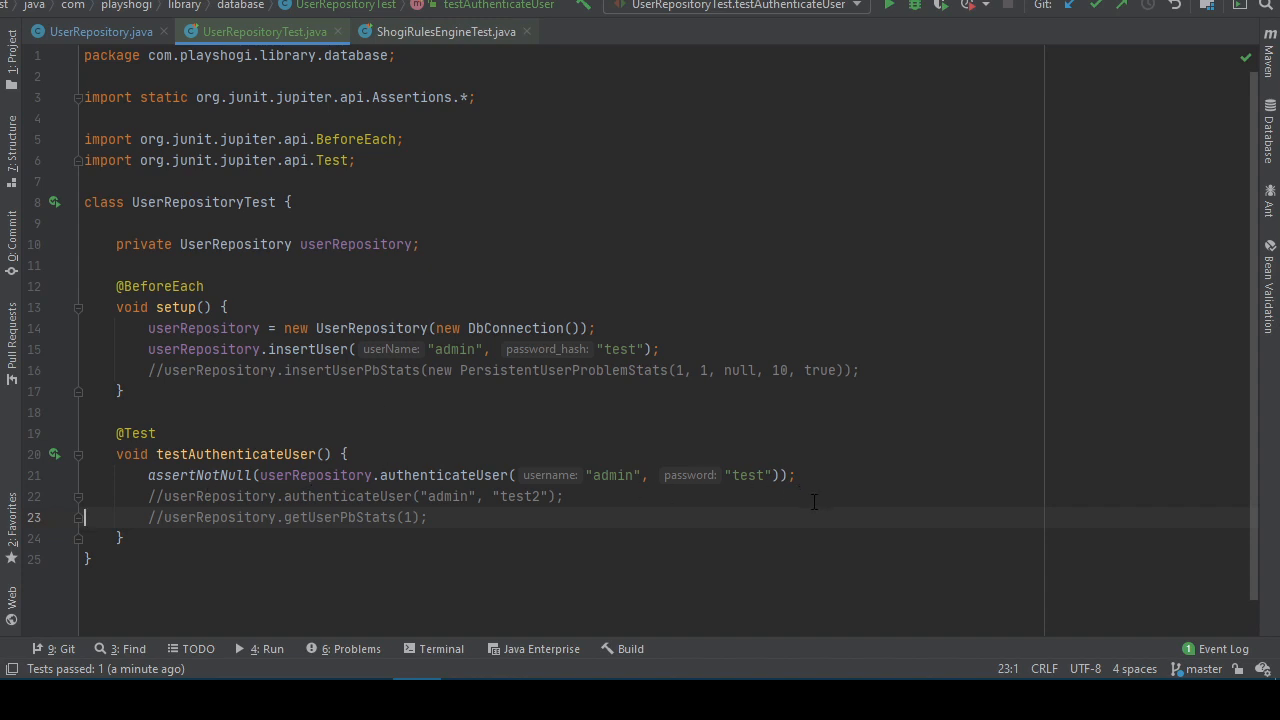
mouse_move(408, 452)
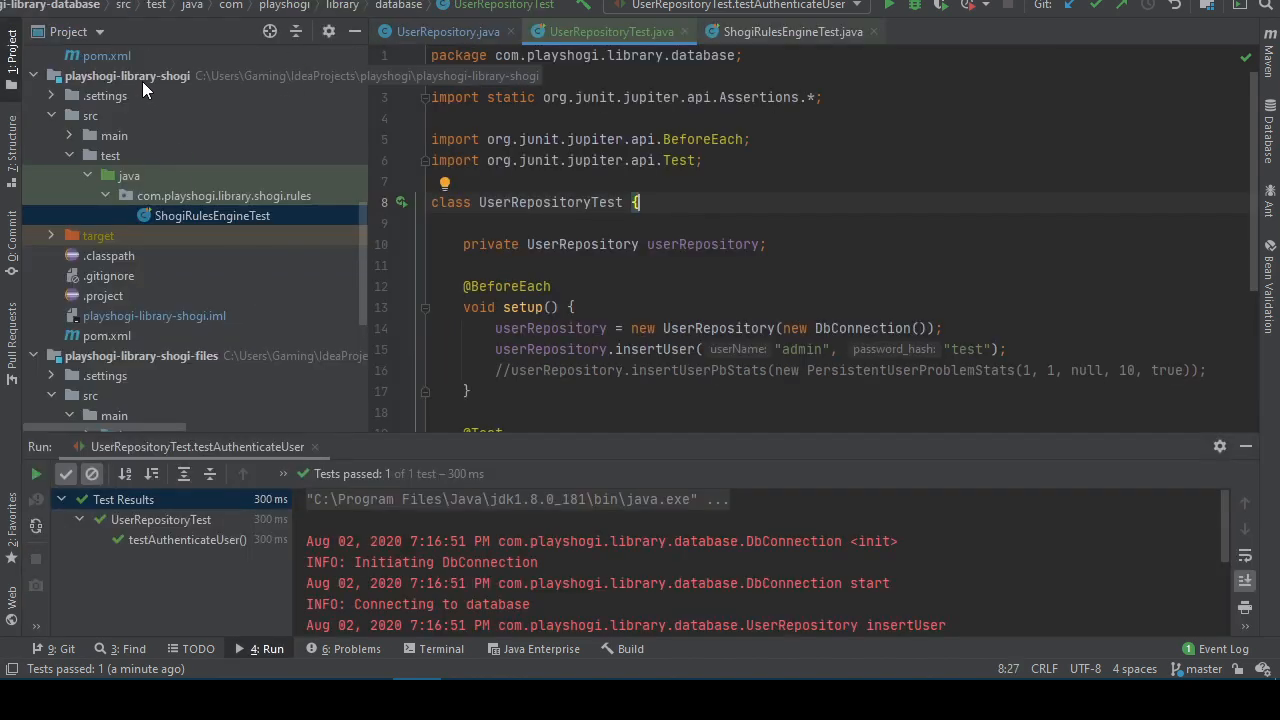
Bring up the Git Branches list for playshogi via the module's Git > Repository menu
right_click(128, 76)
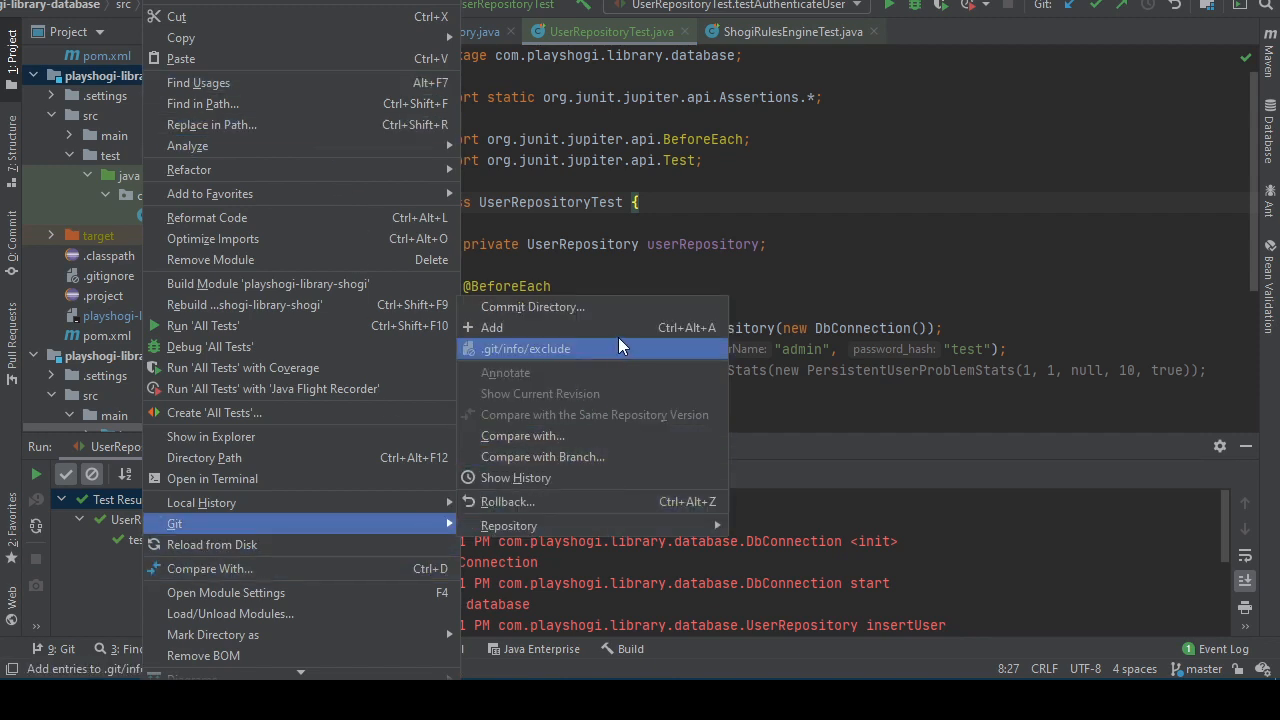
mouse_move(618, 500)
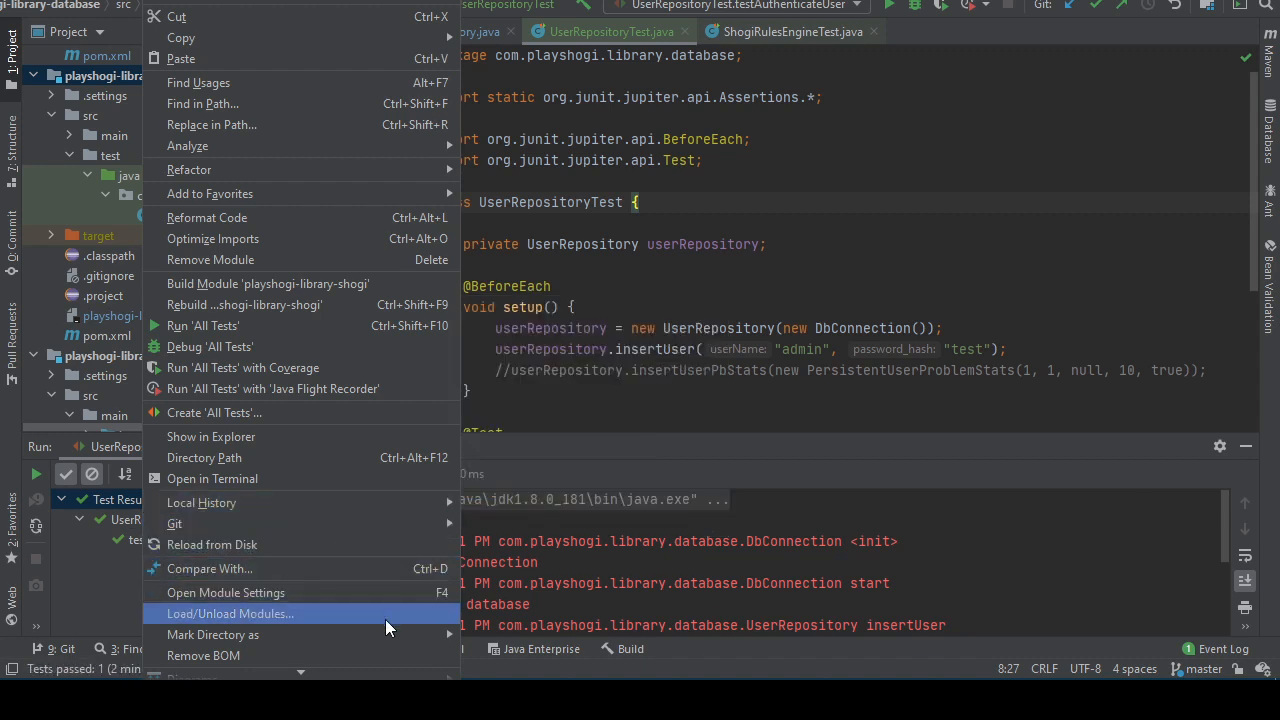
mouse_move(404, 544)
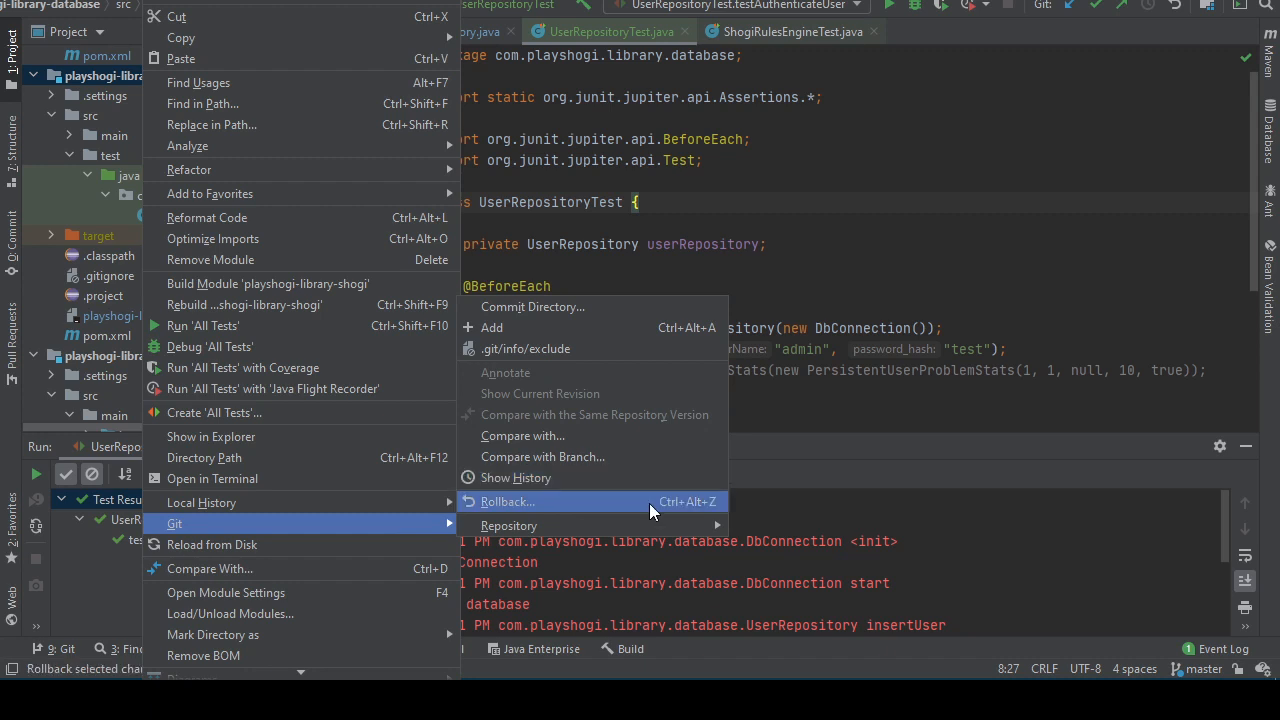
mouse_move(516, 476)
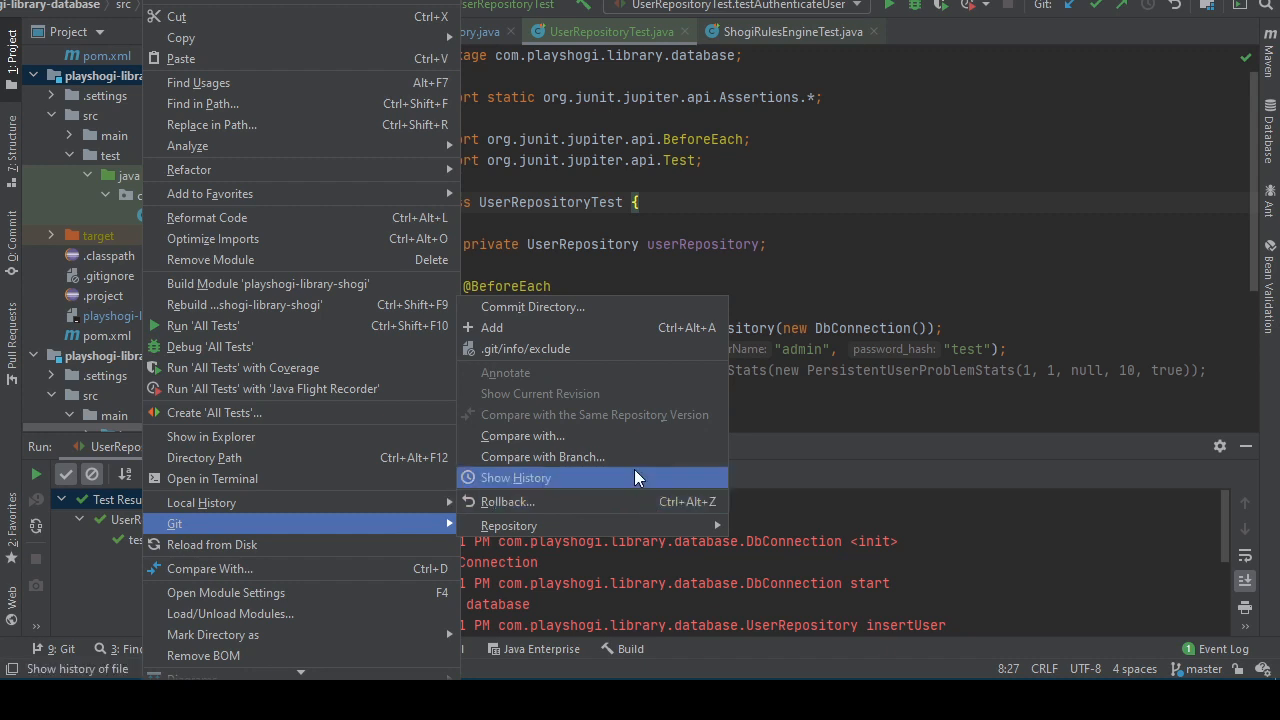
mouse_move(508, 524)
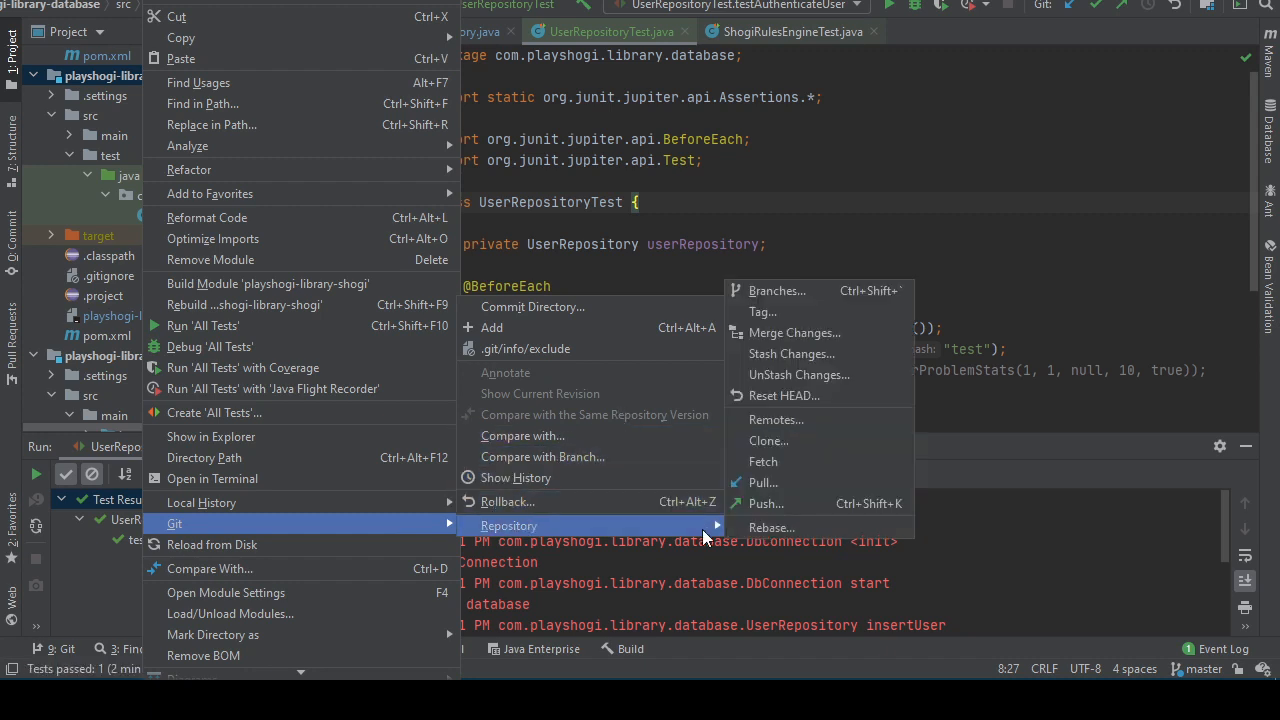
mouse_move(776, 292)
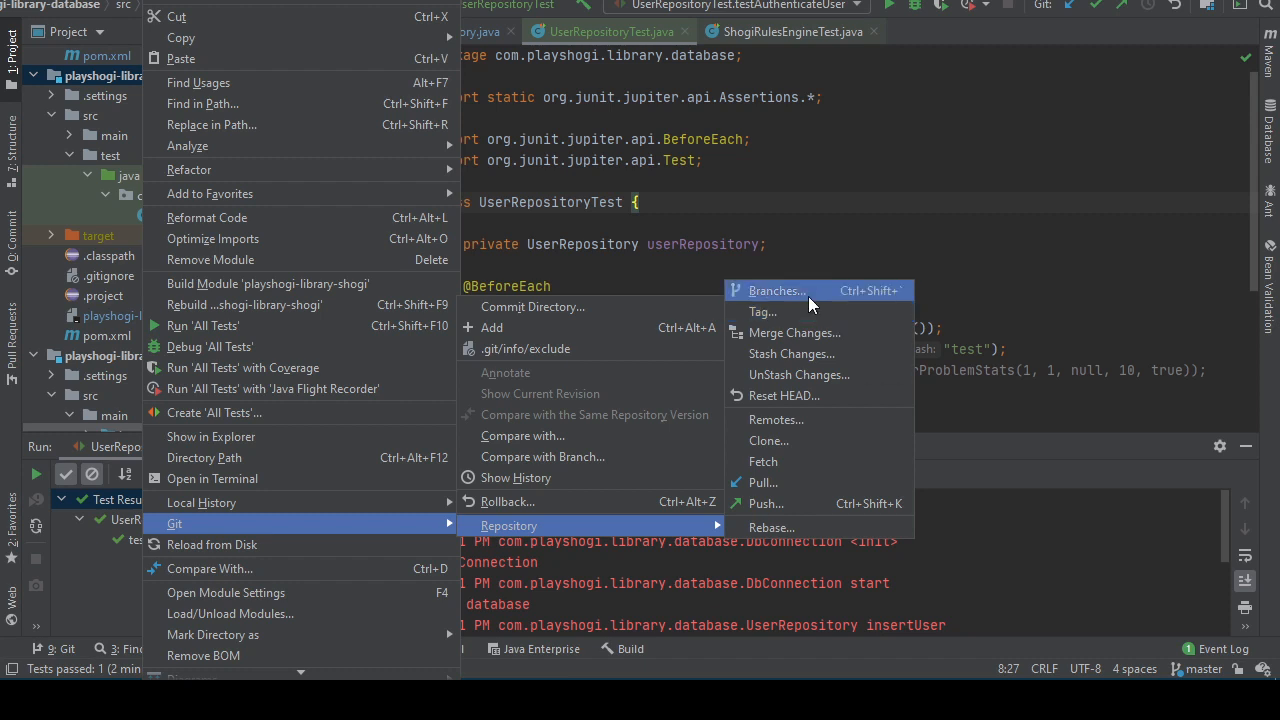
left_click(776, 290)
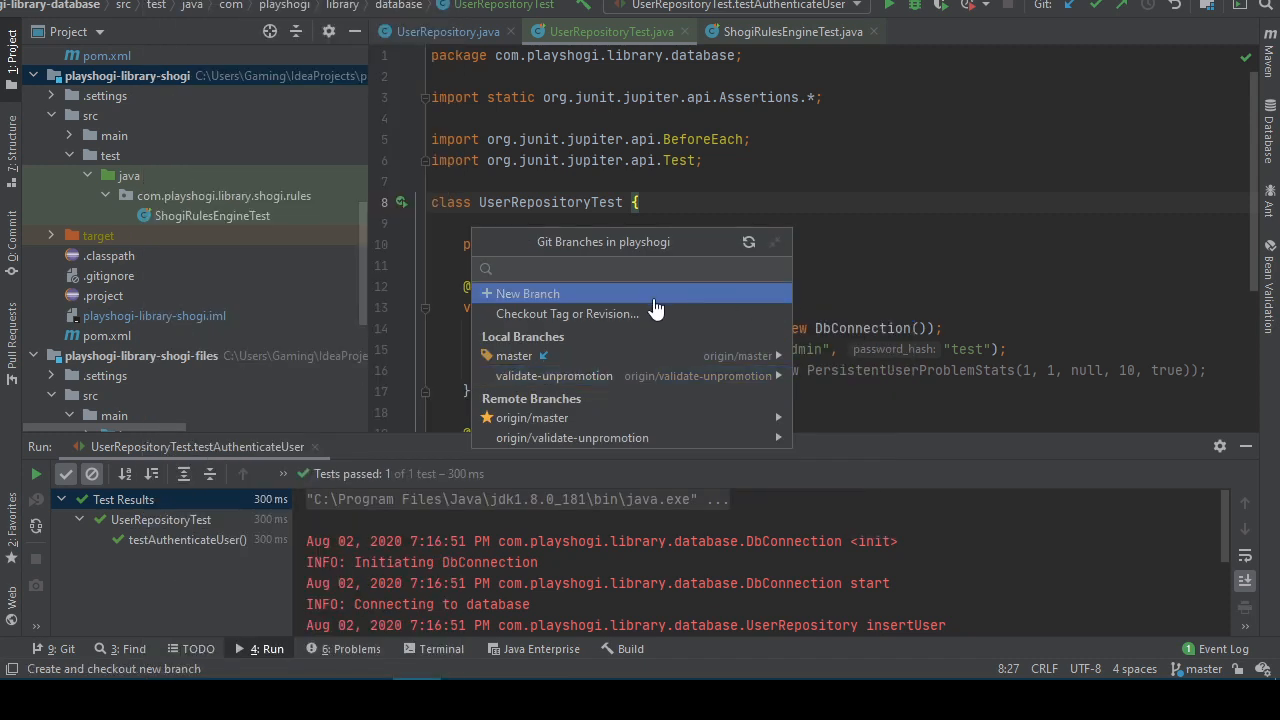
Create and check out a new Git branch named user-authenticate-test from HEAD
left_click(528, 292)
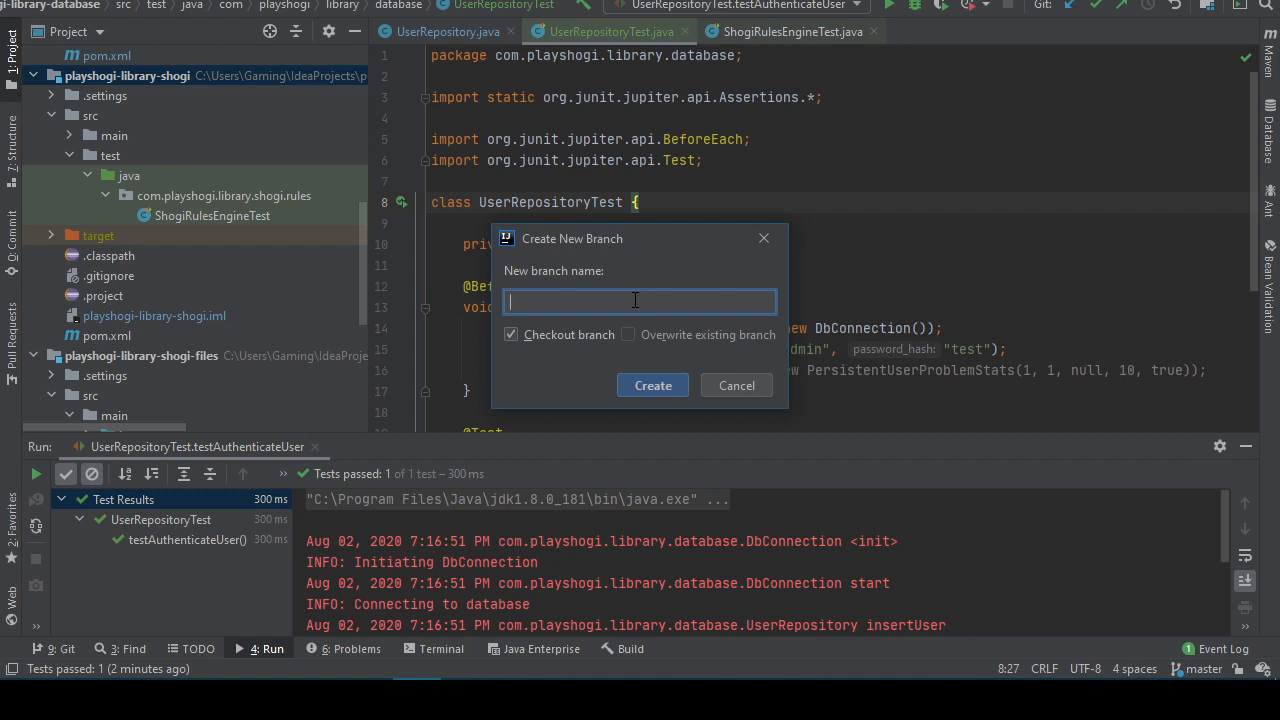
type("user-auth-")
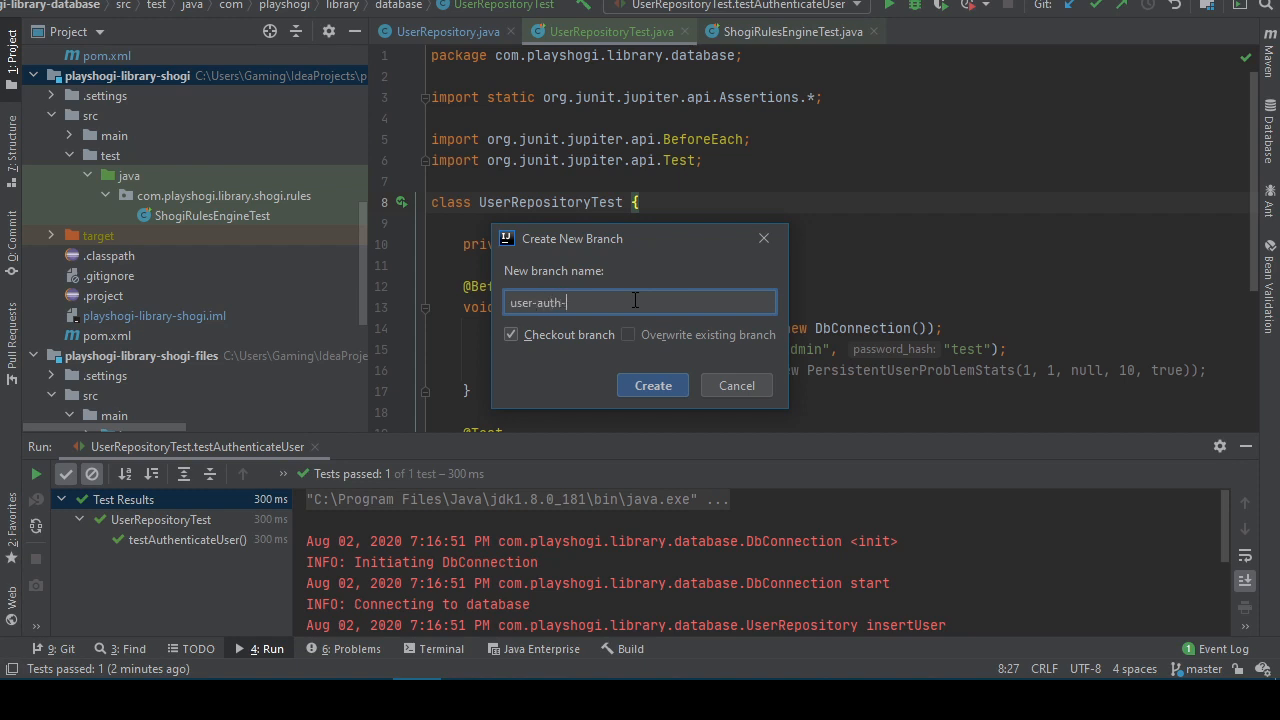
type("test")
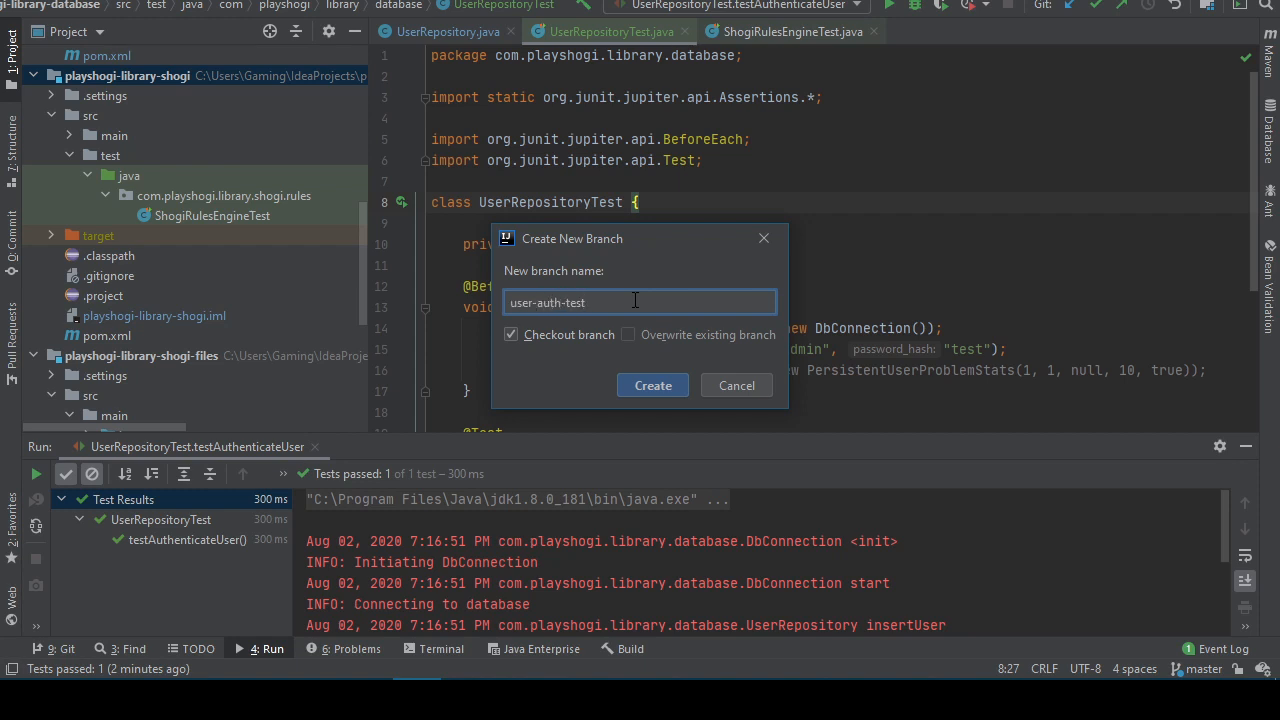
key("BackSpace")
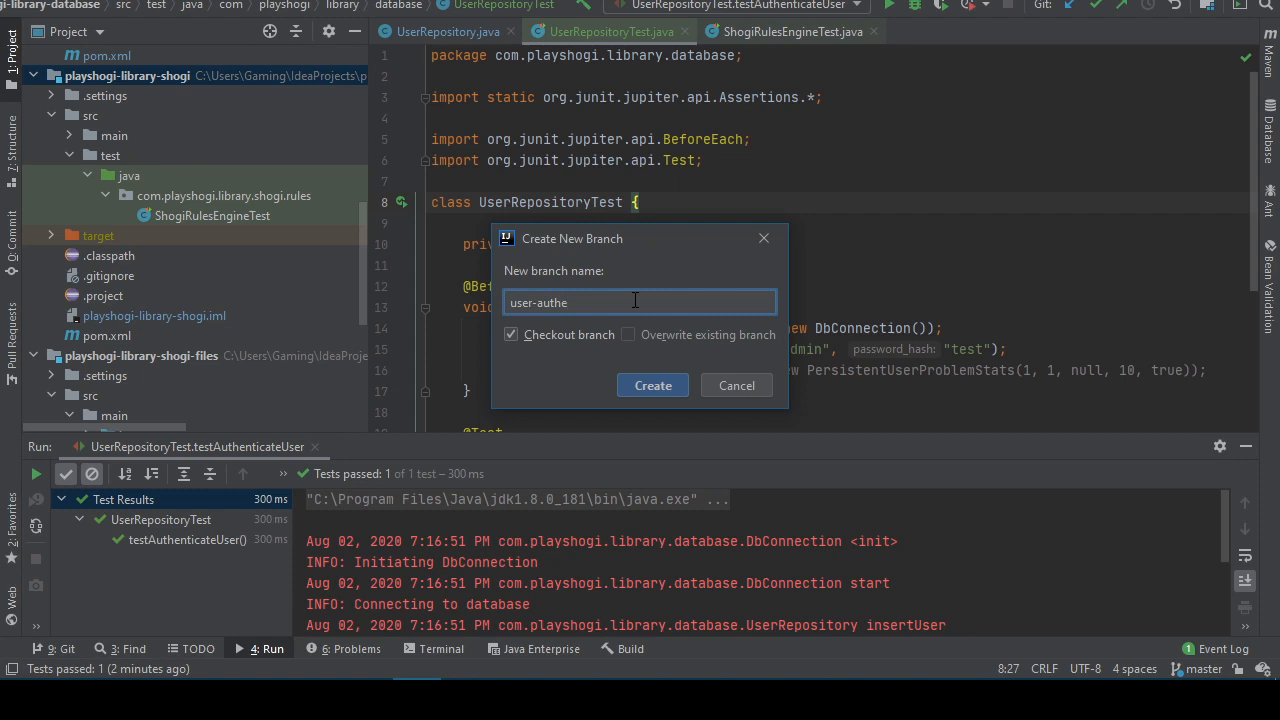
type("nticate")
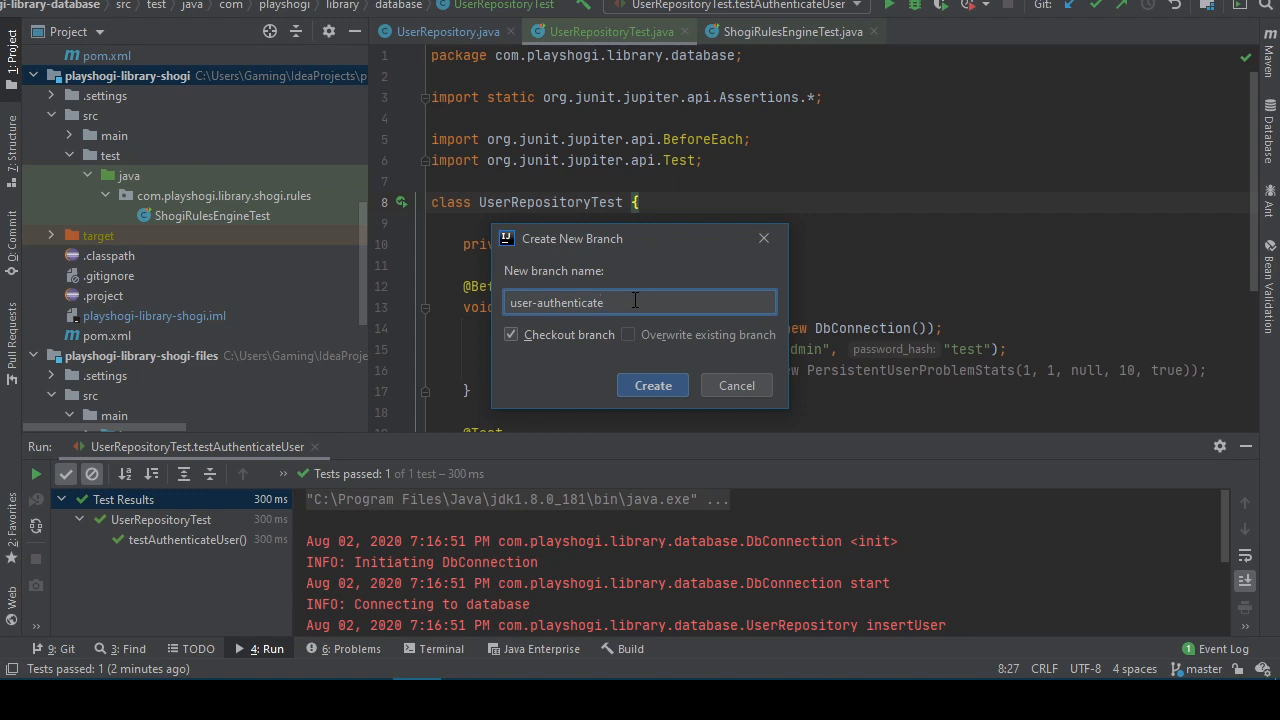
type("-test")
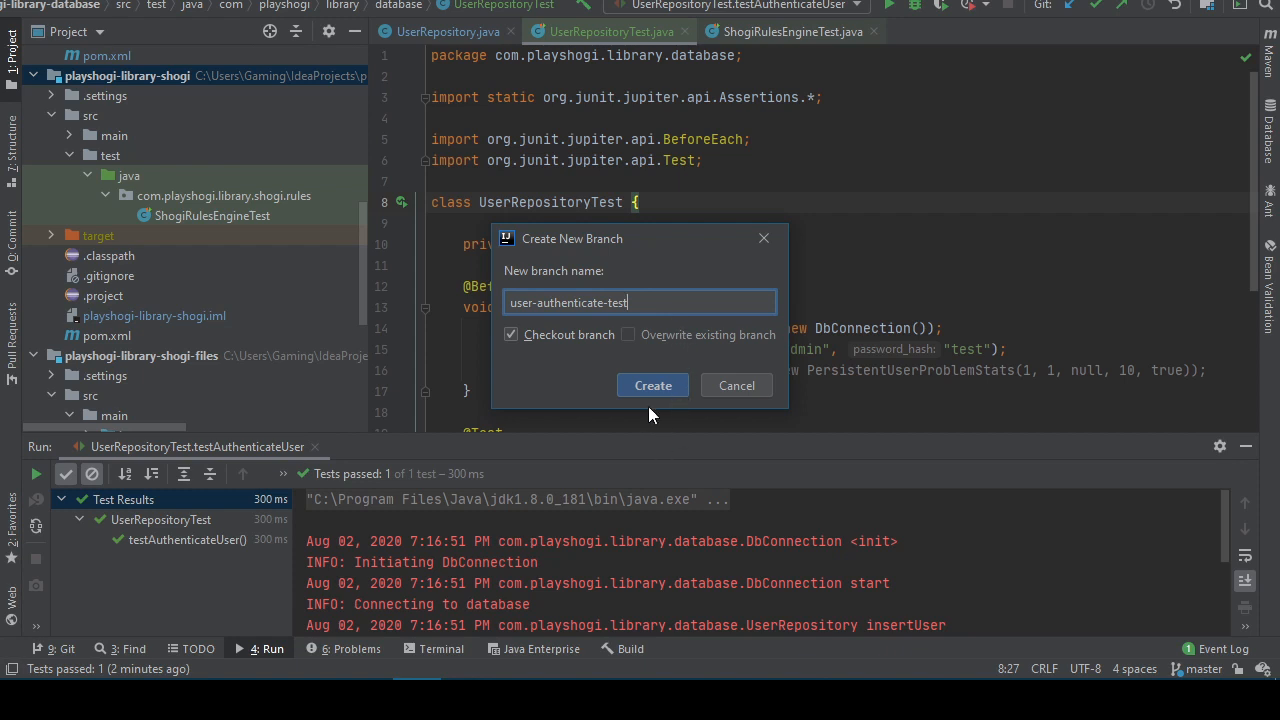
left_click(652, 384)
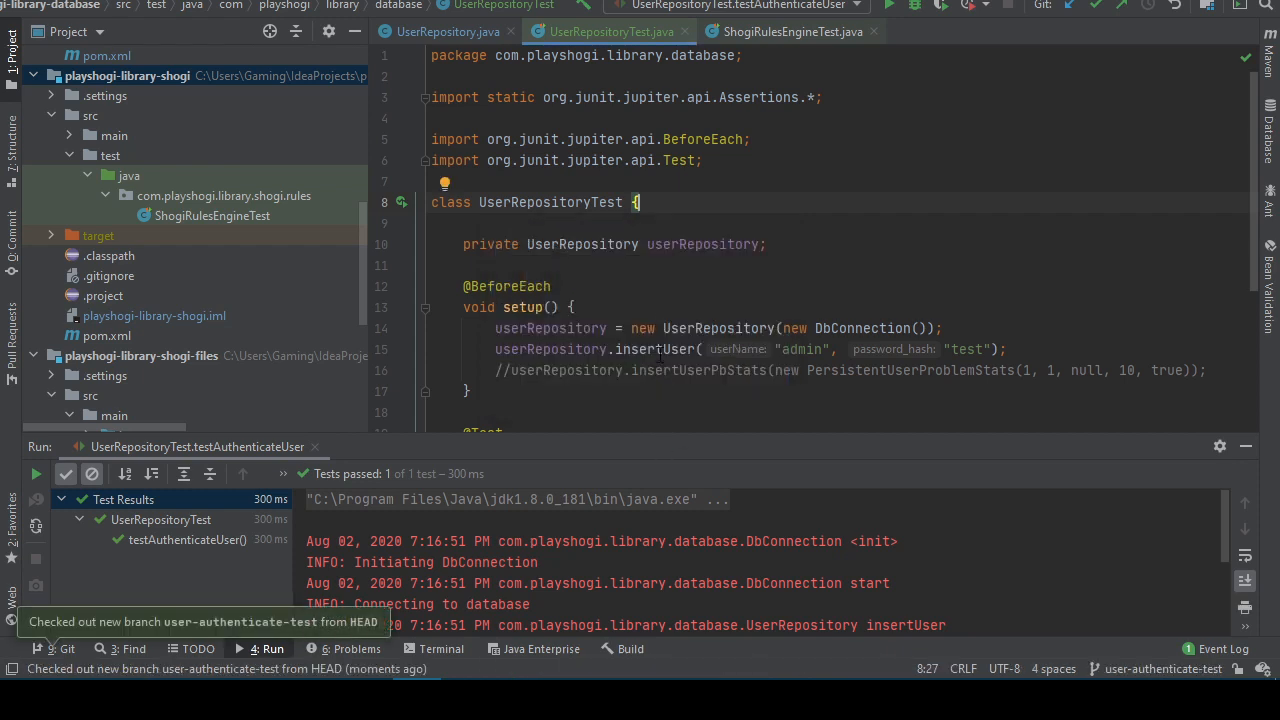
Show the Git log listing user-authenticate-test, master and validate-unpromotion with the test file's Git actions
right_click(660, 224)
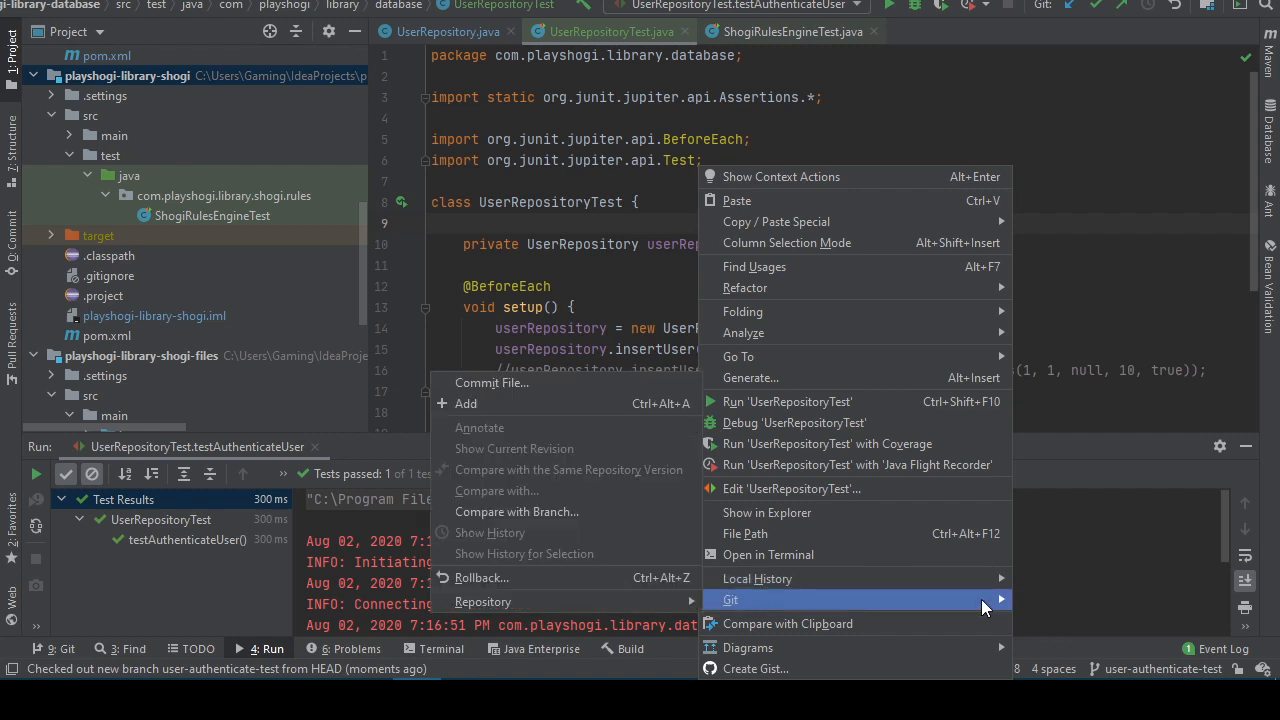
mouse_move(838, 608)
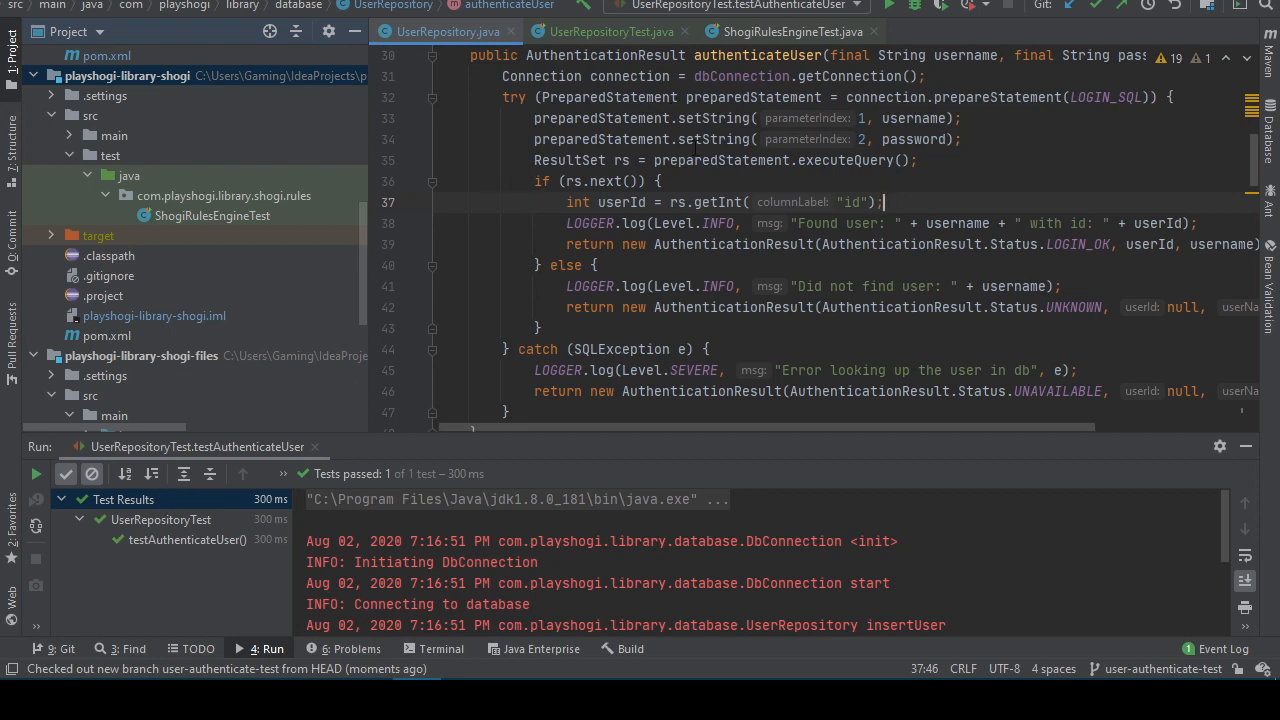
mouse_move(502, 492)
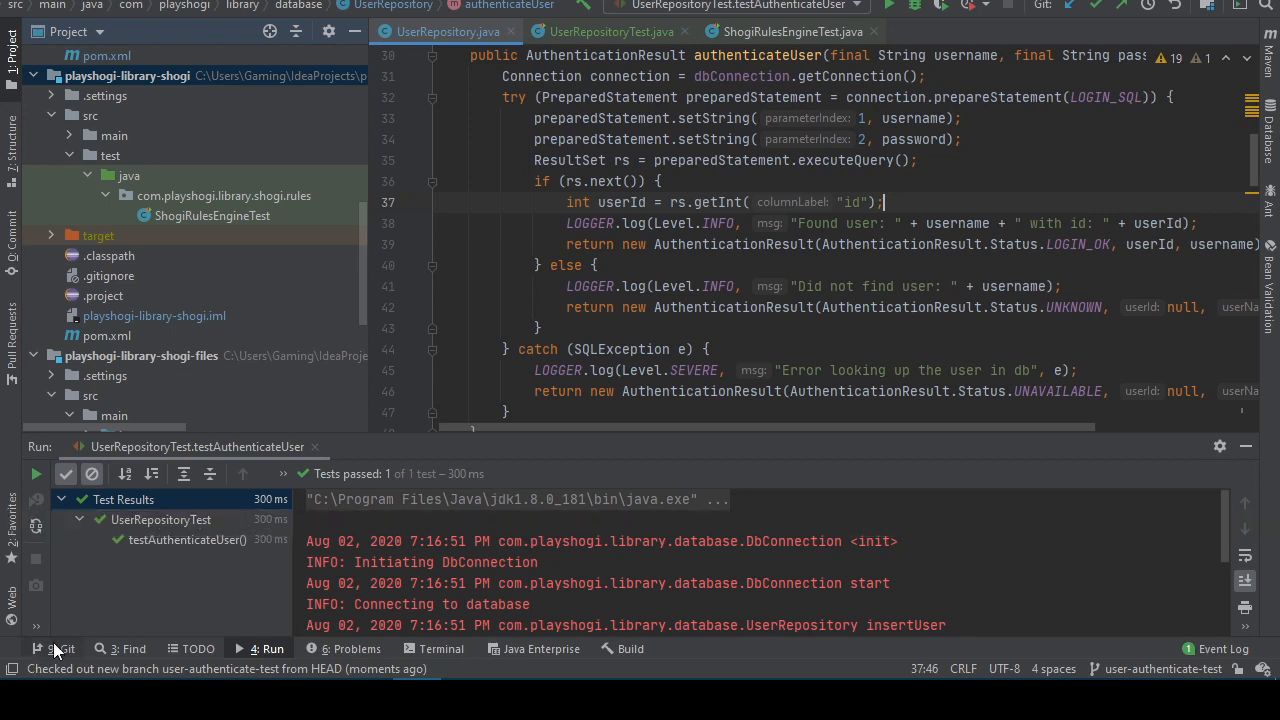
left_click(56, 648)
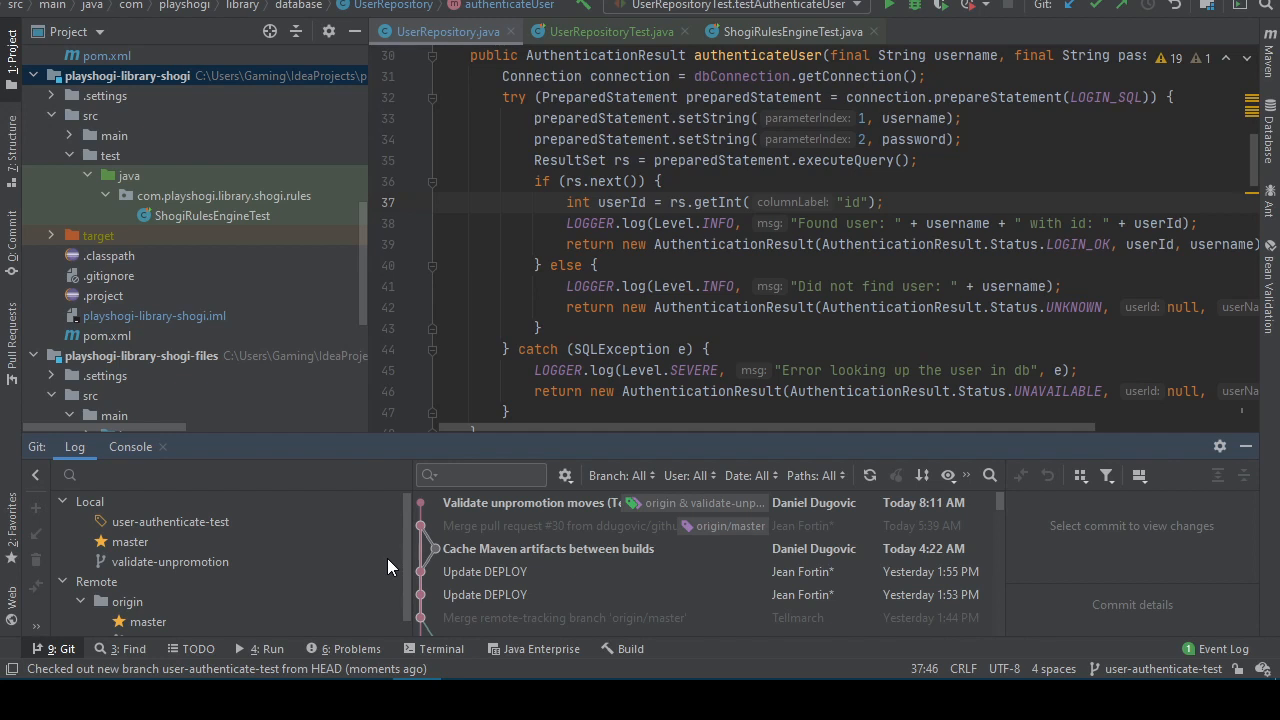
mouse_move(336, 572)
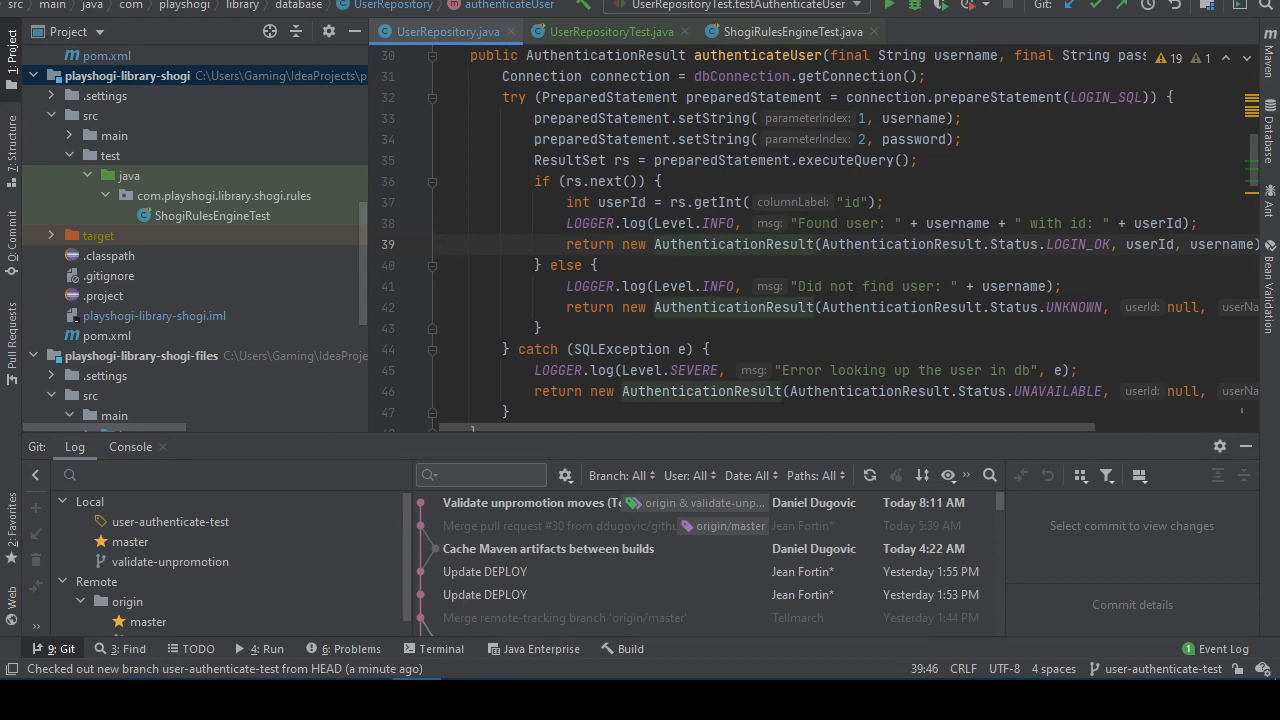
left_click(608, 32)
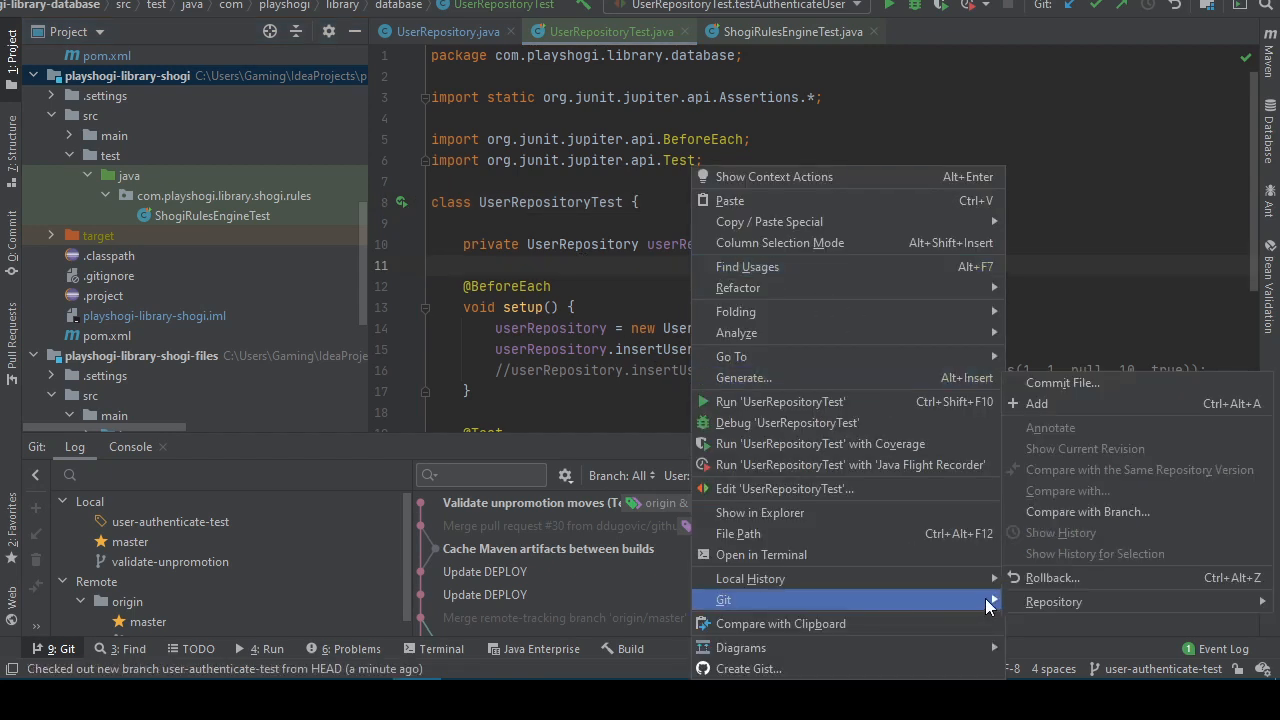
mouse_move(1060, 384)
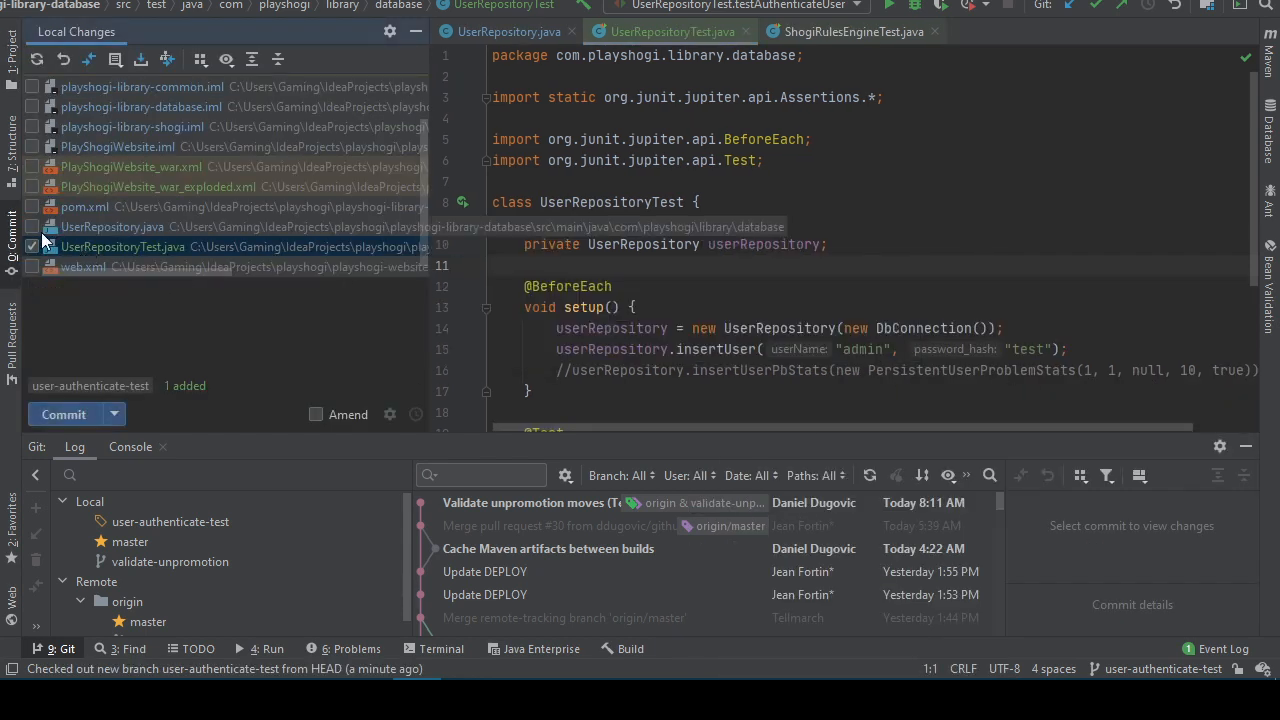
Tick UserRepository.java for the commit and move into the commit message box
left_click(32, 228)
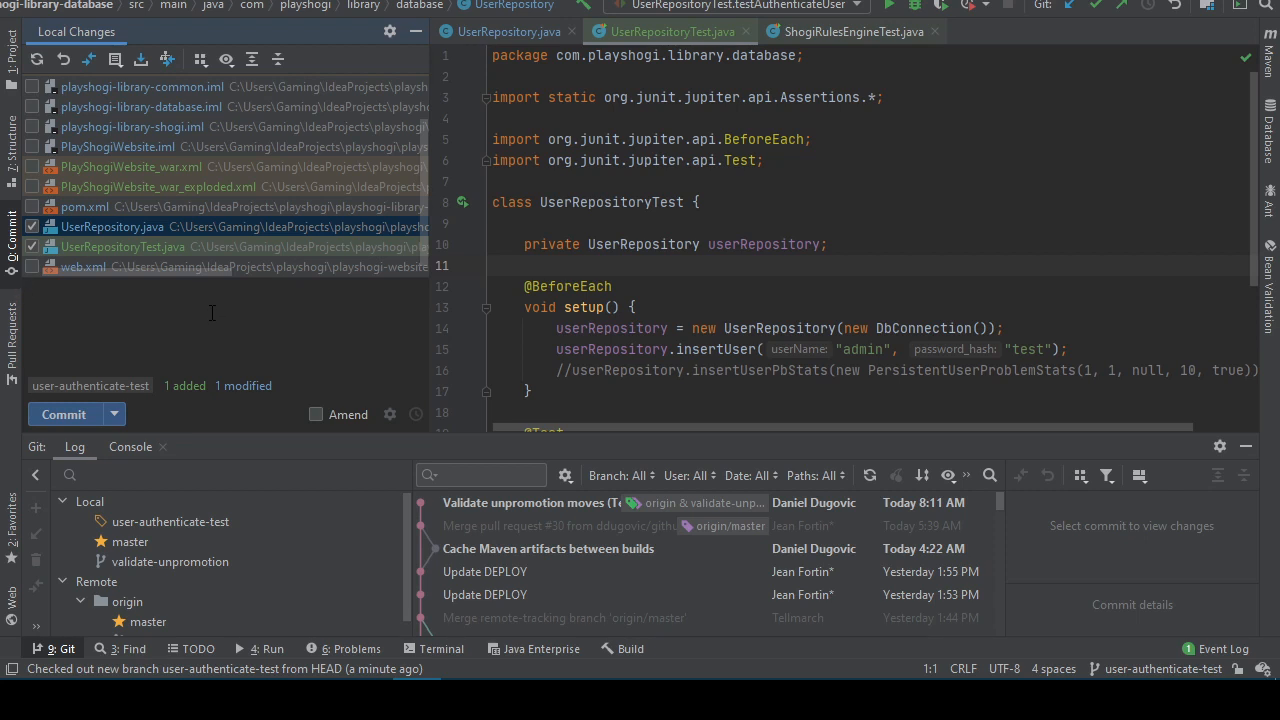
left_click(112, 228)
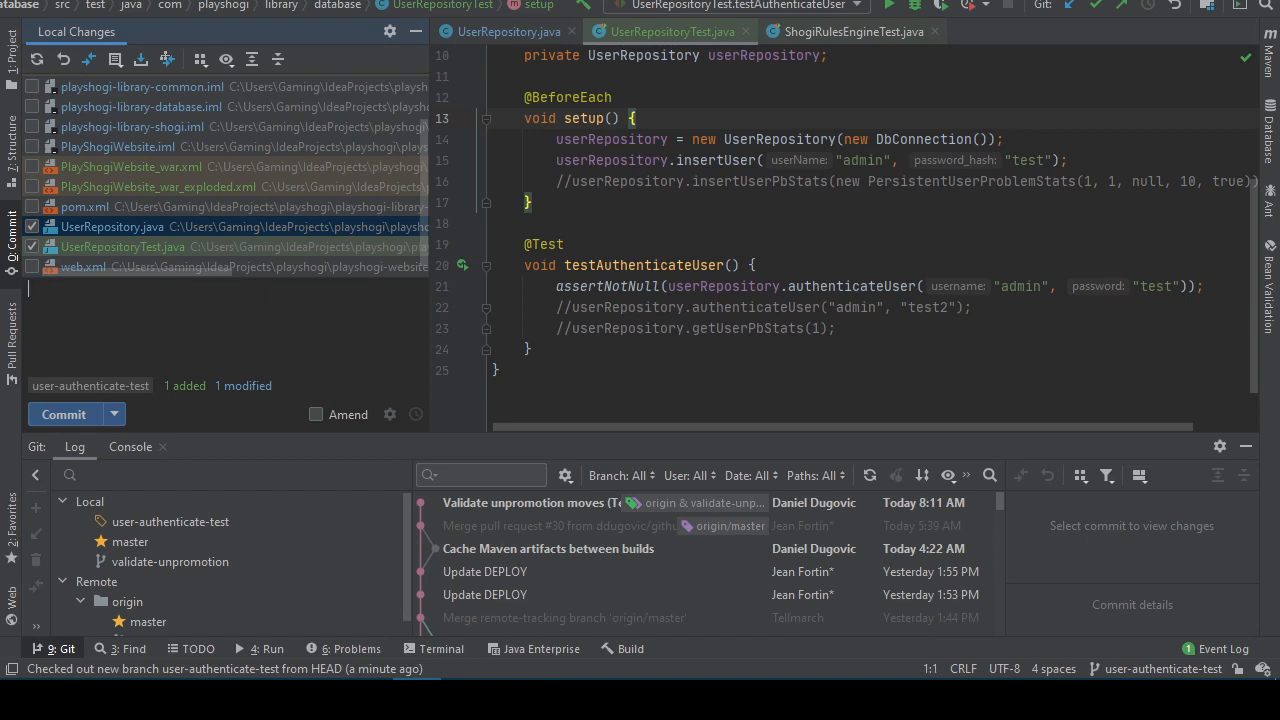
Write the commit message 'Move existing user authentication test into a JUnit5 harness'
type("Extract")
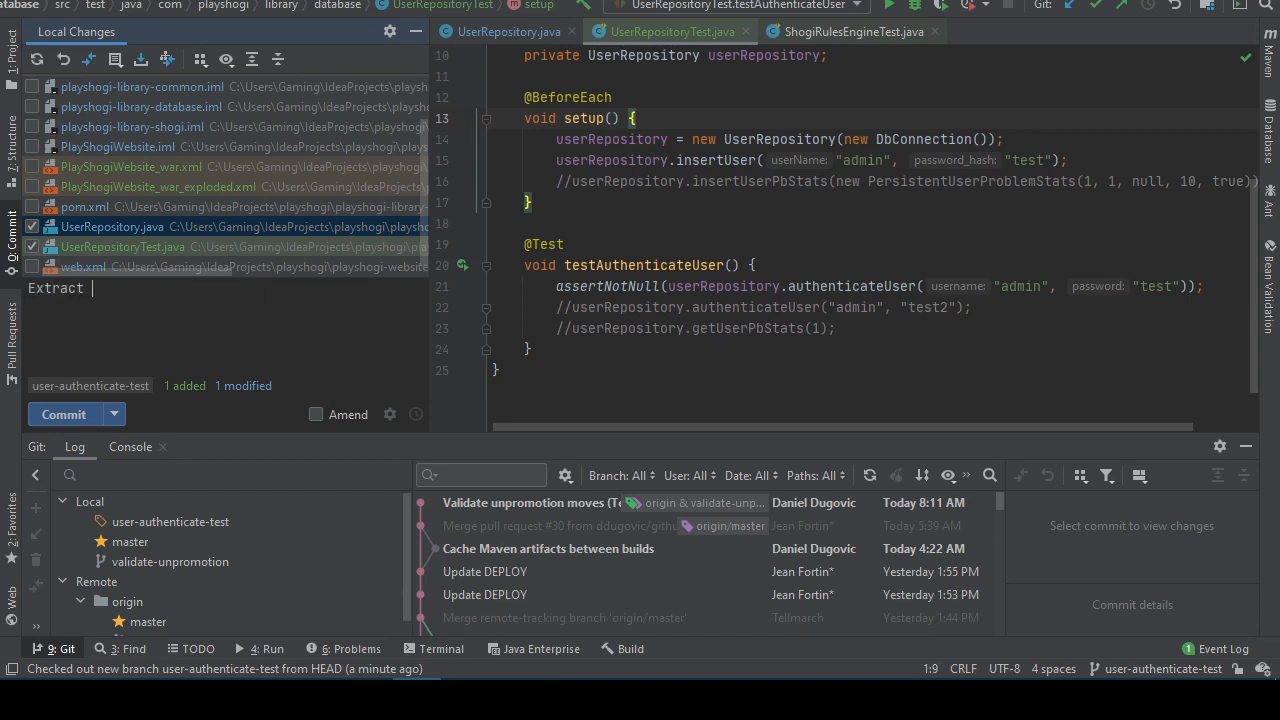
type("testAuthenticateUser from User")
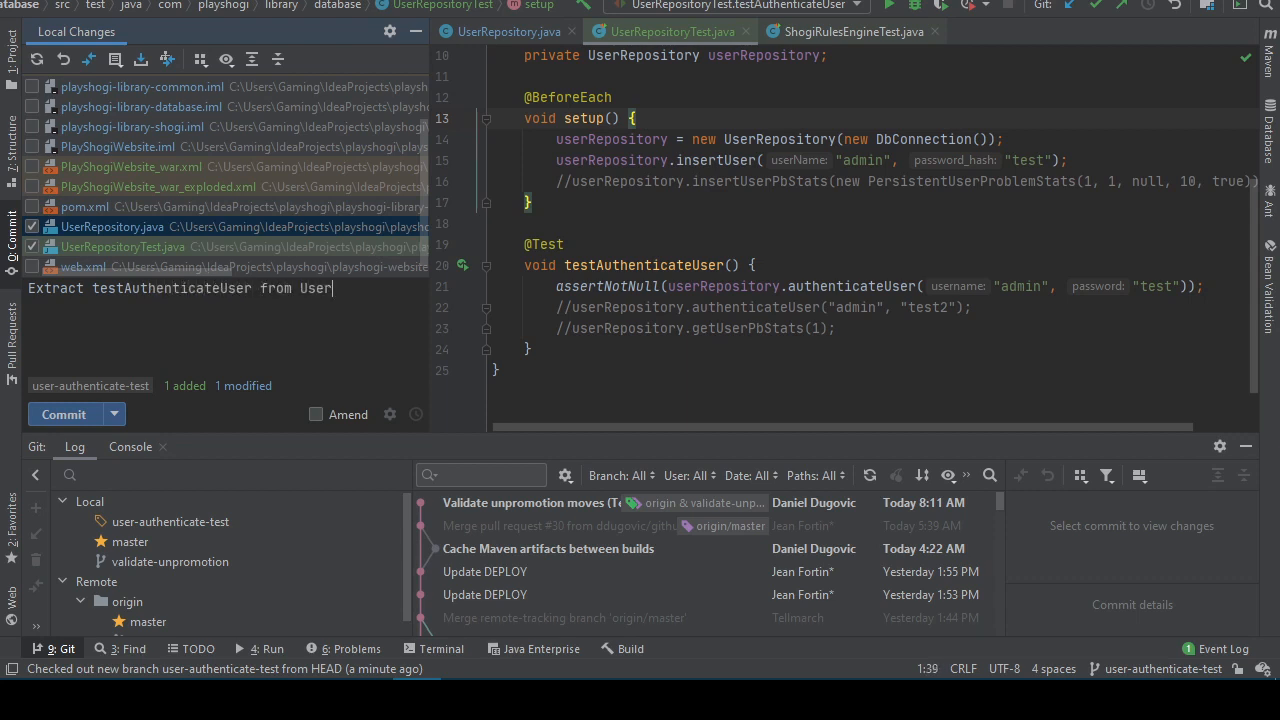
type("main")
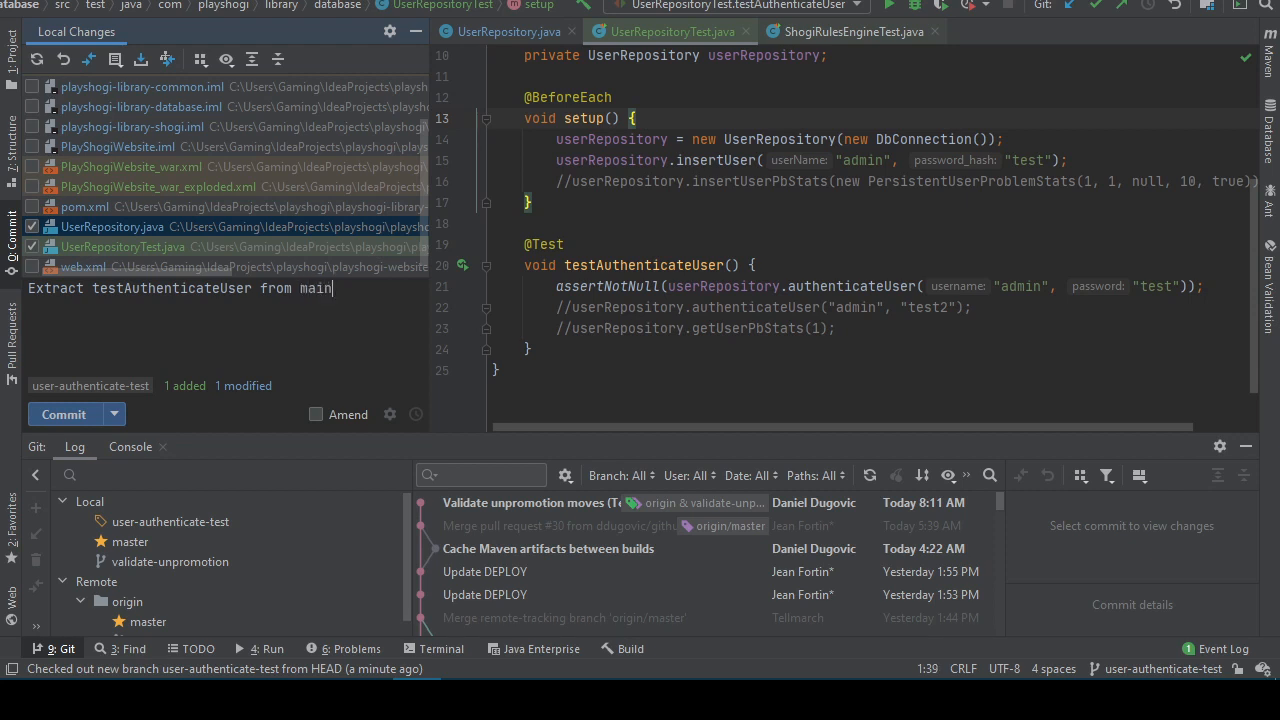
key("BackSpace")
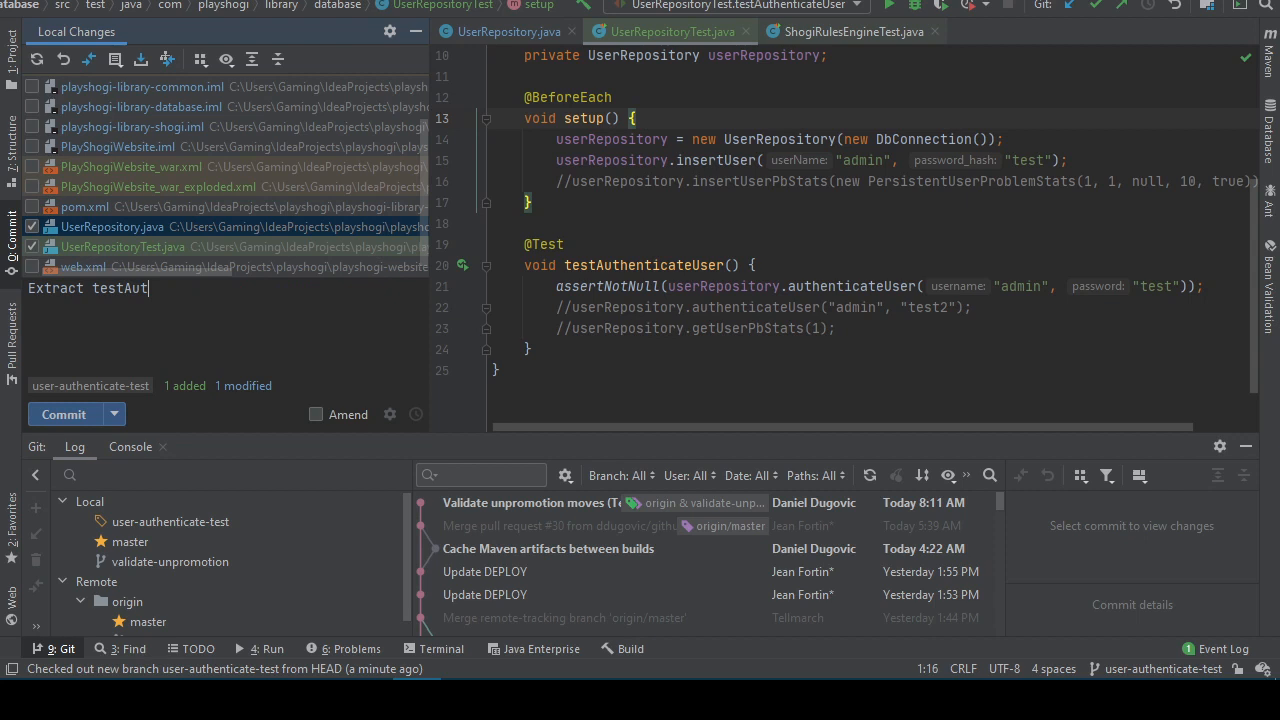
type("hen")
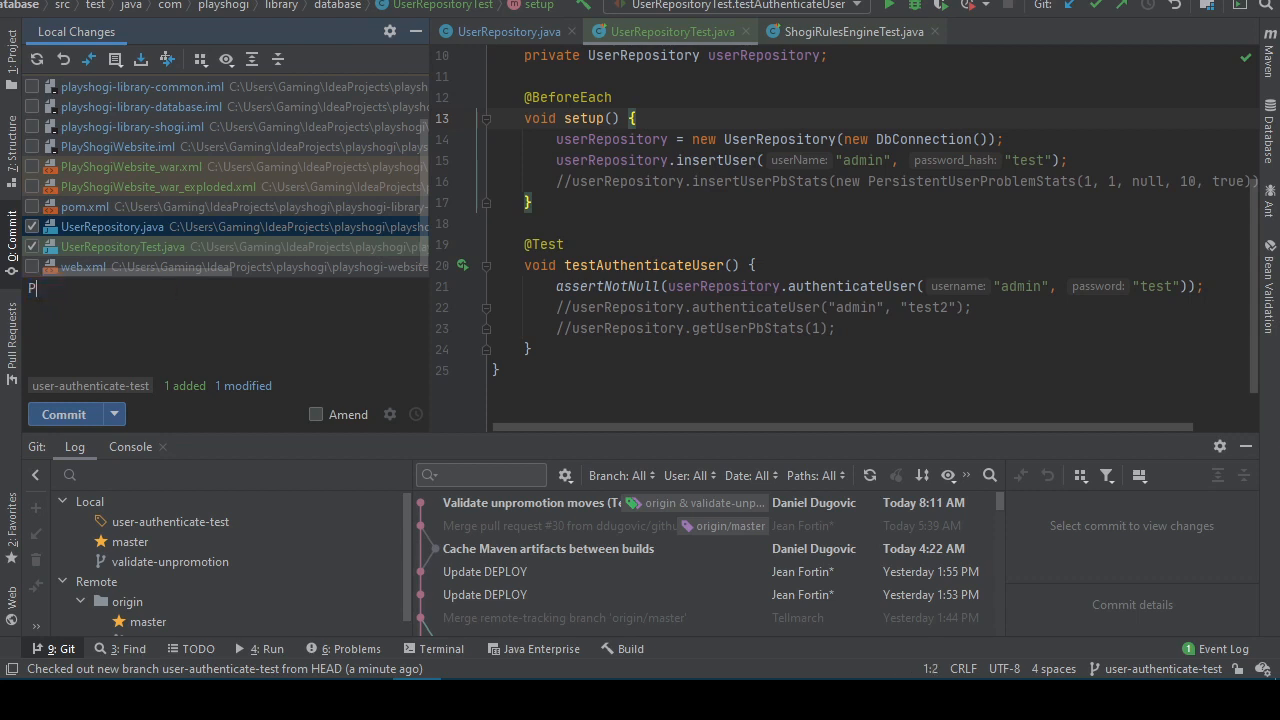
type("Move e")
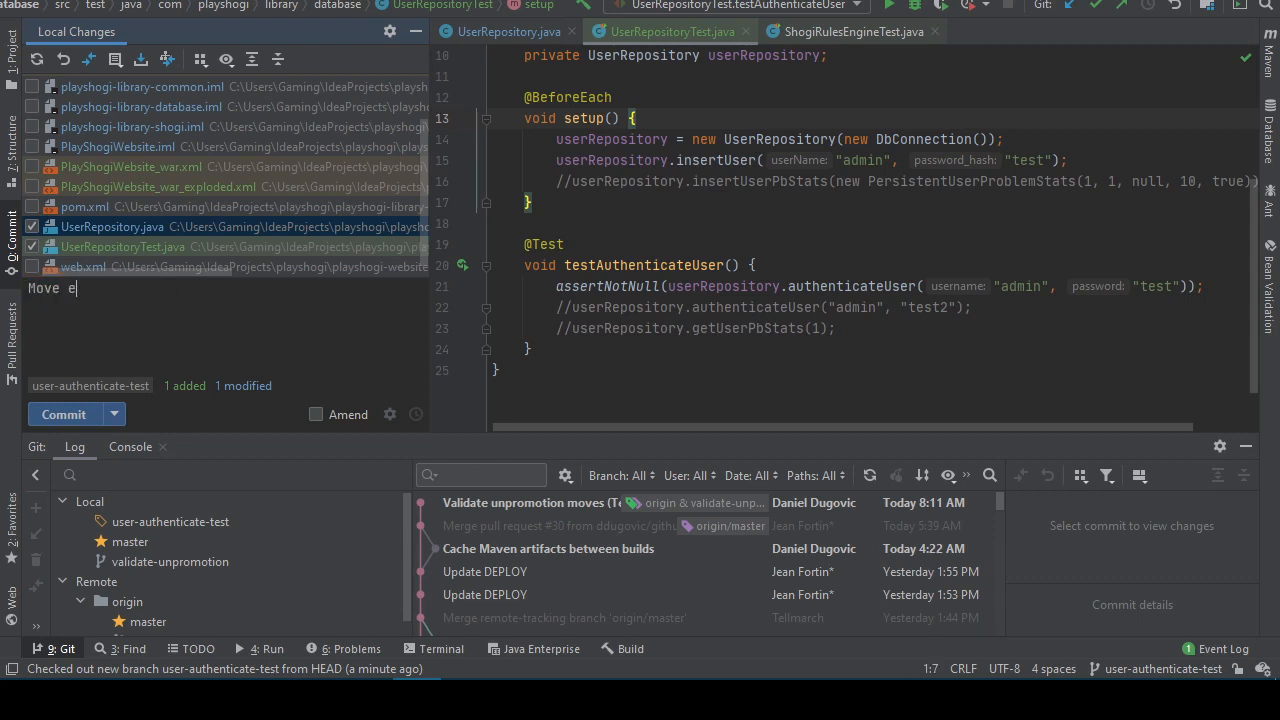
type("xisting user authe")
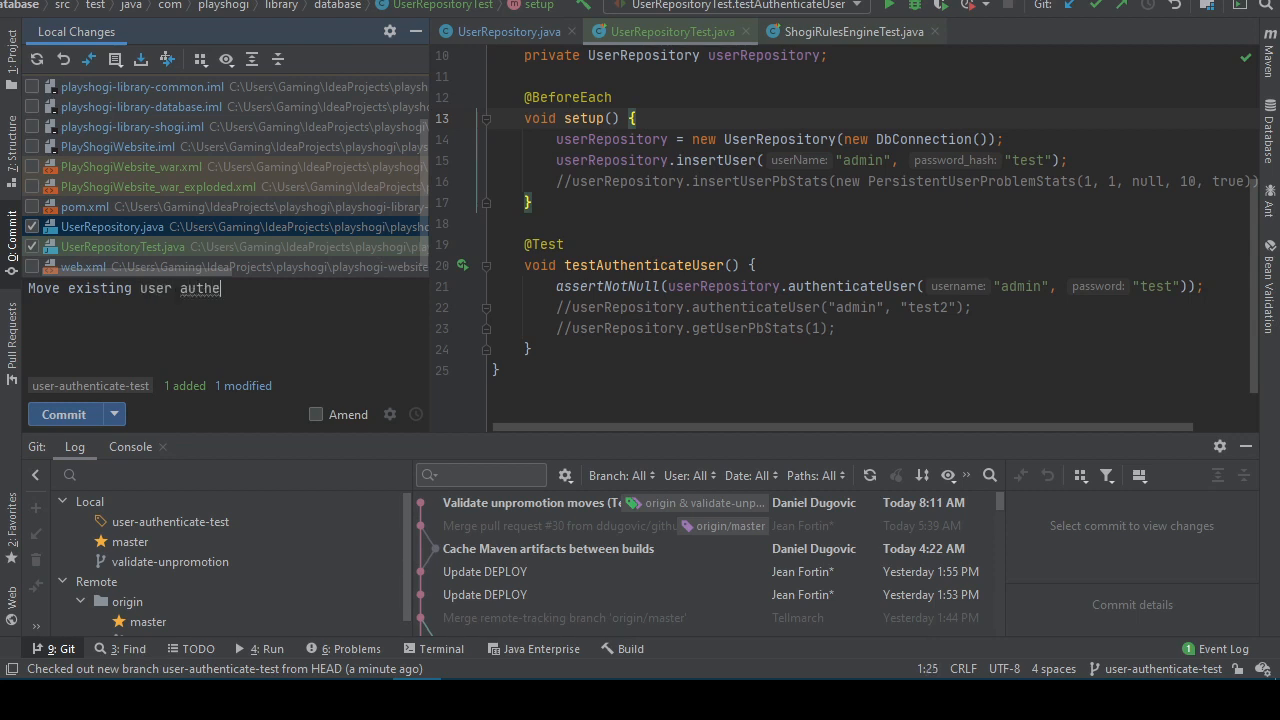
type("ntication test i")
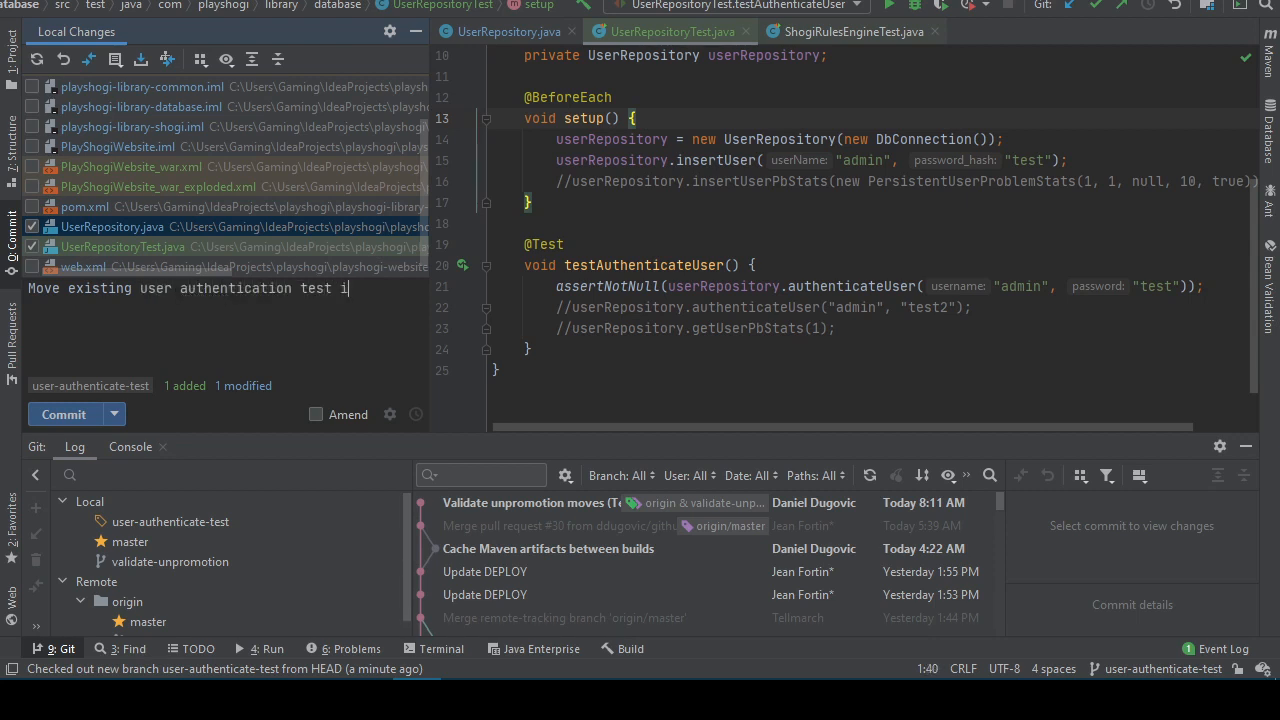
type("nto a test ha")
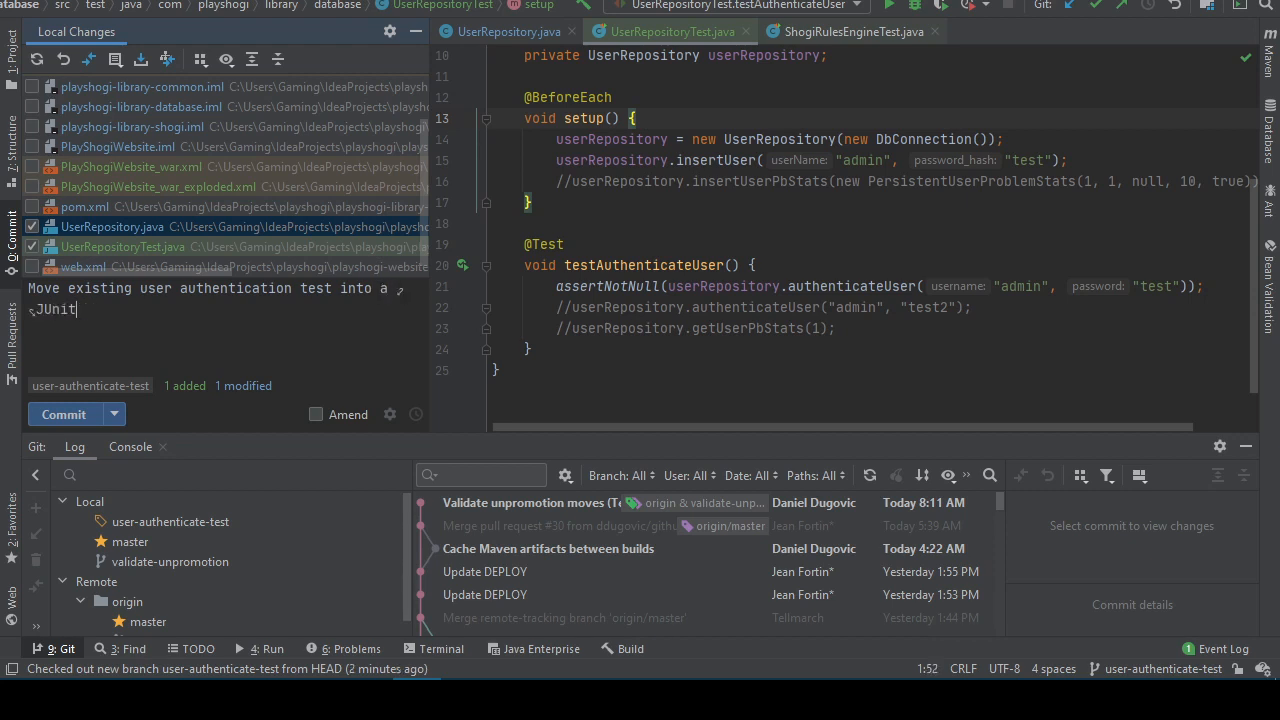
type("harness")
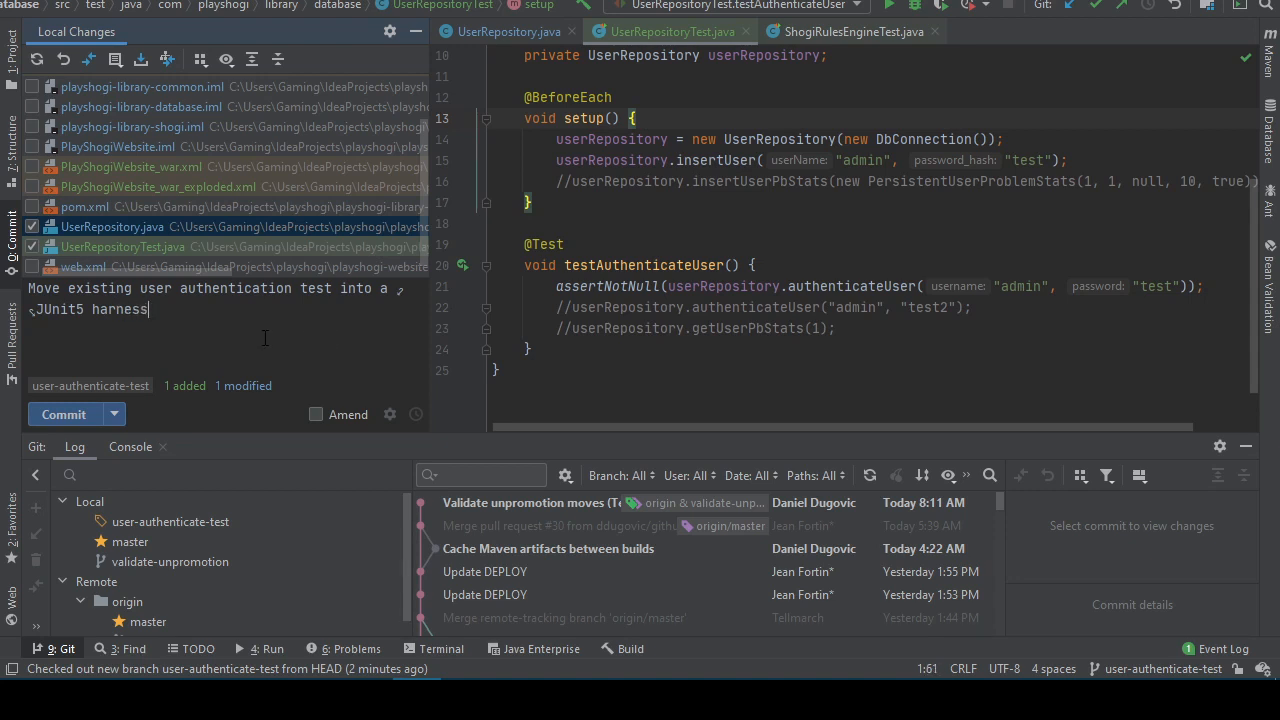
mouse_move(240, 332)
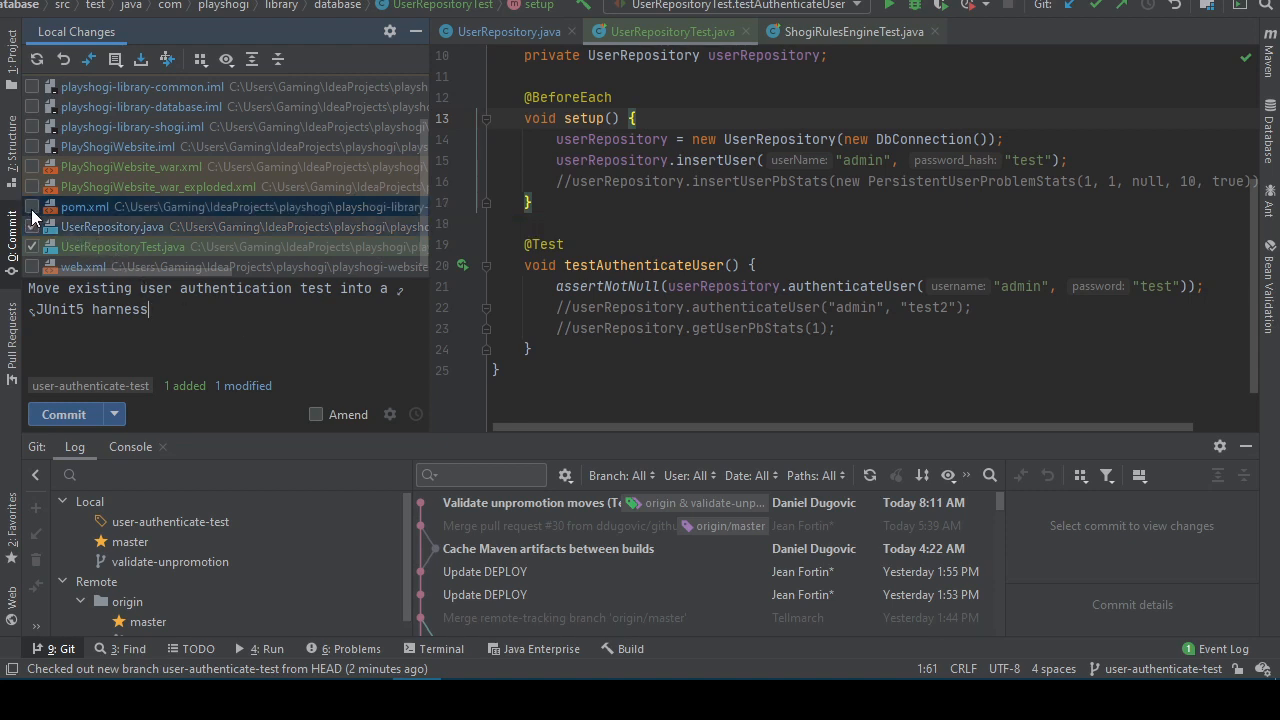
Review the pom.xml diff showing the added junit-jupiter test dependency
left_click(32, 206)
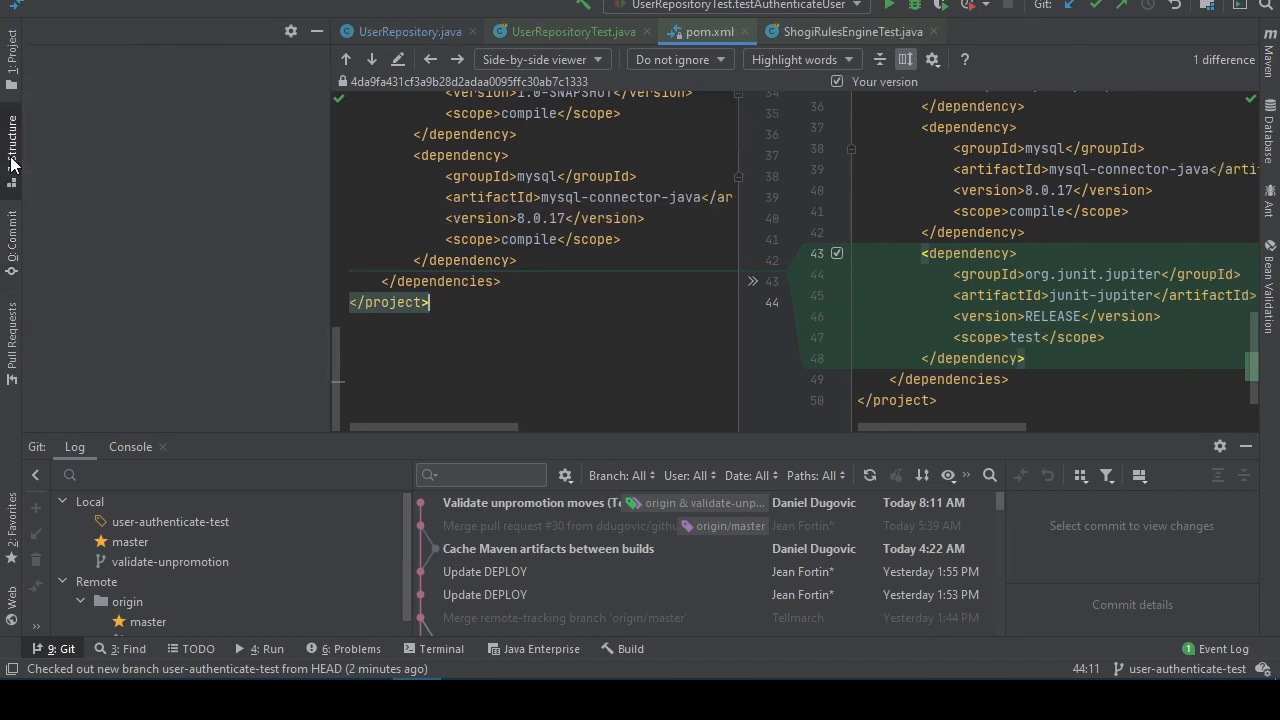
Show pom.xml's Structure outline listing junit-jupiter:RELEASE and mysql-connector-java dependencies
left_click(12, 144)
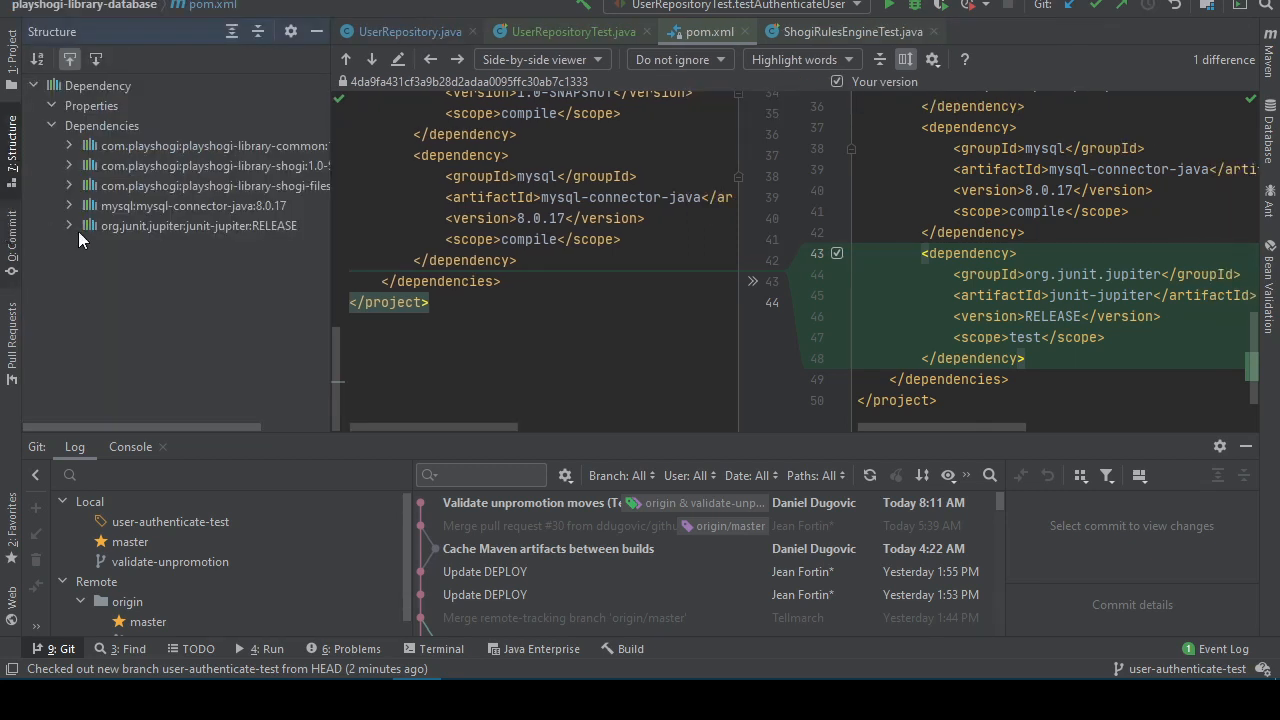
mouse_move(180, 164)
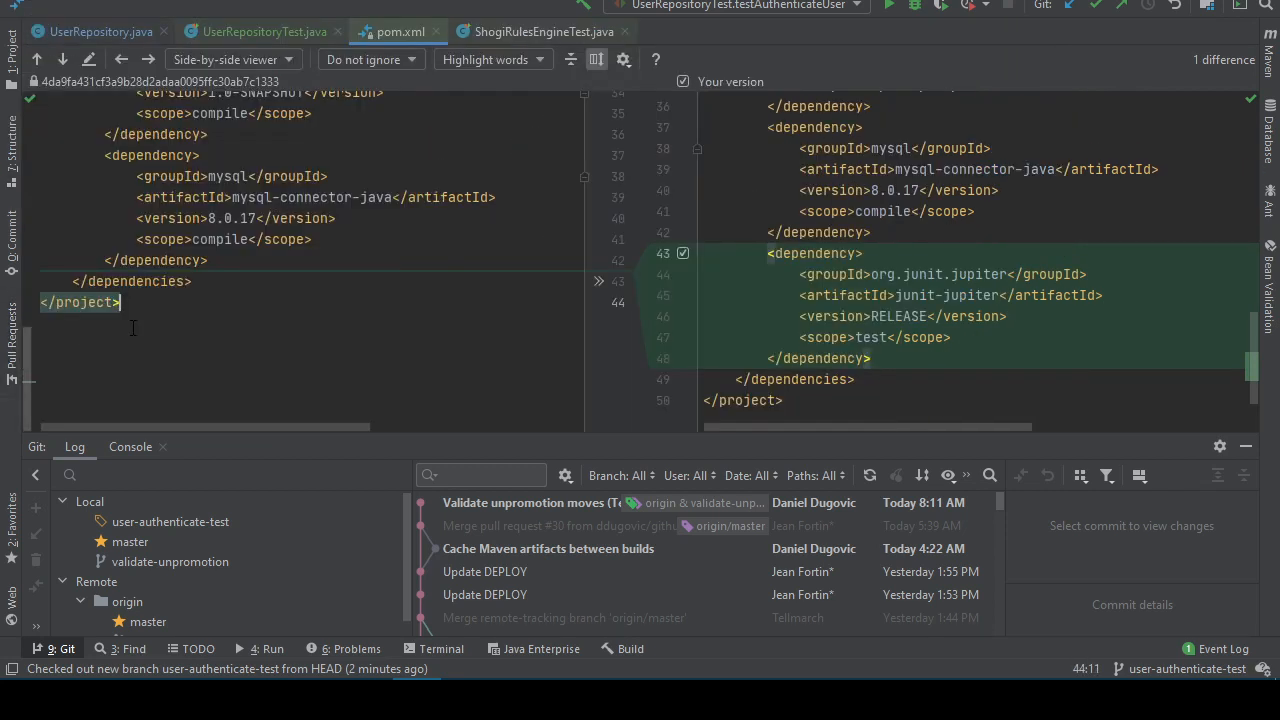
mouse_move(1208, 72)
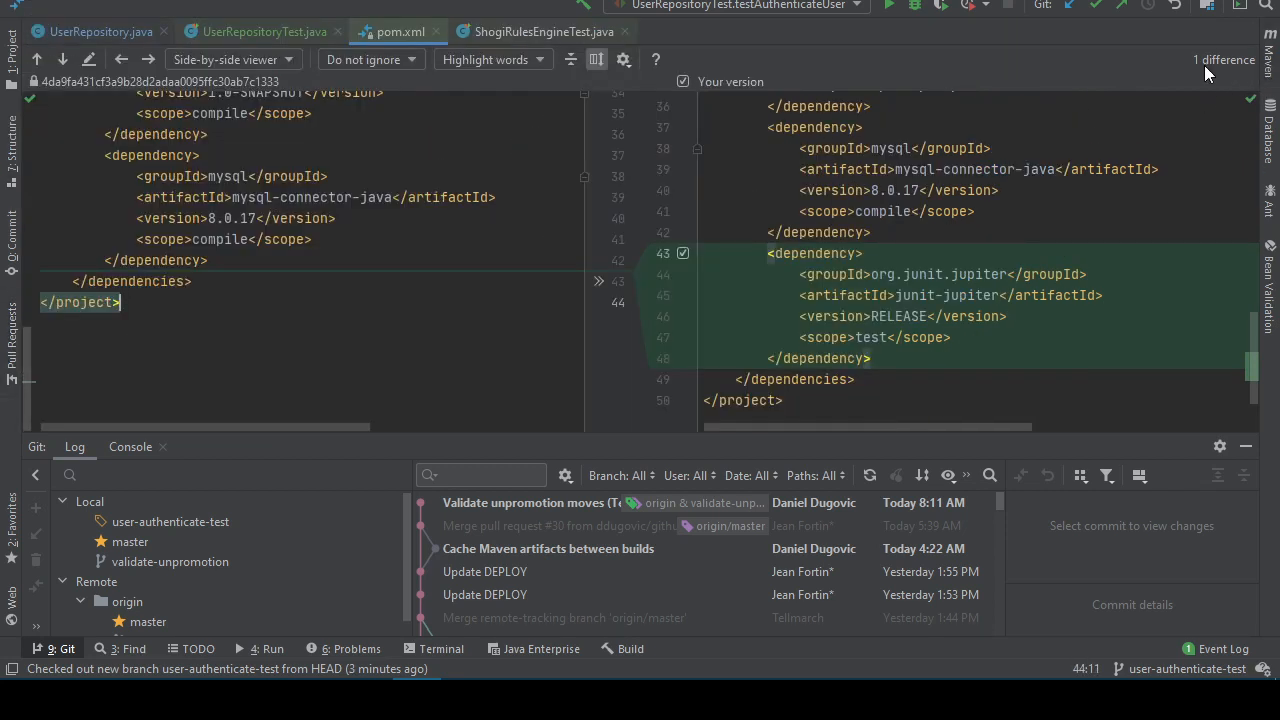
mouse_move(360, 440)
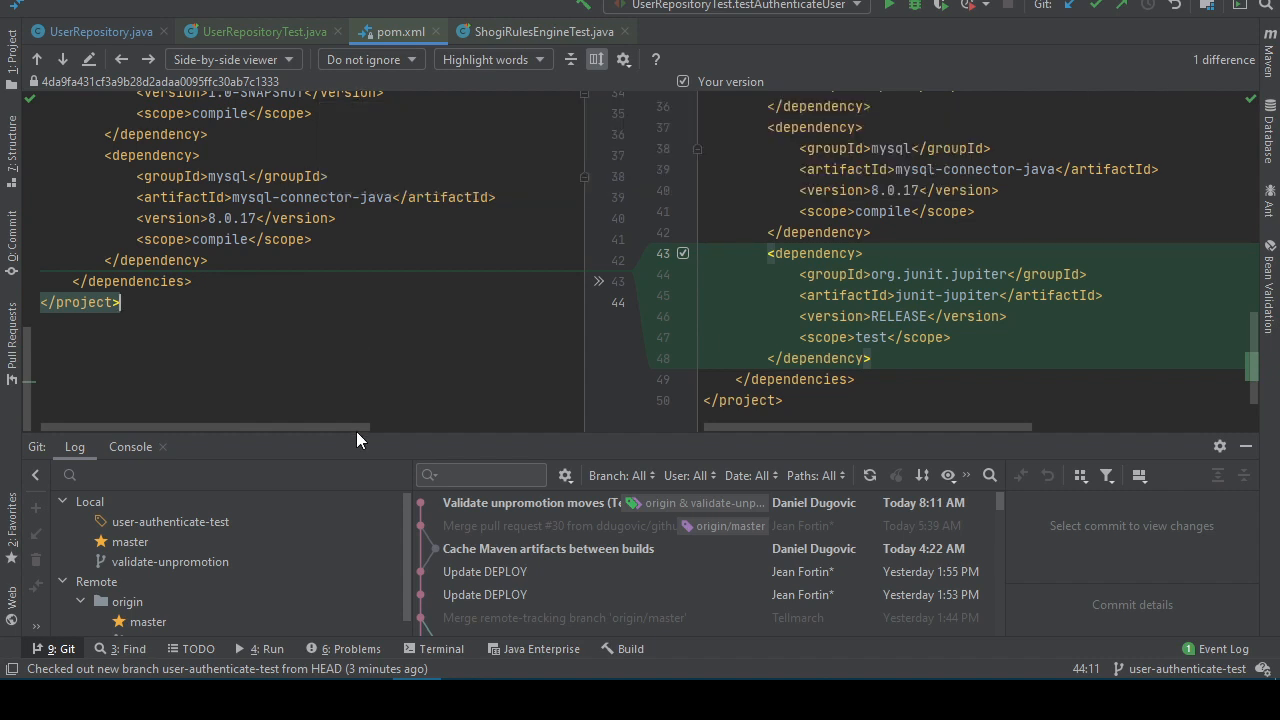
mouse_move(42, 282)
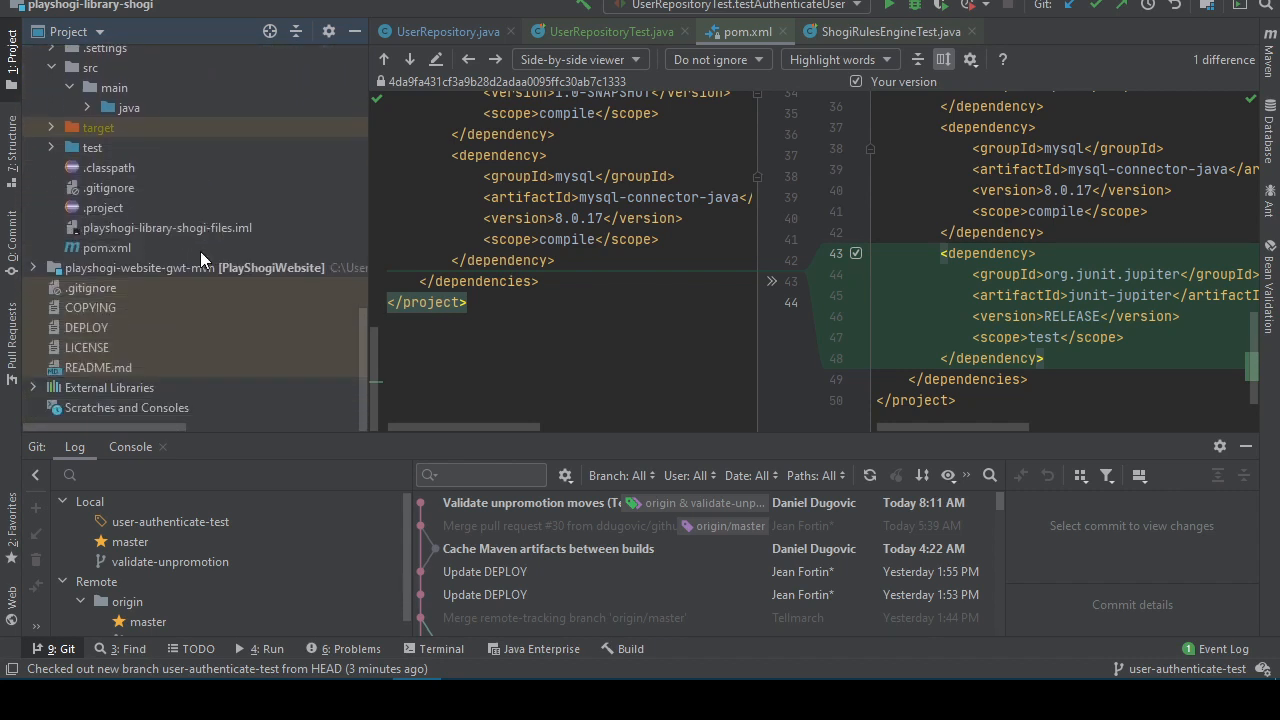
Inspect the shogi-files pom.xml dependencies and its GameRecordFileReaderTest under the test folder
double_click(106, 248)
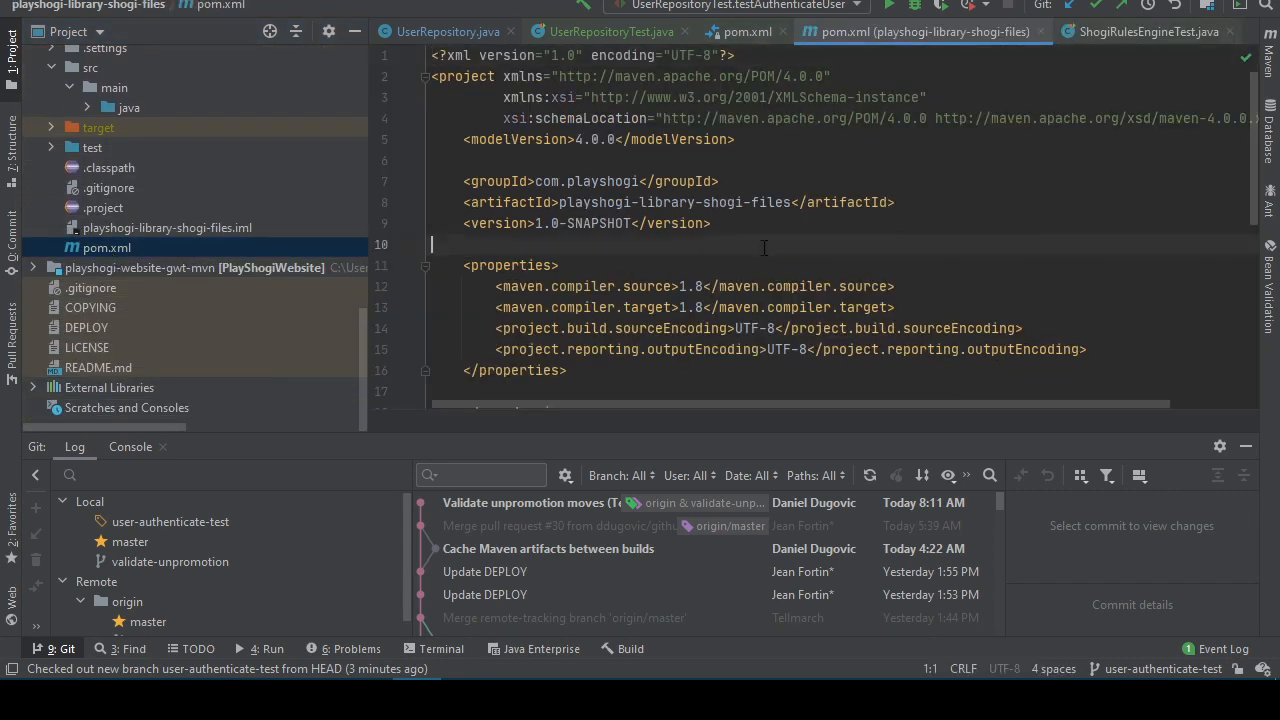
scroll("down", 3)
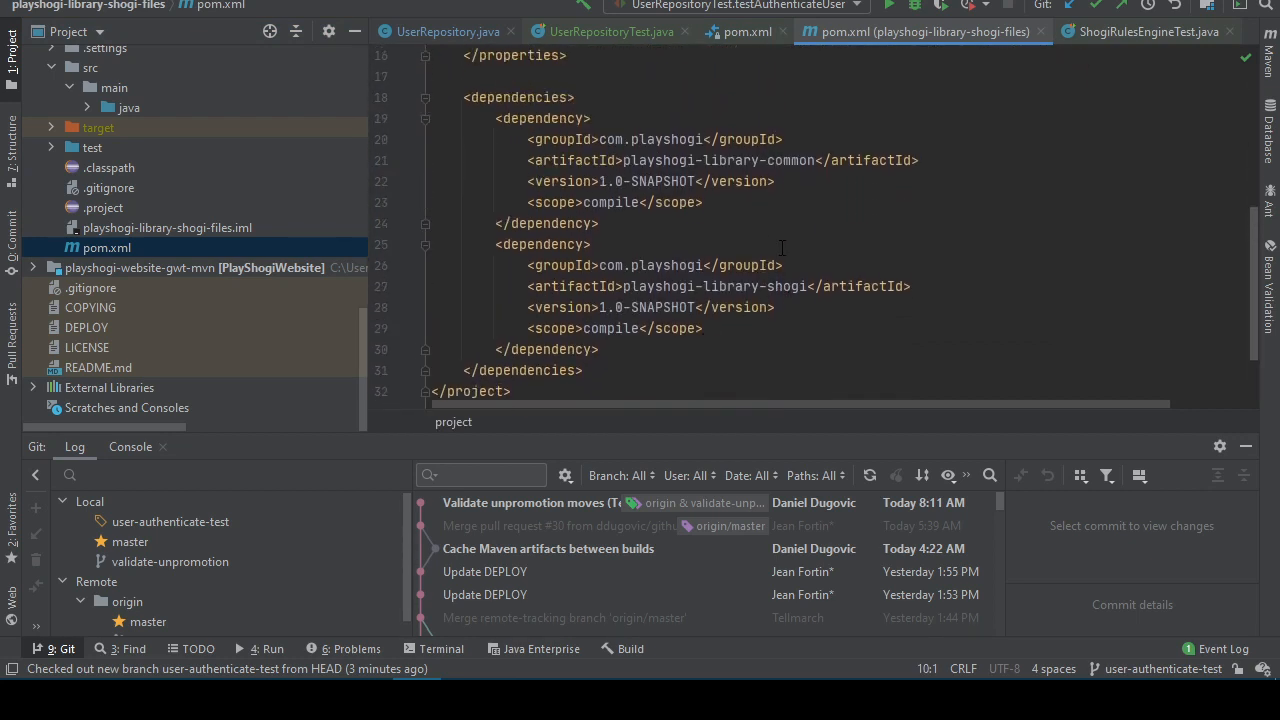
left_click(590, 244)
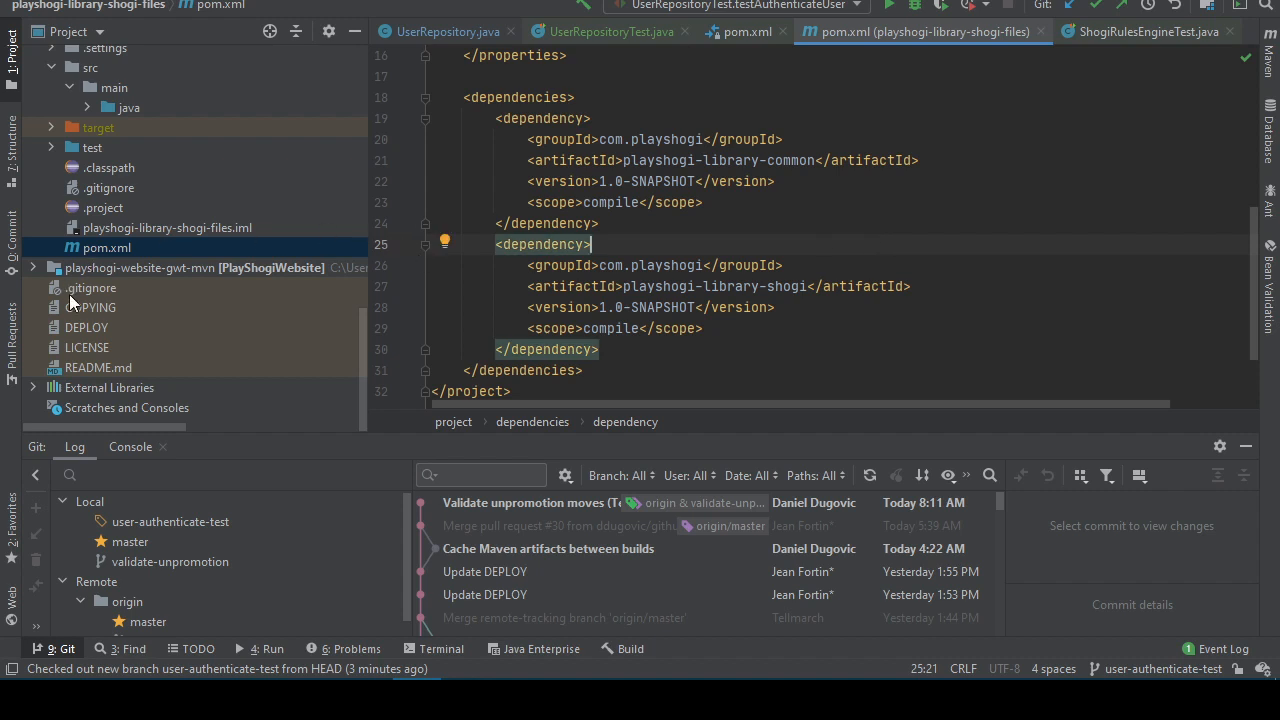
left_click(68, 148)
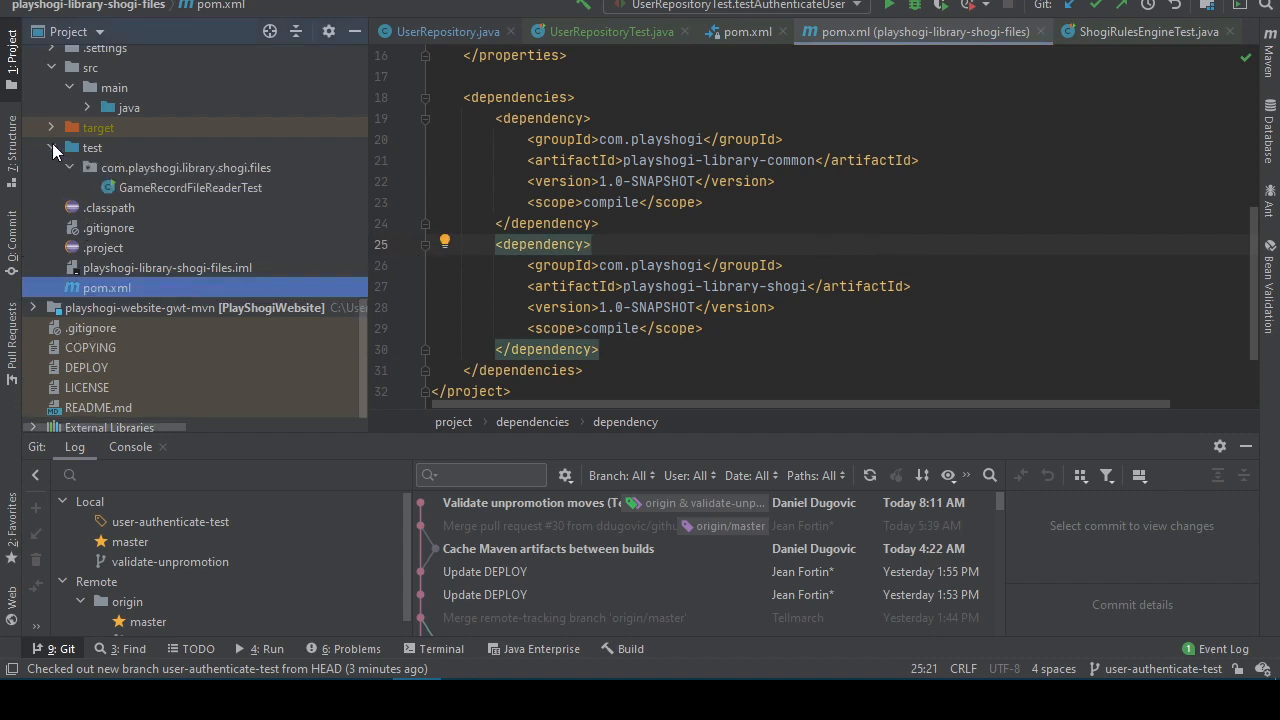
left_click(190, 188)
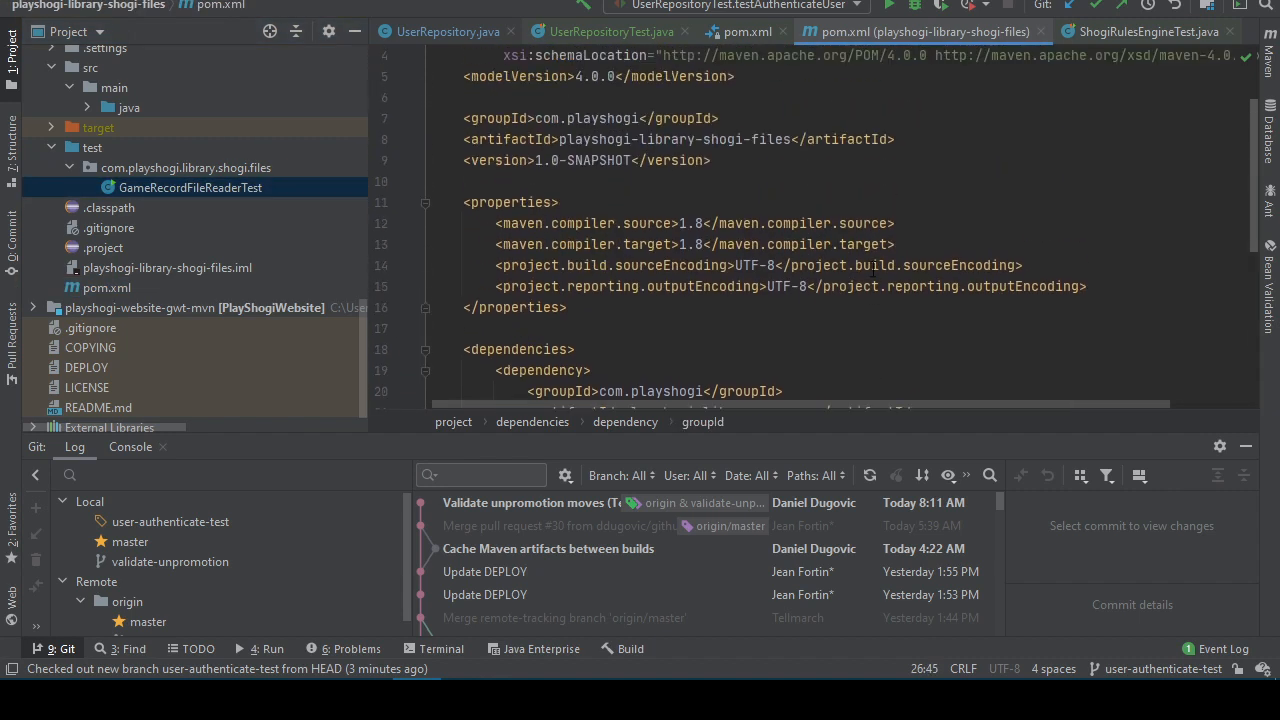
scroll("down", 3)
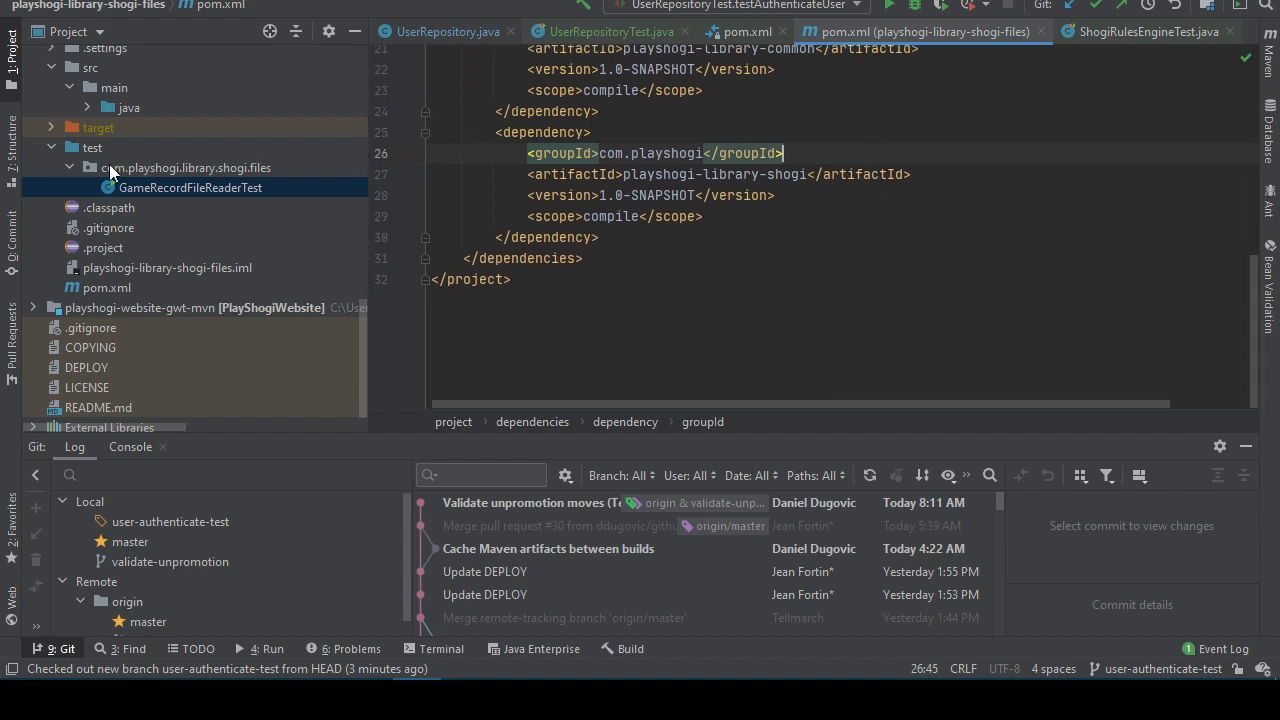
left_click(70, 148)
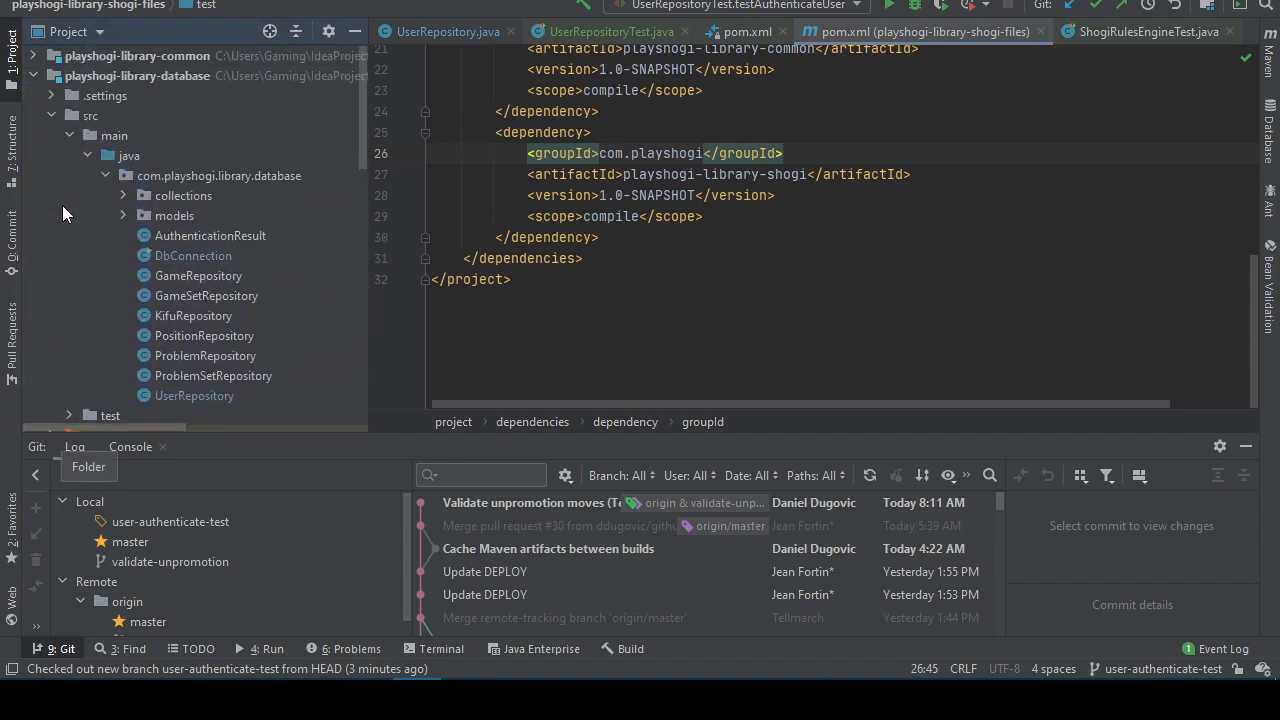
mouse_move(52, 78)
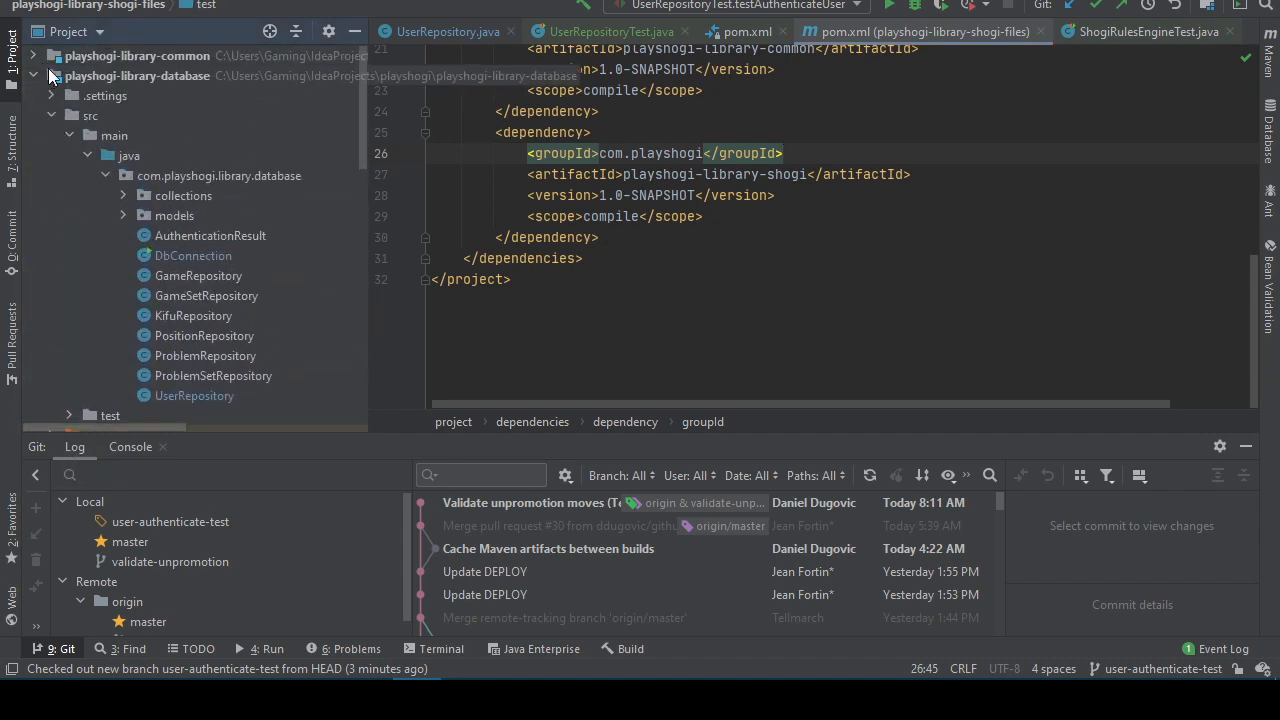
Check the common, shogi and database pom.xml files for the junit-jupiter RELEASE test dependency
left_click(30, 56)
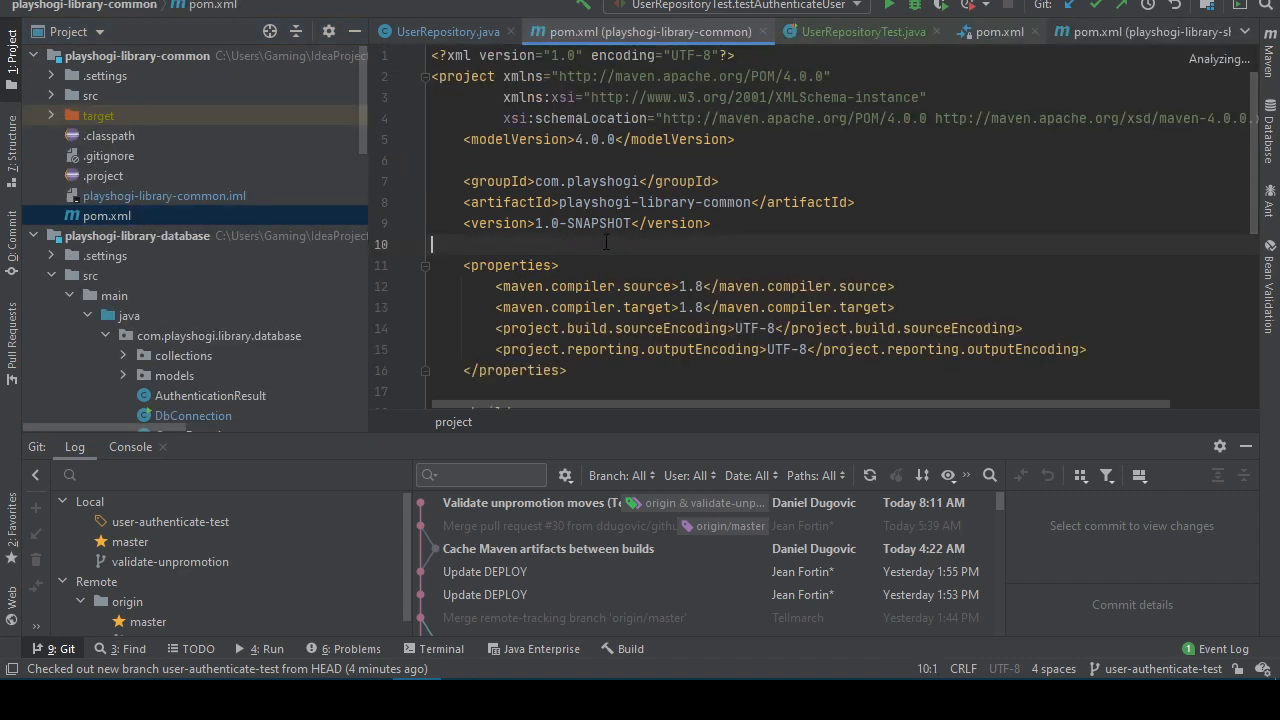
scroll("down", 3)
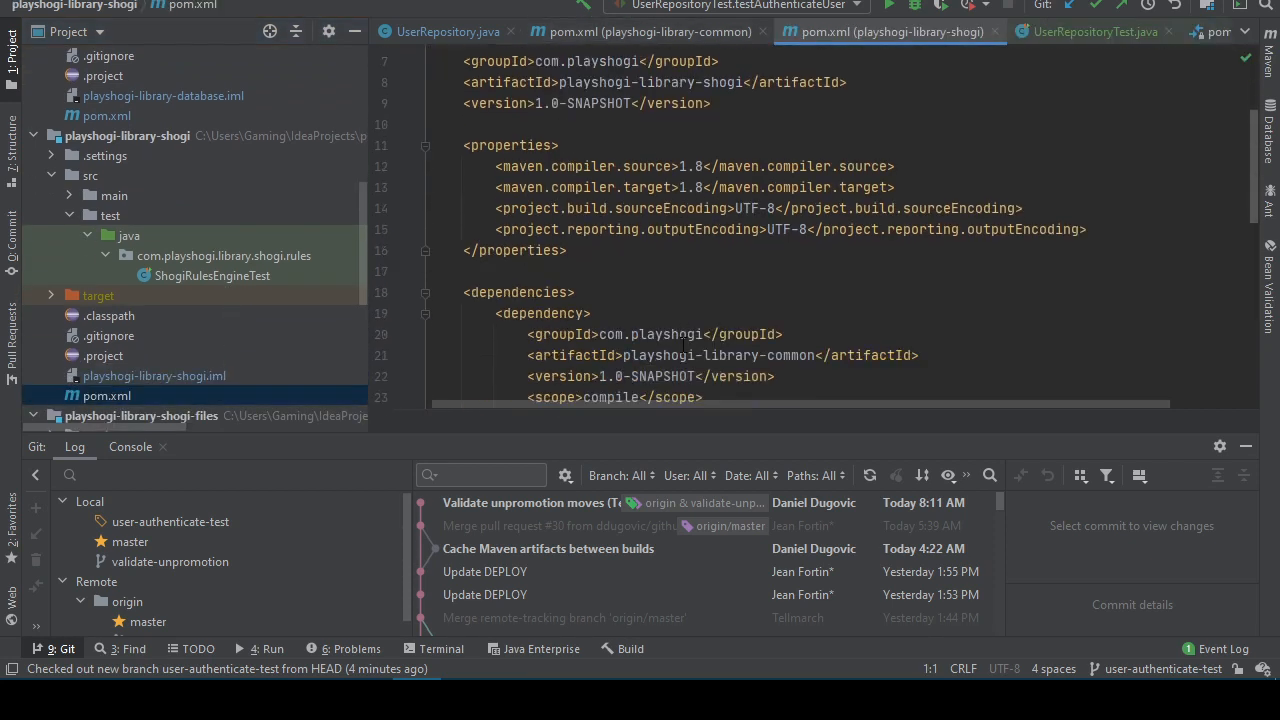
scroll("down", 3)
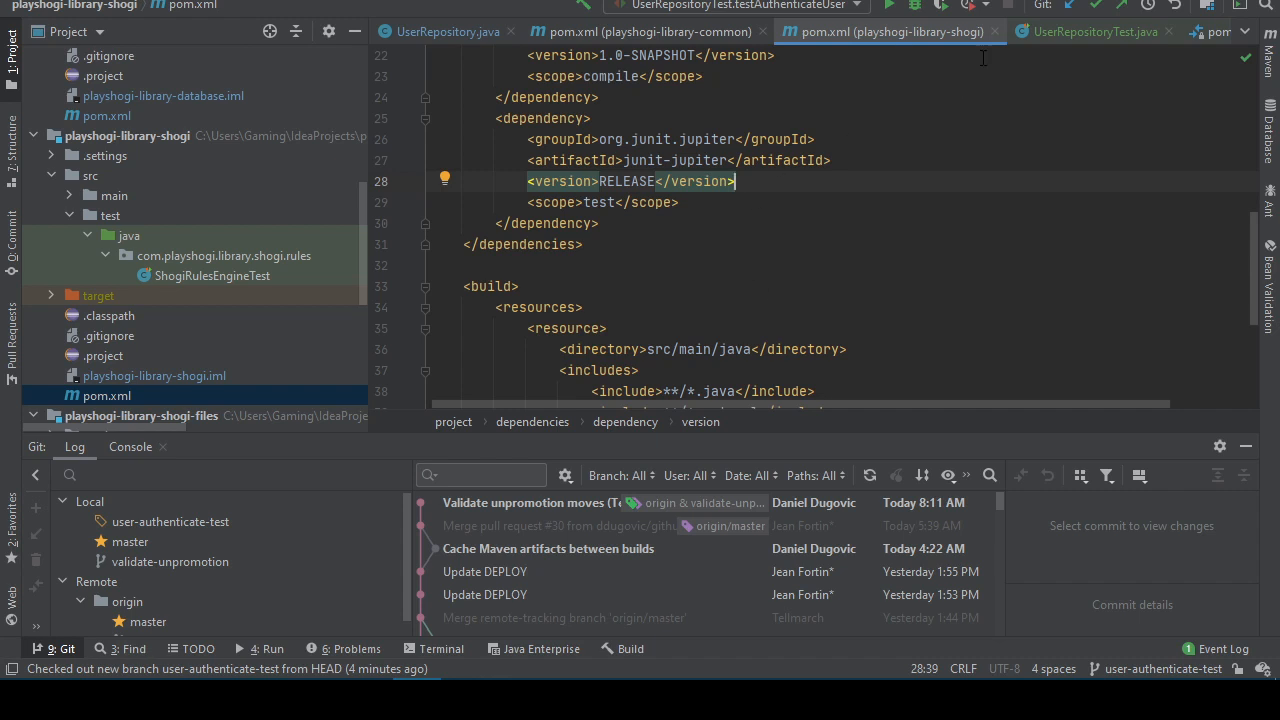
left_click(1090, 32)
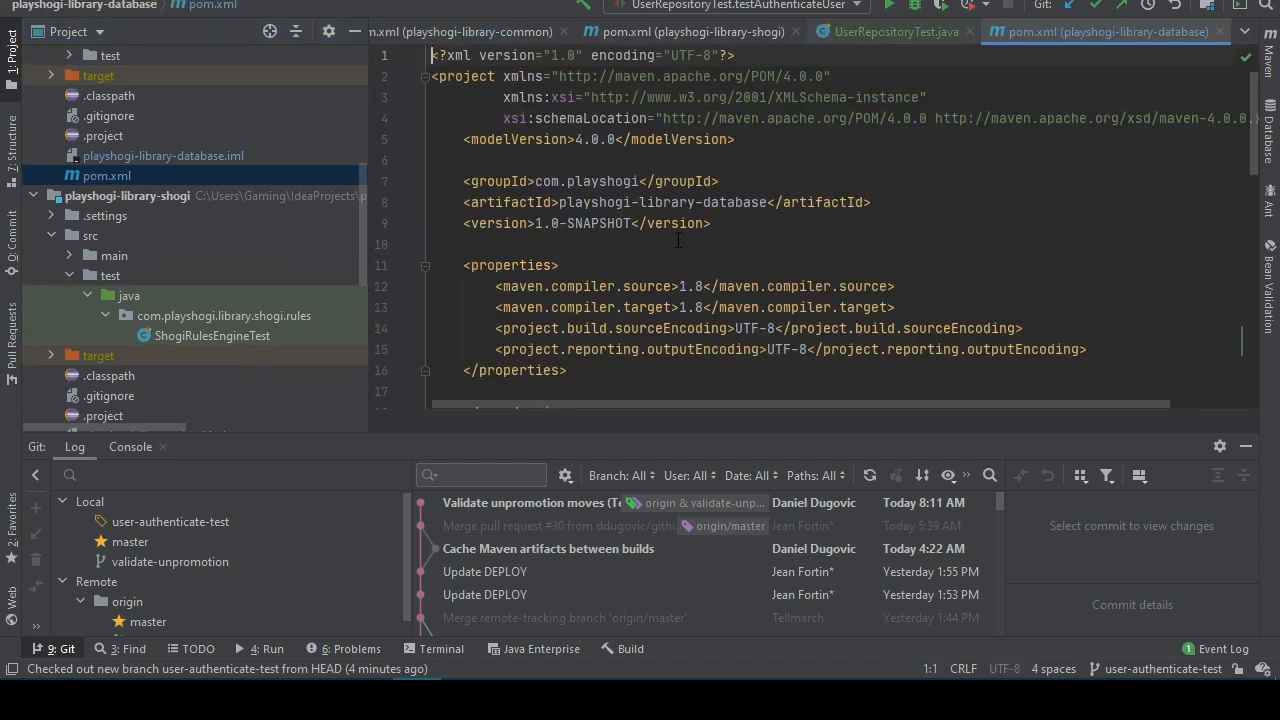
scroll("down", 3)
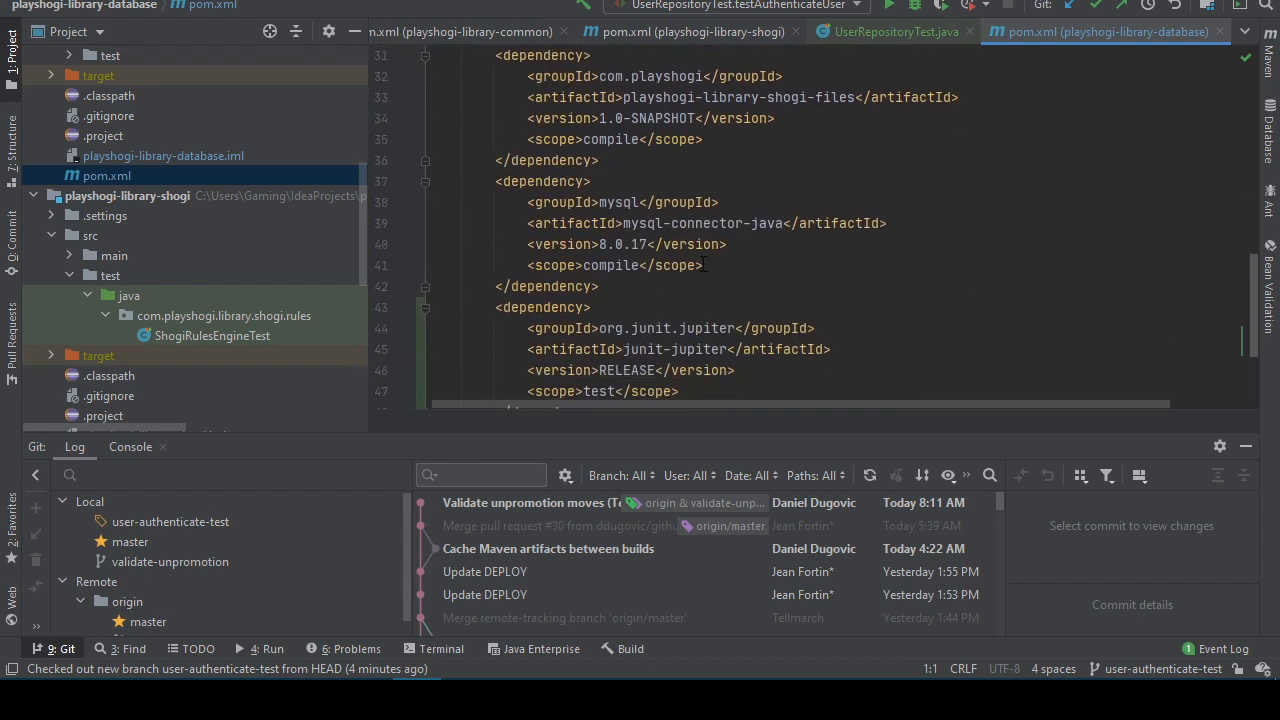
scroll("down", 3)
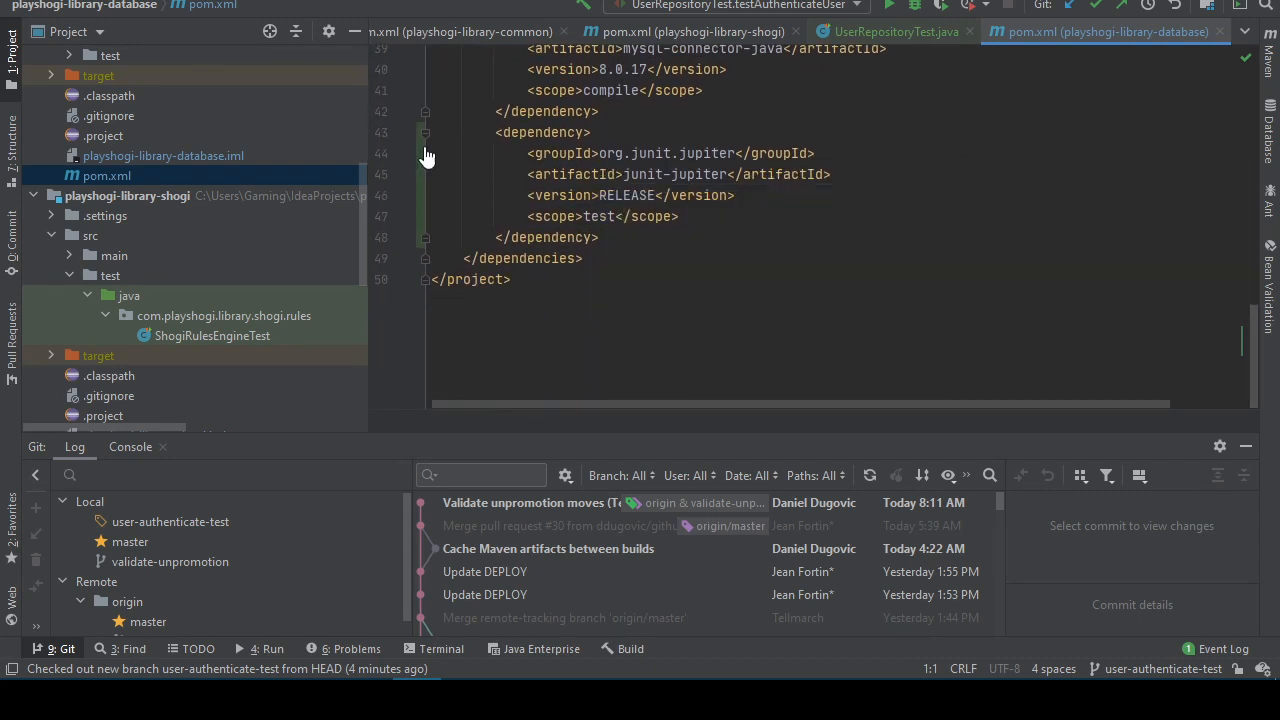
mouse_move(720, 330)
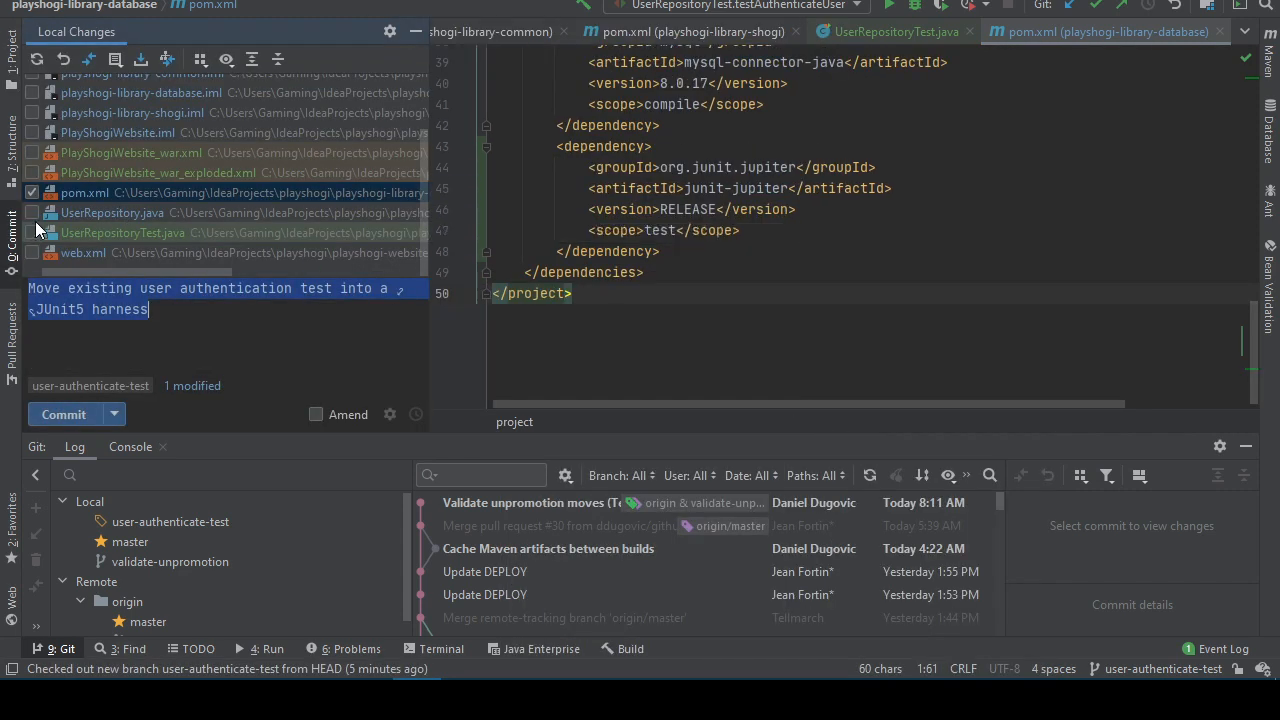
Include another changed file in the pending commit and bring up the Commit options
left_click(32, 232)
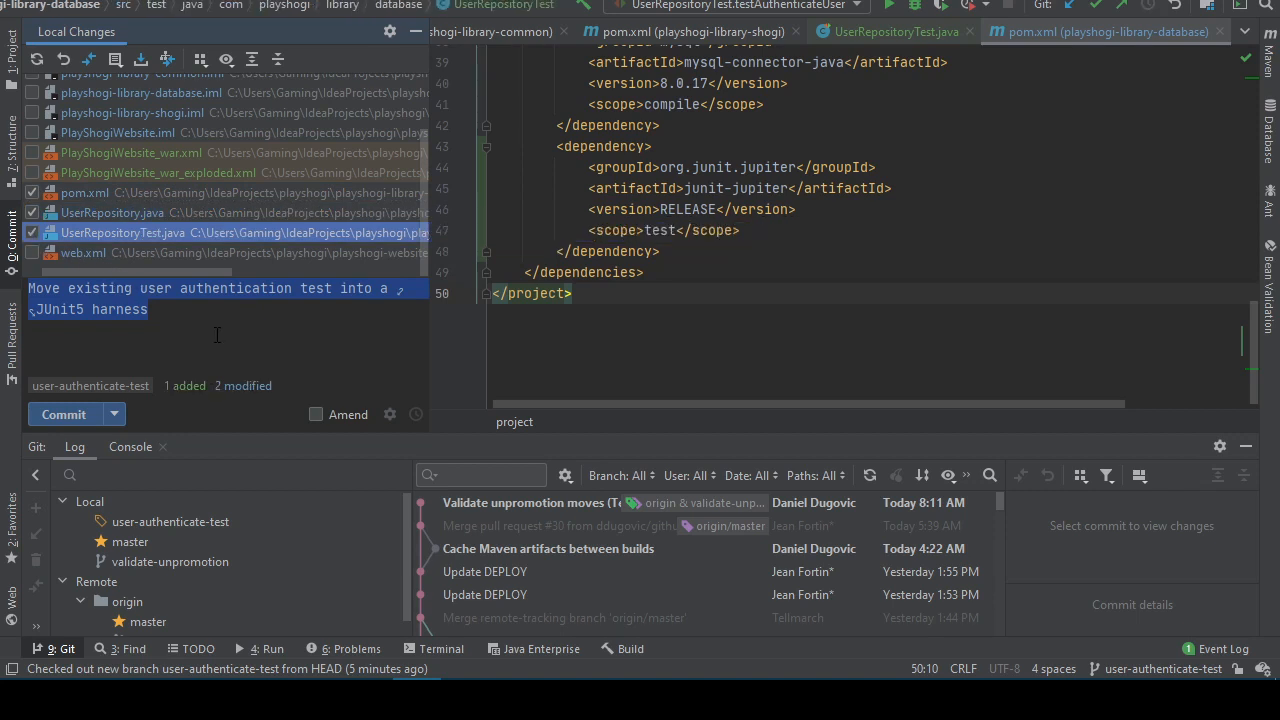
mouse_move(272, 328)
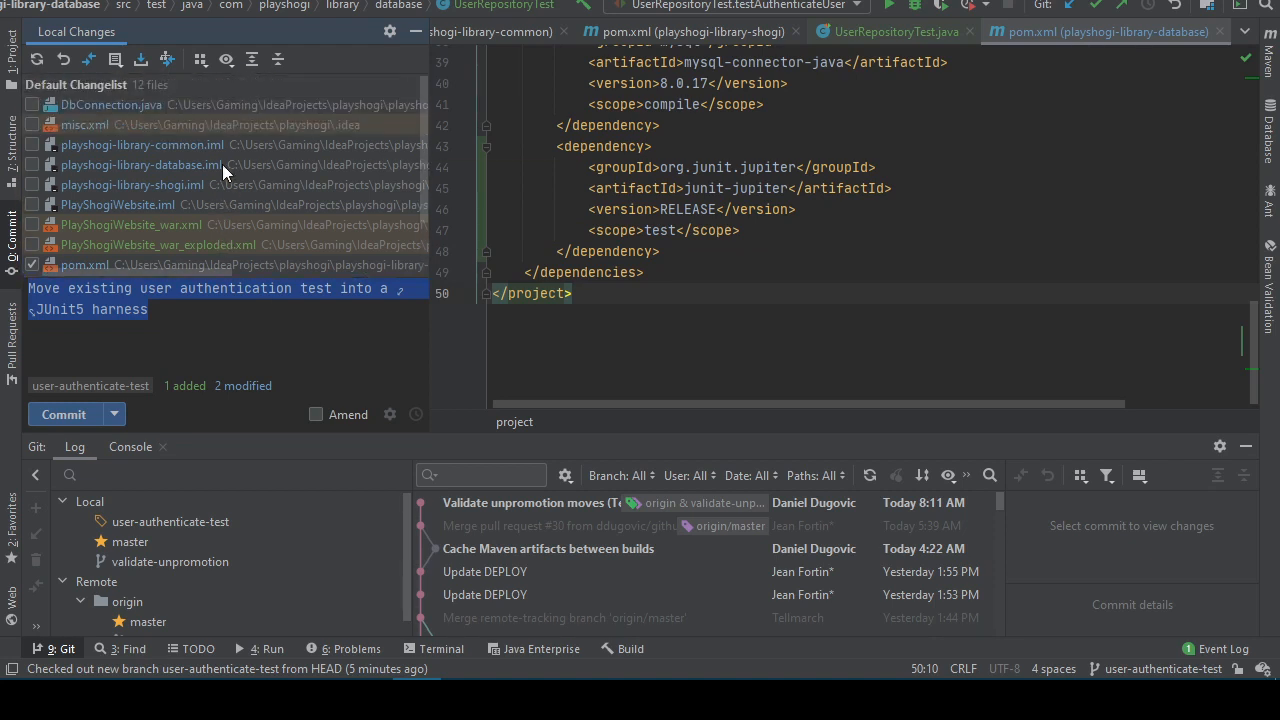
mouse_move(310, 144)
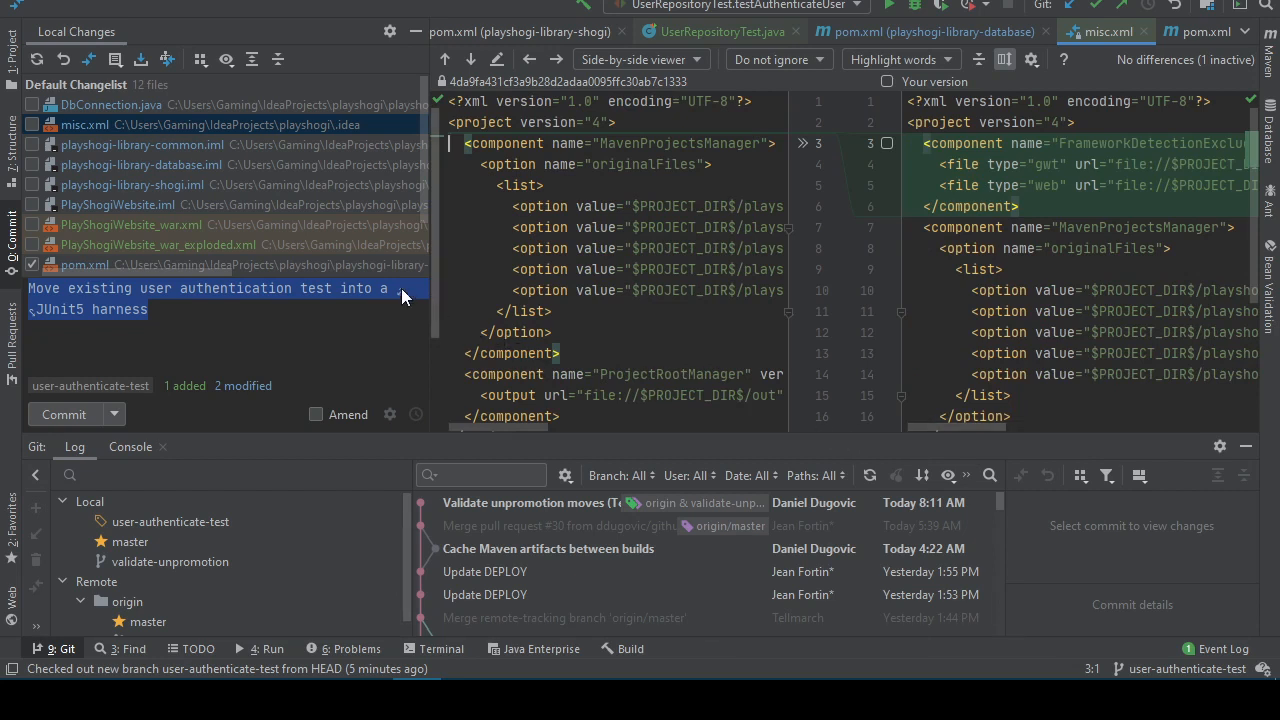
mouse_move(320, 212)
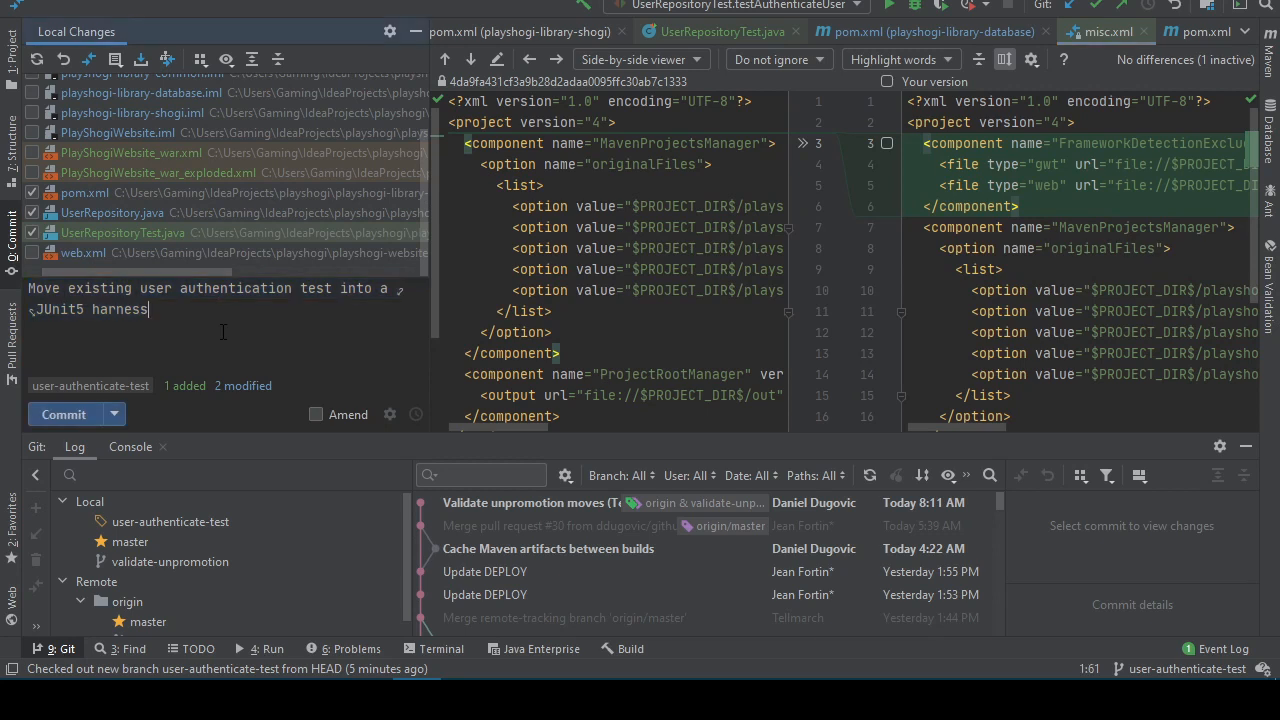
left_click(112, 414)
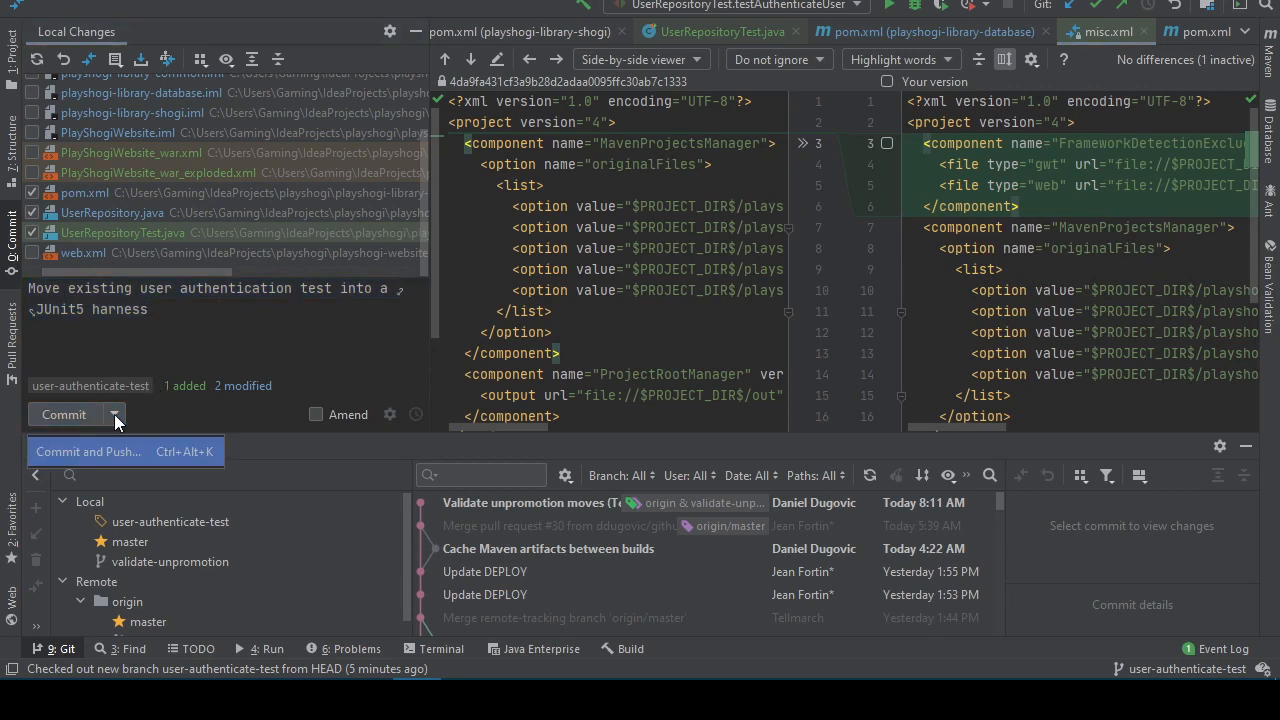
Choose Commit and Push, then review the 18 code analysis warnings on UserRepository.java
left_click(64, 414)
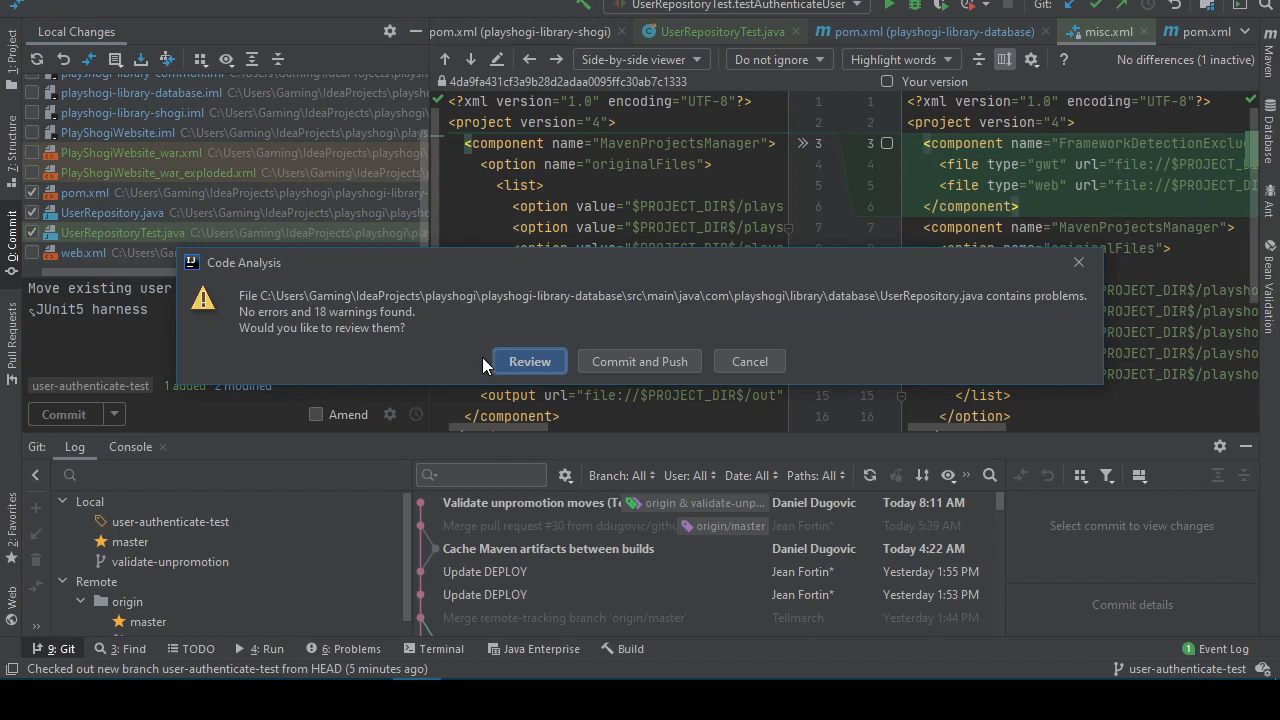
mouse_move(640, 360)
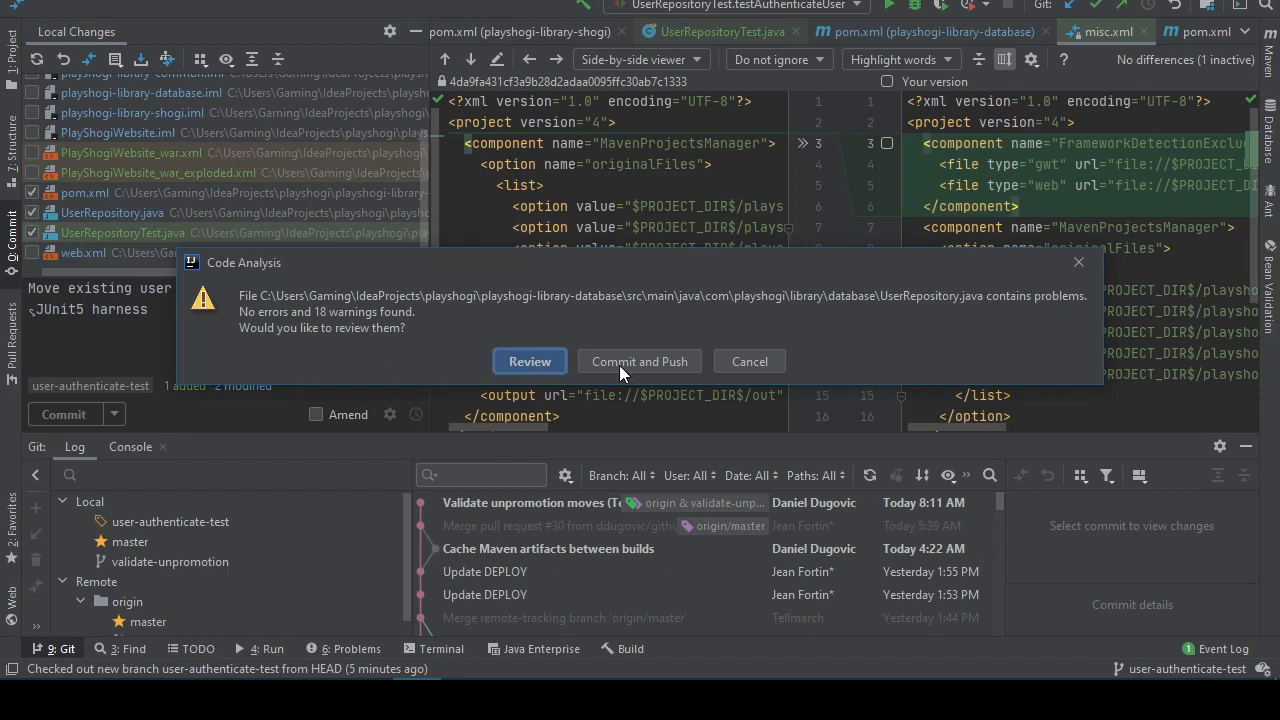
mouse_move(590, 370)
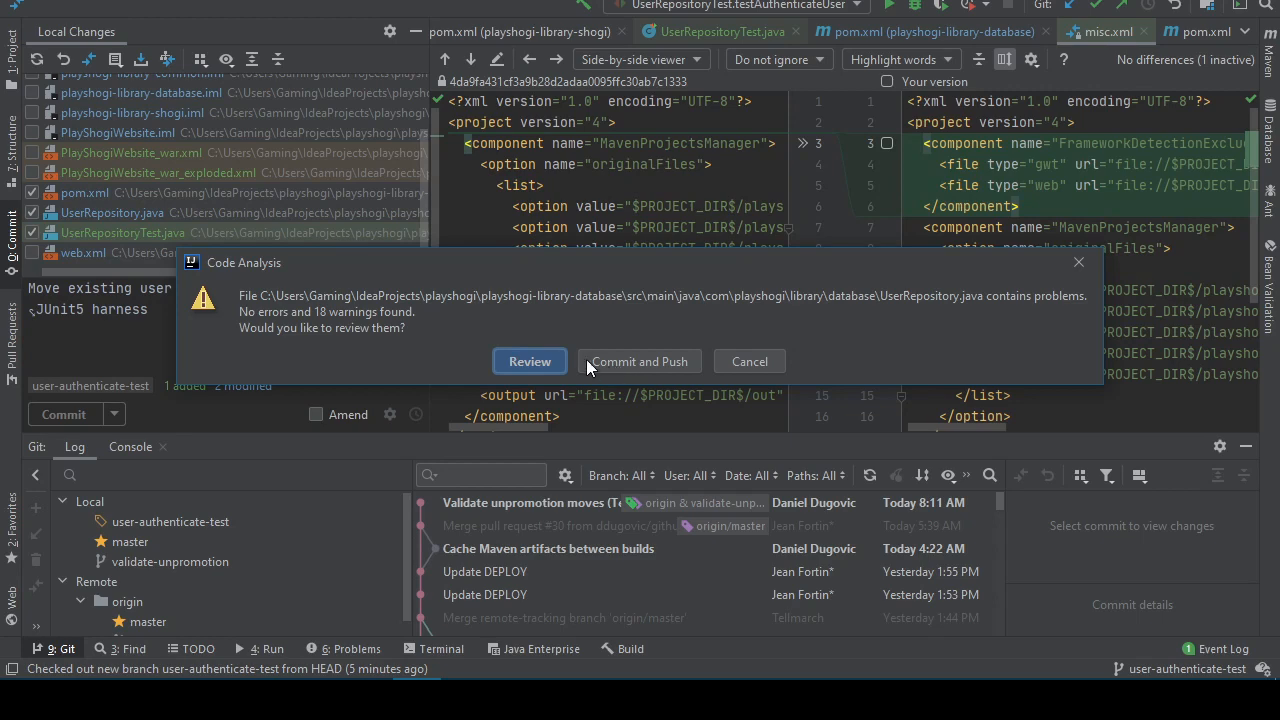
mouse_move(528, 360)
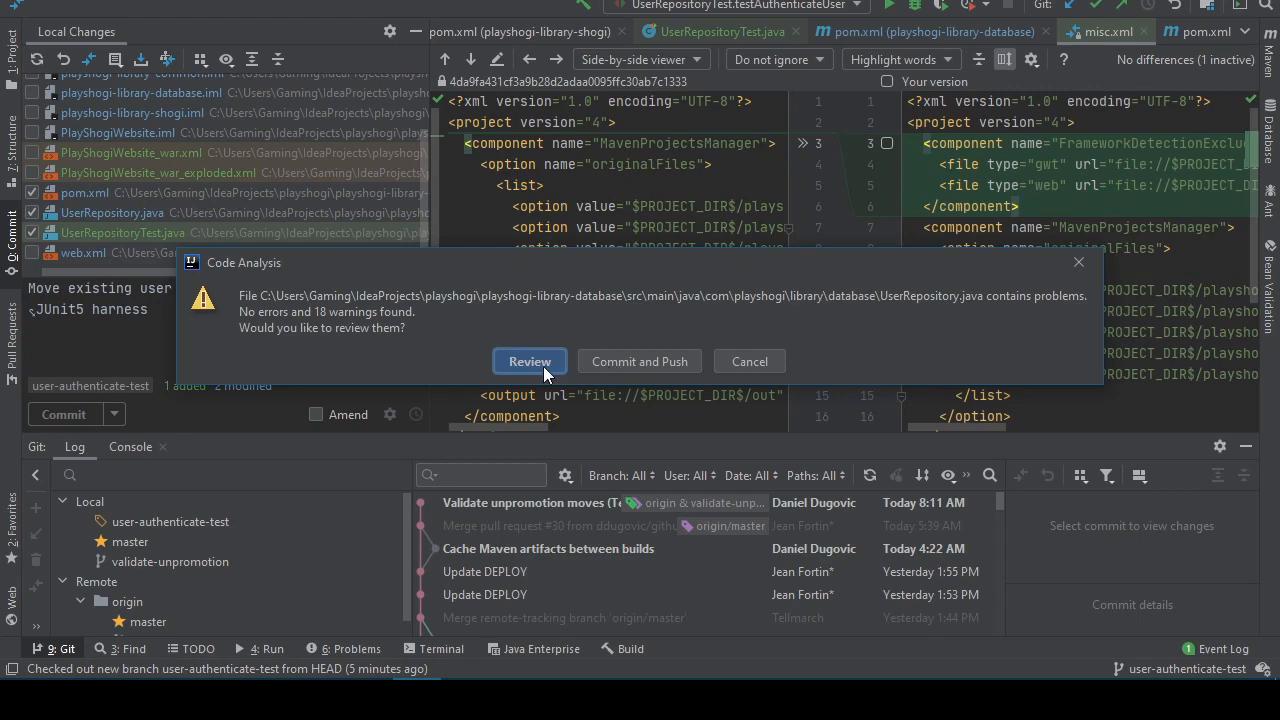
left_click(528, 360)
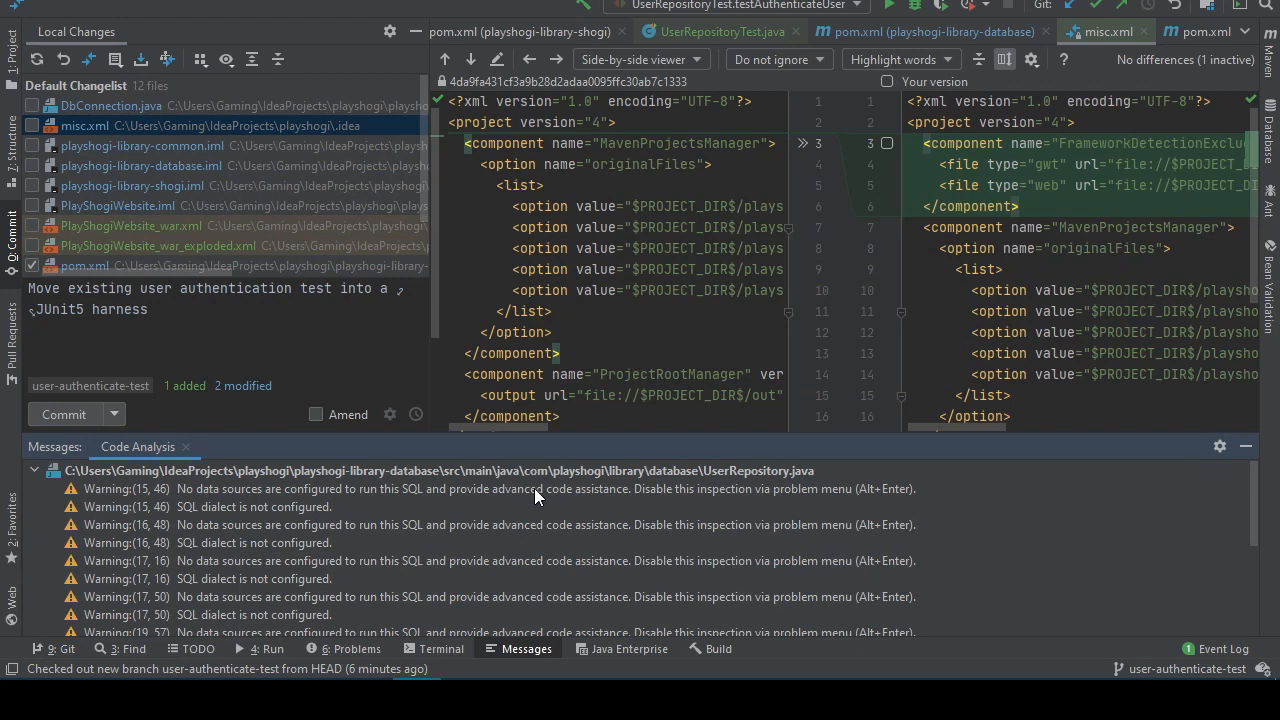
mouse_move(540, 500)
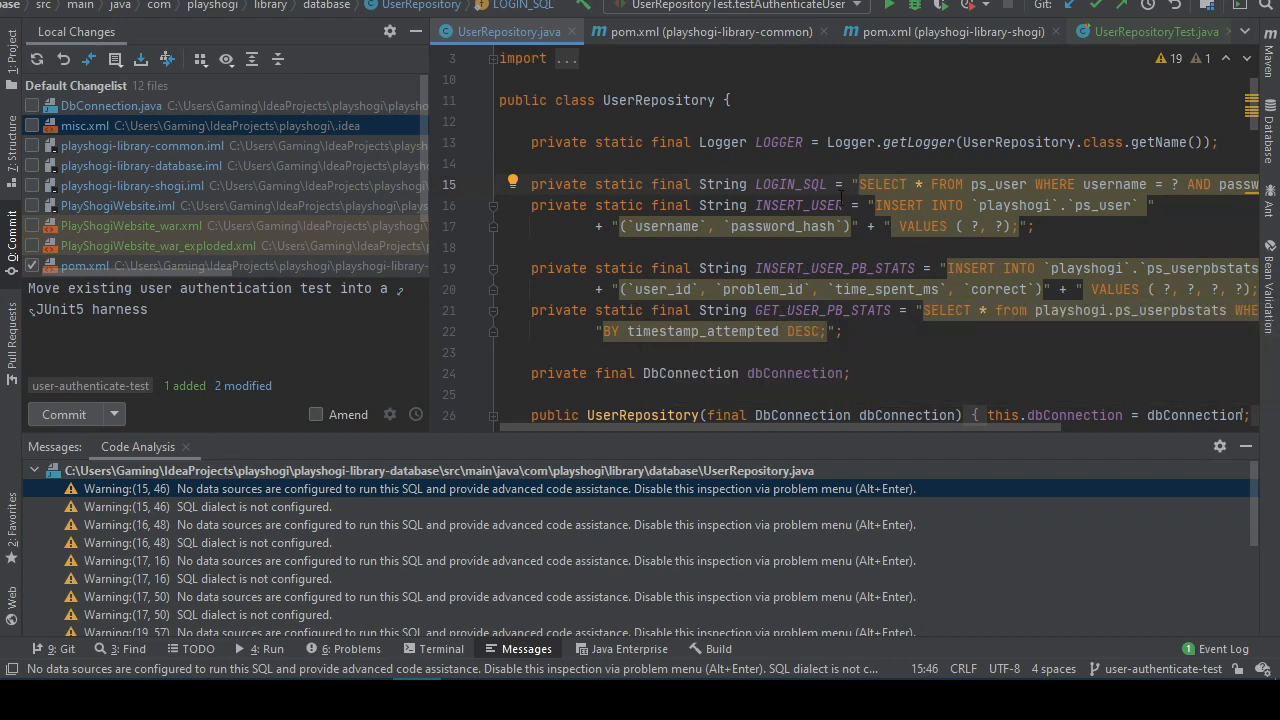
mouse_move(846, 224)
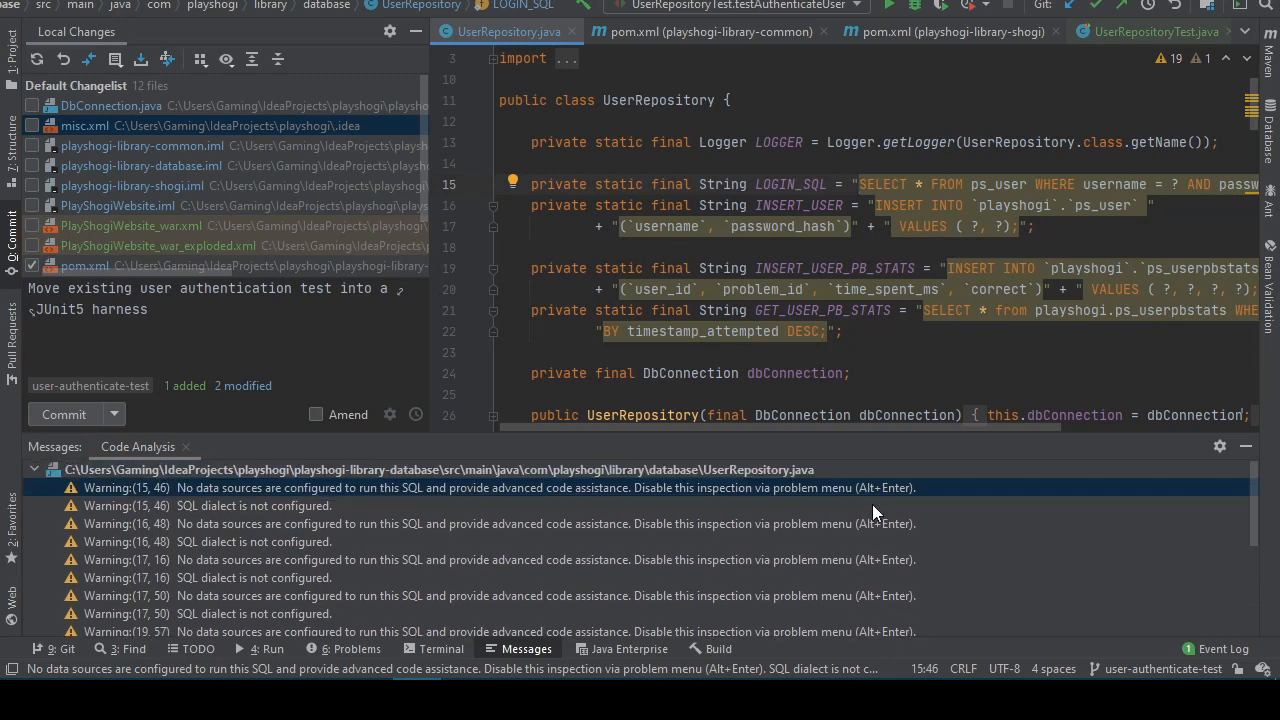
Look over UserRepository.java's SQL warnings, collapse the warning list and return to the Commit options
scroll("right", 3)
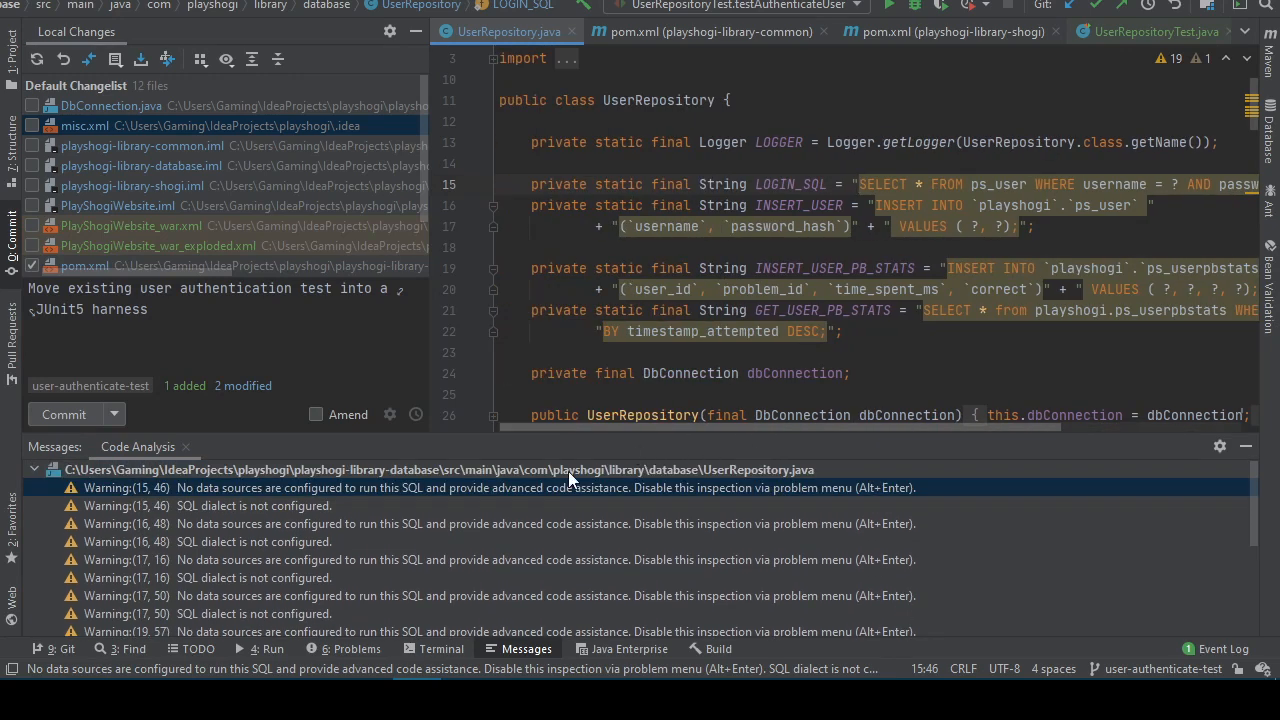
left_click(32, 470)
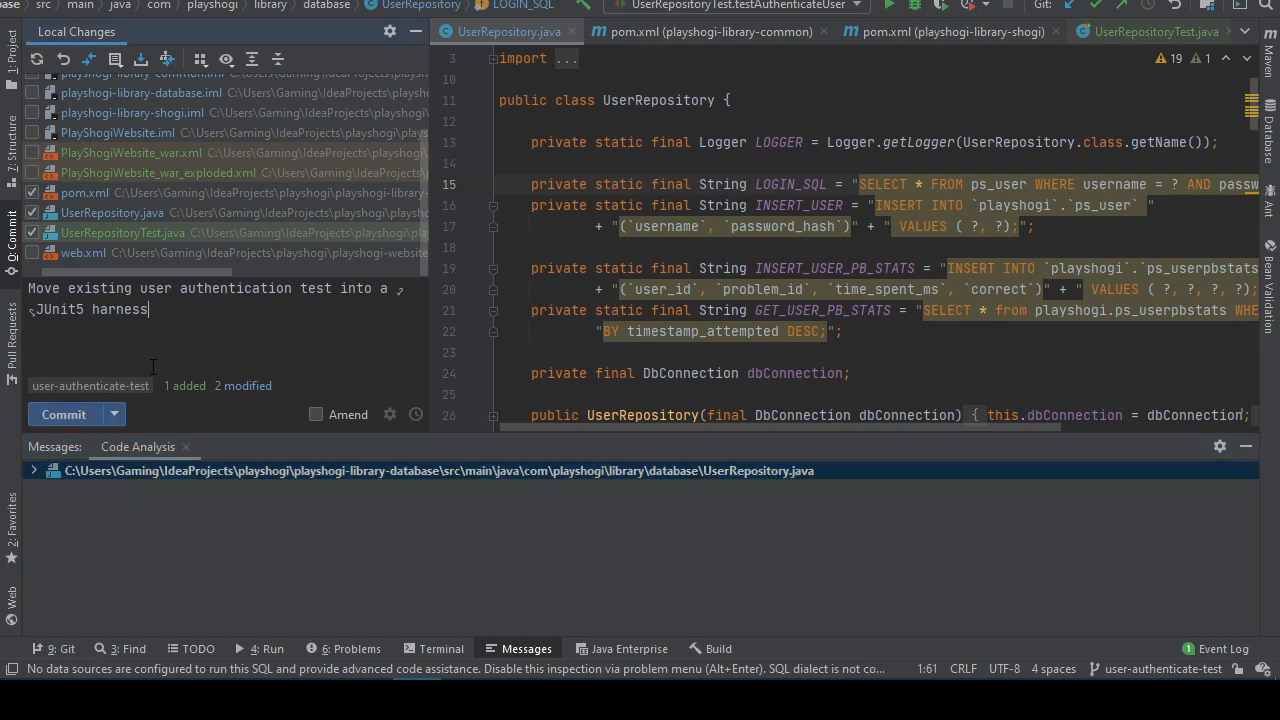
left_click(112, 414)
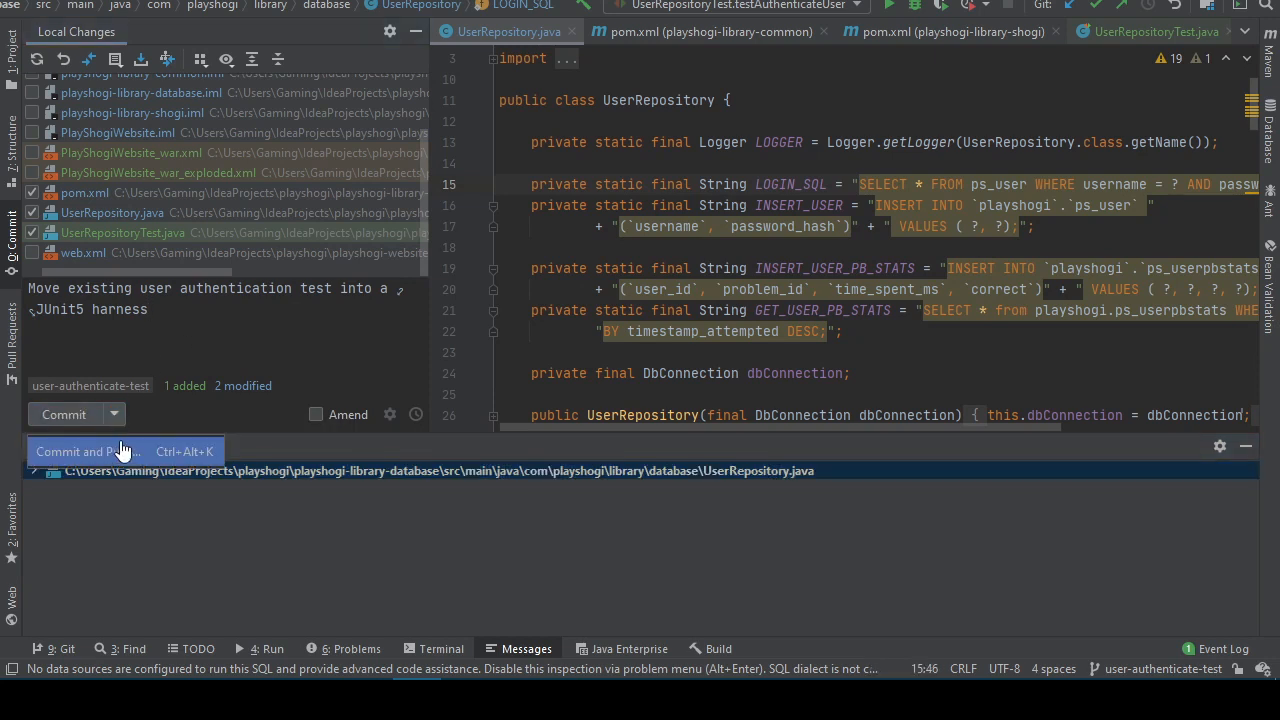
Commit despite the warnings and push user-authenticate-test as a new branch on origin, then switch to the browser
left_click(88, 452)
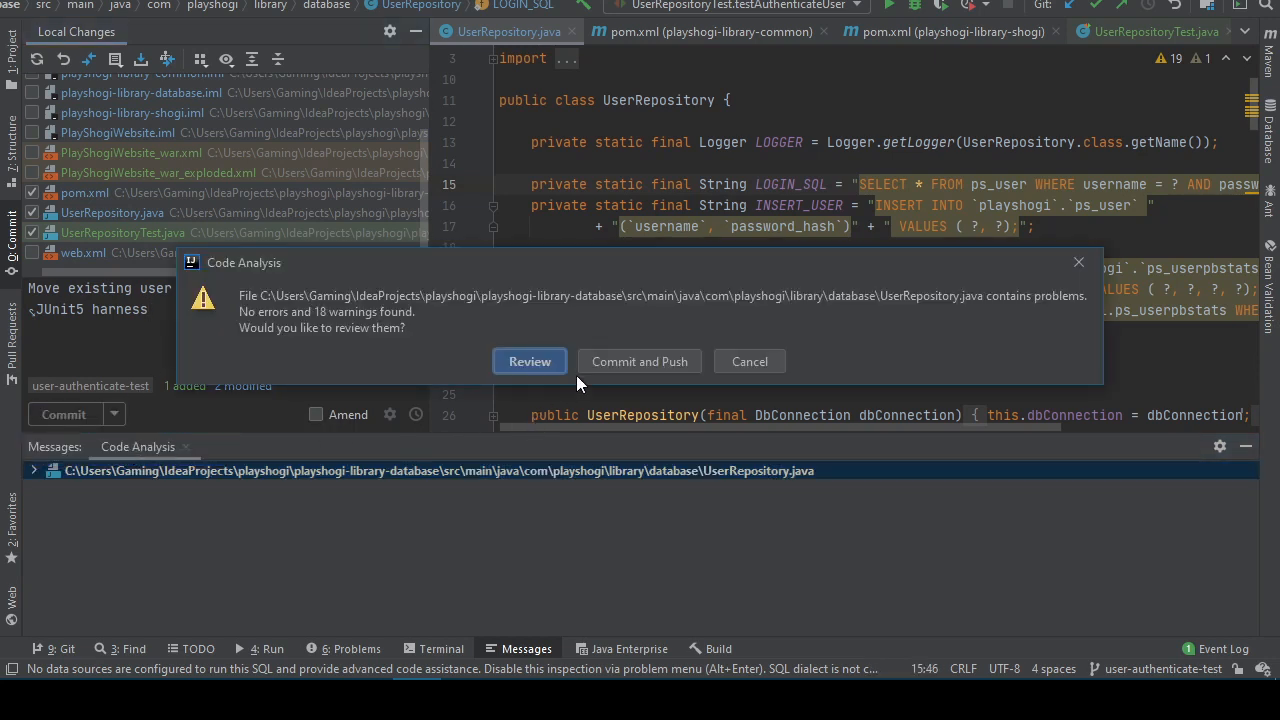
left_click(640, 360)
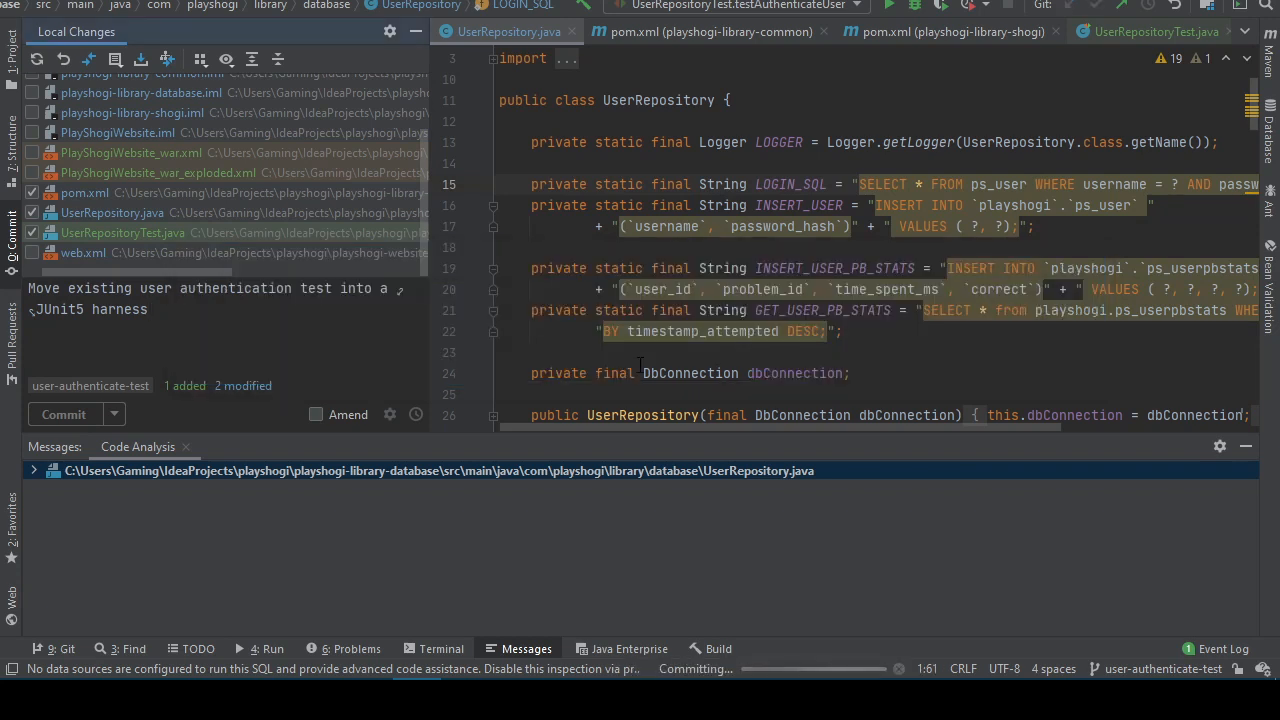
left_click(64, 414)
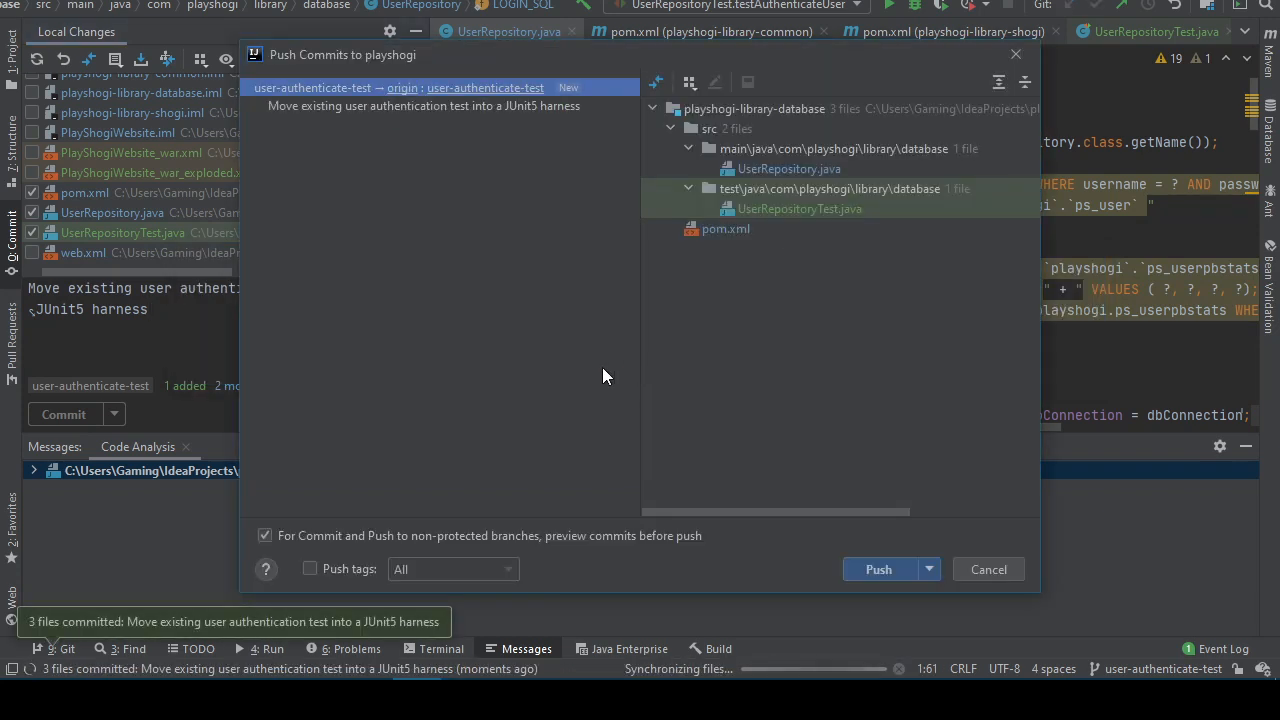
mouse_move(444, 244)
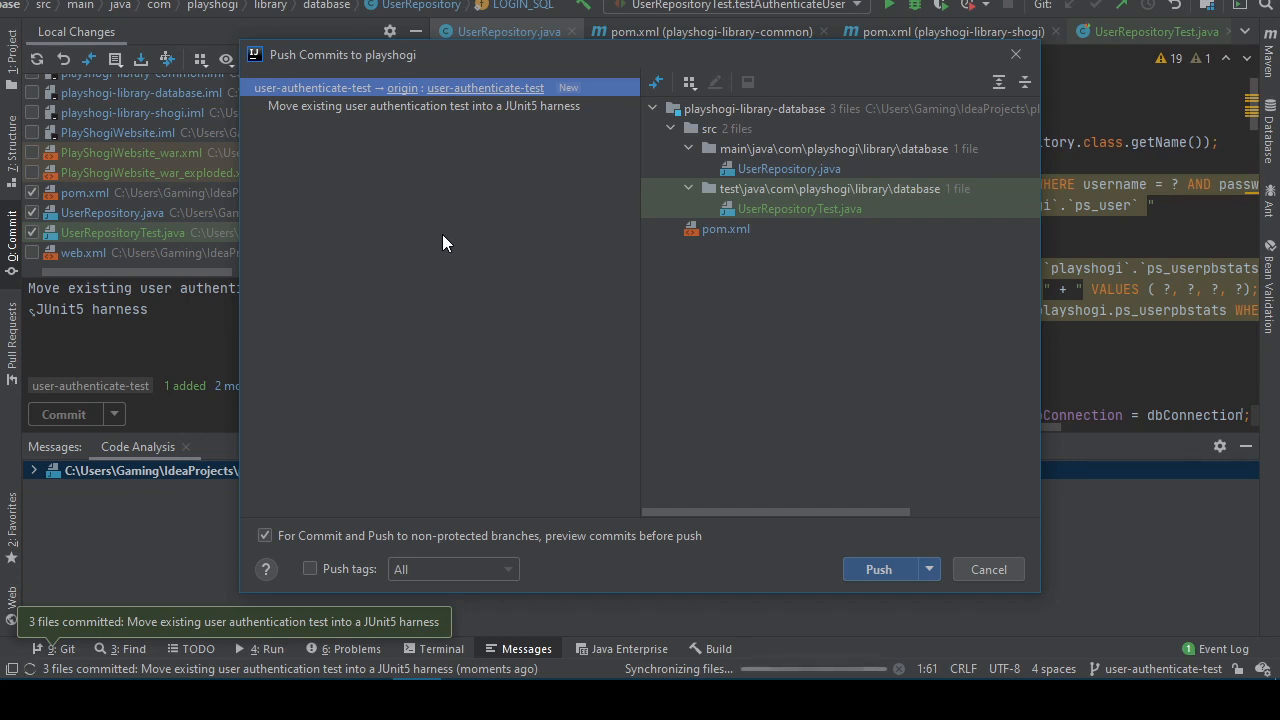
mouse_move(490, 360)
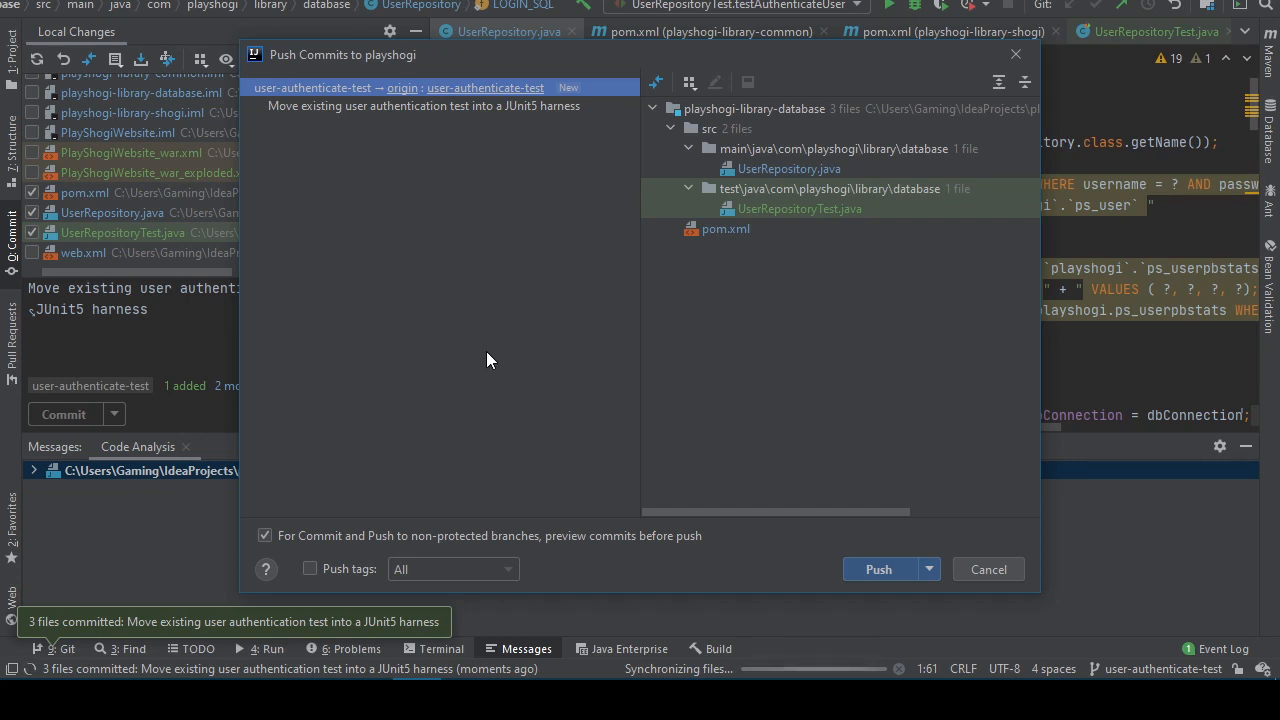
mouse_move(528, 388)
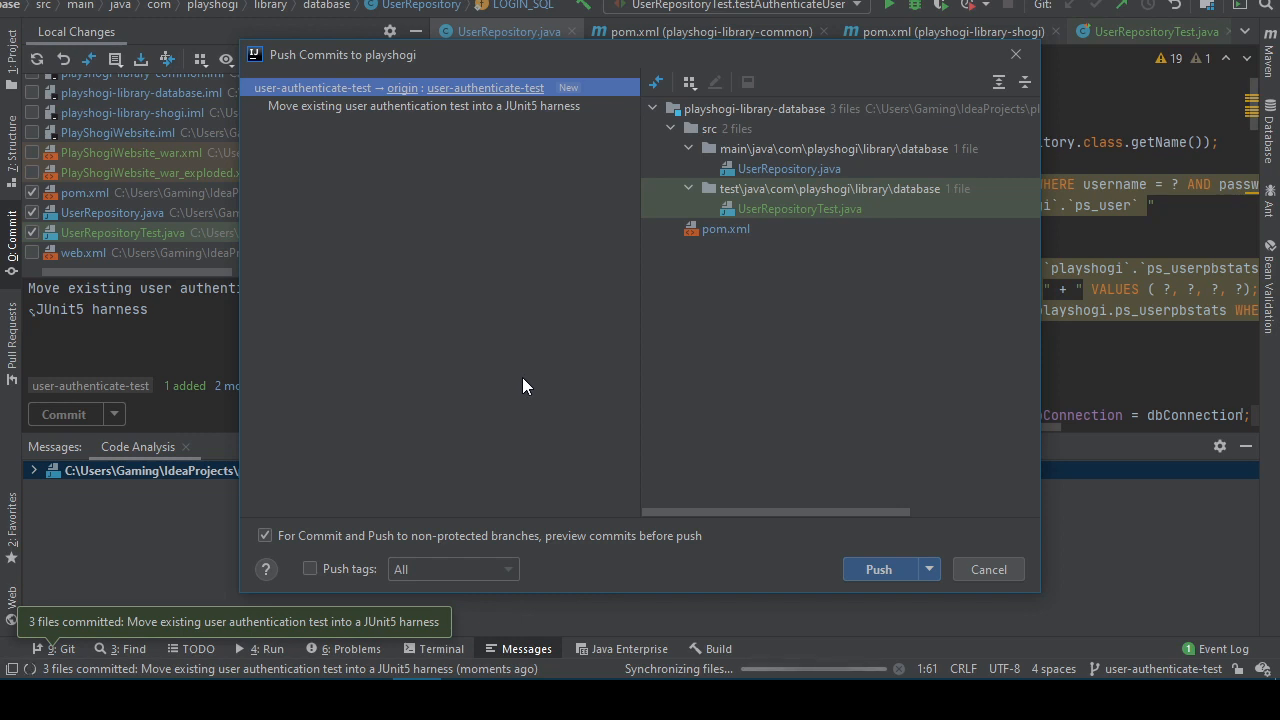
mouse_move(572, 374)
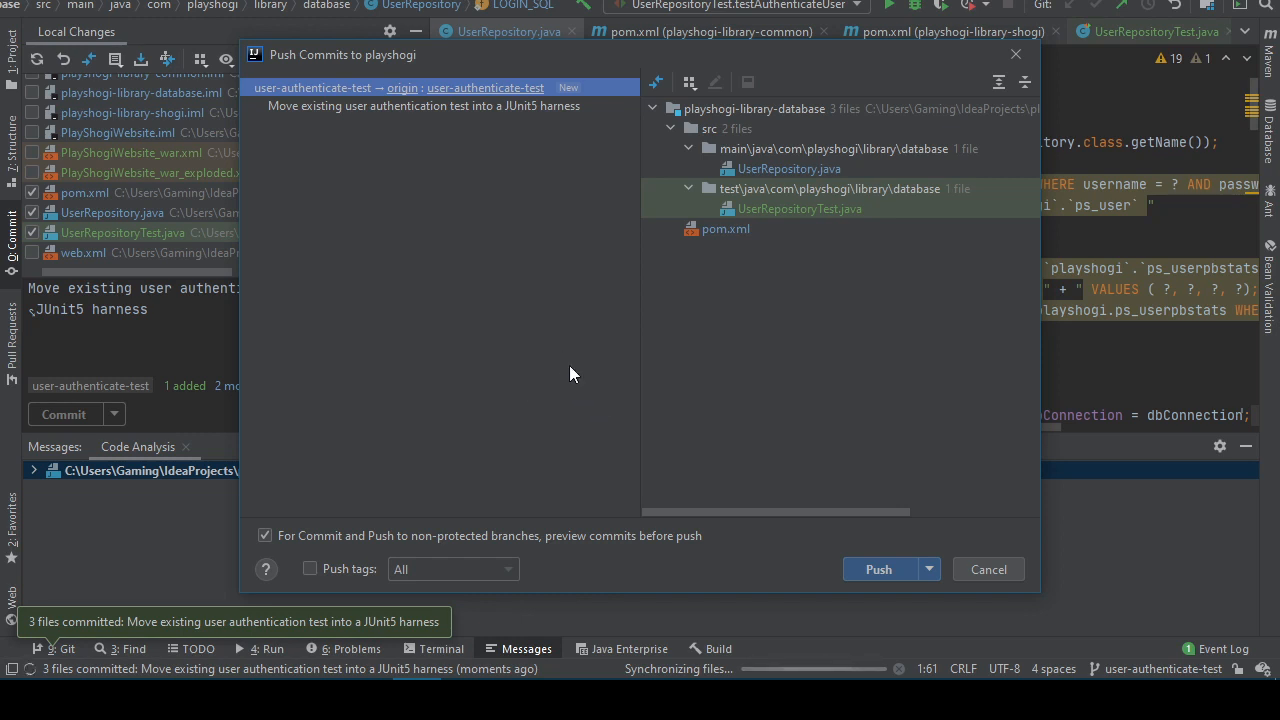
mouse_move(878, 568)
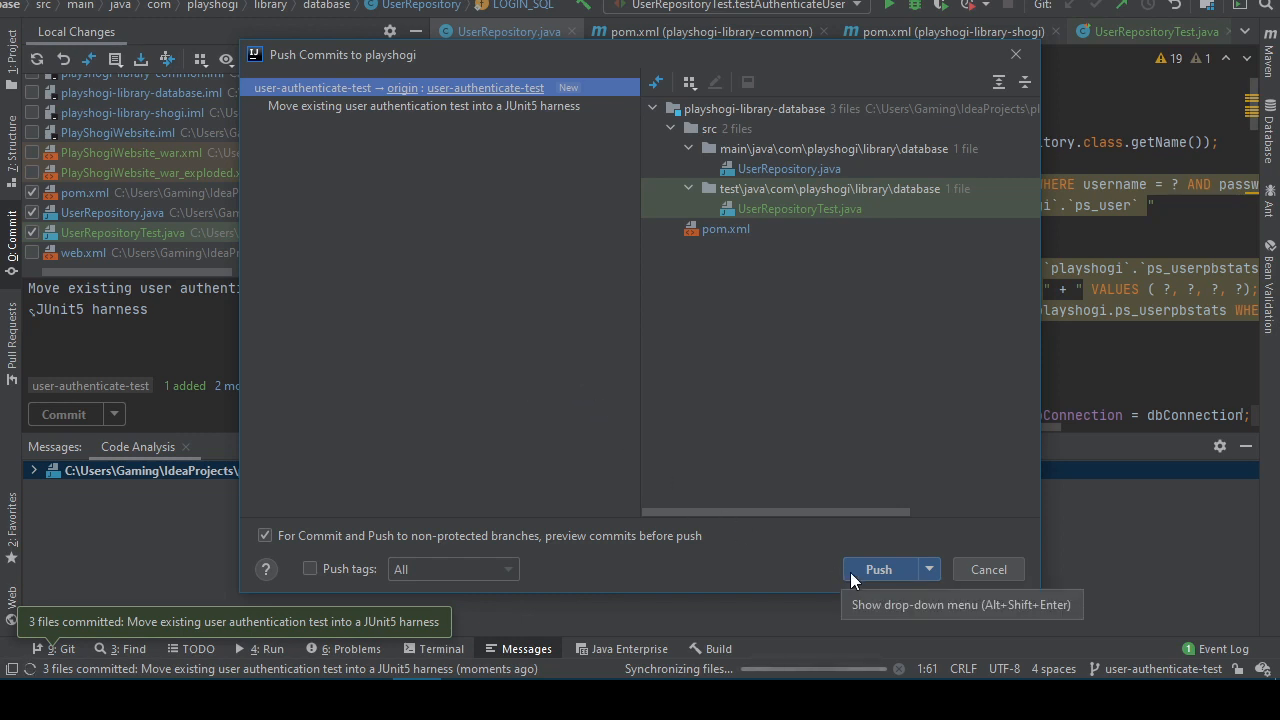
left_click(878, 568)
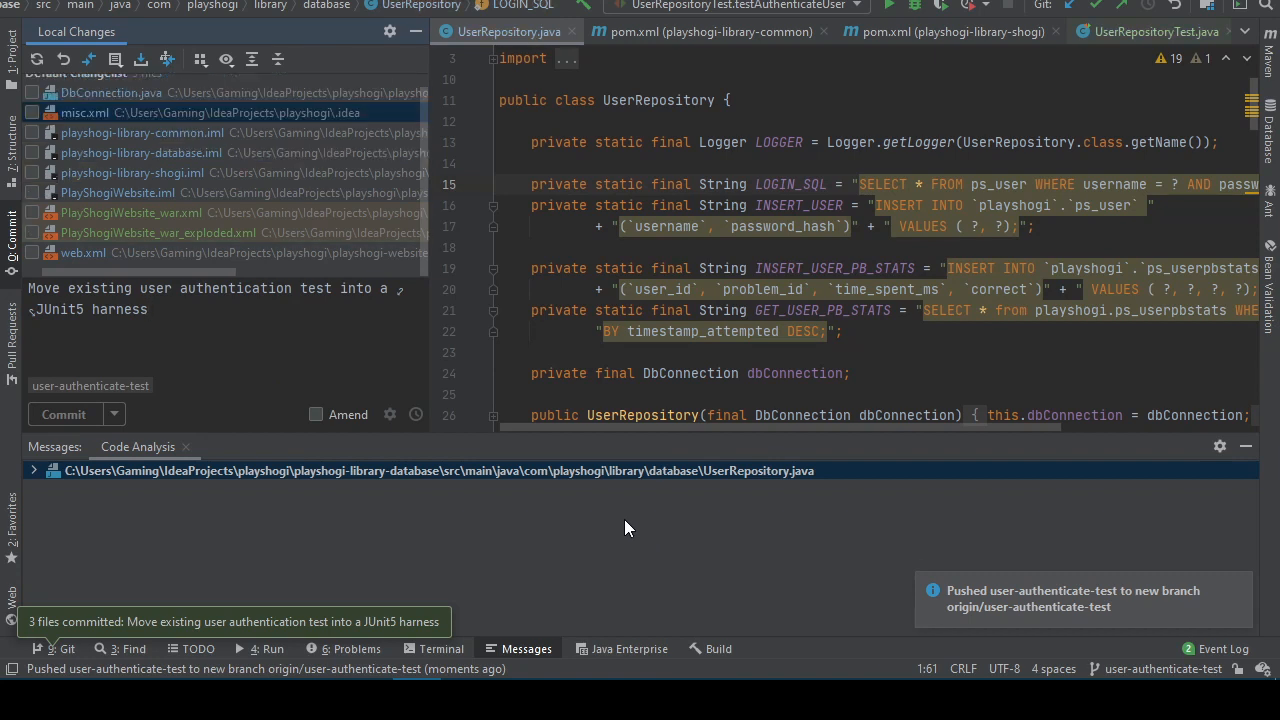
mouse_move(800, 568)
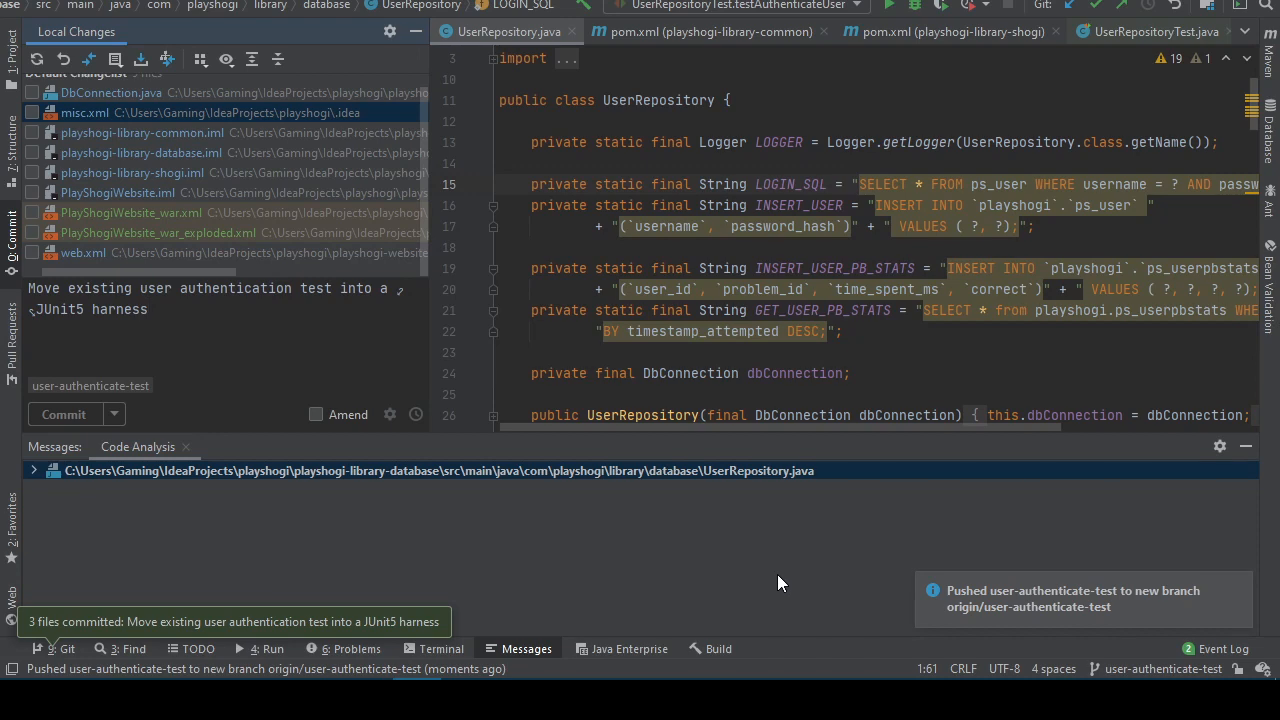
key("alt+tab")
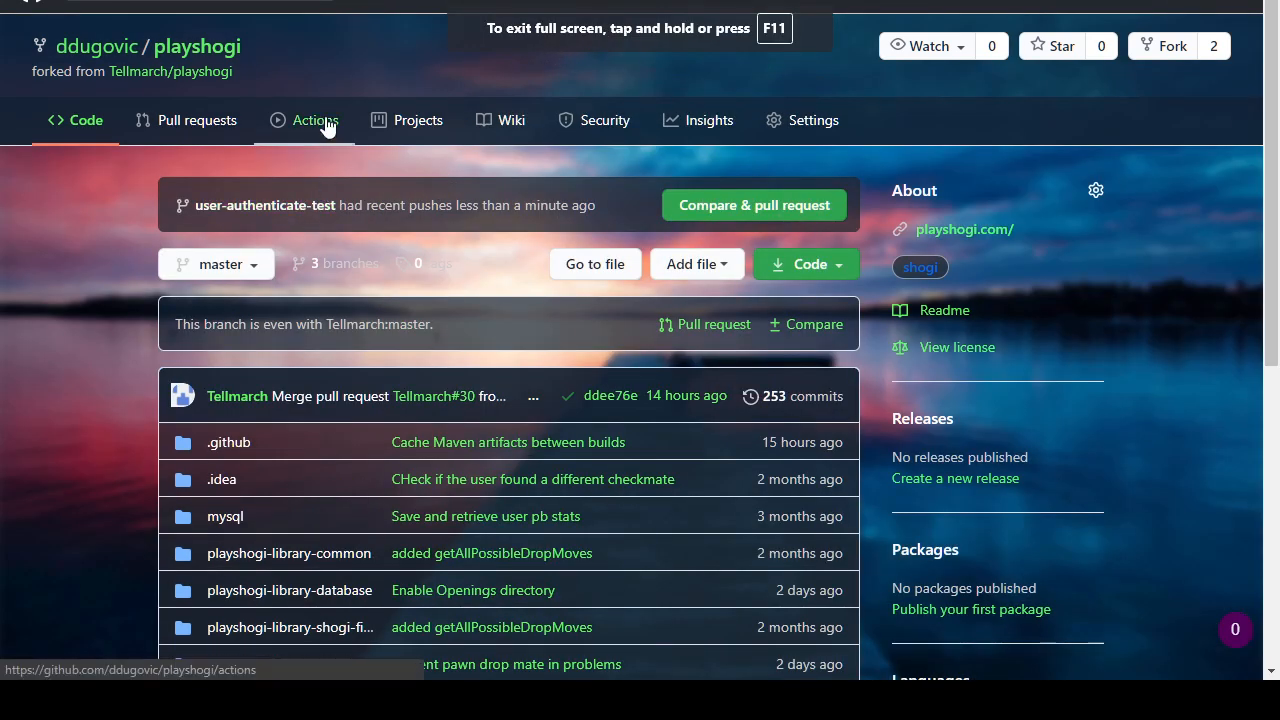
Check the fork's Actions runs, then start Compare & pull request for user-authenticate-test
left_click(316, 120)
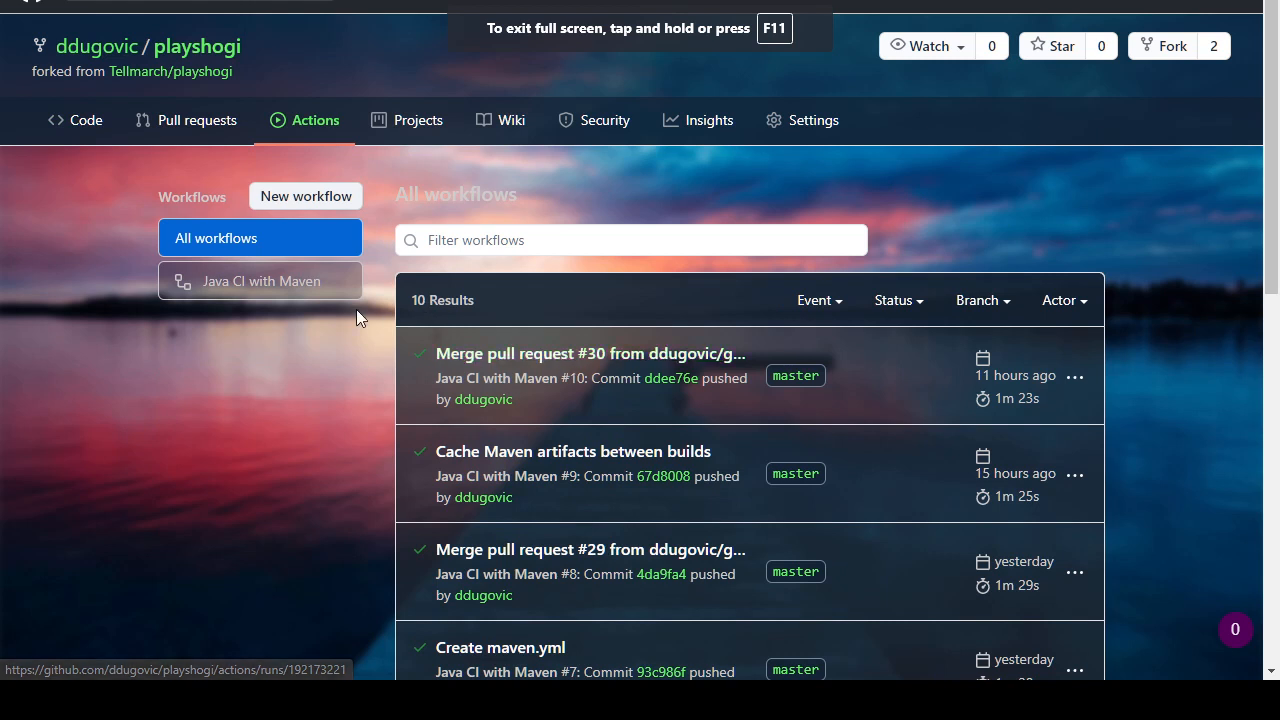
mouse_move(364, 312)
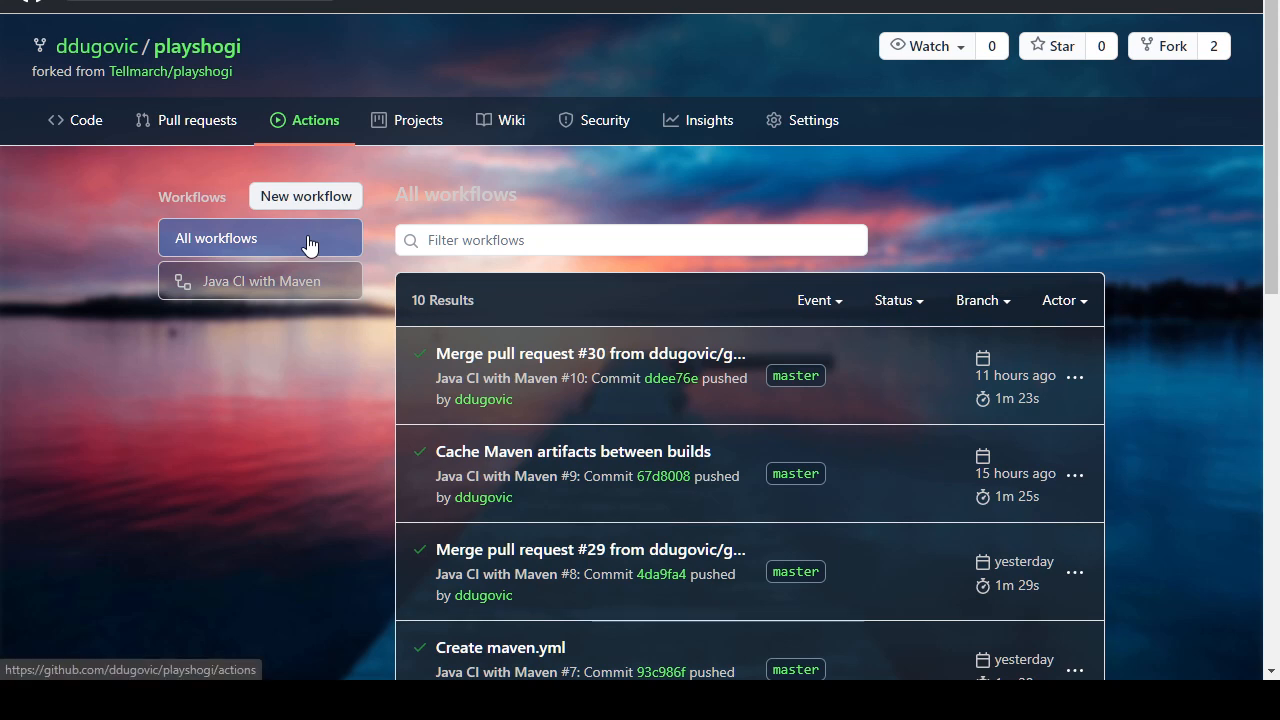
left_click(84, 120)
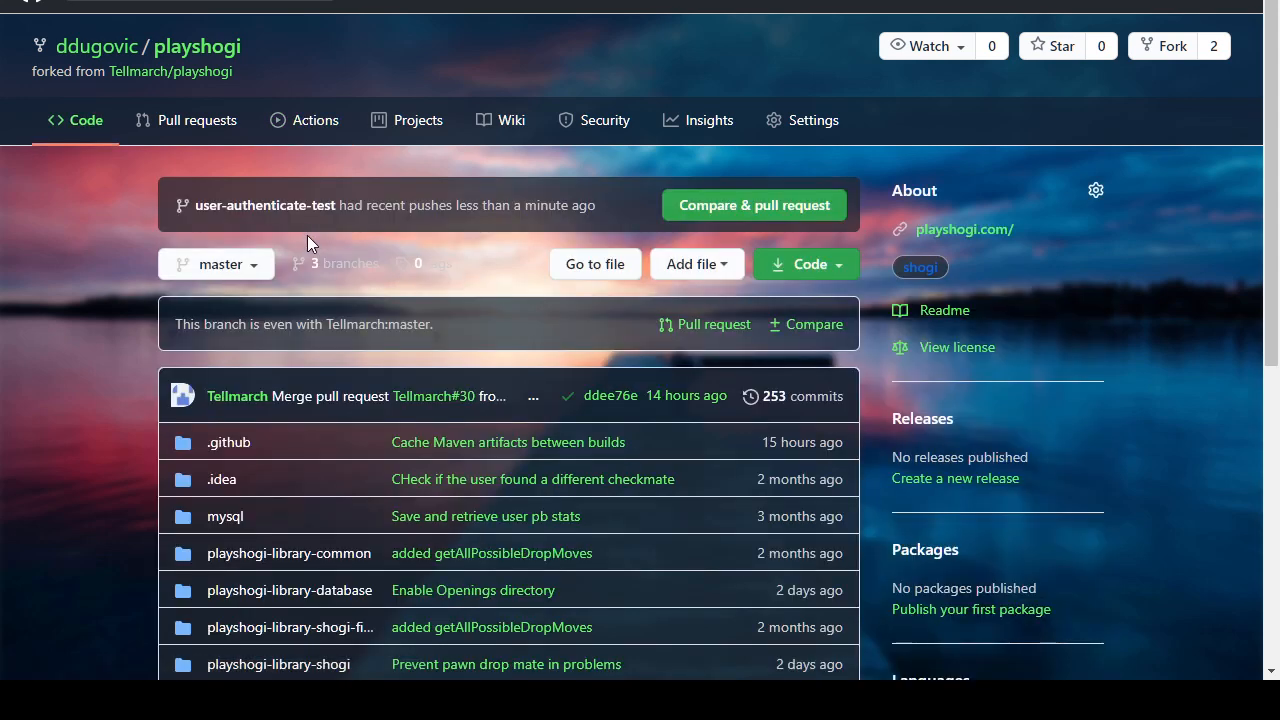
mouse_move(600, 182)
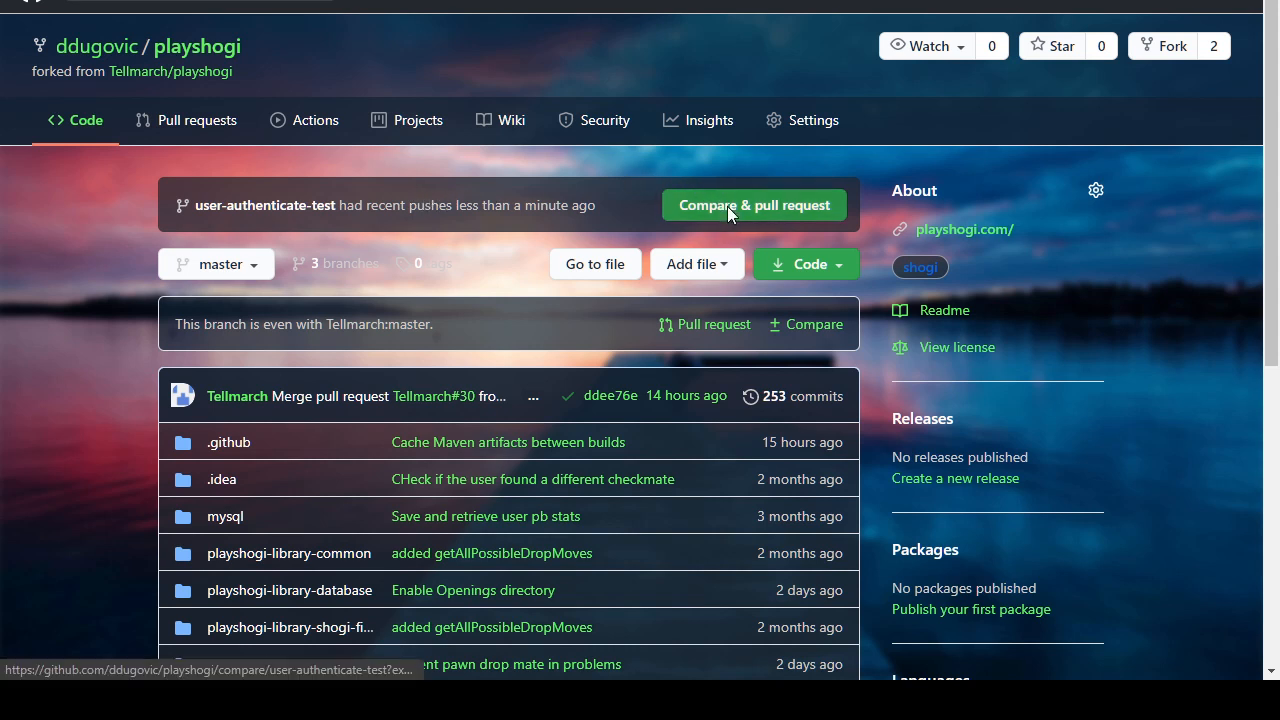
left_click(752, 204)
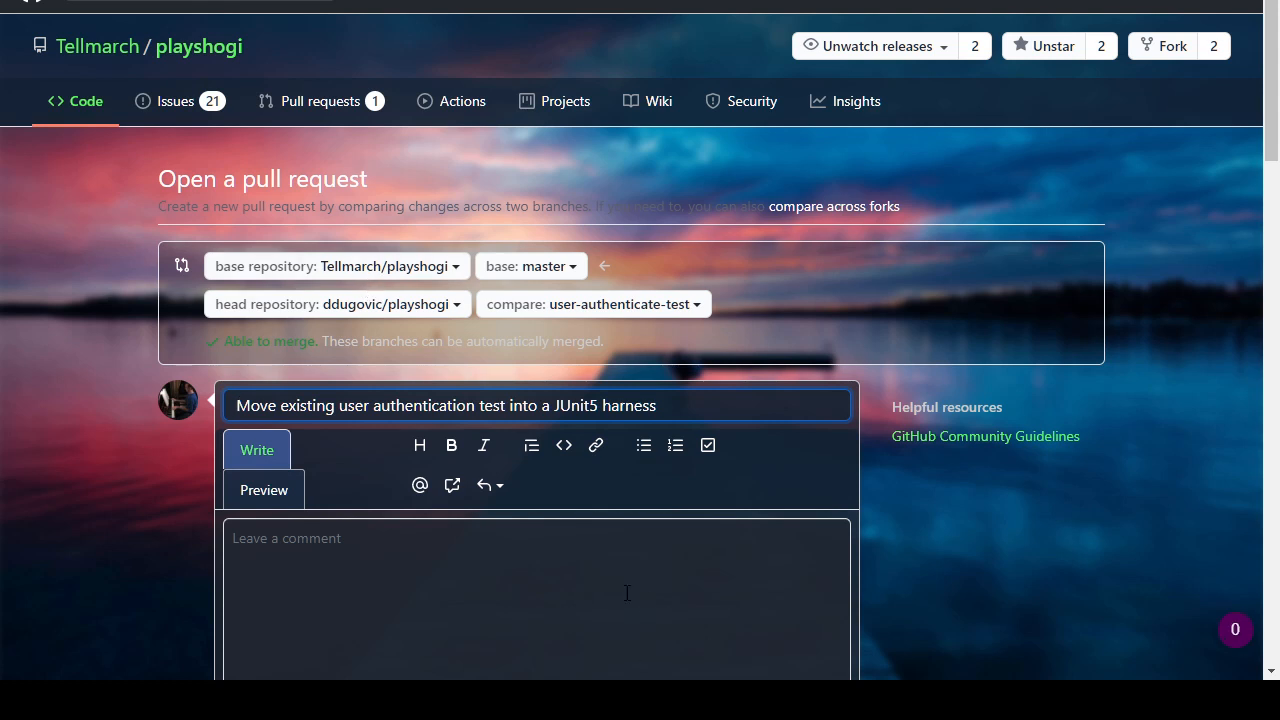
Draft the description 'This looks like test code.' and pick a base repository for the pull request
scroll("down", 3)
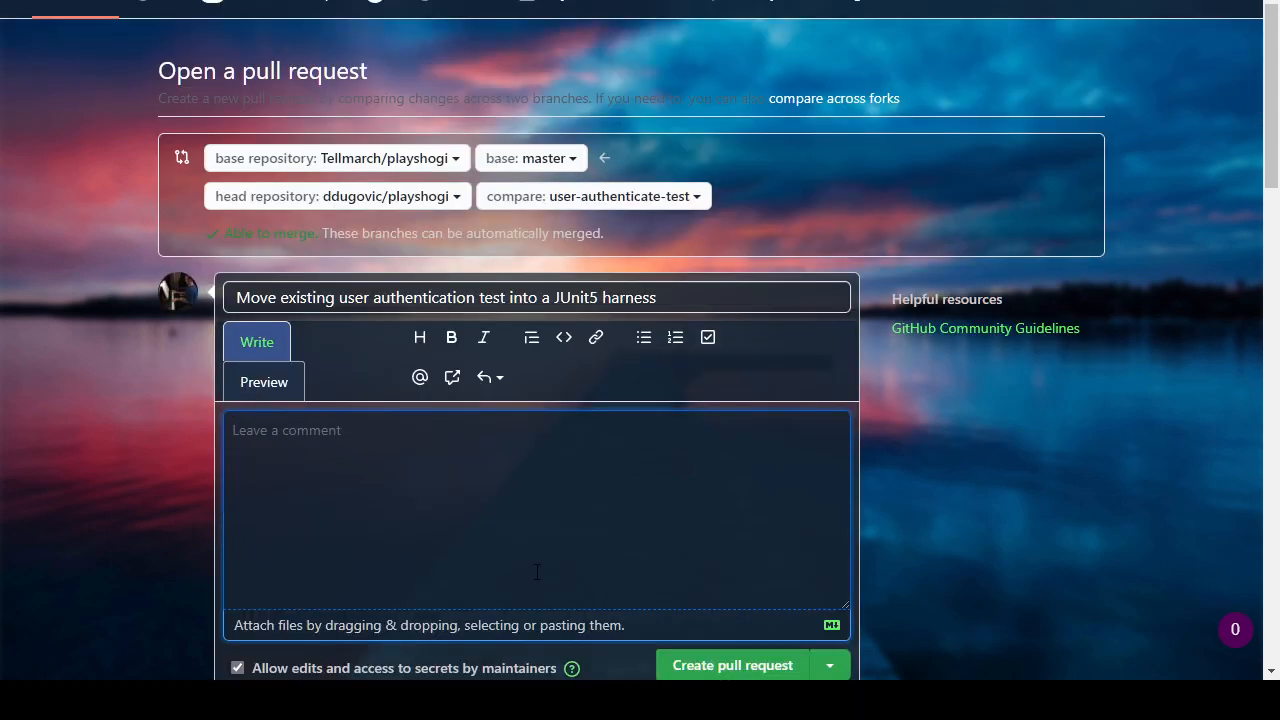
type("T")
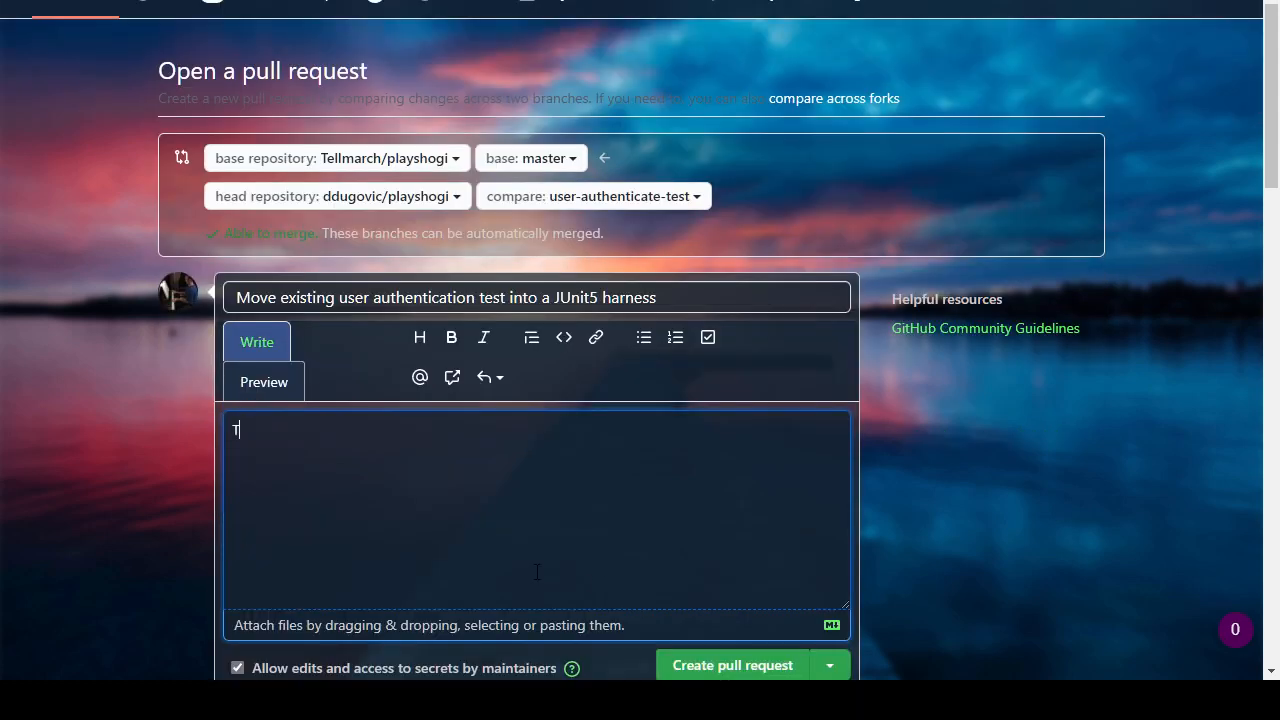
type("his looks like")
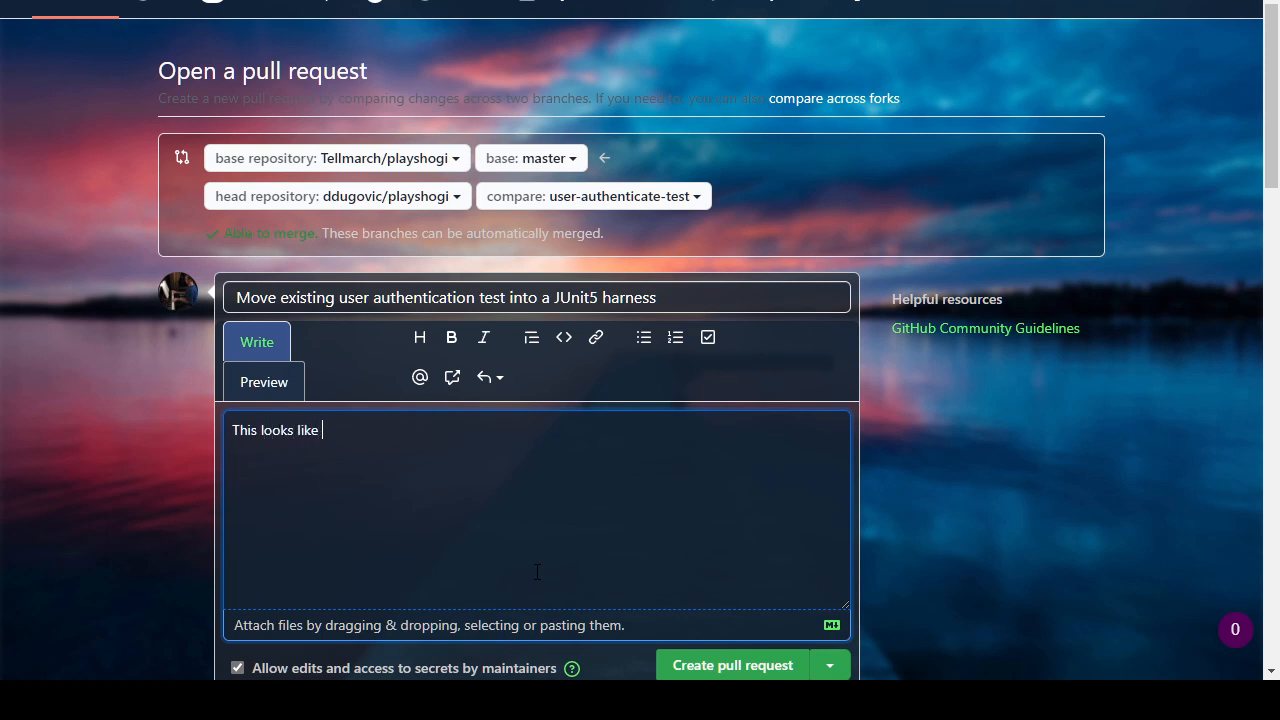
type("test code.")
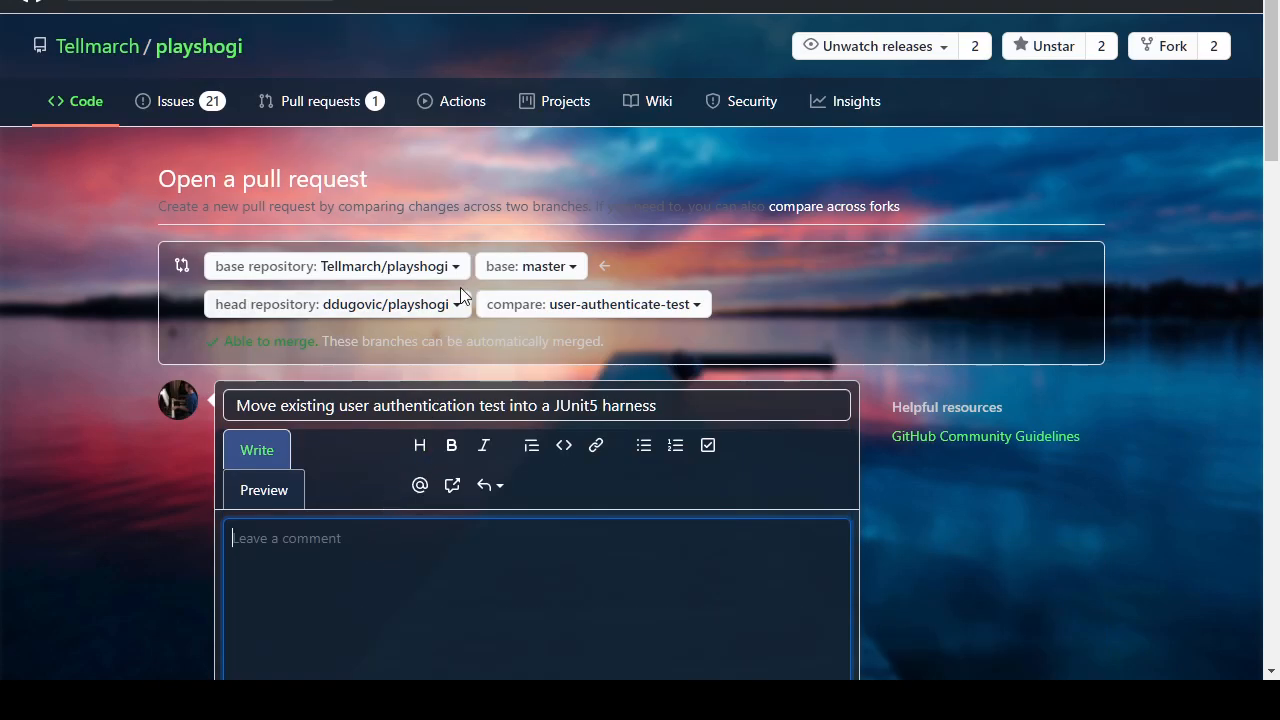
left_click(336, 266)
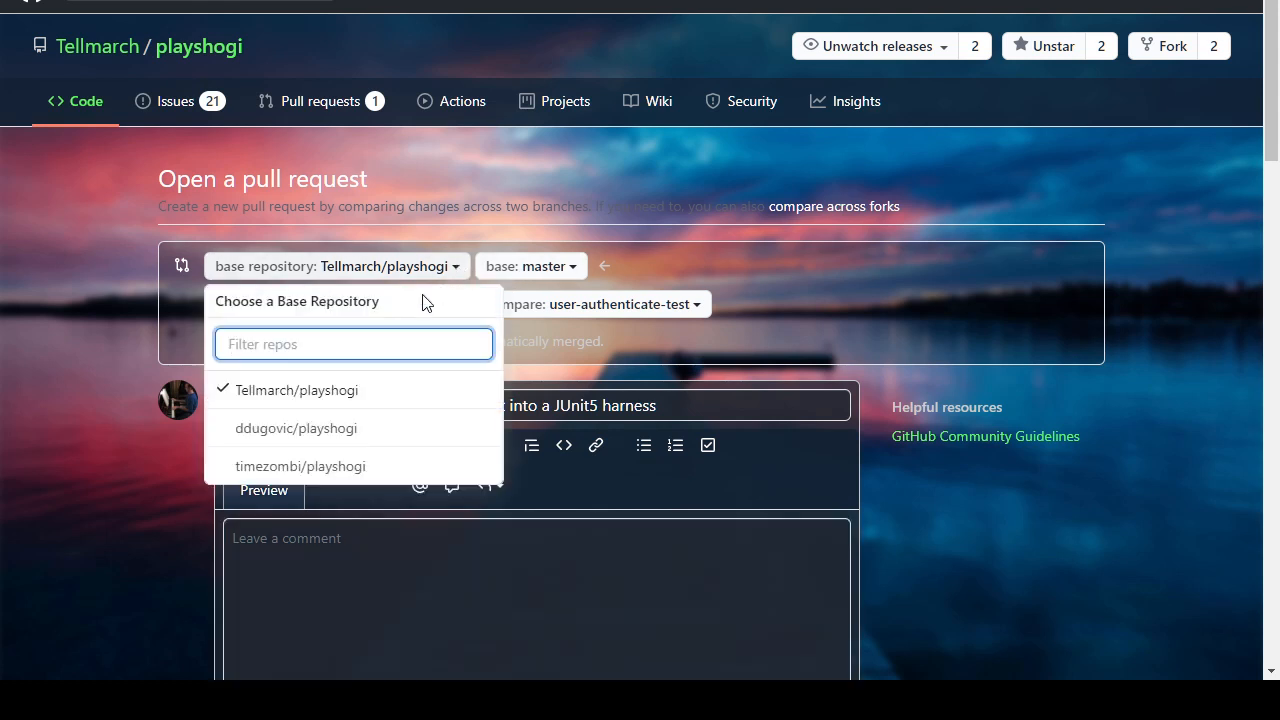
left_click(296, 428)
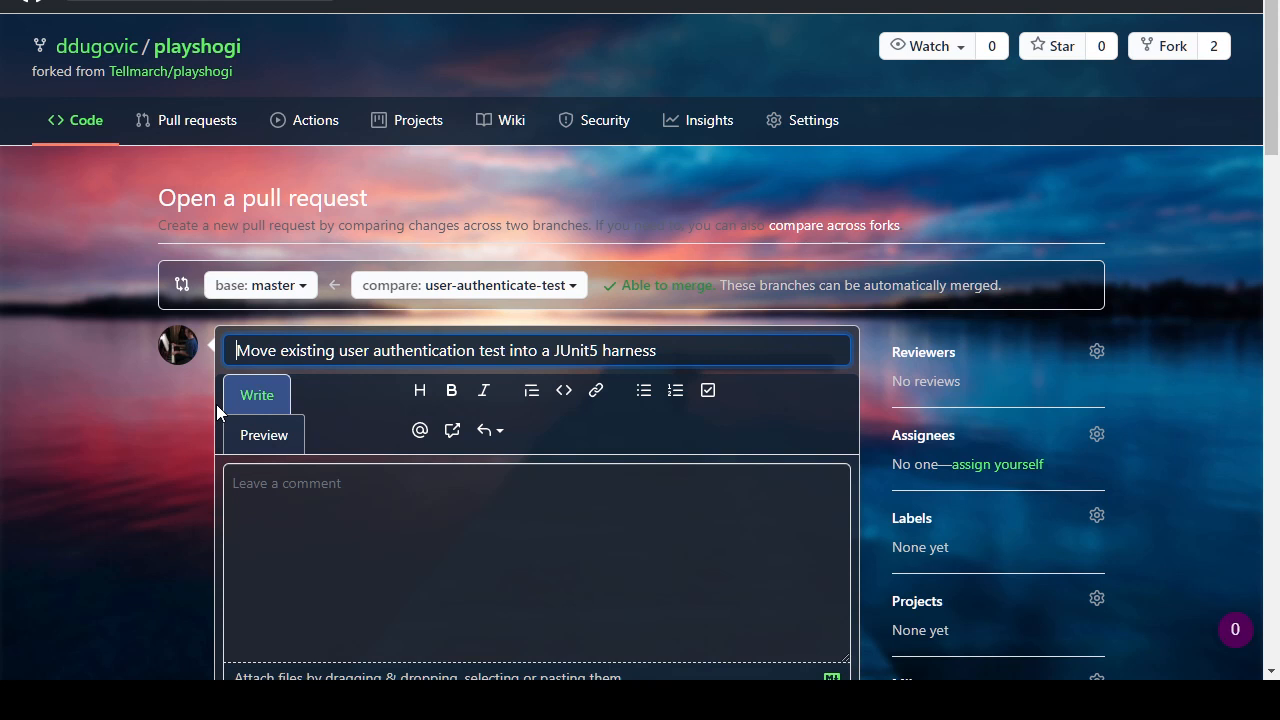
mouse_move(224, 414)
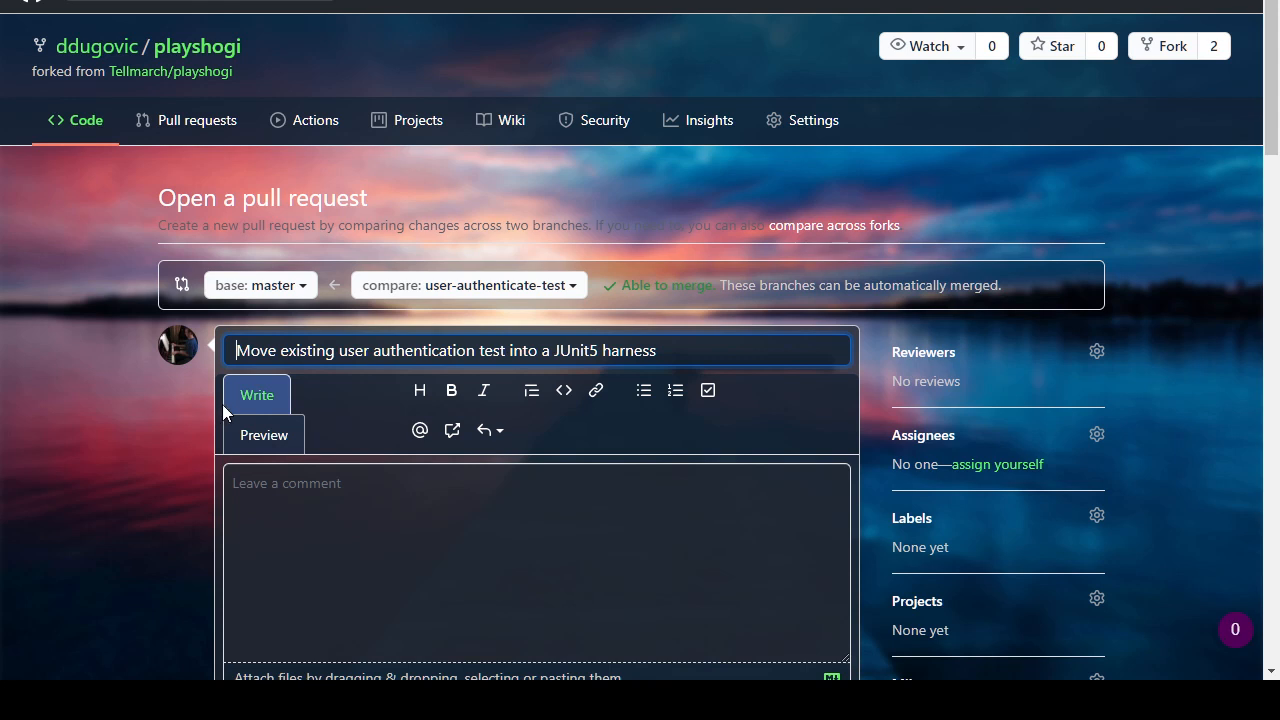
Rewrite the description draft ('This', 'Work i') and bring up the base branch choices
scroll("down", 3)
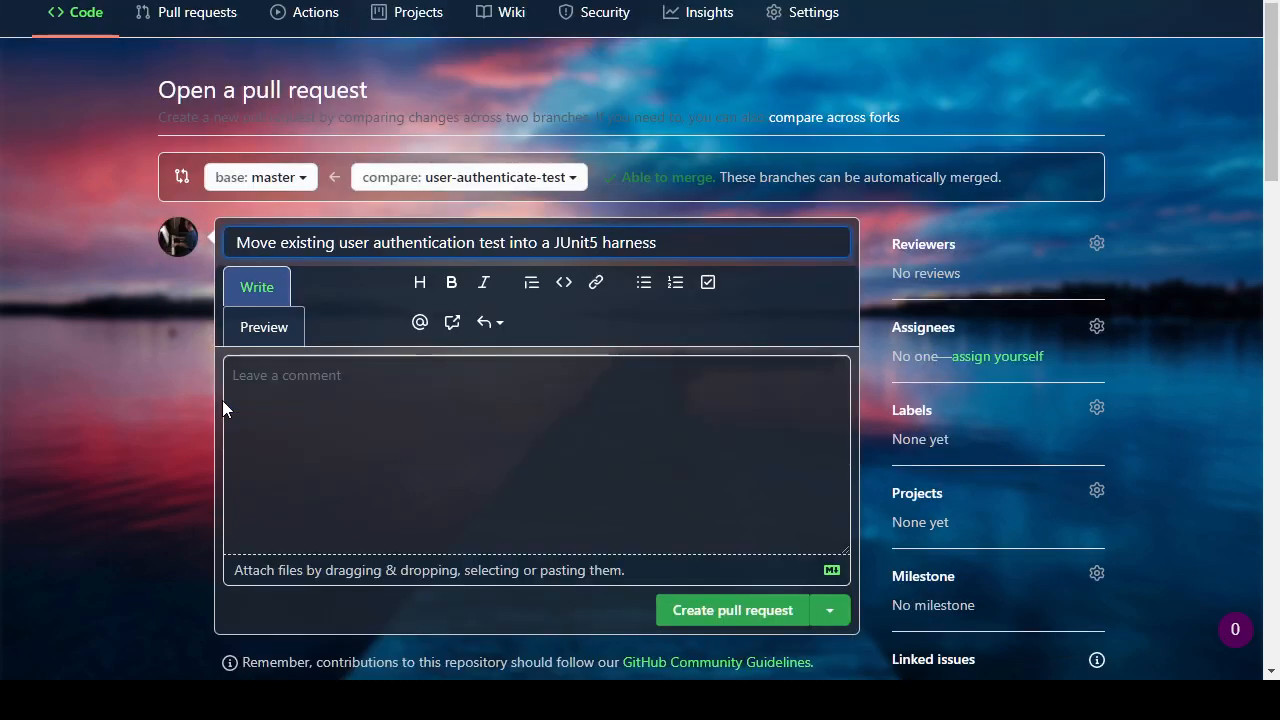
left_click(412, 400)
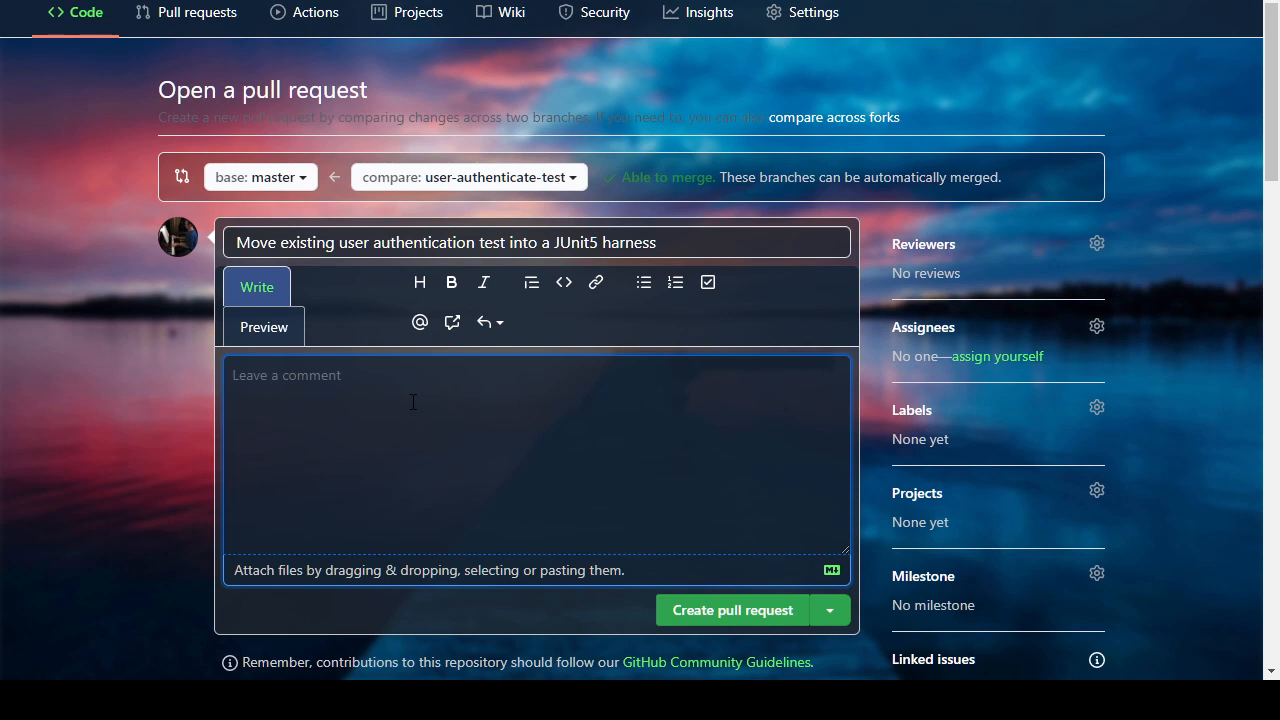
left_click(260, 176)
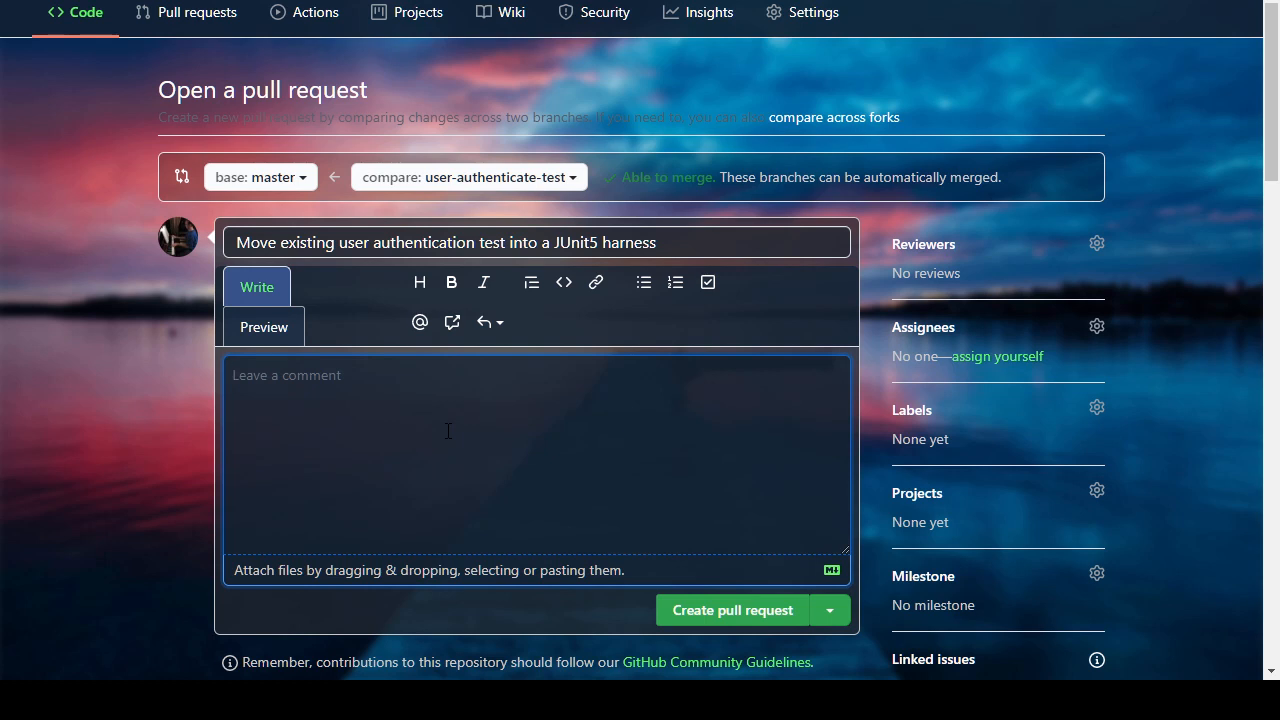
type("This")
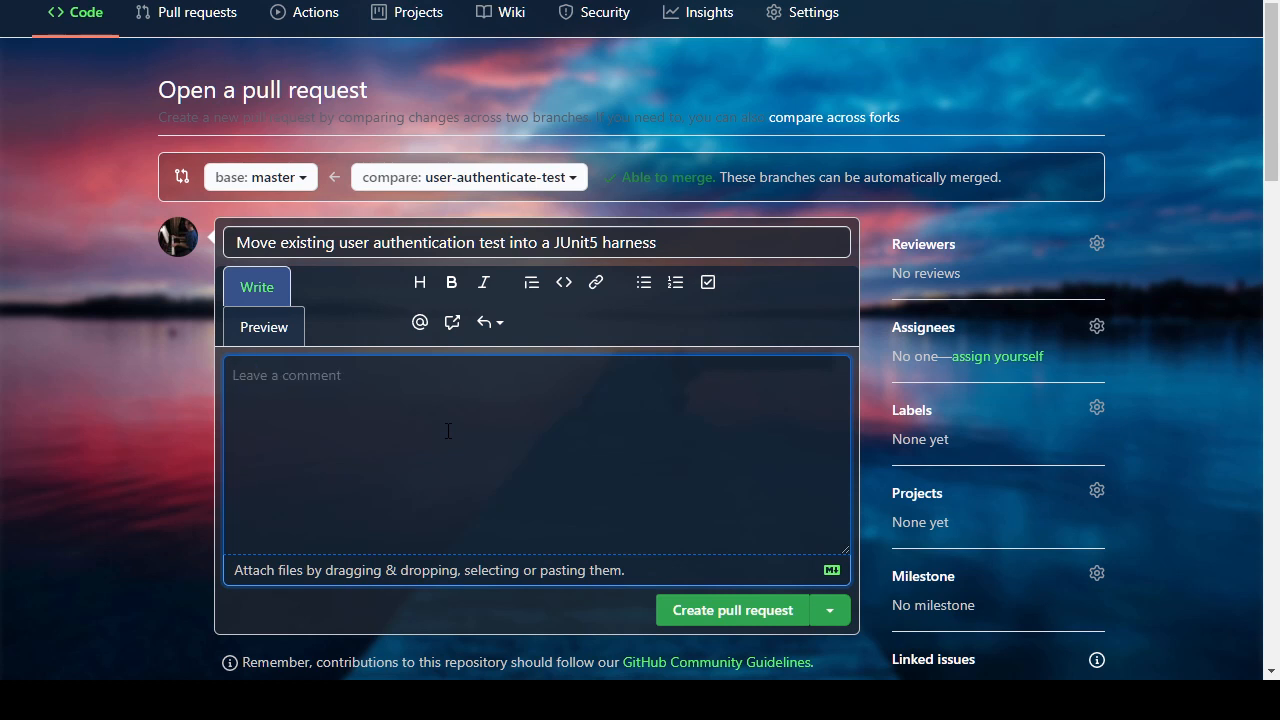
type("Work i")
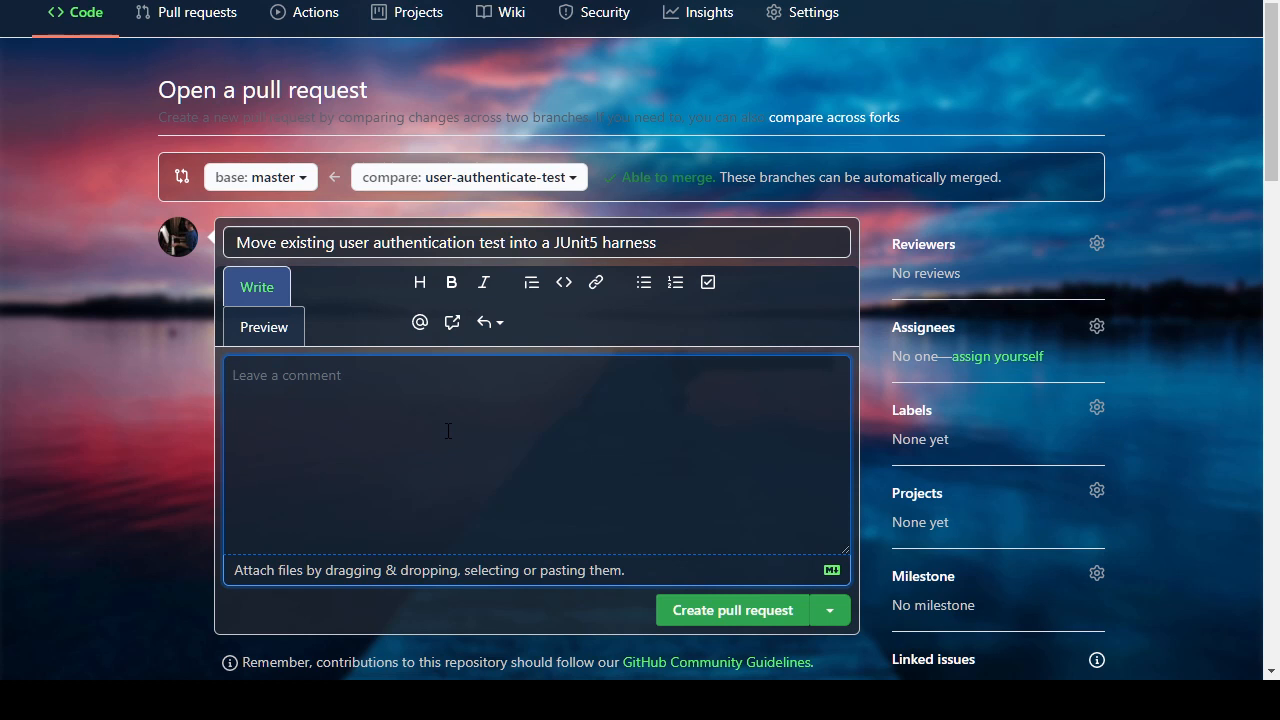
left_click(260, 176)
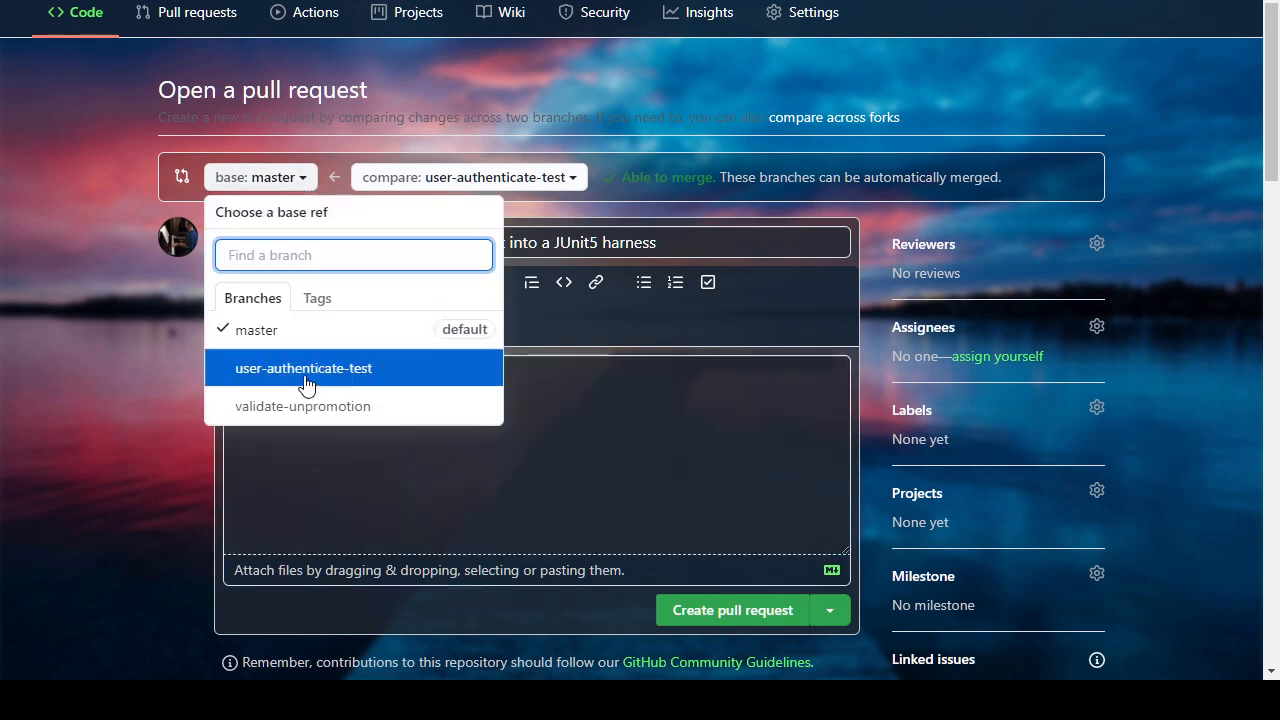
Settle the base on master and compare across forks, targeting the upstream Tellmarch/playshogi repository
left_click(304, 368)
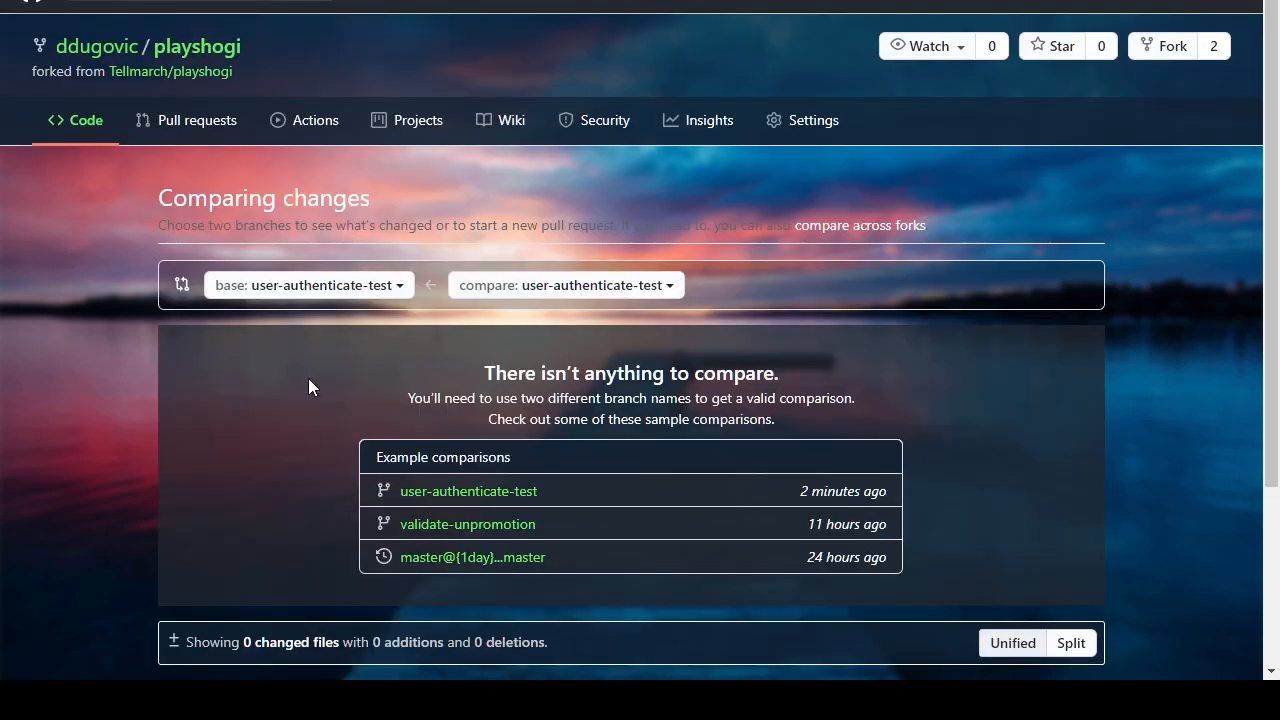
left_click(308, 284)
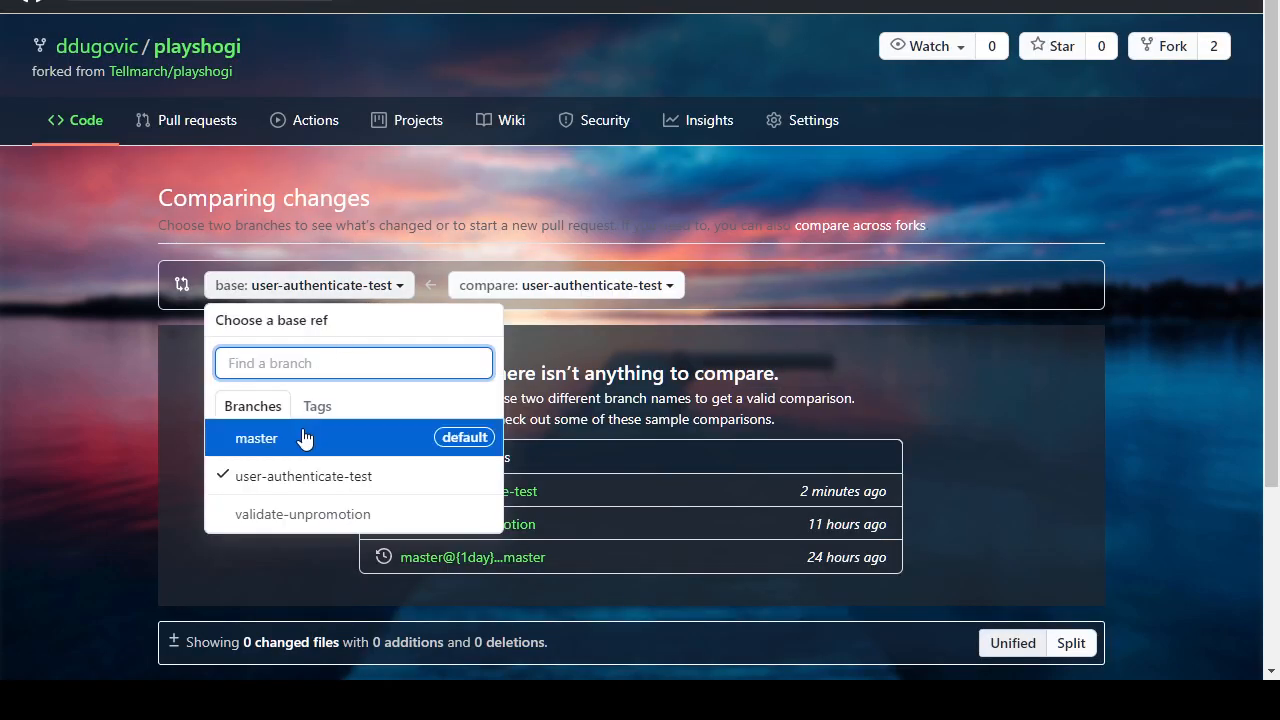
left_click(256, 438)
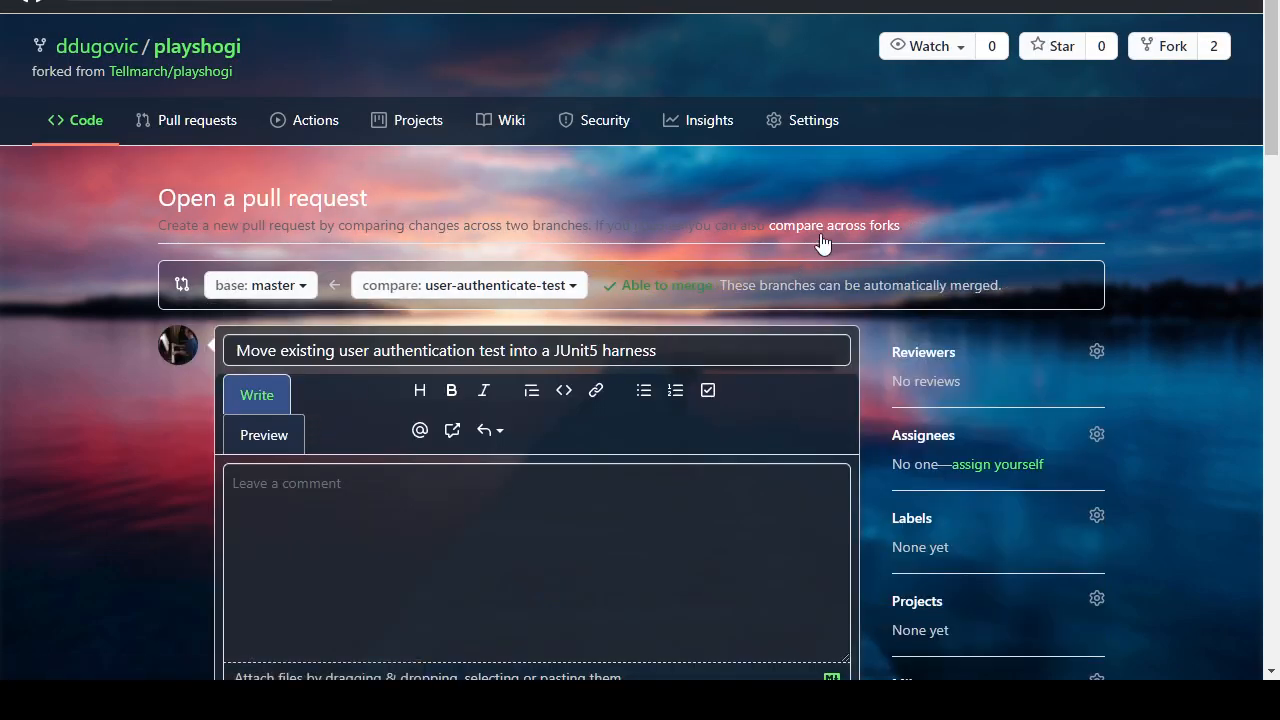
left_click(260, 284)
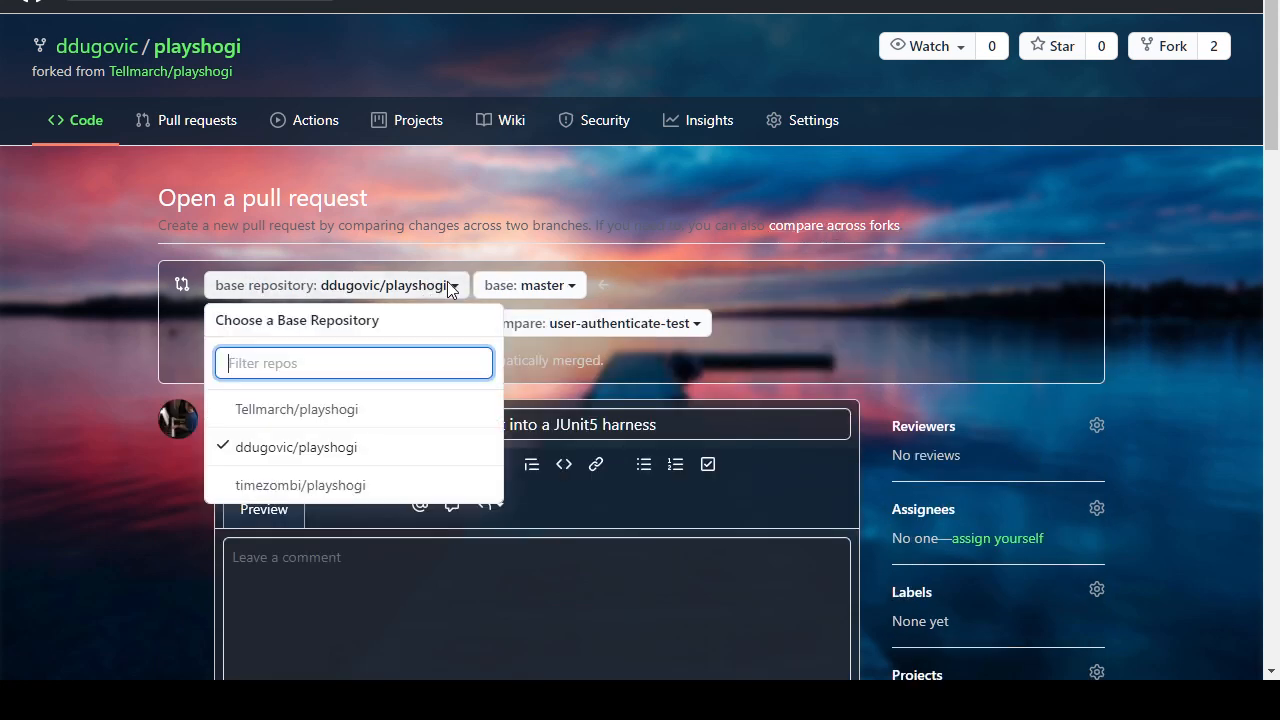
left_click(296, 408)
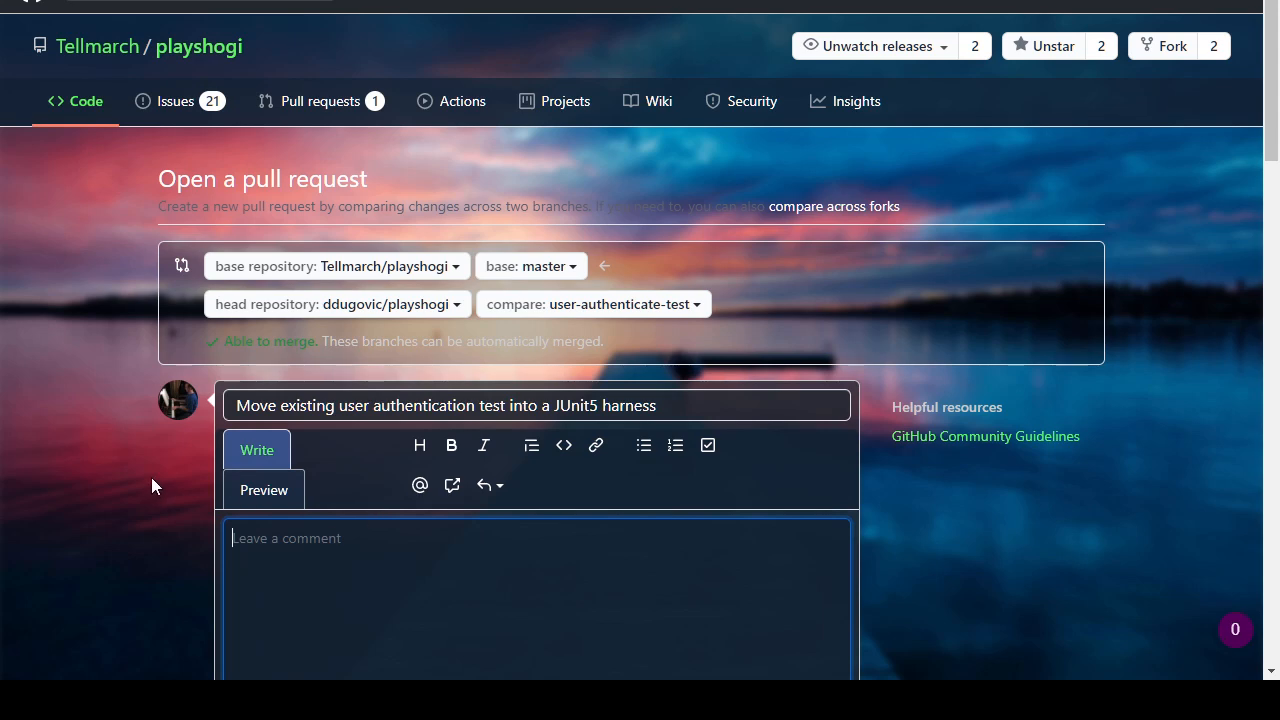
Create the pull request as draft #34, then go to the repository's pull request list
scroll("down", 3)
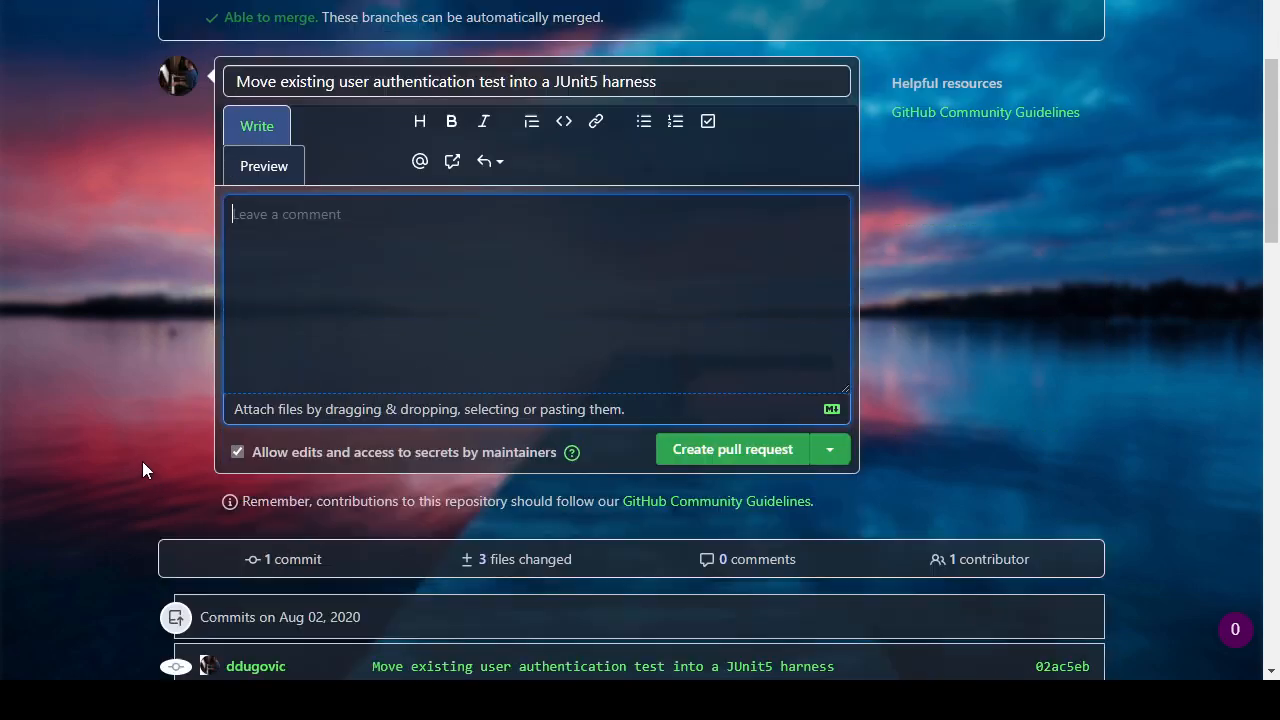
mouse_move(860, 460)
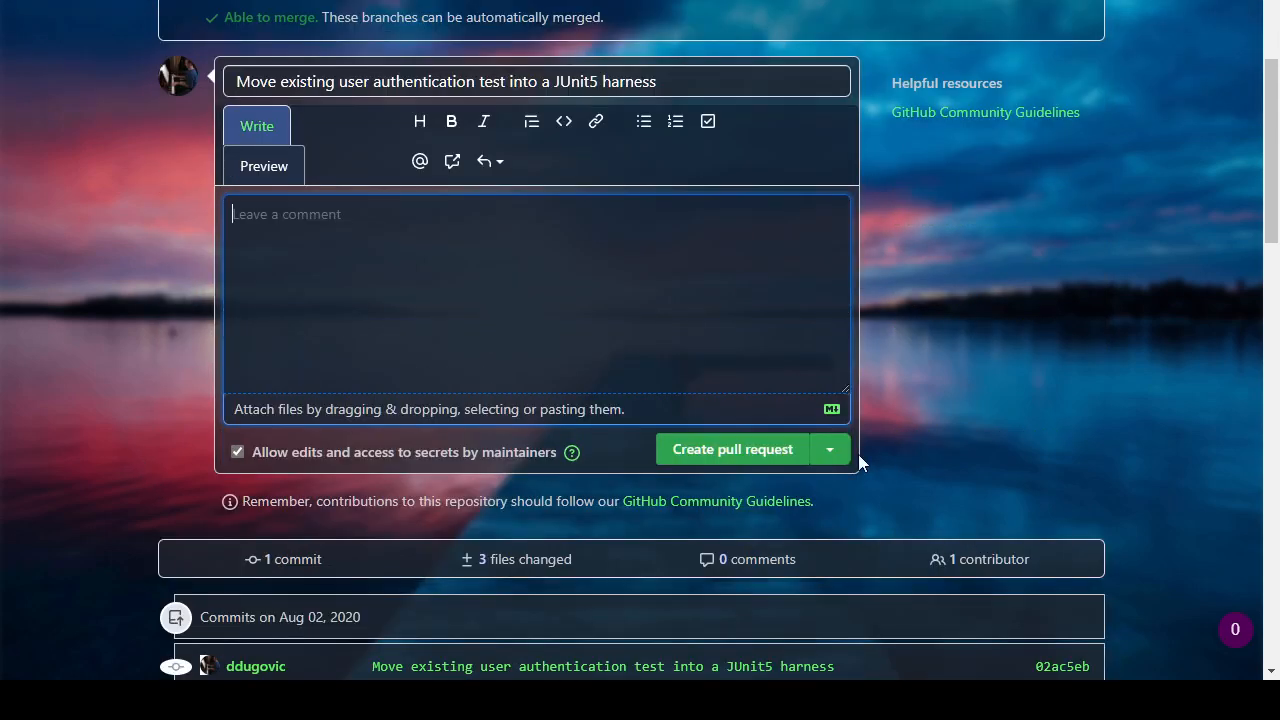
left_click(830, 448)
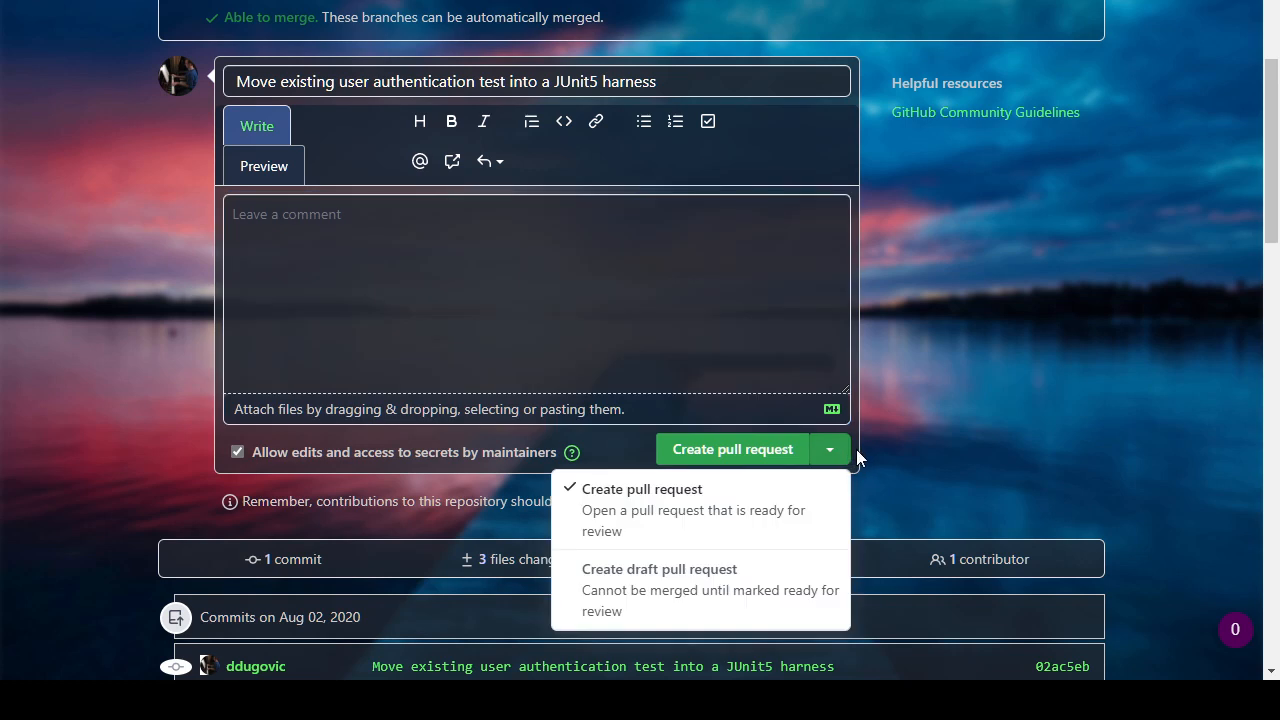
left_click(660, 568)
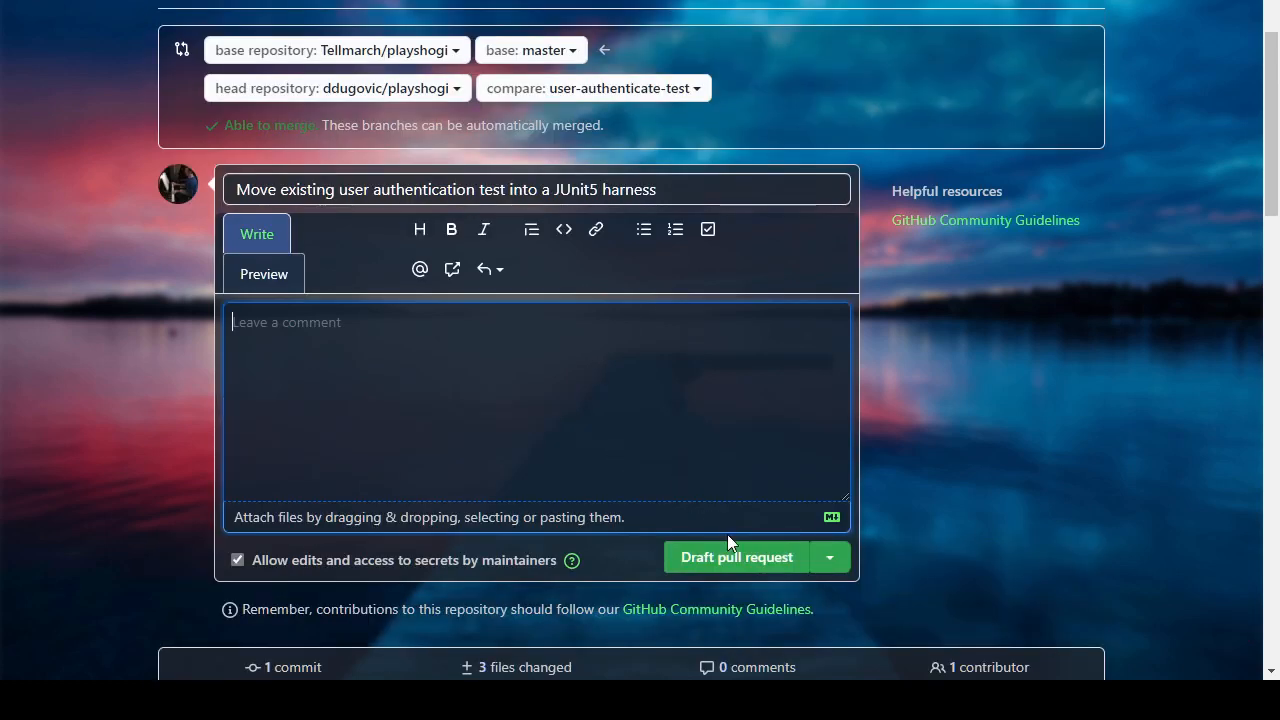
left_click(736, 556)
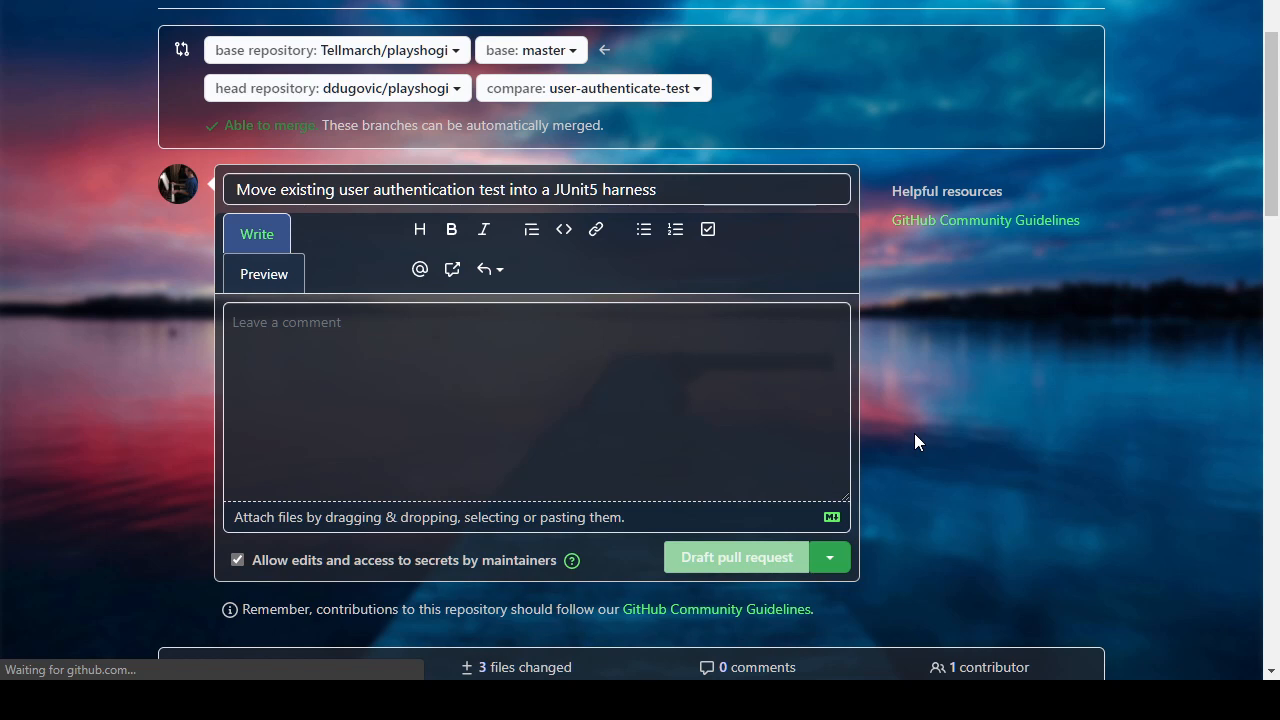
left_click(736, 556)
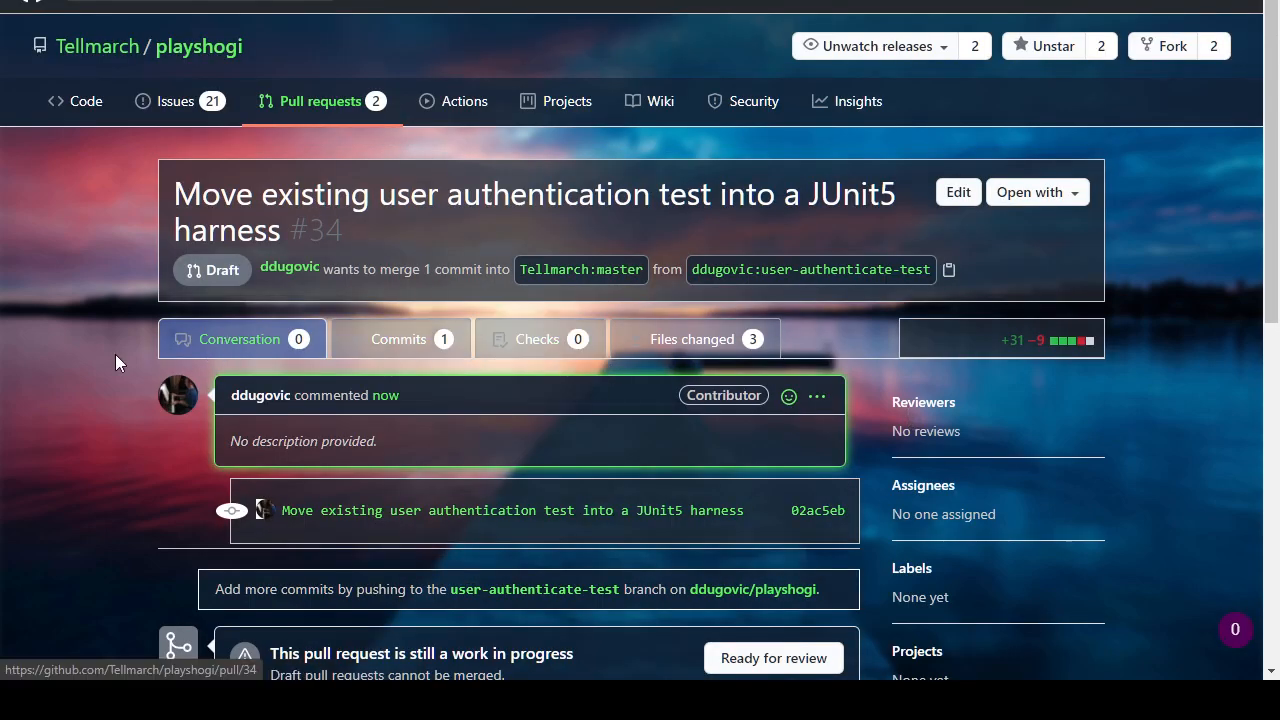
scroll("down", 3)
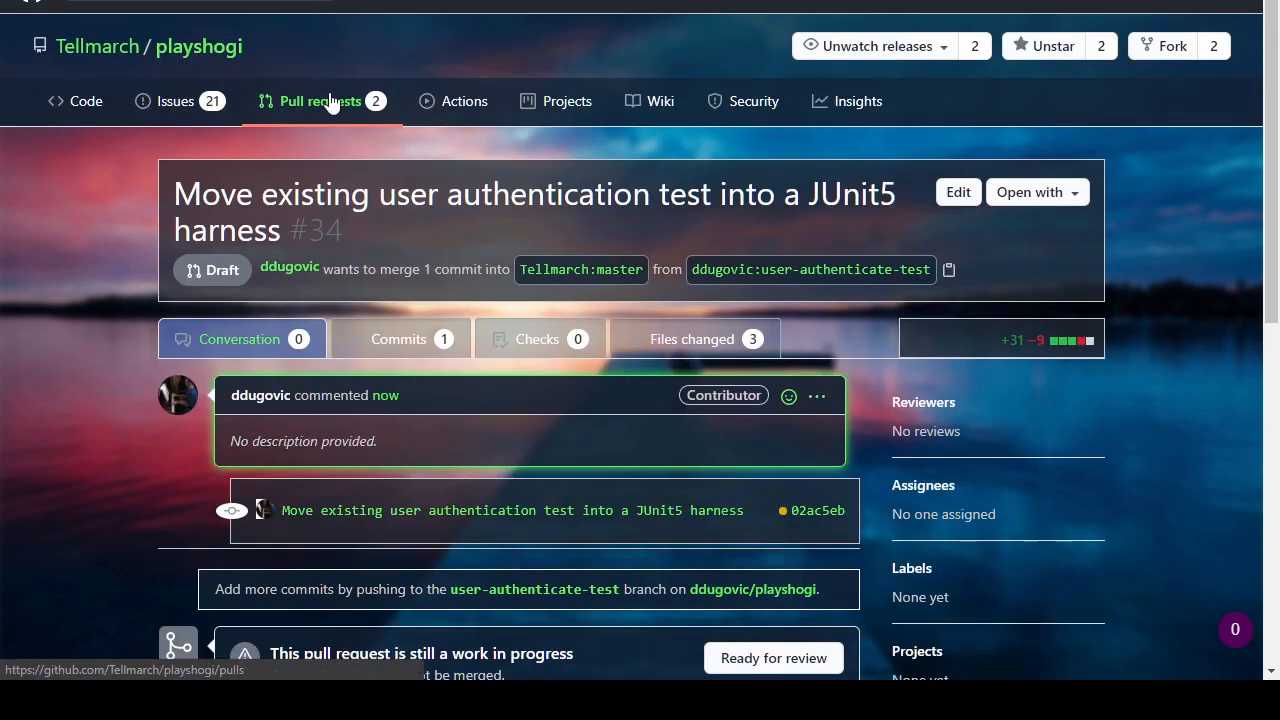
left_click(320, 100)
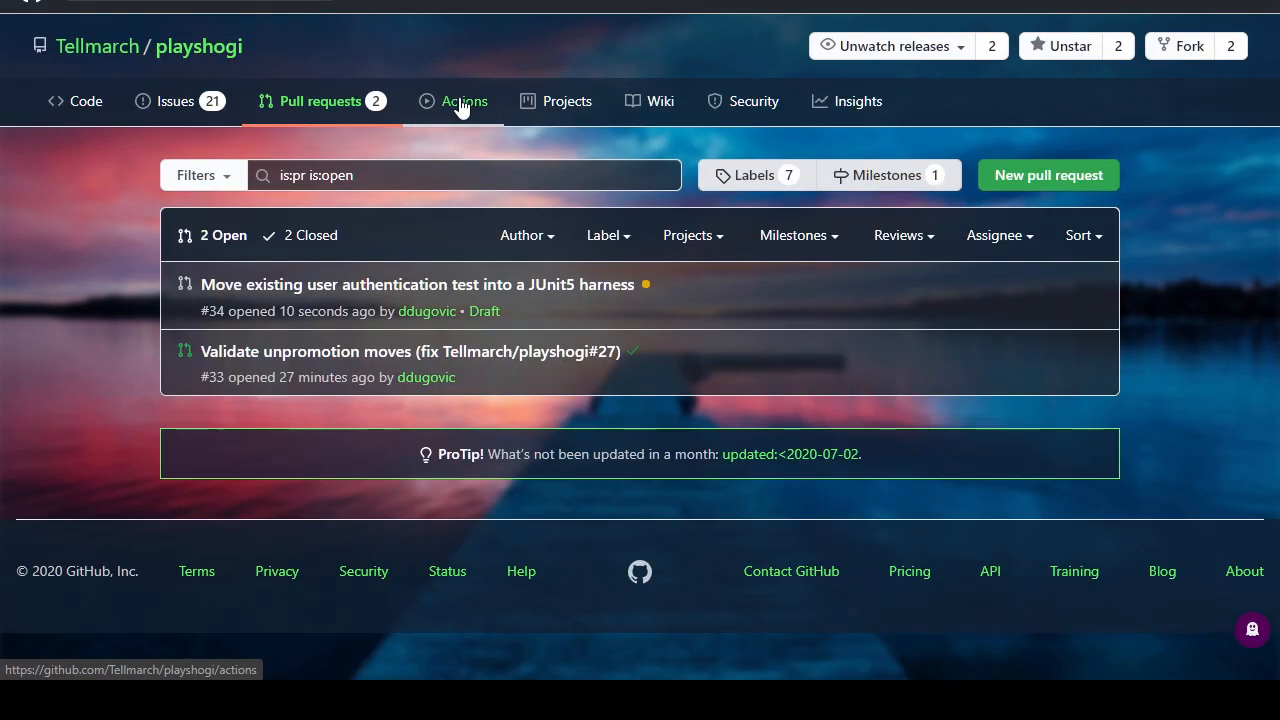
Open the queued Java CI with Maven run for #34 and scroll through the build job's step logs
left_click(464, 100)
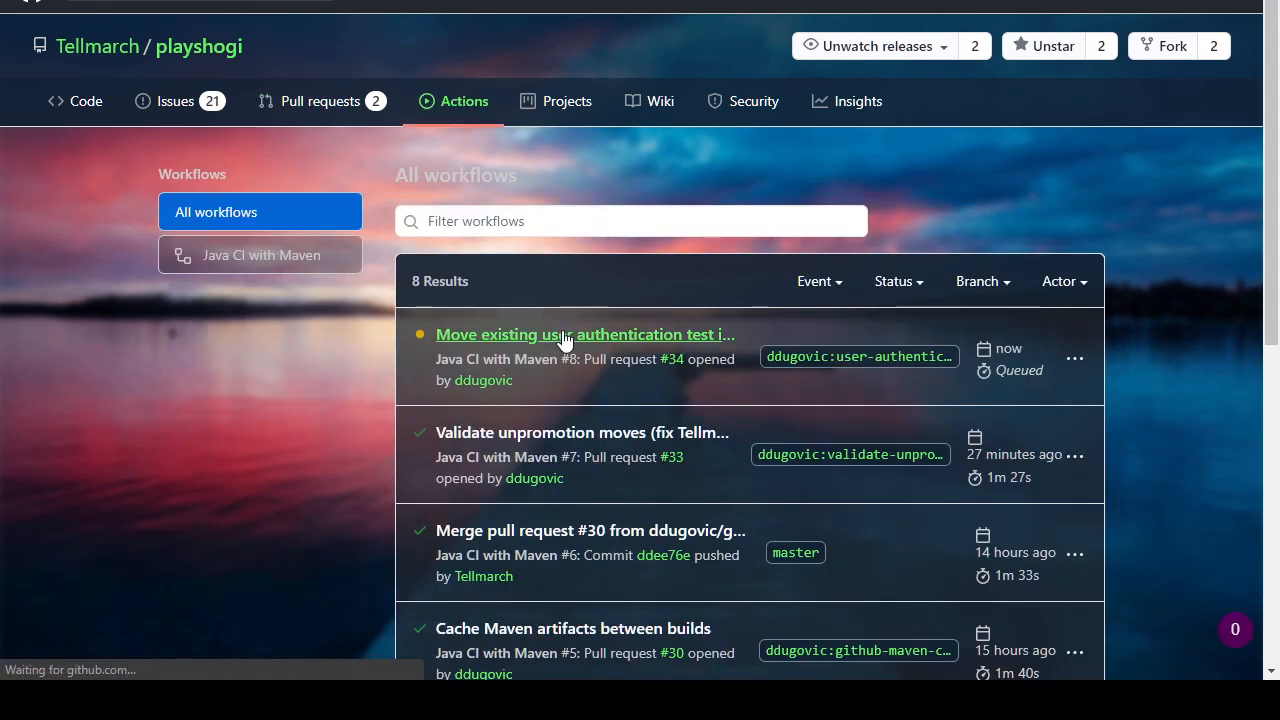
left_click(584, 334)
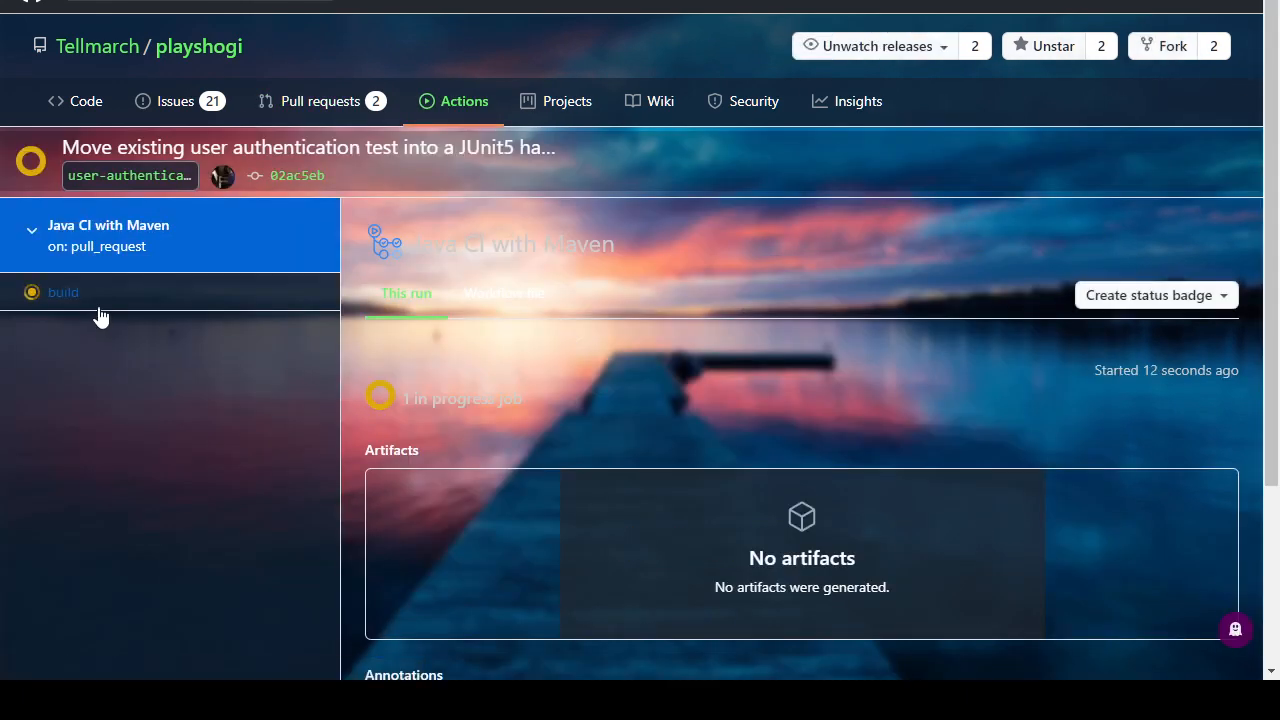
left_click(64, 292)
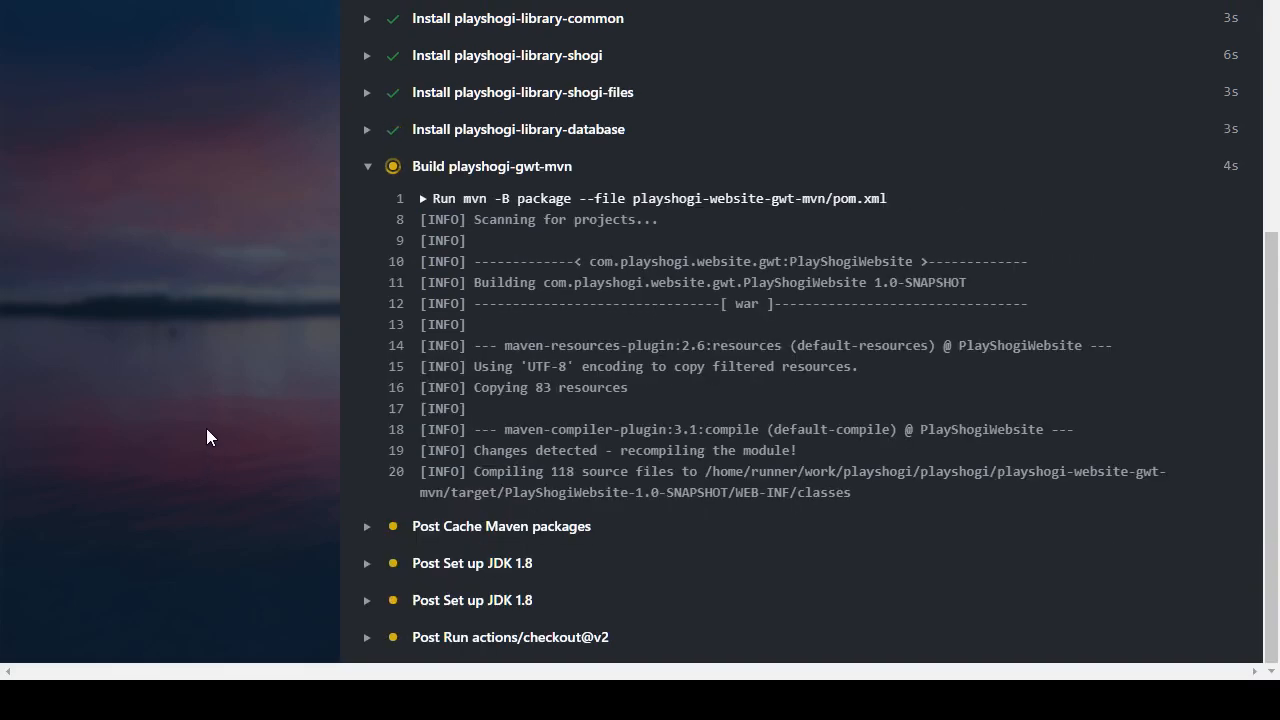
scroll("down", 3)
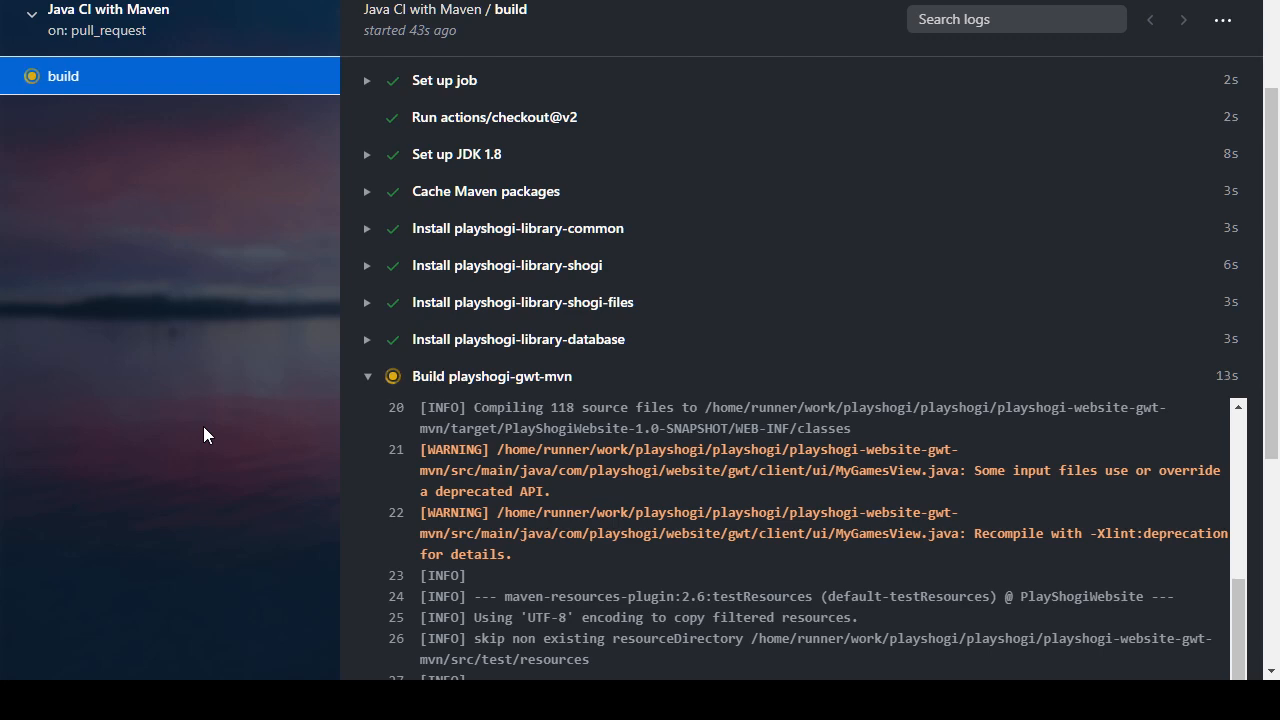
scroll("down", 3)
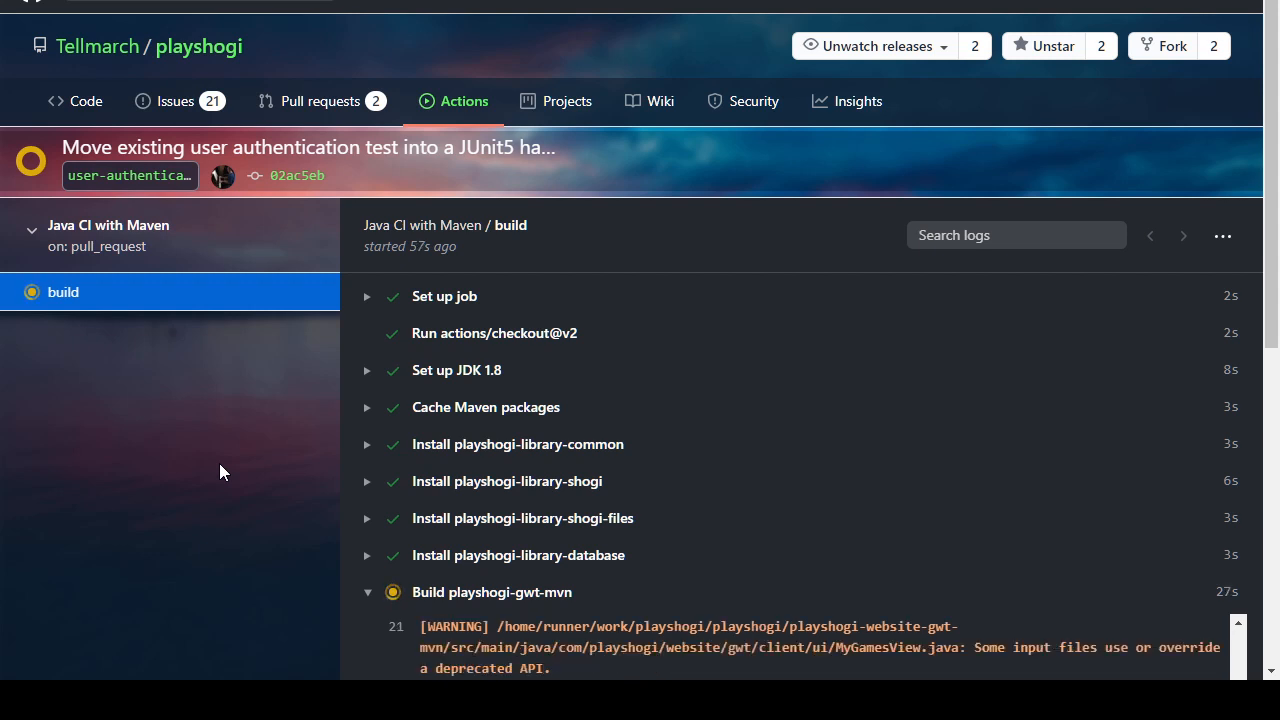
mouse_move(790, 500)
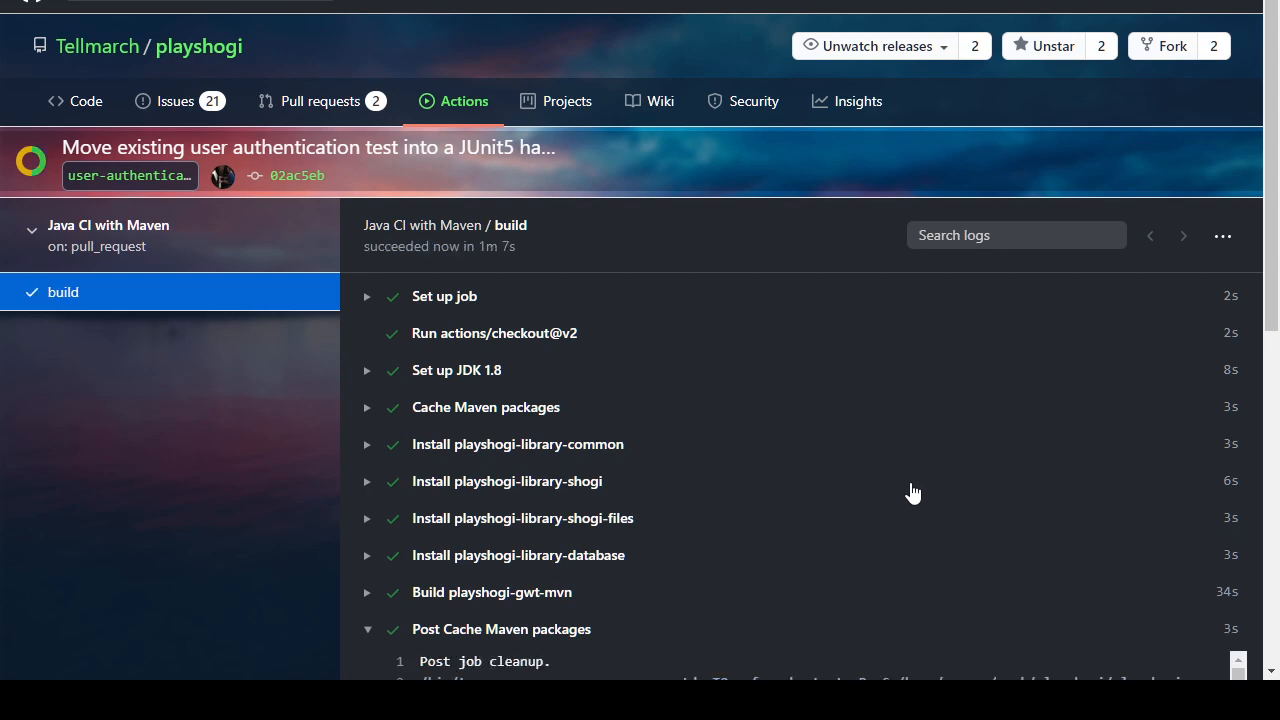
scroll("down", 3)
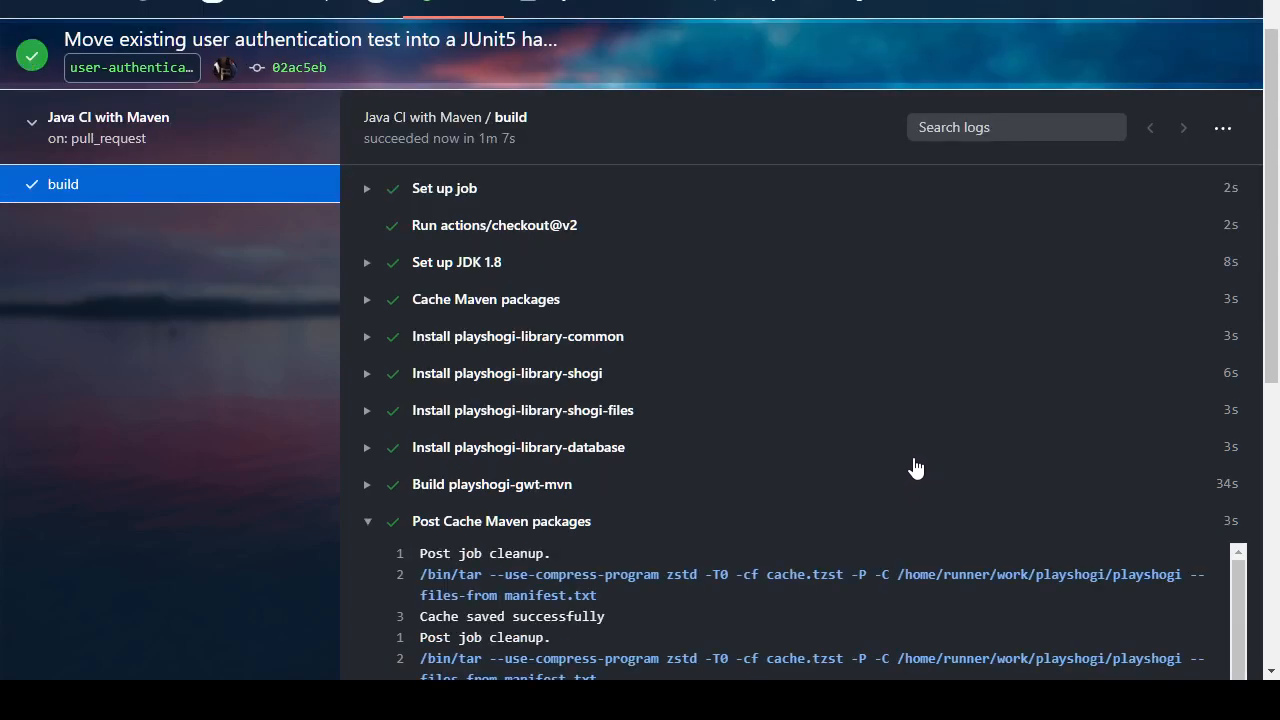
scroll("down", 3)
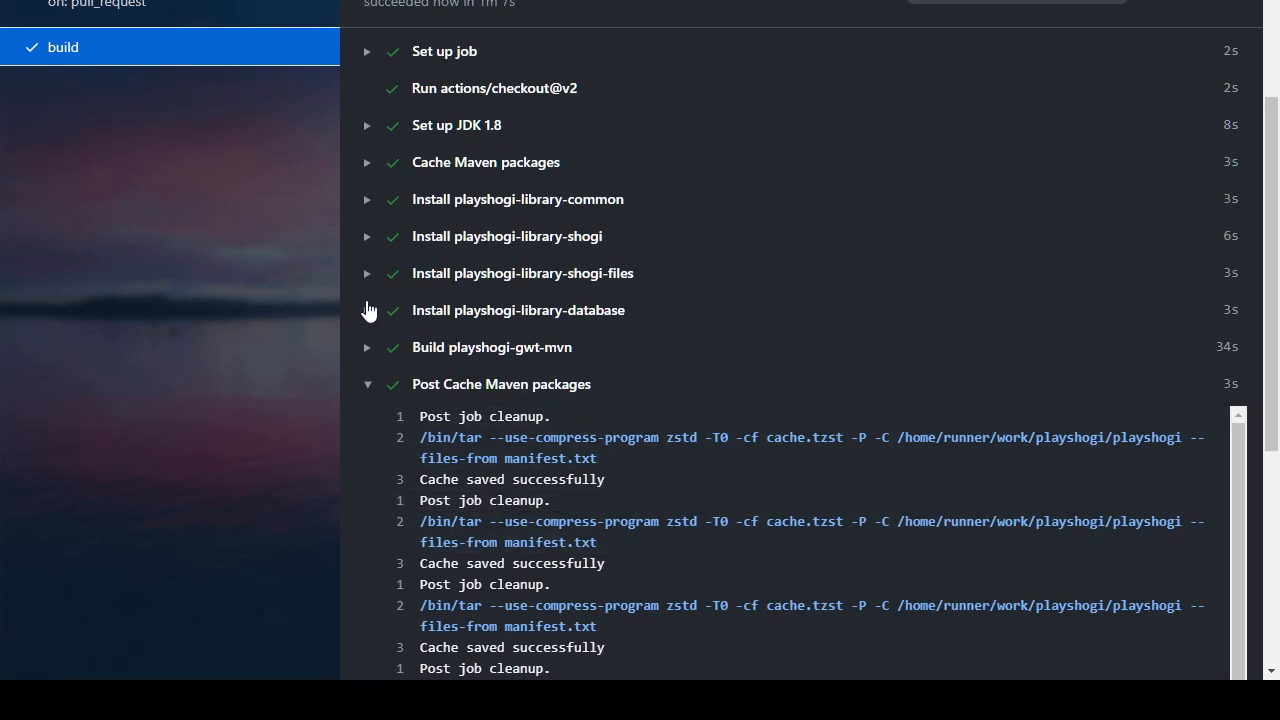
mouse_move(372, 318)
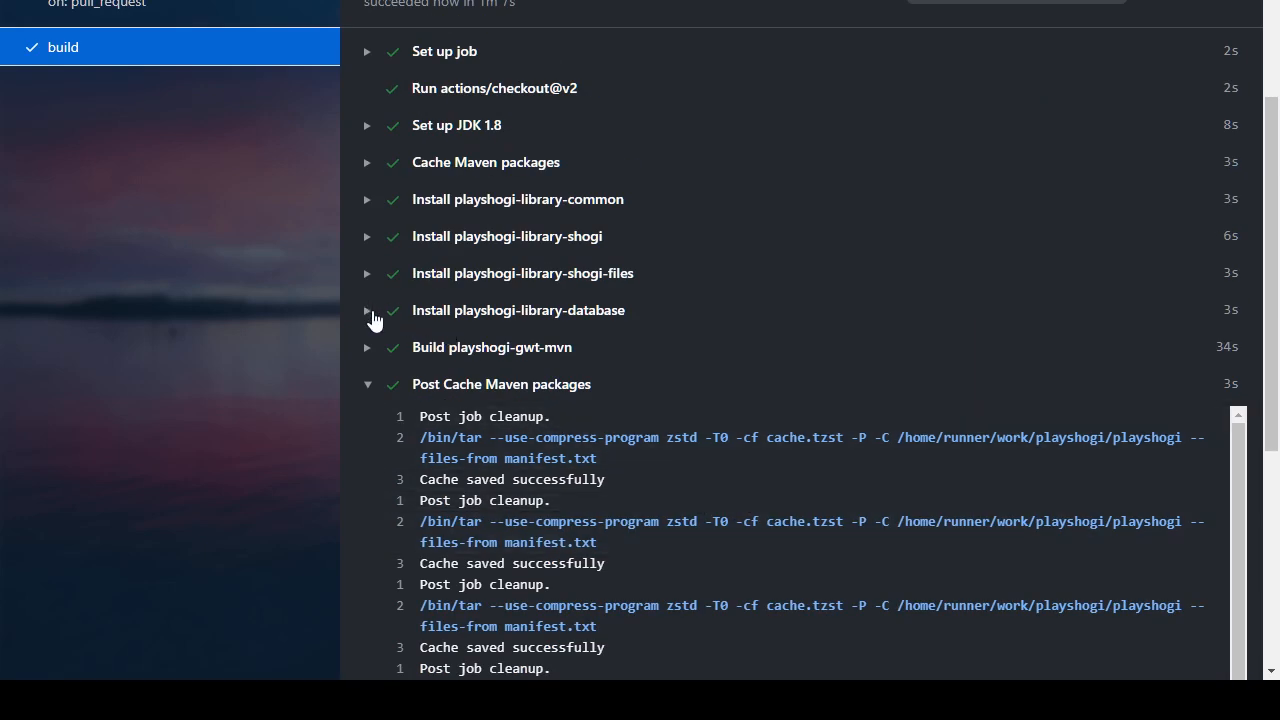
left_click(368, 310)
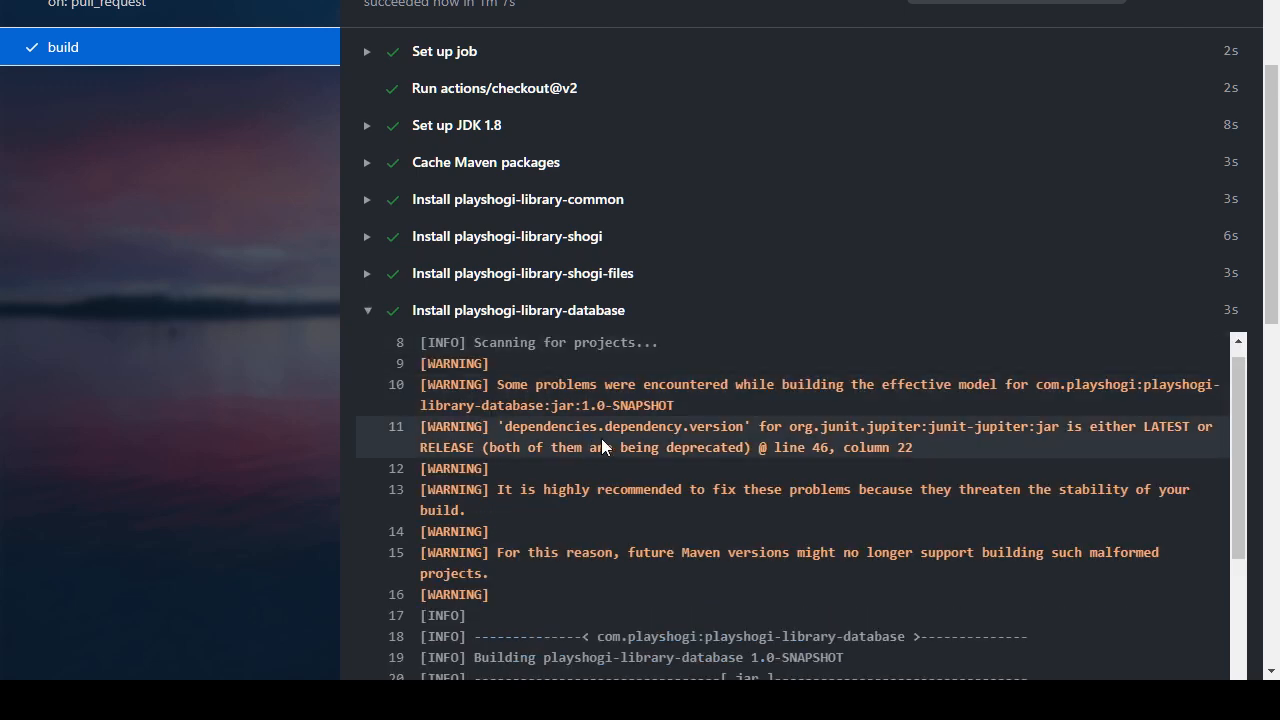
scroll("down", 3)
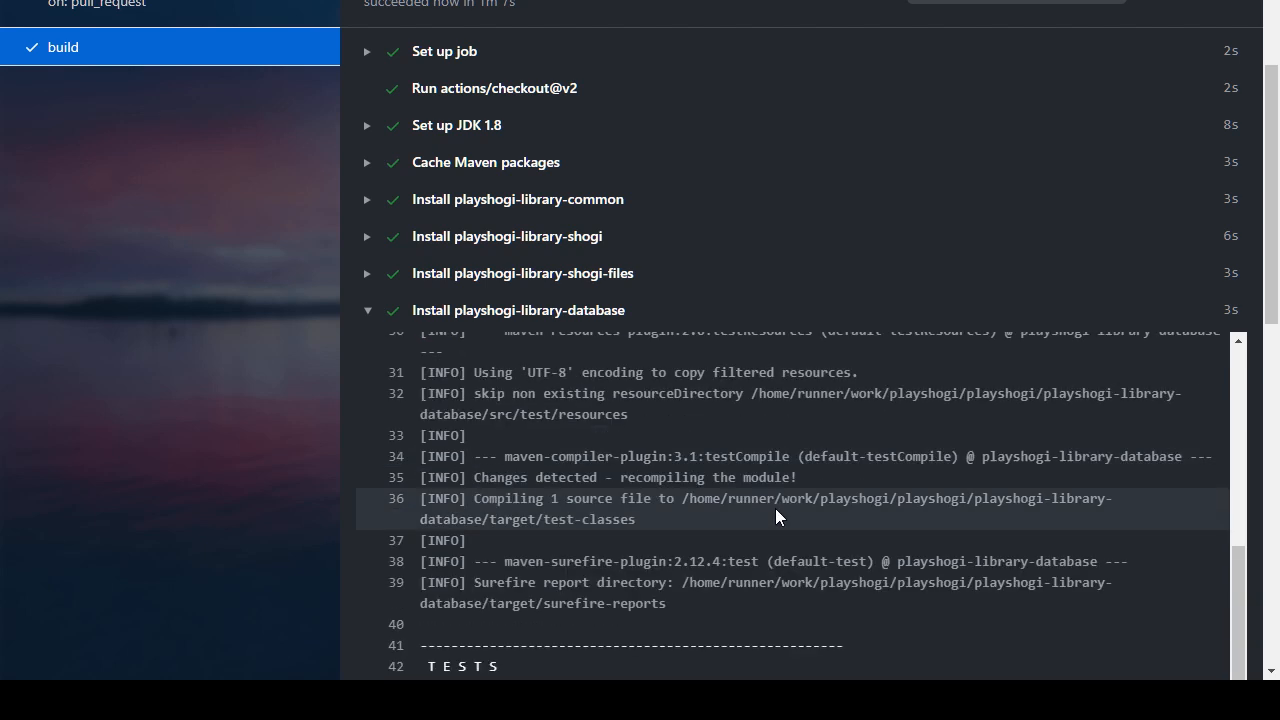
mouse_move(784, 528)
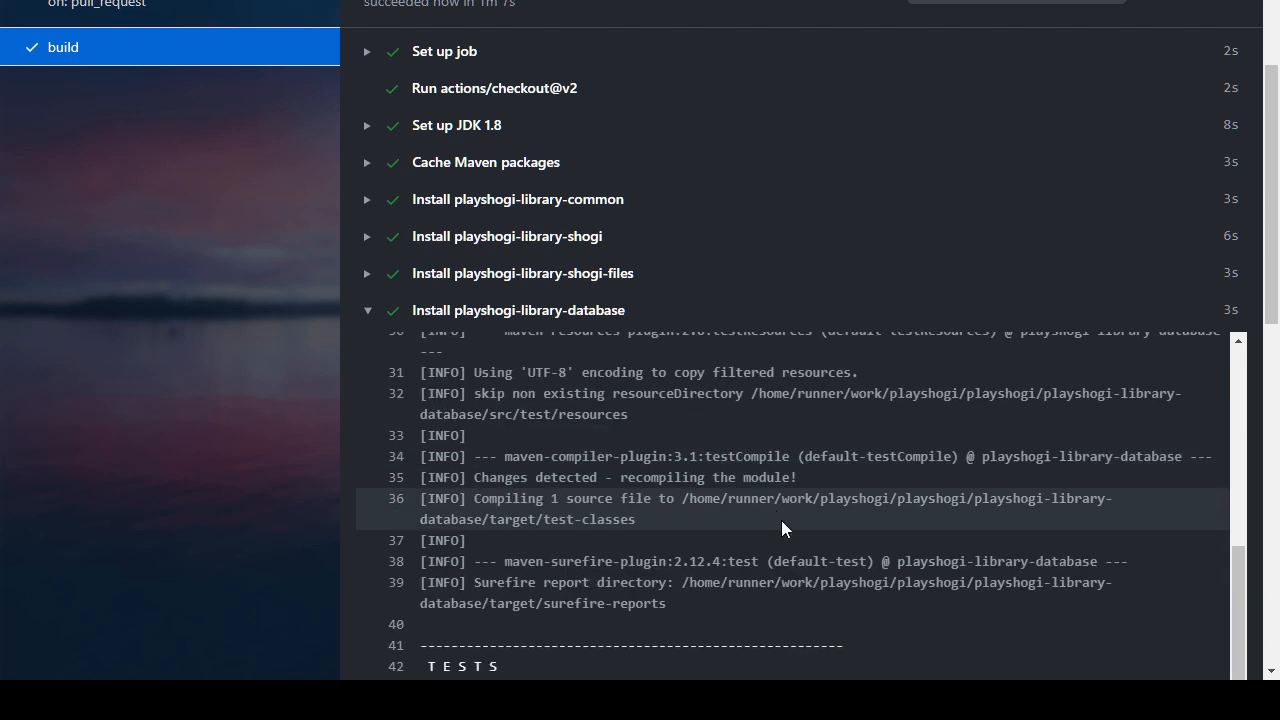
mouse_move(770, 524)
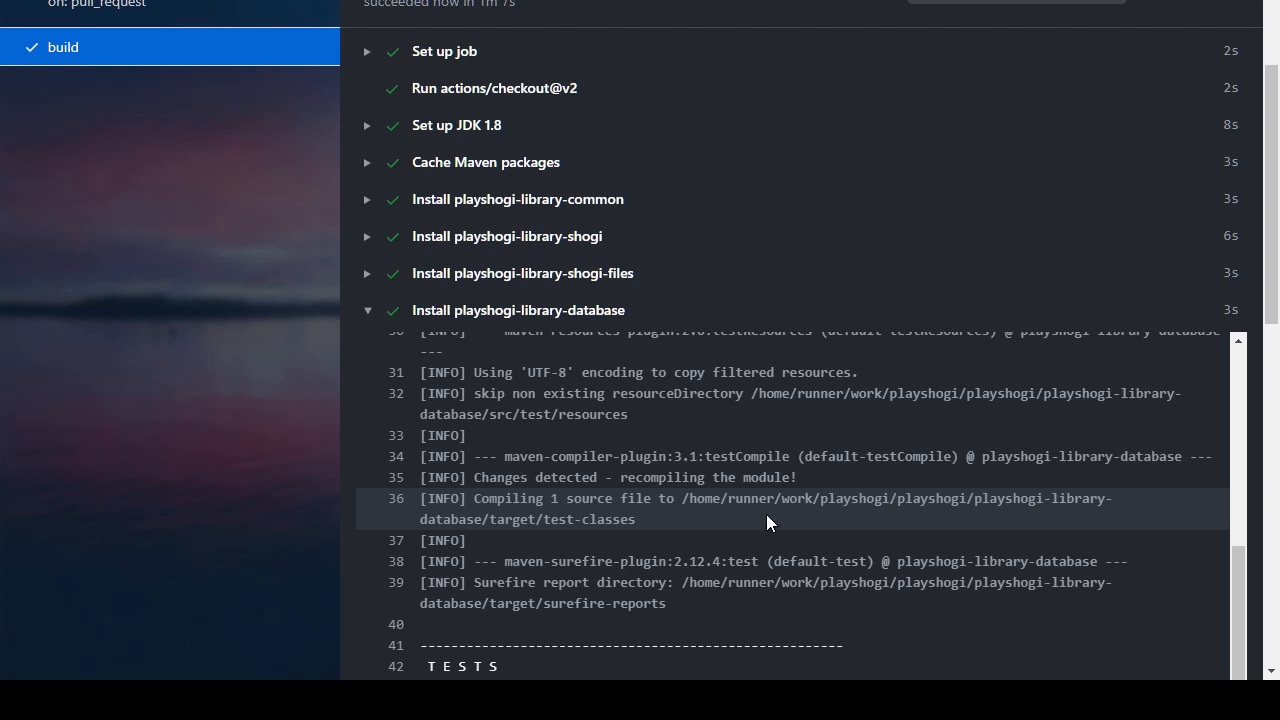
scroll("up", 3)
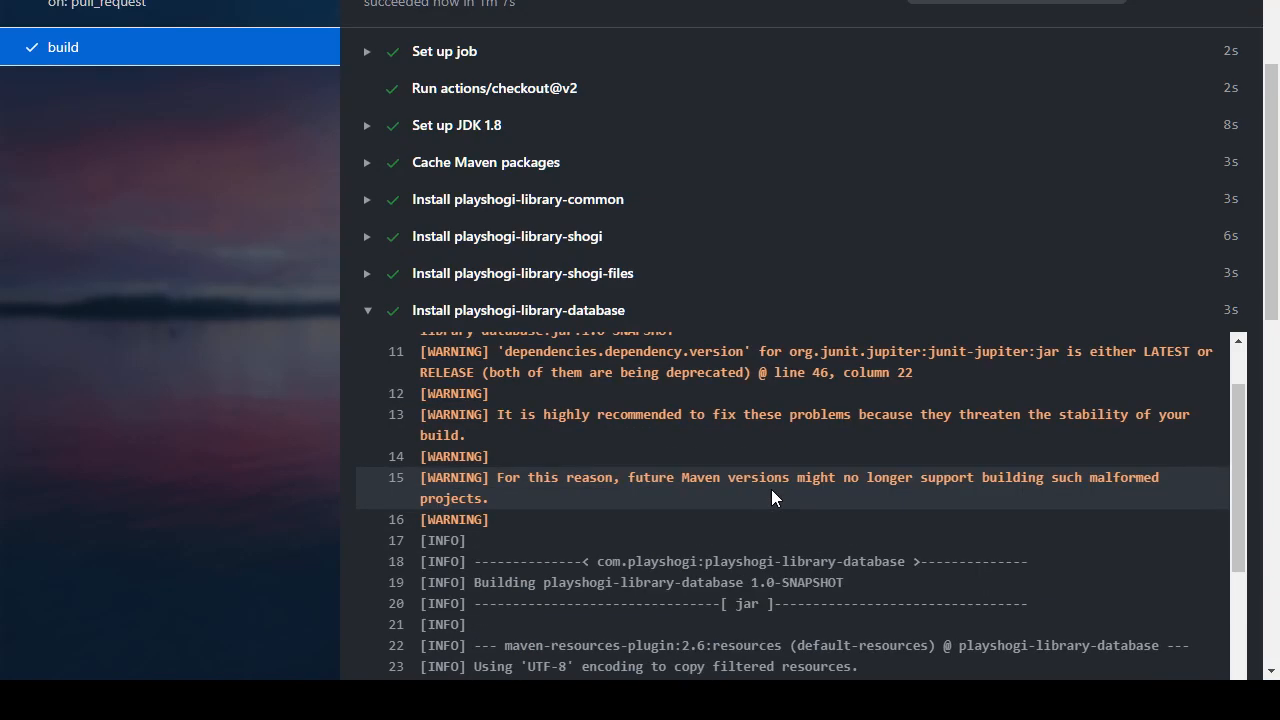
scroll("up", 3)
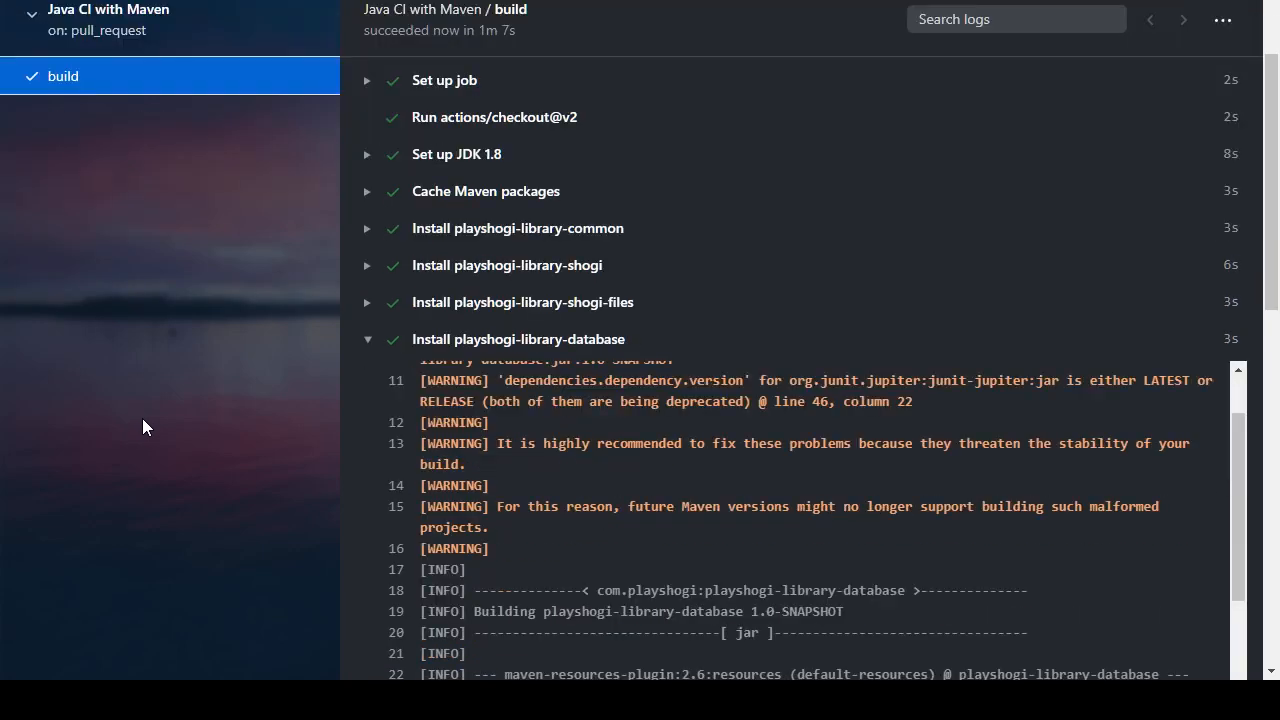
scroll("down", 3)
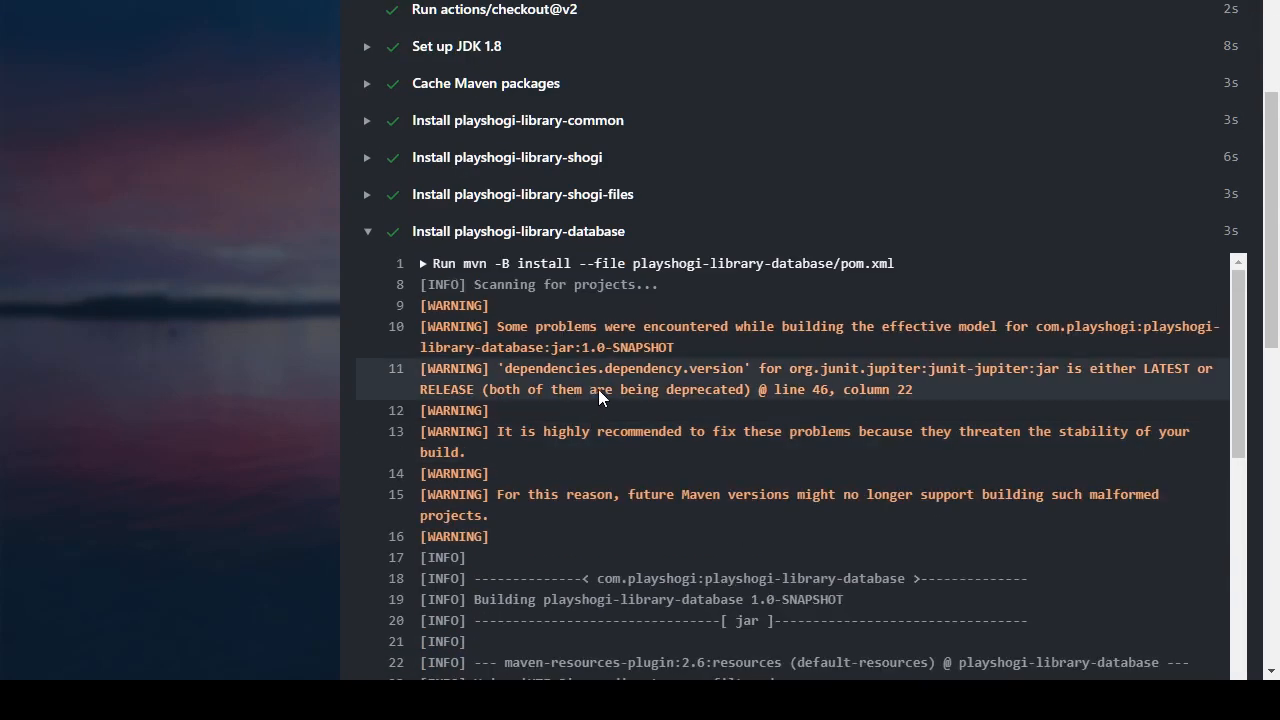
mouse_move(876, 348)
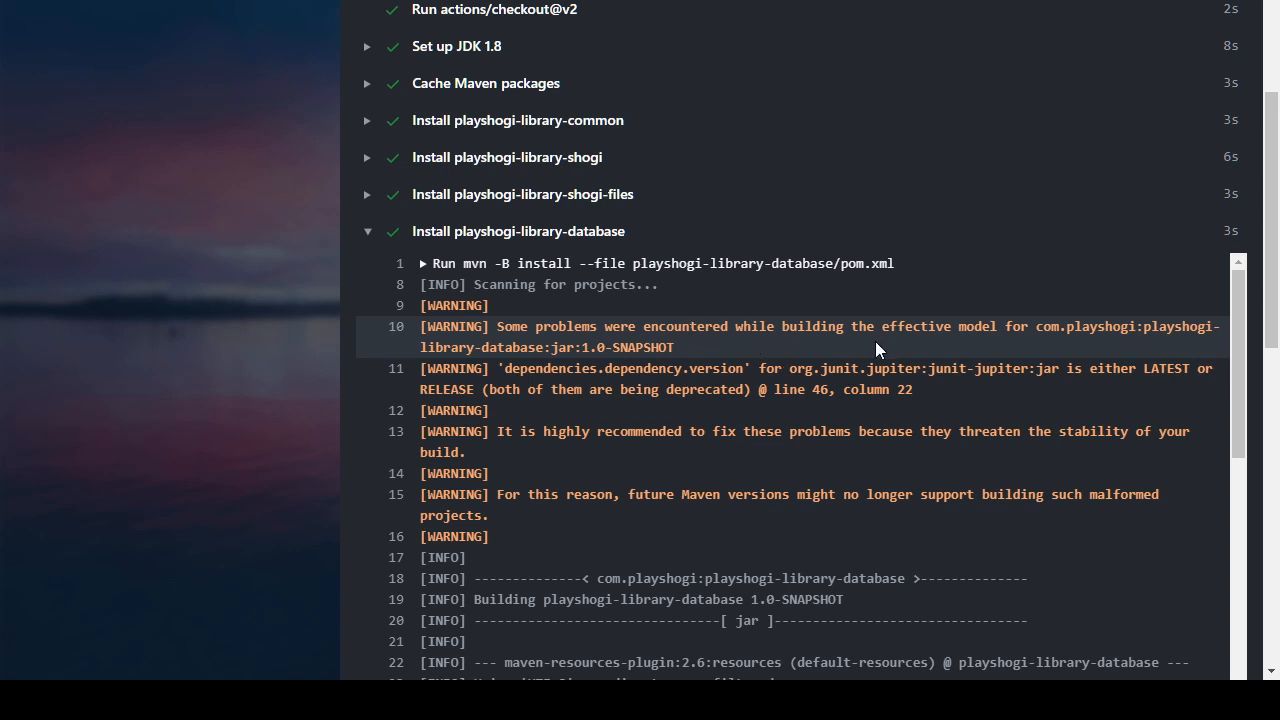
mouse_move(604, 390)
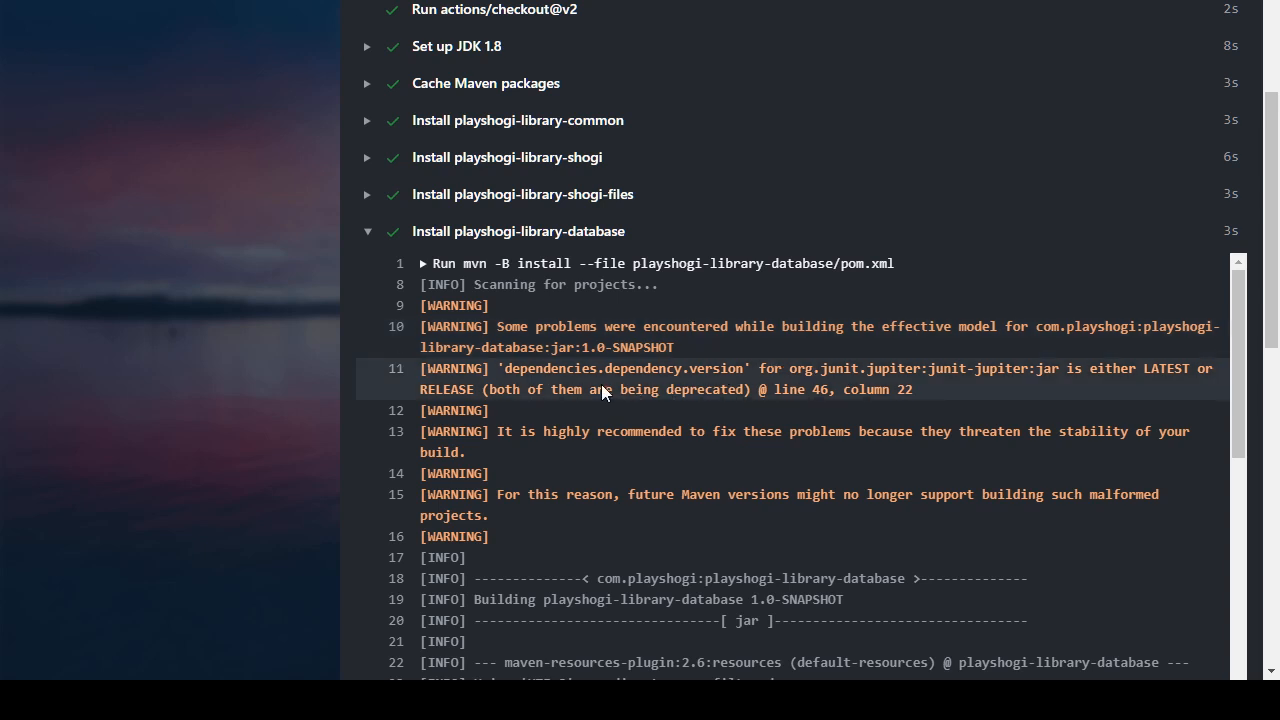
mouse_move(876, 382)
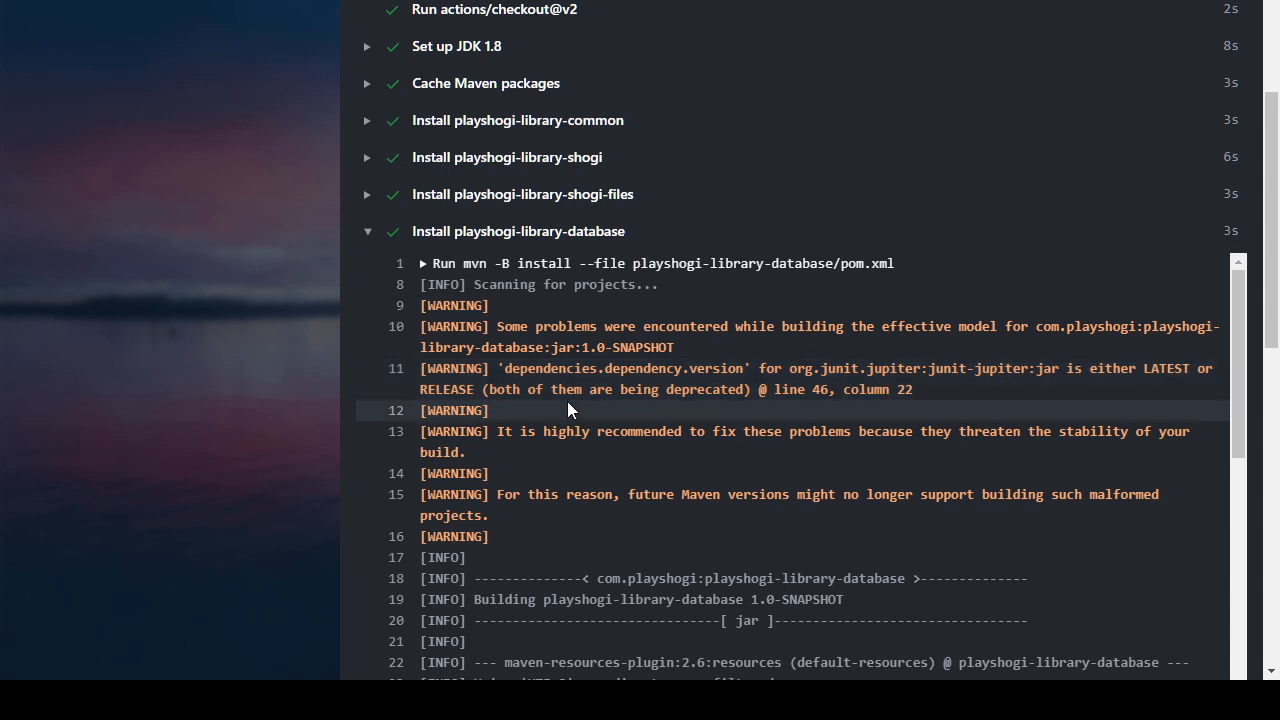
mouse_move(690, 416)
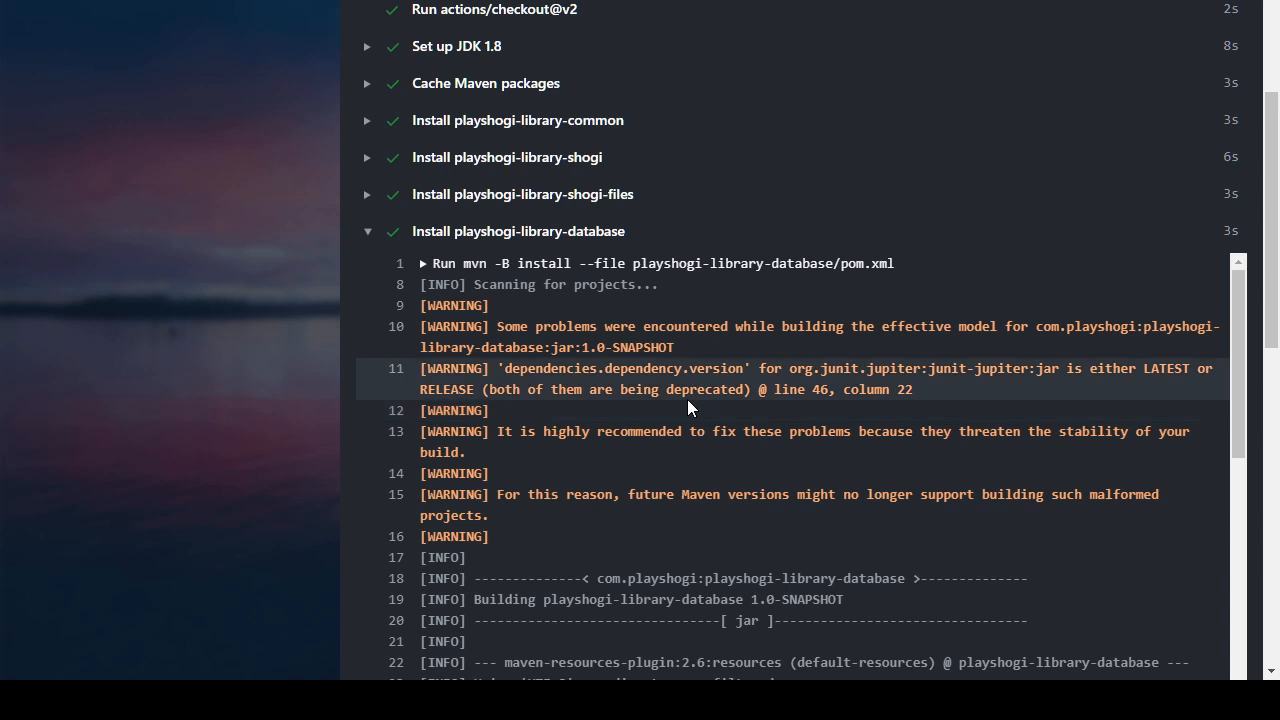
mouse_move(720, 370)
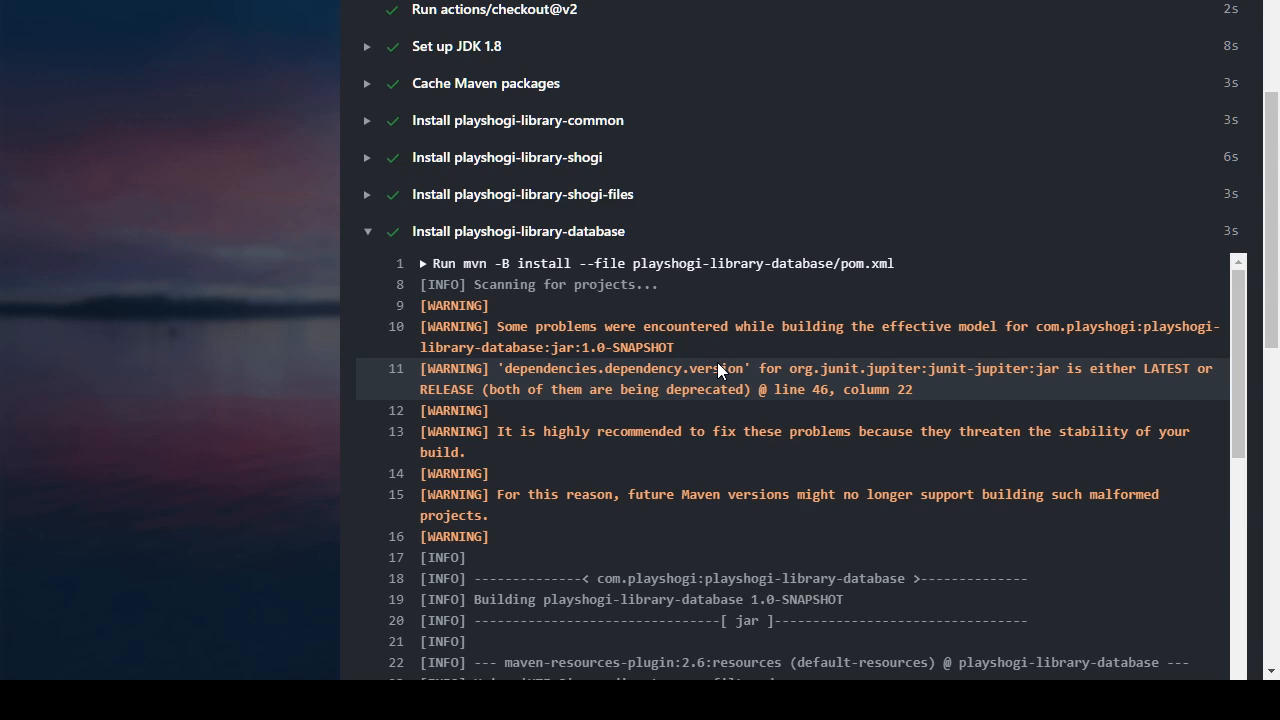
scroll("down", 3)
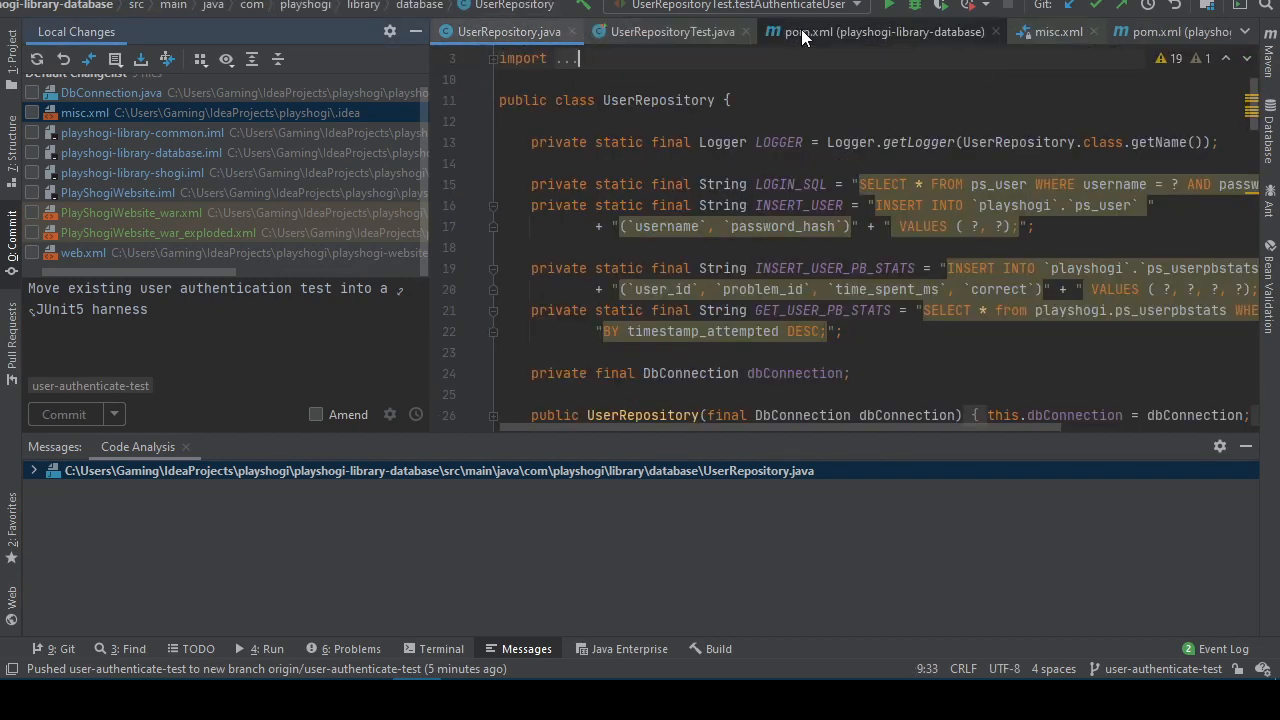
Close the database and shogi-files pom.xml tabs and browse ShogiRulesEngineTest's test methods
left_click(666, 32)
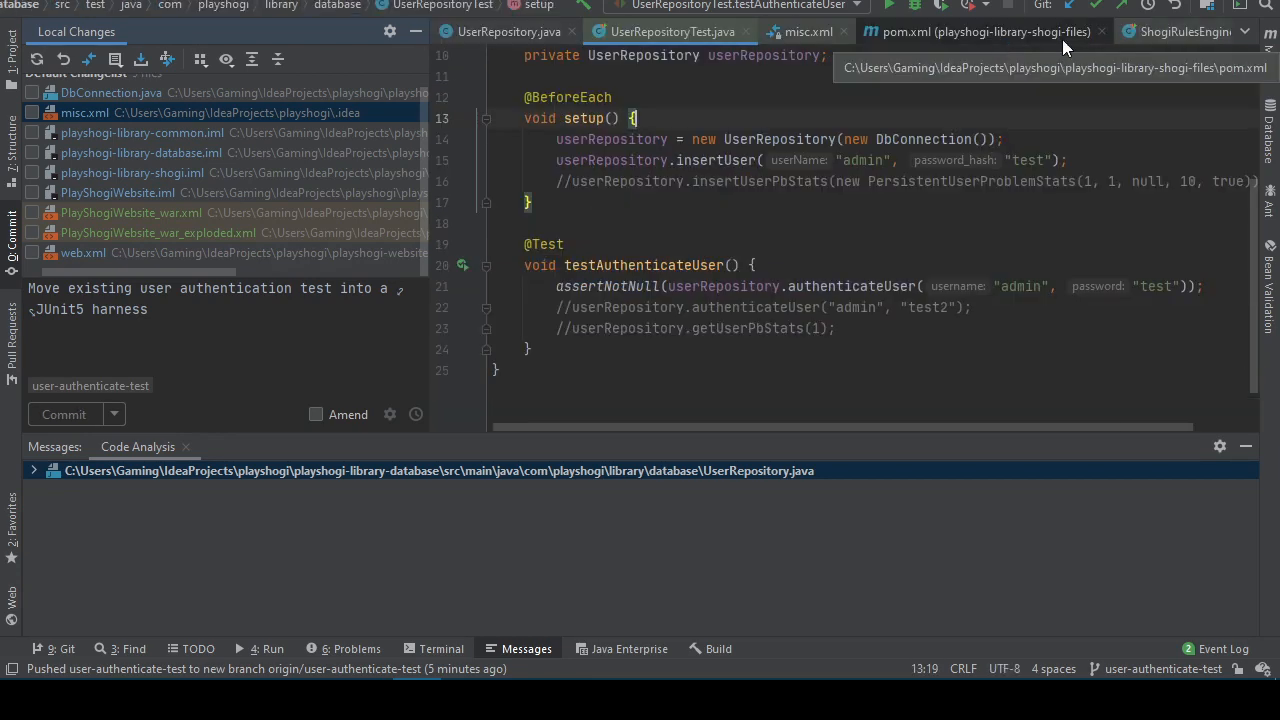
left_click(1100, 32)
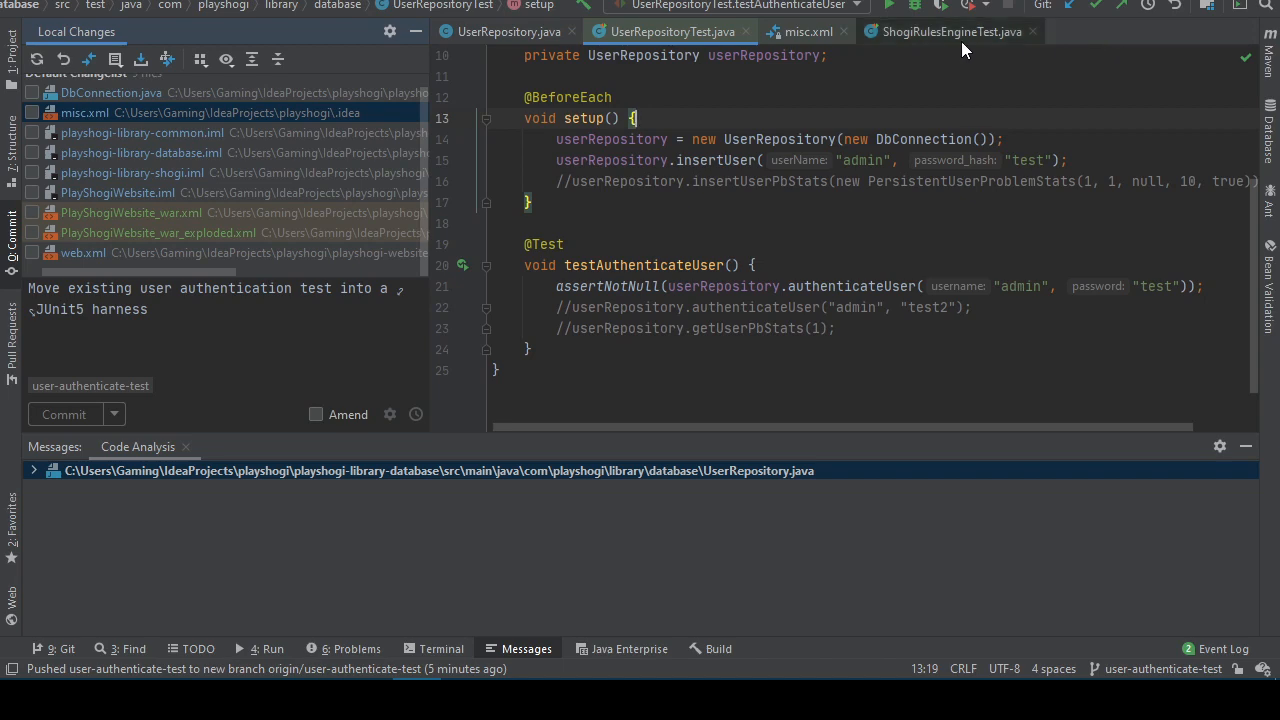
left_click(948, 32)
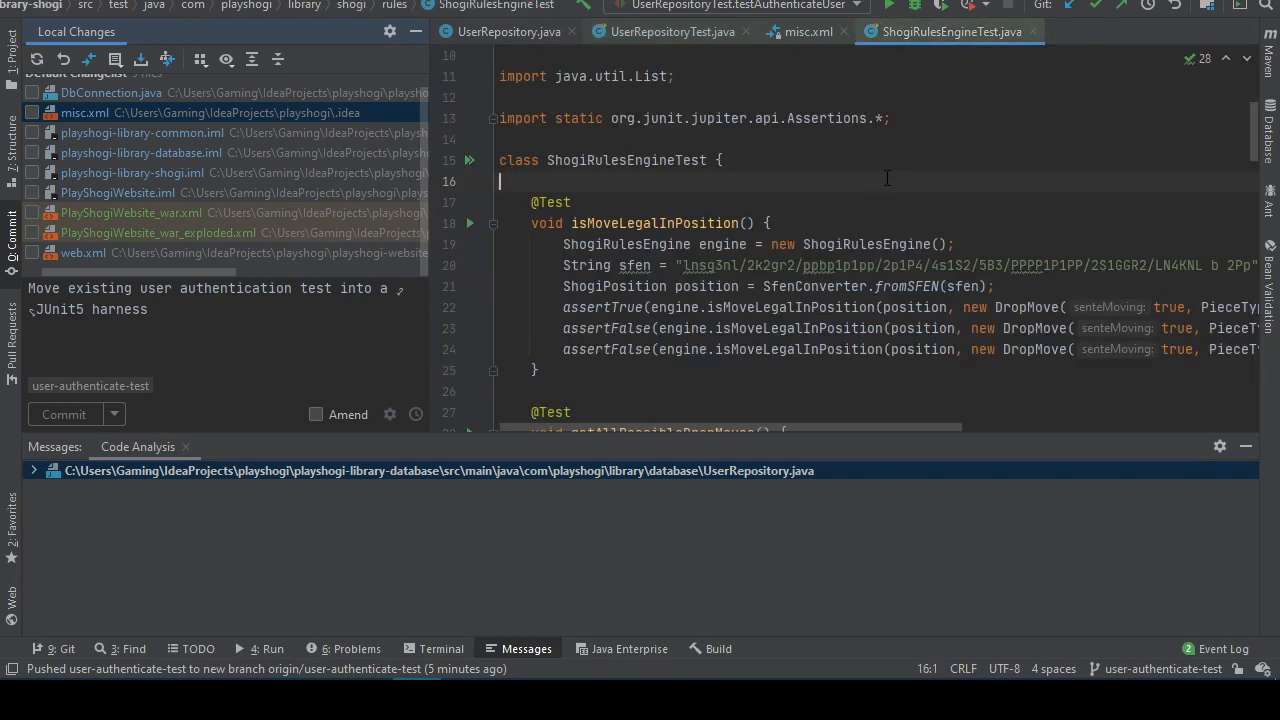
scroll("down", 3)
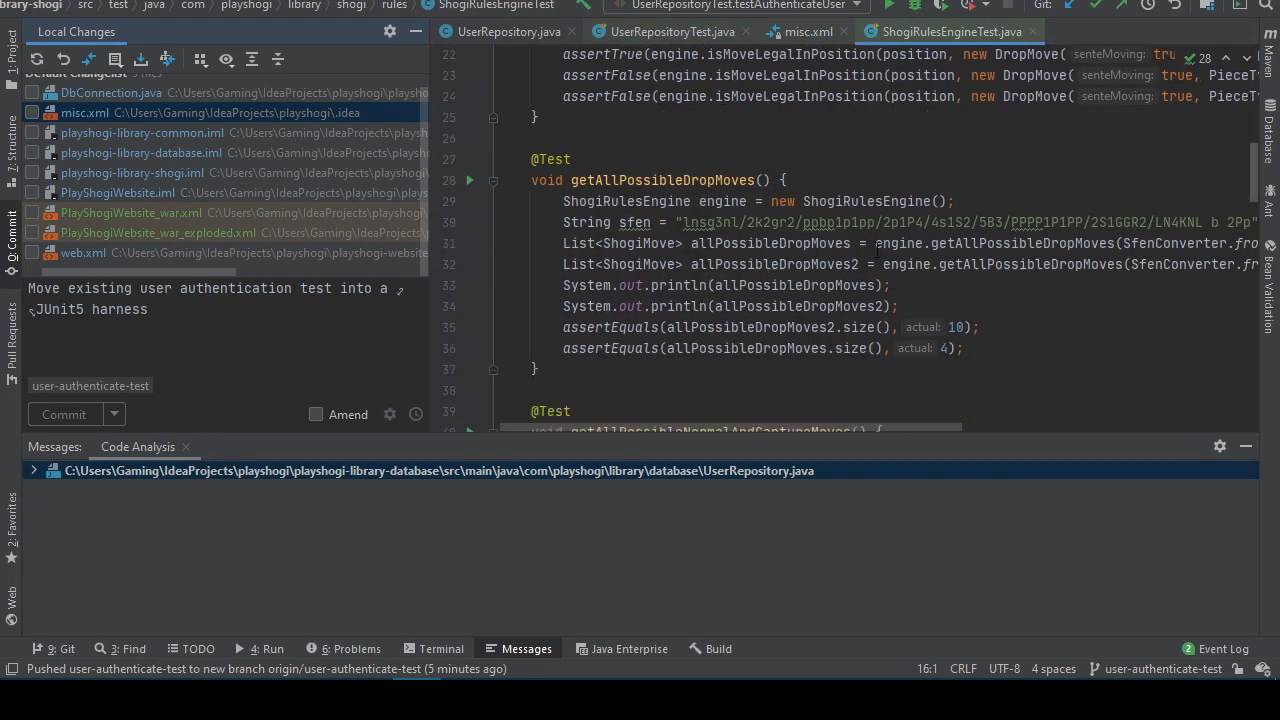
scroll("down", 3)
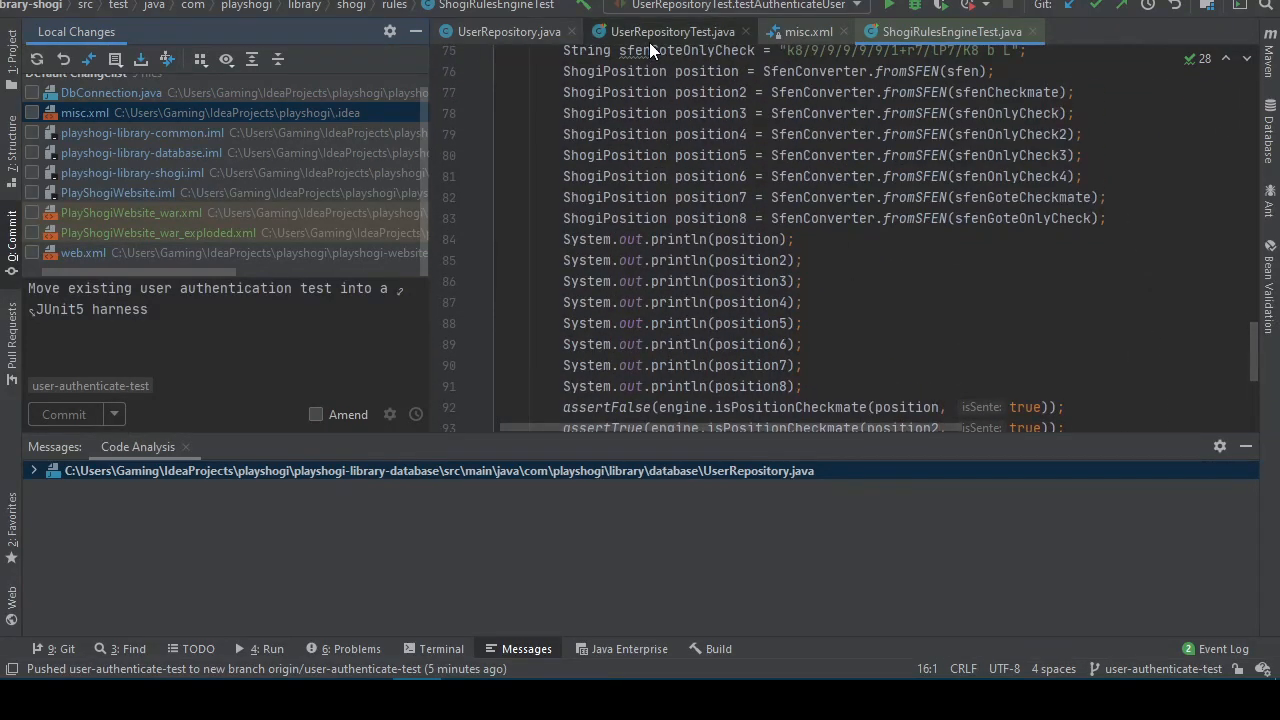
left_click(670, 32)
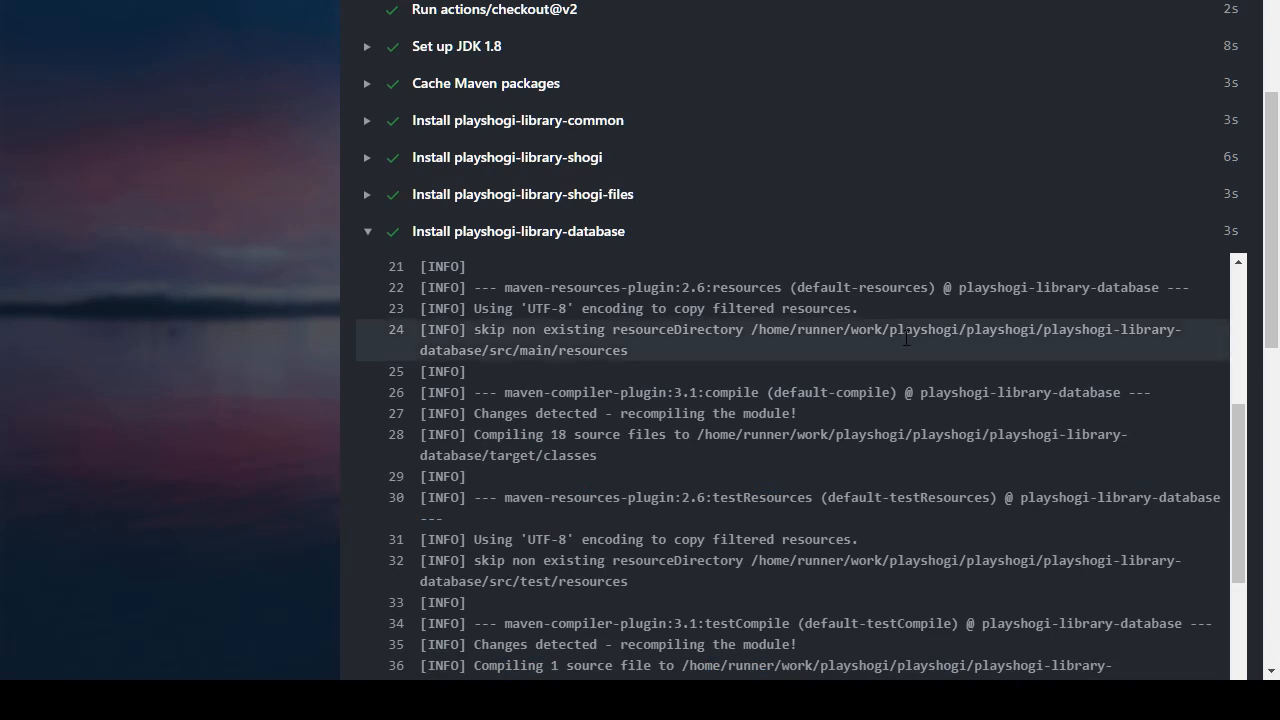
mouse_move(570, 324)
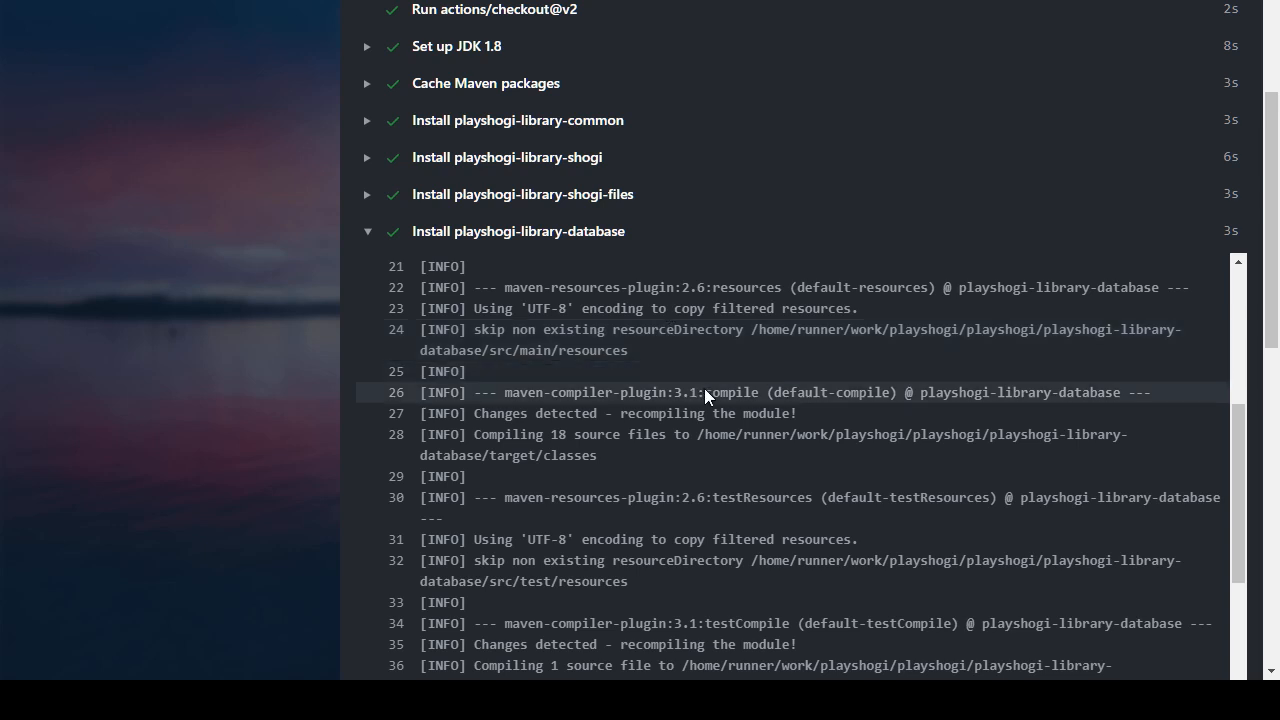
mouse_move(764, 374)
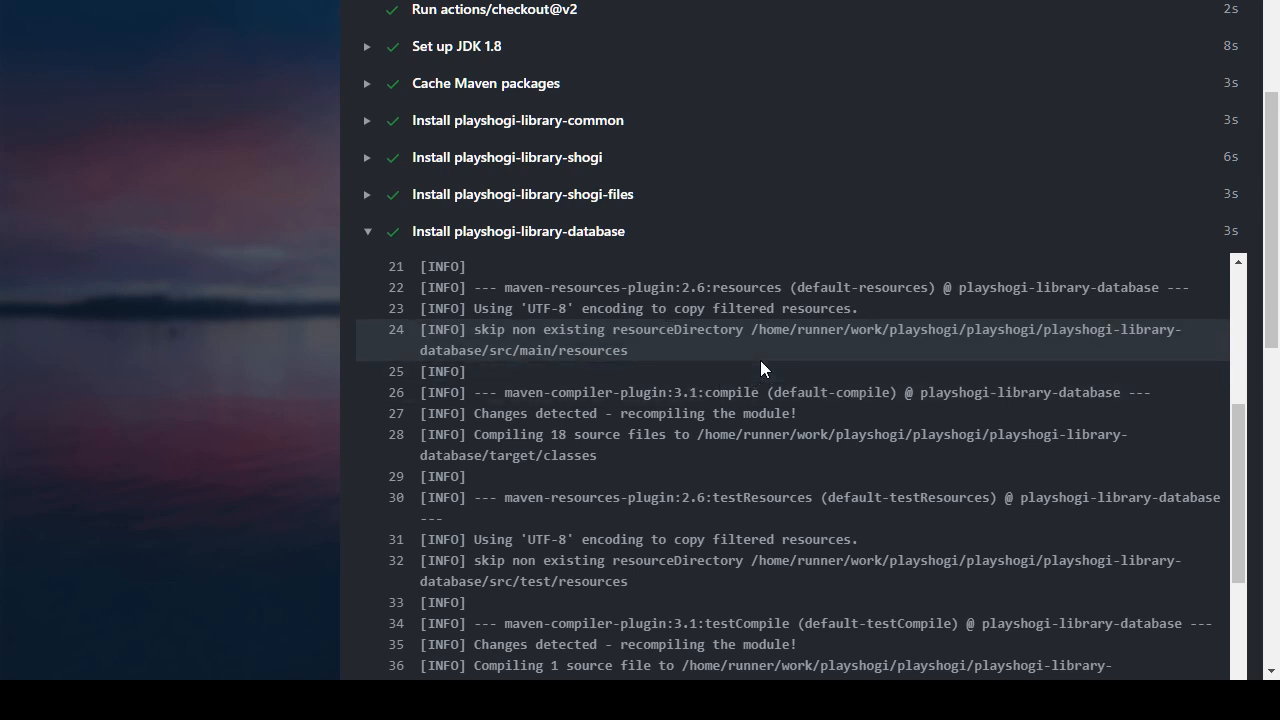
Expand the 'Install playshogi-library-shogi' step, scroll to its 0-tests surefire results, then collapse it
scroll("down", 3)
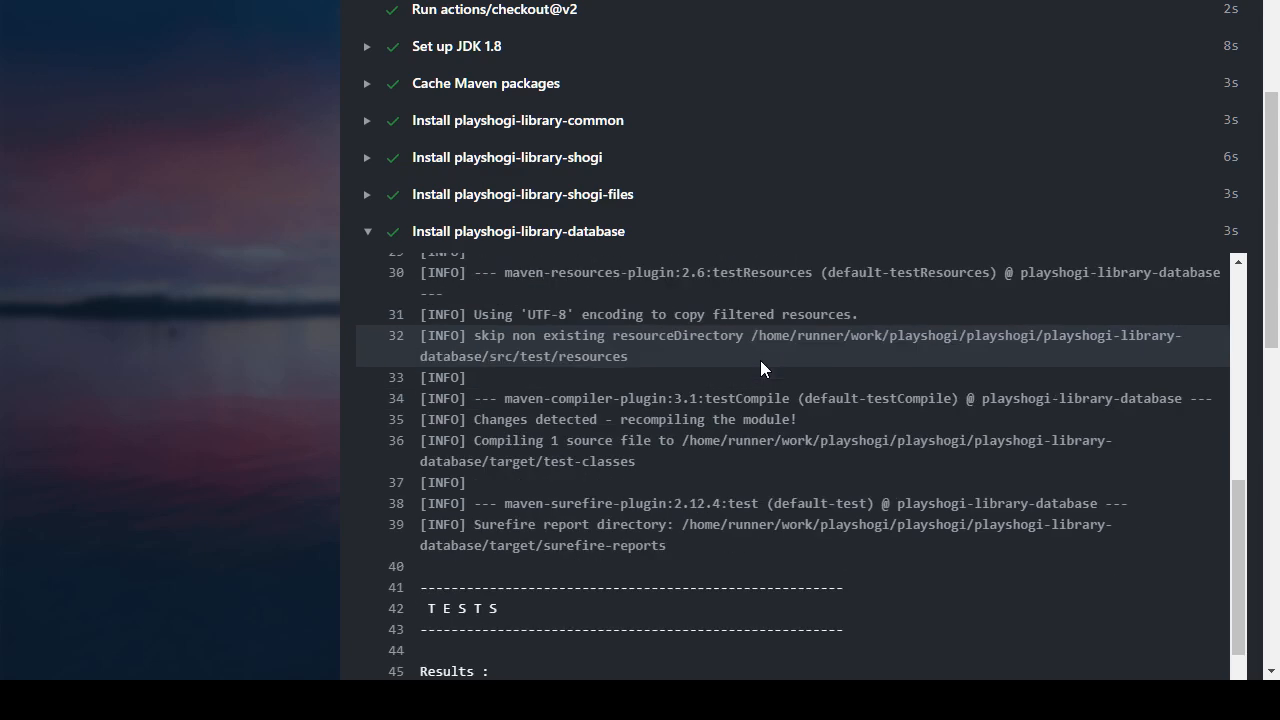
scroll("down", 3)
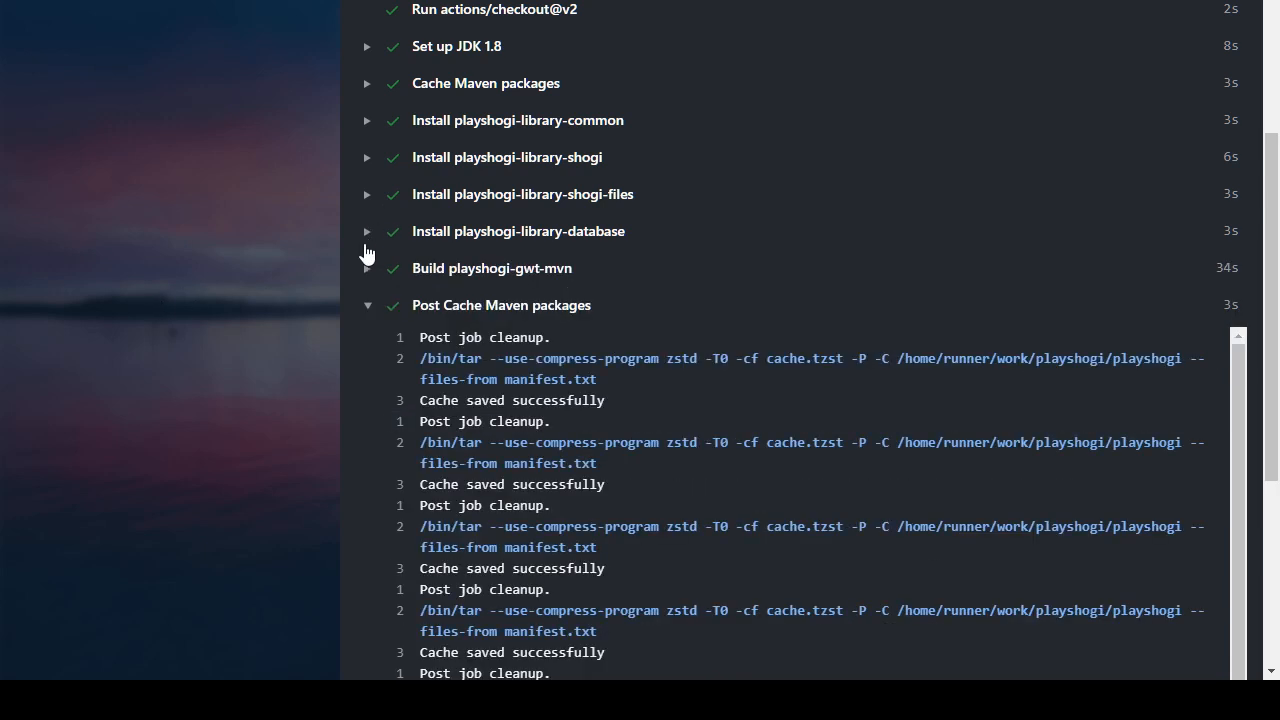
left_click(368, 156)
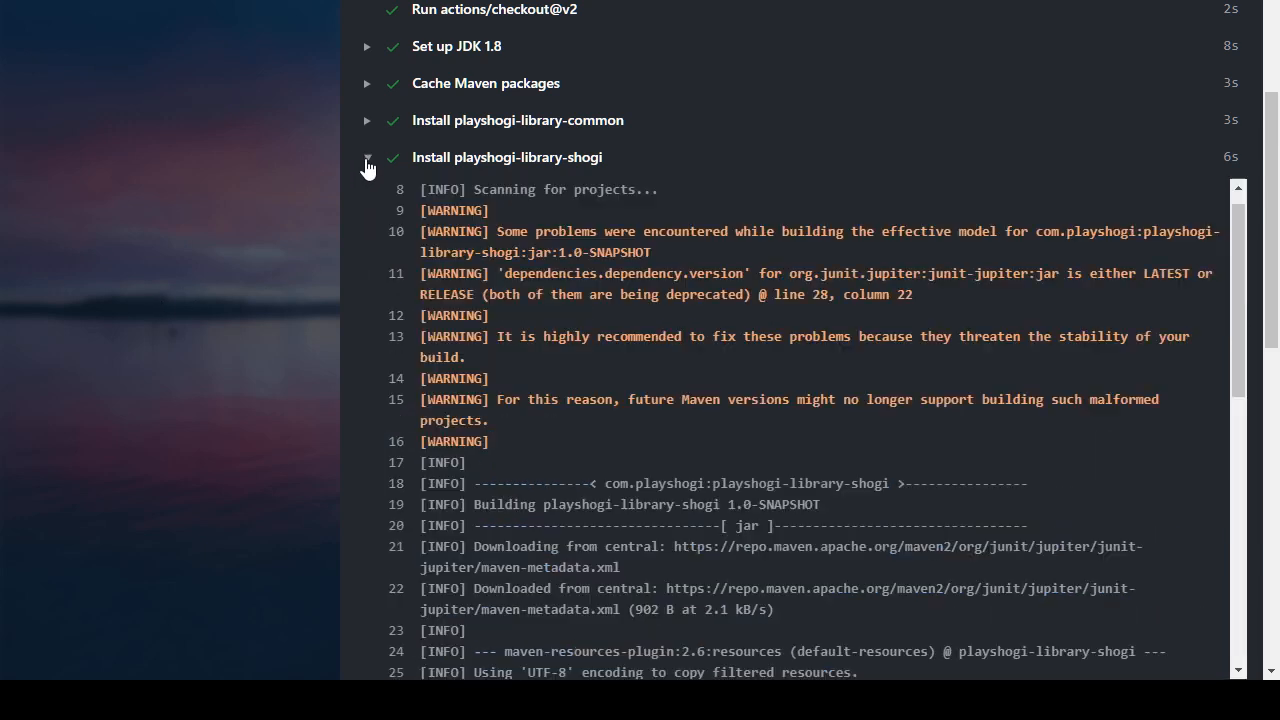
scroll("down", 3)
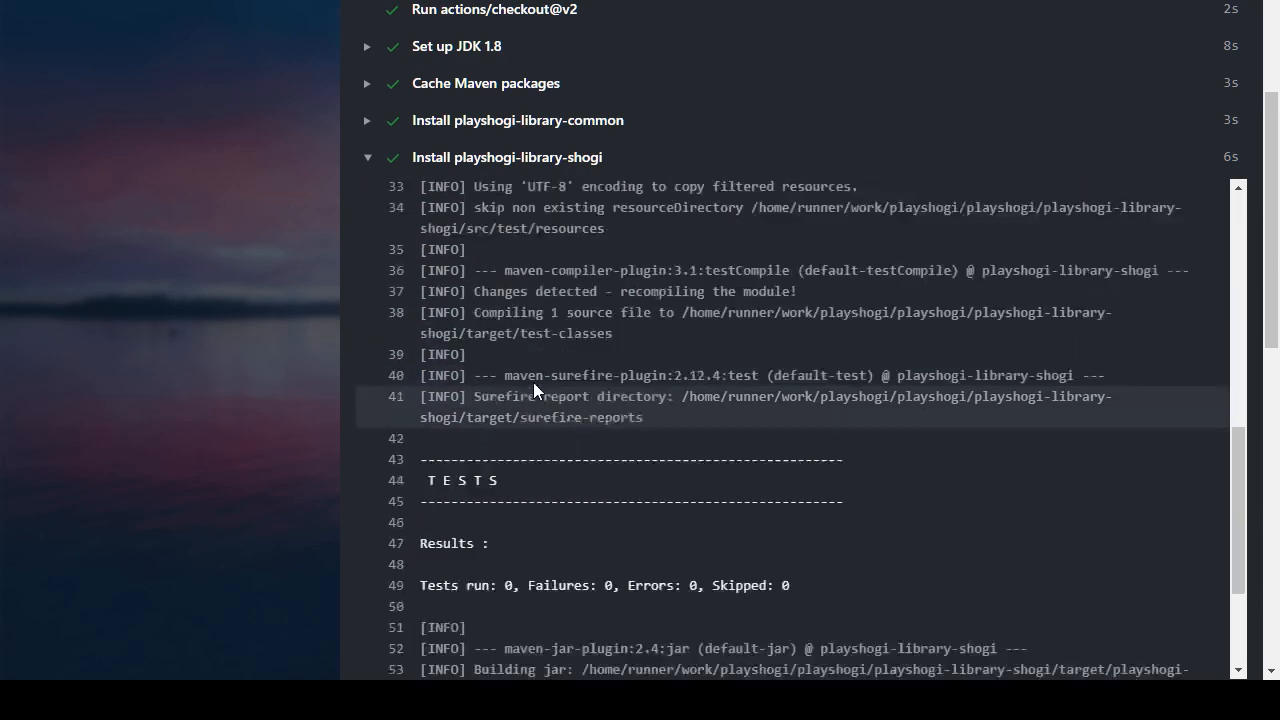
scroll("down", 3)
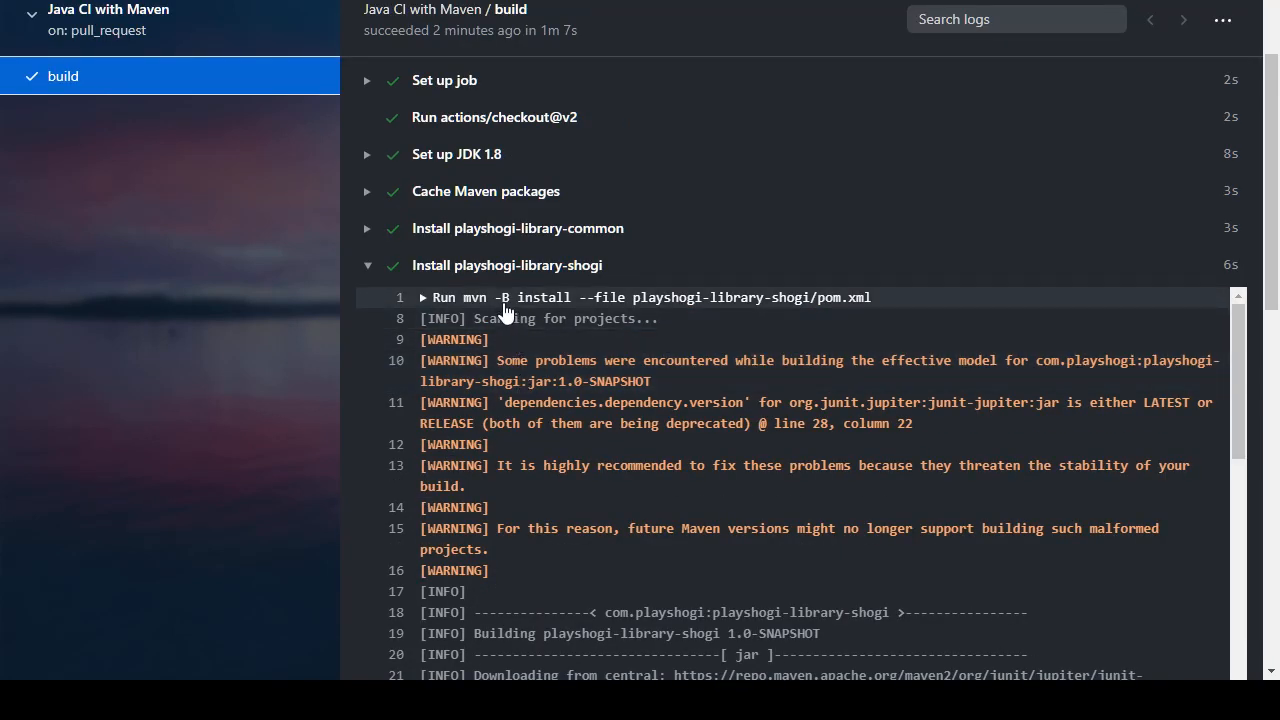
mouse_move(704, 316)
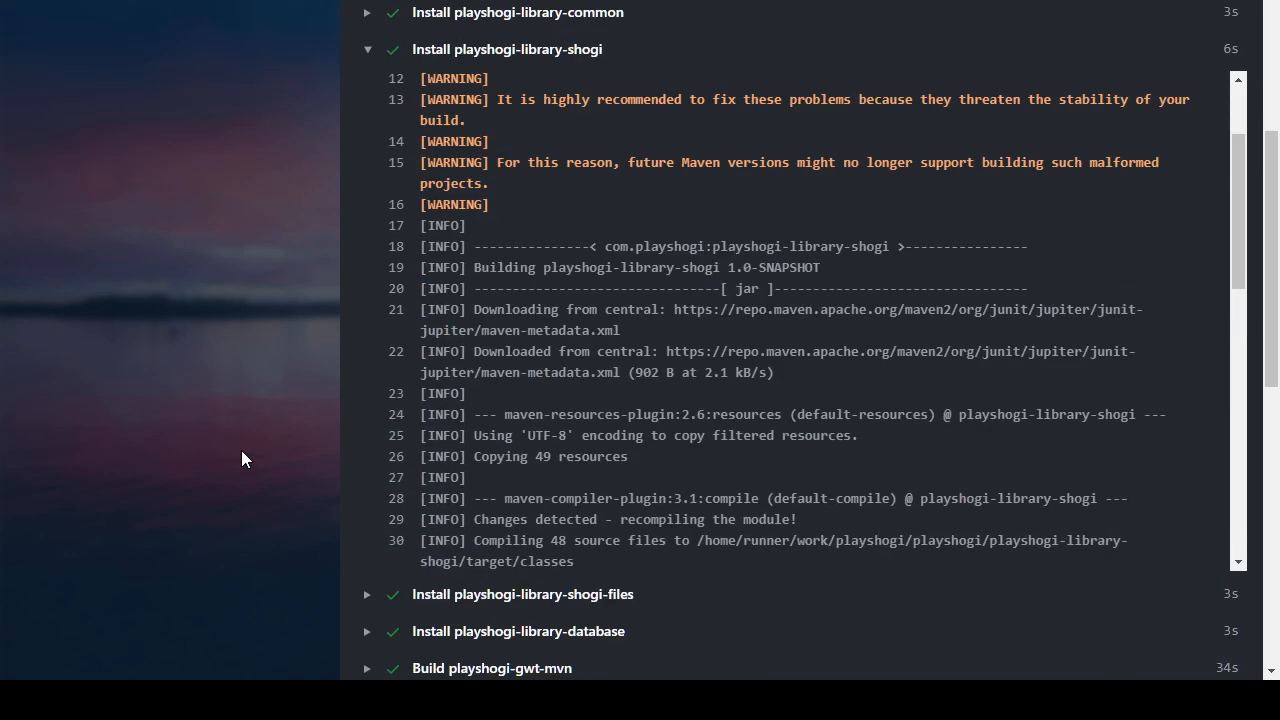
scroll("down", 3)
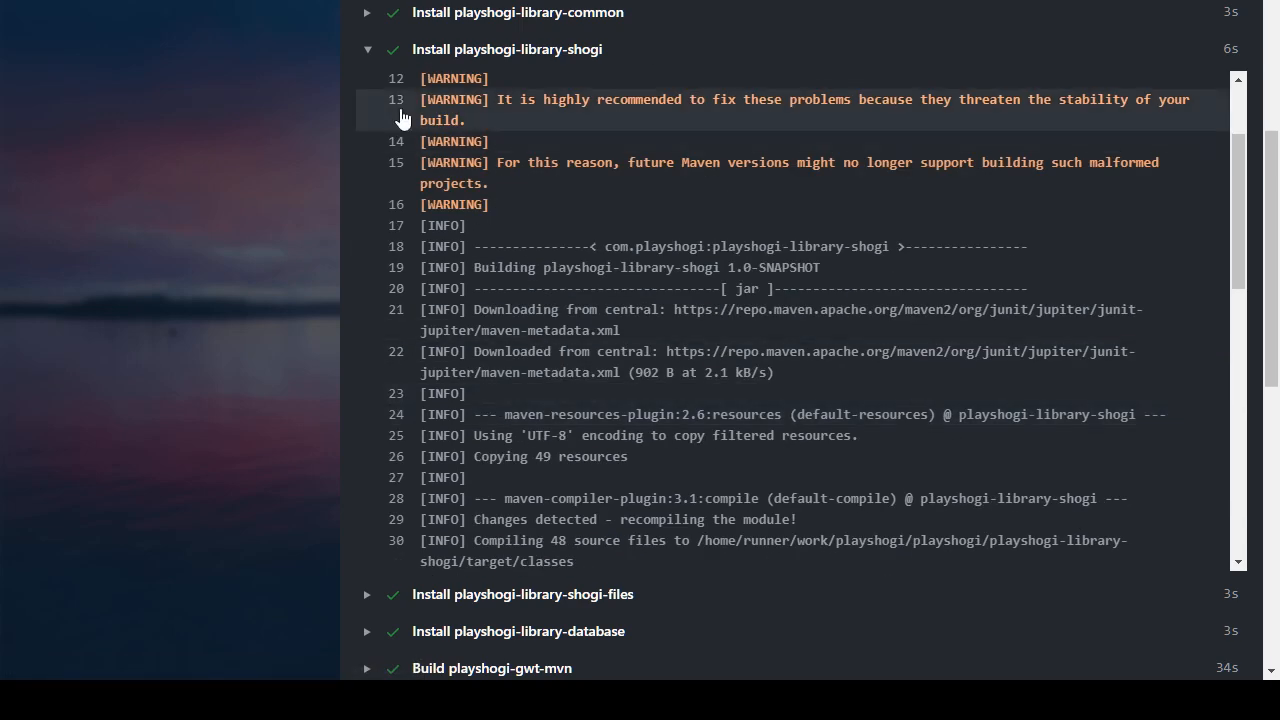
left_click(368, 48)
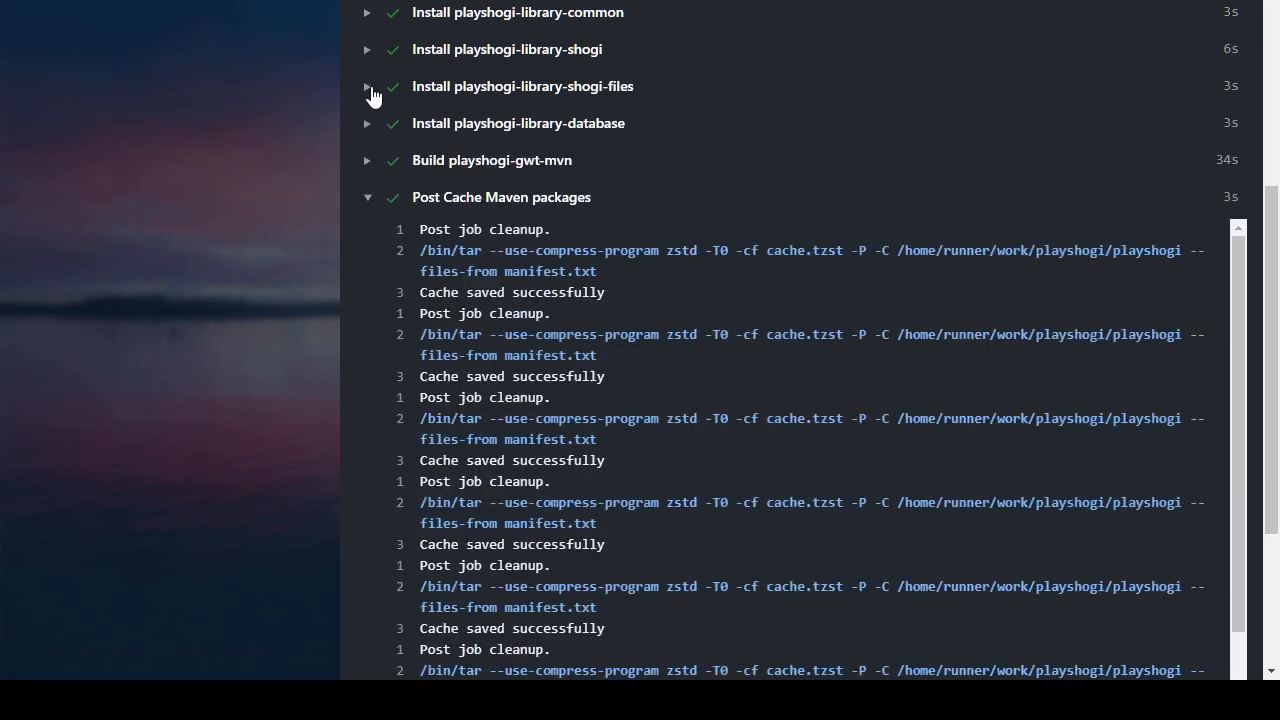
mouse_move(616, 386)
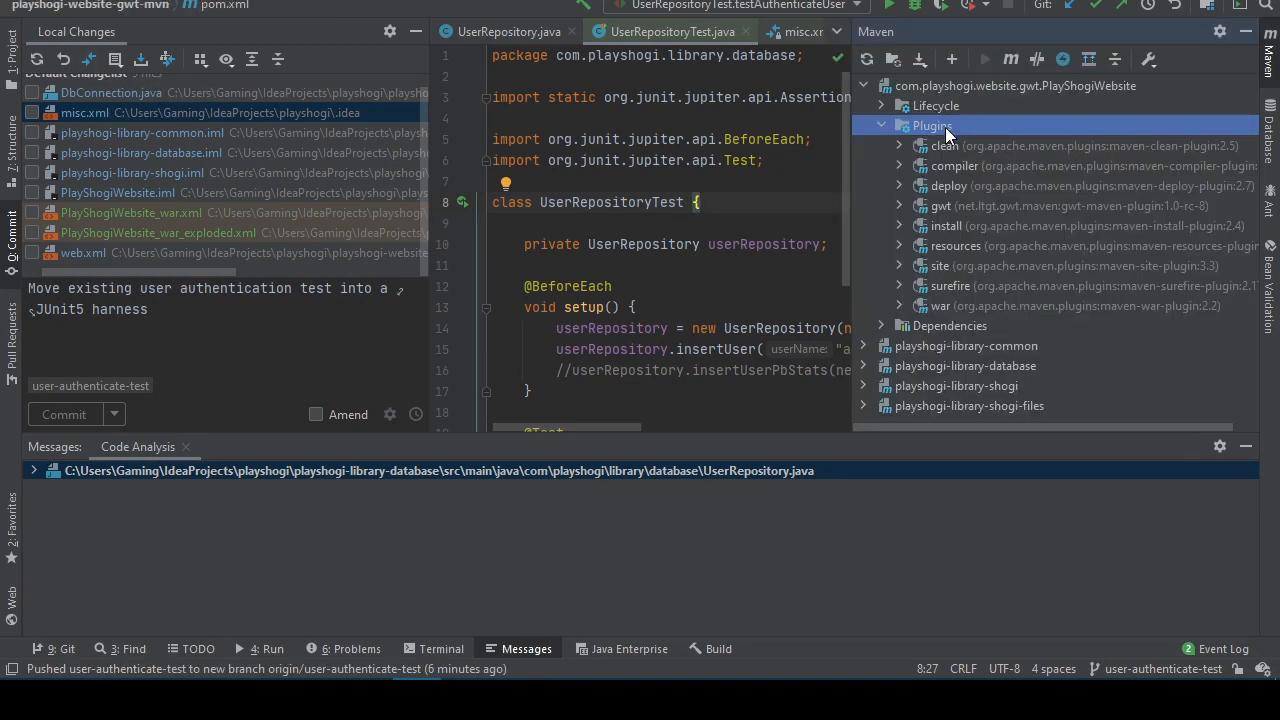
Run the Maven test and then verify lifecycle phases for the playshogi-library-database module
left_click(880, 124)
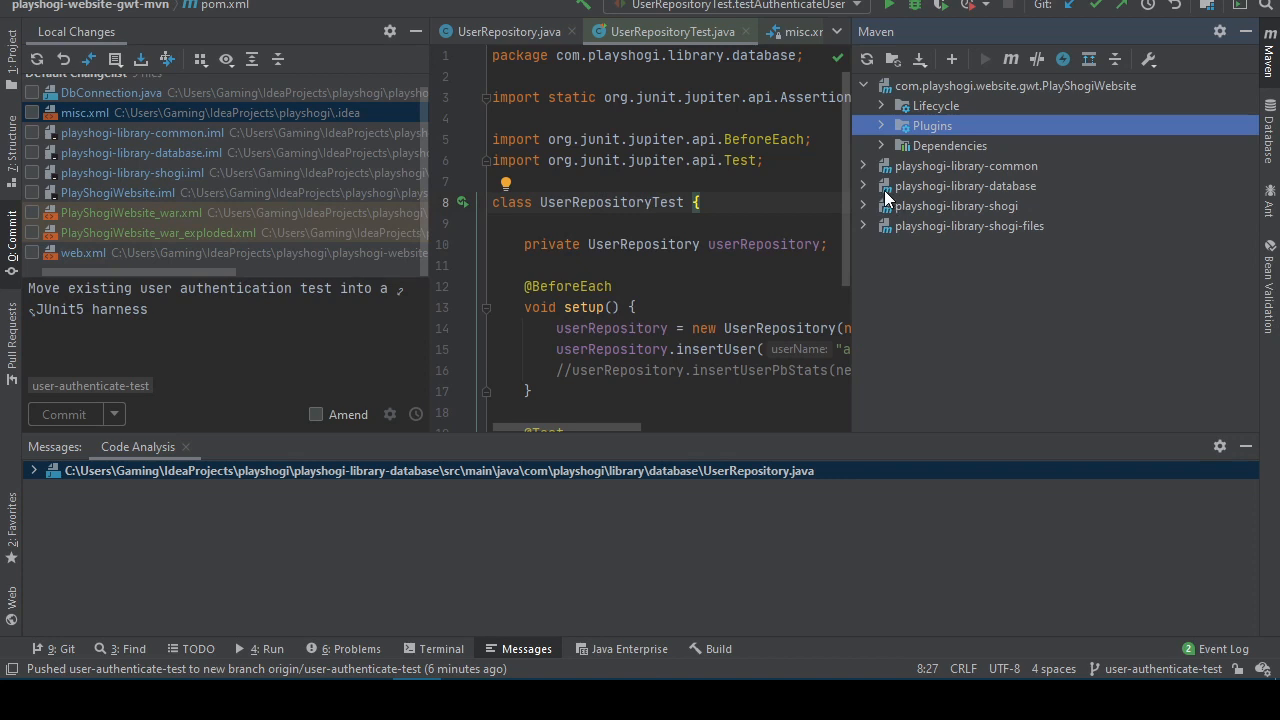
left_click(864, 186)
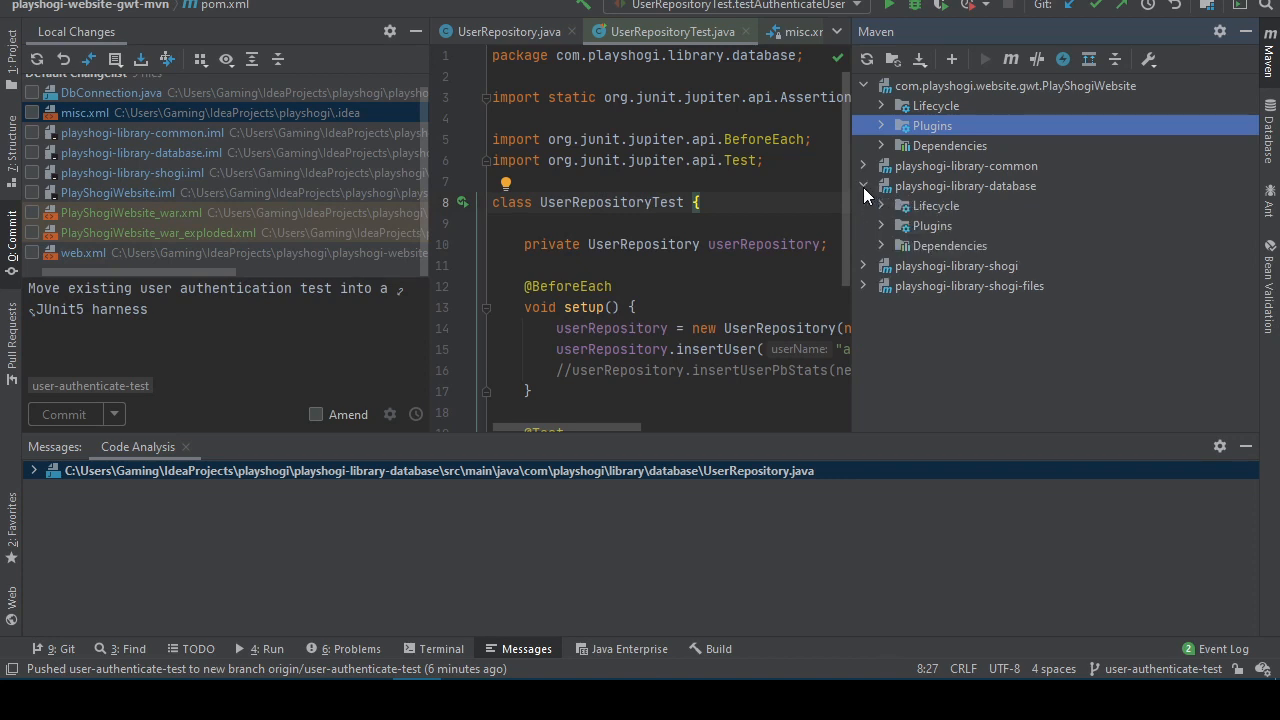
left_click(866, 186)
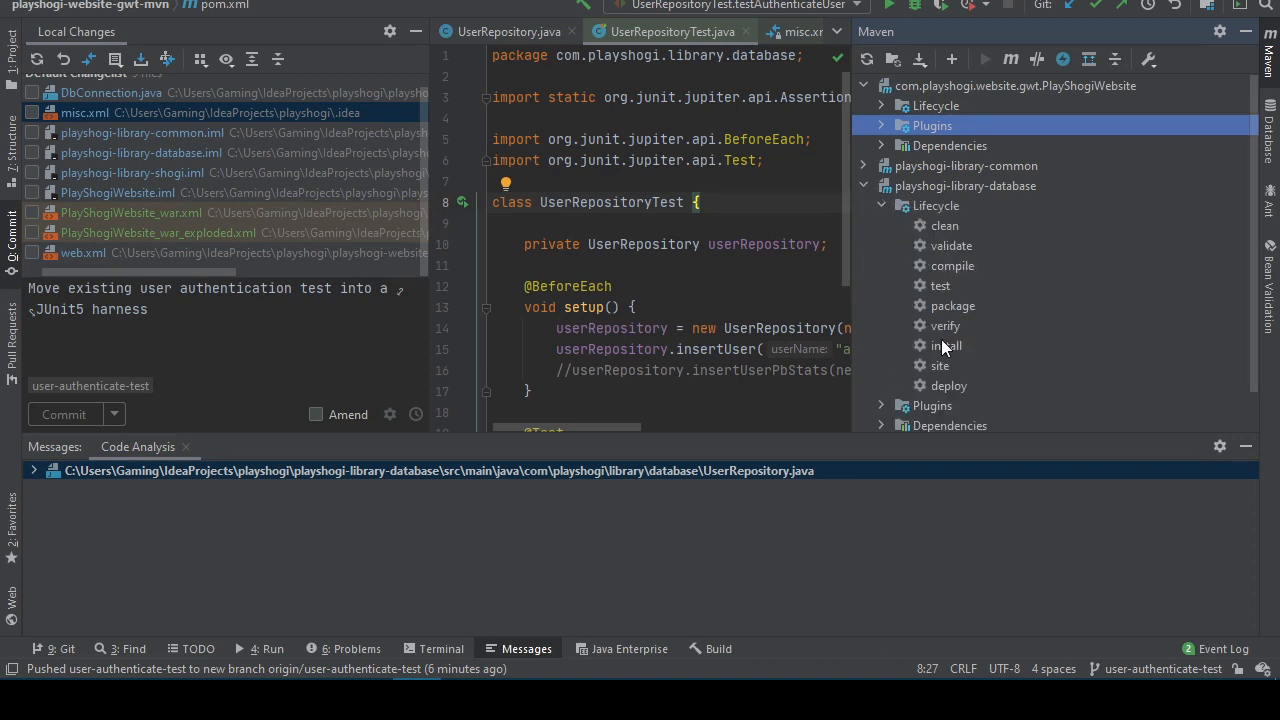
double_click(940, 284)
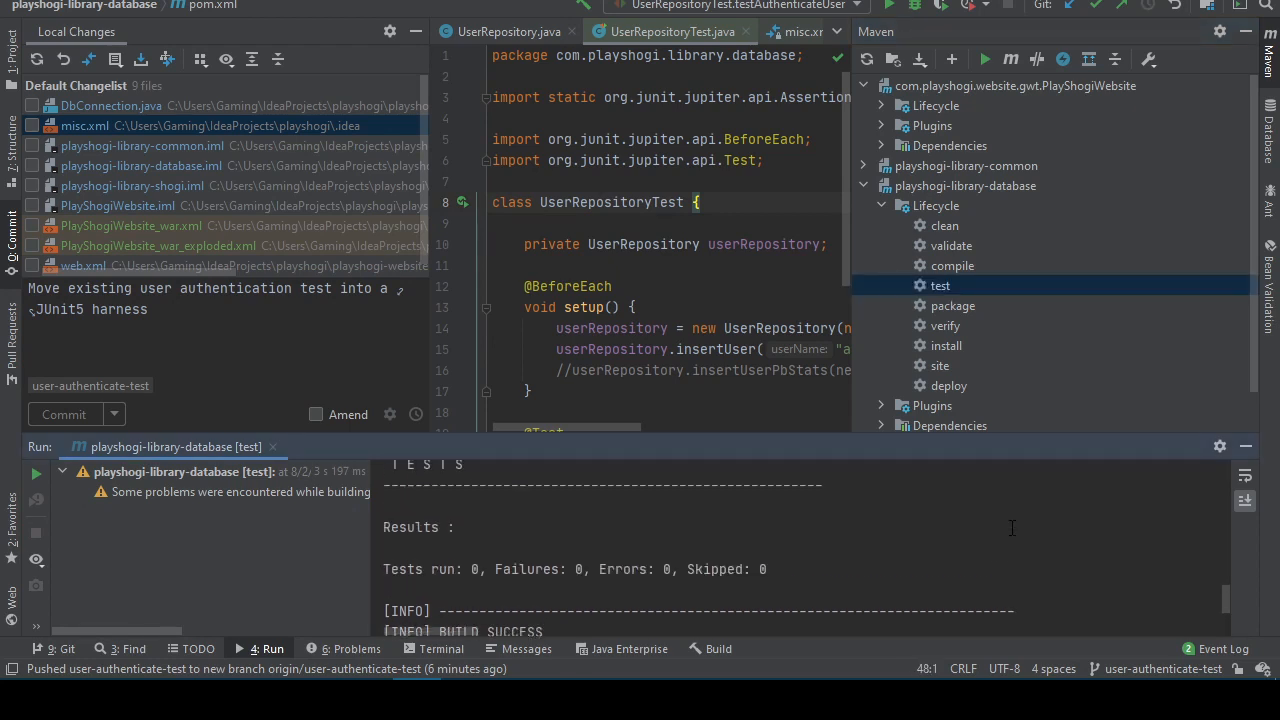
left_click(944, 324)
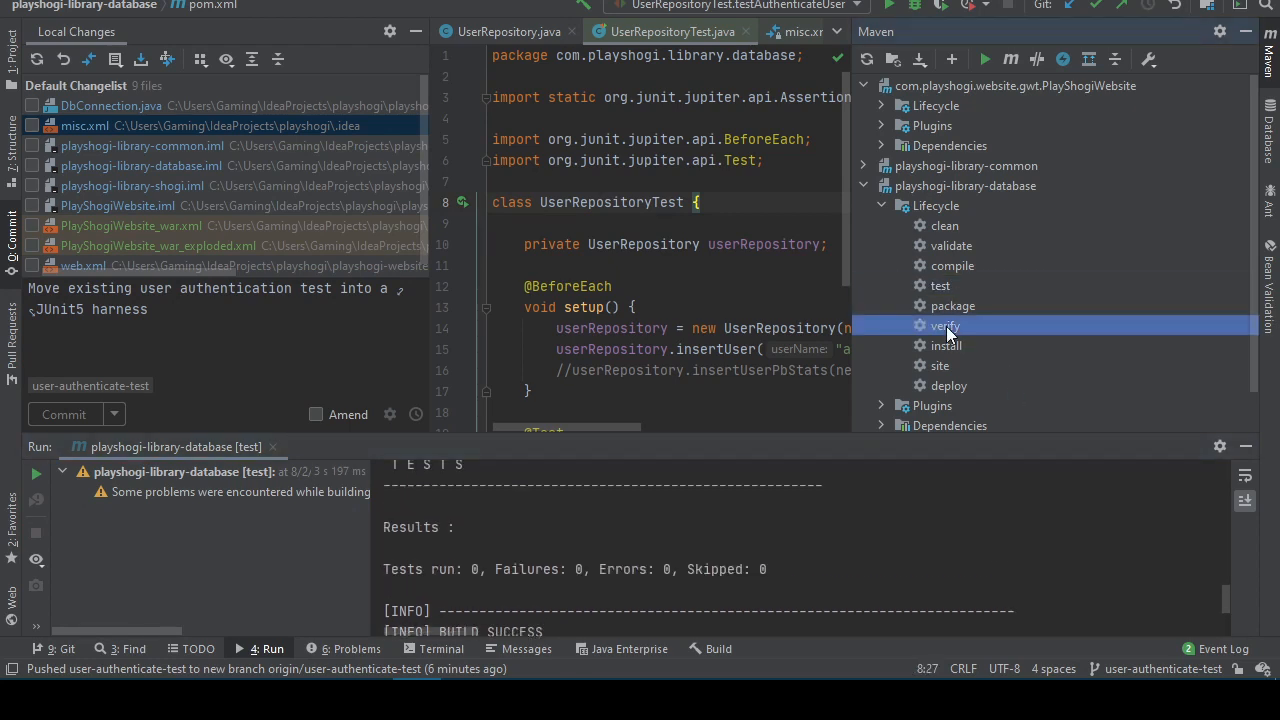
double_click(944, 324)
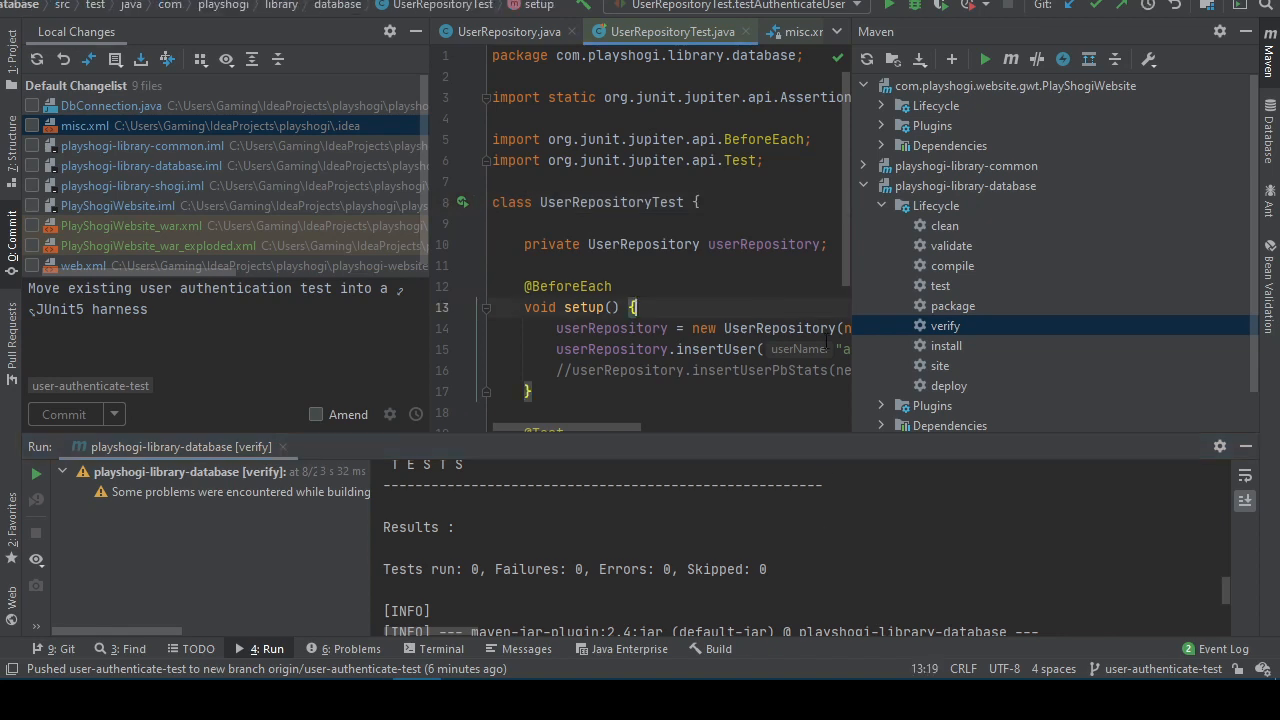
mouse_move(248, 202)
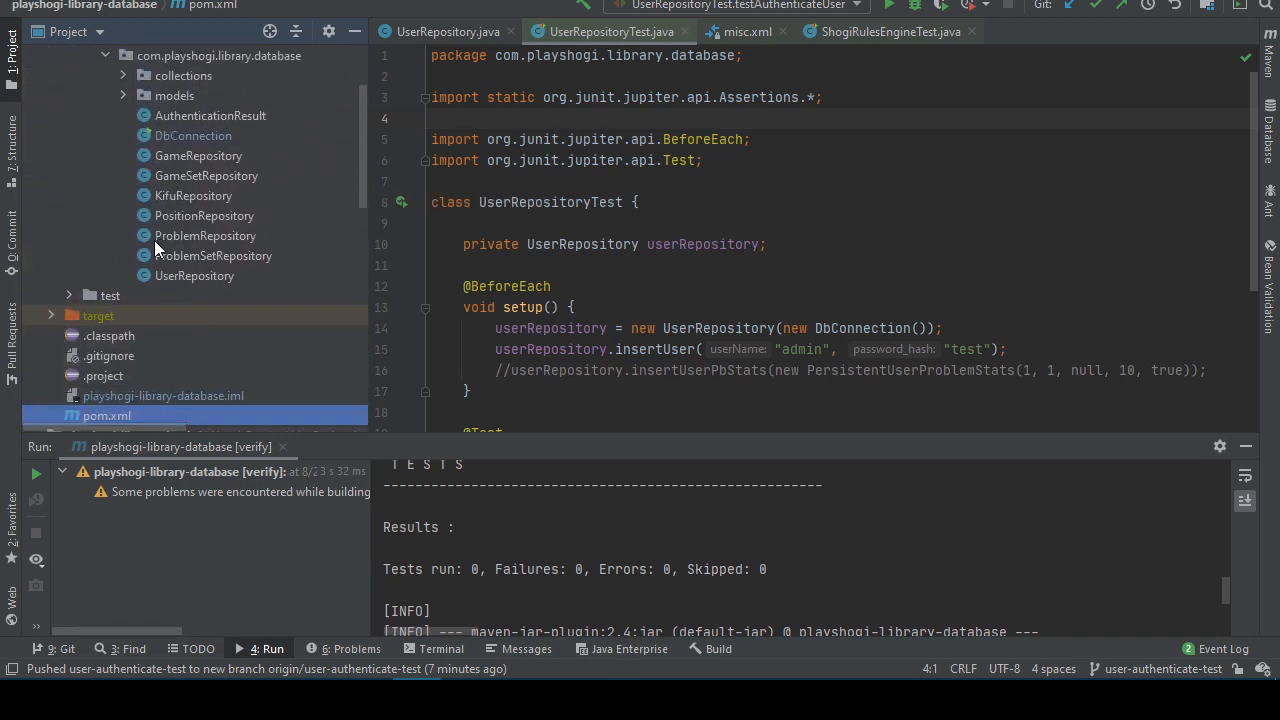
View the database module's pom.xml and locate UserRepositoryTest under src/test/java/com.playshogi.library.database
double_click(106, 414)
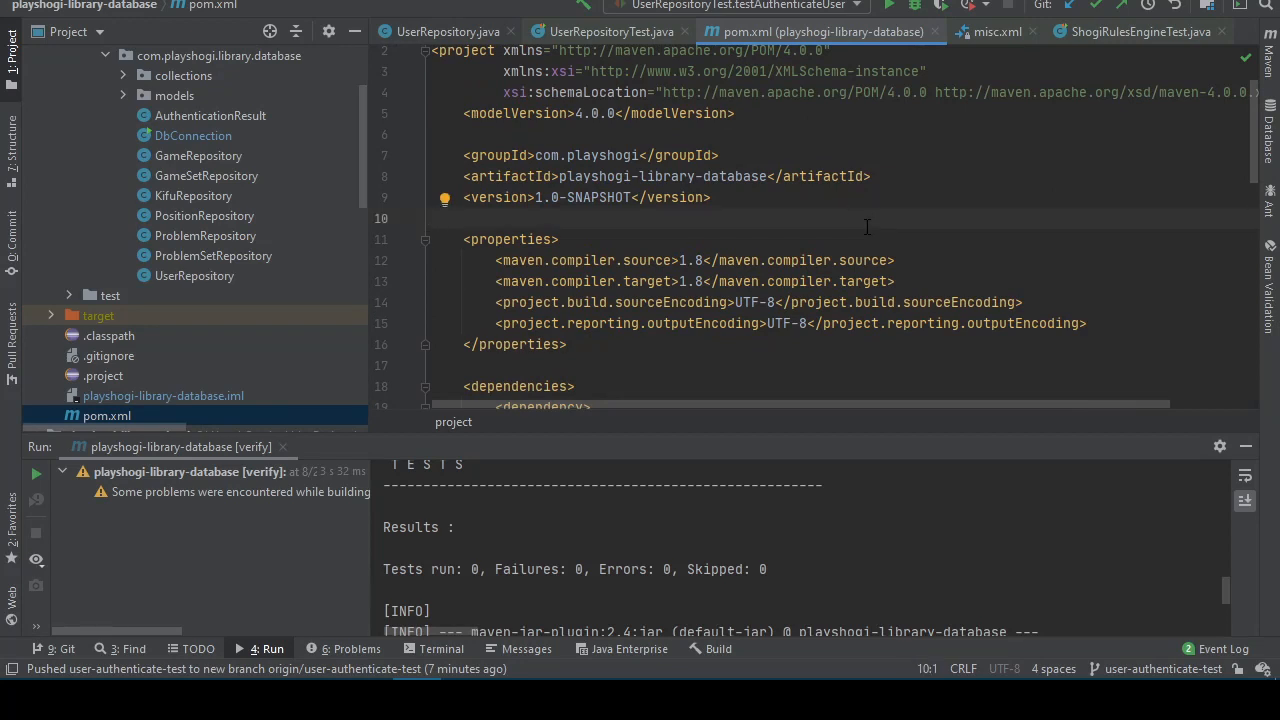
scroll("down", 3)
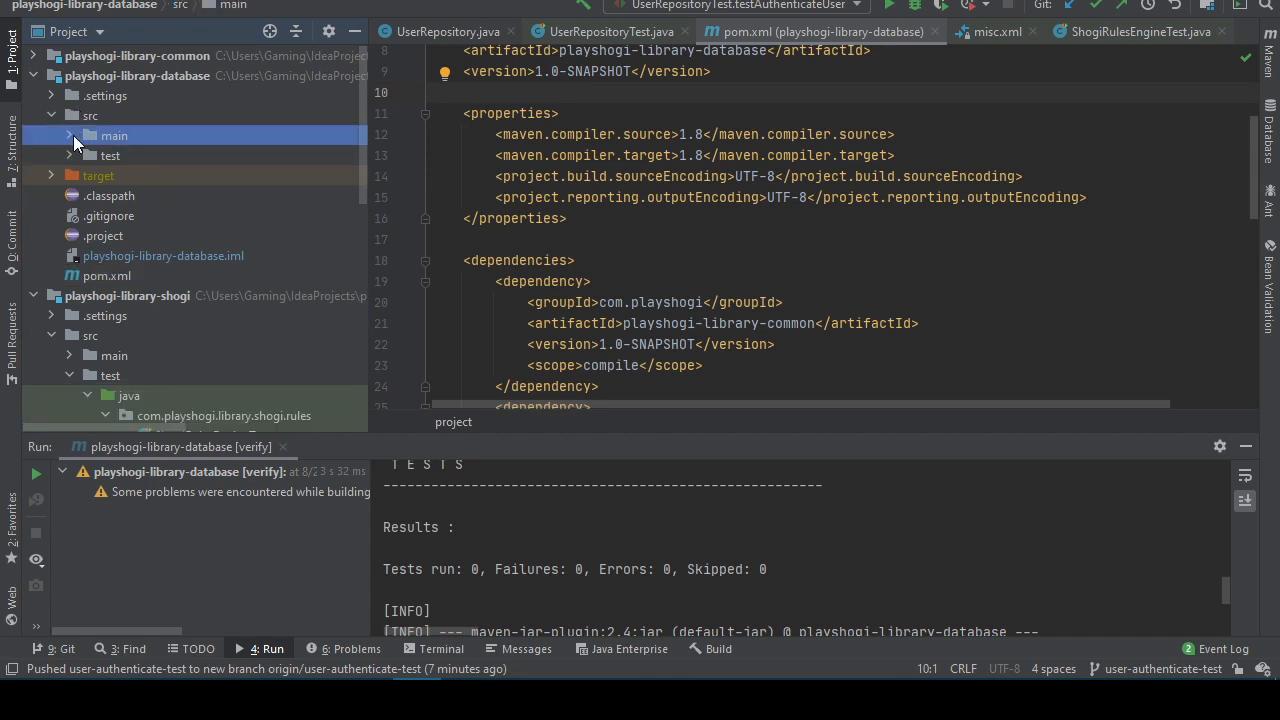
left_click(68, 156)
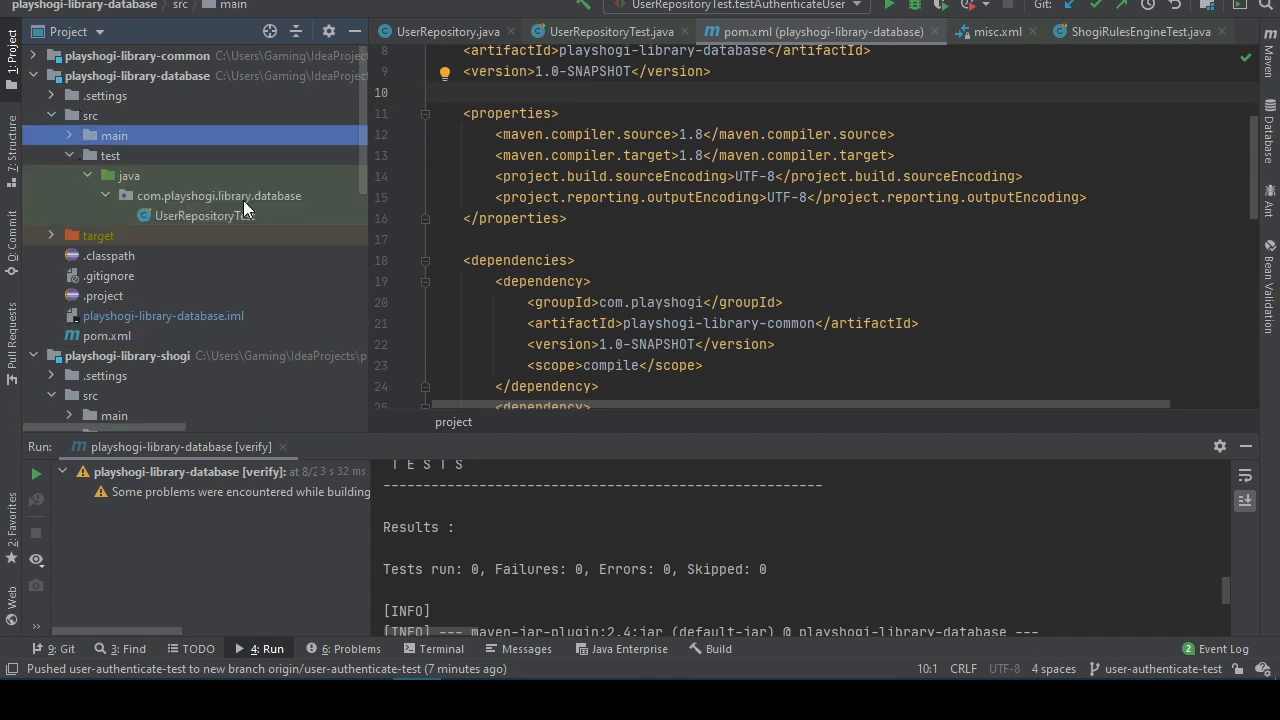
left_click(204, 216)
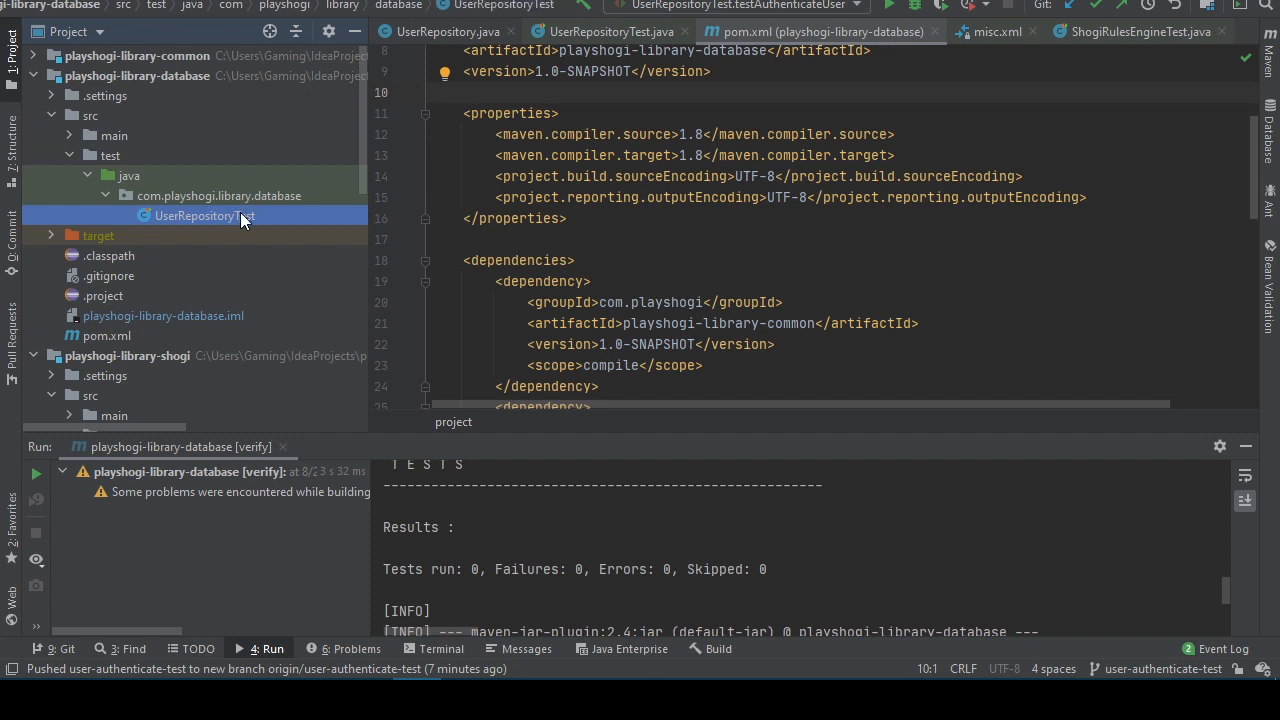
mouse_move(292, 236)
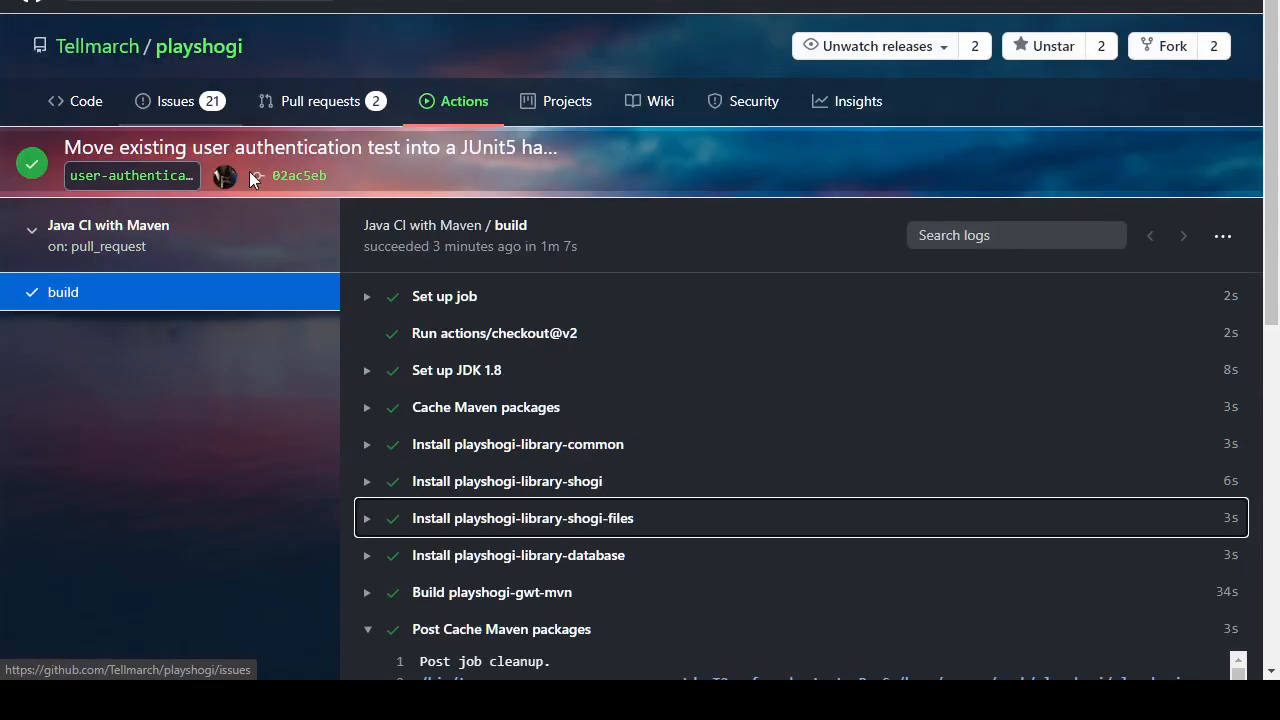
mouse_move(300, 176)
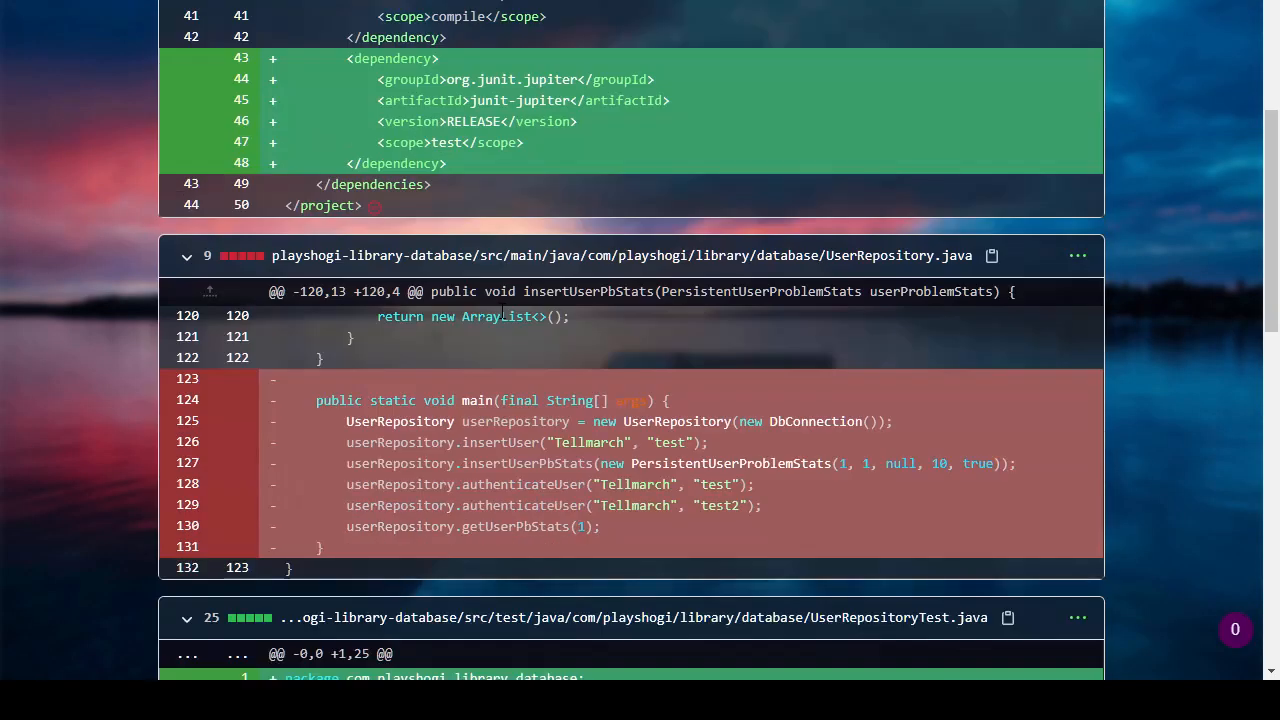
Review the commit diff covering pom.xml, UserRepository.java and UserRepositoryTest.java
scroll("down", 3)
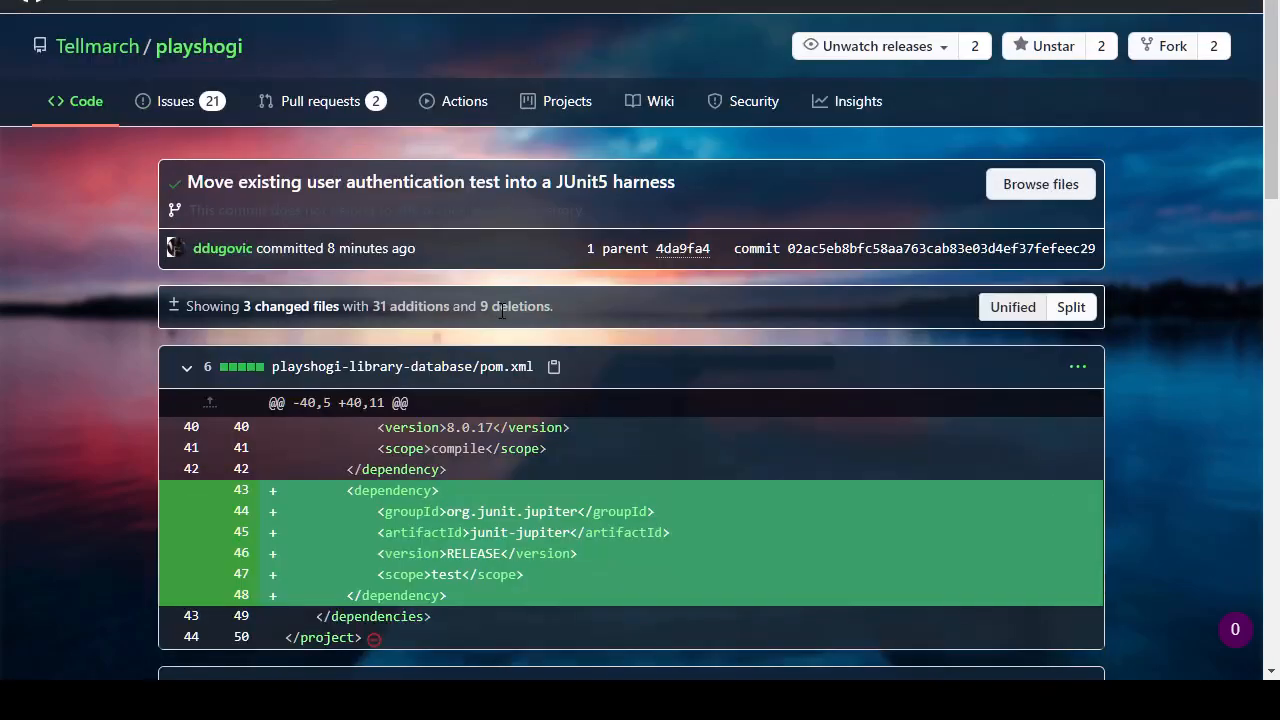
left_click(464, 100)
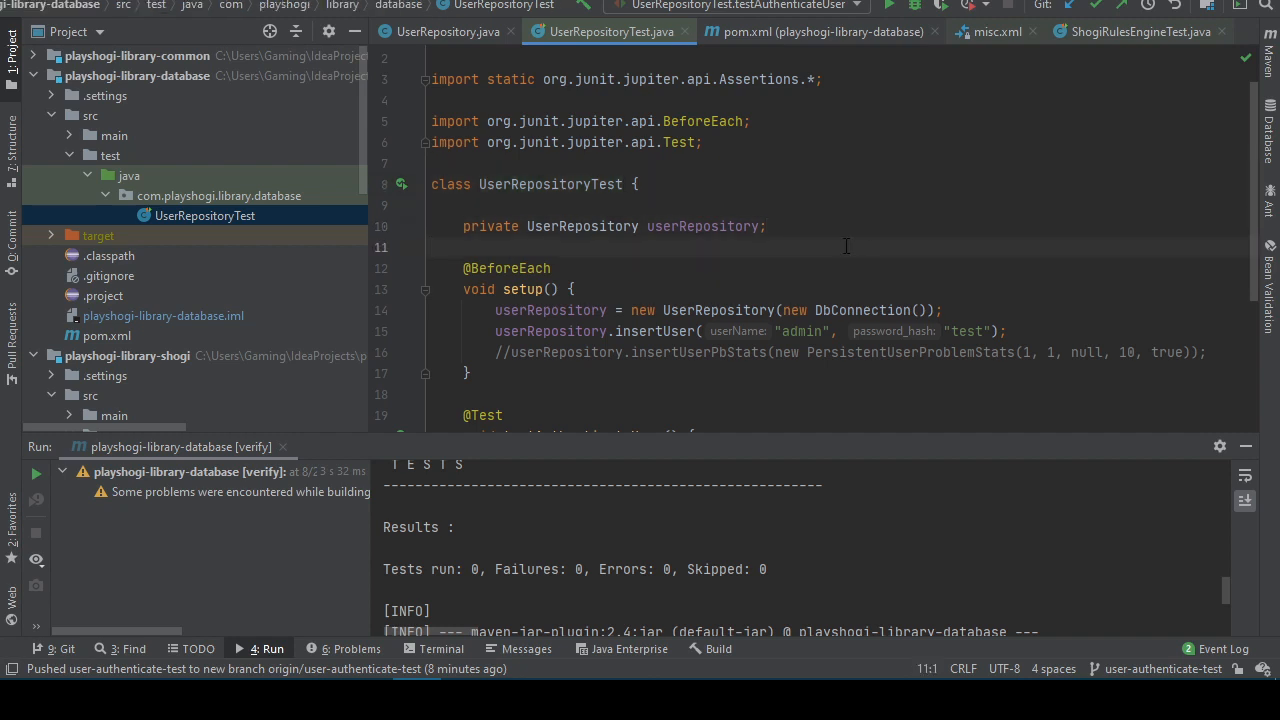
mouse_move(876, 252)
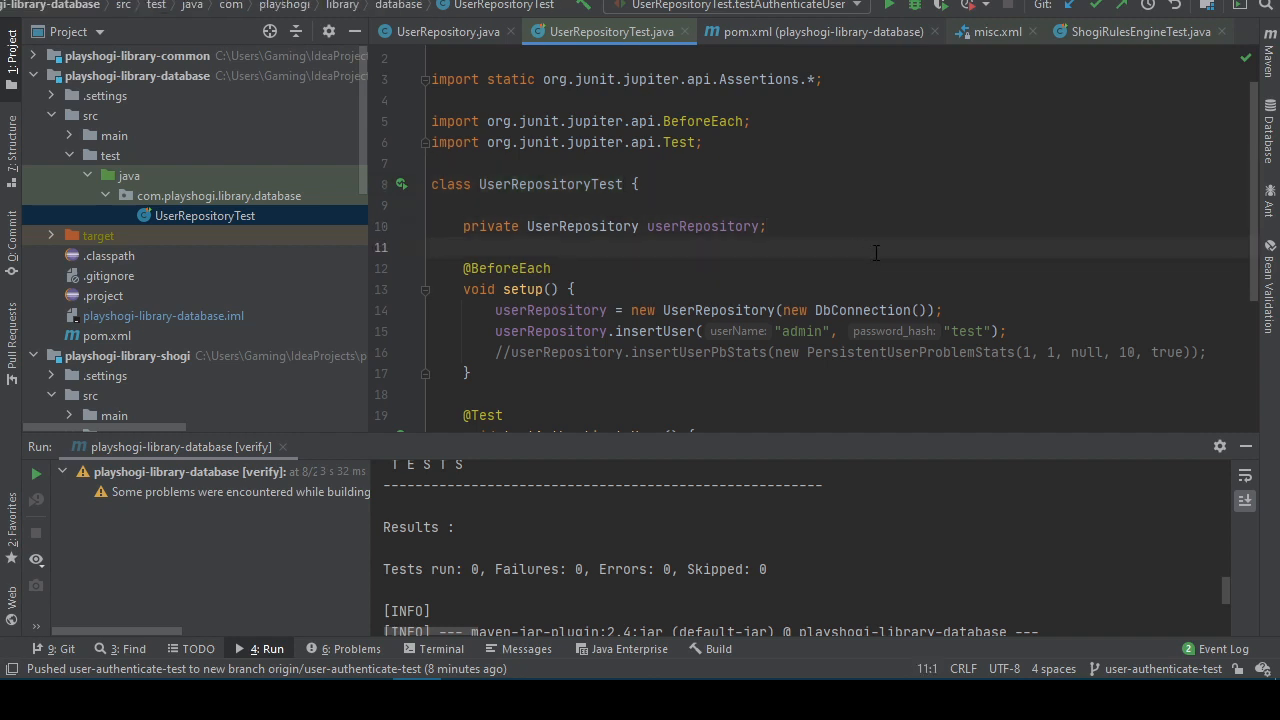
Add the public modifier to the UserRepositoryTest class declaration
scroll("down", 3)
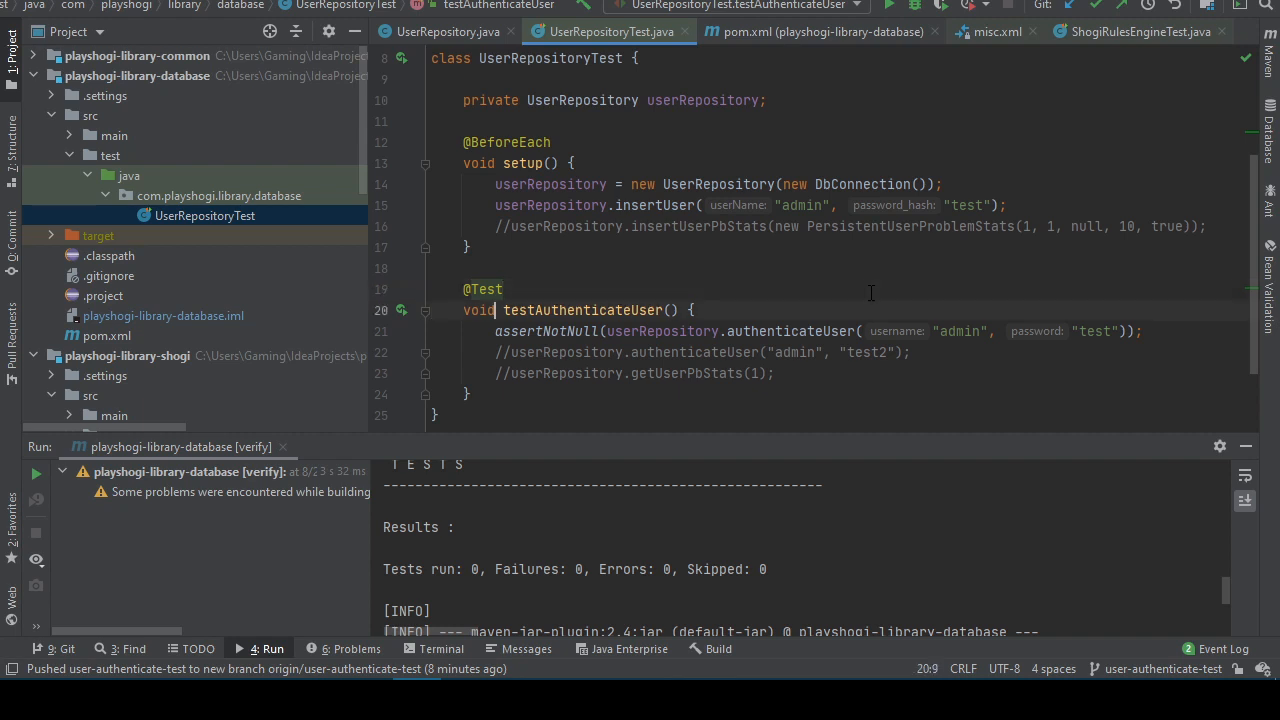
type("public")
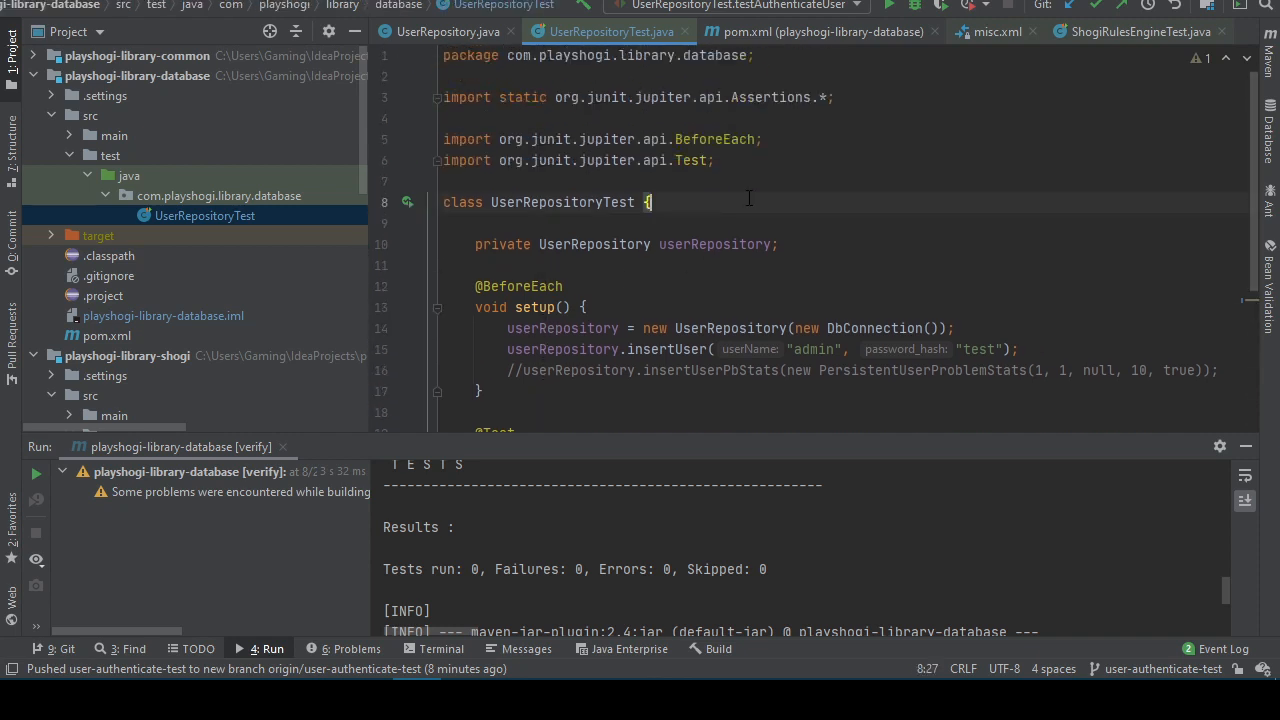
type("public")
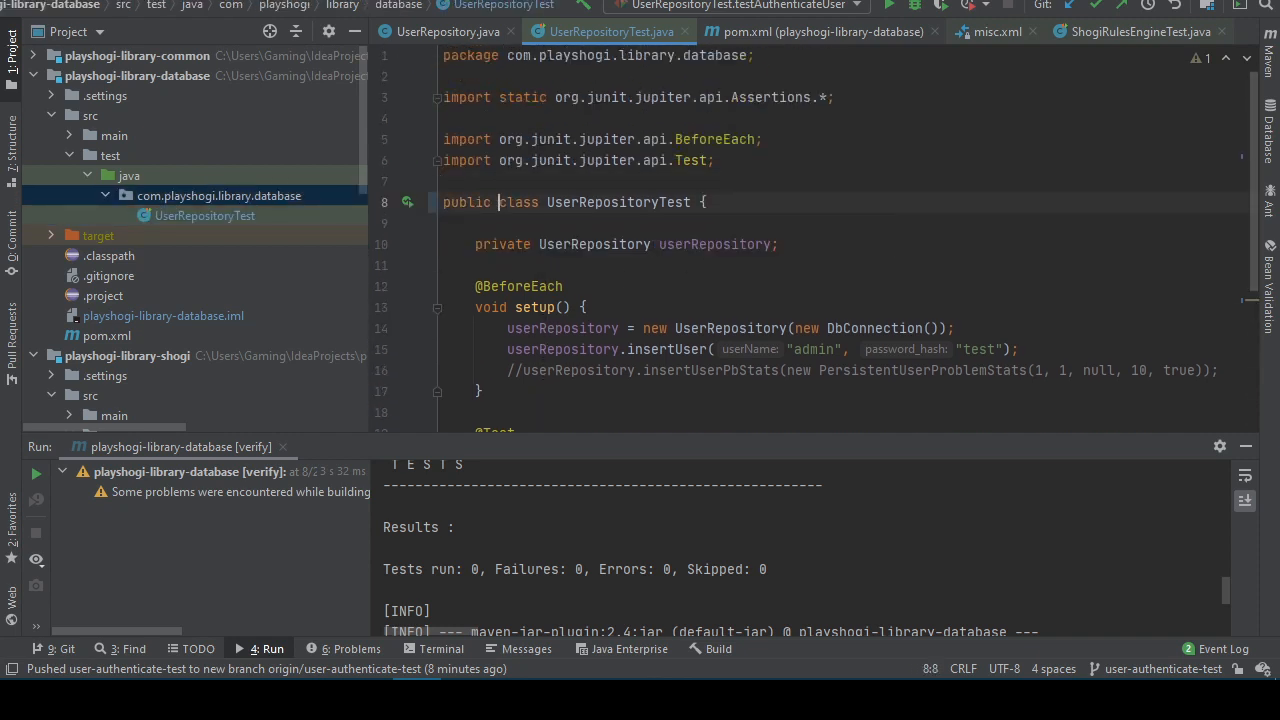
scroll("down", 3)
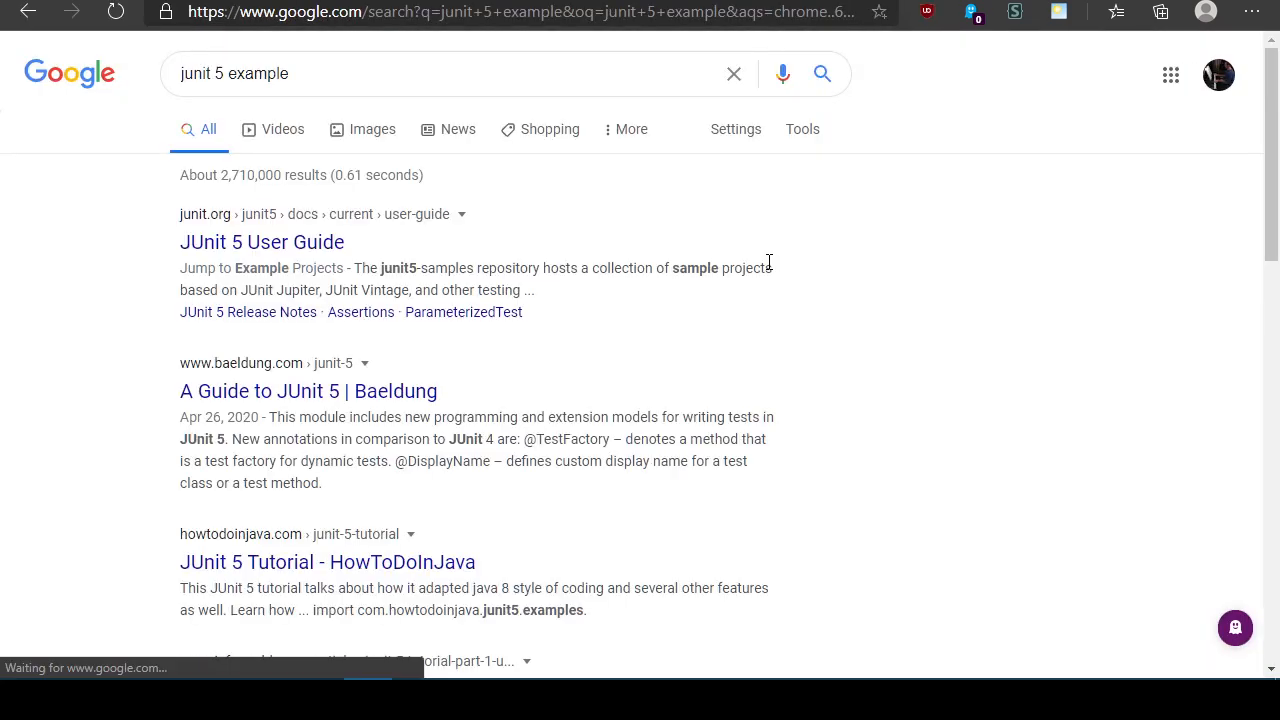
mouse_move(318, 272)
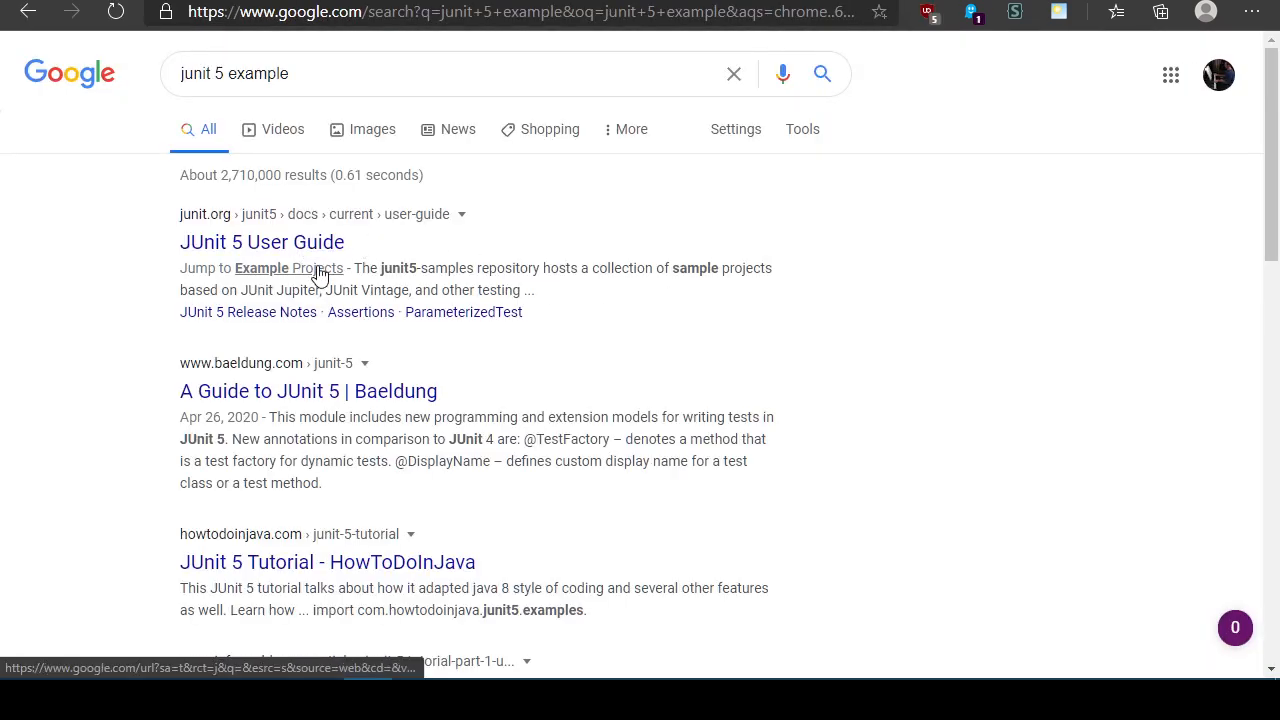
Read the JUnit 5 User Guide's Writing Tests and Annotations sections
left_click(262, 240)
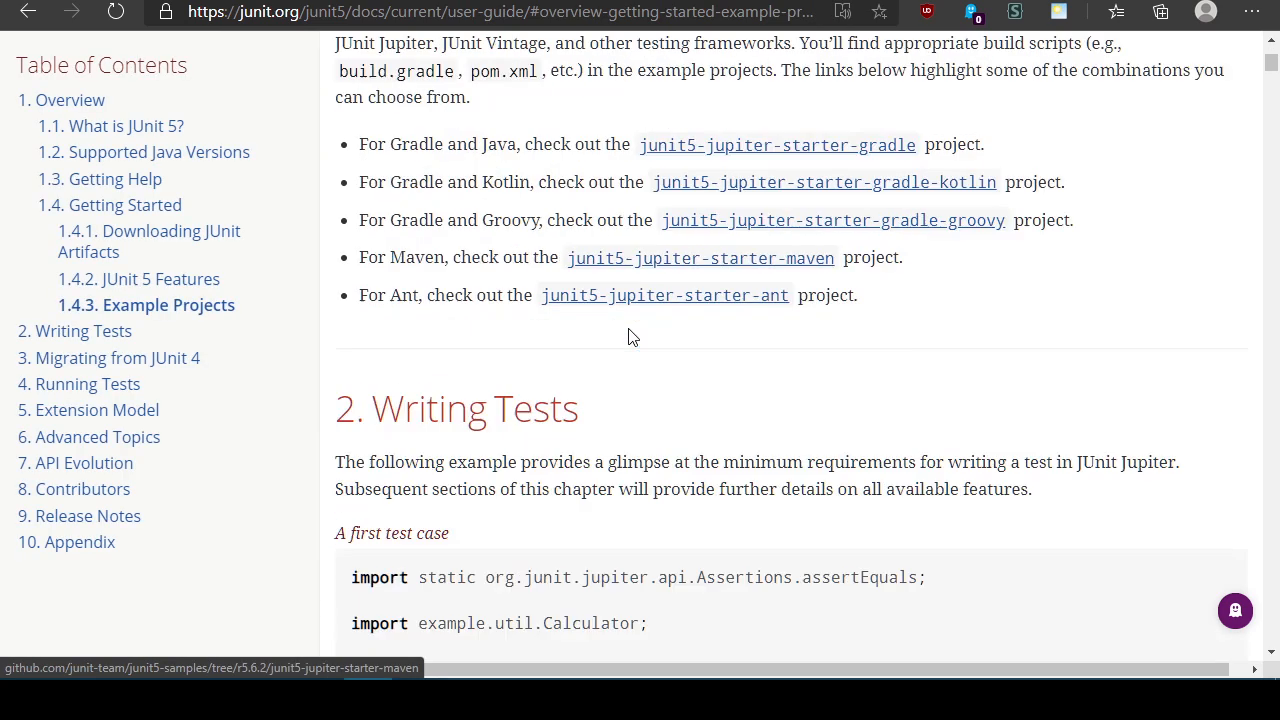
scroll("down", 3)
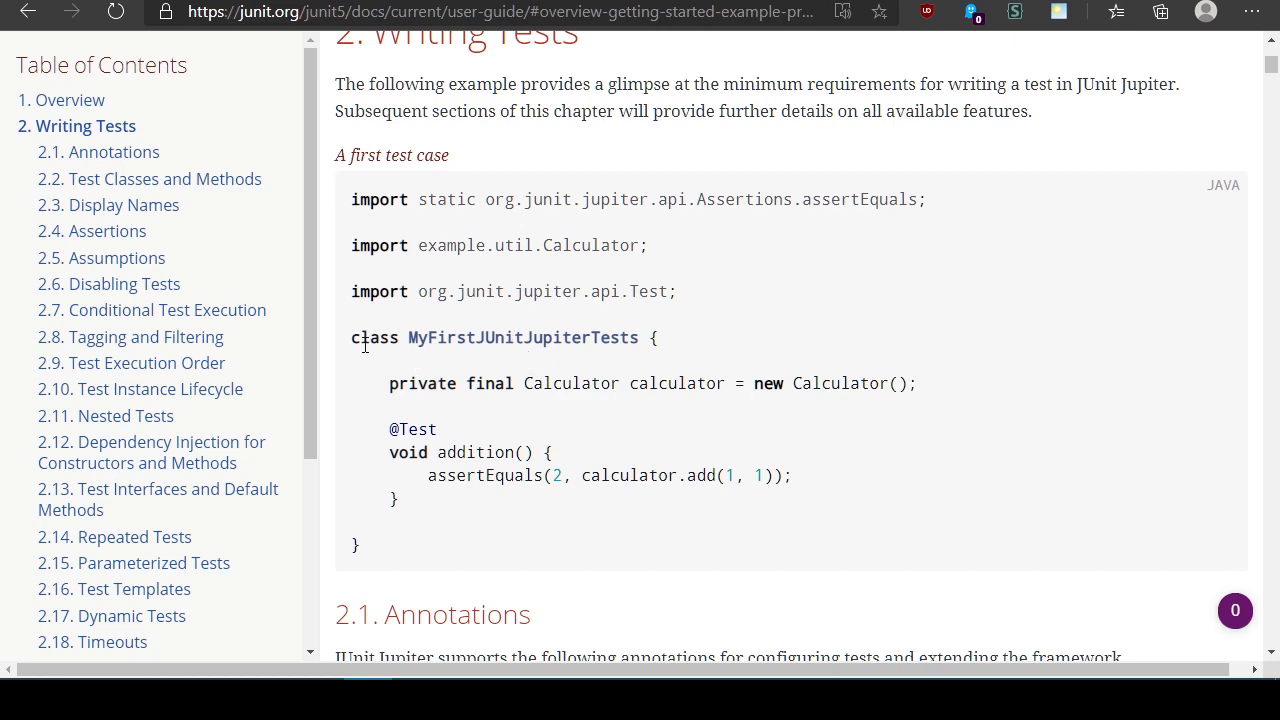
scroll("down", 3)
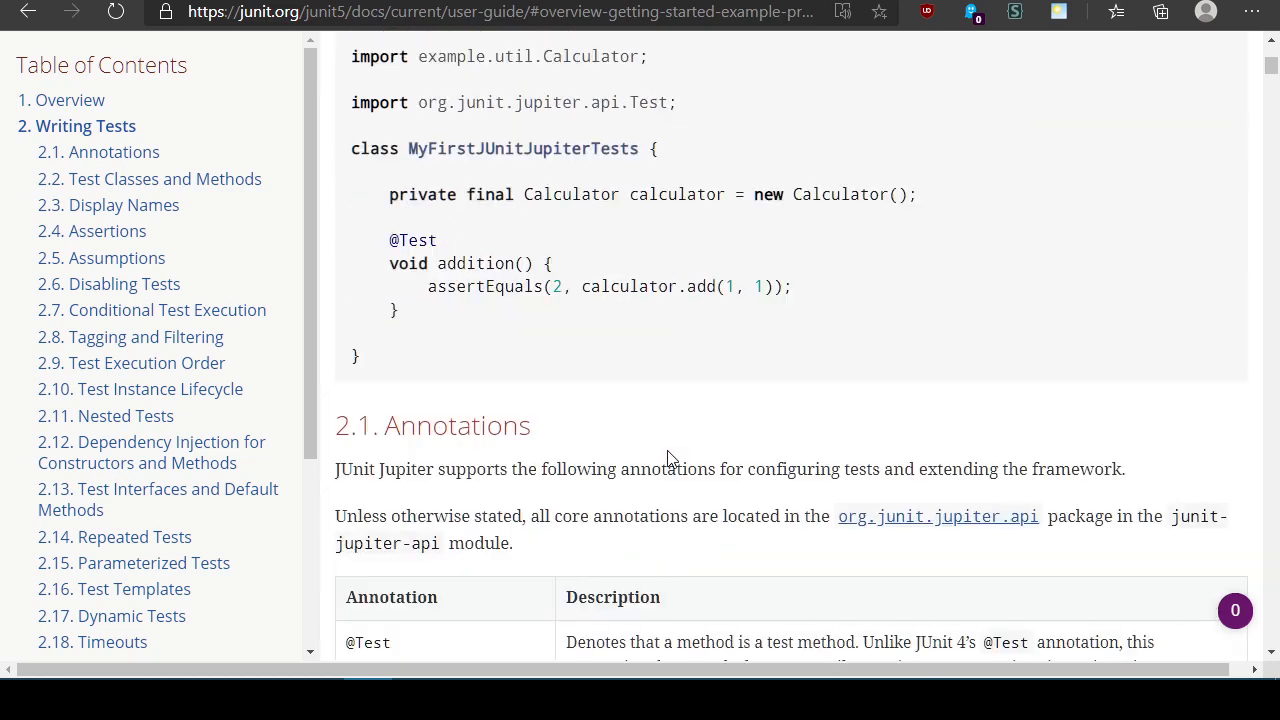
scroll("down", 3)
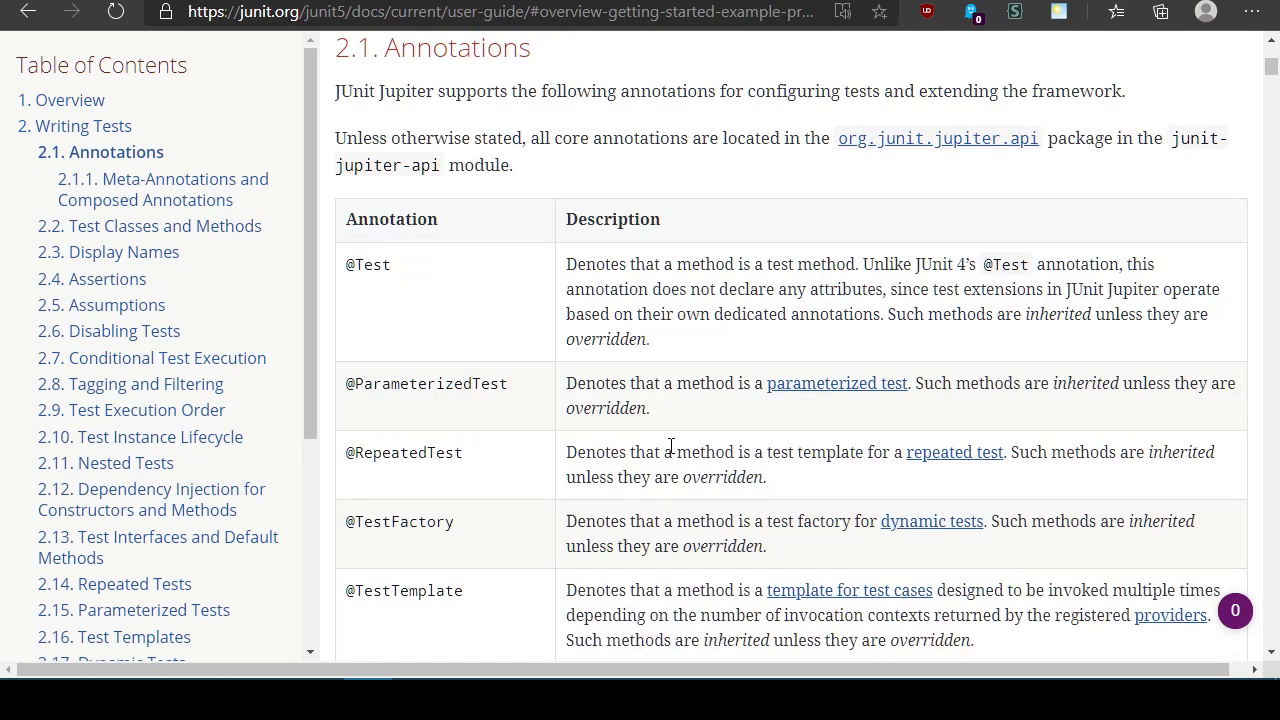
scroll("down", 3)
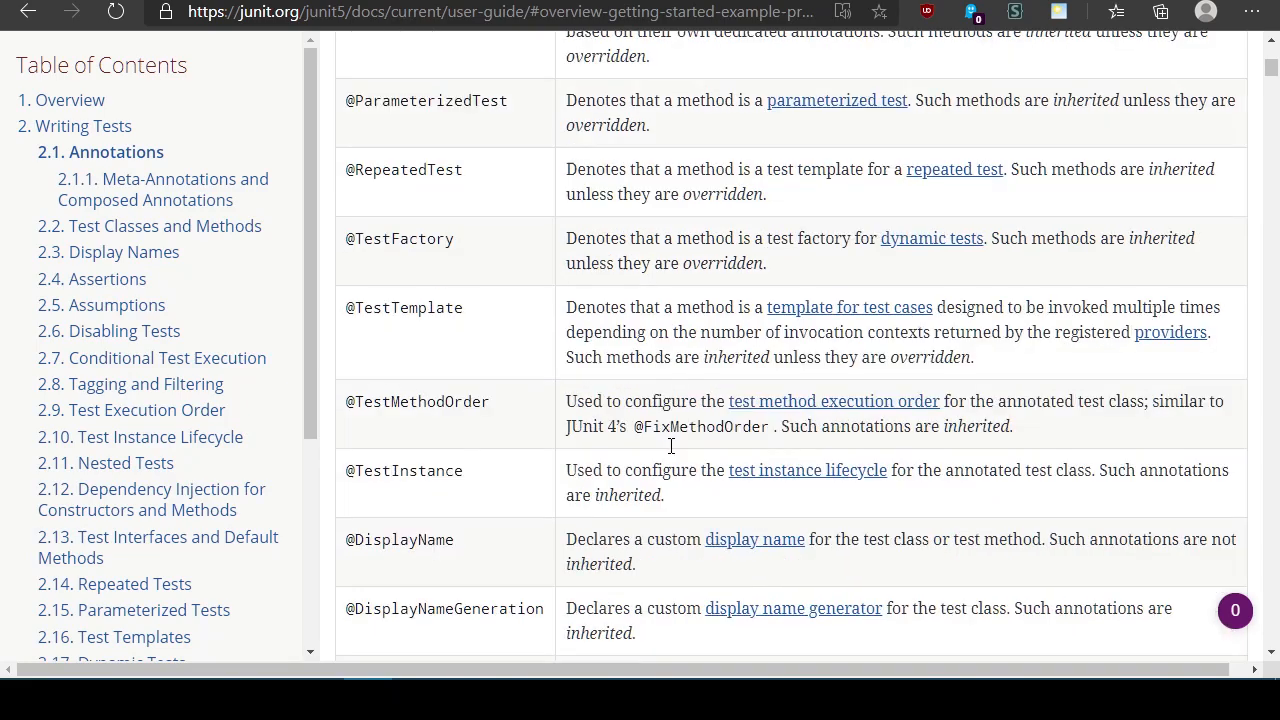
scroll("down", 3)
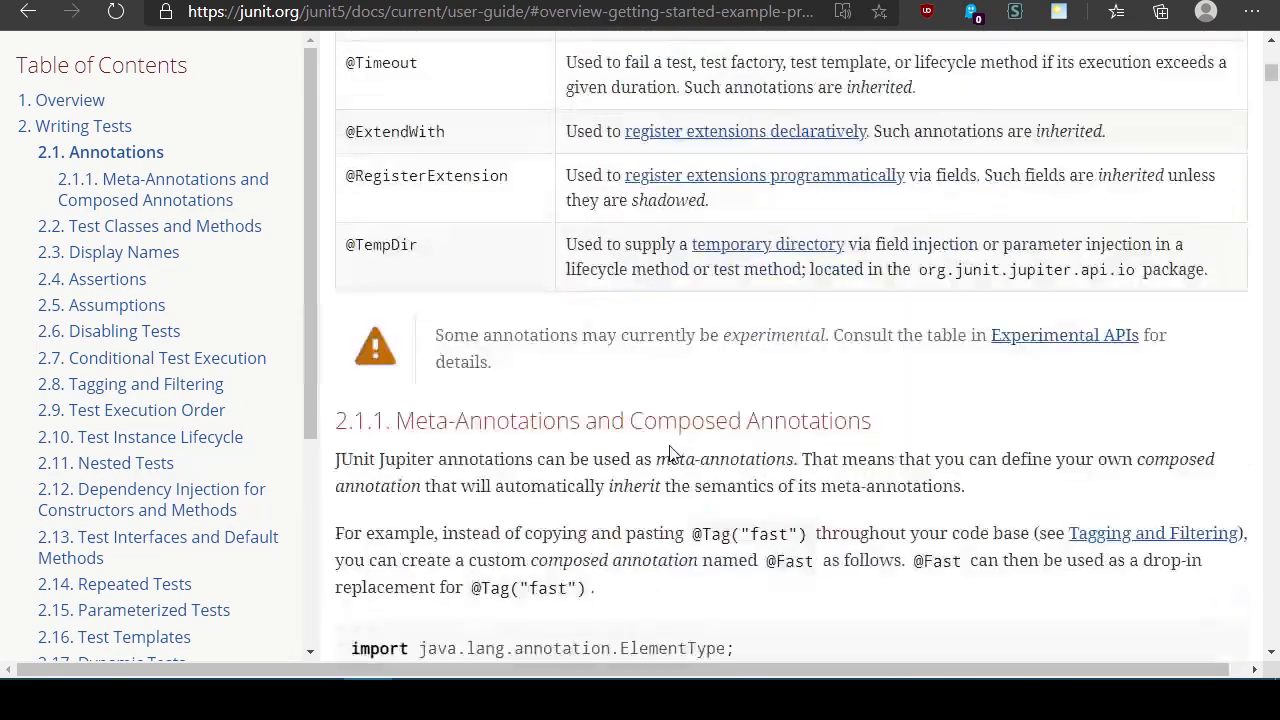
scroll("down", 3)
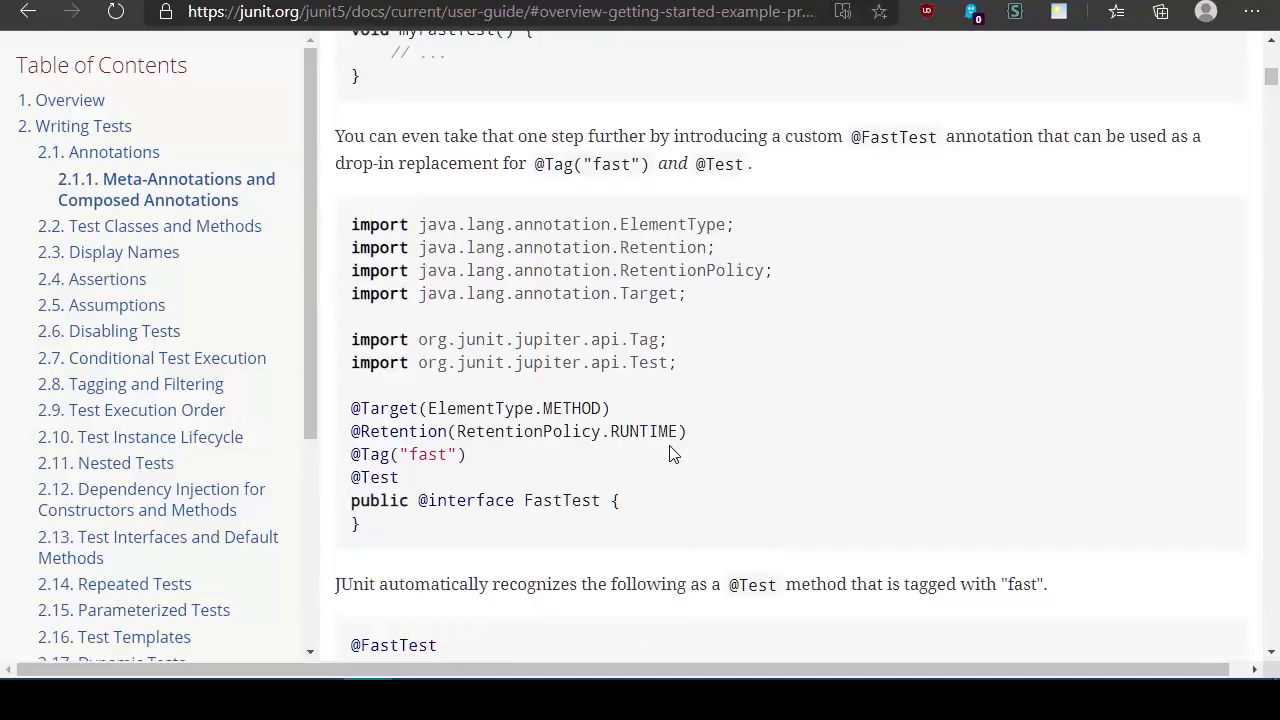
scroll("down", 3)
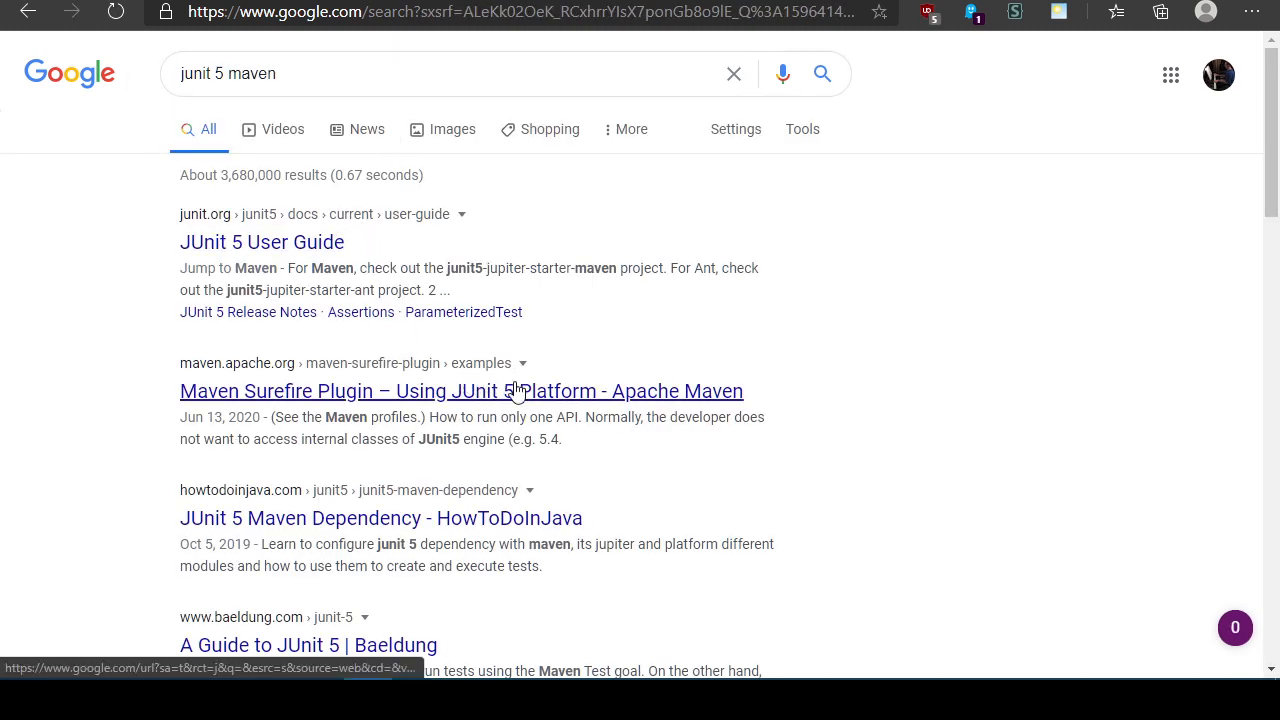
Go to the Maven Surefire Plugin 'Using JUnit 5 Platform' page with the junit-jupiter-engine configuration
left_click(460, 390)
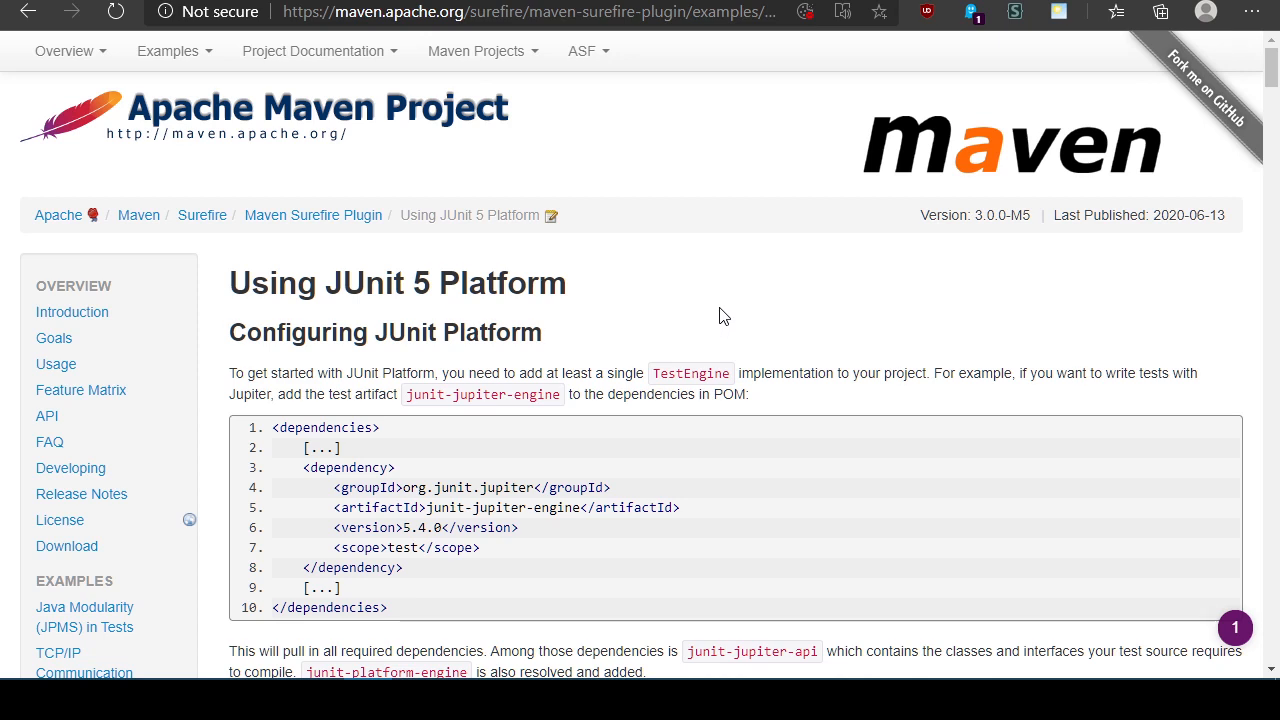
mouse_move(732, 320)
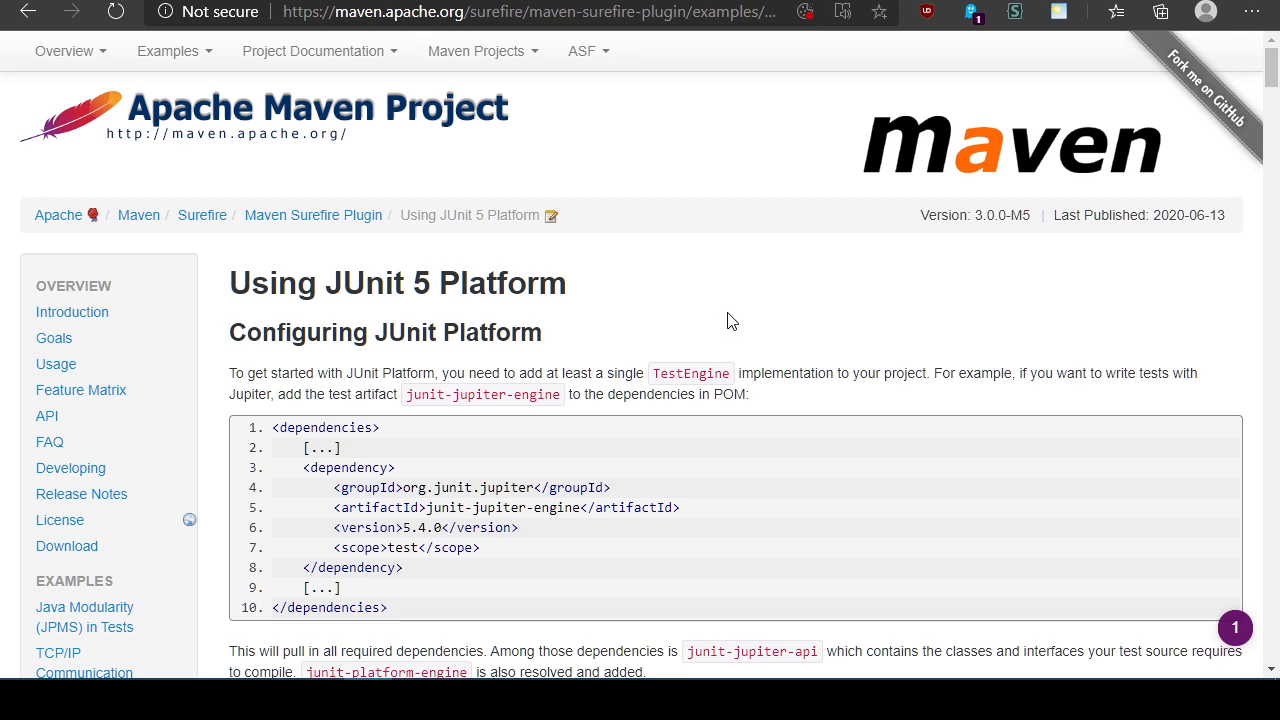
mouse_move(968, 410)
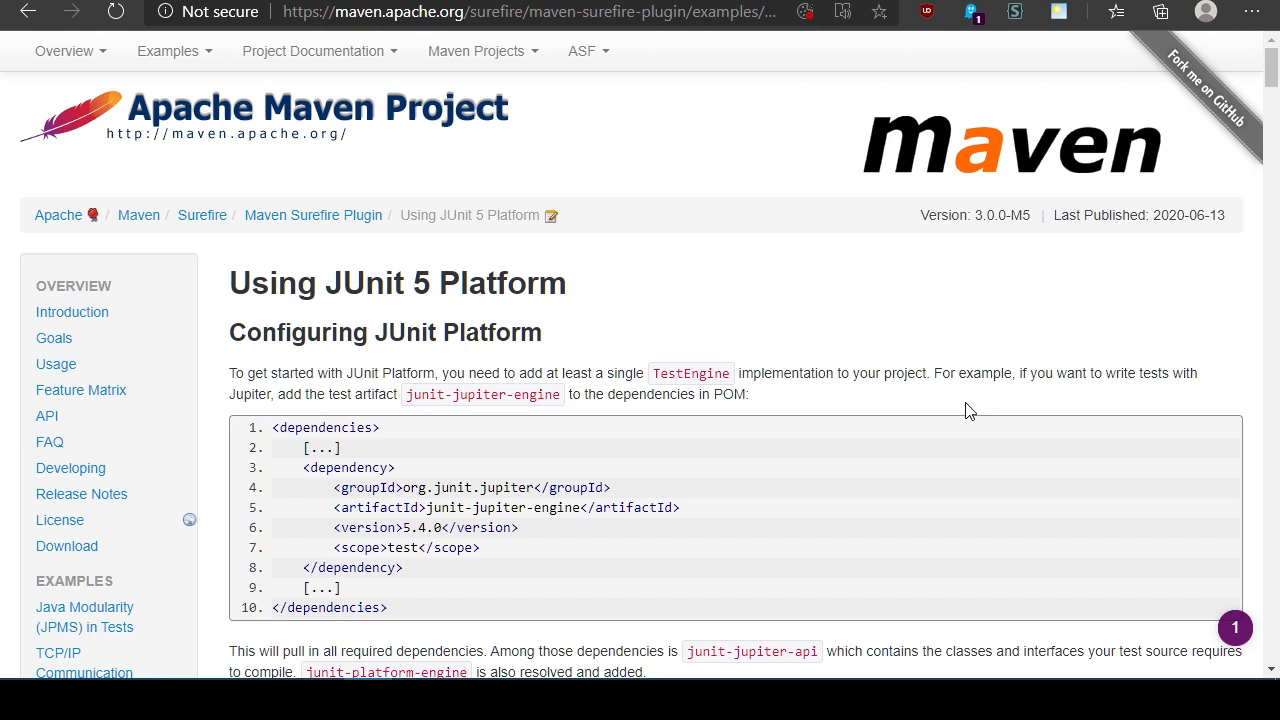
mouse_move(872, 444)
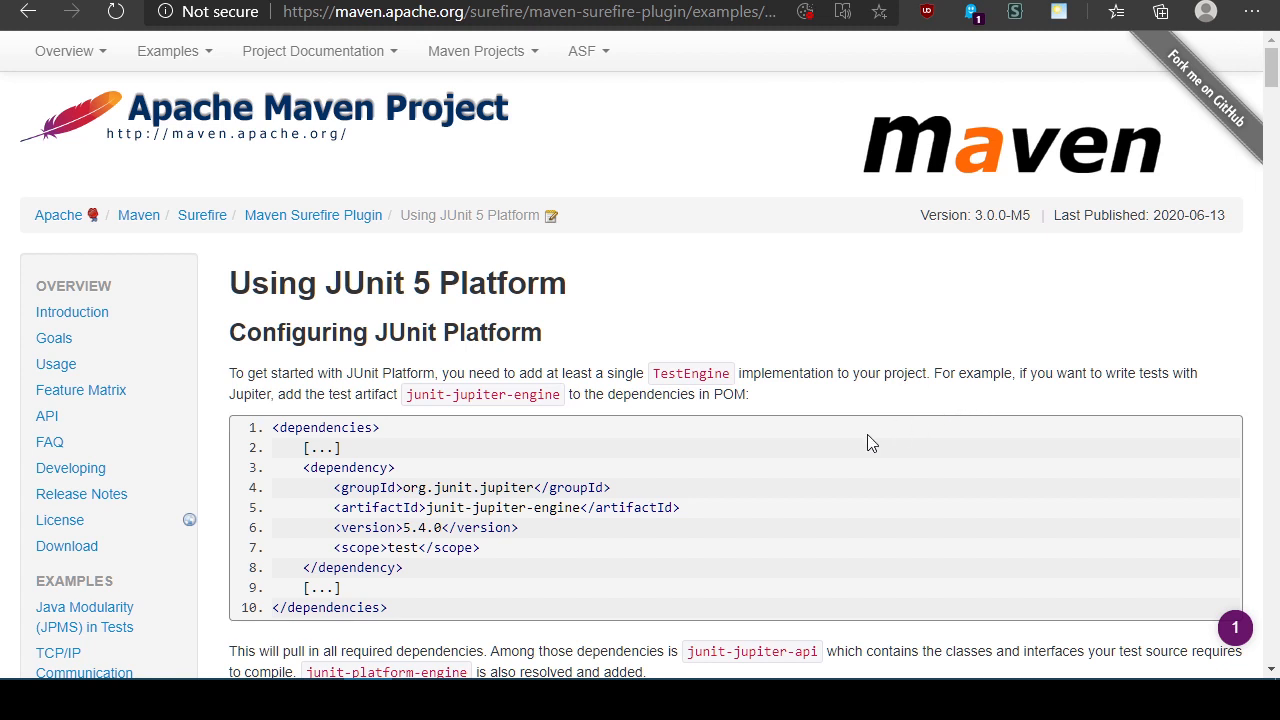
mouse_move(858, 418)
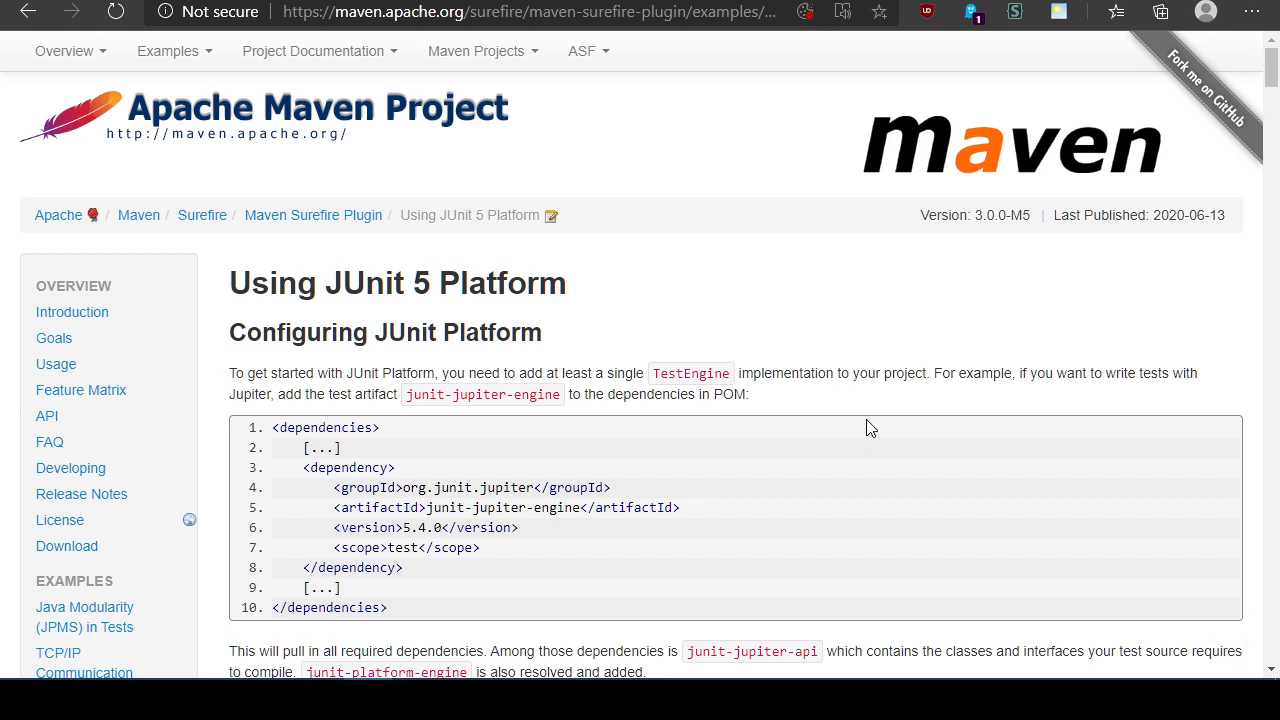
mouse_move(864, 424)
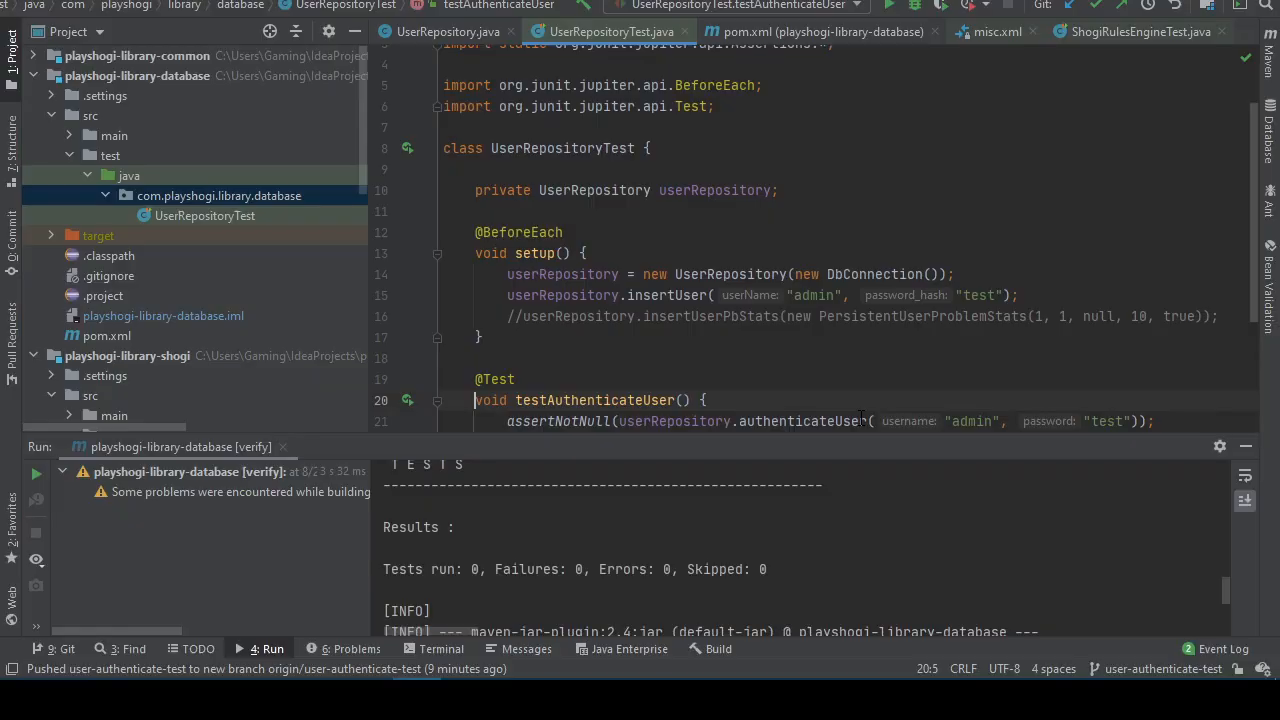
left_click(108, 336)
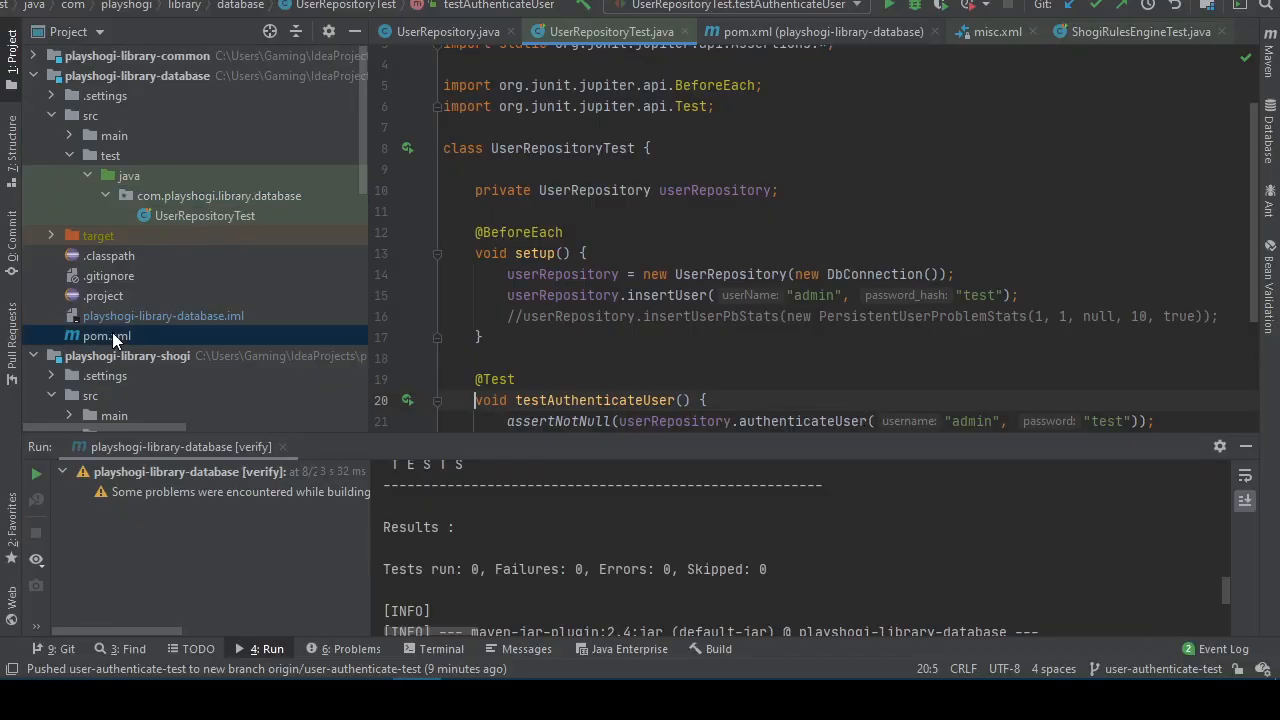
left_click(820, 32)
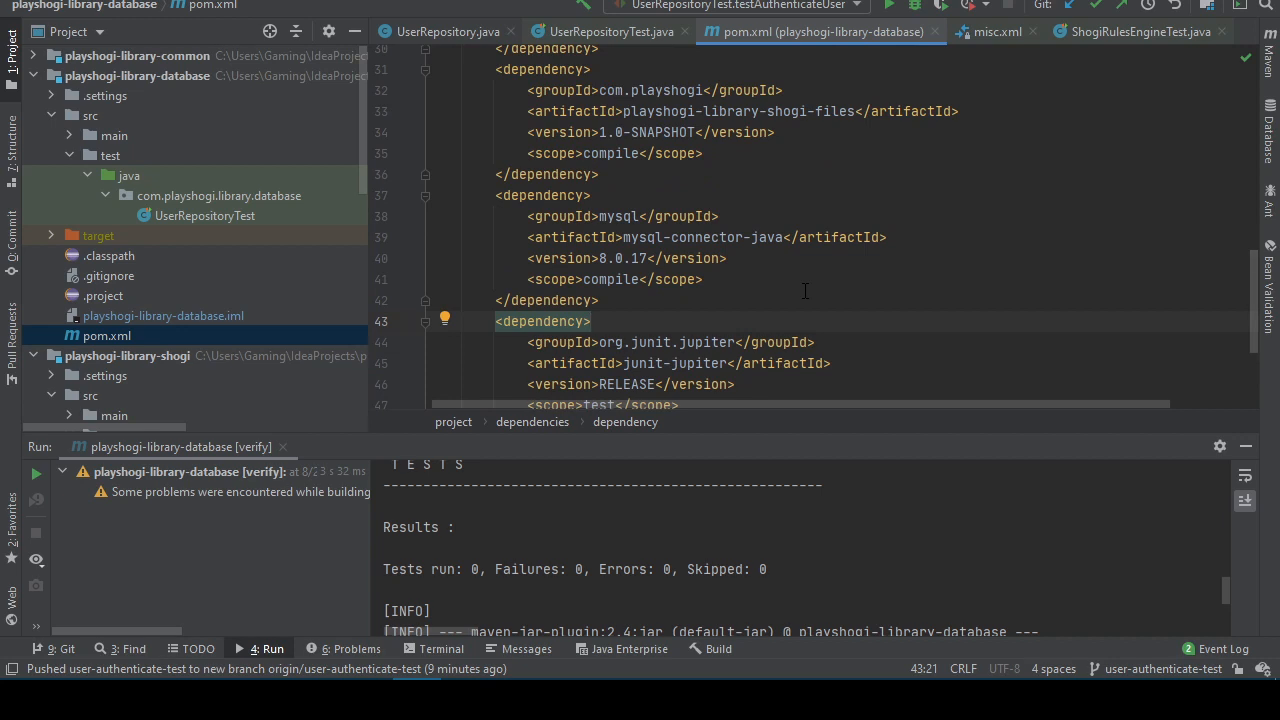
scroll("down", 3)
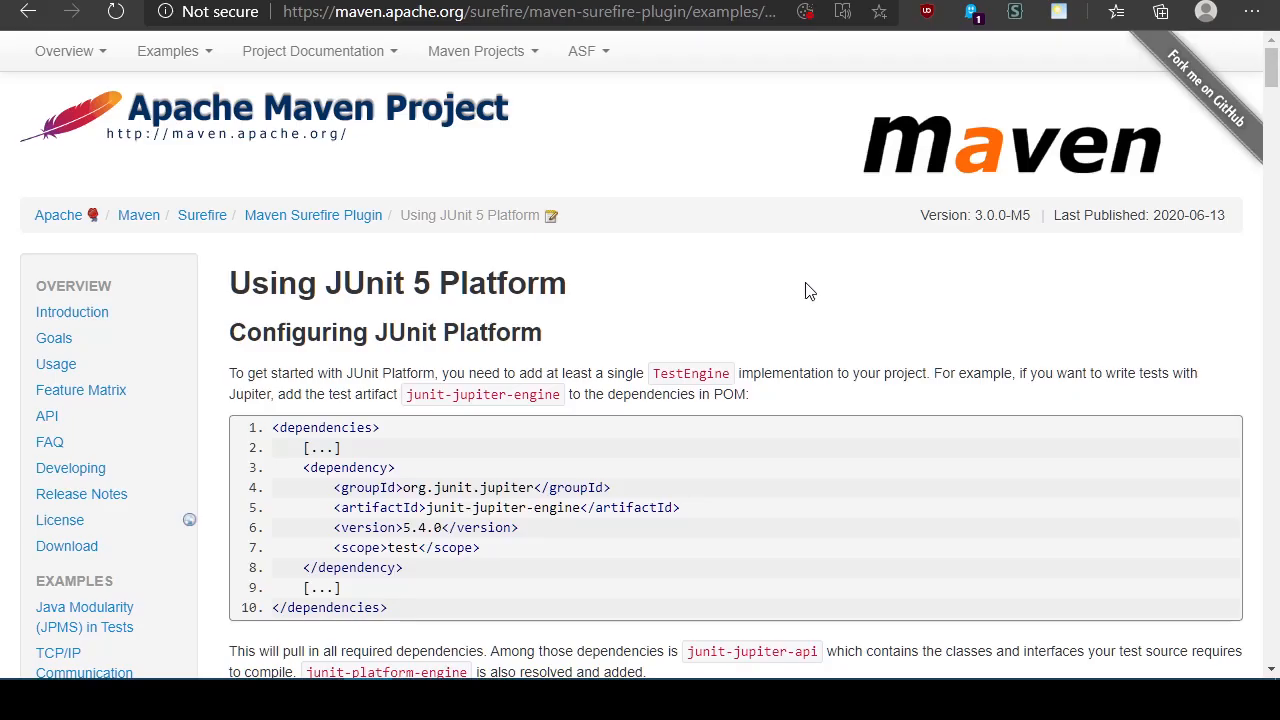
Read the Surefire JUnit 5 Platform page down to the junit-vintage-engine dependency example
scroll("down", 3)
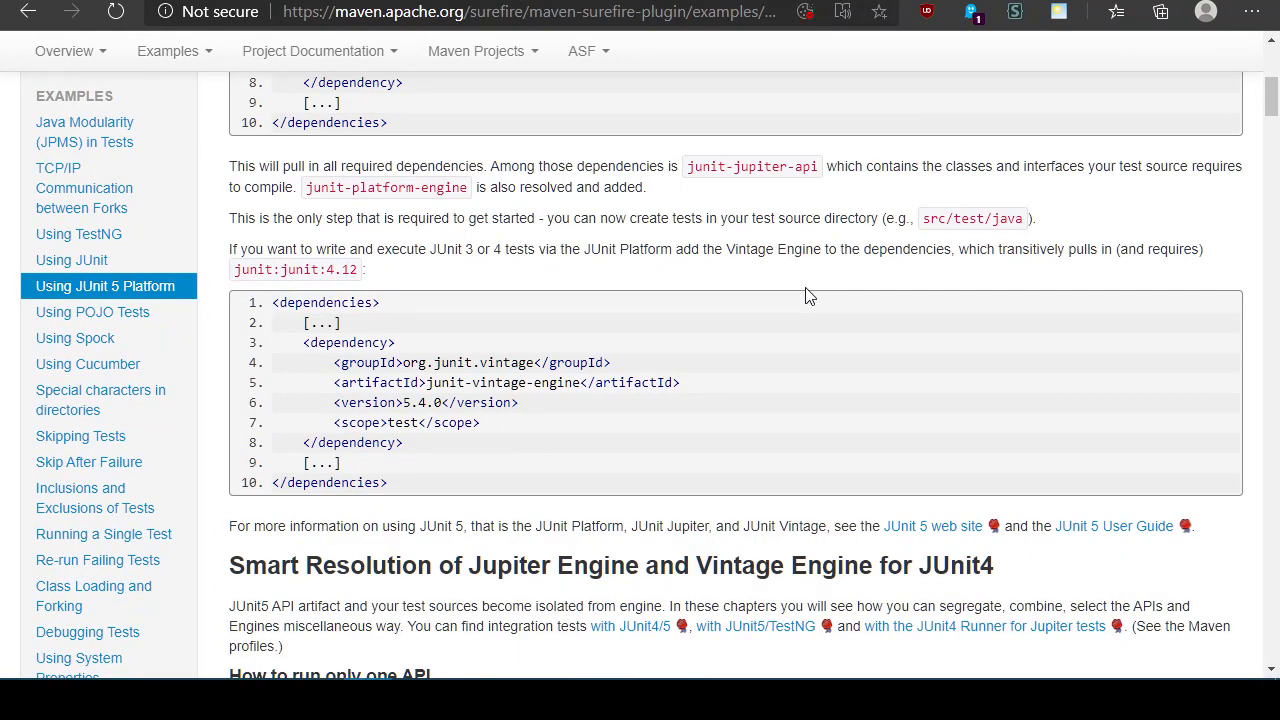
mouse_move(488, 252)
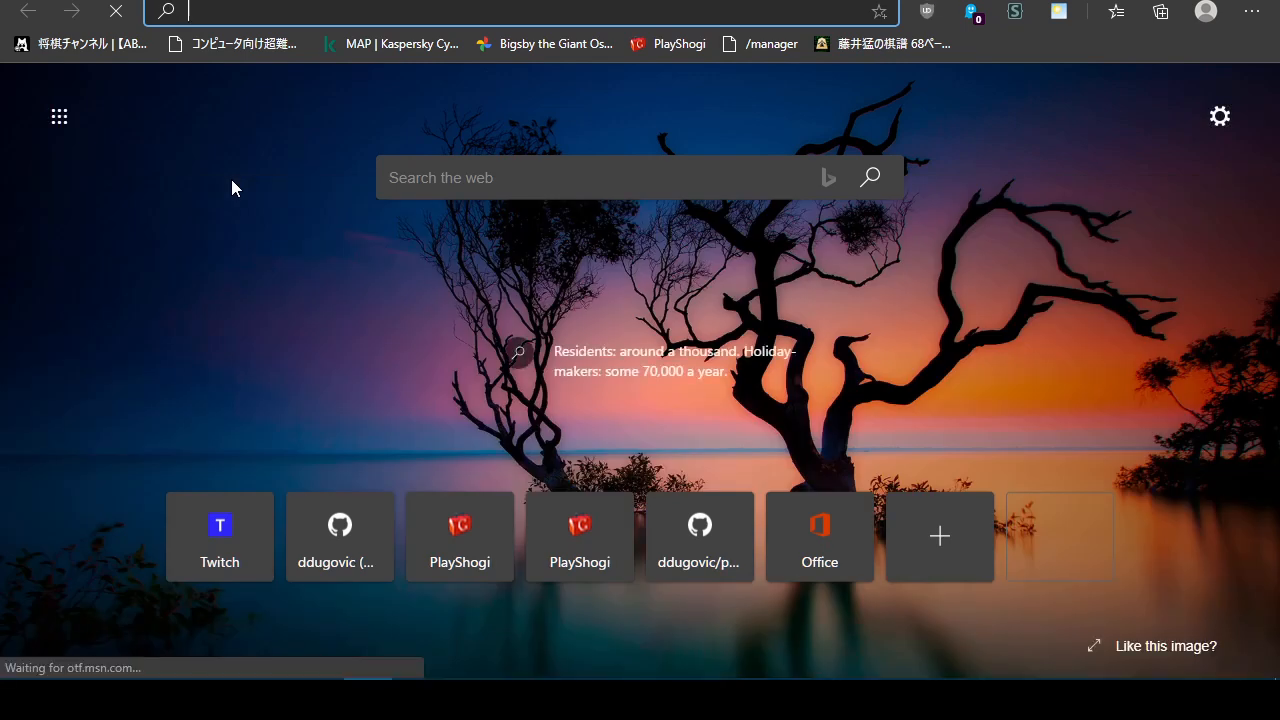
Look up JUnit Jupiter Engine on mvnrepository.com and view the 5.6.2 Maven dependency snippet
type("mvnrepo")
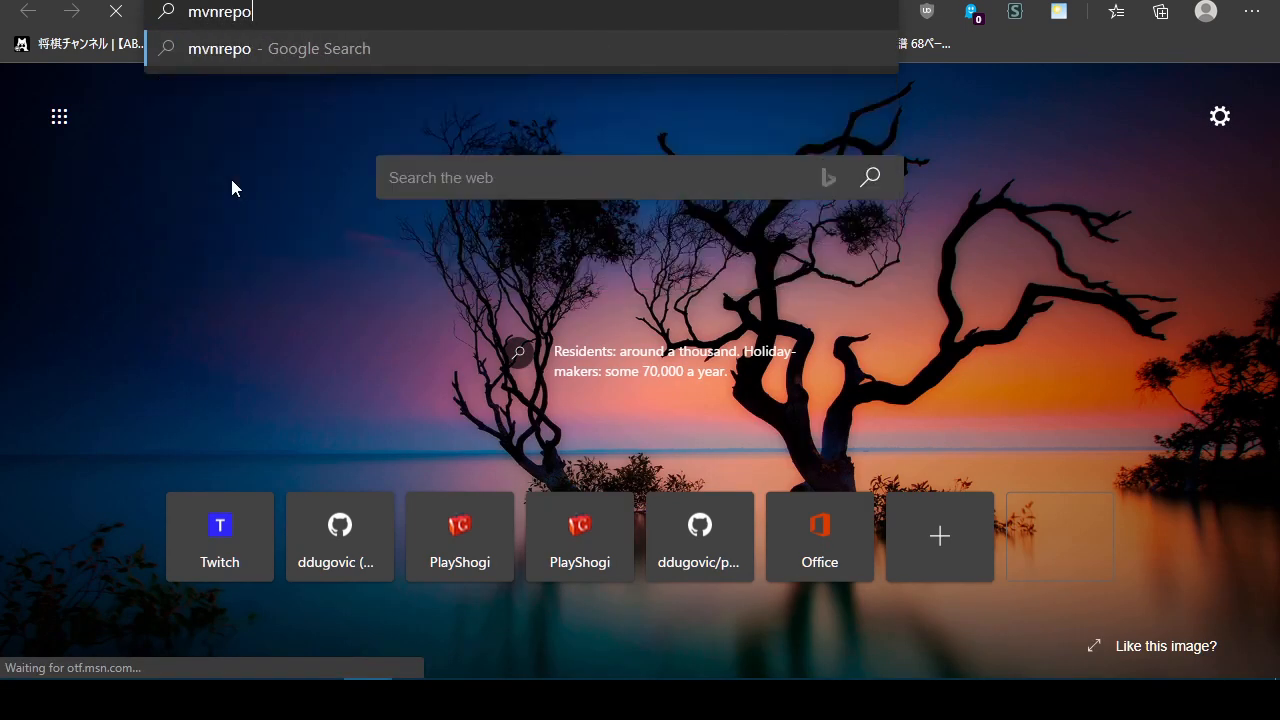
type("sitory.com")
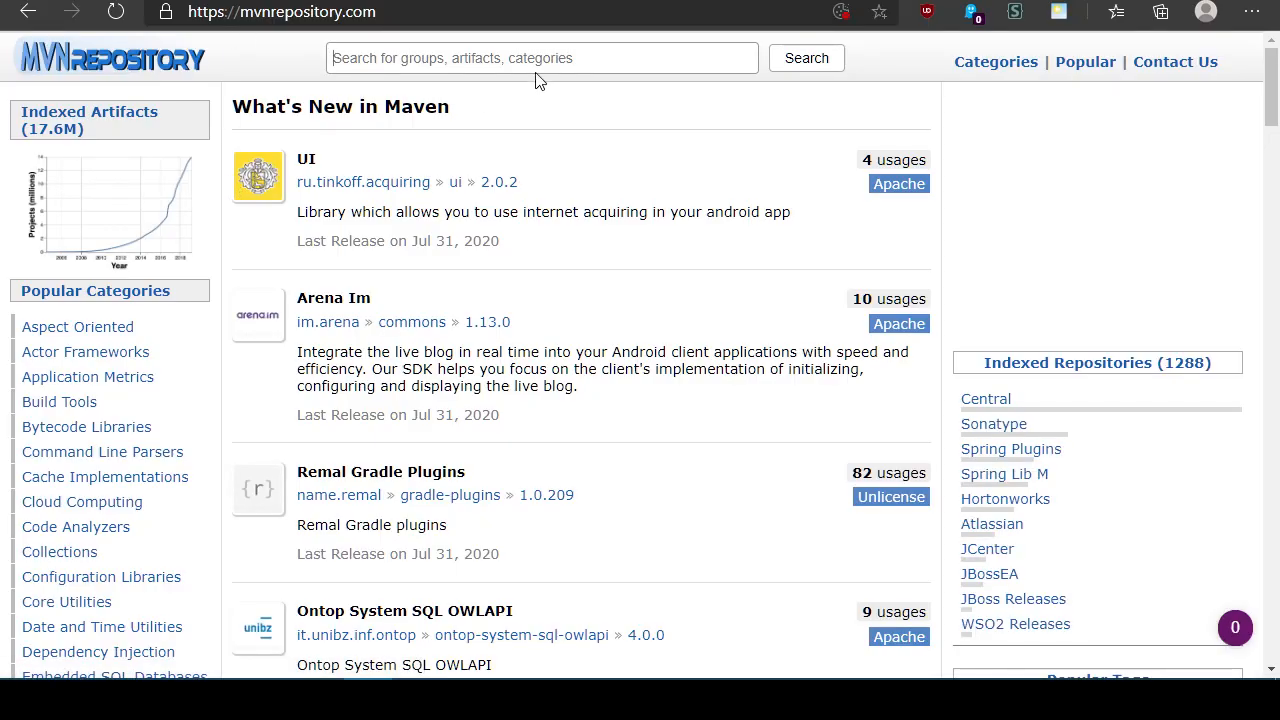
type("junit engine")
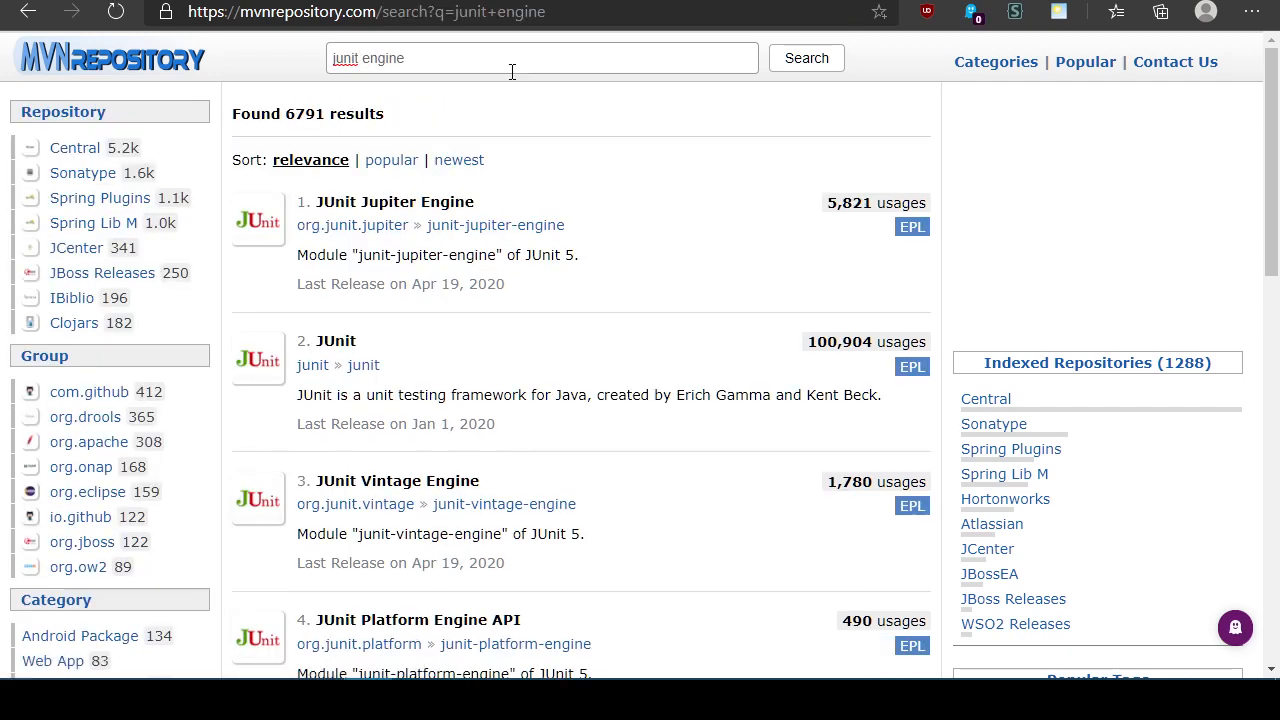
left_click(394, 200)
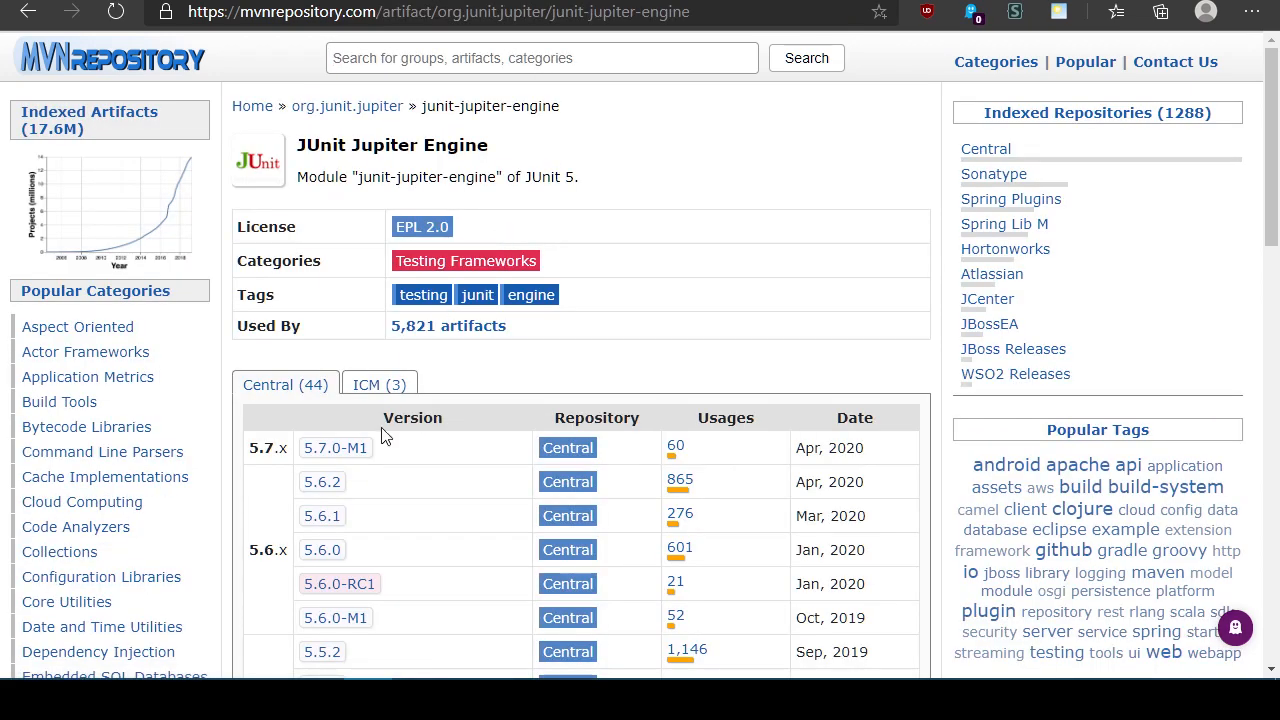
left_click(320, 480)
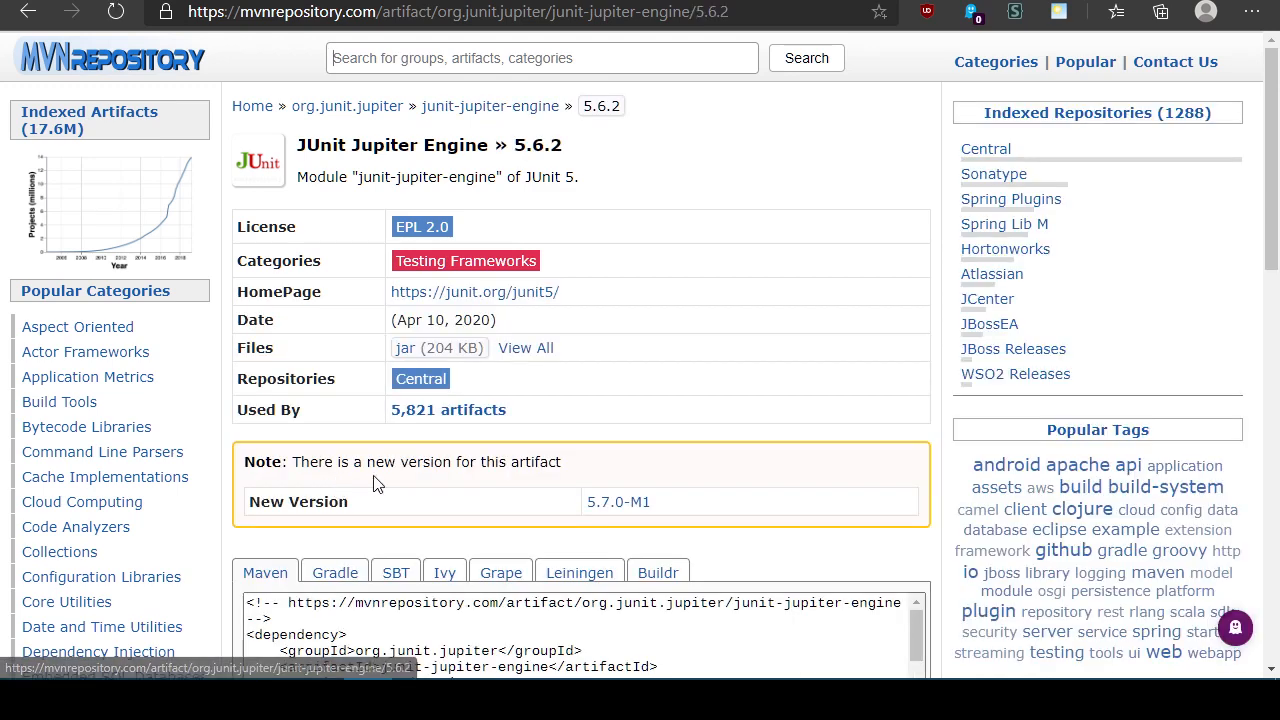
scroll("down", 3)
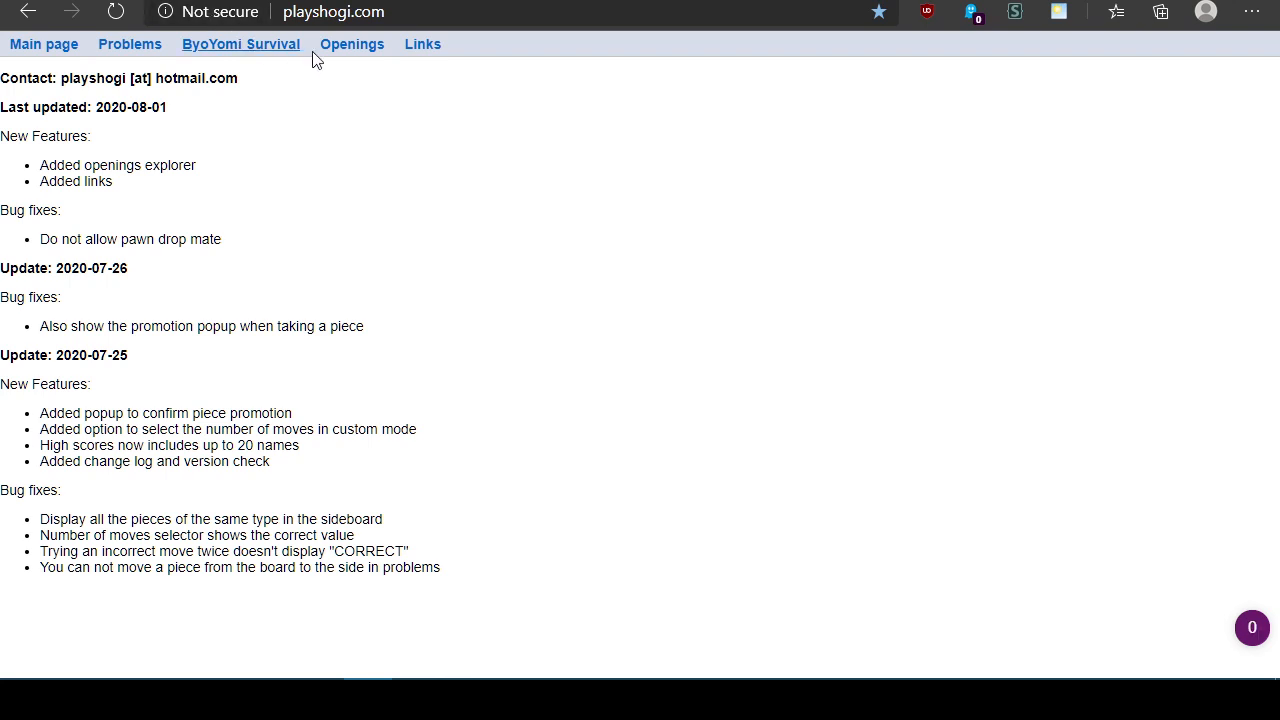
Start a ByoYomi Survival high-score run on PlayShogi and attempt a move in the shogi problem
left_click(352, 44)
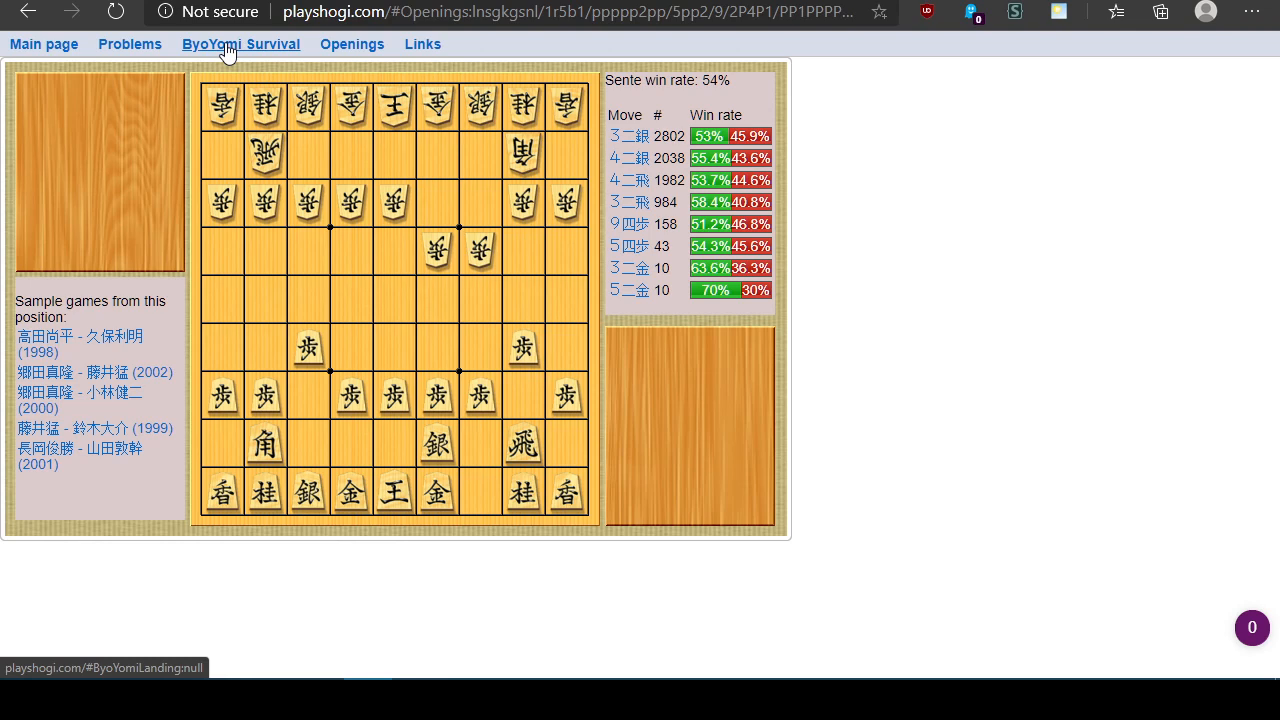
left_click(240, 44)
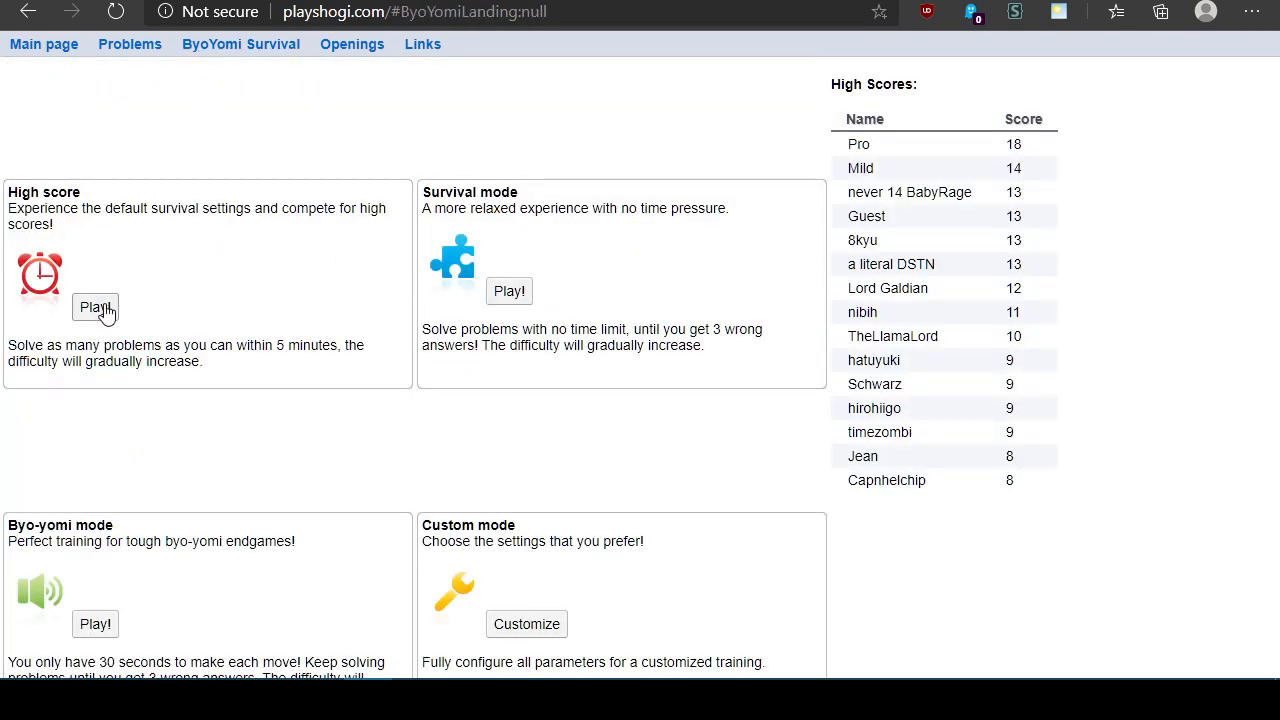
left_click(96, 308)
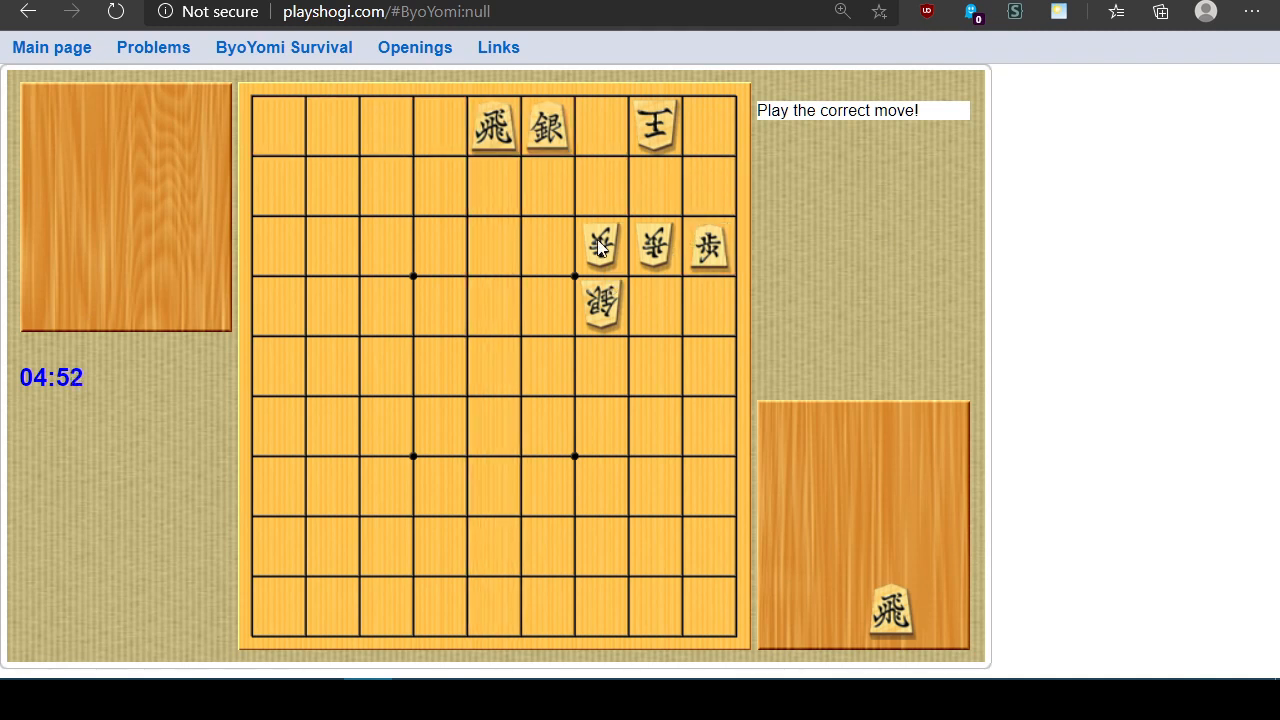
left_click(492, 124)
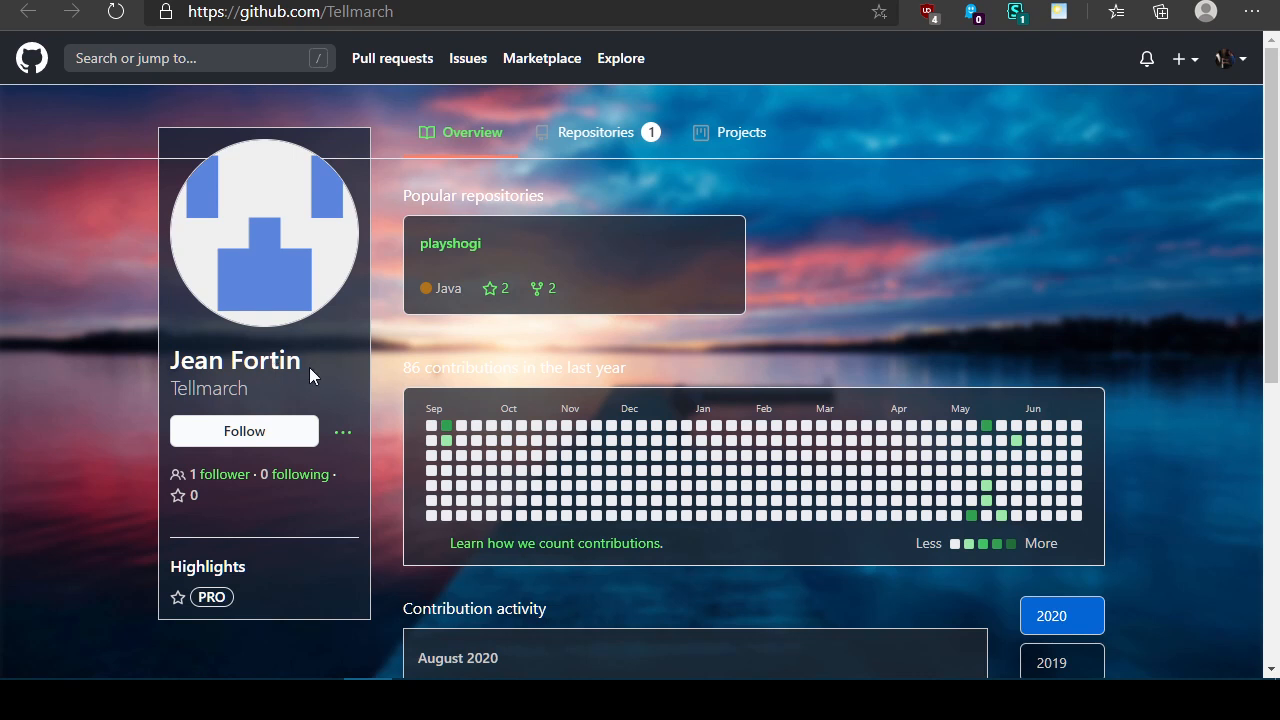
Bring up the playshogi contributor's GitHub profile page
left_click(450, 244)
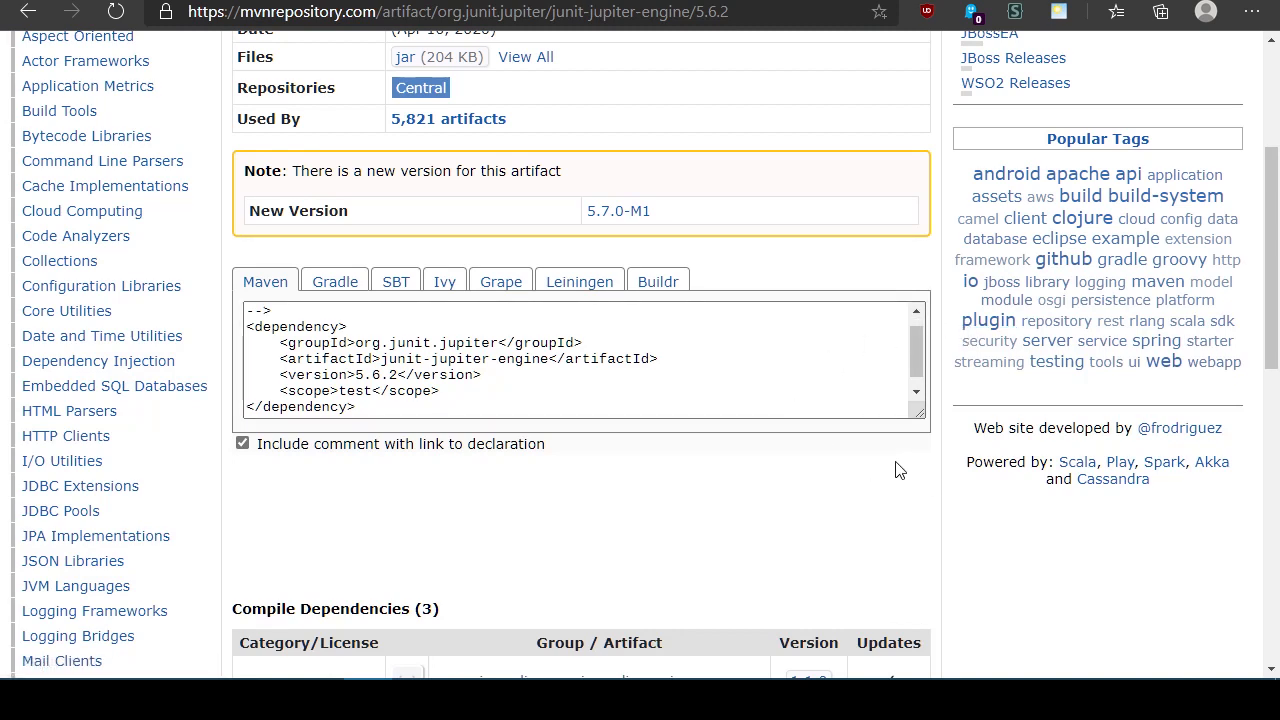
mouse_move(820, 466)
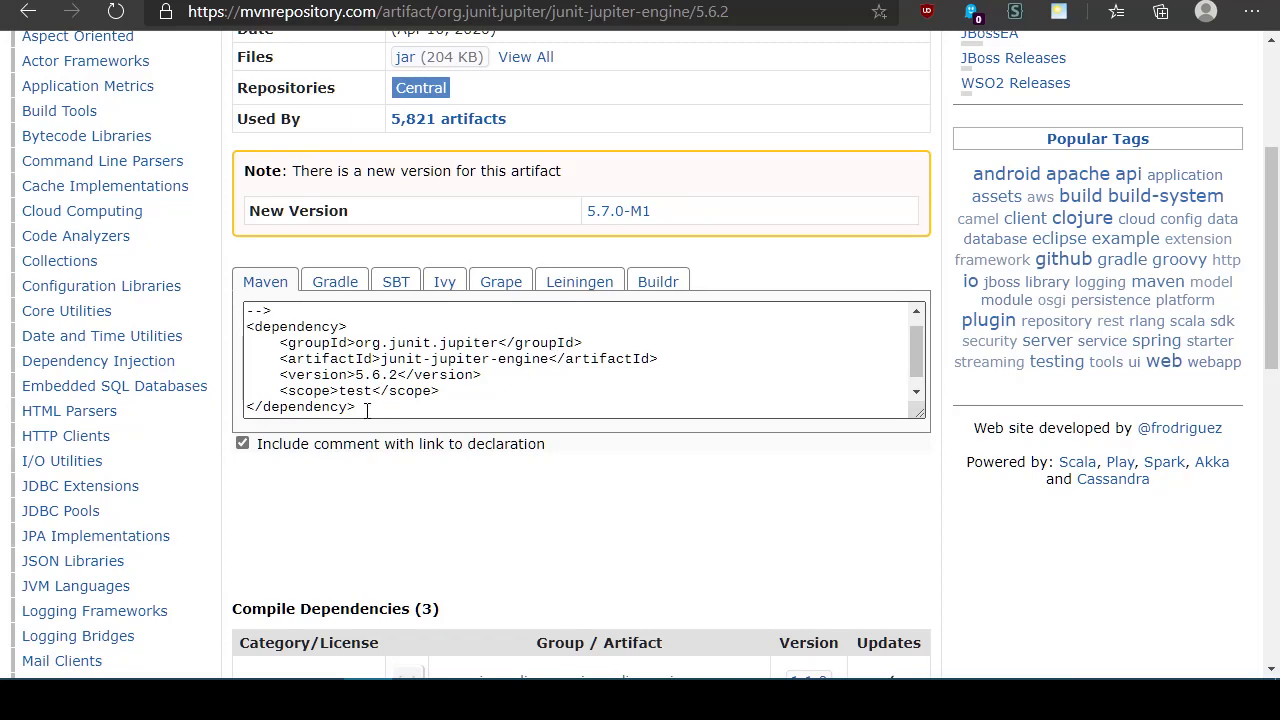
Copy the junit-jupiter-engine 5.6.2 snippet and rerun playshogi-library-database's Maven tests to BUILD SUCCESS
left_click(580, 360)
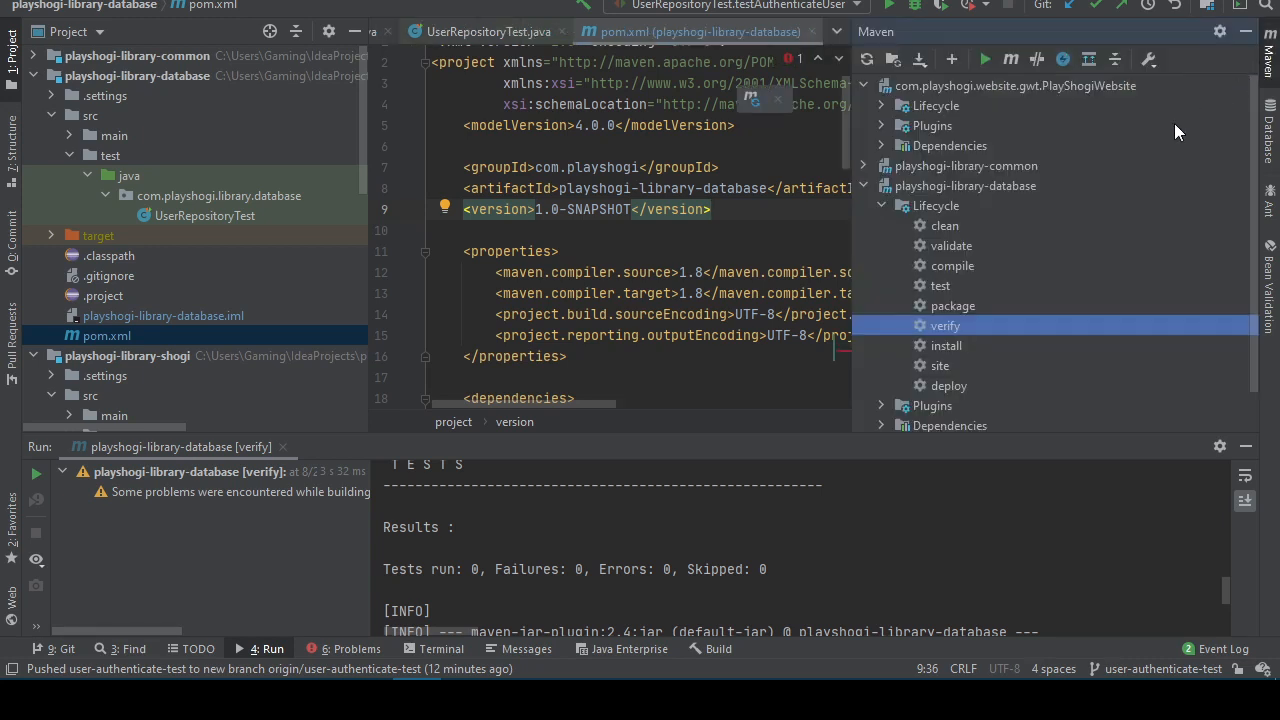
mouse_move(964, 256)
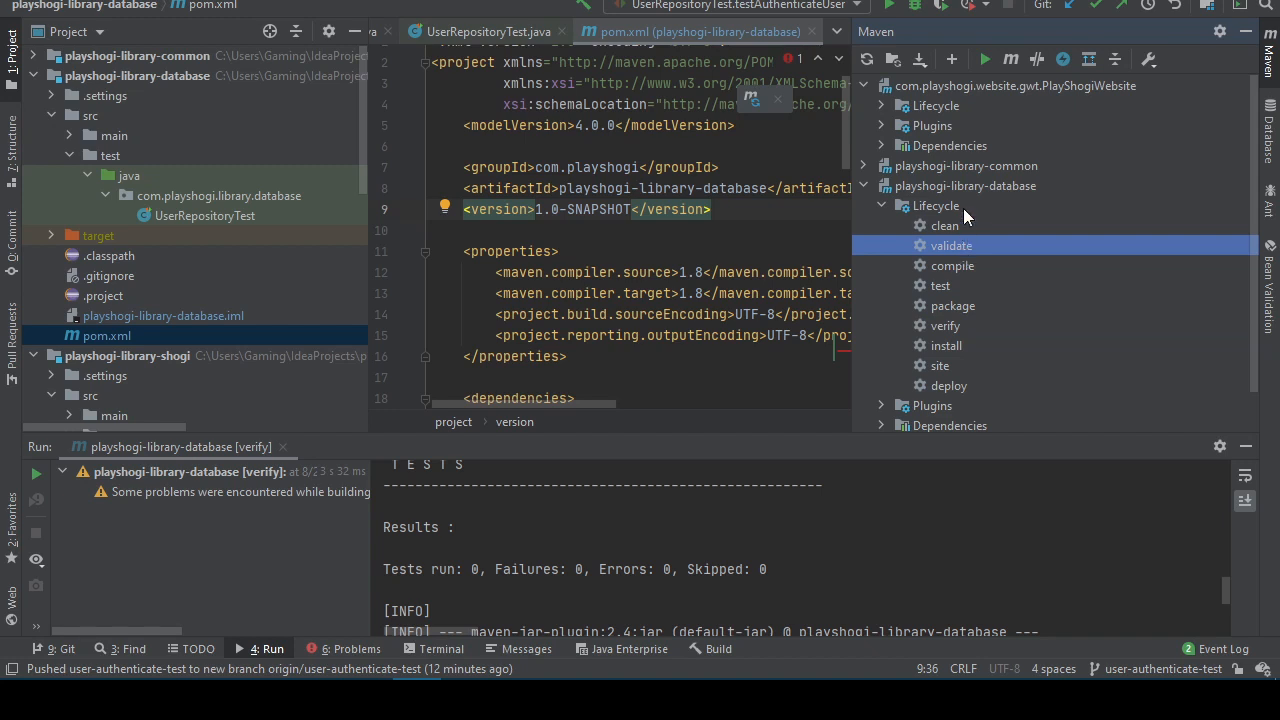
double_click(940, 284)
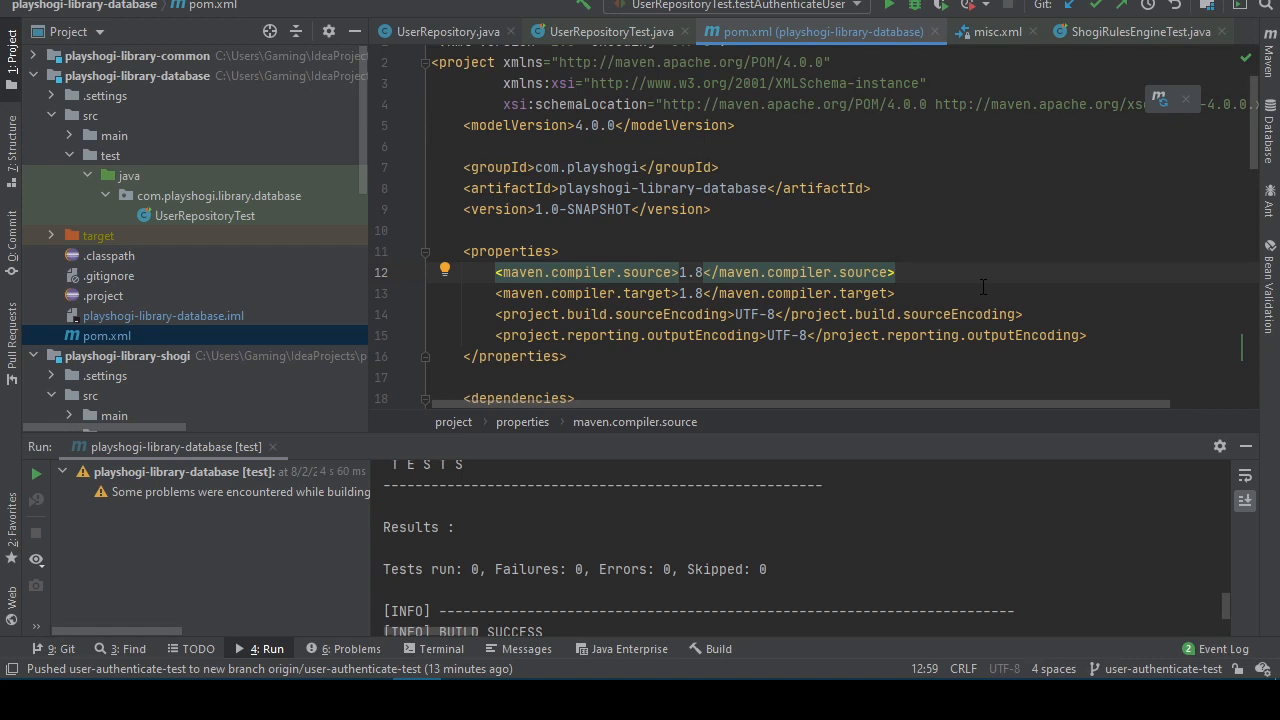
mouse_move(880, 378)
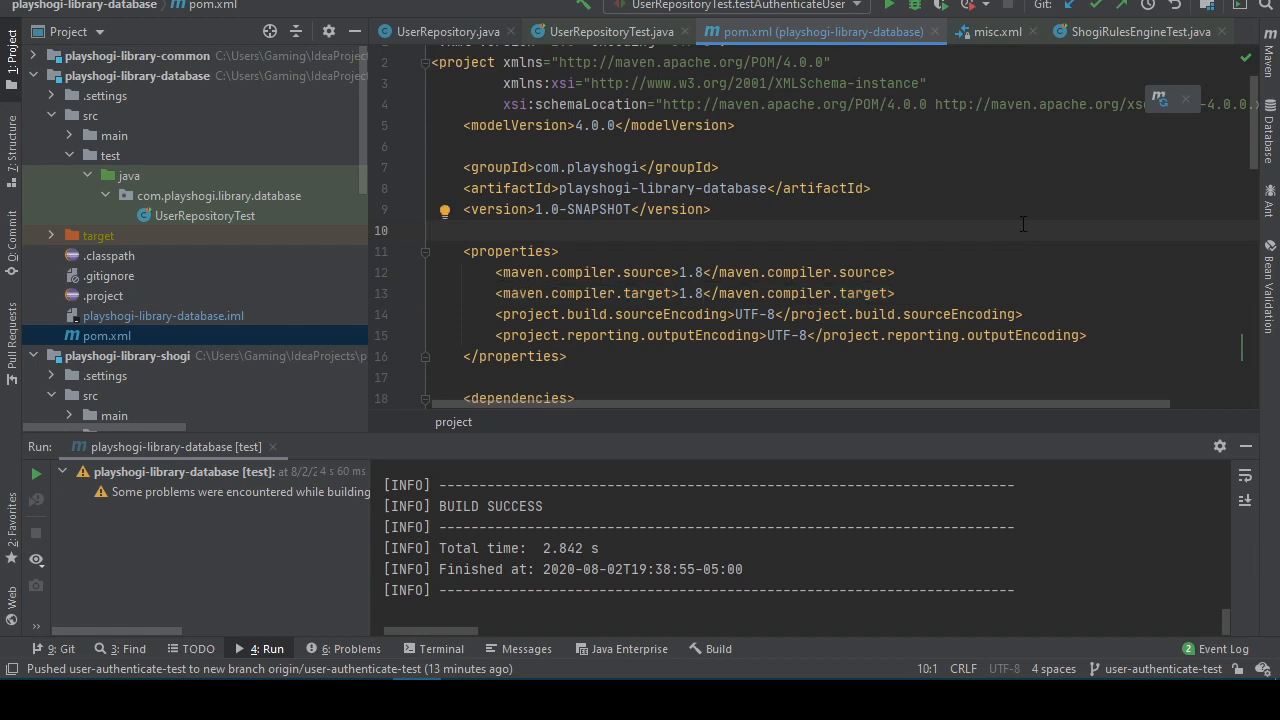
mouse_move(1252, 130)
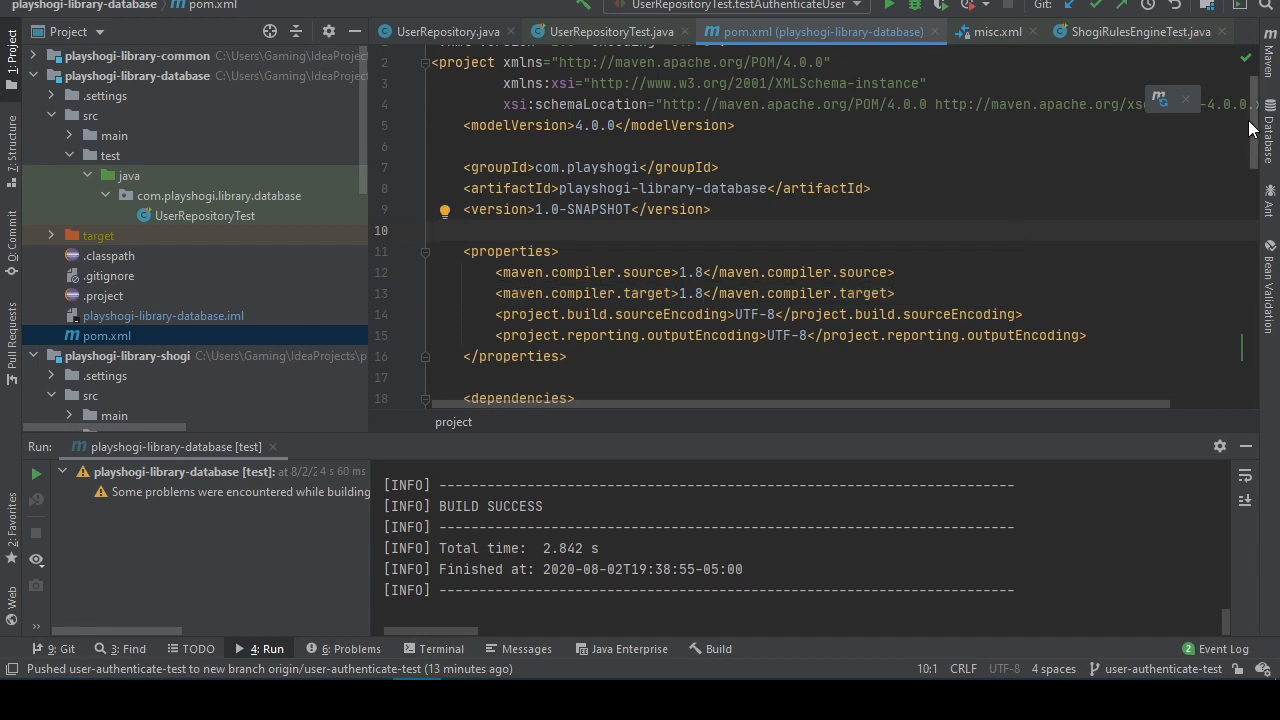
Glance at ShogiRulesEngineTest, then return to UserRepositoryTest's testAuthenticateUser
left_click(1140, 32)
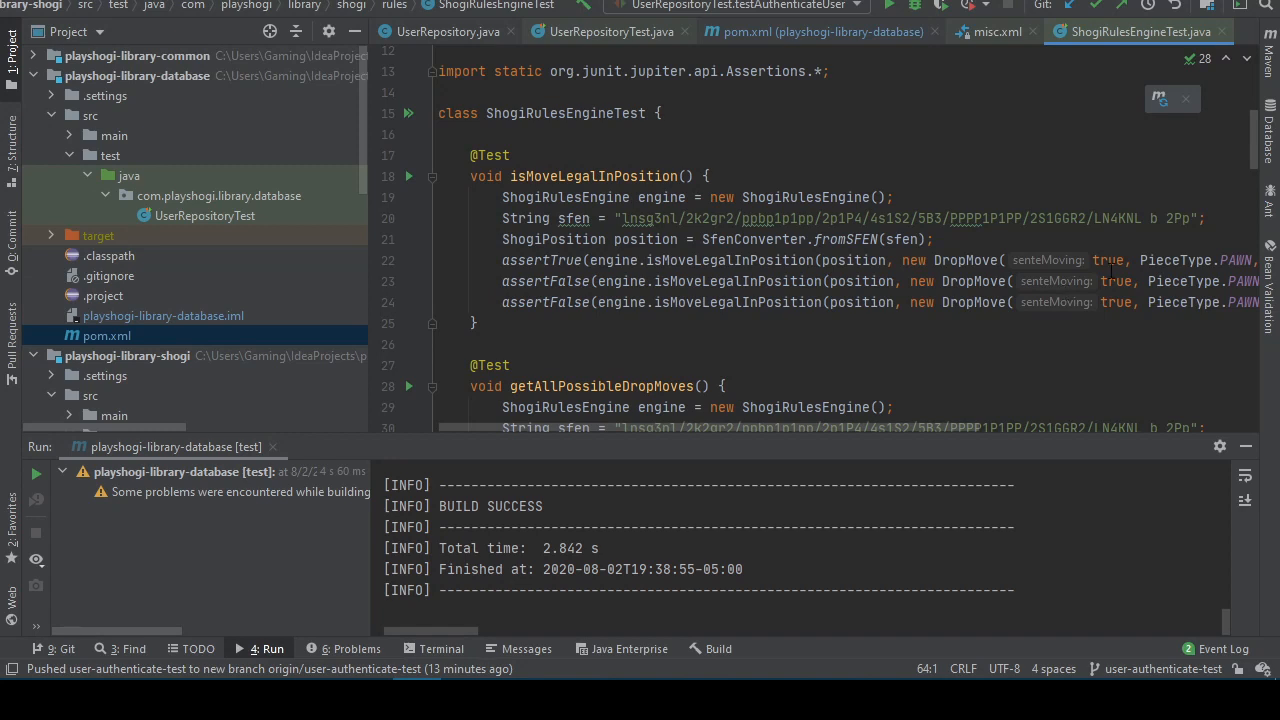
mouse_move(970, 216)
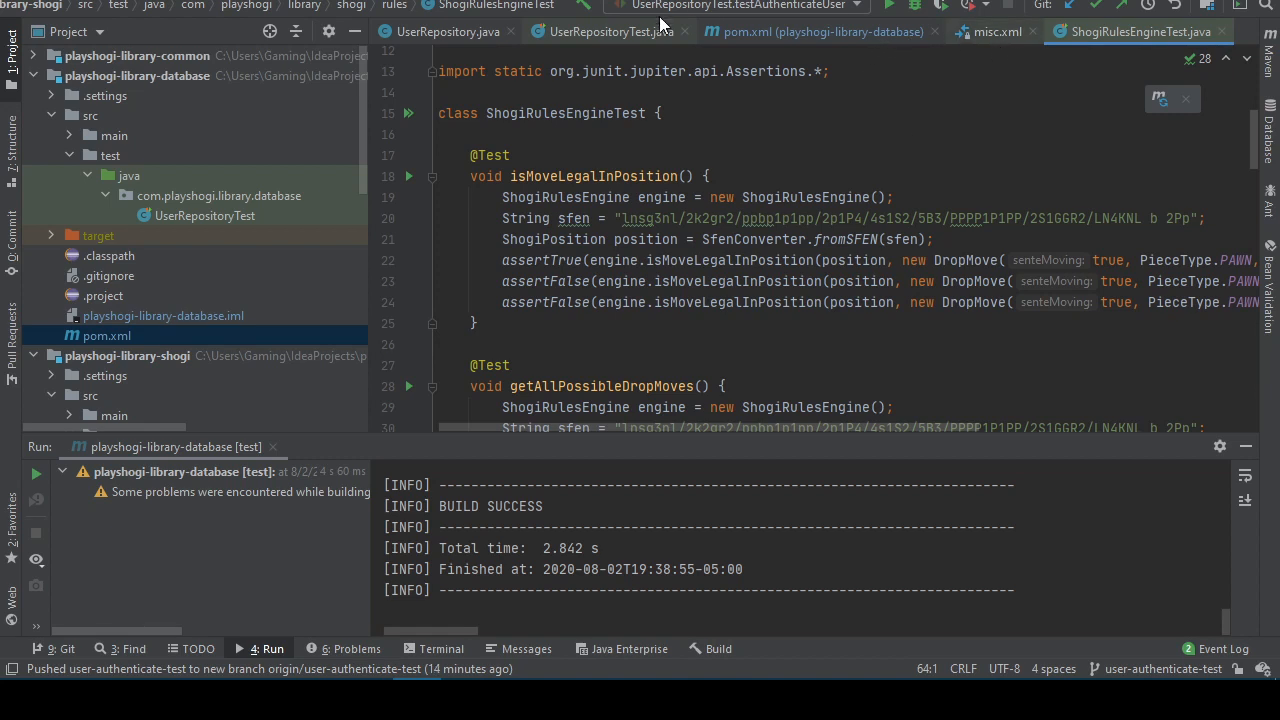
left_click(608, 32)
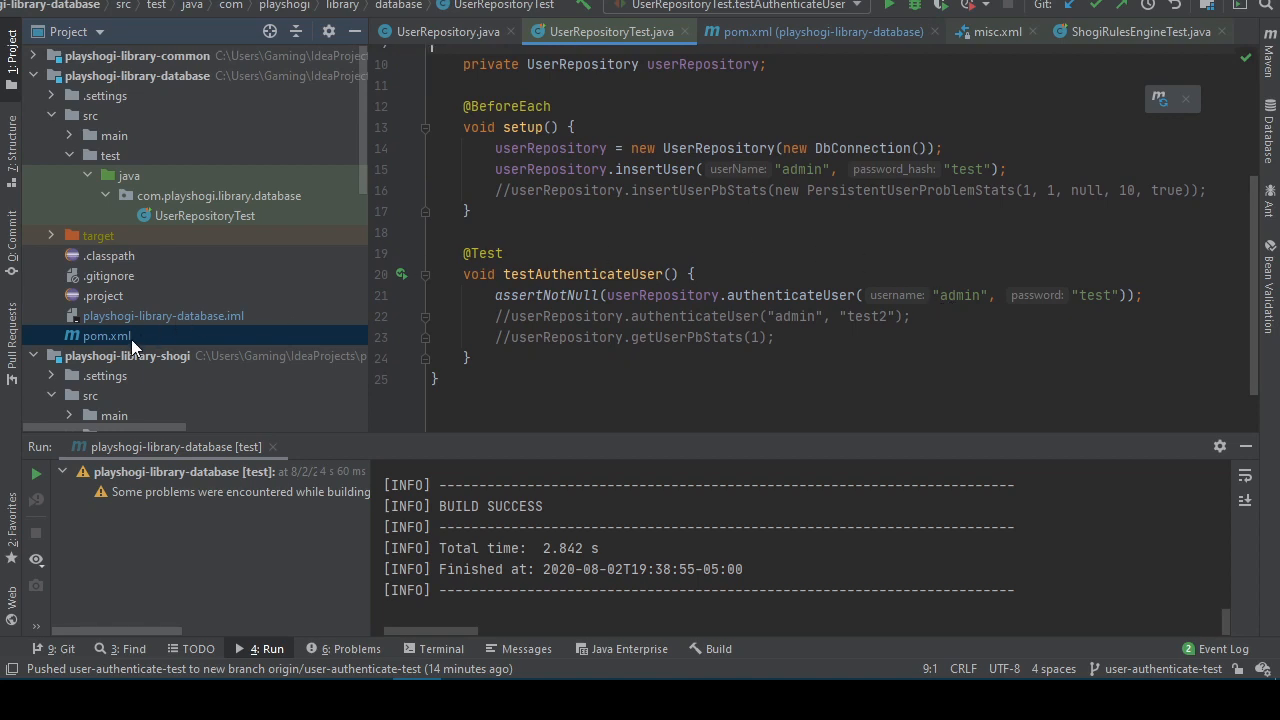
Reload the Maven project from the database pom.xml and rerun its Maven test phase
right_click(106, 336)
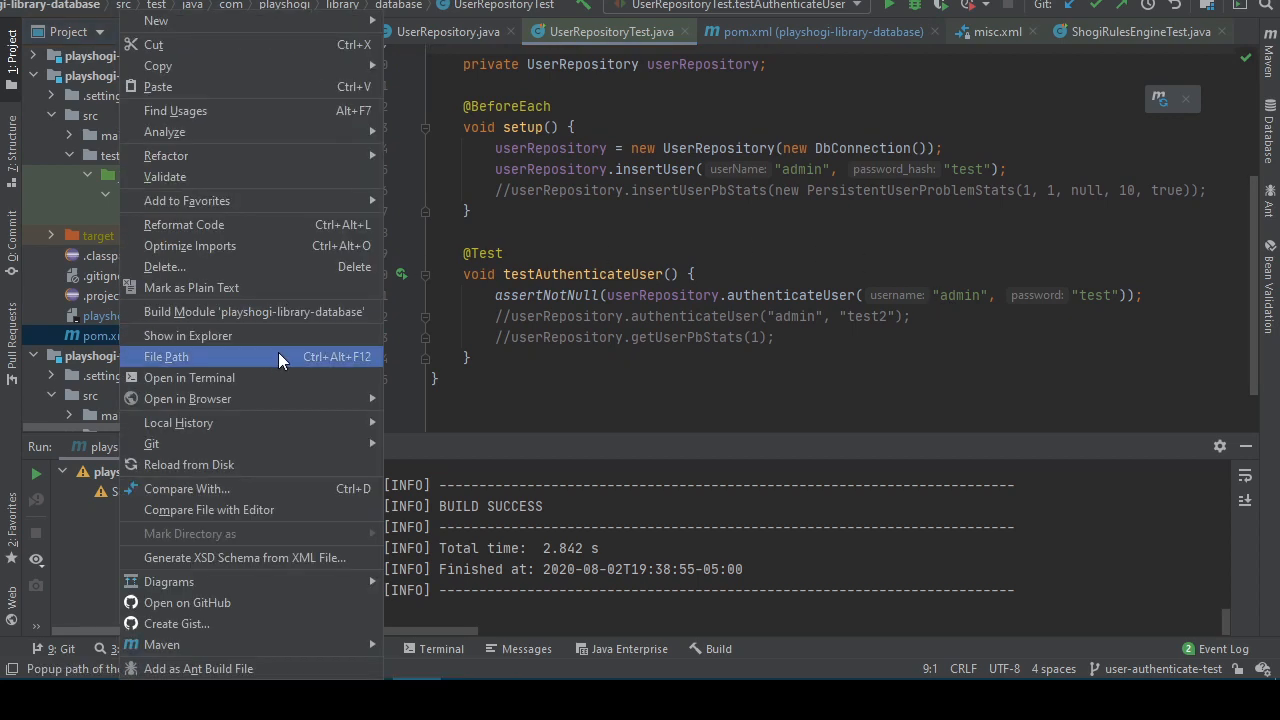
mouse_move(160, 644)
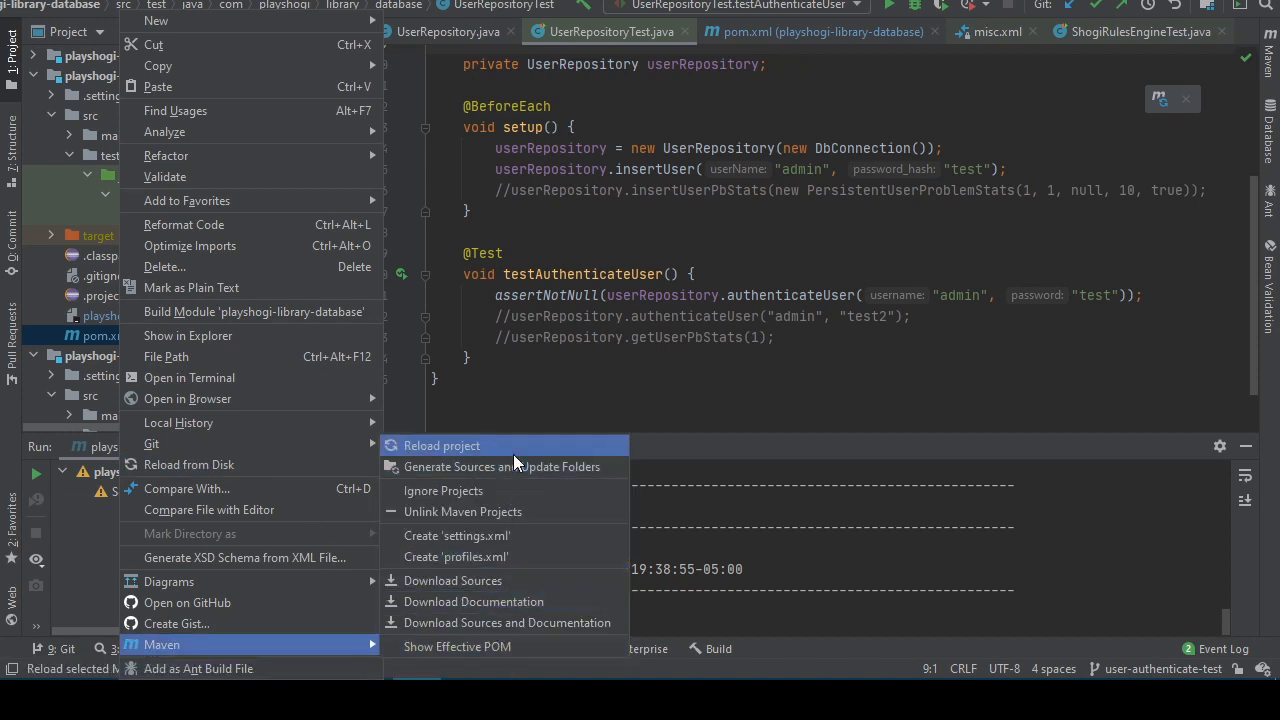
left_click(440, 444)
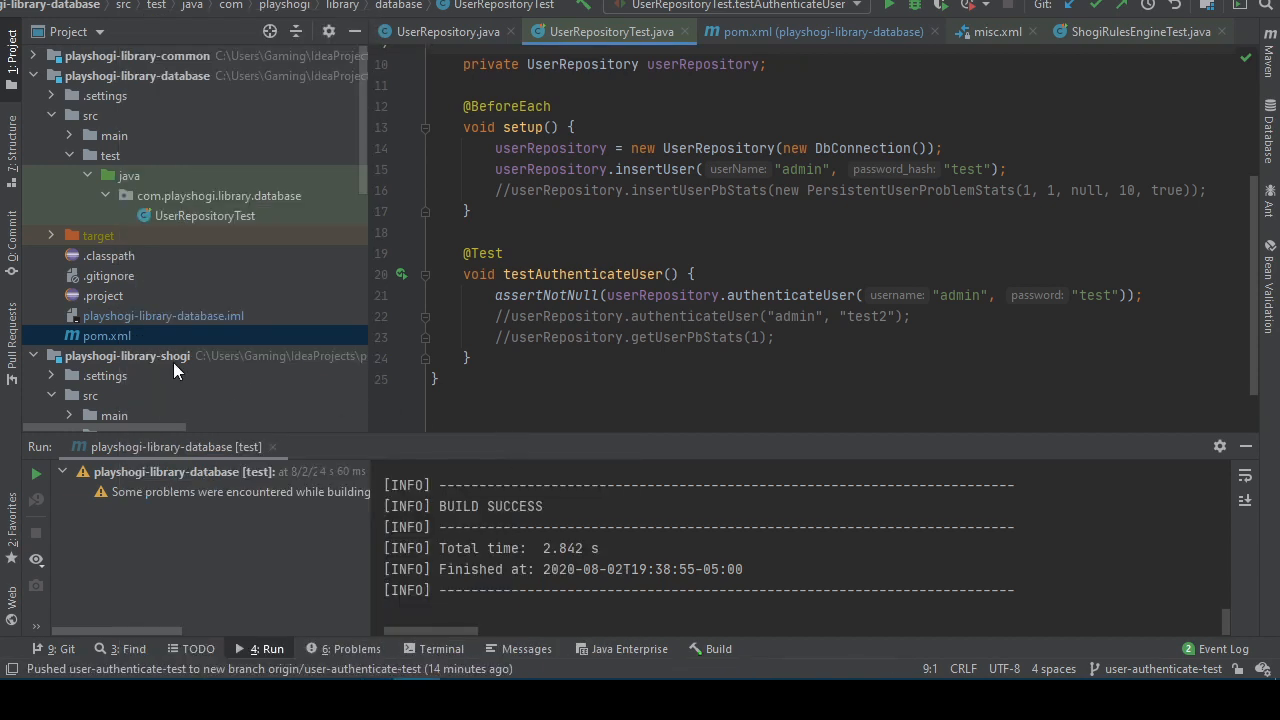
right_click(108, 336)
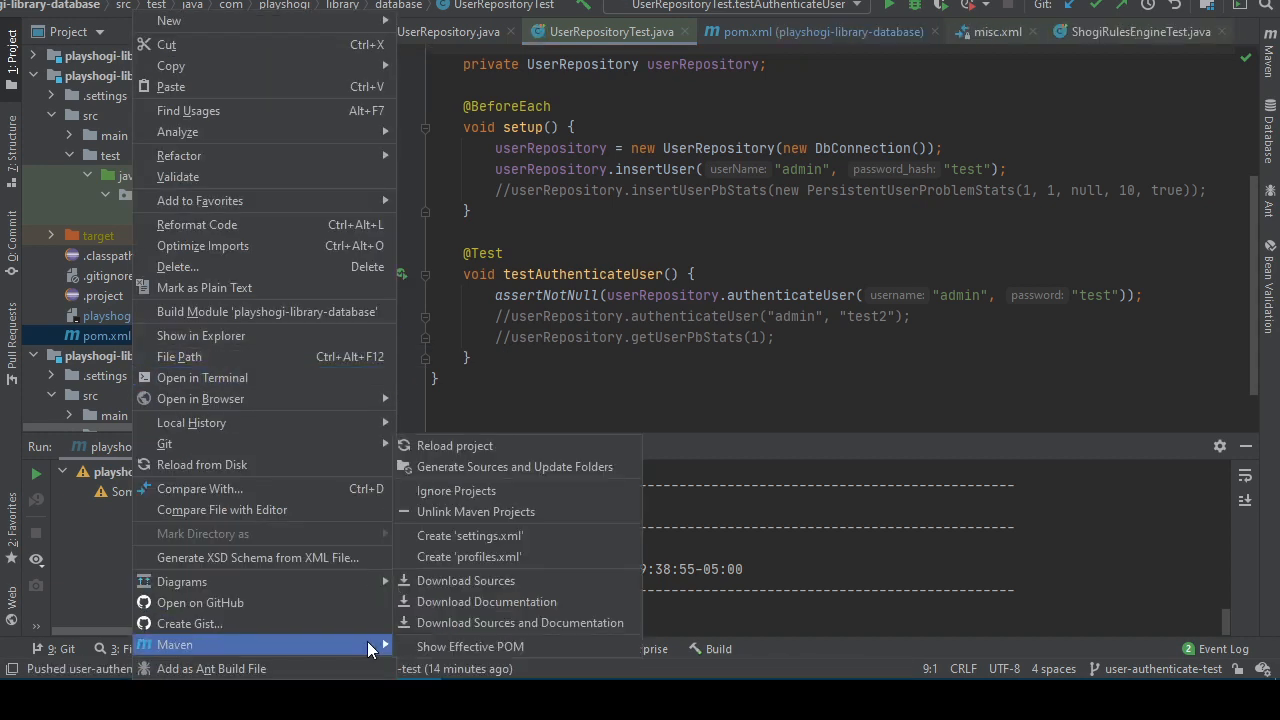
mouse_move(456, 444)
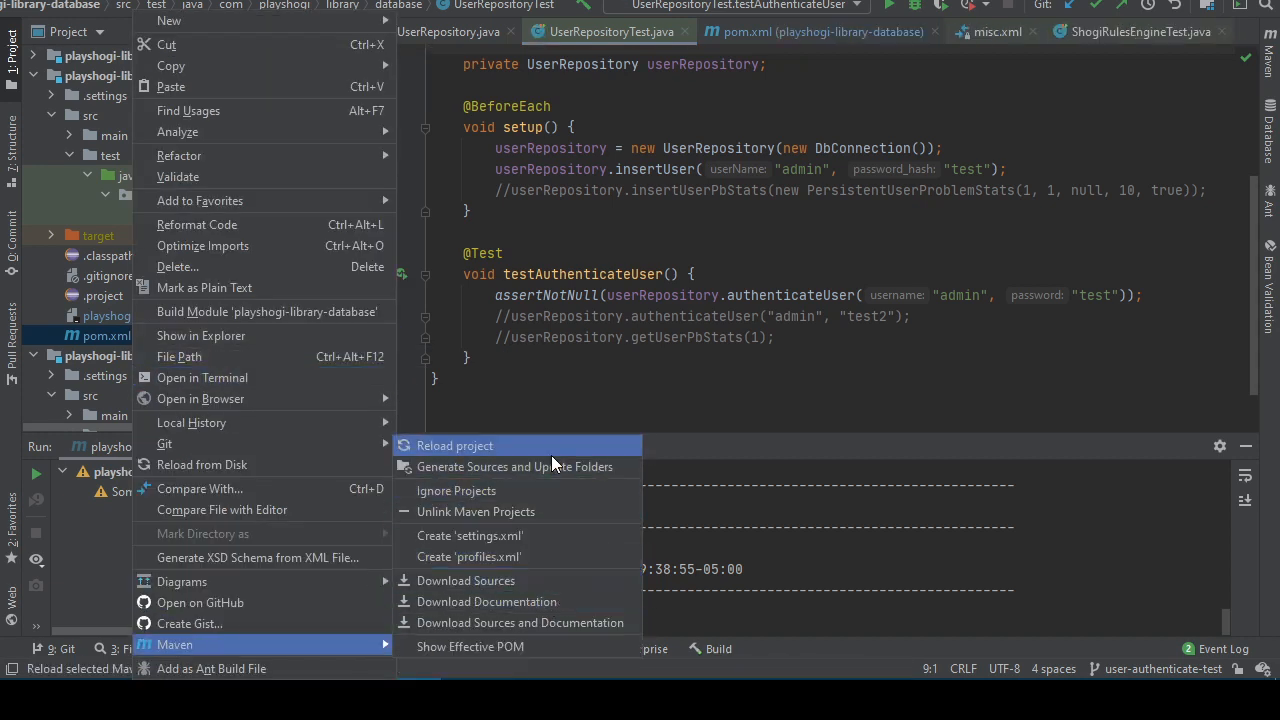
mouse_move(556, 608)
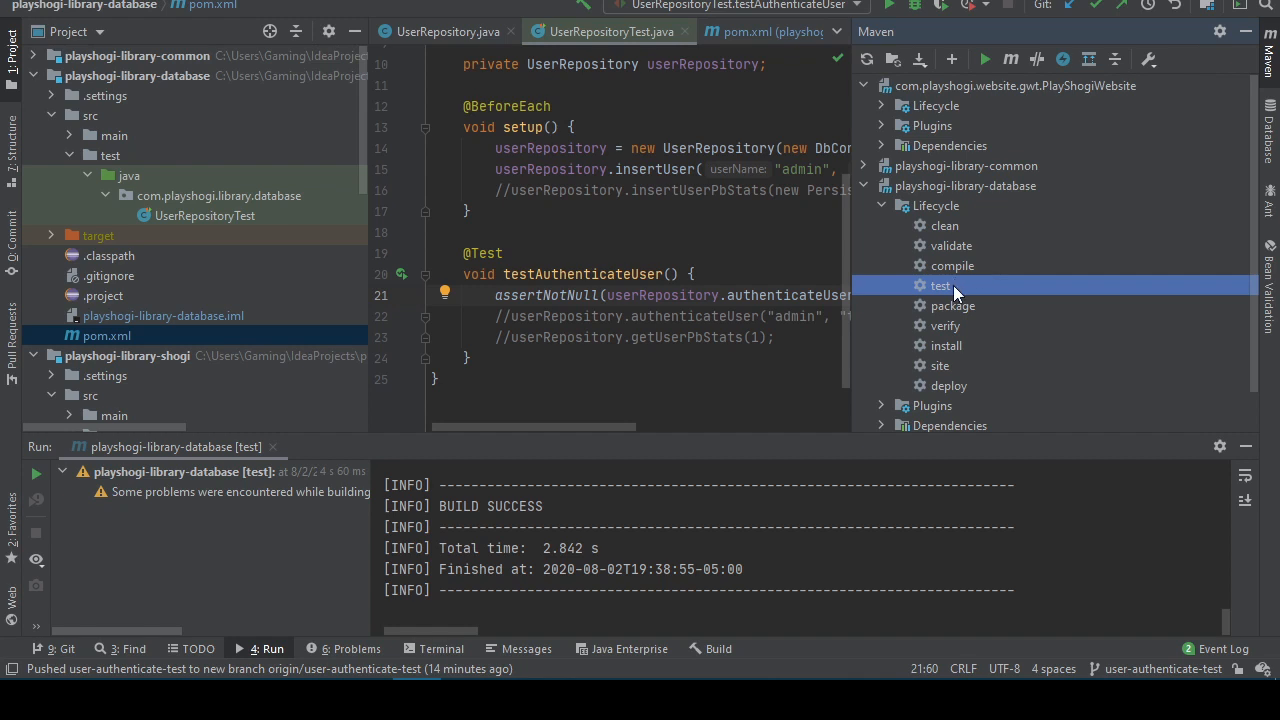
double_click(940, 284)
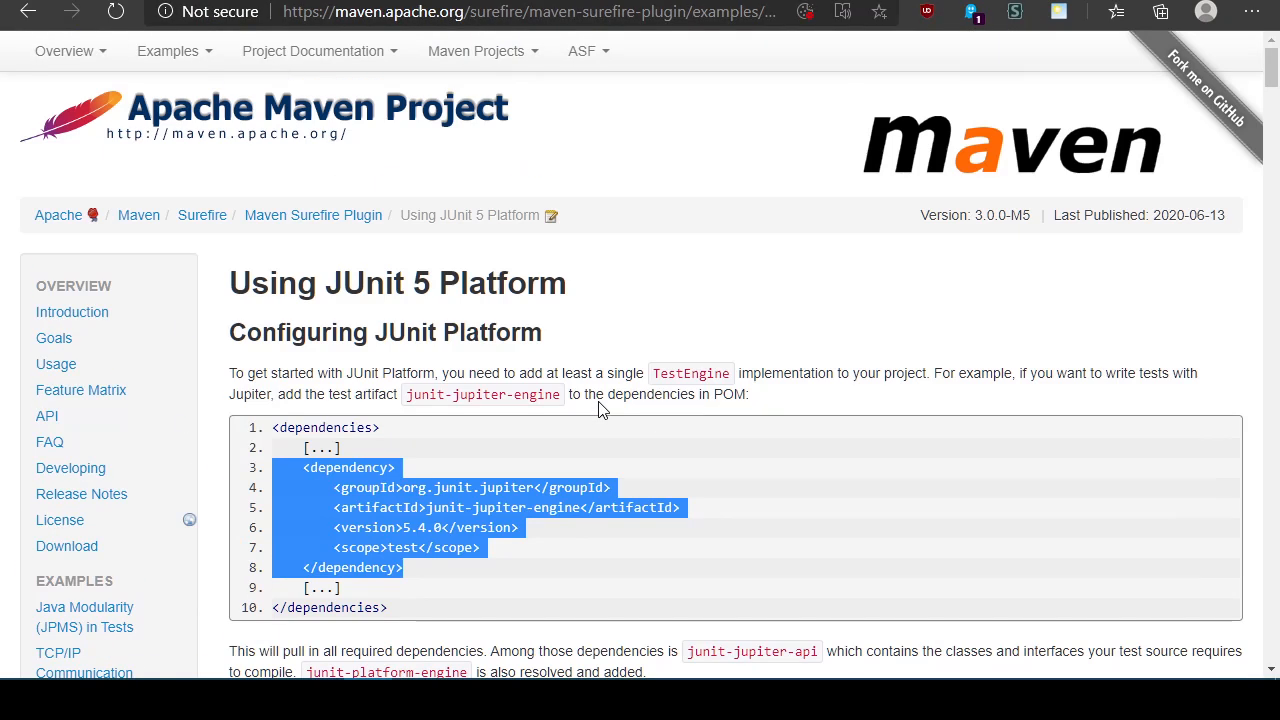
scroll("down", 3)
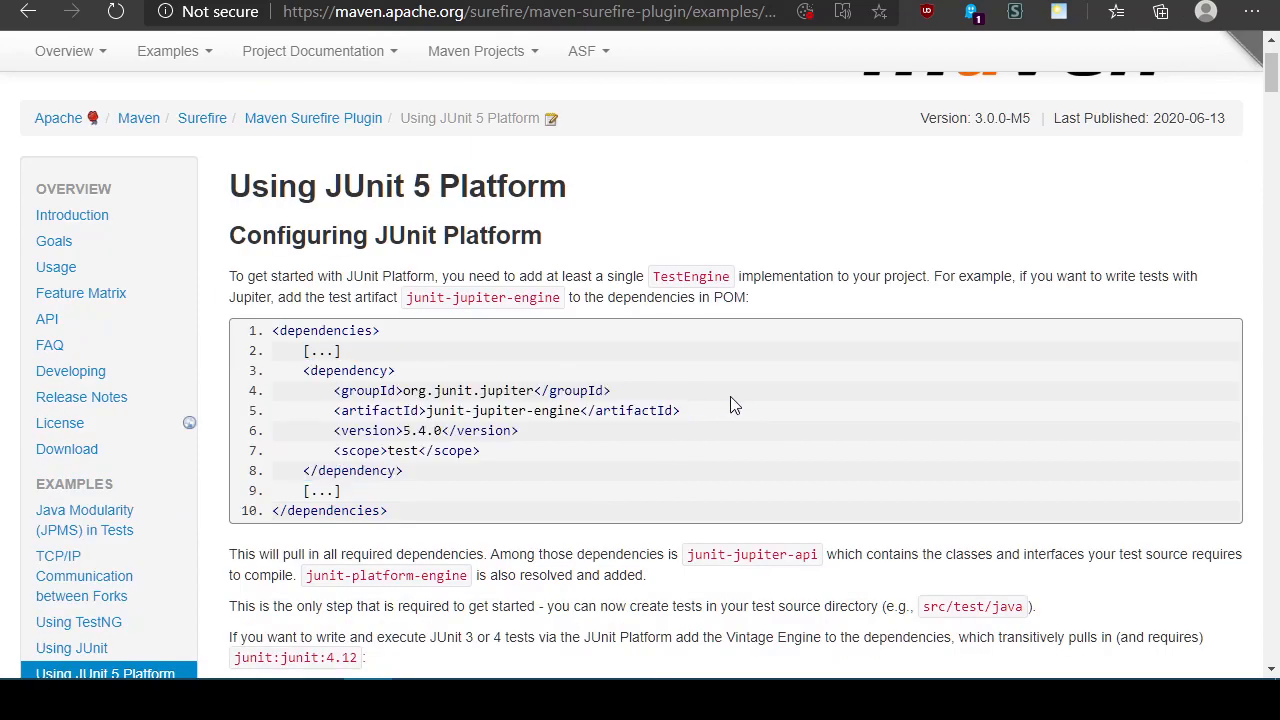
mouse_move(752, 444)
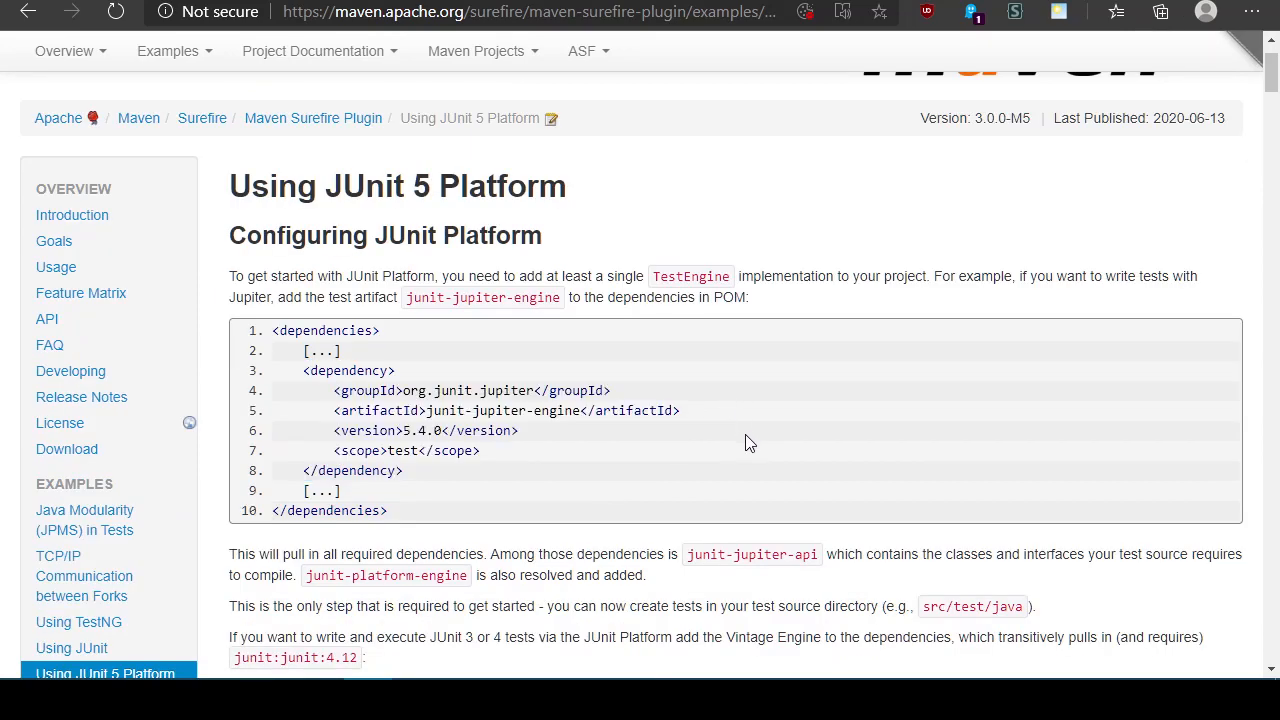
scroll("down", 3)
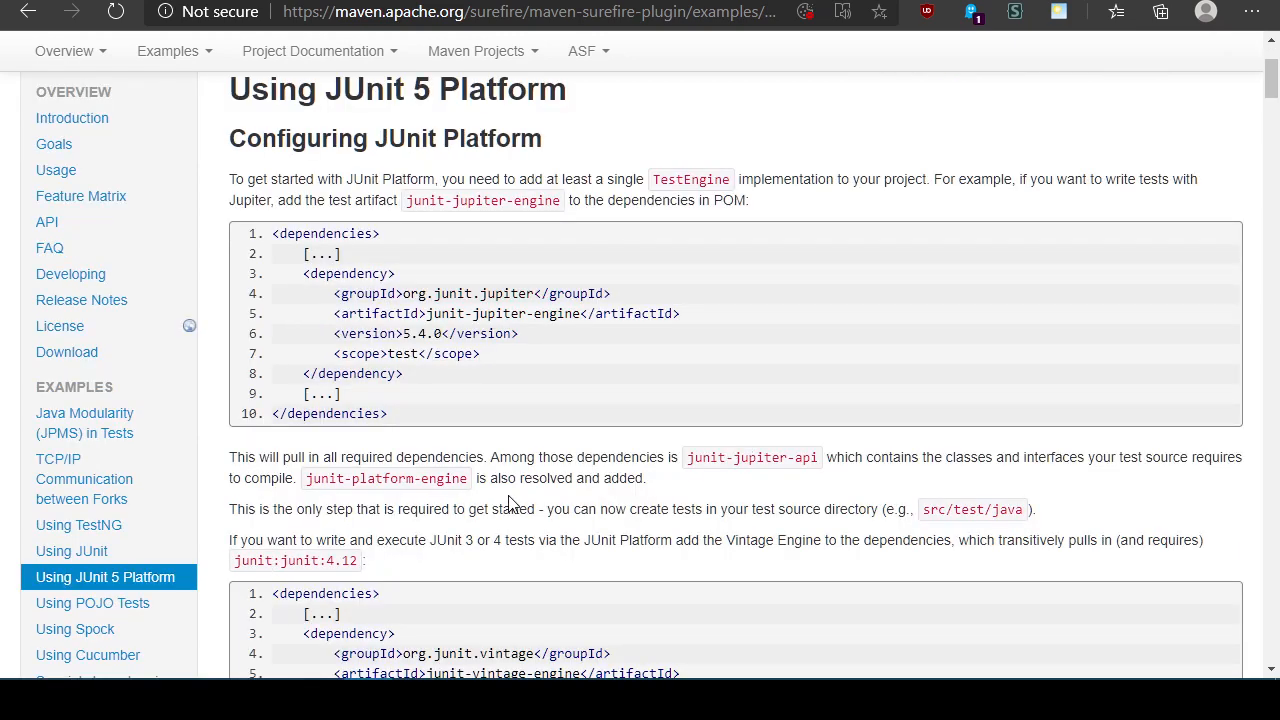
mouse_move(744, 490)
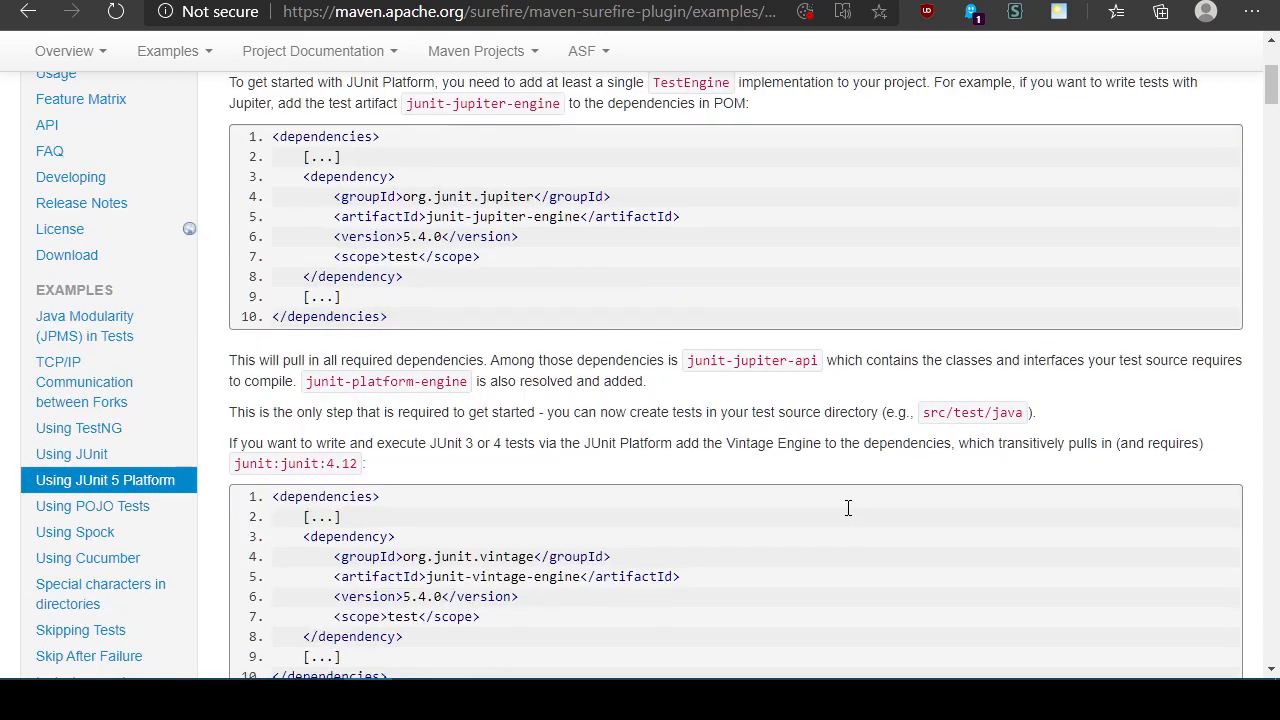
mouse_move(596, 444)
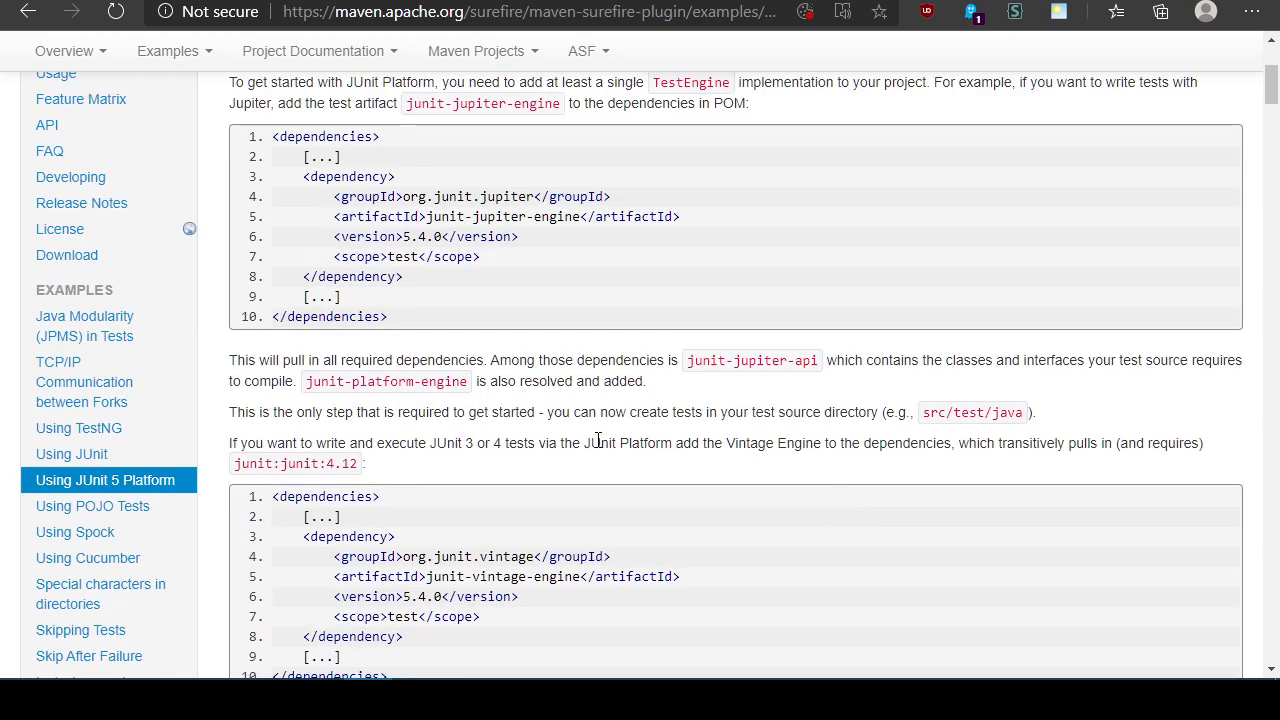
scroll("down", 3)
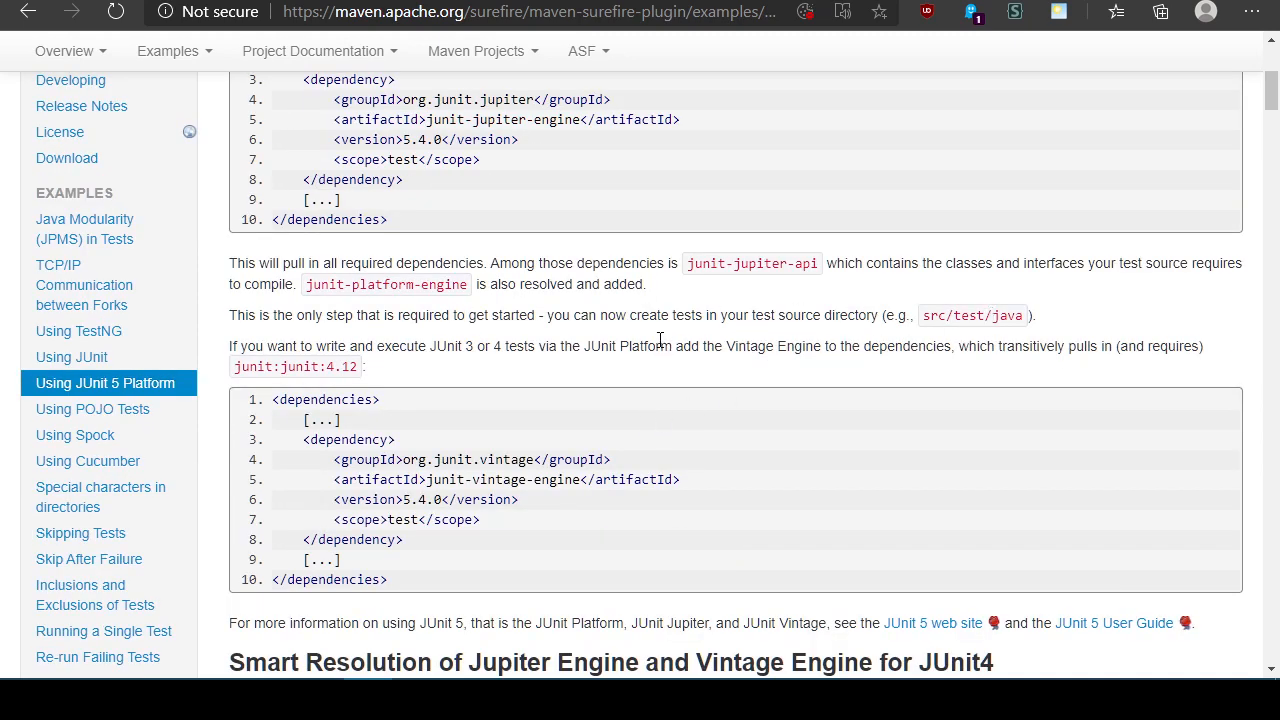
scroll("down", 3)
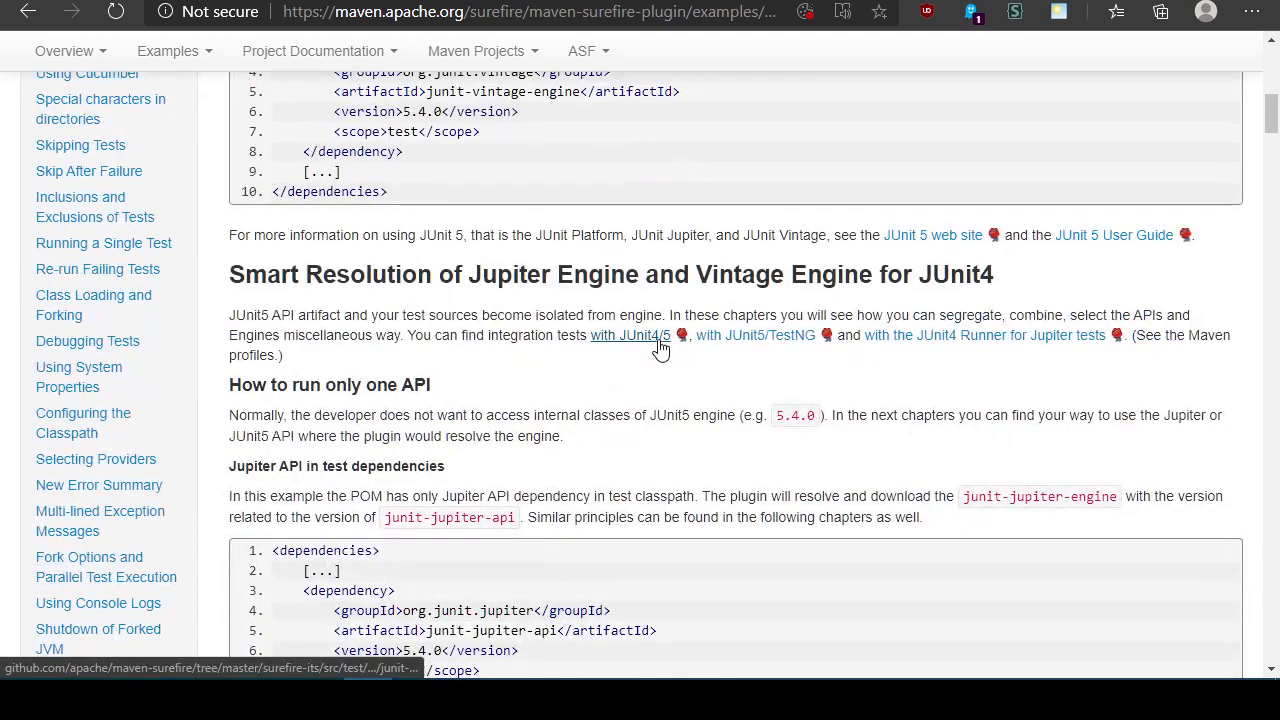
scroll("down", 3)
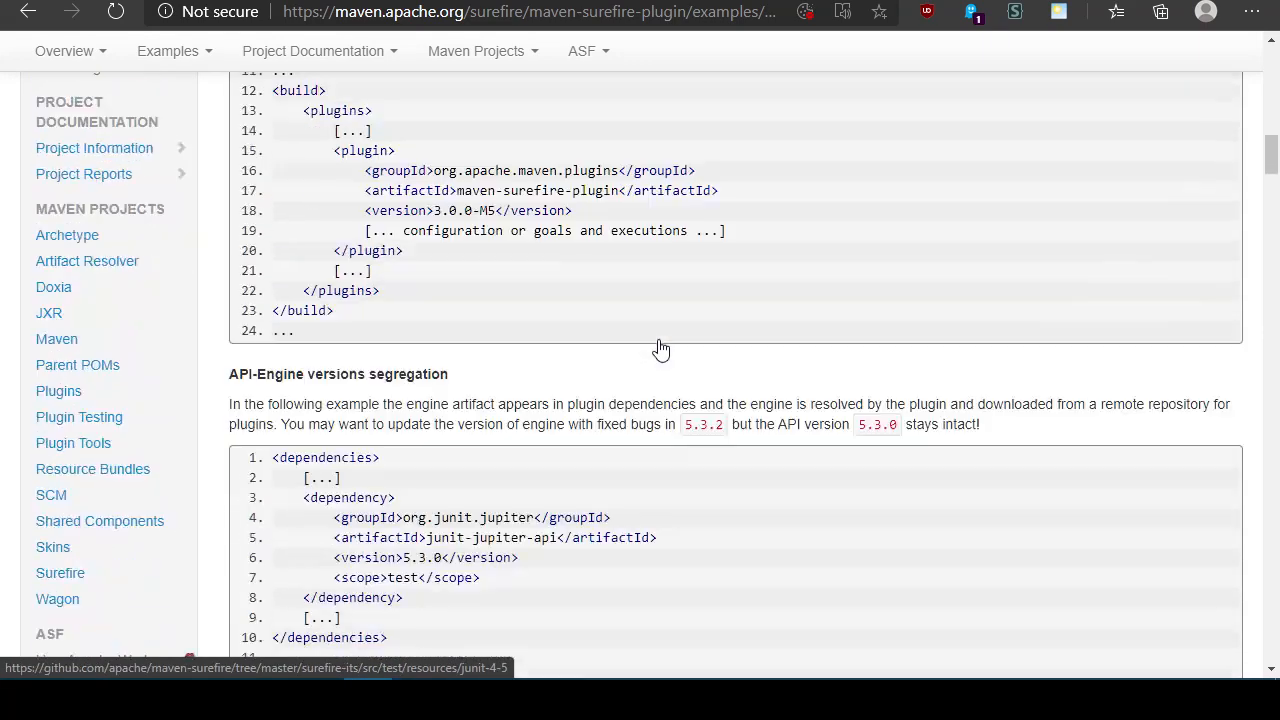
scroll("down", 3)
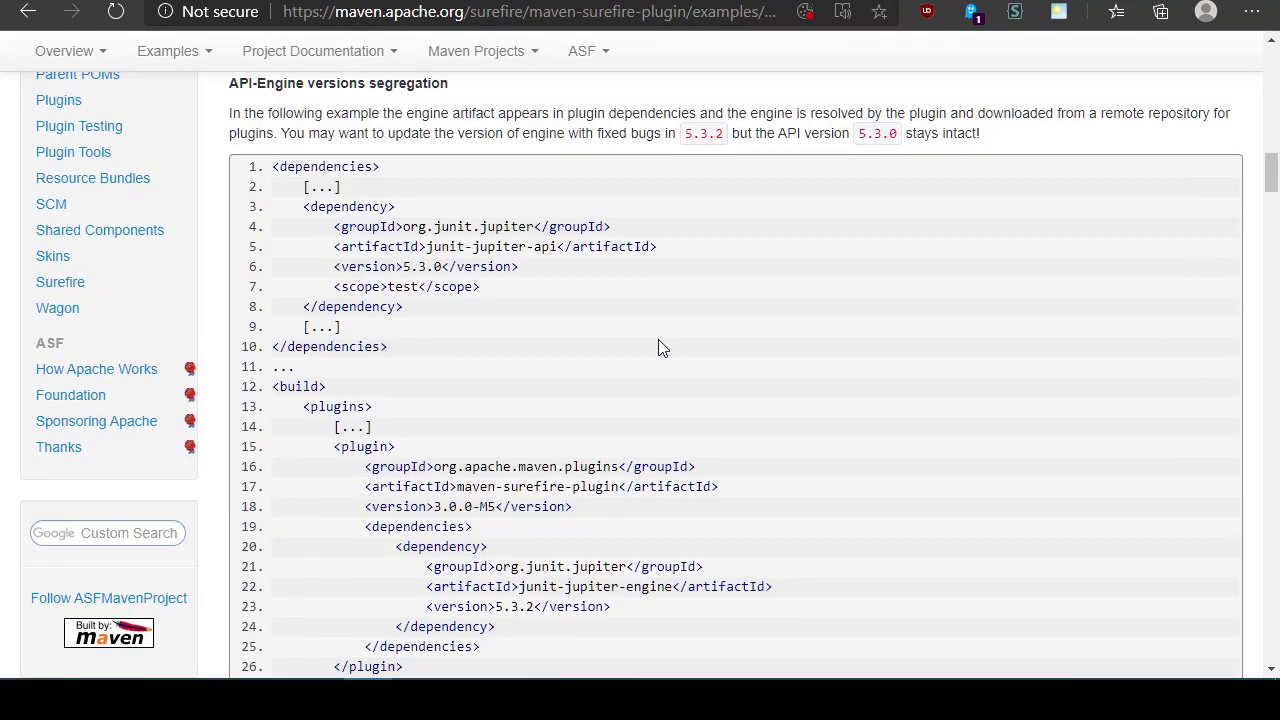
scroll("down", 3)
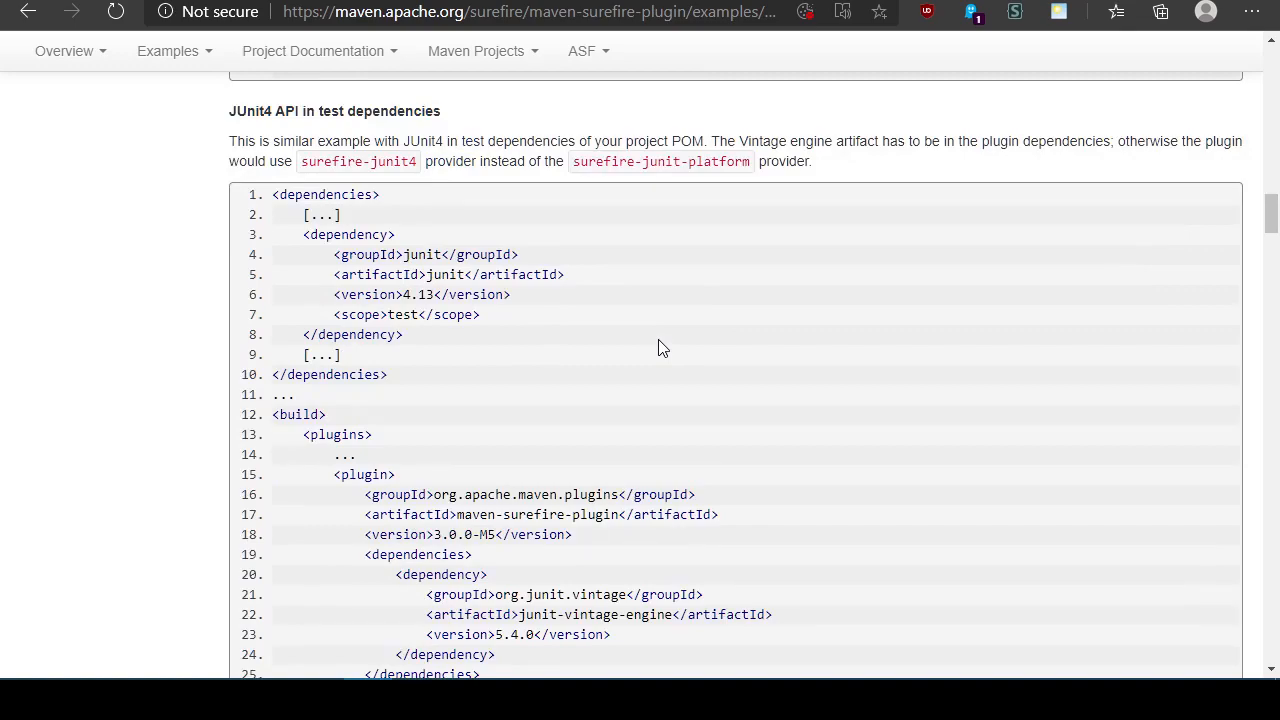
scroll("down", 3)
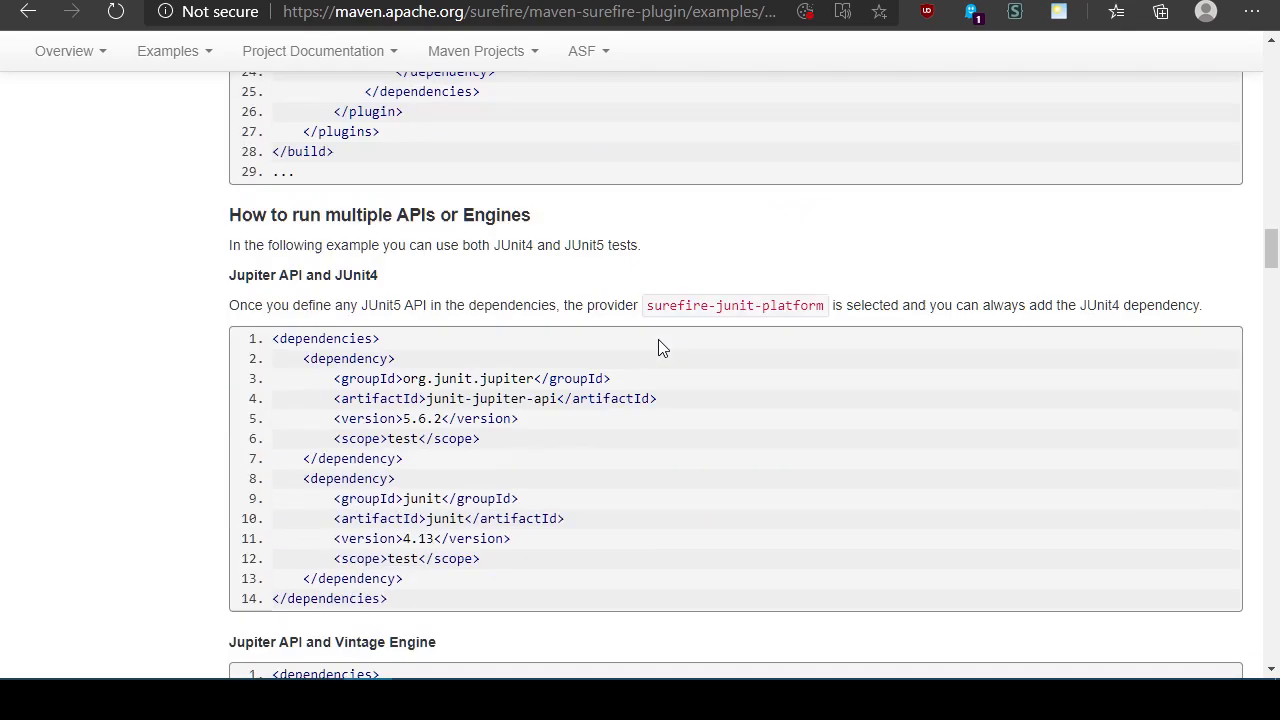
scroll("down", 3)
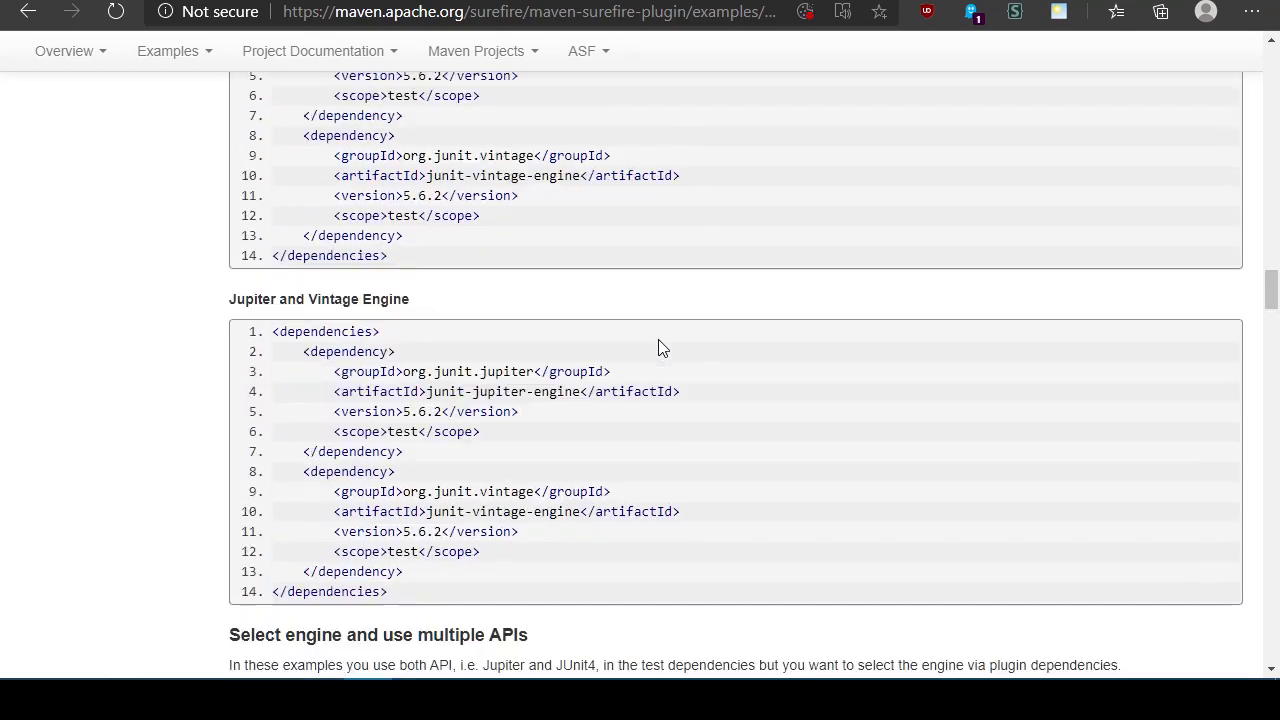
scroll("down", 3)
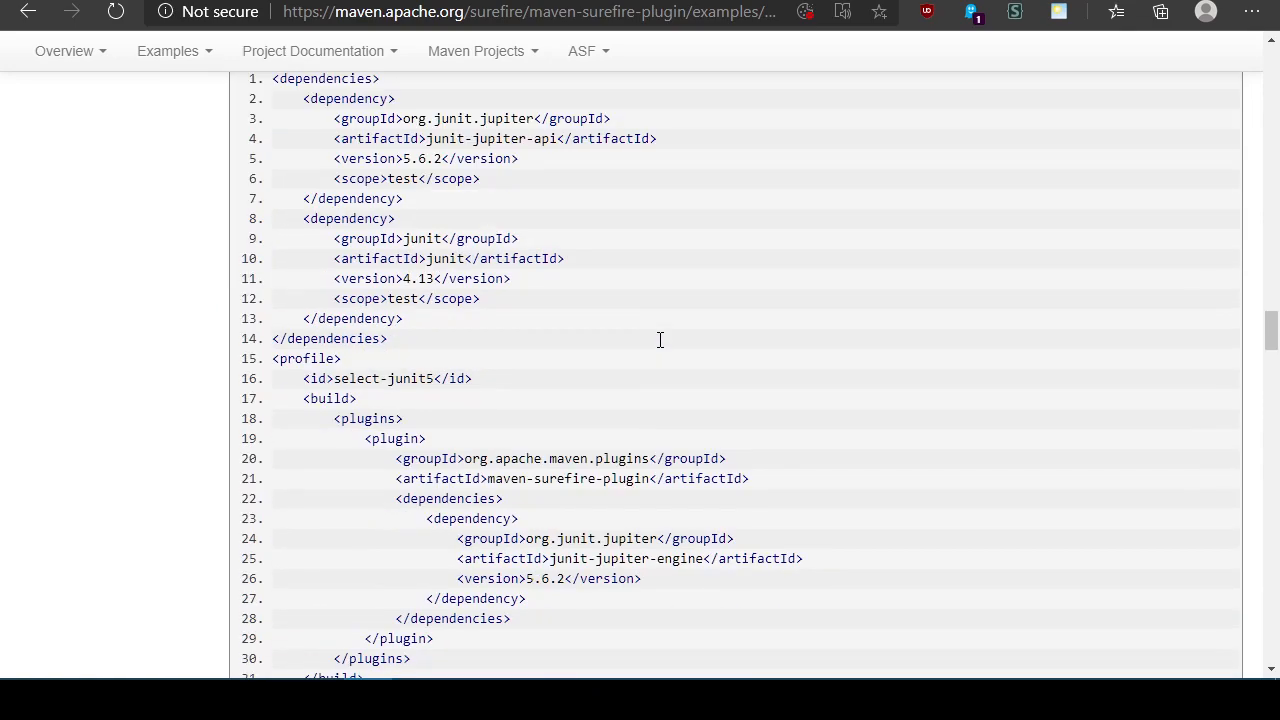
scroll("down", 3)
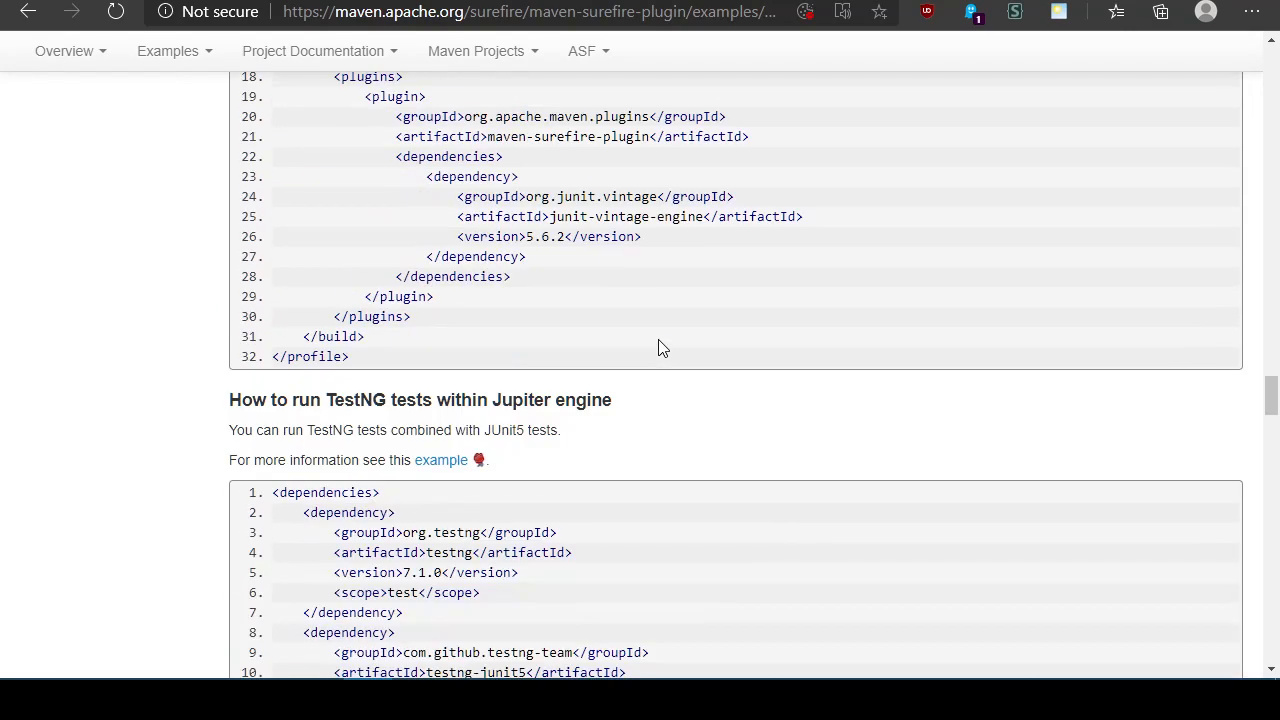
scroll("down", 3)
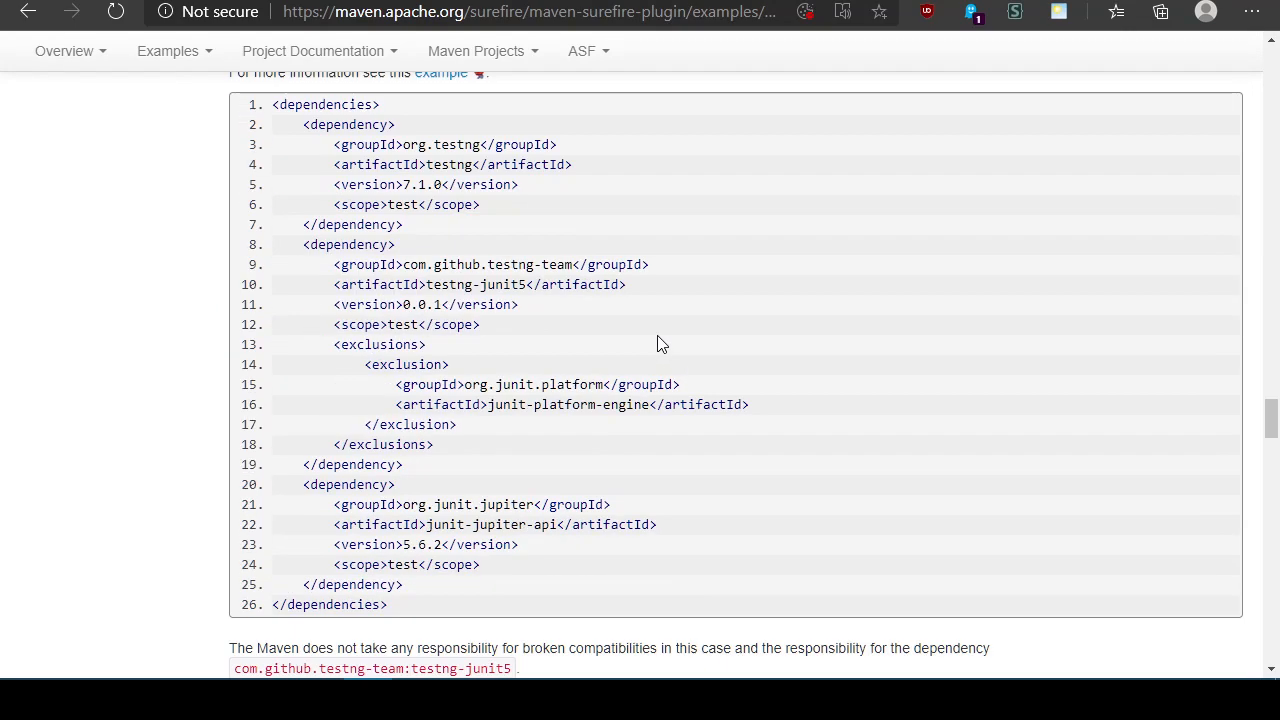
scroll("down", 3)
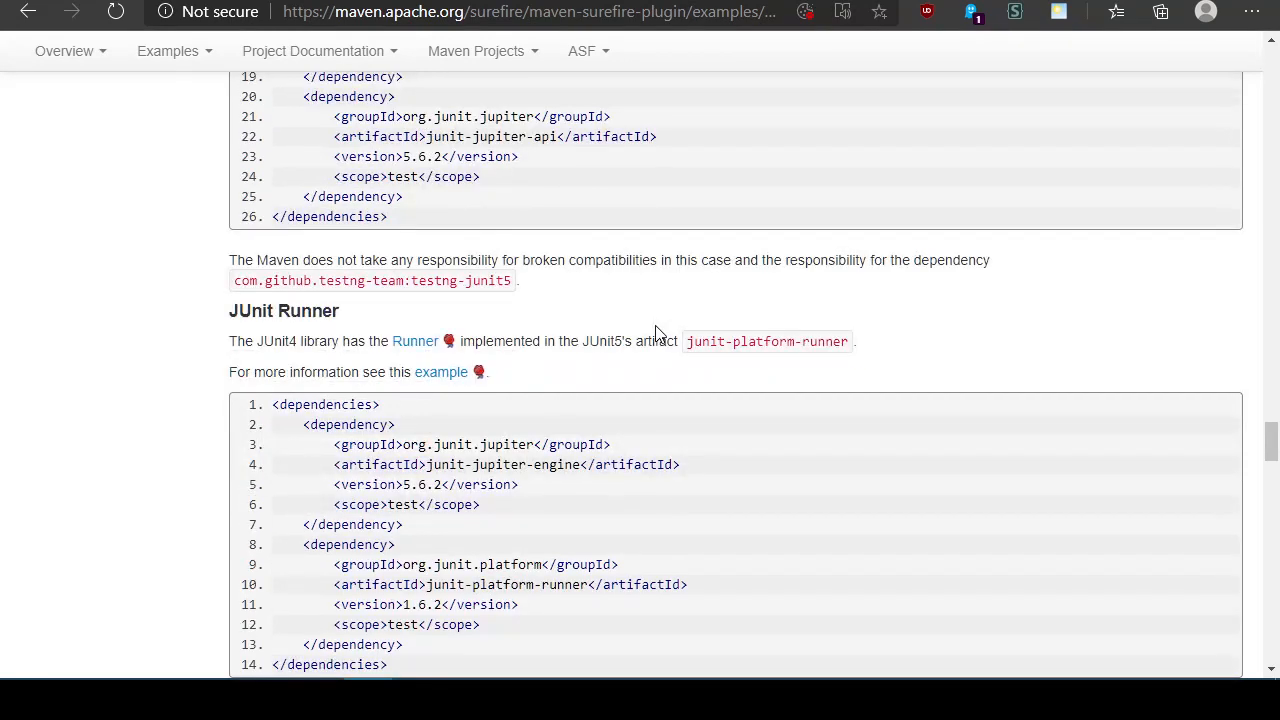
scroll("down", 3)
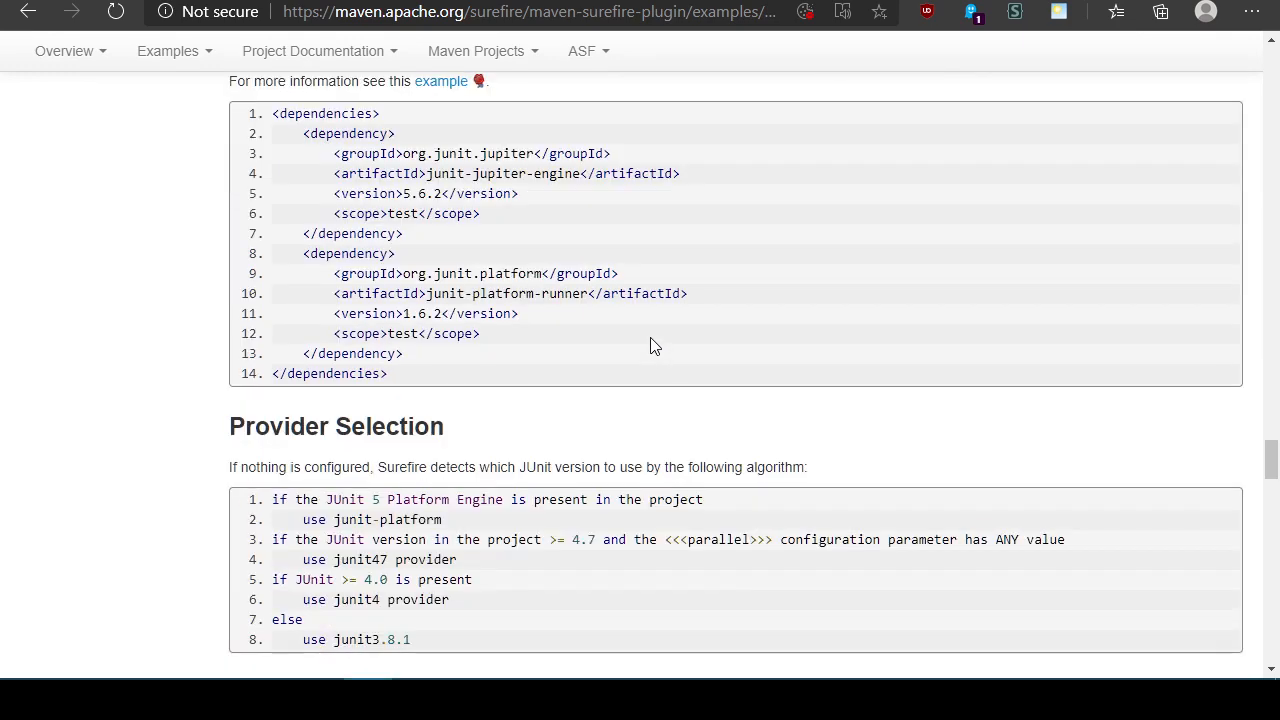
scroll("down", 3)
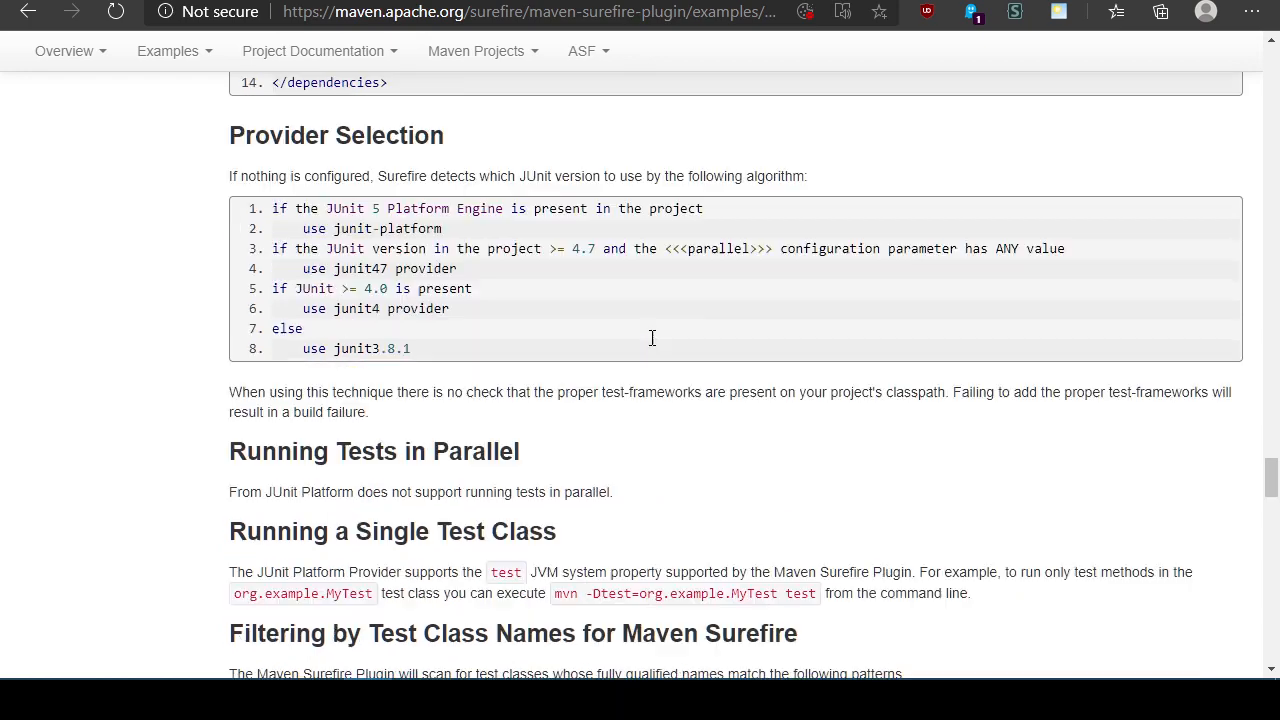
scroll("down", 3)
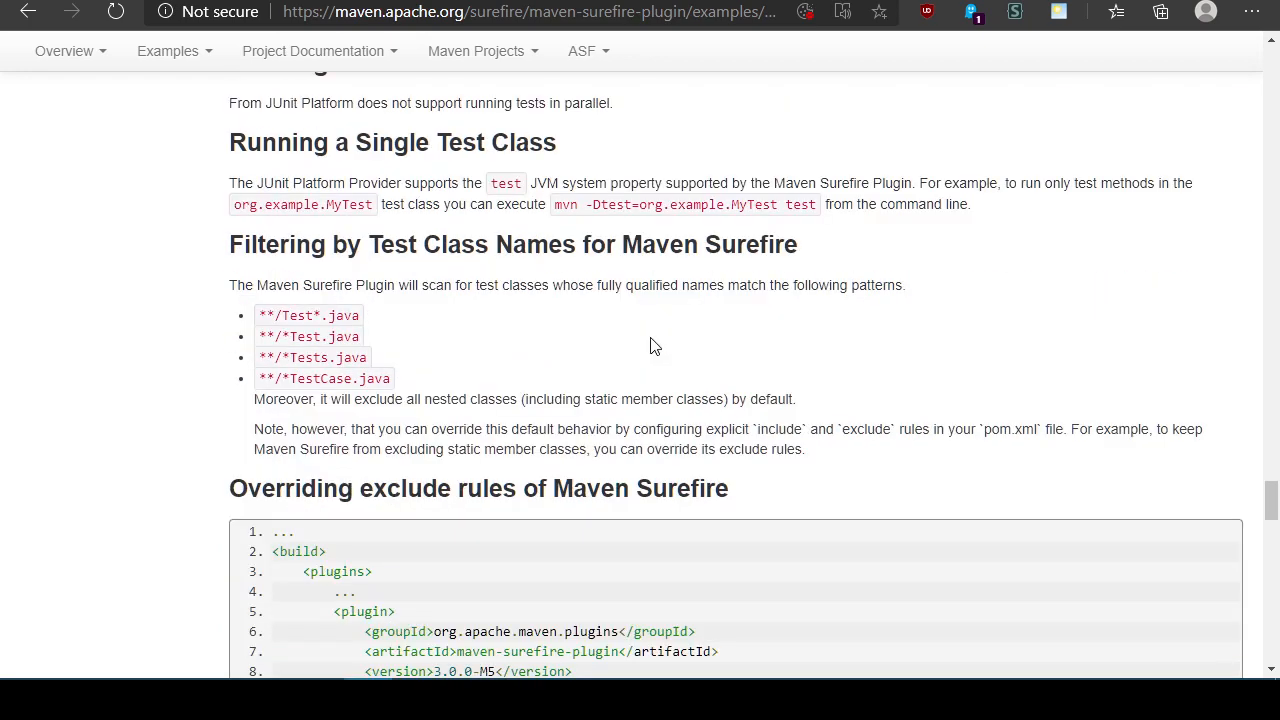
scroll("down", 3)
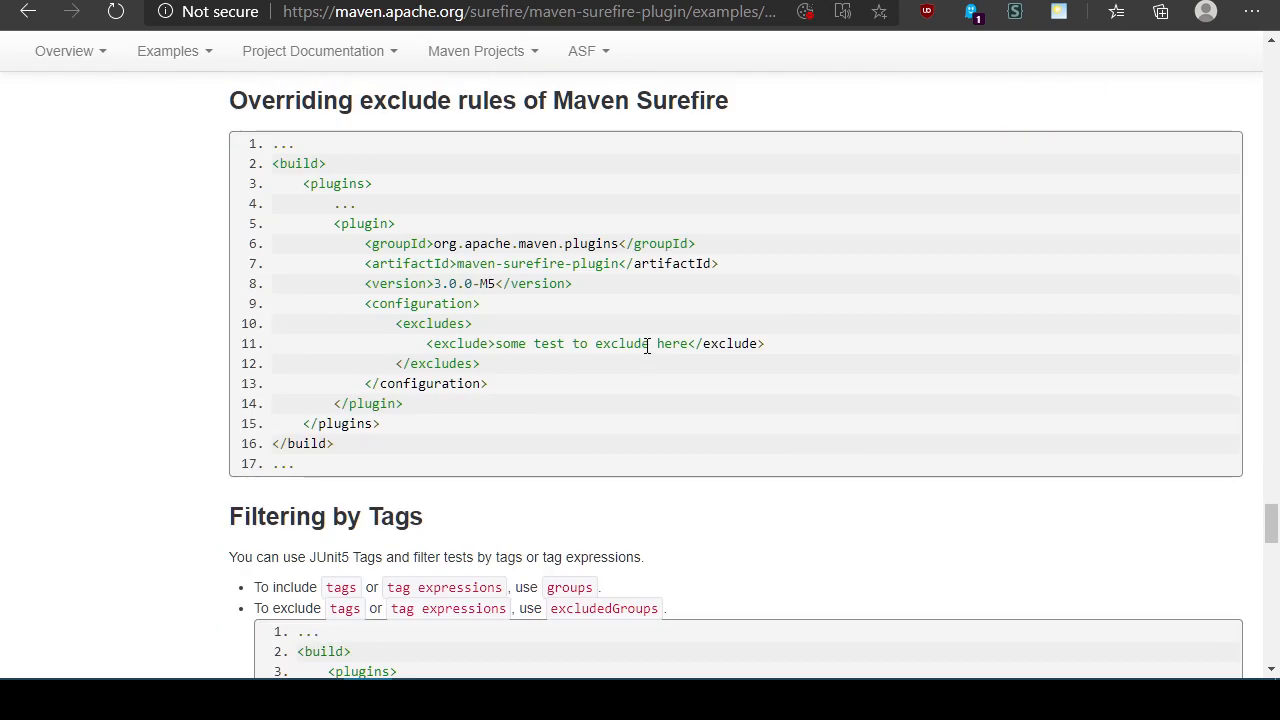
scroll("down", 3)
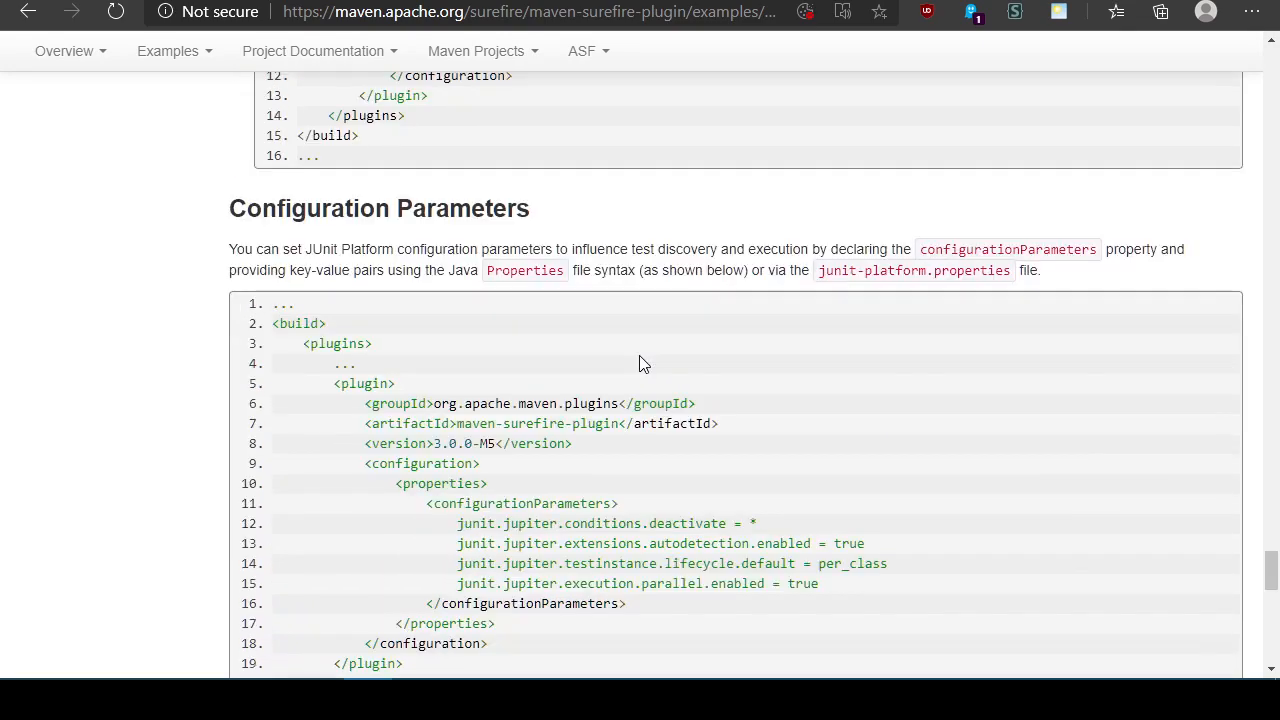
scroll("down", 3)
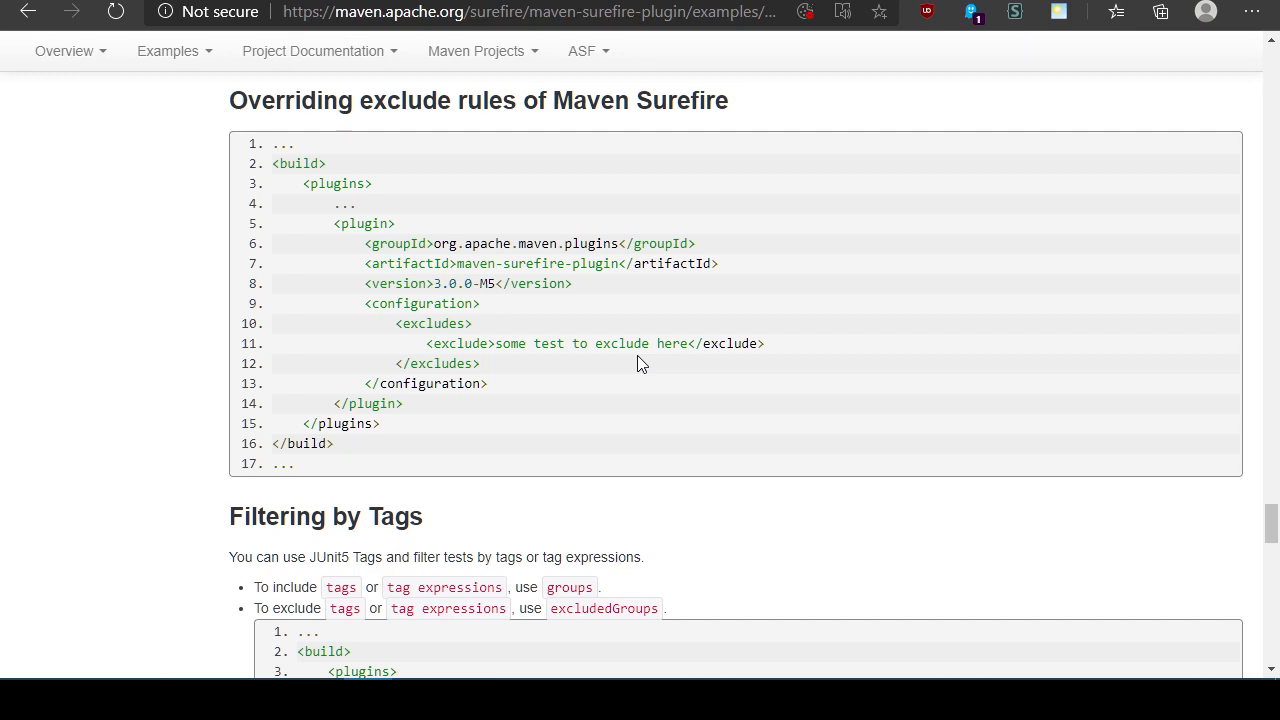
scroll("down", 3)
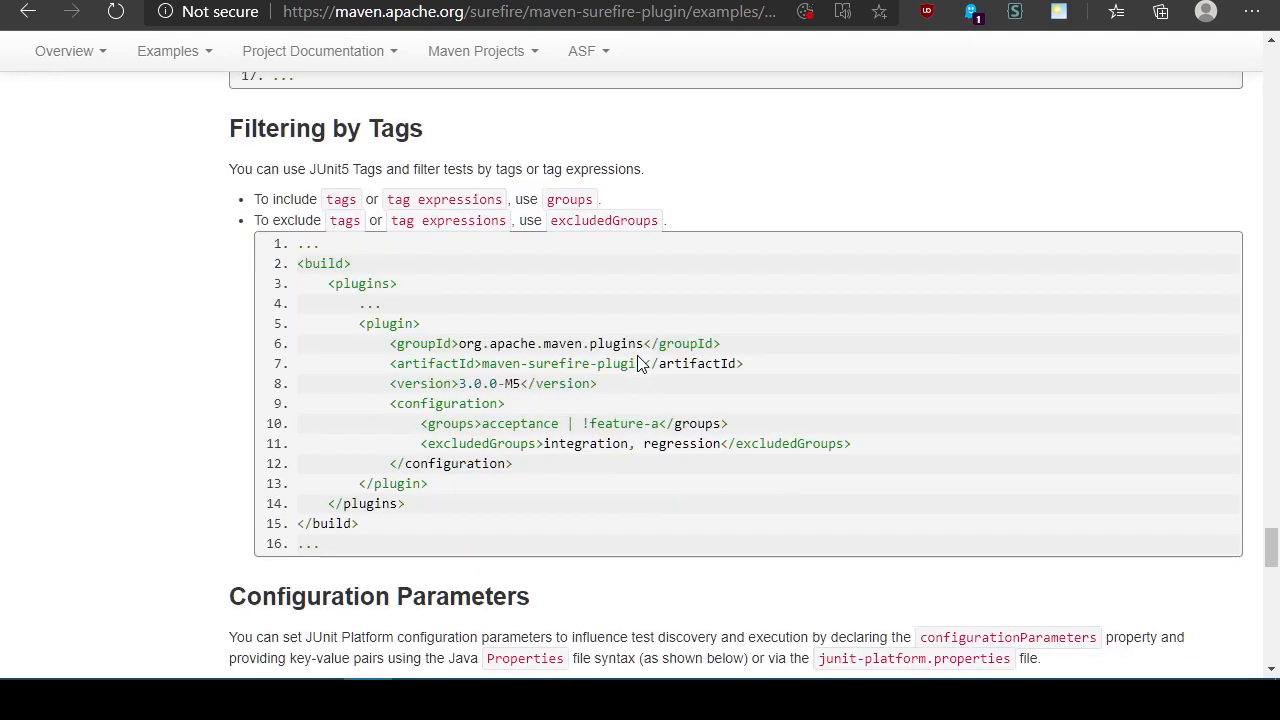
scroll("down", 3)
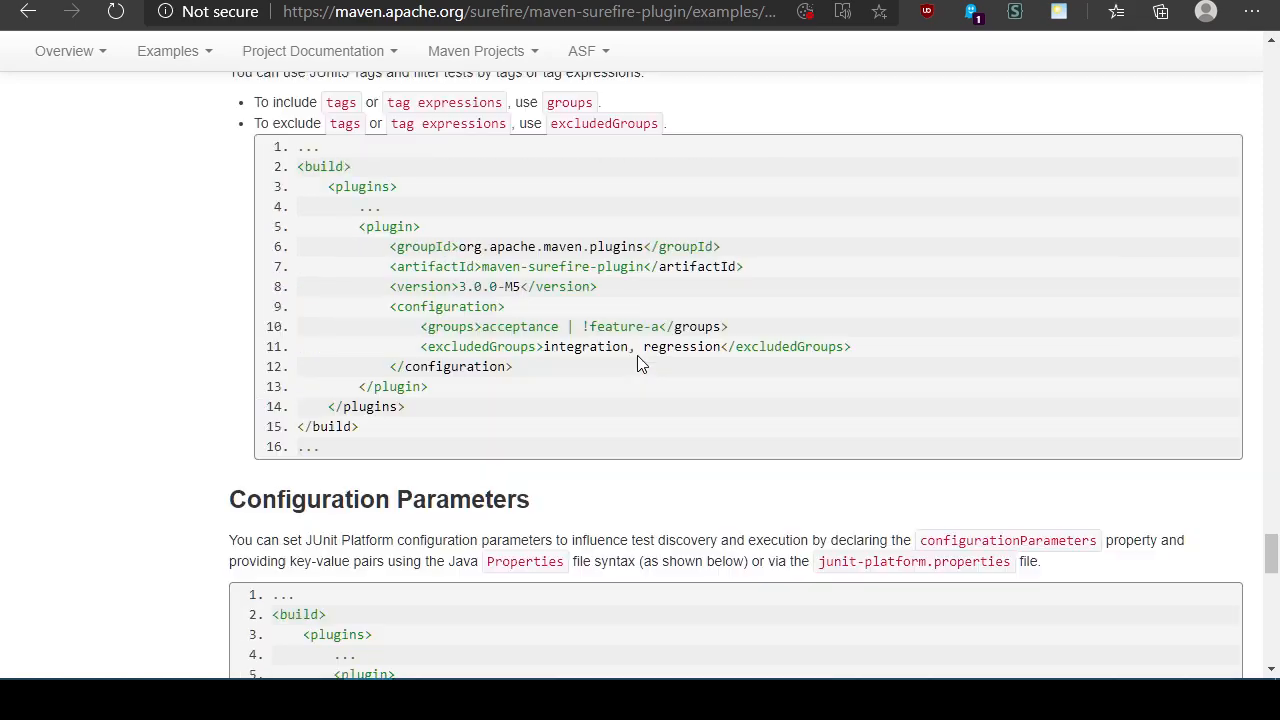
scroll("down", 3)
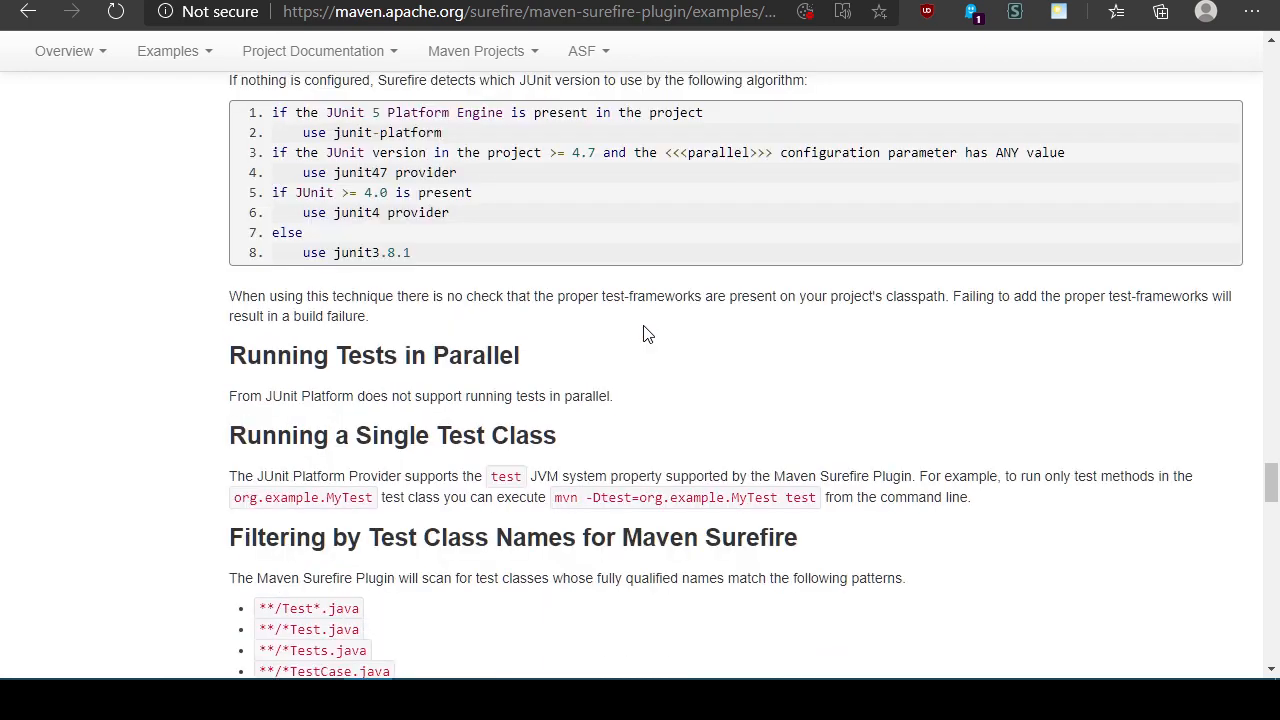
scroll("up", 3)
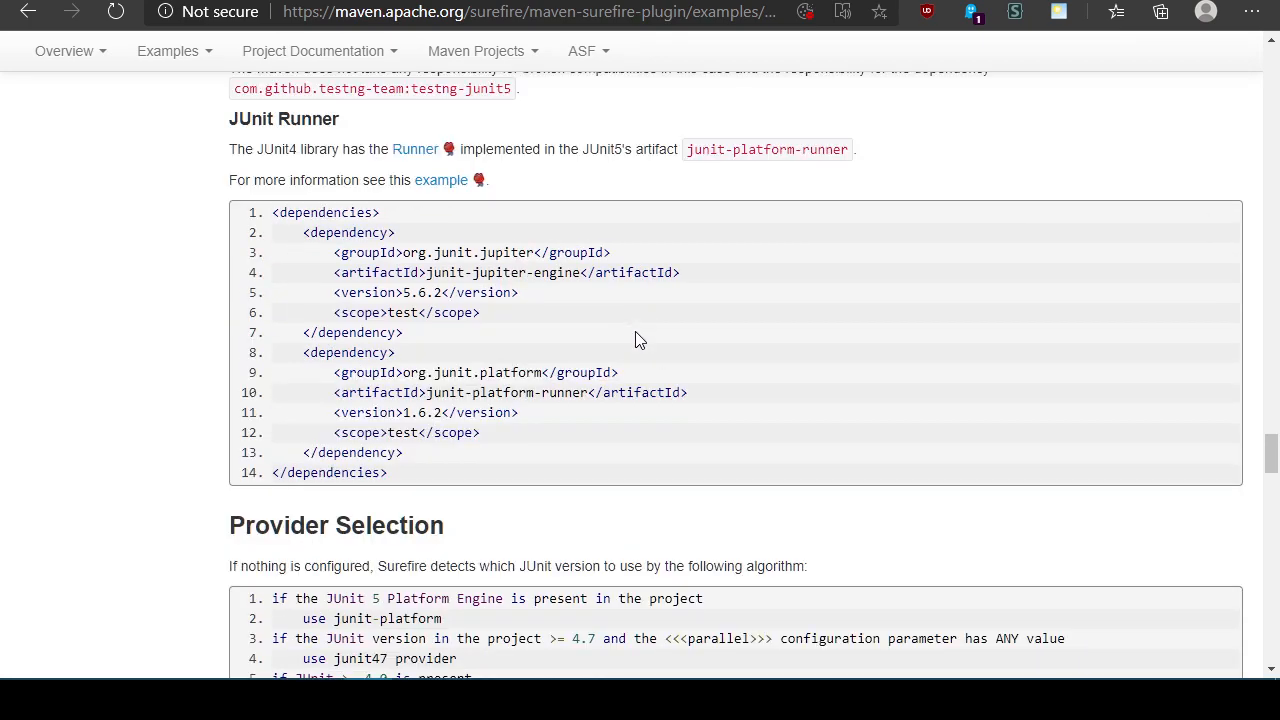
scroll("up", 3)
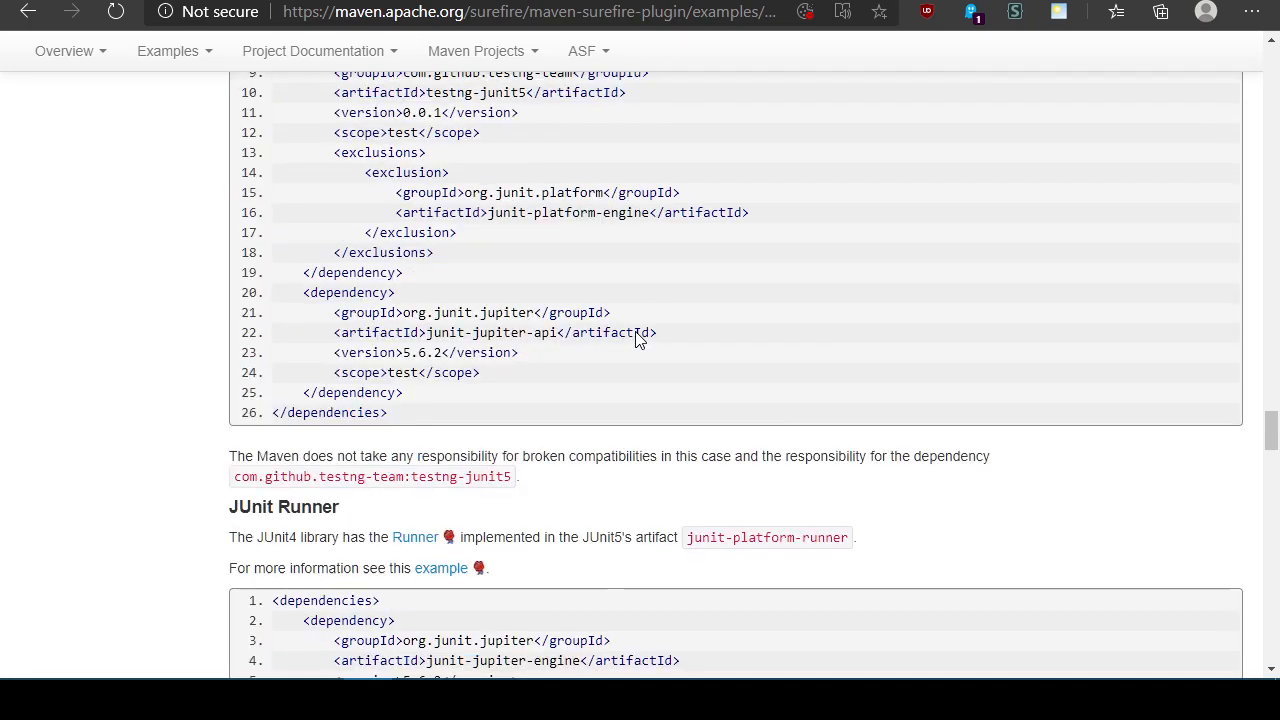
scroll("down", 3)
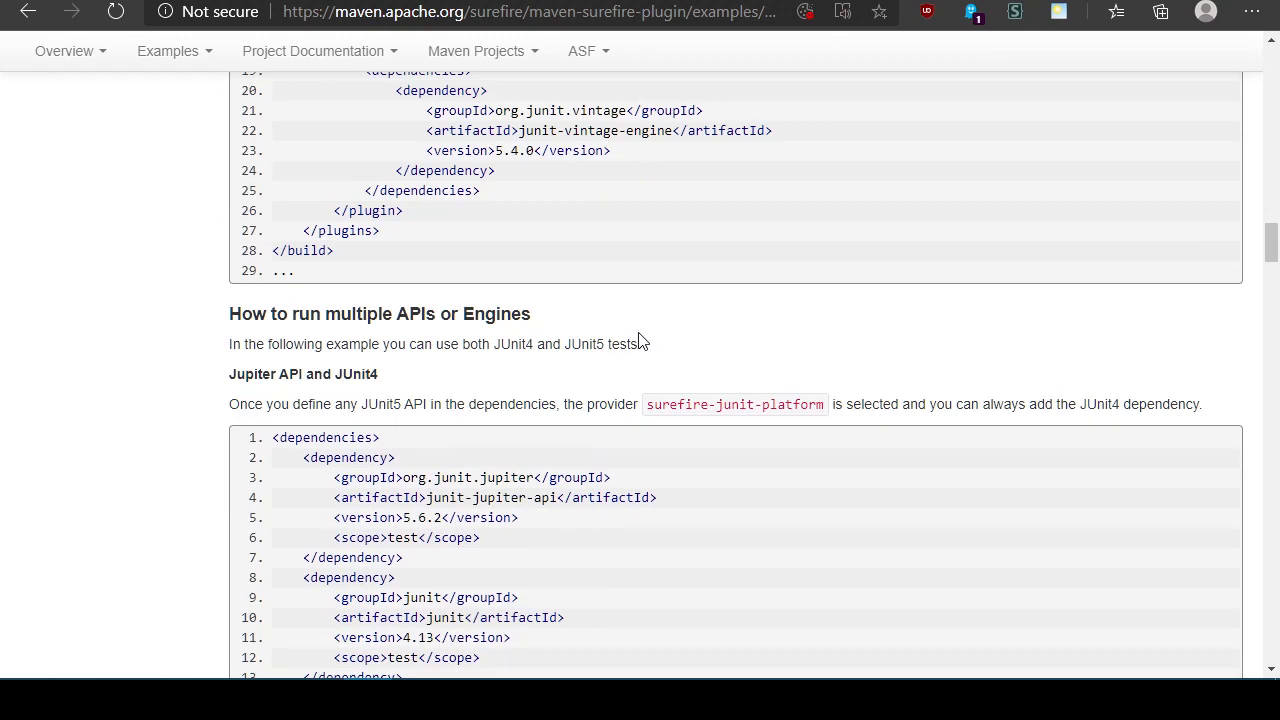
scroll("down", 3)
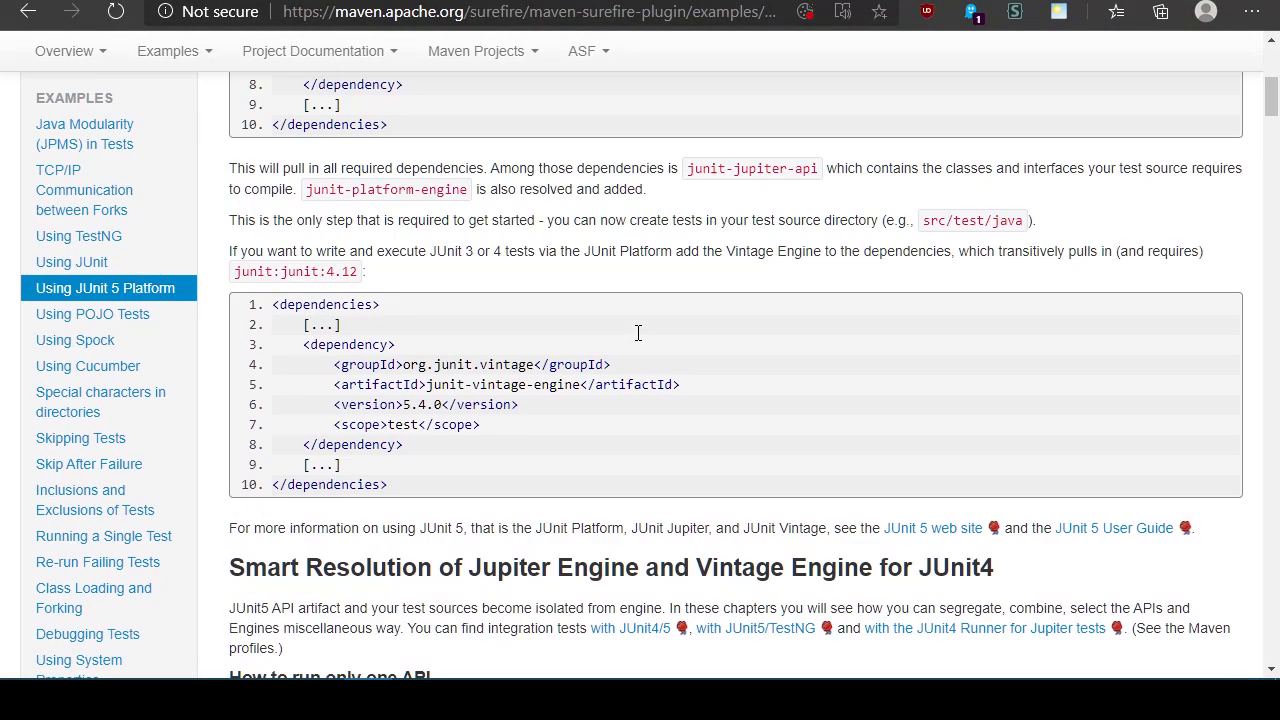
scroll("down", 3)
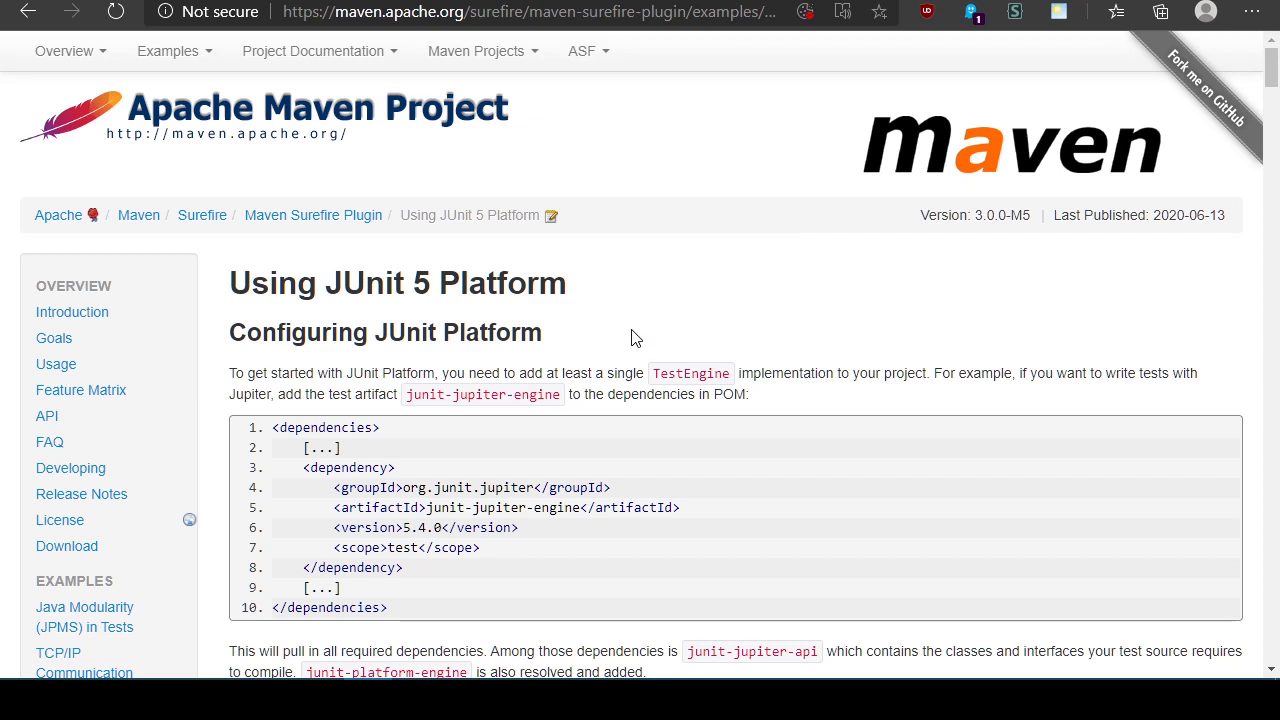
scroll("down", 3)
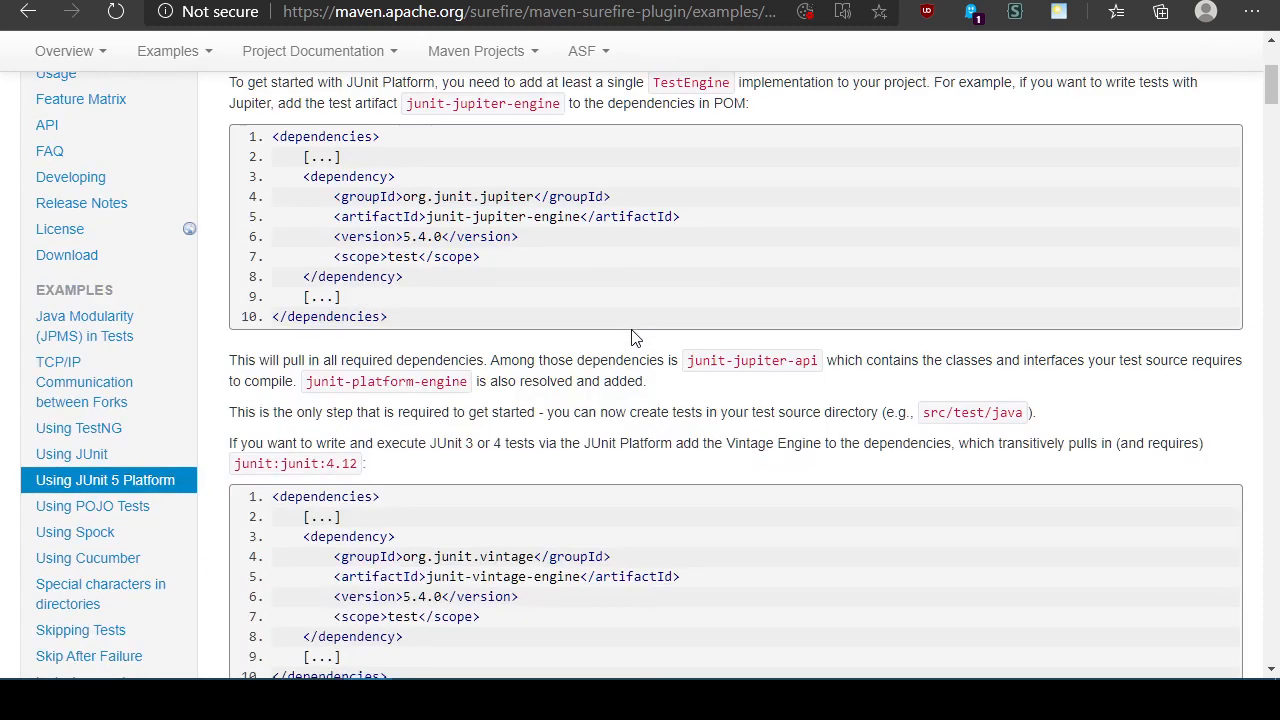
scroll("down", 3)
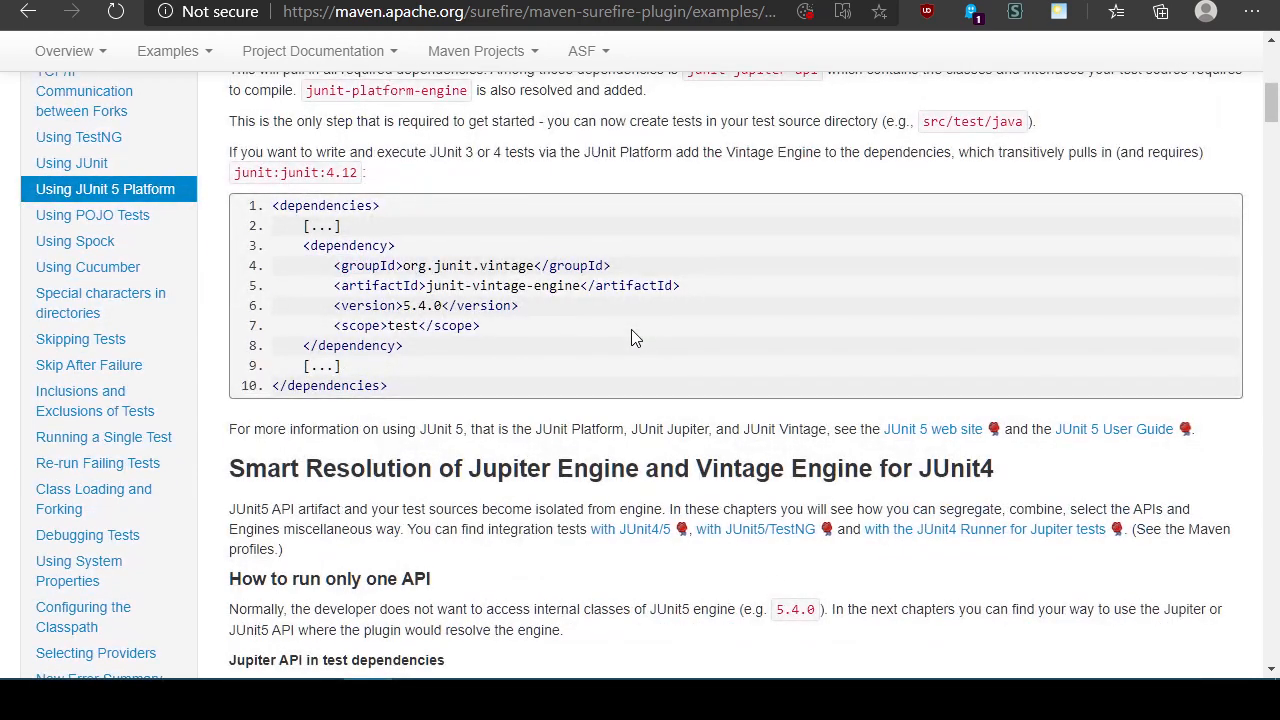
mouse_move(540, 388)
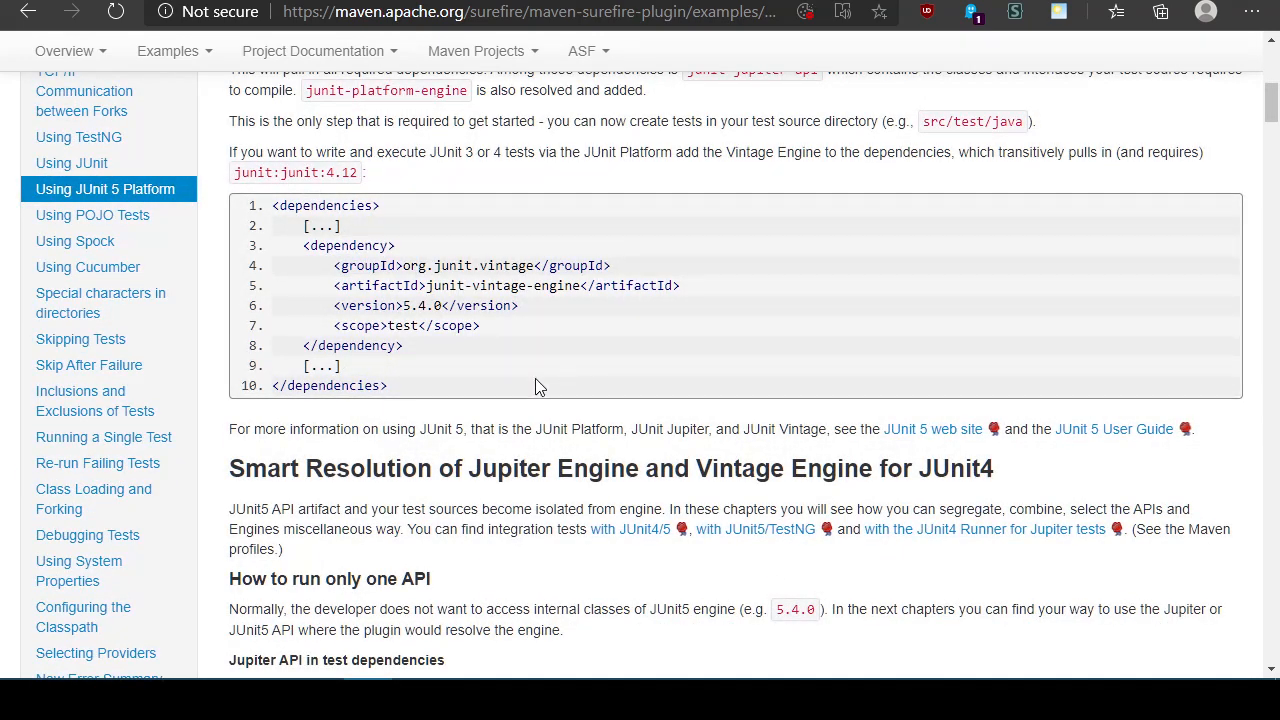
mouse_move(932, 428)
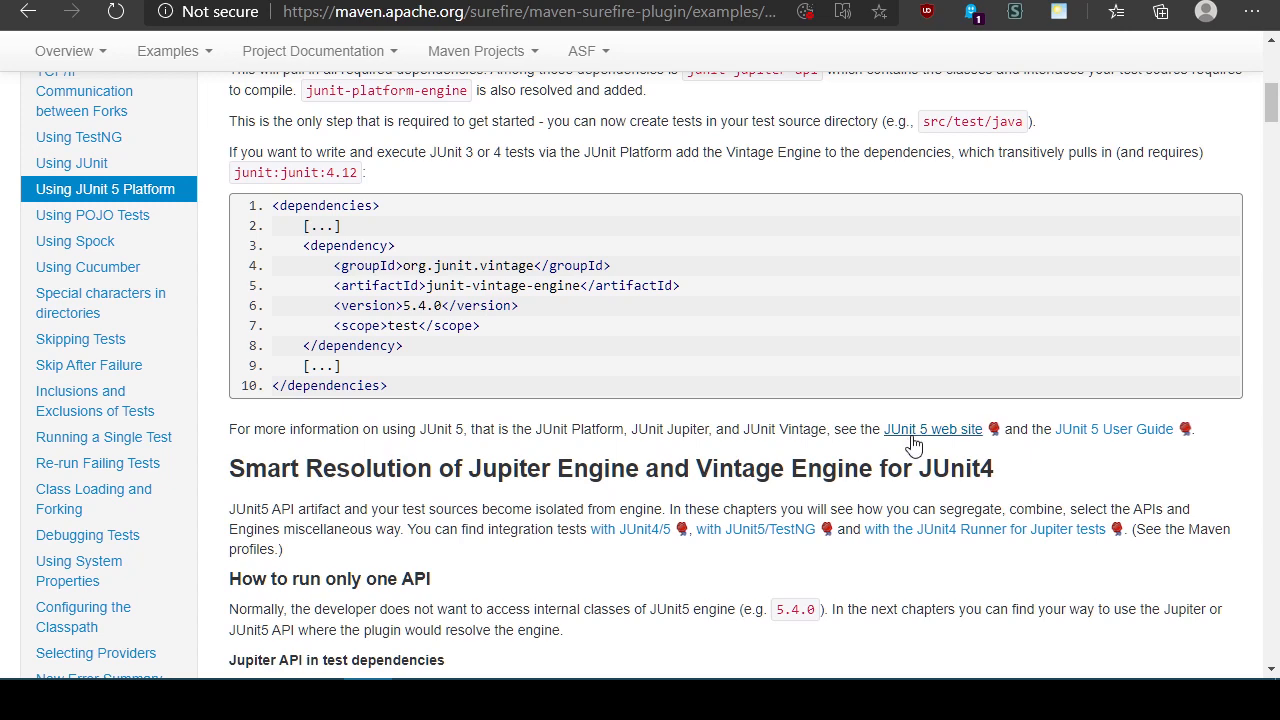
mouse_move(1104, 428)
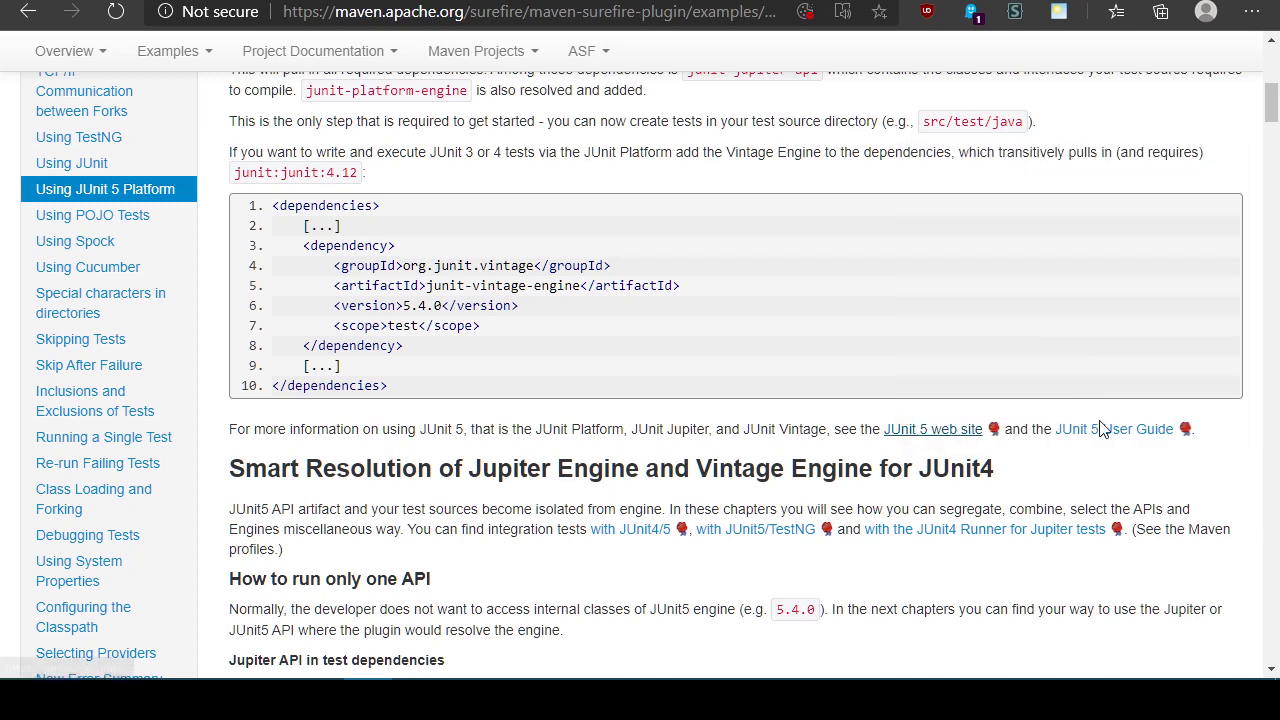
Open the JUnit 5 User Guide and jump past the overview to its Running Tests chapter
left_click(1128, 428)
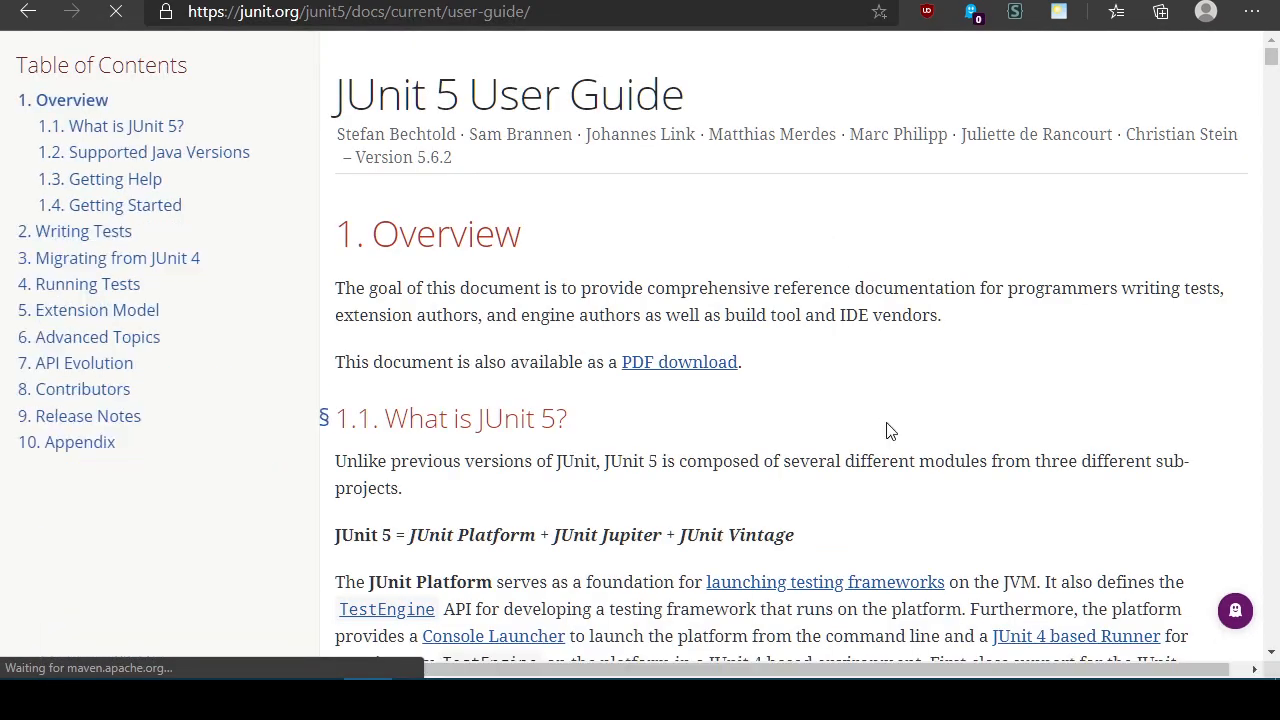
scroll("down", 3)
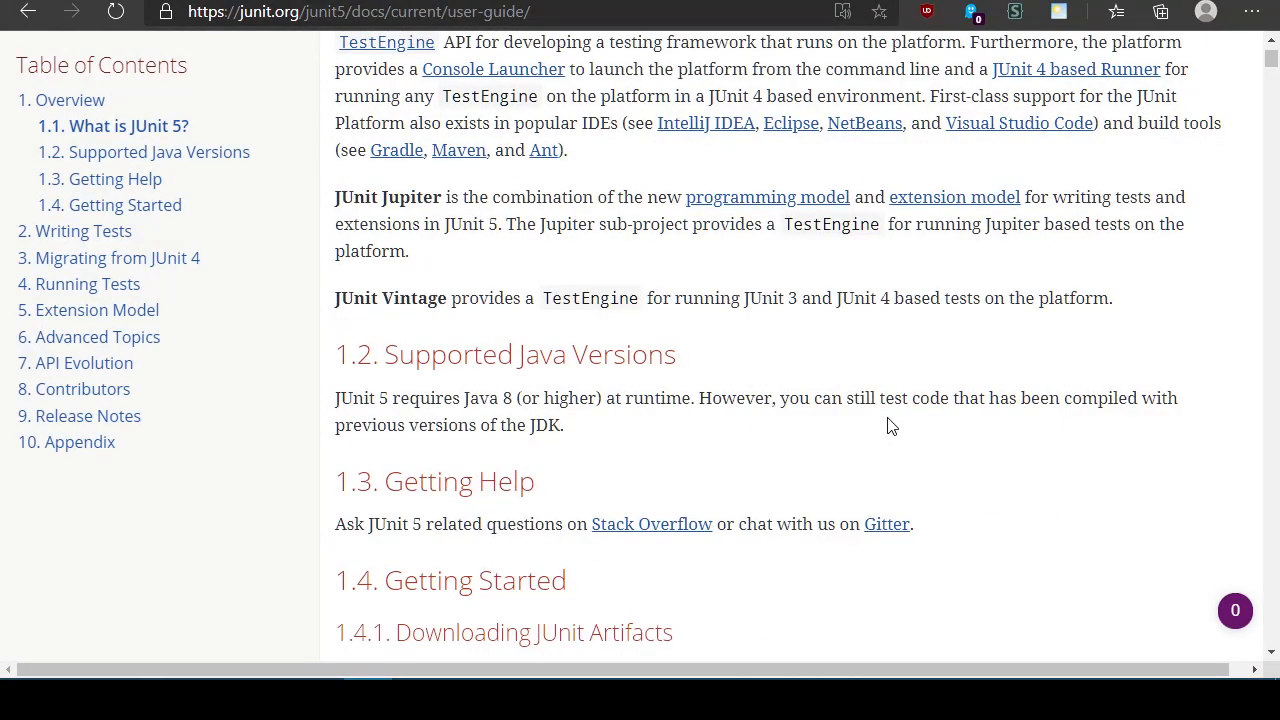
scroll("down", 3)
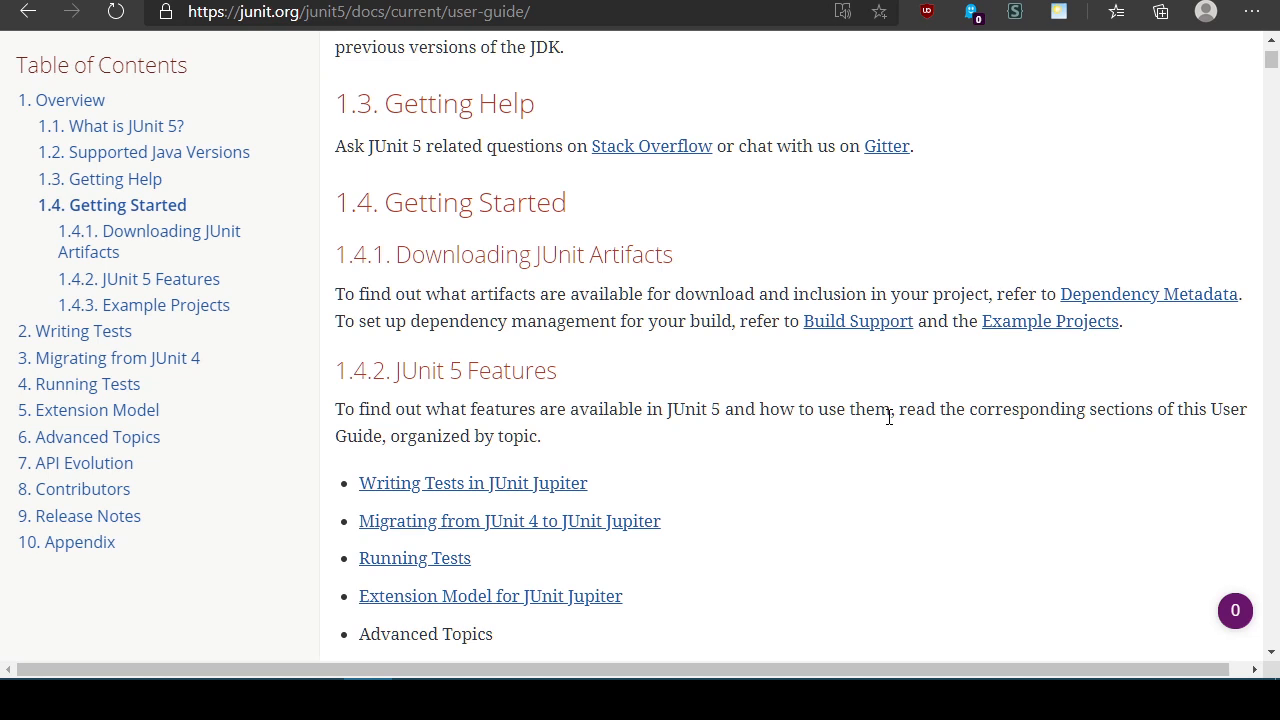
scroll("down", 3)
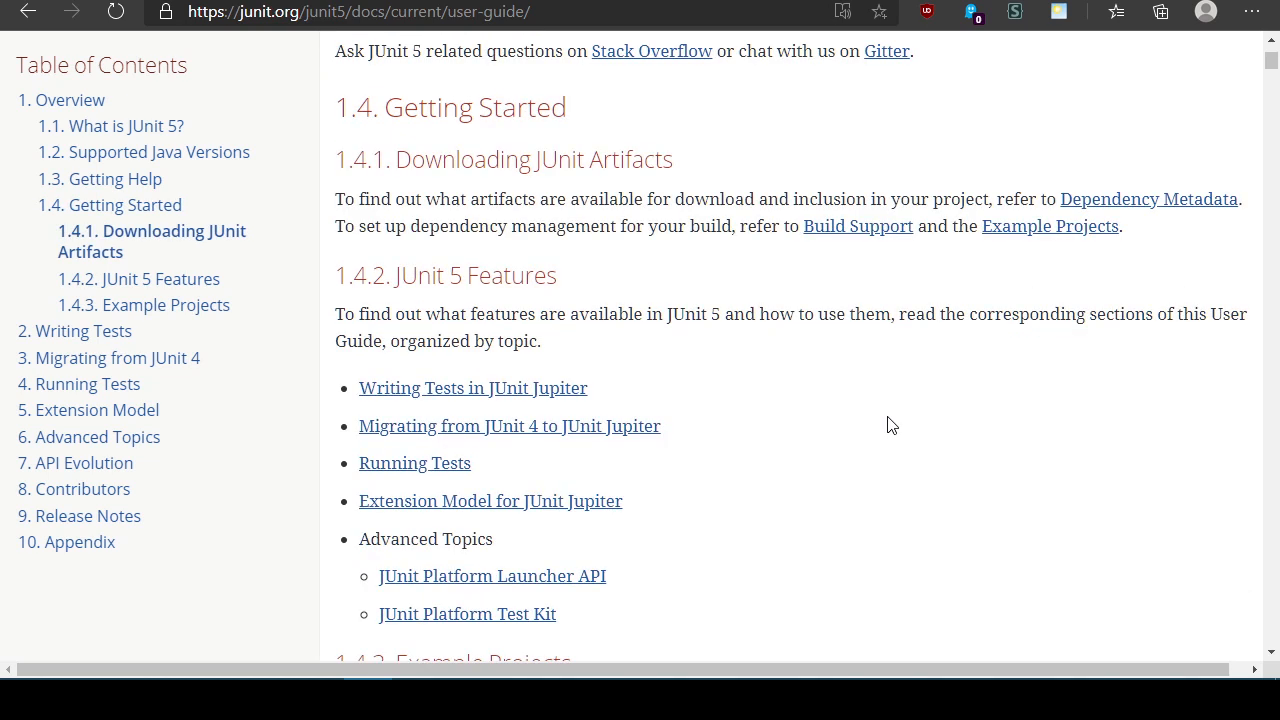
mouse_move(462, 464)
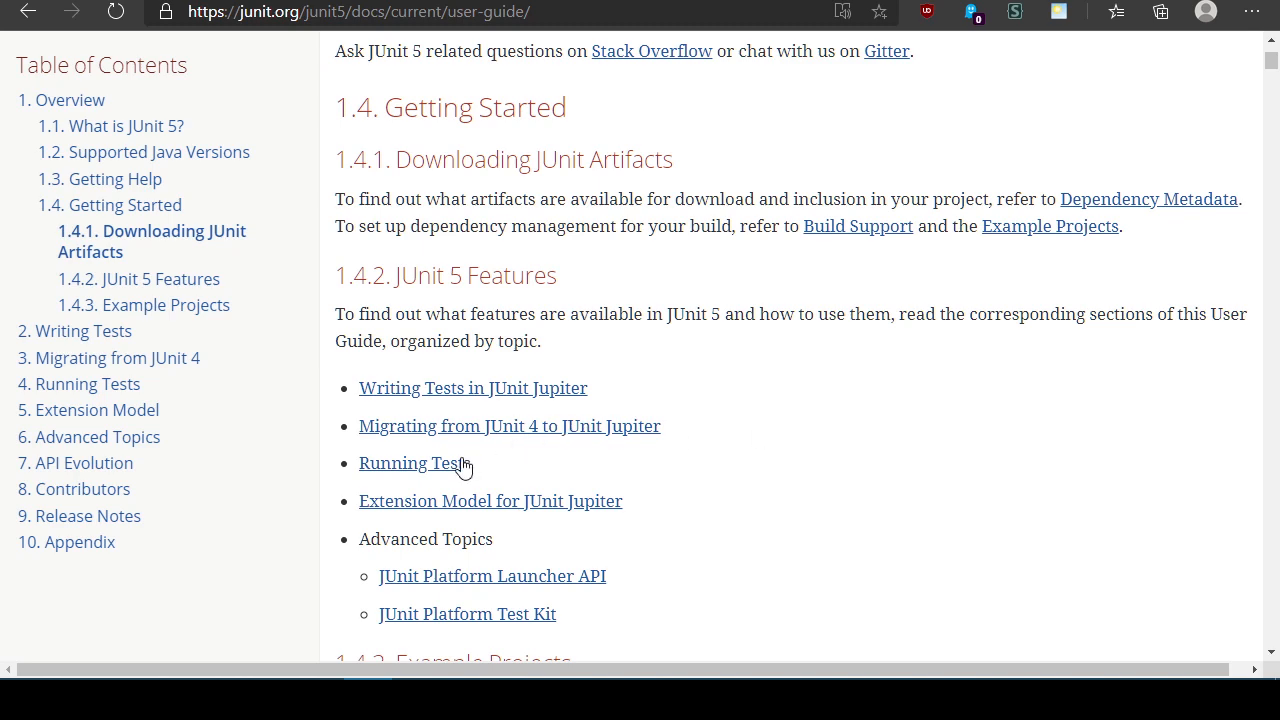
left_click(412, 462)
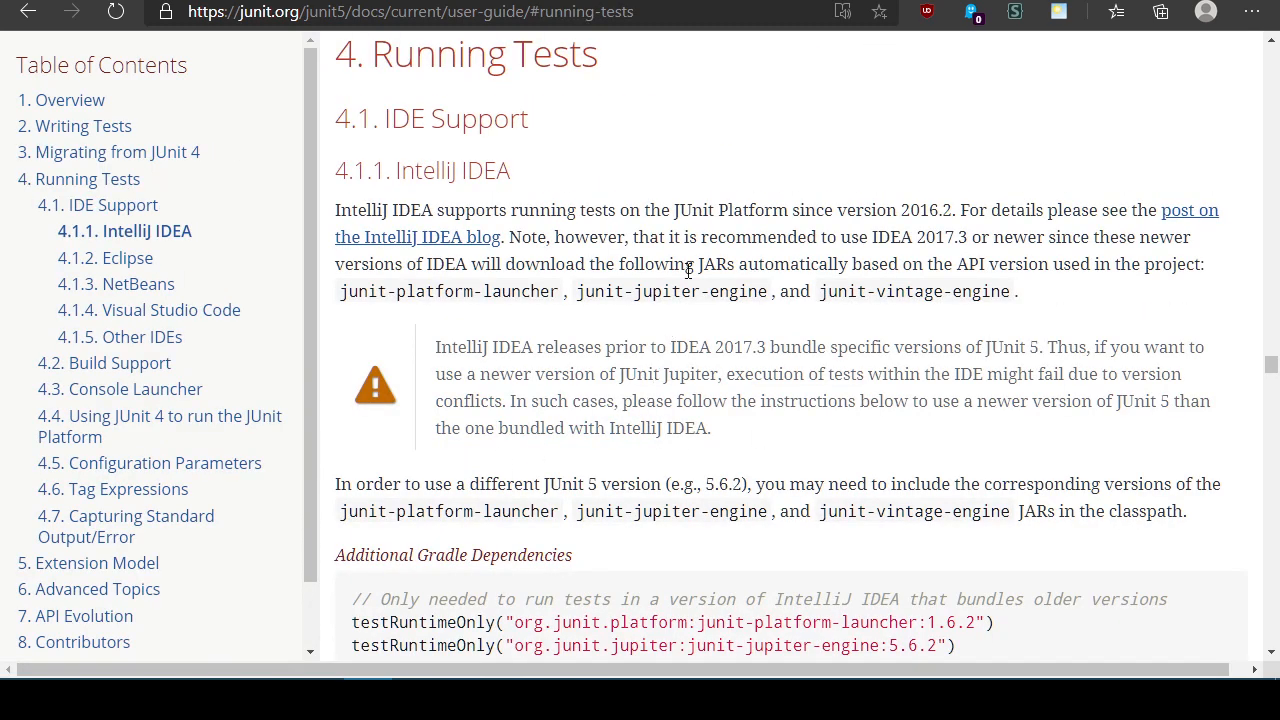
mouse_move(812, 220)
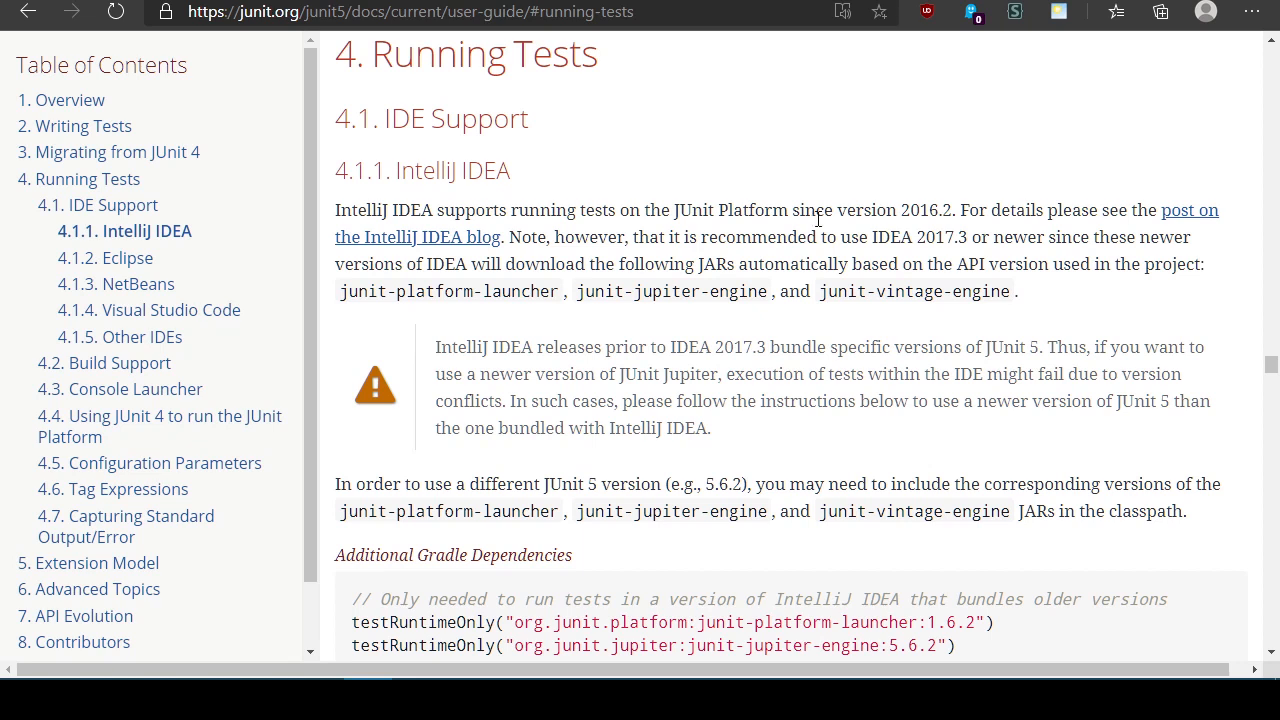
mouse_move(840, 232)
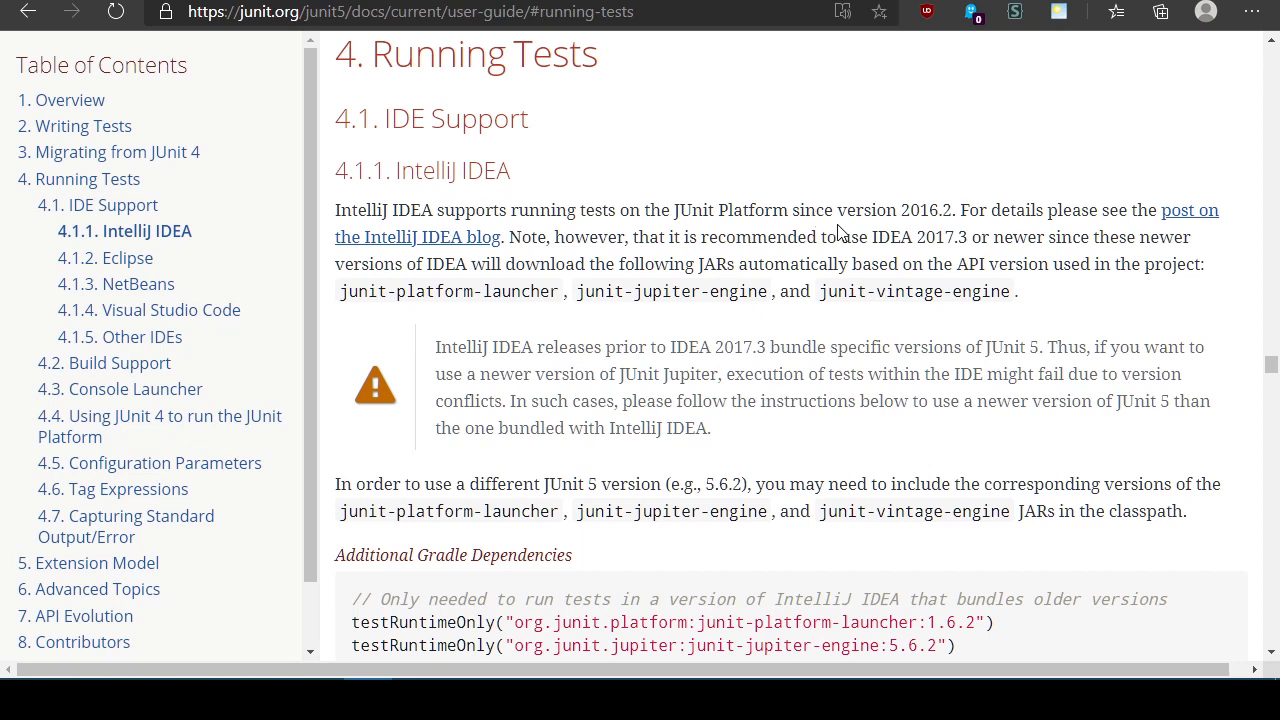
mouse_move(856, 240)
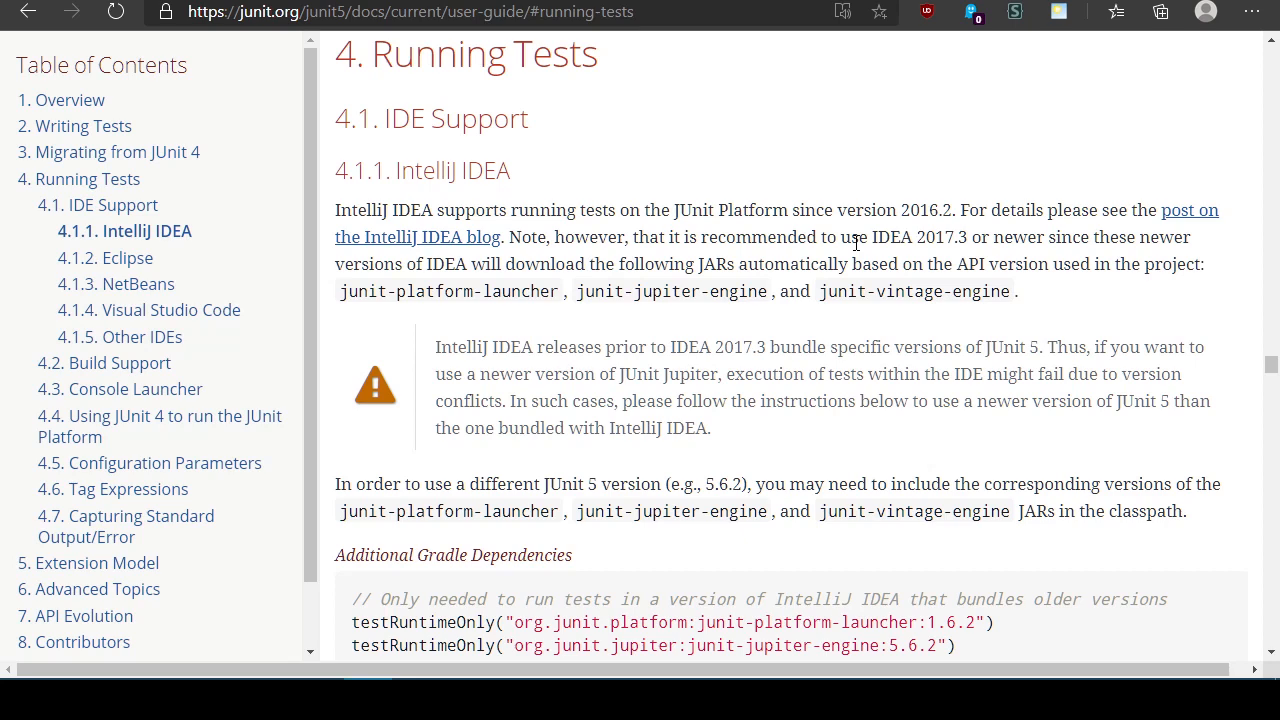
Scroll through 4.1 IDE Support and 4.2.1 Gradle down to the 4.2.2 Maven heading
scroll("down", 3)
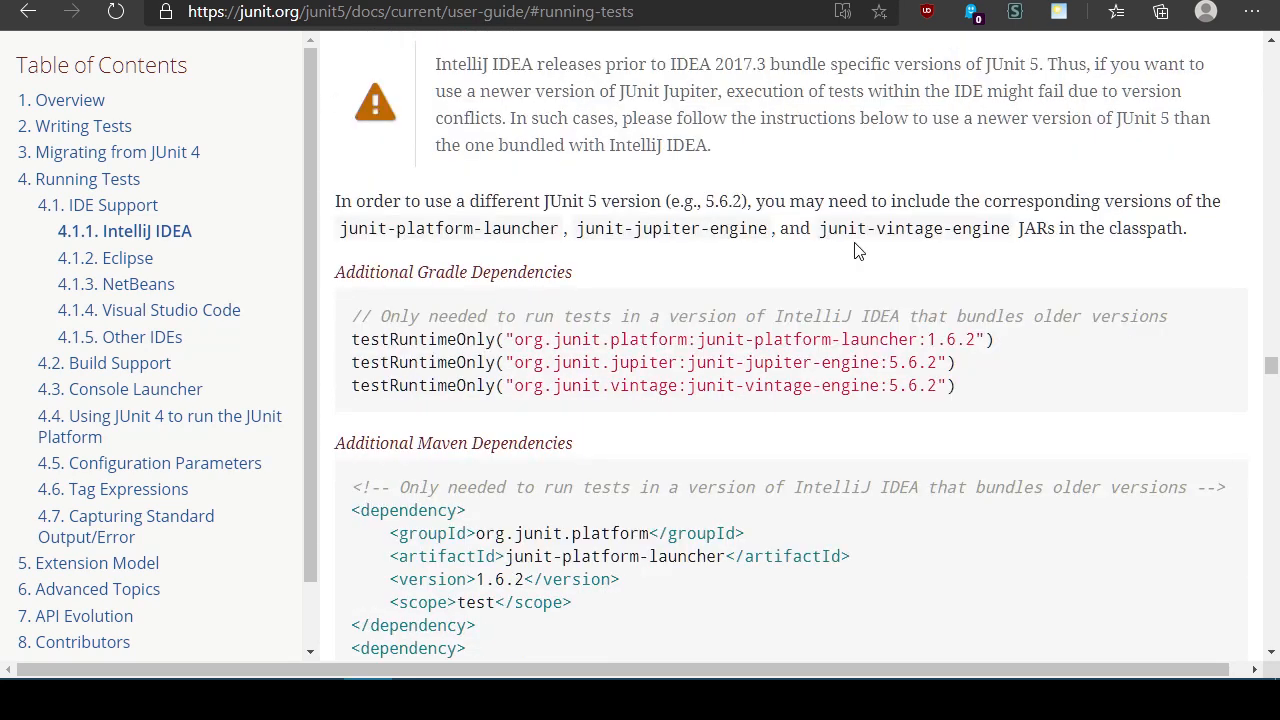
scroll("down", 3)
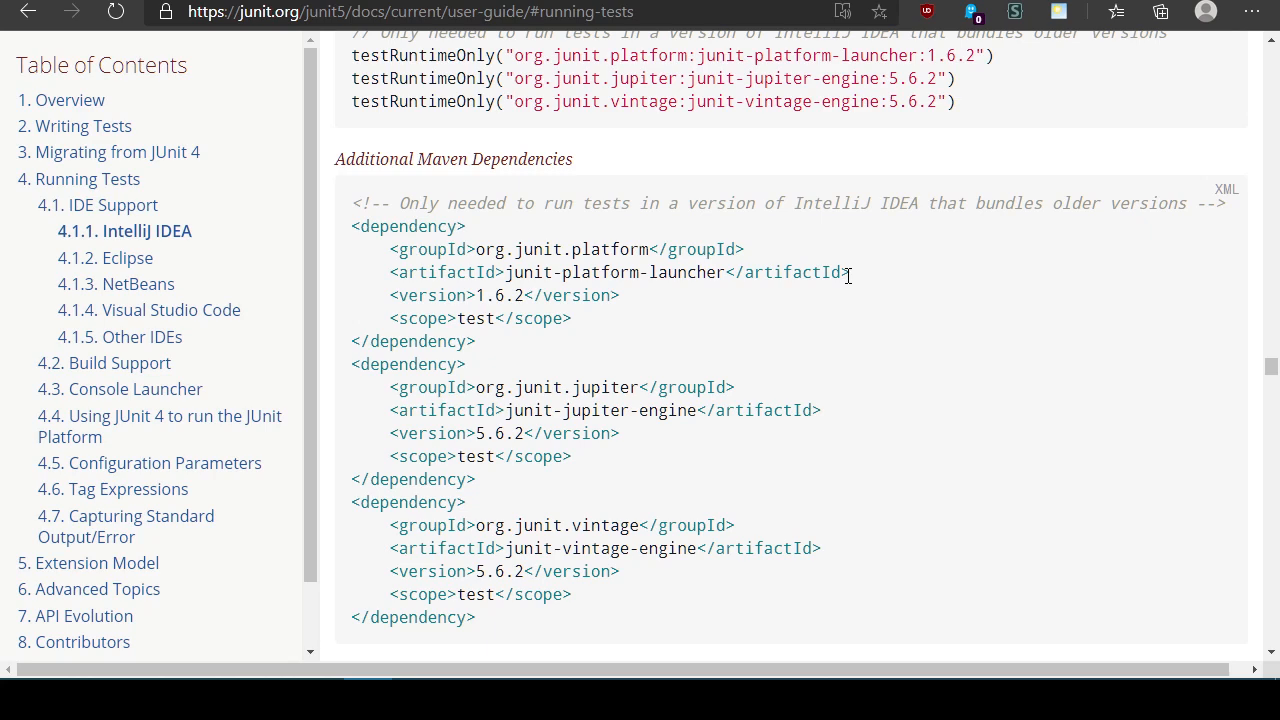
scroll("down", 3)
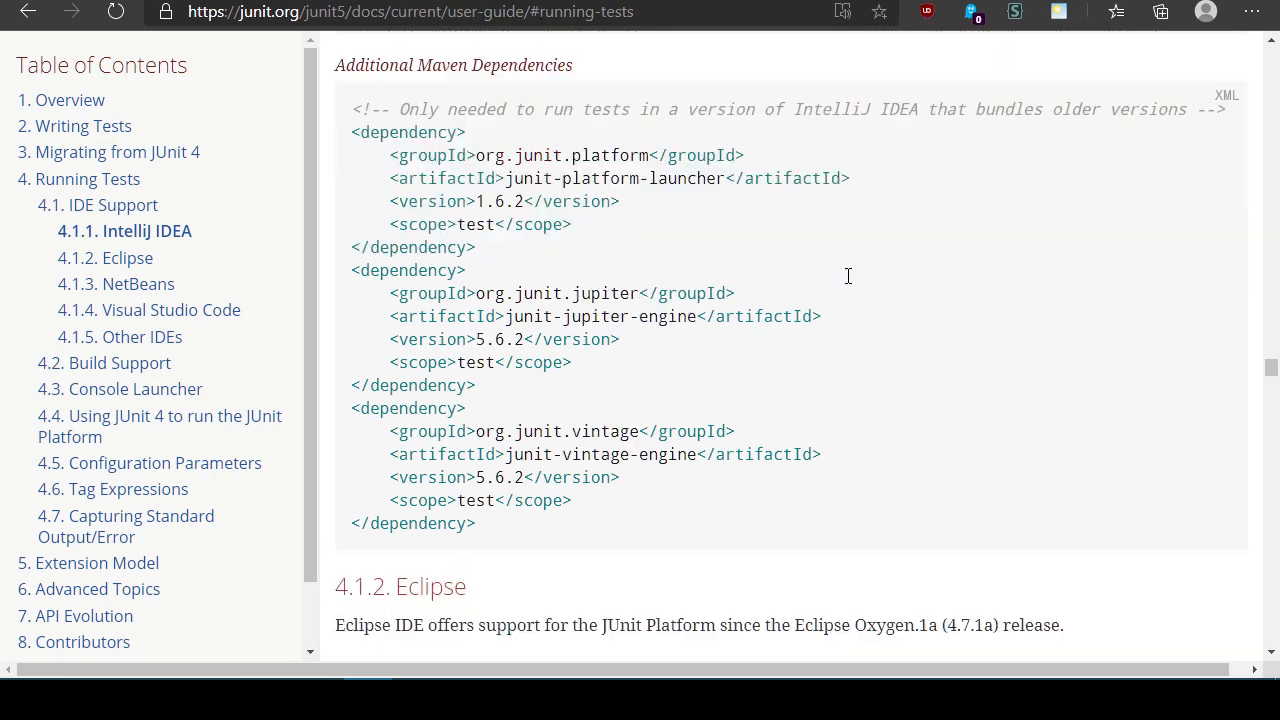
scroll("down", 3)
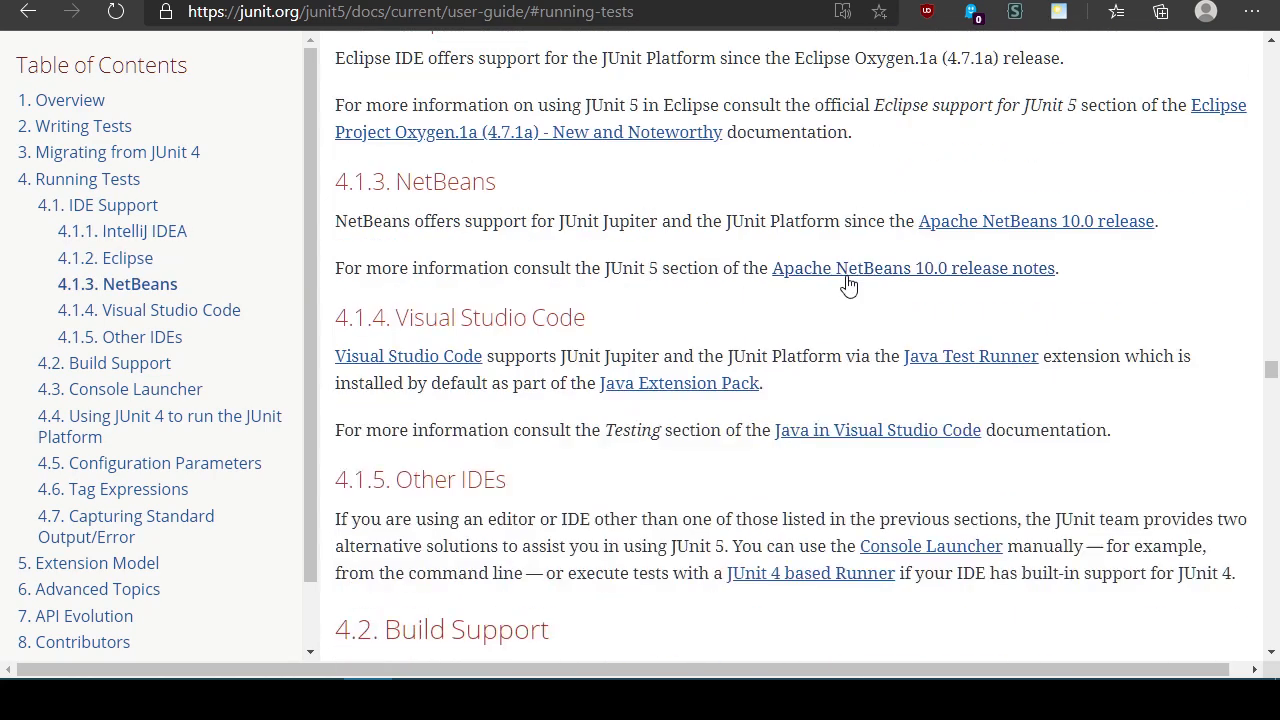
scroll("down", 3)
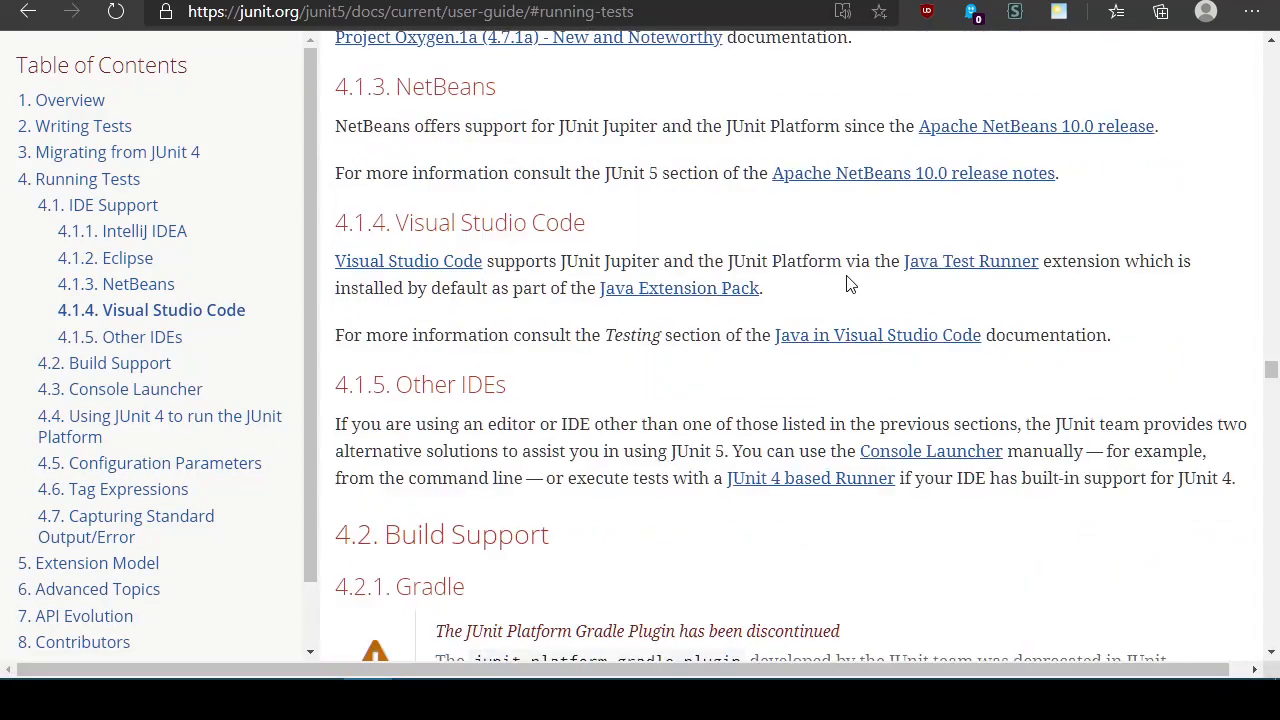
scroll("down", 3)
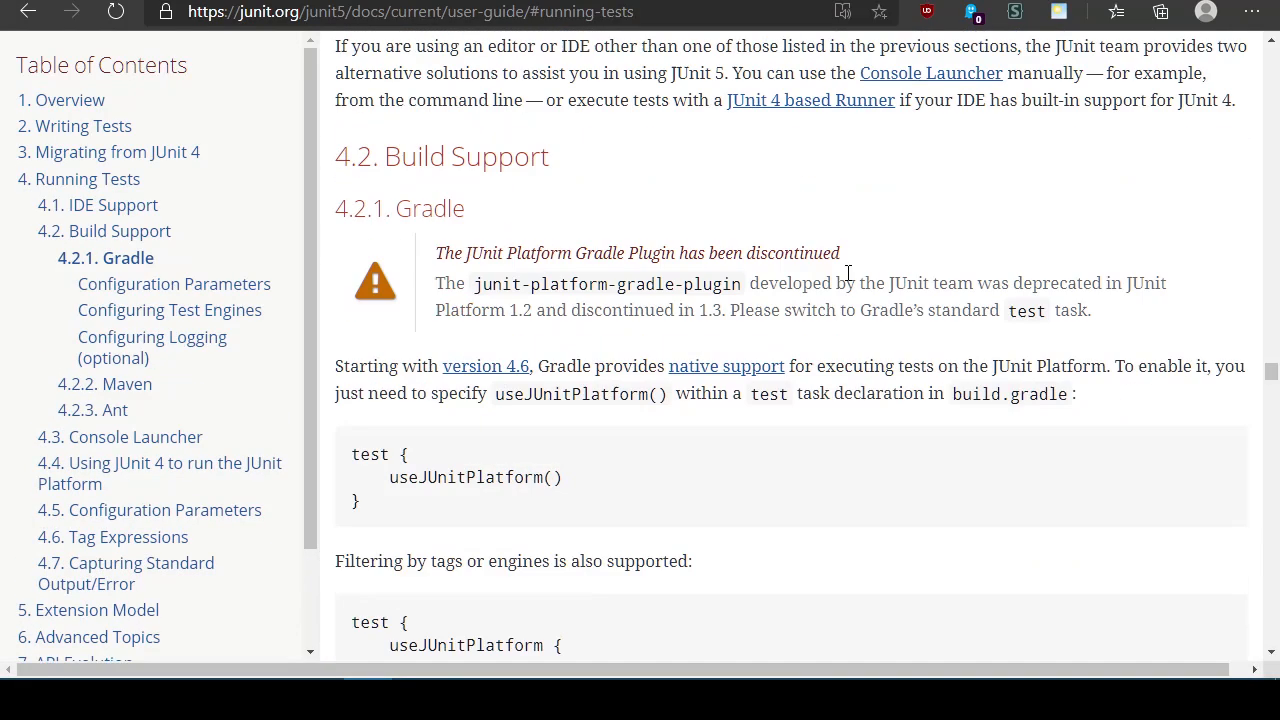
scroll("down", 3)
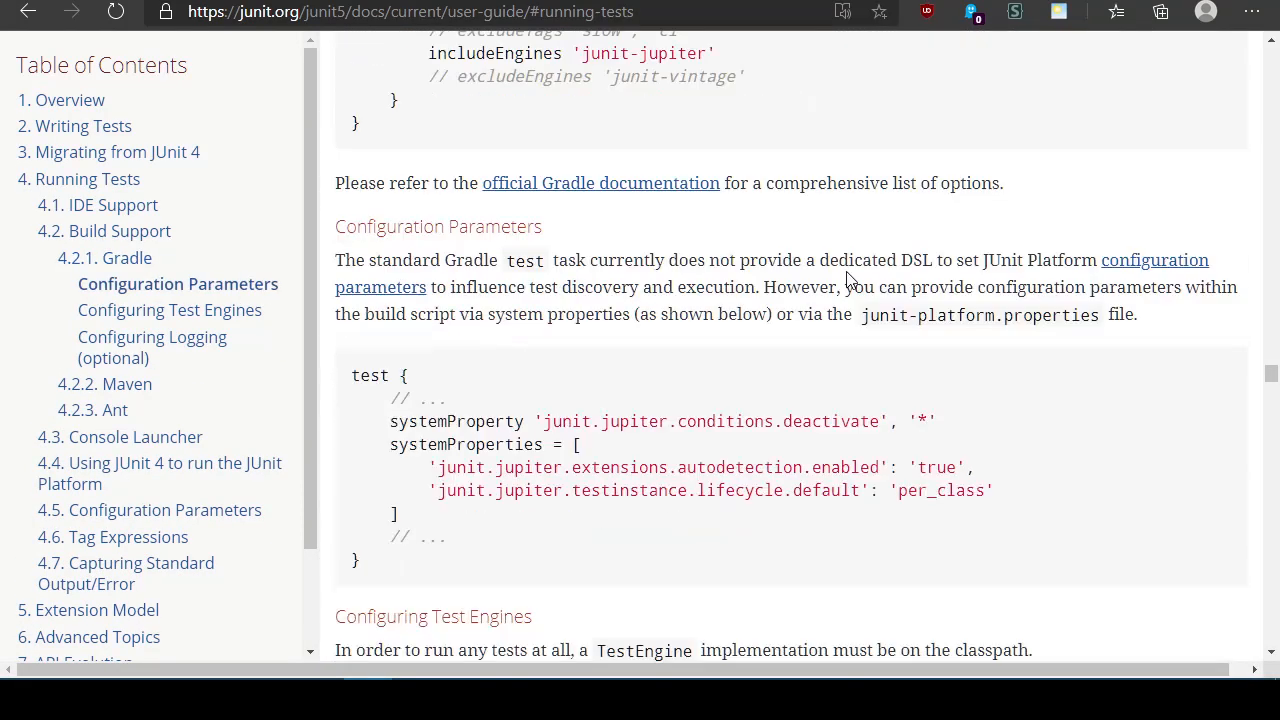
scroll("down", 3)
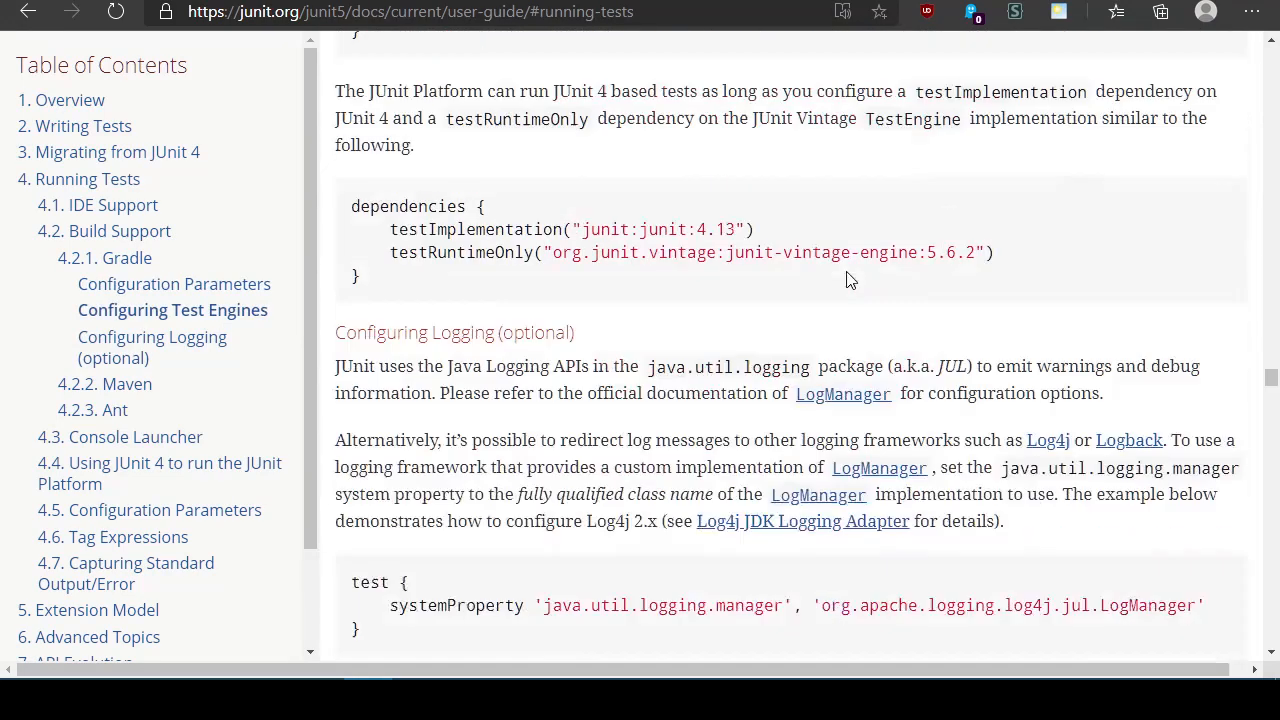
scroll("down", 3)
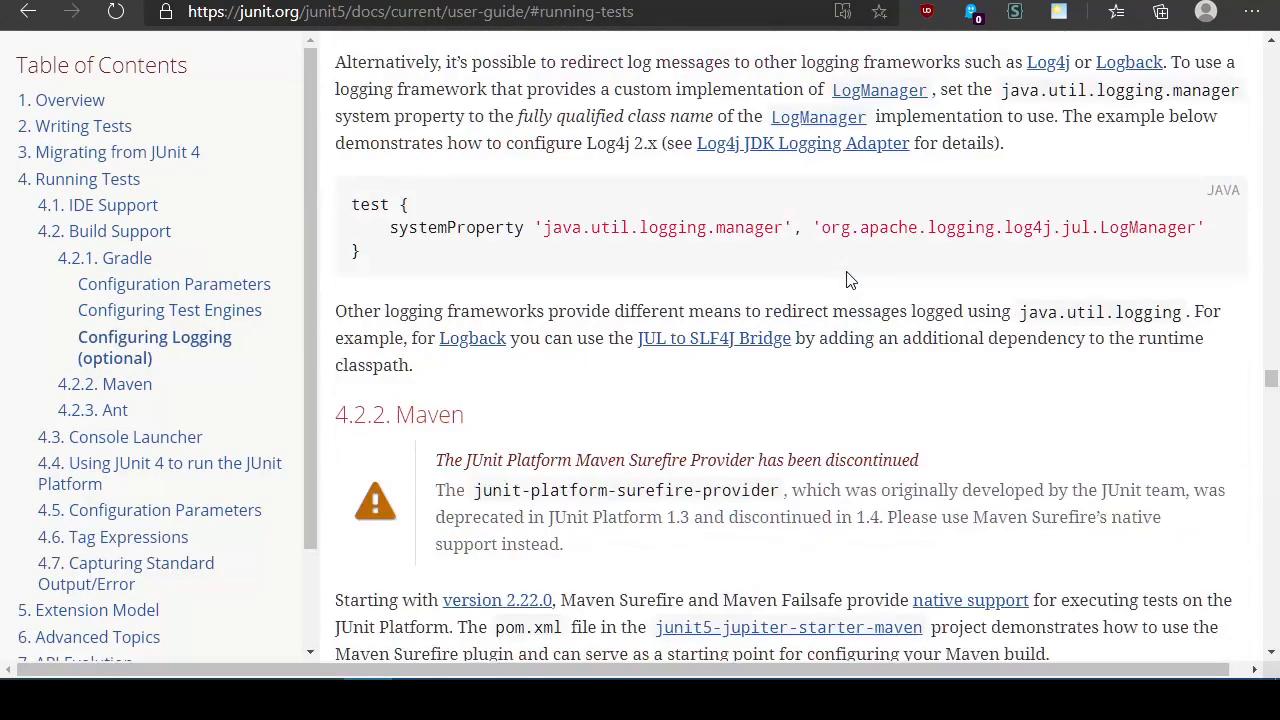
scroll("down", 3)
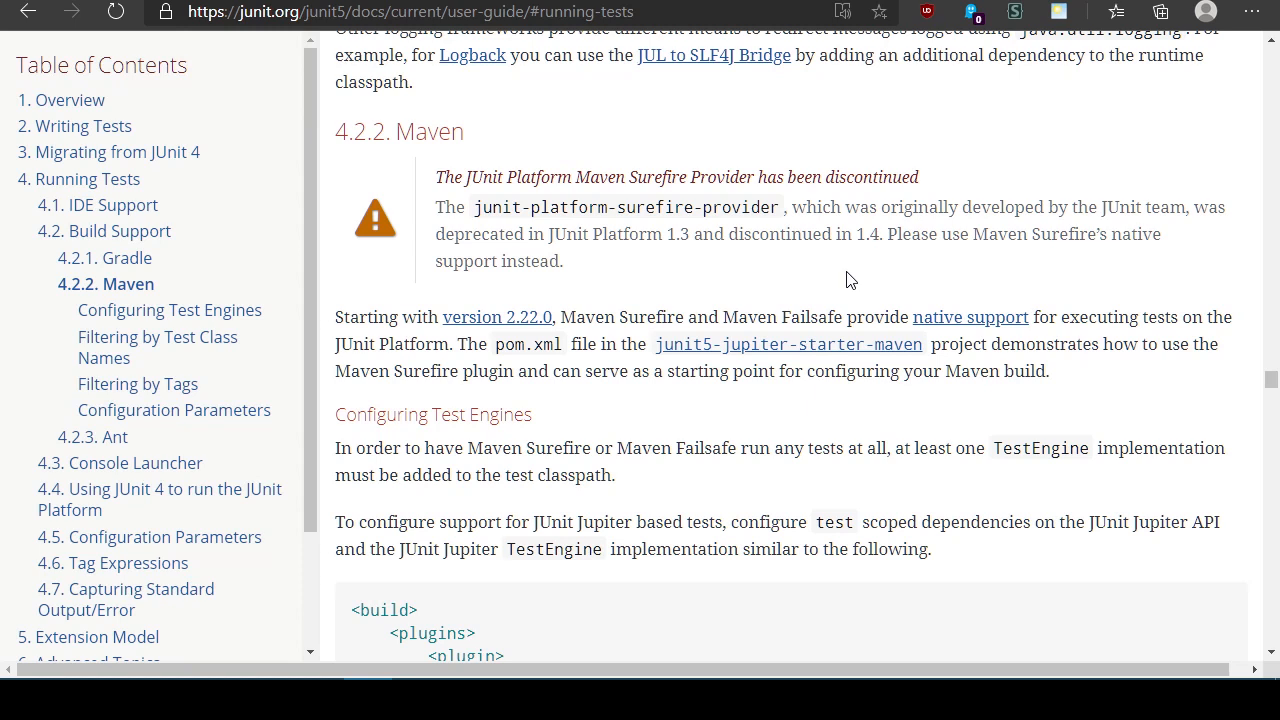
mouse_move(800, 358)
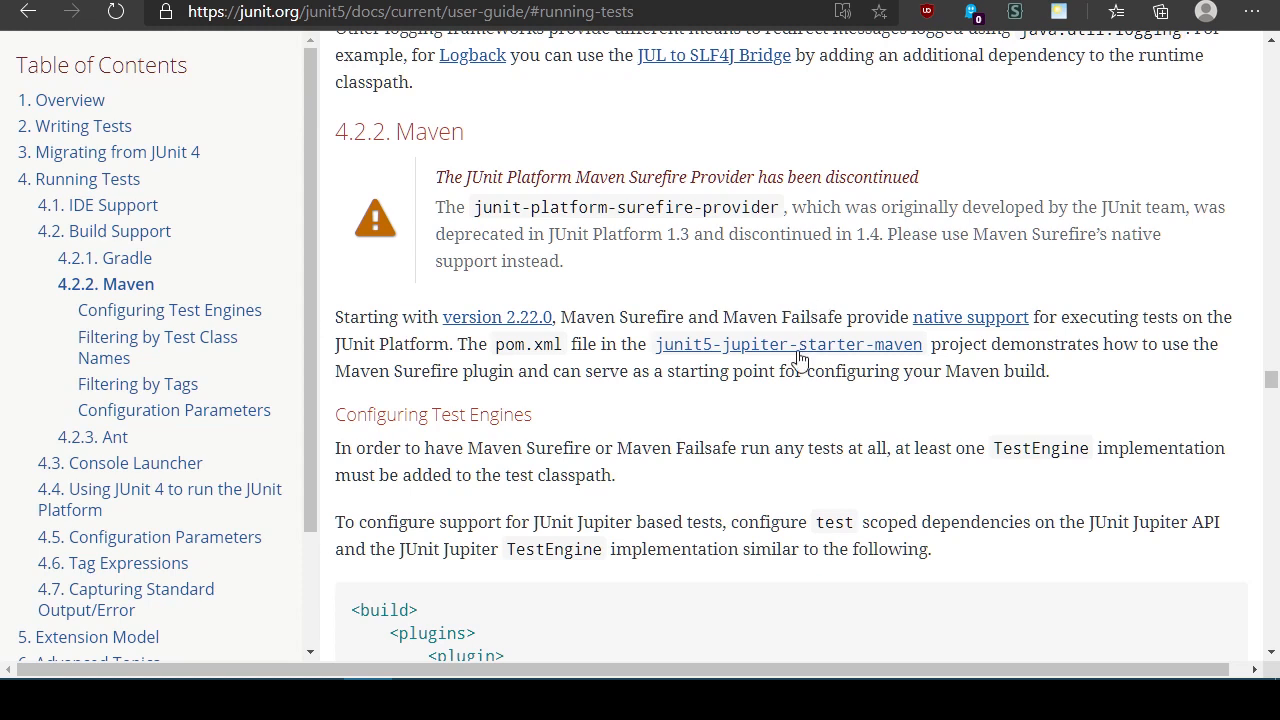
mouse_move(788, 344)
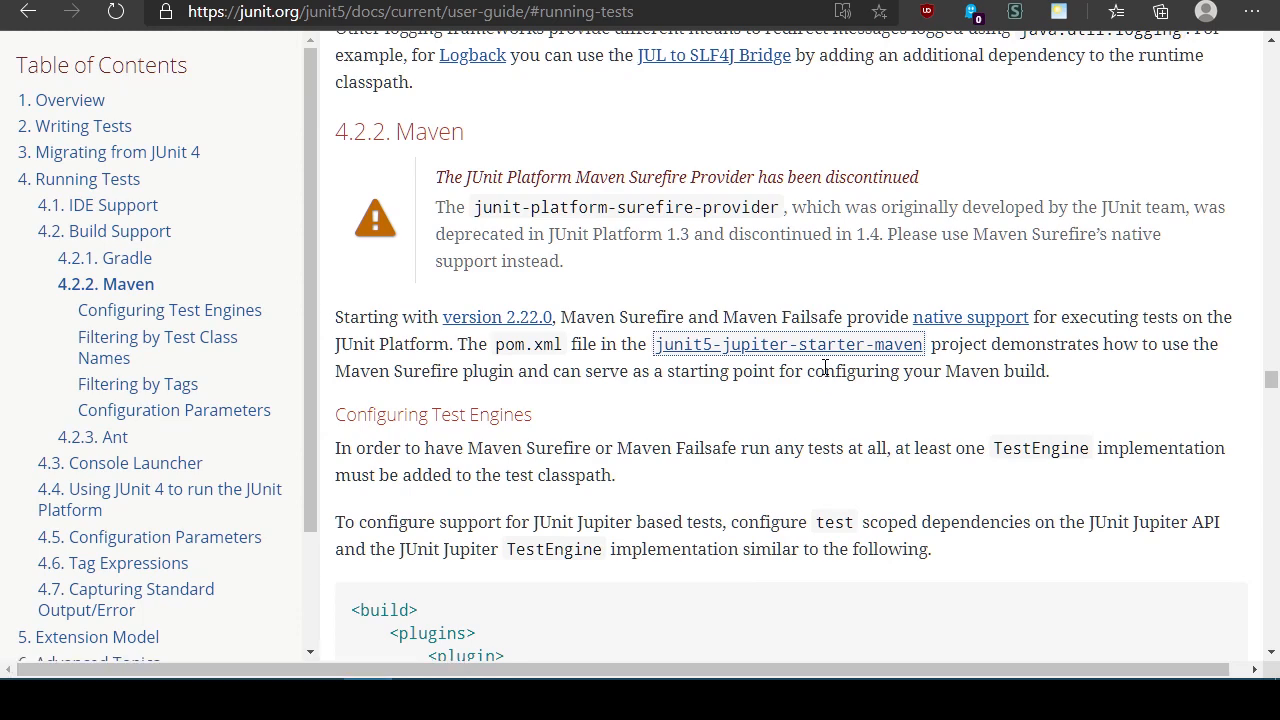
Scroll section 4.2.2 Maven to the Configuring Test Engines example with surefire and failsafe 2.22.2
scroll("down", 3)
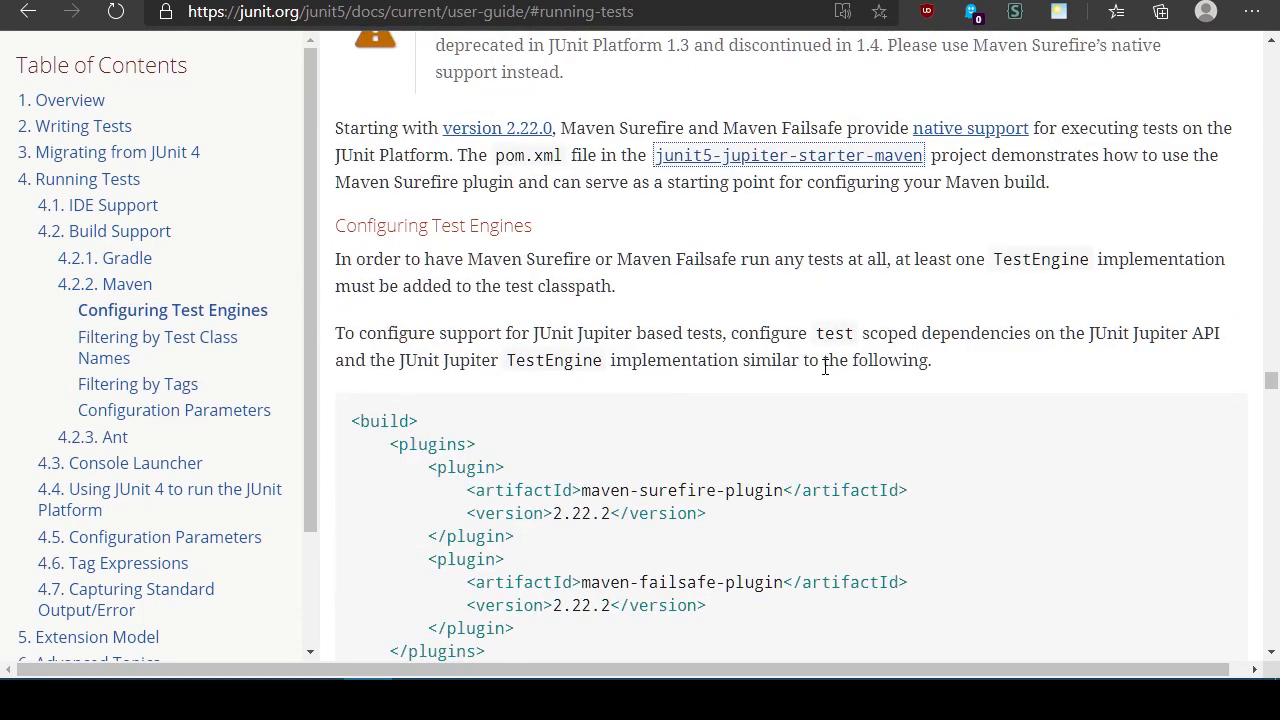
scroll("down", 3)
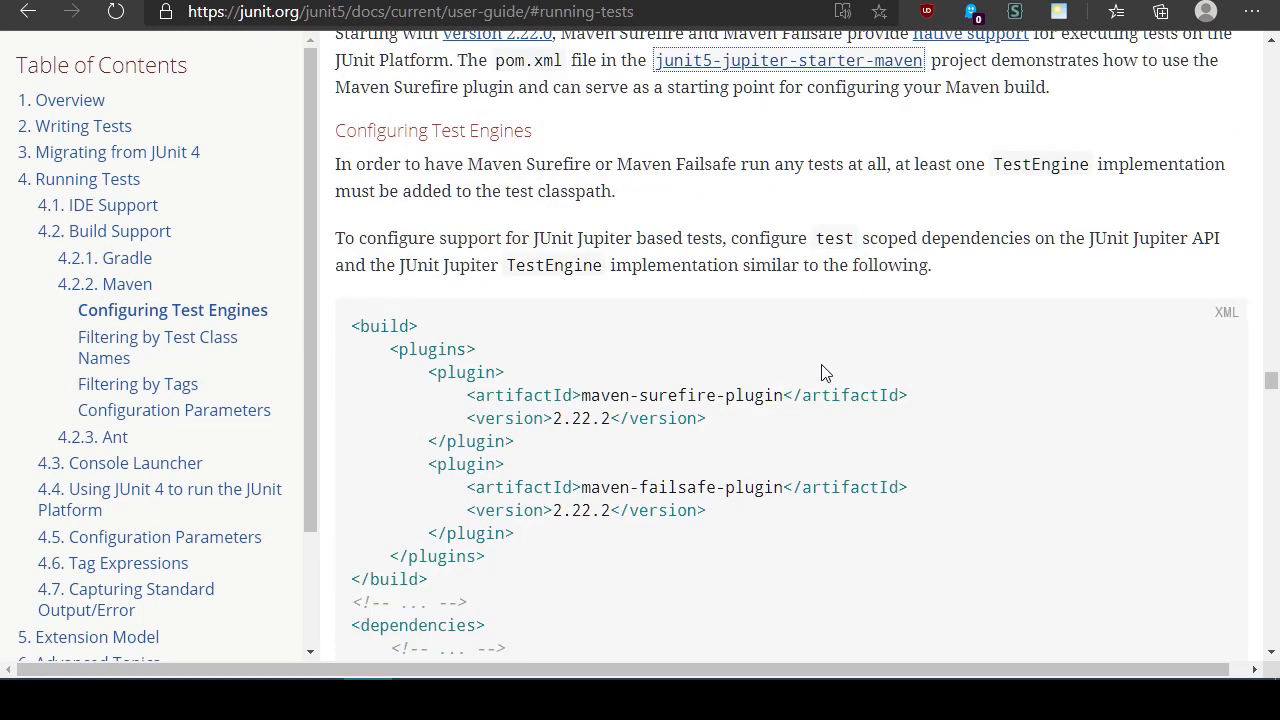
scroll("down", 3)
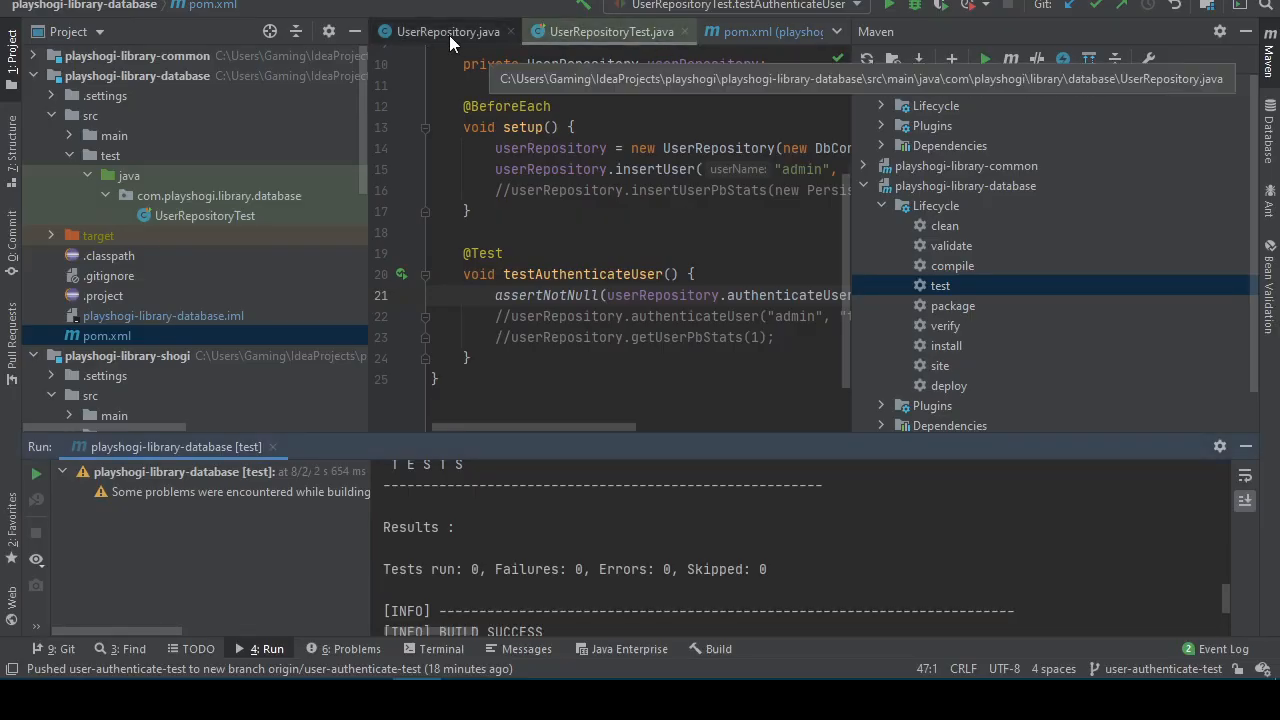
Check the database pom.xml's junit-jupiter-engine 5.6.2 dependency against the guide's api and engine dependencies
left_click(770, 32)
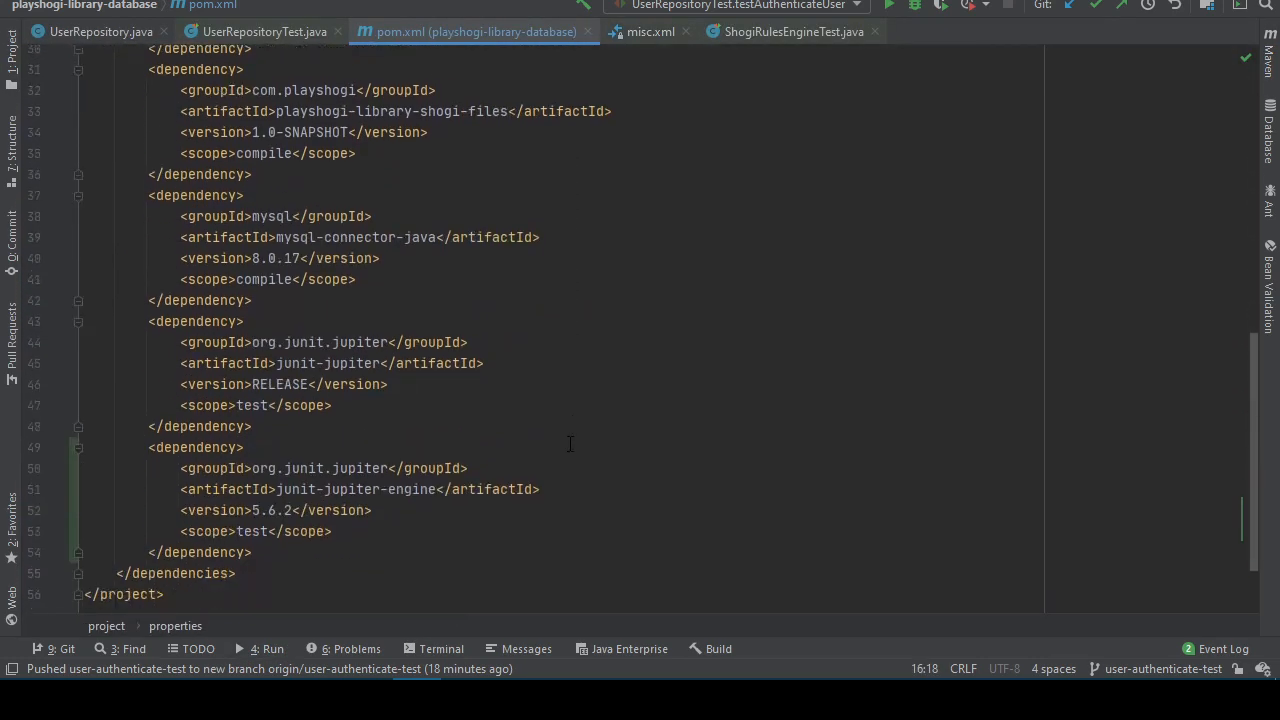
scroll("down", 3)
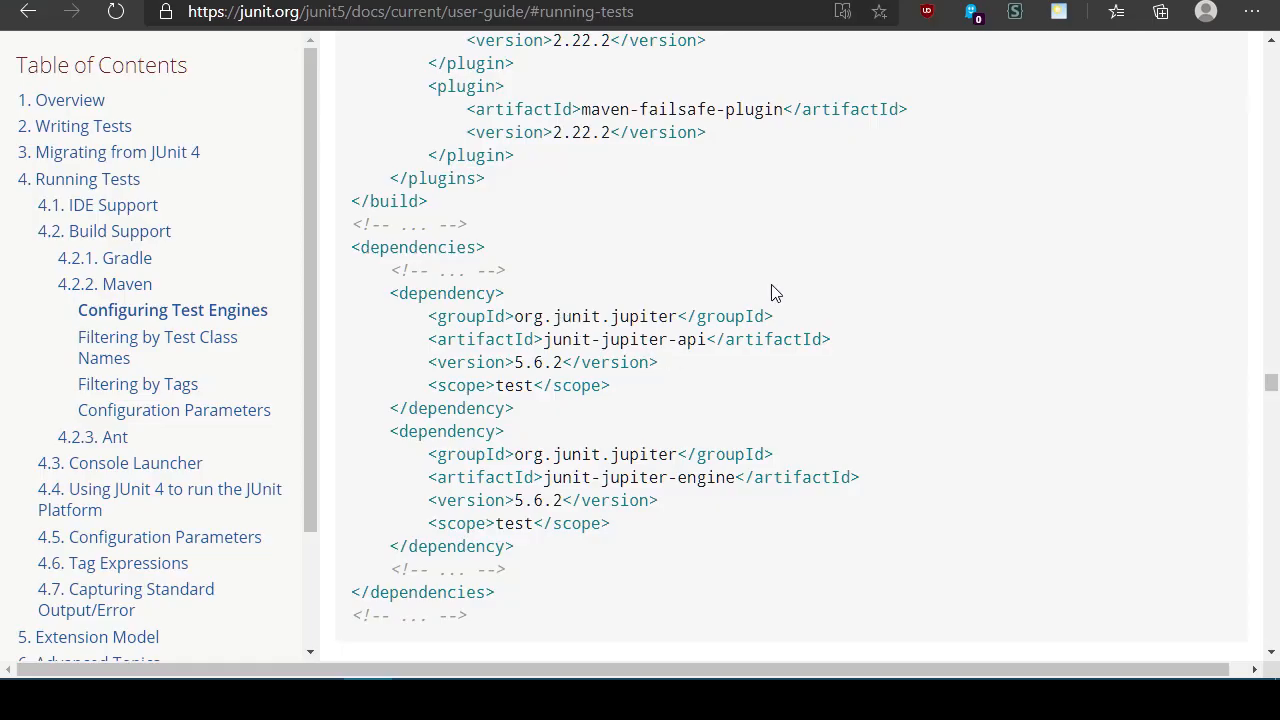
mouse_move(684, 350)
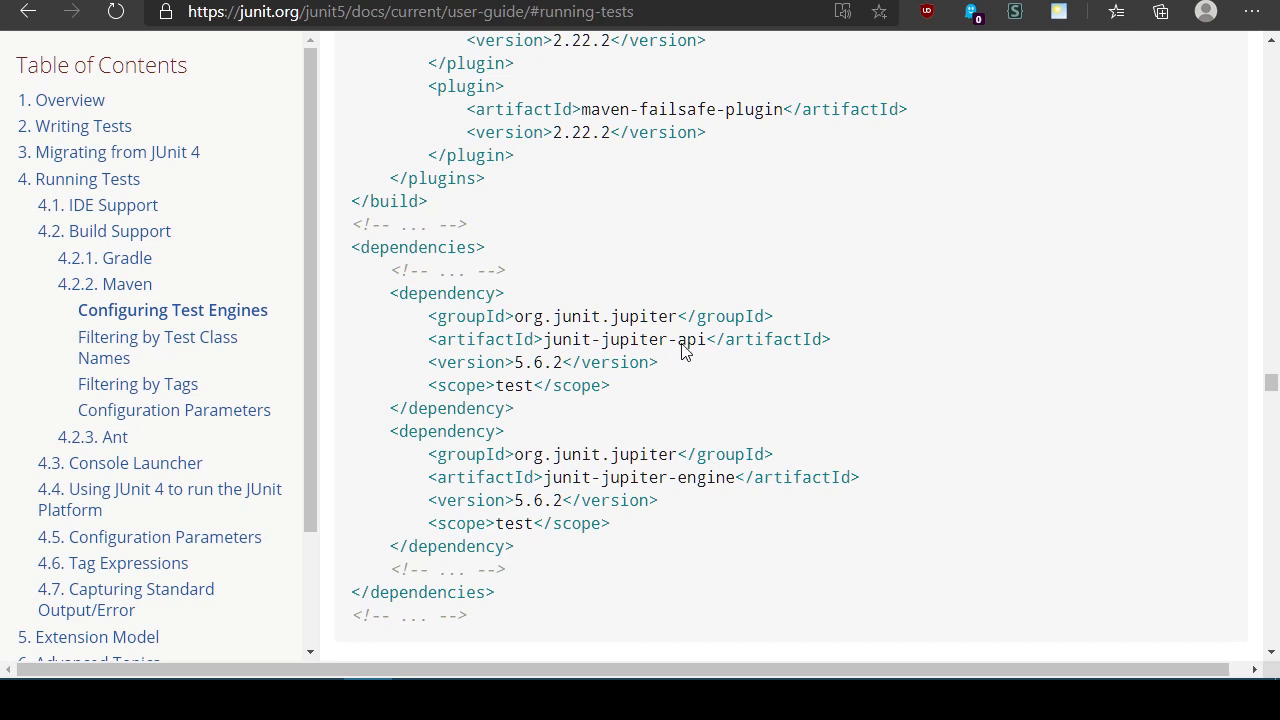
mouse_move(956, 18)
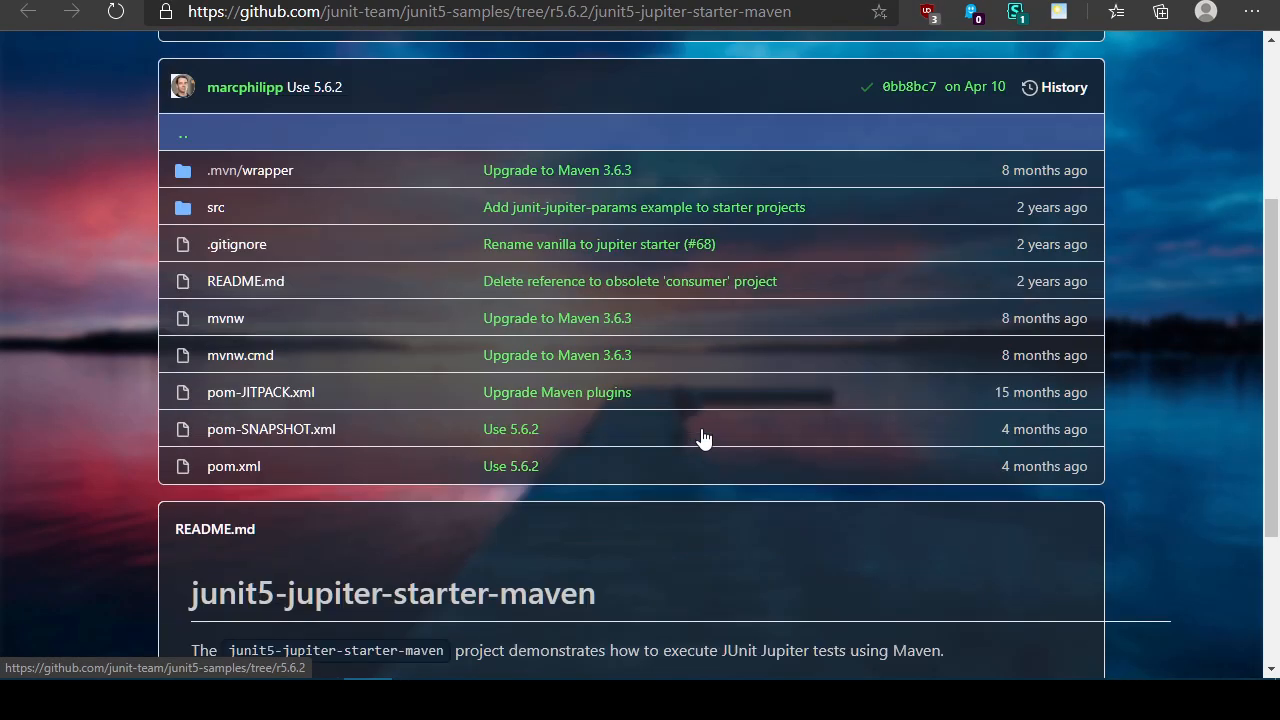
Open the junit5-jupiter-starter-maven r5.6.2 pom.xml on GitHub and study its junit-jupiter dependency and surefire plugin
scroll("down", 3)
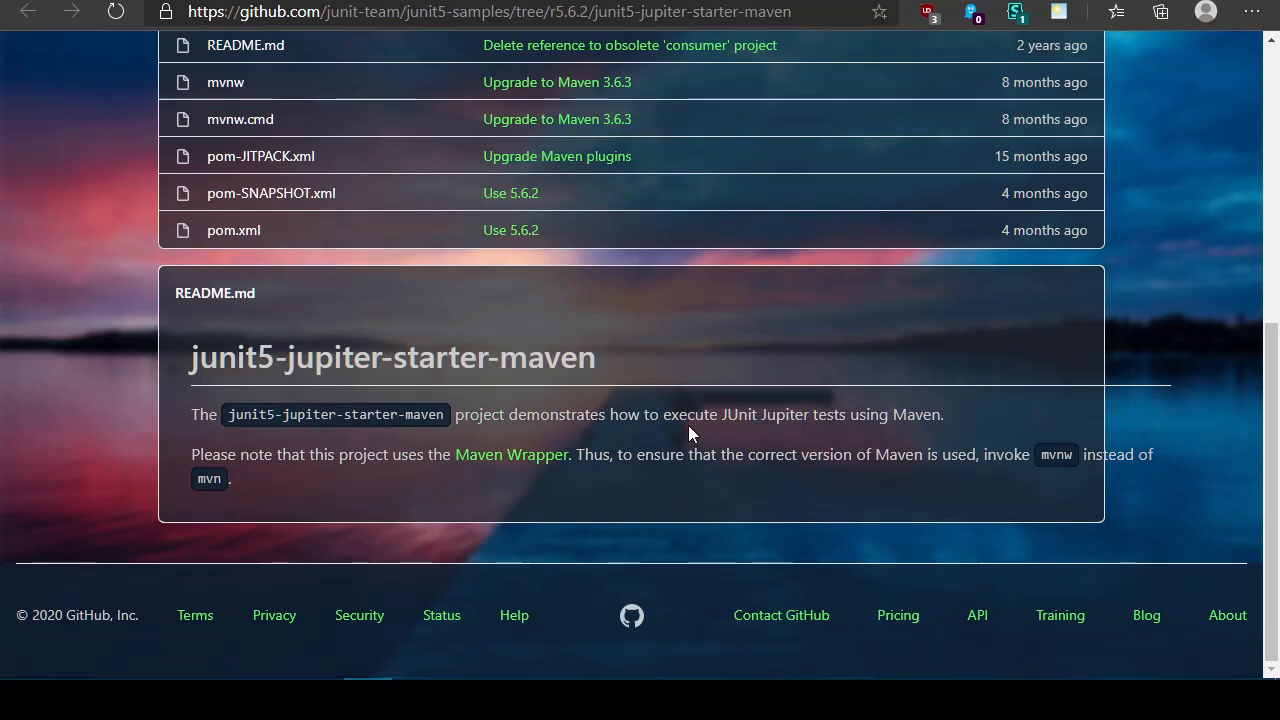
left_click(232, 230)
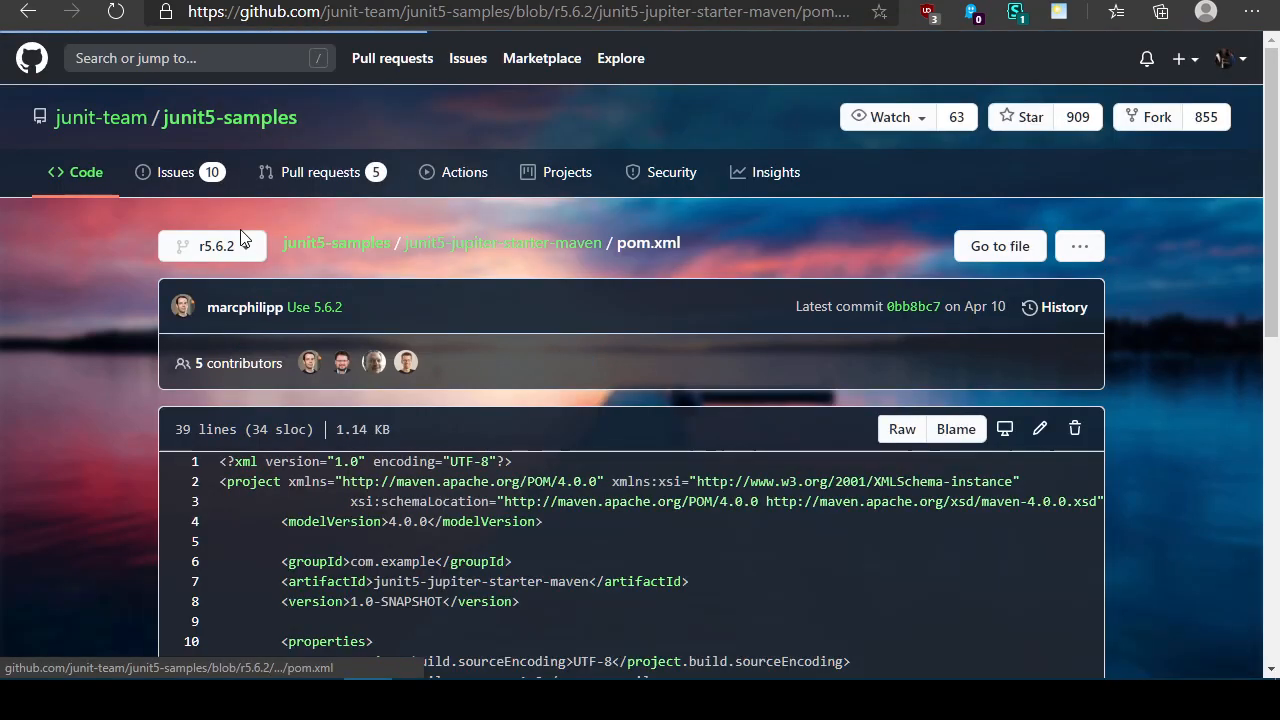
scroll("down", 3)
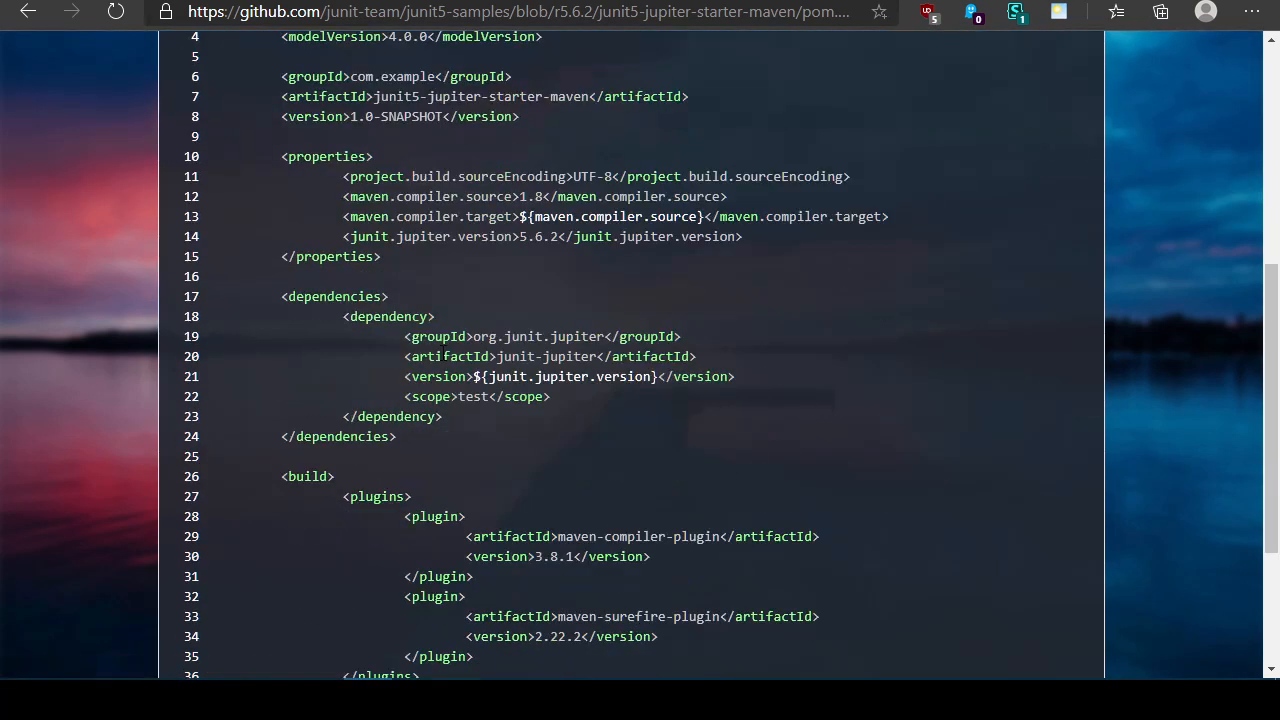
mouse_move(568, 232)
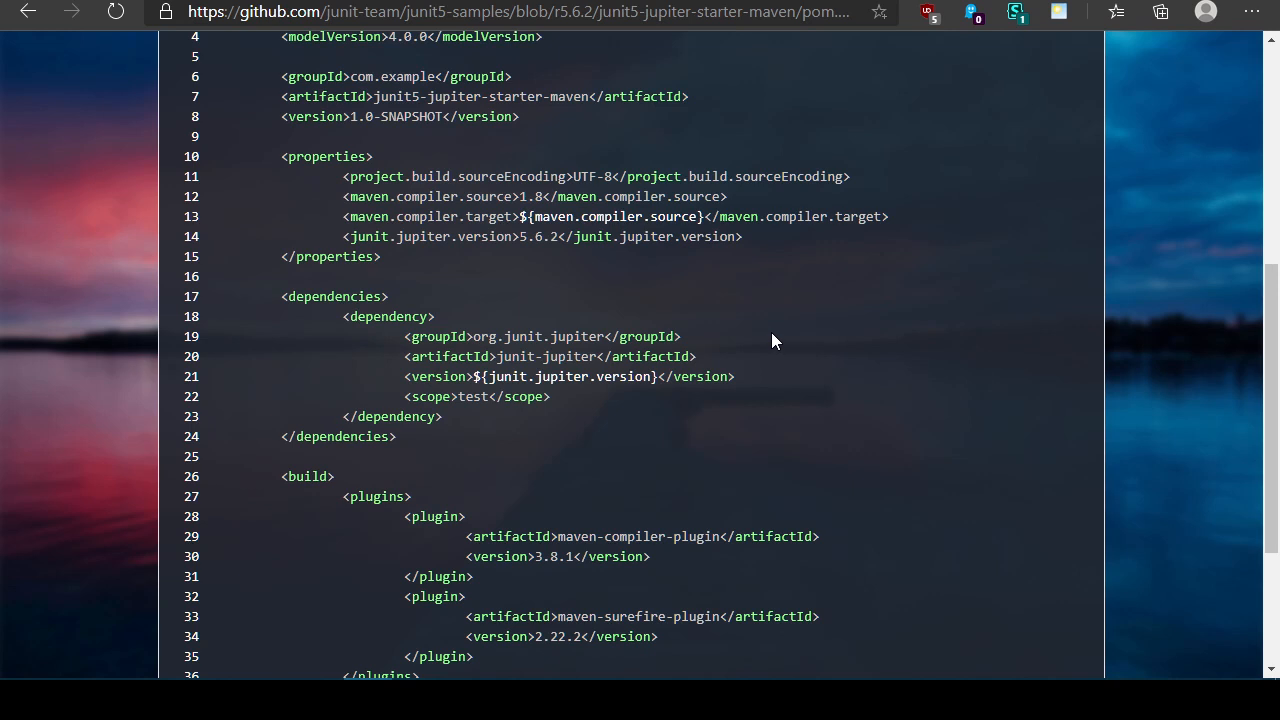
mouse_move(402, 282)
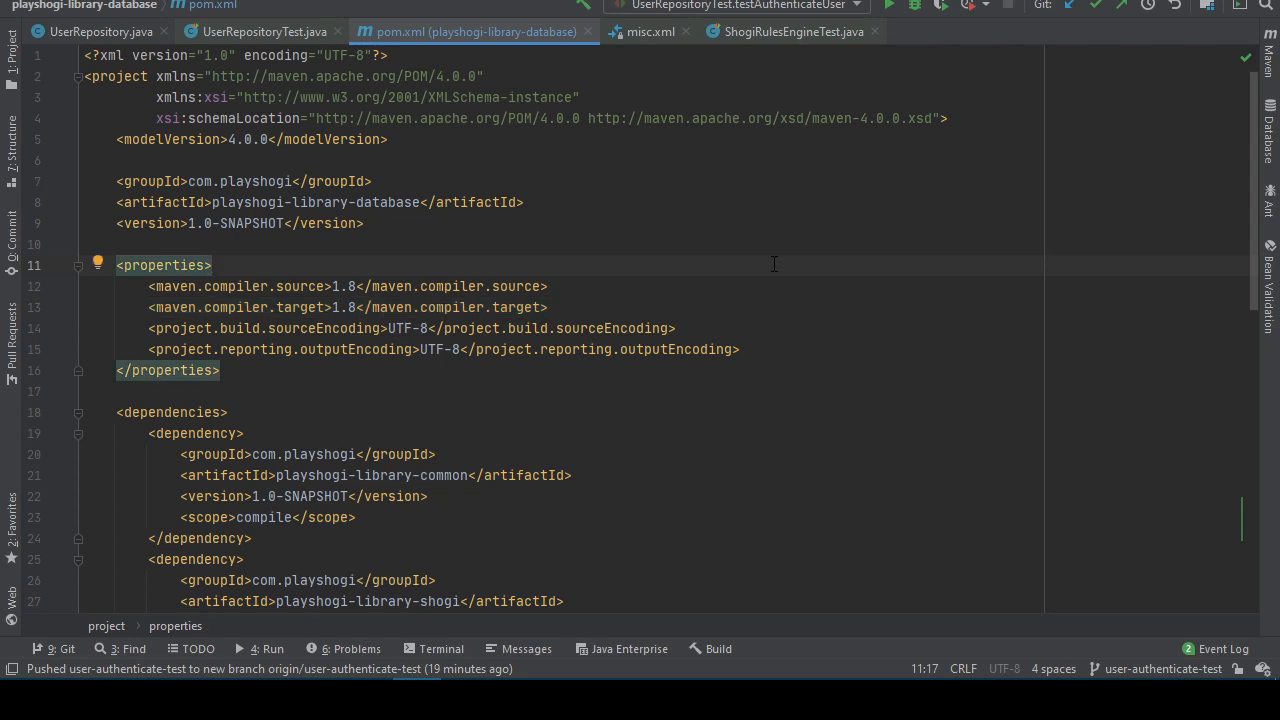
Add <junit.jupiter.version>5.6.2</junit.jupiter.version> to the pom properties and compare with the sample pom
type("<junit.jupiter.version>5.6.2</junit.jupiter.version>")
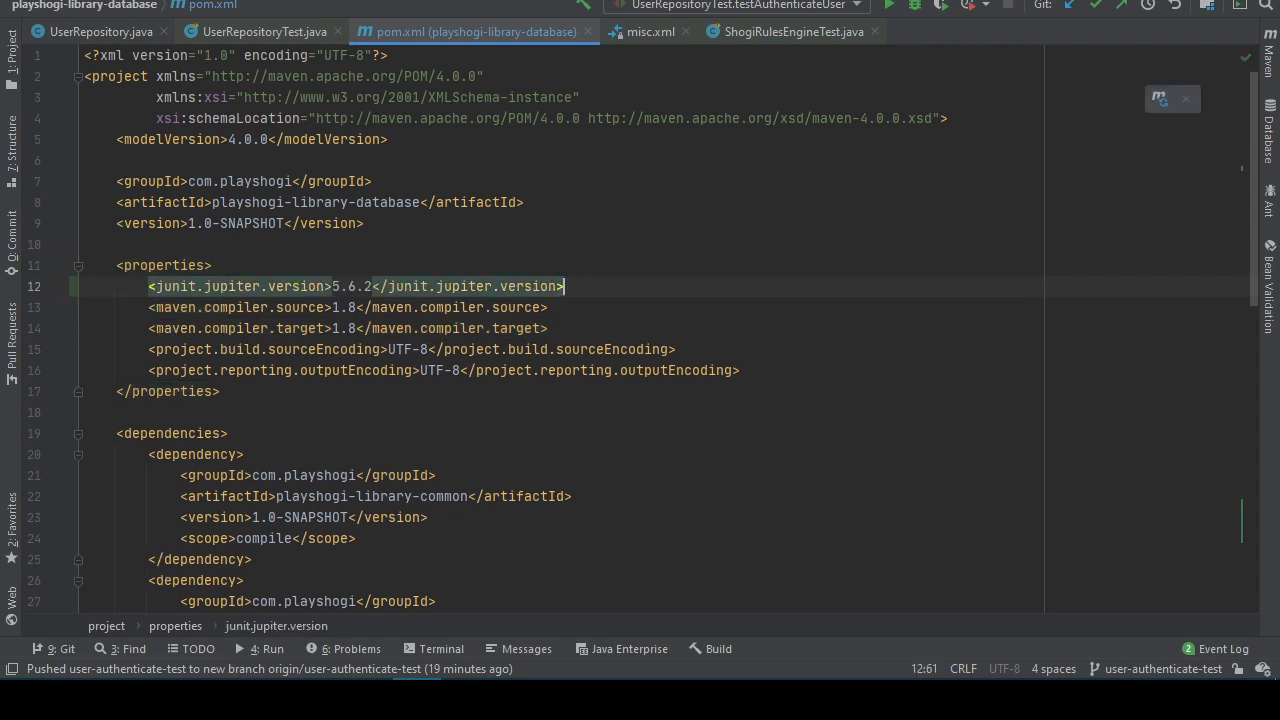
key("alt+tab")
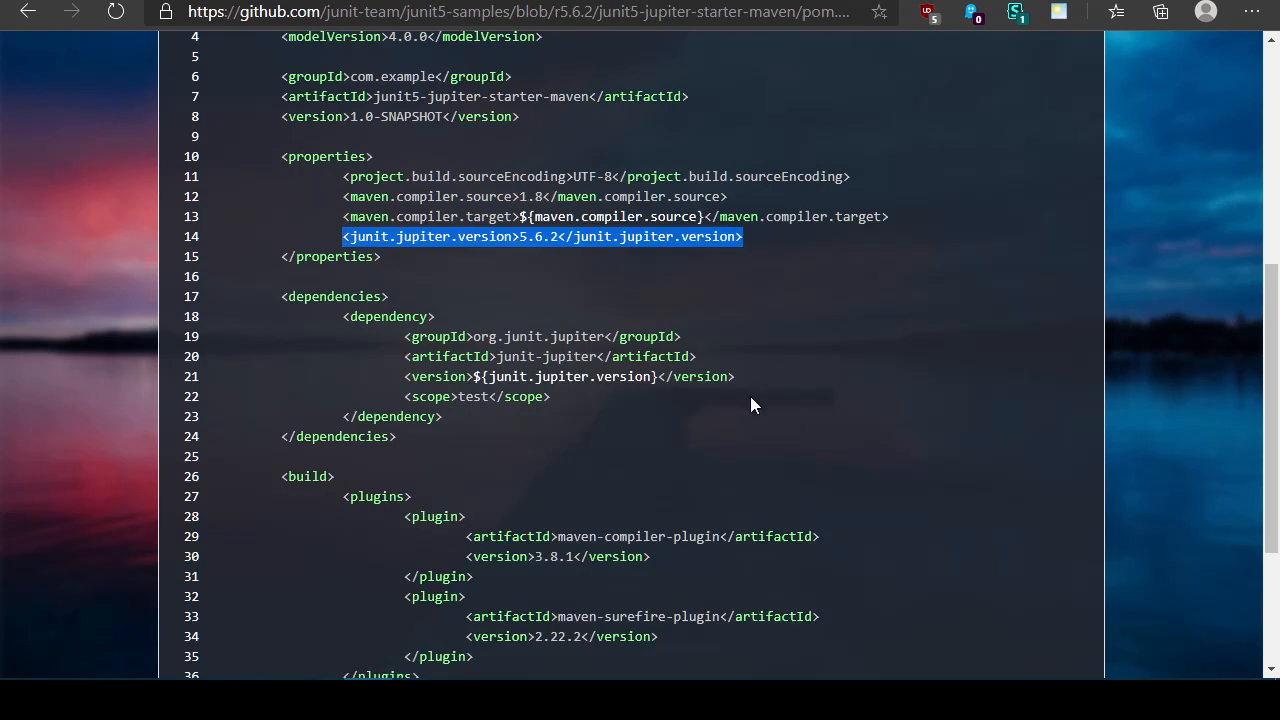
scroll("down", 3)
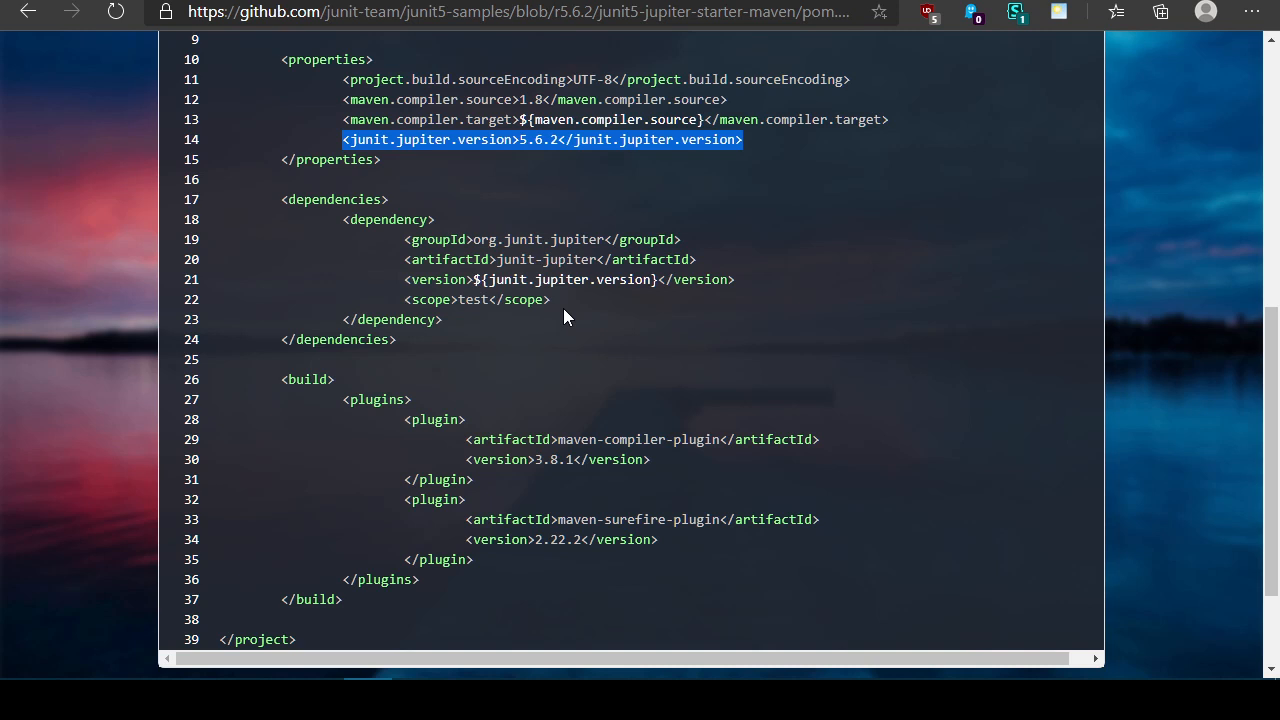
scroll("down", 3)
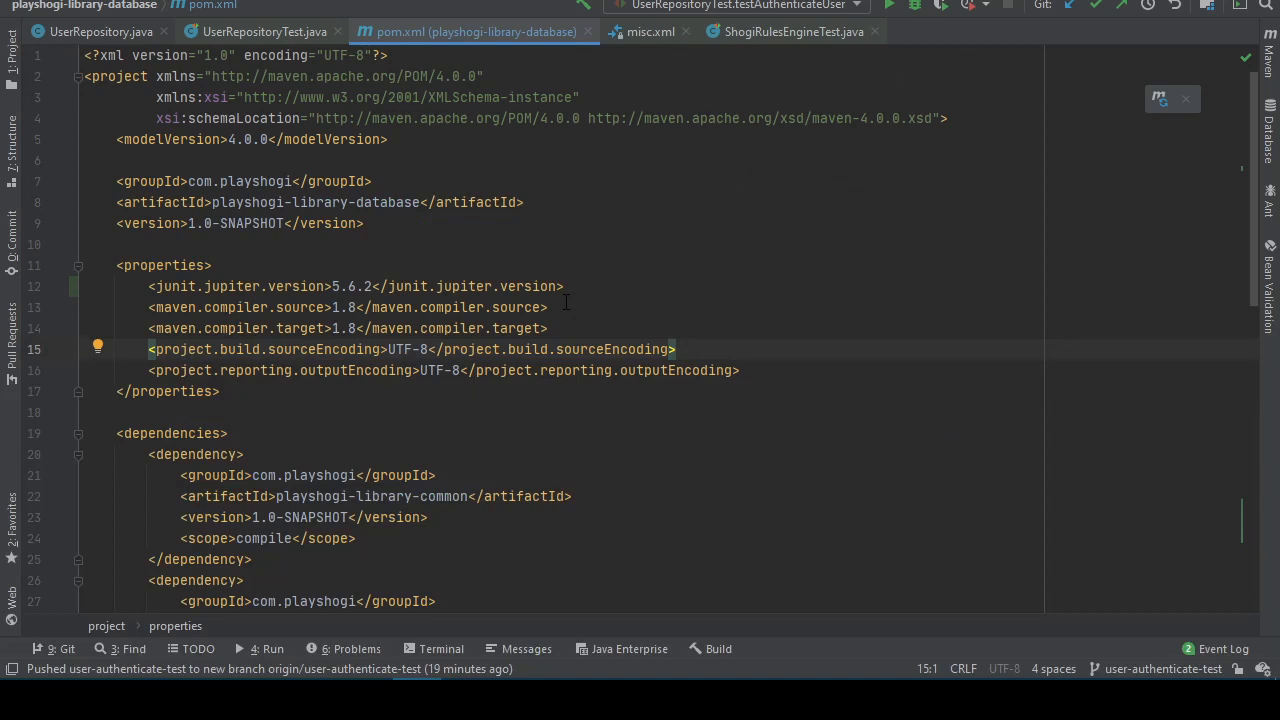
mouse_move(568, 300)
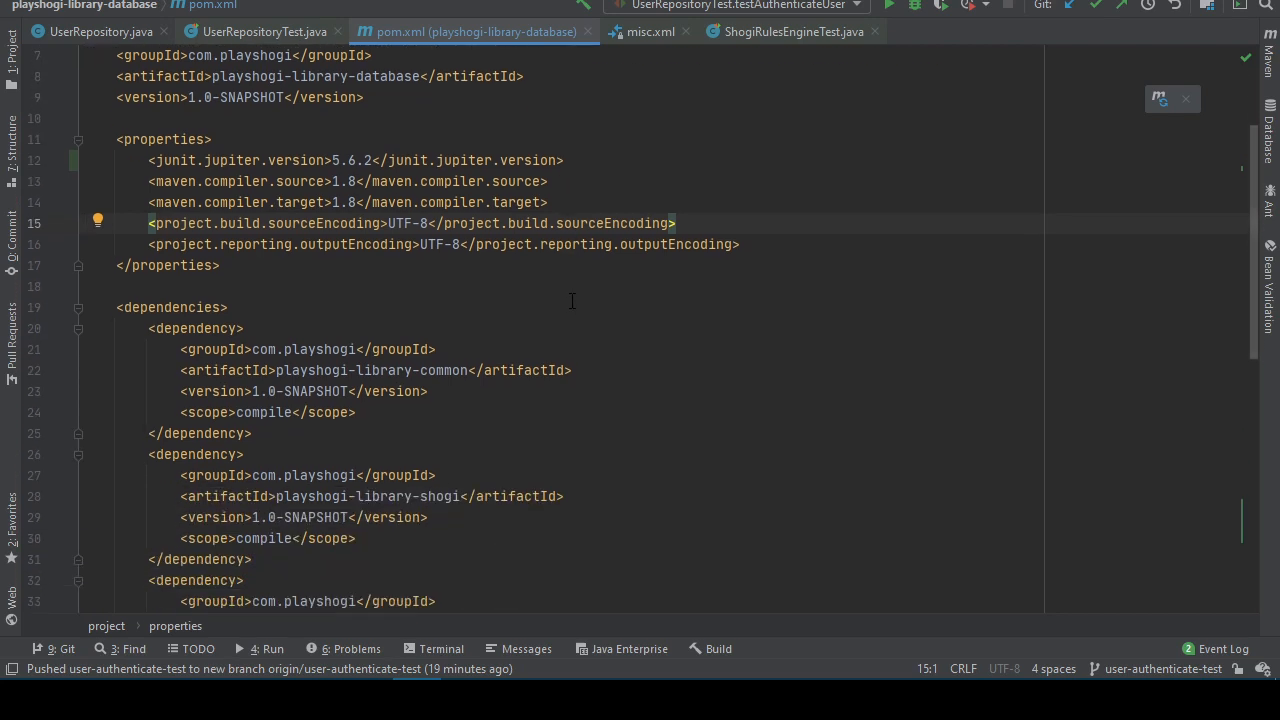
scroll("up", 3)
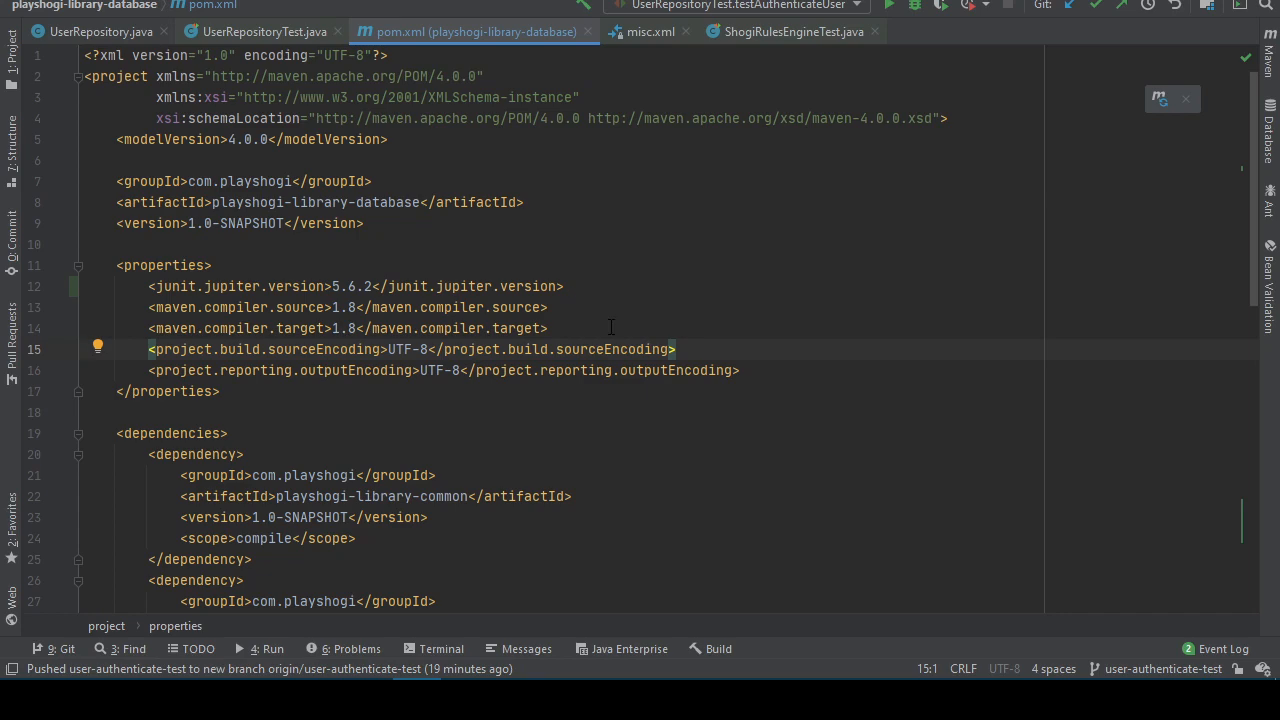
mouse_move(626, 418)
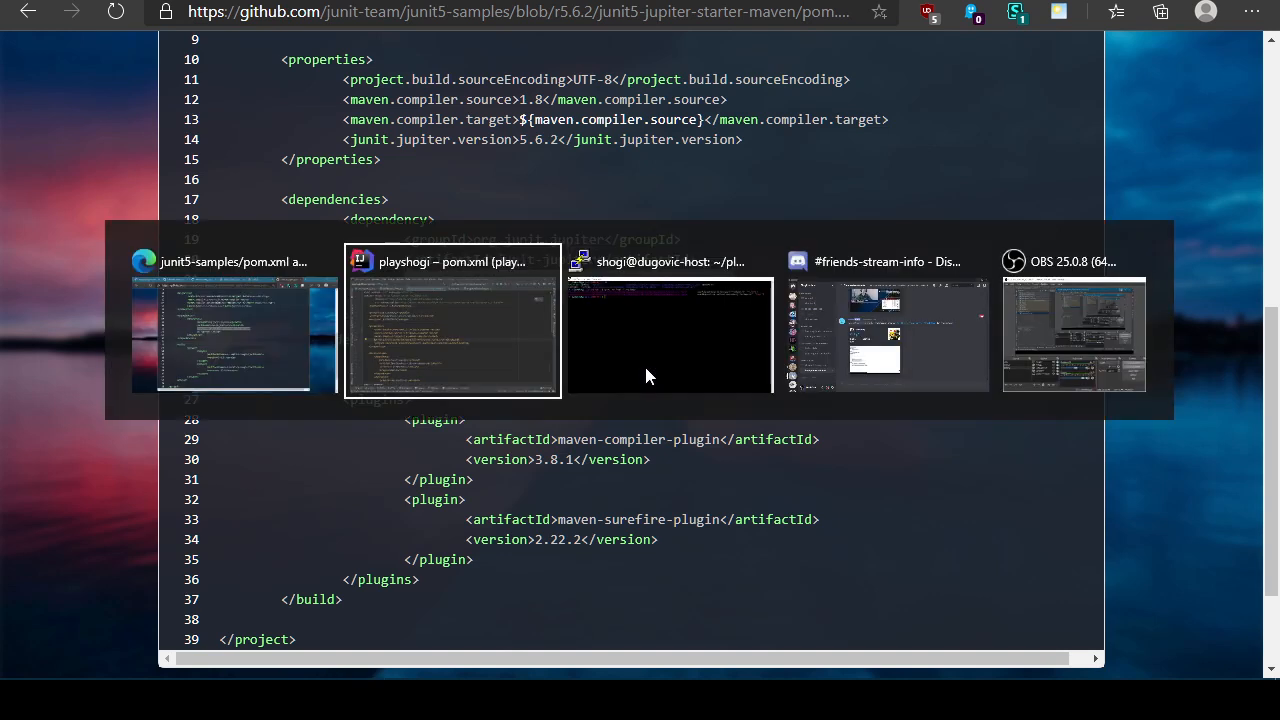
Replace RELEASE with ${junit.jupiter.version} on junit-jupiter and drop the separate junit-jupiter-engine dependency
left_click(452, 320)
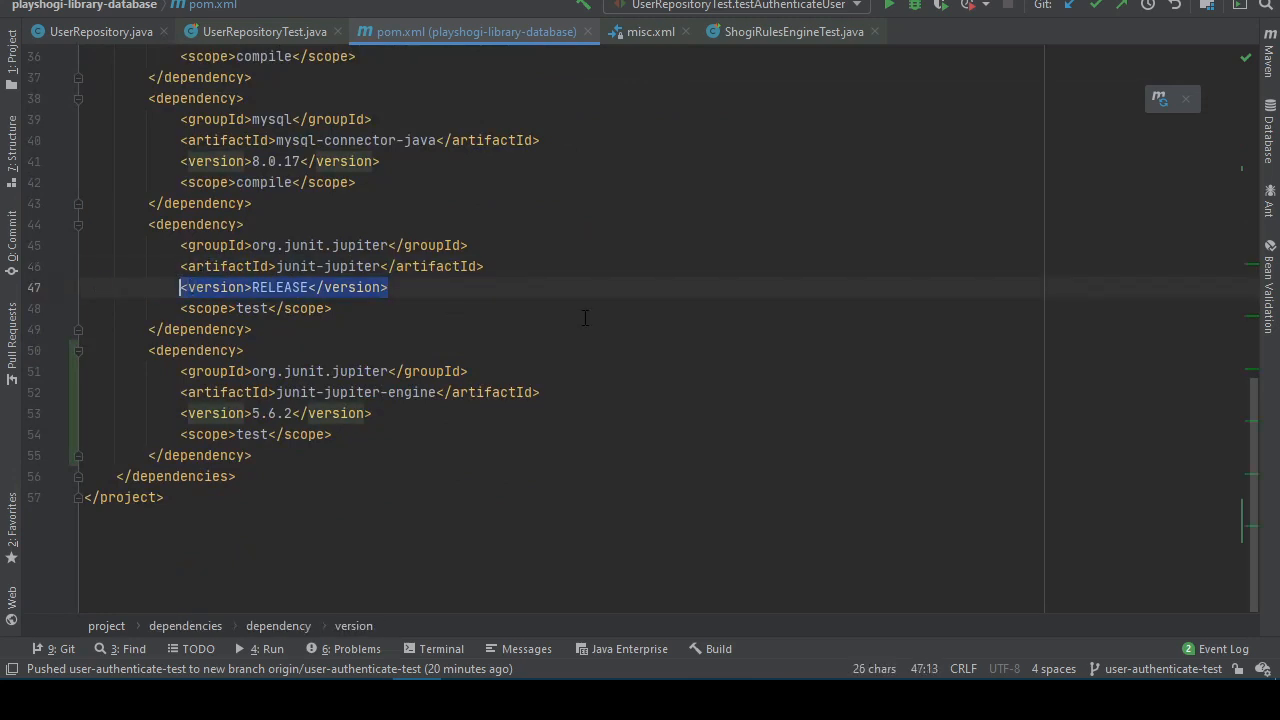
type("${junit.jupiter.version}")
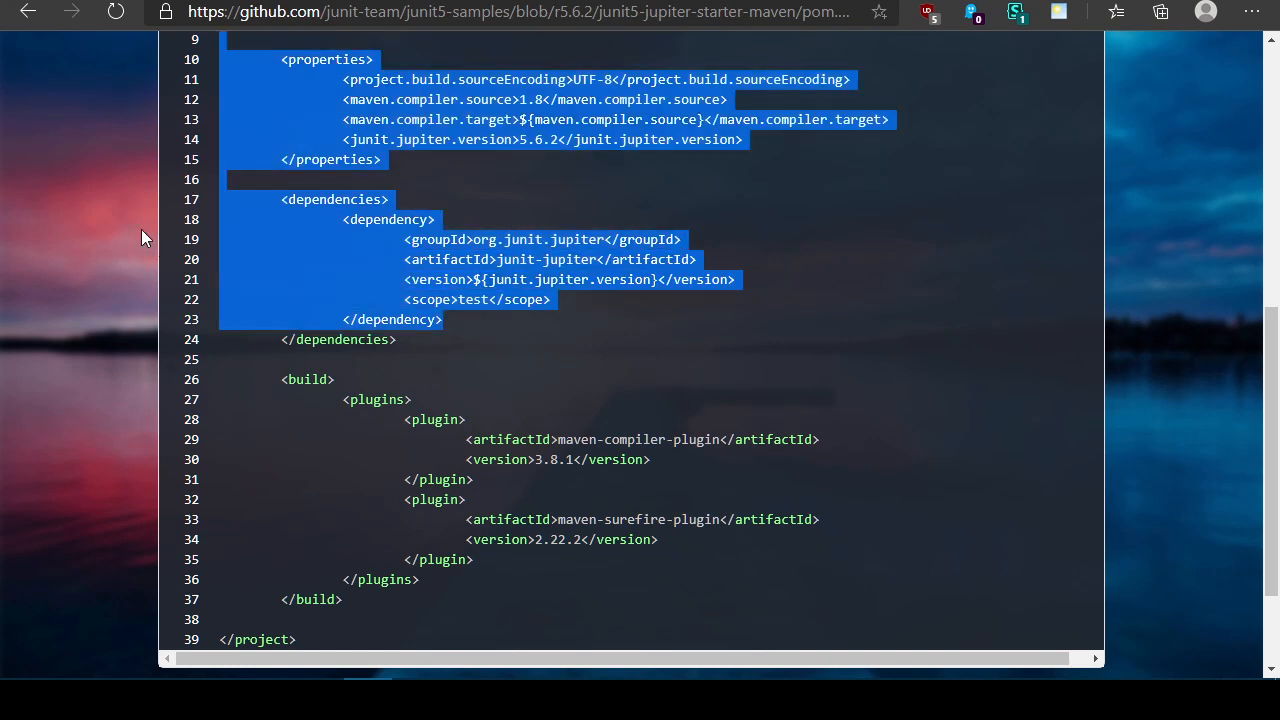
key("Alt+Tab")
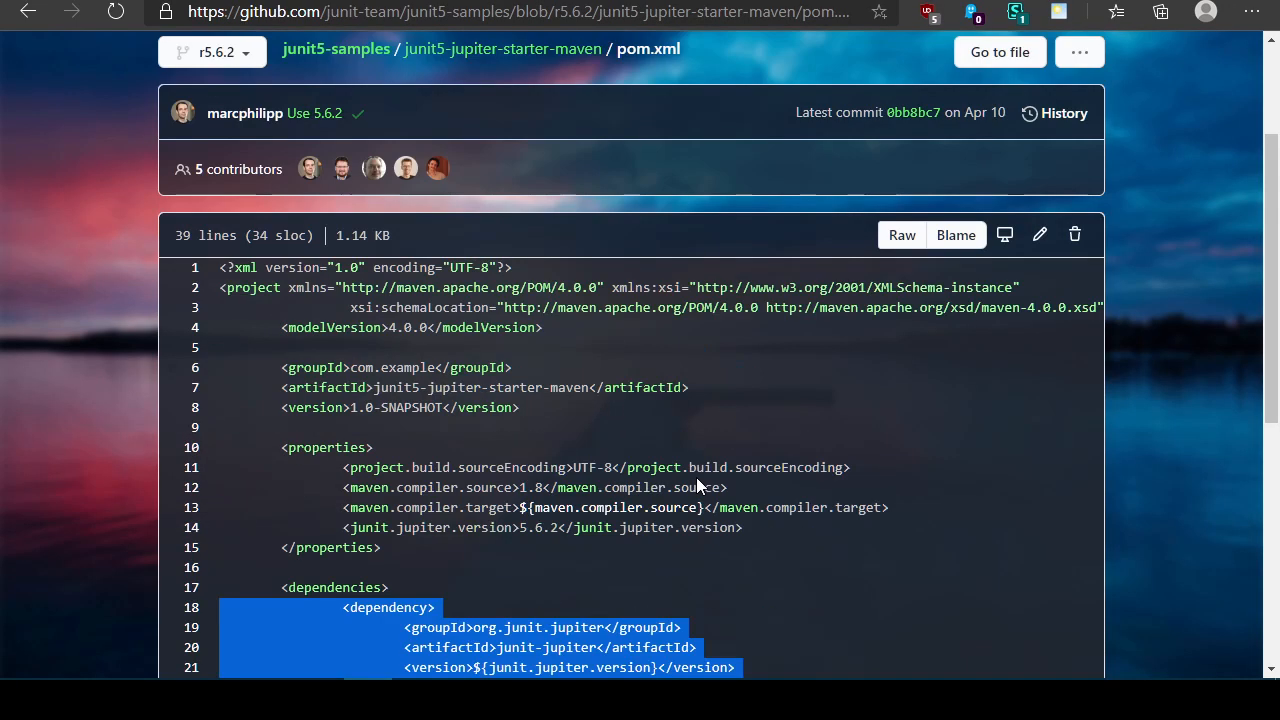
scroll("down", 3)
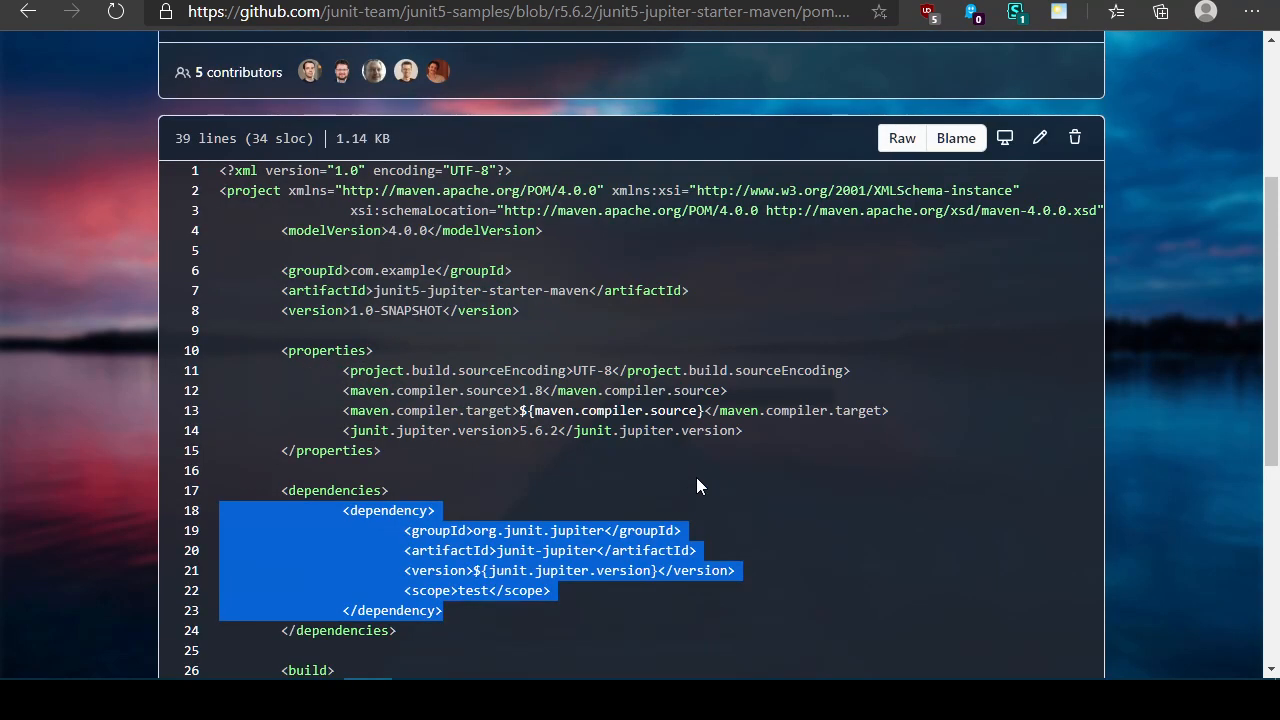
mouse_move(688, 474)
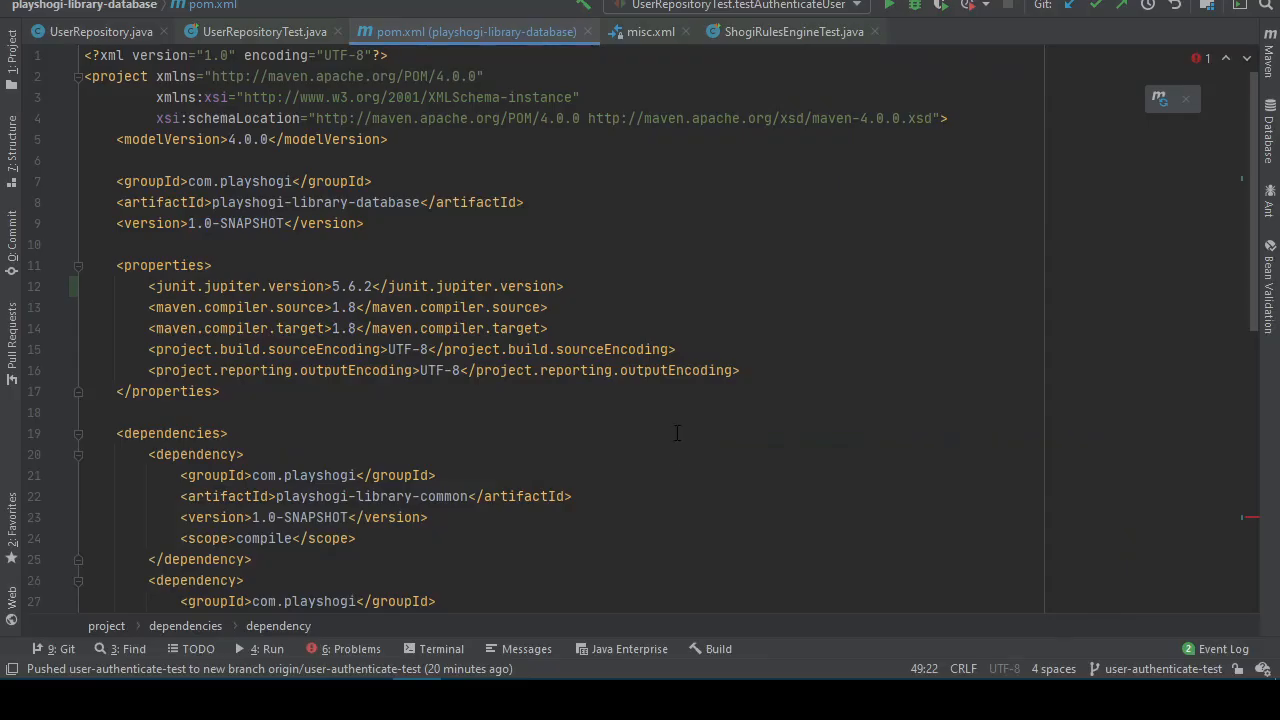
scroll("down", 3)
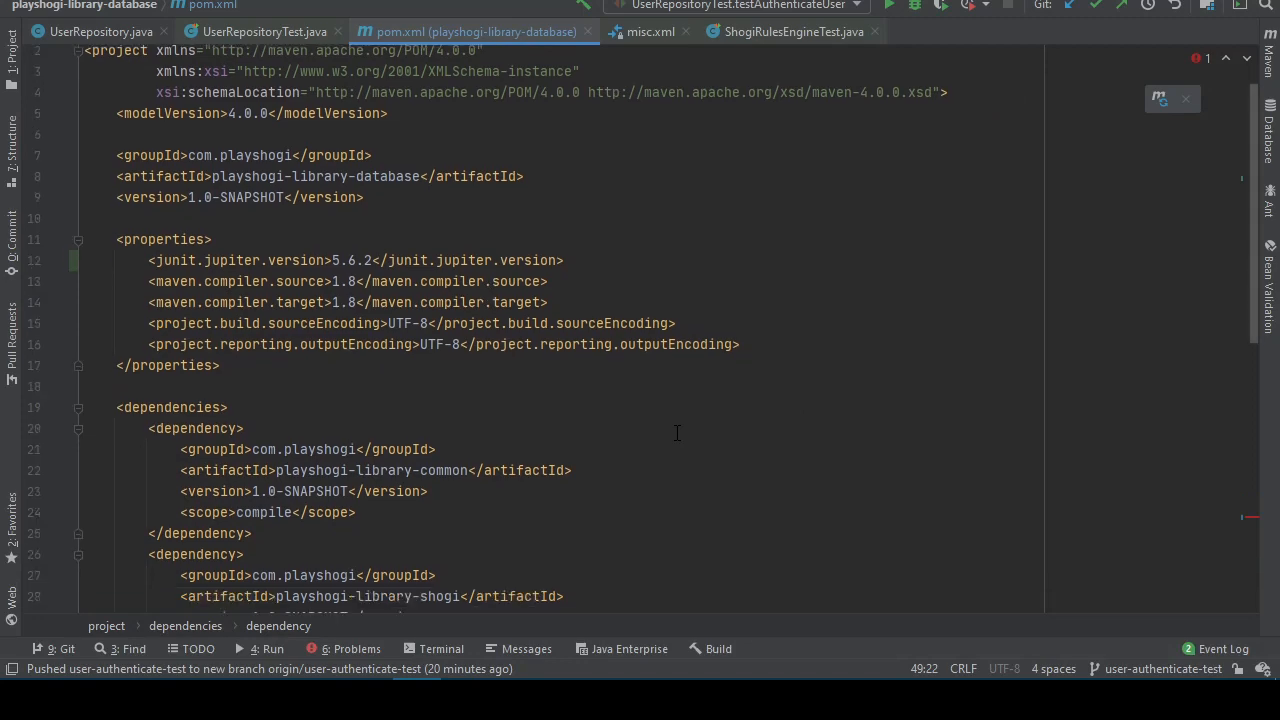
scroll("down", 3)
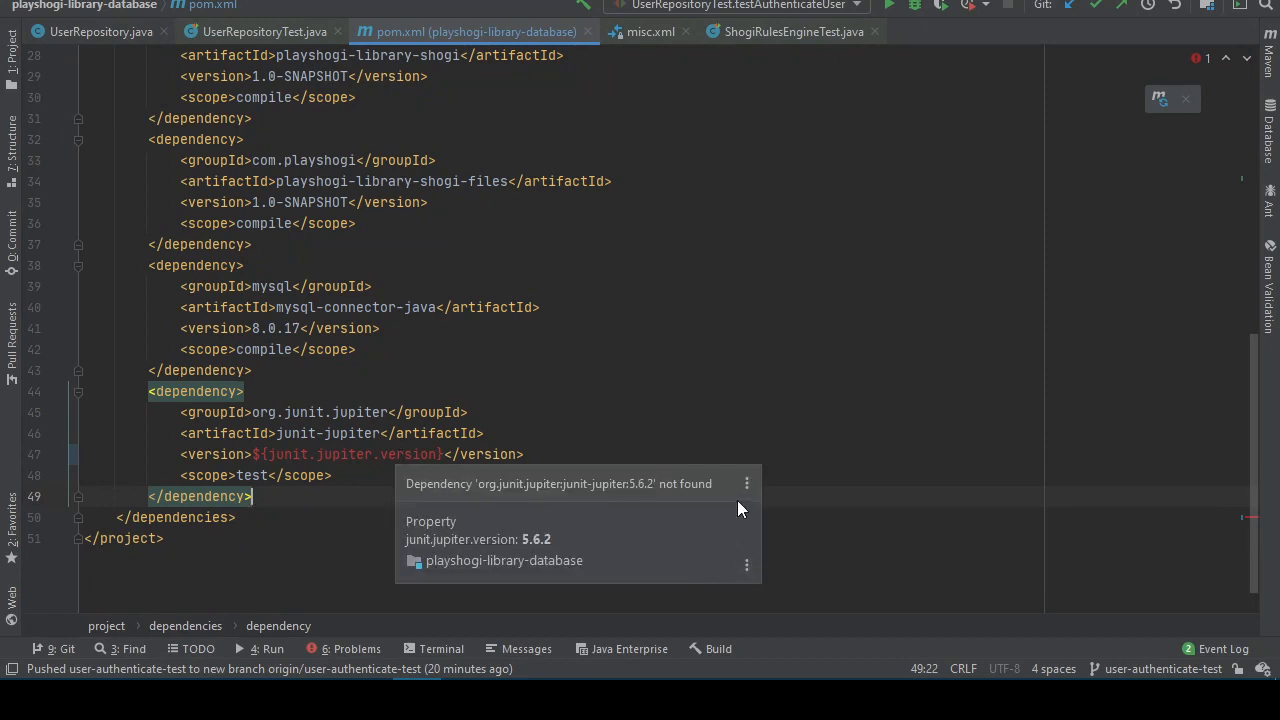
Review IntelliJ's quick fixes for the 'not found' junit-jupiter dependency warning
left_click(746, 482)
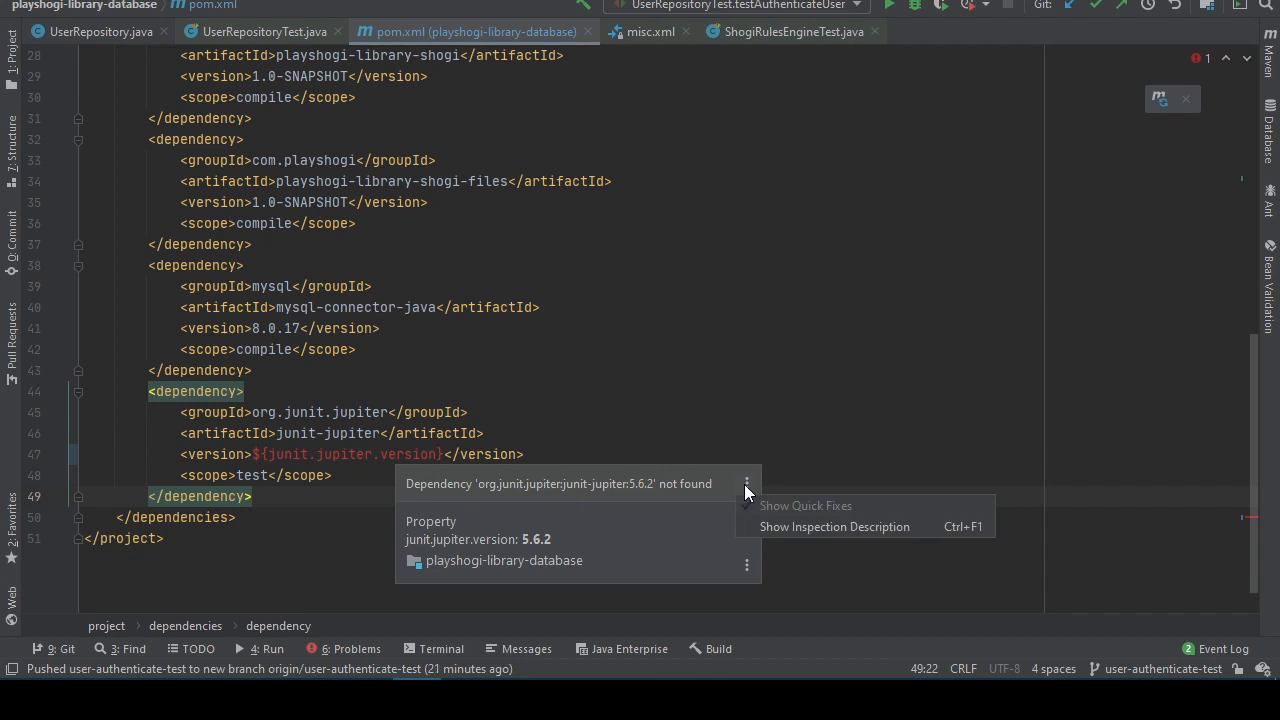
left_click(746, 564)
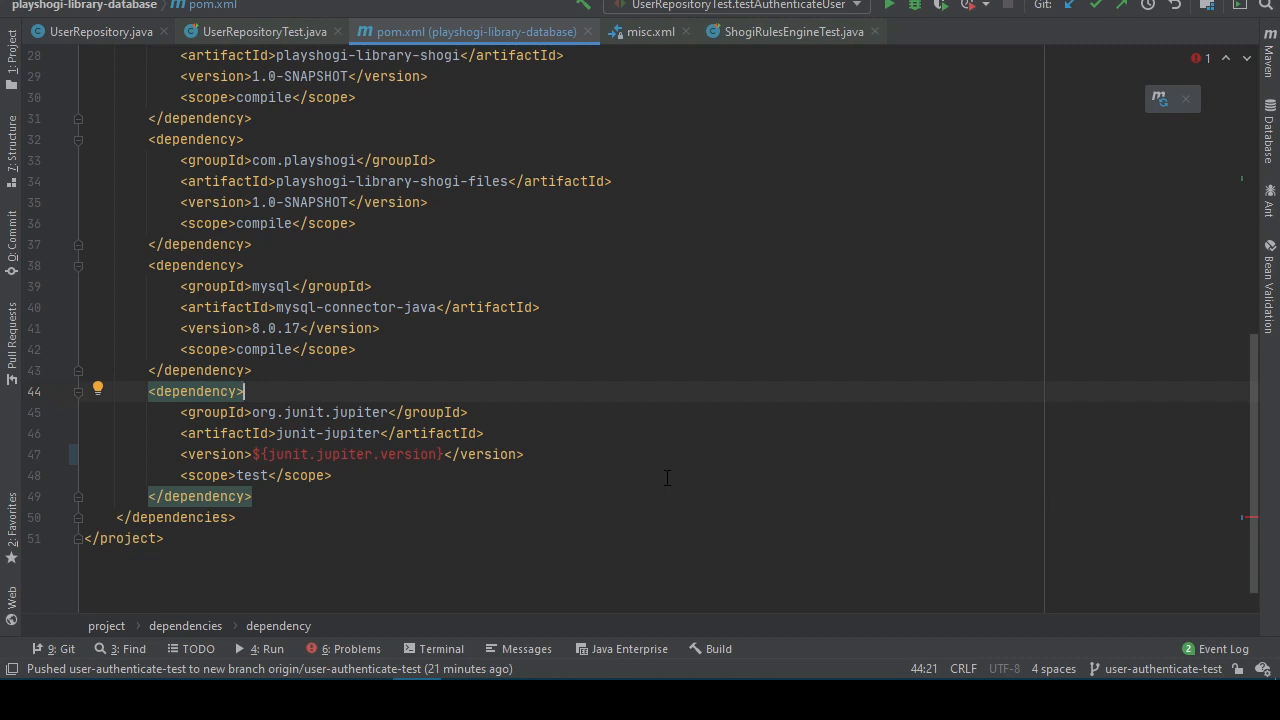
scroll("down", 3)
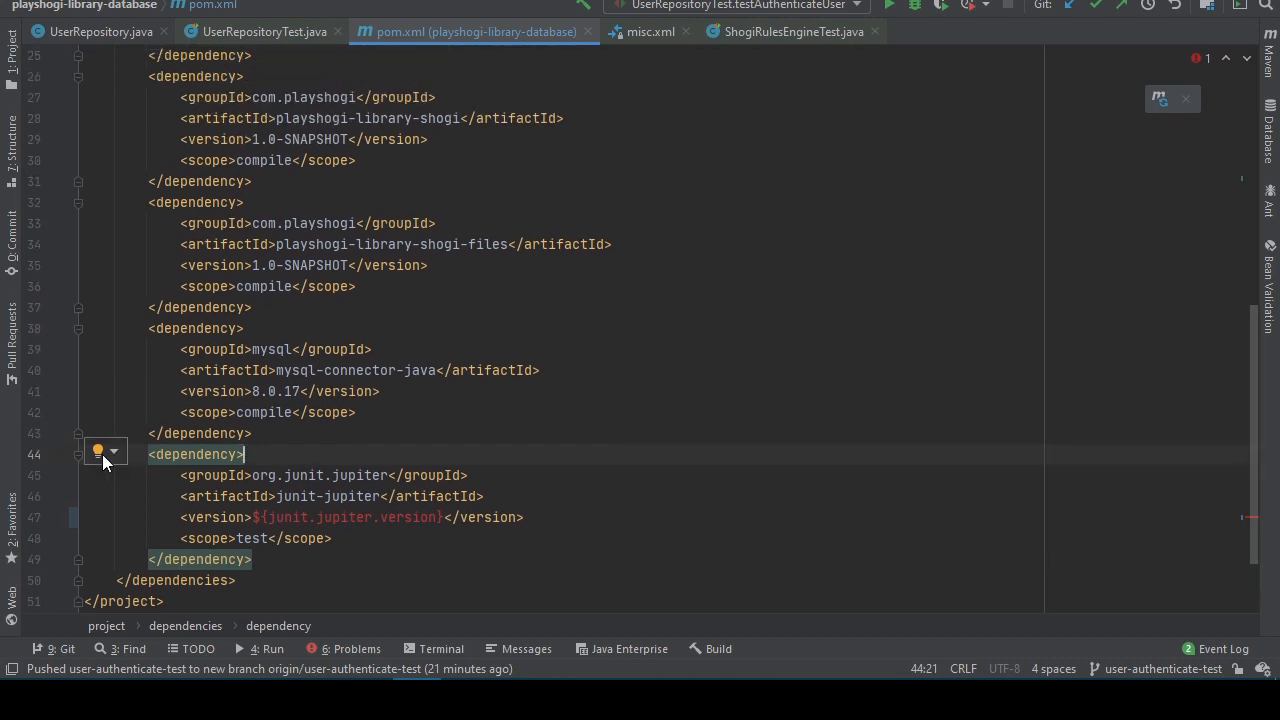
left_click(114, 452)
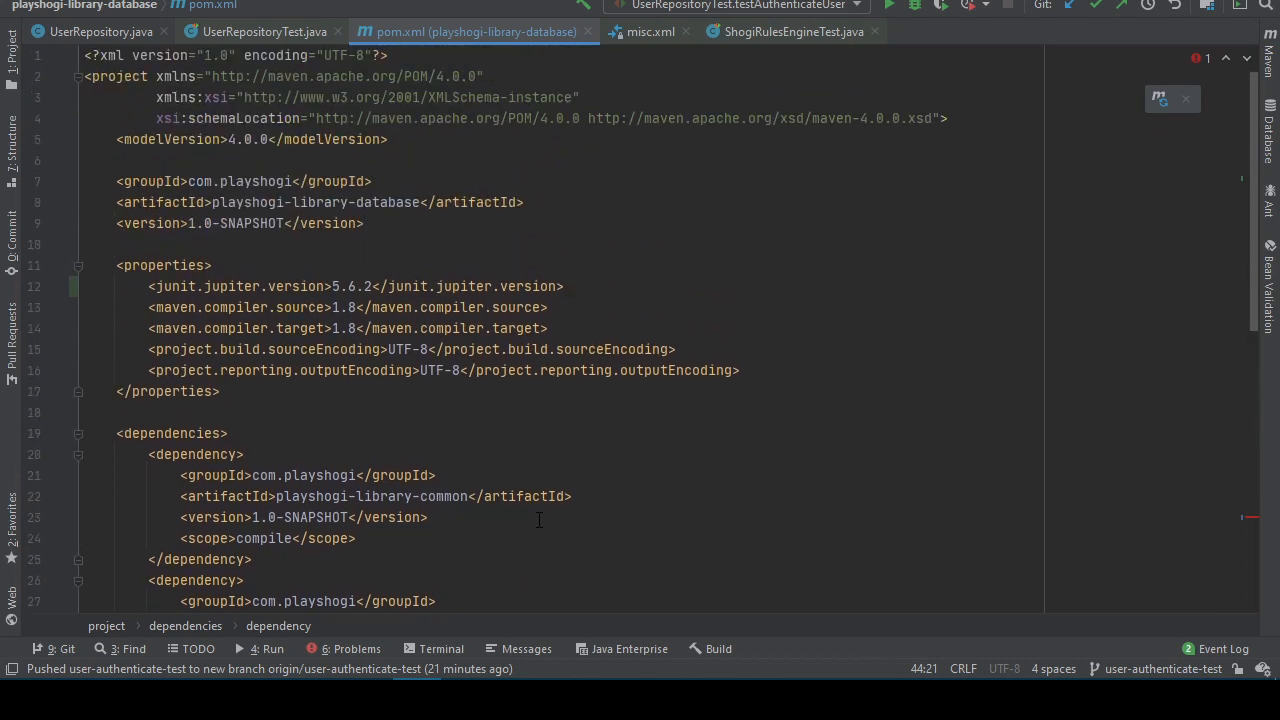
mouse_move(504, 424)
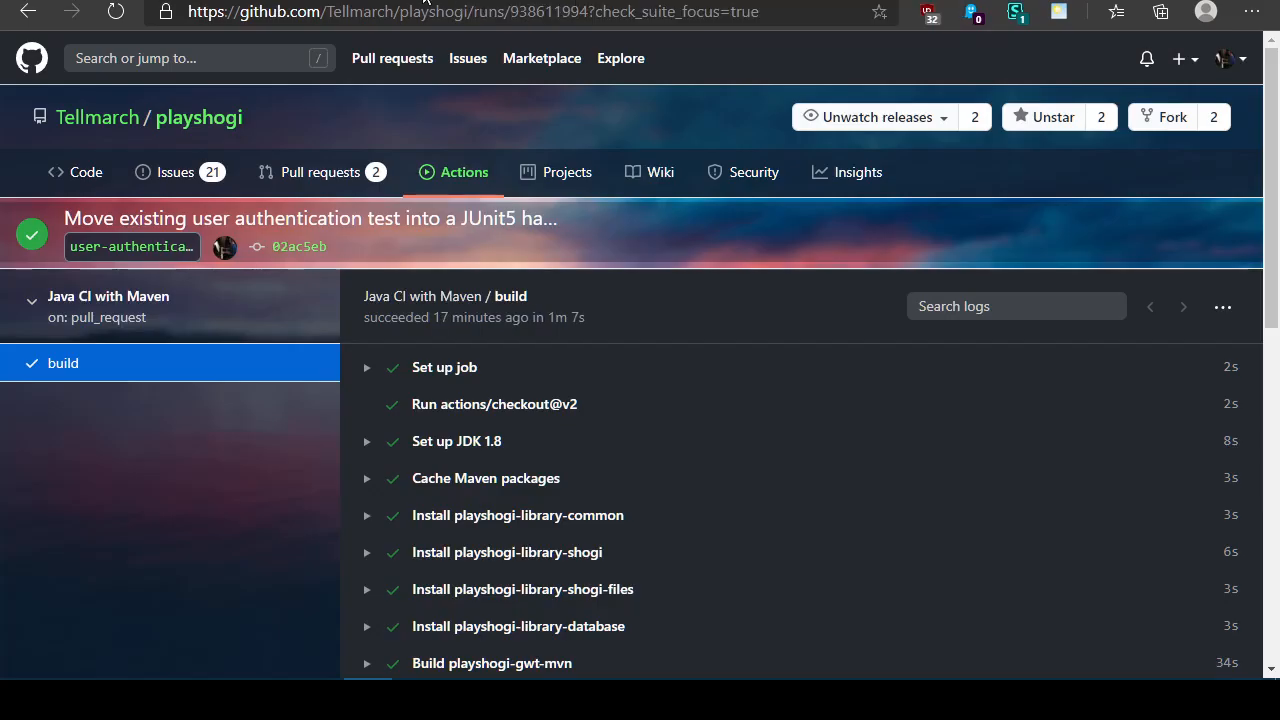
Search mvnrepository.com for 'junit jup' from a new browser tab
left_click(96, 116)
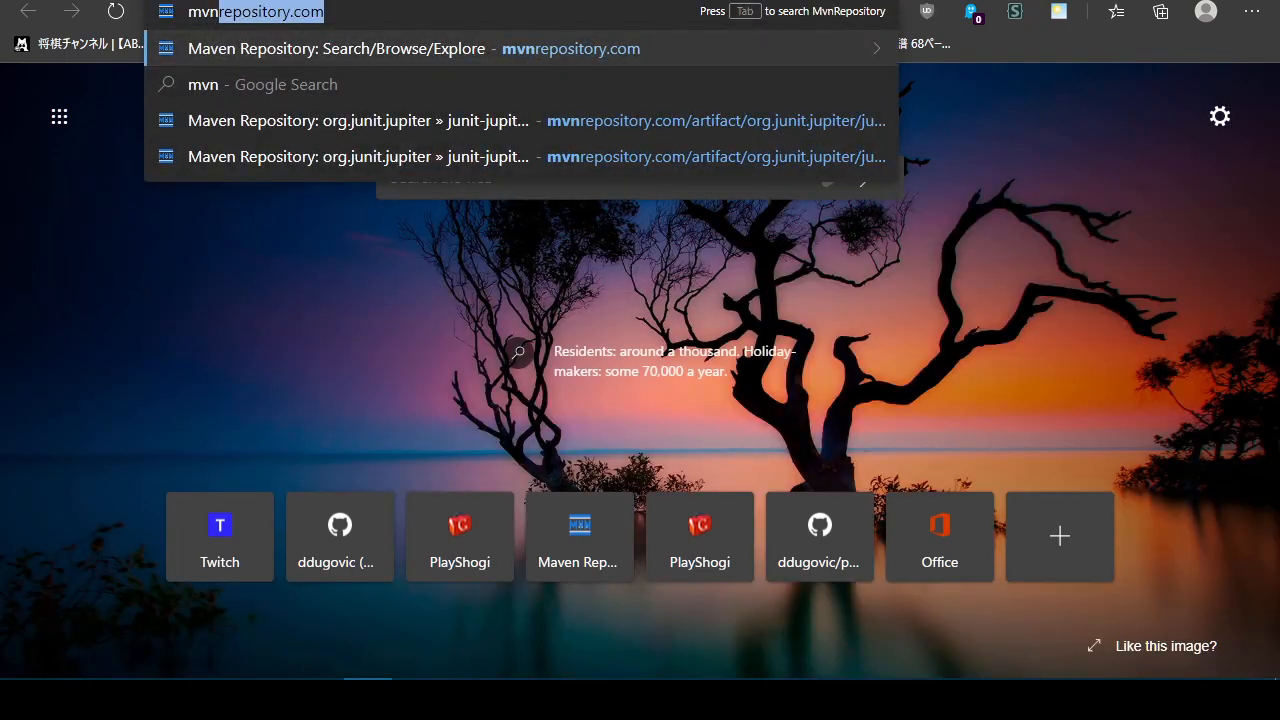
key("Enter")
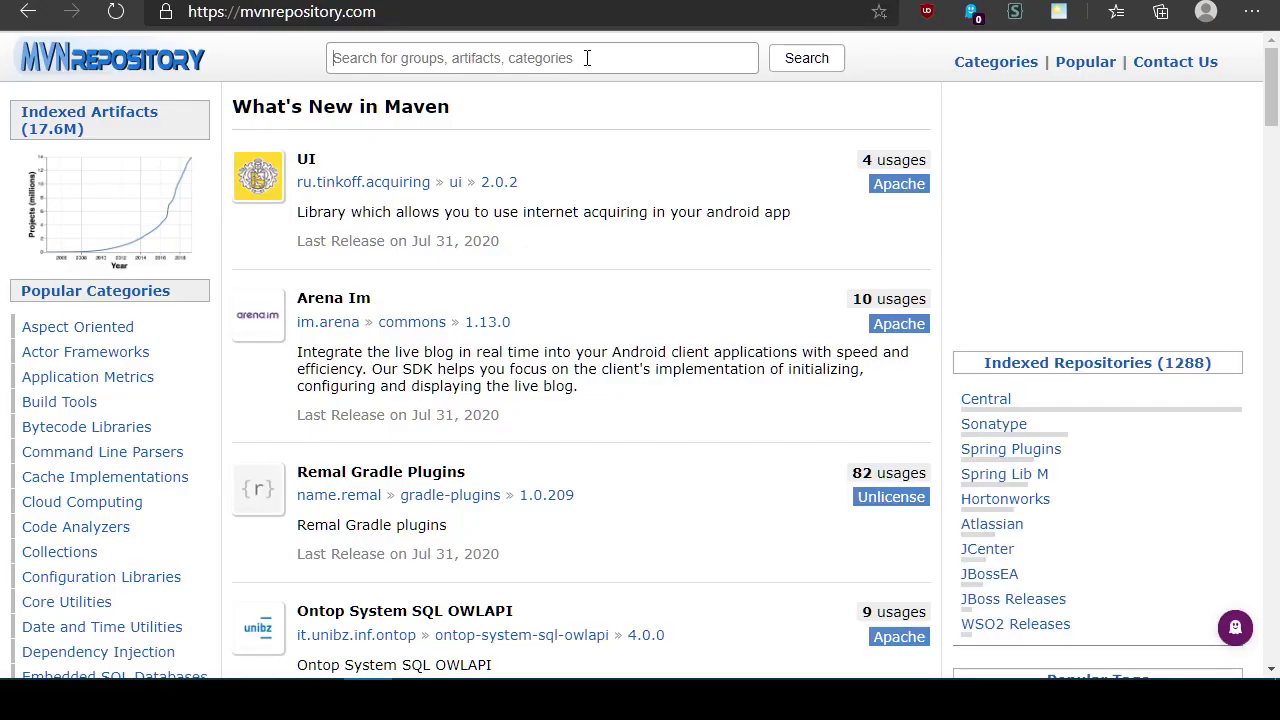
type("junit jup")
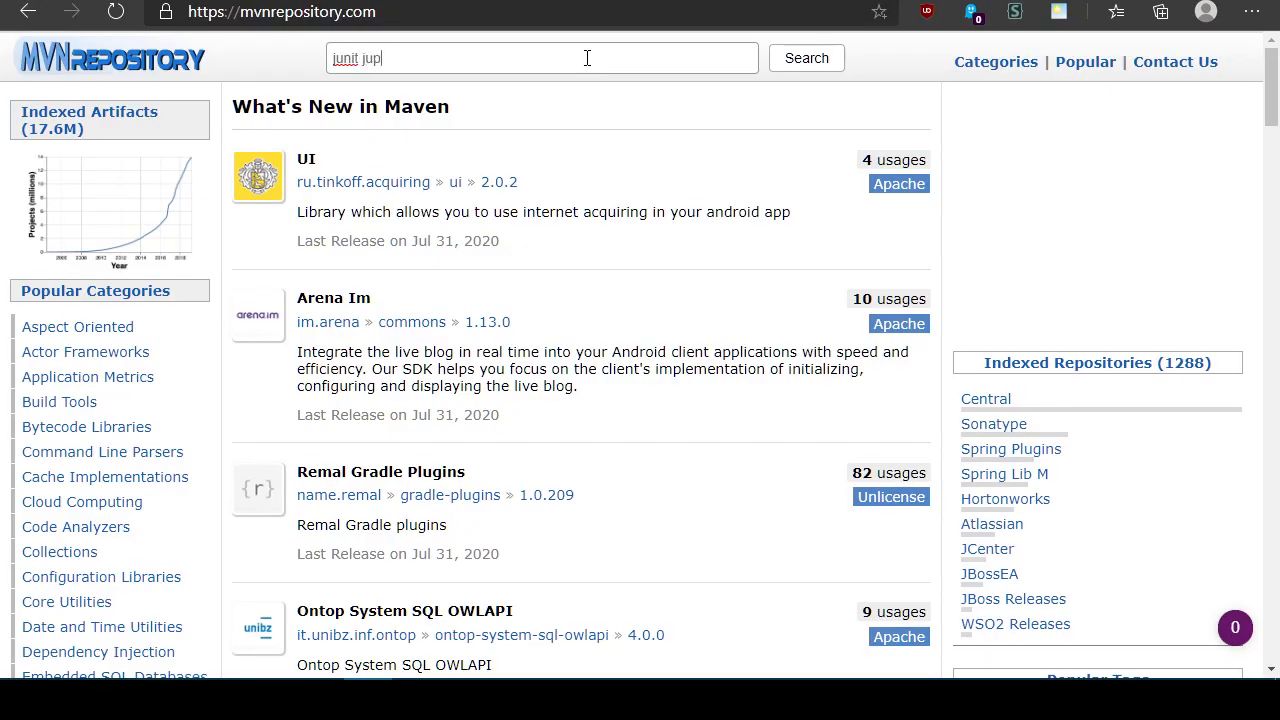
left_click(806, 56)
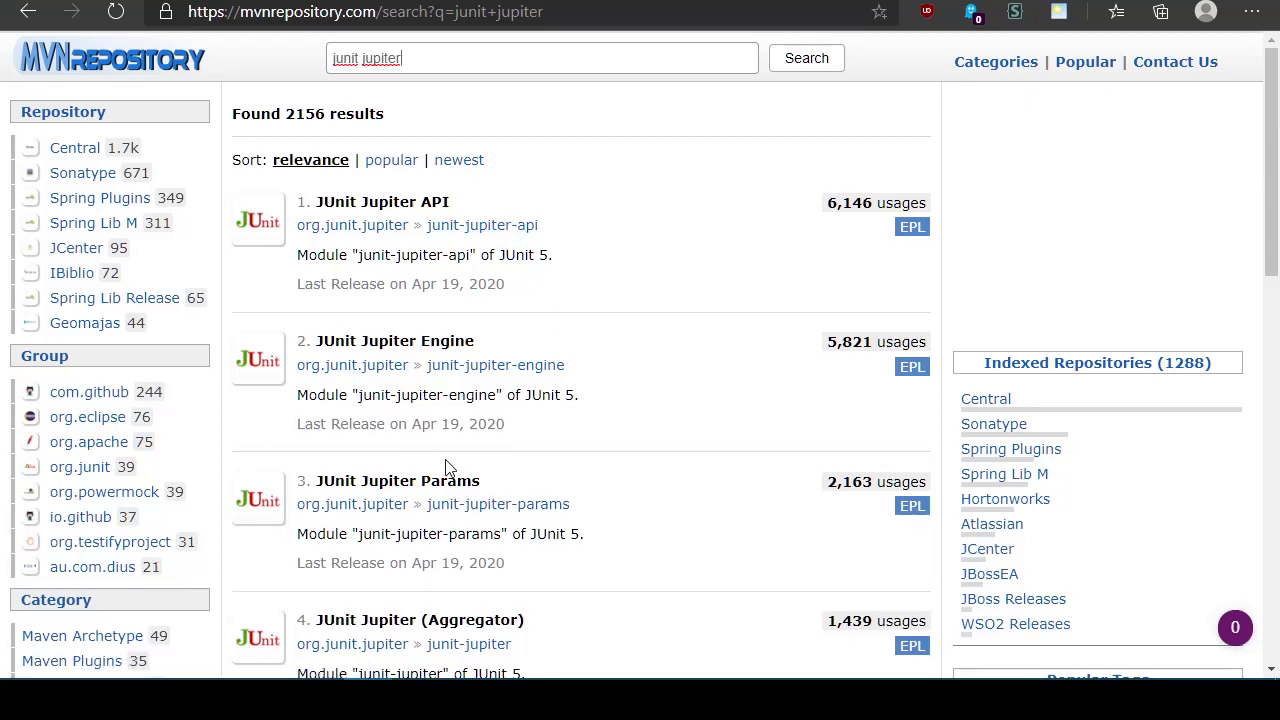
Go to the junit-jupiter (Aggregator) artifact page listing its versions, including 5.6.2
scroll("down", 3)
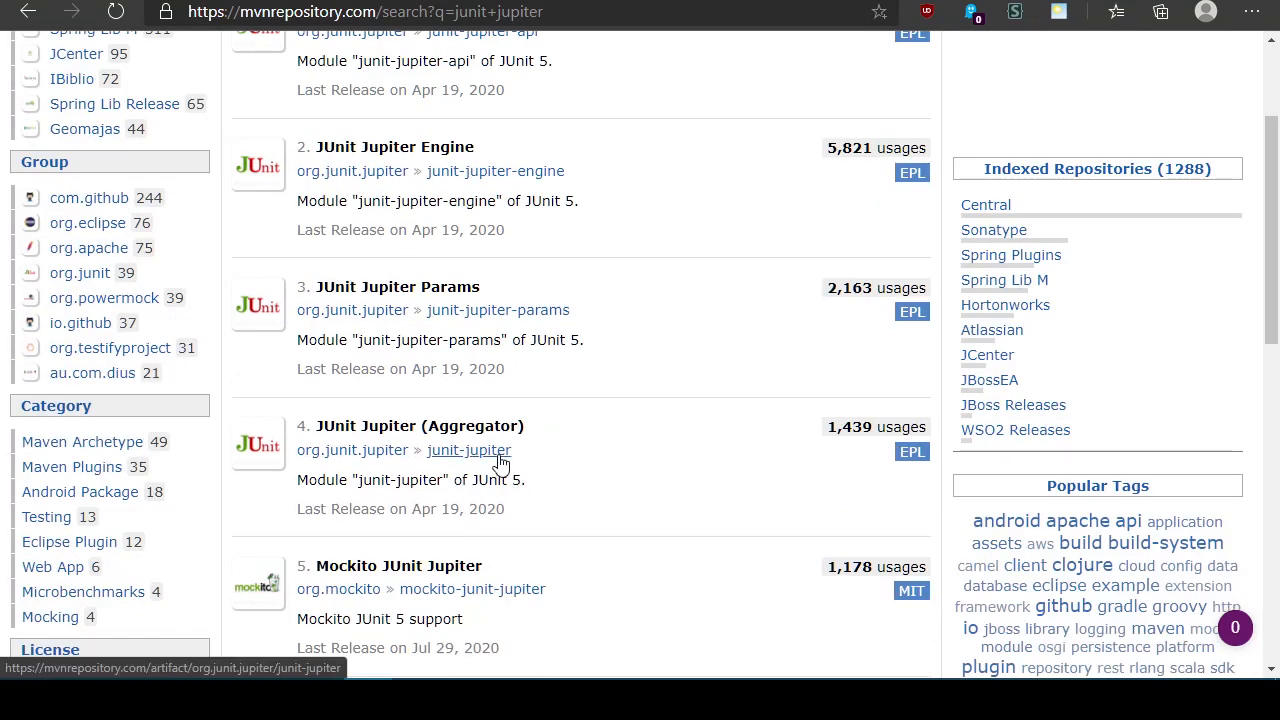
left_click(468, 448)
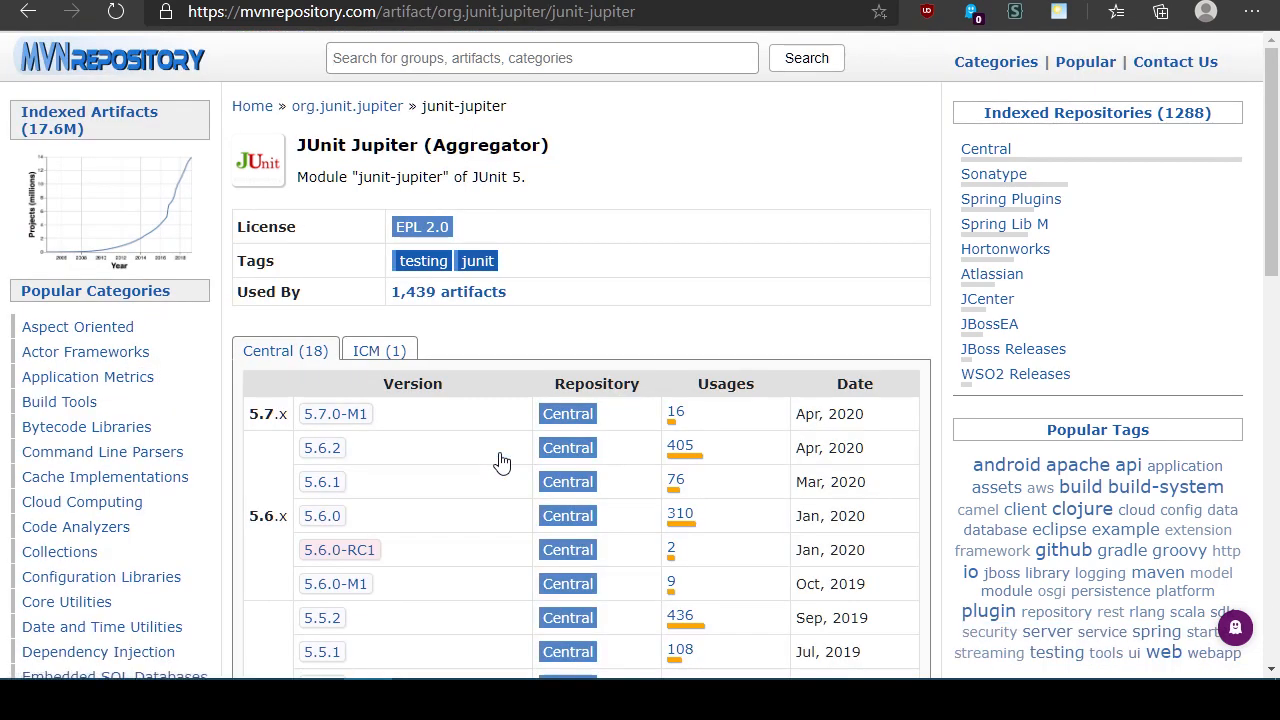
left_click(322, 448)
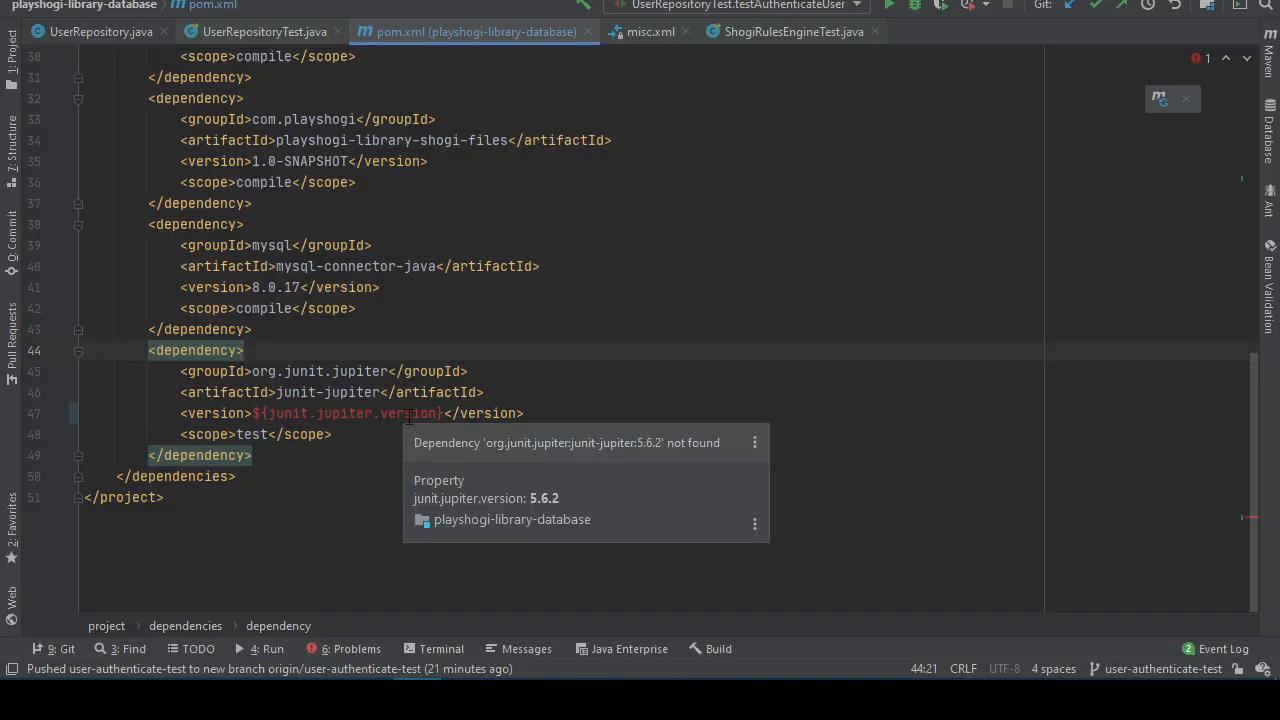
mouse_move(746, 528)
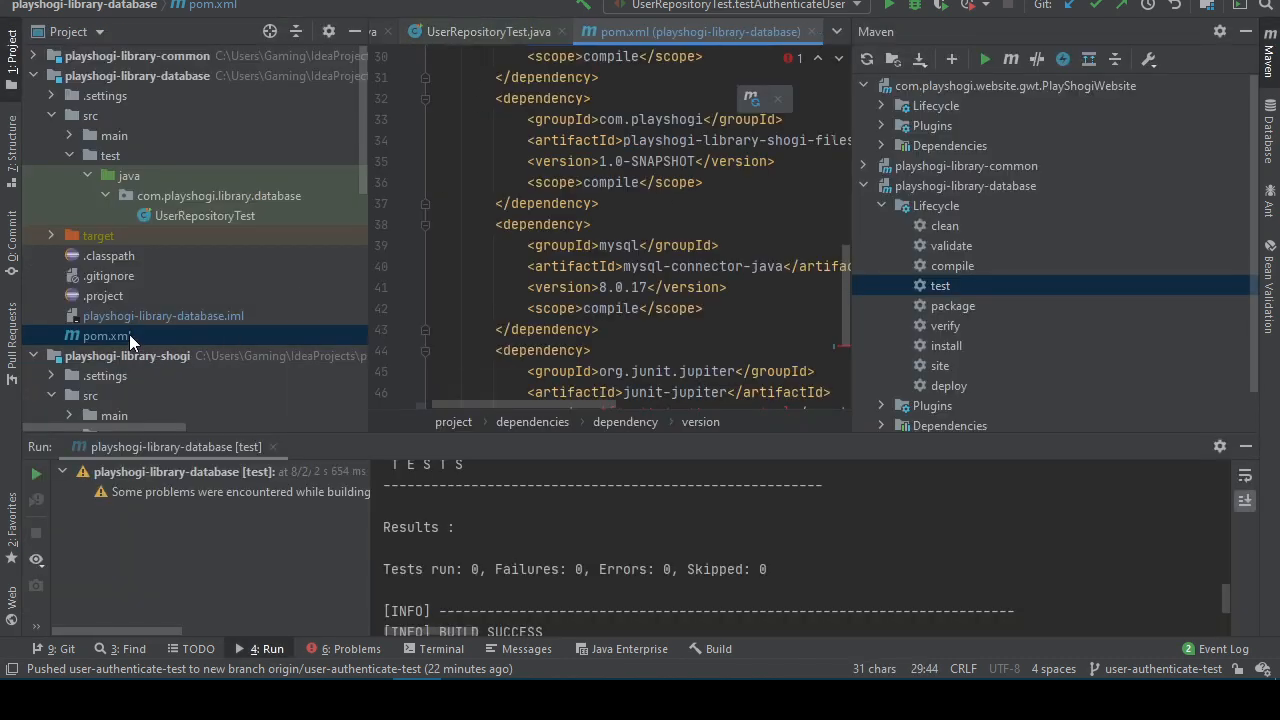
right_click(108, 336)
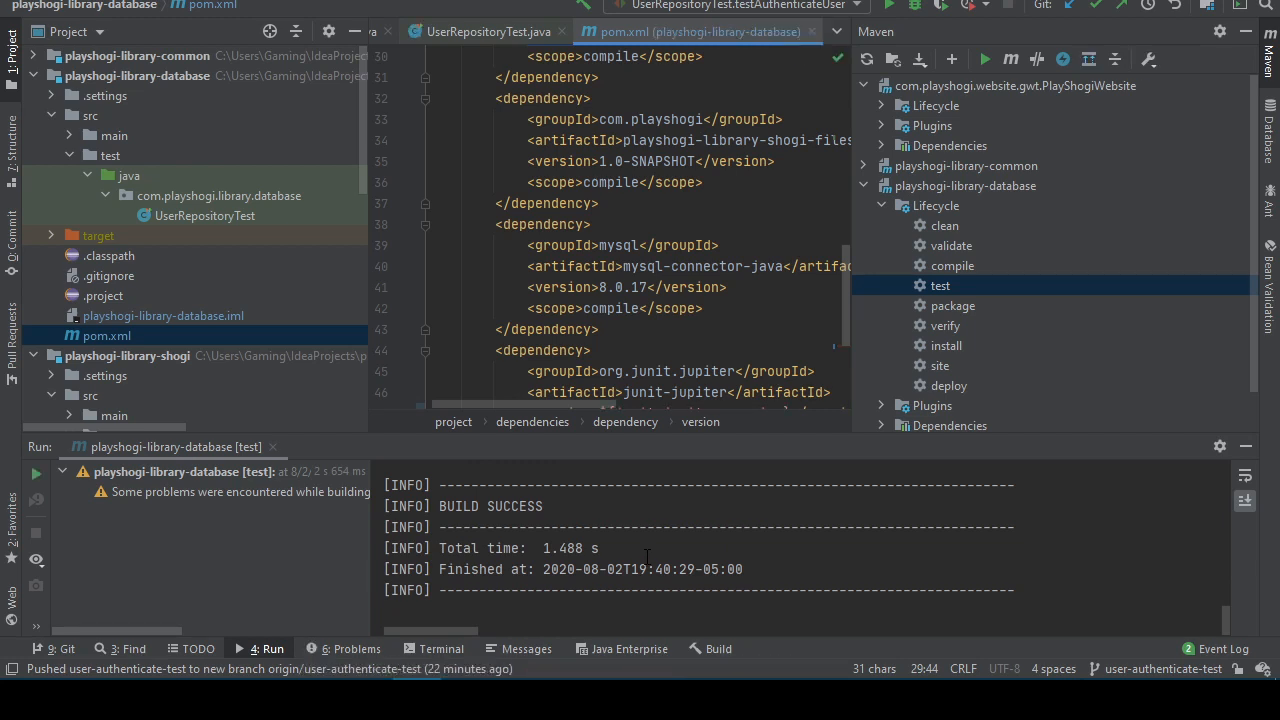
scroll("down", 3)
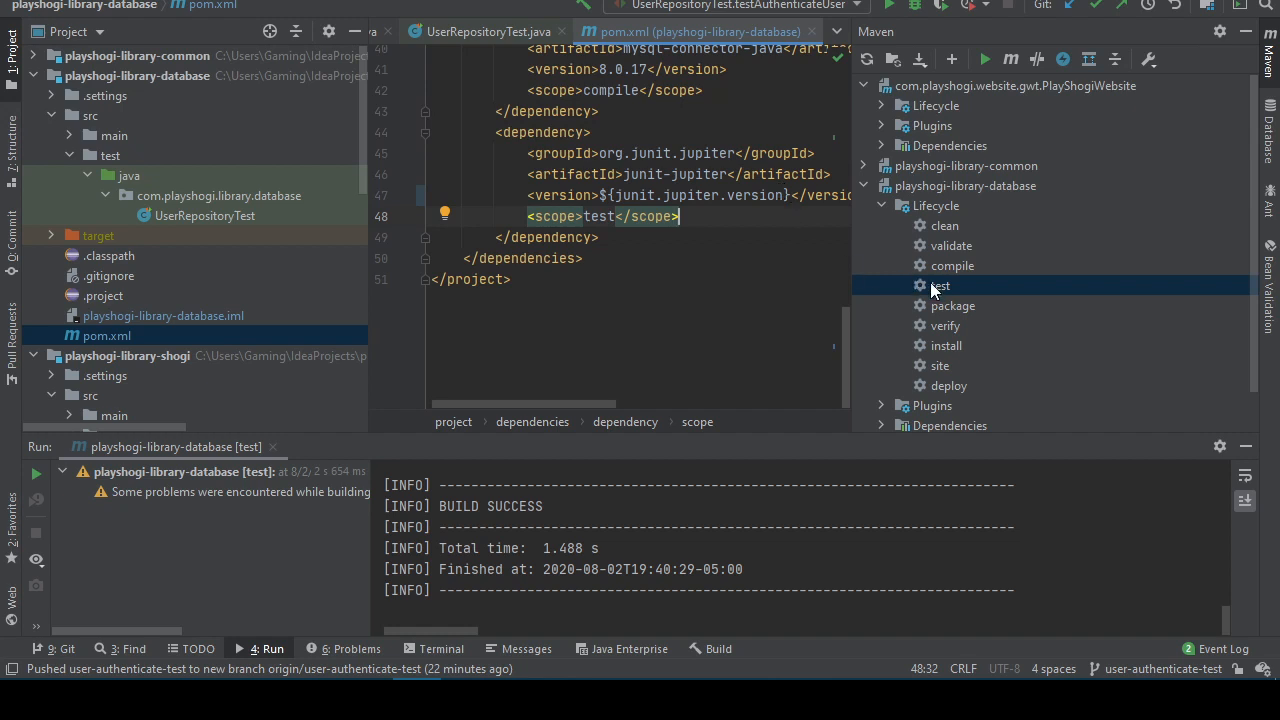
double_click(940, 284)
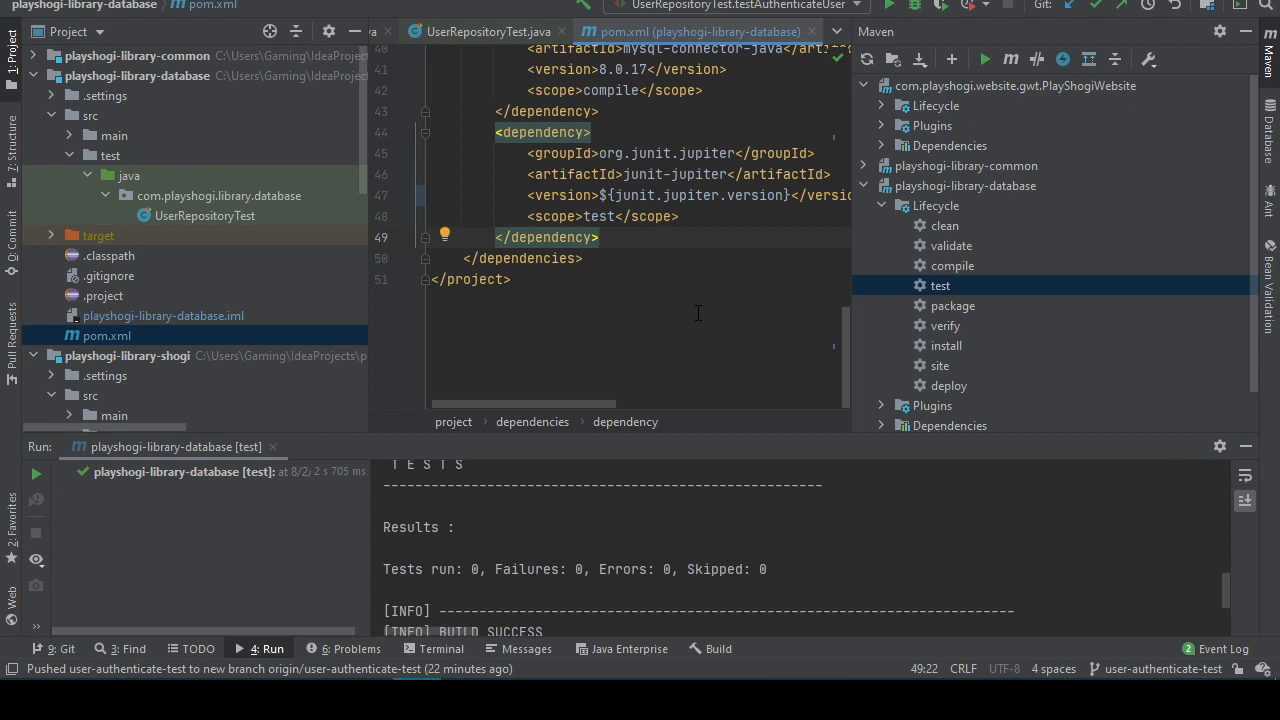
mouse_move(694, 340)
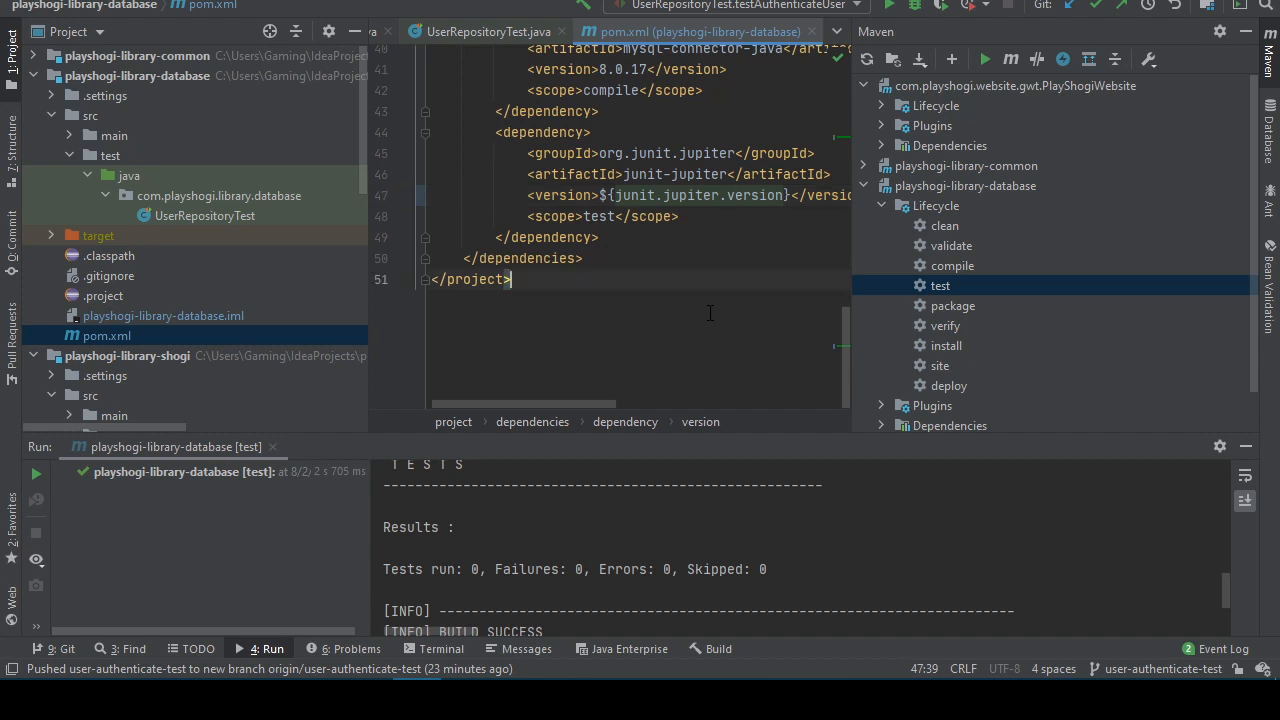
left_click(508, 280)
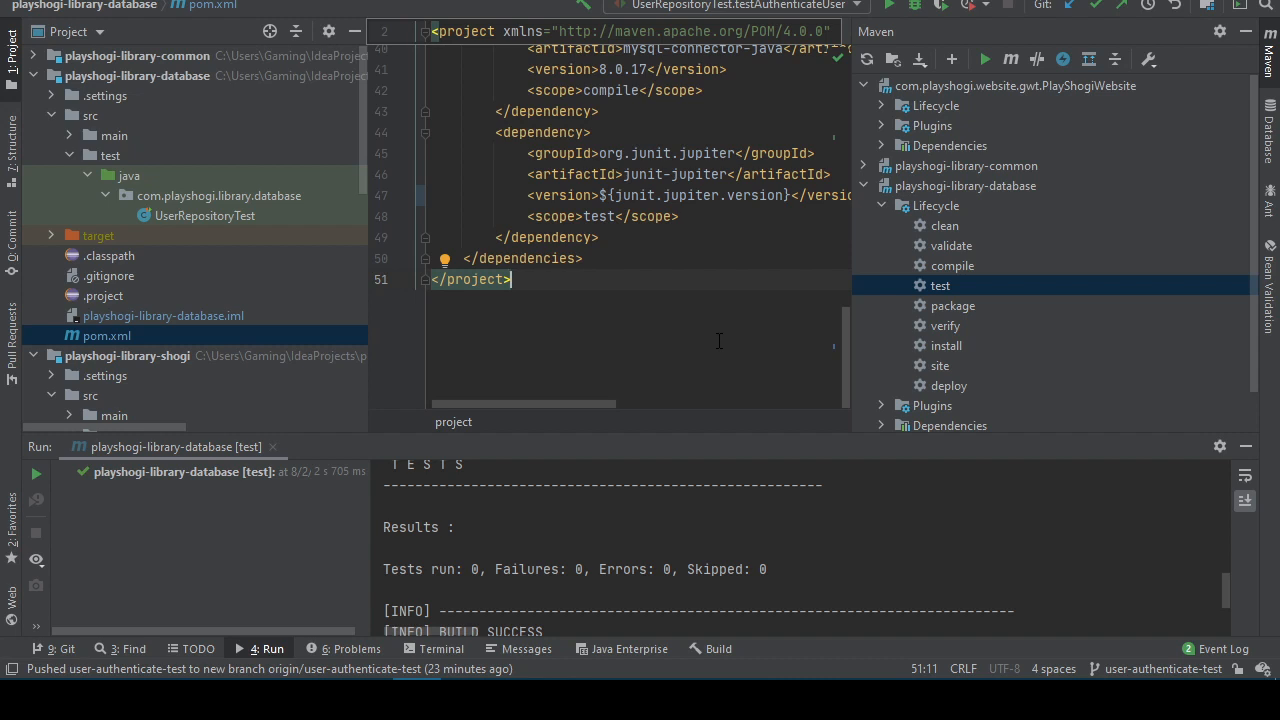
mouse_move(752, 348)
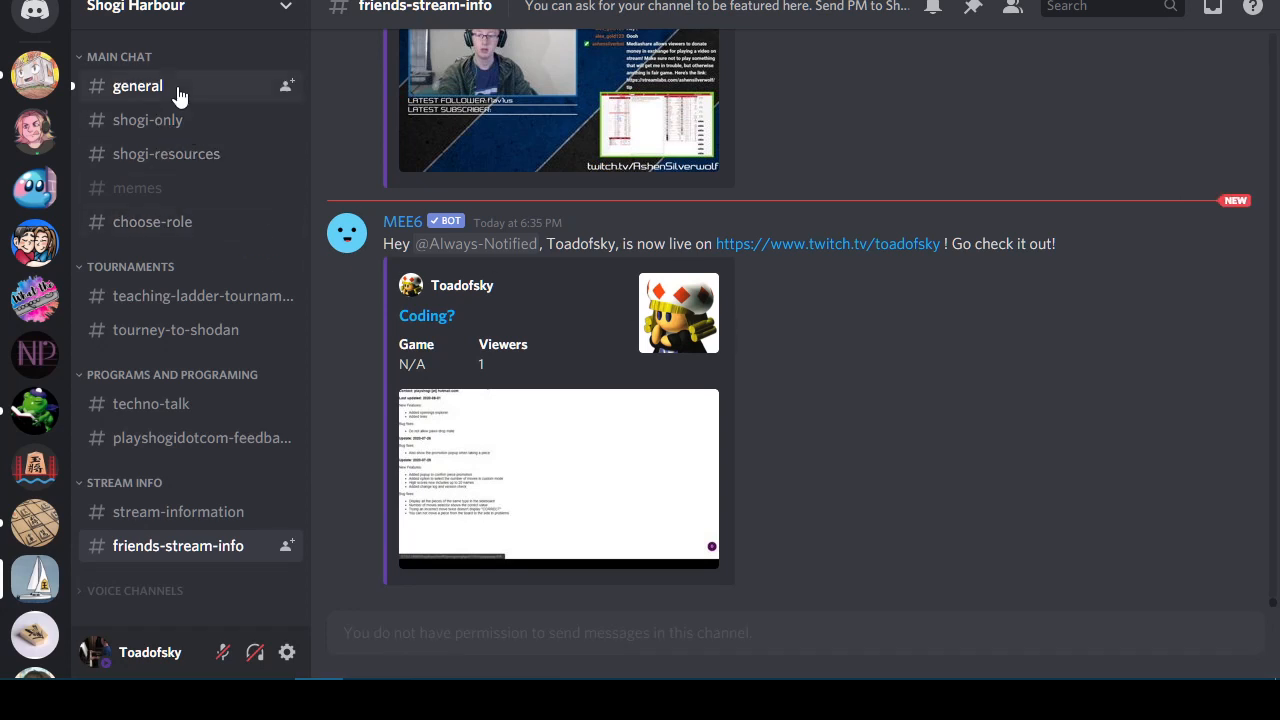
left_click(136, 84)
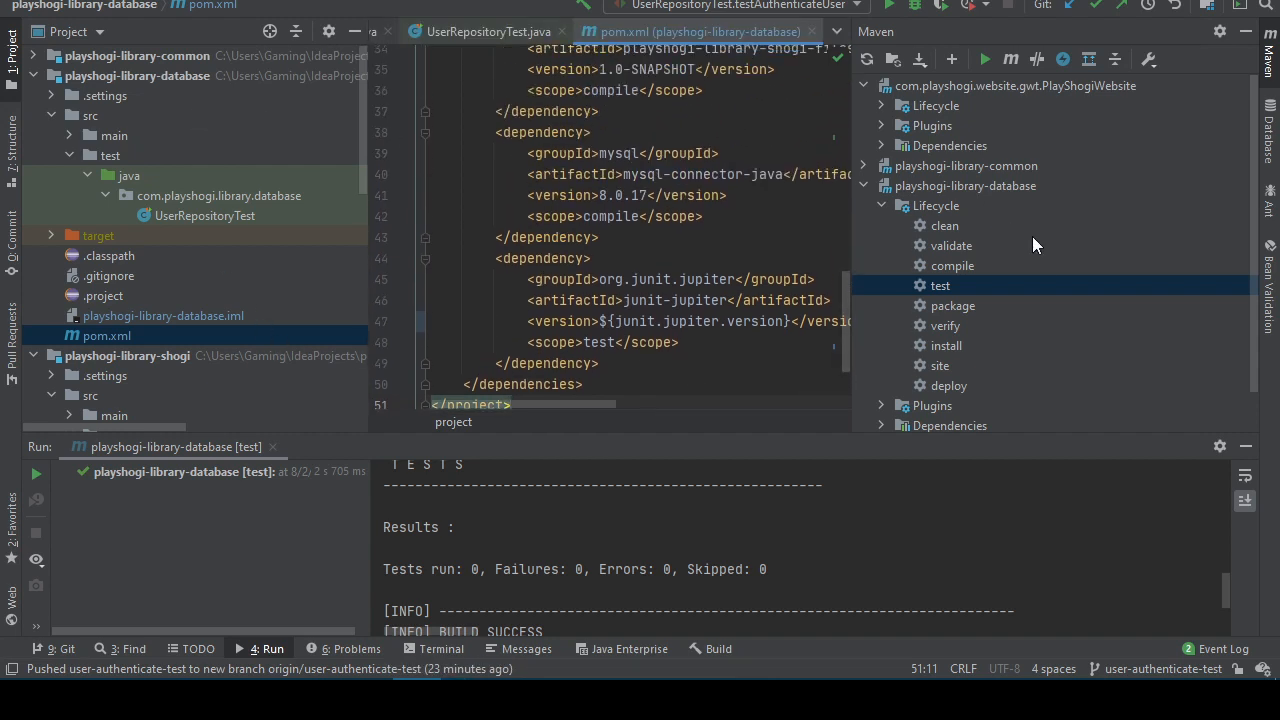
mouse_move(950, 356)
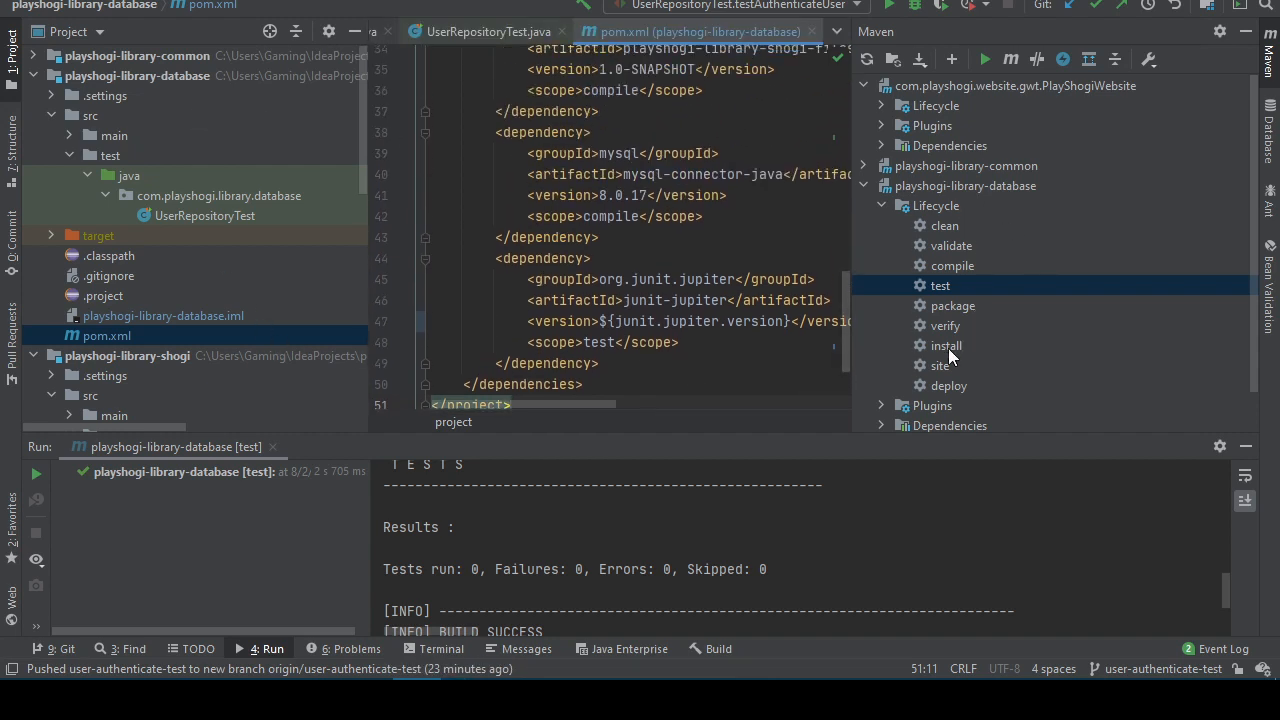
Run Maven install for playshogi-library-database, check the test folder and mysql connector entry, then switch to the browser
double_click(944, 344)
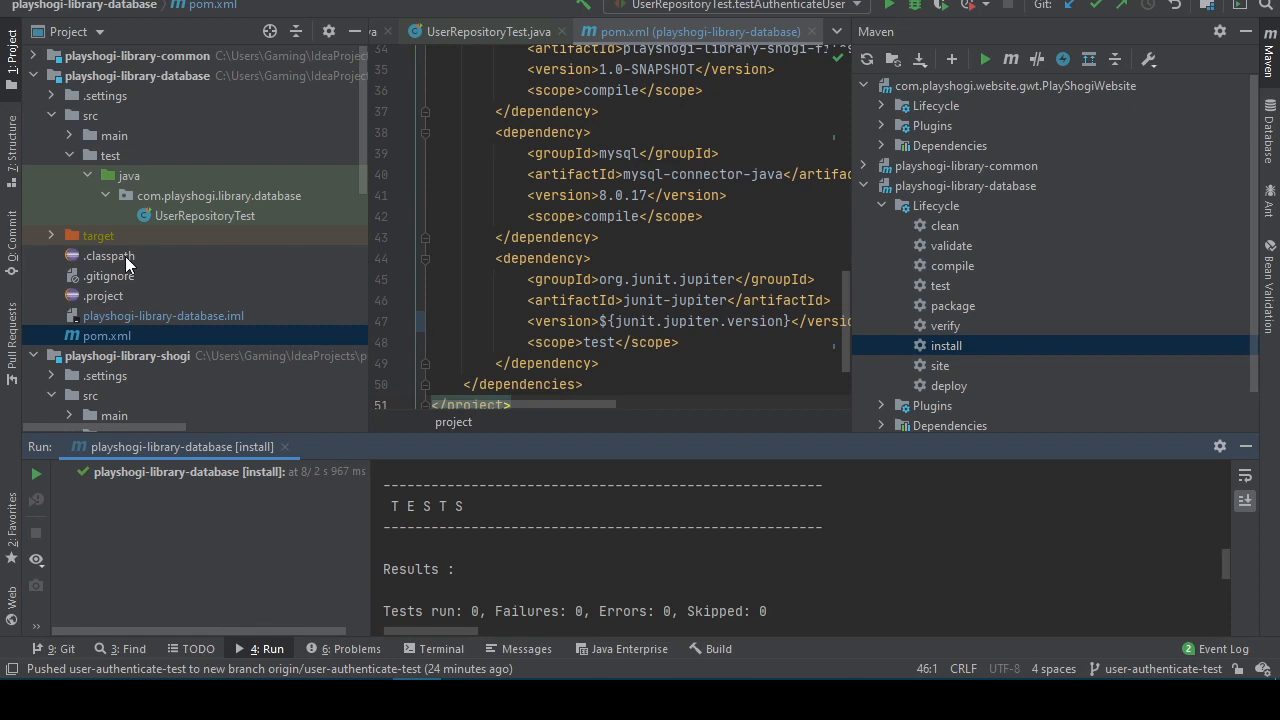
left_click(130, 176)
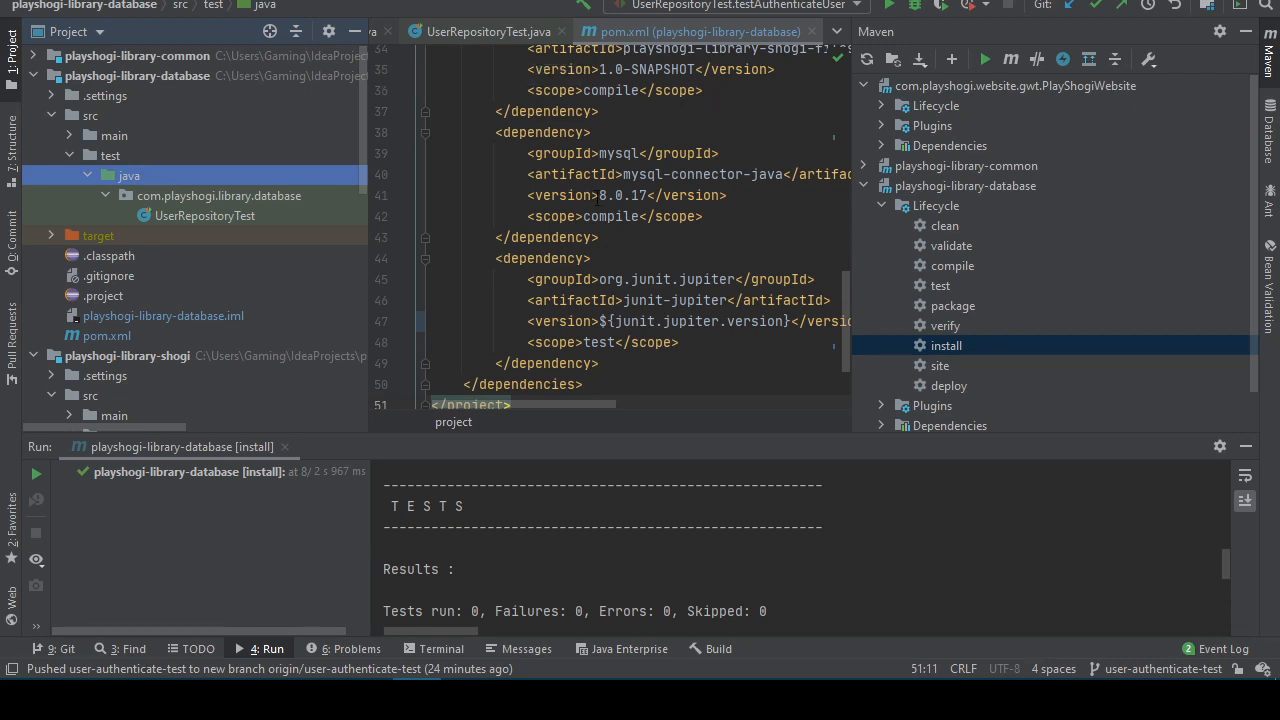
left_click(598, 196)
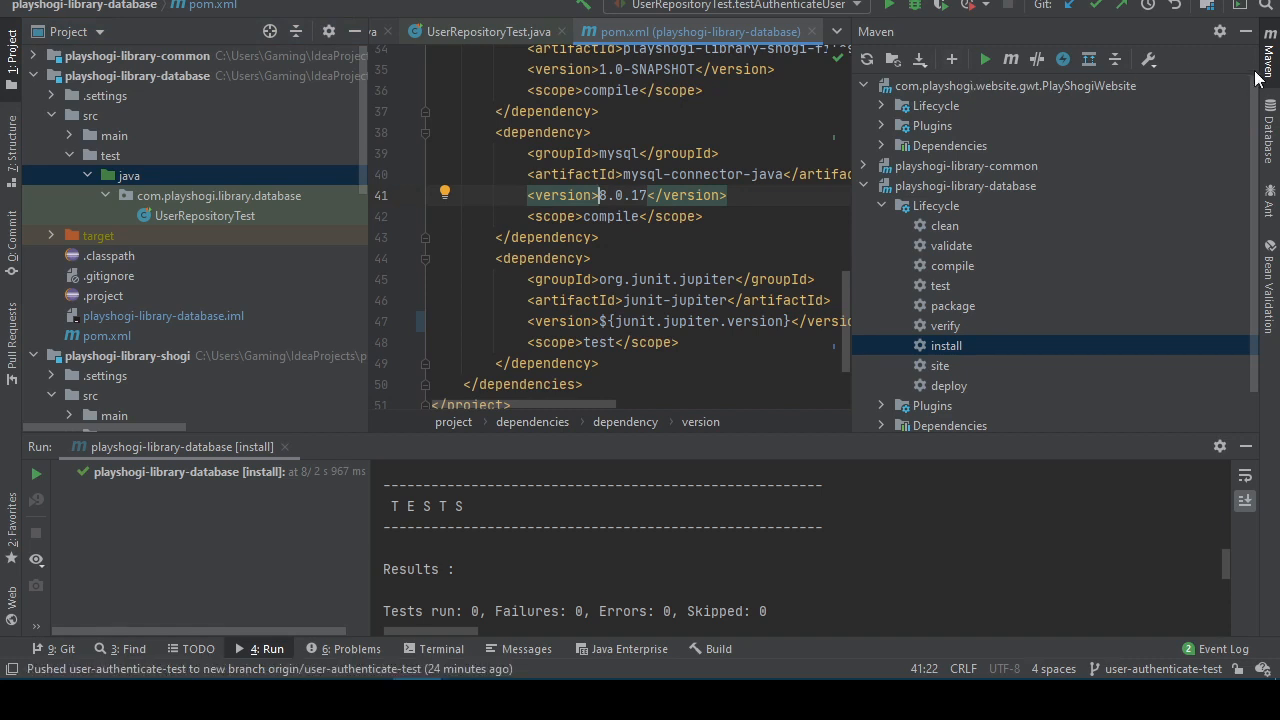
mouse_move(1270, 68)
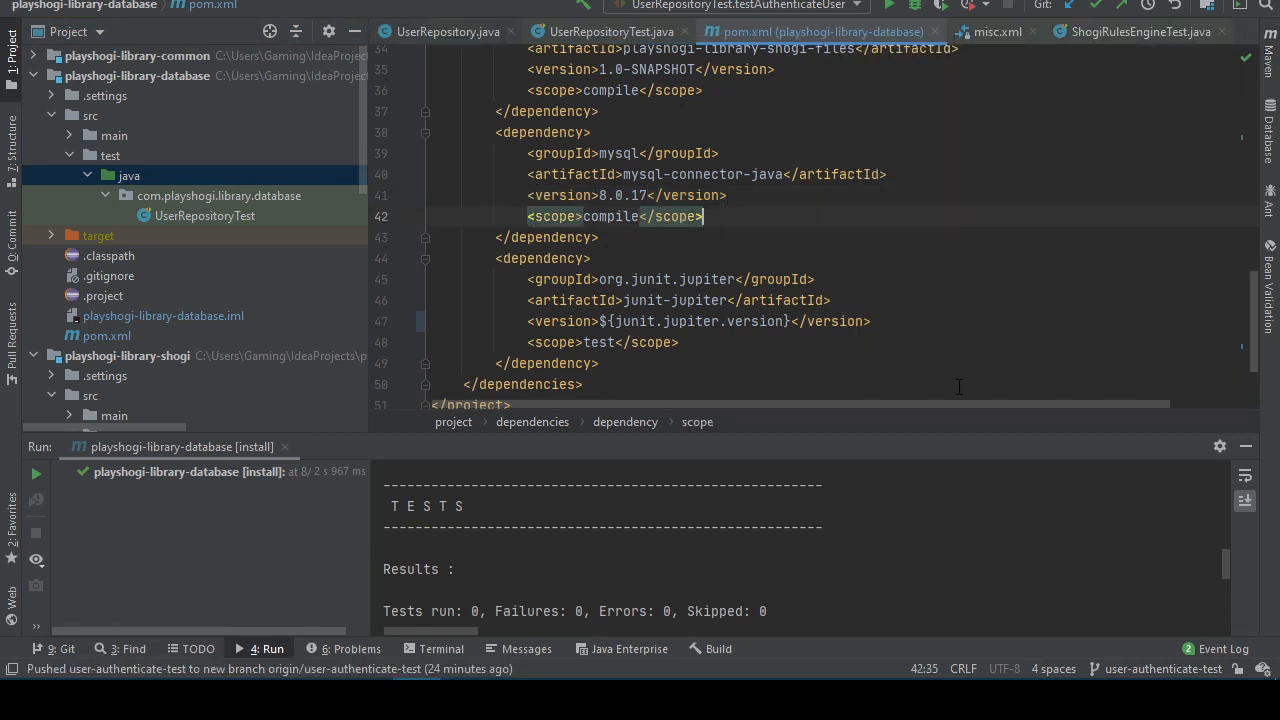
key("alt+tab")
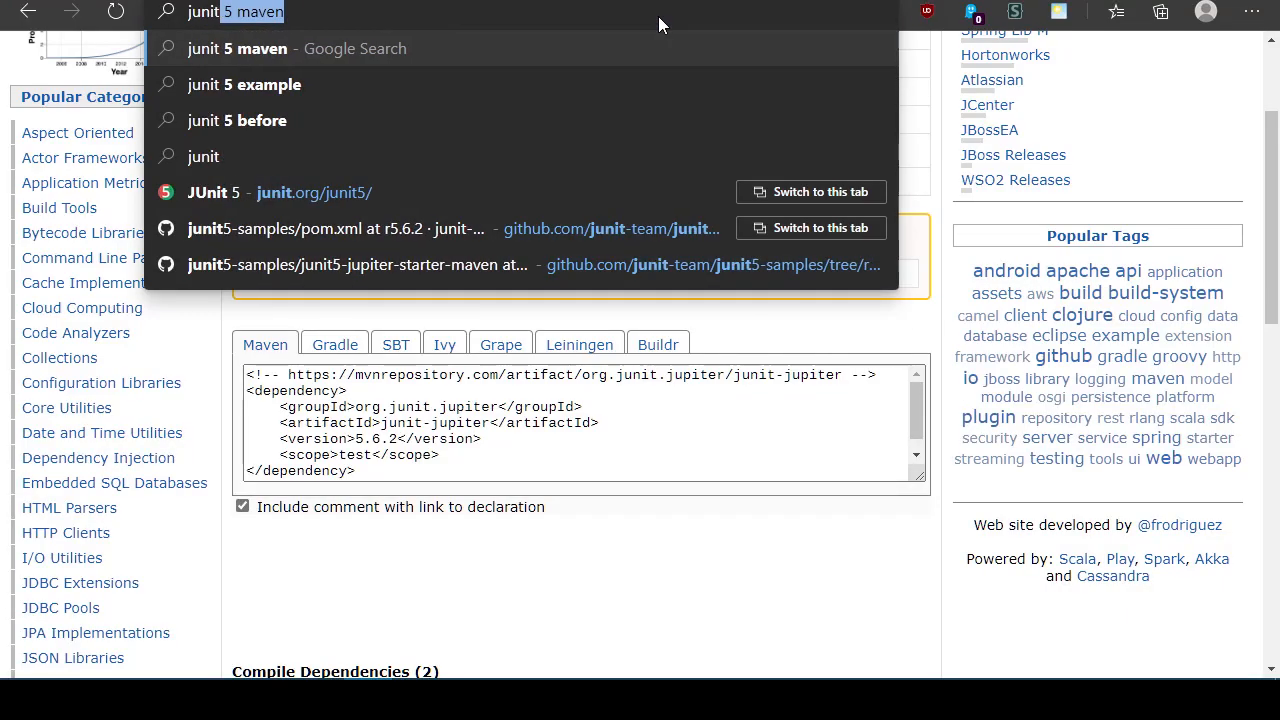
Search 'junit5 test' and read the DZone article down to its Cause section
type("junit5 test")
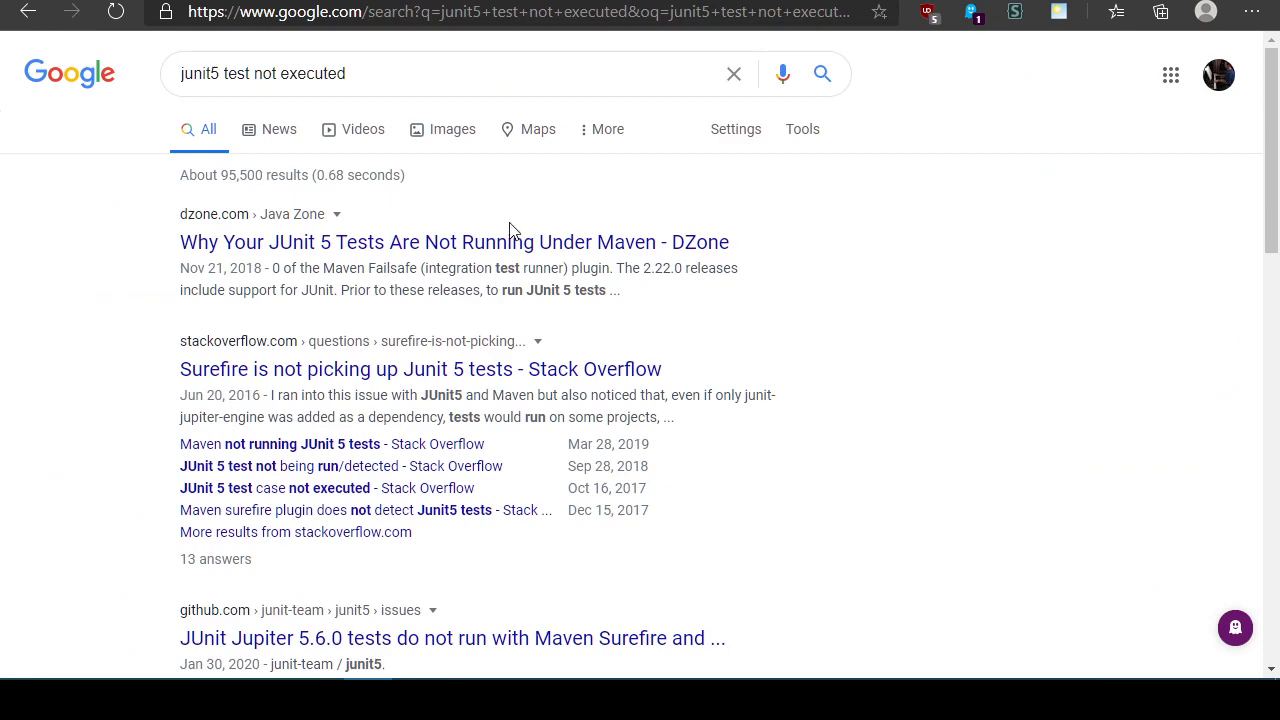
left_click(454, 242)
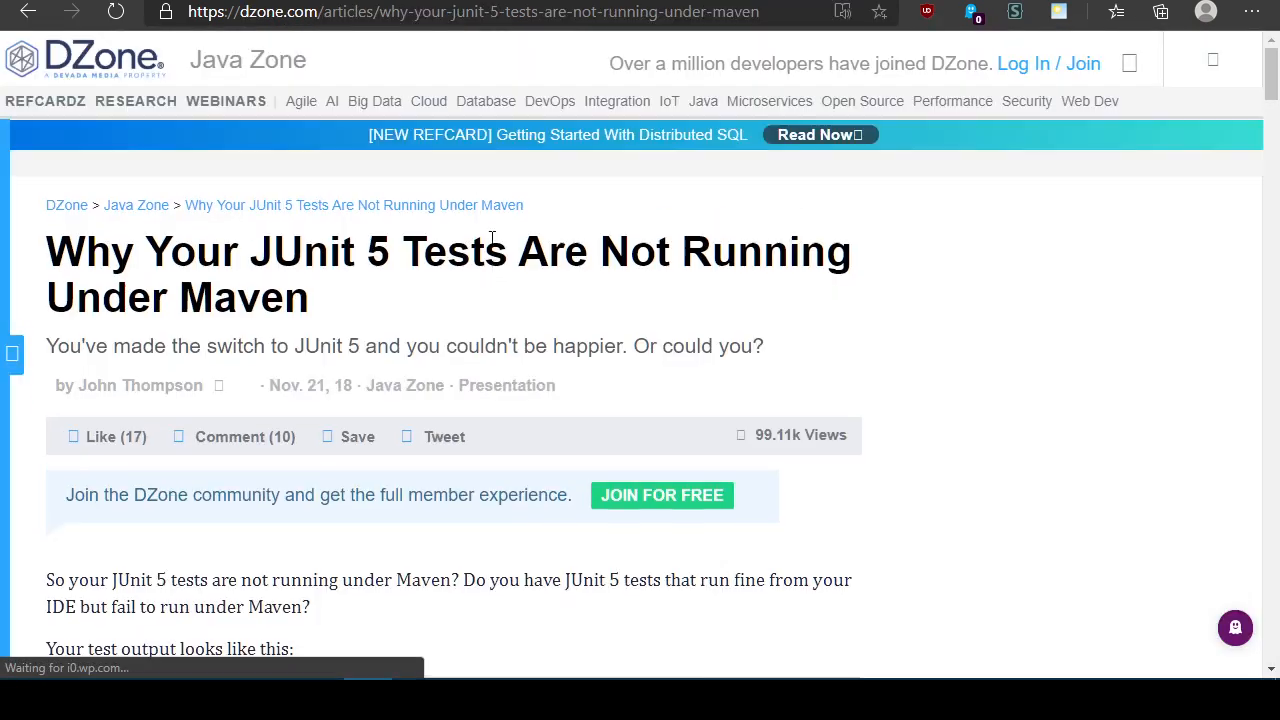
scroll("down", 3)
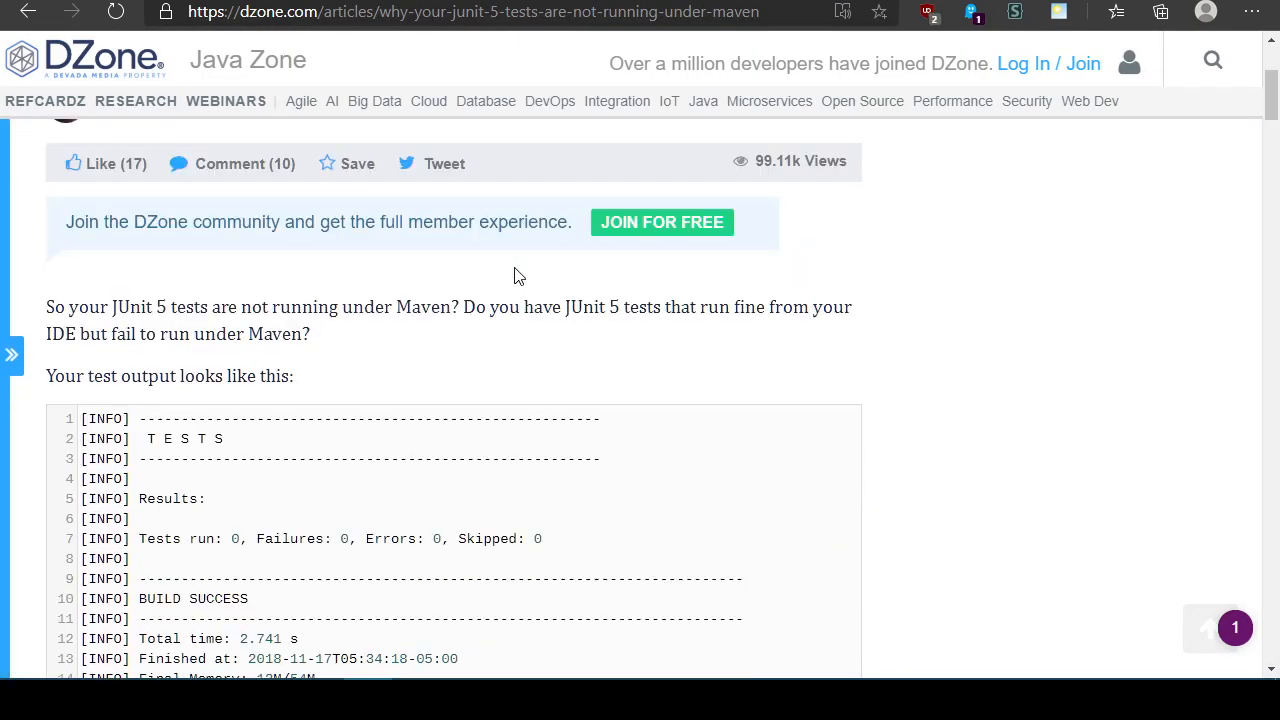
scroll("down", 3)
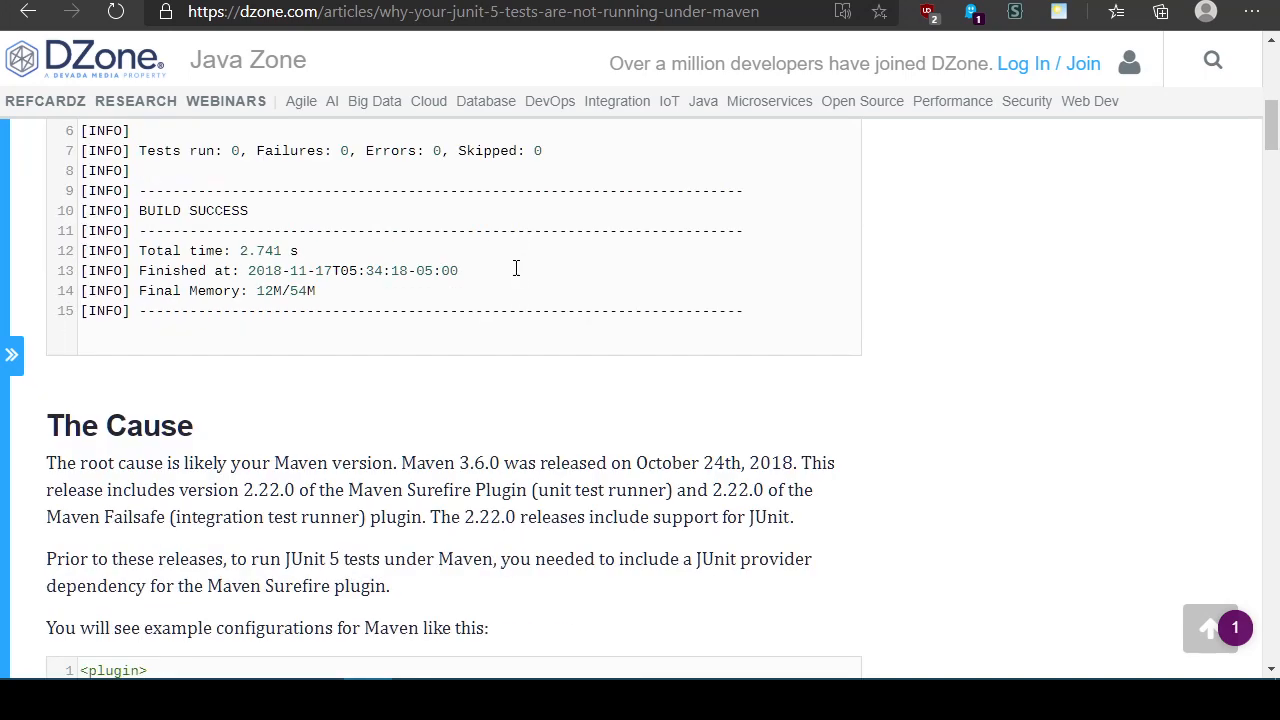
scroll("down", 3)
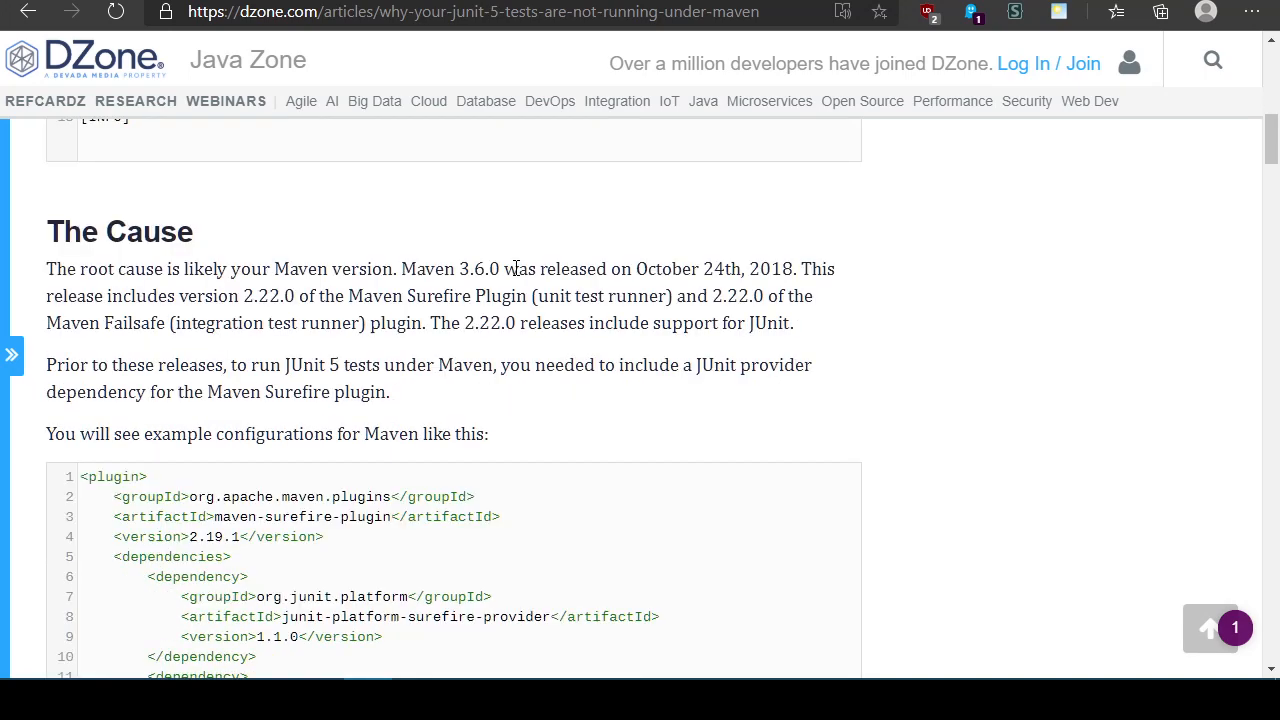
mouse_move(624, 362)
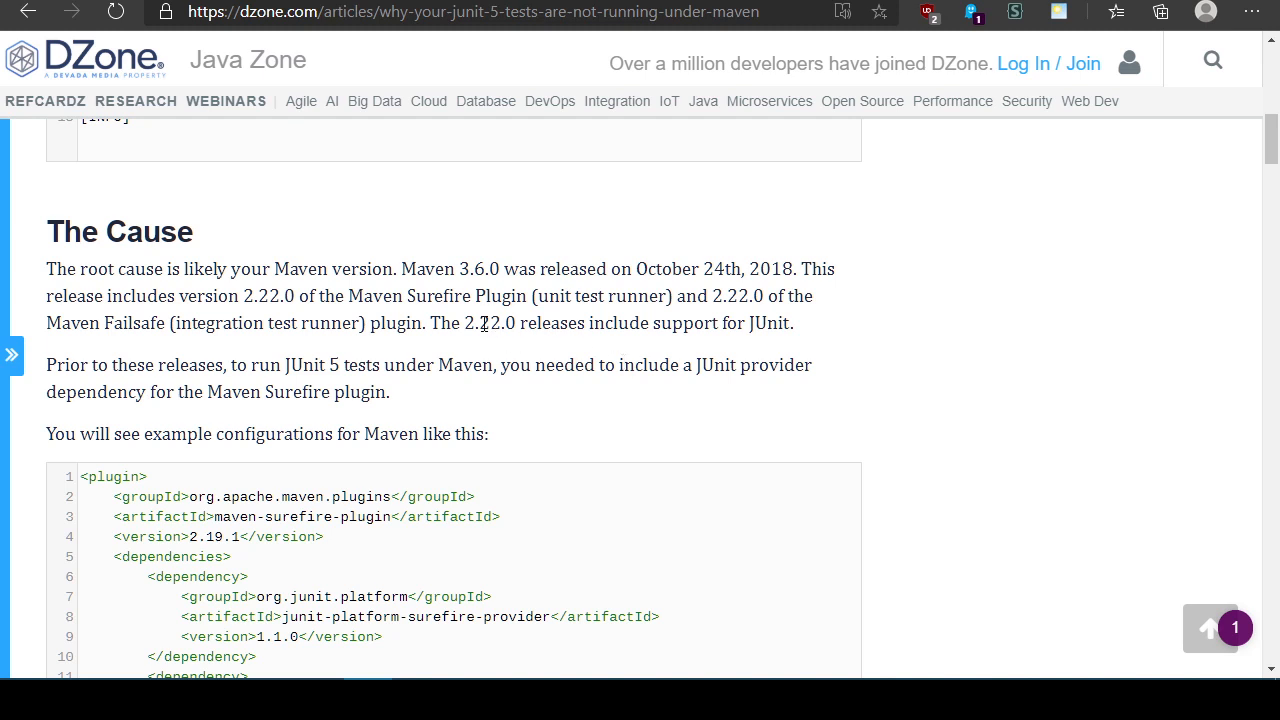
Highlight the Maven 3.6.0 release date in the article
double_click(664, 268)
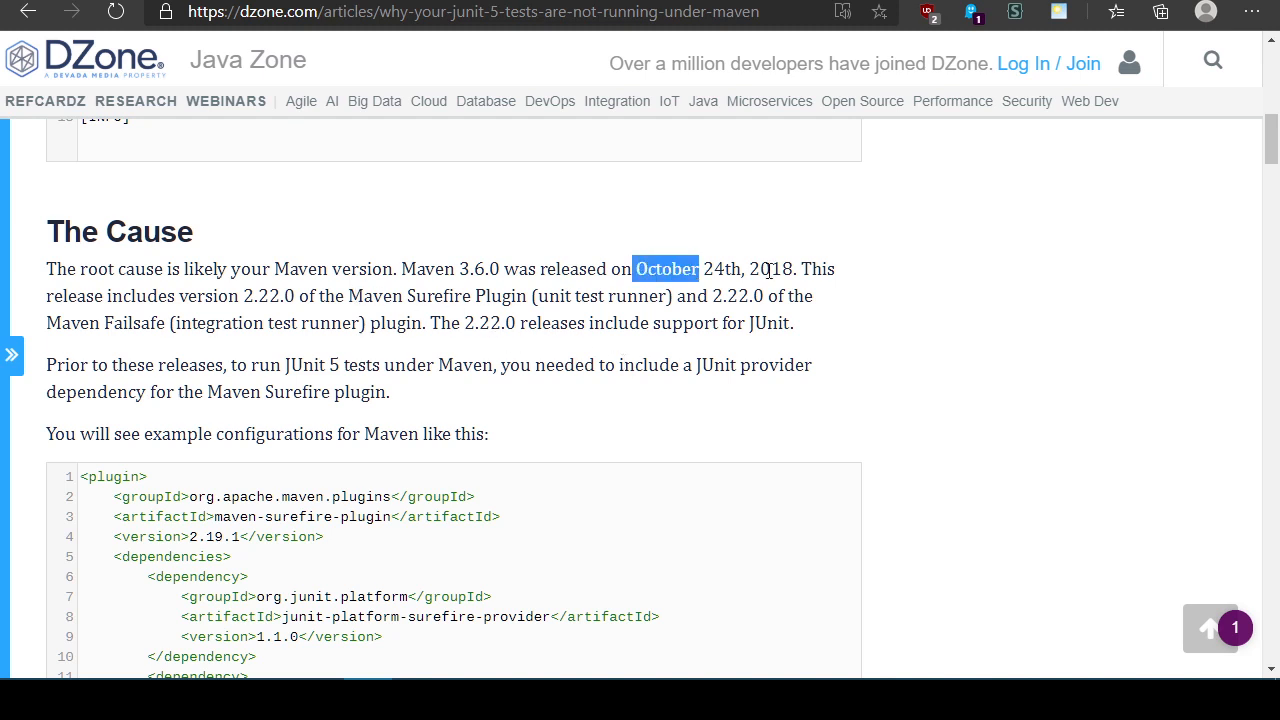
left_click_drag(664, 268, 790, 268)
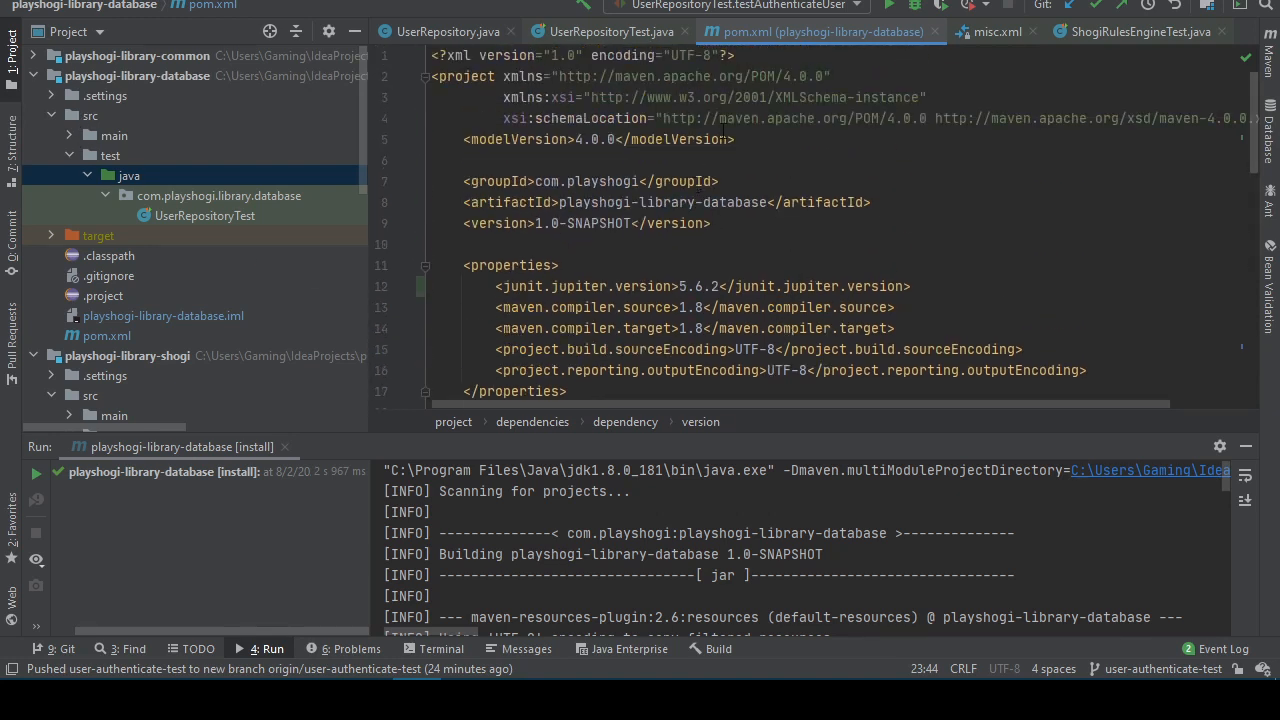
Show the effective POM of playshogi-library-database and browse it, looking for 'apa'
double_click(900, 118)
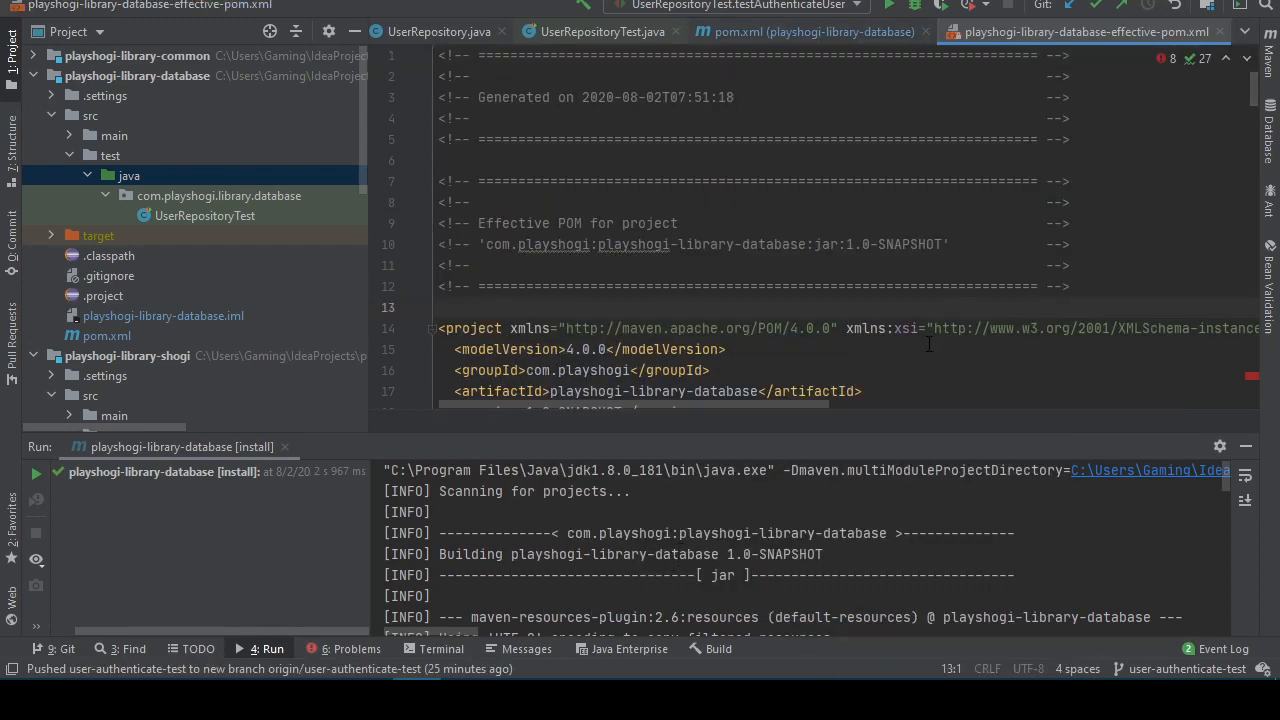
scroll("down", 3)
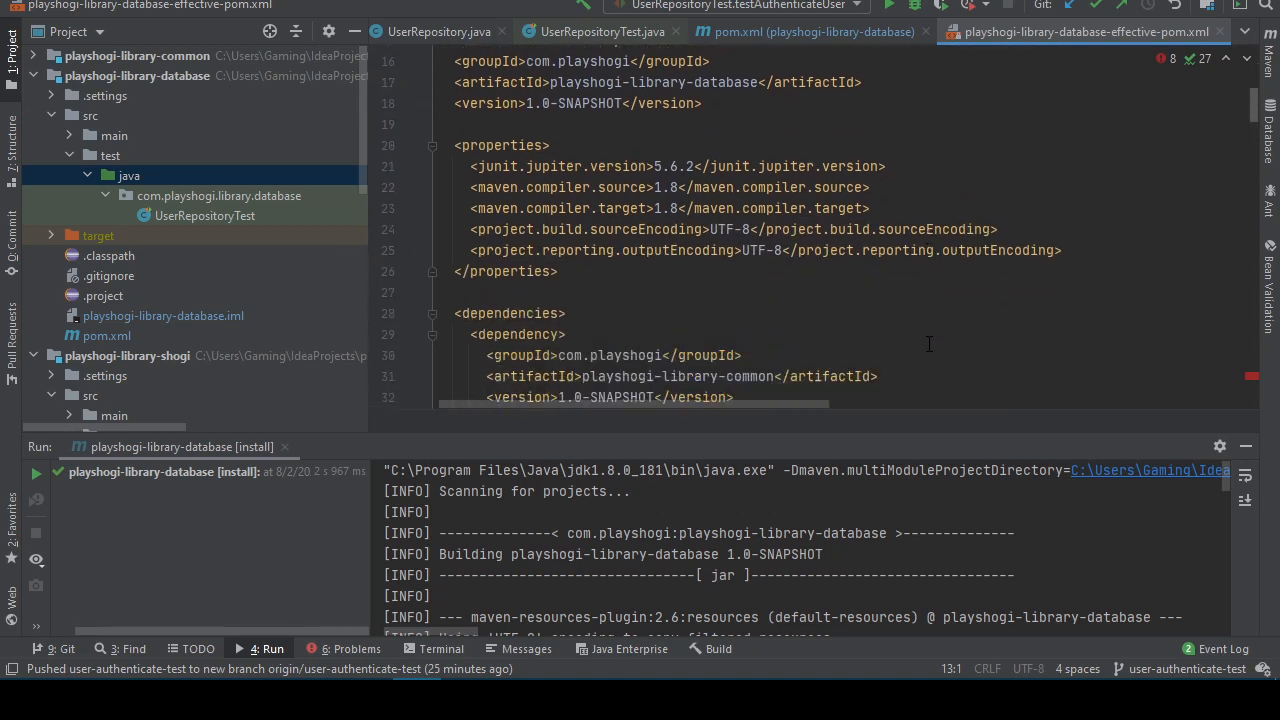
scroll("down", 3)
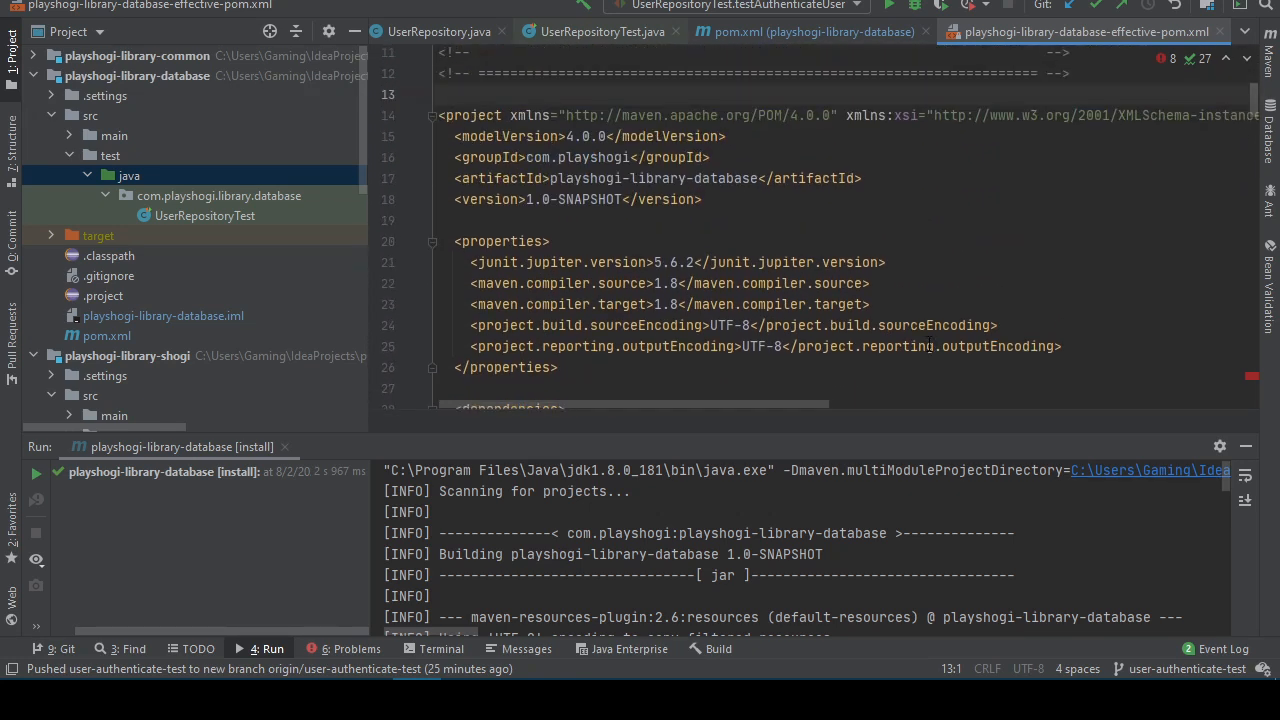
scroll("down", 3)
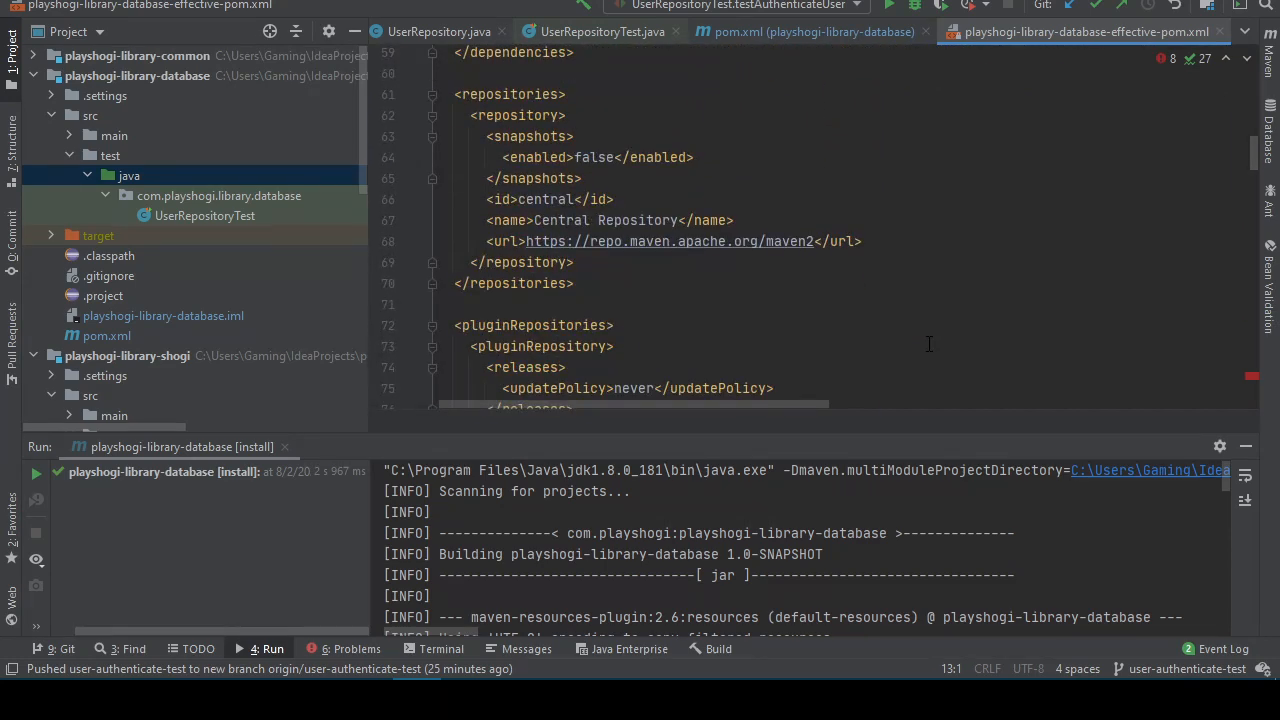
scroll("down", 3)
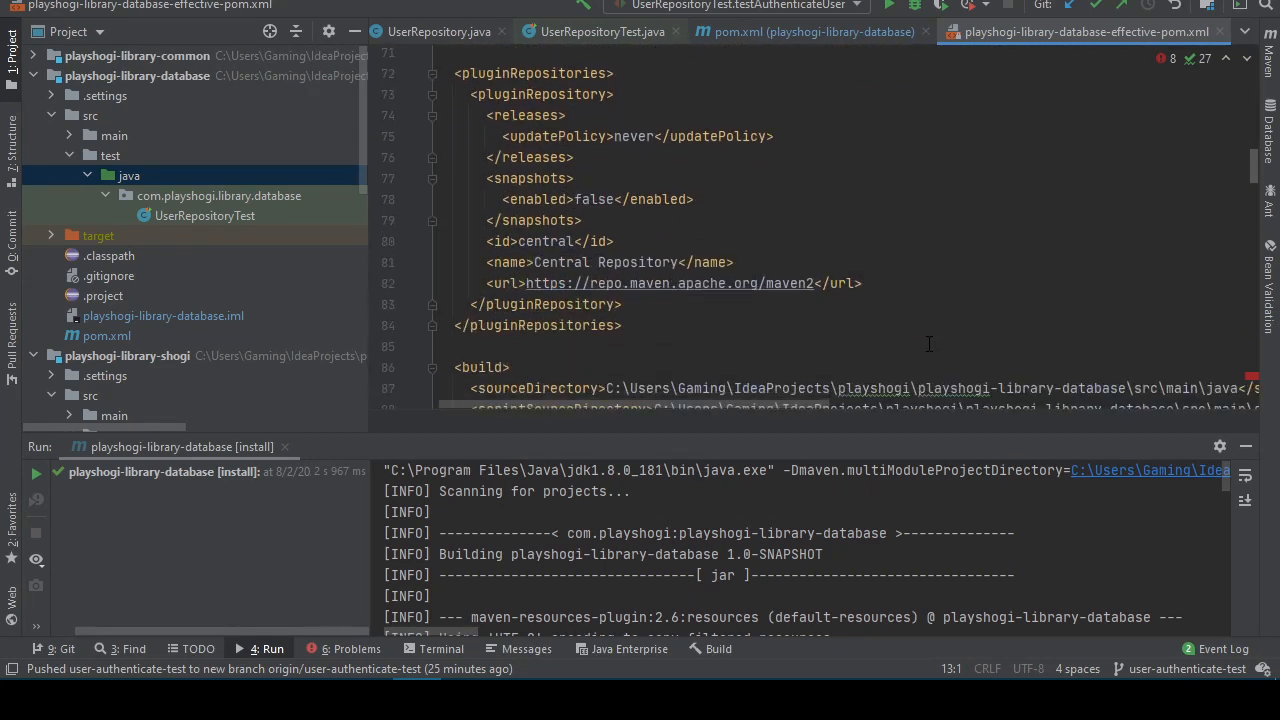
scroll("down", 3)
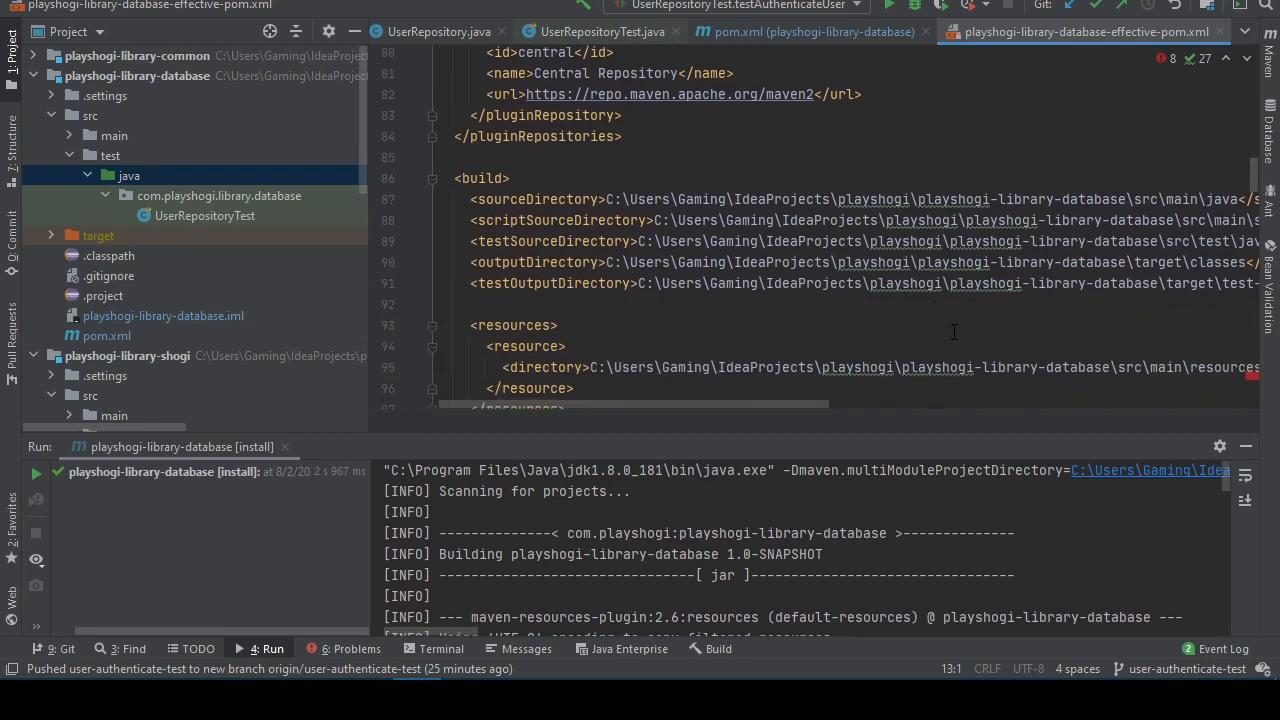
type("apa")
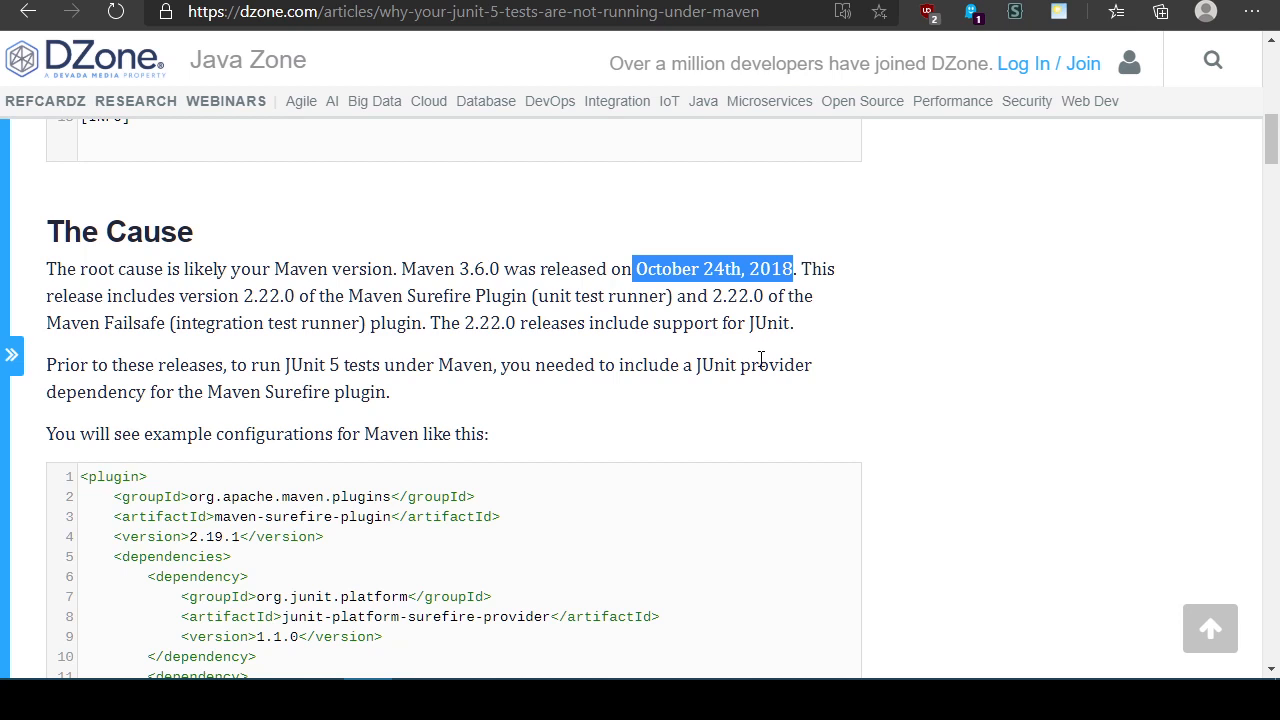
Clear the selection and go to the JUnit 5 User Guide's Maven 'Configuring Test Engines' section
left_click(828, 372)
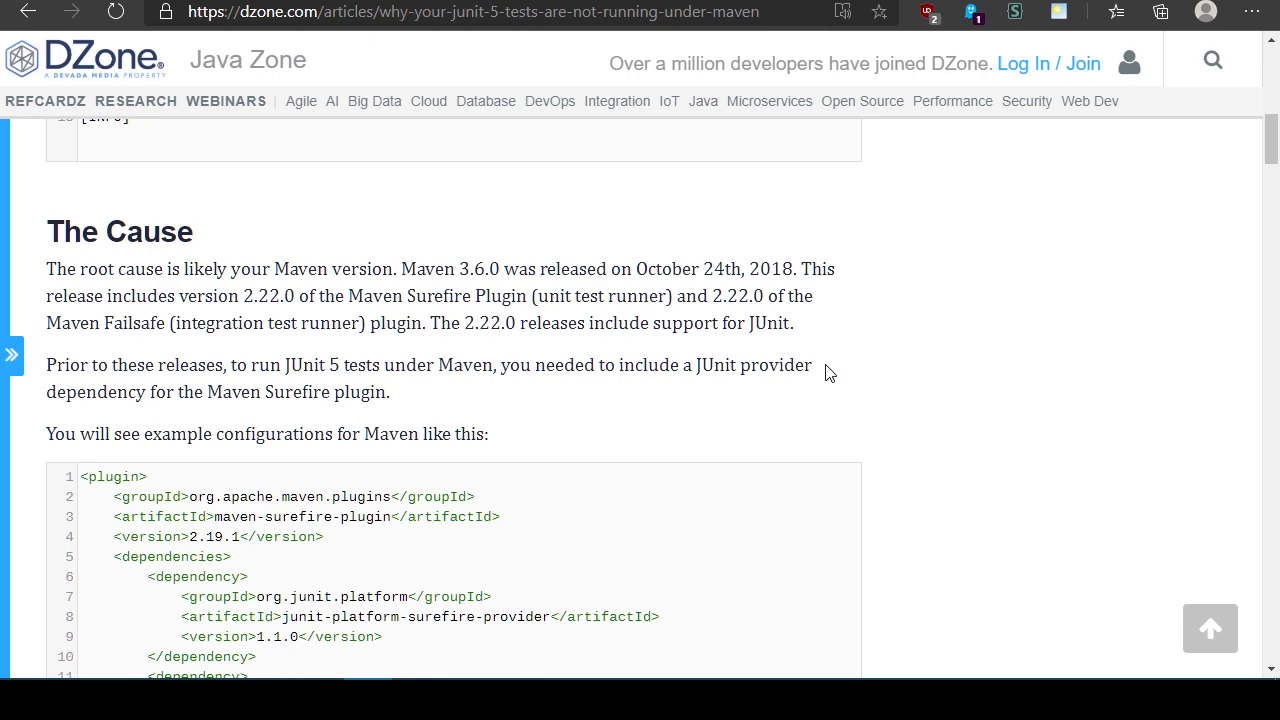
scroll("down", 3)
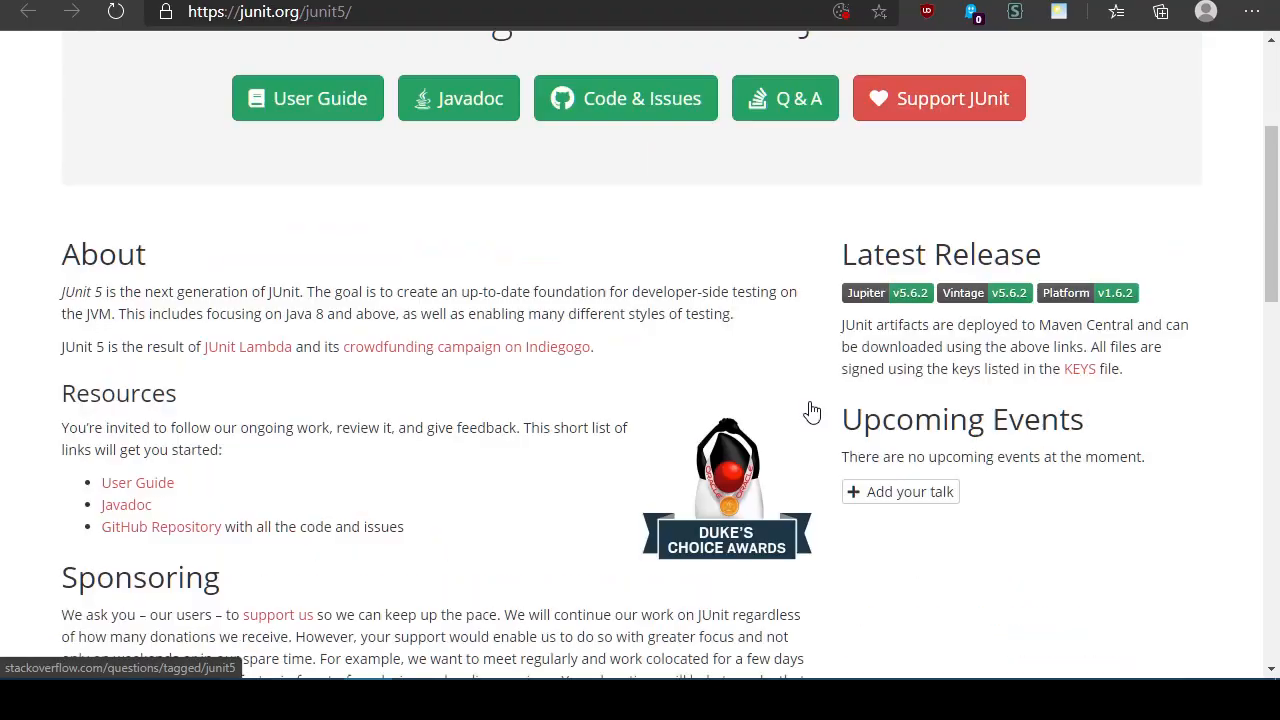
left_click(308, 98)
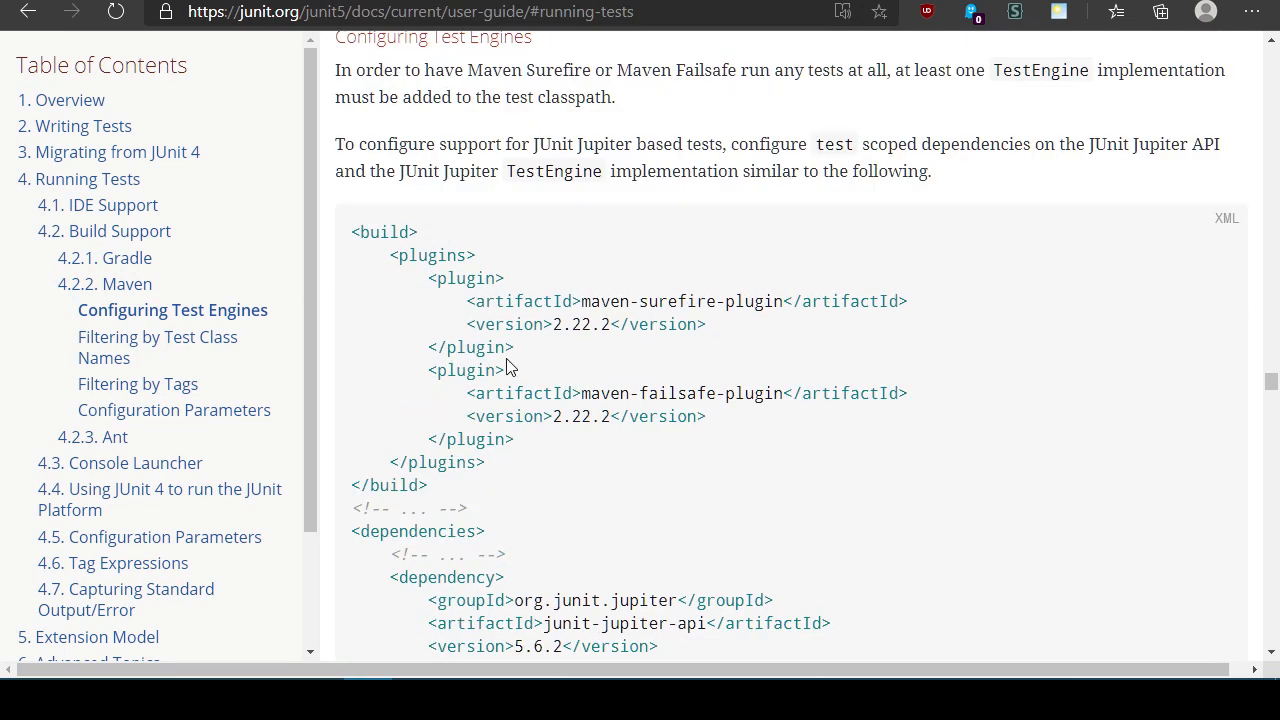
mouse_move(888, 448)
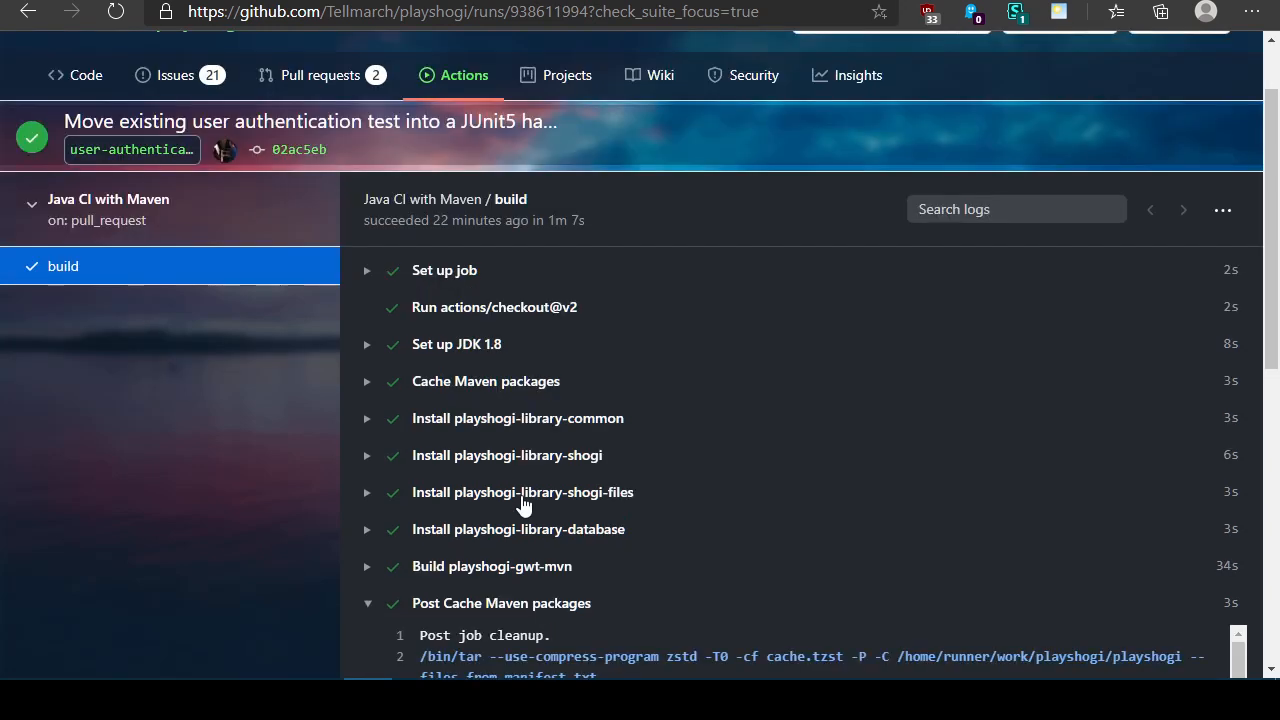
mouse_move(368, 388)
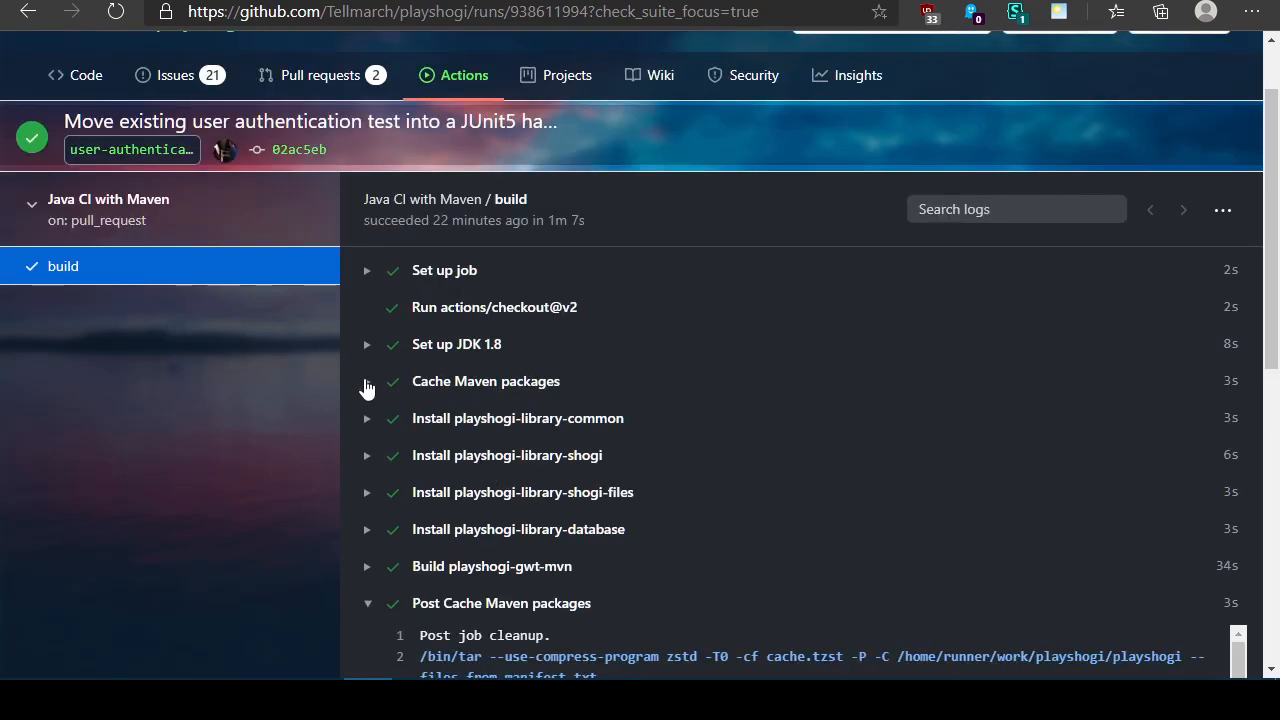
left_click(368, 380)
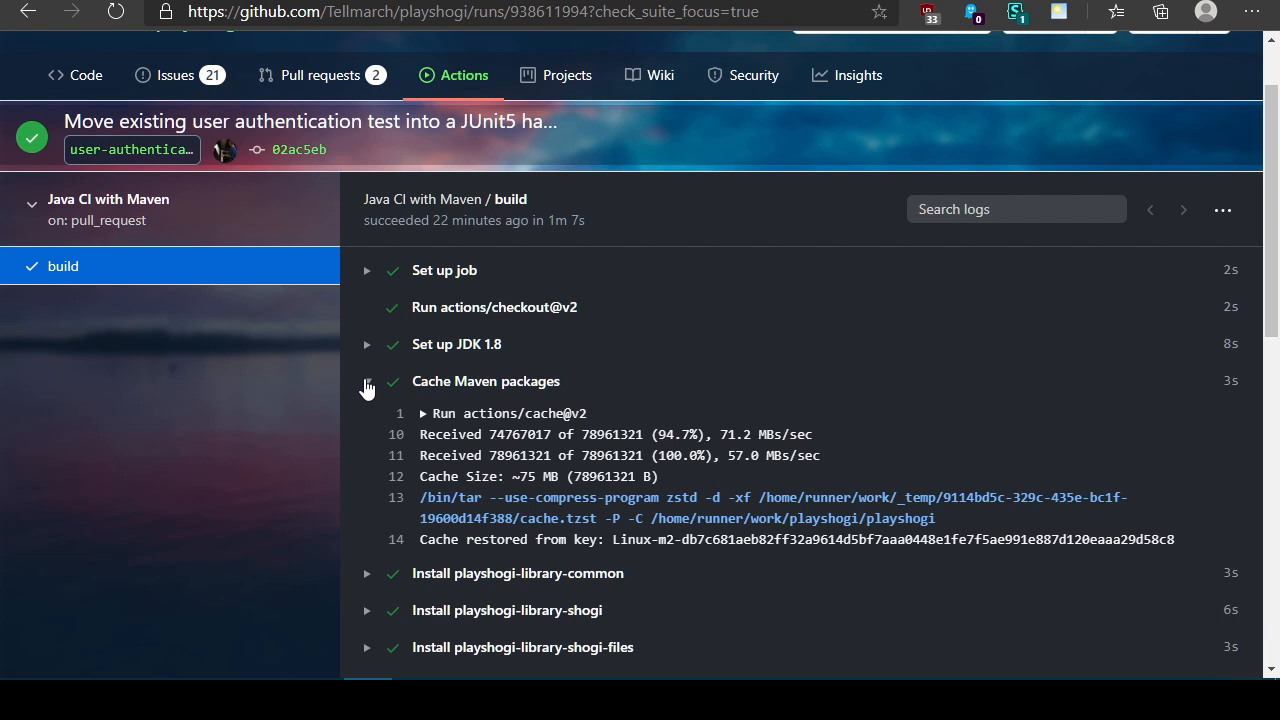
left_click(366, 380)
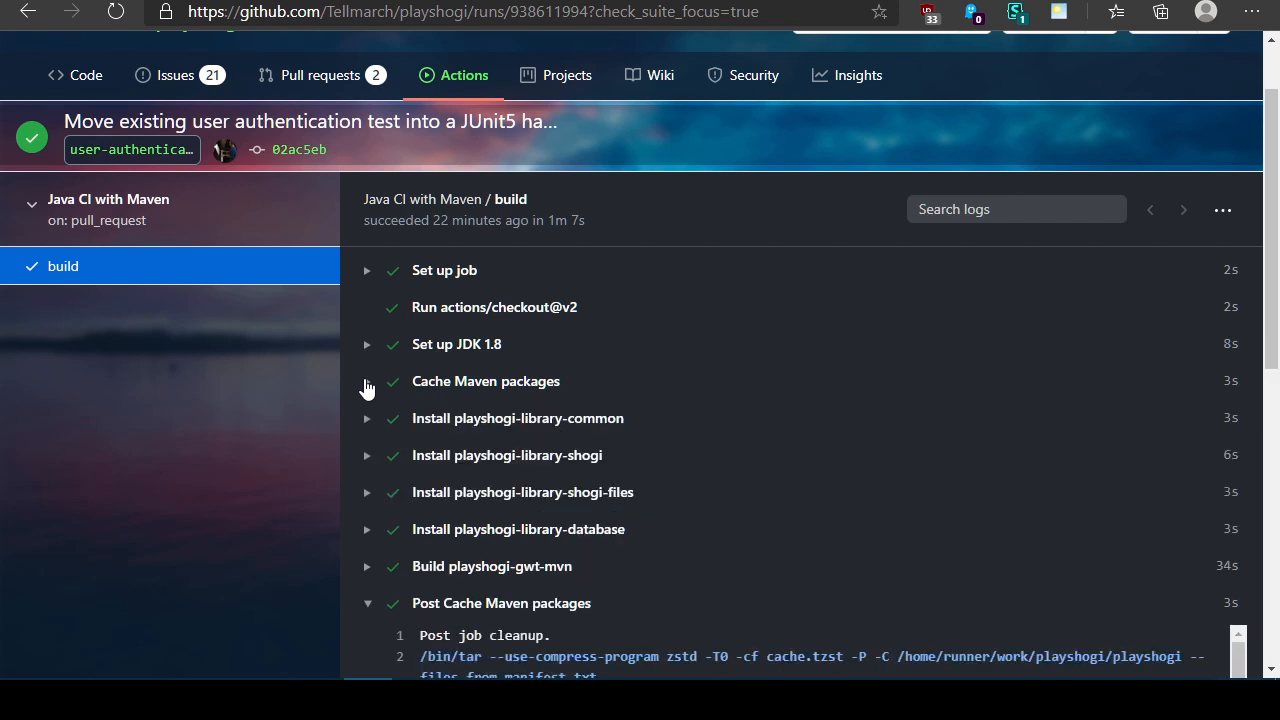
scroll("down", 3)
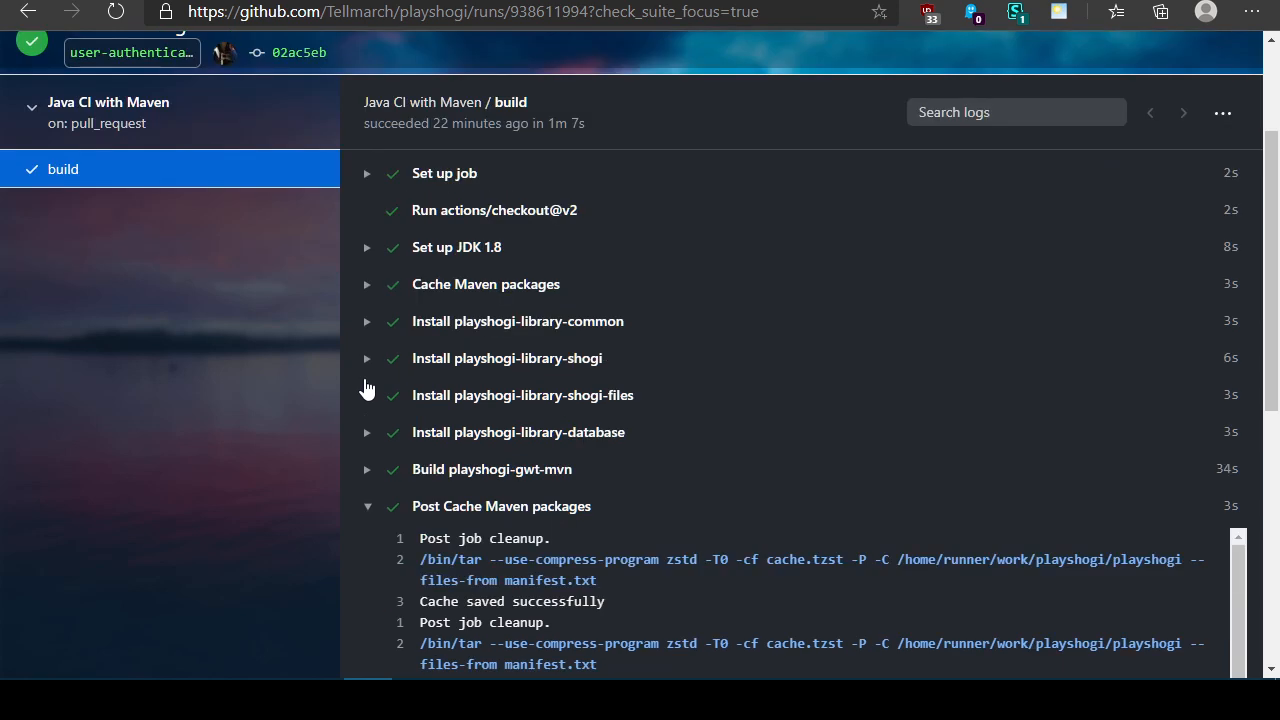
mouse_move(372, 470)
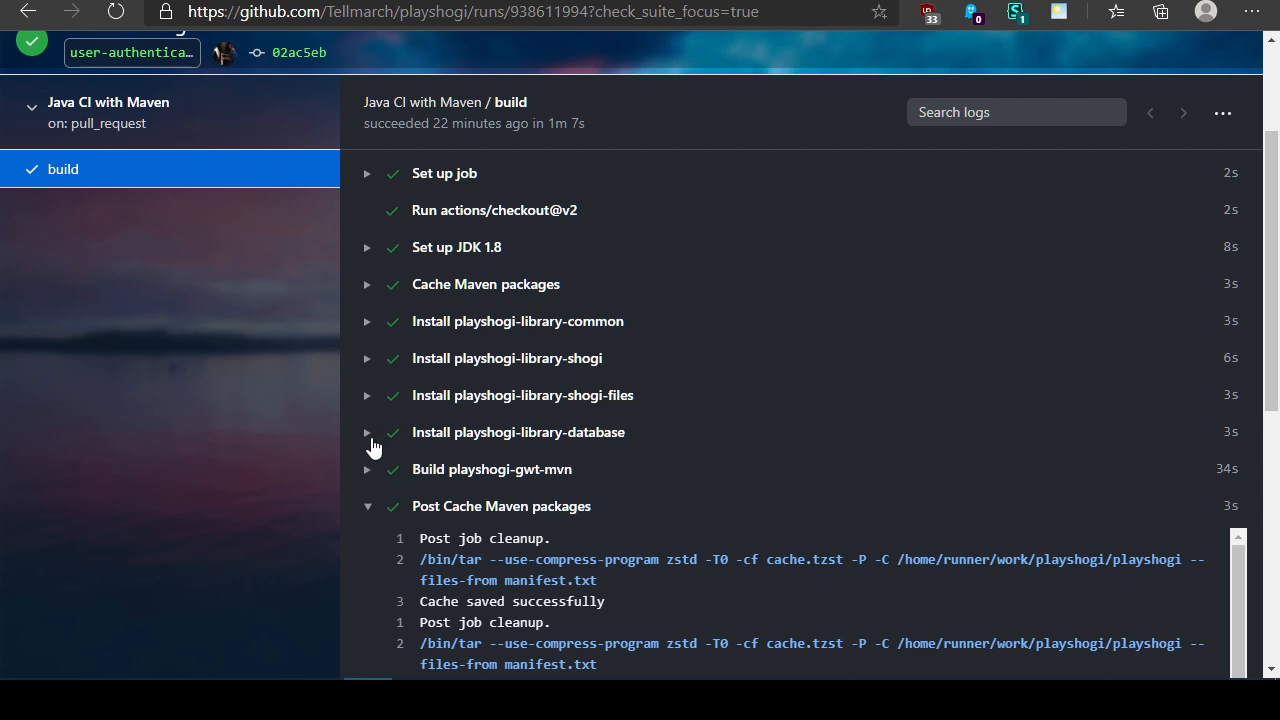
left_click(368, 432)
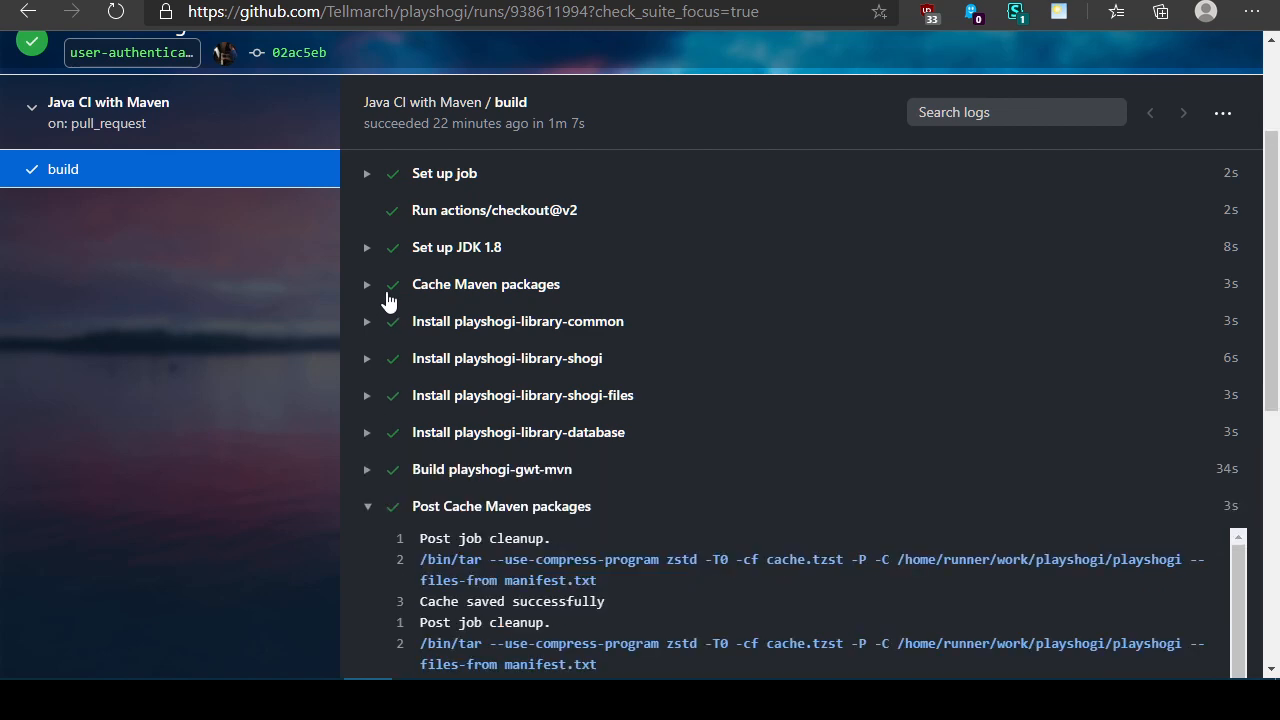
scroll("up", 3)
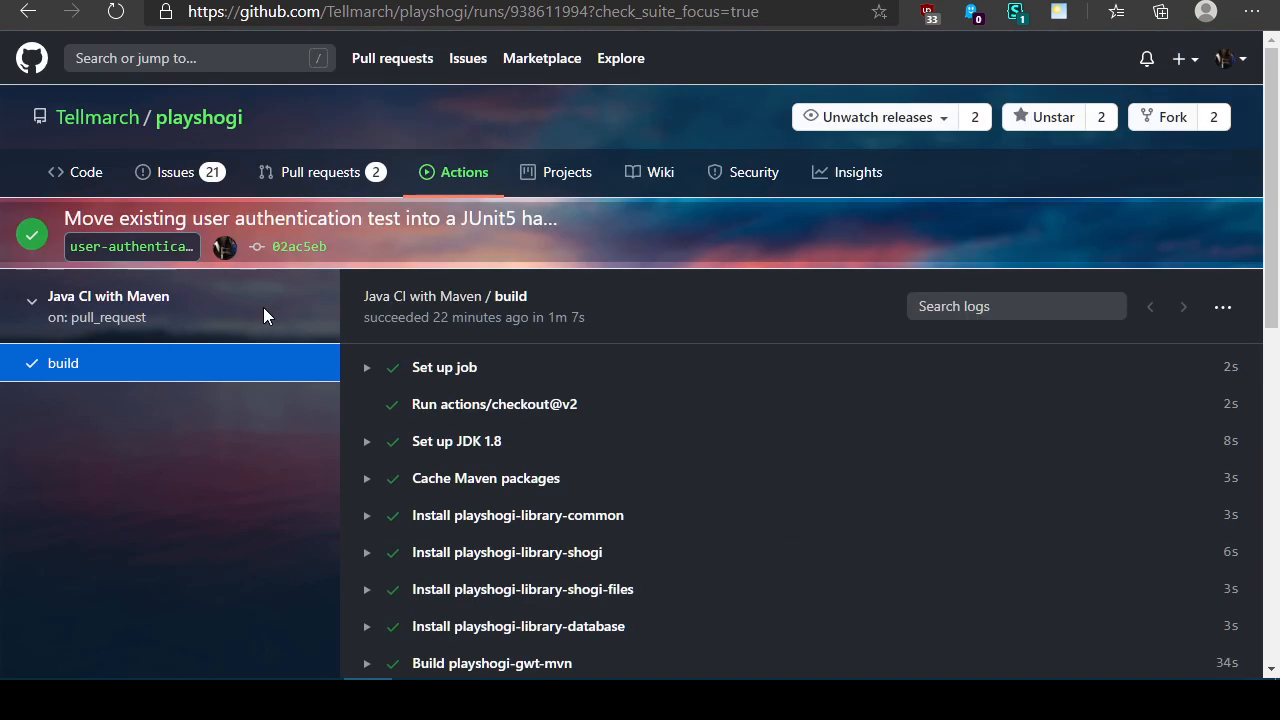
Search 'github' actions Maven version, open the GitHub Docs Maven guide and find occurrences of 'version'
type("github actions maven version")
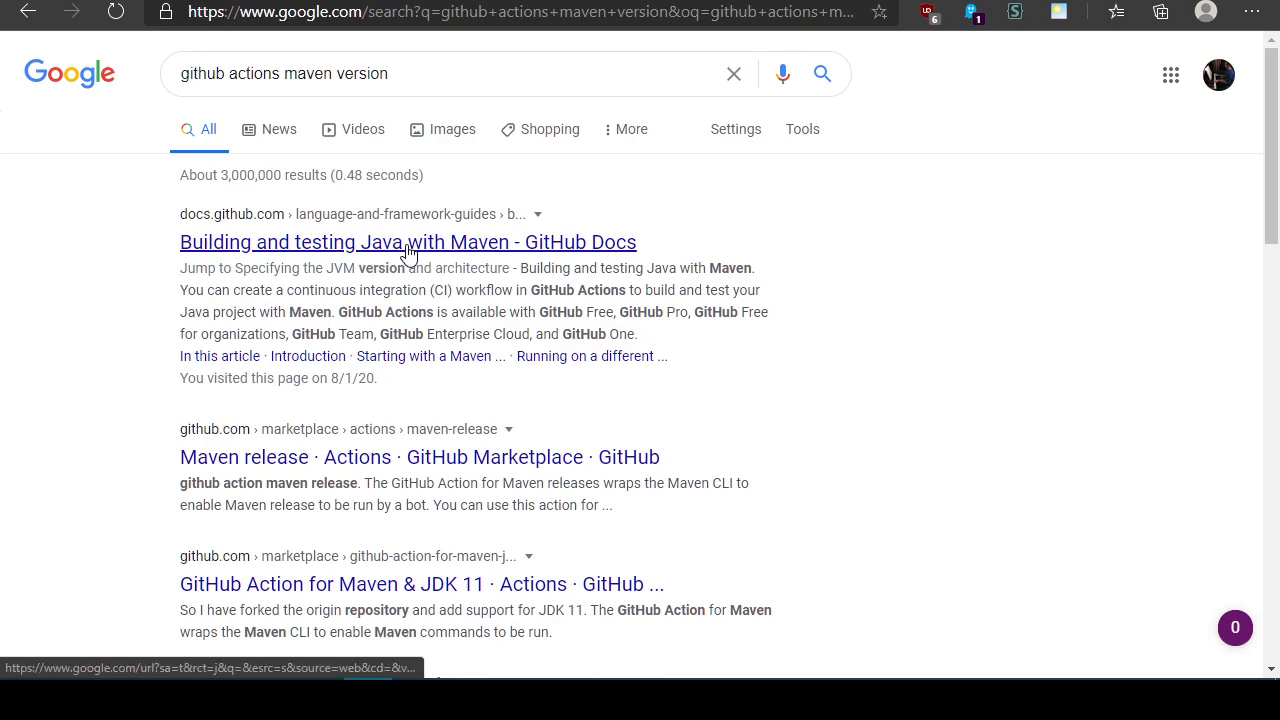
left_click(408, 242)
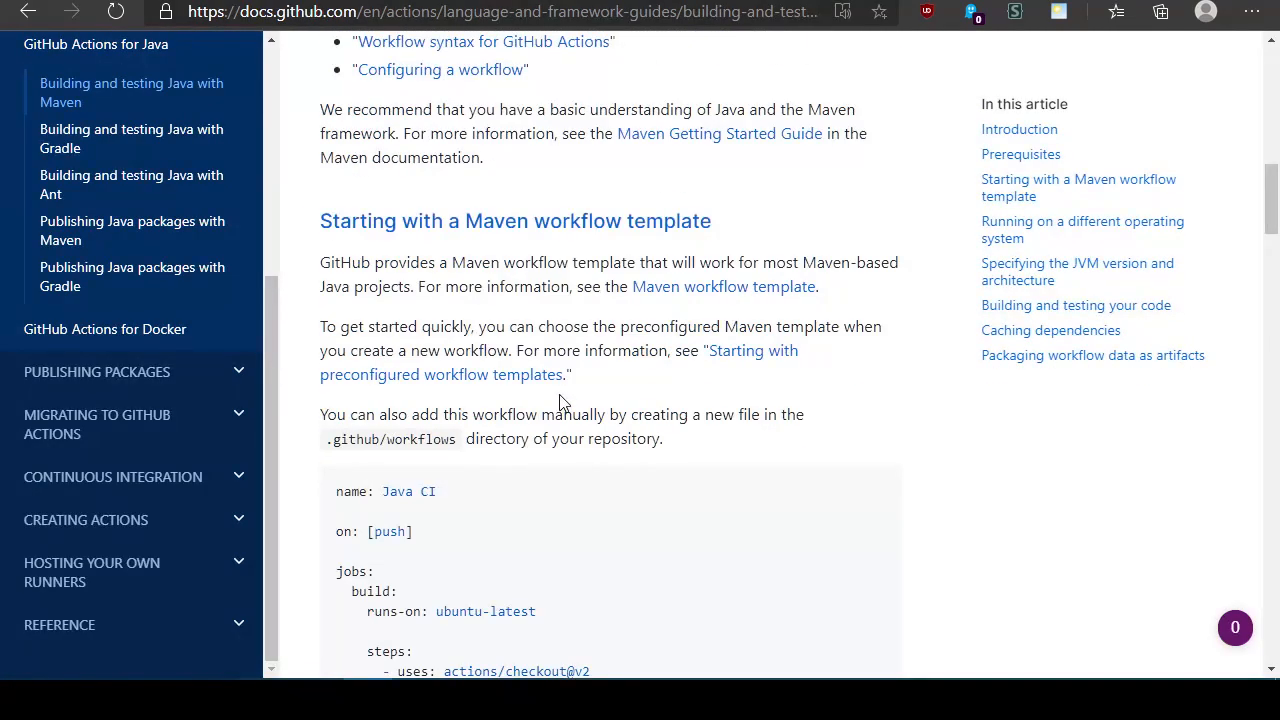
key("Ctrl+f")
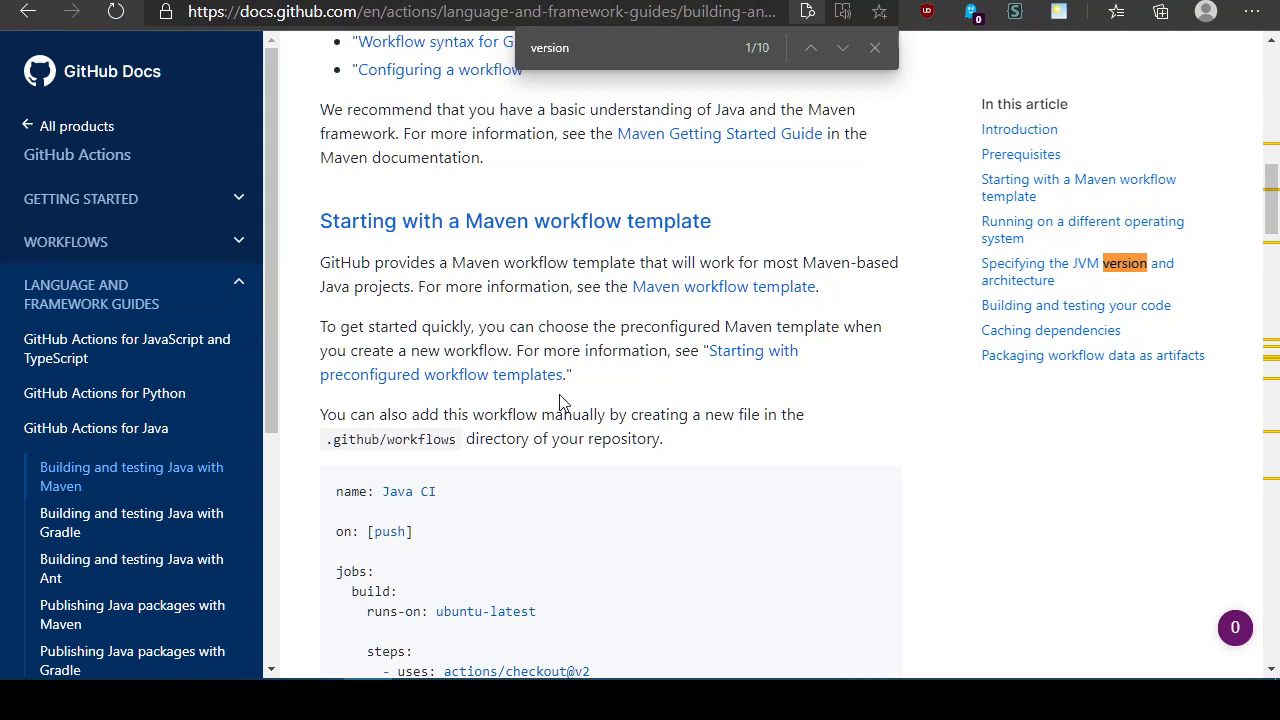
left_click(842, 48)
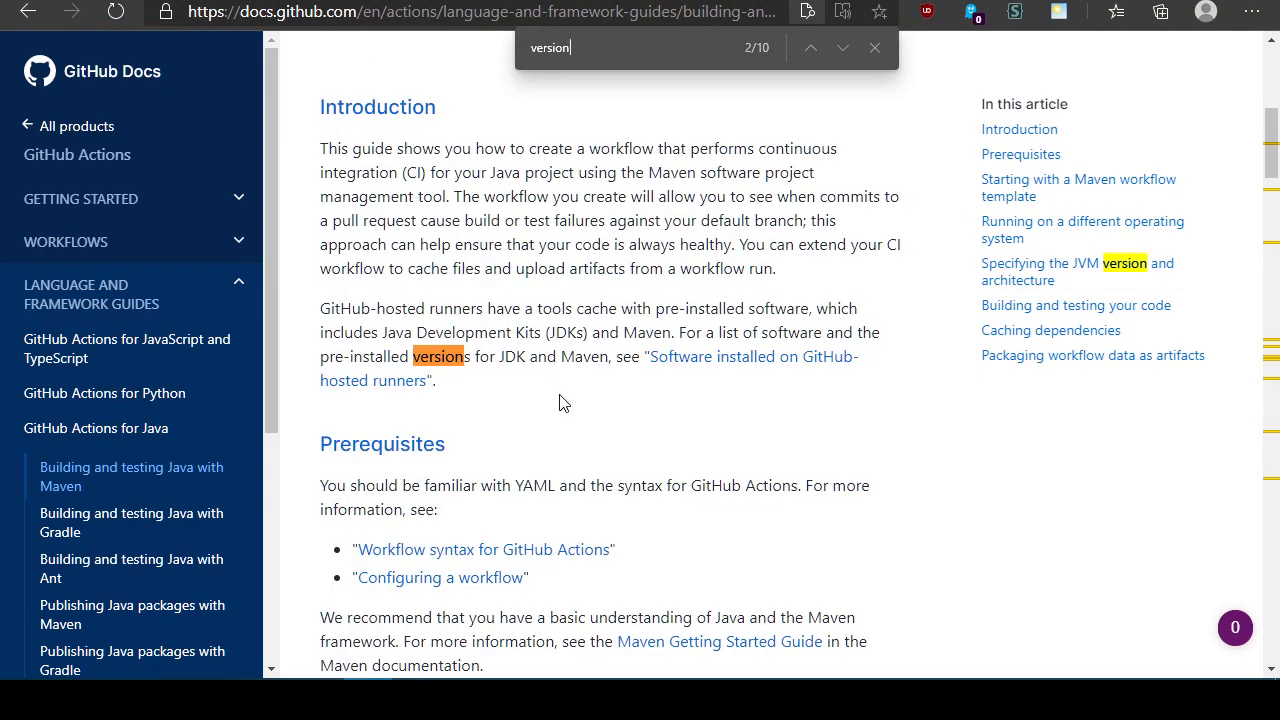
left_click(842, 48)
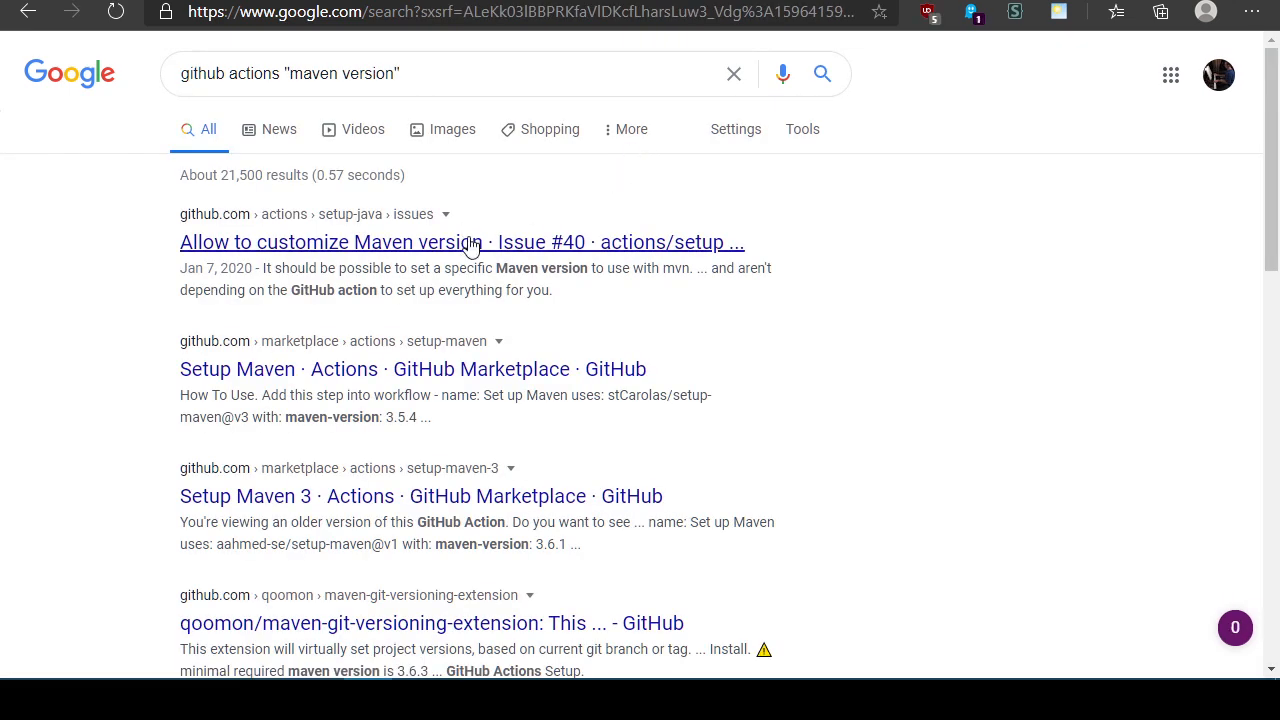
Read setup-java issue #40 'Allow to customize Maven version' down to the Maven wrapper suggestion
left_click(462, 242)
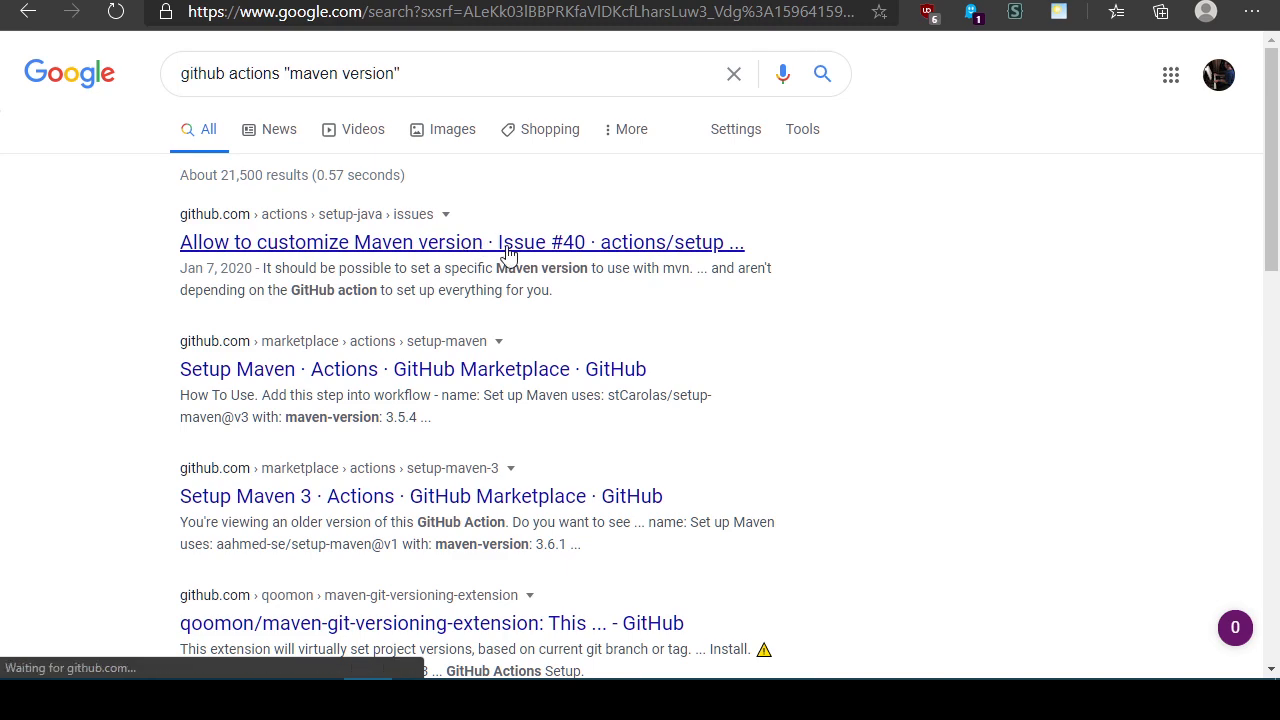
left_click(460, 242)
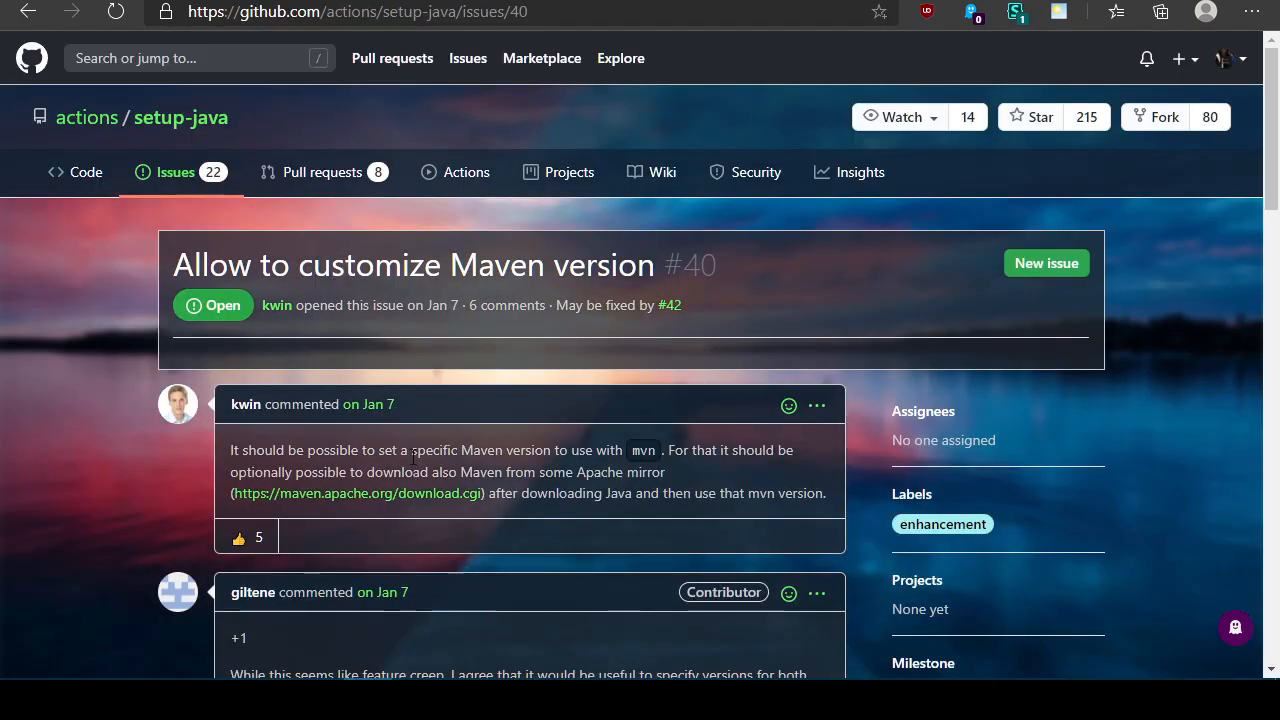
scroll("down", 3)
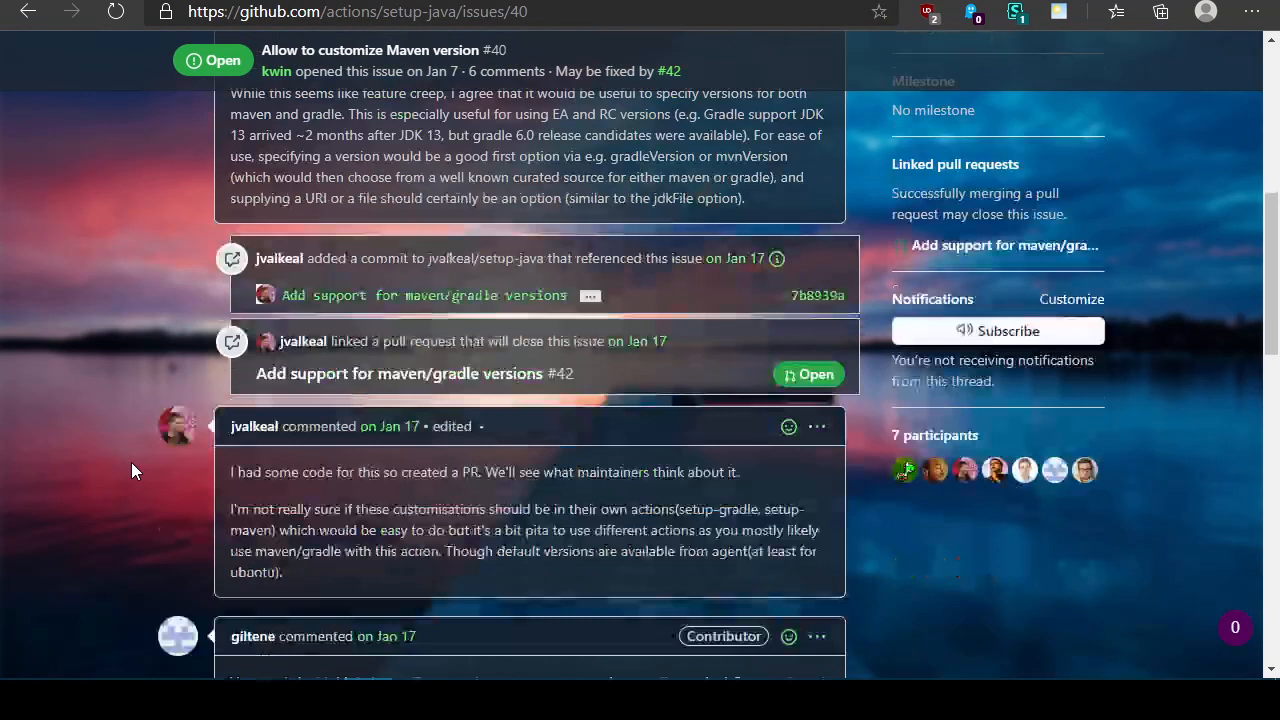
scroll("down", 3)
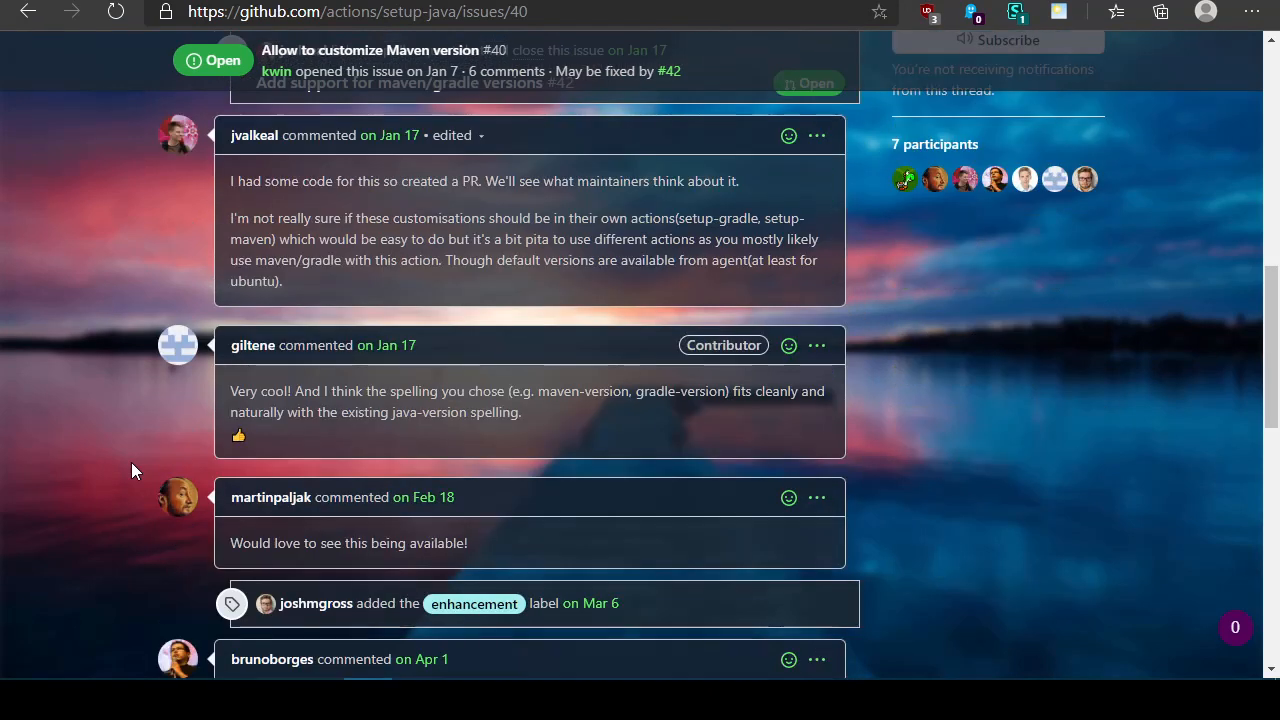
scroll("down", 3)
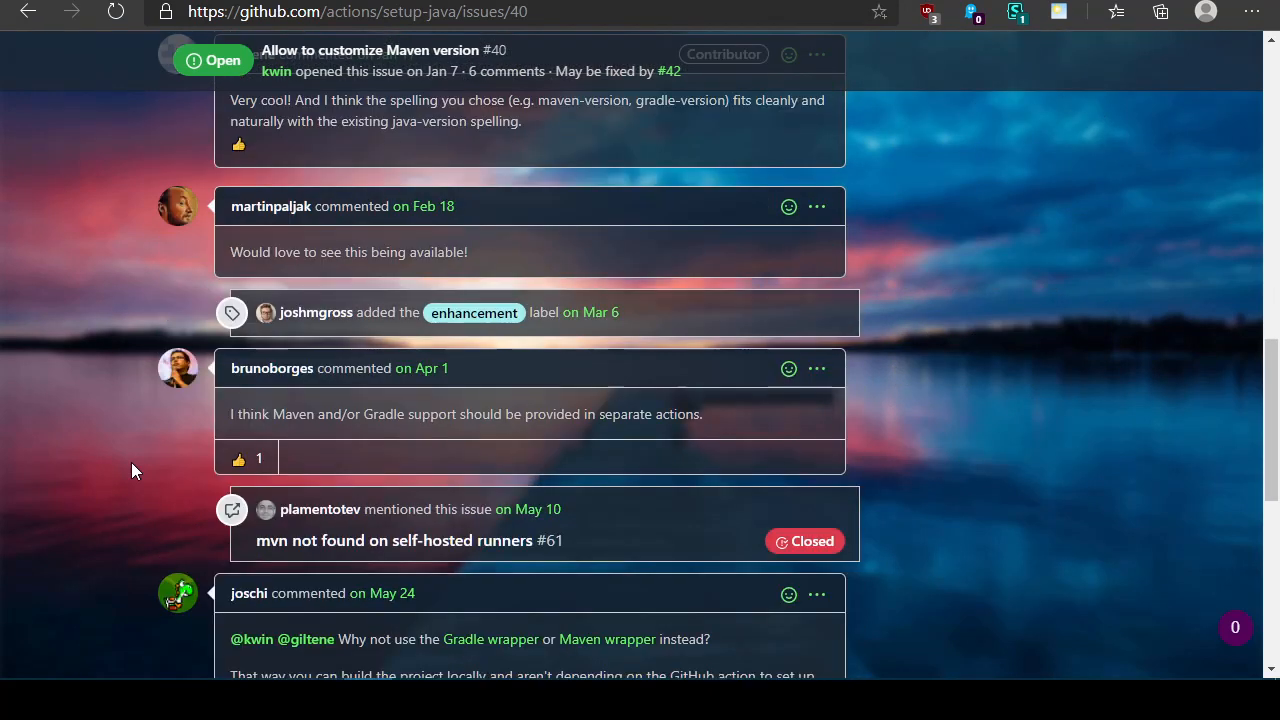
scroll("down", 3)
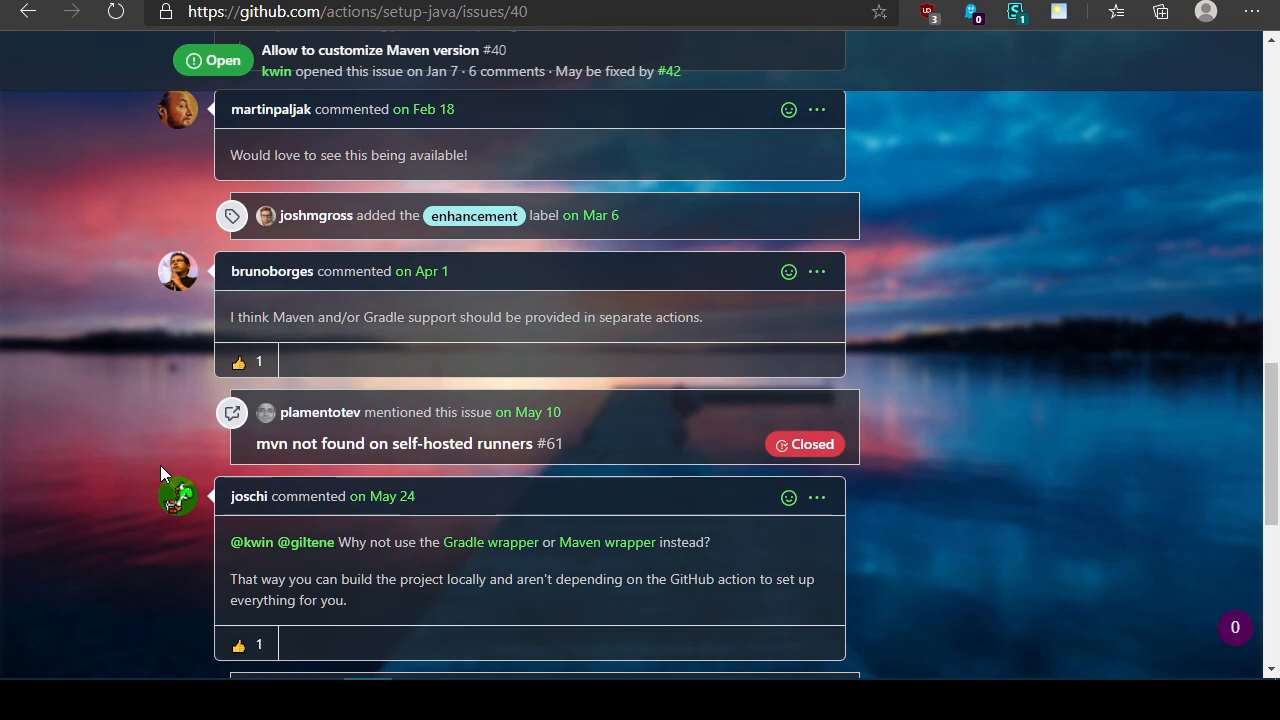
scroll("down", 3)
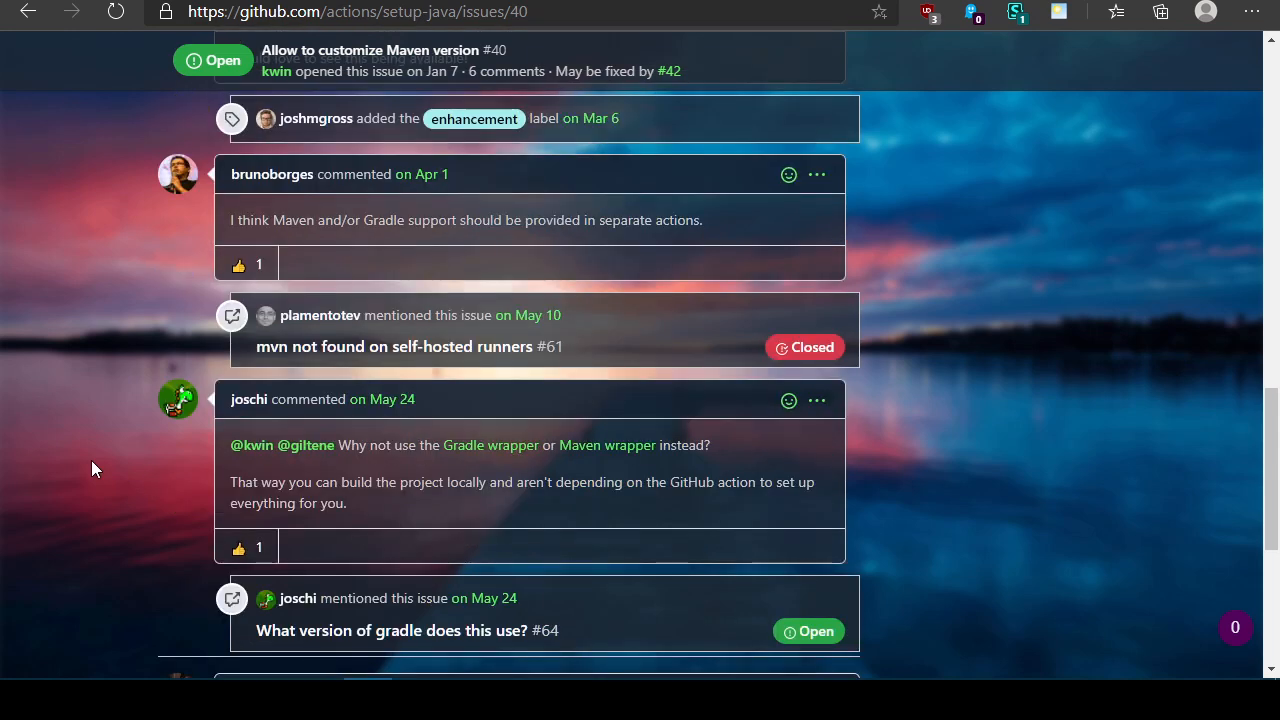
scroll("down", 3)
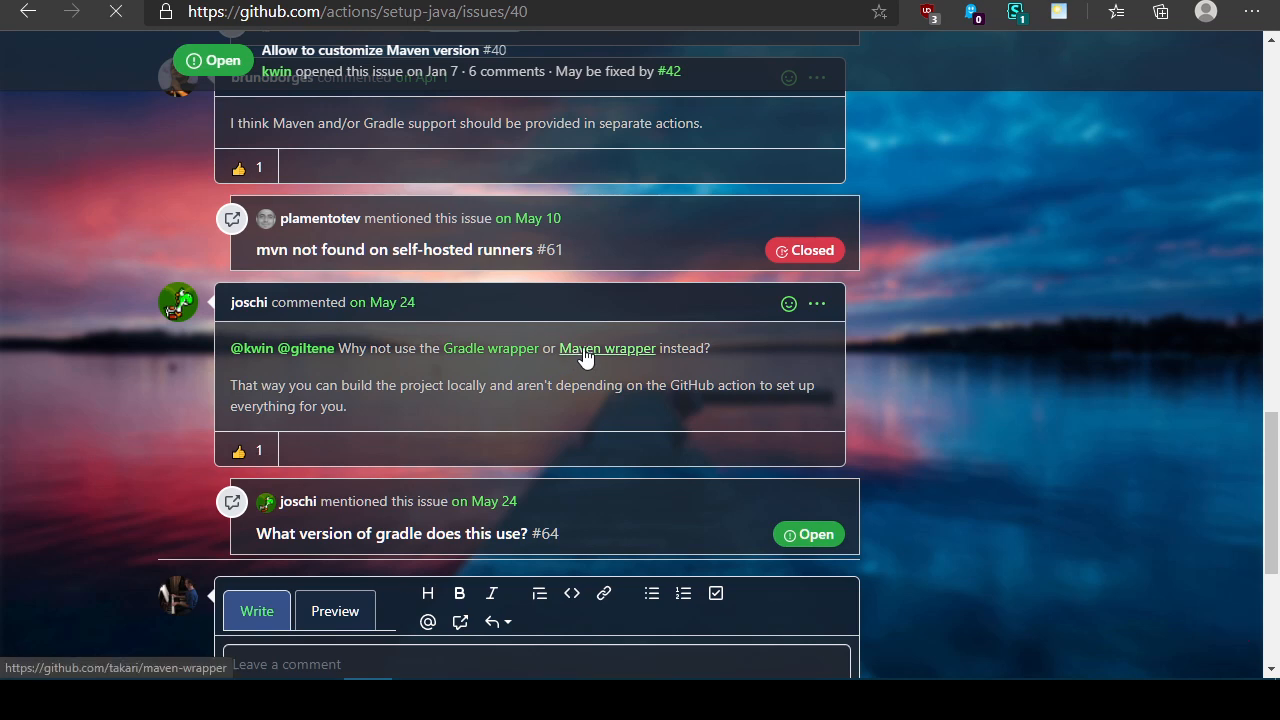
Visit the takari/maven-wrapper repository from the comment link and look over its README
left_click(608, 348)
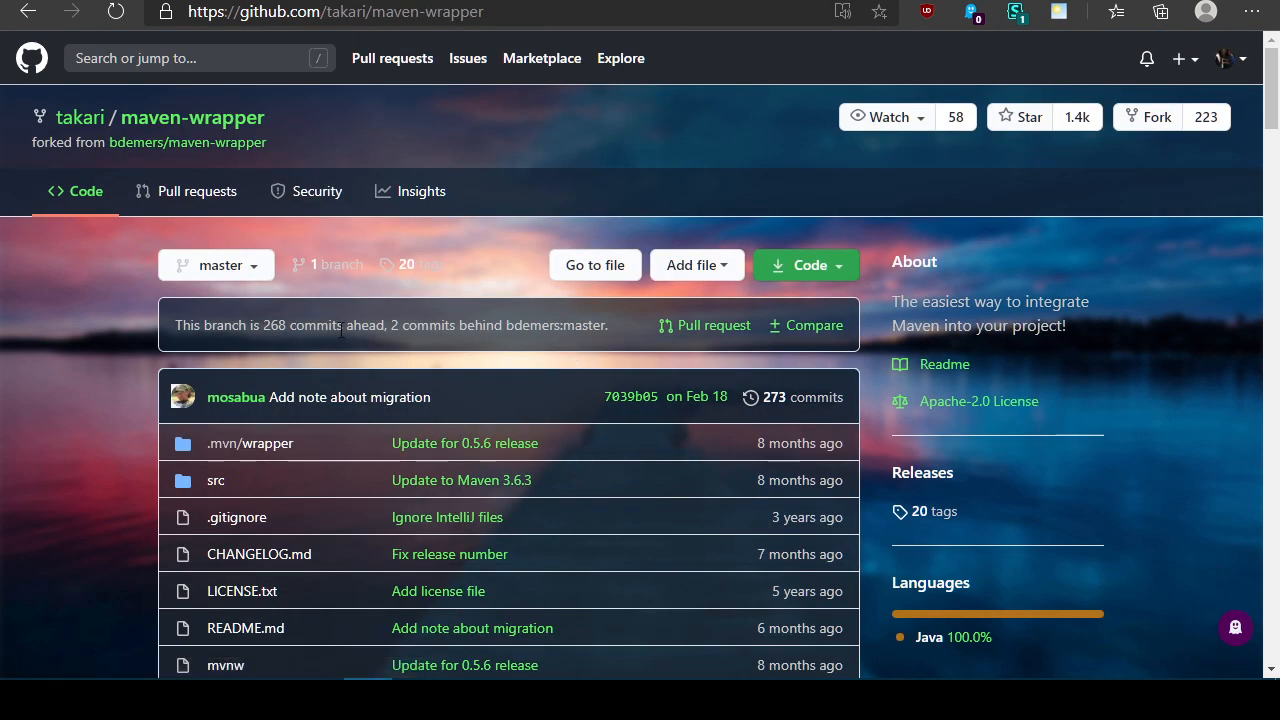
scroll("down", 3)
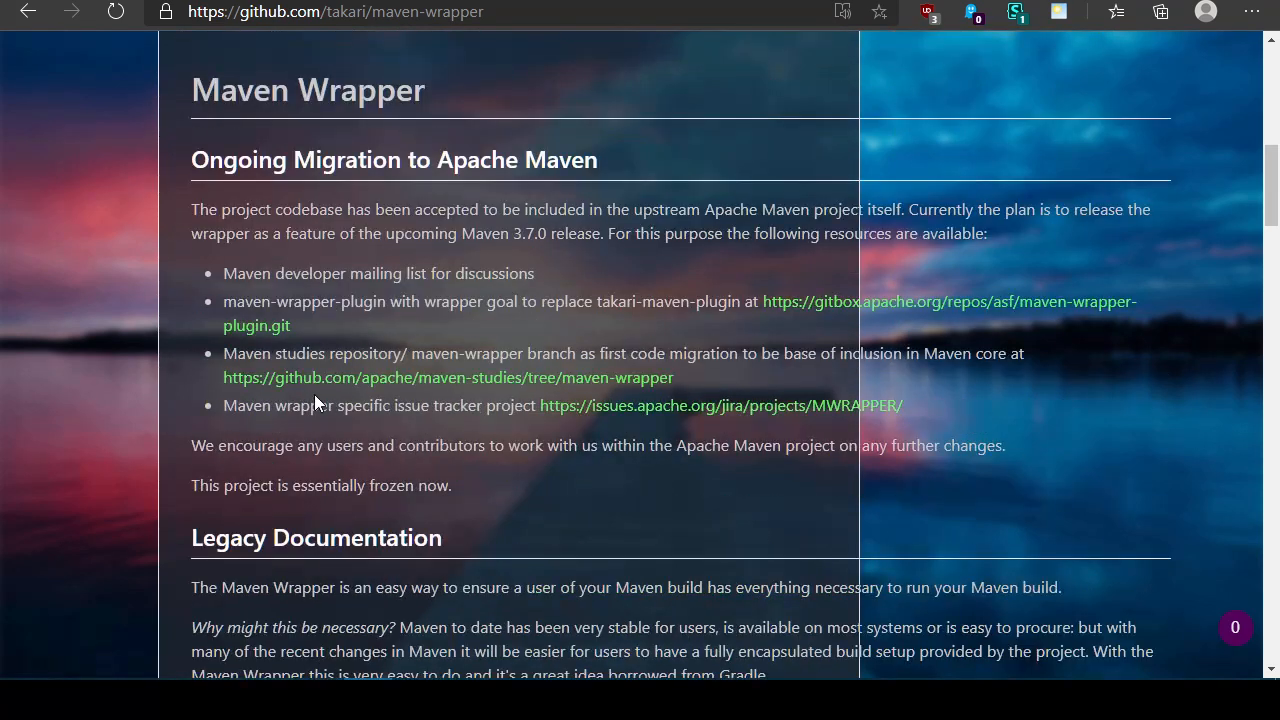
mouse_move(504, 268)
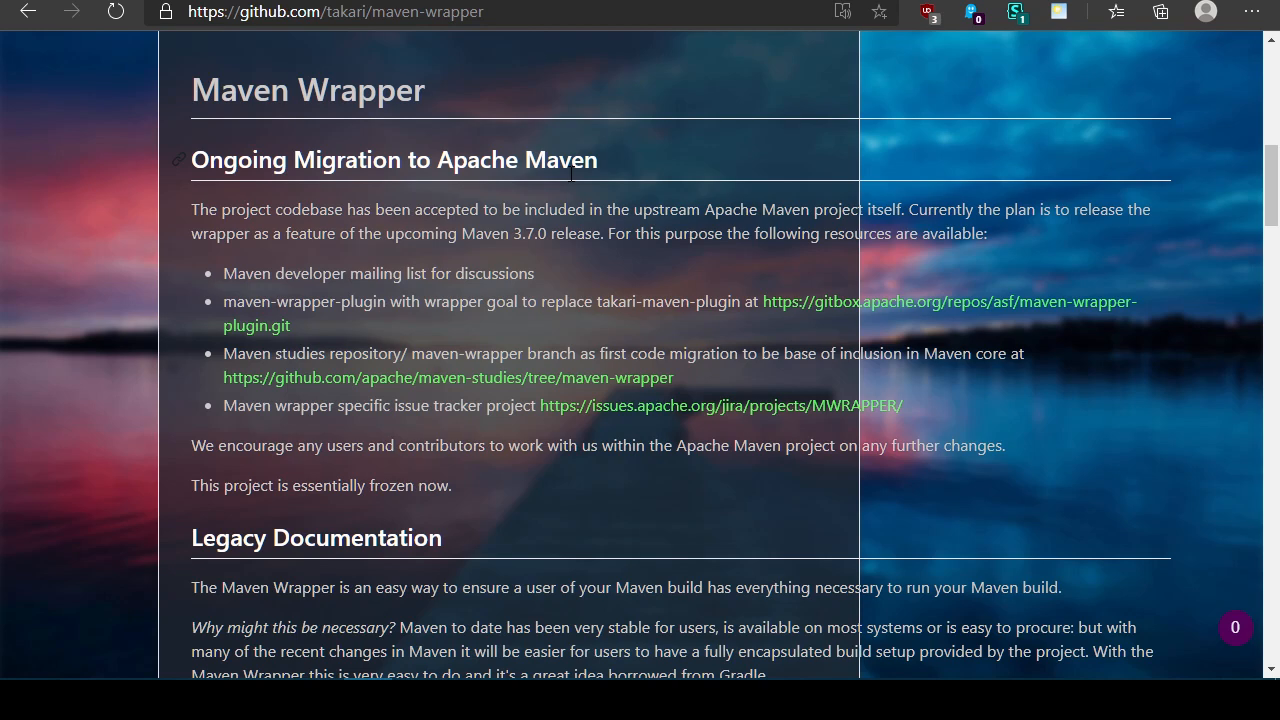
mouse_move(360, 252)
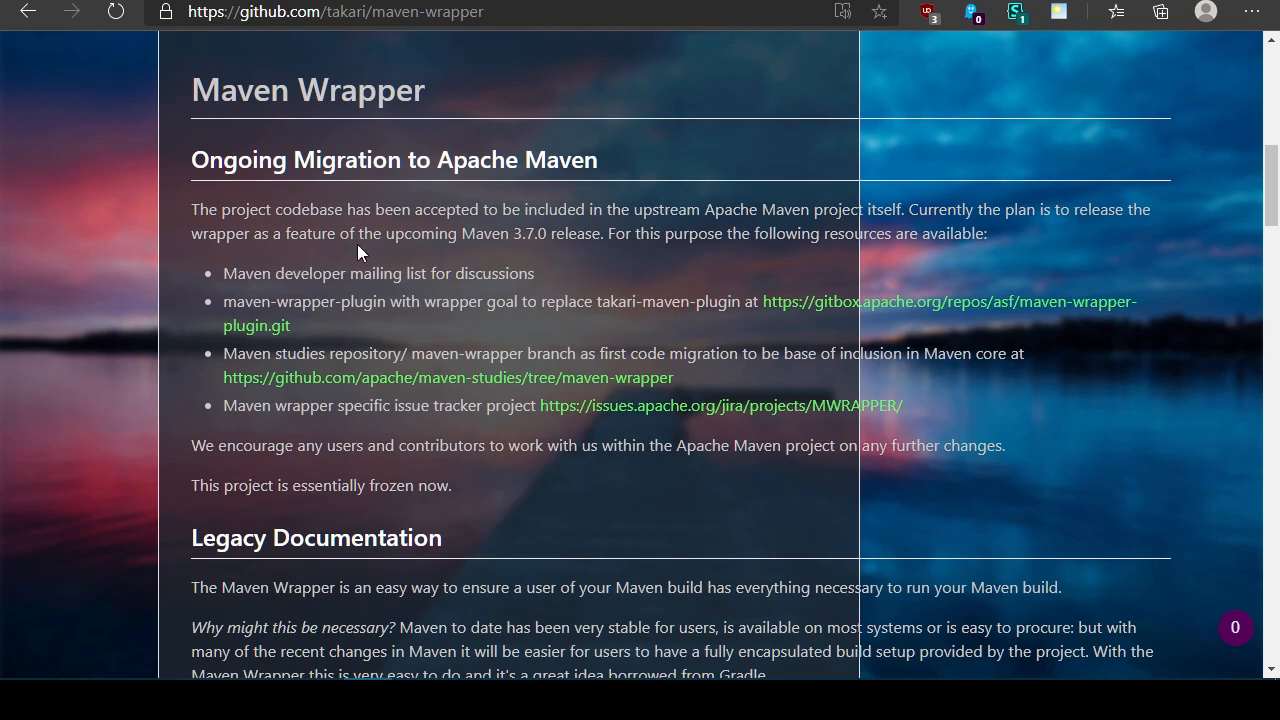
mouse_move(518, 256)
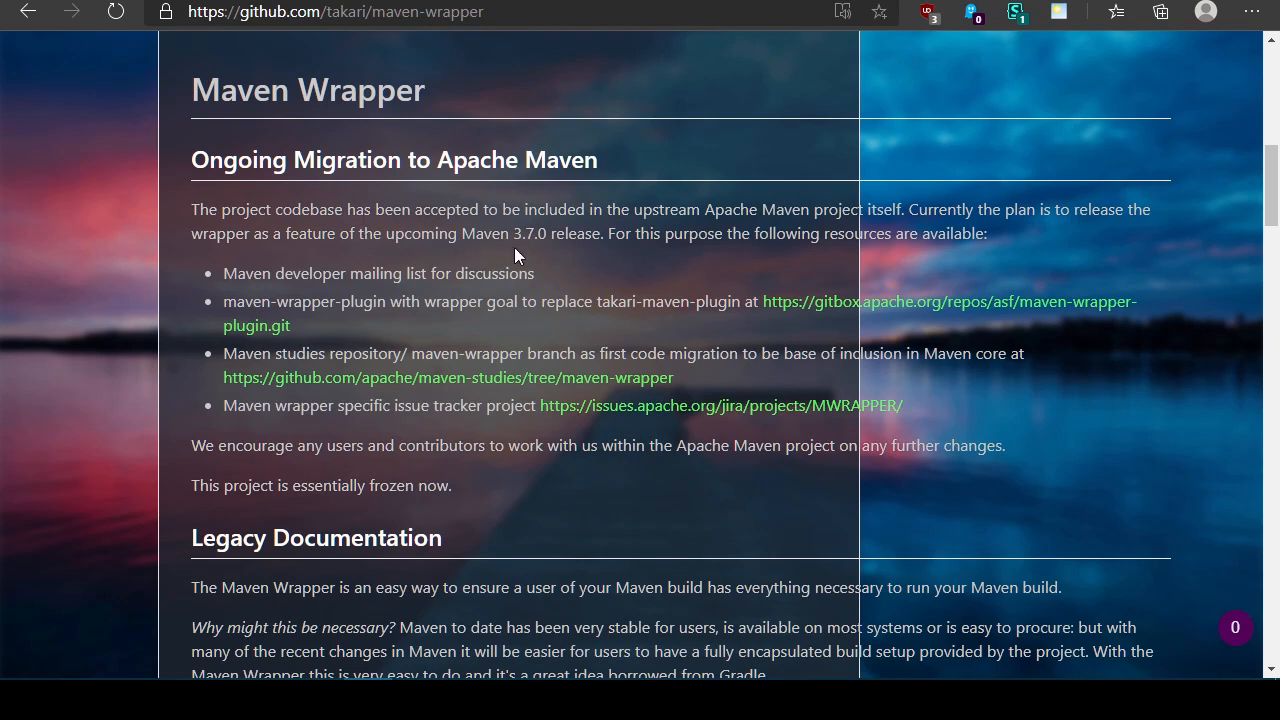
scroll("down", 3)
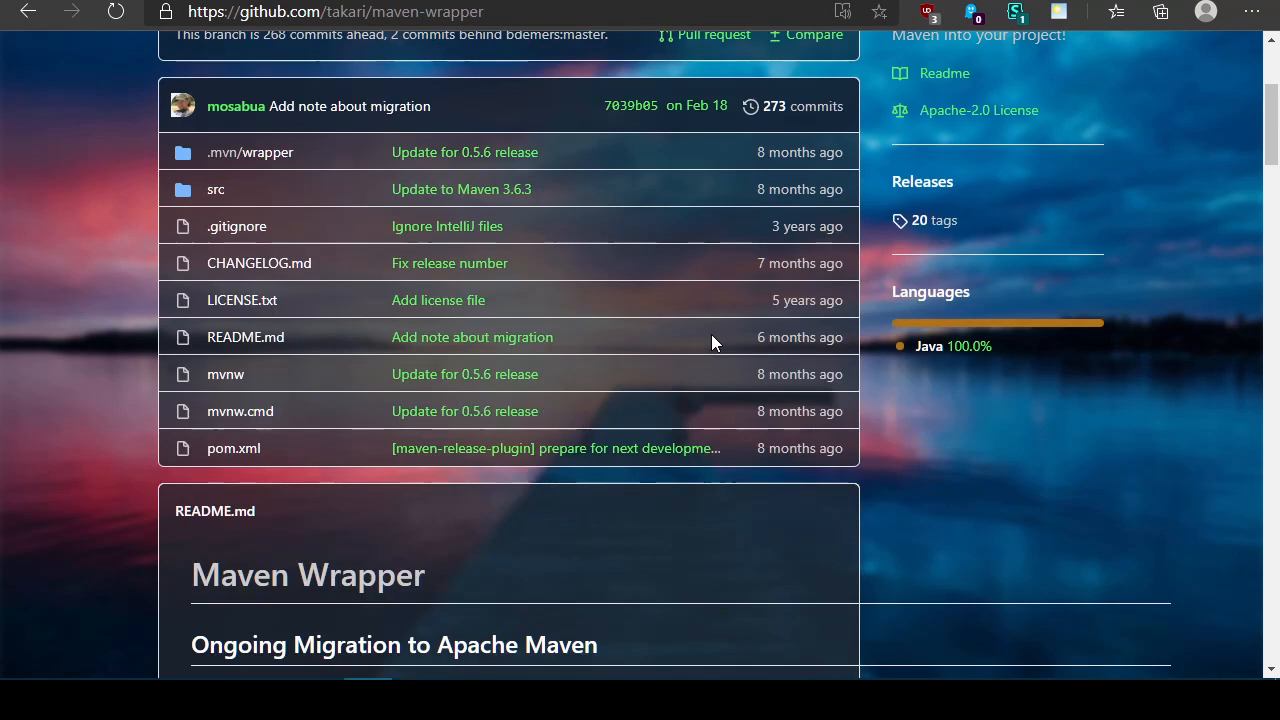
scroll("up", 3)
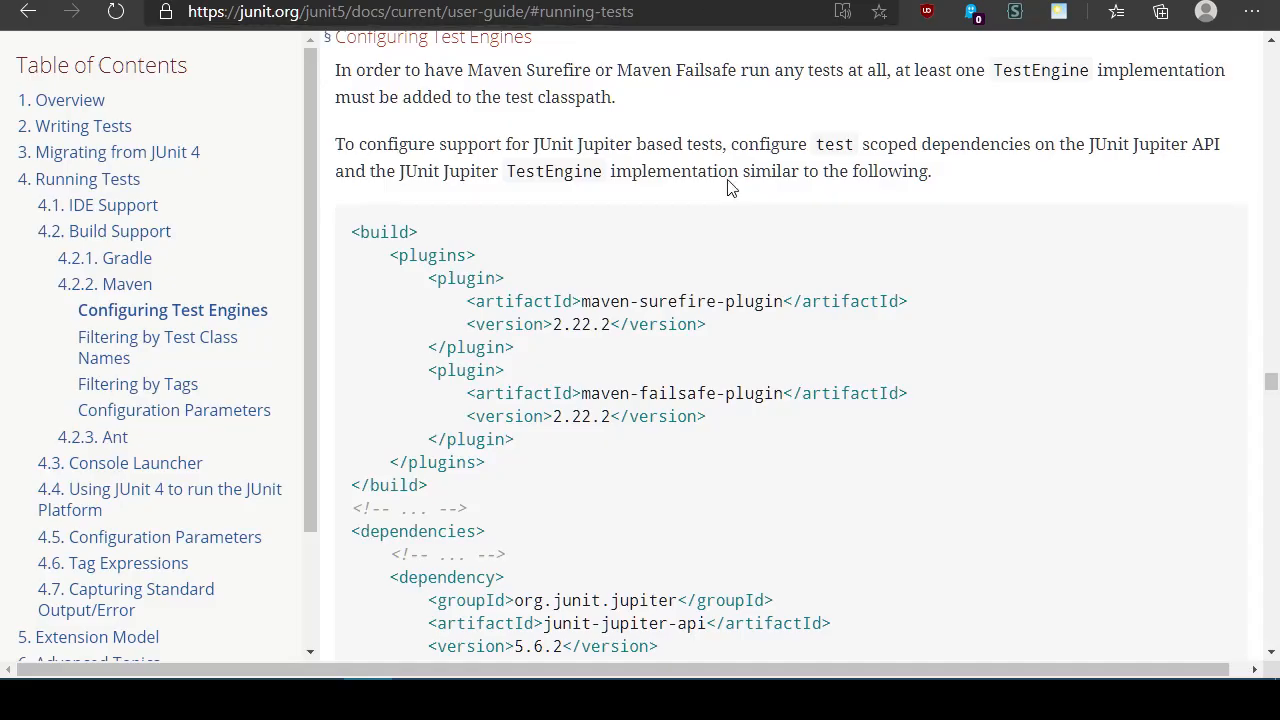
scroll("up", 3)
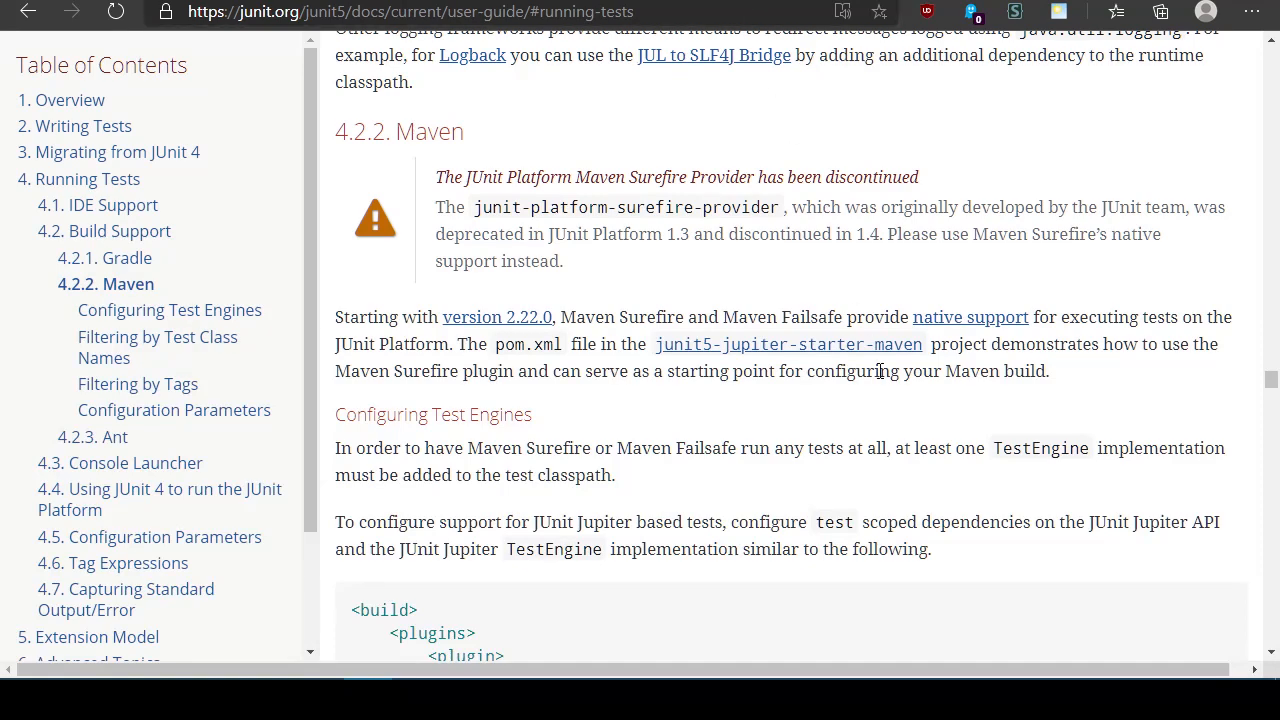
scroll("down", 3)
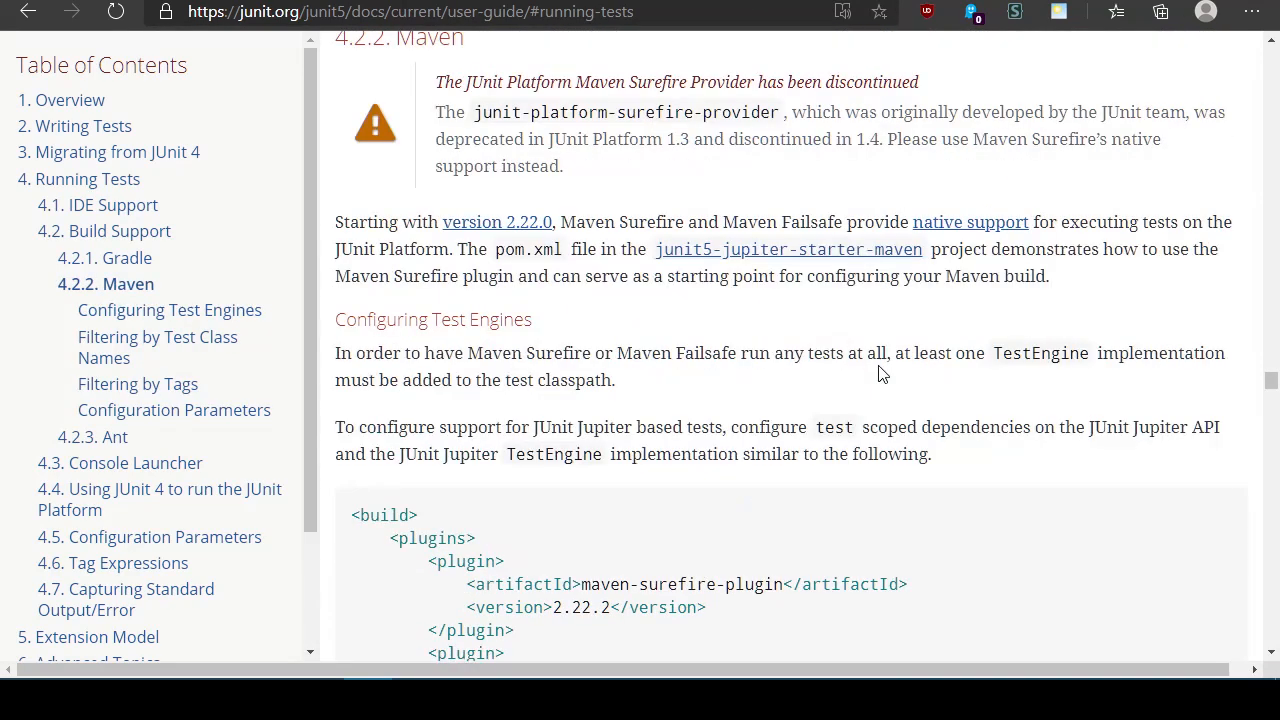
scroll("down", 3)
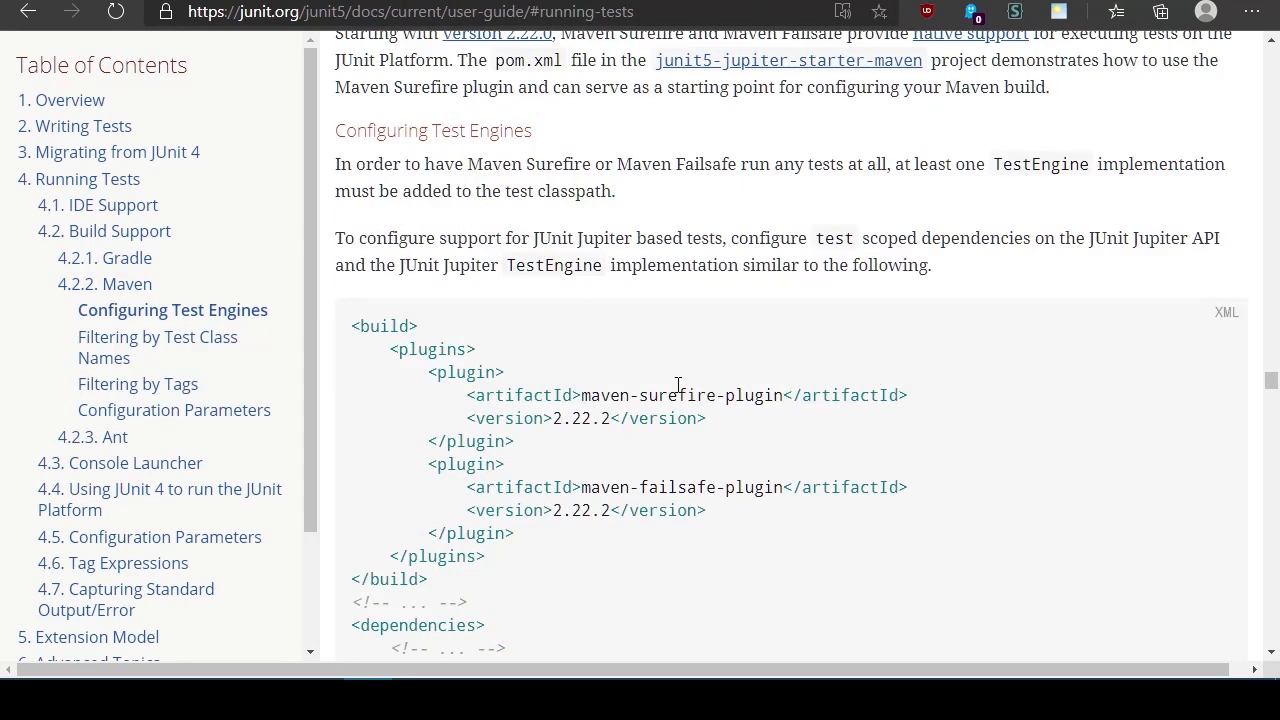
scroll("down", 3)
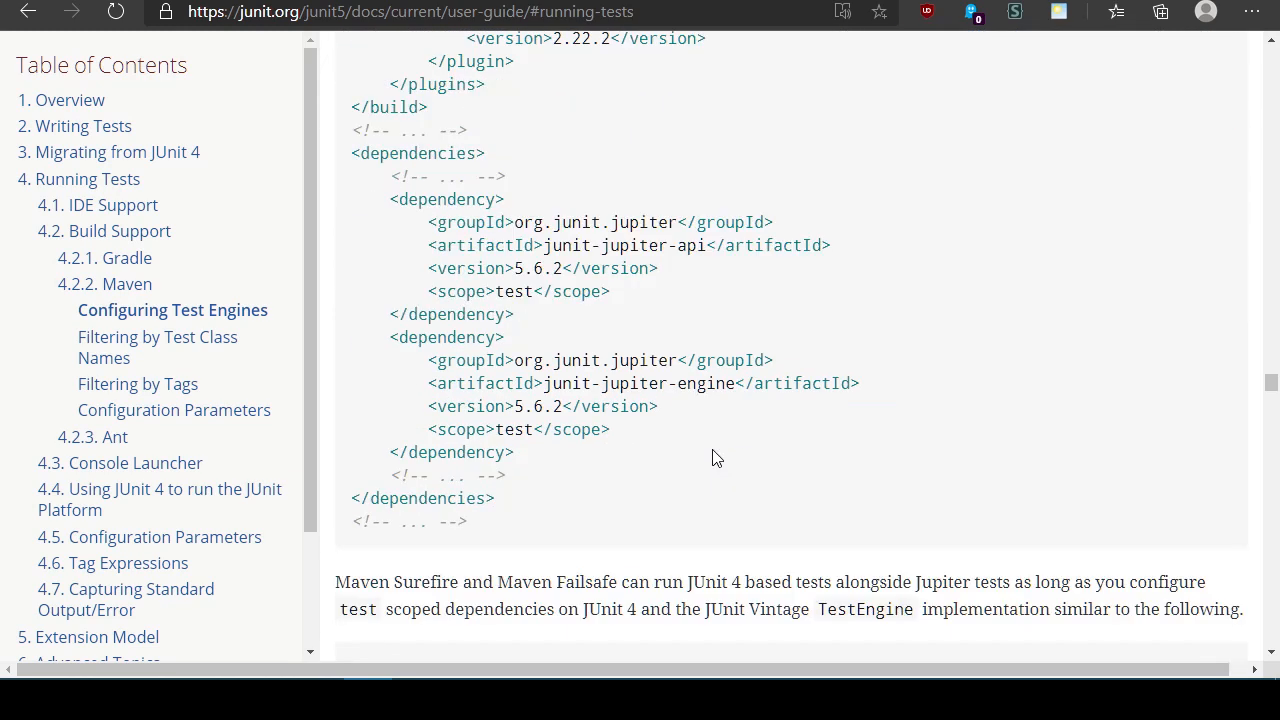
scroll("down", 3)
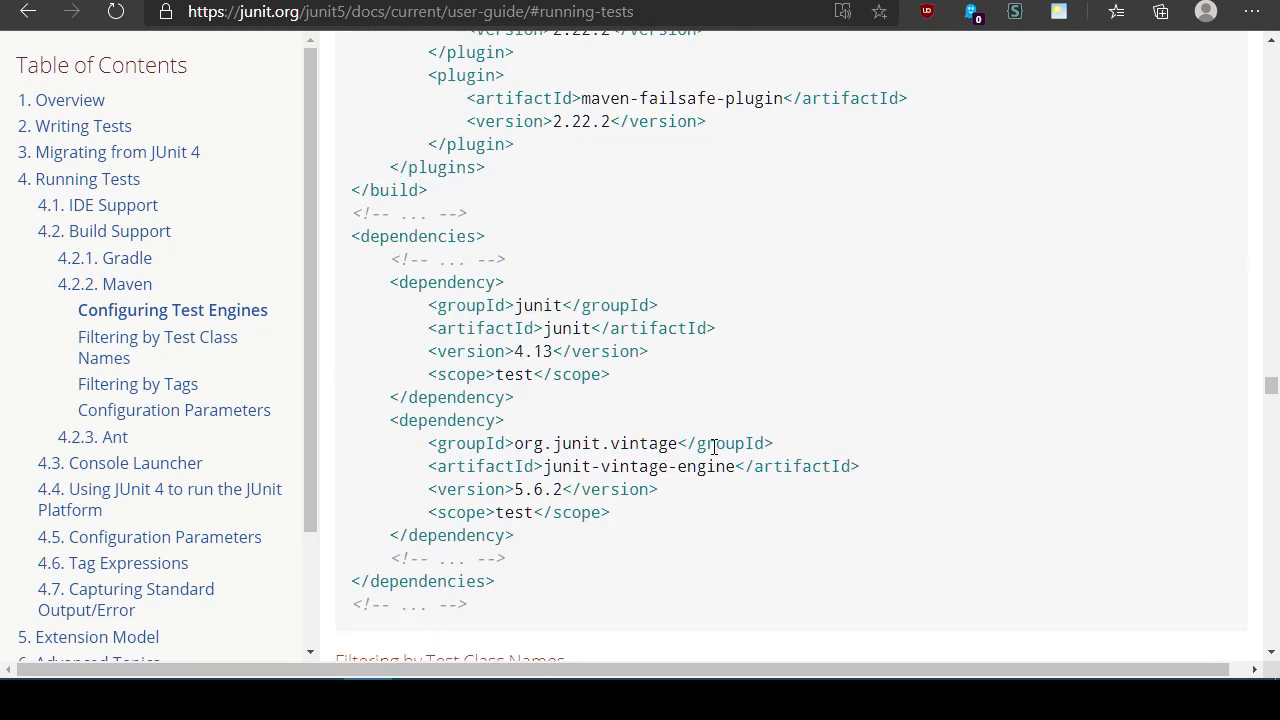
scroll("down", 3)
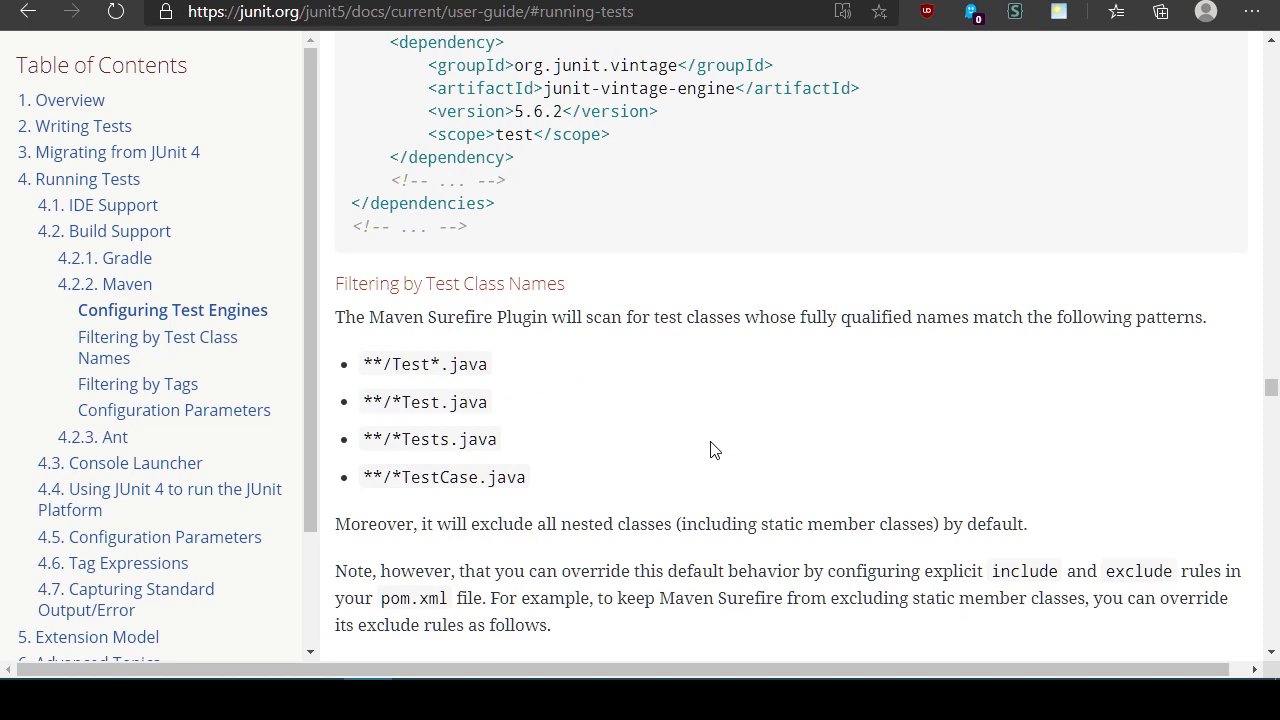
scroll("down", 3)
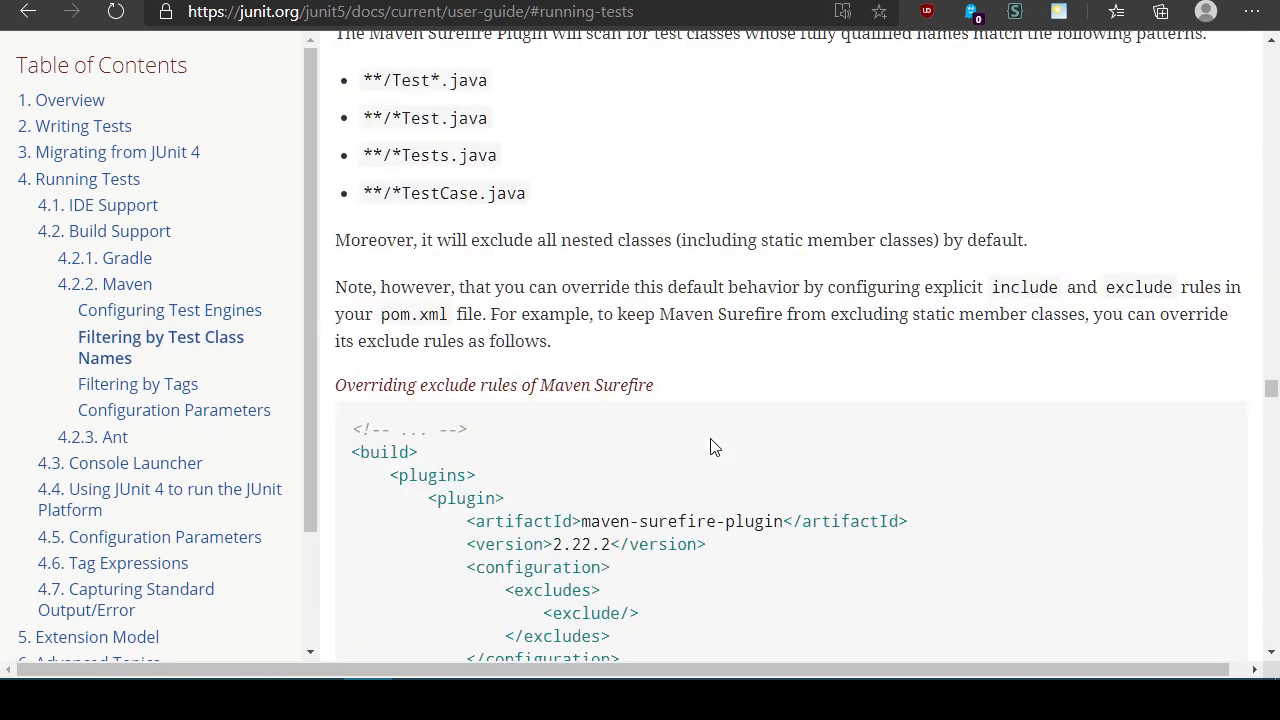
scroll("down", 3)
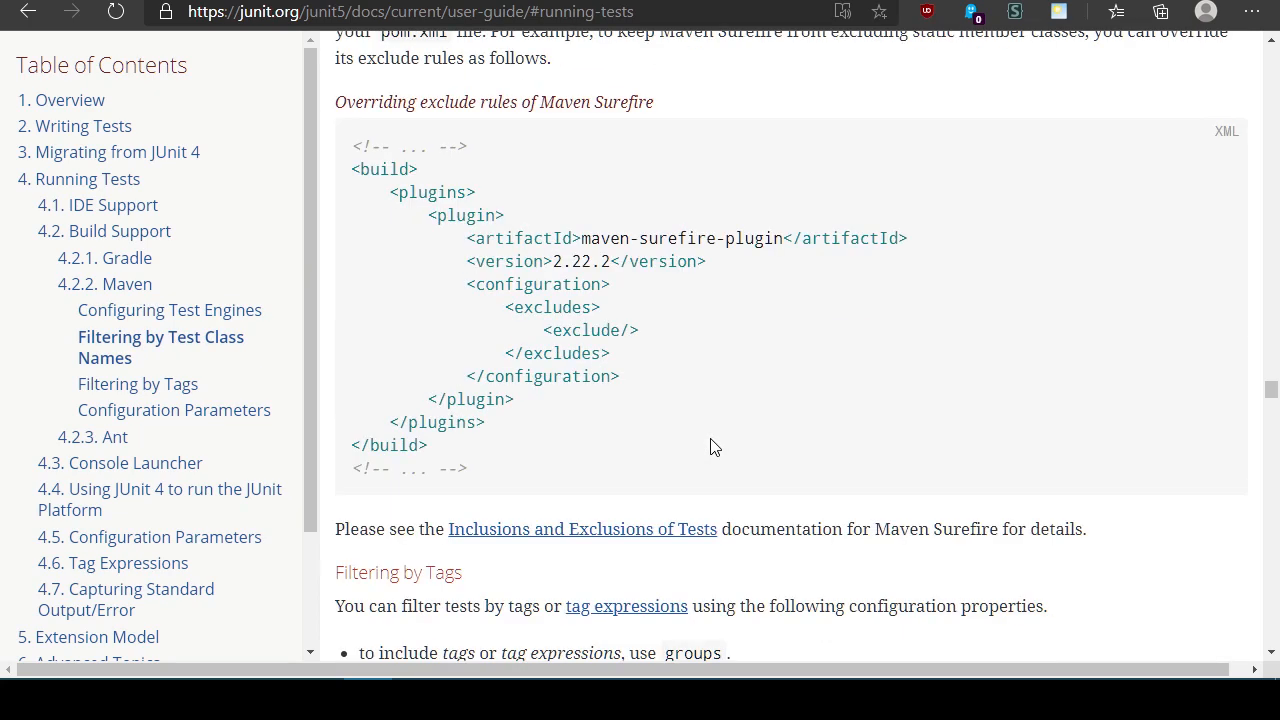
scroll("down", 3)
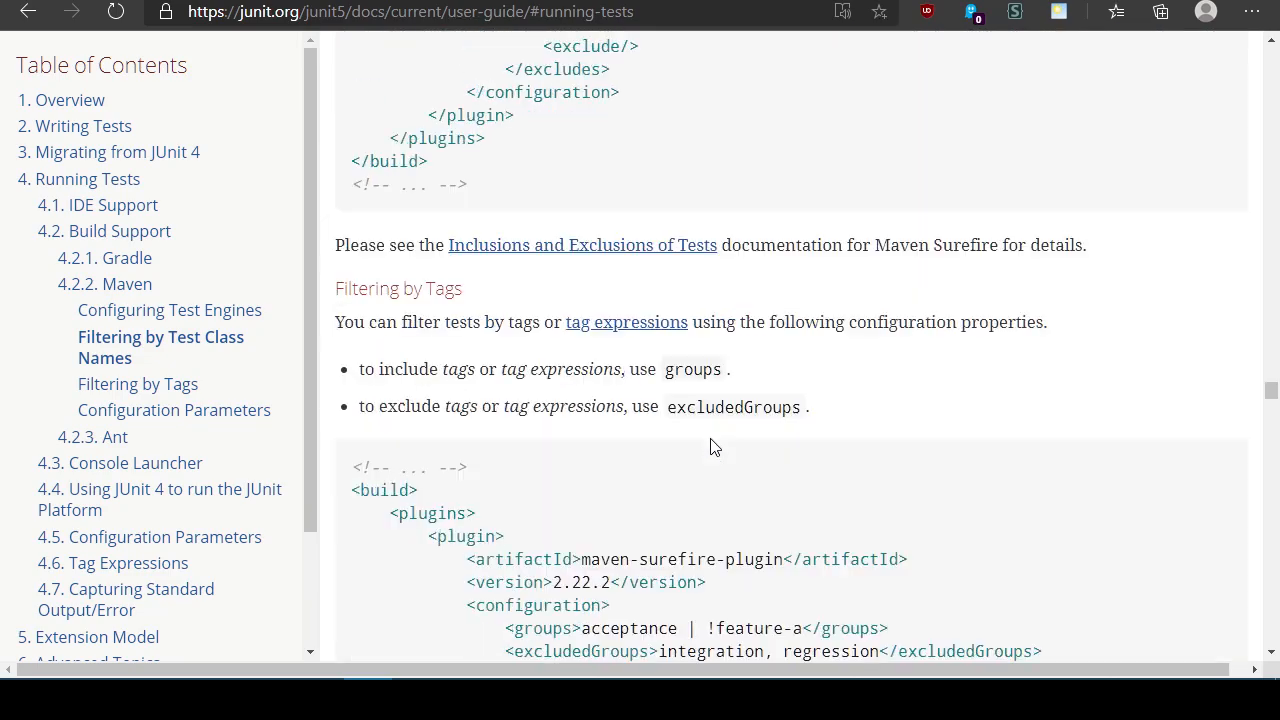
scroll("down", 3)
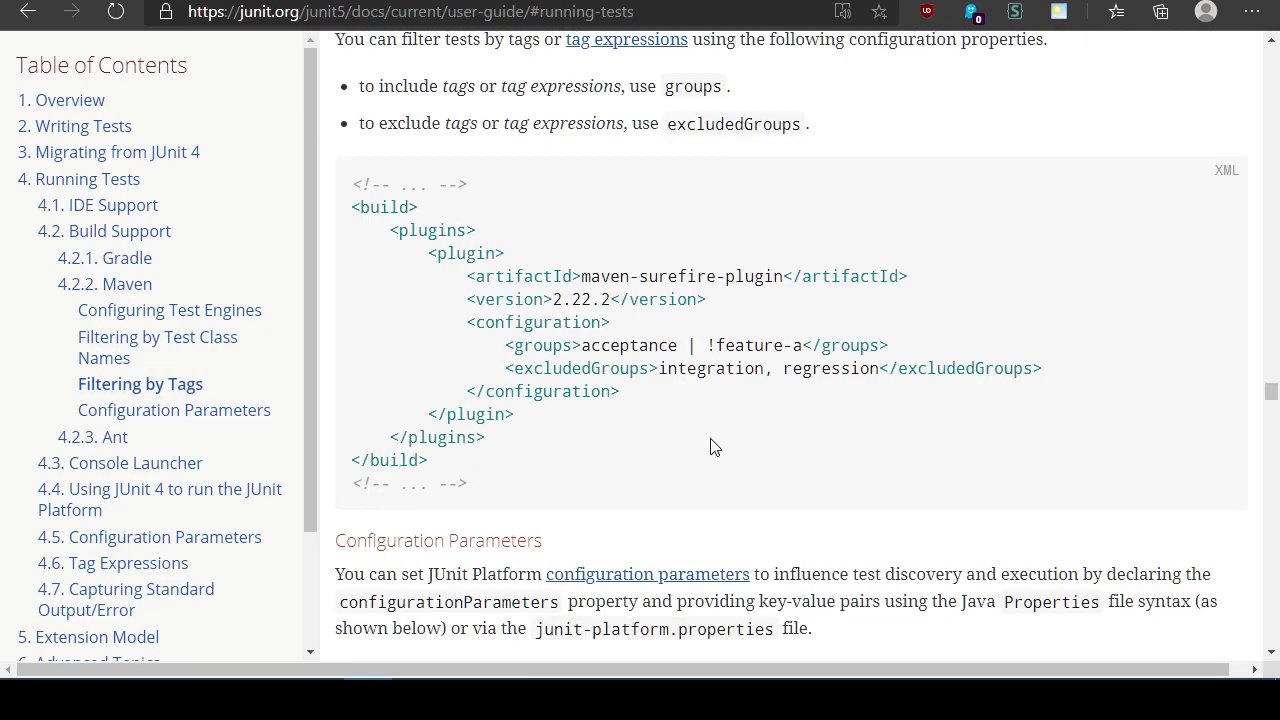
scroll("down", 3)
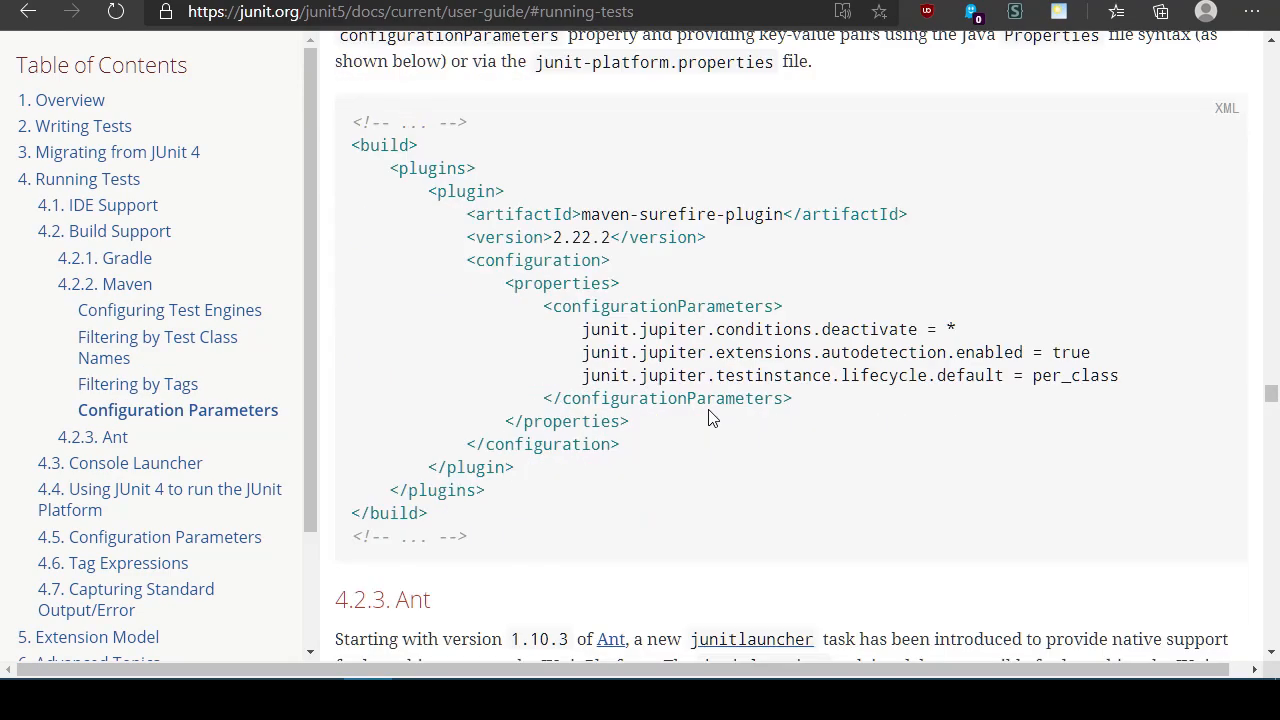
scroll("down", 3)
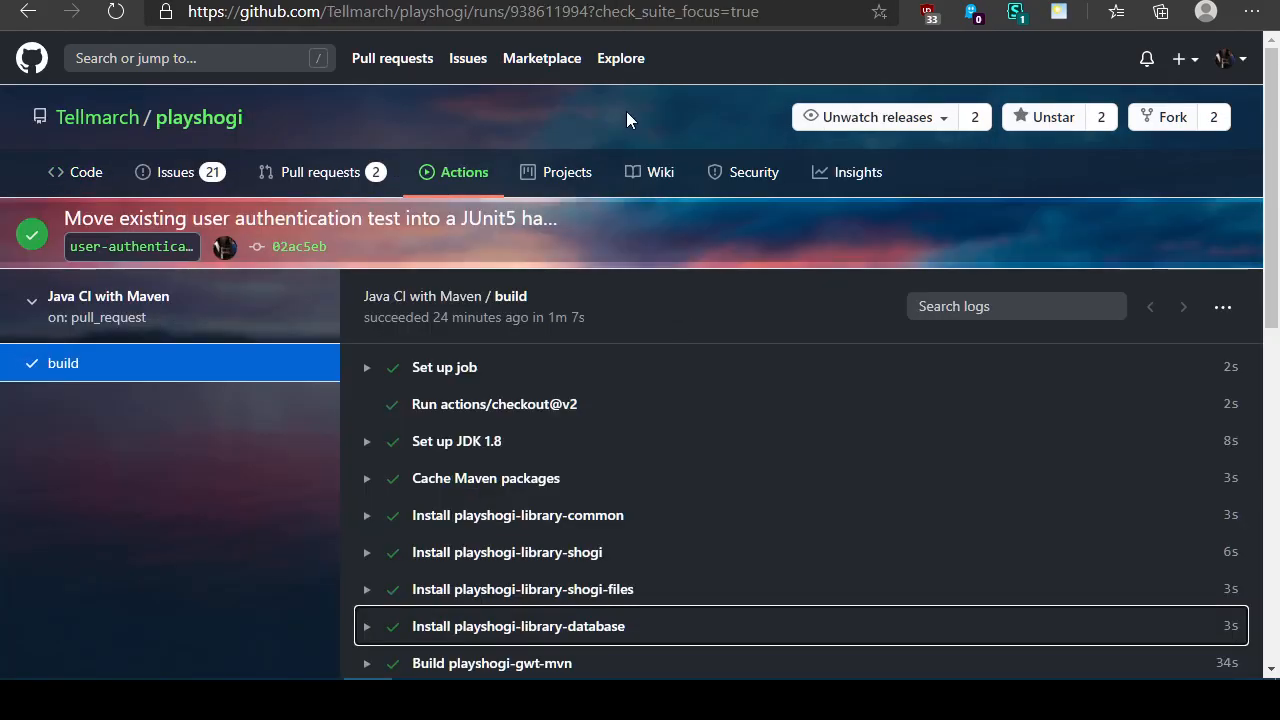
Expand and read the Cache Maven packages step log, then collapse it
left_click(486, 478)
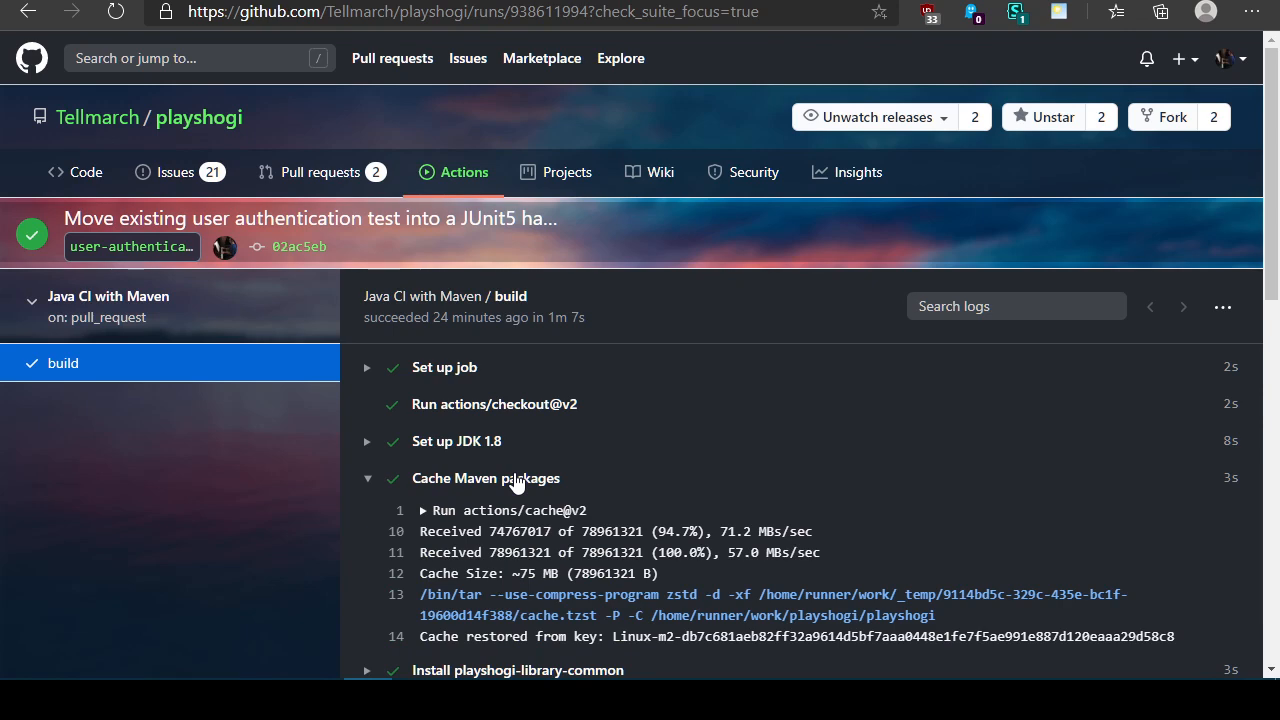
scroll("down", 3)
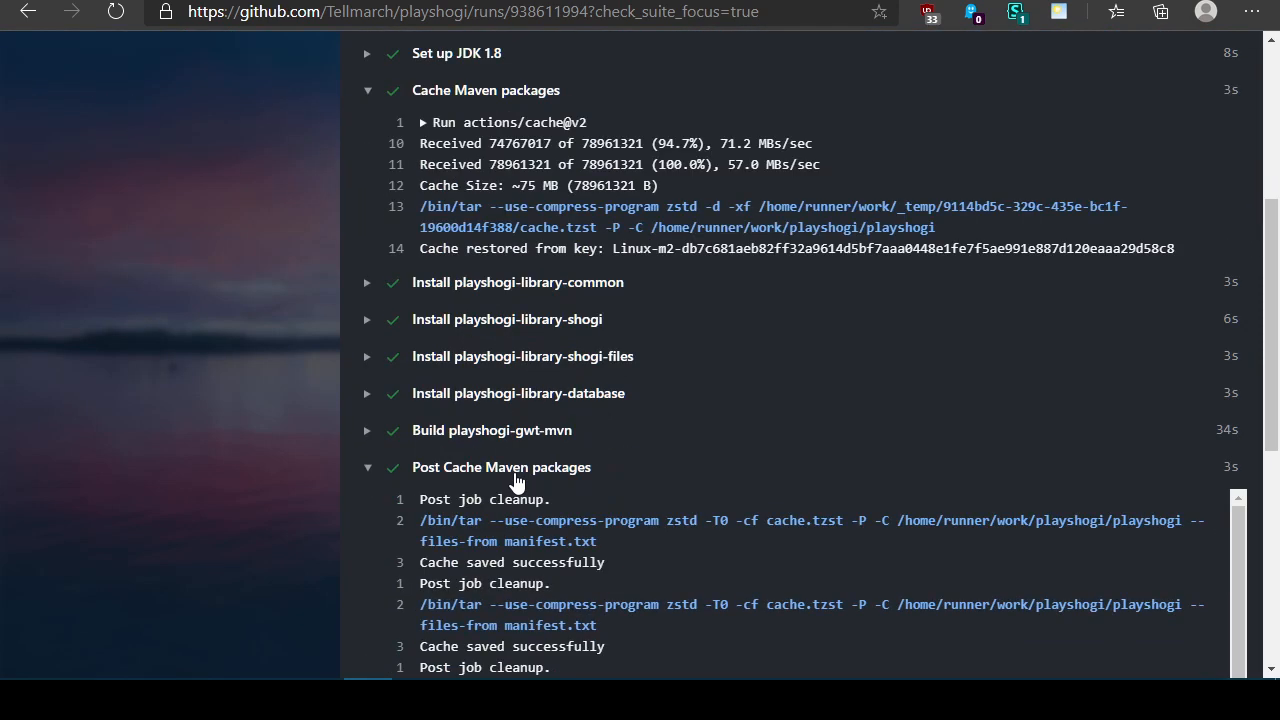
scroll("down", 3)
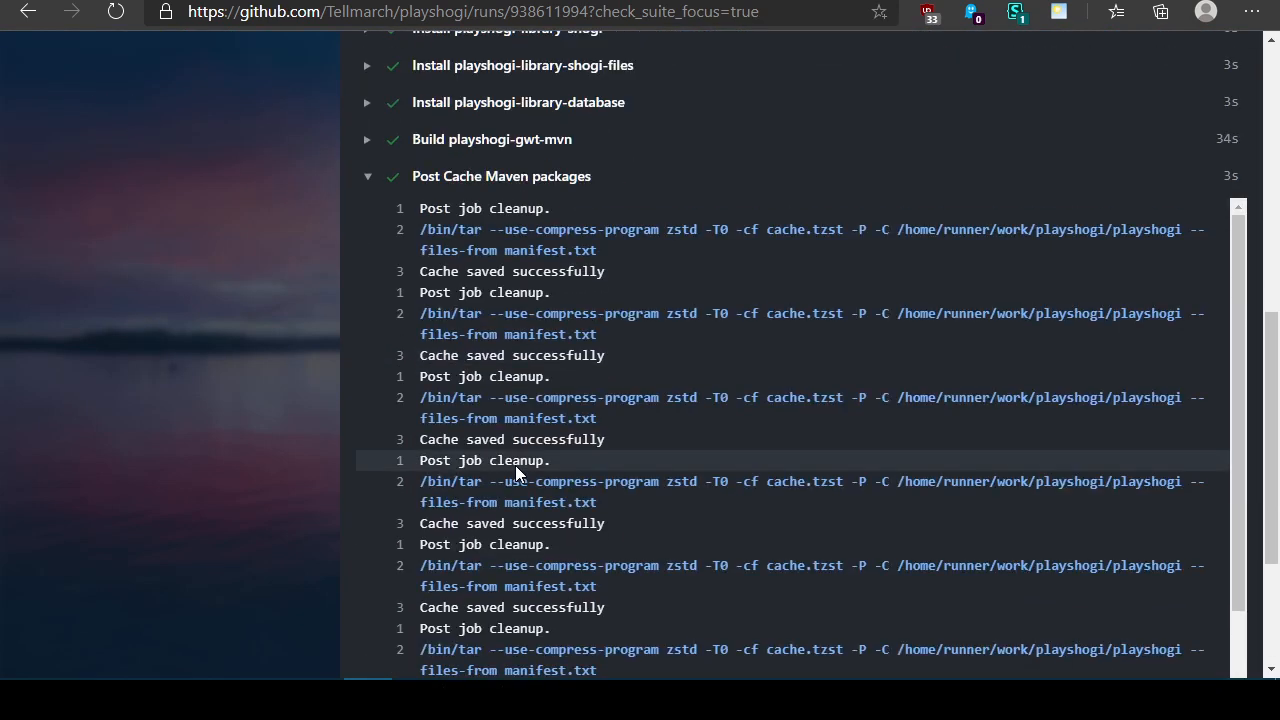
scroll("up", 3)
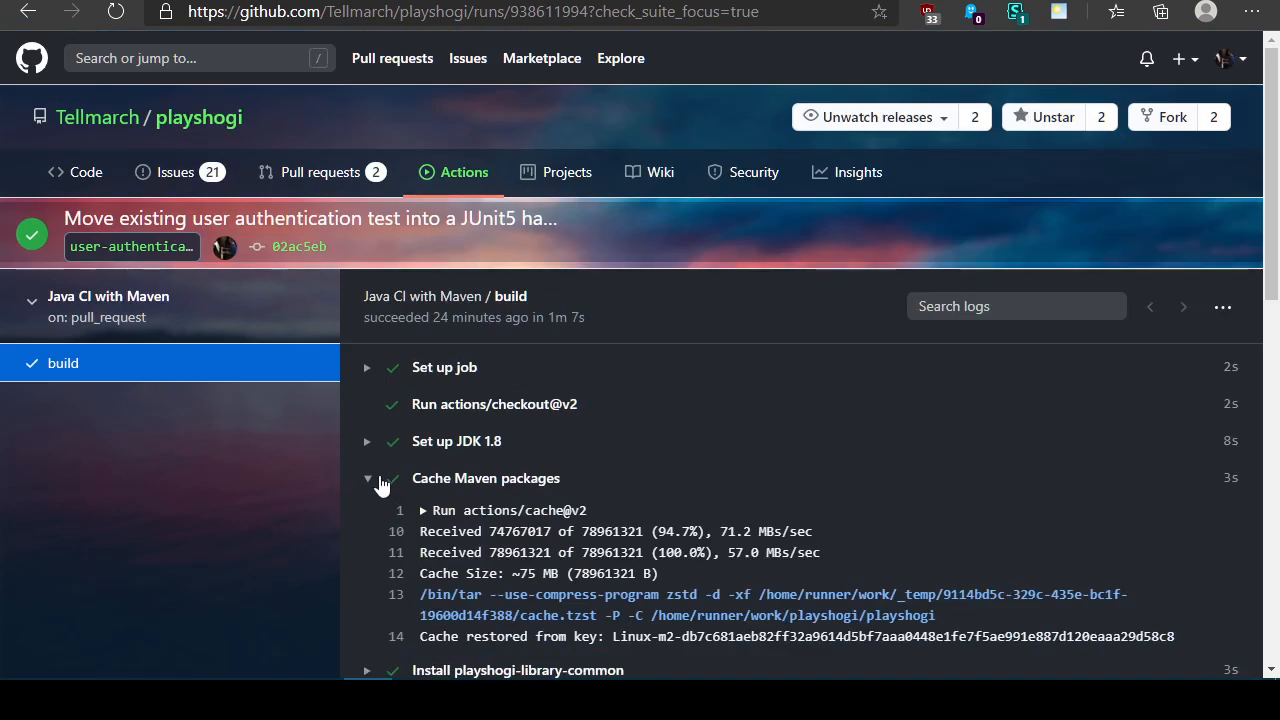
left_click(368, 478)
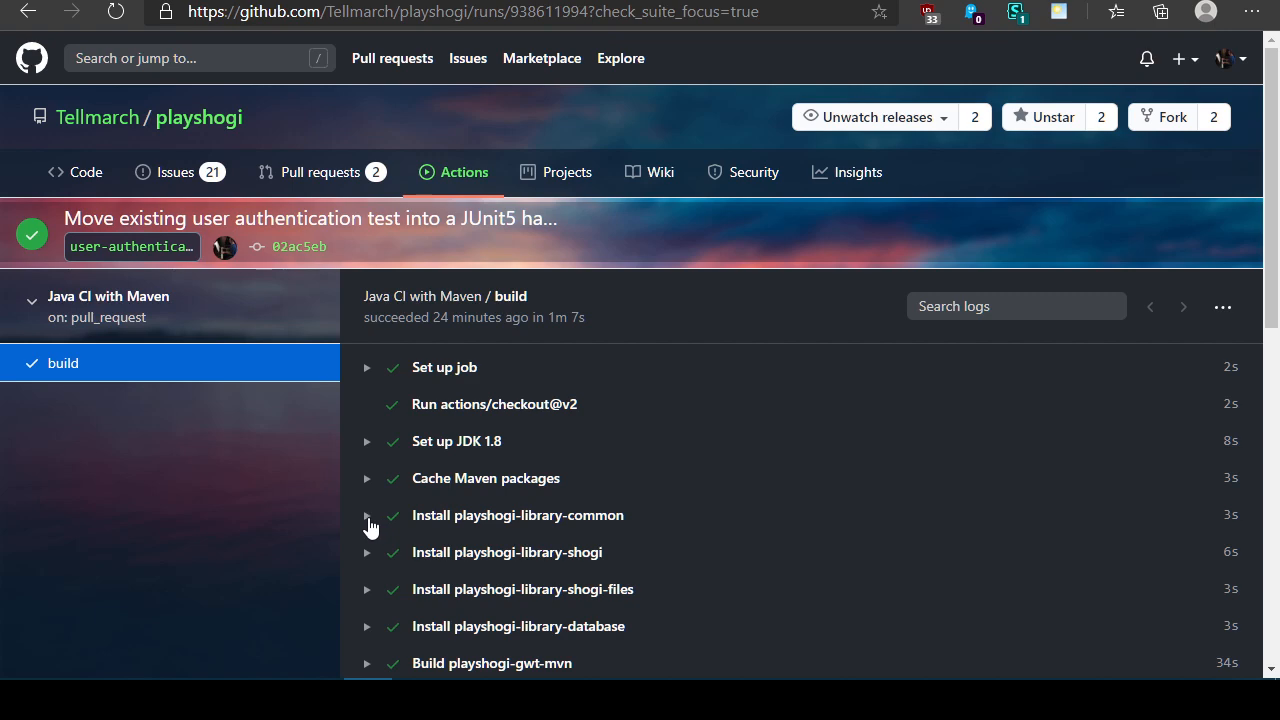
Read the playshogi-library-common install log showing 'No tests to run', then go to pull request #34 via the Pull requests list
left_click(368, 516)
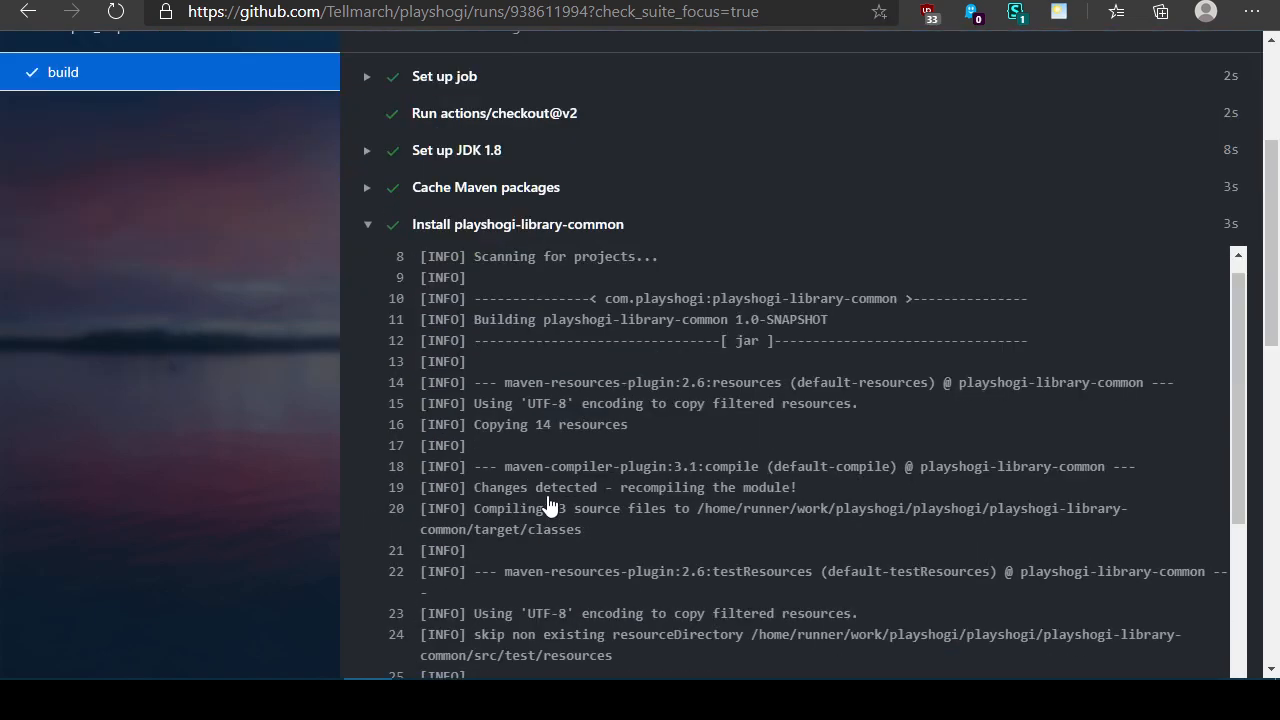
scroll("down", 3)
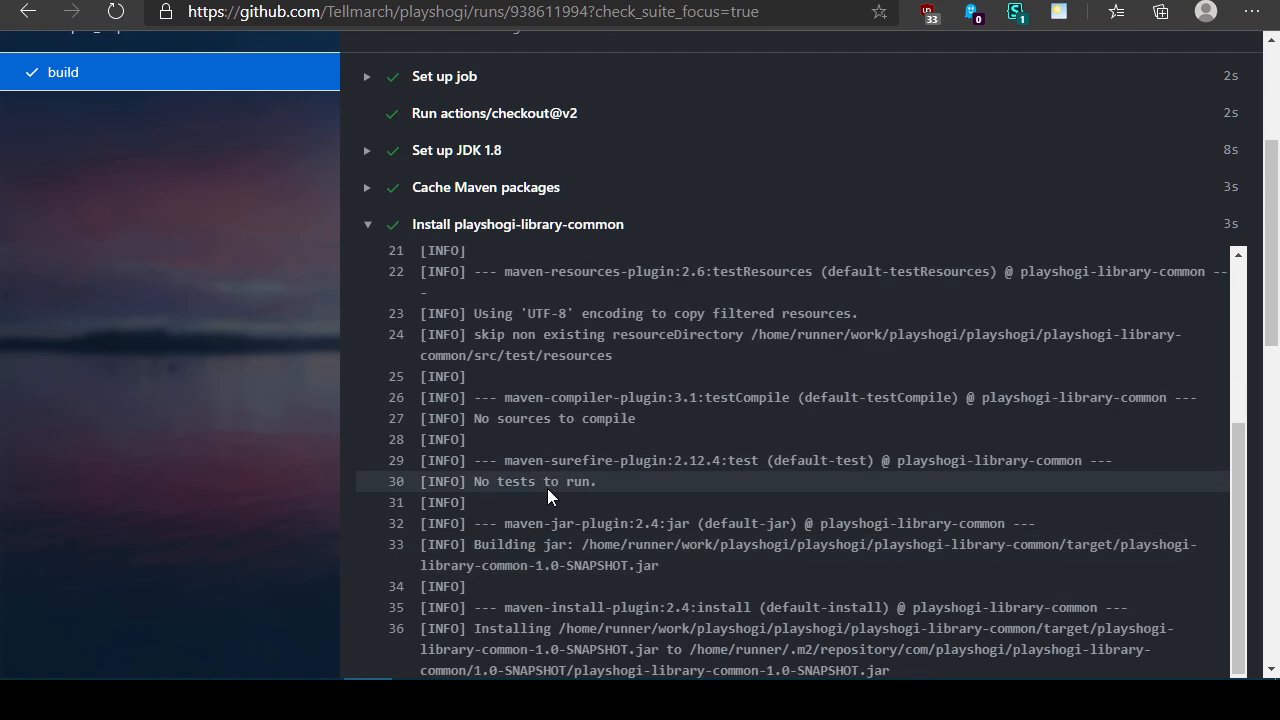
scroll("down", 3)
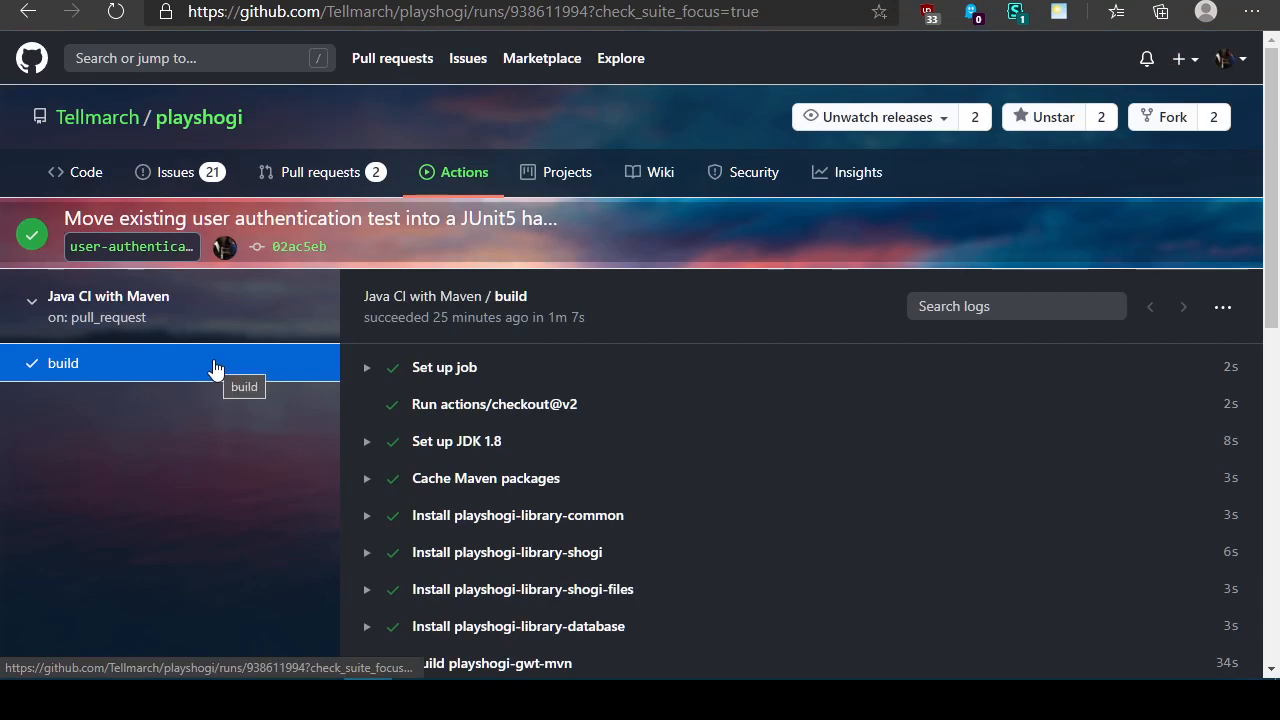
mouse_move(272, 222)
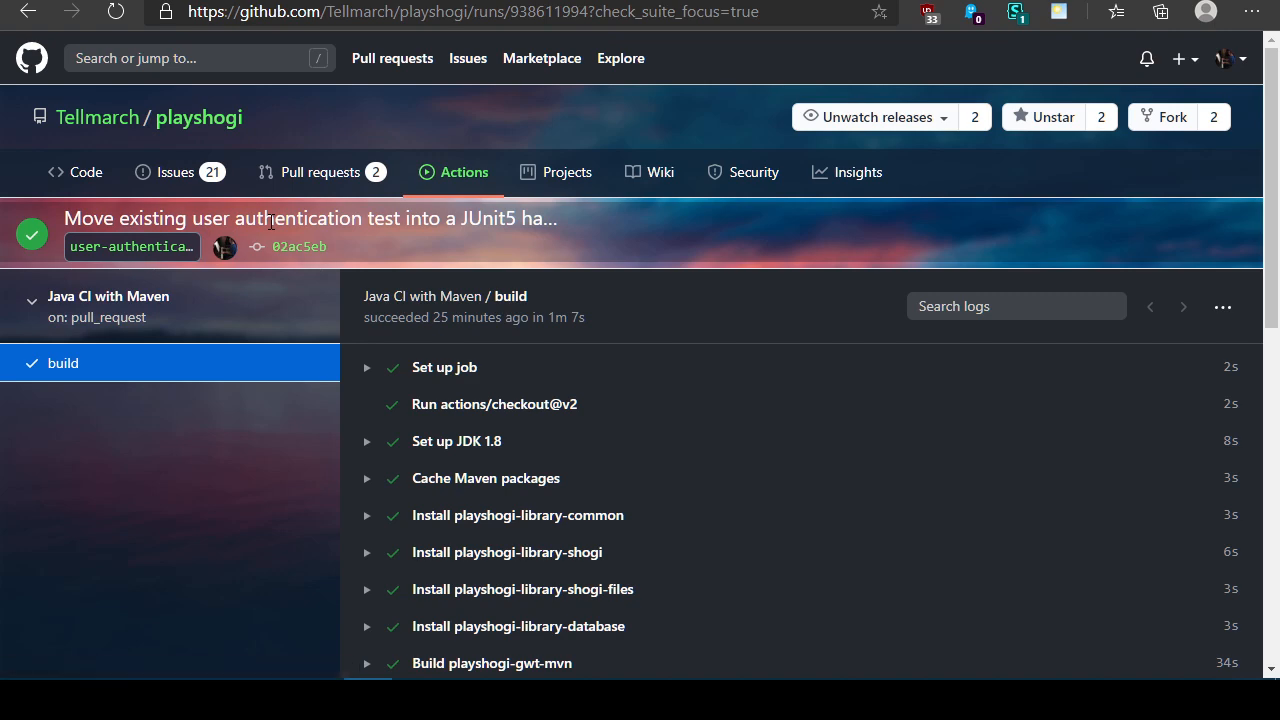
left_click(320, 172)
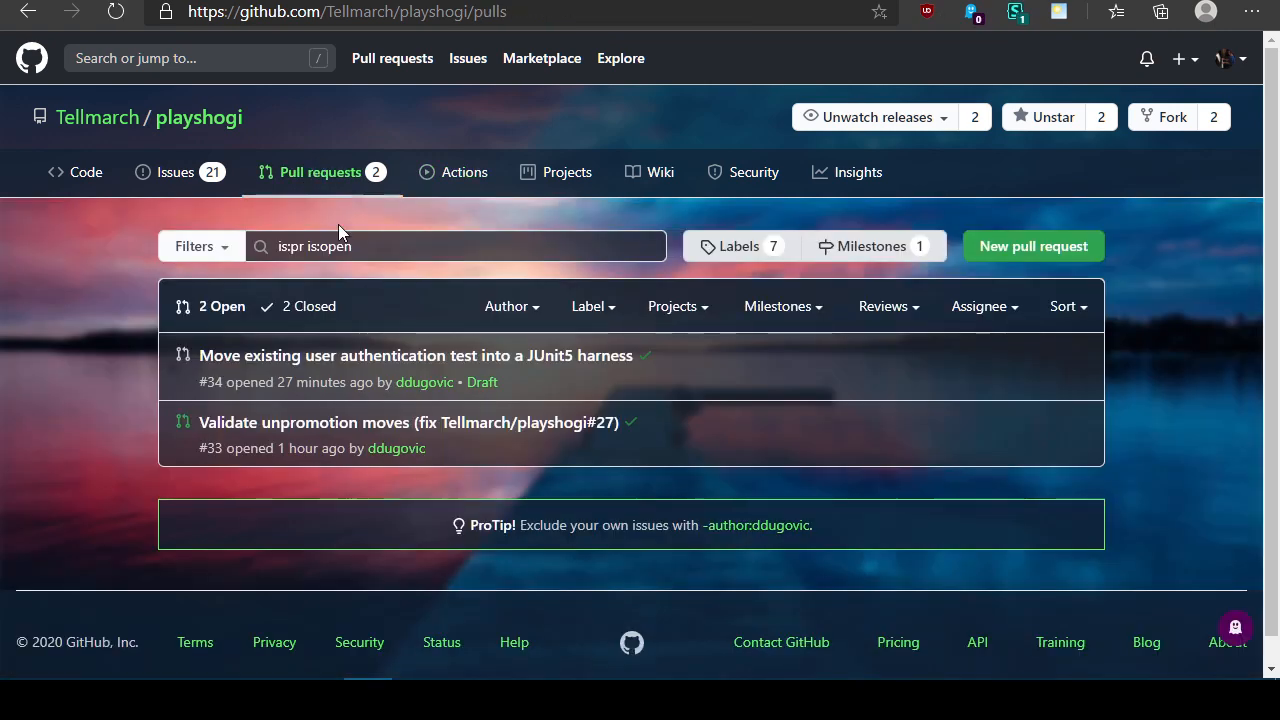
left_click(416, 356)
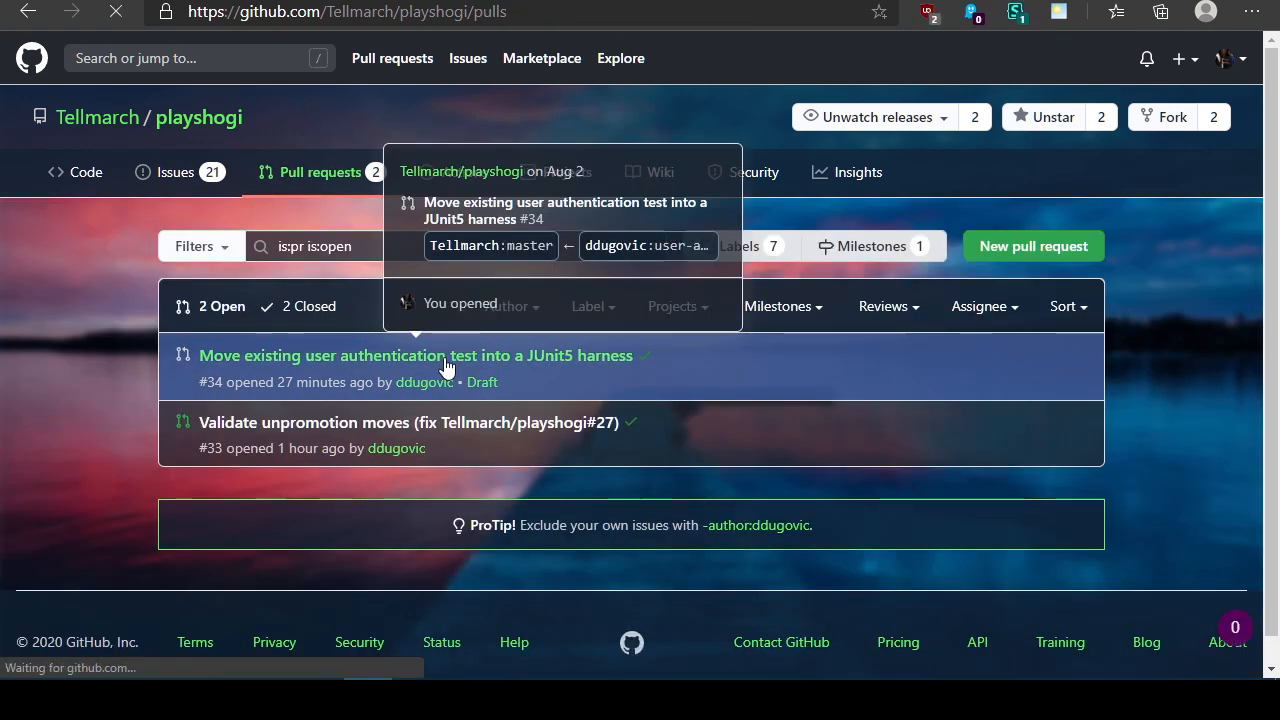
Review the pom.xml diff adding the junit-jupiter test dependency under Files changed in PR #34
left_click(416, 356)
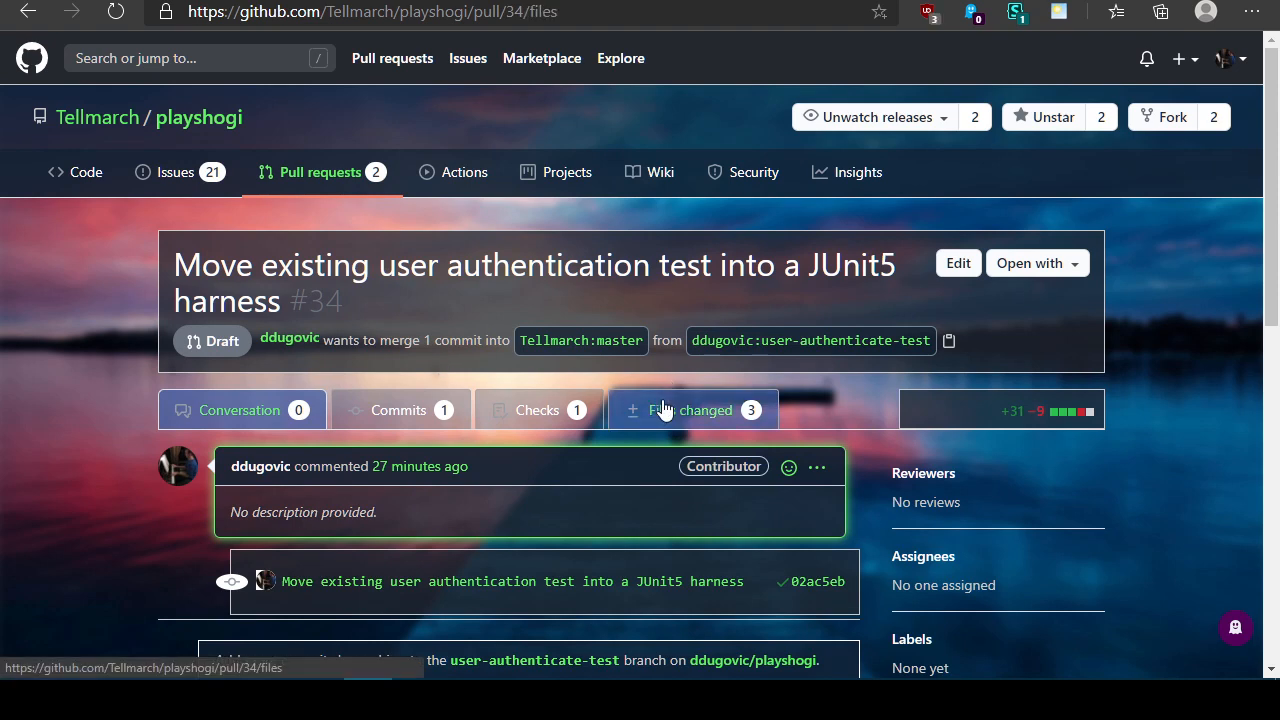
left_click(688, 410)
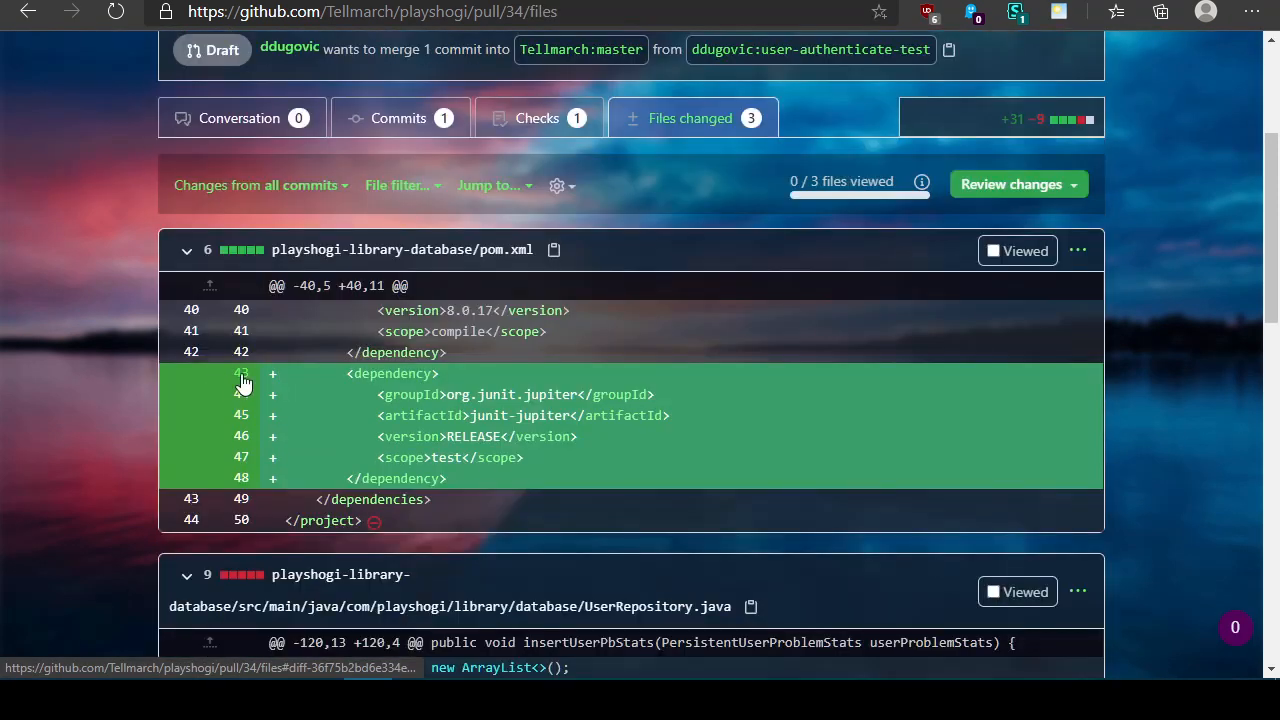
scroll("down", 3)
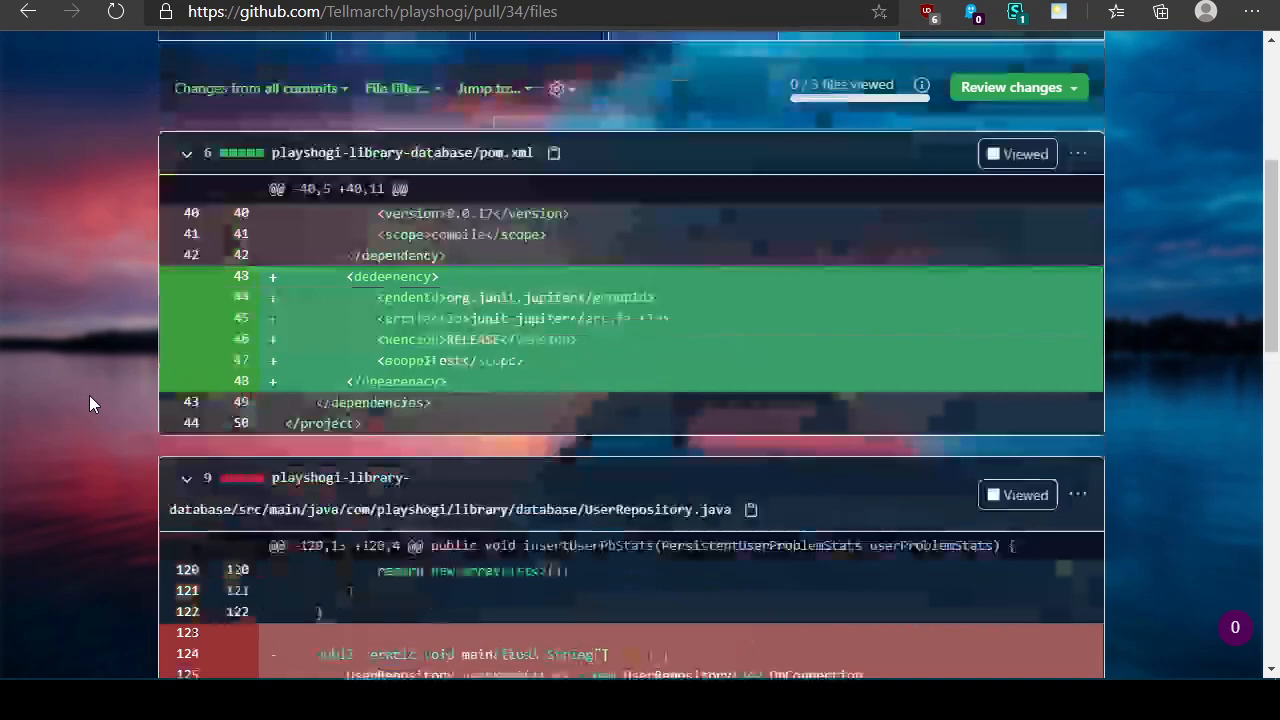
scroll("up", 3)
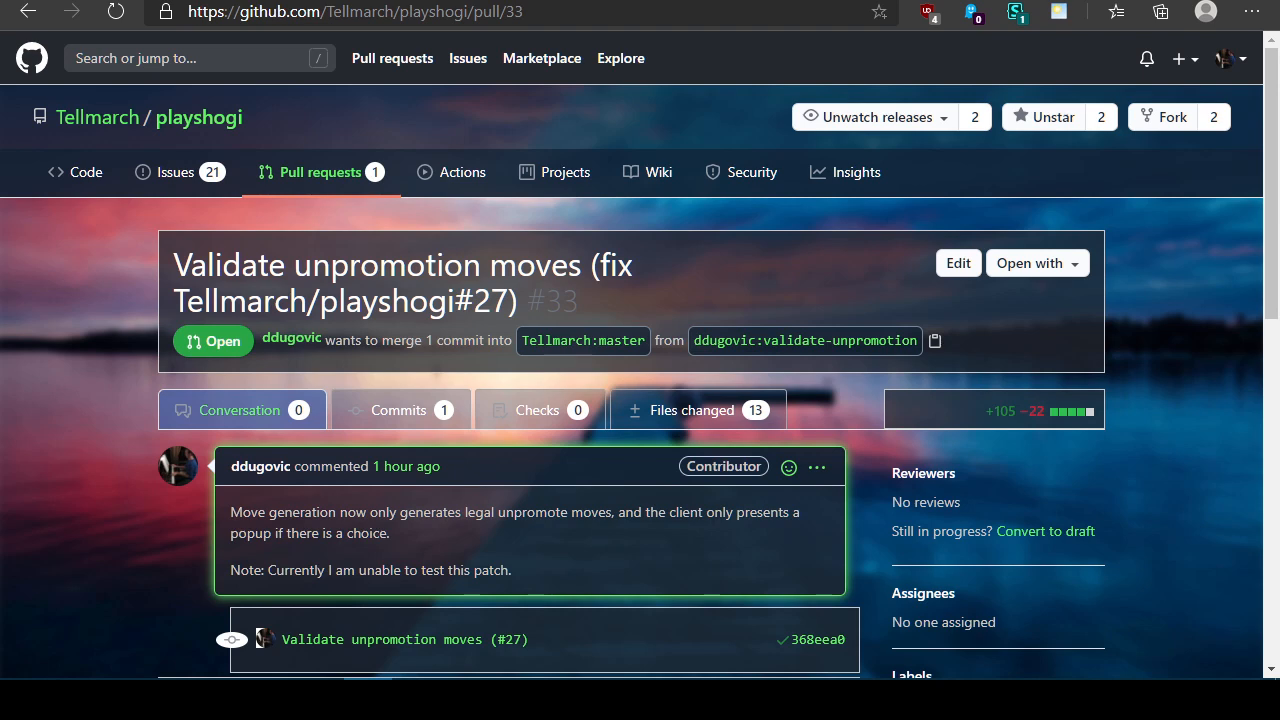
mouse_move(320, 172)
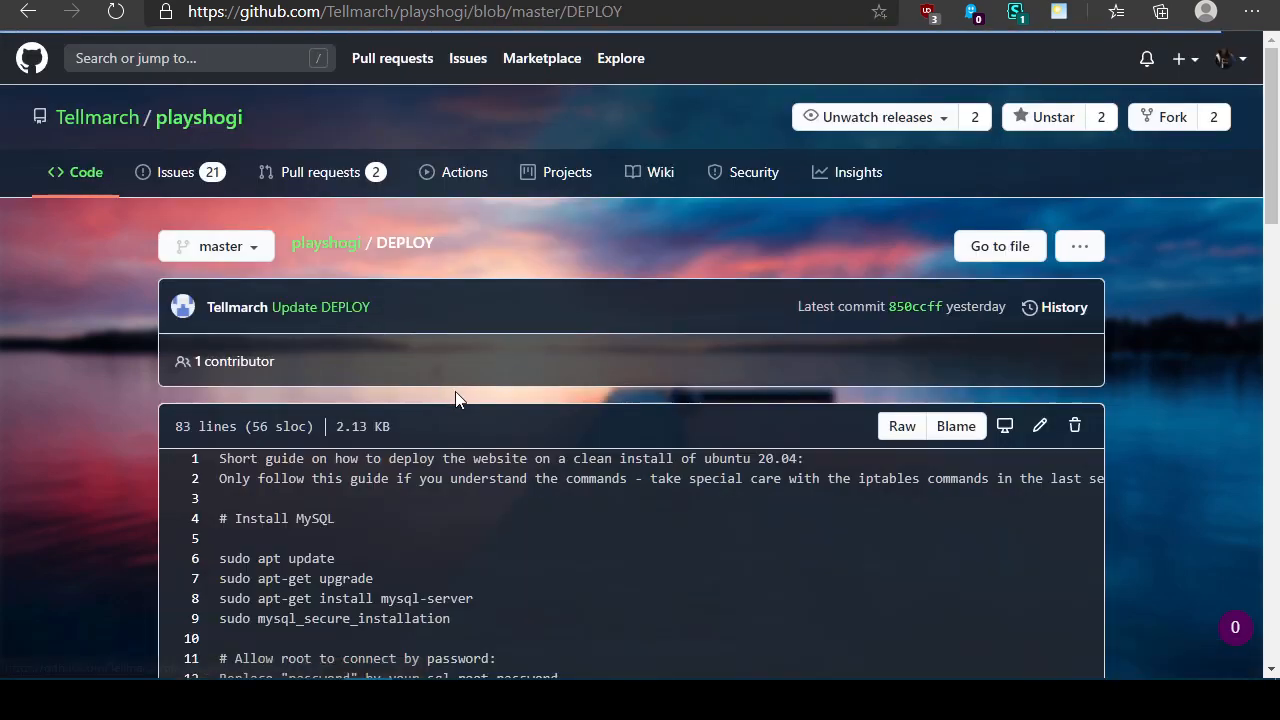
Read the DEPLOY guide, including its raw plain-text version, selecting part of the text
scroll("down", 3)
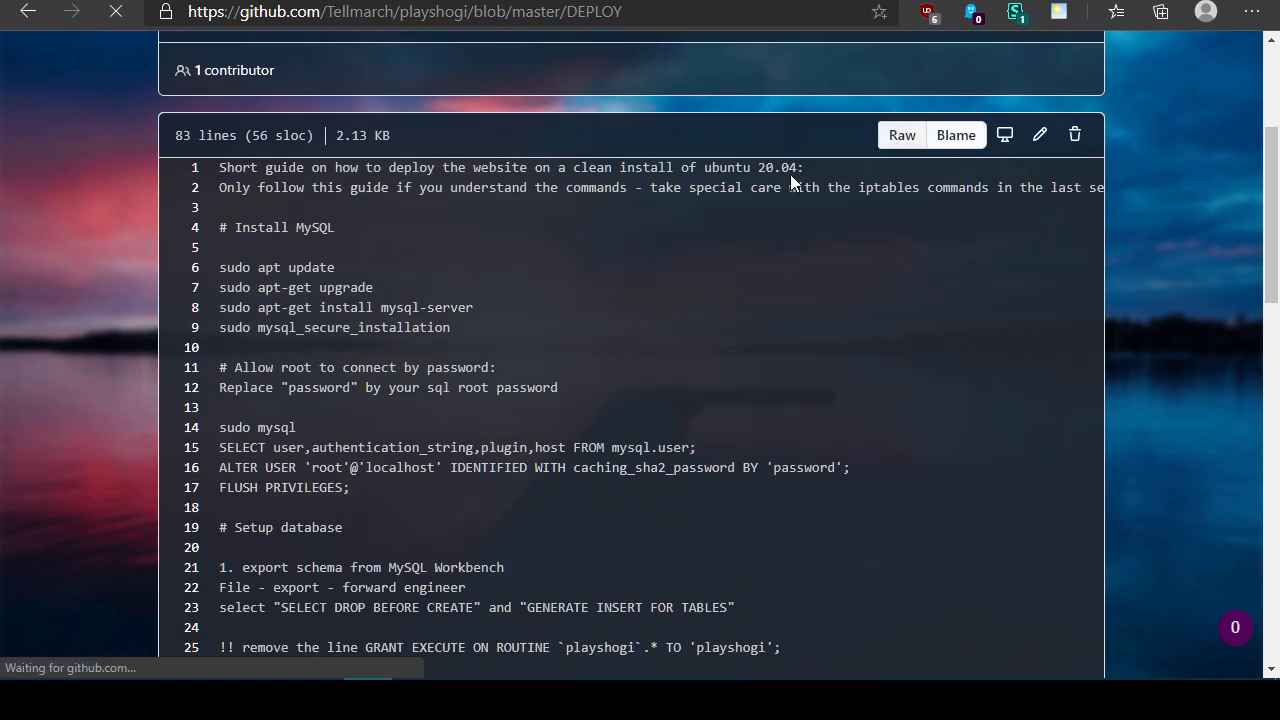
left_click(900, 136)
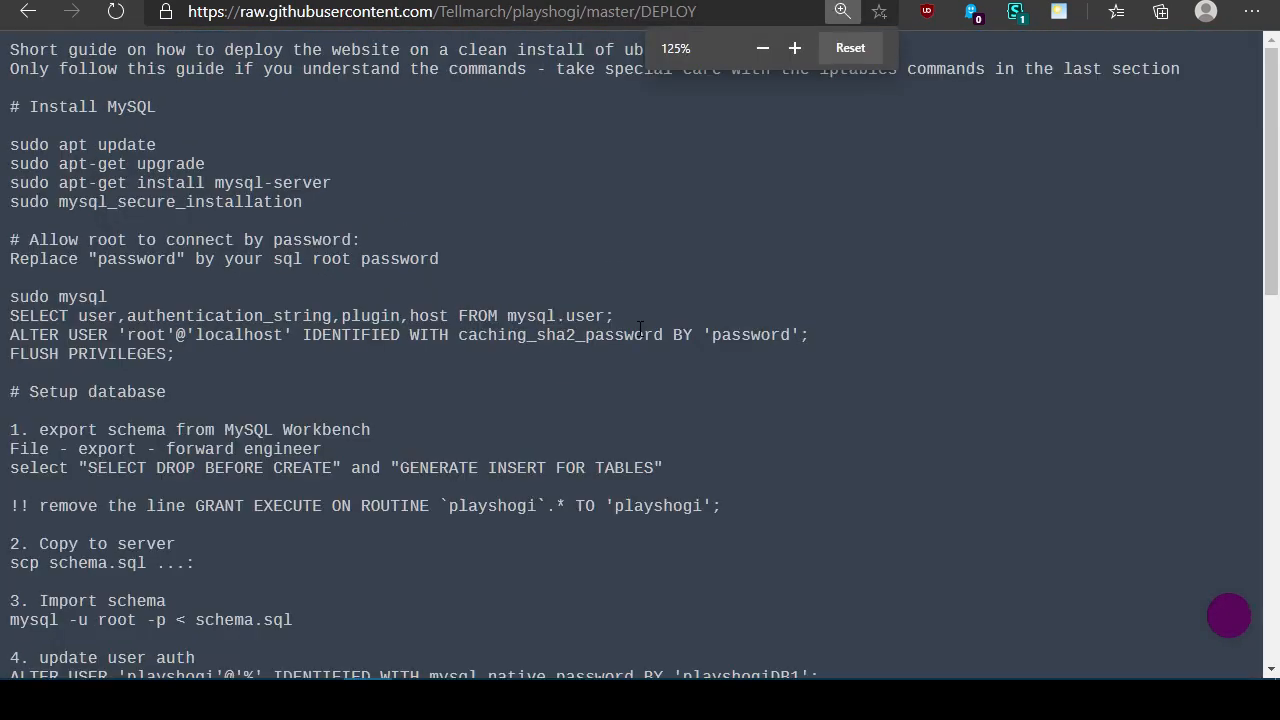
scroll("down", 3)
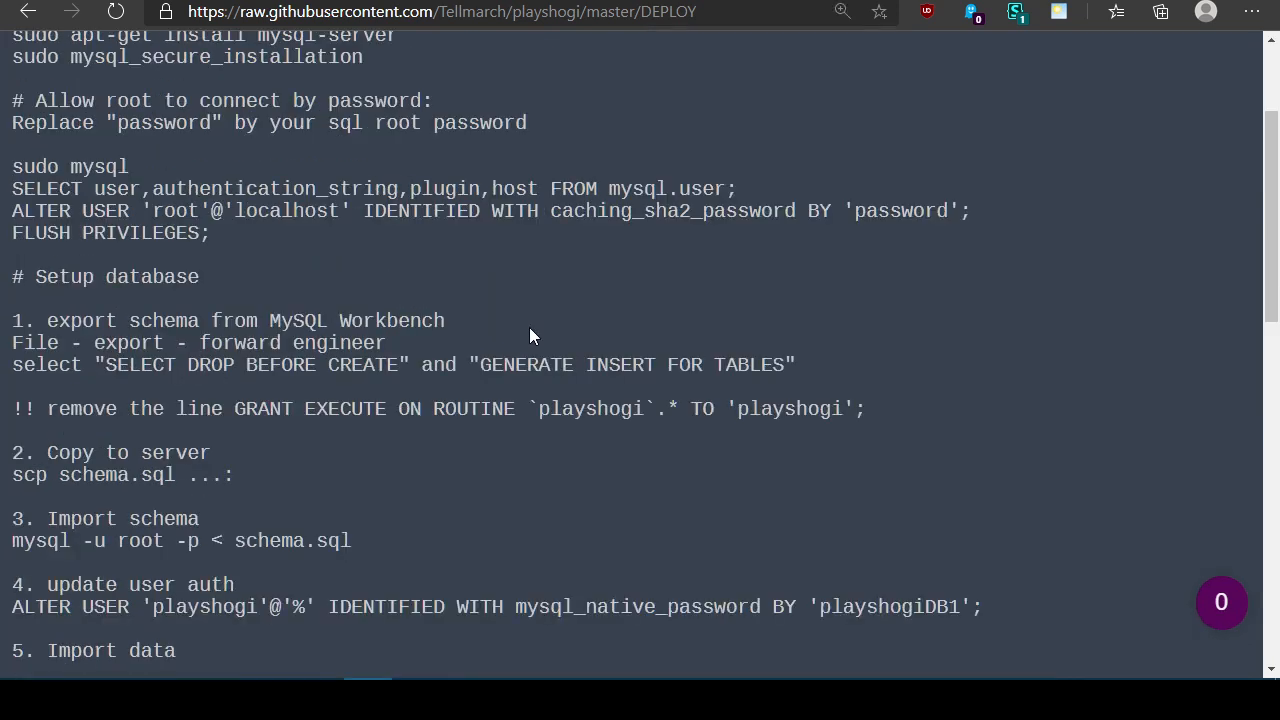
mouse_move(504, 316)
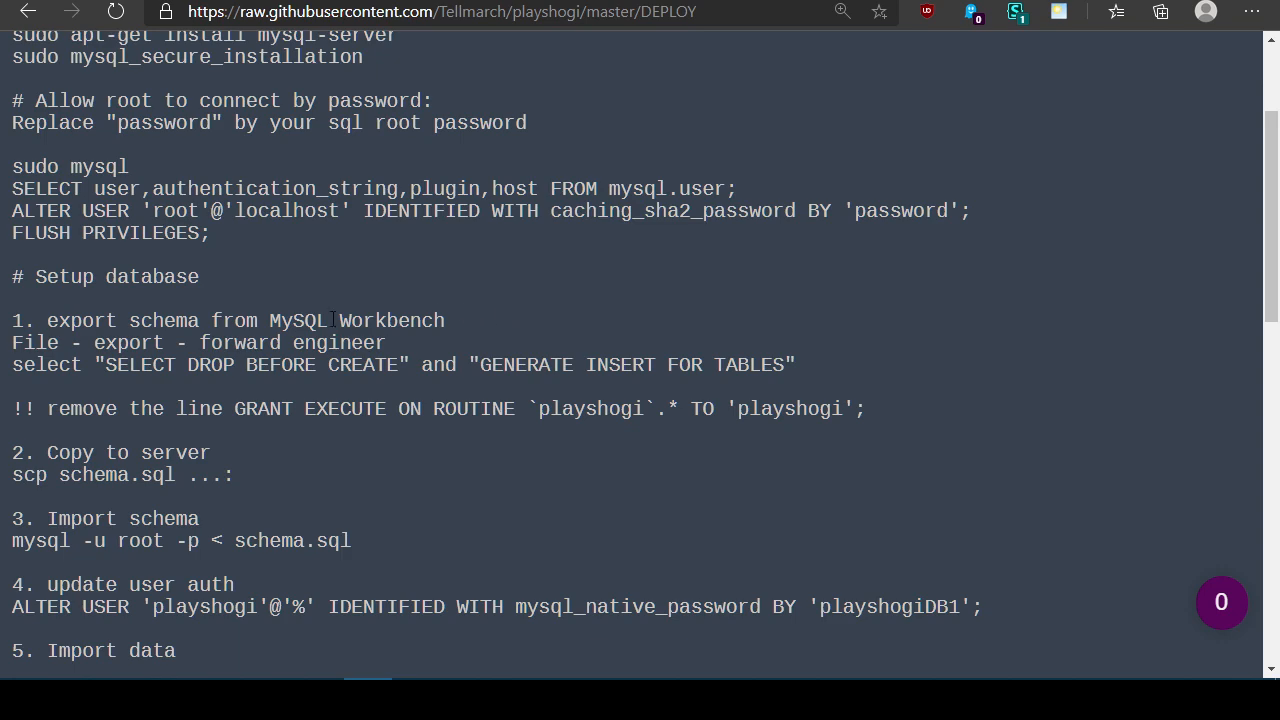
left_click_drag(12, 344, 656, 364)
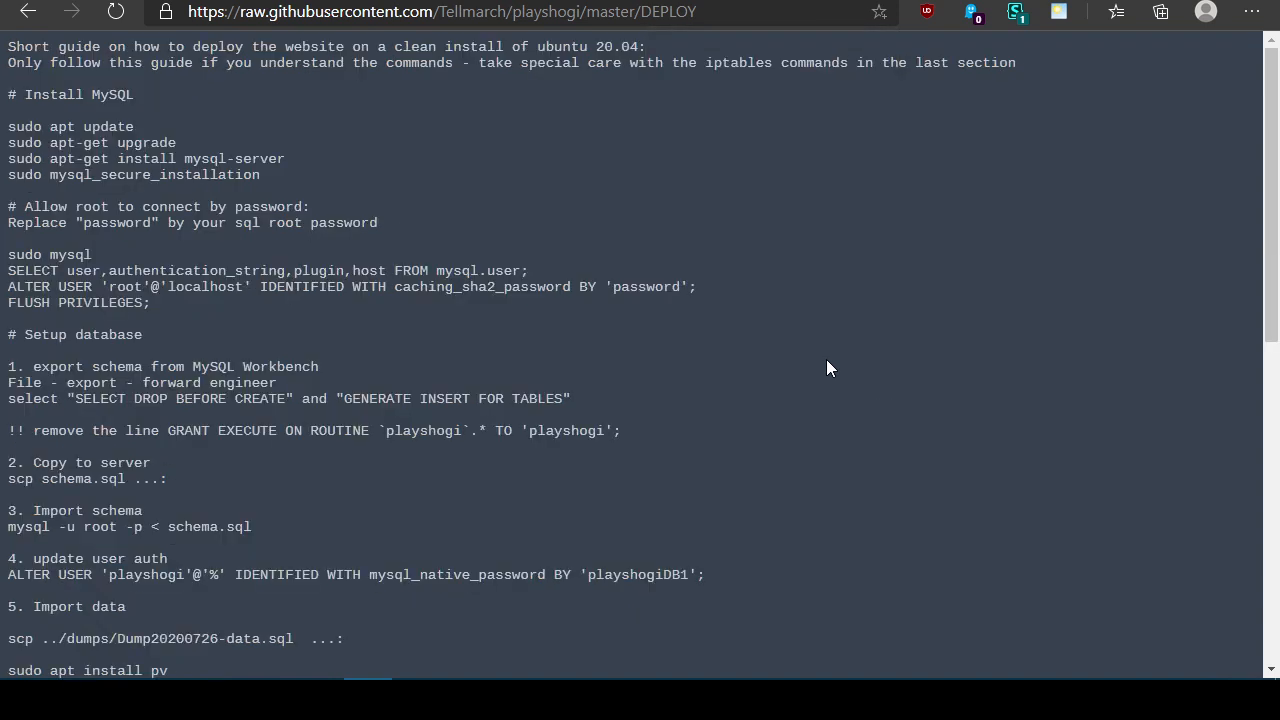
Return to the formatted DEPLOY file page and scroll back to its top
left_click(114, 12)
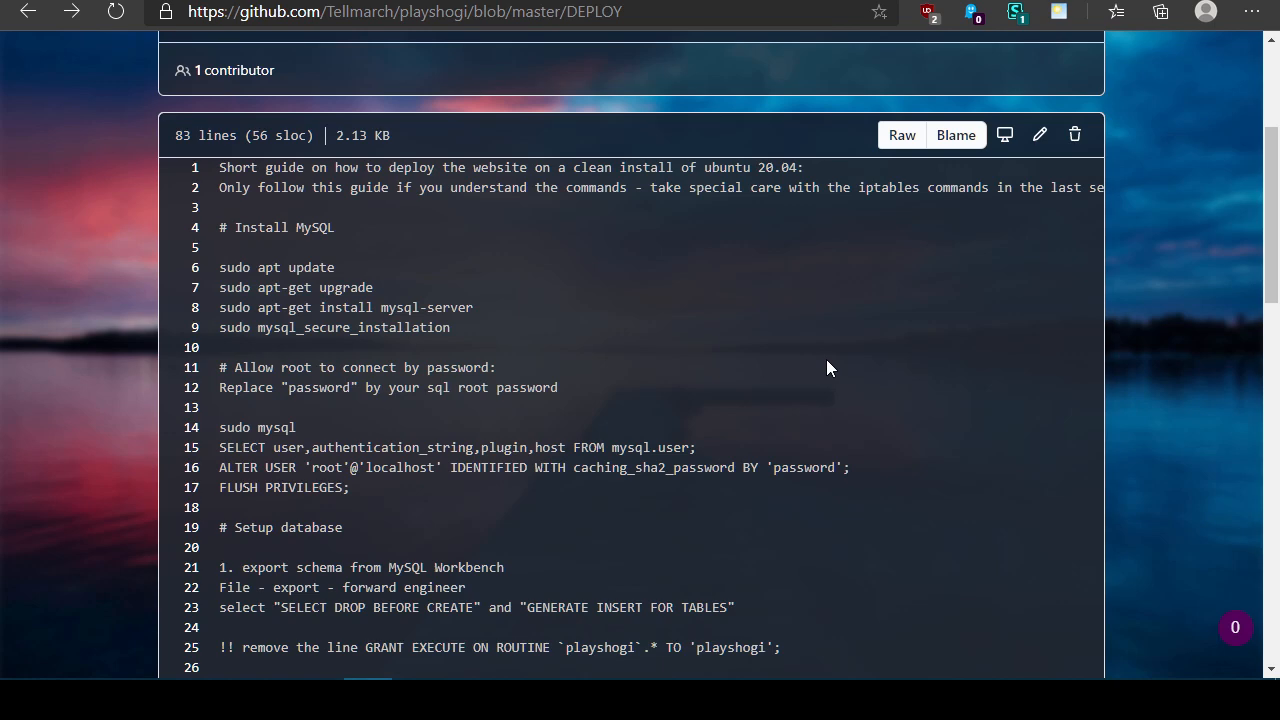
scroll("up", 3)
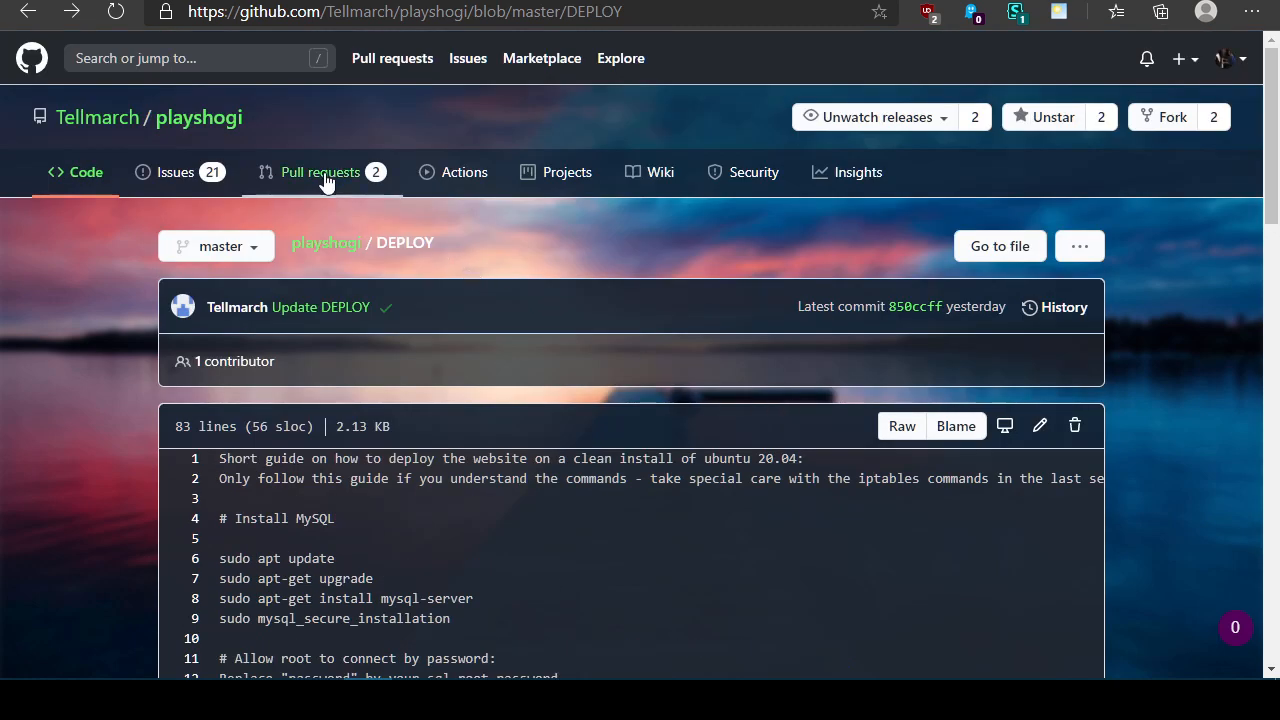
Reopen pull request #34 from the repository's pull requests list
left_click(320, 172)
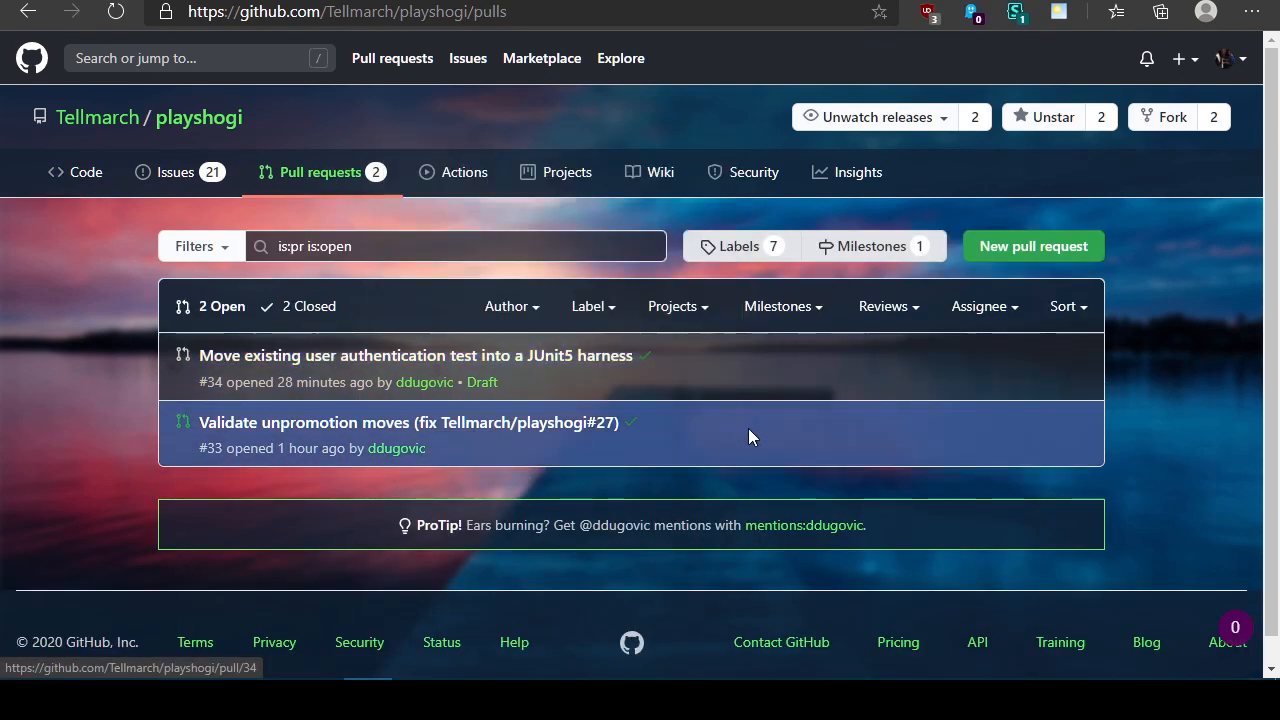
left_click(416, 356)
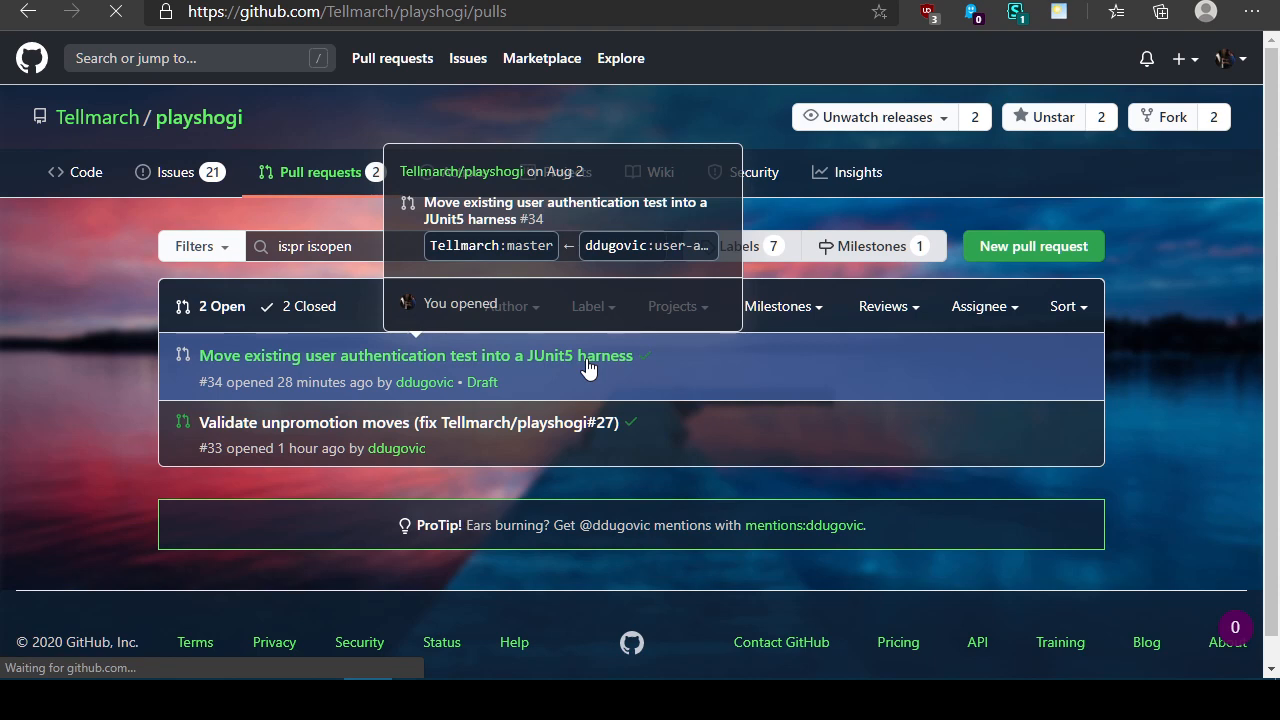
Begin a new comment with 'For', then bring up the opening comment's ••• options
left_click(416, 356)
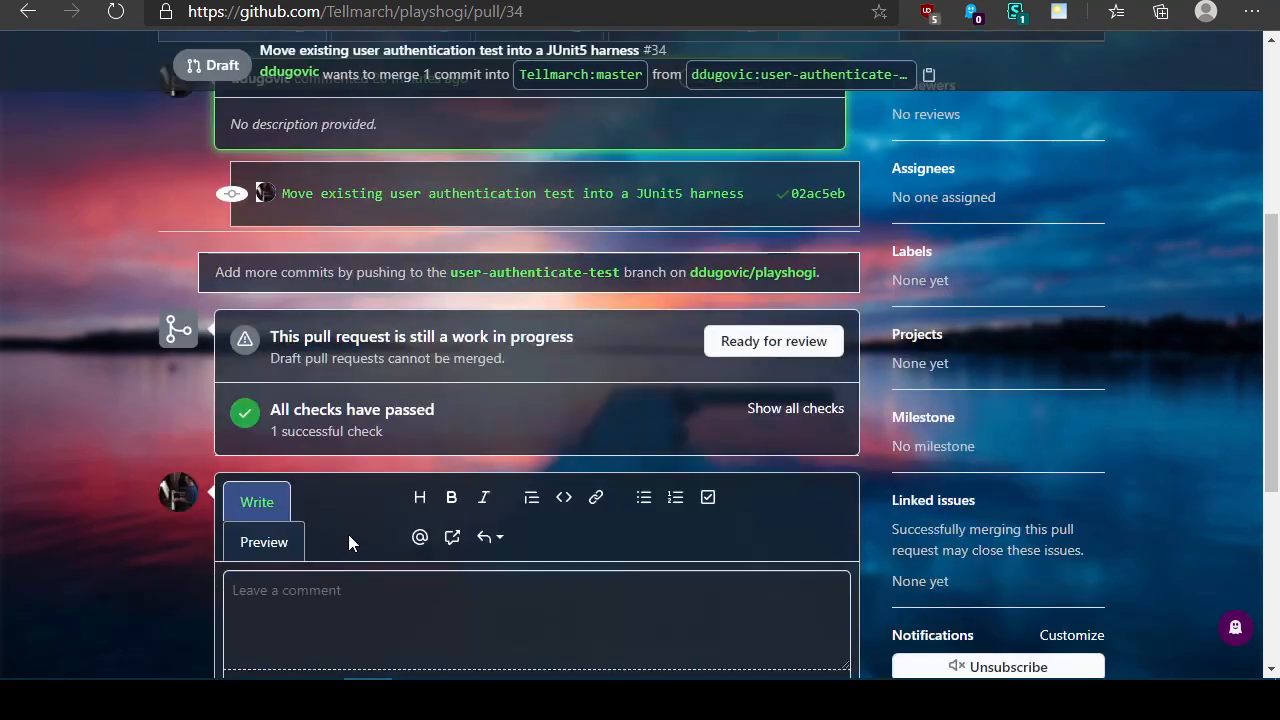
type("For")
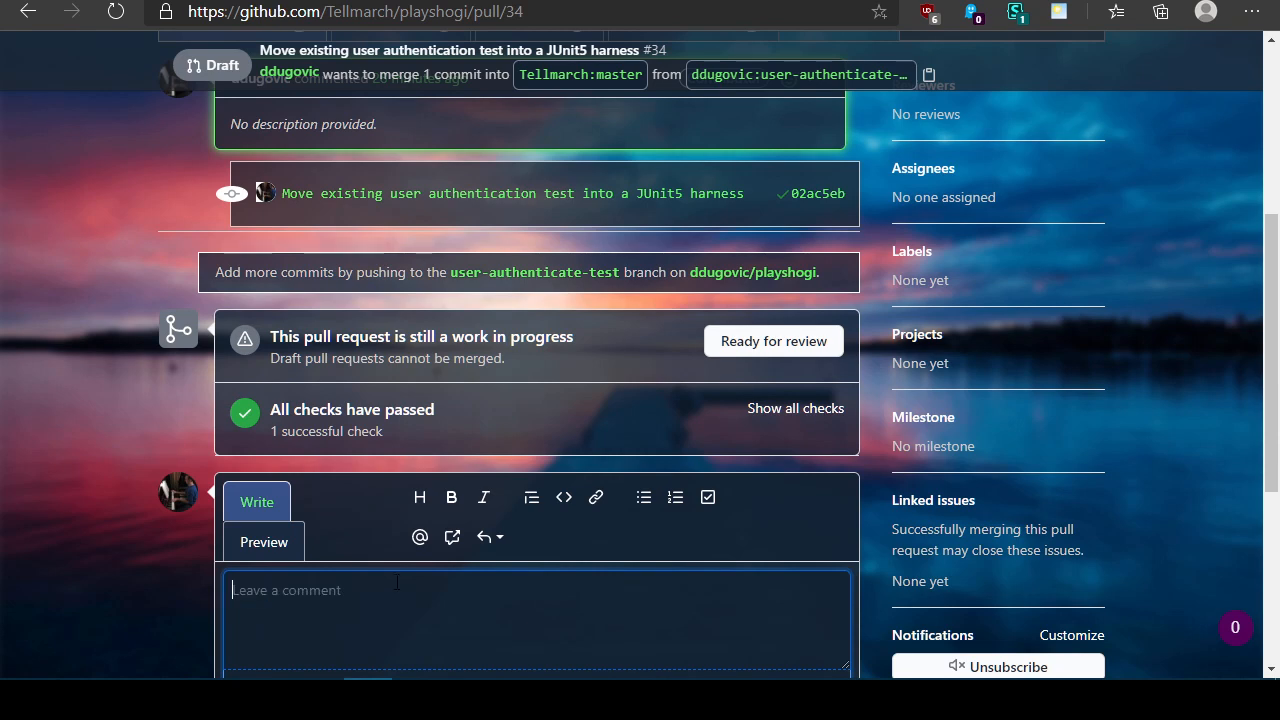
left_click(816, 176)
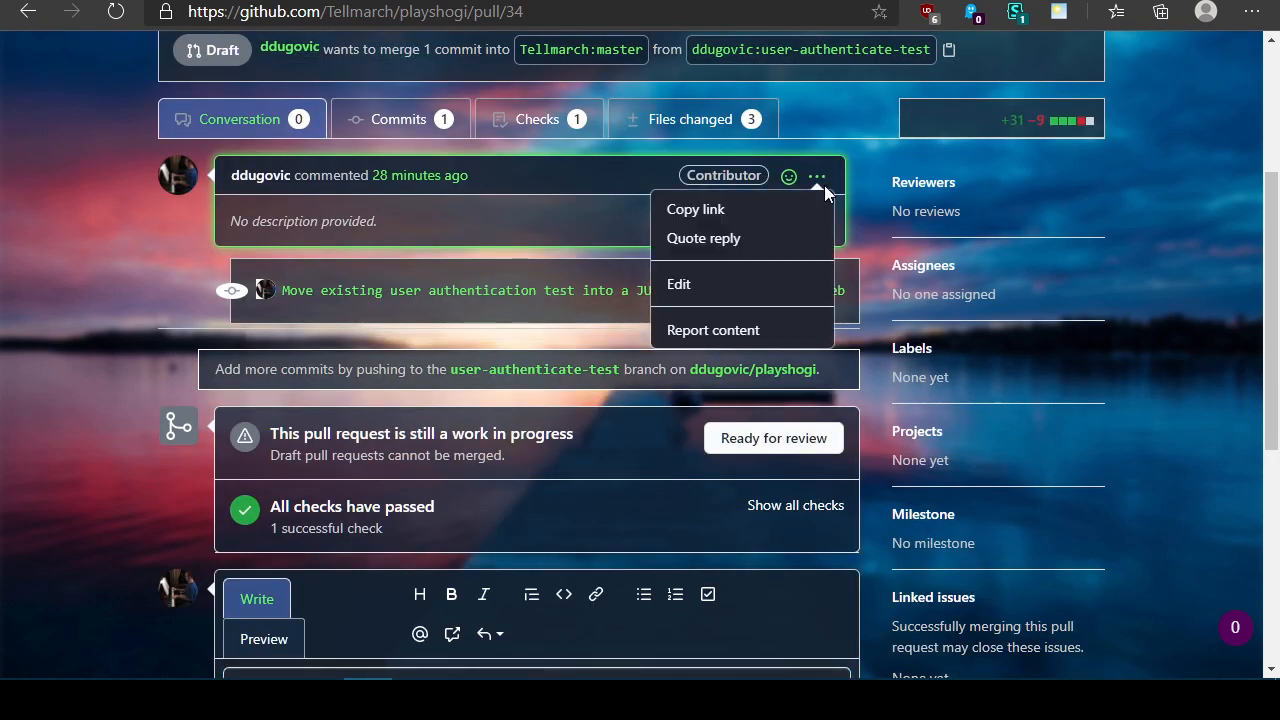
Edit the opening comment to say that for whatever reason neither GitHub nor IDEA invokes the tests
left_click(680, 284)
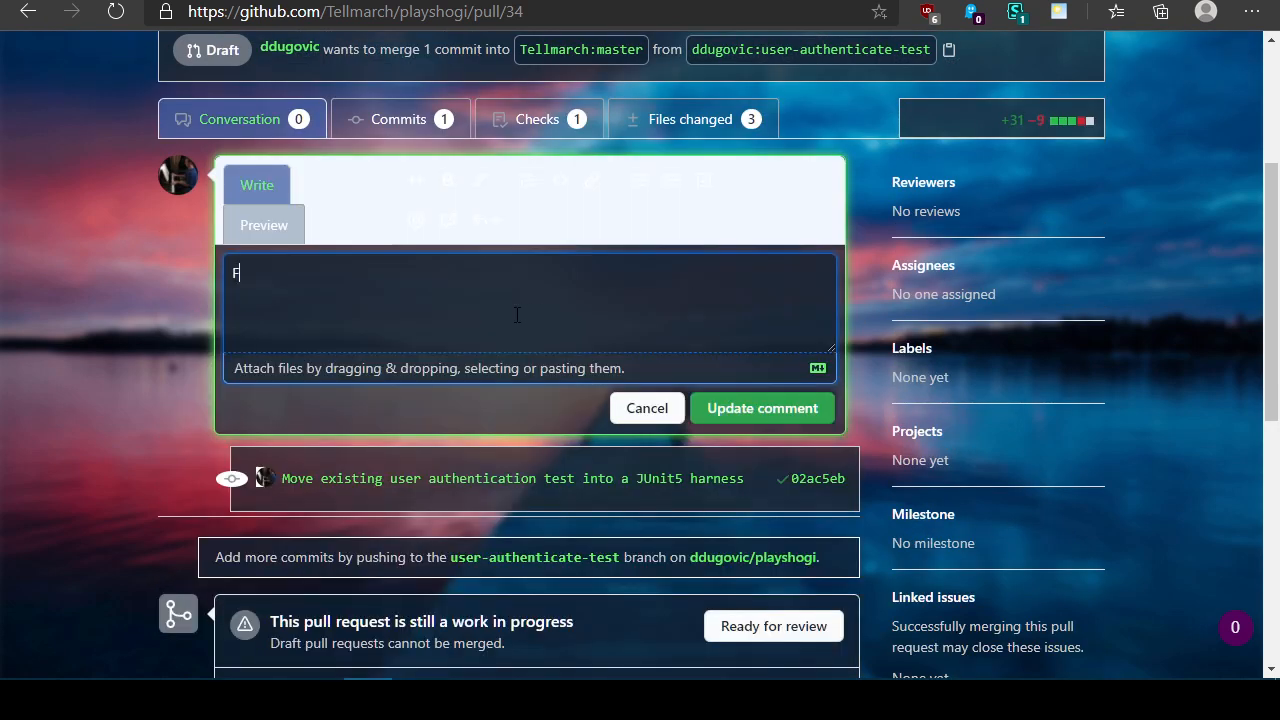
type("or whatever reason")
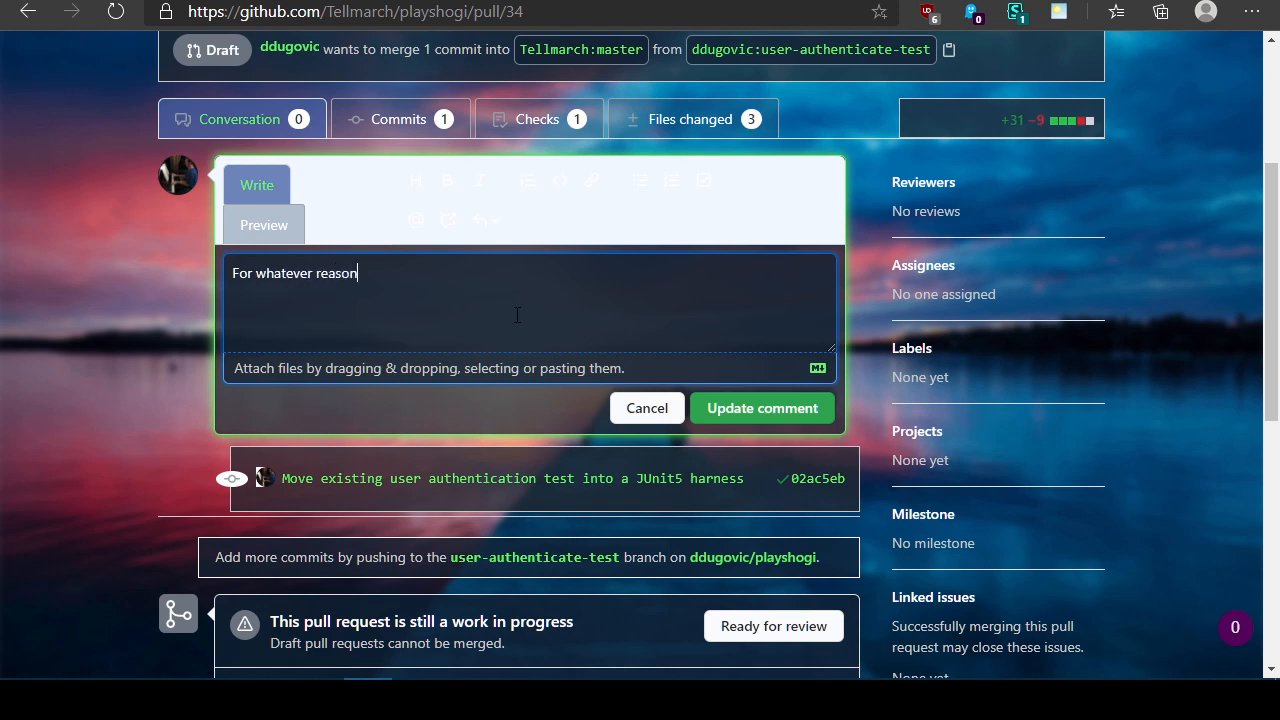
type(", GitHub")
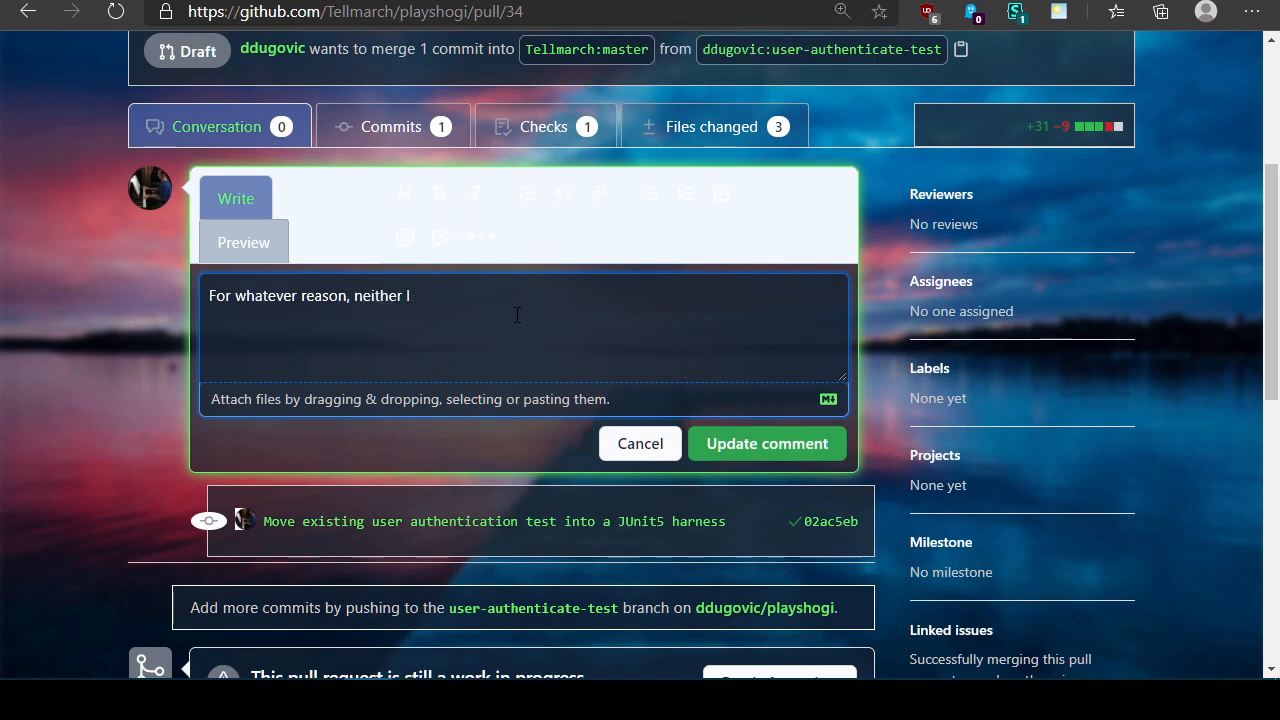
type("DEA nor GitHub")
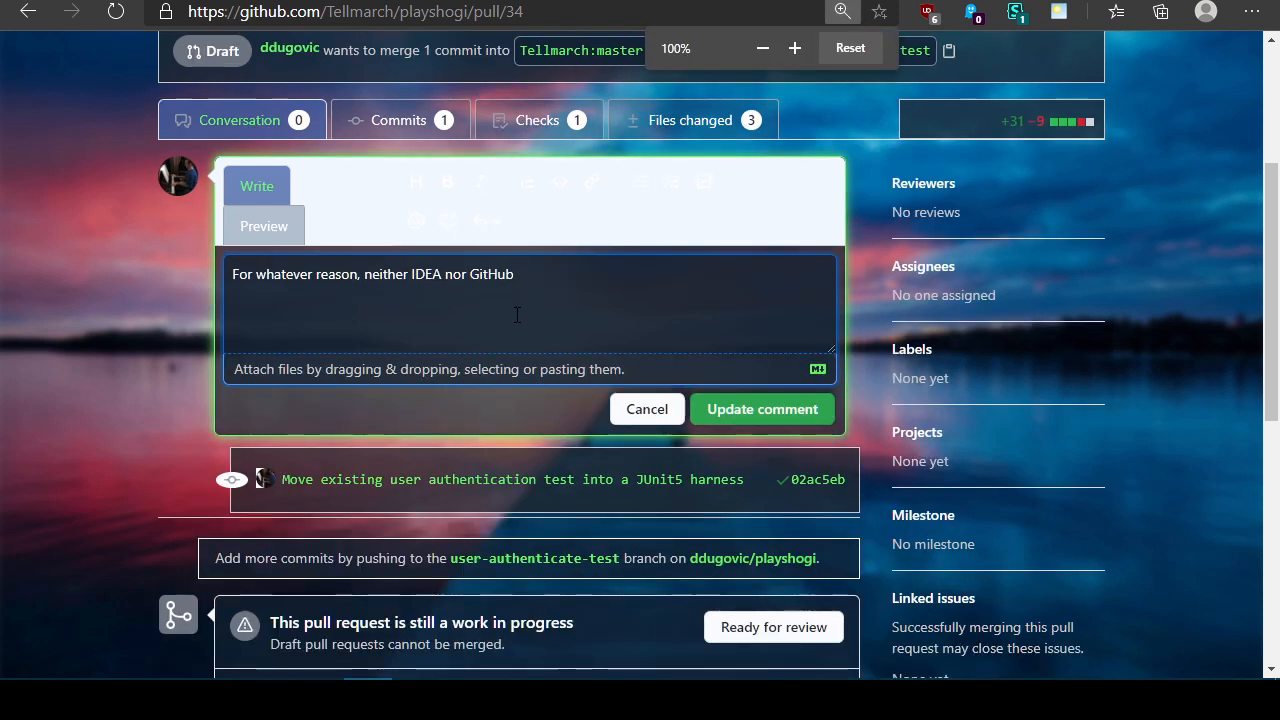
type("invoke")
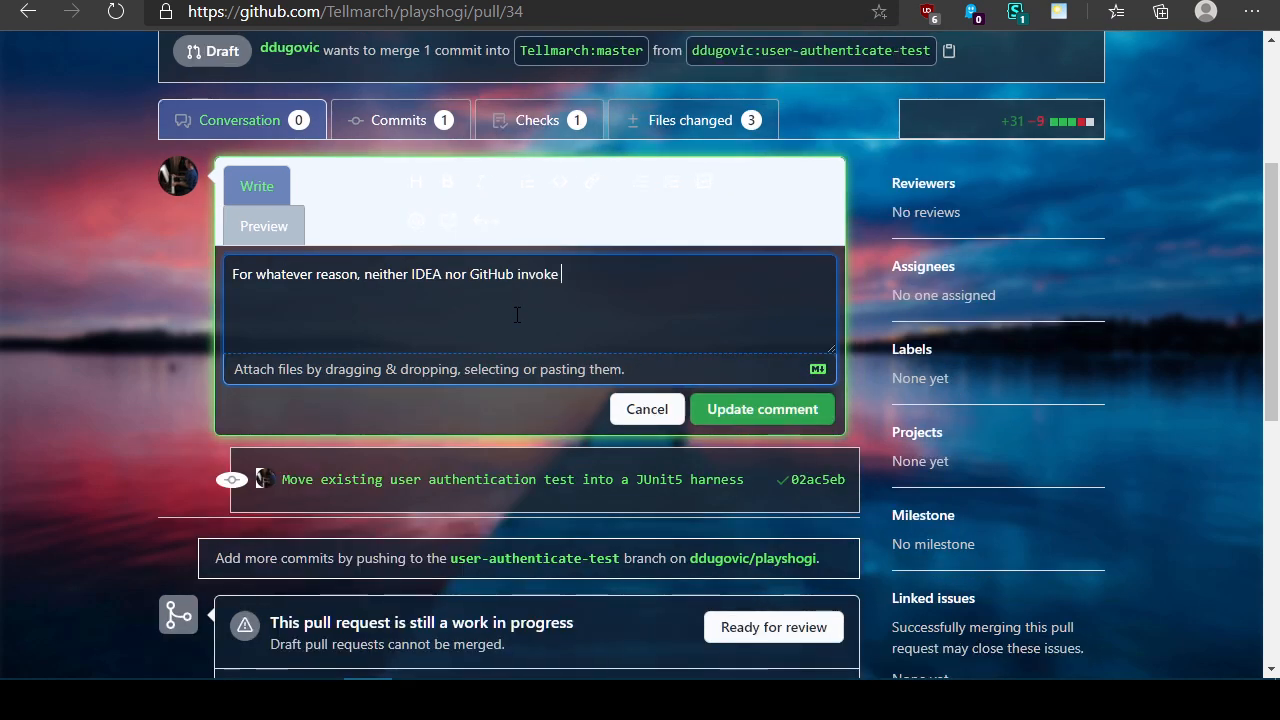
Continue the comment: existing or new JUnit5 tests don't run, adding 'I think this may'
type("existing or ne")
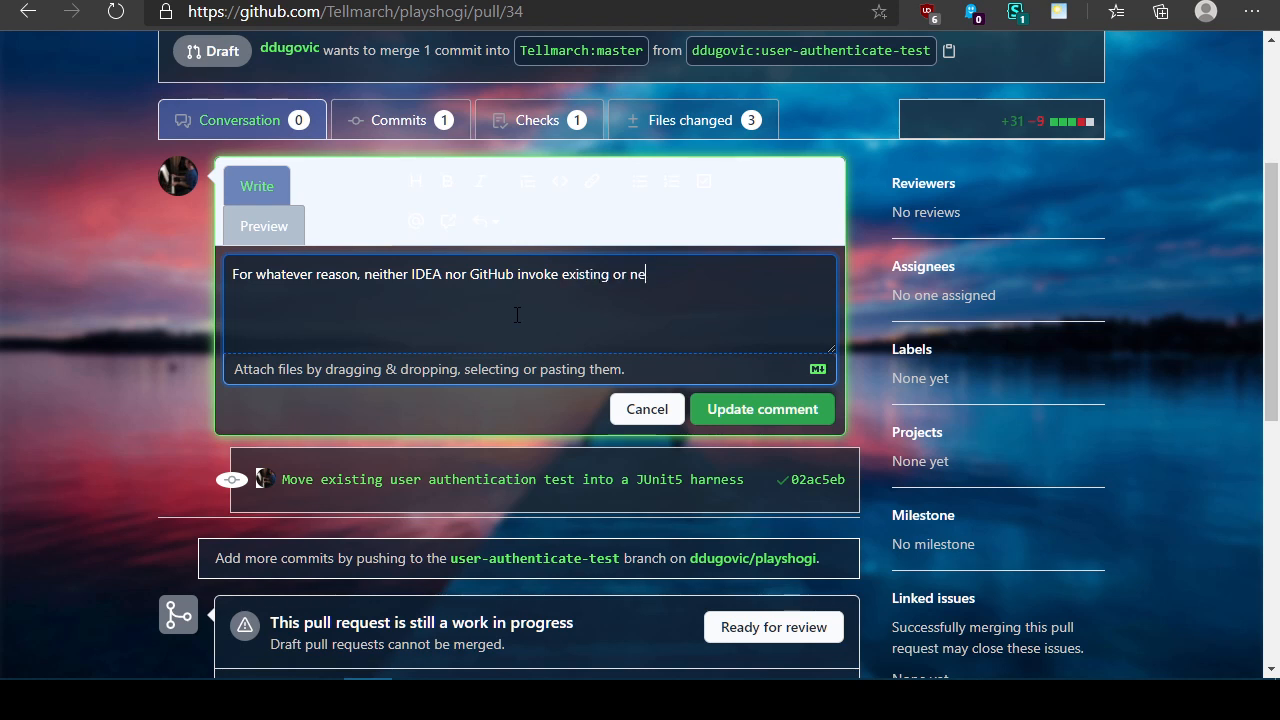
type("w JUnit6")
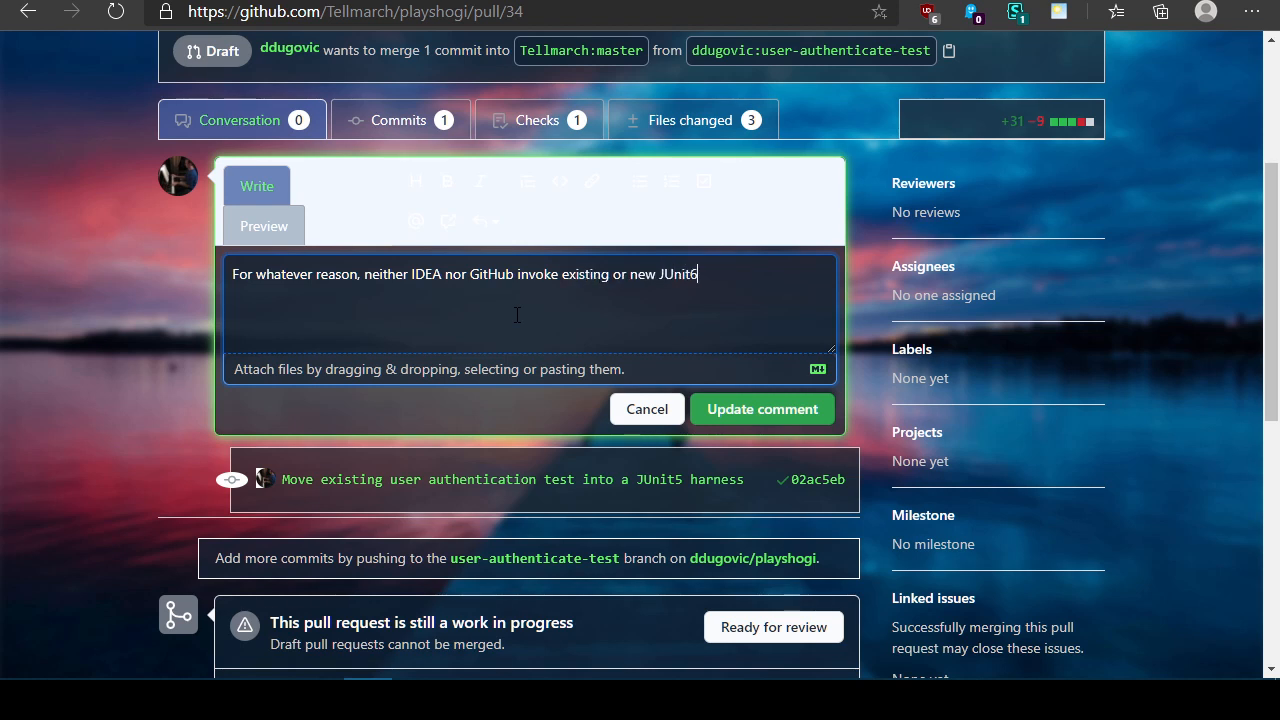
type("tests.")
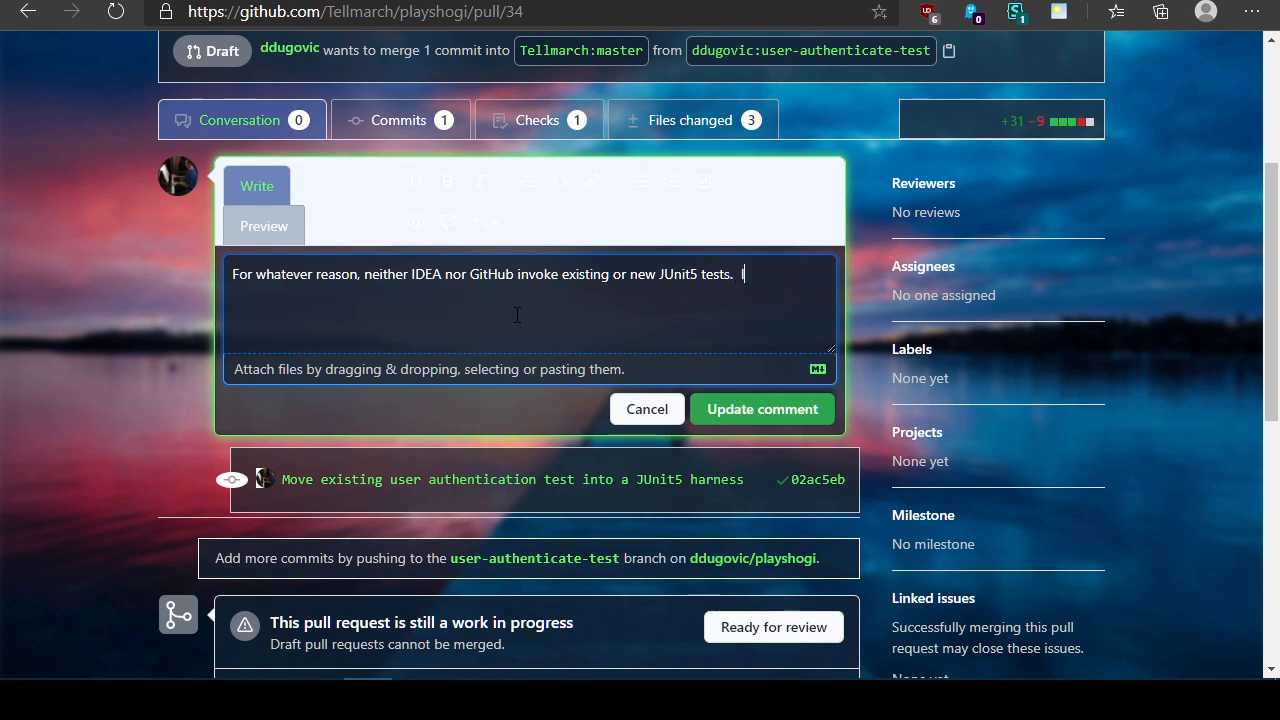
type("I think this may")
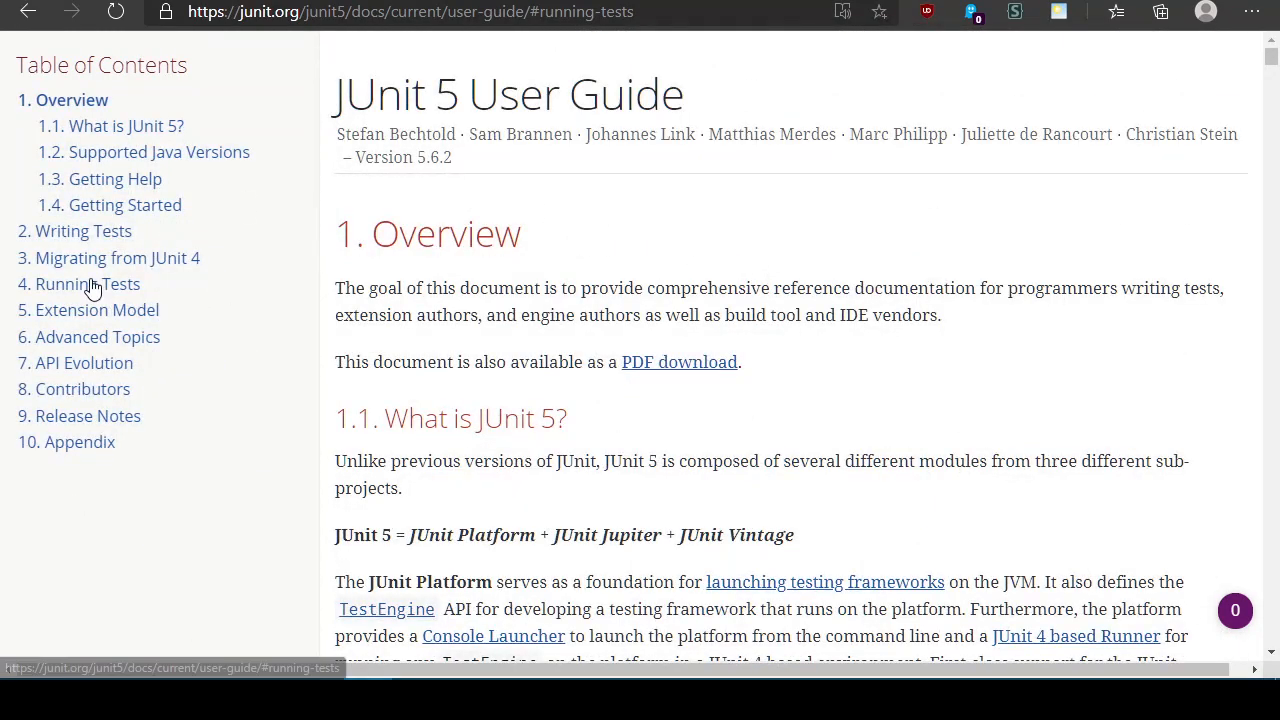
mouse_move(96, 310)
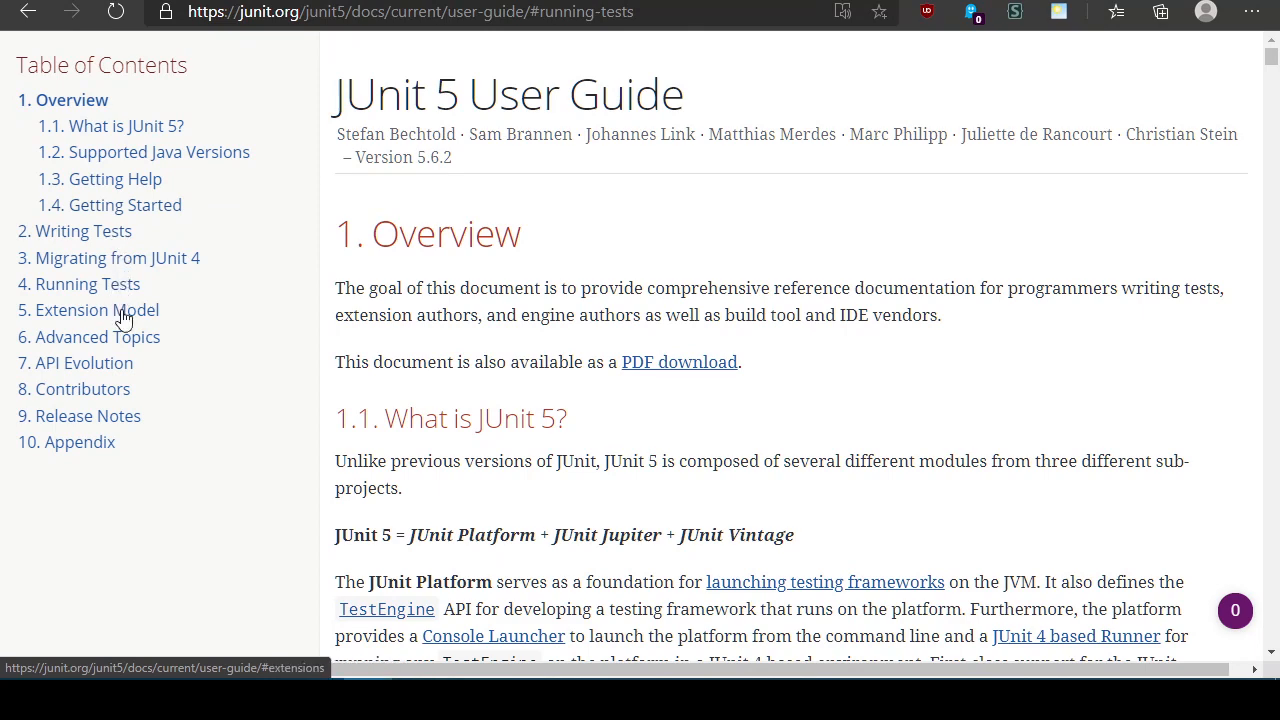
mouse_move(82, 290)
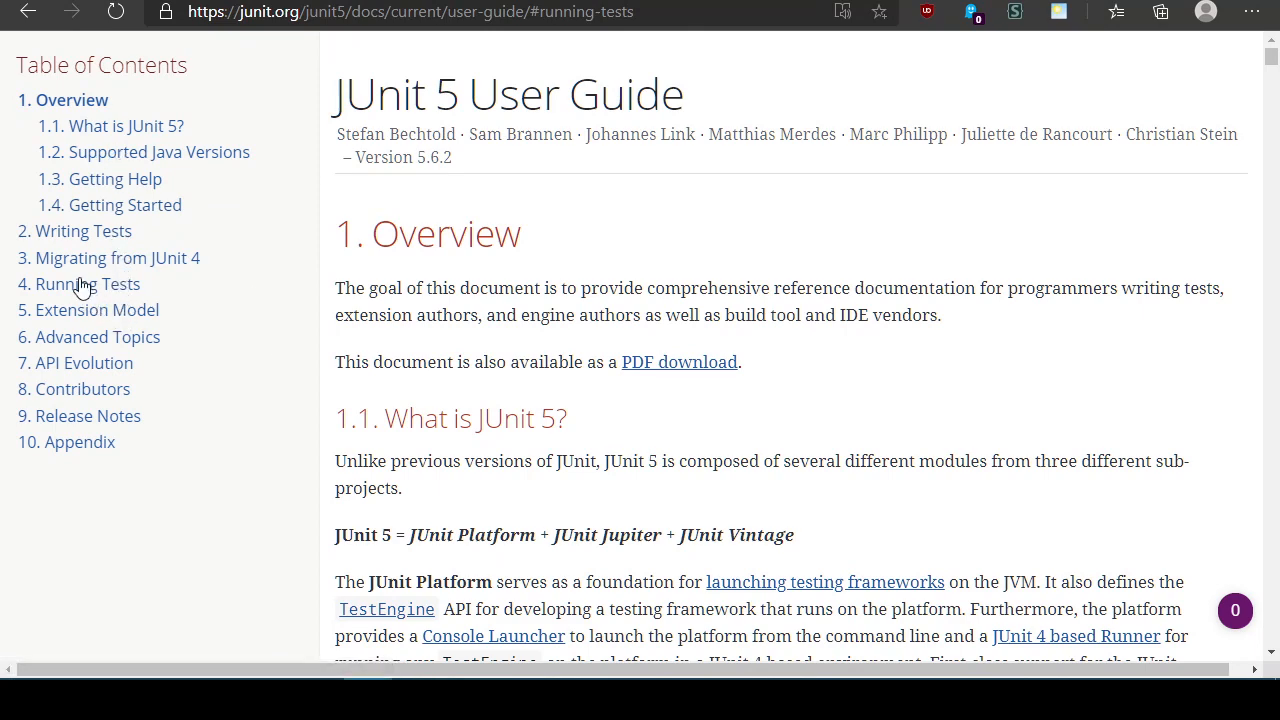
Jump to the Running Tests chapter's Maven section in the JUnit 5 guide and select its page URL
scroll("down", 3)
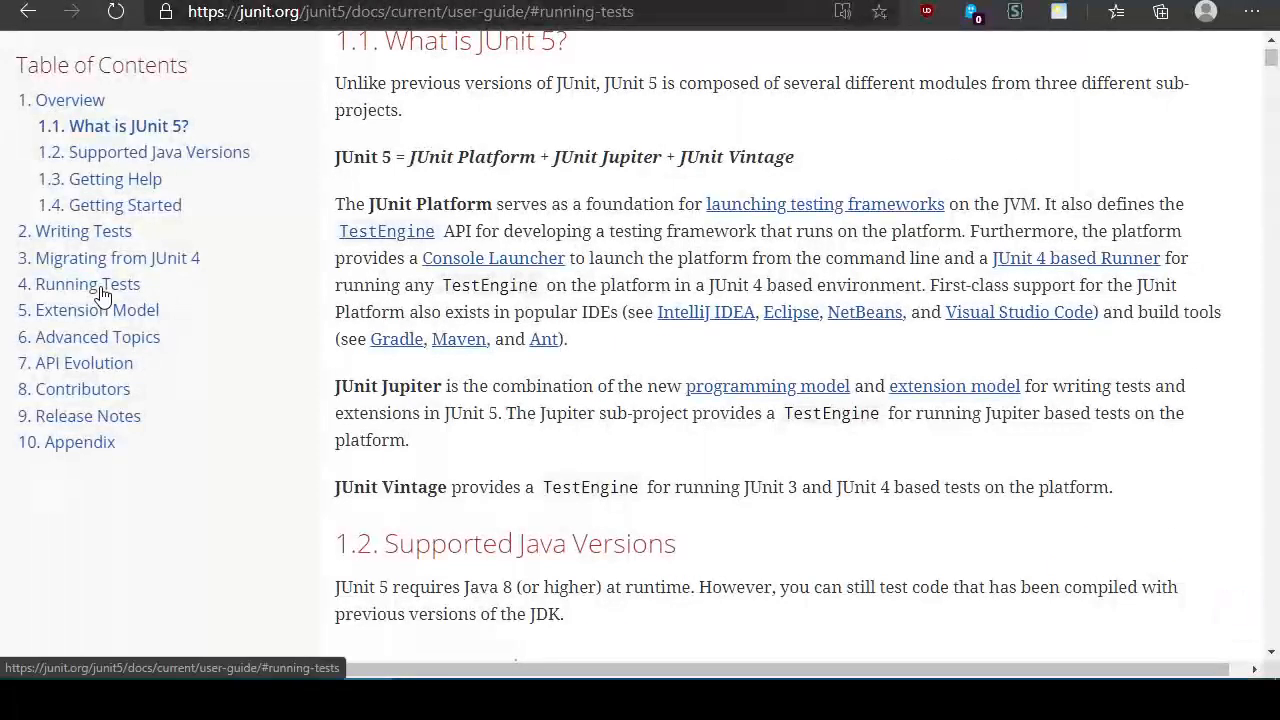
left_click(88, 284)
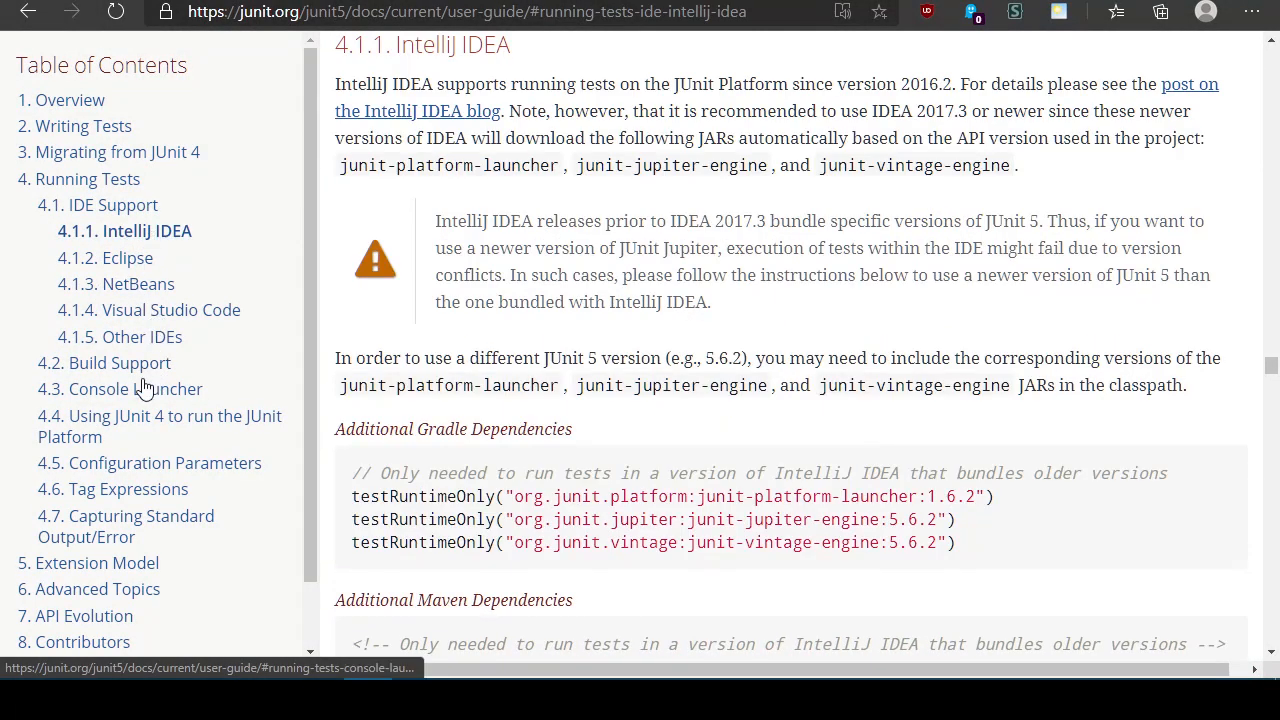
left_click(120, 232)
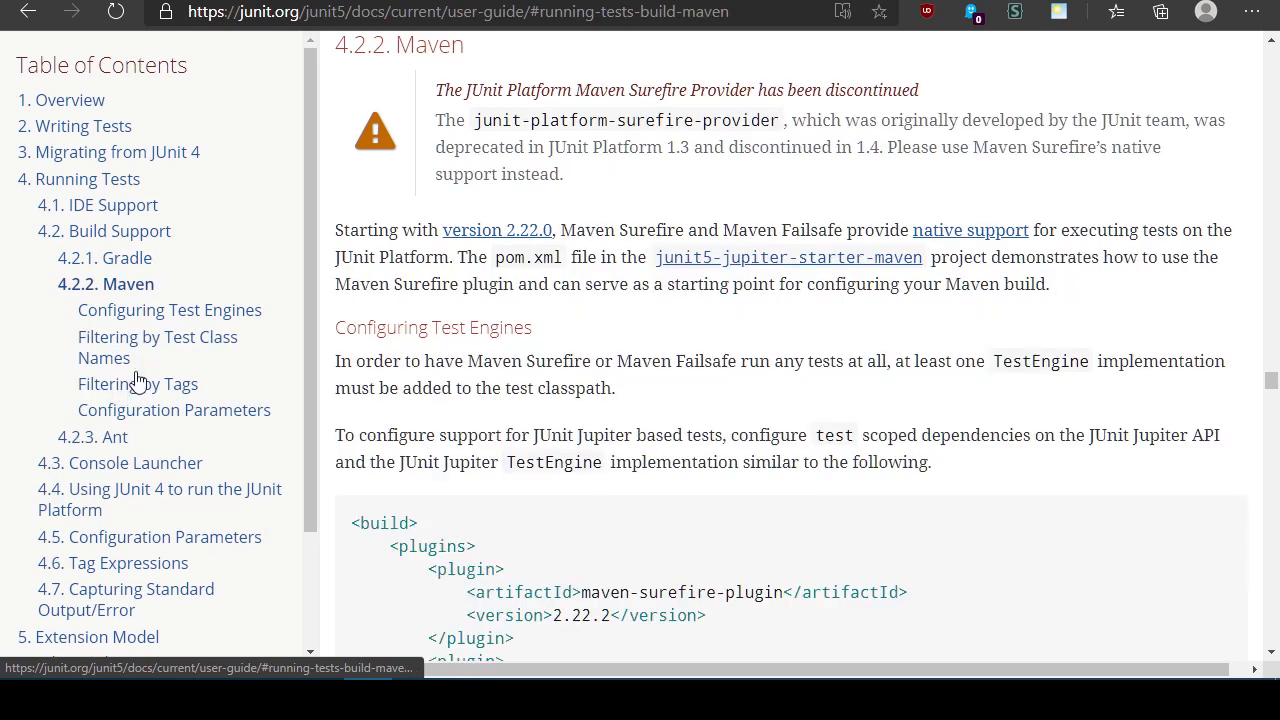
left_click(450, 12)
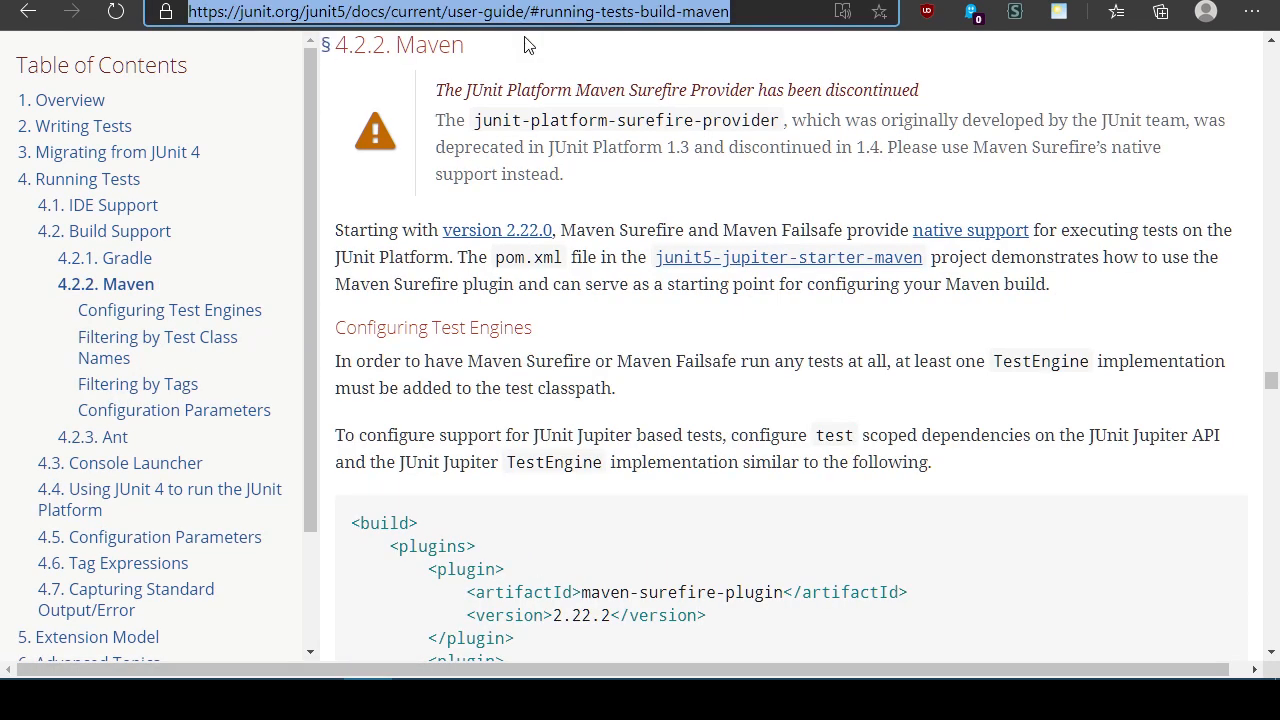
mouse_move(528, 44)
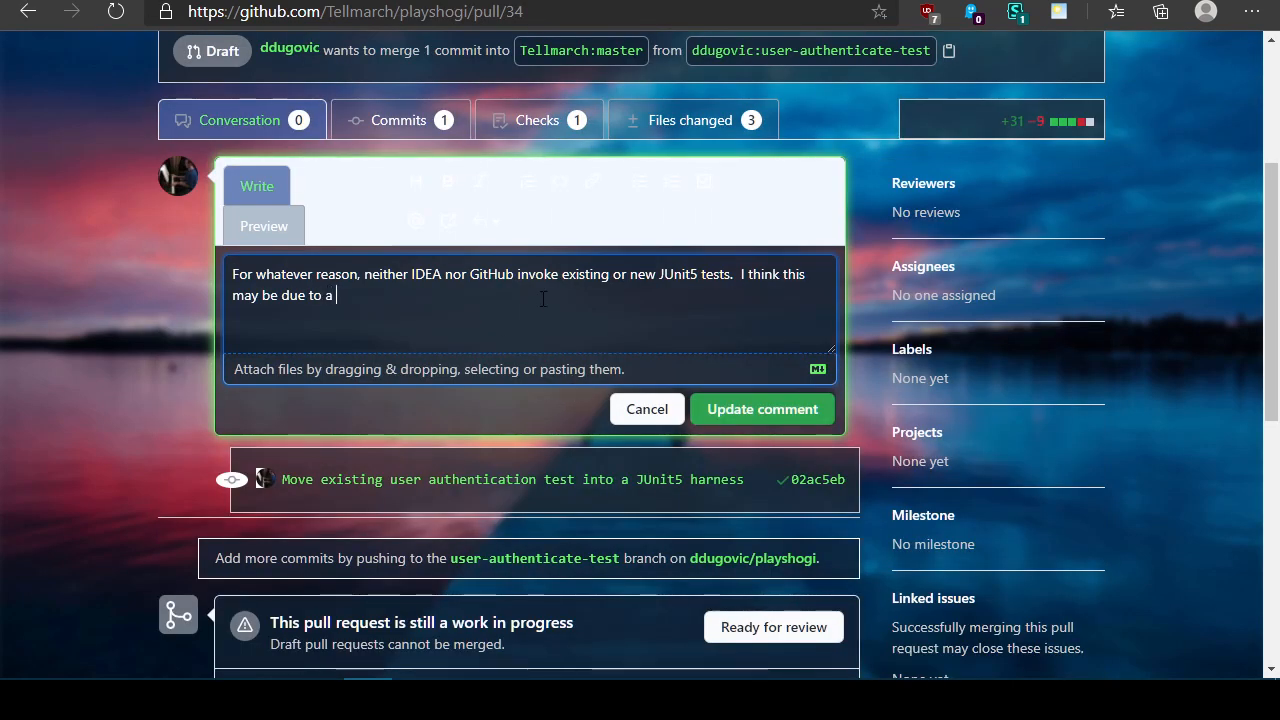
Write that this may be a Maven versioning issue and ask which offers a compatible Maven version
type("Maven versio")
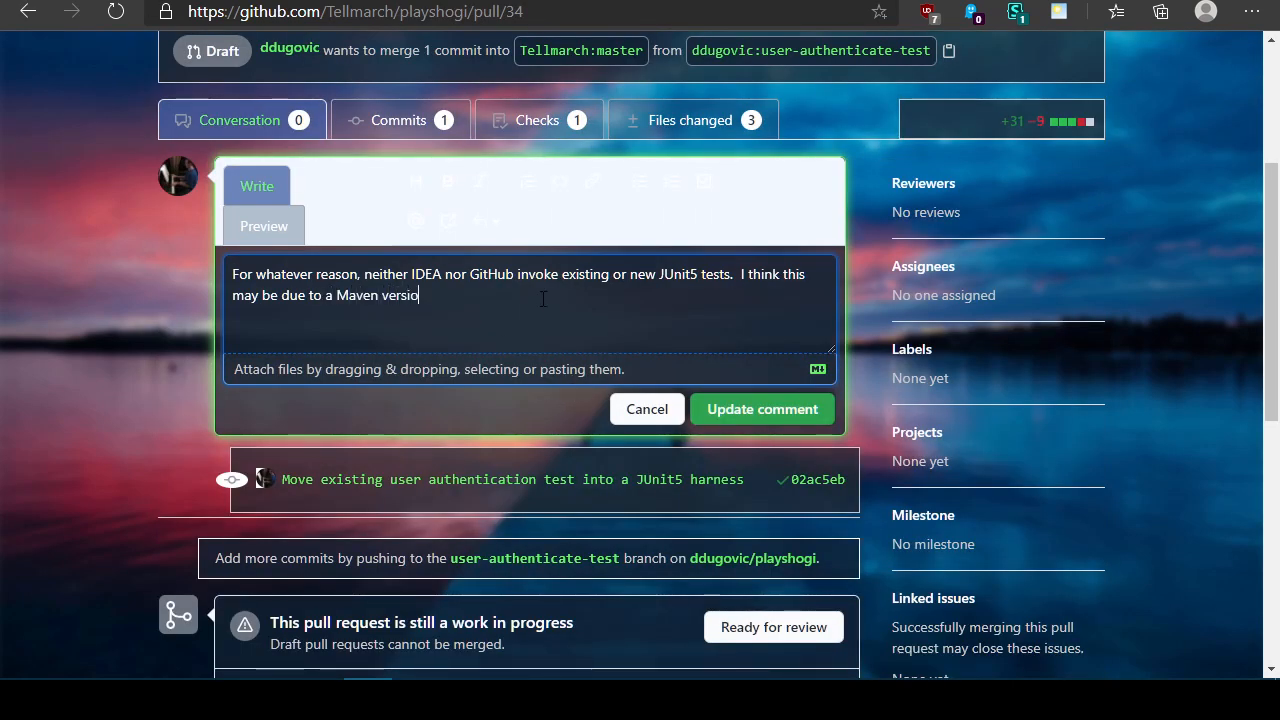
type("ning issue")
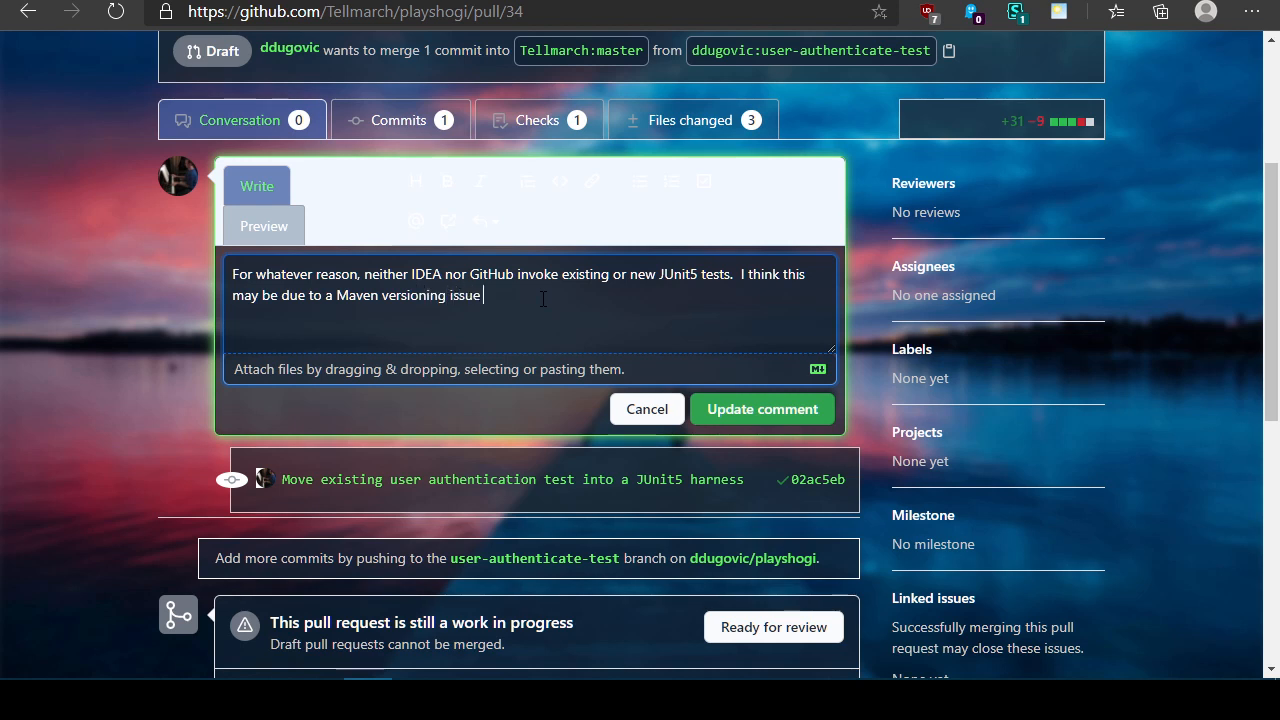
type(", so I can leave this PR open until GitHub")
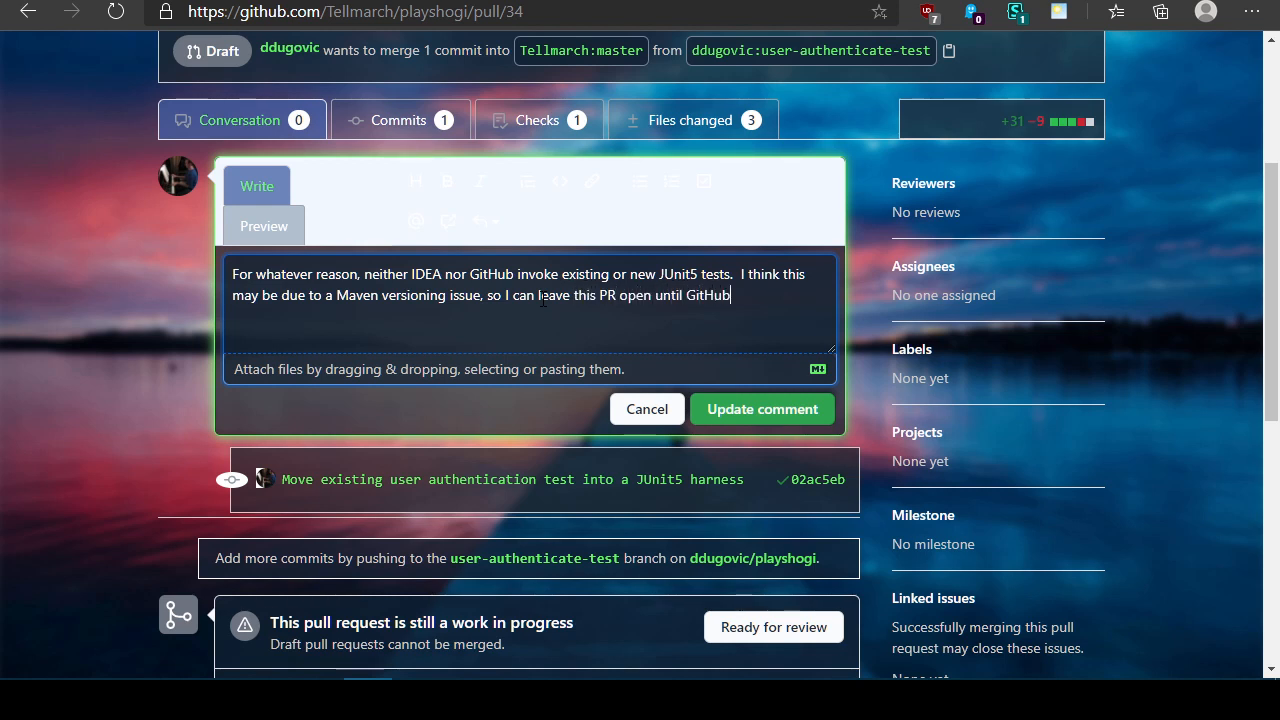
type("offers a")
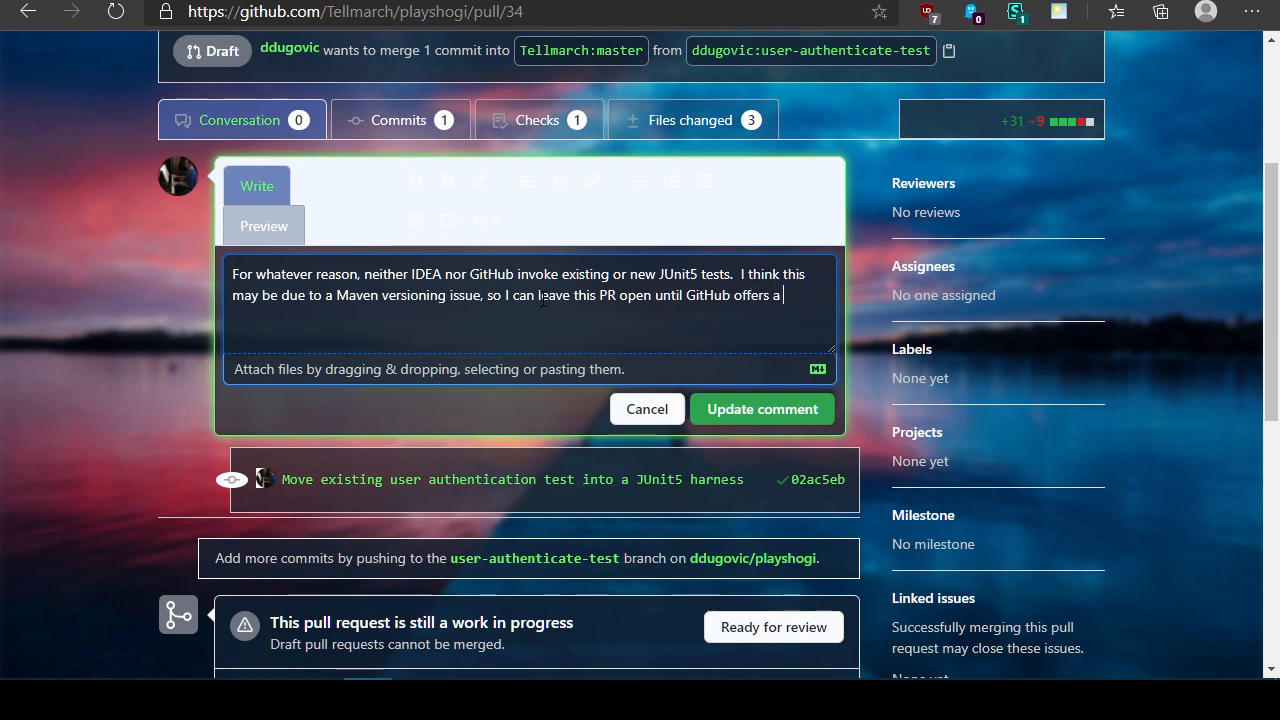
type("compatible M")
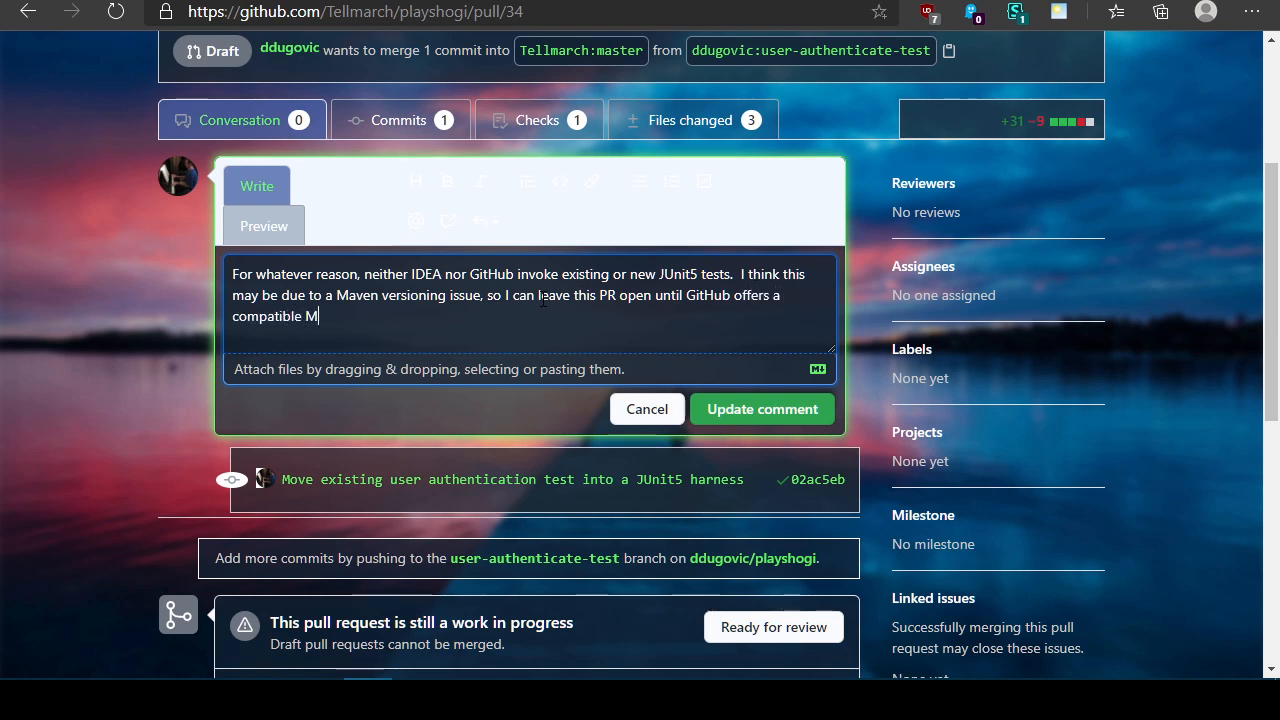
type("aven")
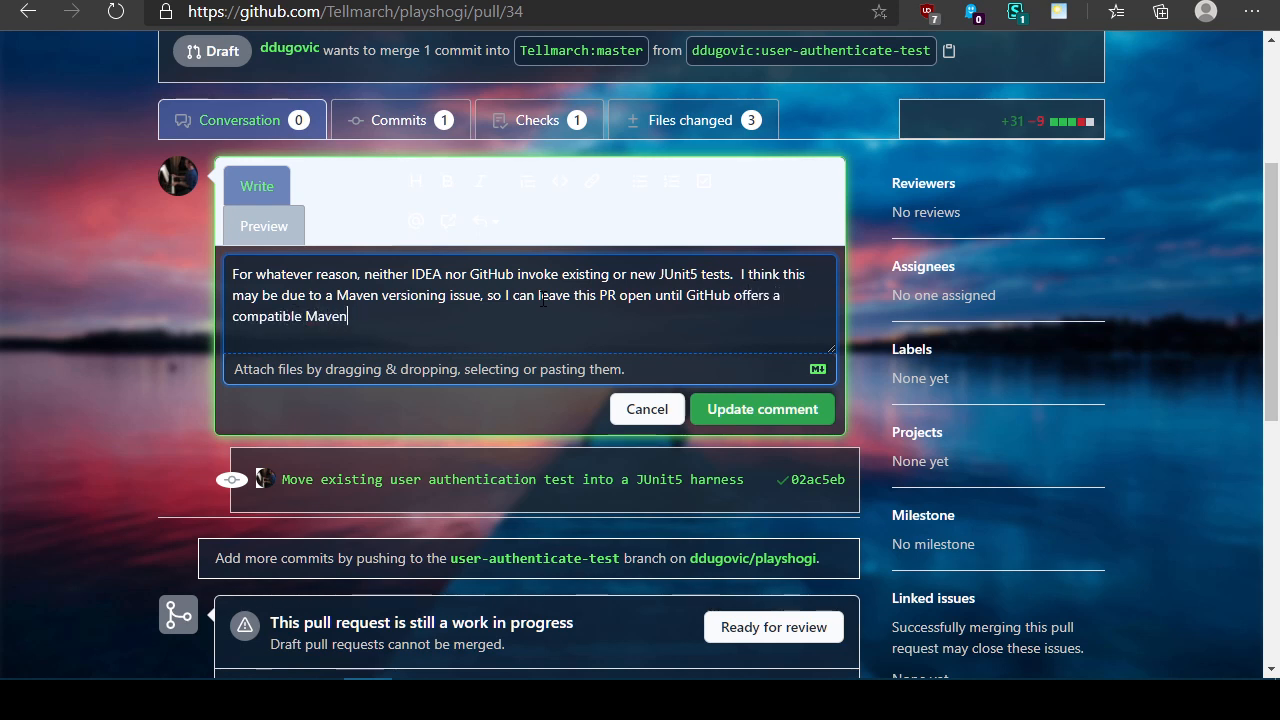
type("version?")
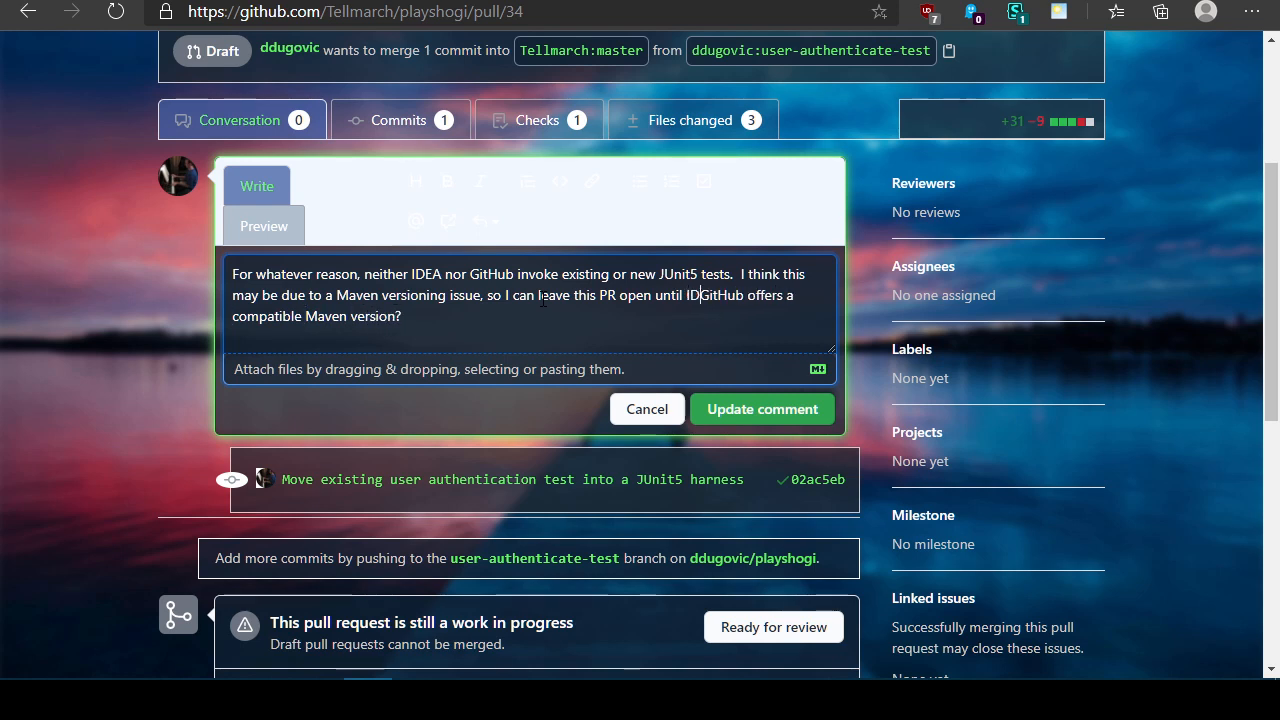
Name JetBrains and Microsoft, link the JUnit Maven docs URL, update the comment, and view the changed files
type("JetBrans and")
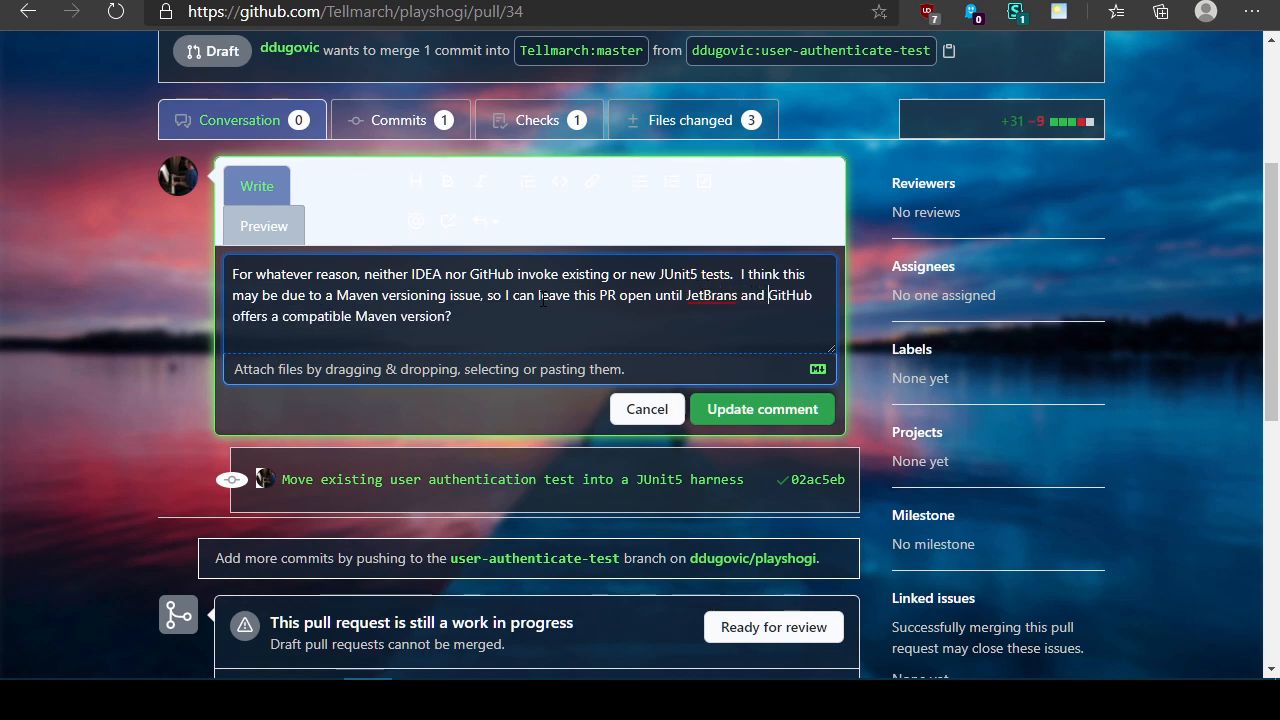
type("Microsoft offer")
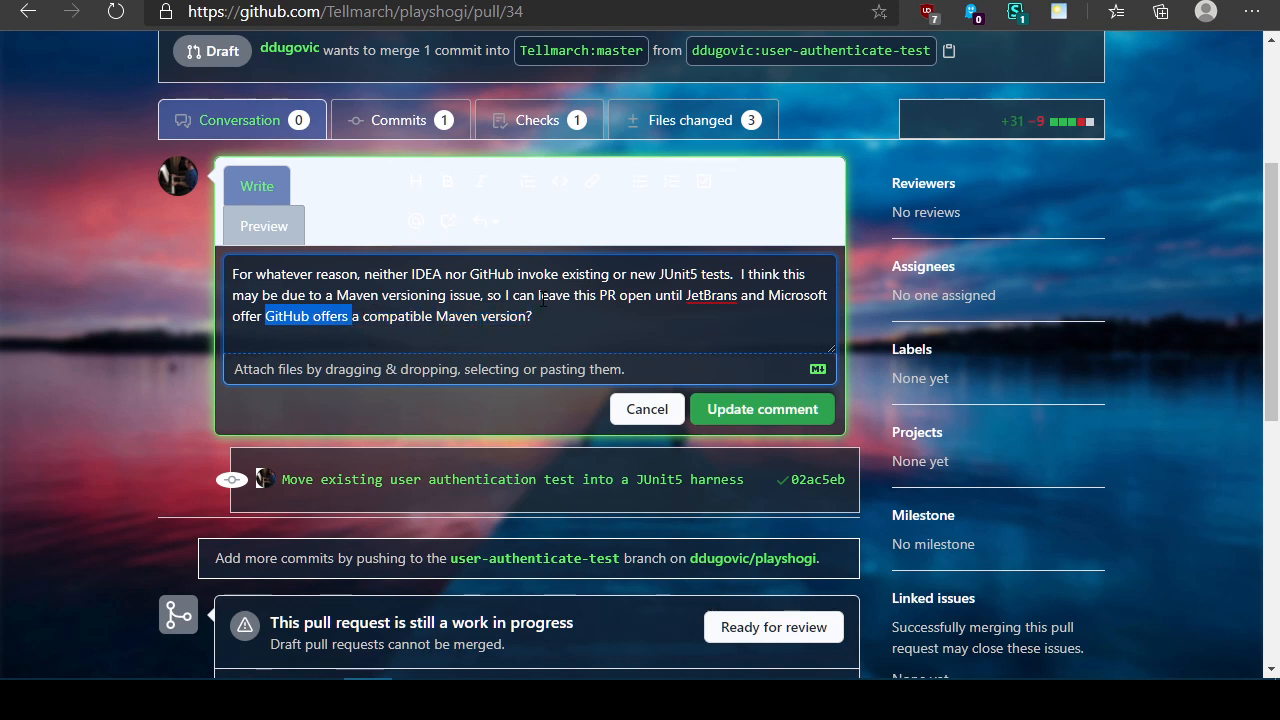
type("https://junit.org/junit5/docs/current/user-guide/#running-tests-build-maven")
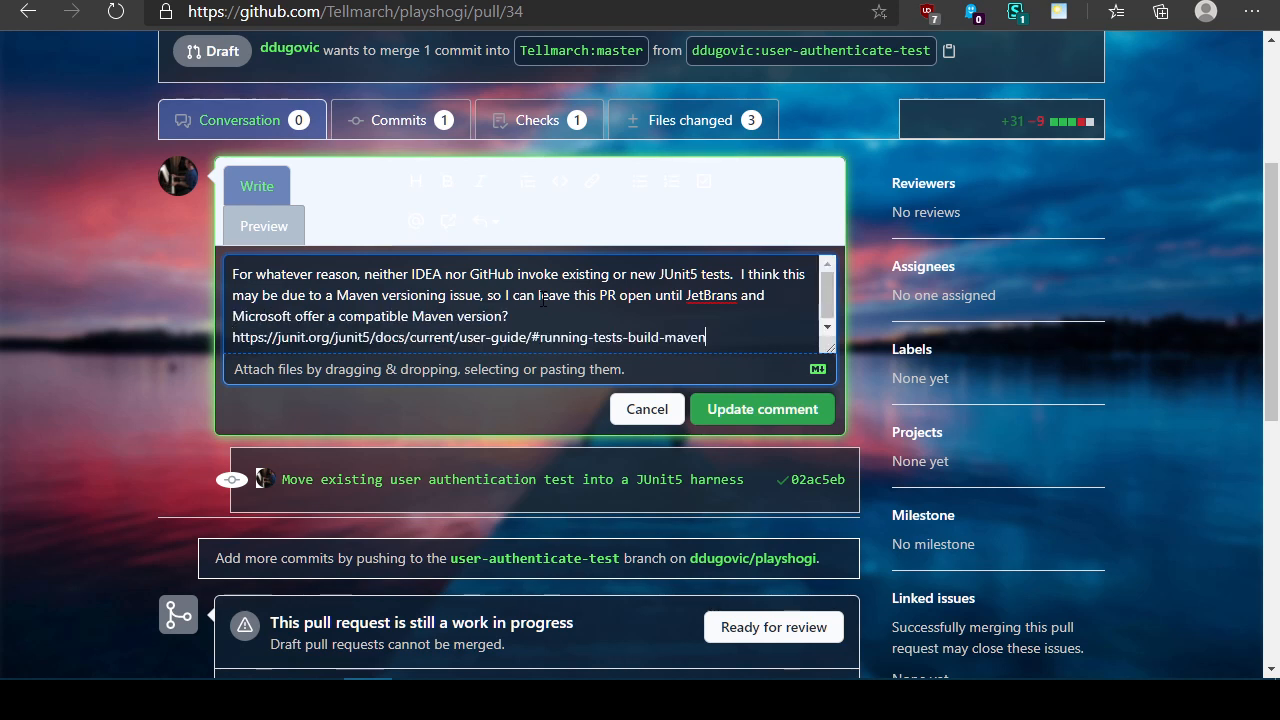
left_click(760, 408)
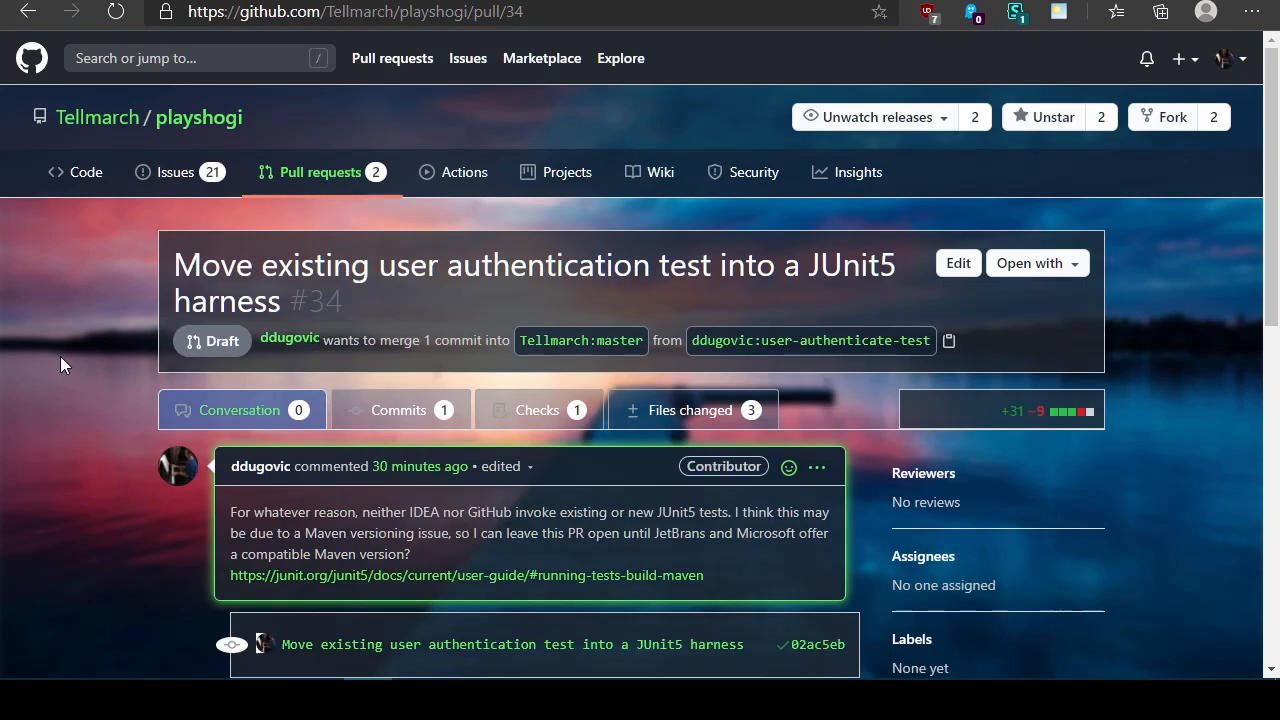
left_click(688, 408)
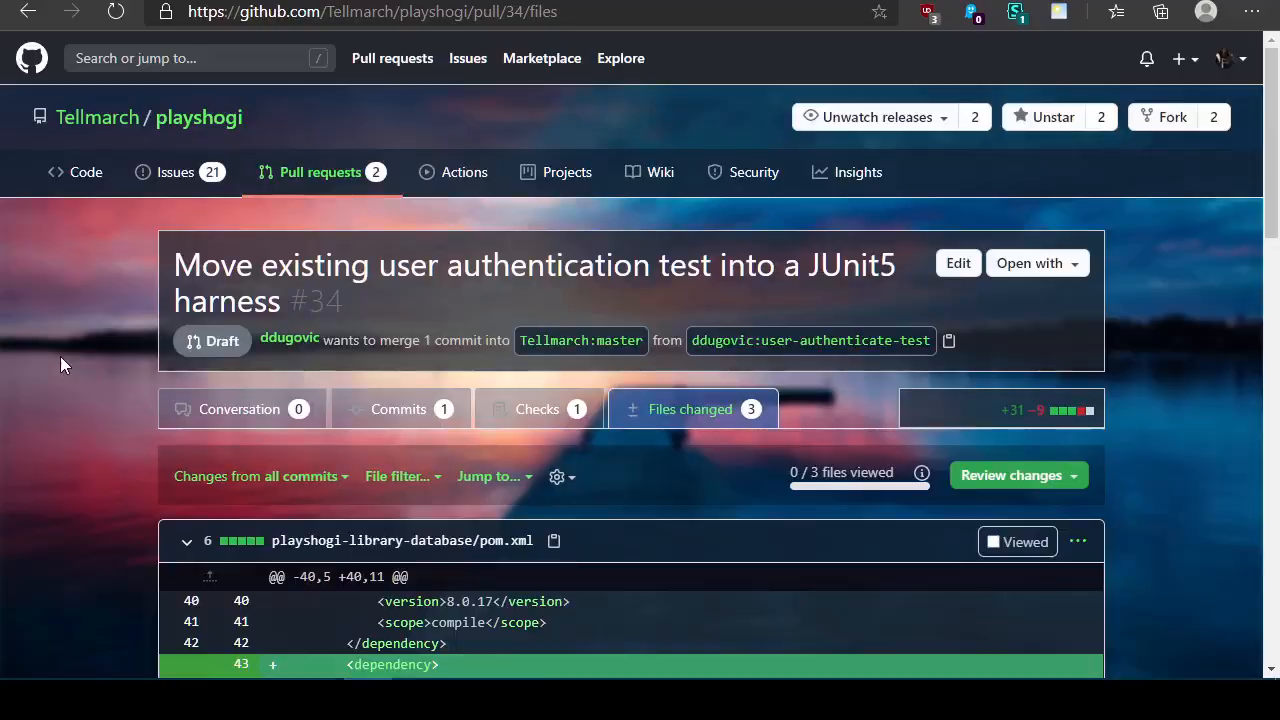